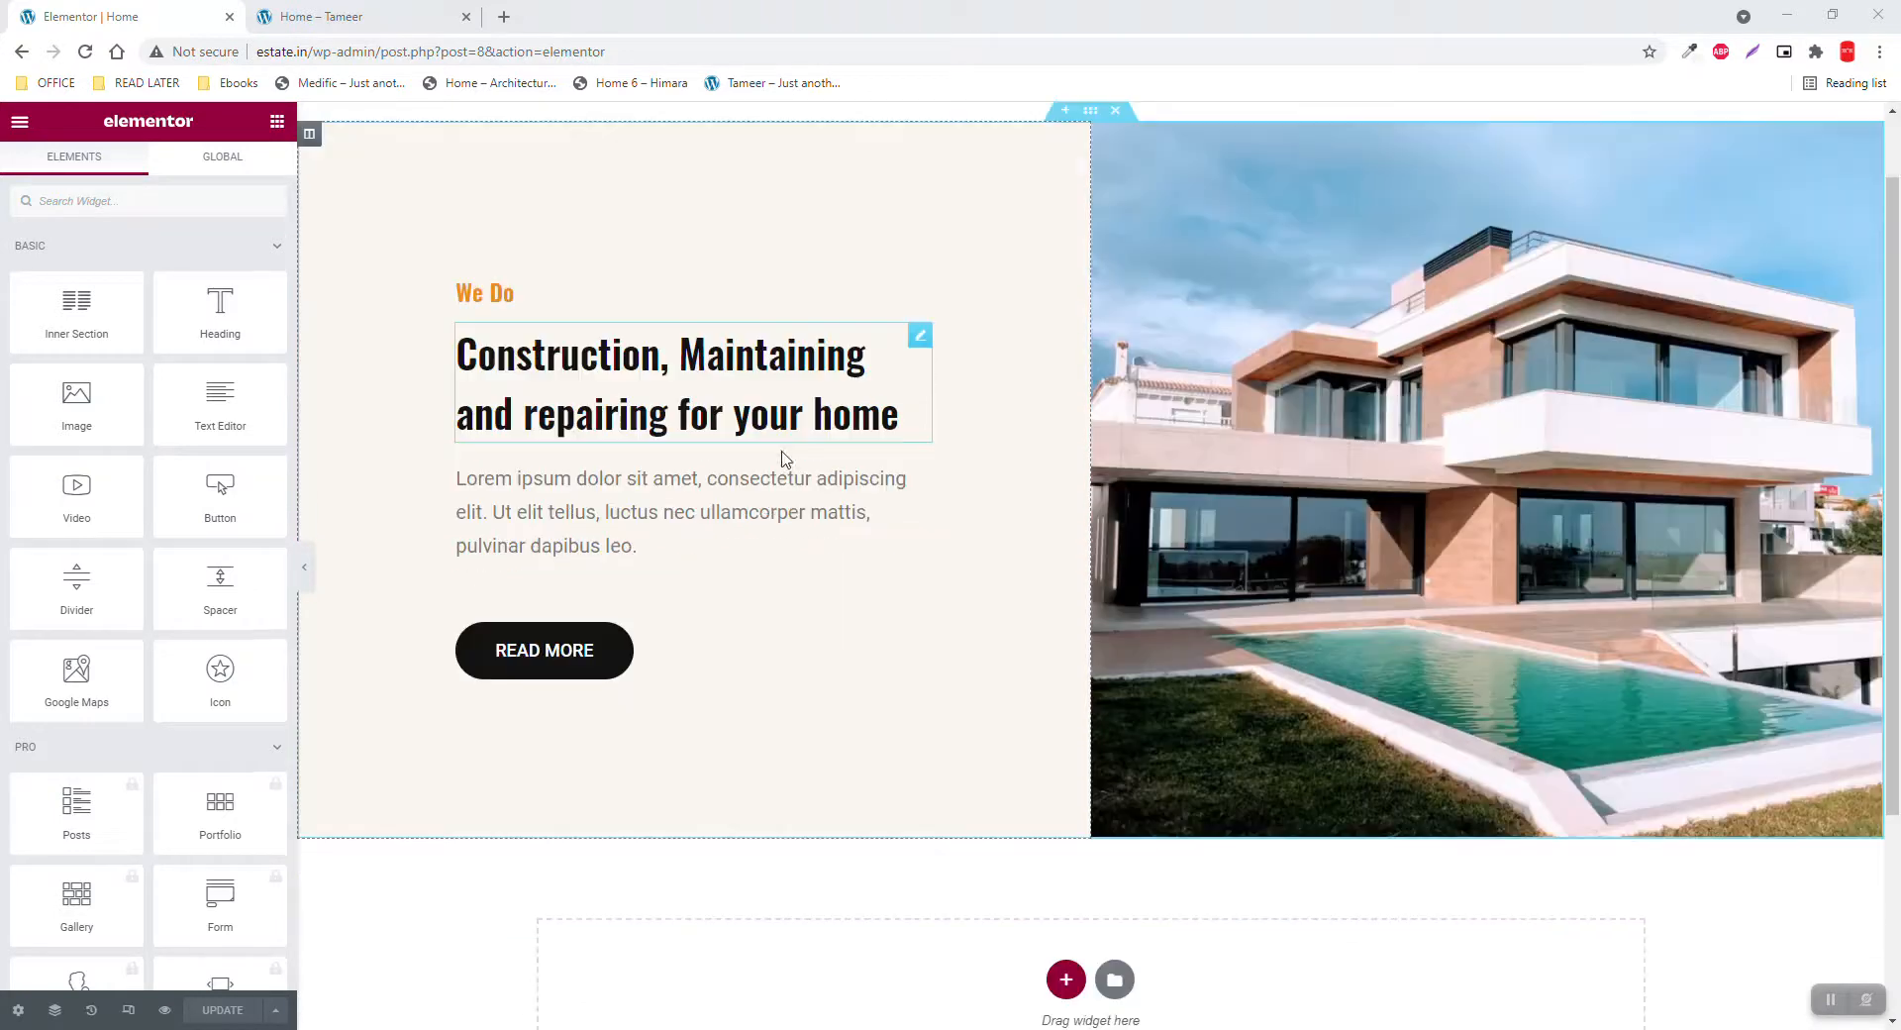
Add a two-column section below the hero with a top padding of 150
scroll("down", 3)
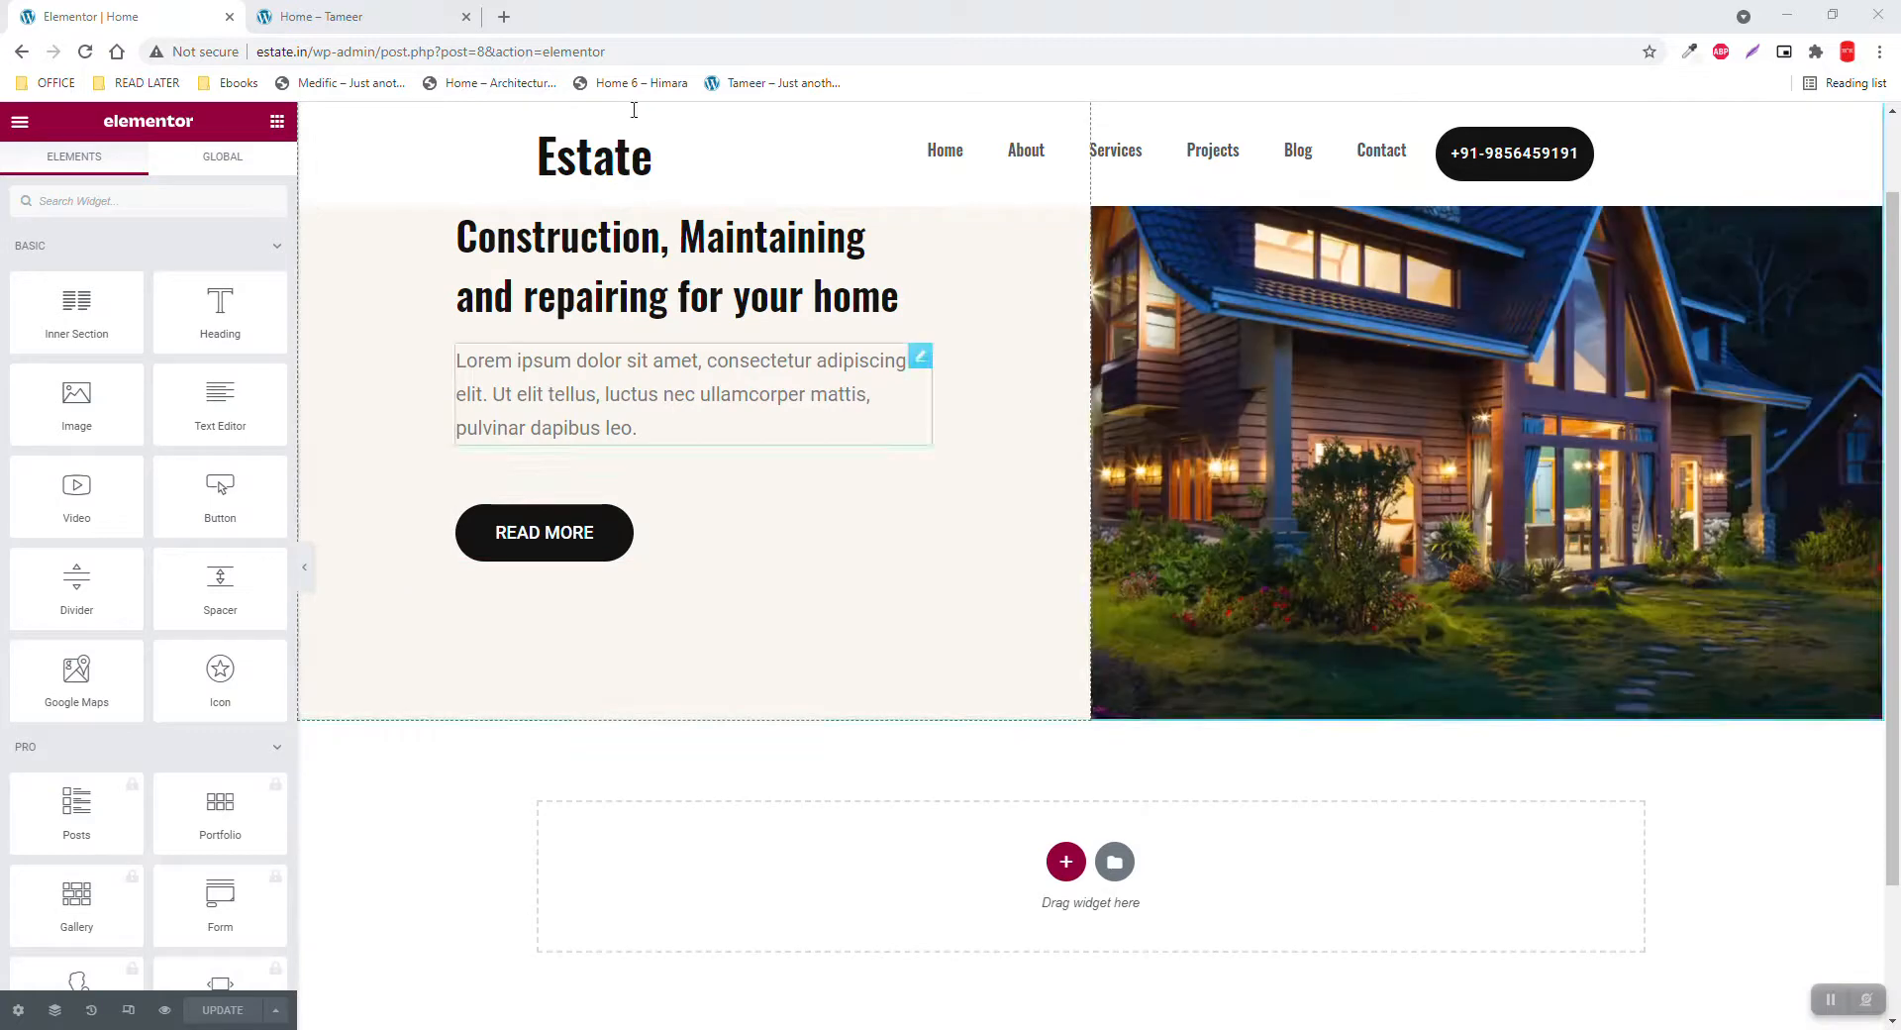
mouse_move(1466, 687)
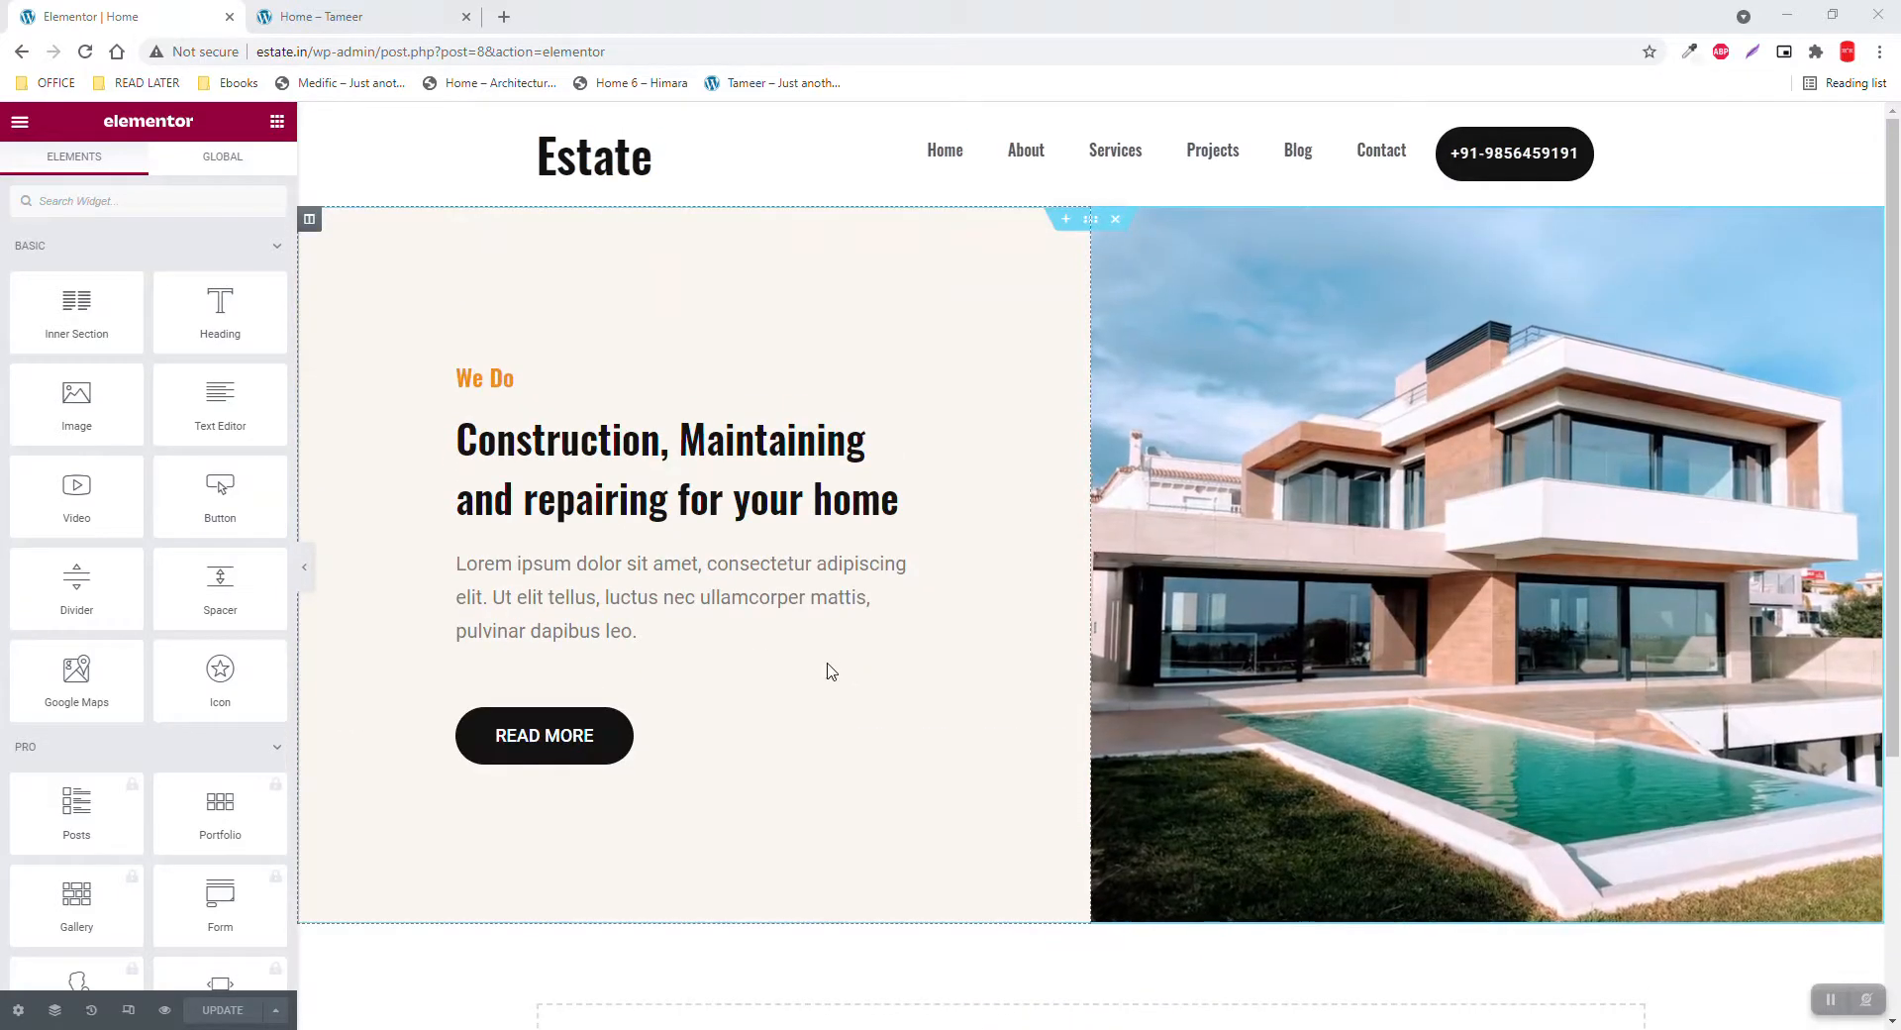
scroll("down", 3)
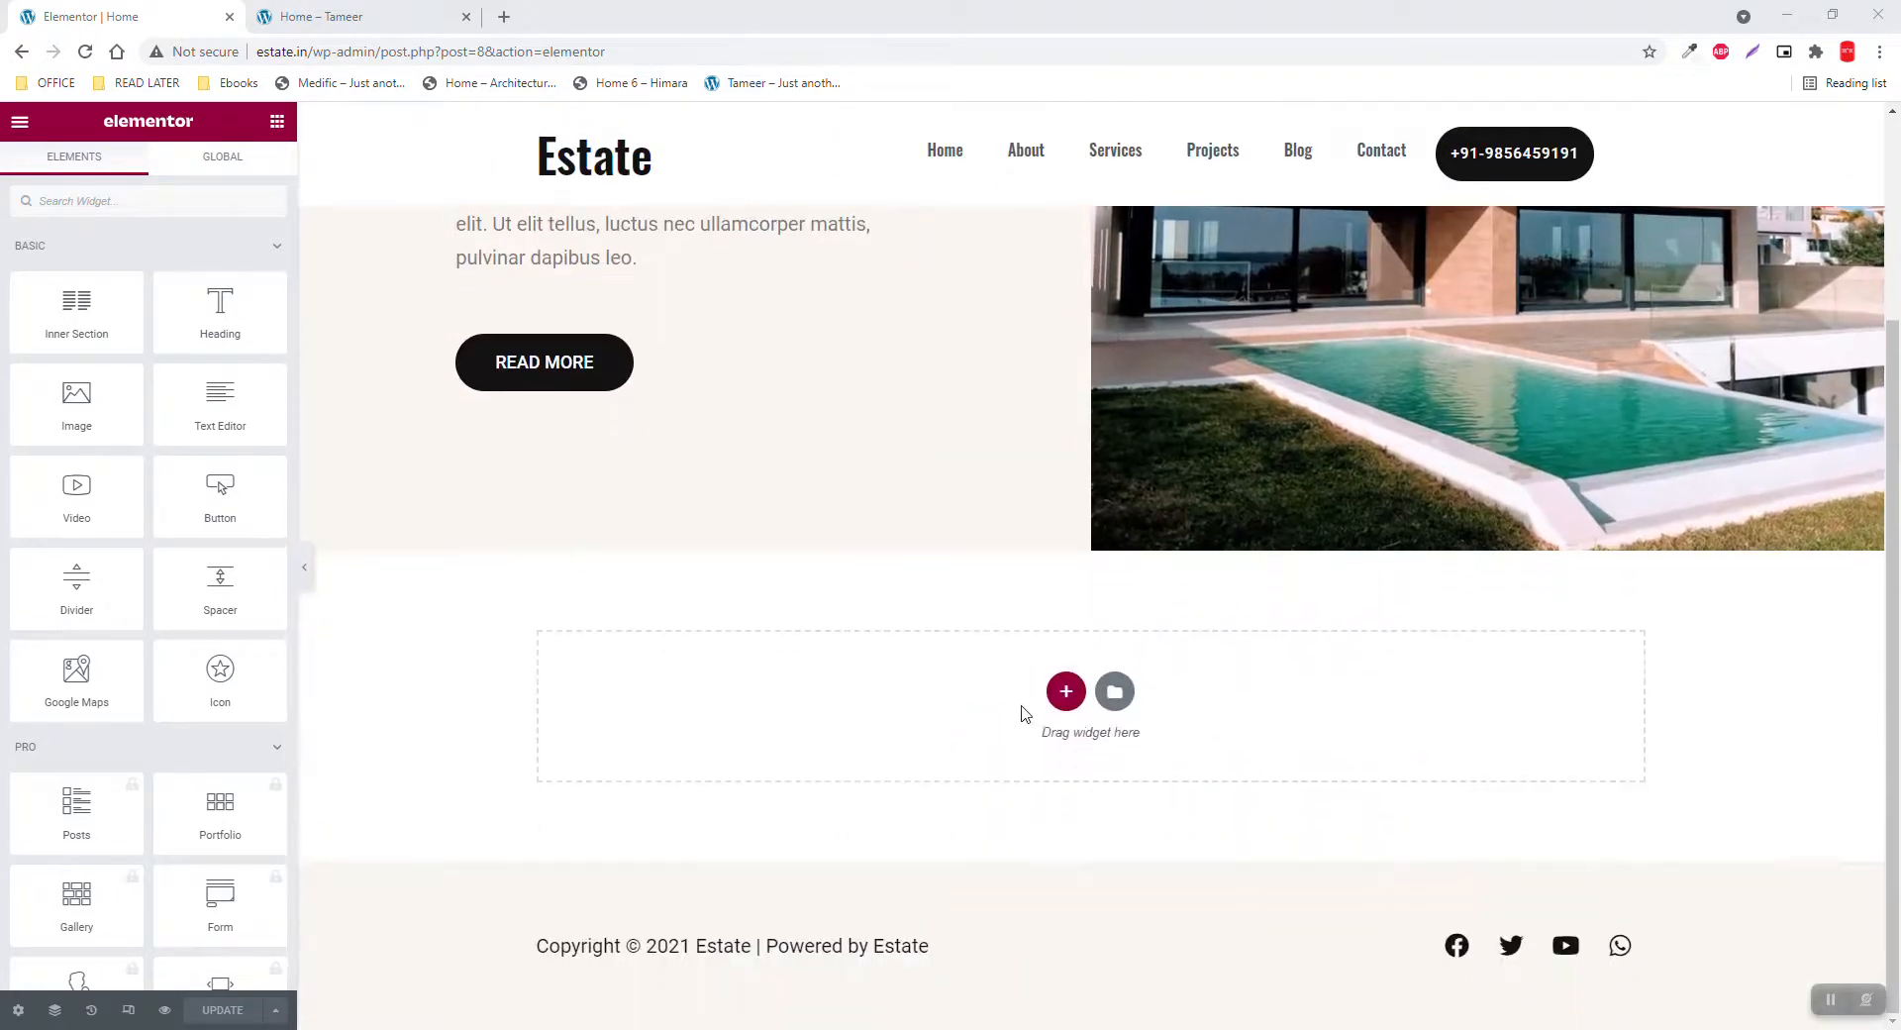
left_click(1066, 692)
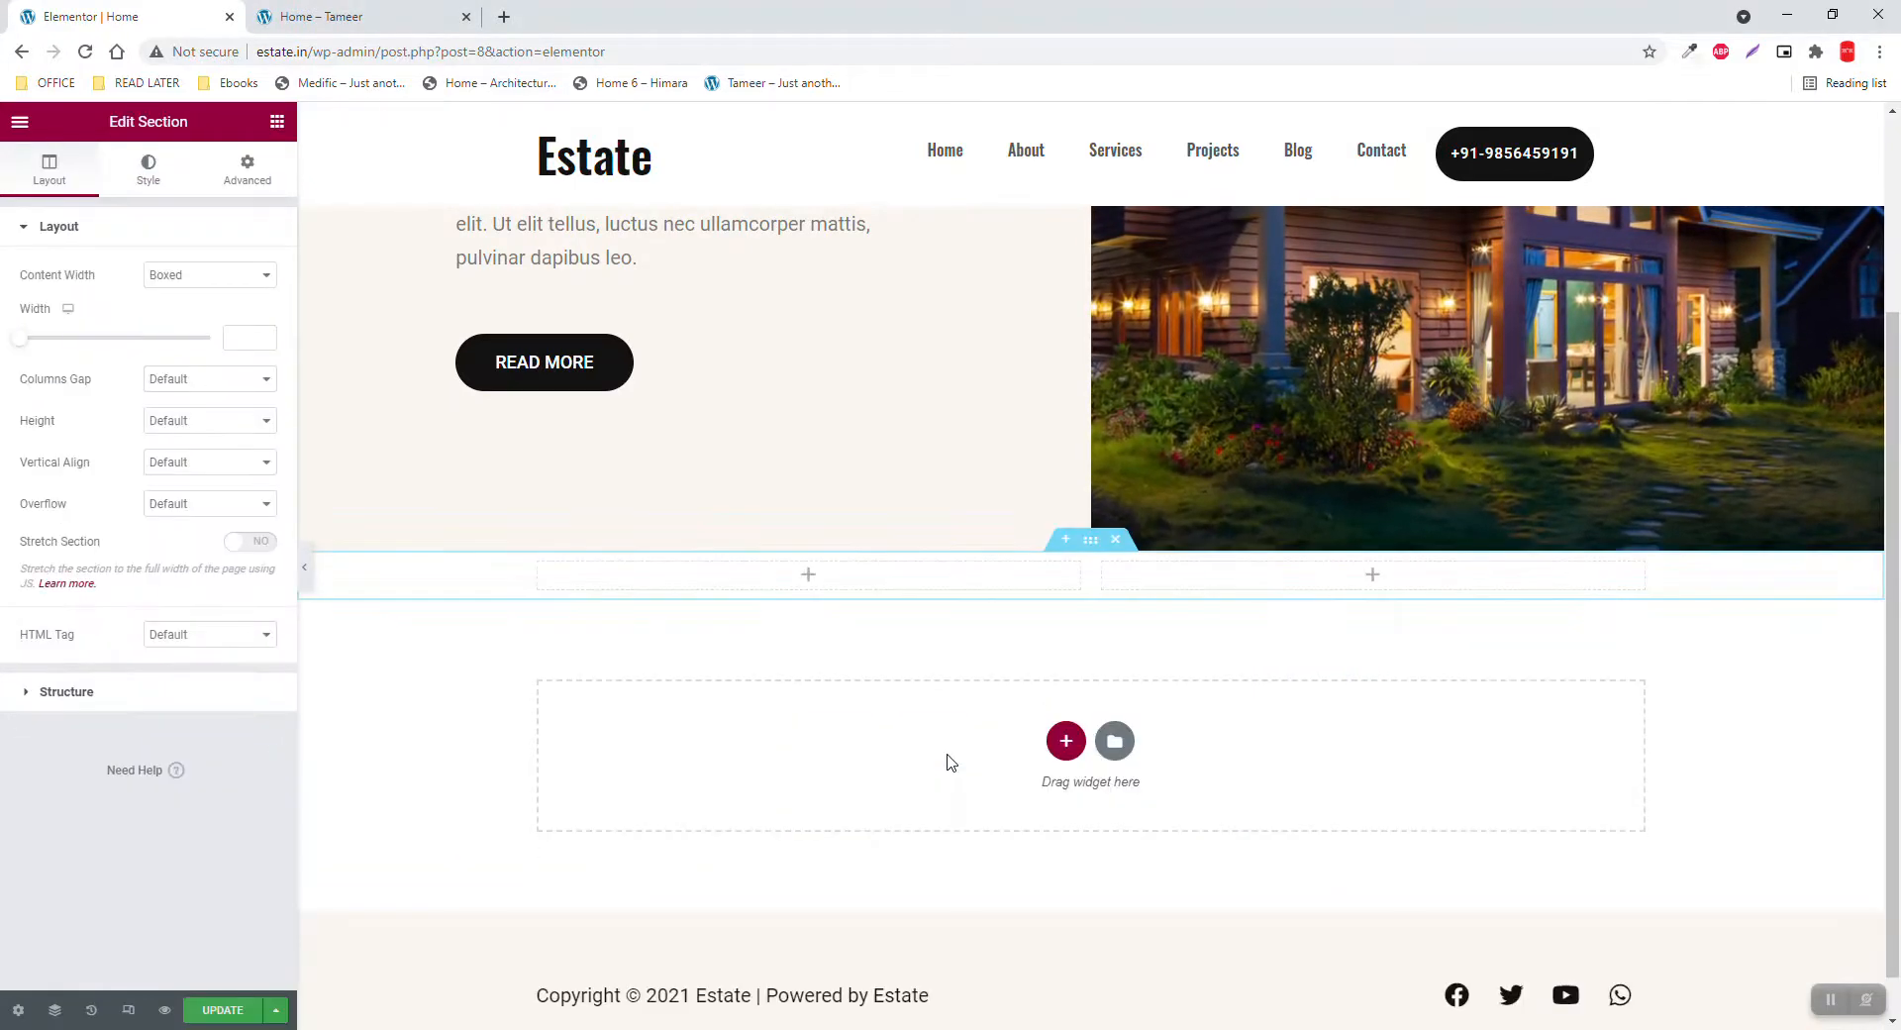
left_click(246, 168)
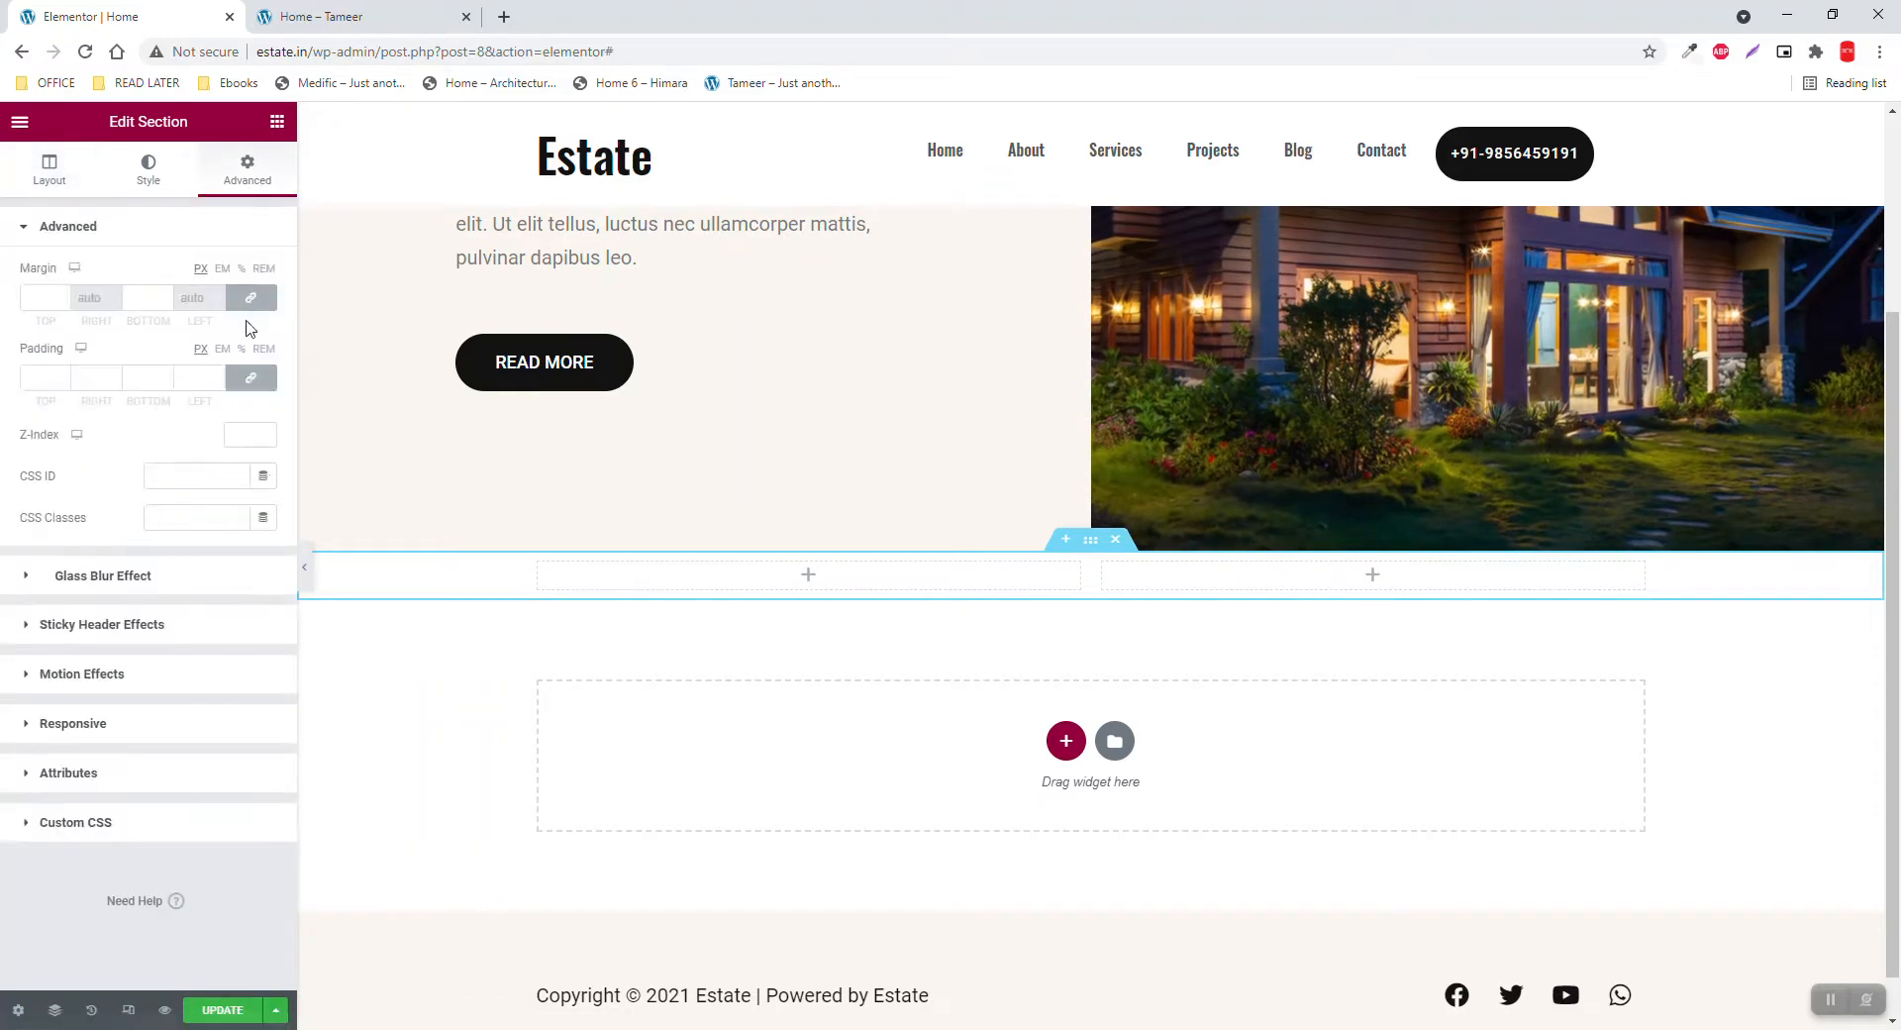
left_click(44, 377)
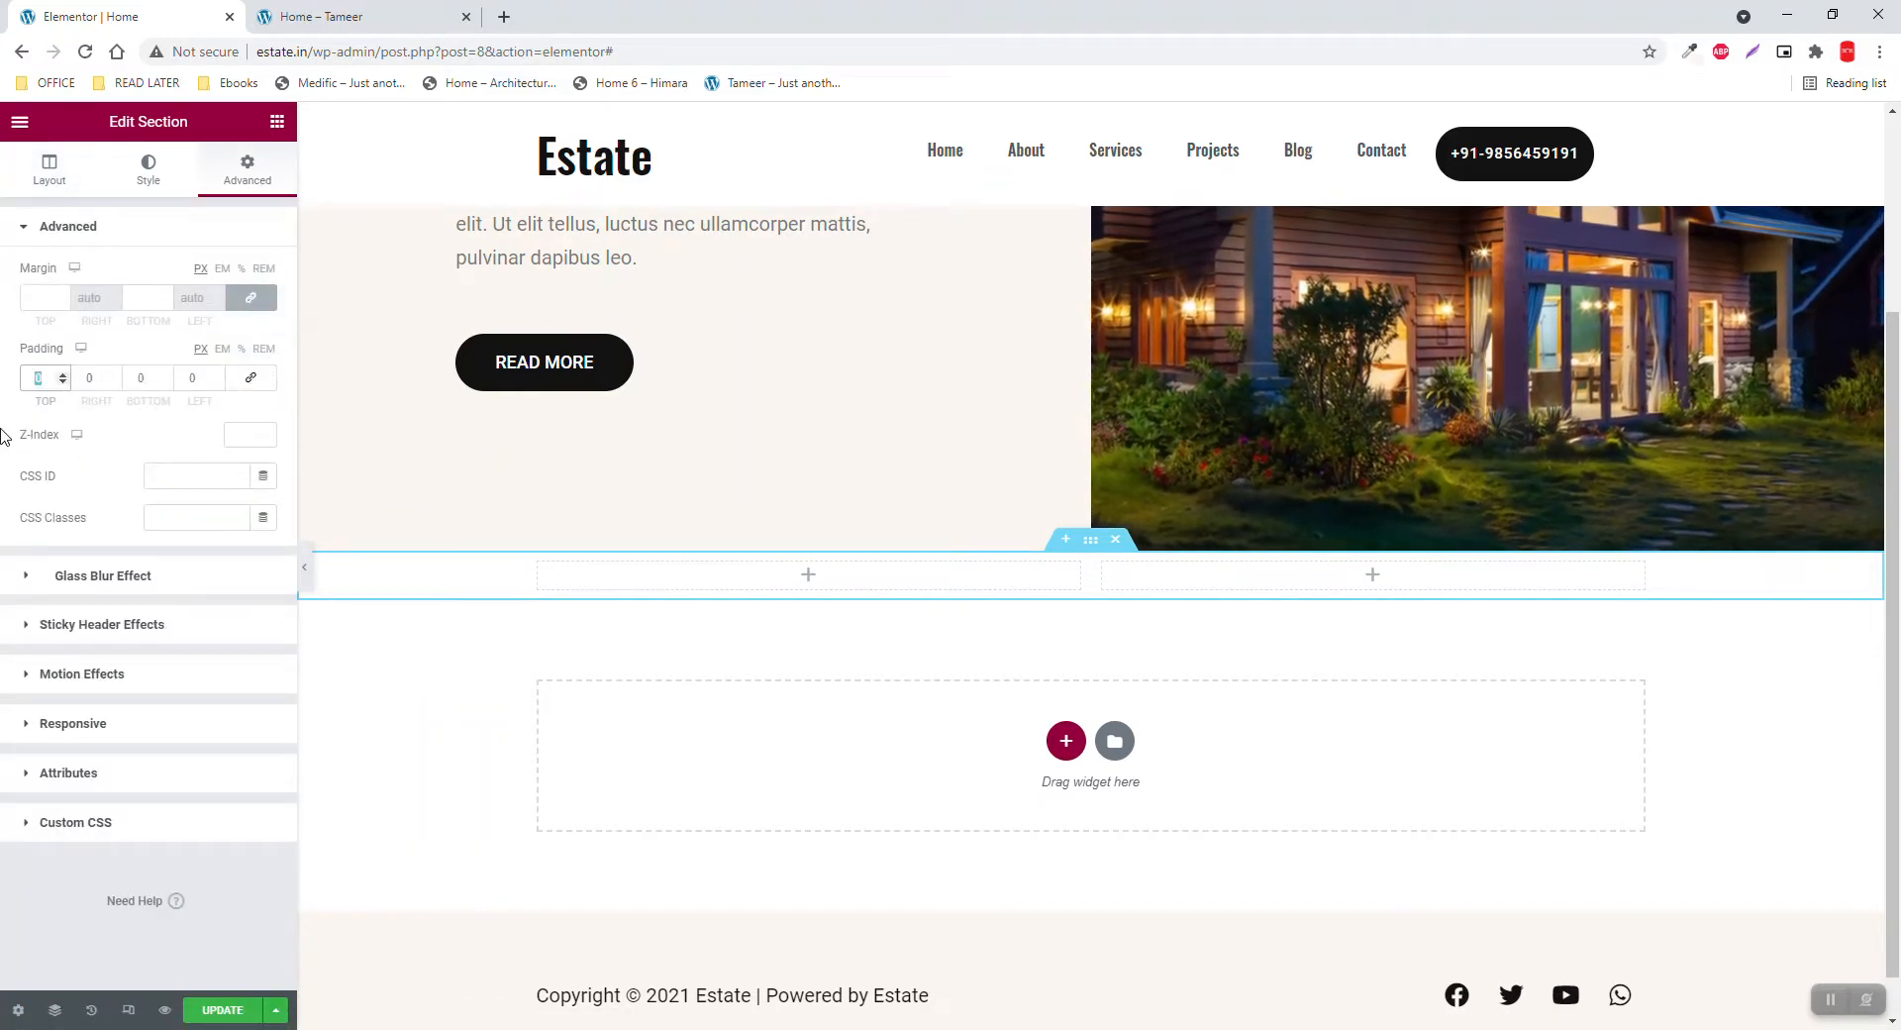
type("150")
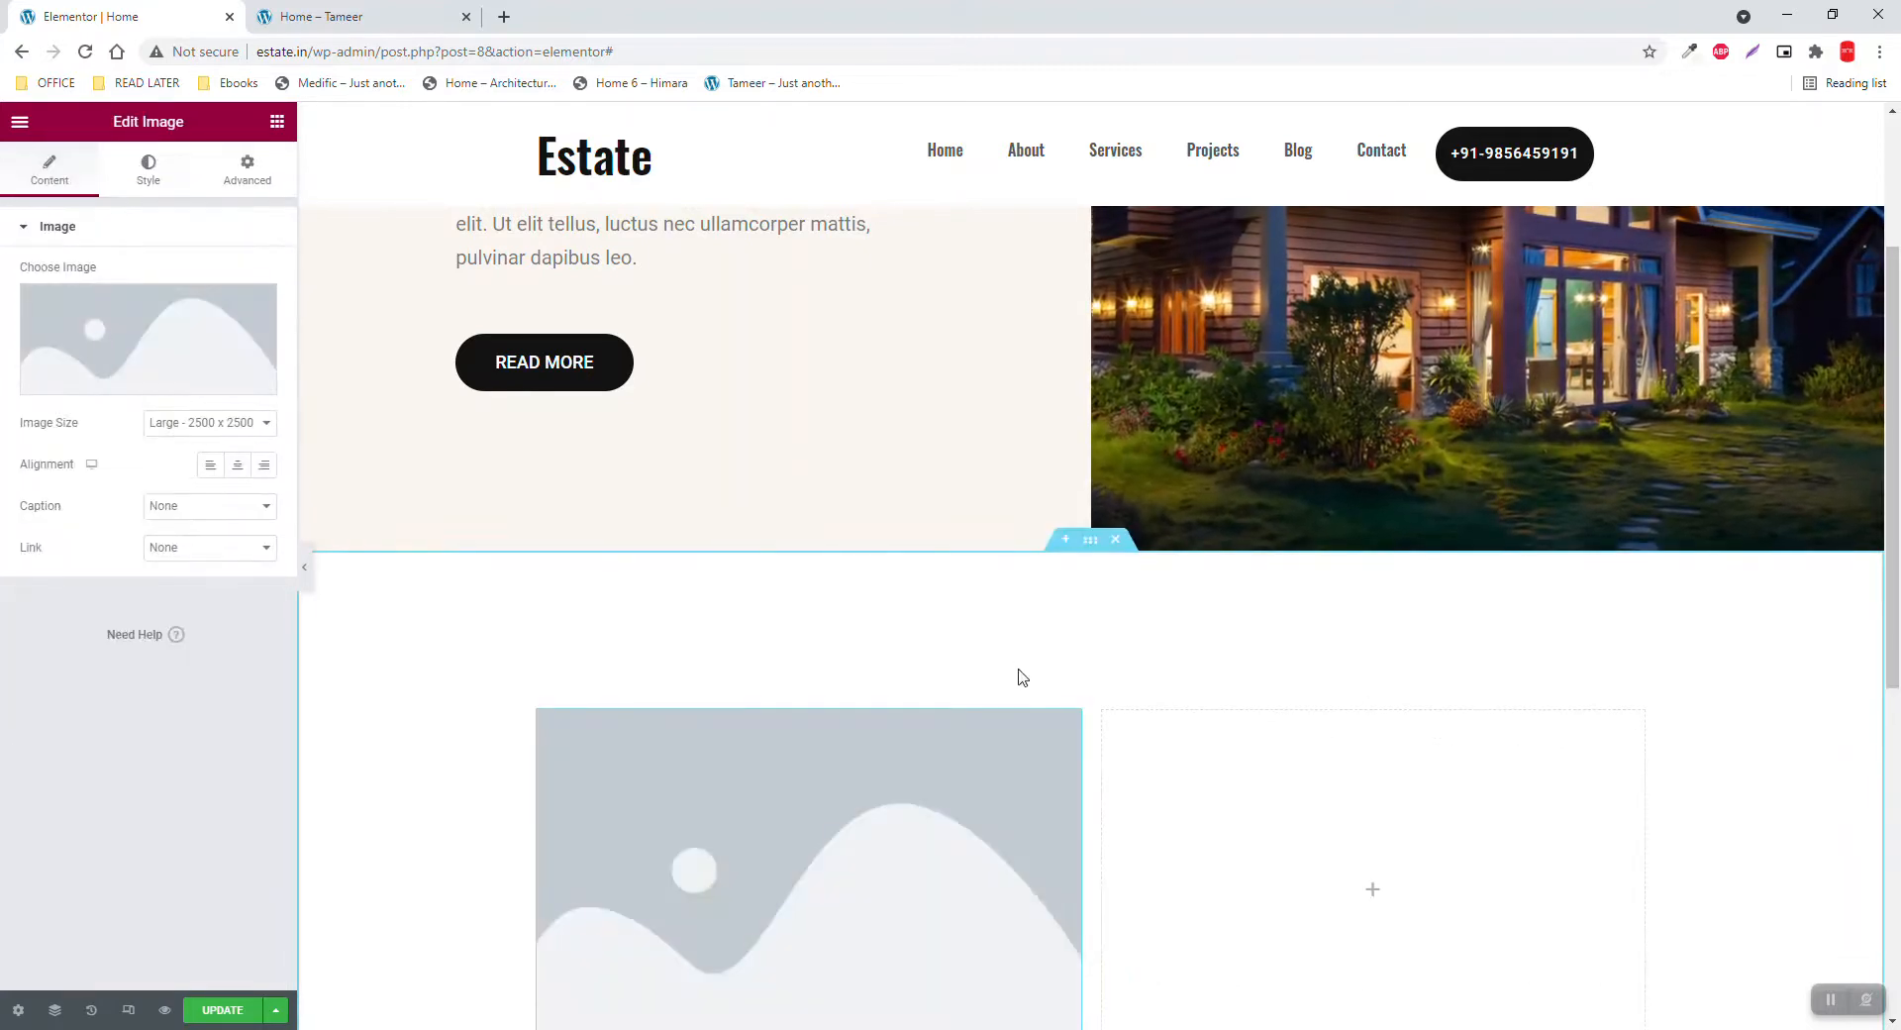
scroll("down", 3)
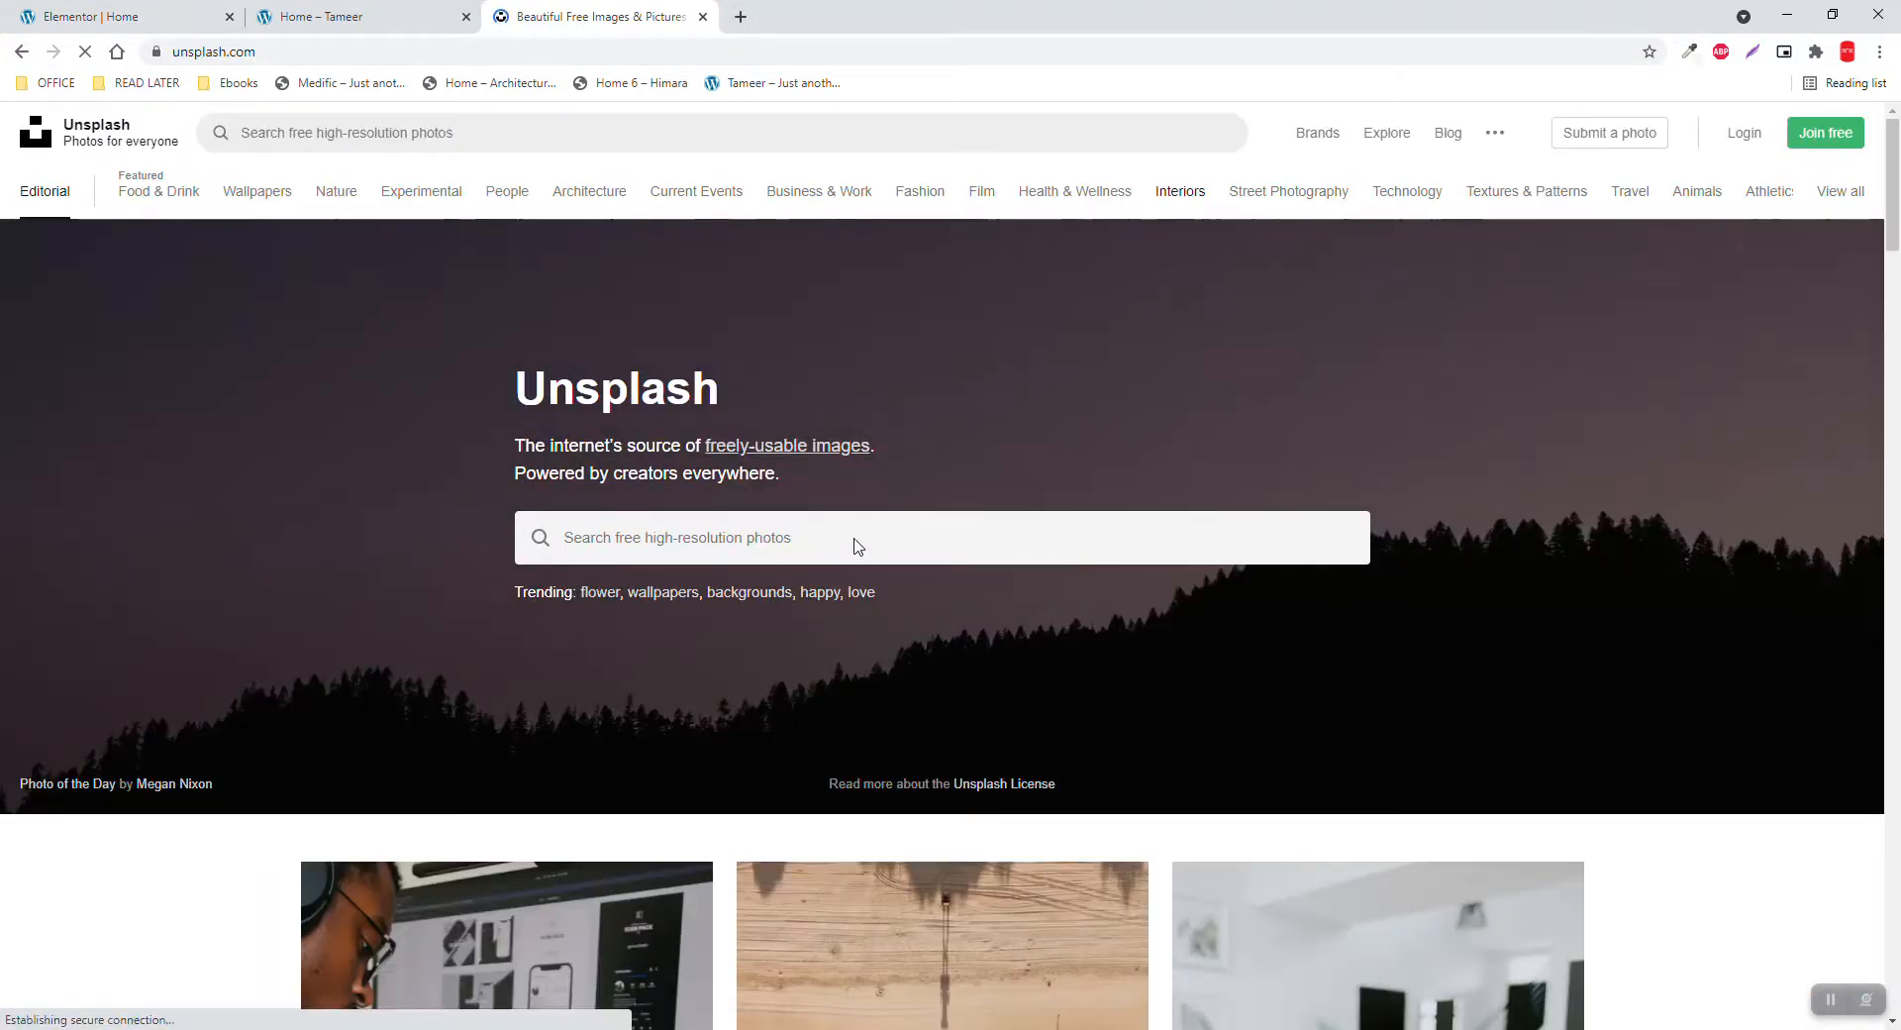
Search Unsplash for square 'construction' photos and download the orange staircase image
left_click(857, 538)
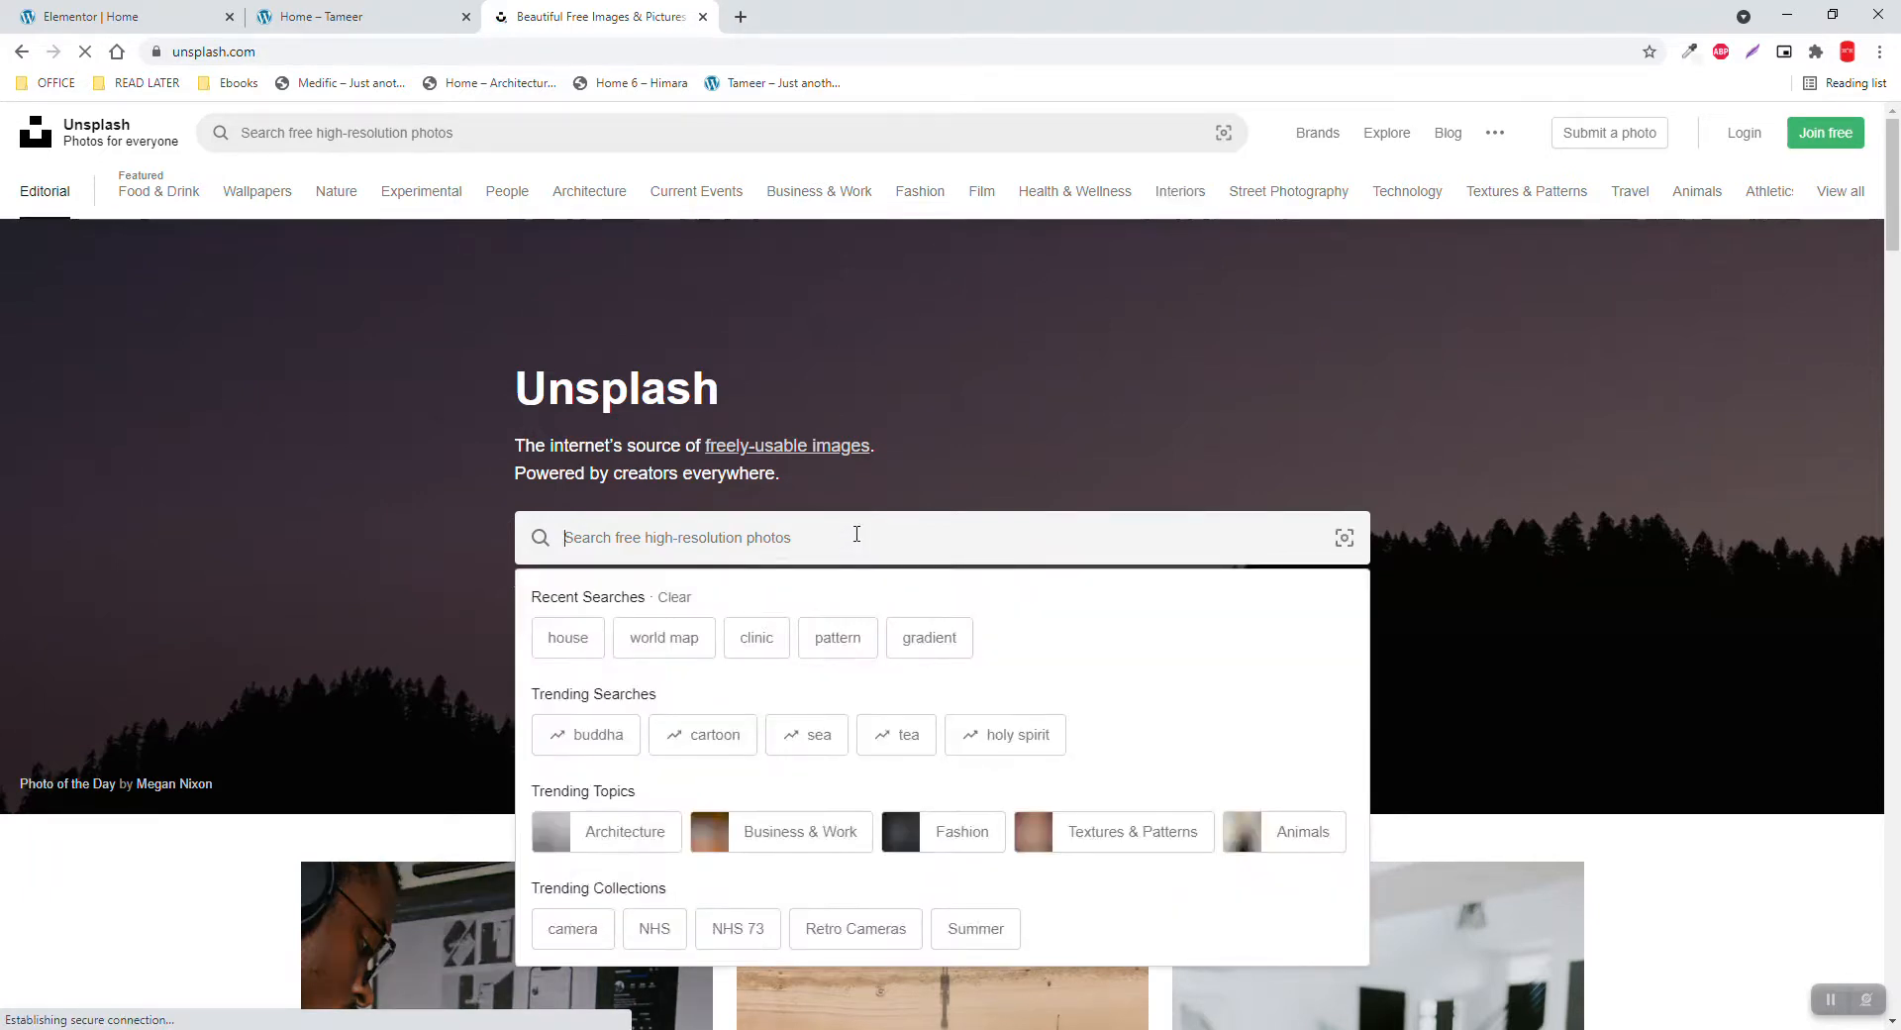
type("construction")
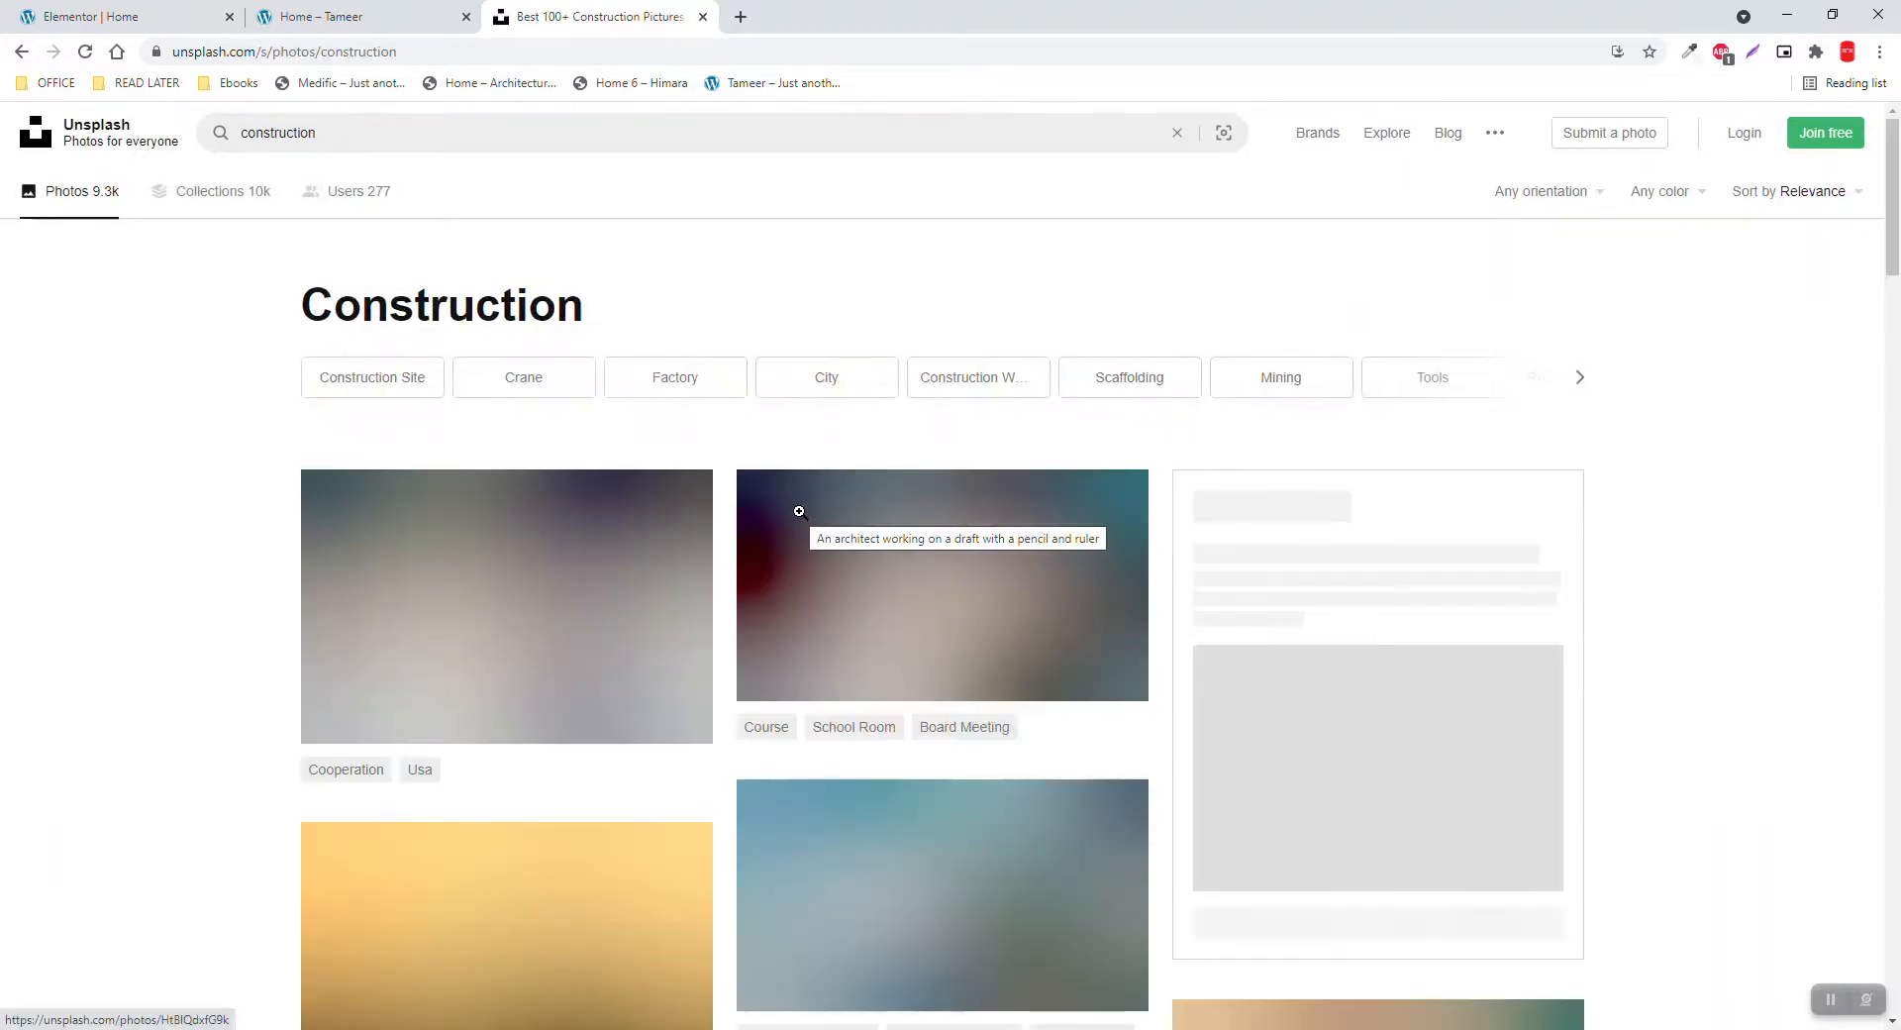
left_click(1540, 191)
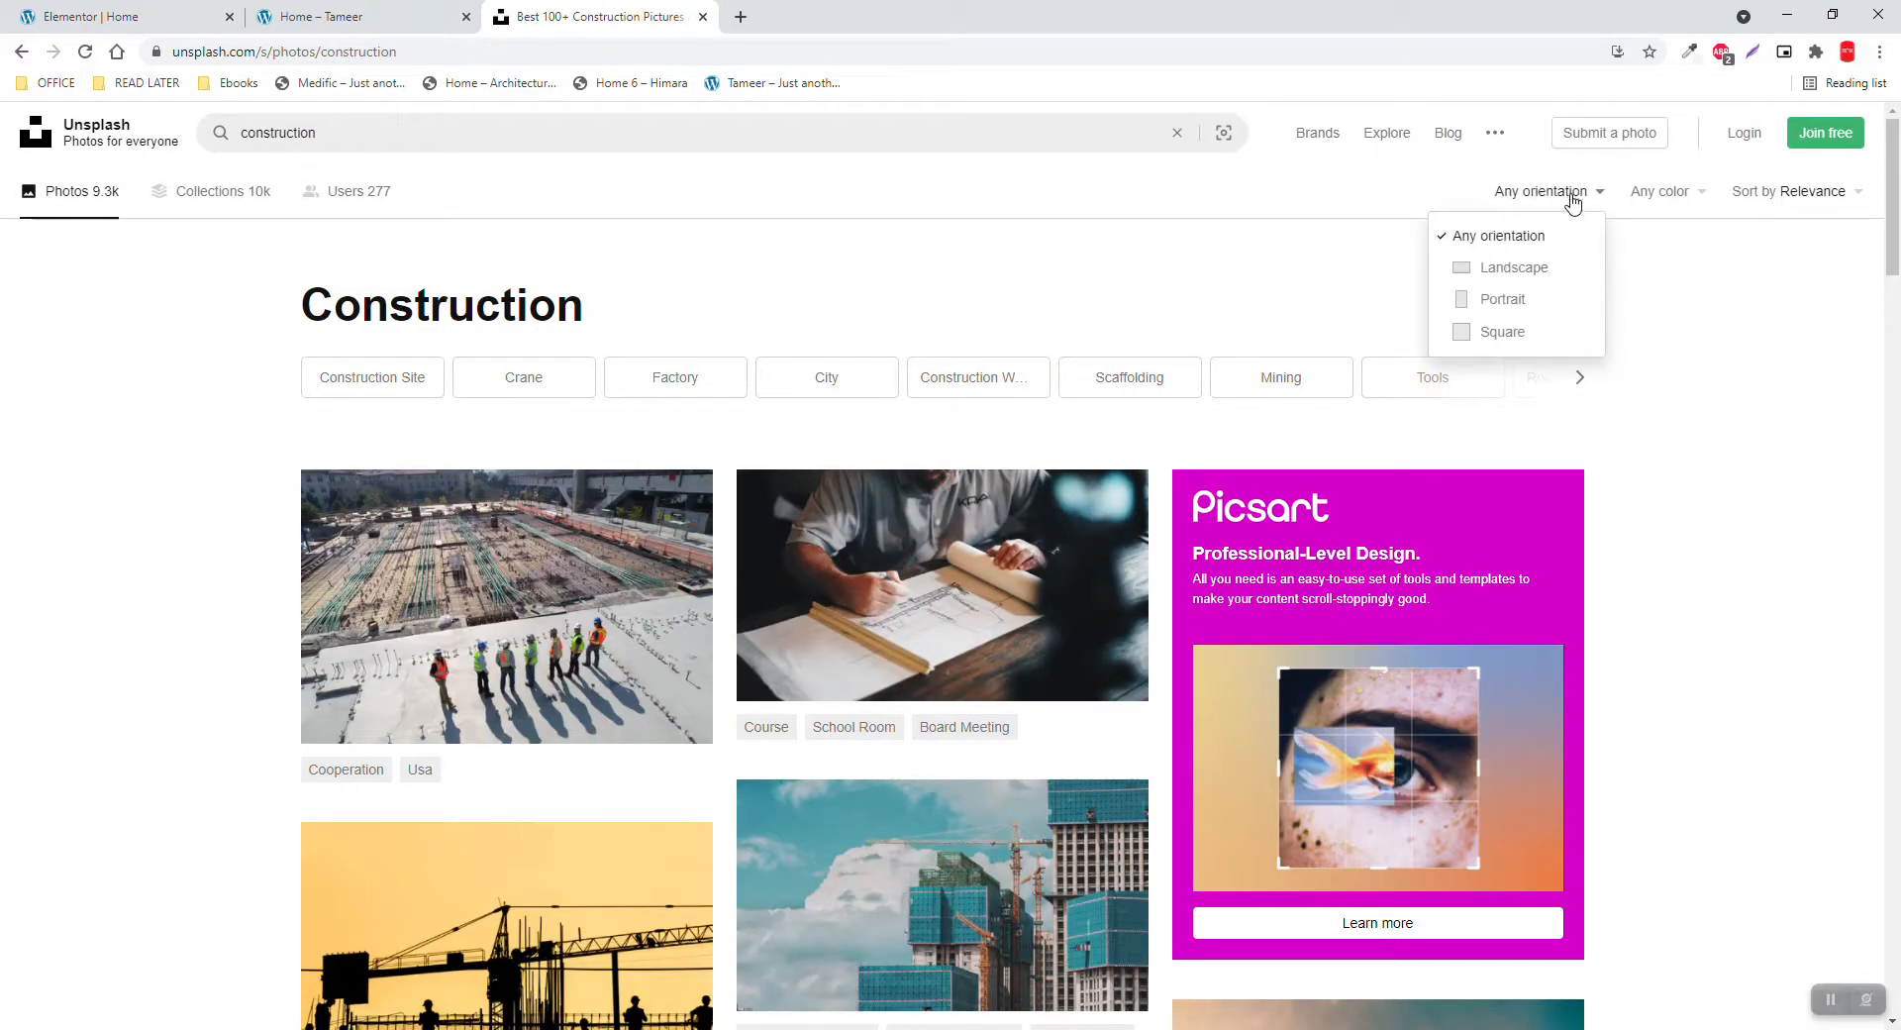
left_click(1503, 331)
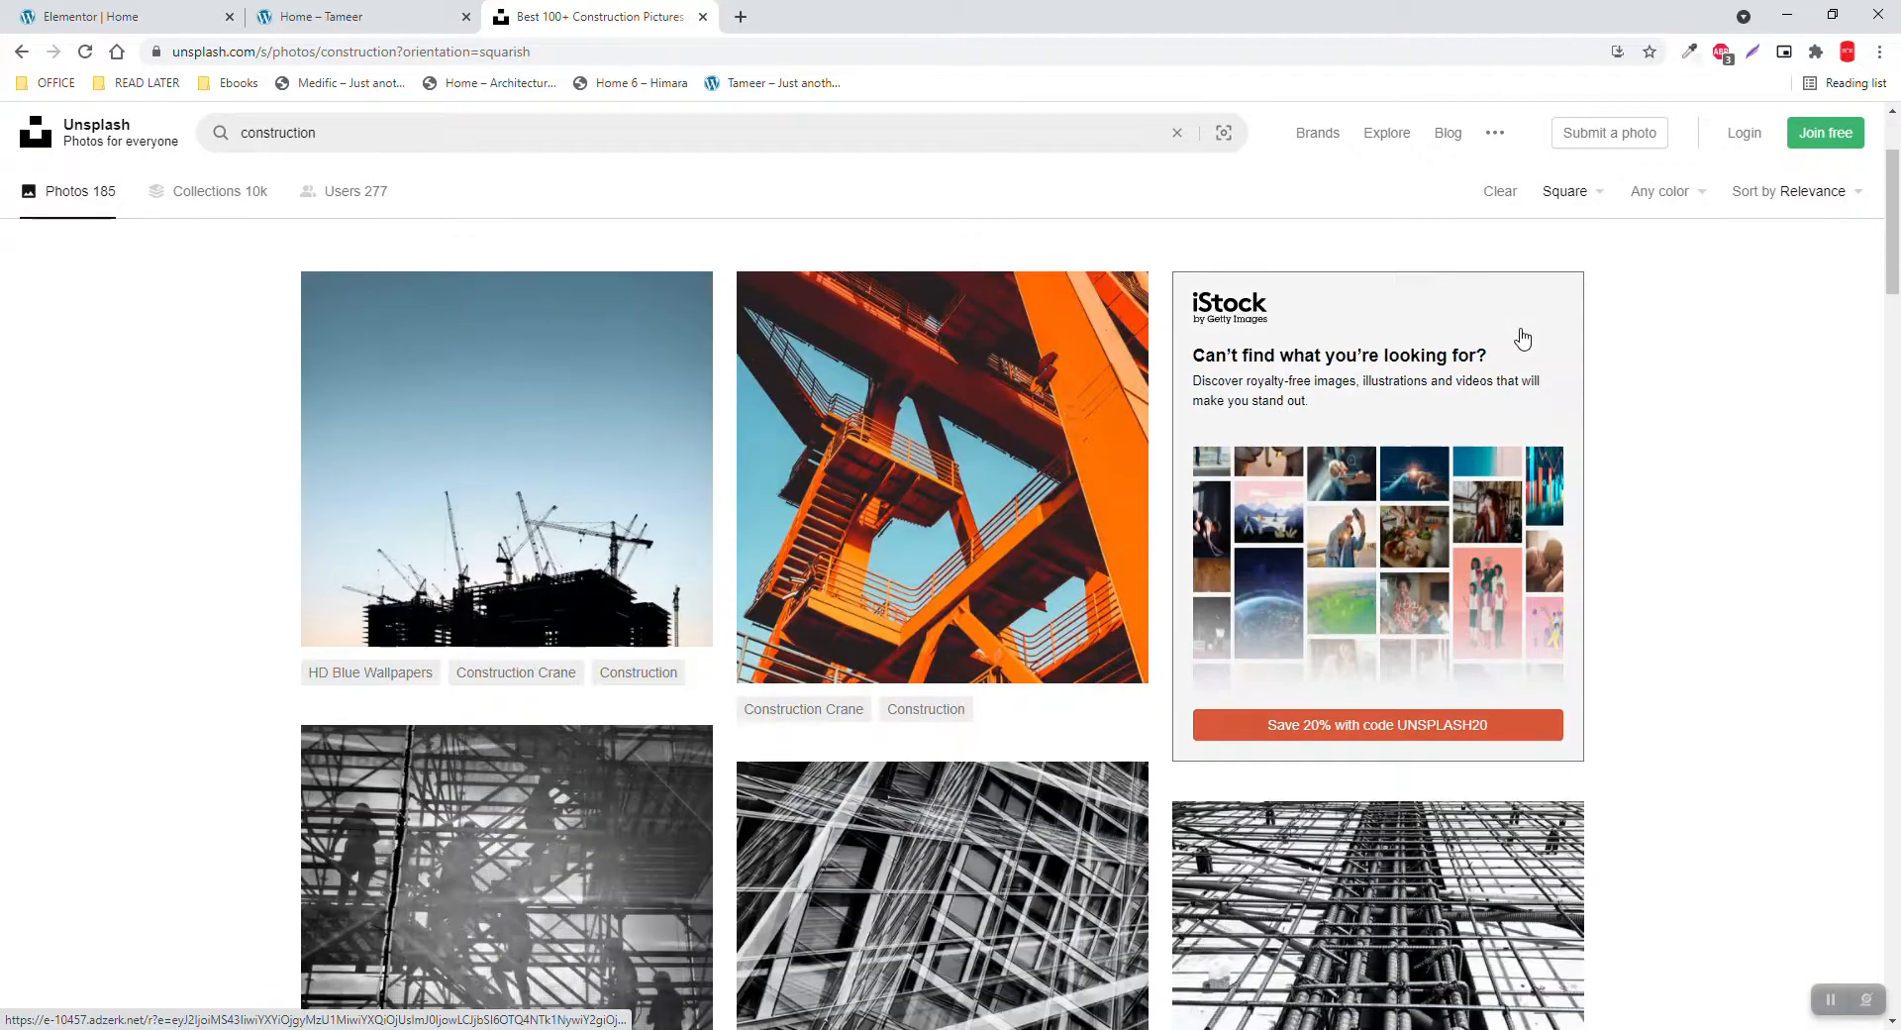
mouse_move(958, 406)
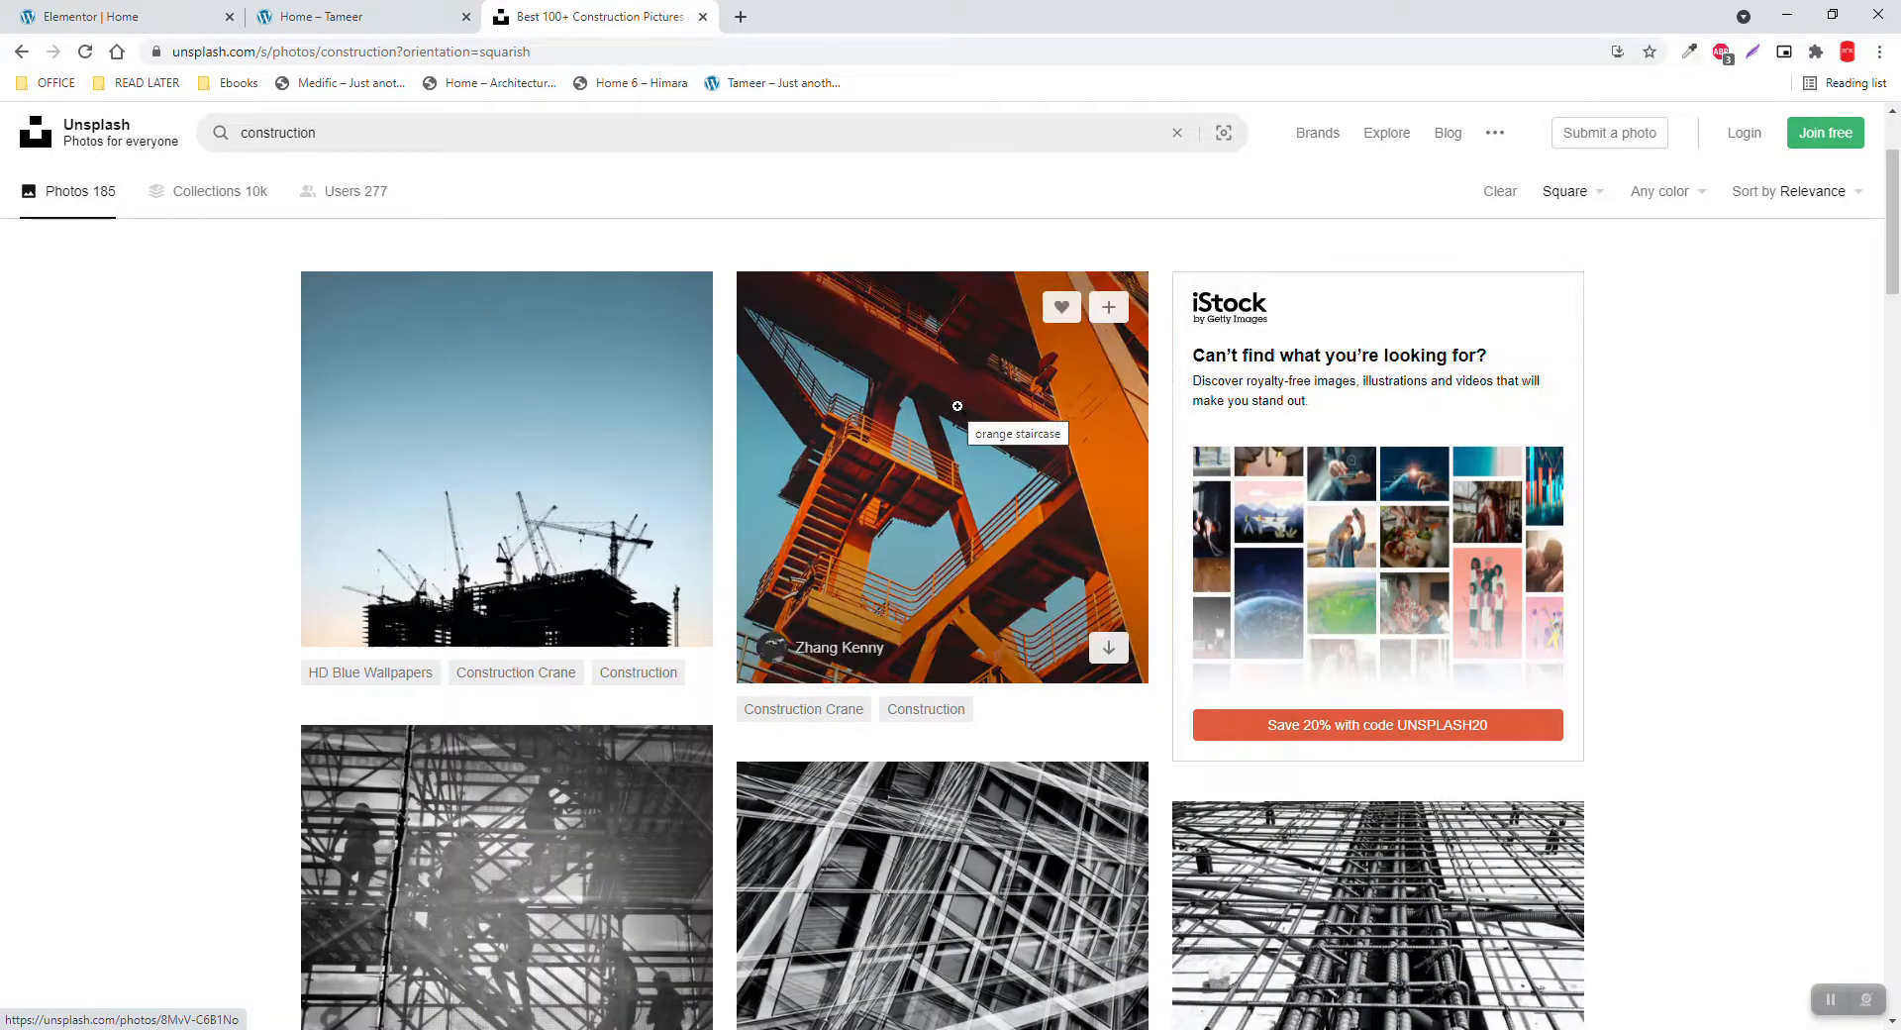
left_click(958, 406)
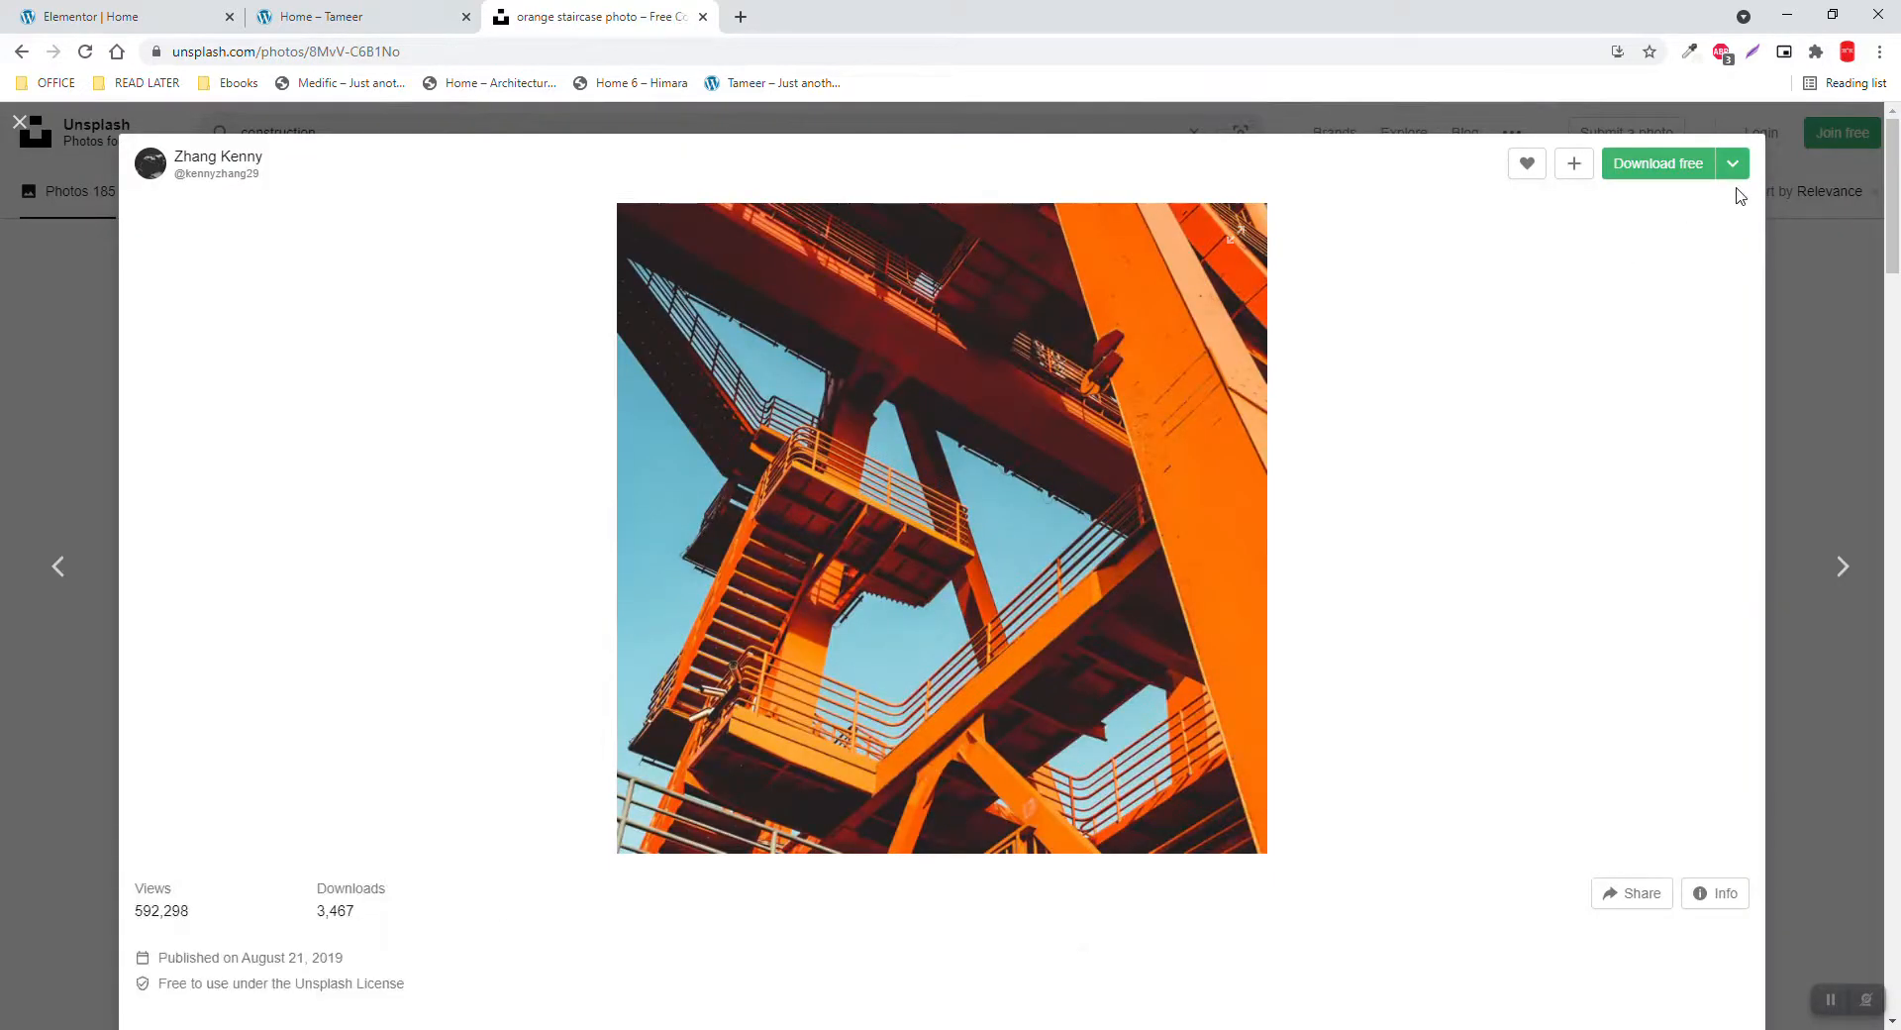
left_click(1733, 164)
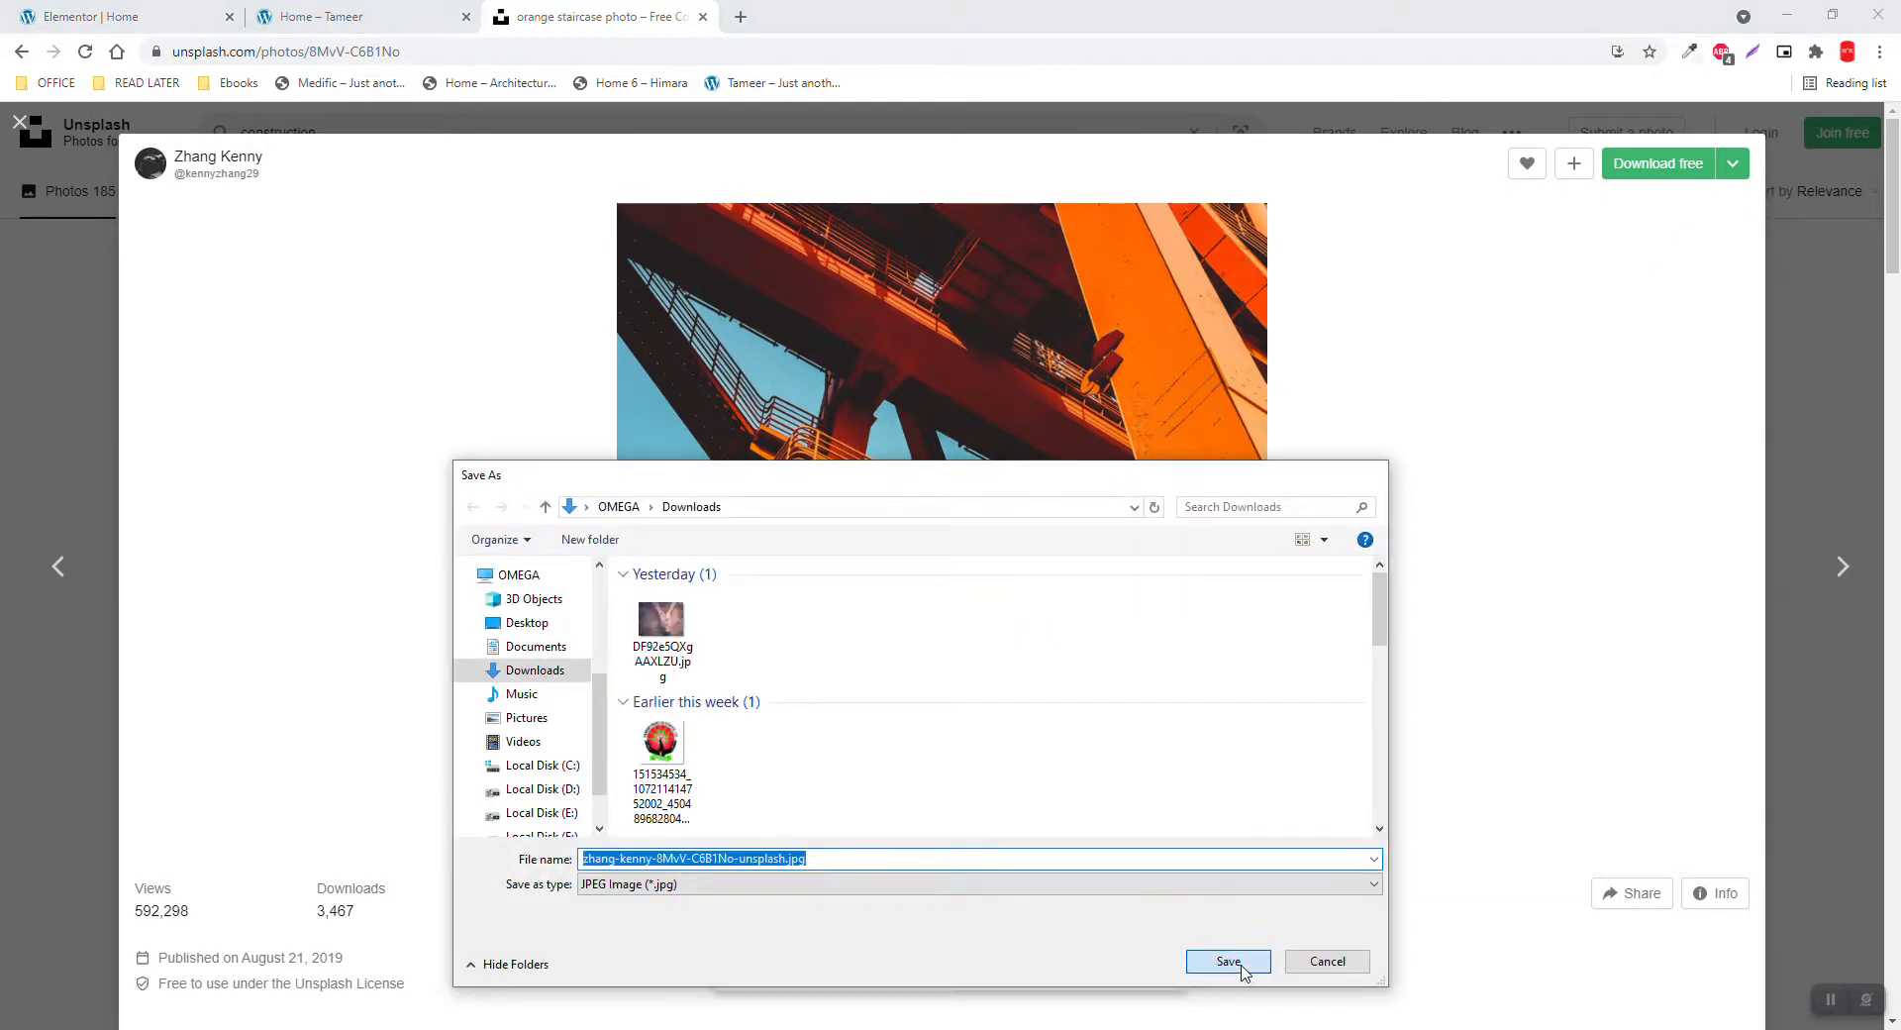
left_click(1227, 960)
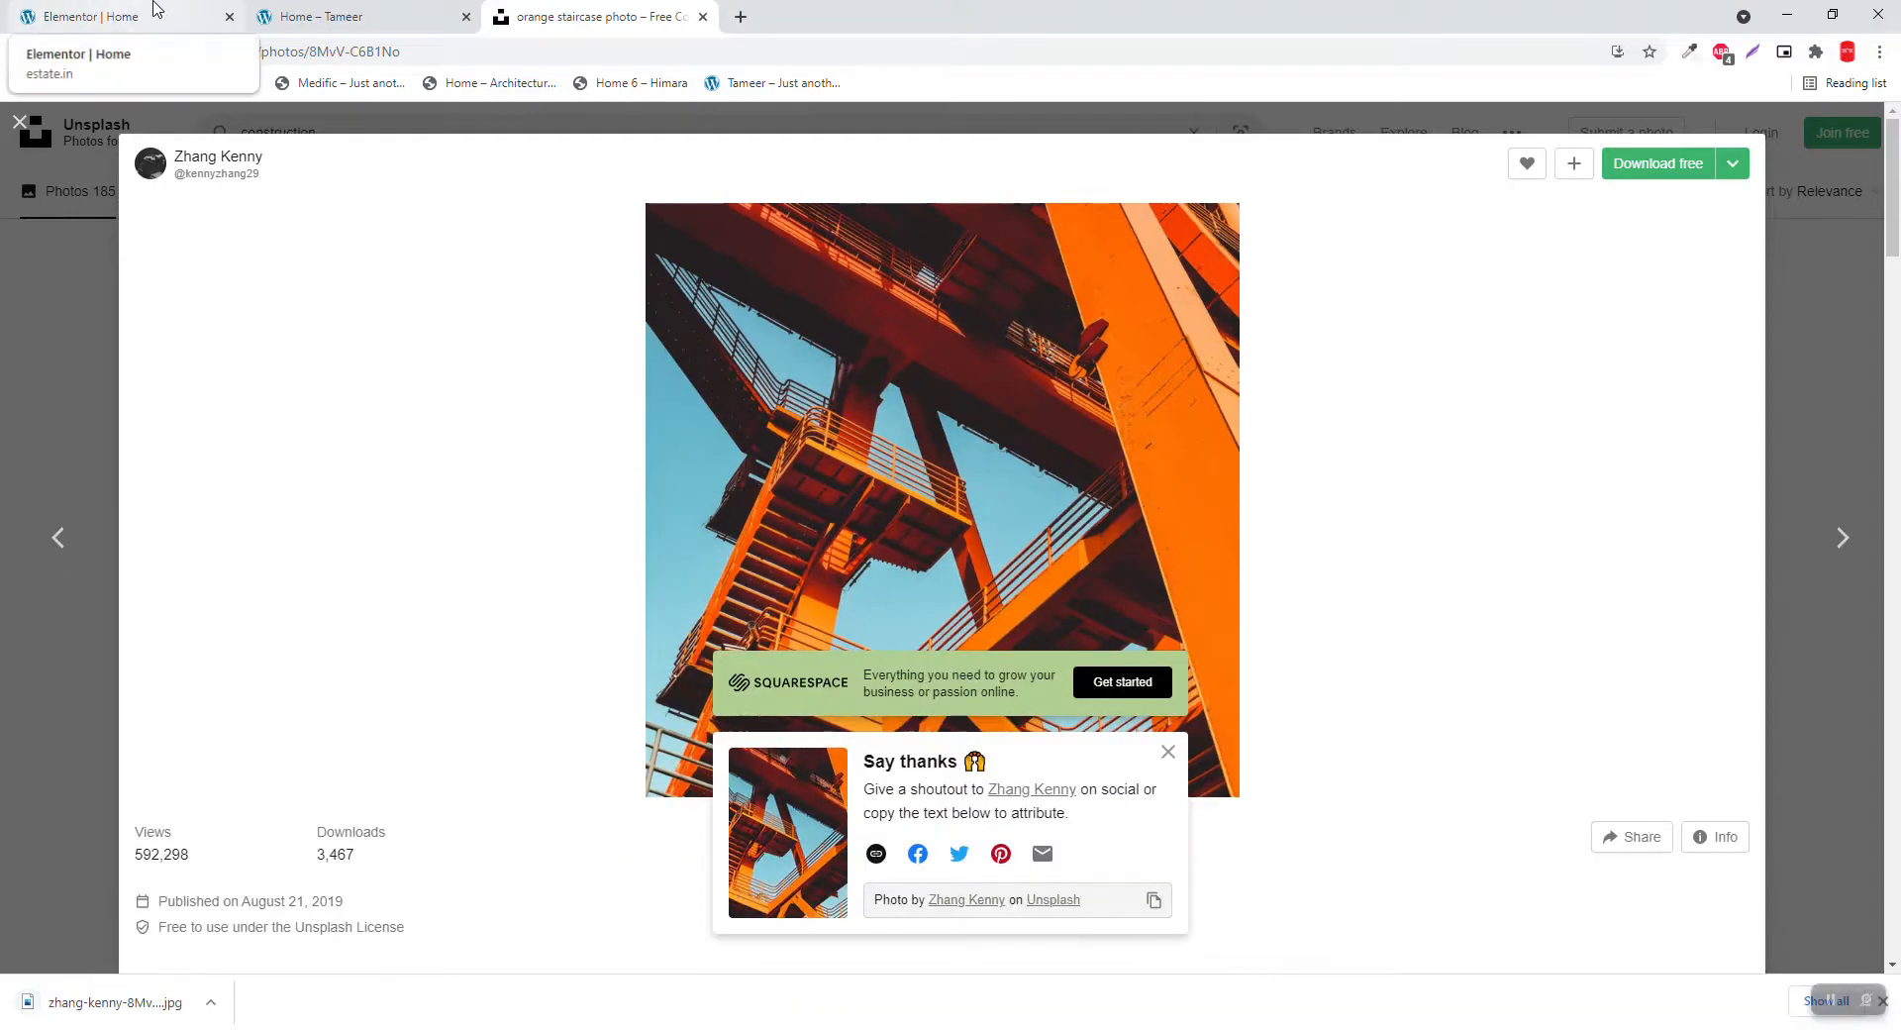
Insert the orange staircase photo into the left column's image, then view the reference homepage
left_click(94, 17)
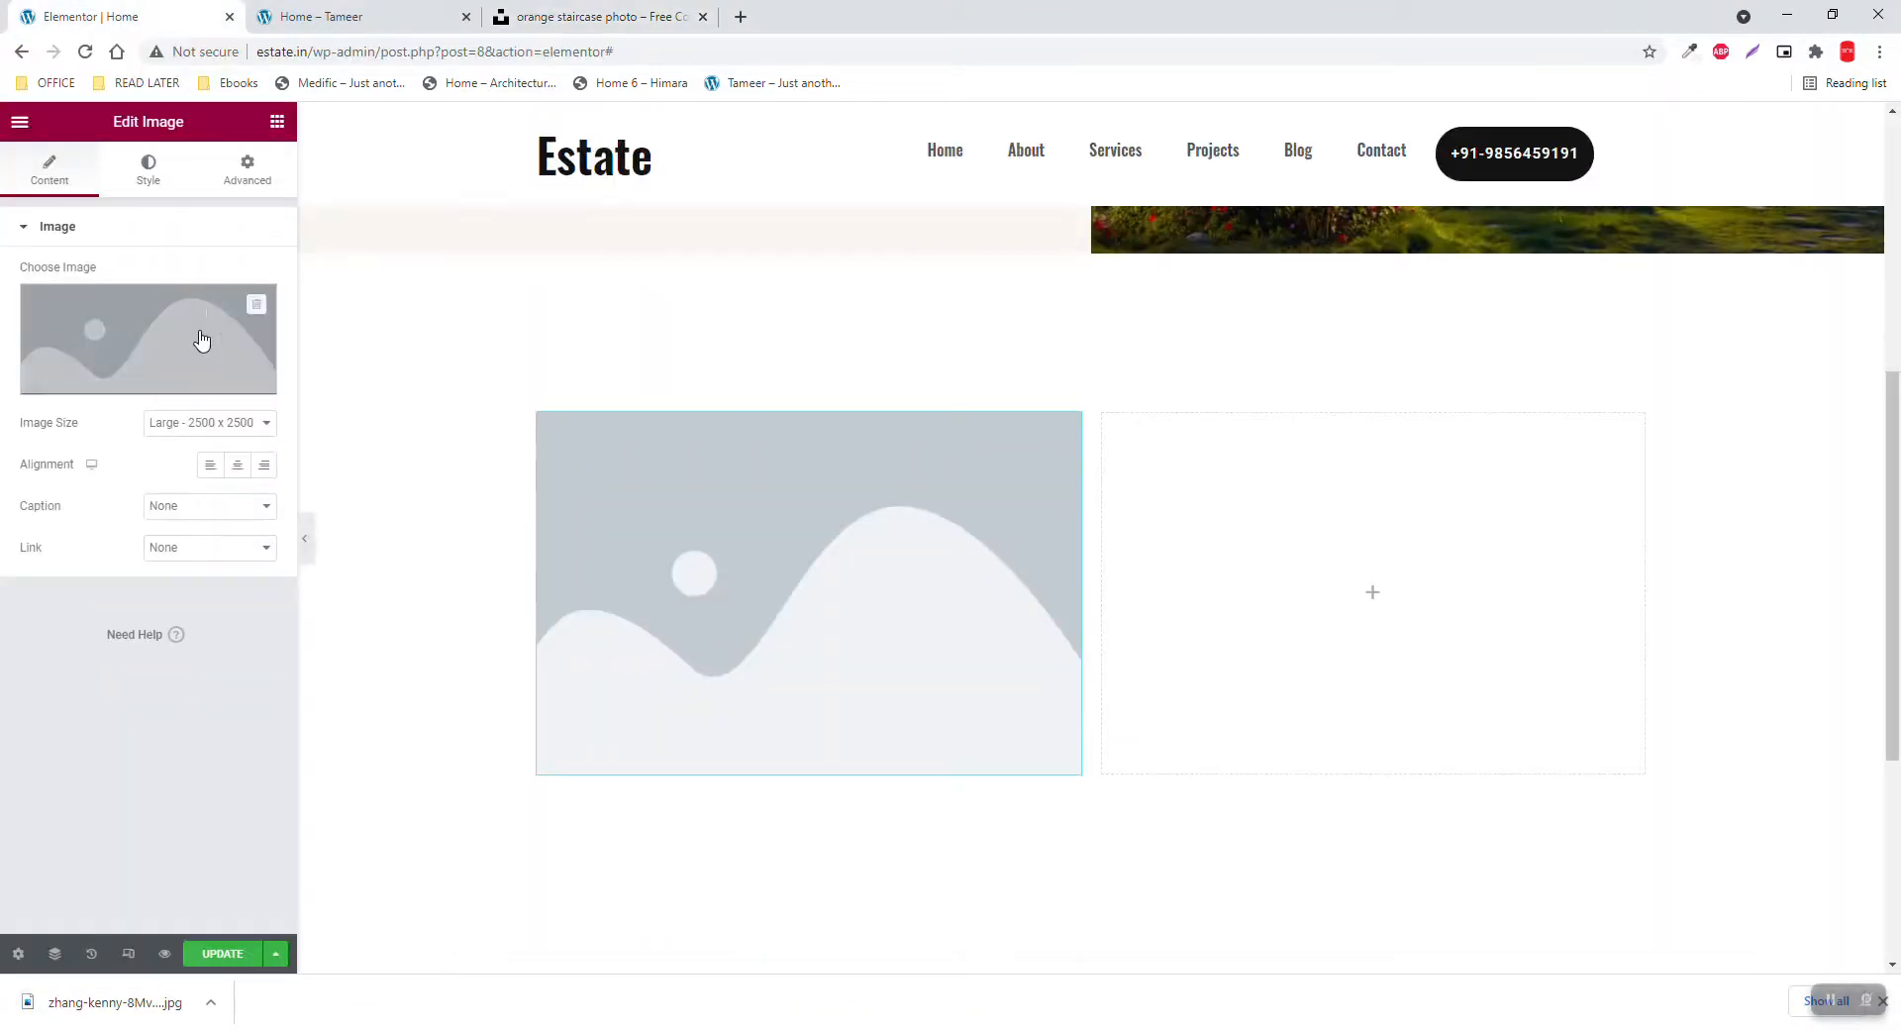
left_click(201, 340)
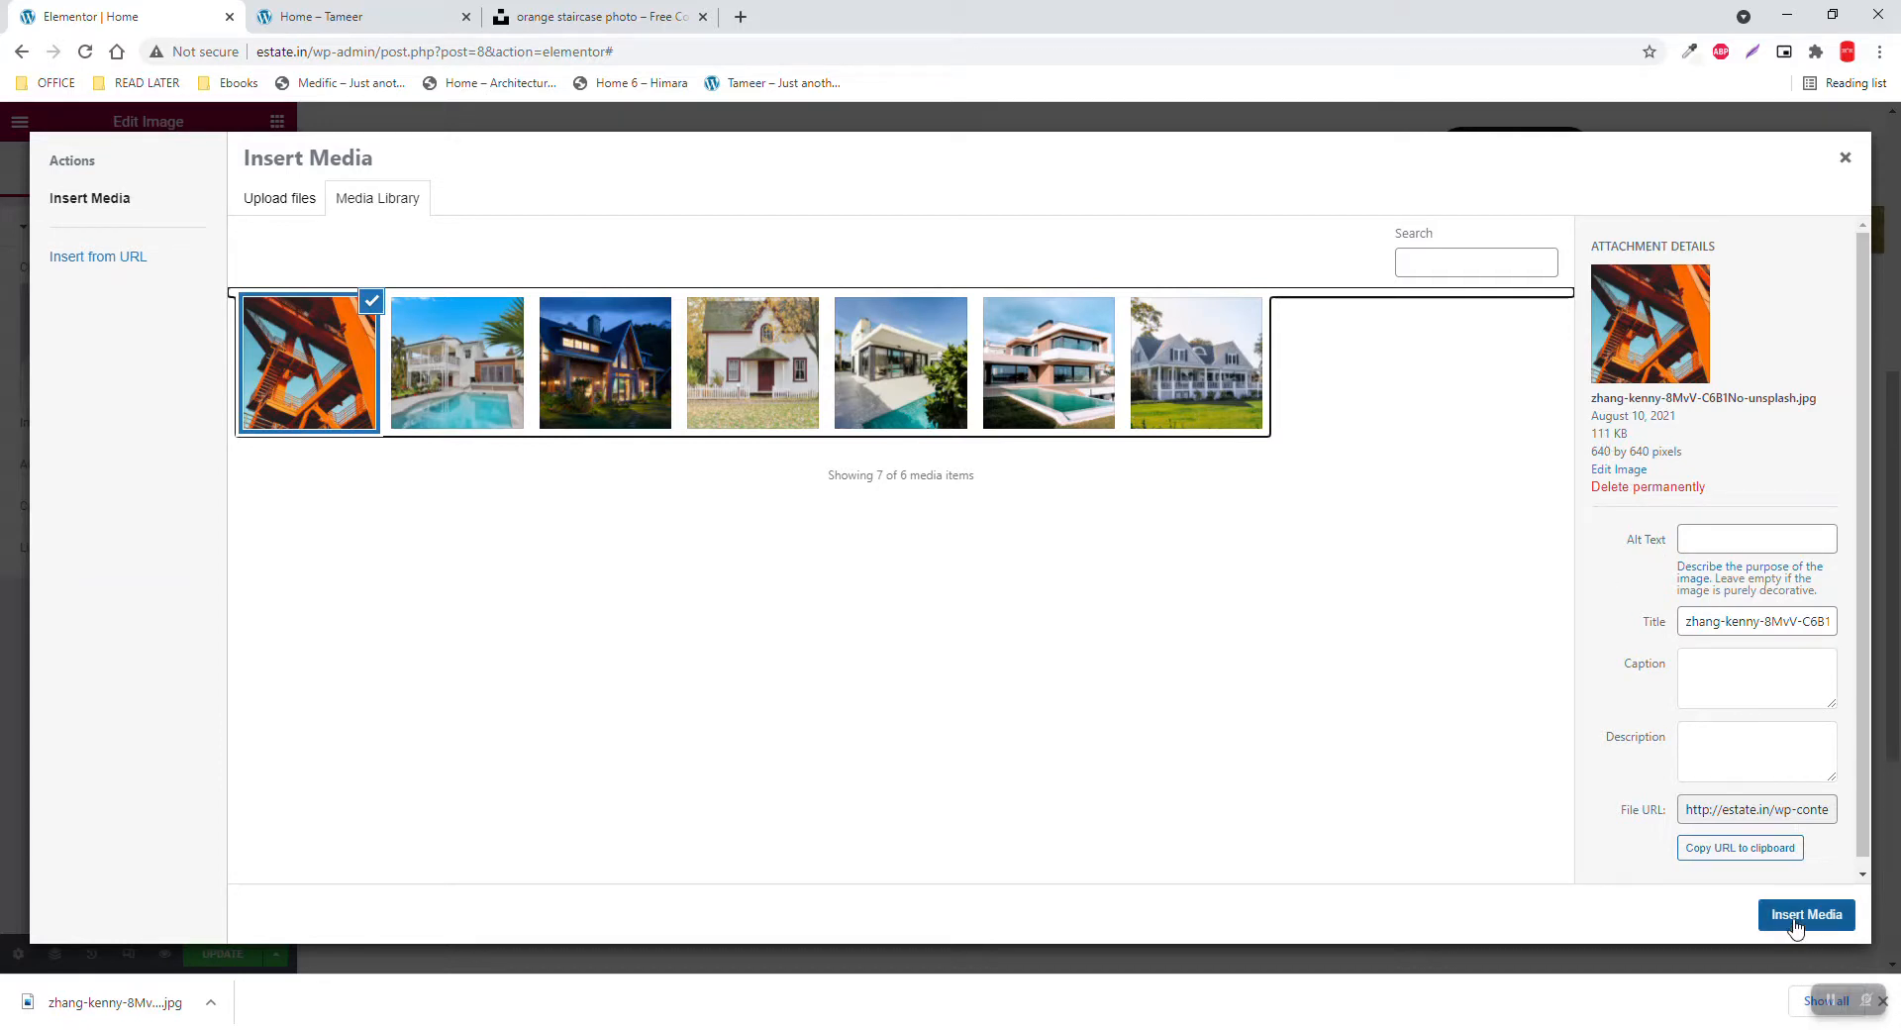
left_click(1807, 914)
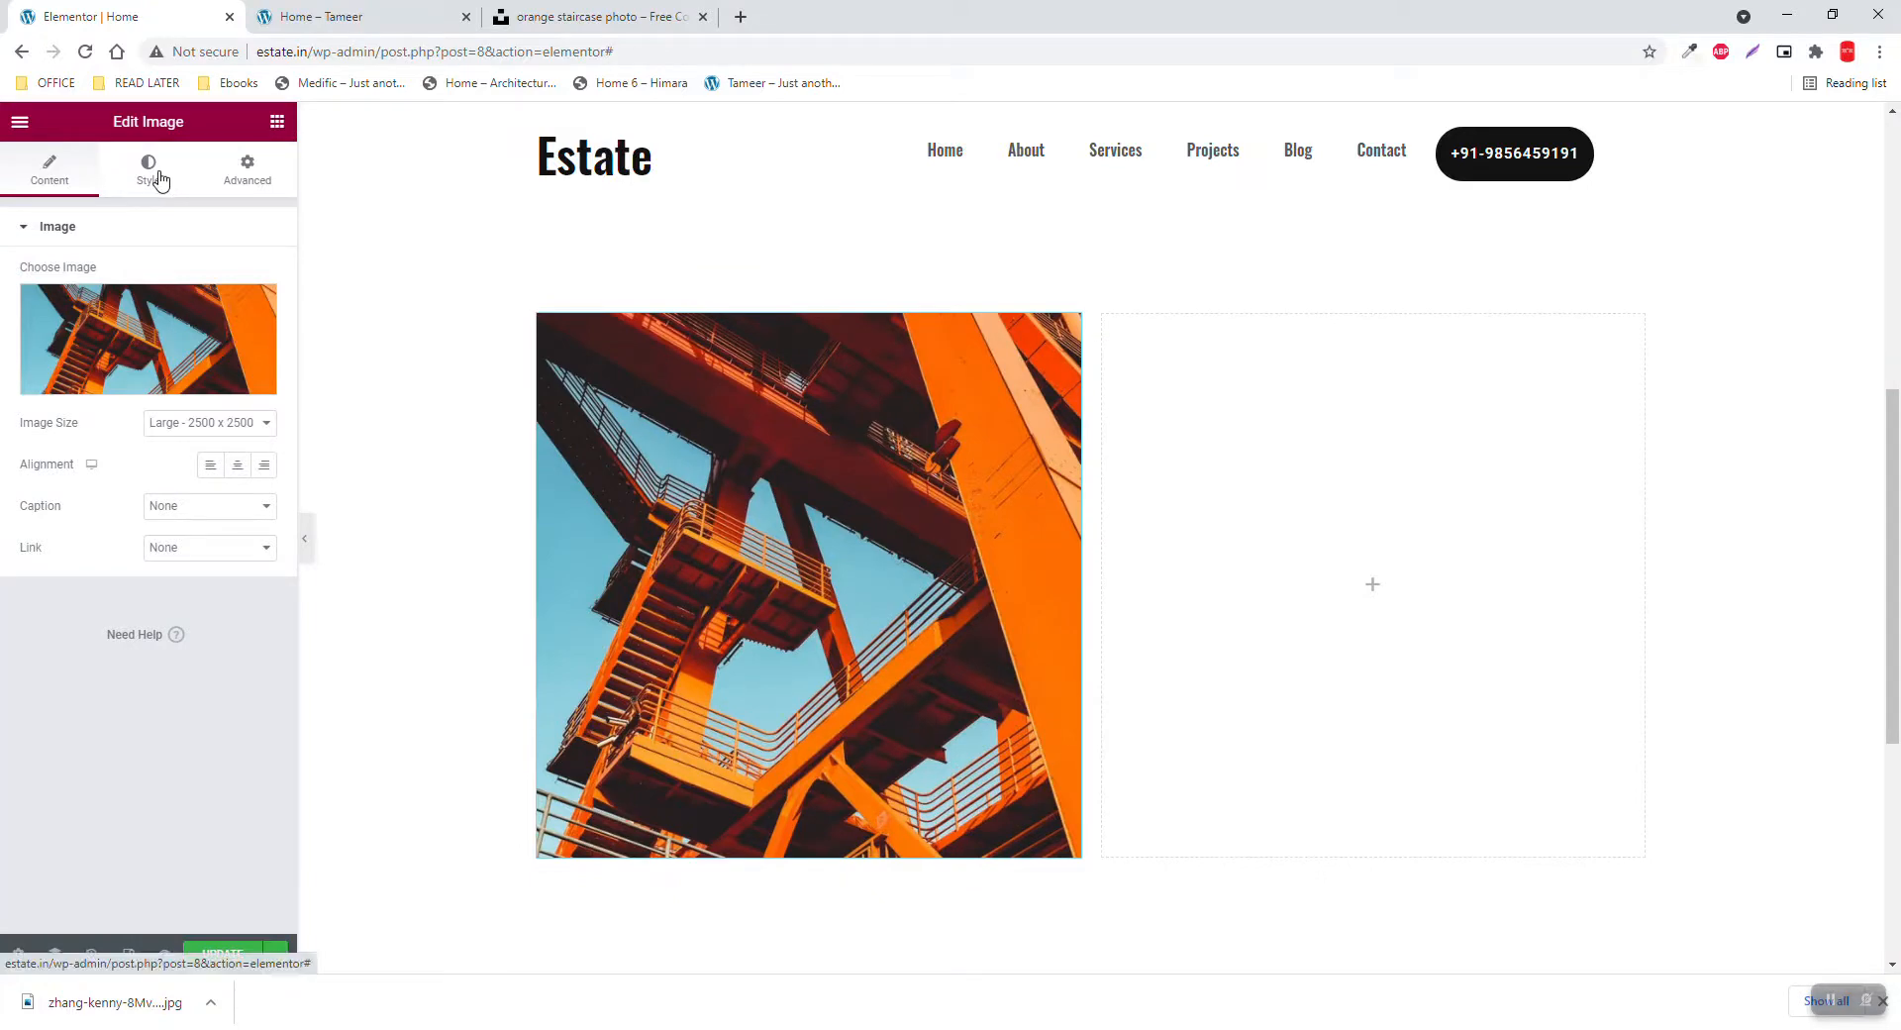
left_click(341, 17)
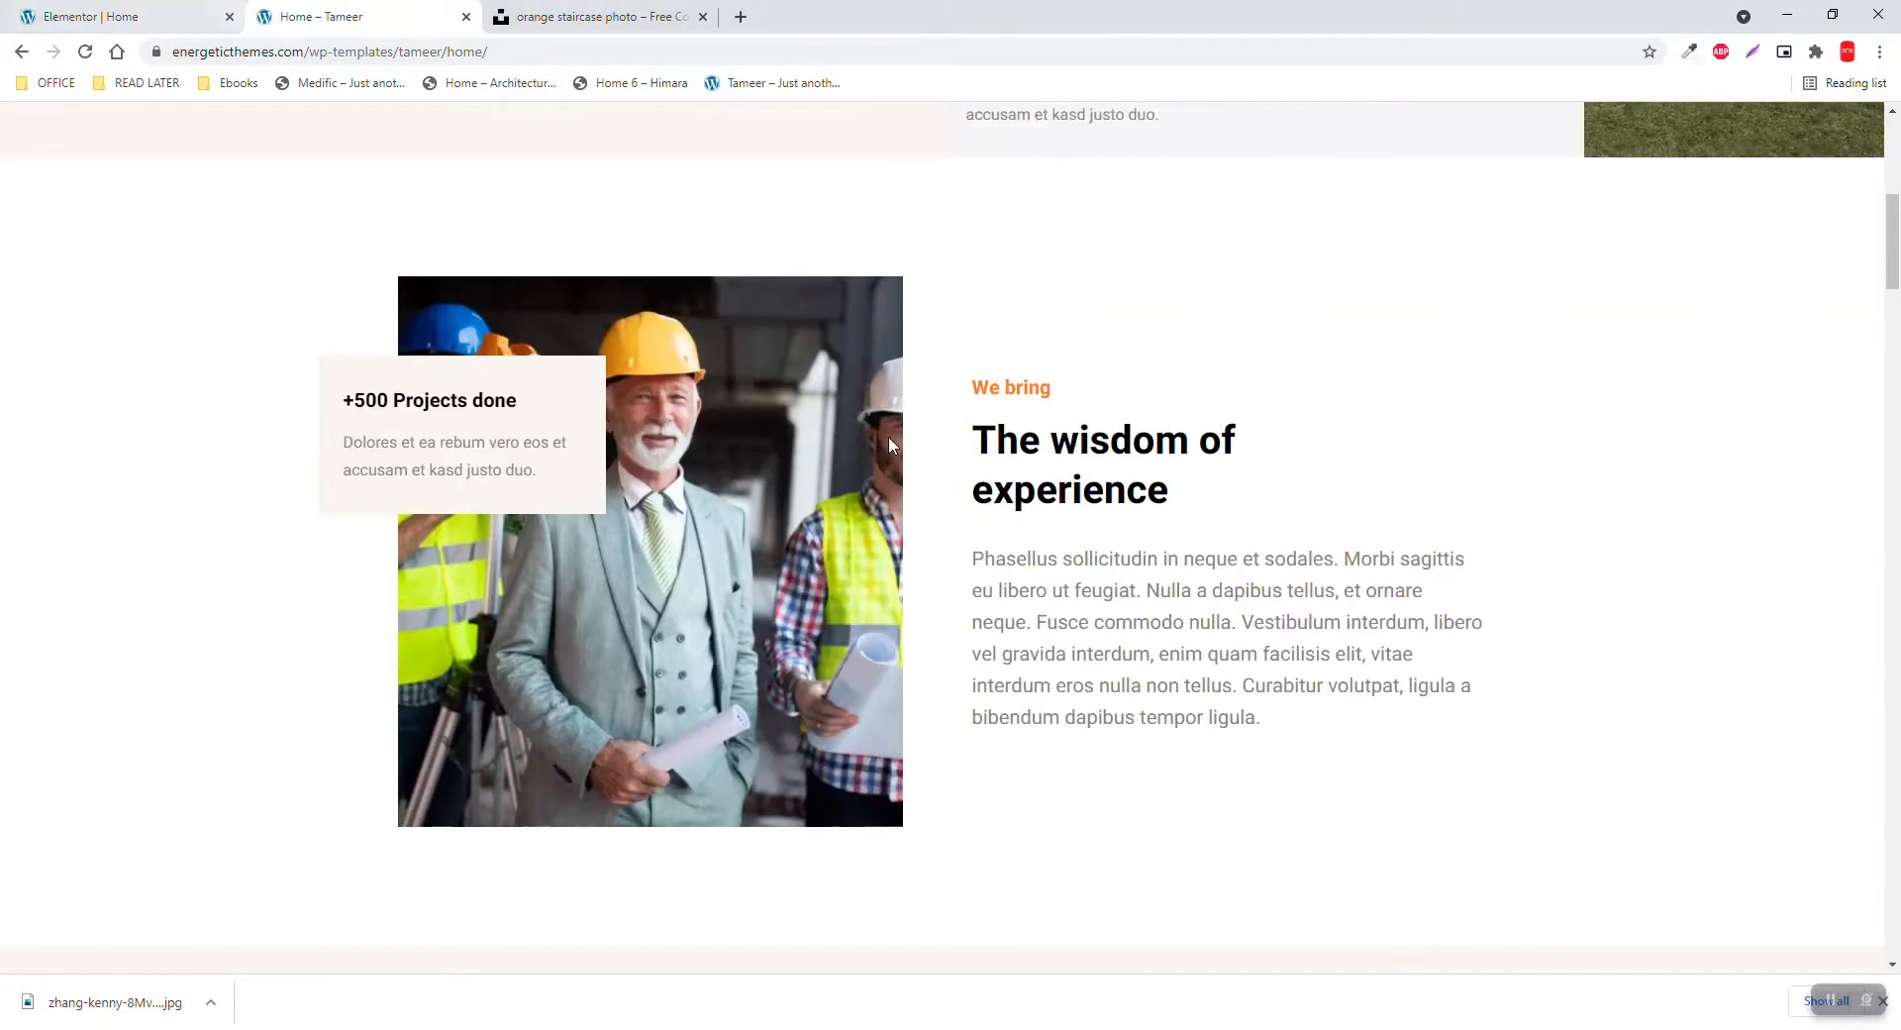
Delete the extra empty column and give the pasted We Do text column 10 padding
left_click(109, 16)
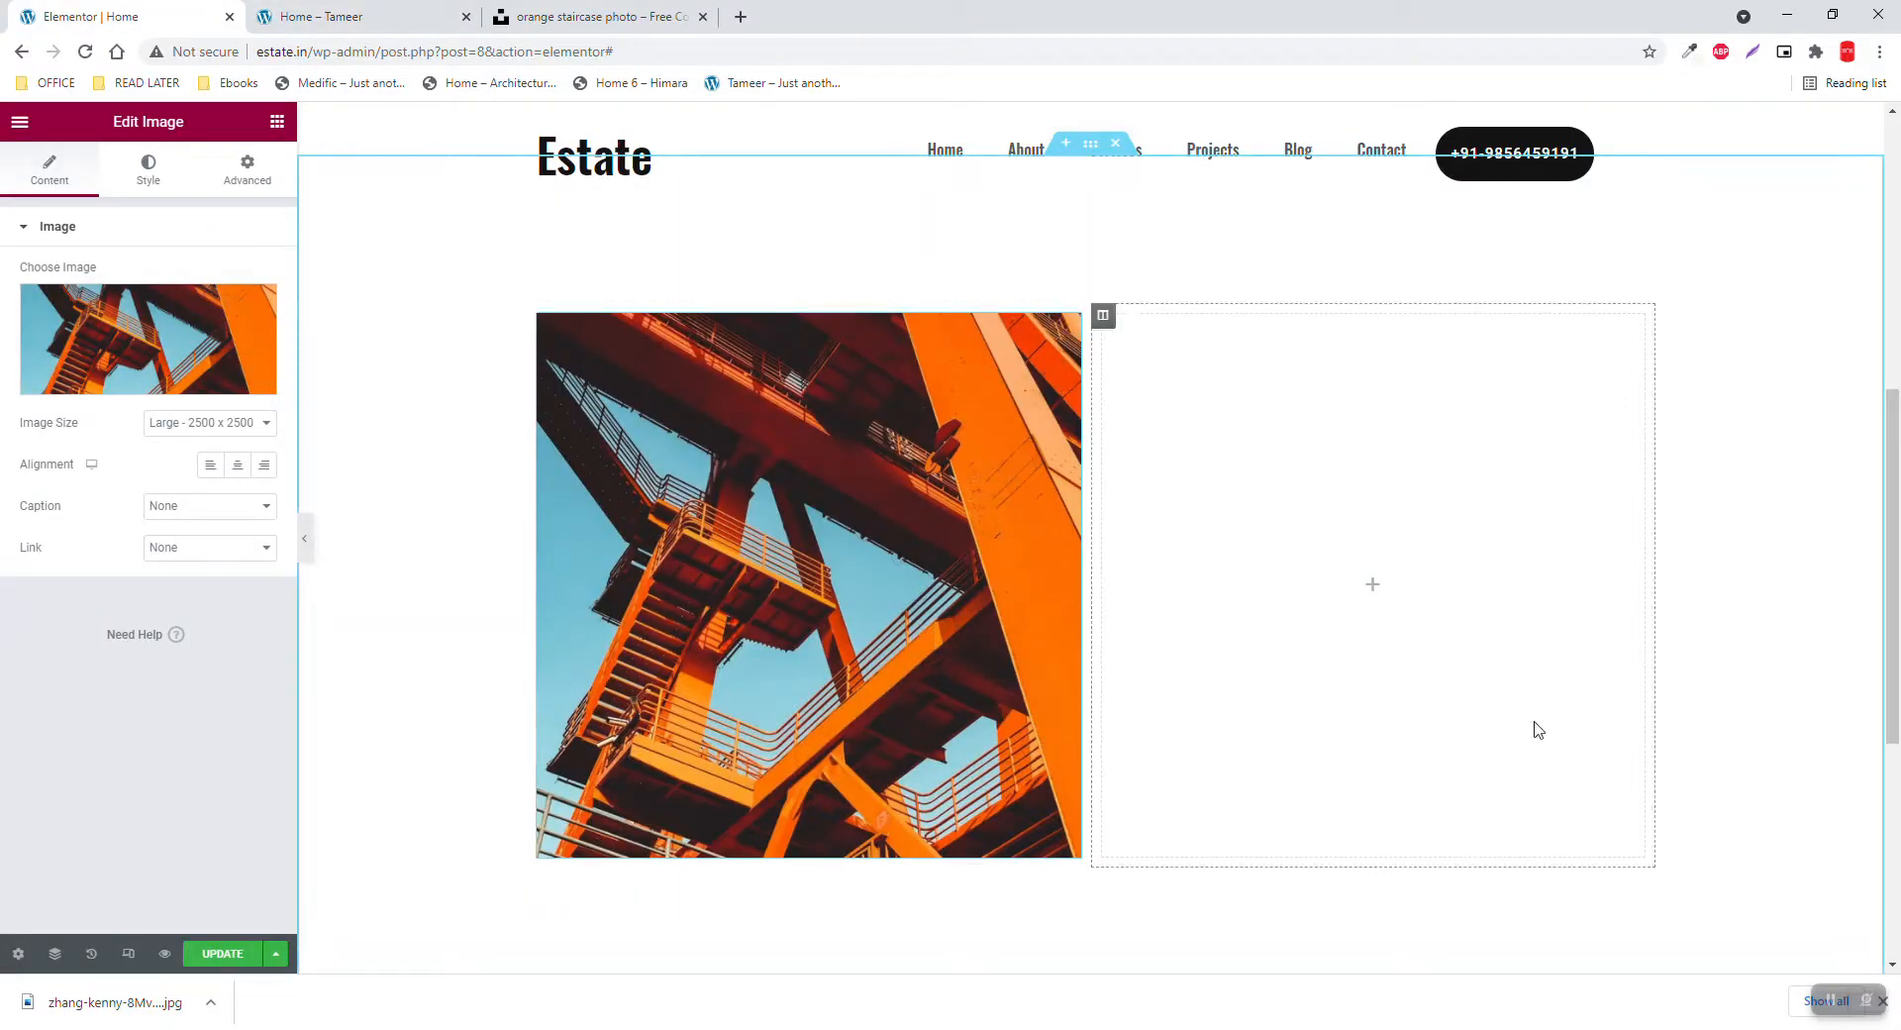
mouse_move(408, 359)
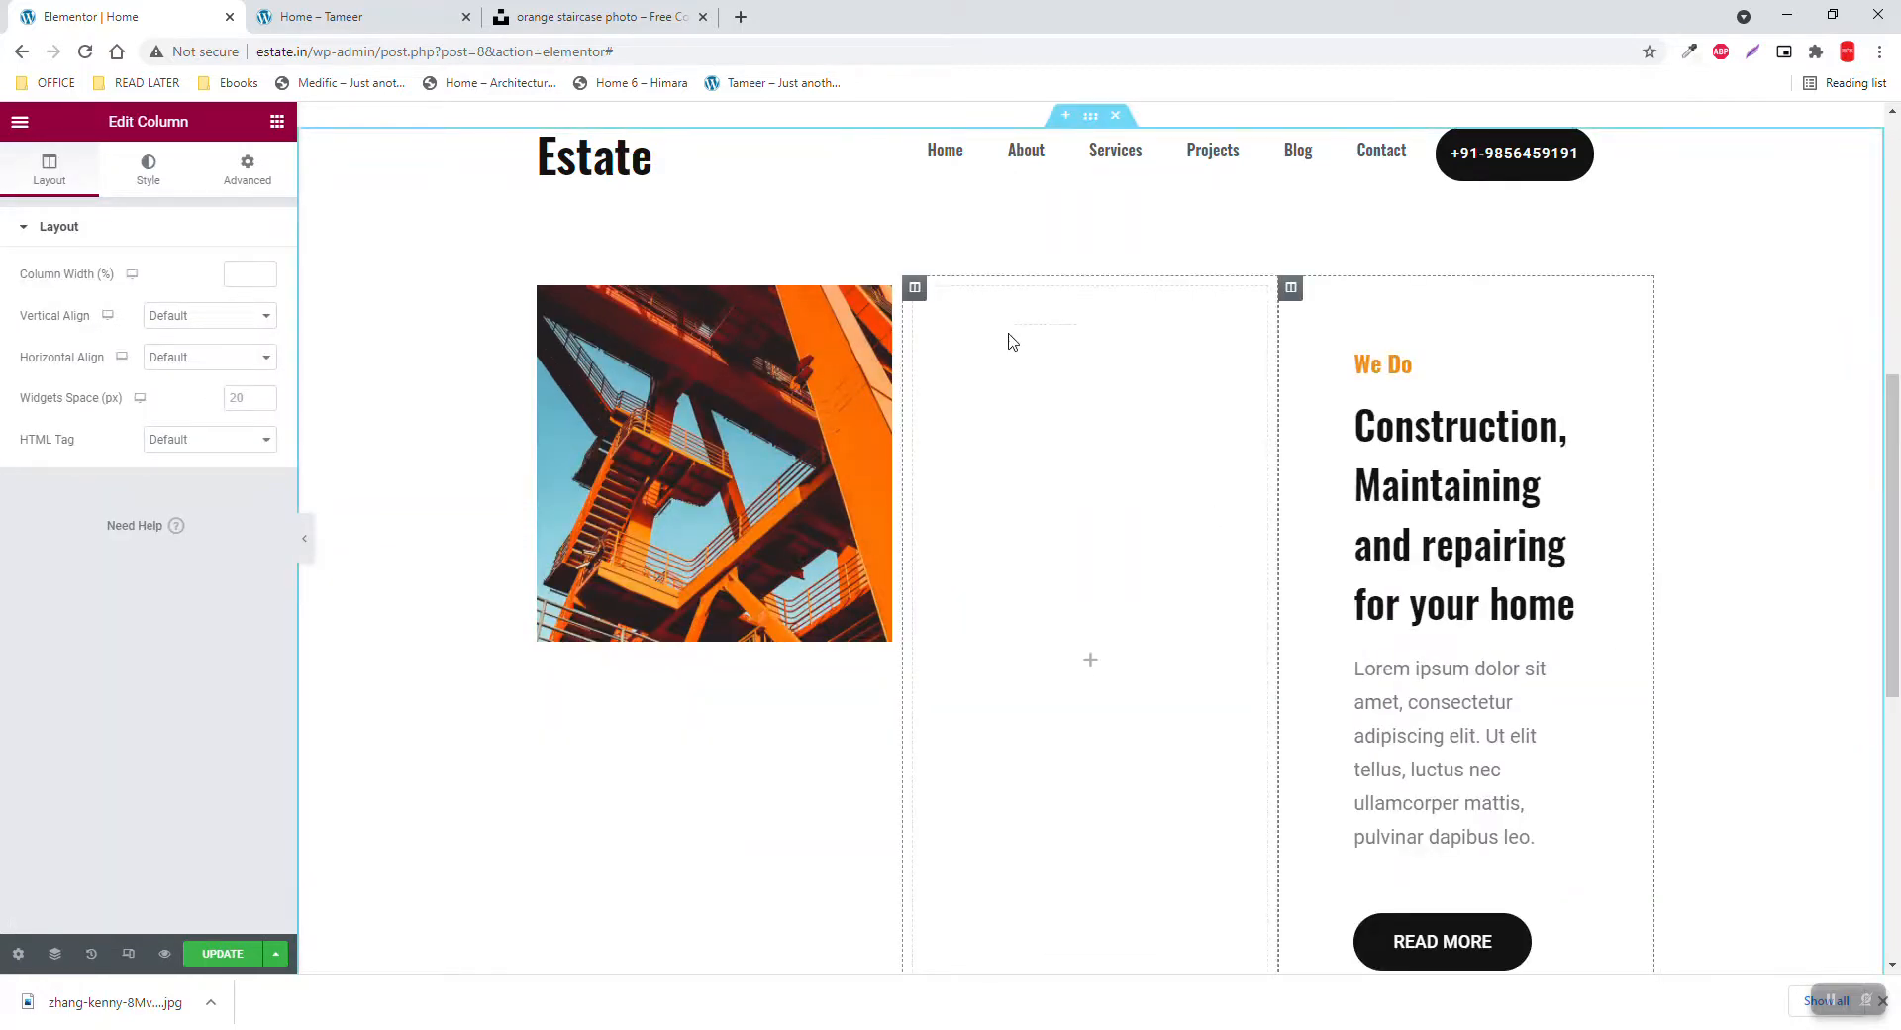
right_click(1013, 337)
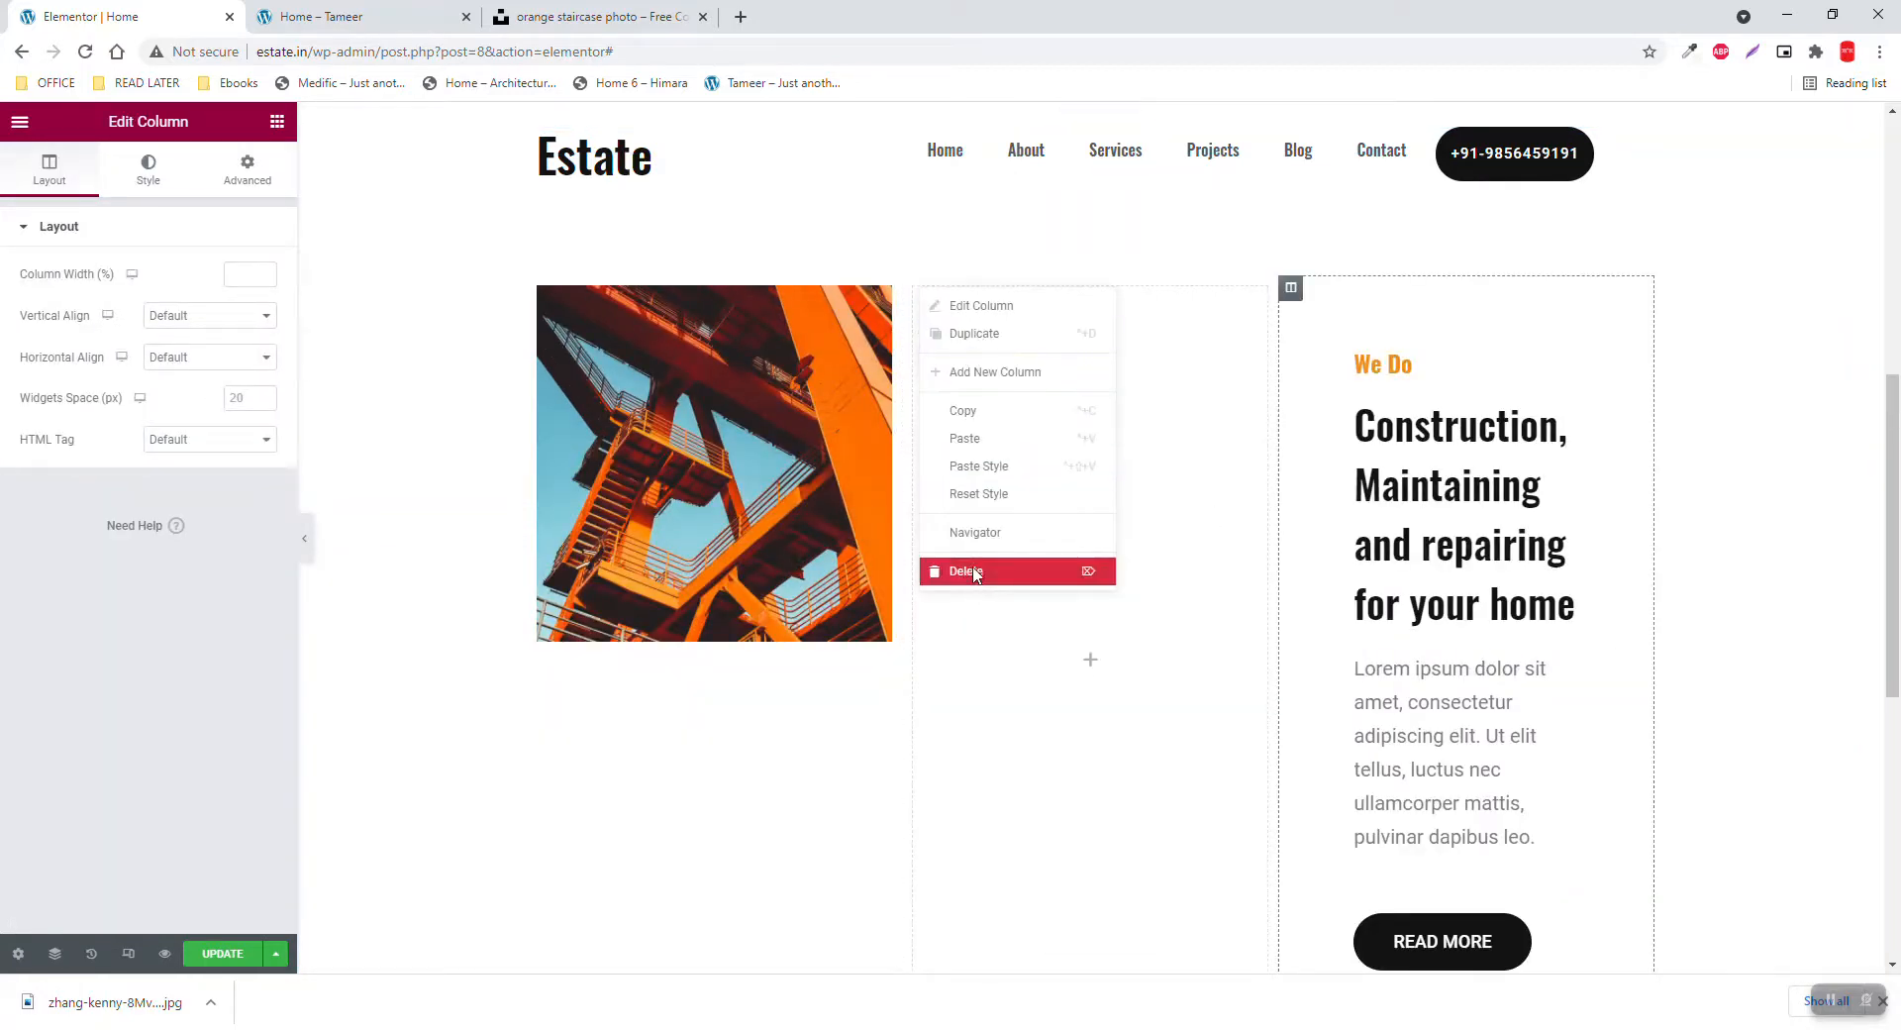
left_click(965, 571)
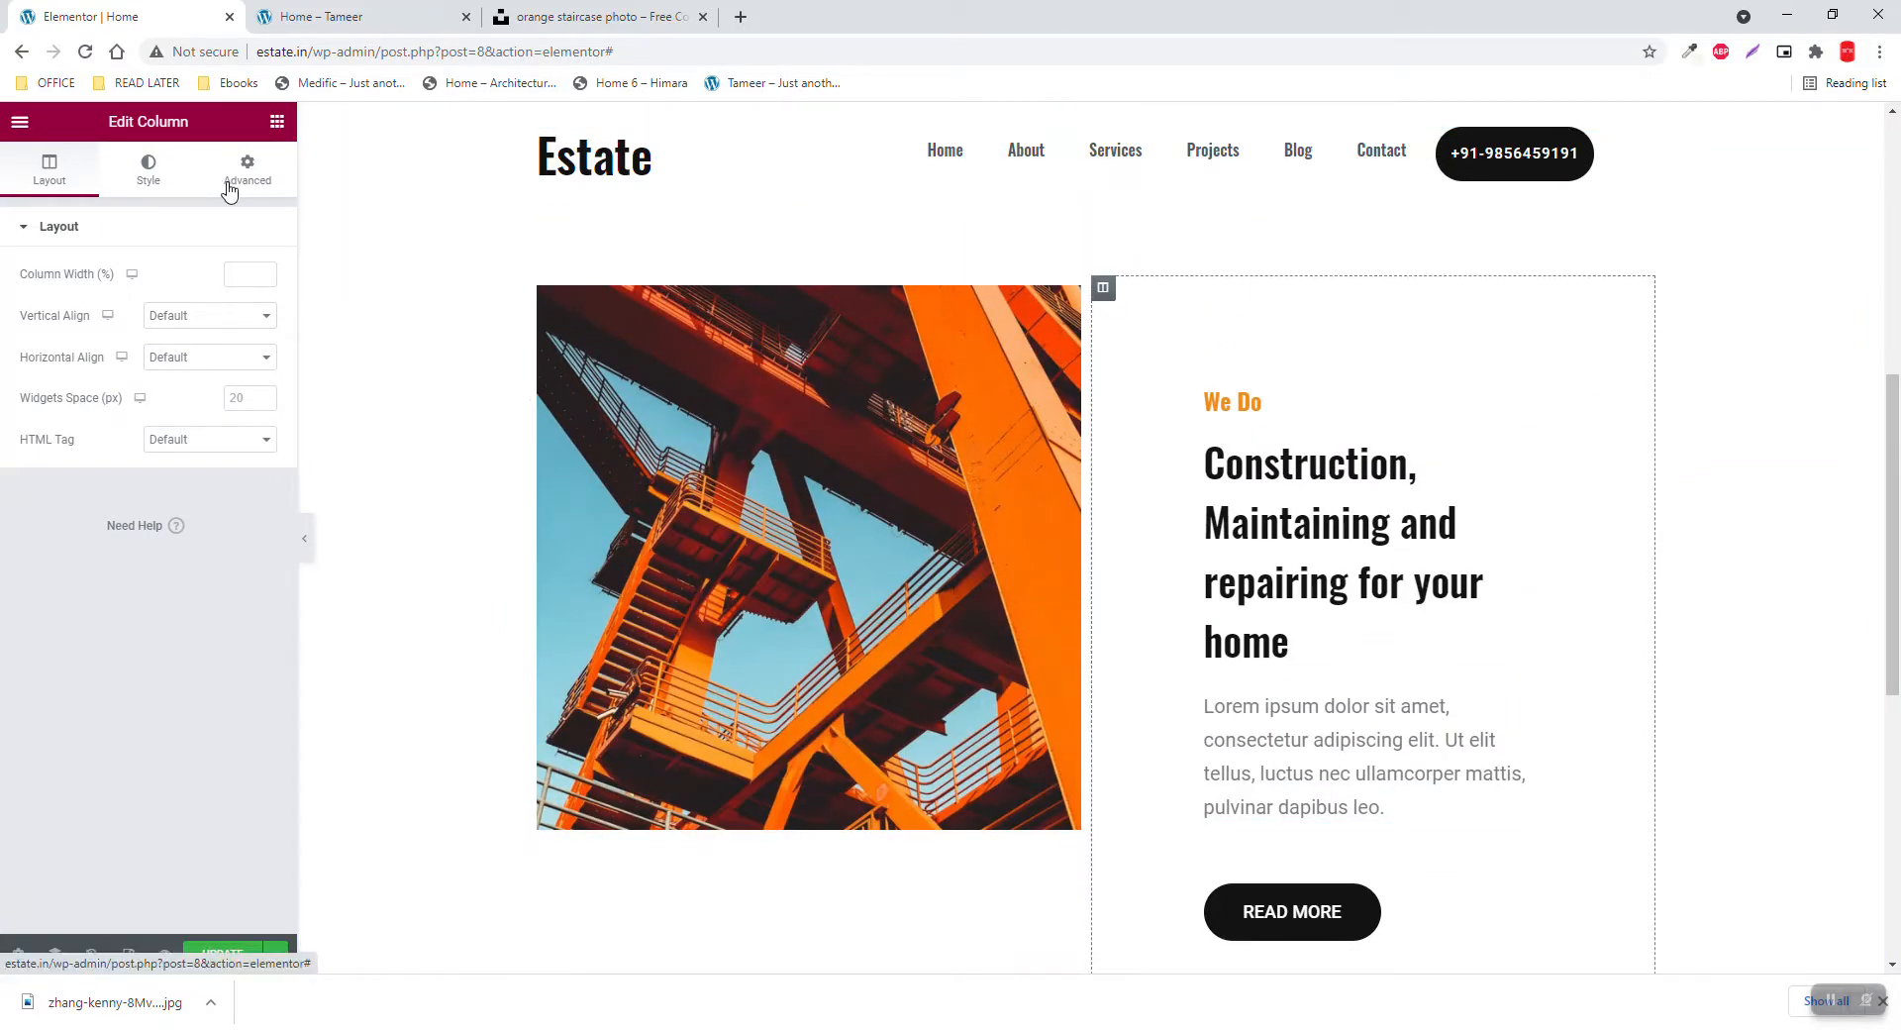
left_click(247, 170)
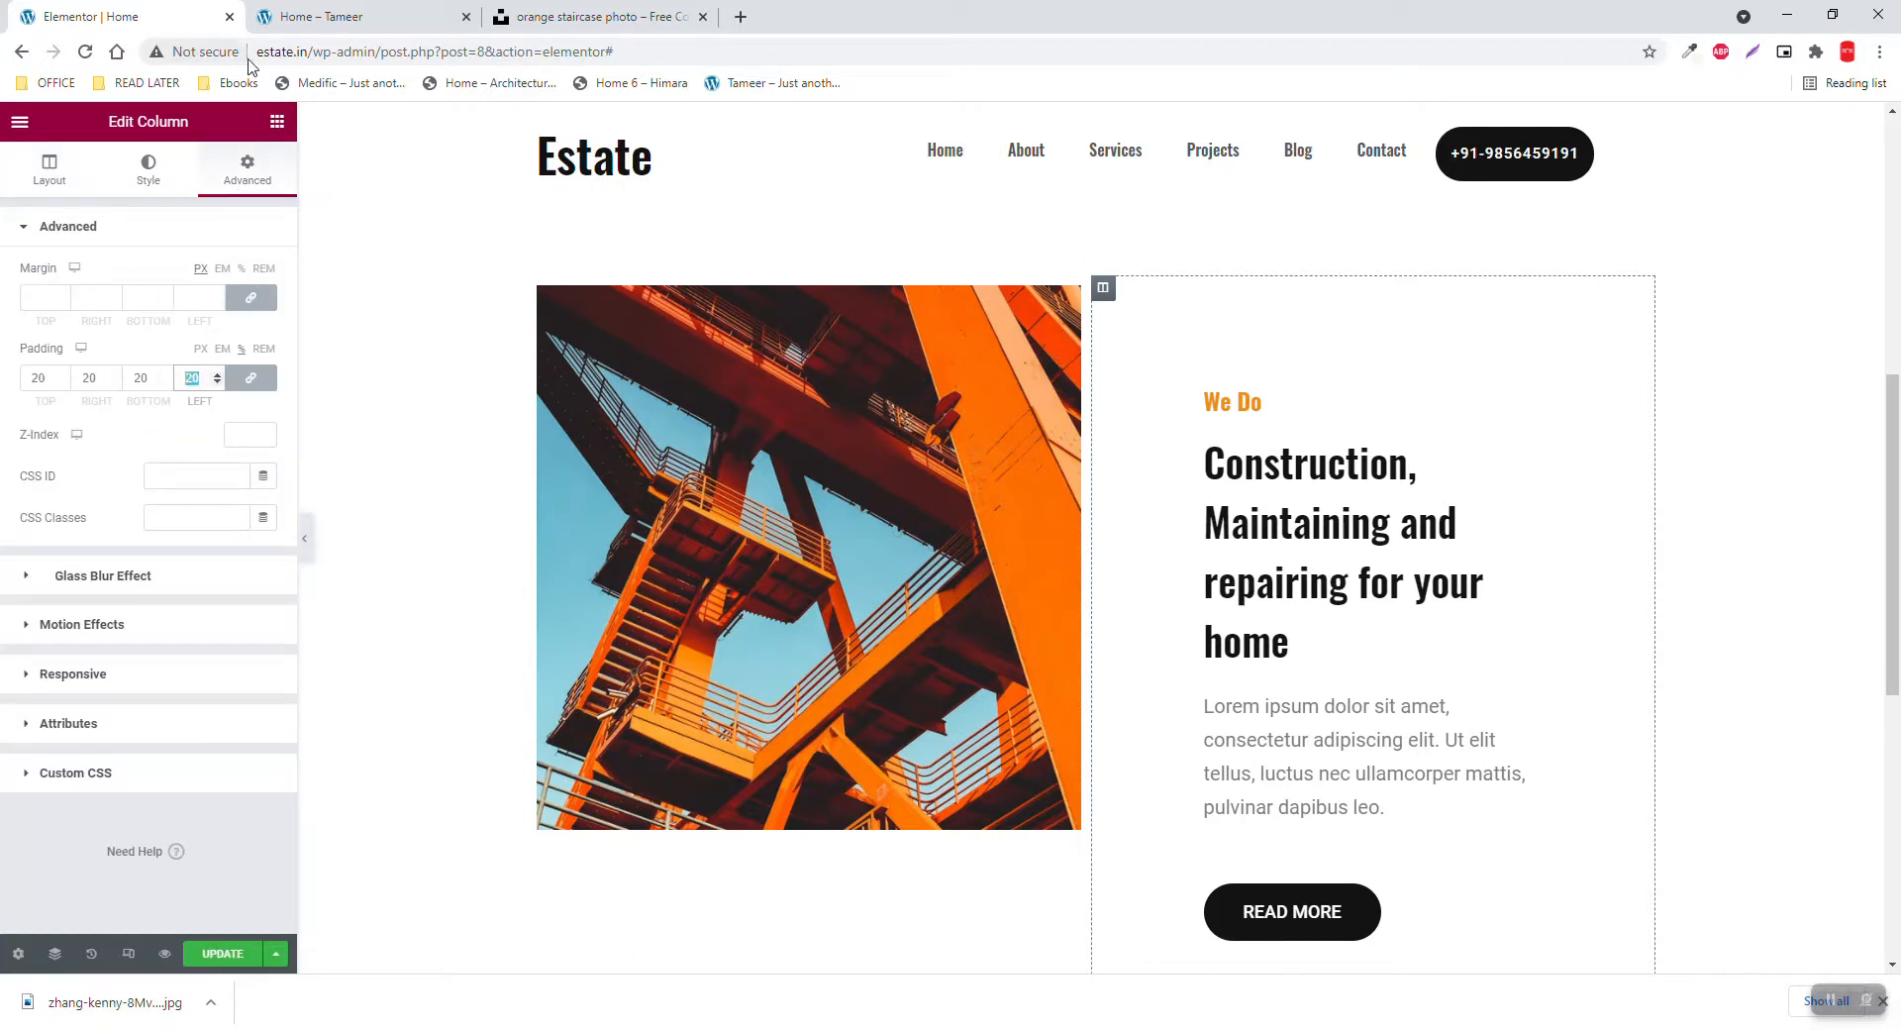
type("10")
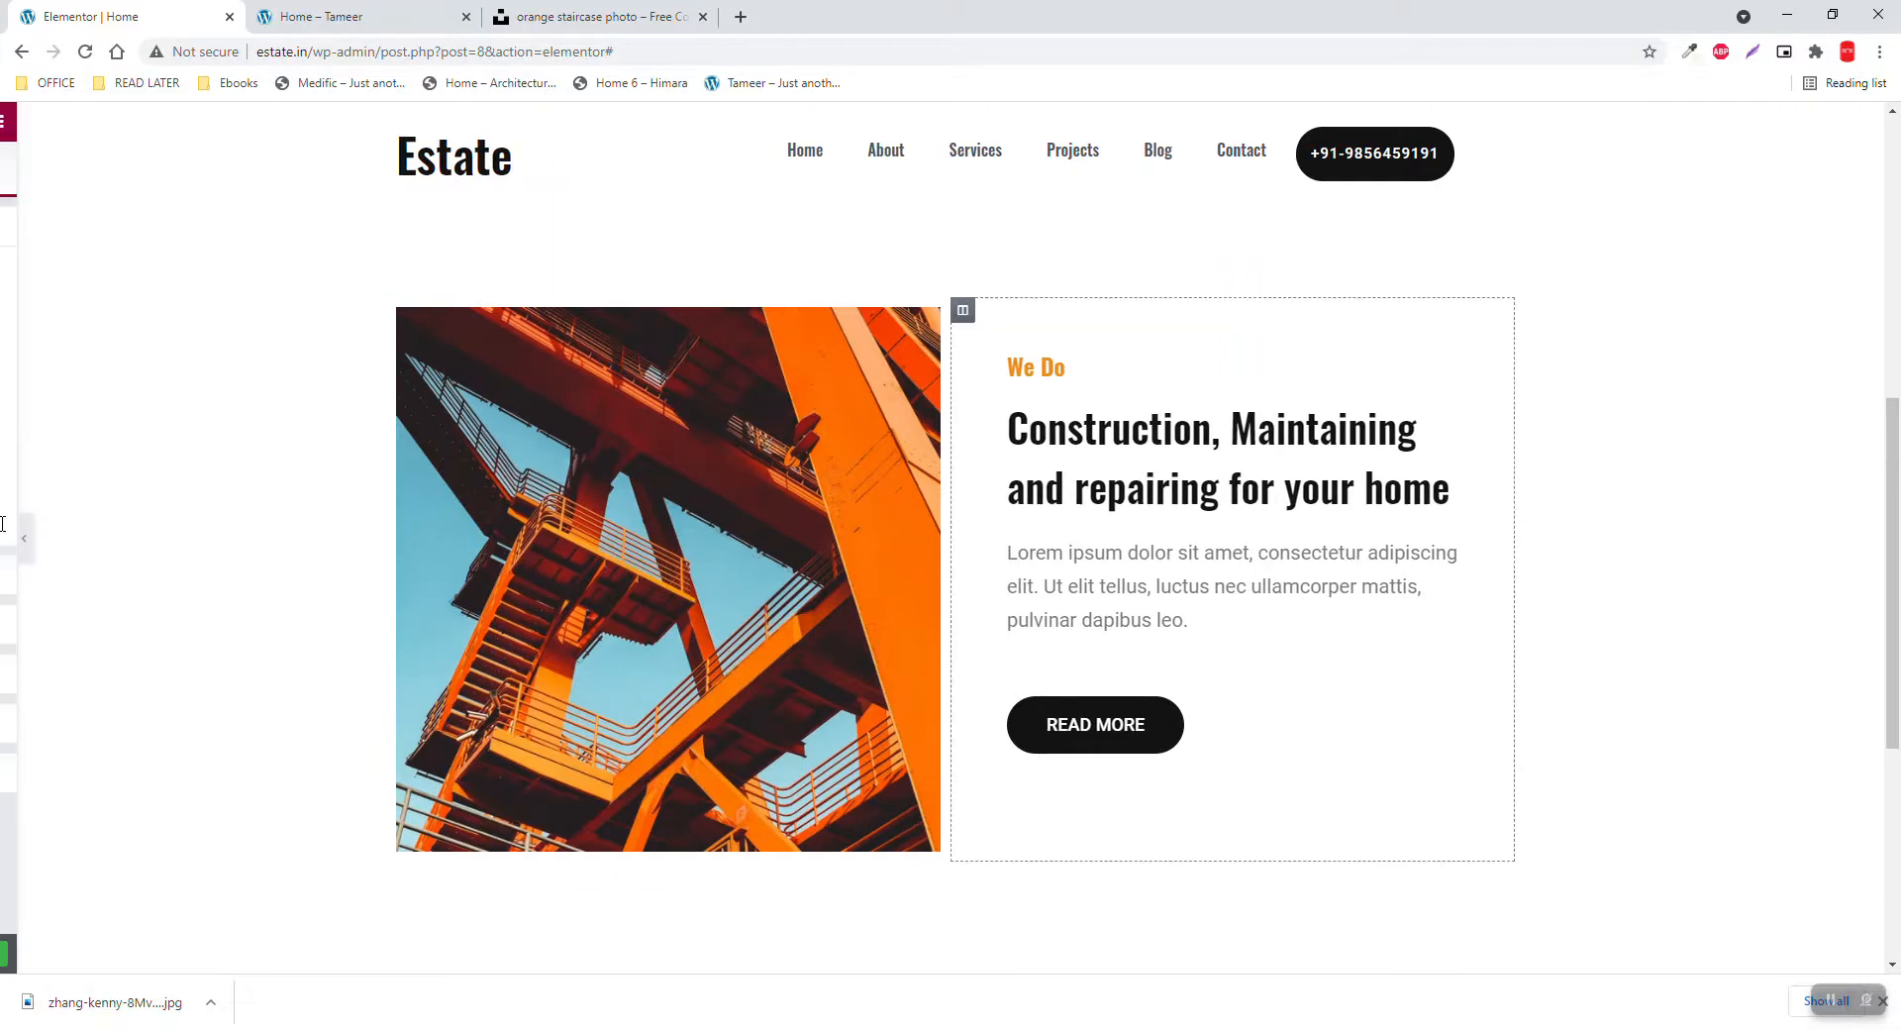
Change the main heading to 'The wisdom of experience', checking the reference wording
left_click(337, 16)
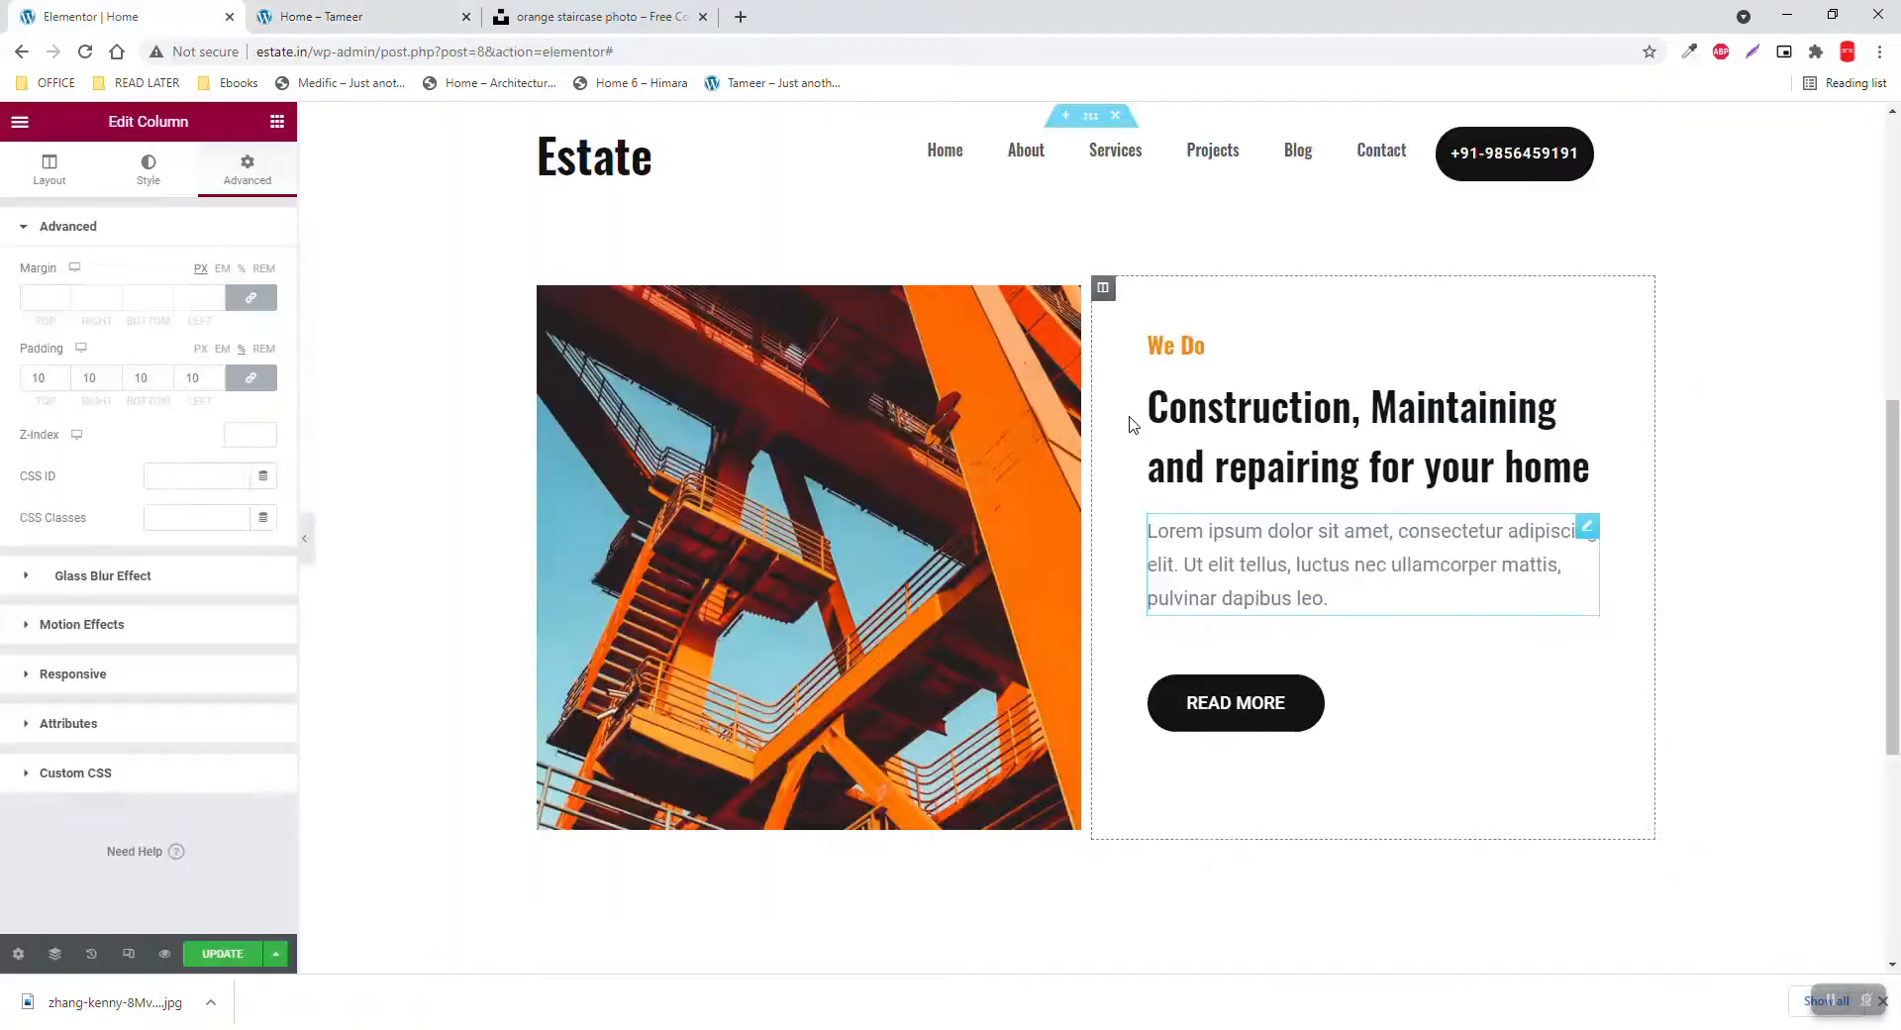
left_click(1177, 344)
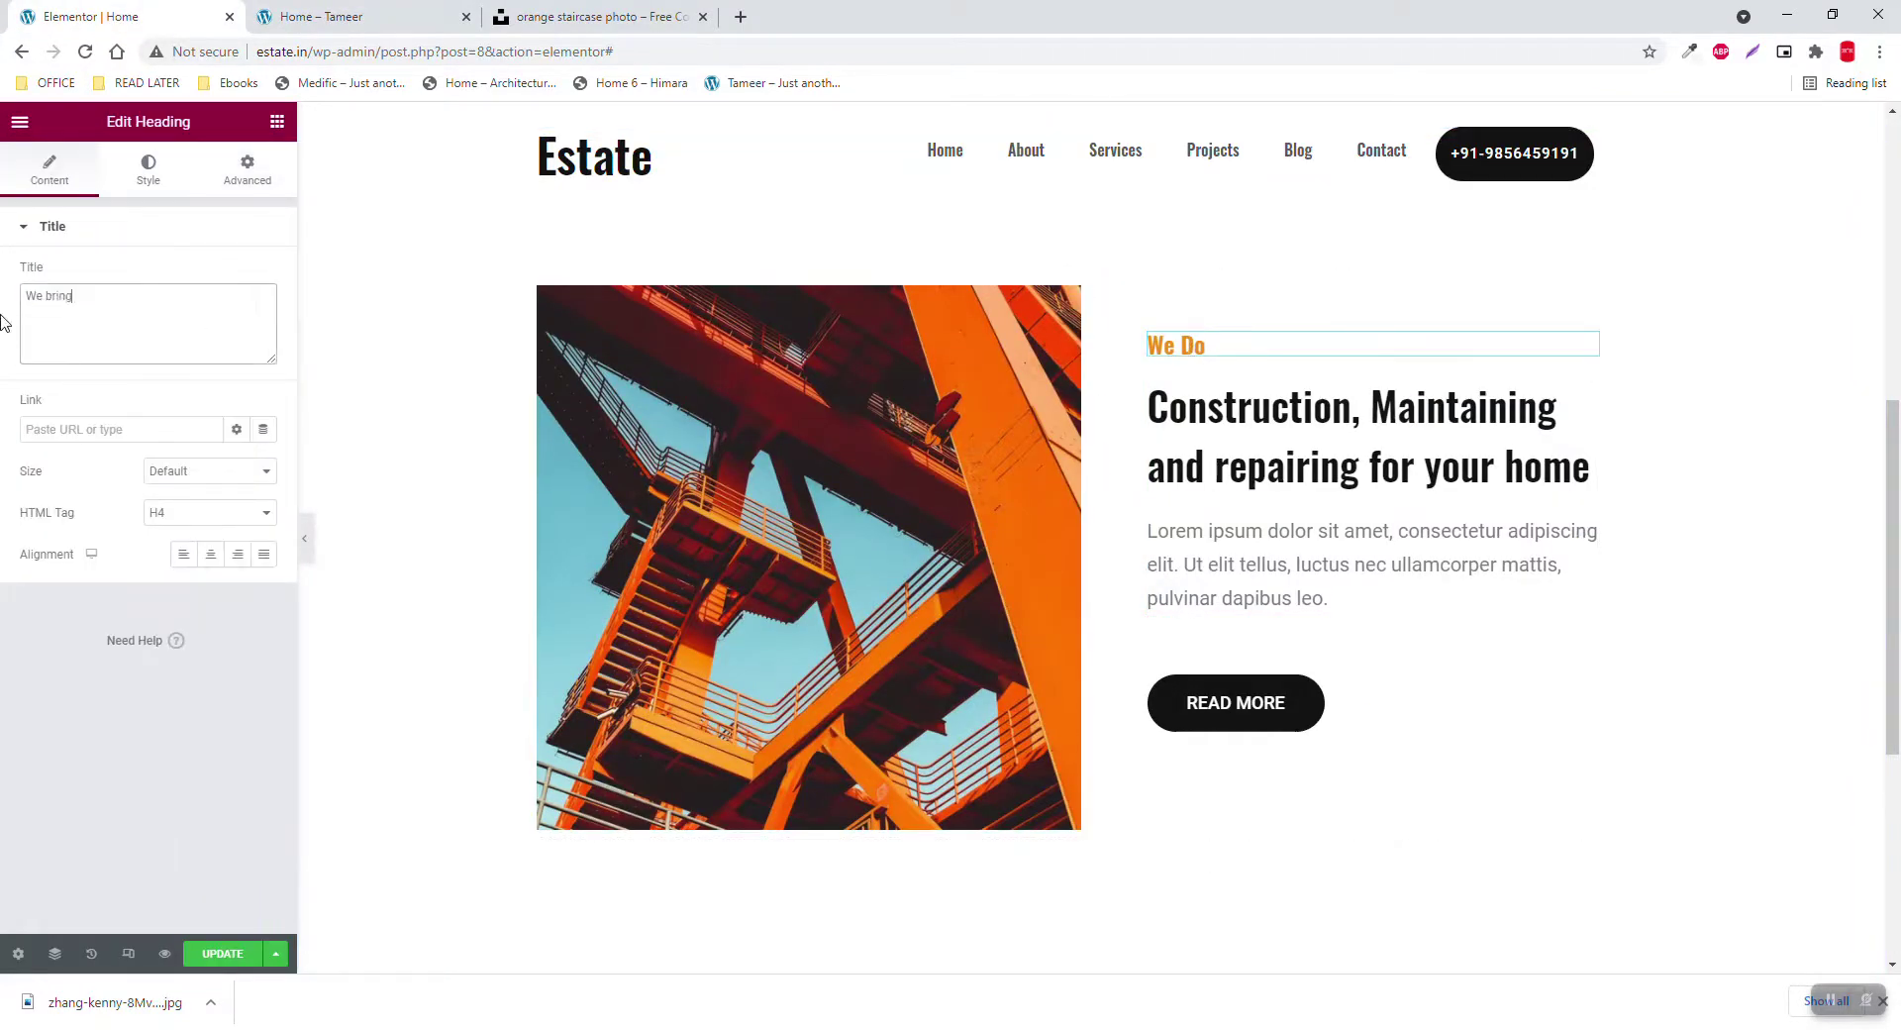
left_click(336, 16)
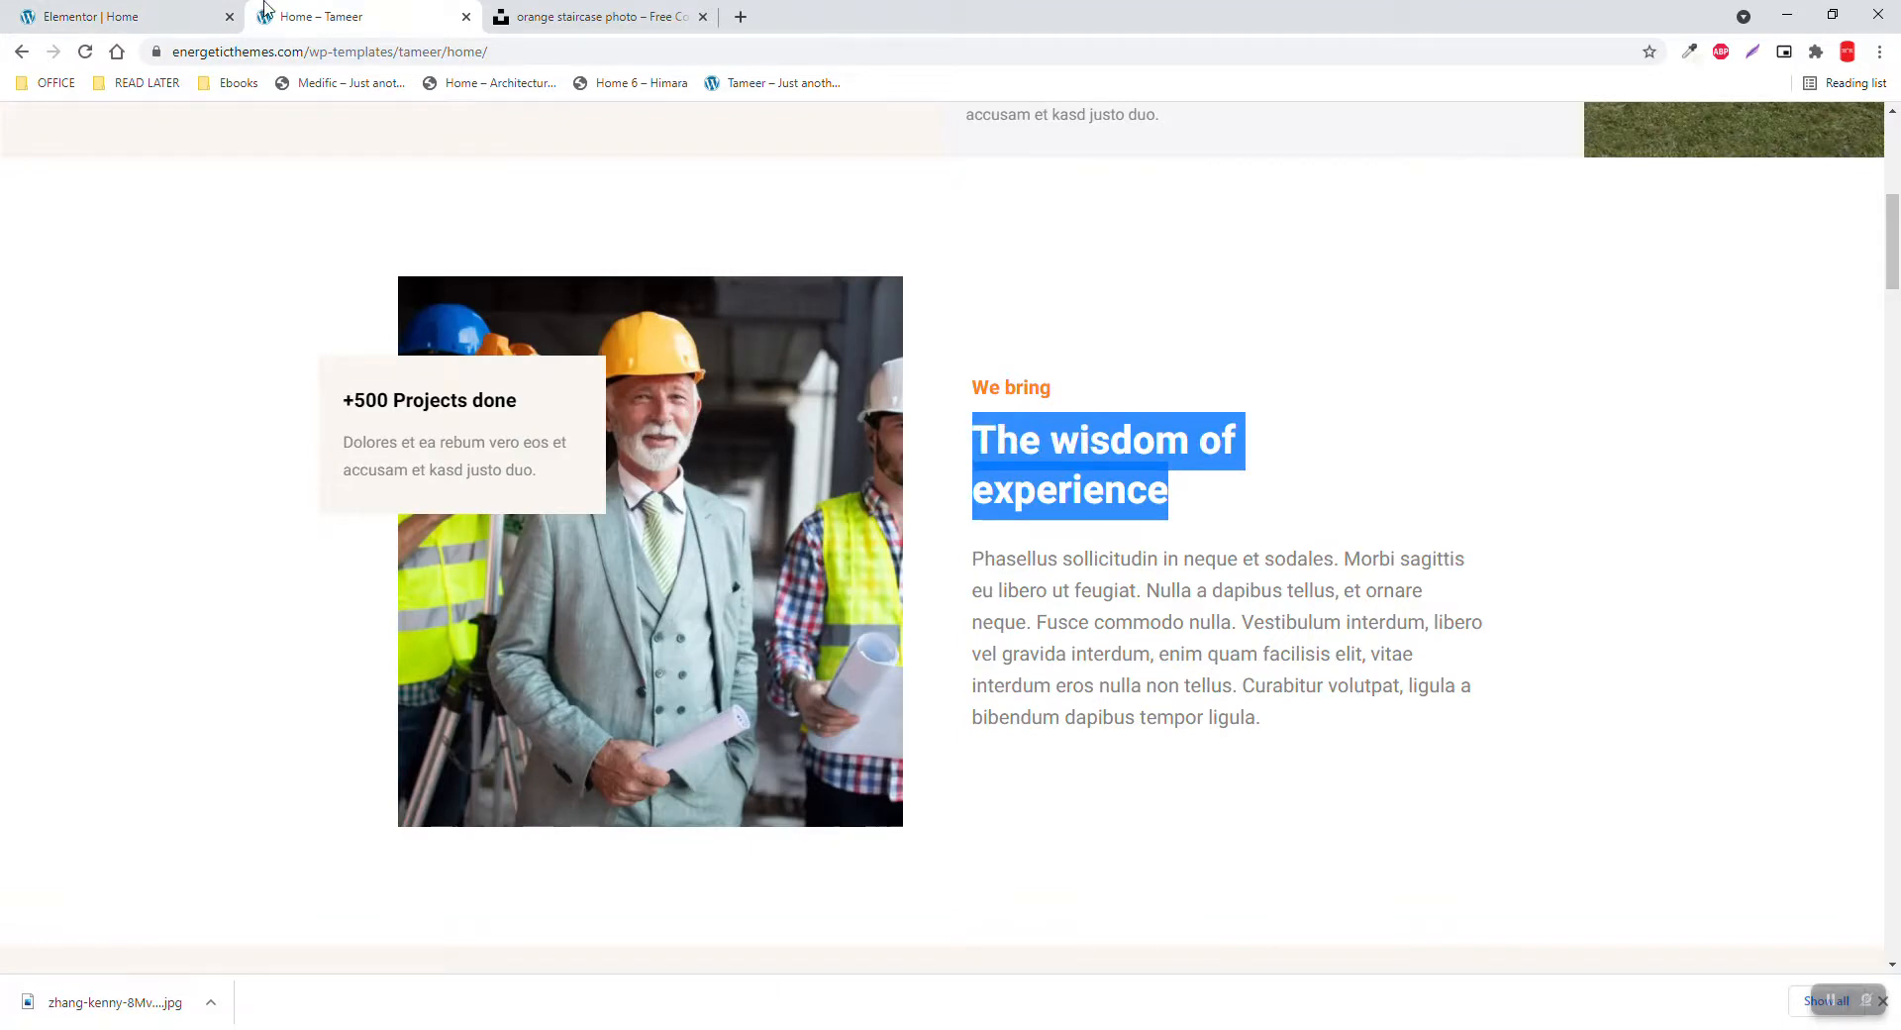
left_click(75, 15)
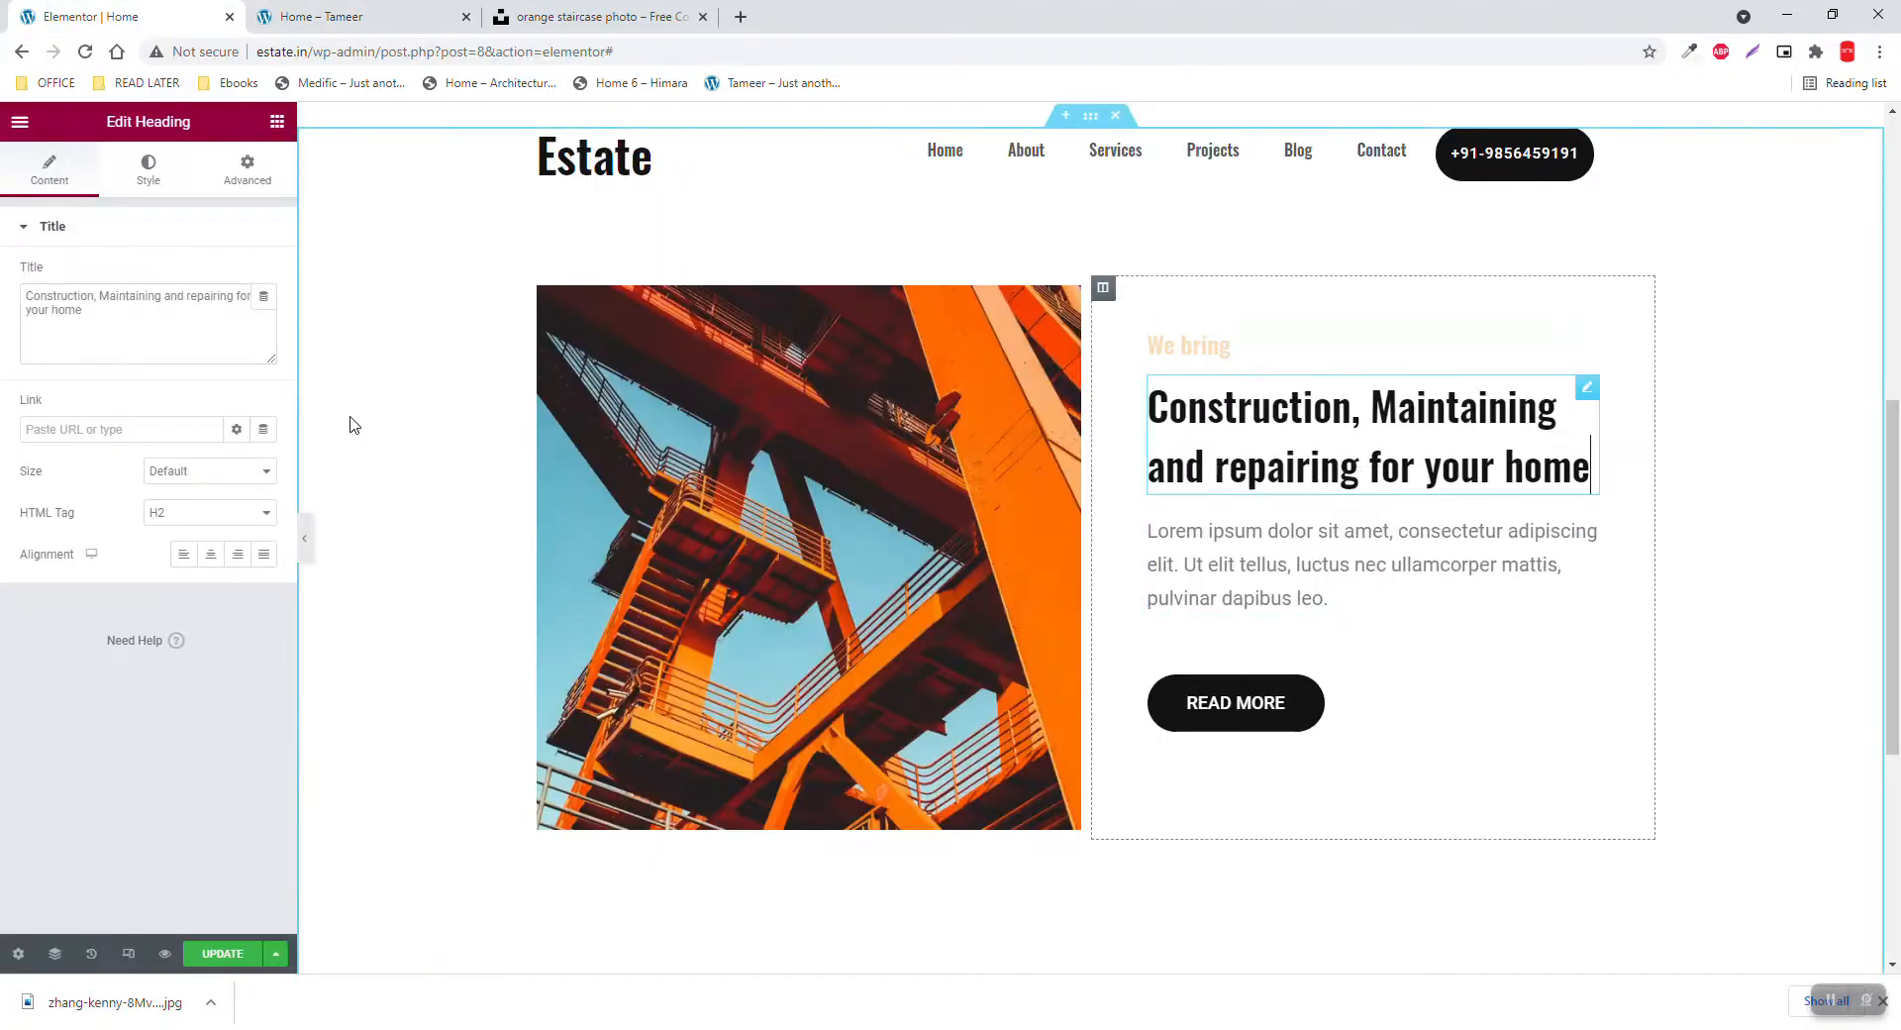
type("The wisdom of experience")
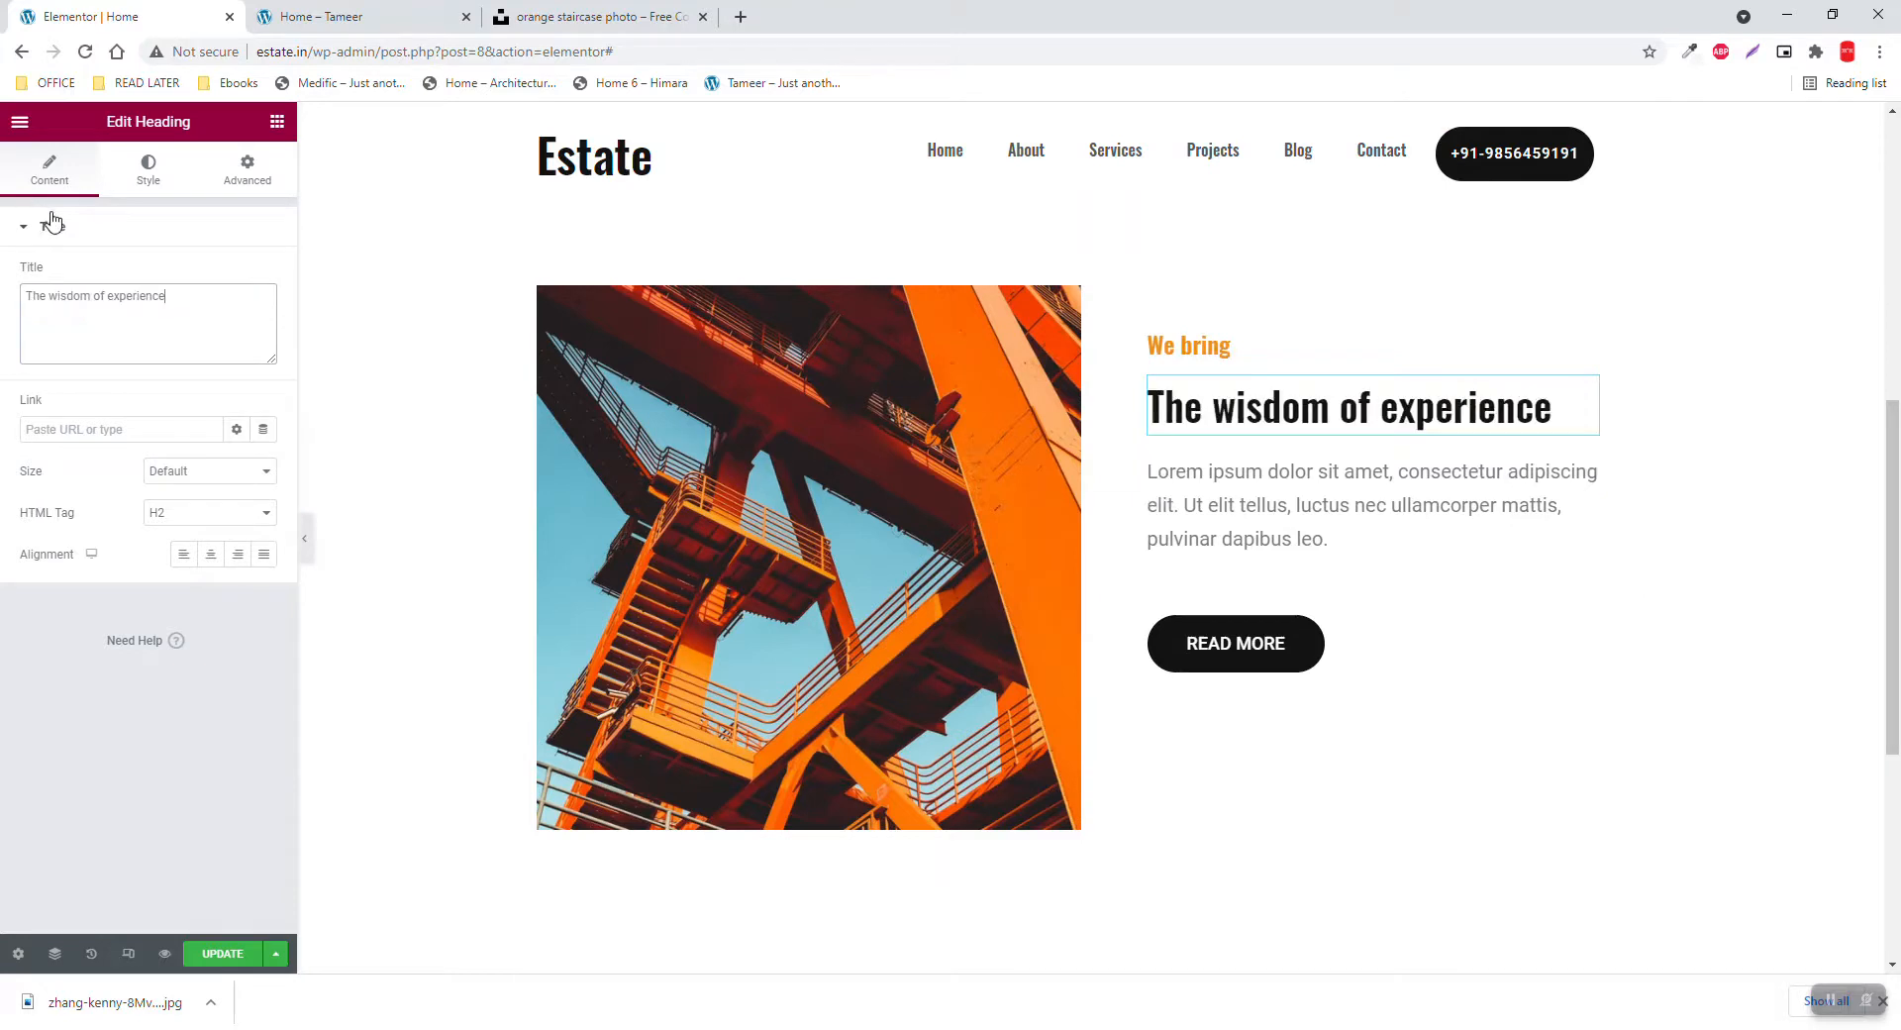
Copy the reference homepage's Phasellus paragraph into the text editor widget
left_click(346, 17)
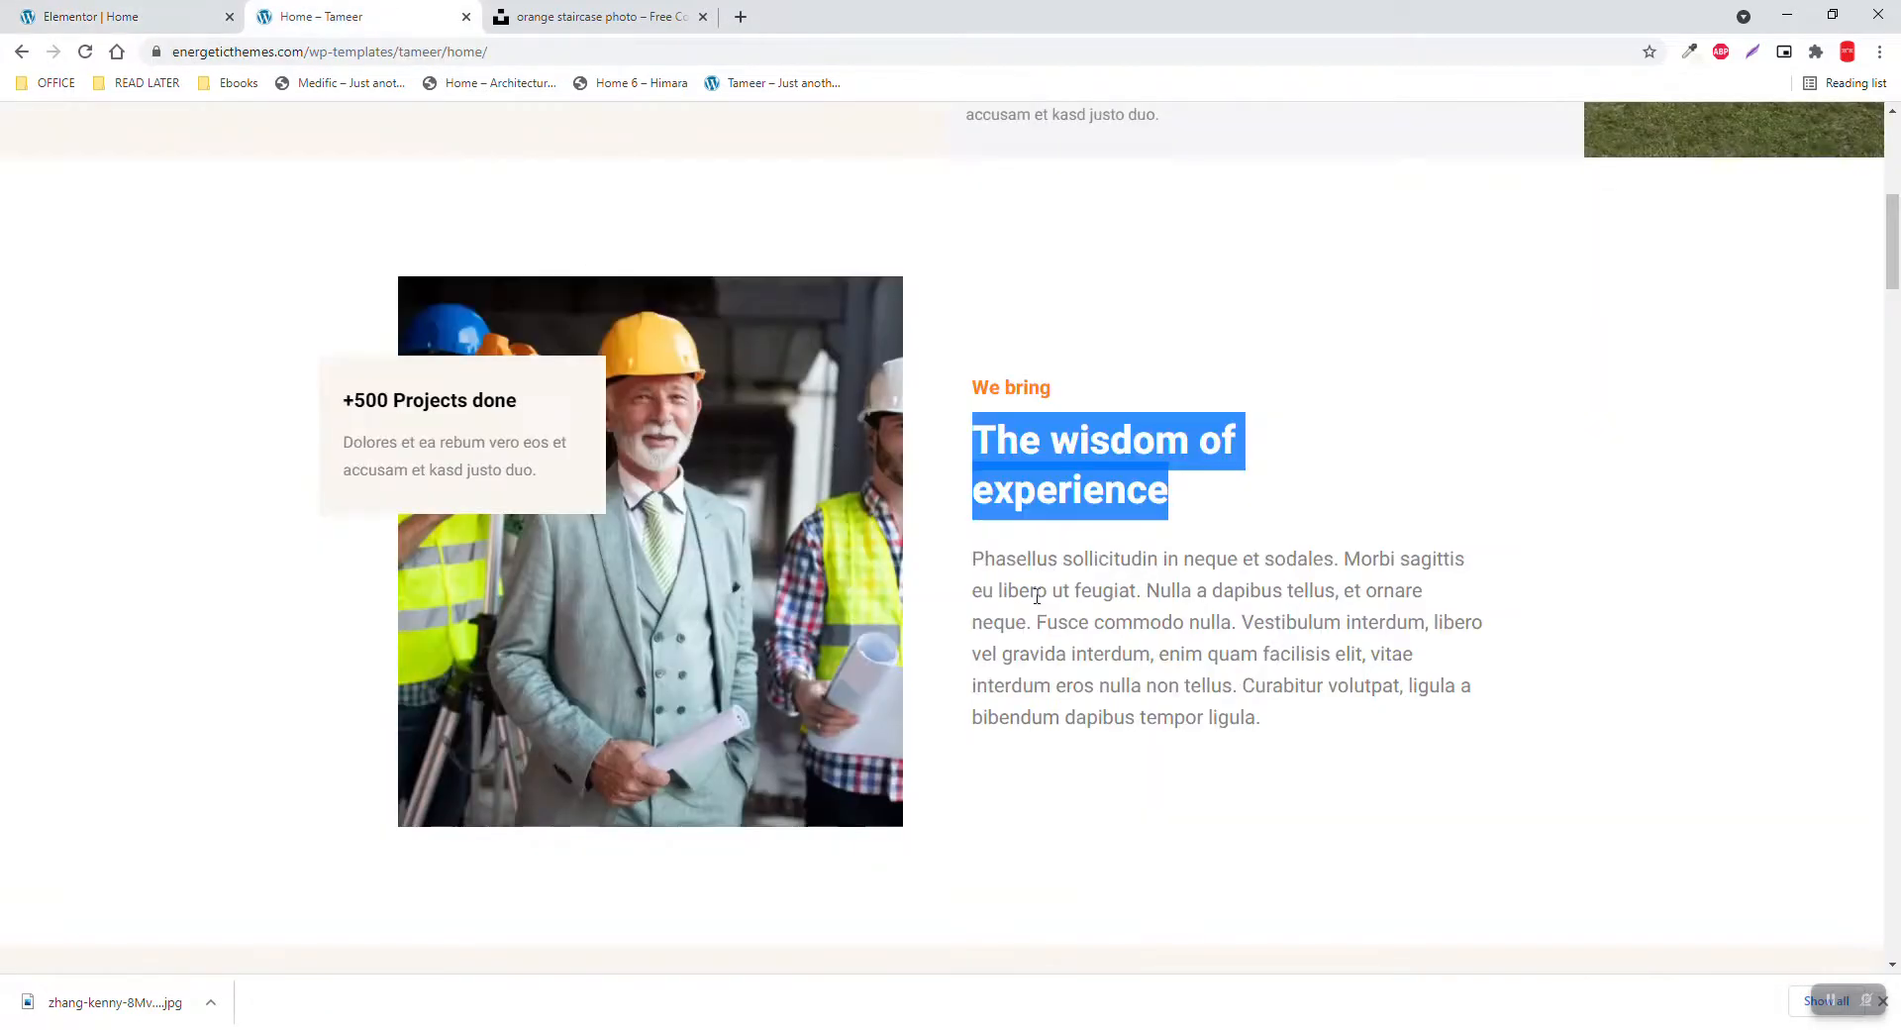
left_click_drag(972, 558, 1261, 717)
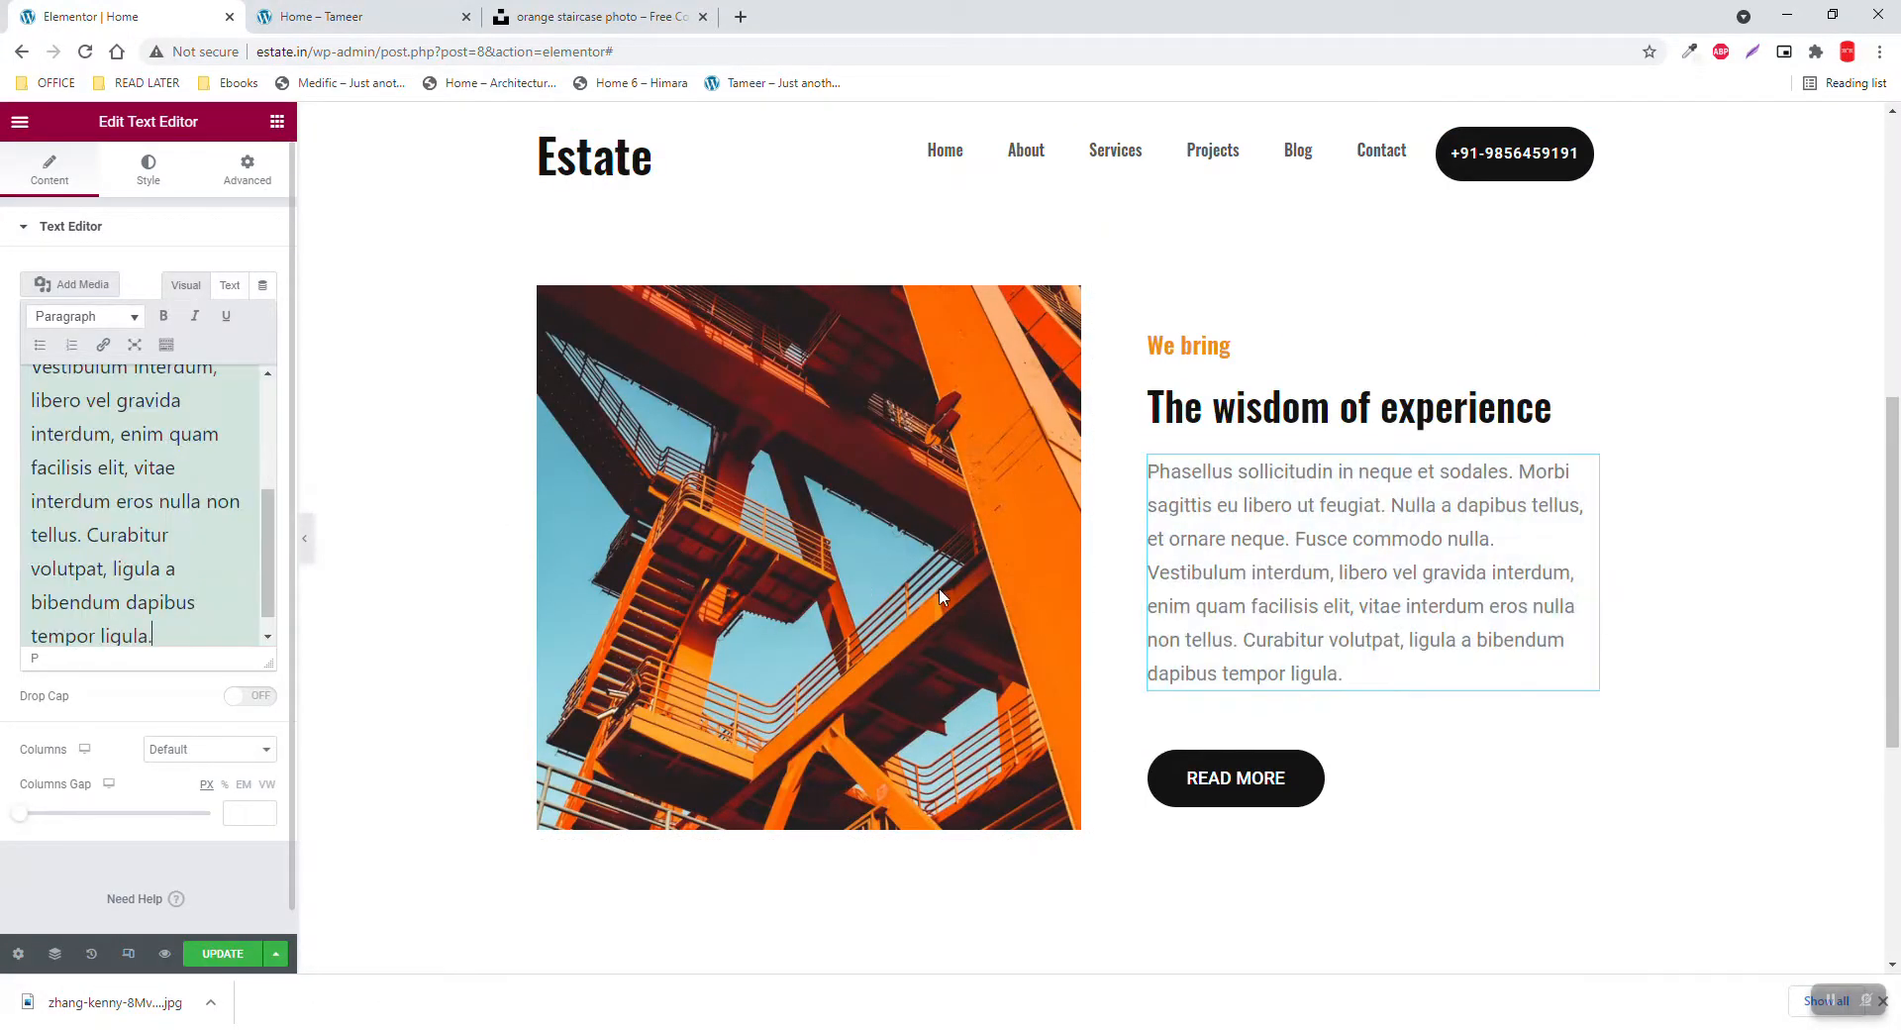
left_click(808, 557)
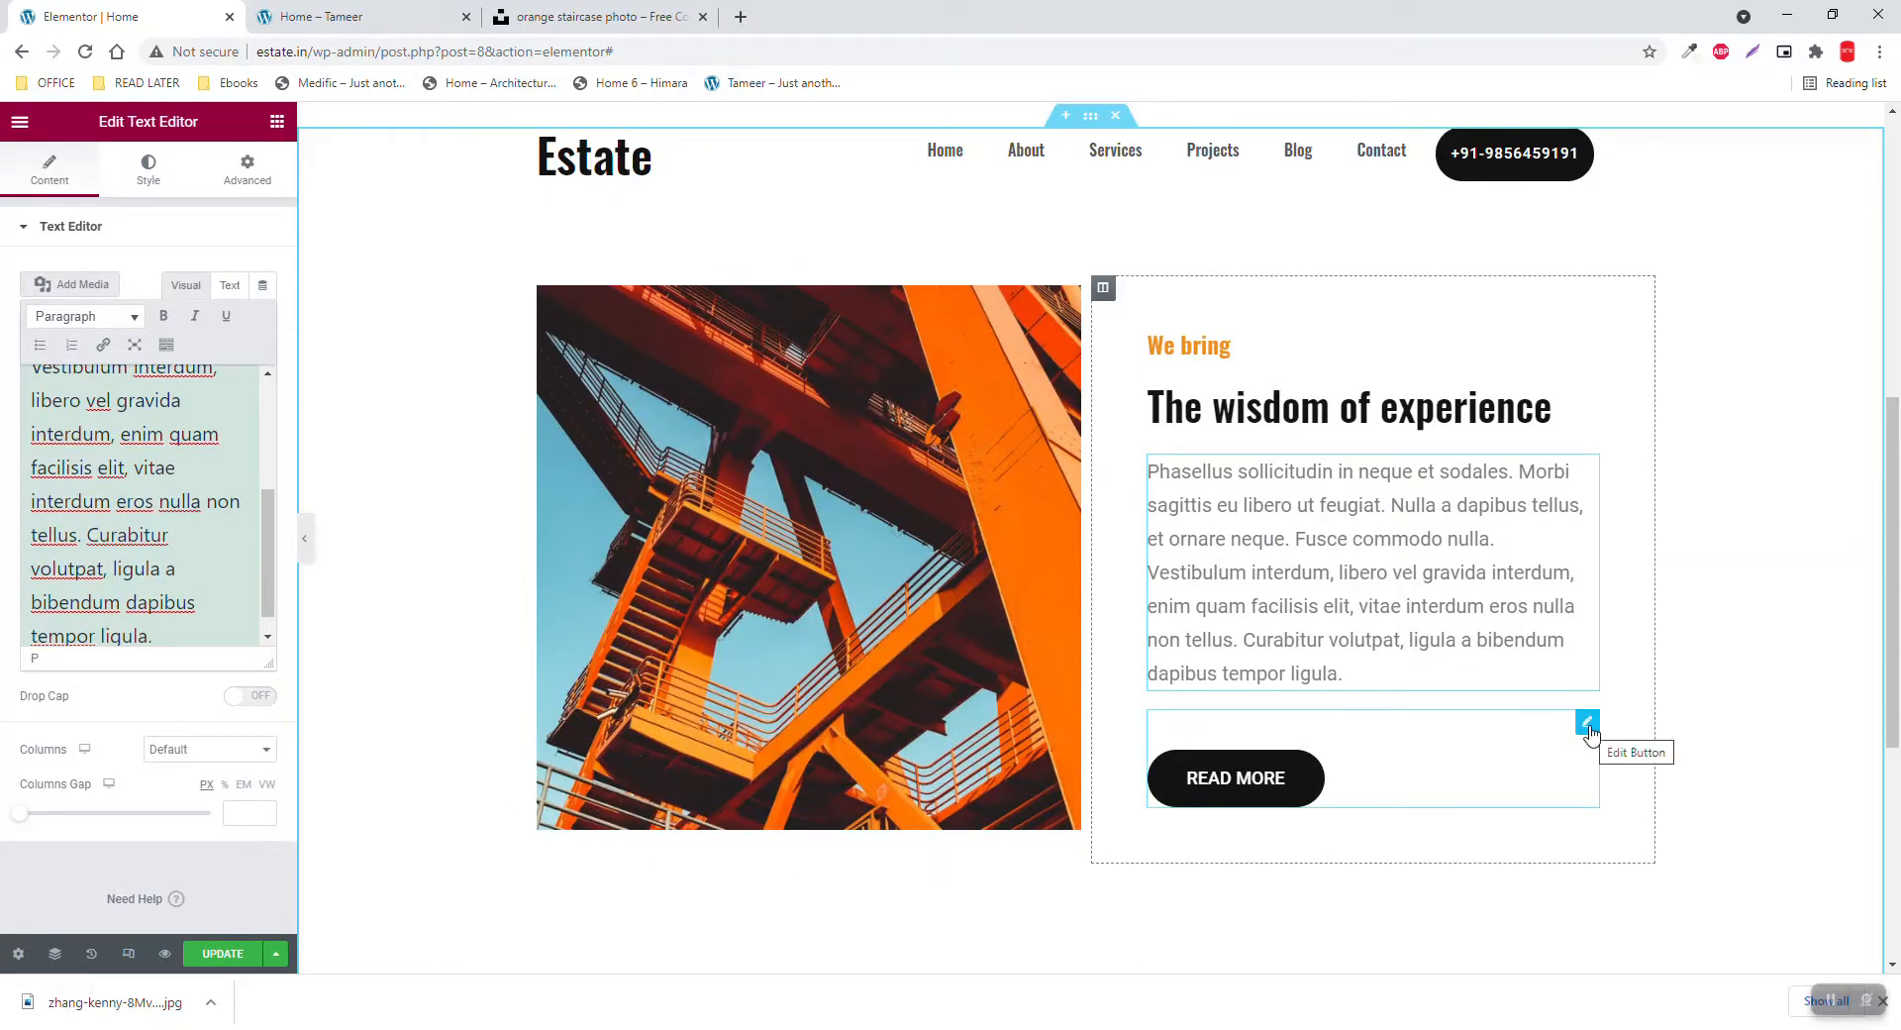
left_click(1585, 722)
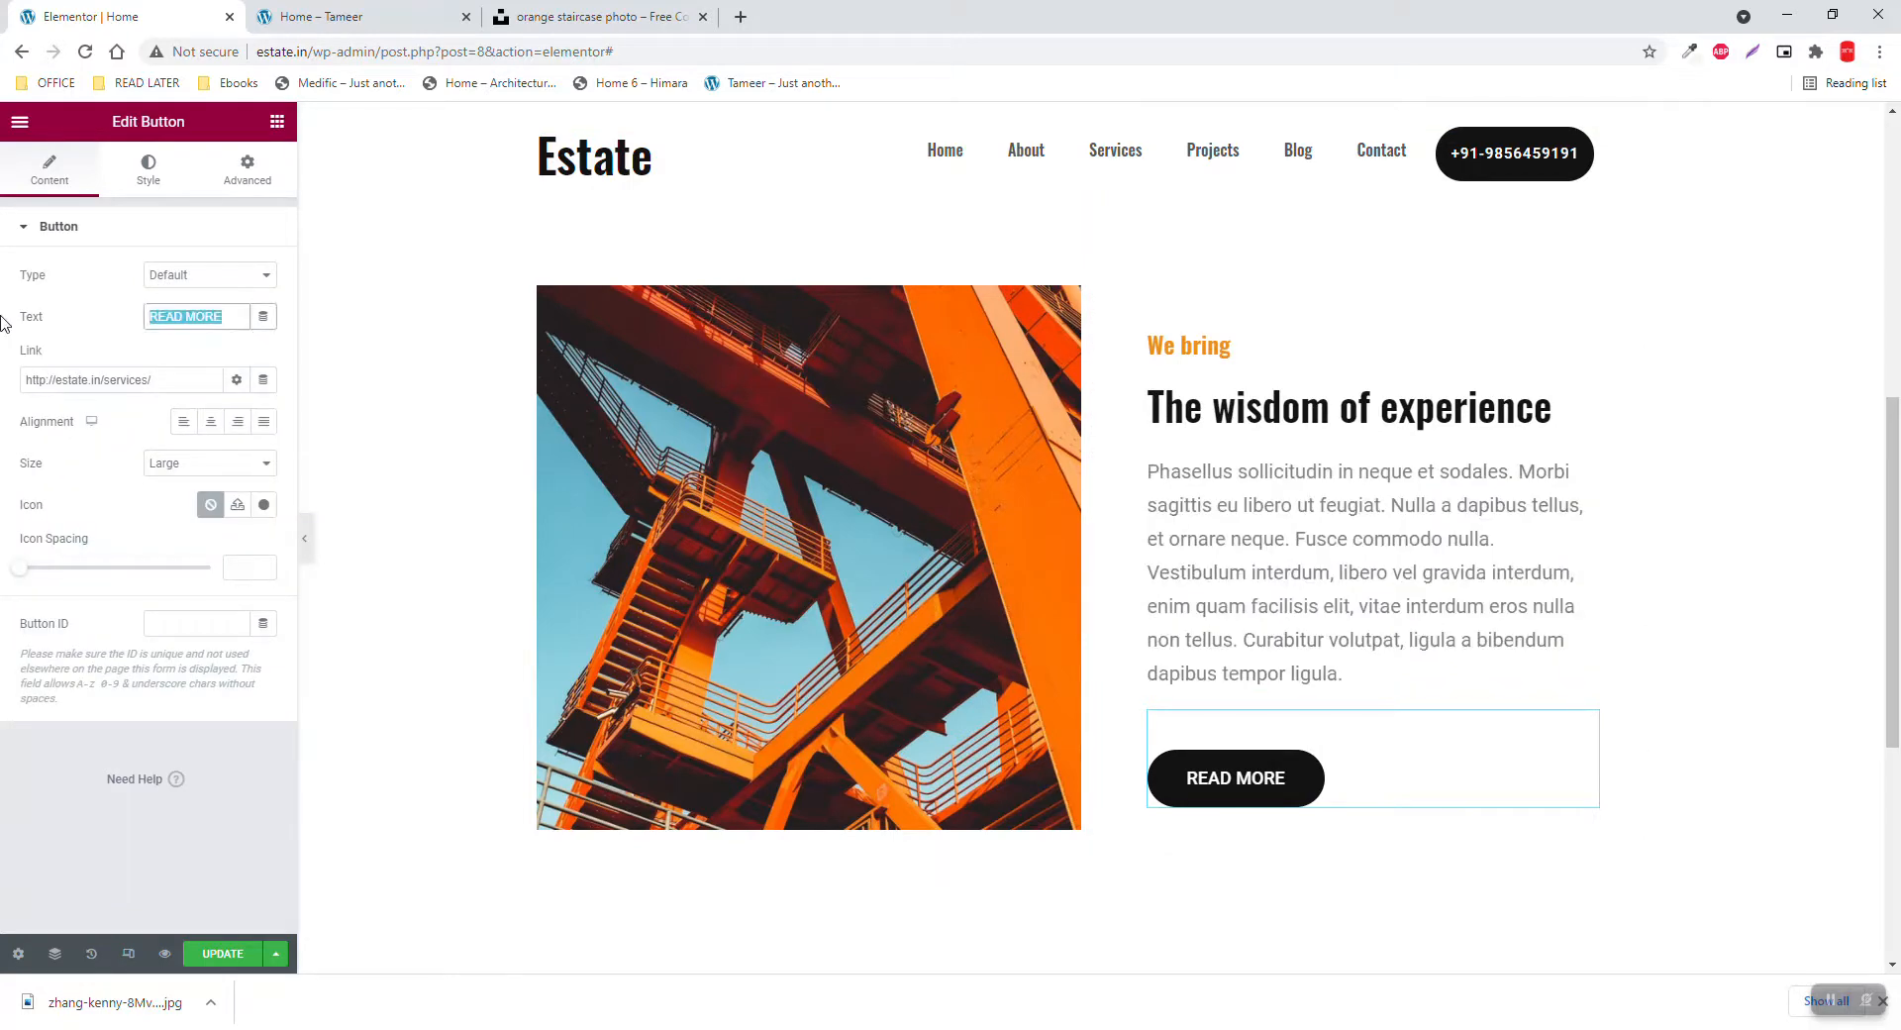
type("LEARN")
left_click(122, 379)
type("#")
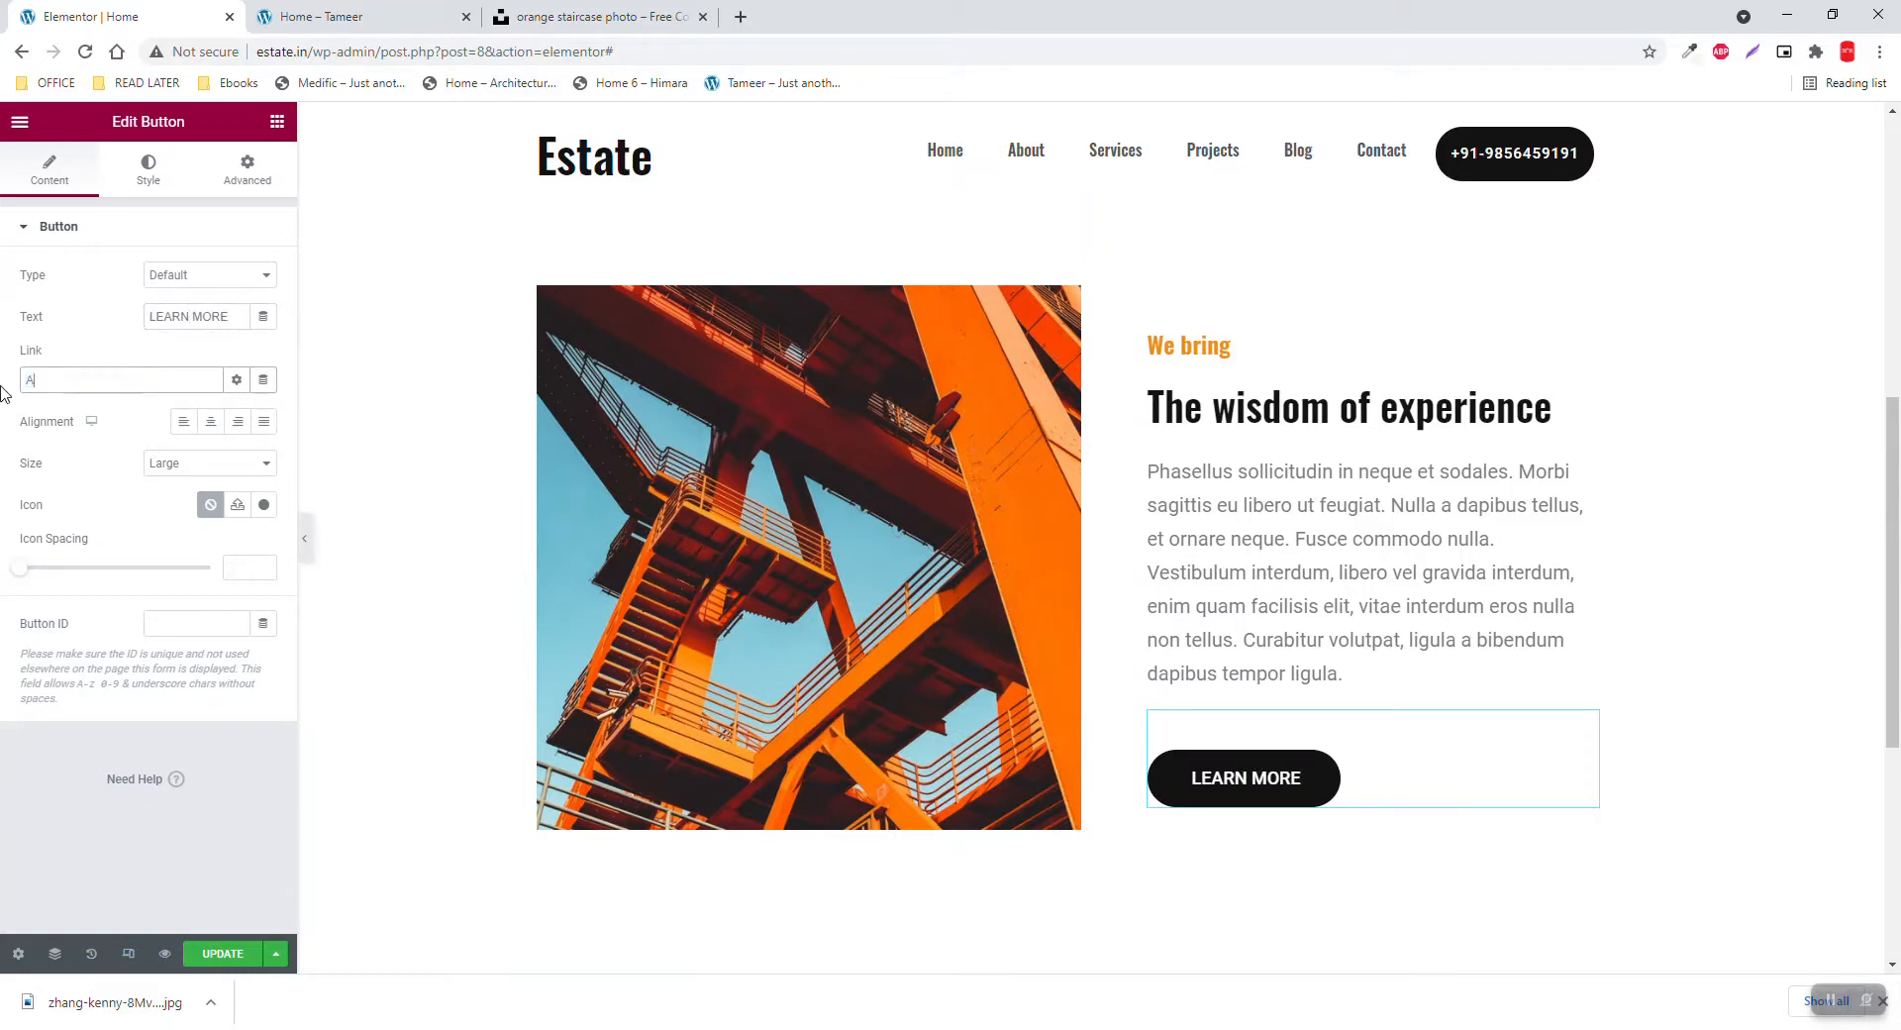
type("ABOUT")
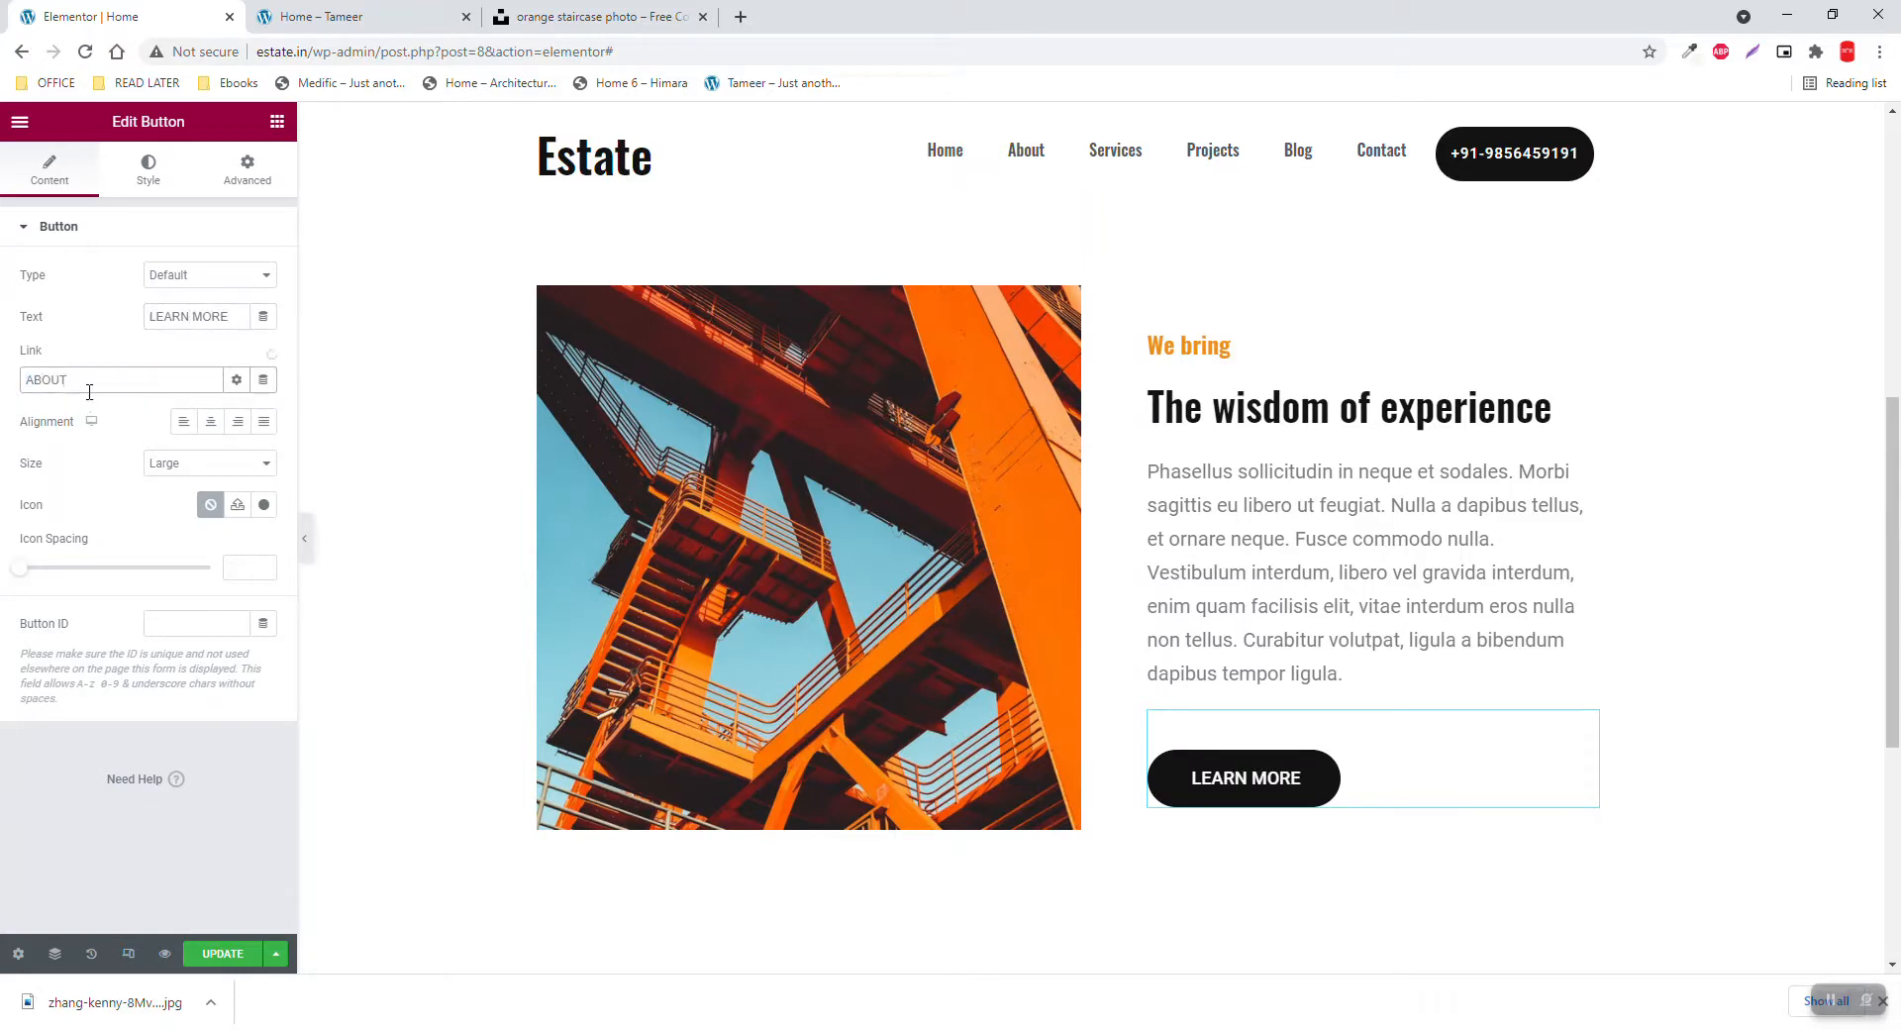
type("http://estate.in/about/")
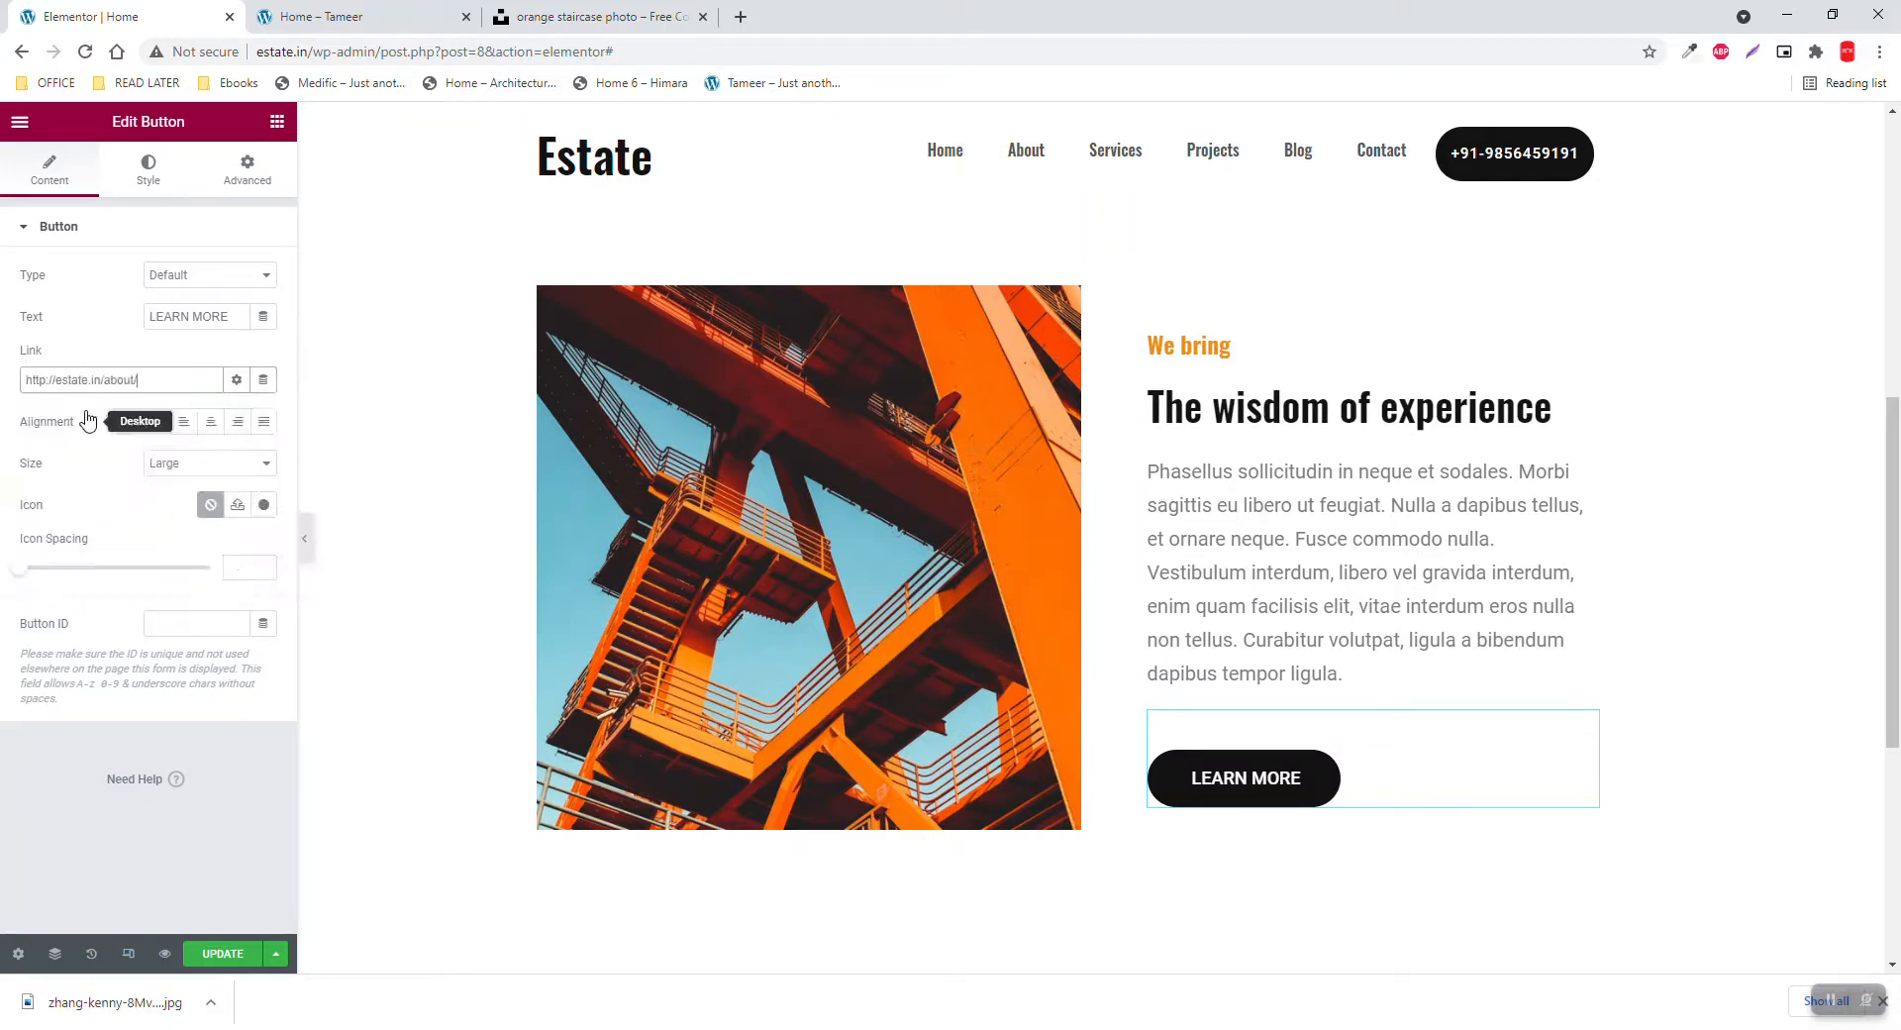
mouse_move(5, 616)
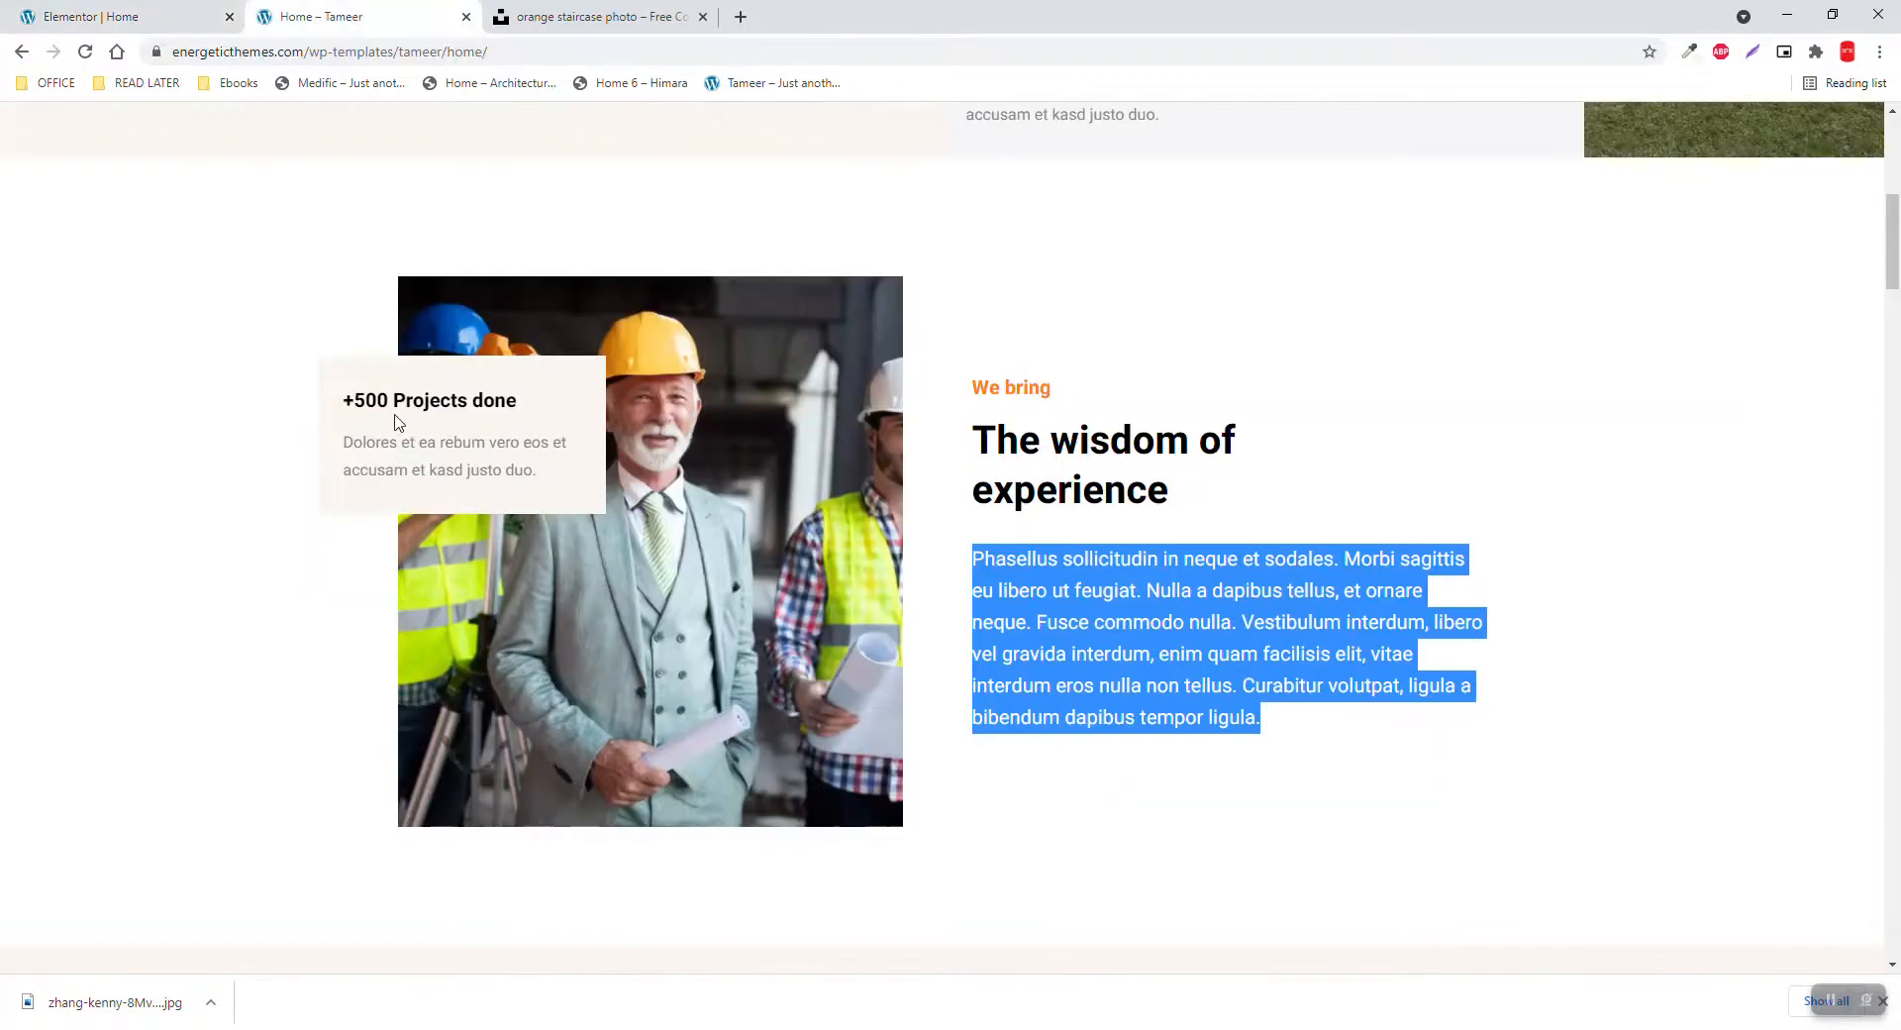
mouse_move(163, 12)
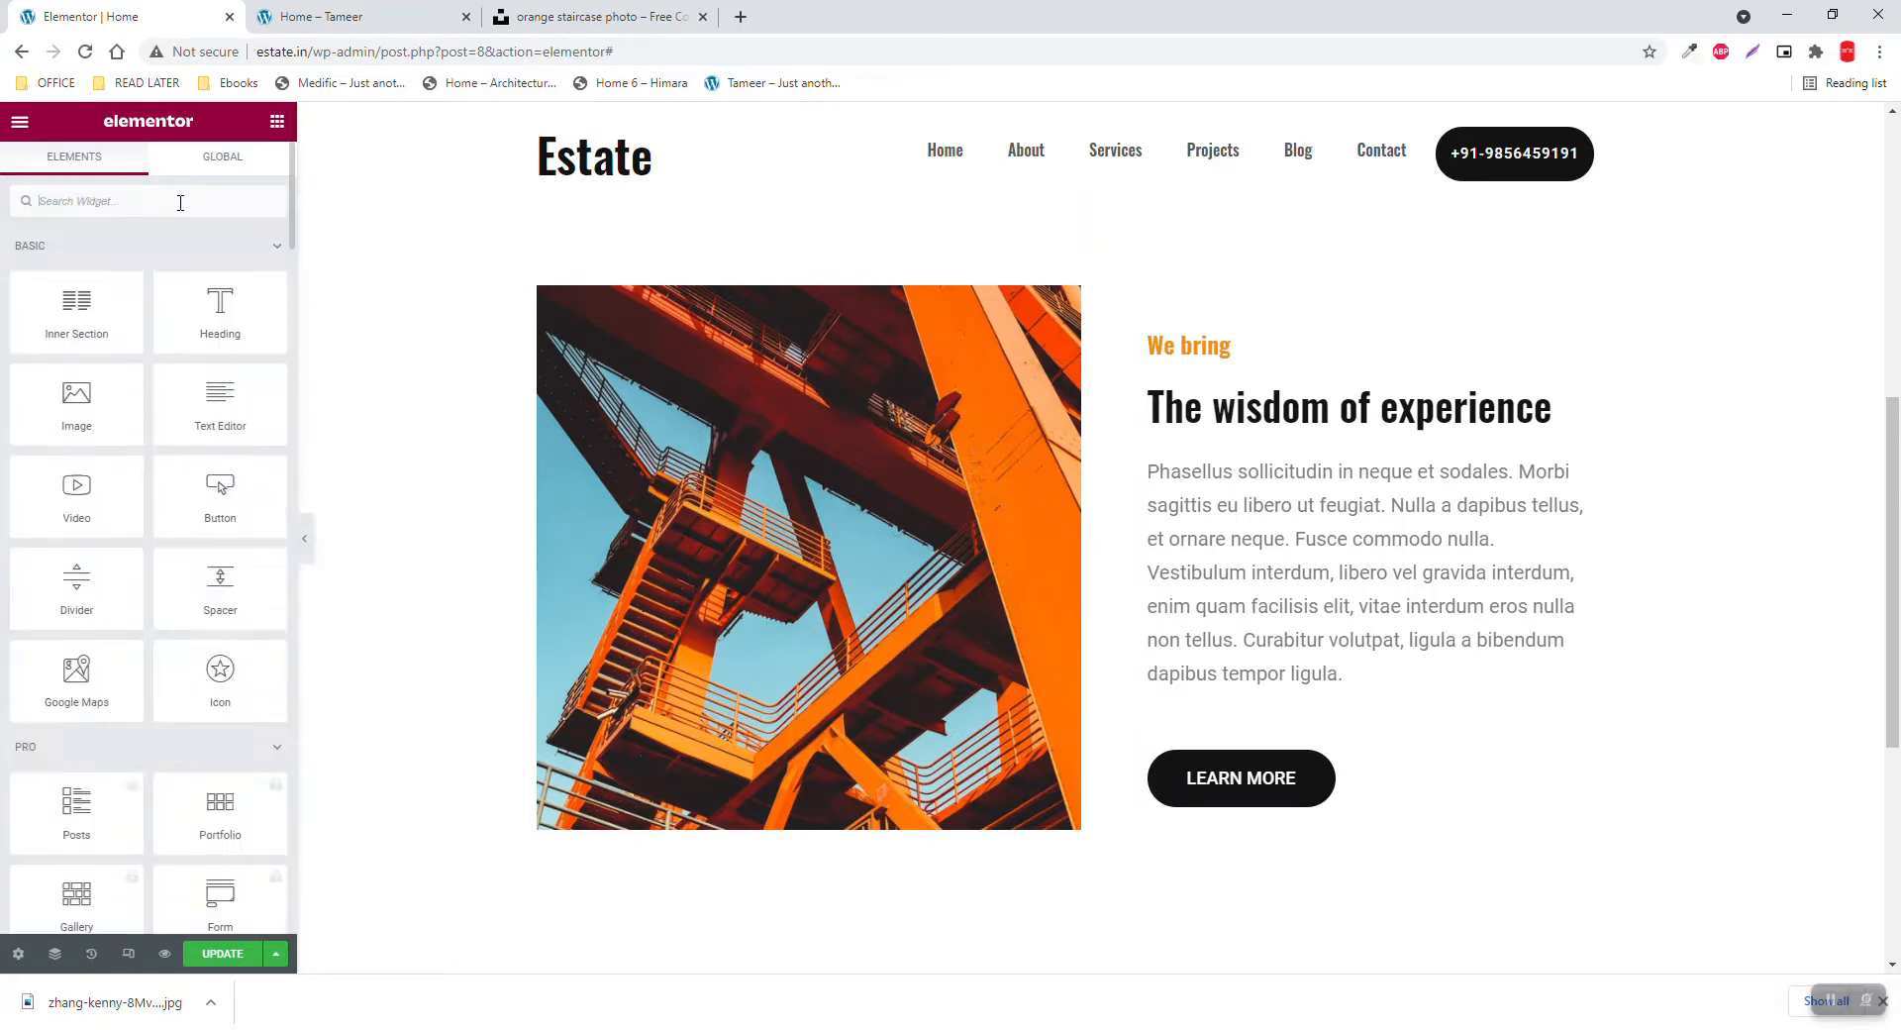
Add an Icon Box under the staircase photo, remove its icon, and title it '+500 Projects done'
type("CONT")
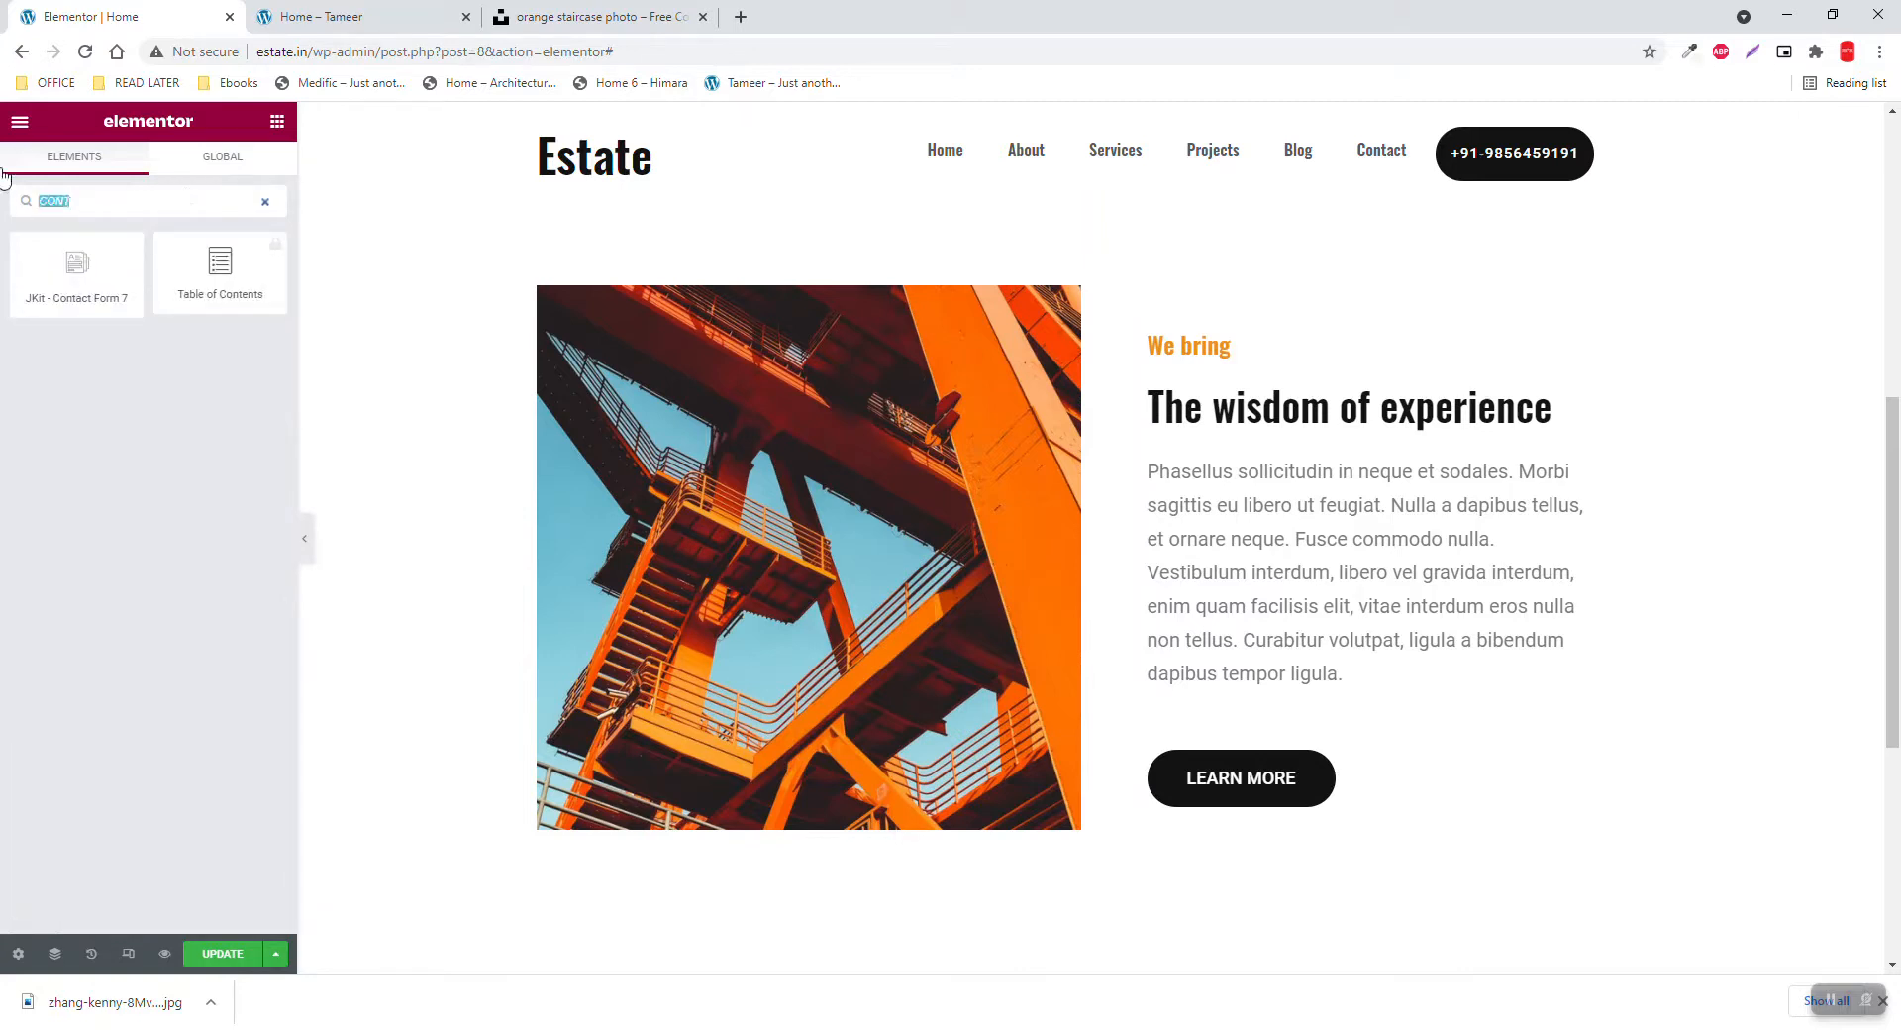
type("icon")
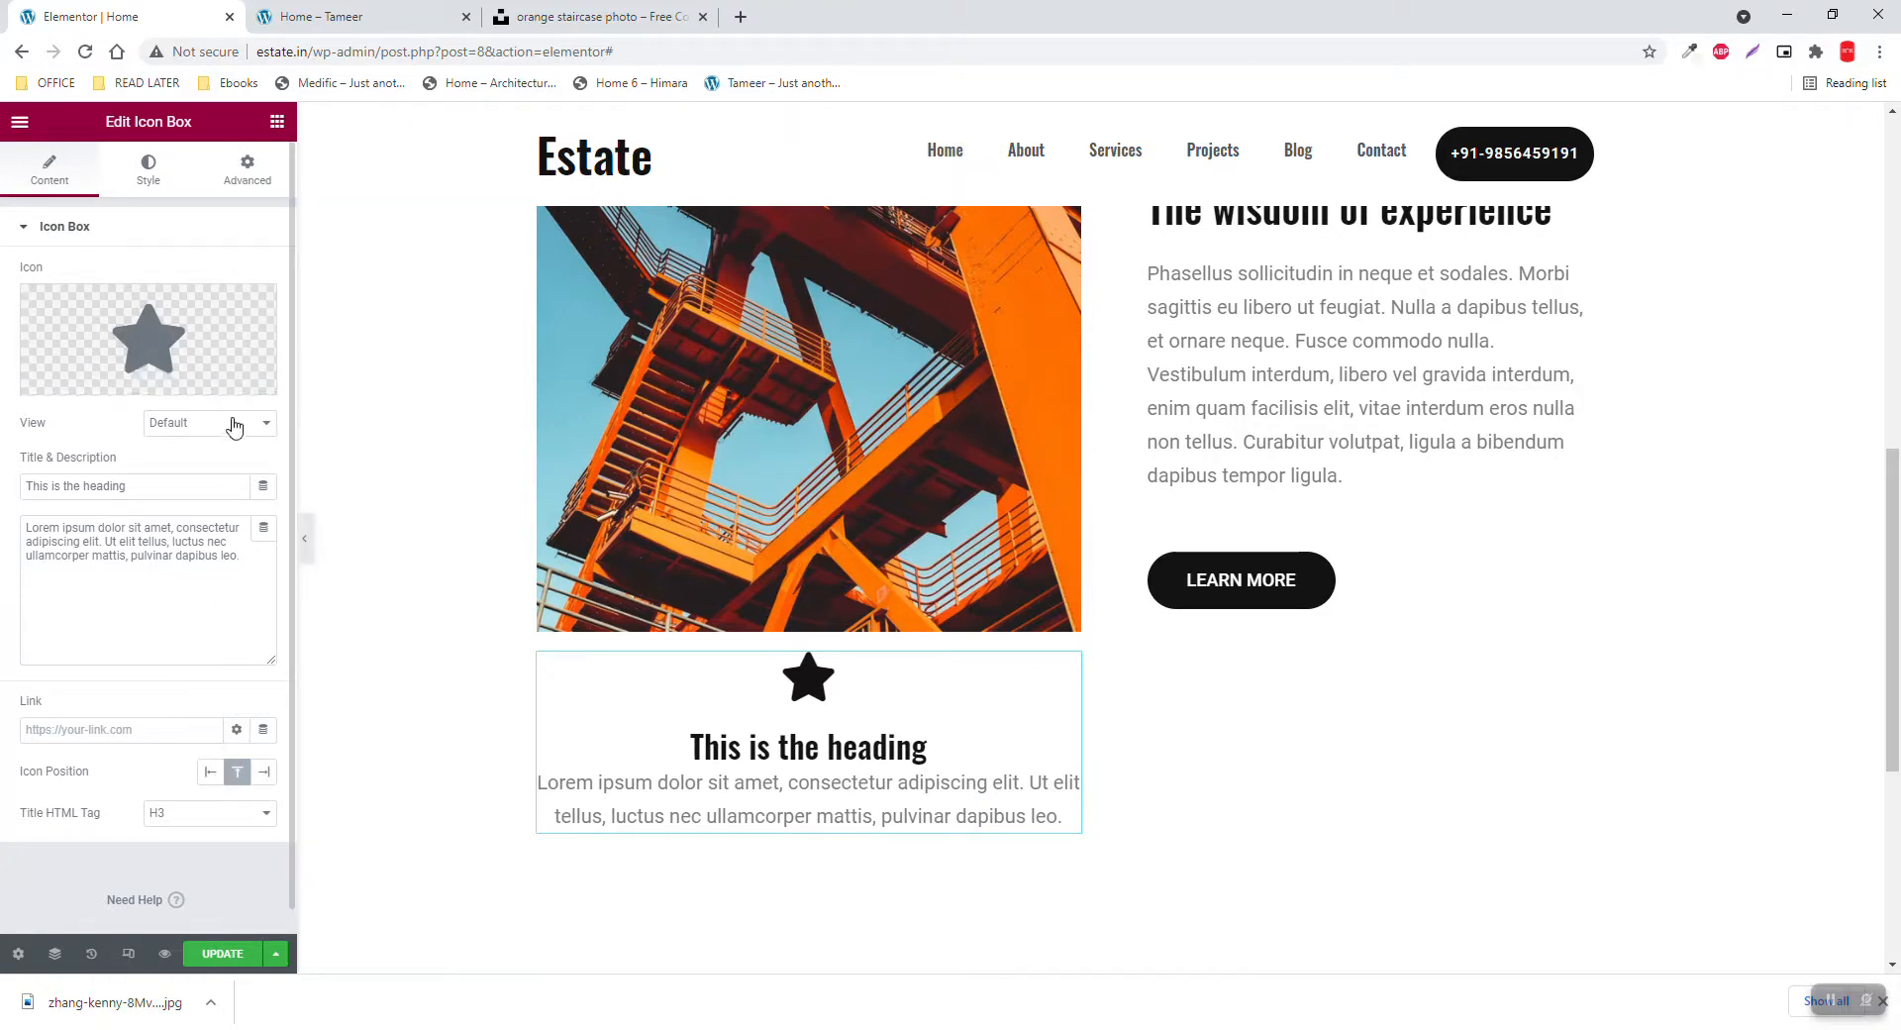
left_click(147, 338)
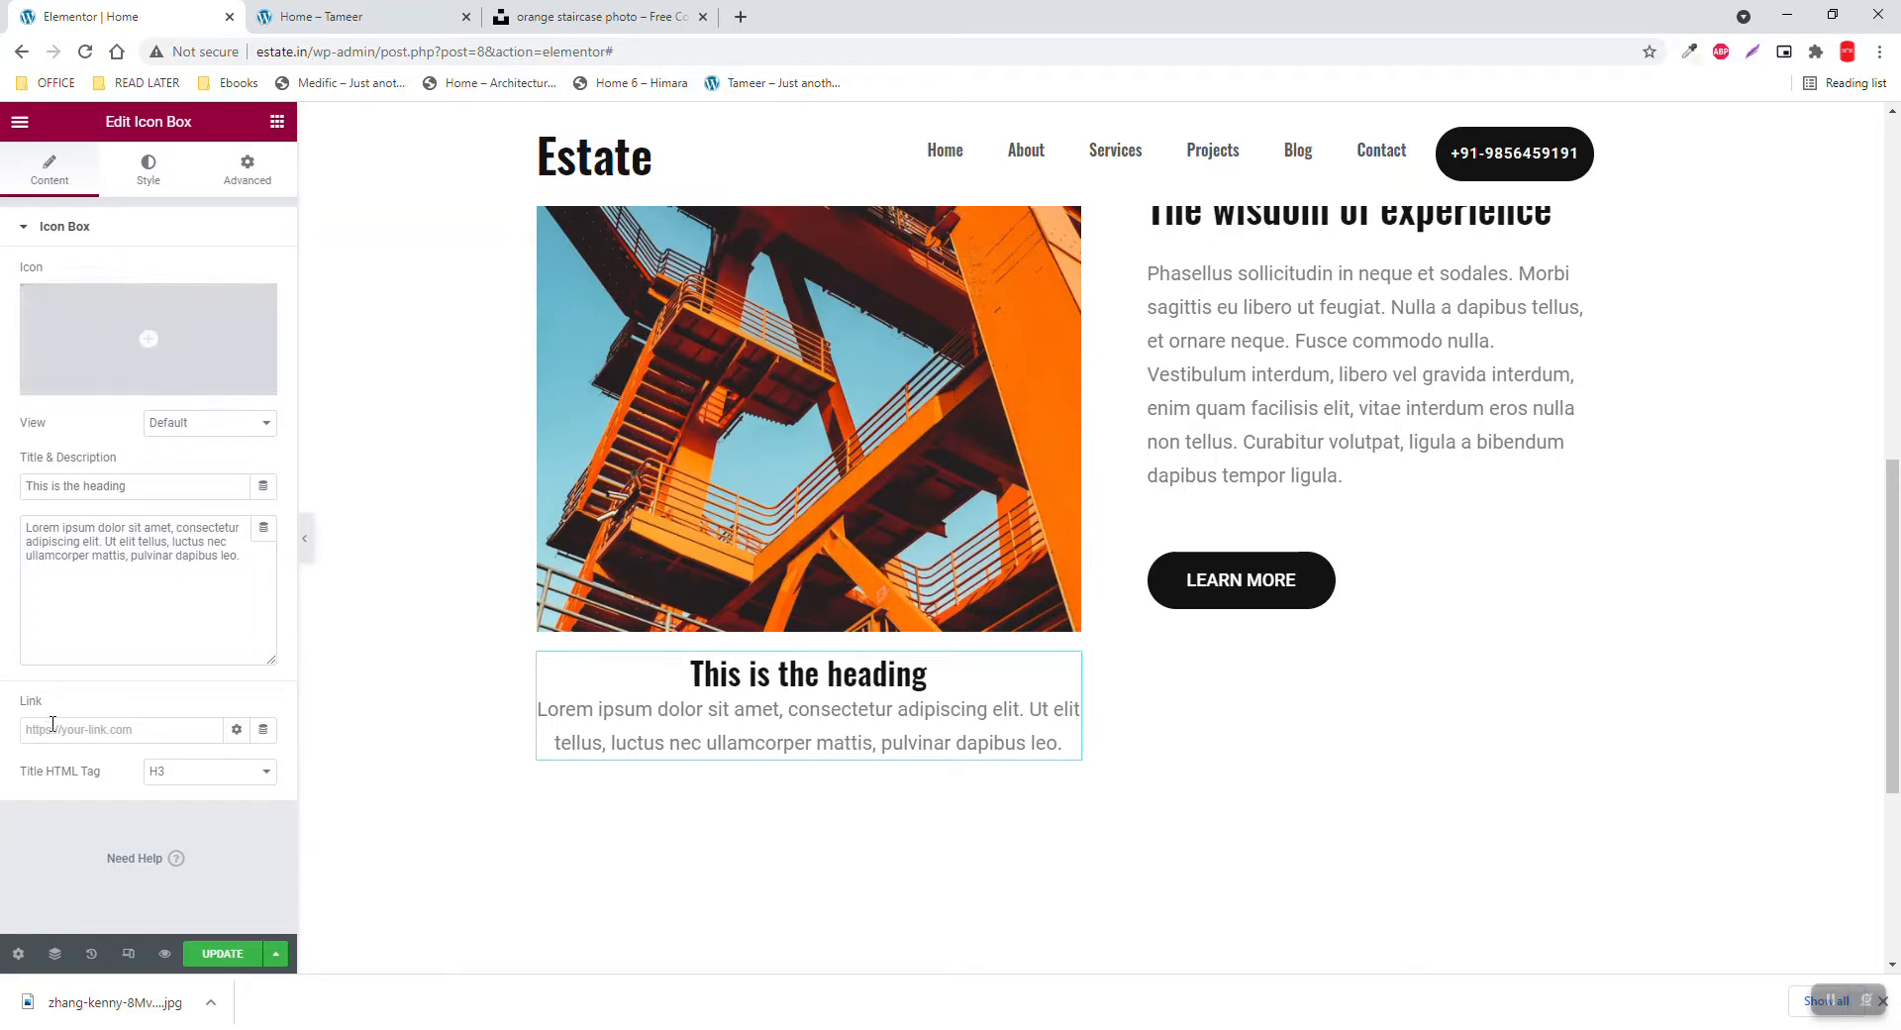
left_click(339, 17)
type("+500 Projects done")
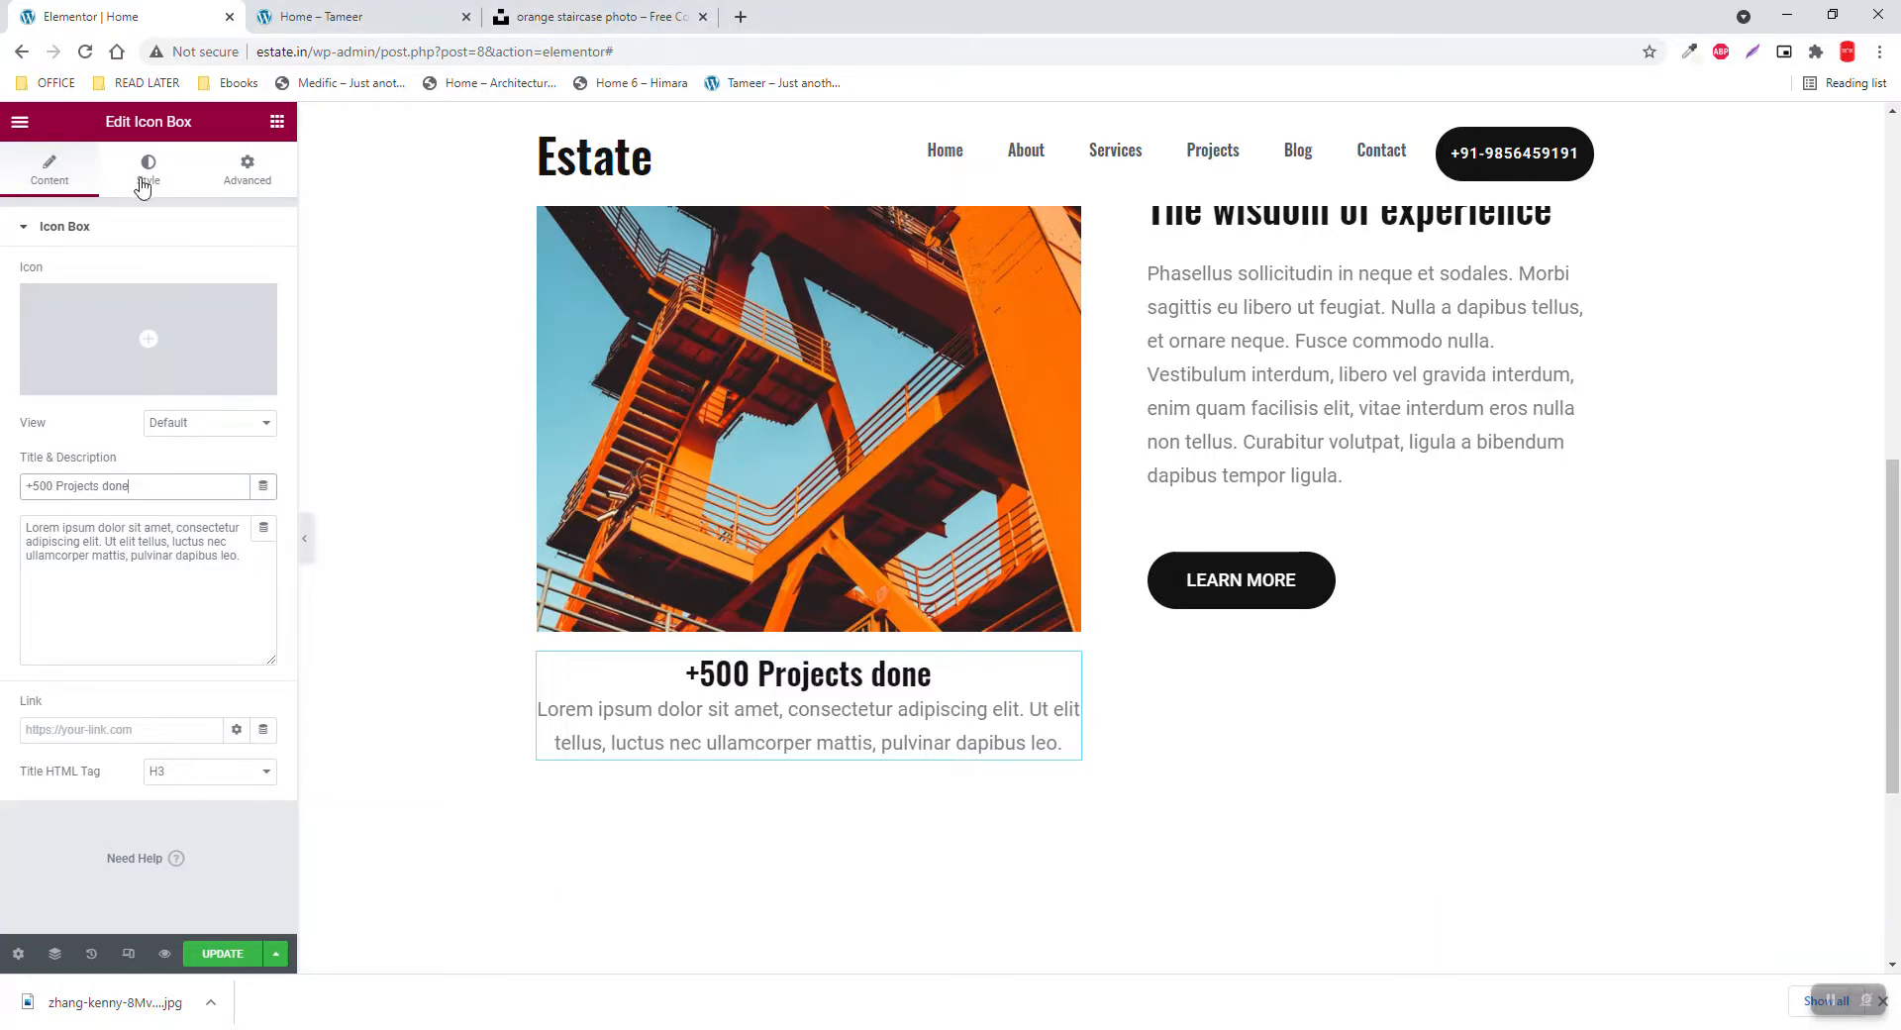
Left-align the icon box and set its title font size to 20 px
left_click(148, 163)
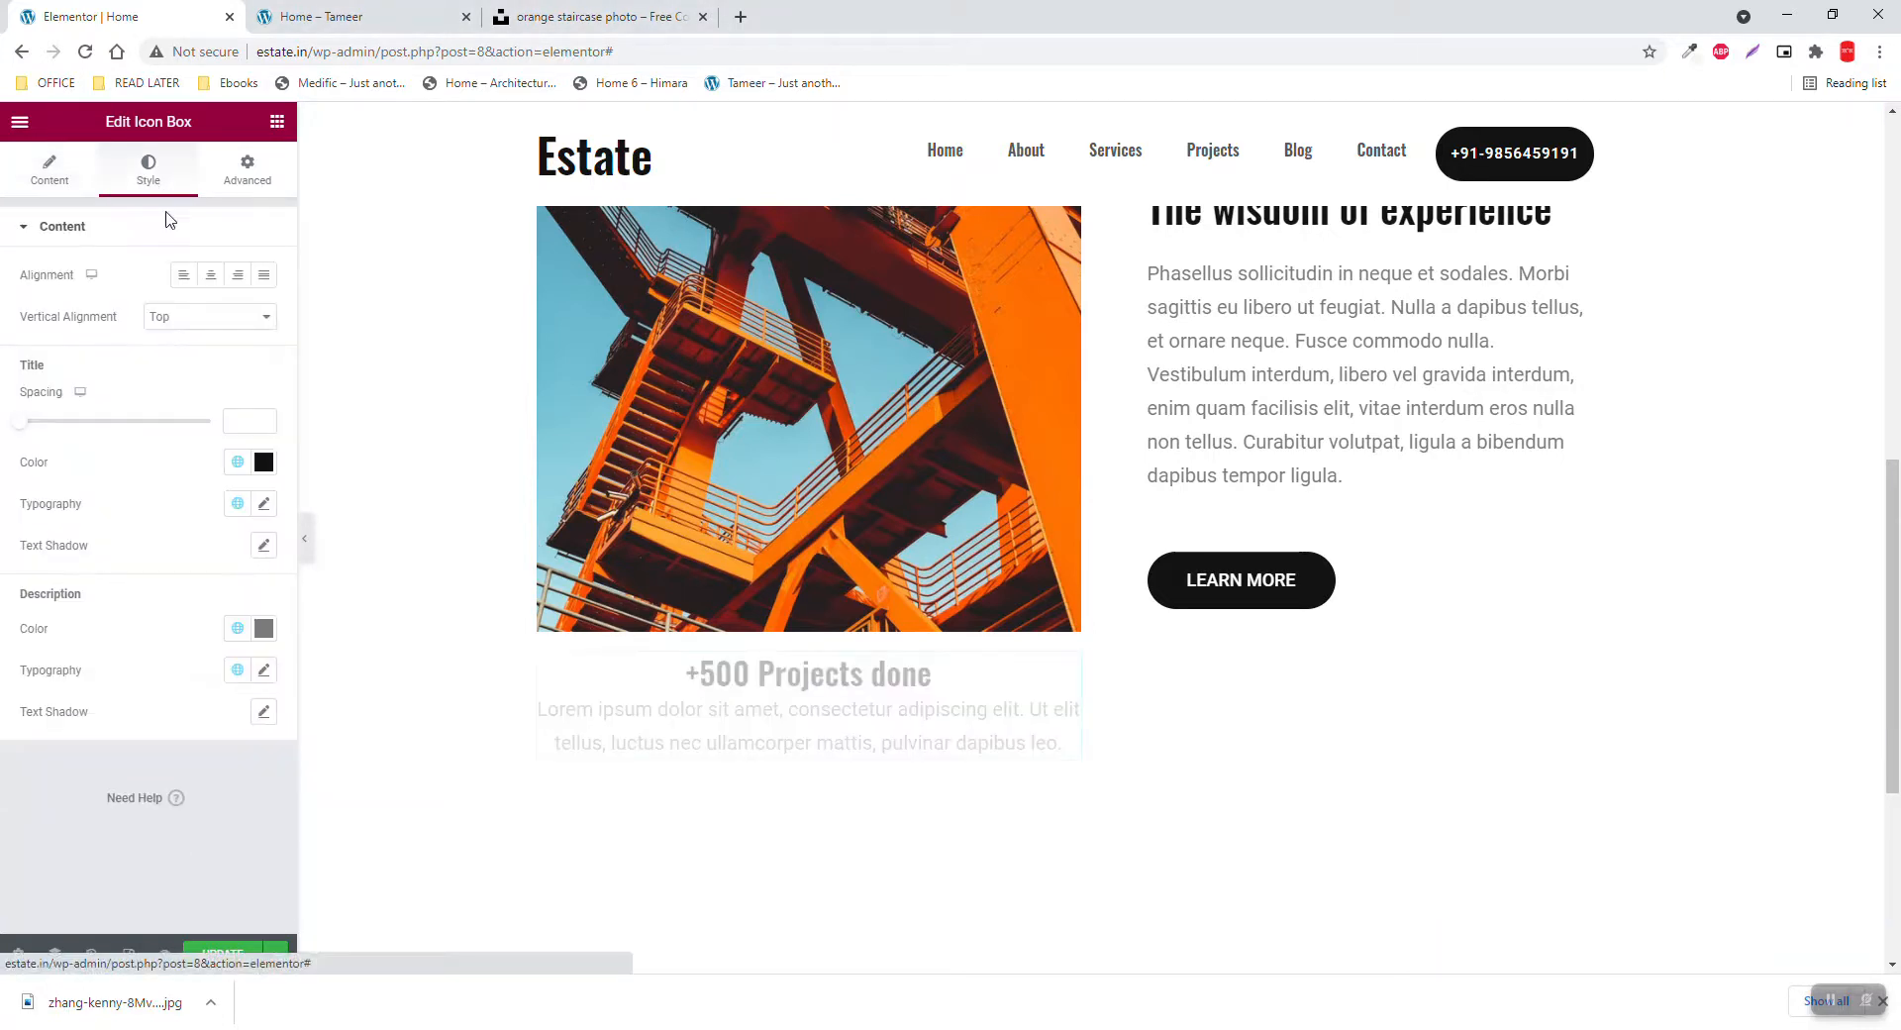
left_click(184, 275)
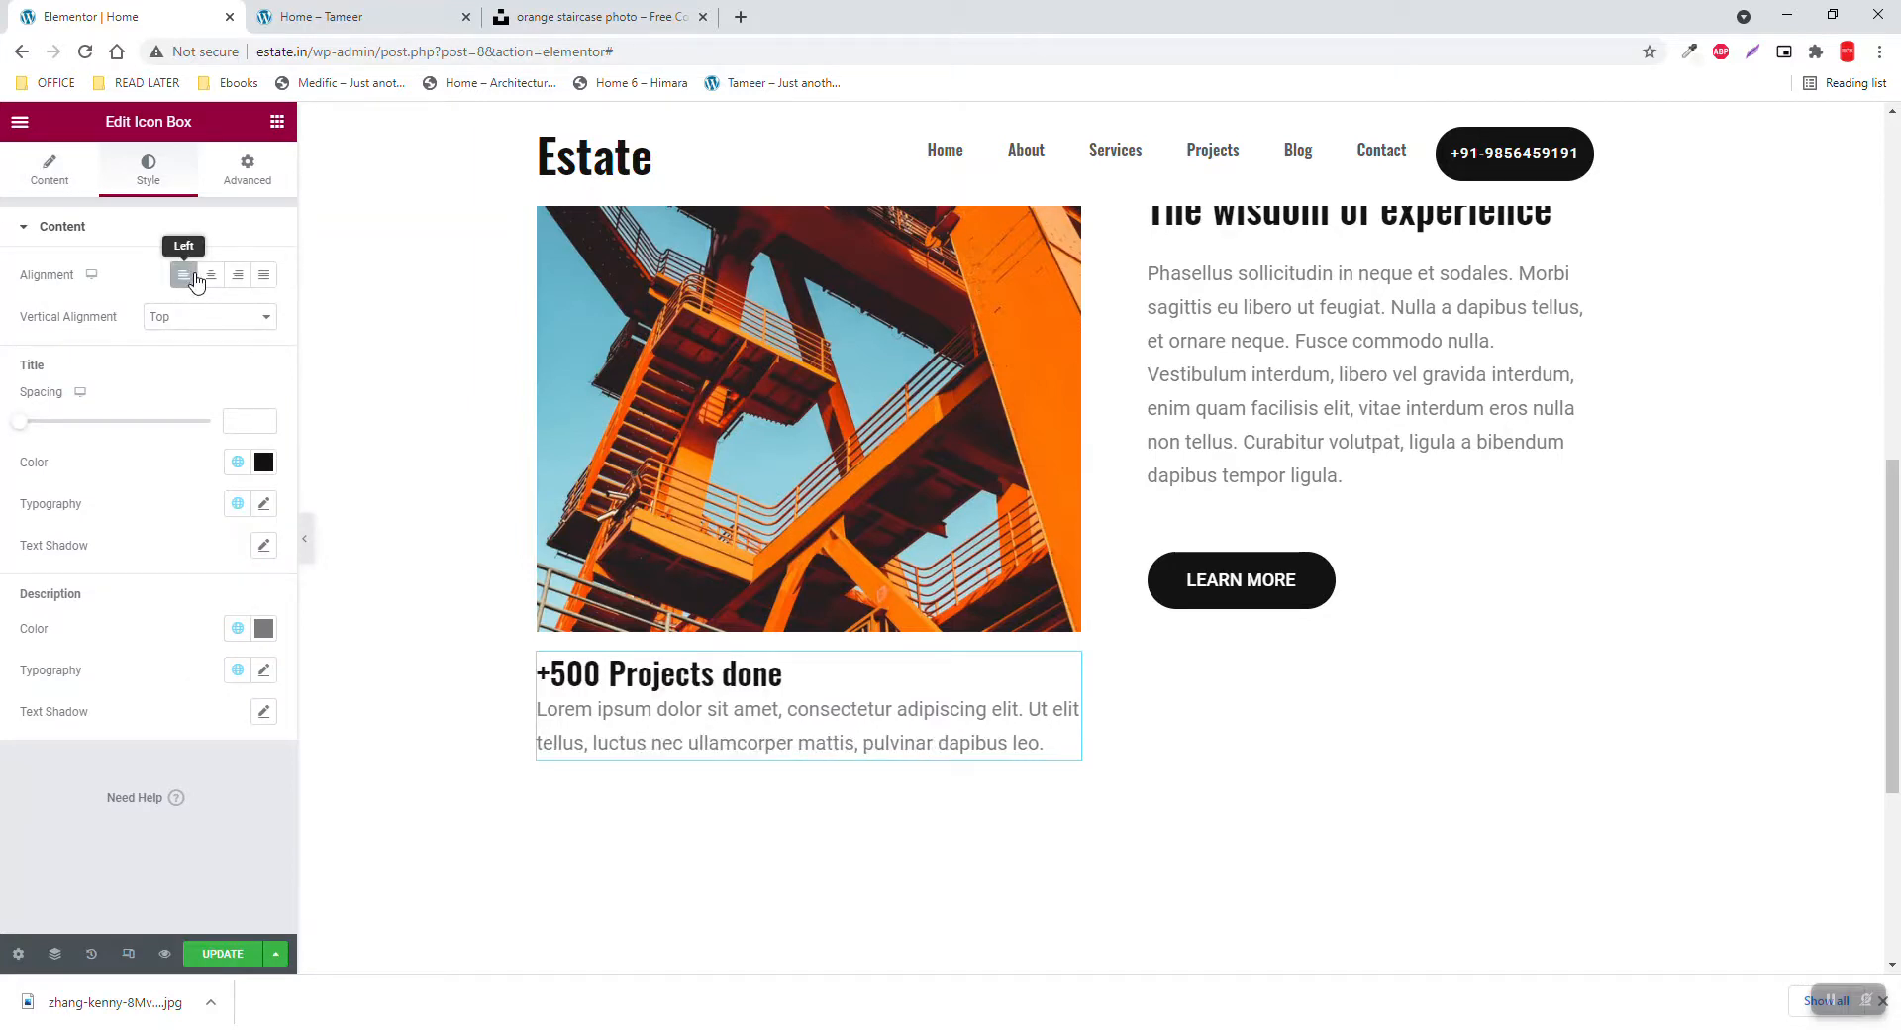
left_click(263, 504)
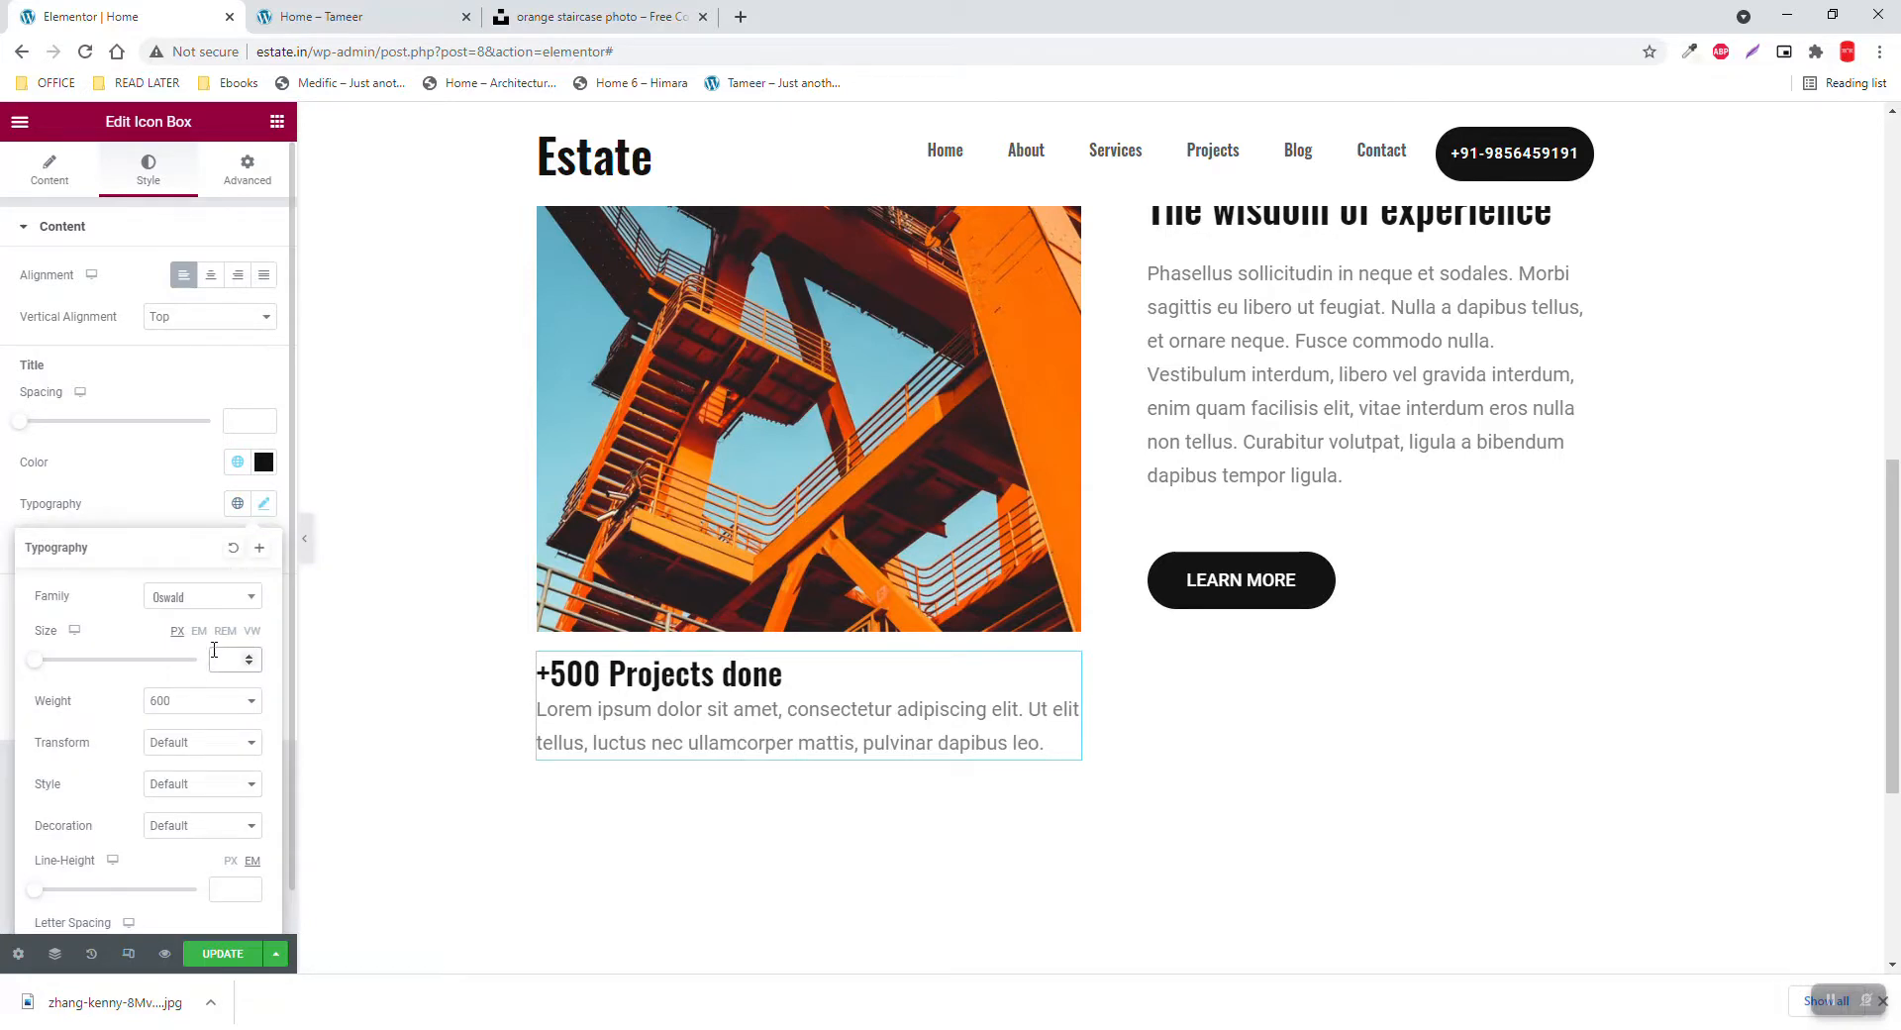
type("20")
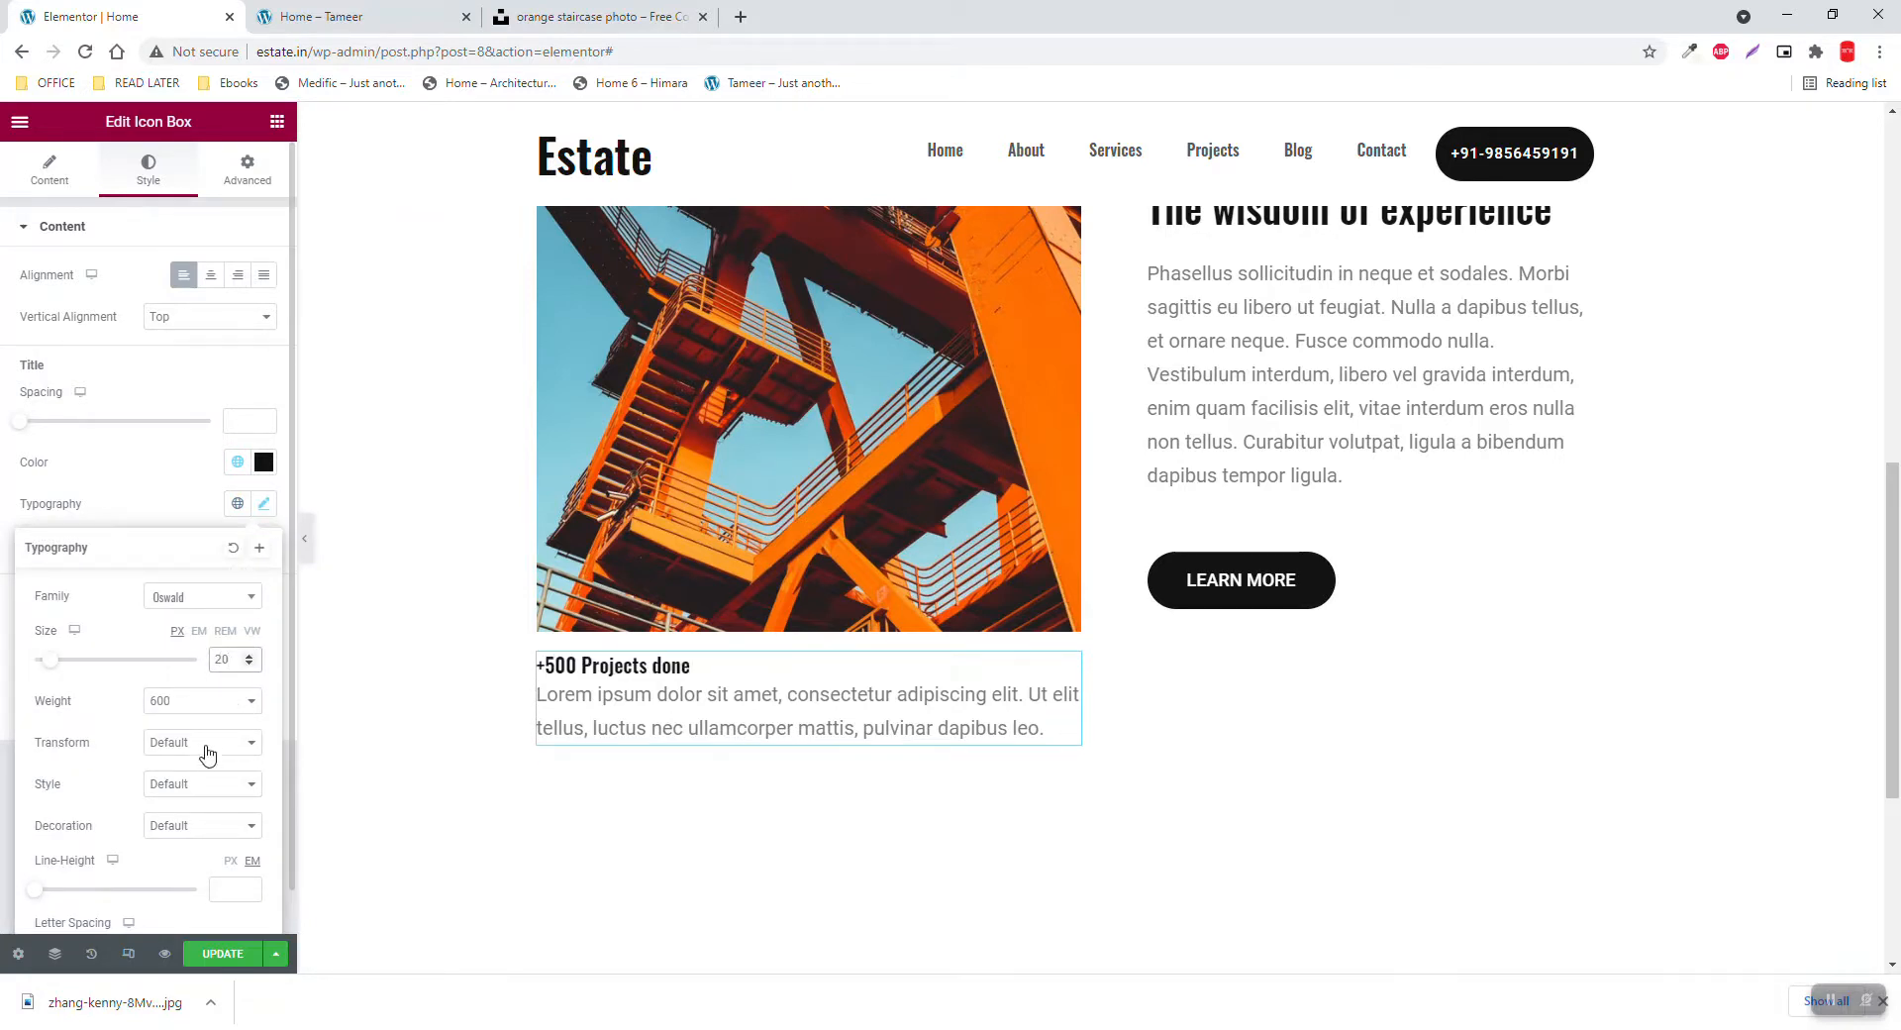
left_click(264, 503)
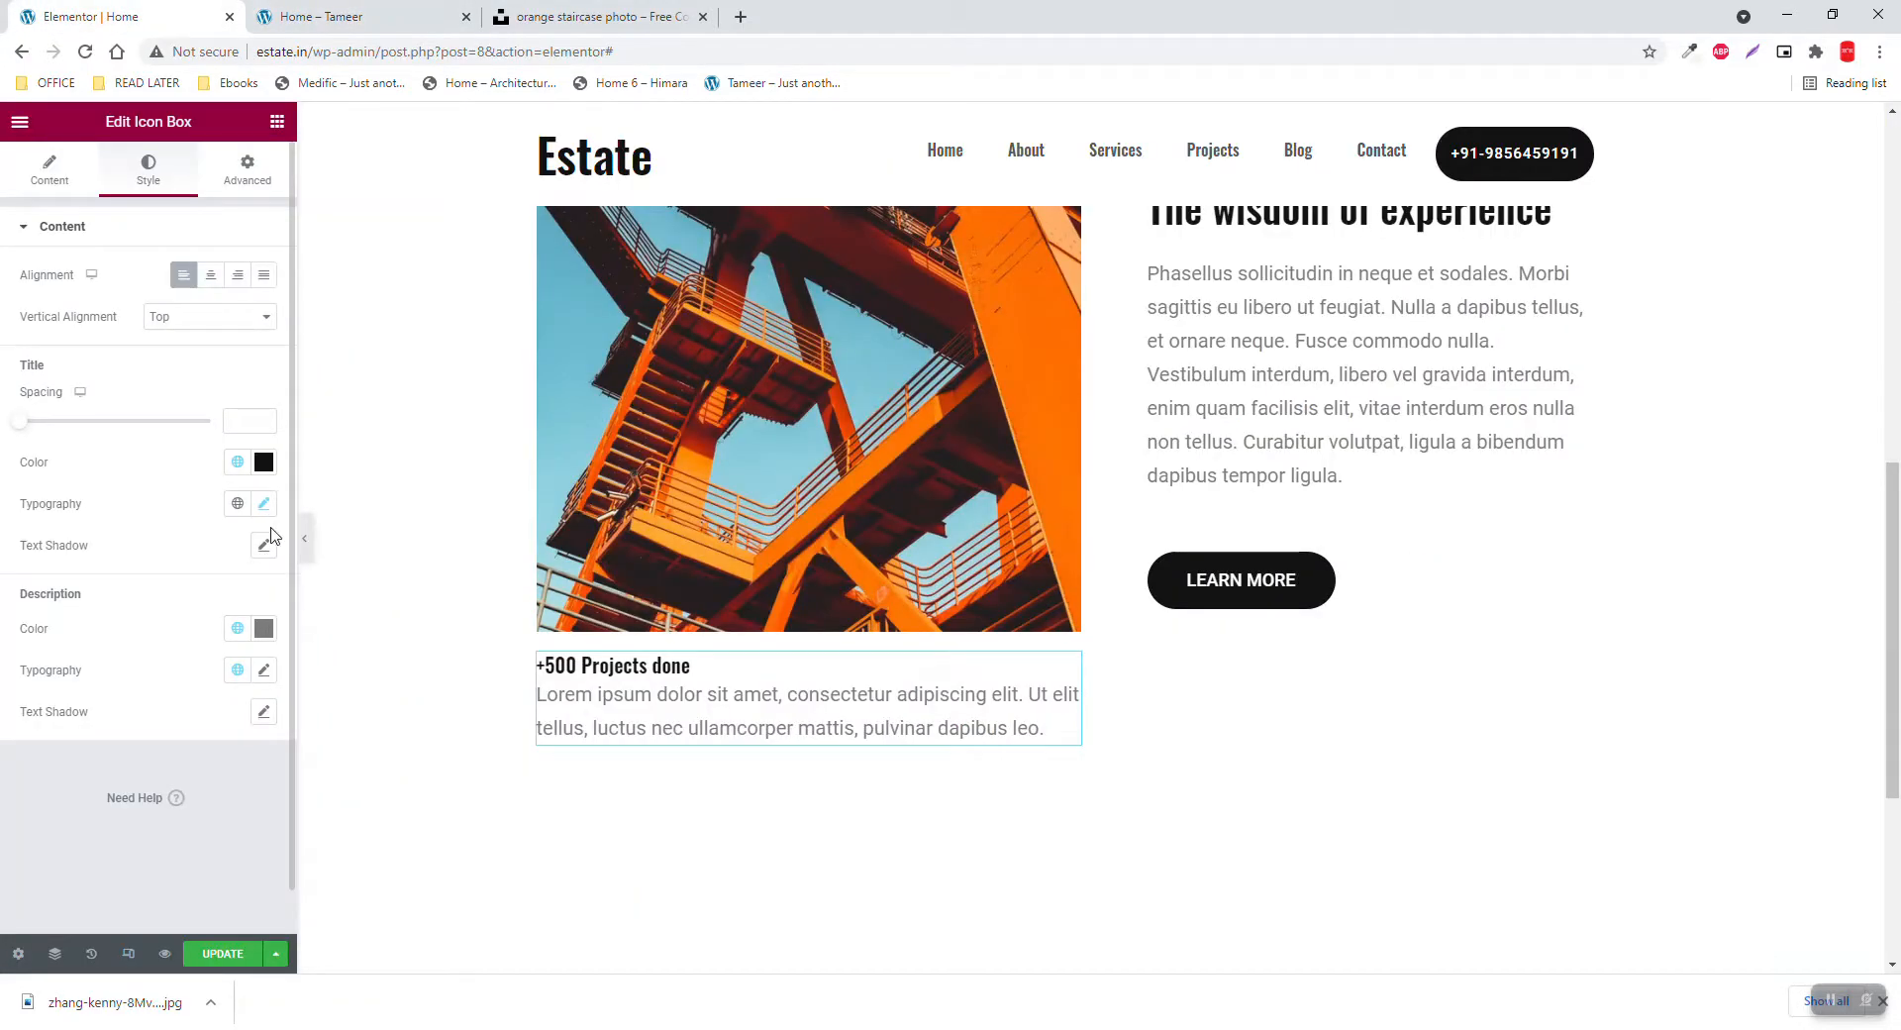
mouse_move(267, 682)
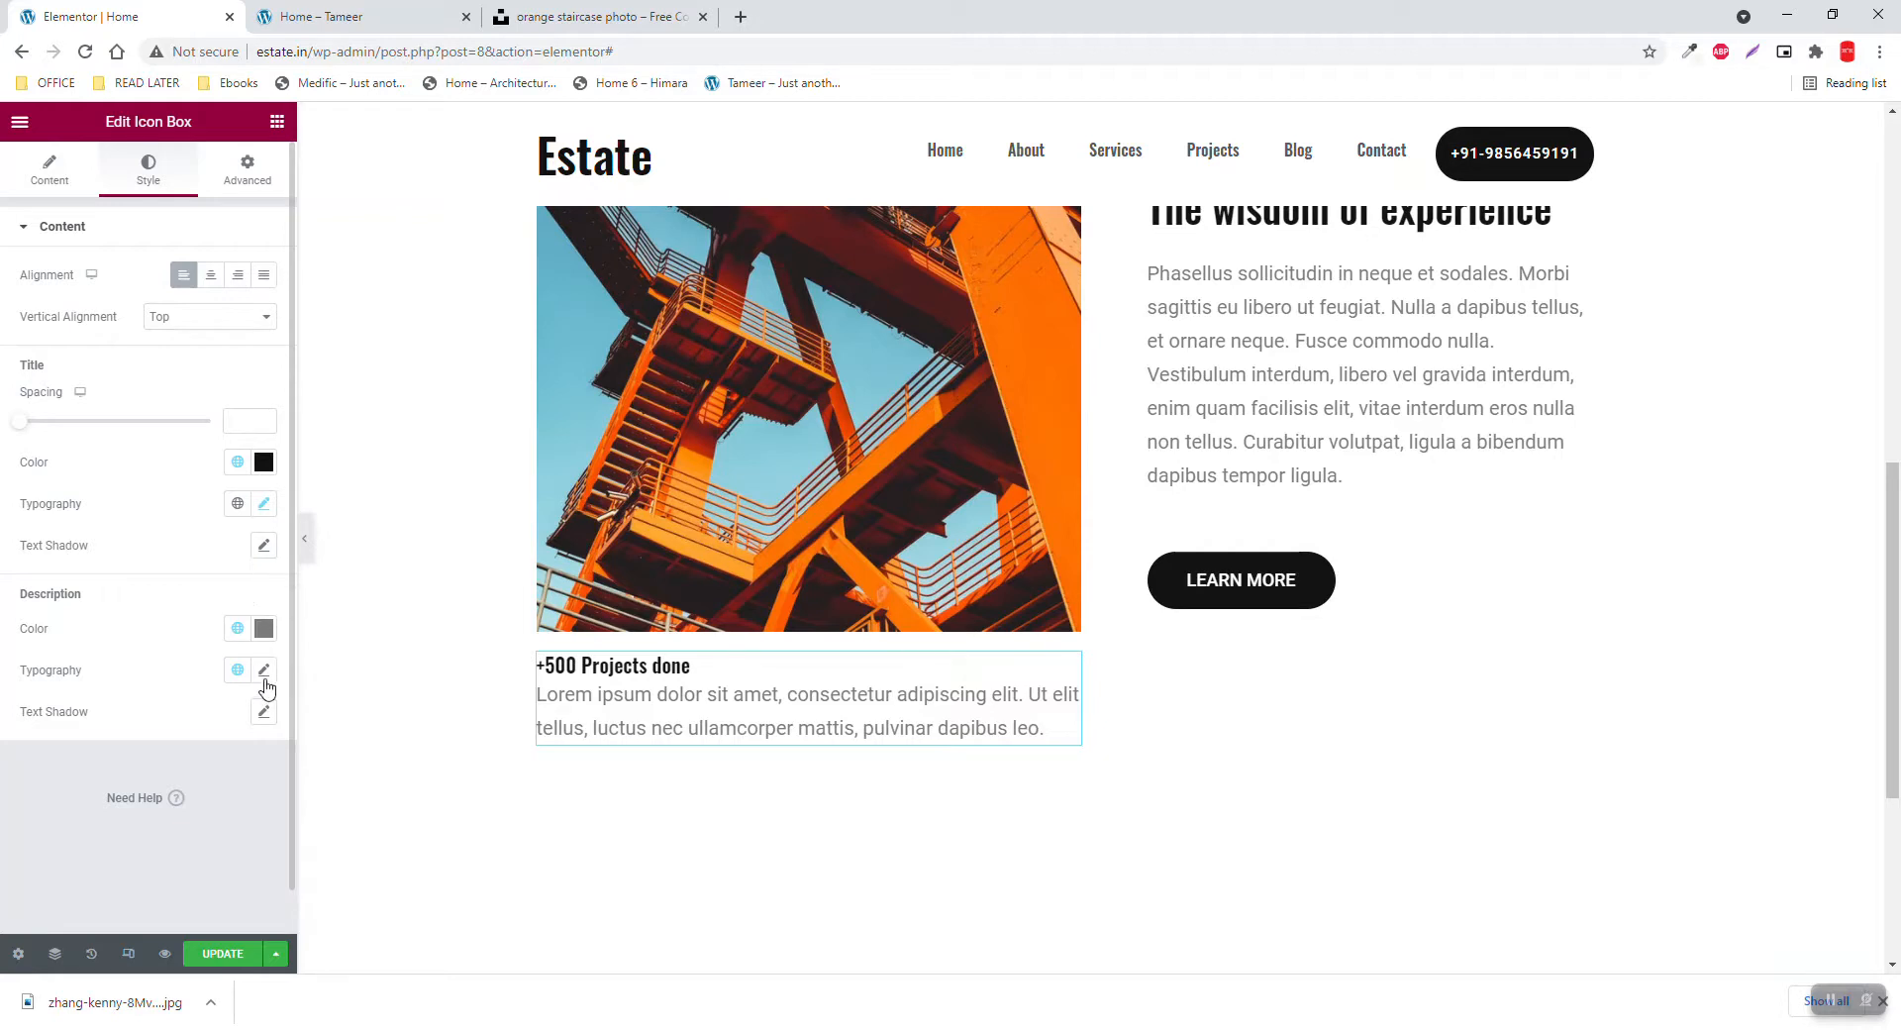
Set the description font size to 16 px and the title spacing to 15 px
left_click(263, 670)
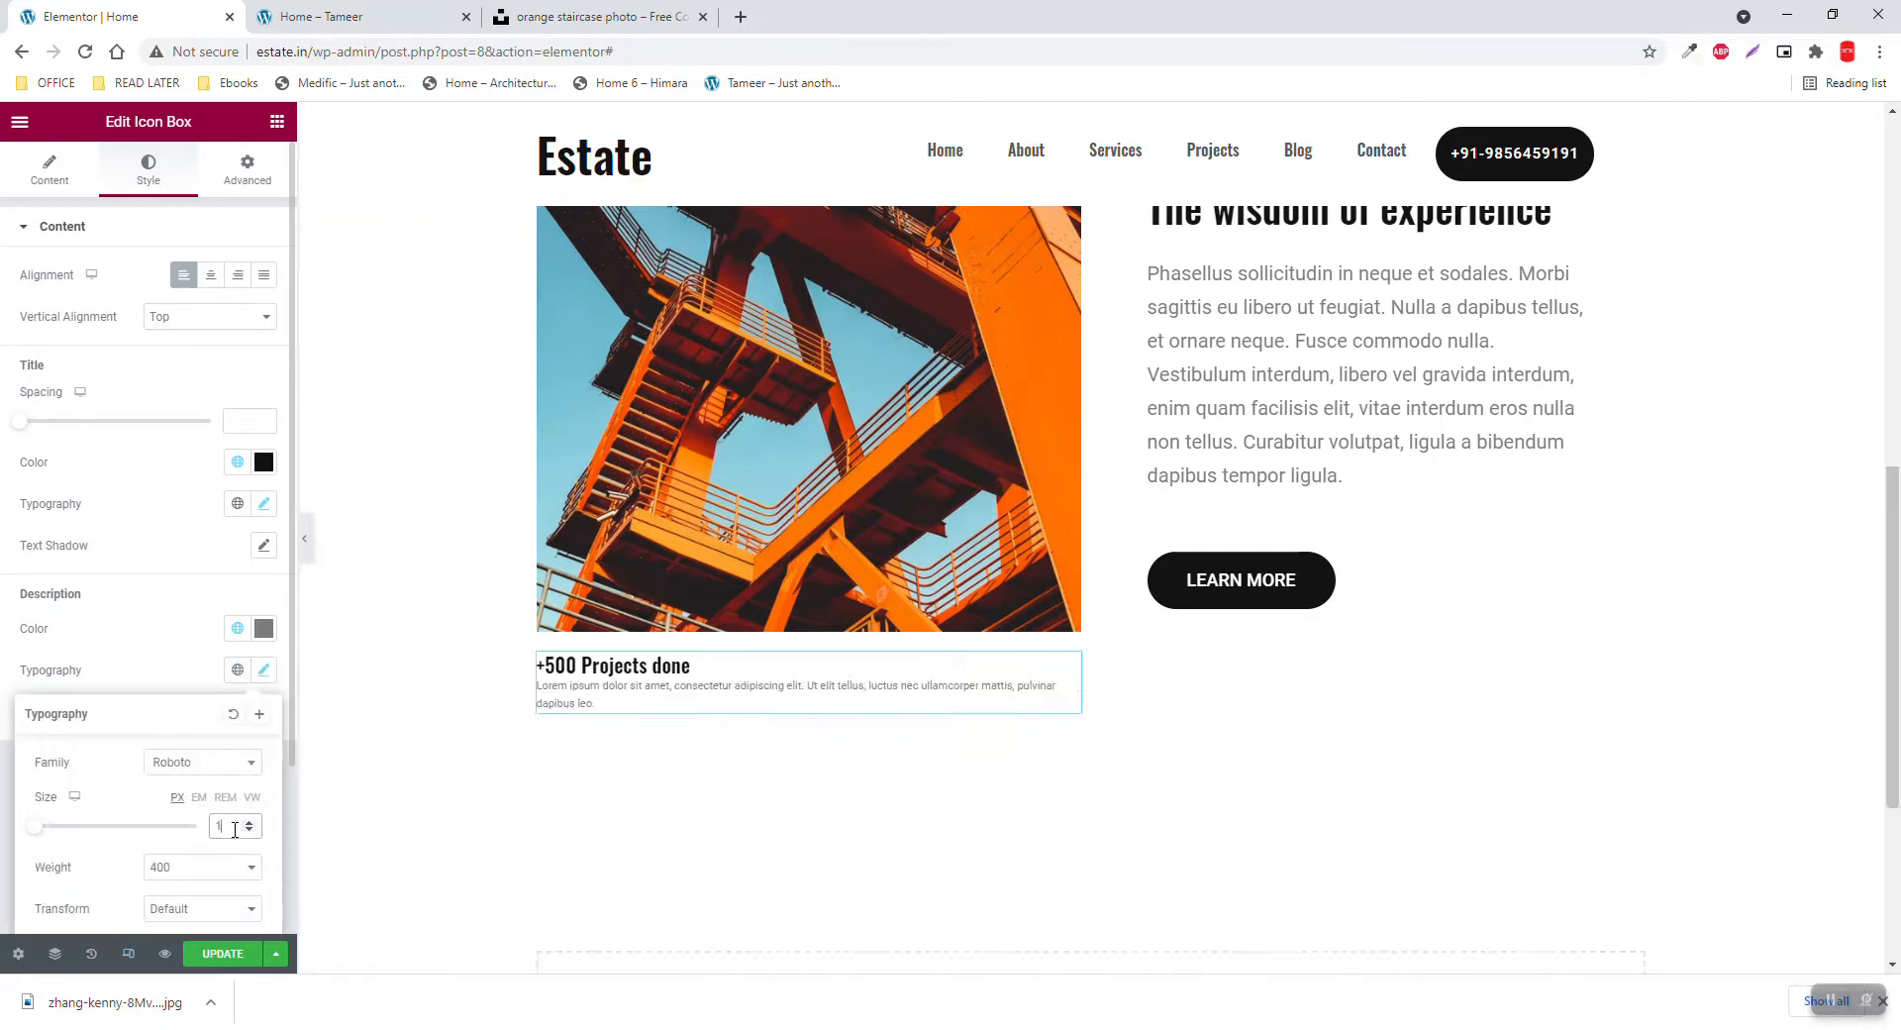
type("16")
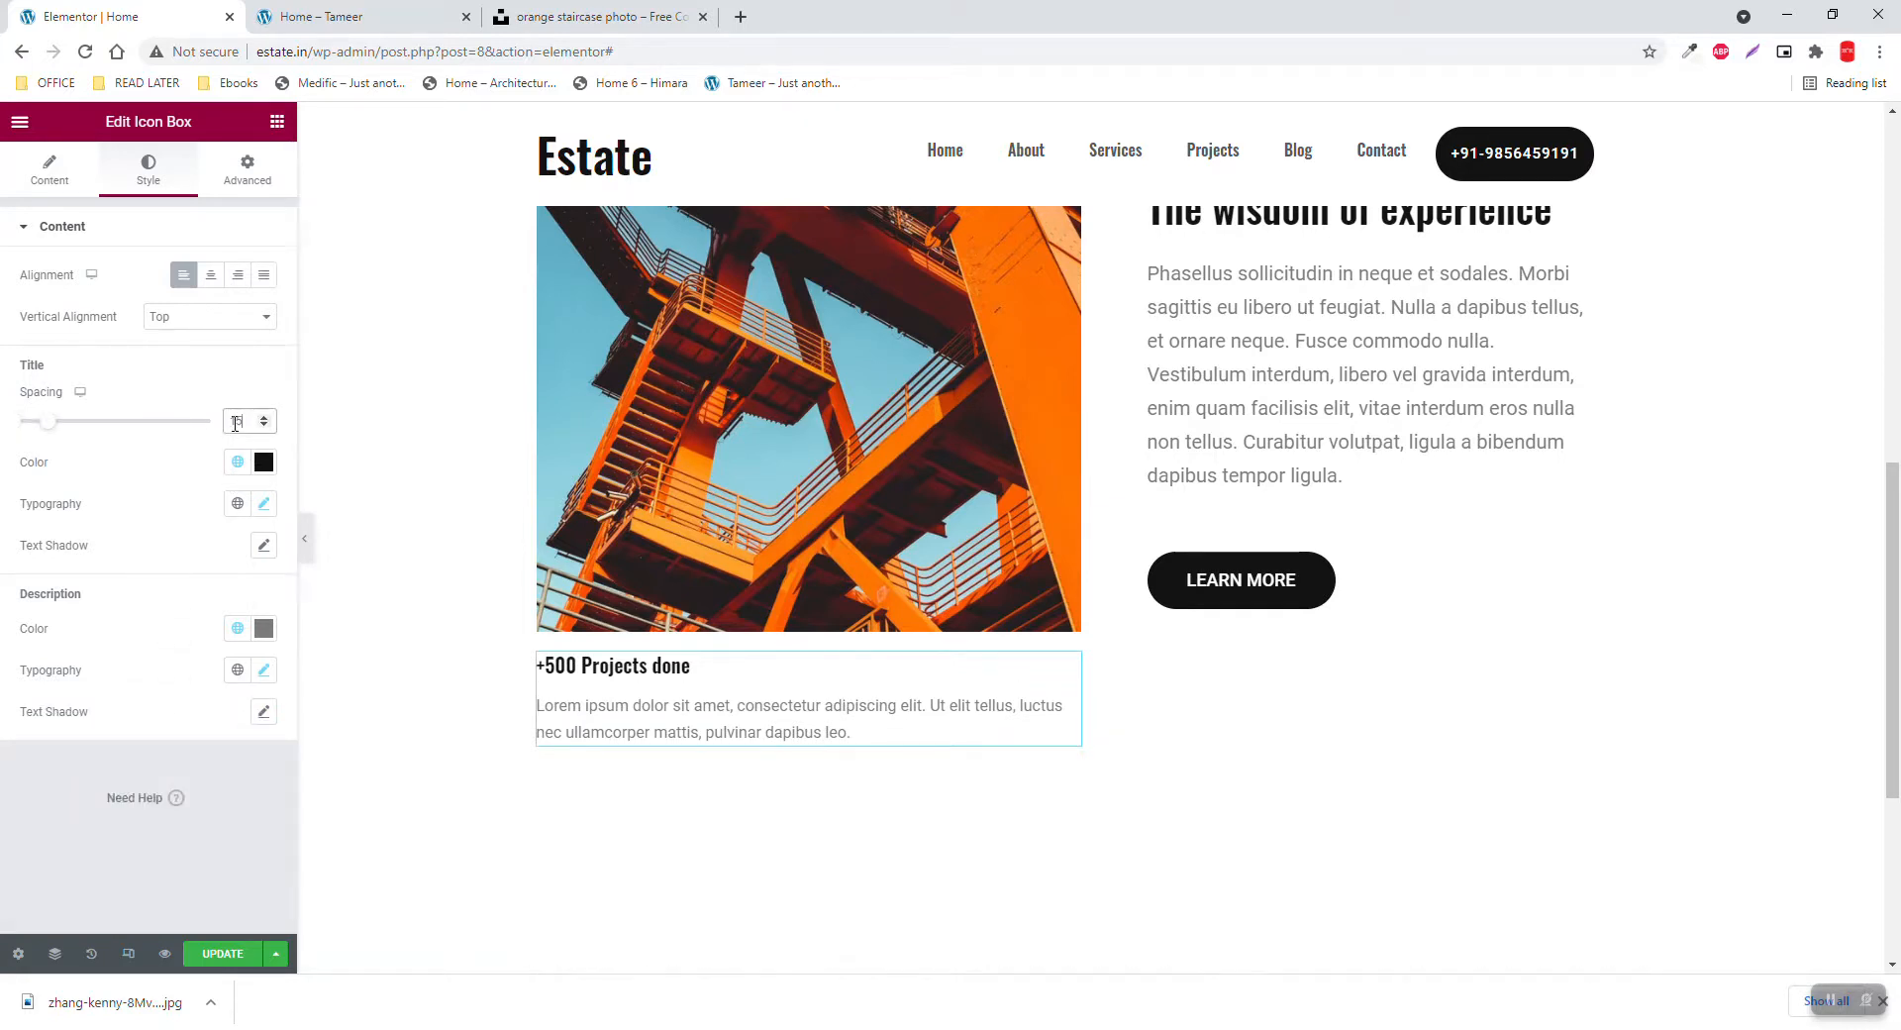
left_click(346, 16)
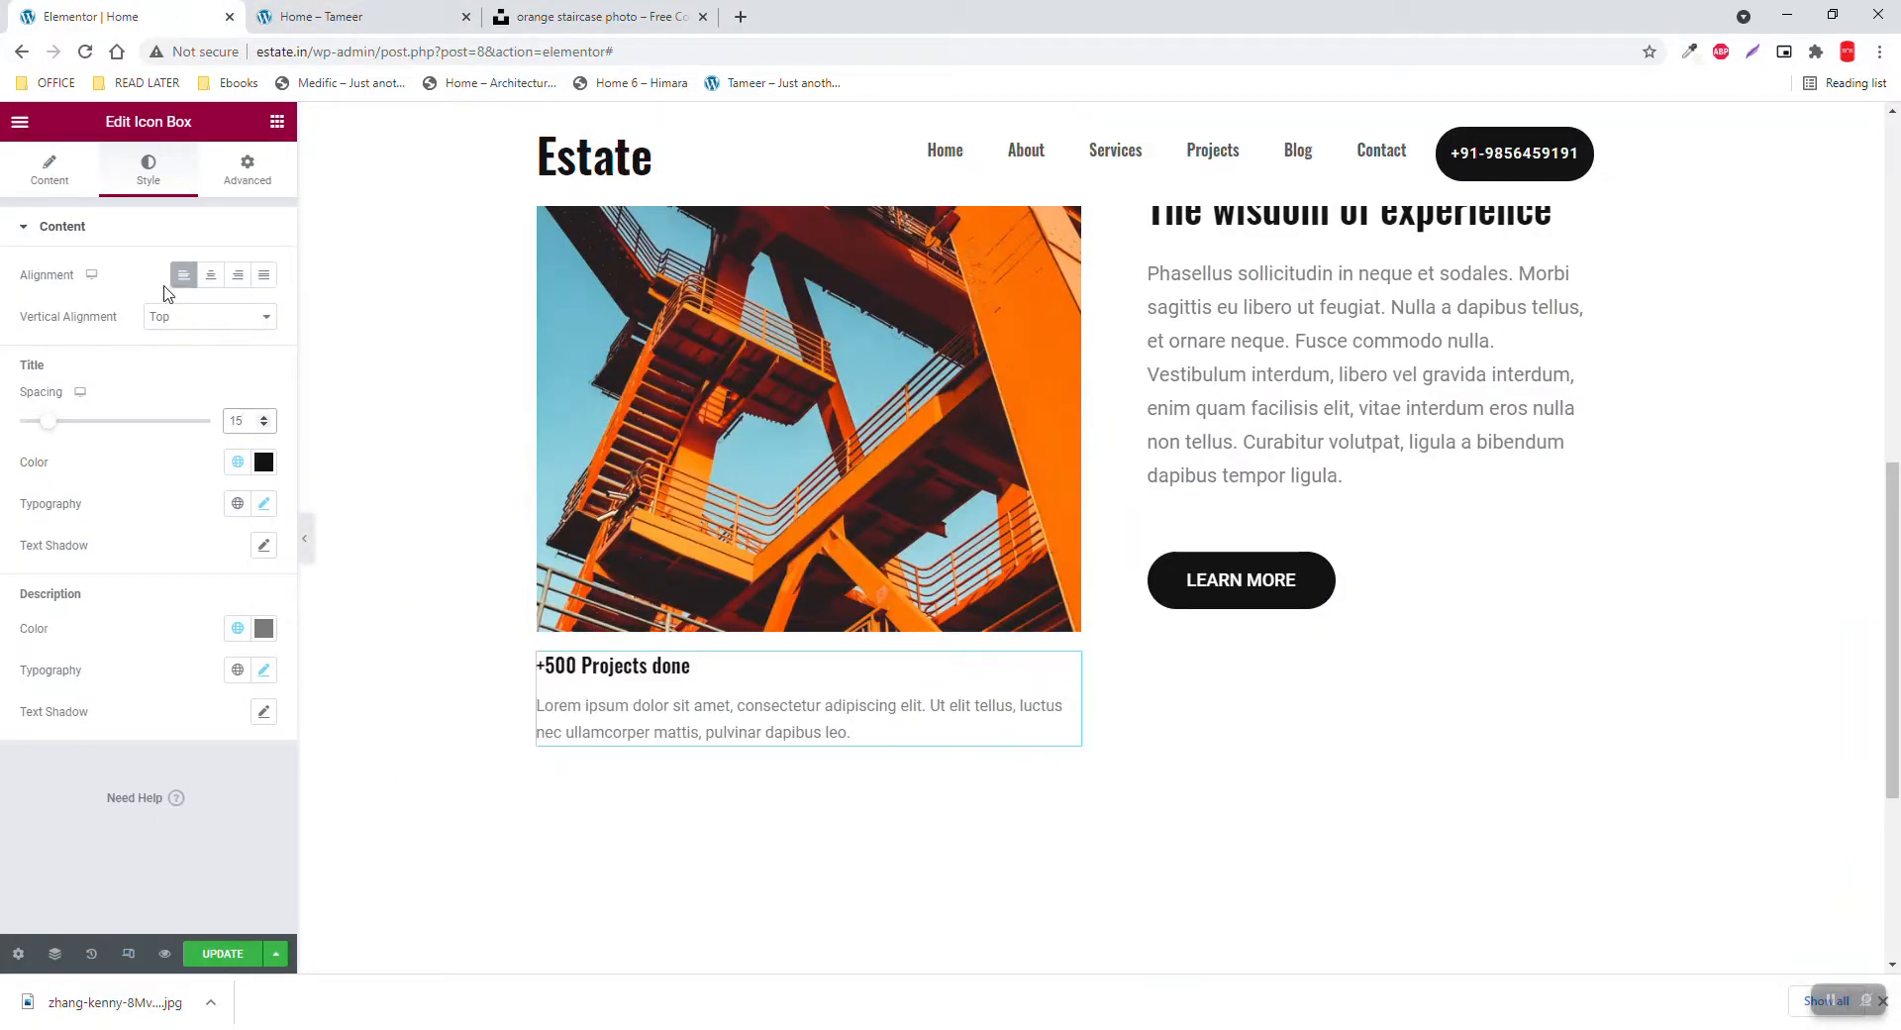
left_click(246, 168)
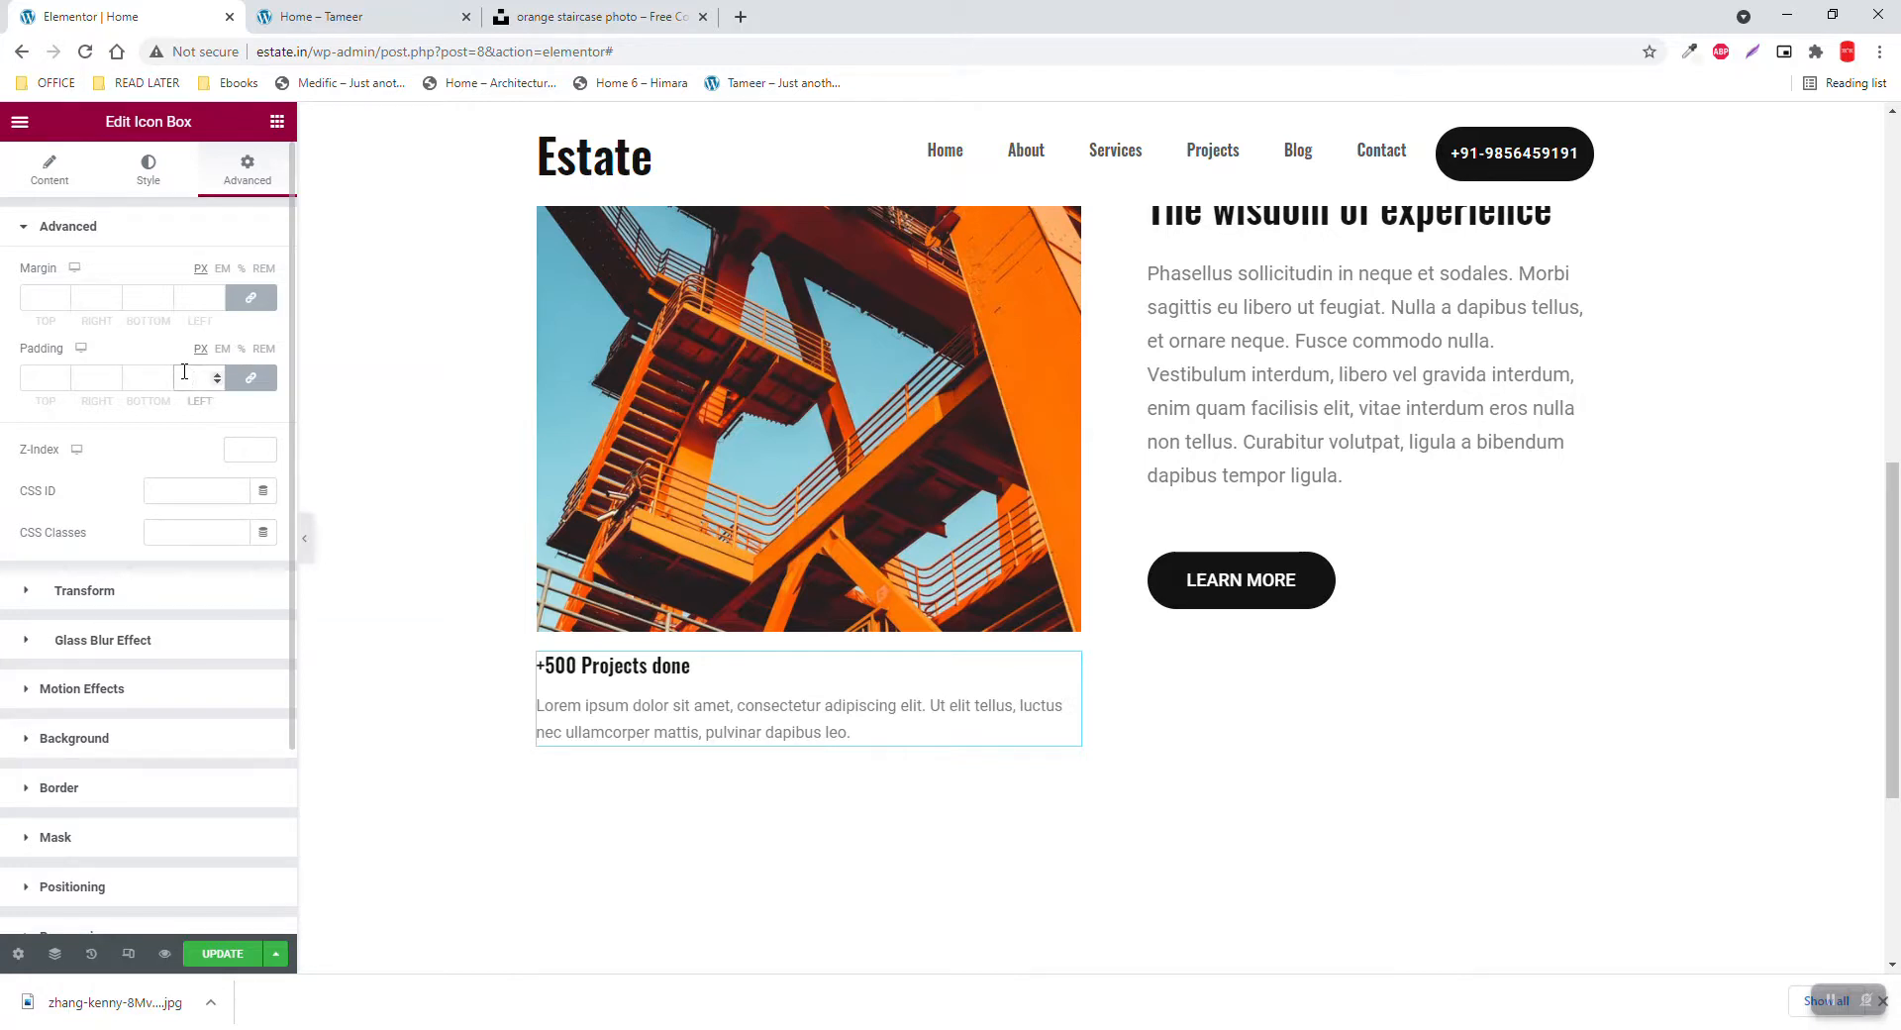
Enter 15 px in the linked Advanced padding fields of the icon box
type("15")
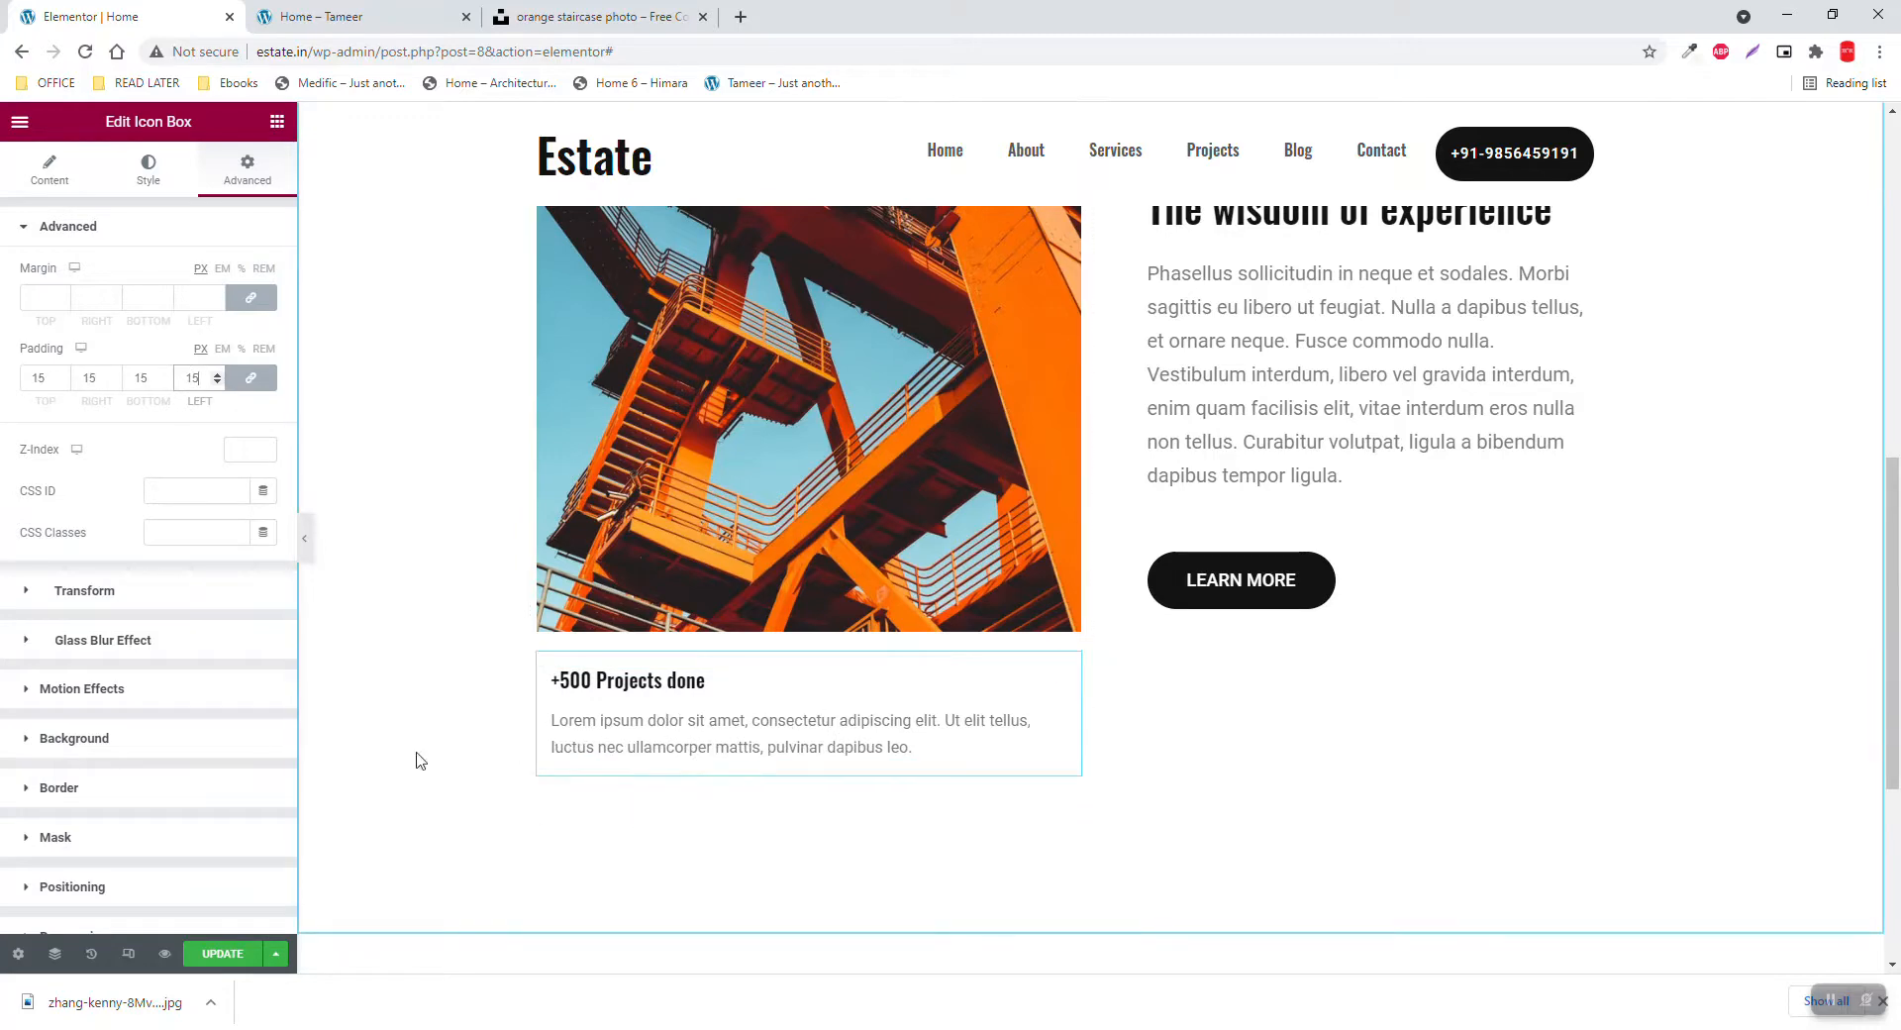
mouse_move(361, 7)
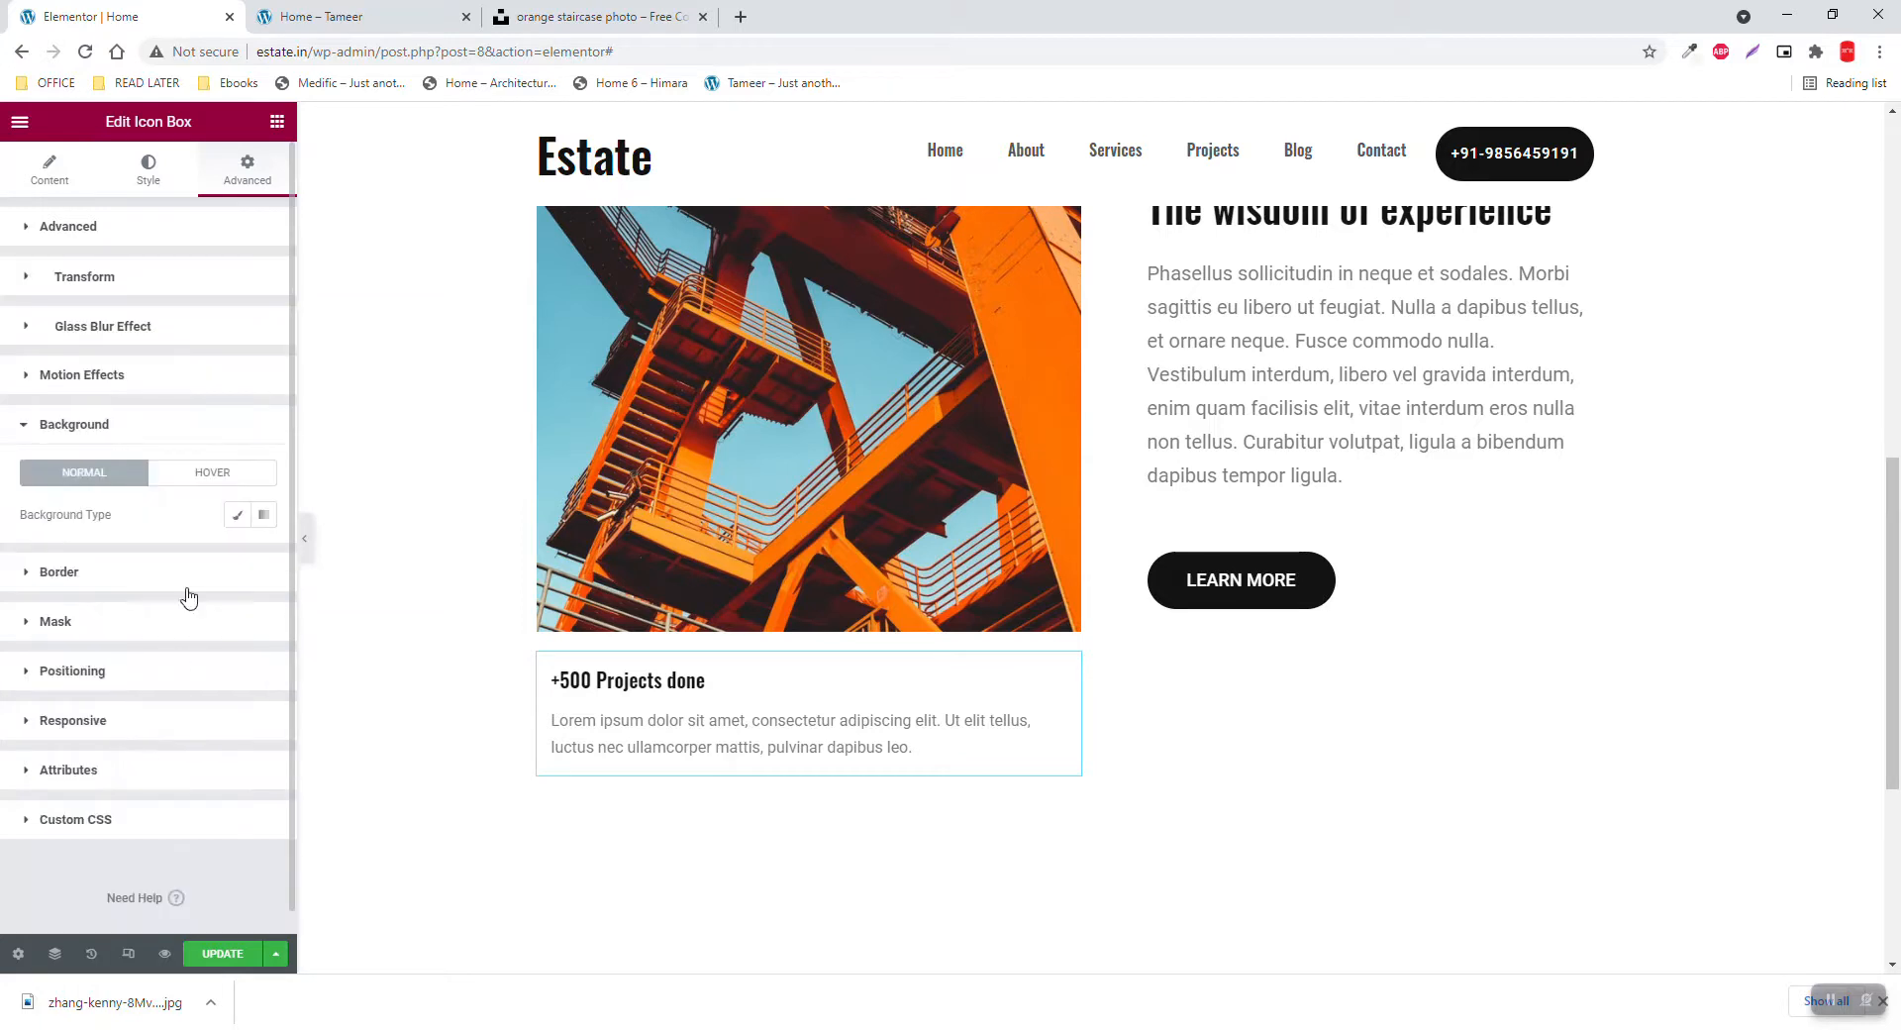
Give the icon box a classic background in the sampled cream rgb(250, 247, 242)
left_click(236, 514)
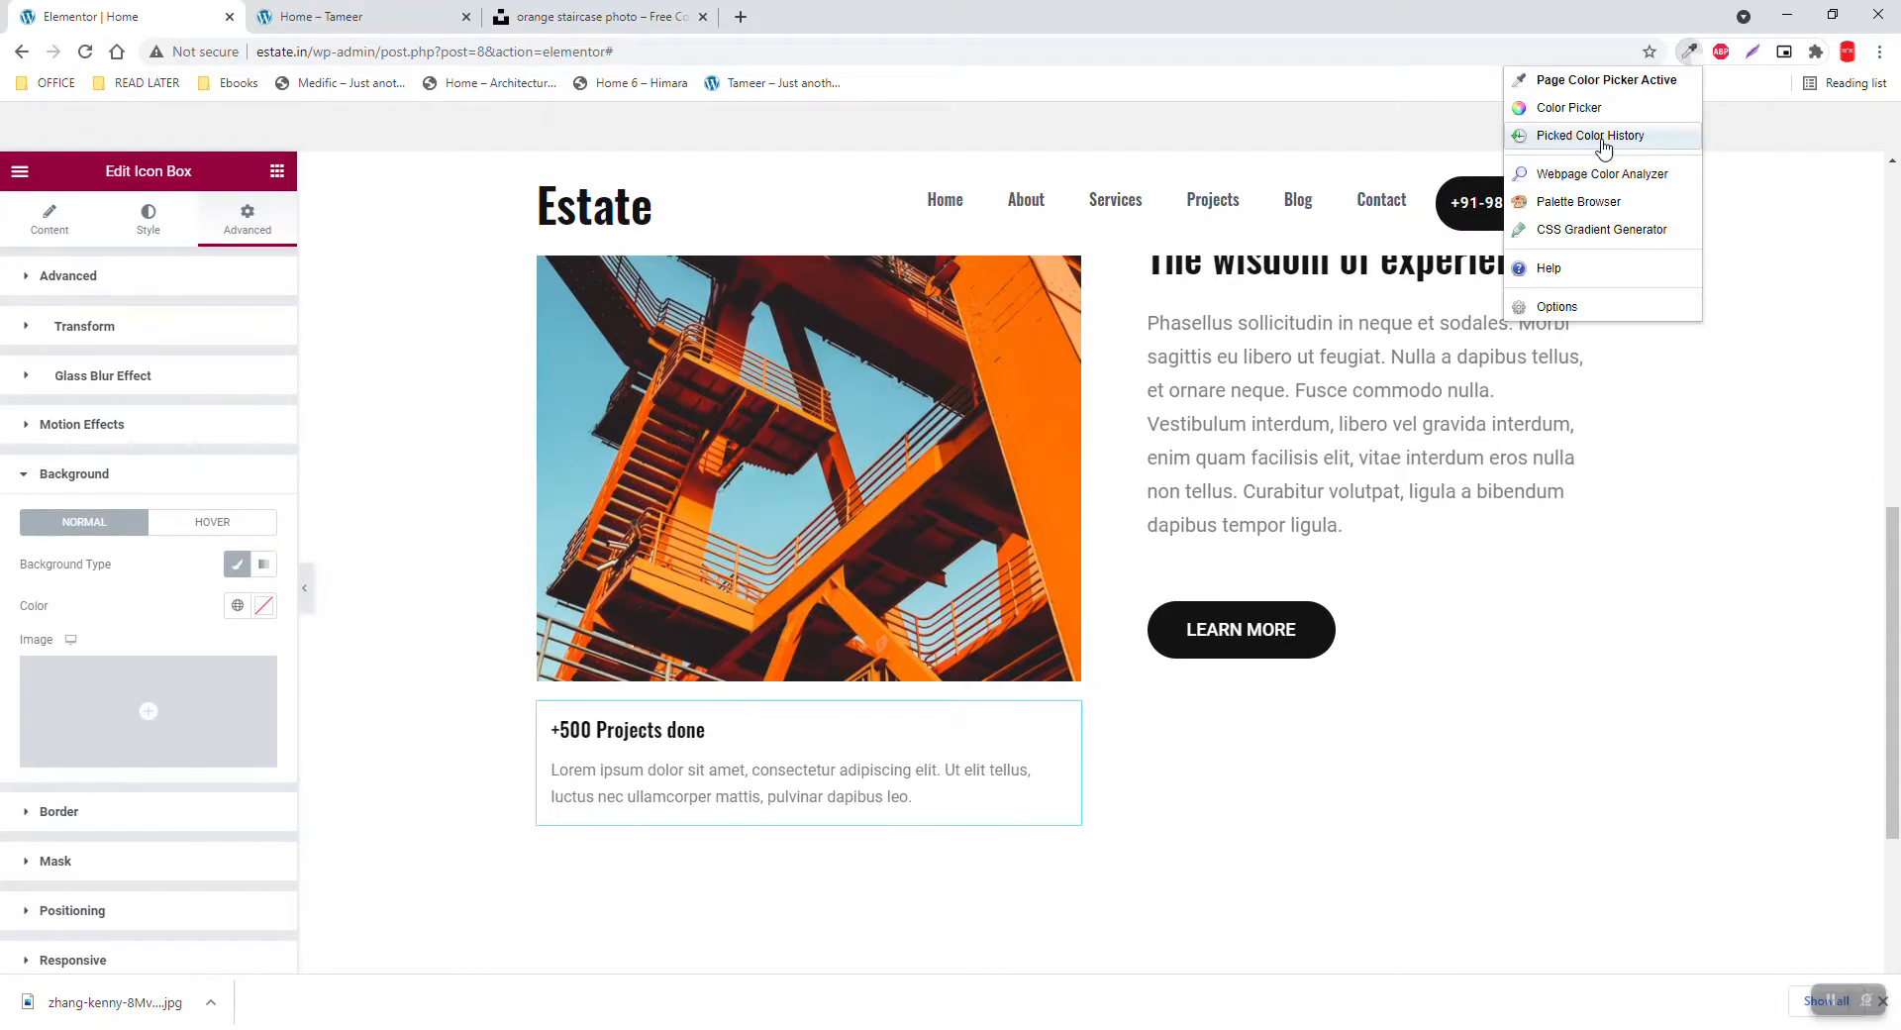
left_click(1568, 107)
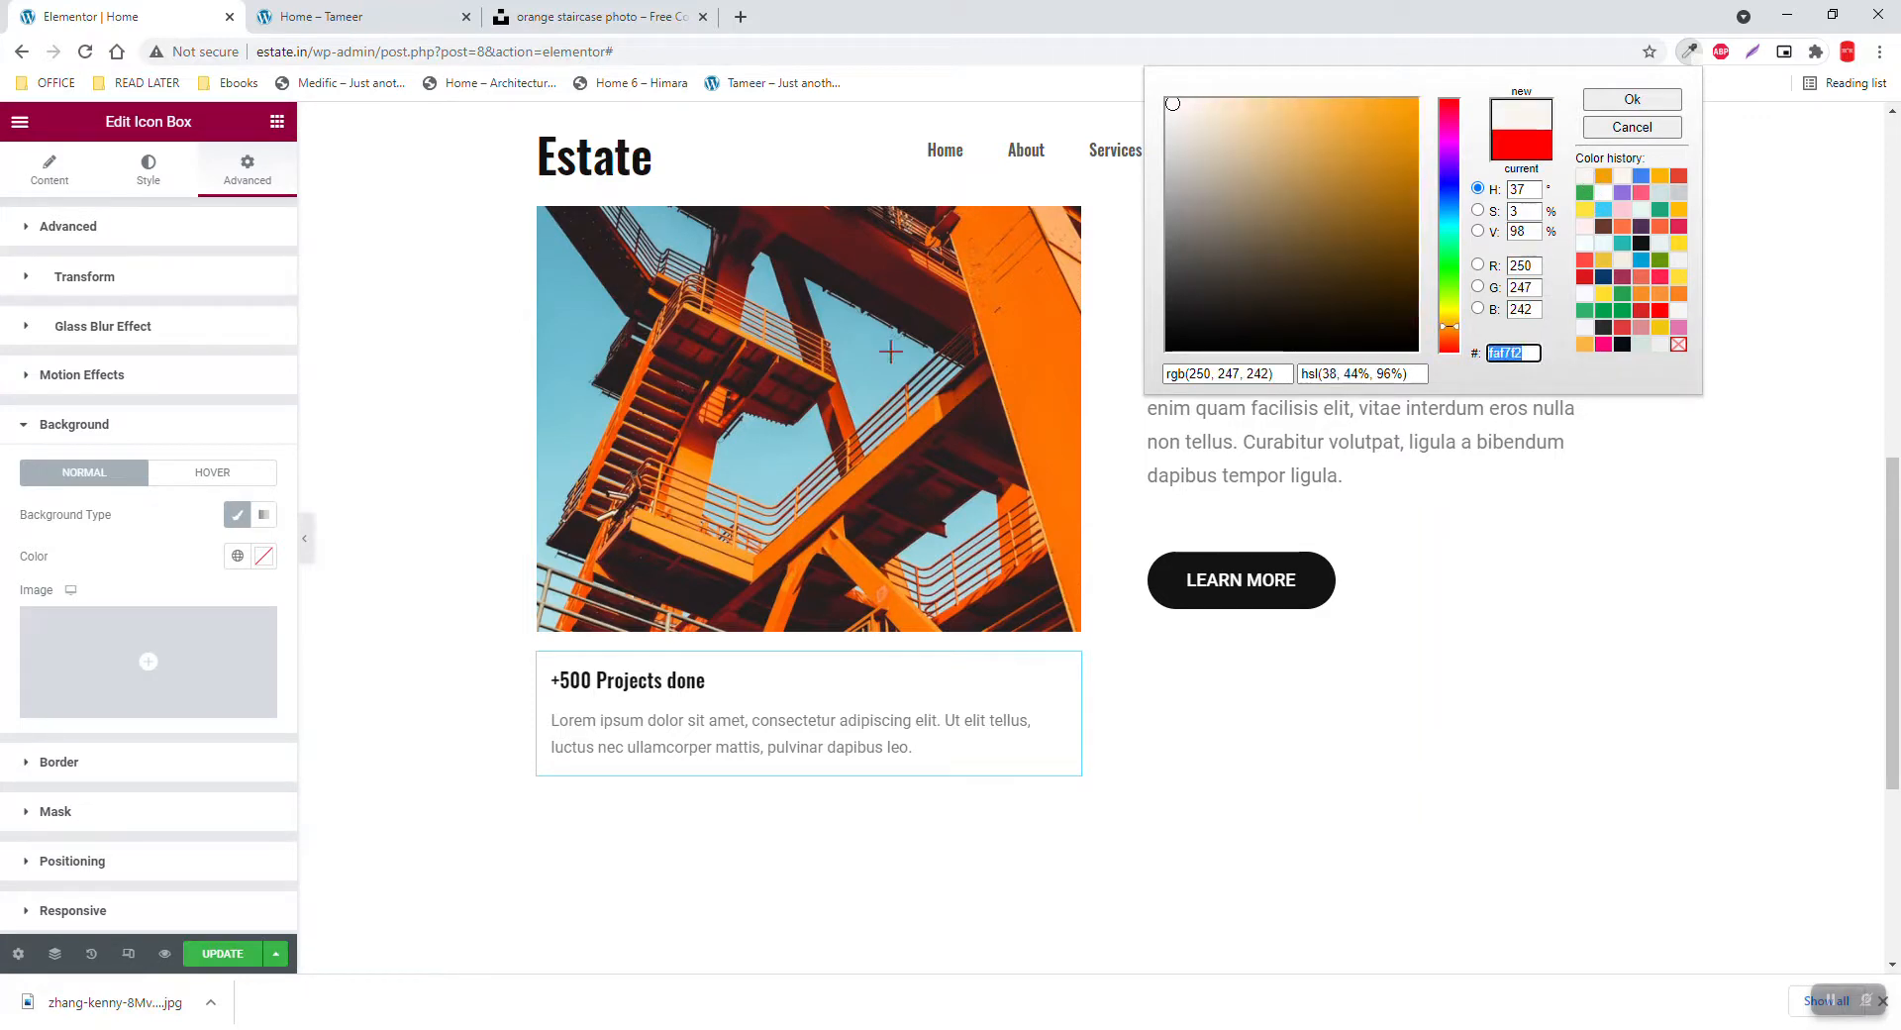
mouse_move(1455, 211)
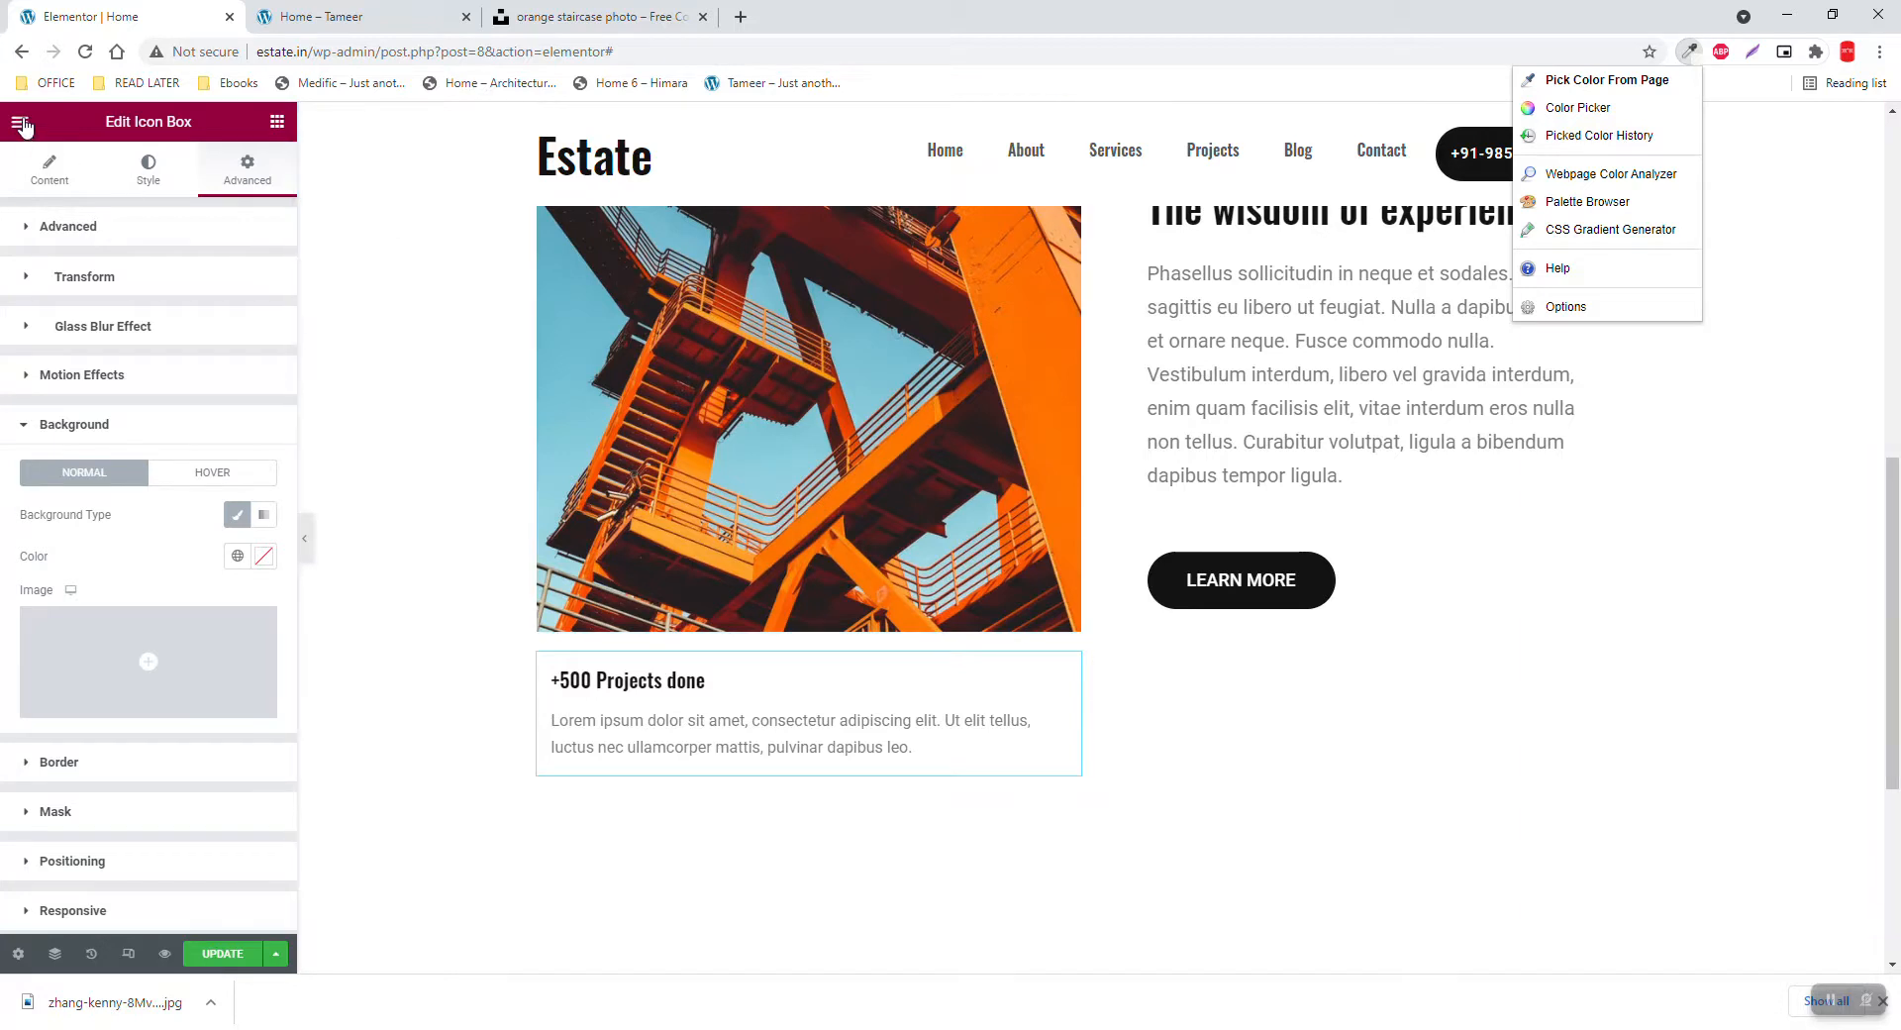
left_click(263, 555)
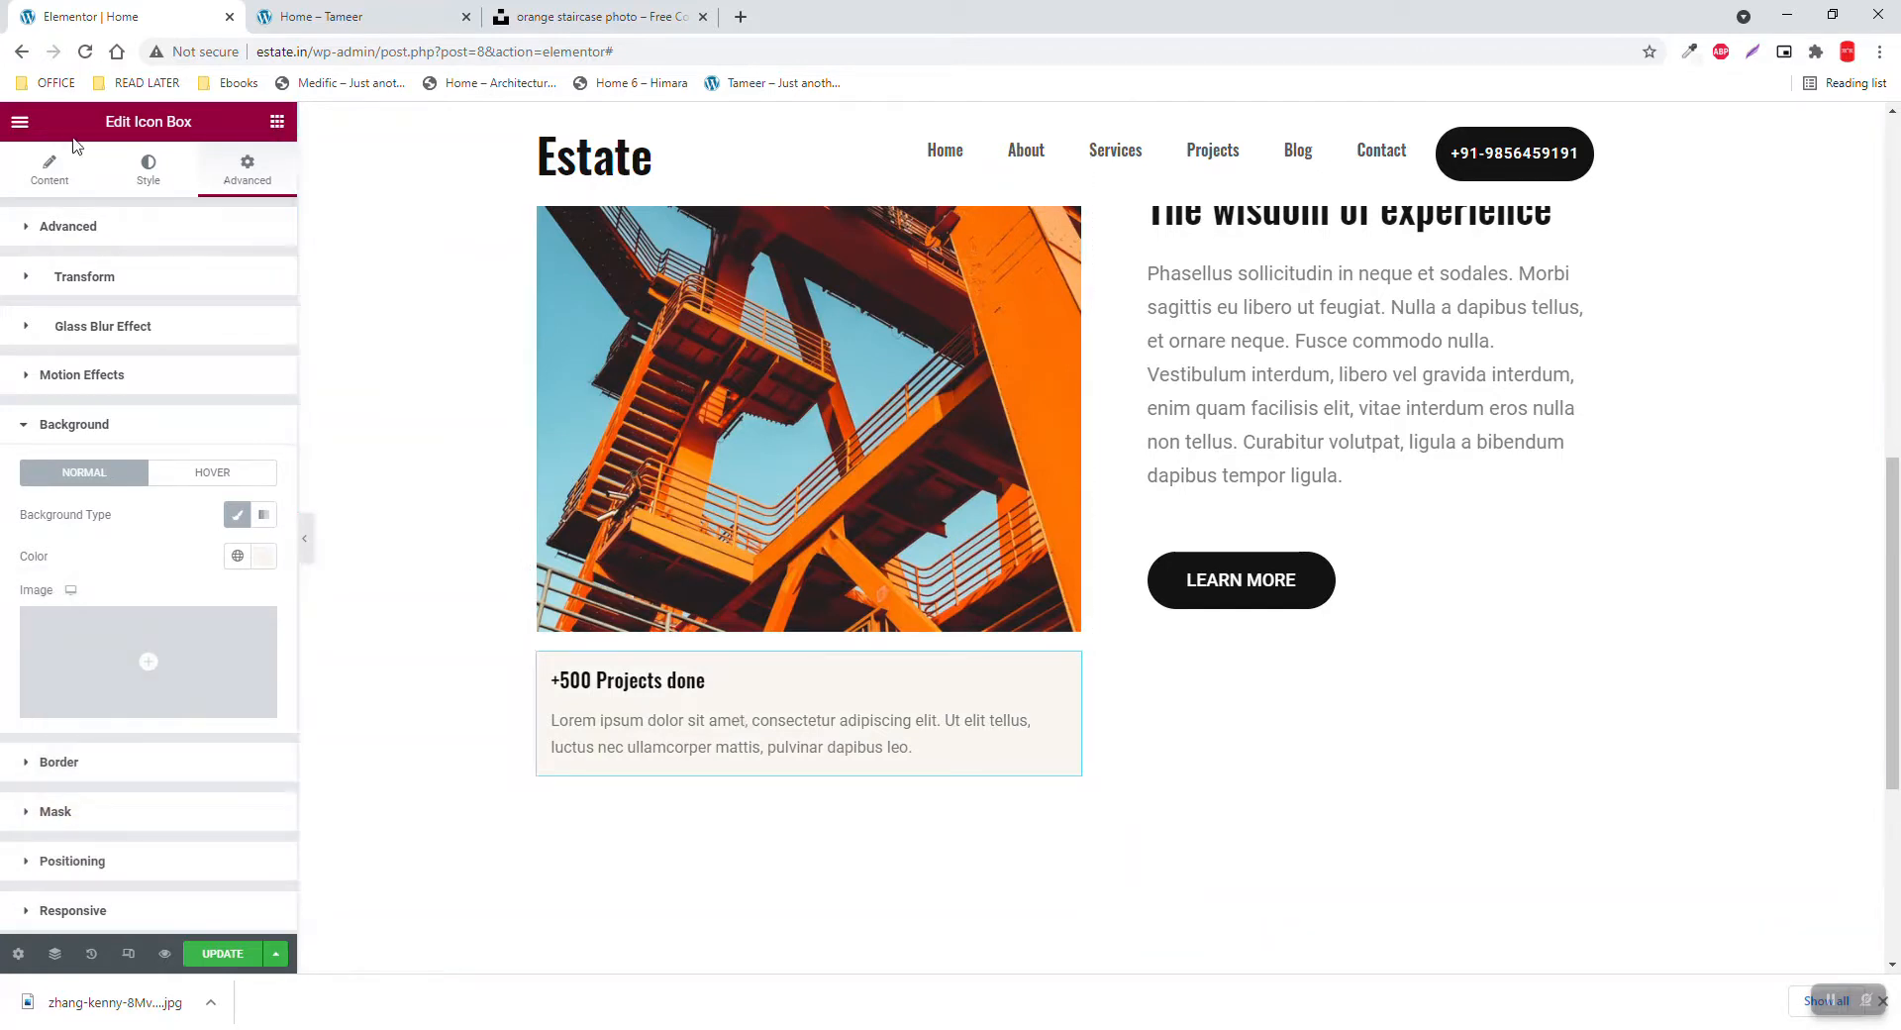
left_click(22, 122)
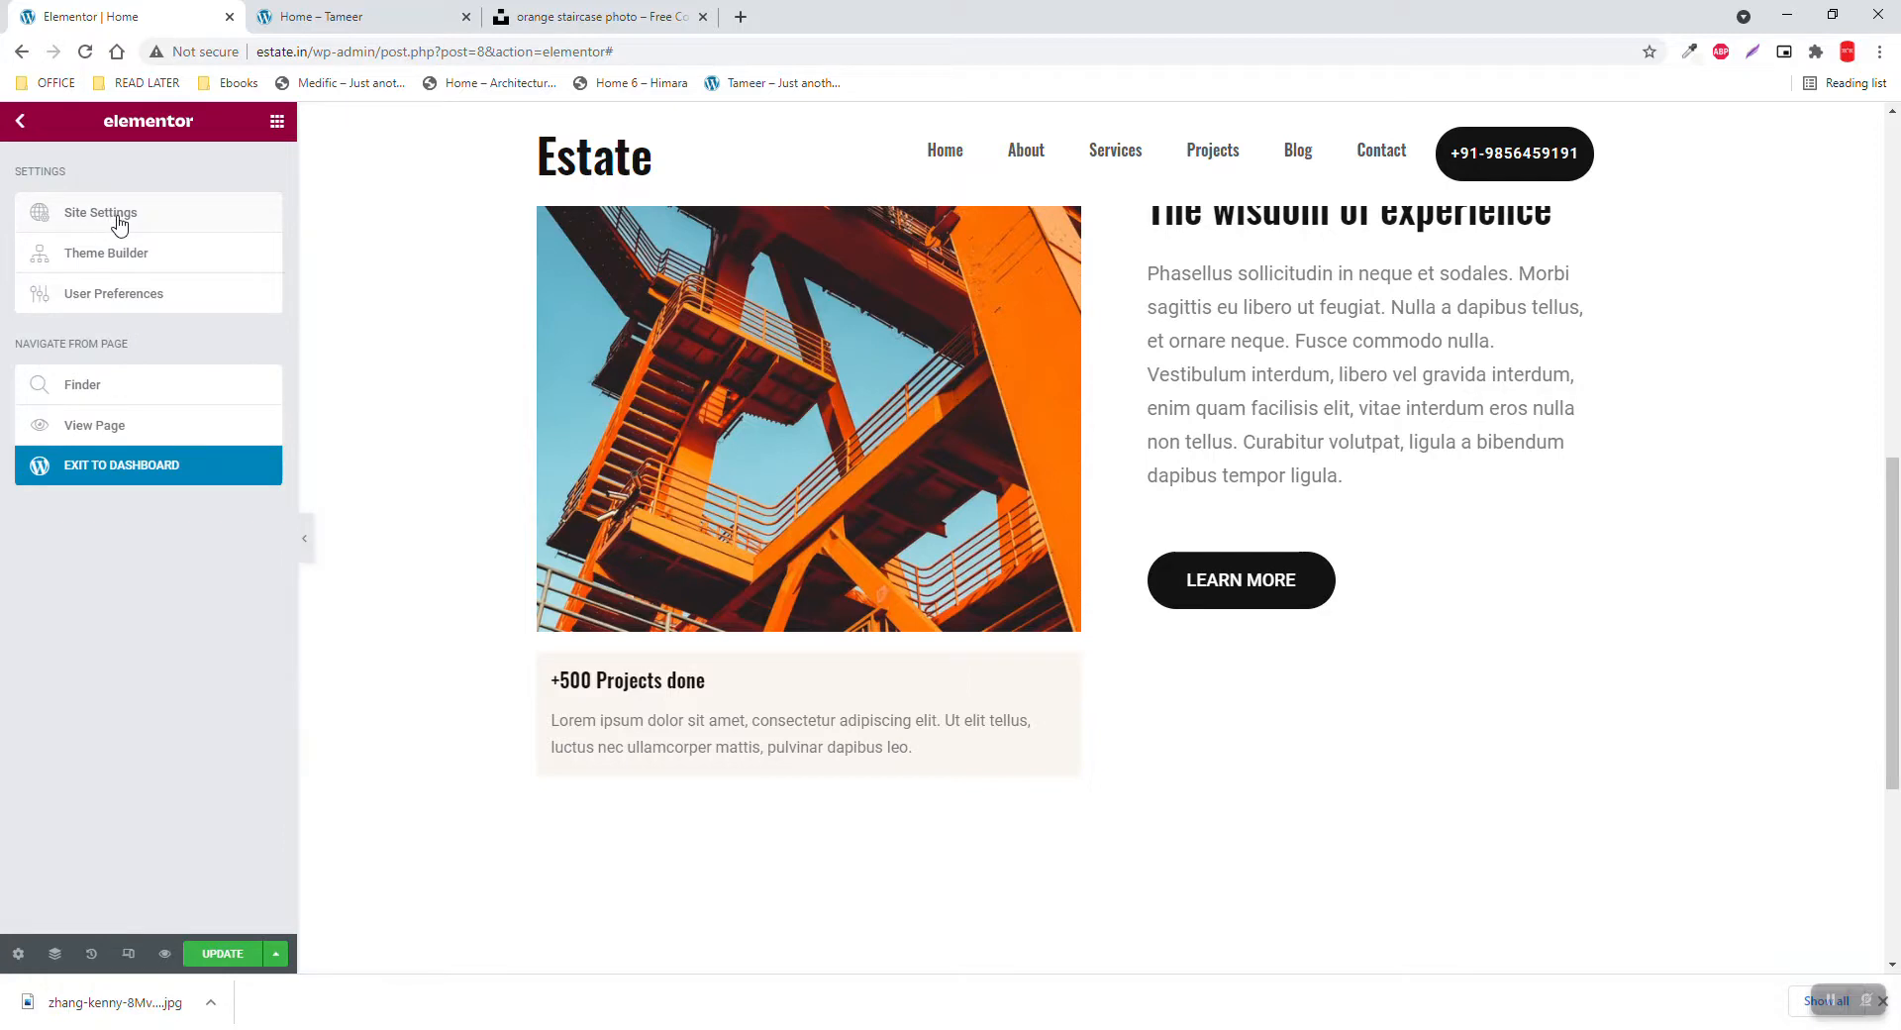
Open Site Settings' Global Colors and add a new light cream colour
left_click(99, 212)
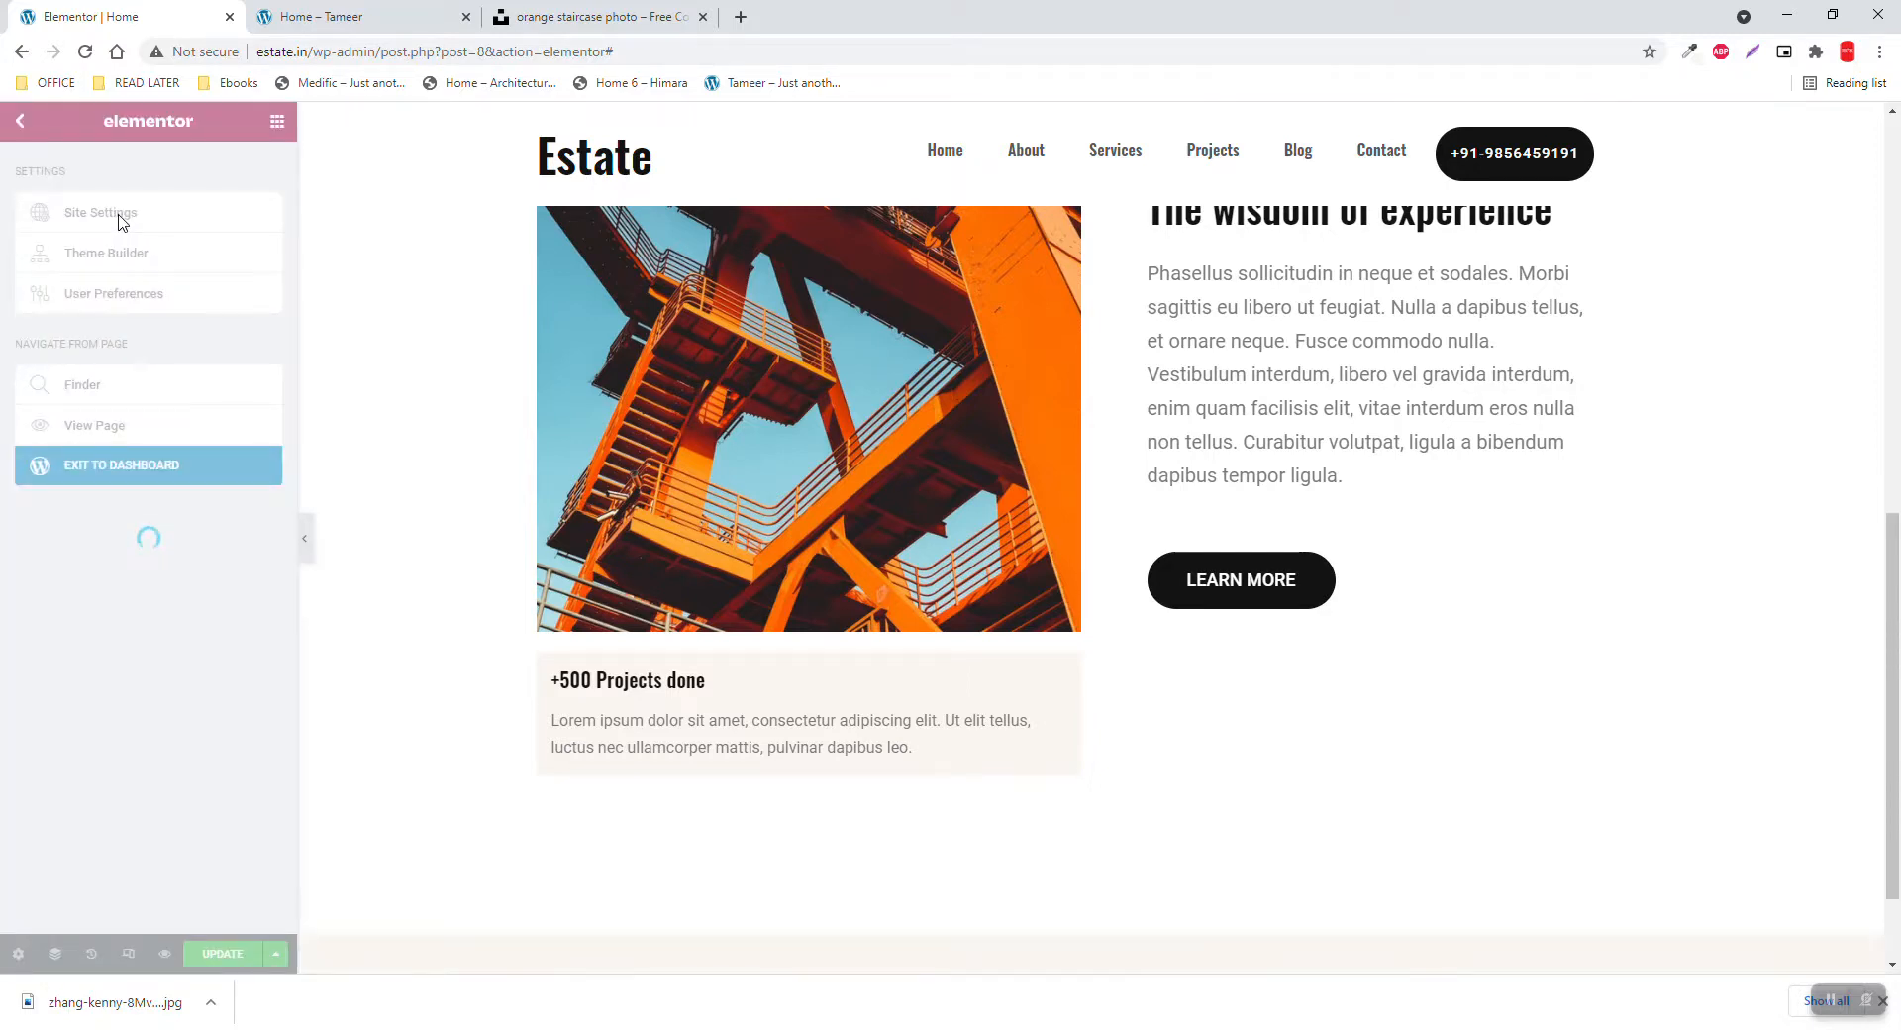
left_click(98, 213)
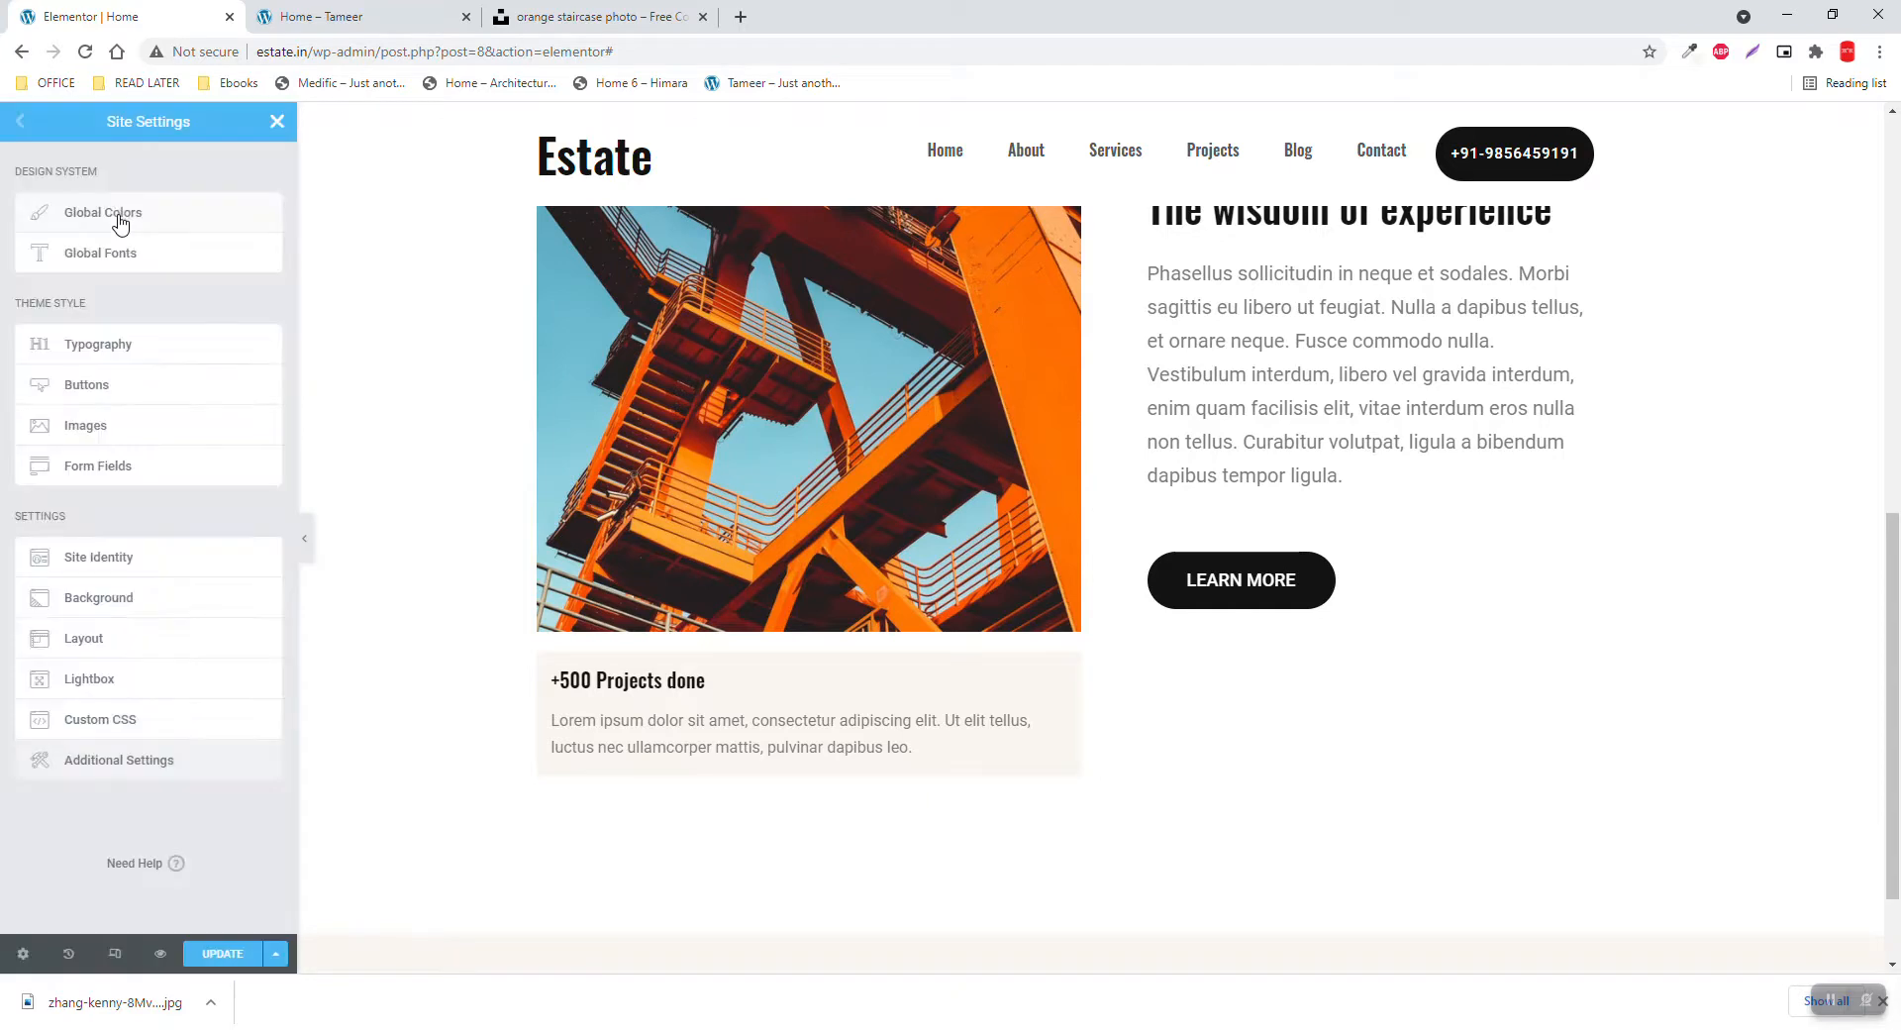
left_click(102, 213)
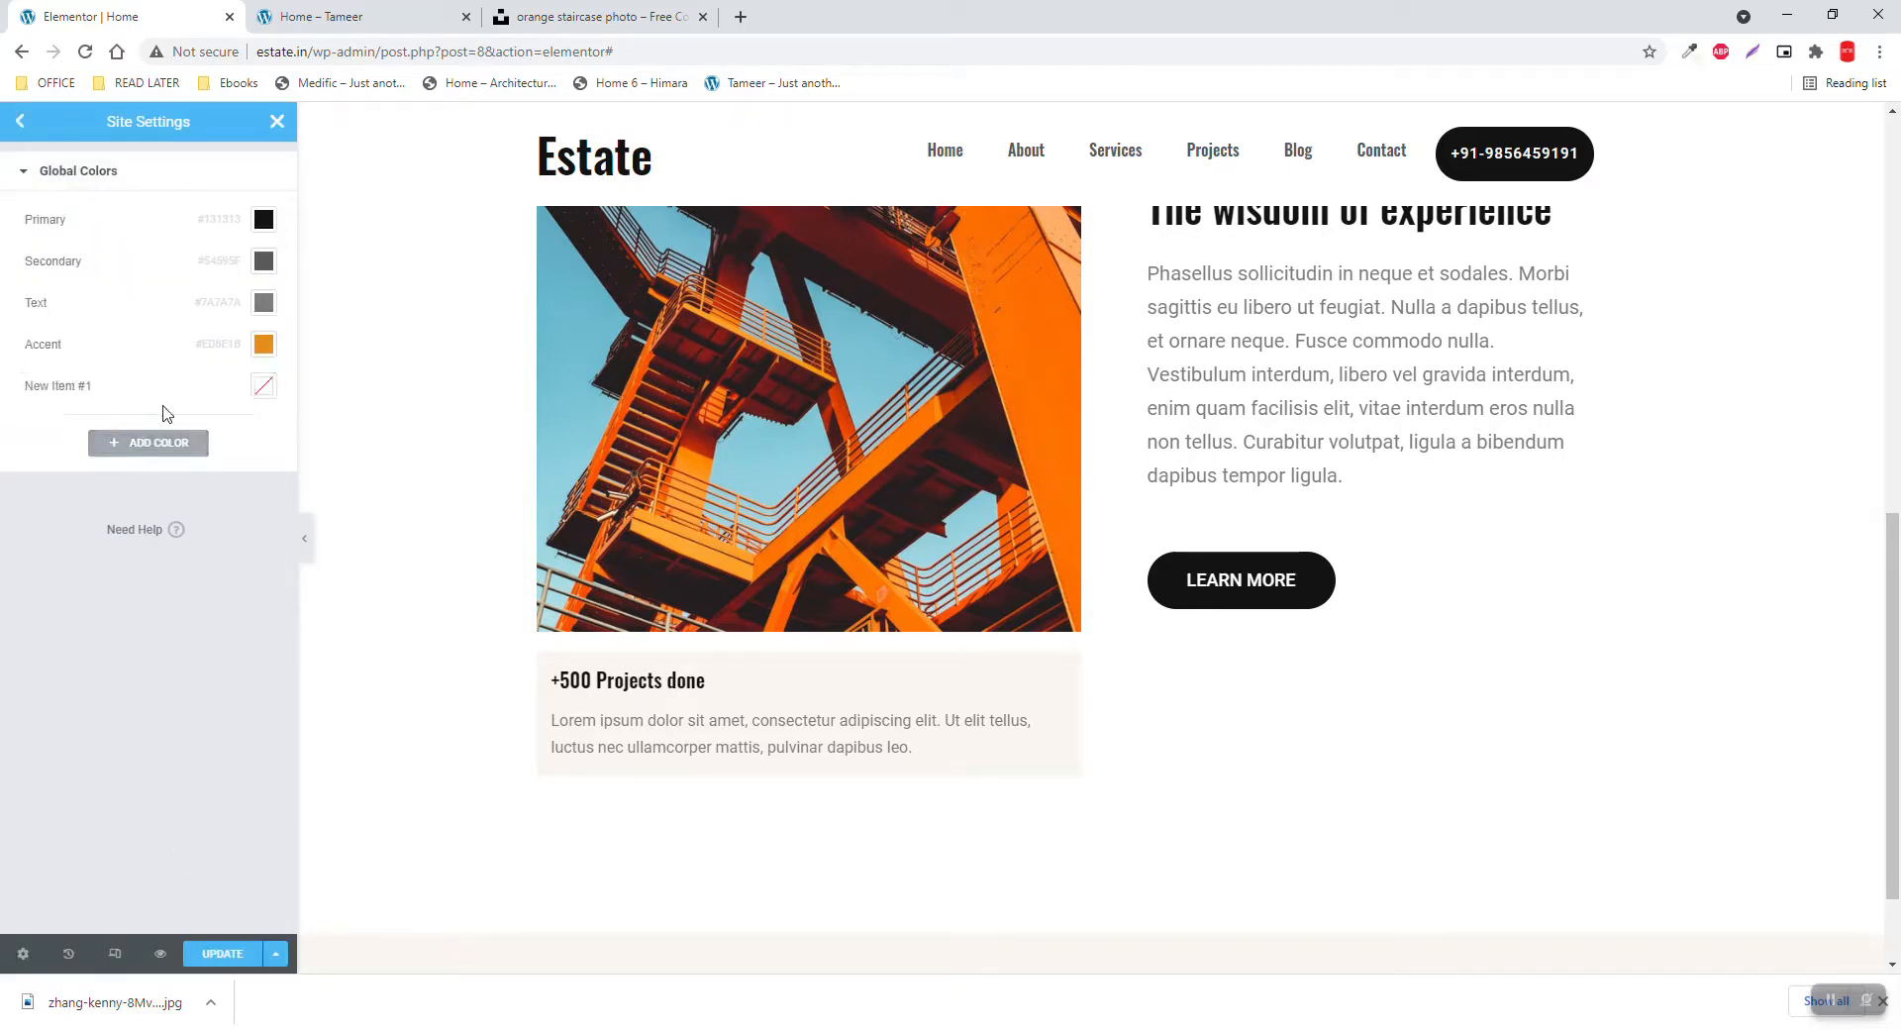
left_click(263, 386)
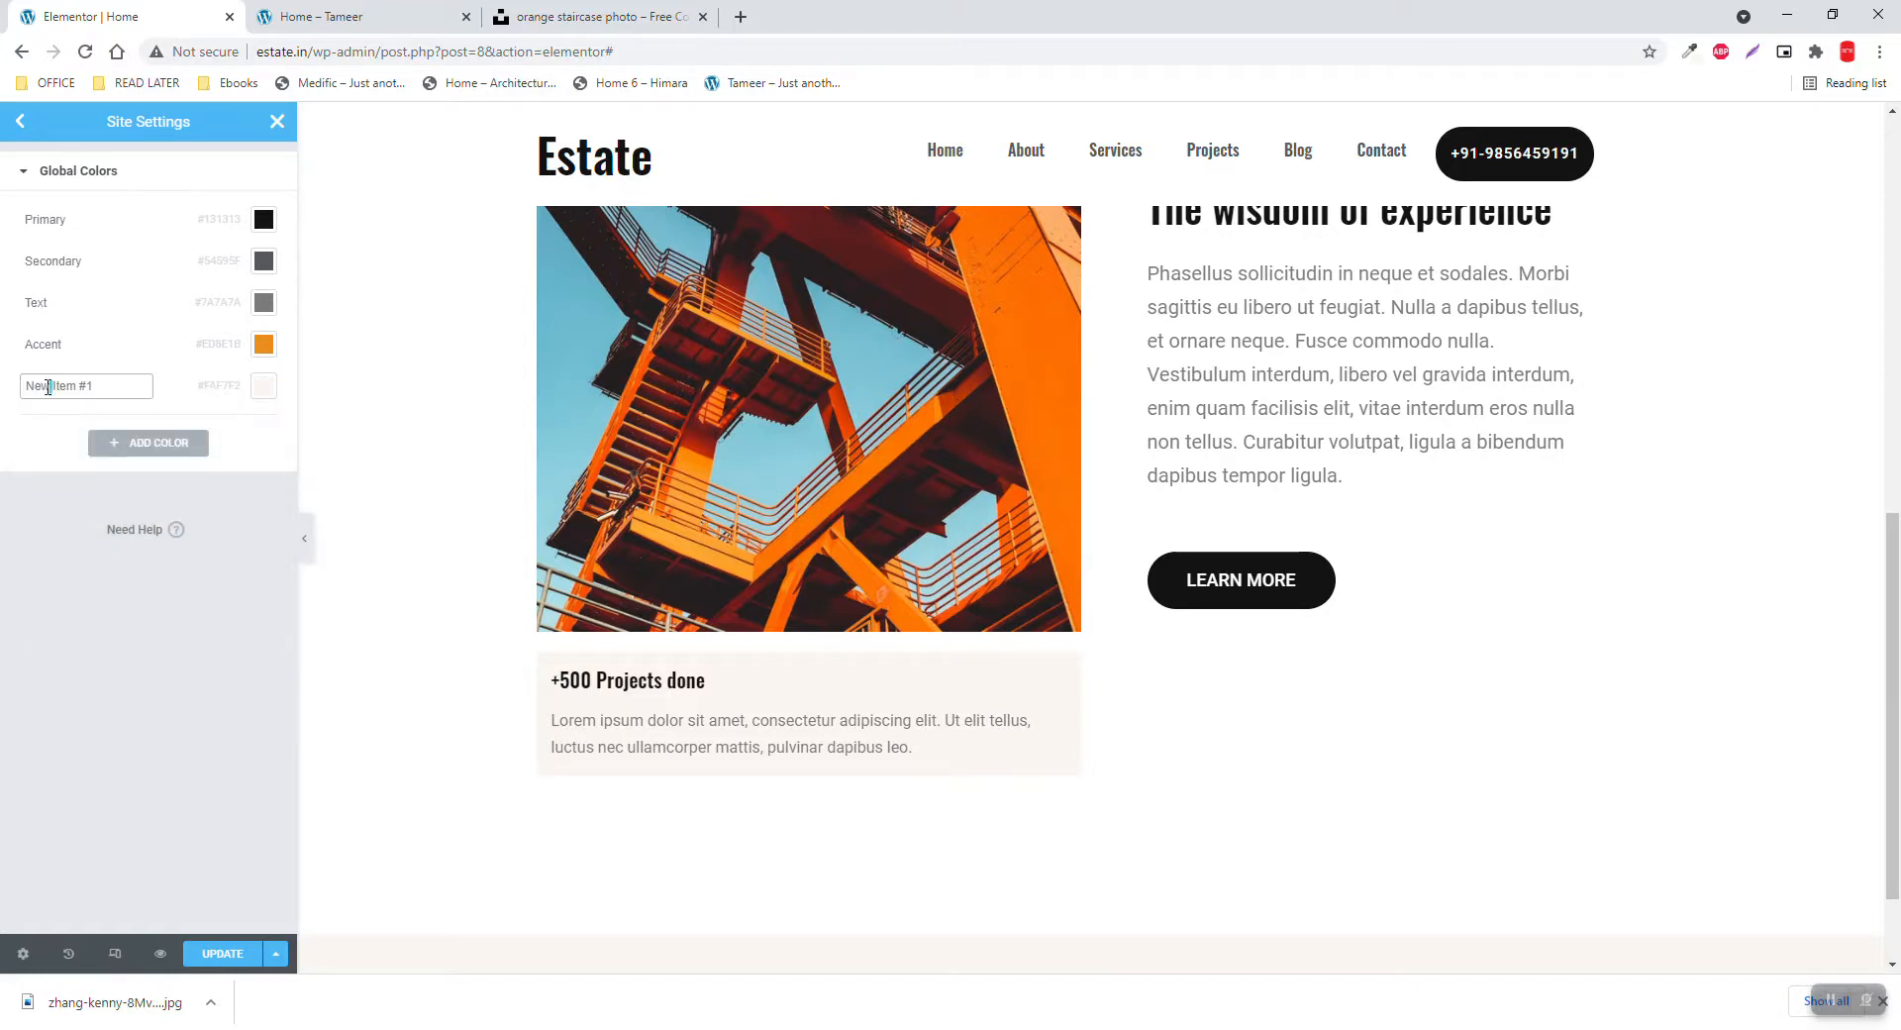
Rename the new colour to 'BG Color' and save the site settings
double_click(85, 385)
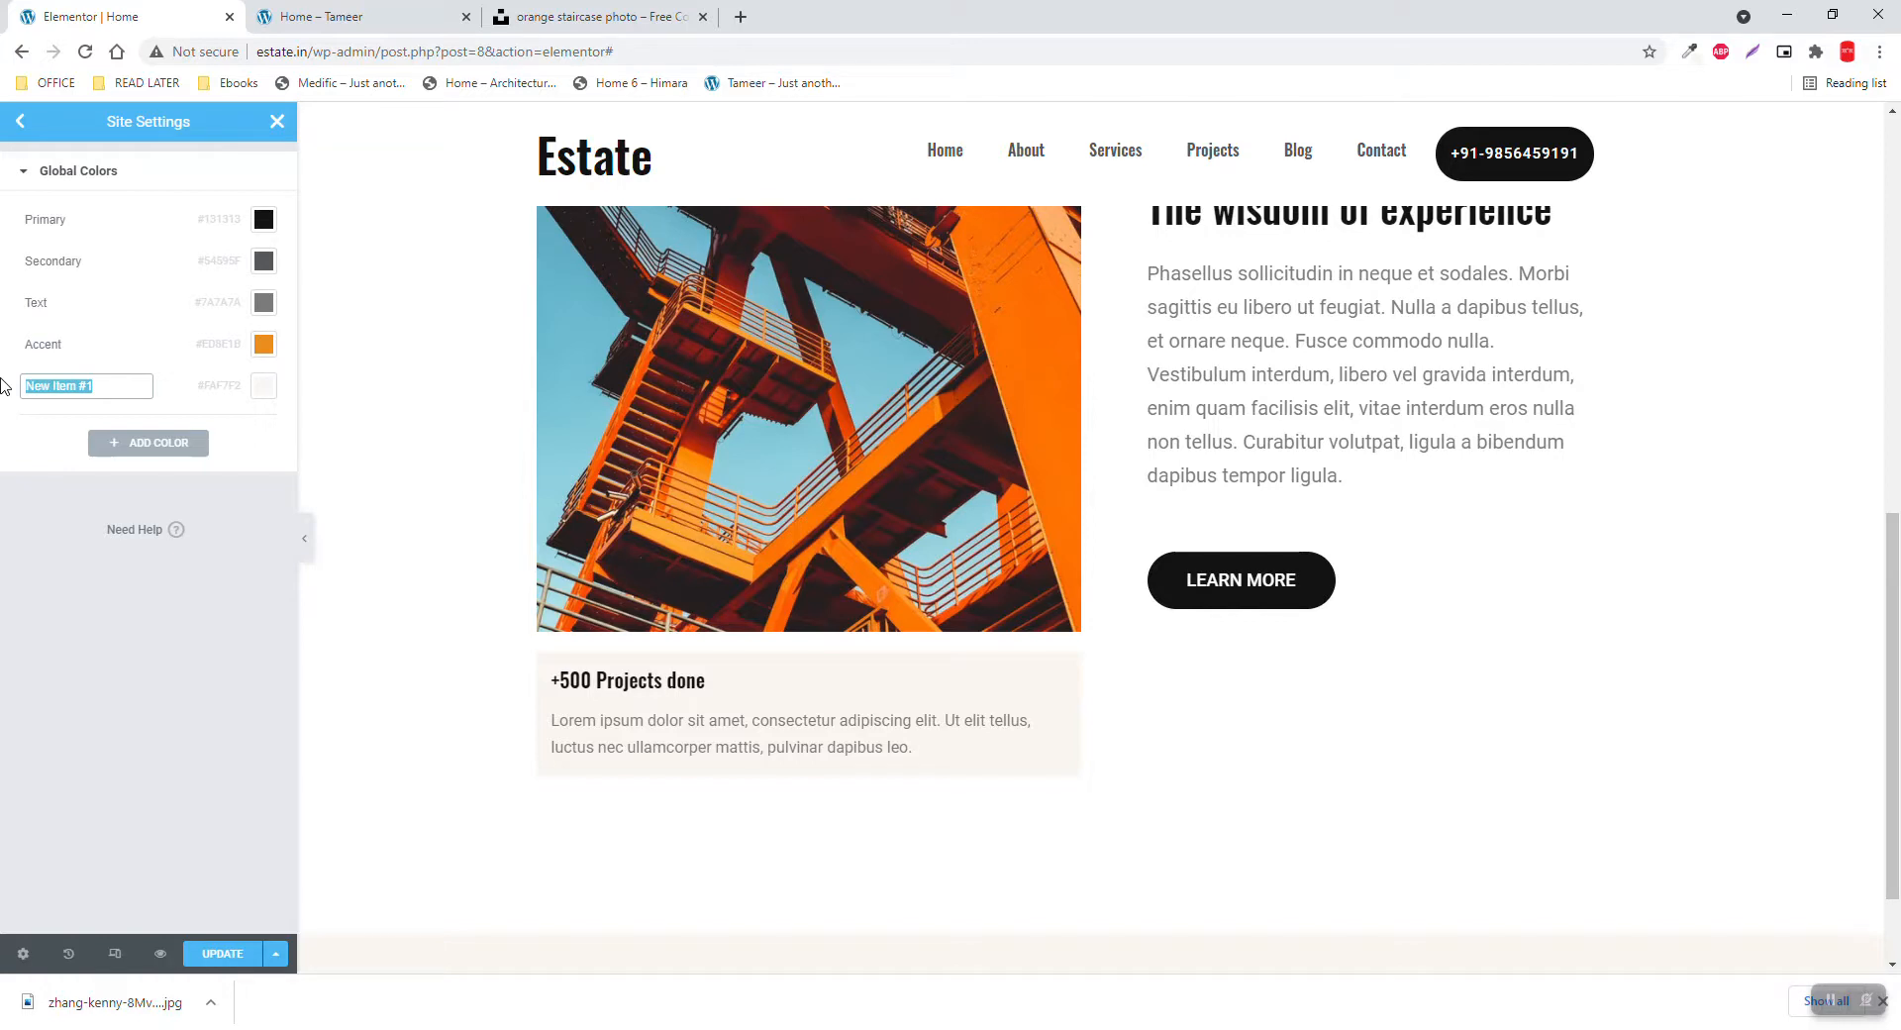
type("LIGHT")
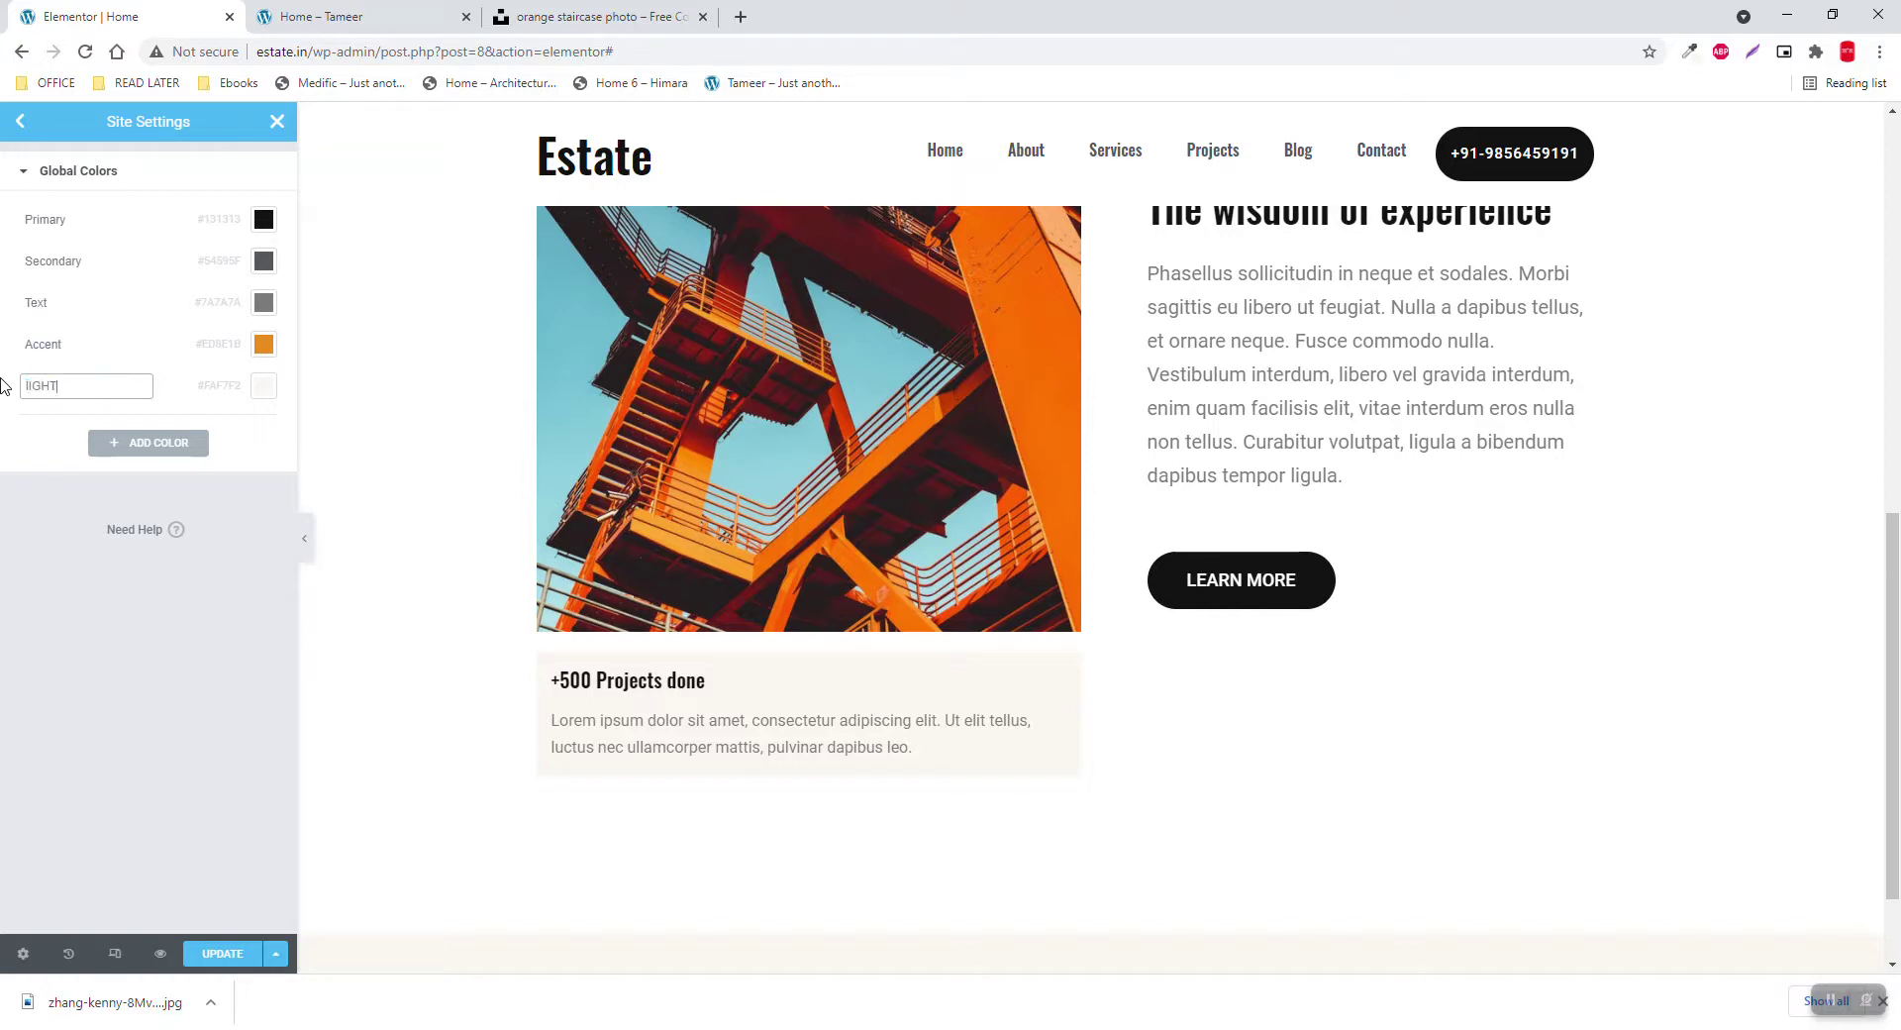
type("BG Color")
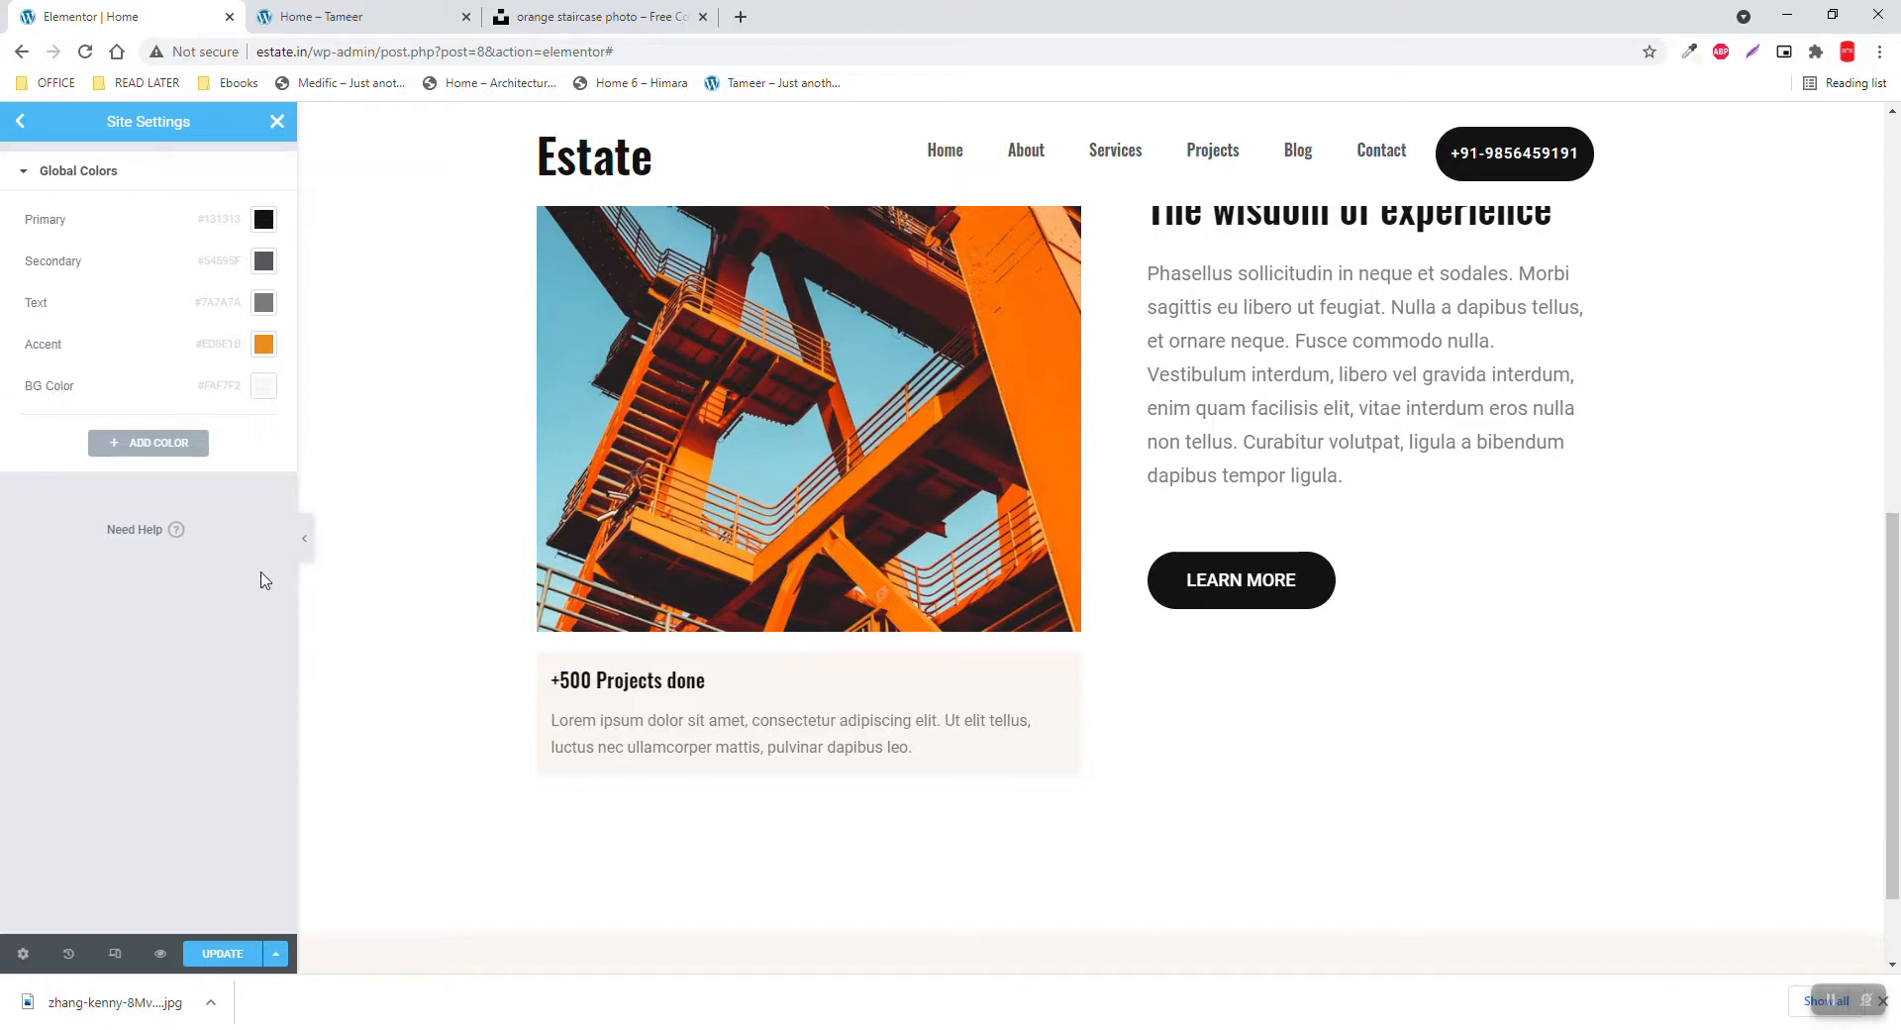
left_click(224, 953)
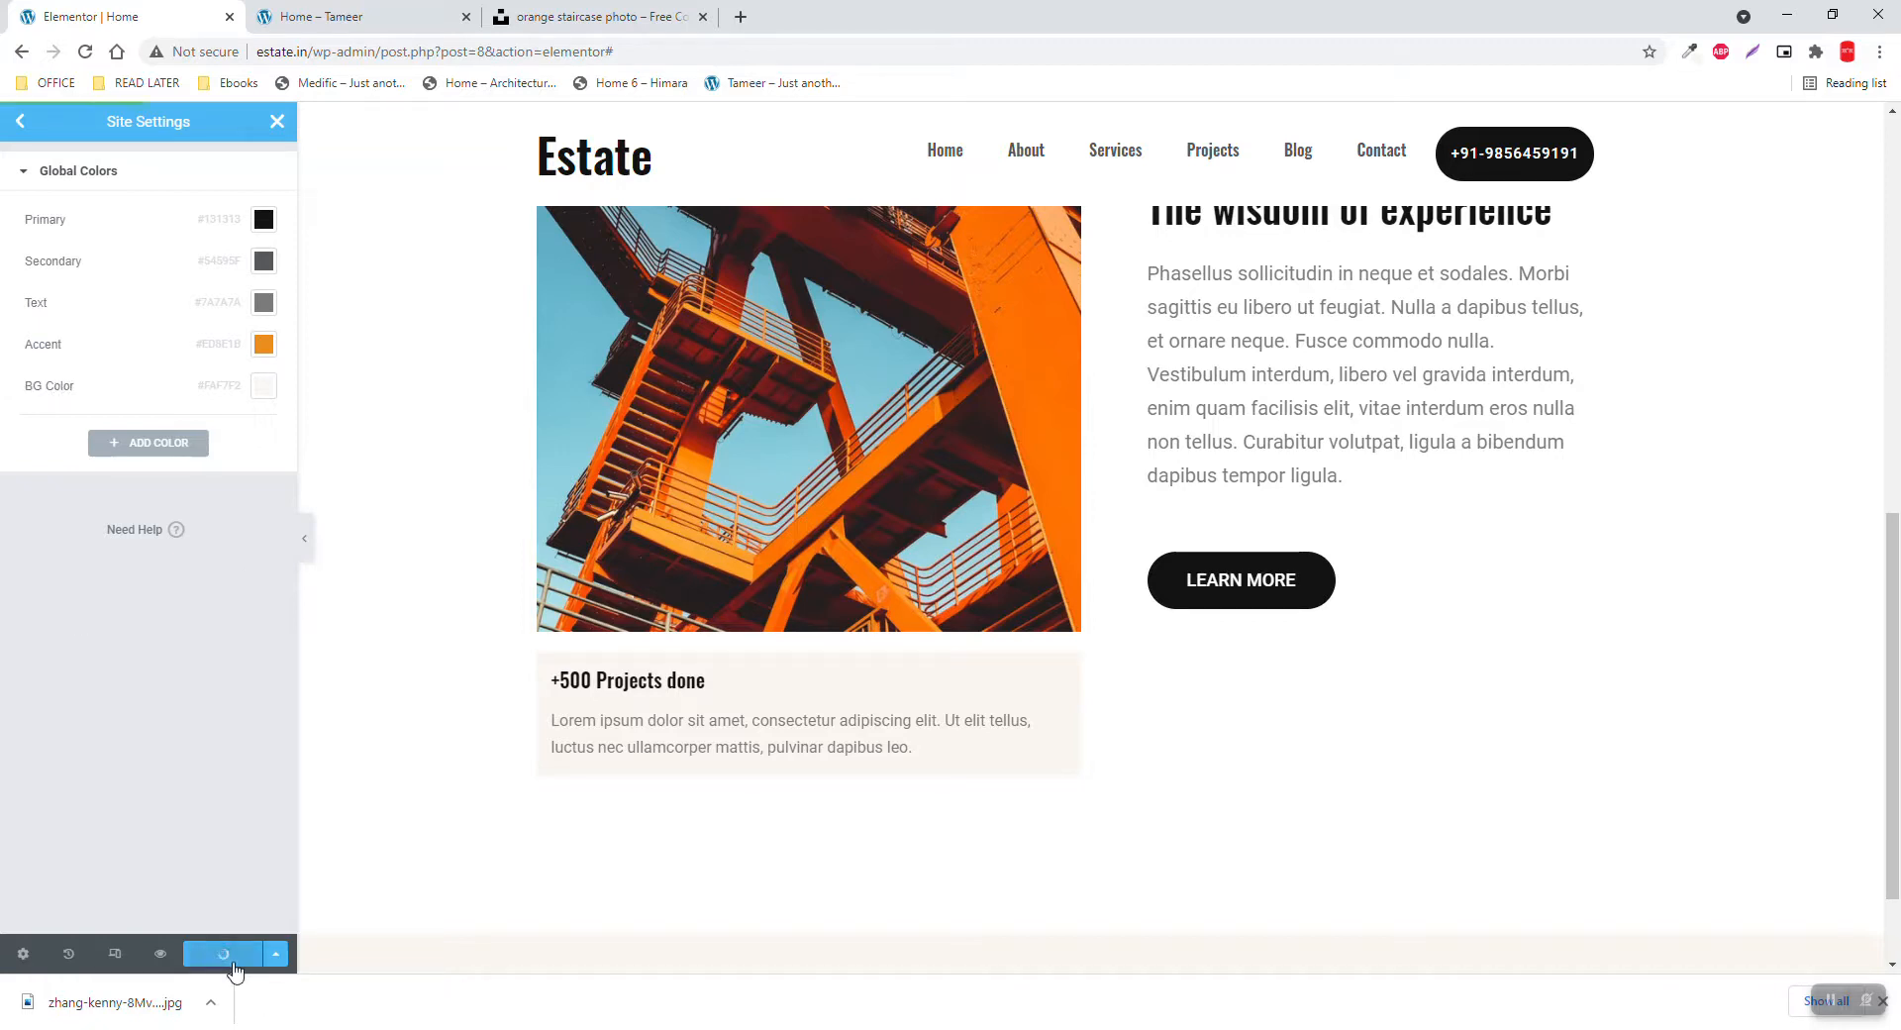
left_click(221, 954)
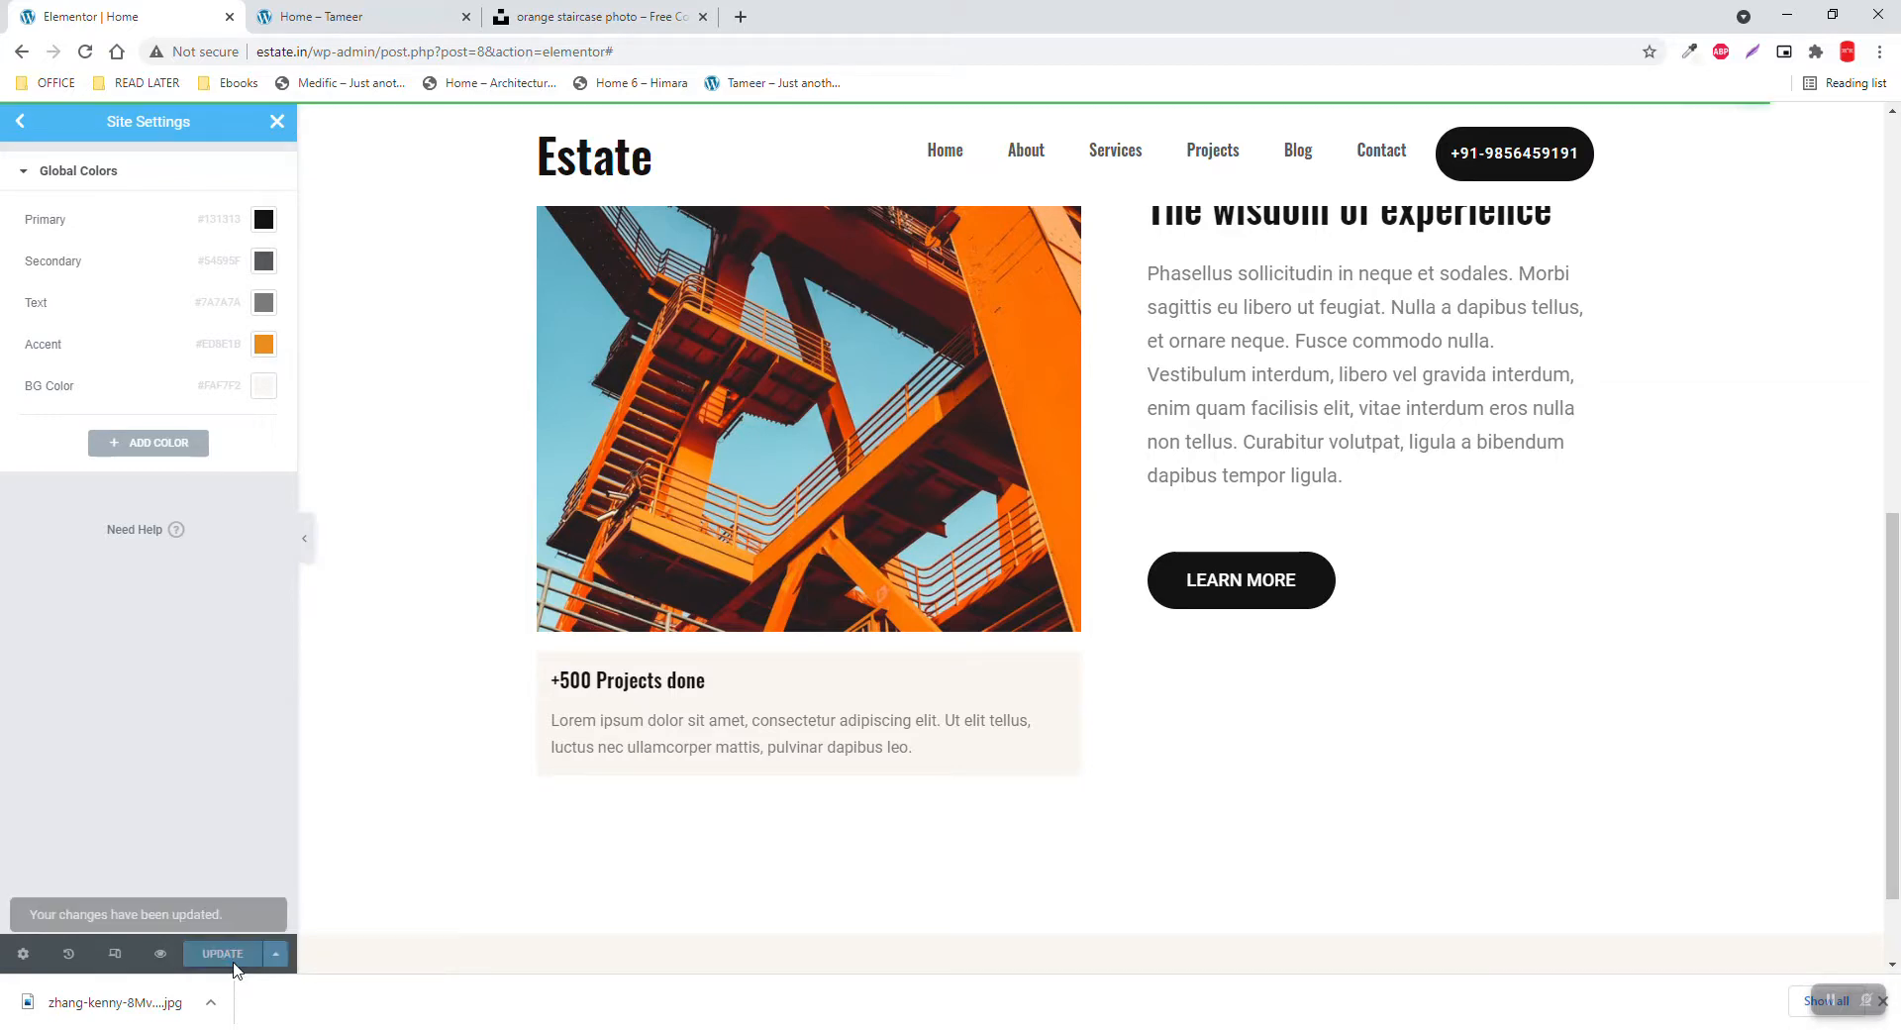
left_click(222, 953)
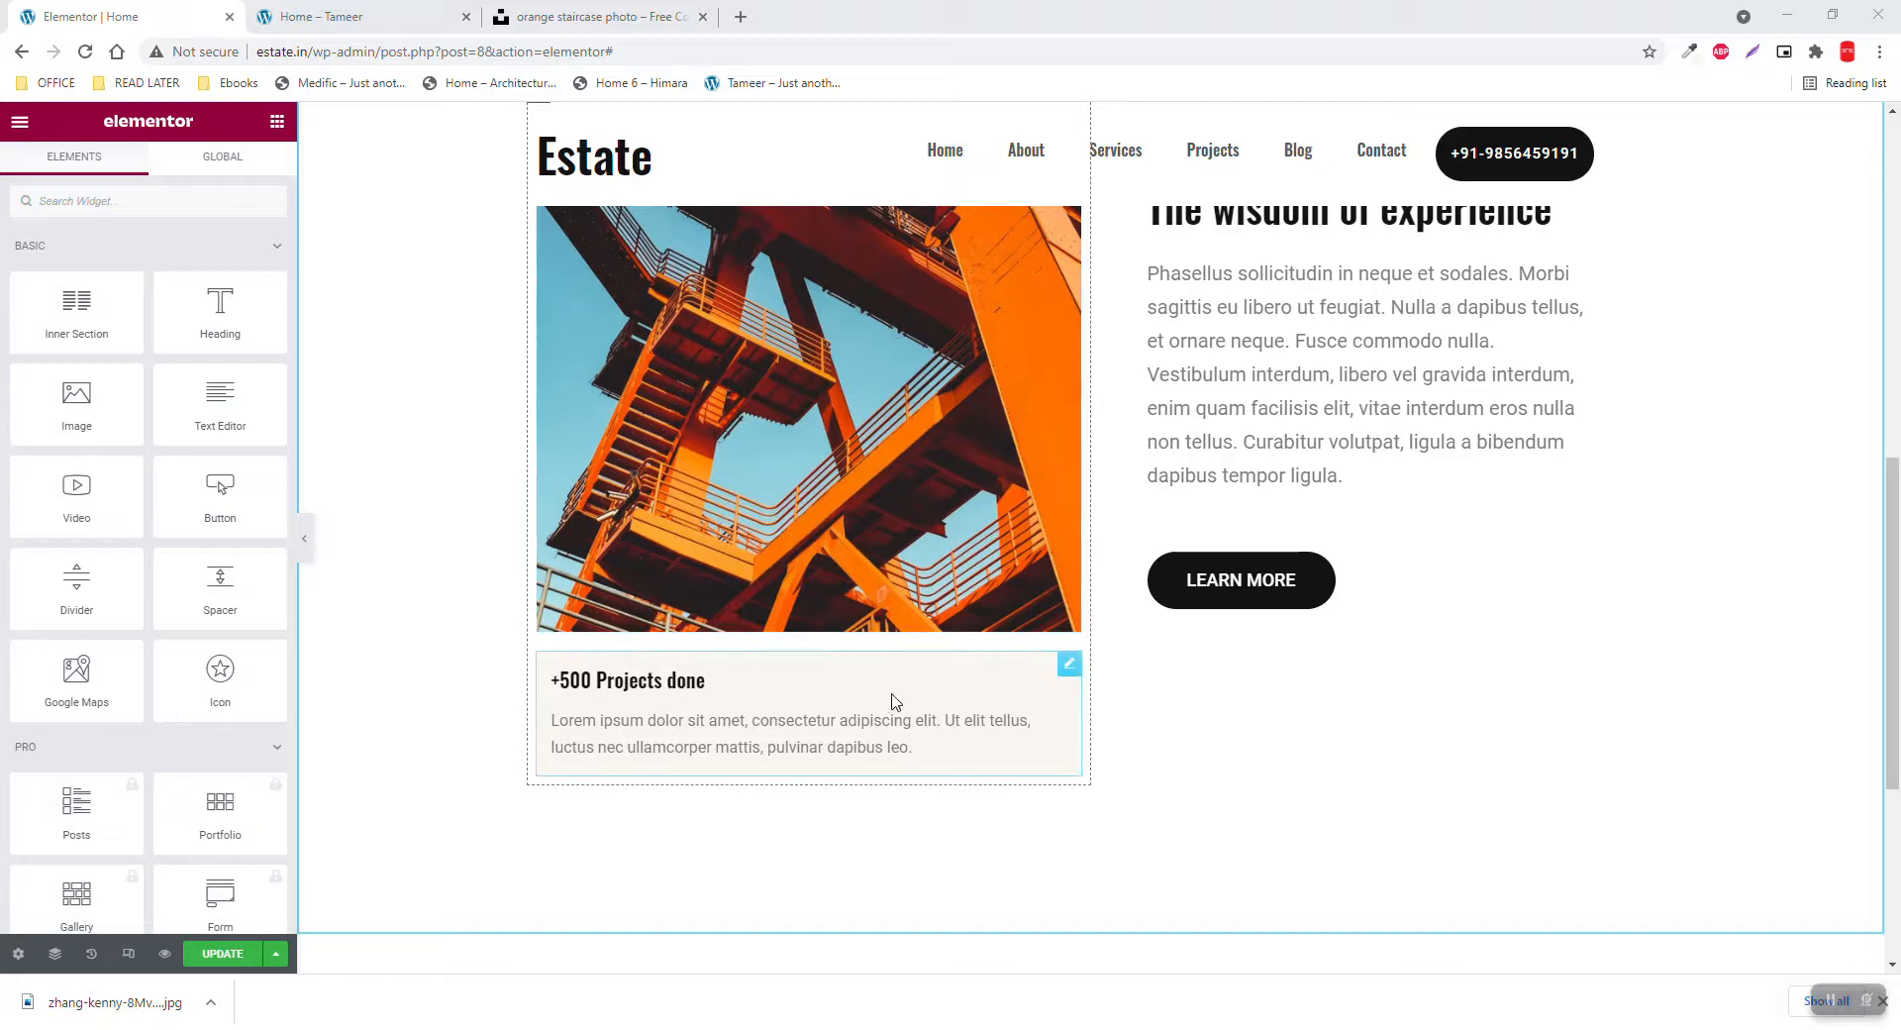
mouse_move(1075, 624)
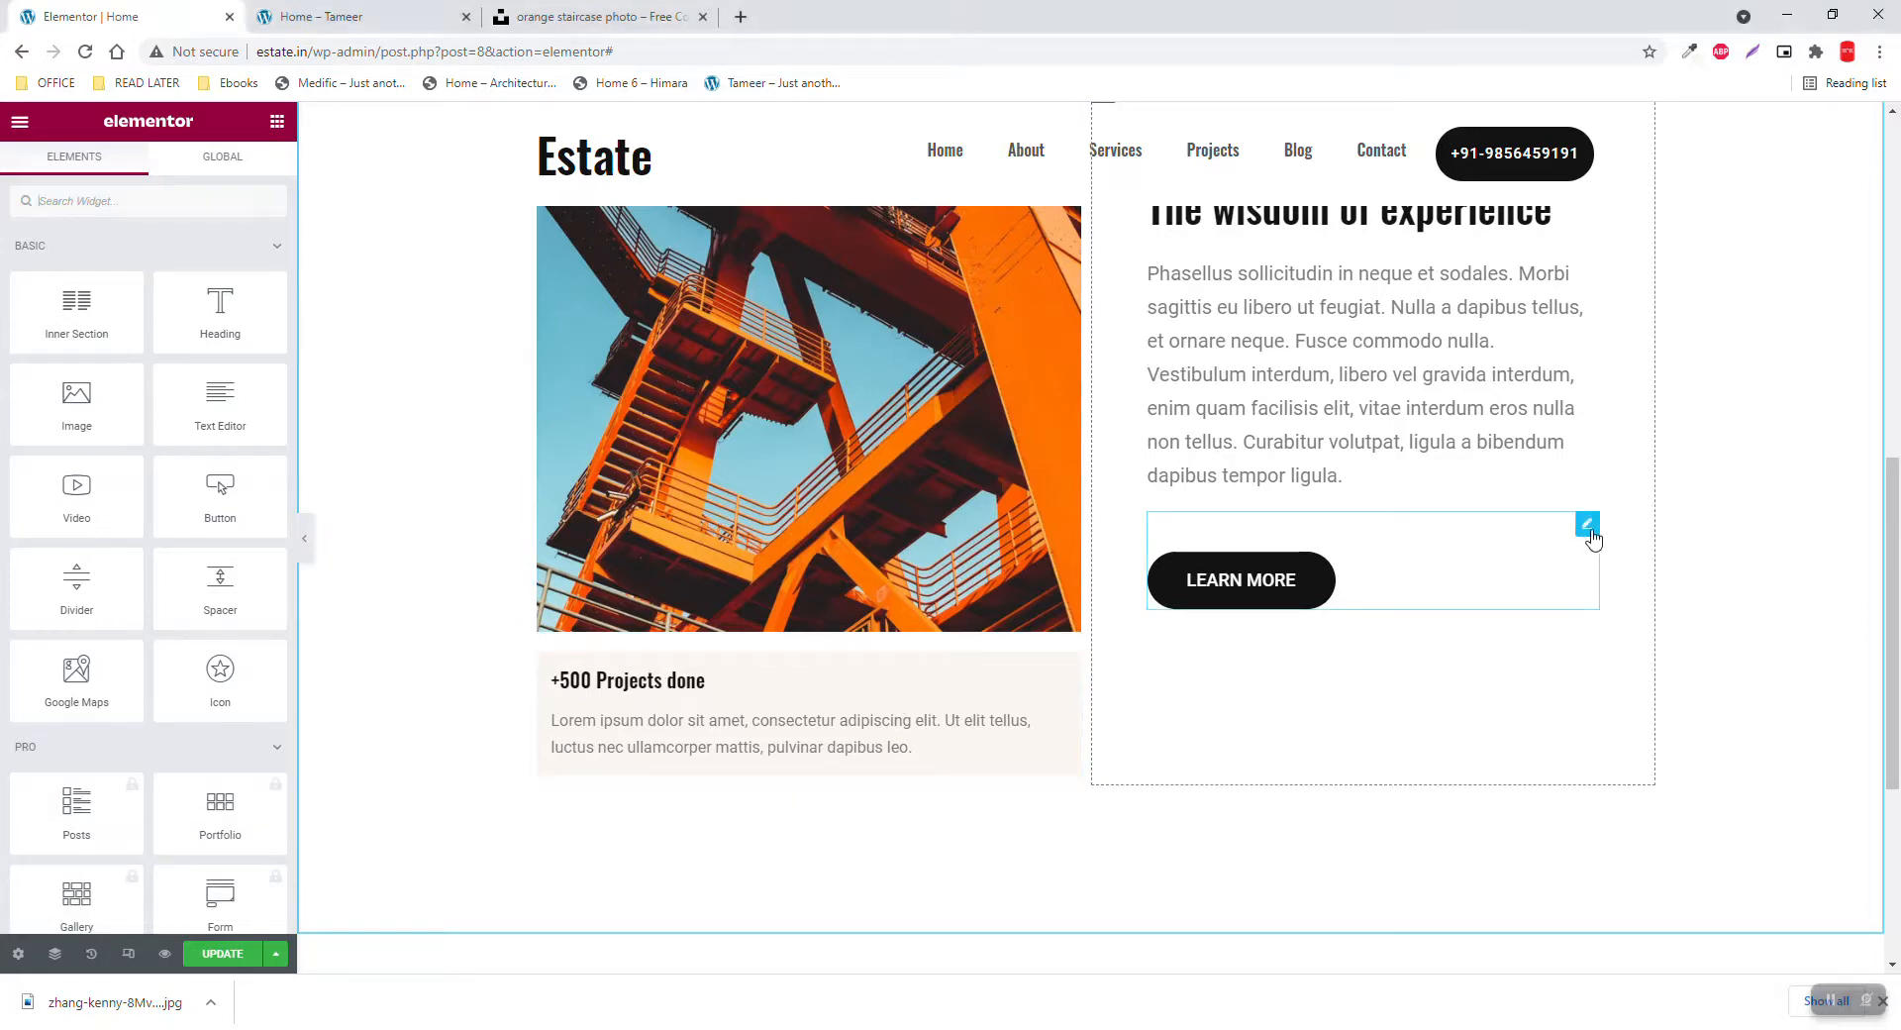
Select the LEARN MORE button and view the global colours in its Style settings
left_click(1586, 524)
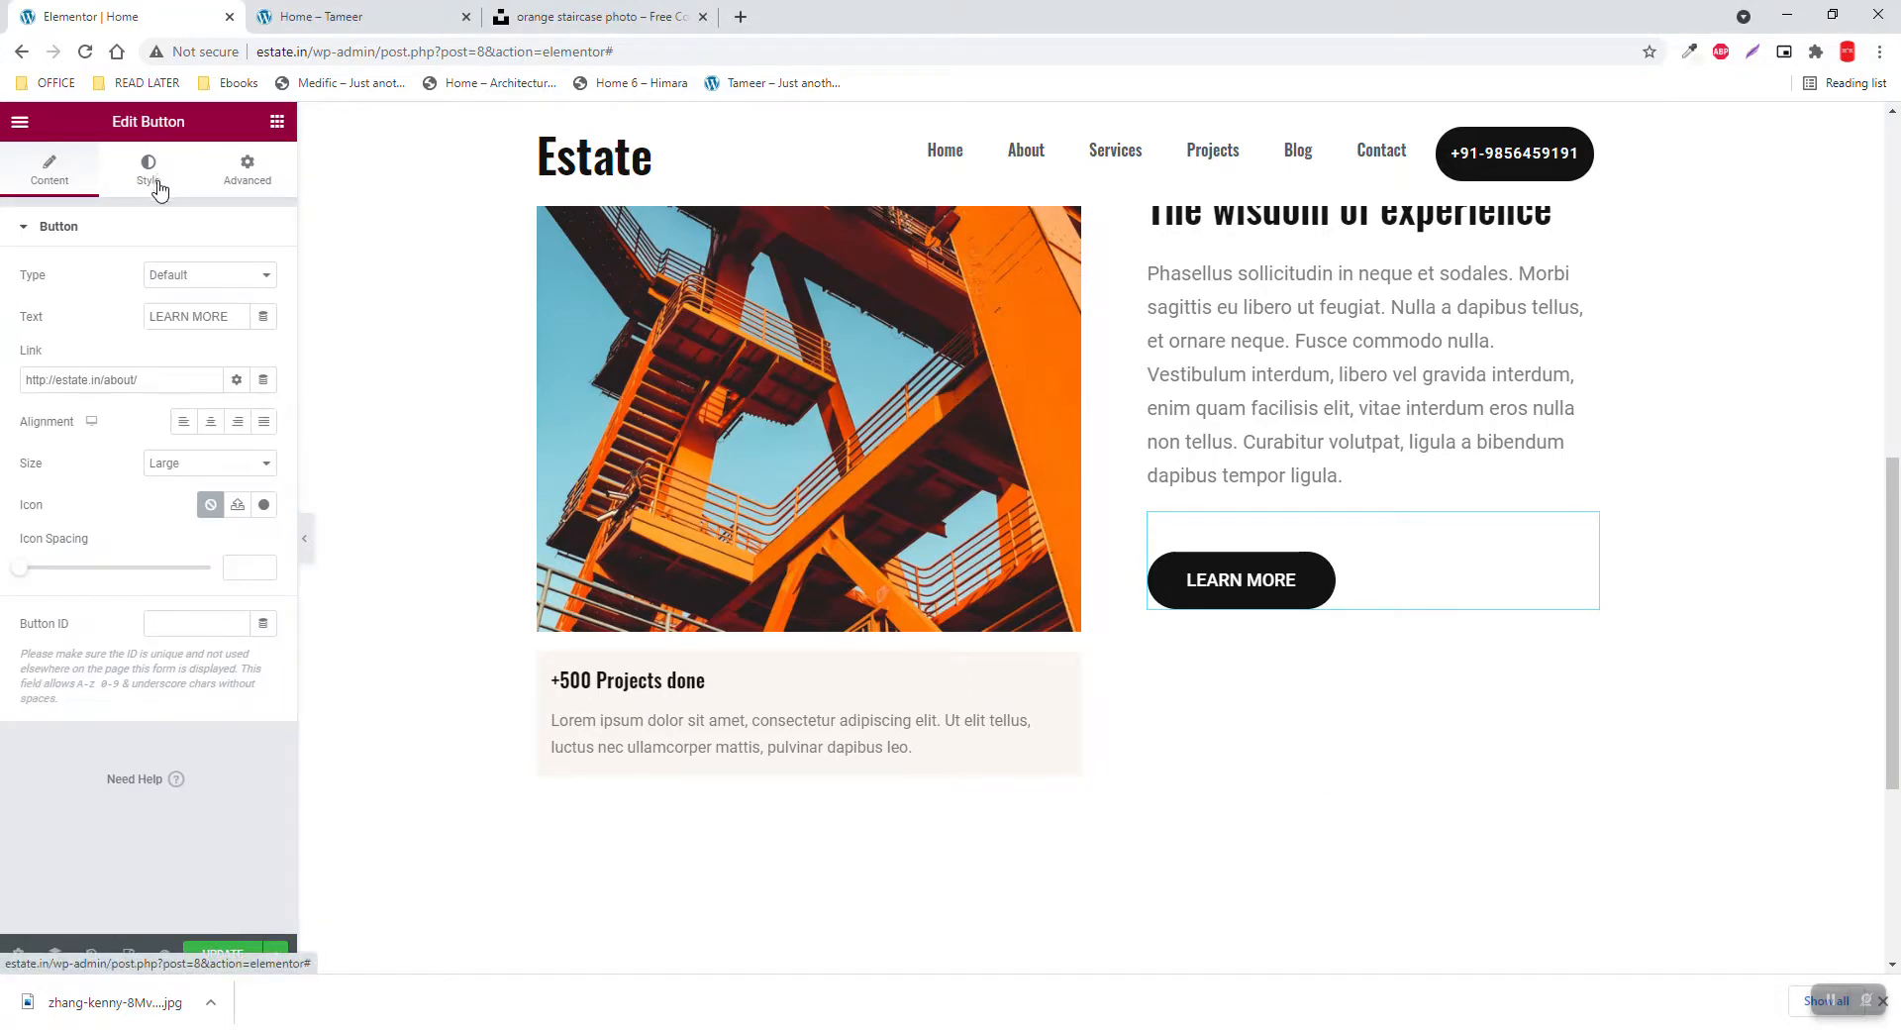
left_click(147, 169)
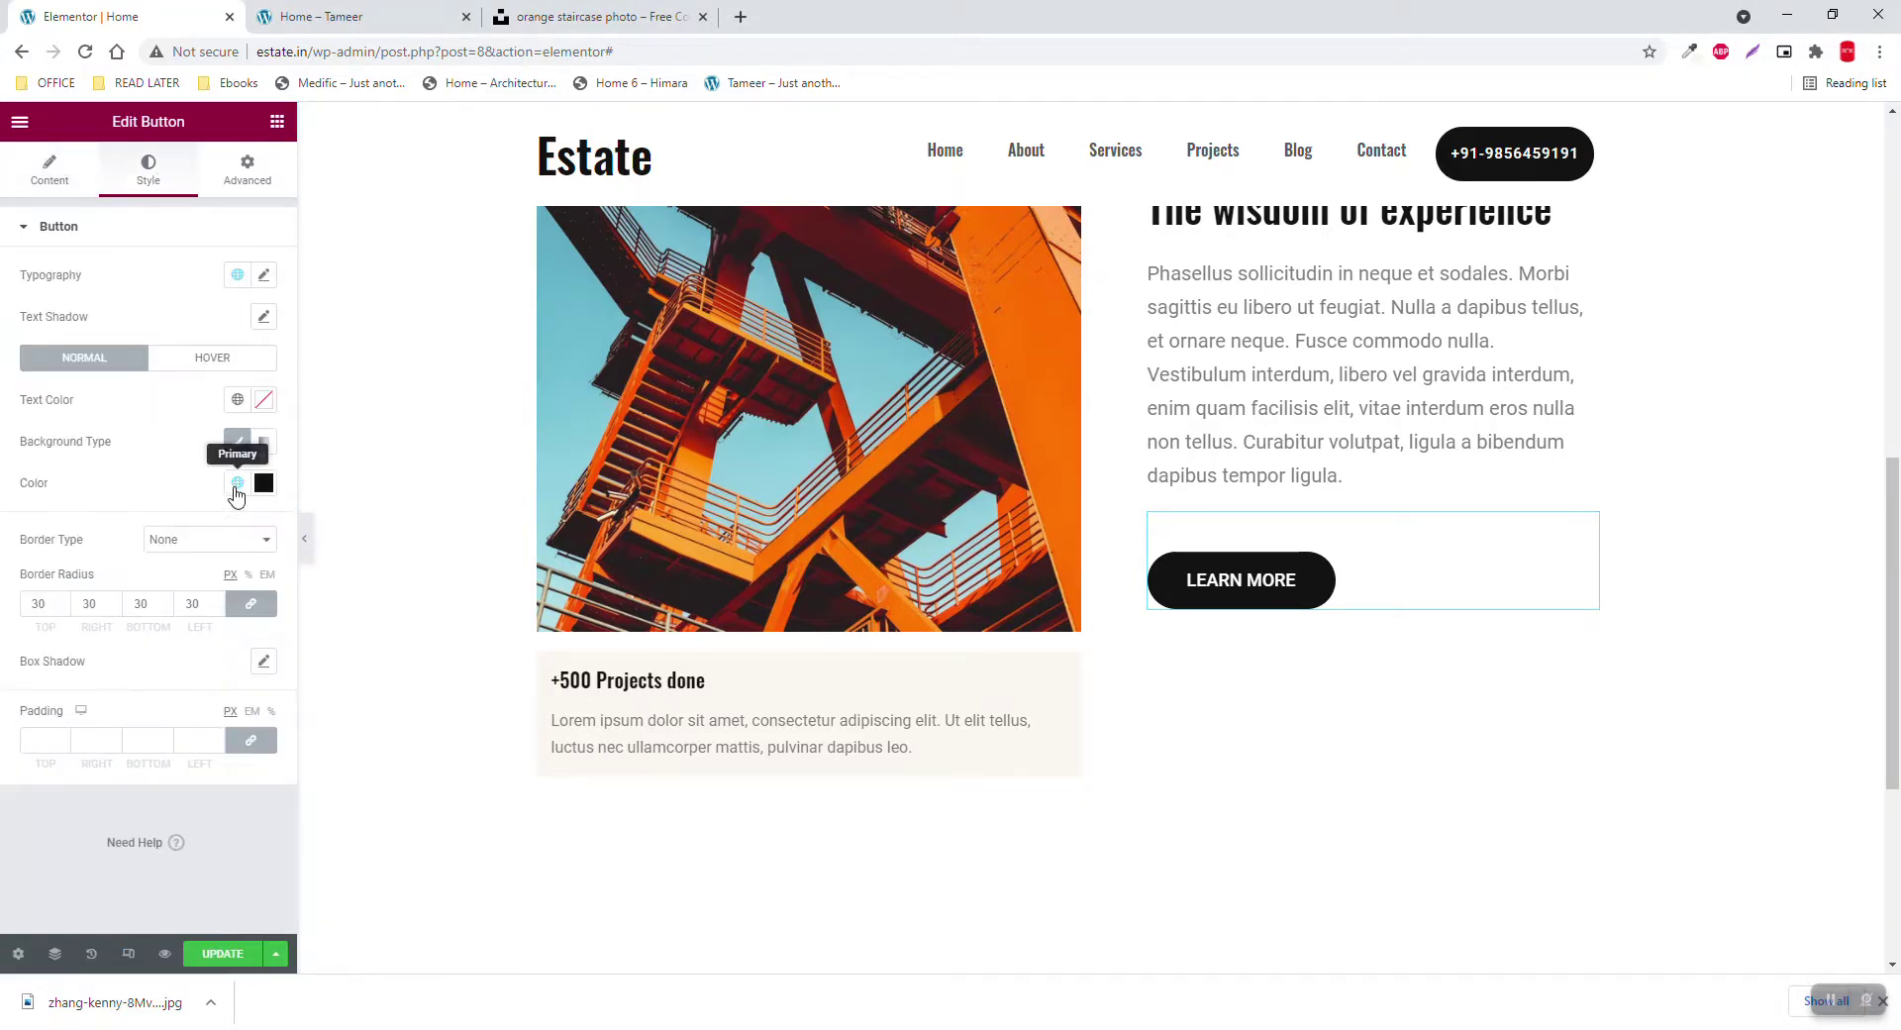
left_click(236, 485)
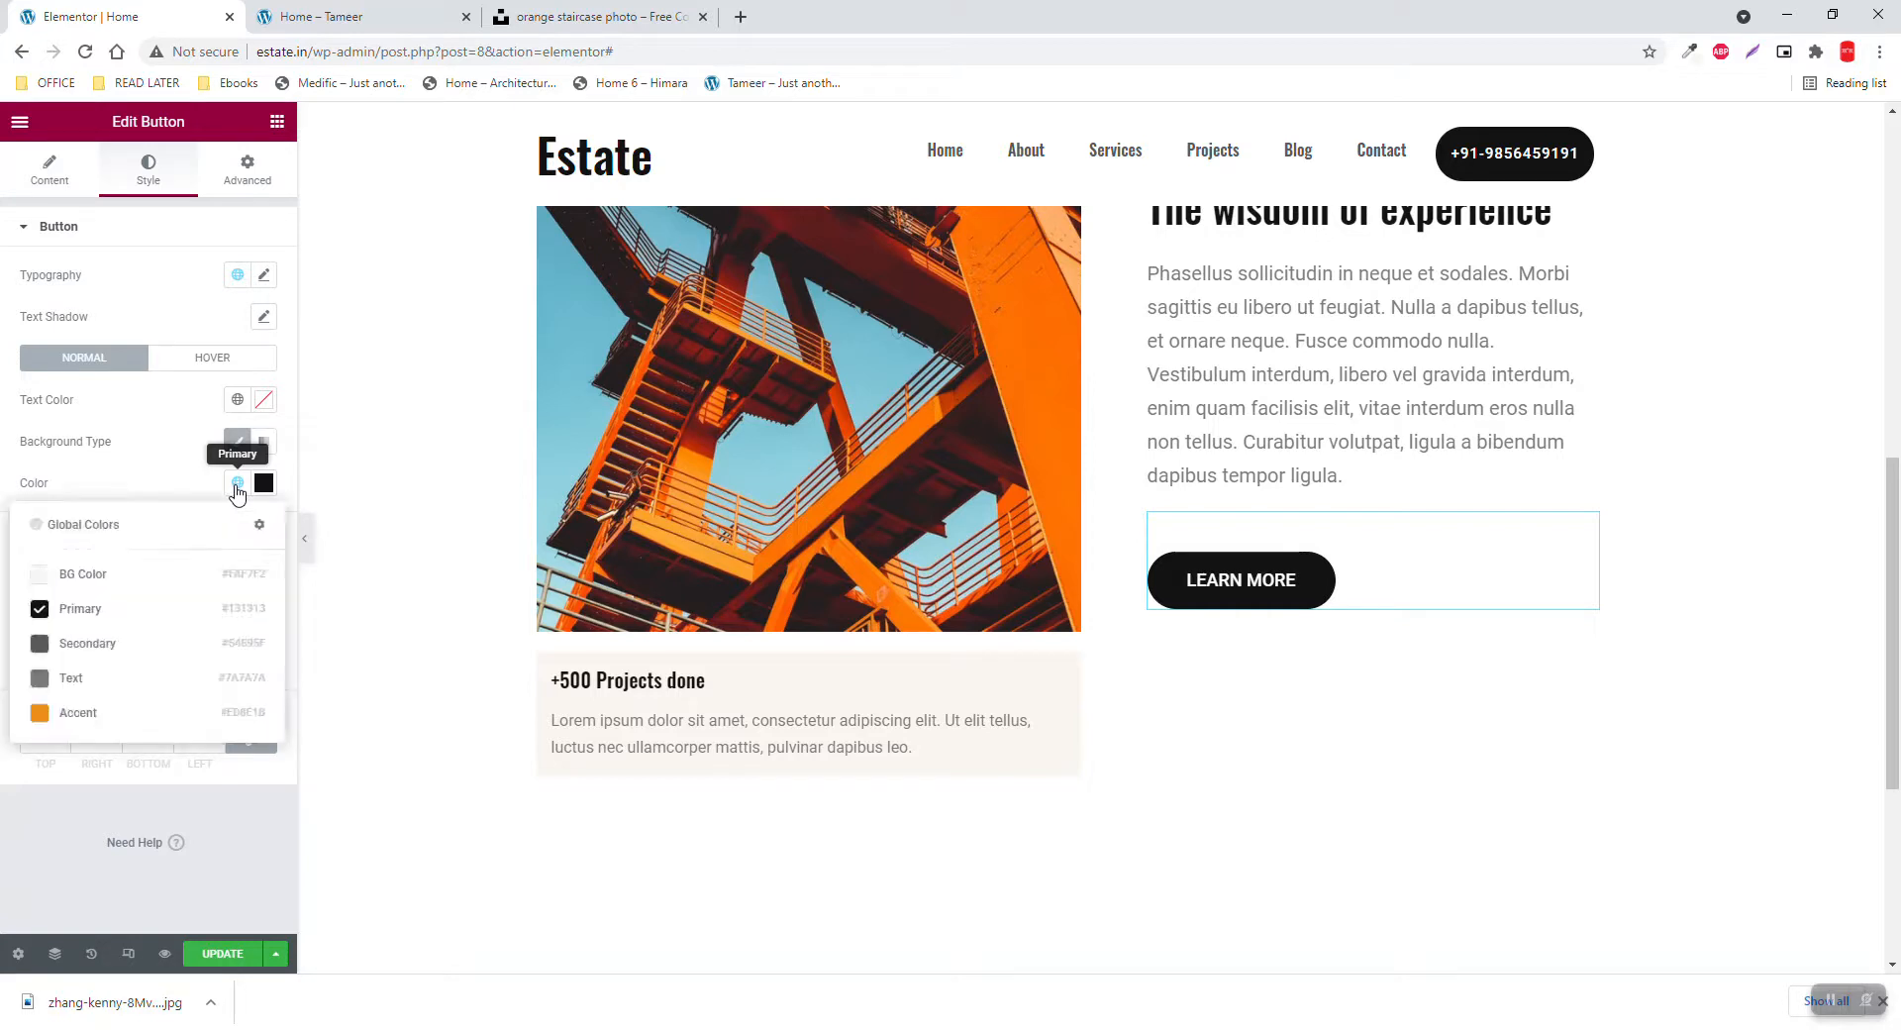
mouse_move(83, 580)
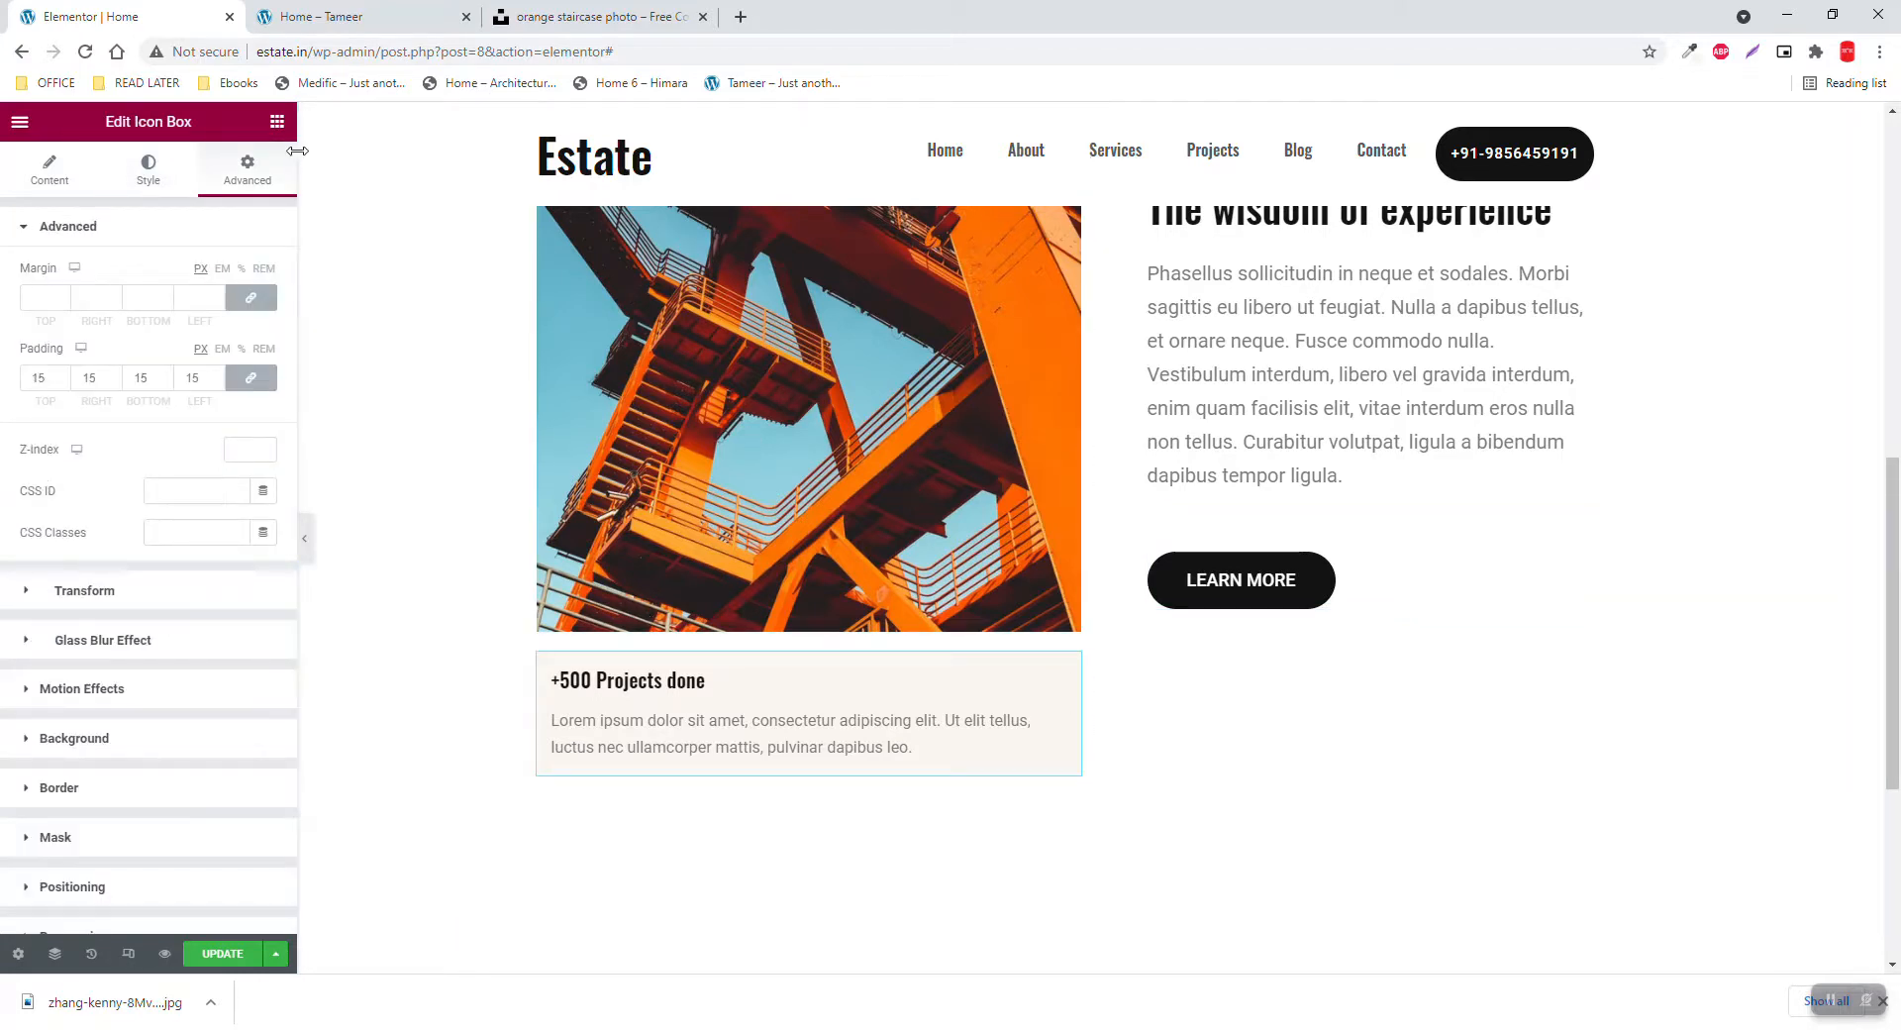
Make the +500 Projects box absolutely positioned with a custom 60% width
scroll("down", 3)
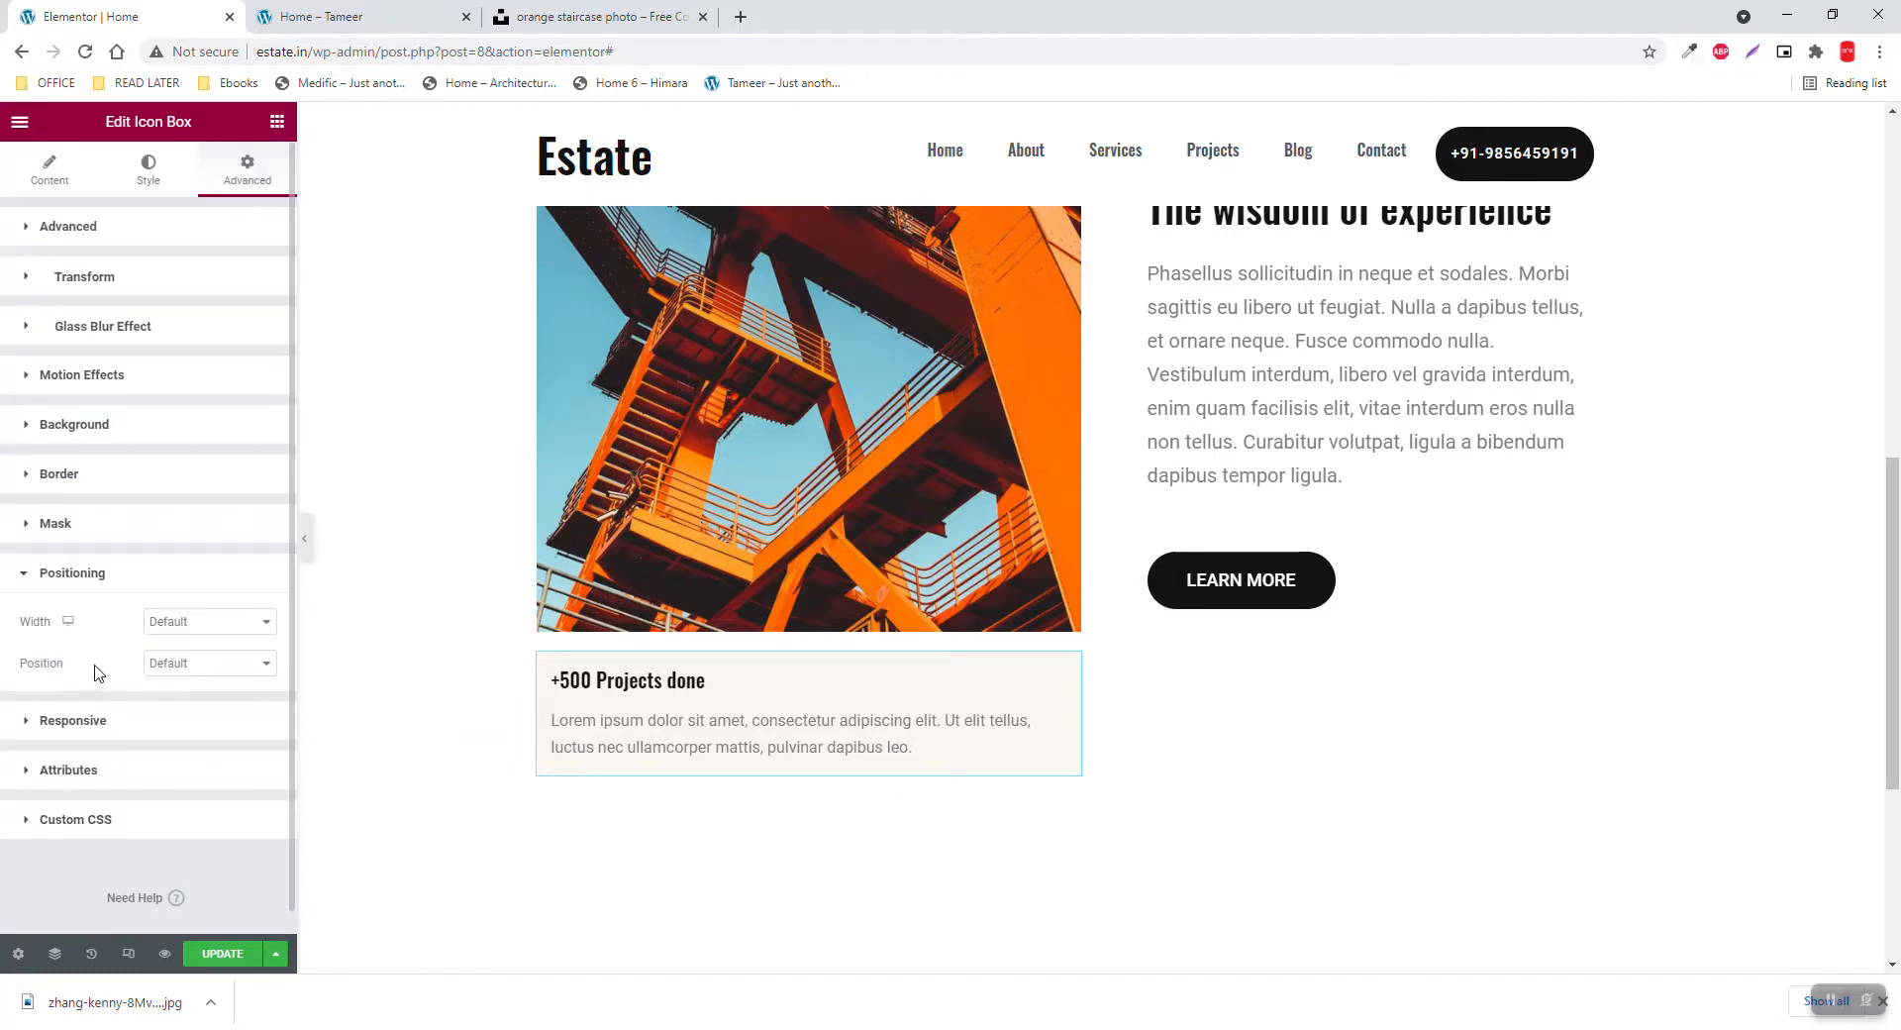
left_click(209, 662)
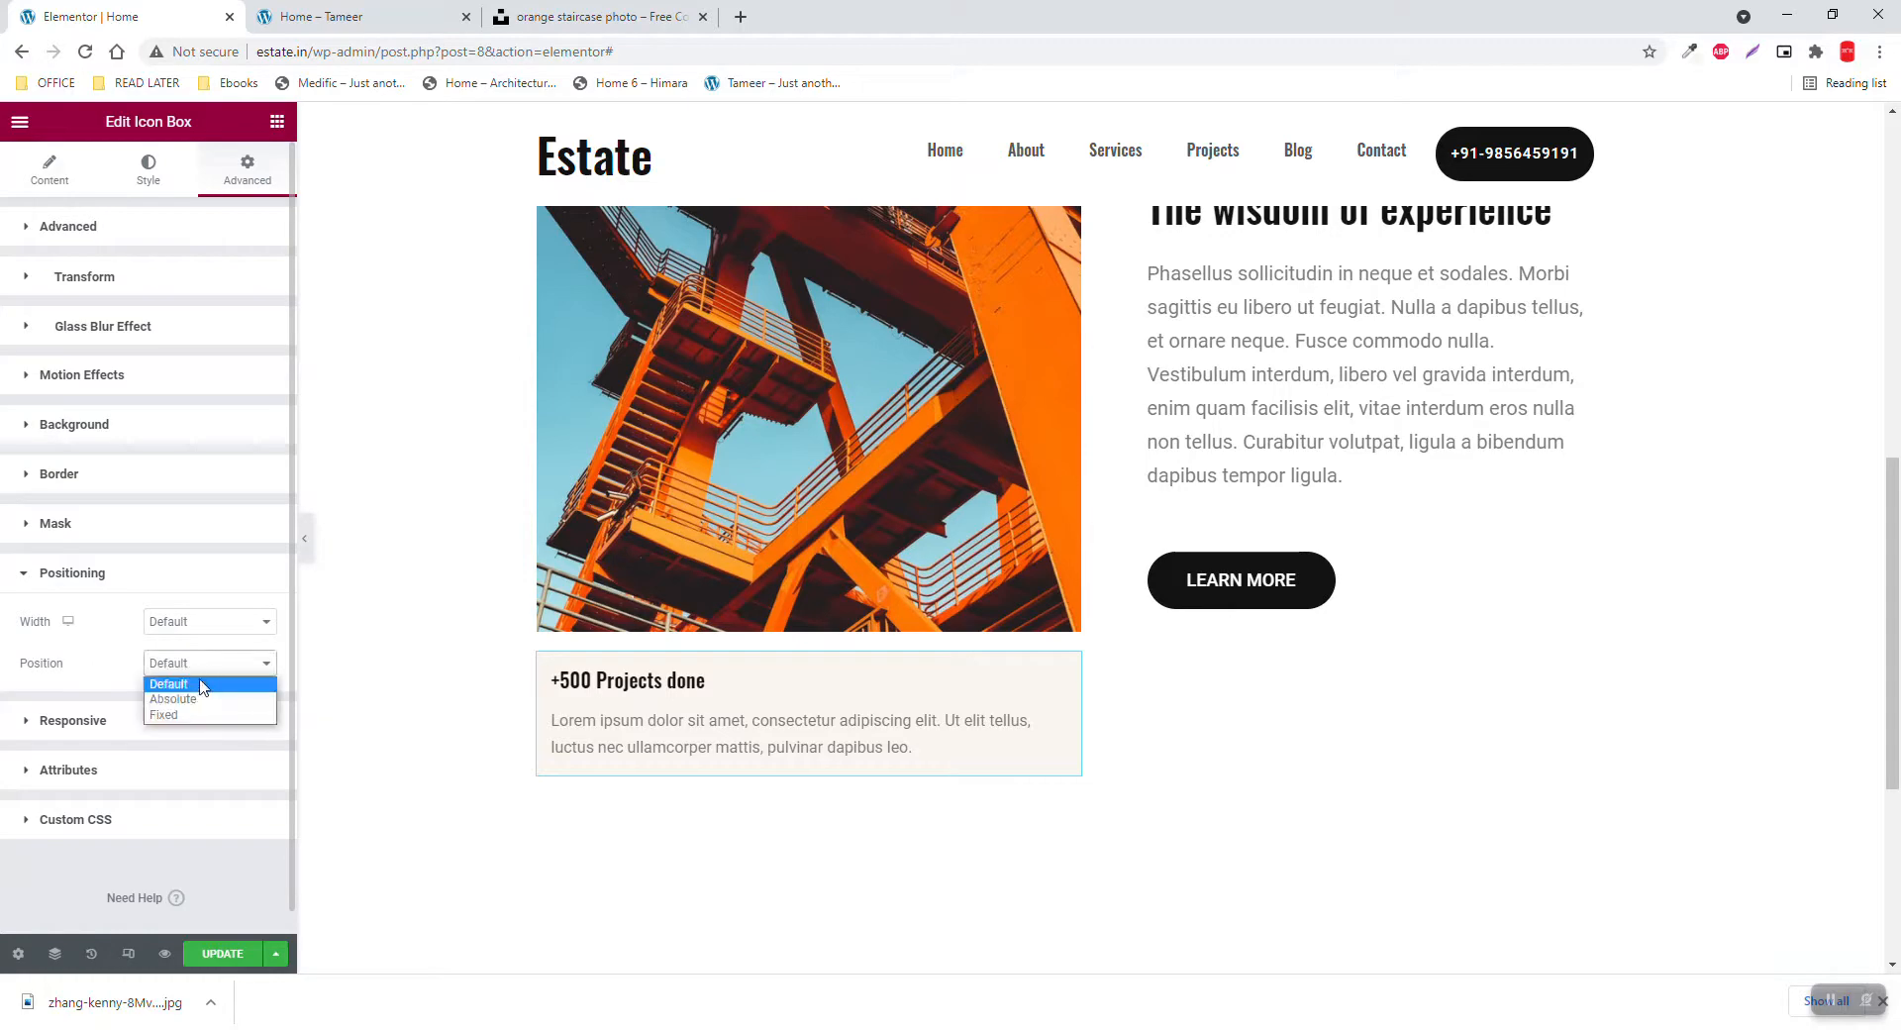
left_click(172, 698)
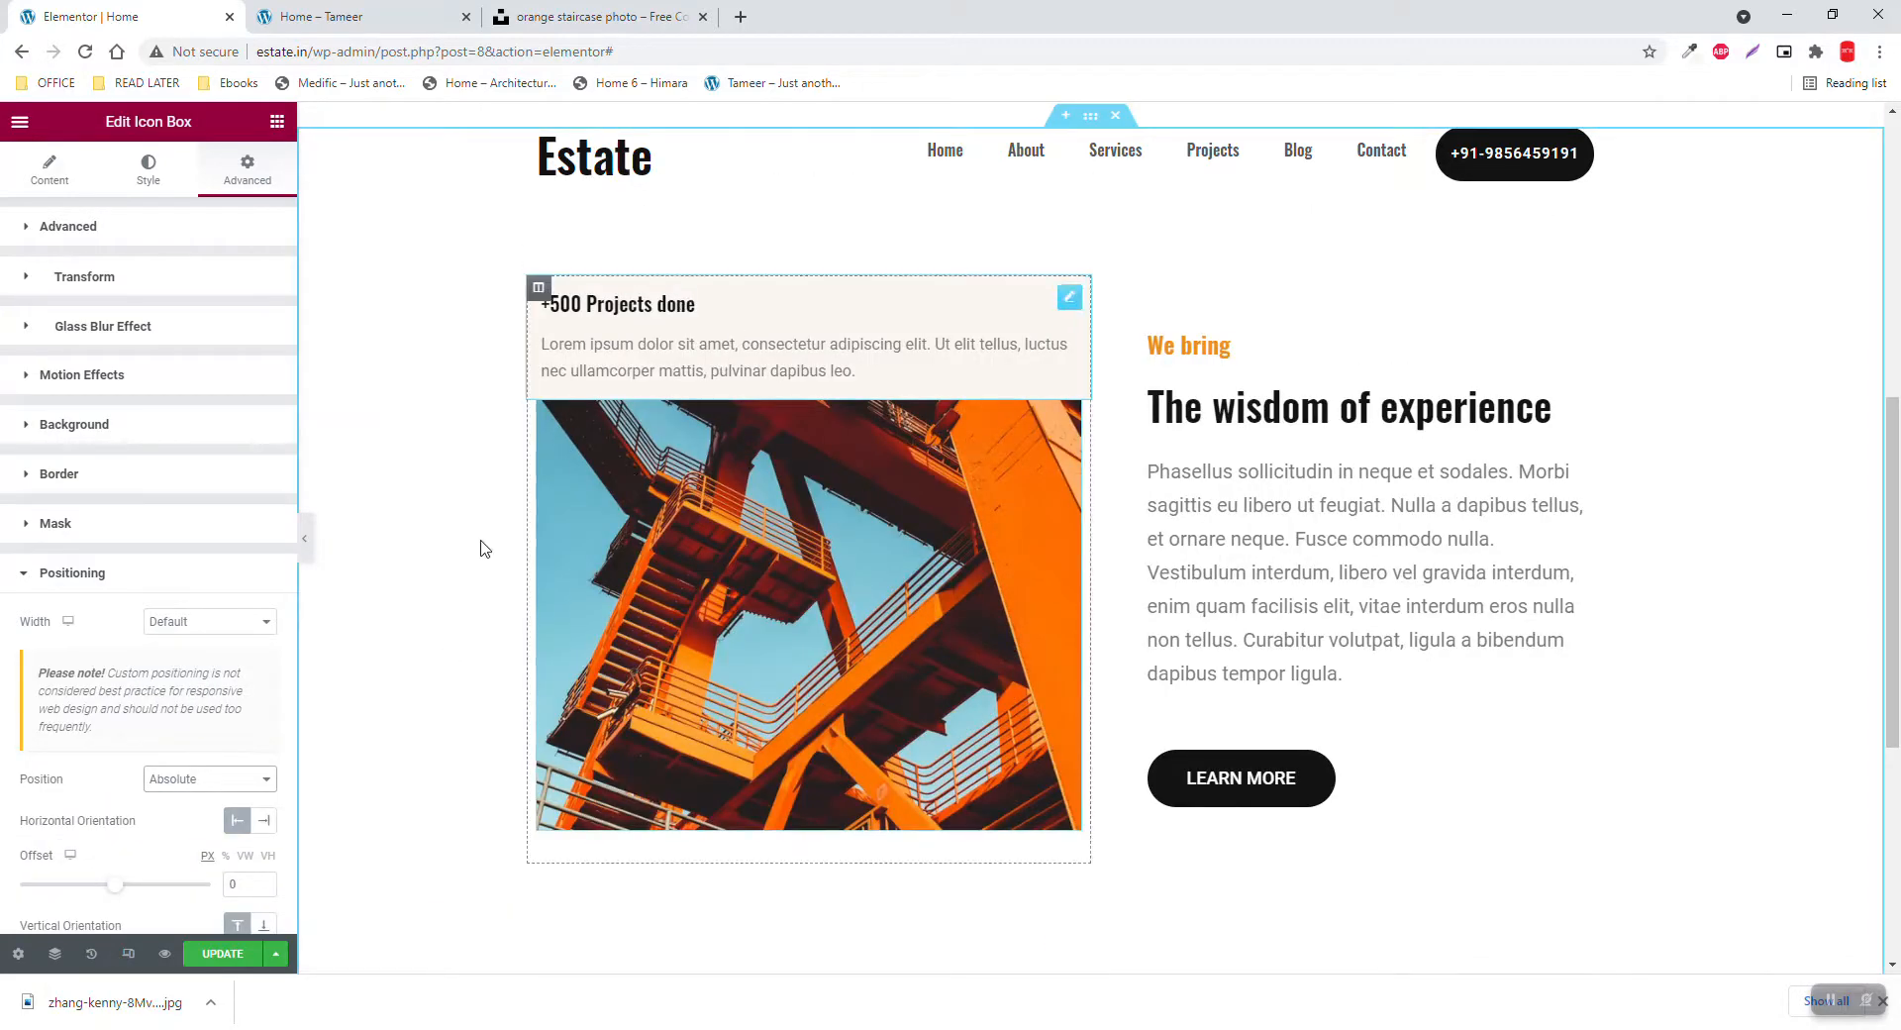
left_click(209, 621)
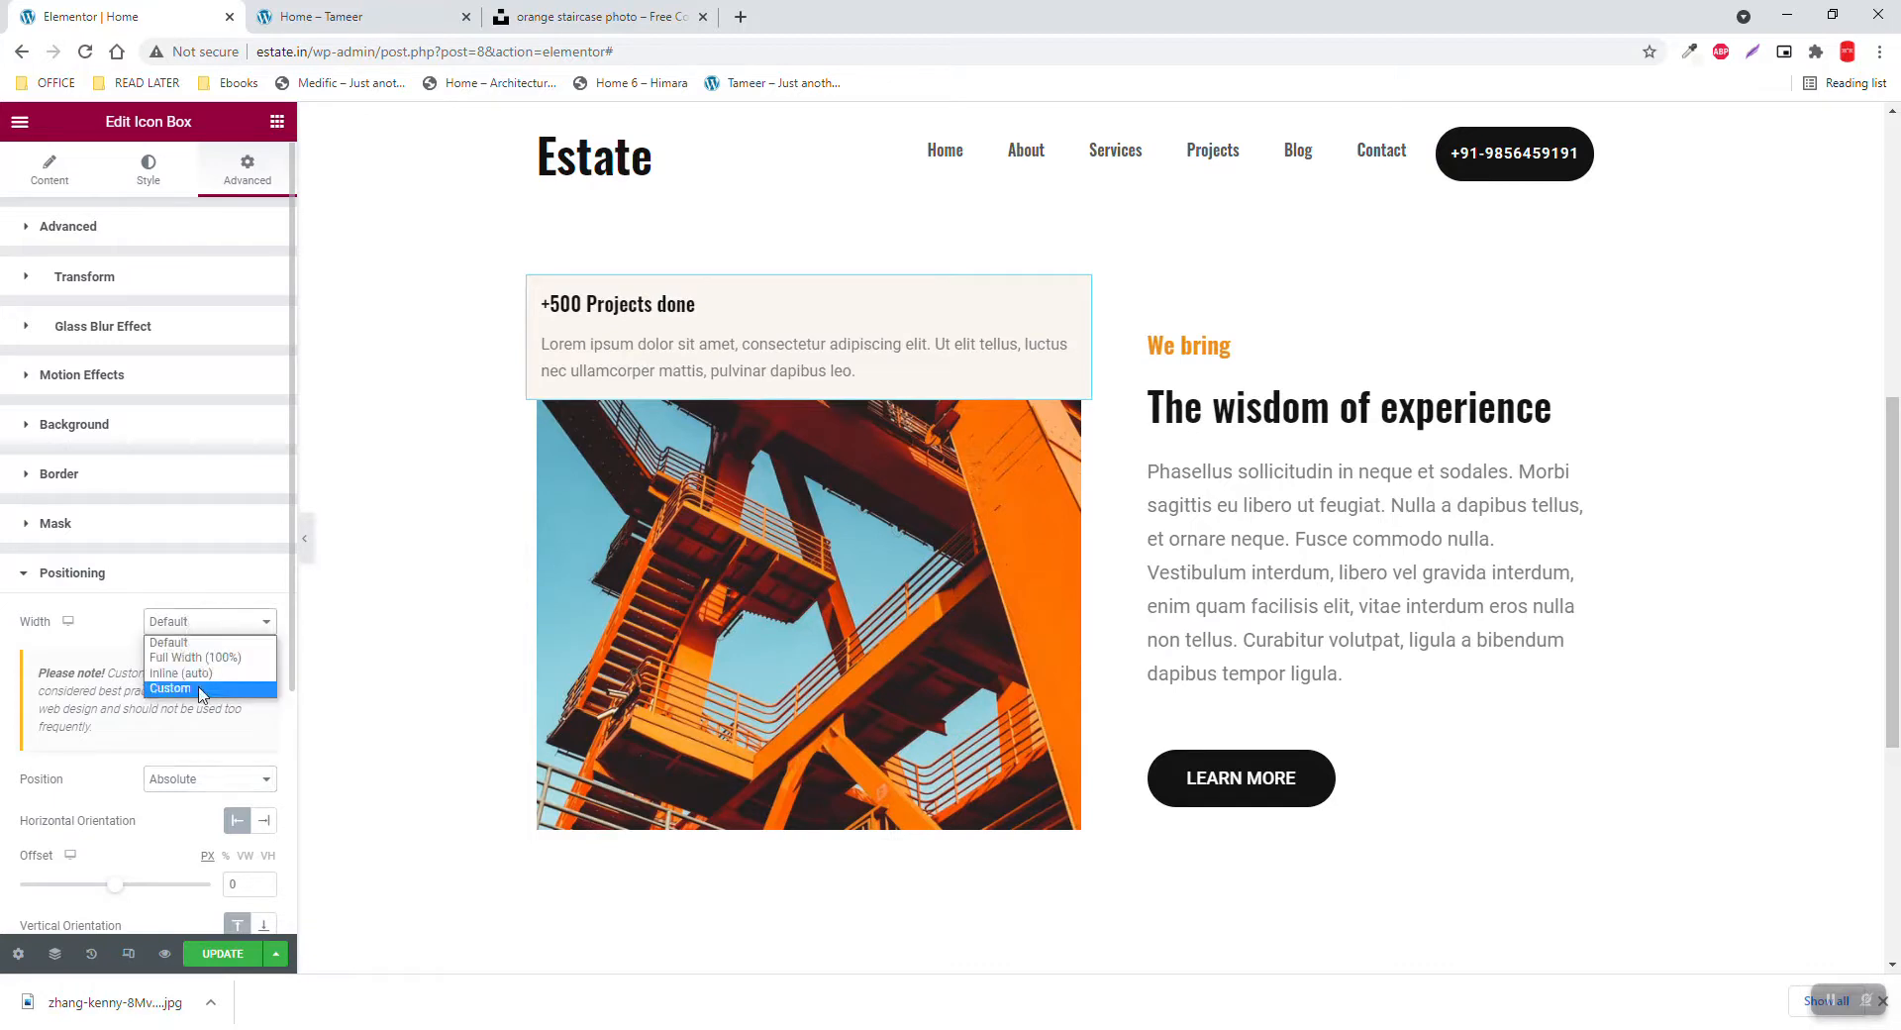
left_click(170, 689)
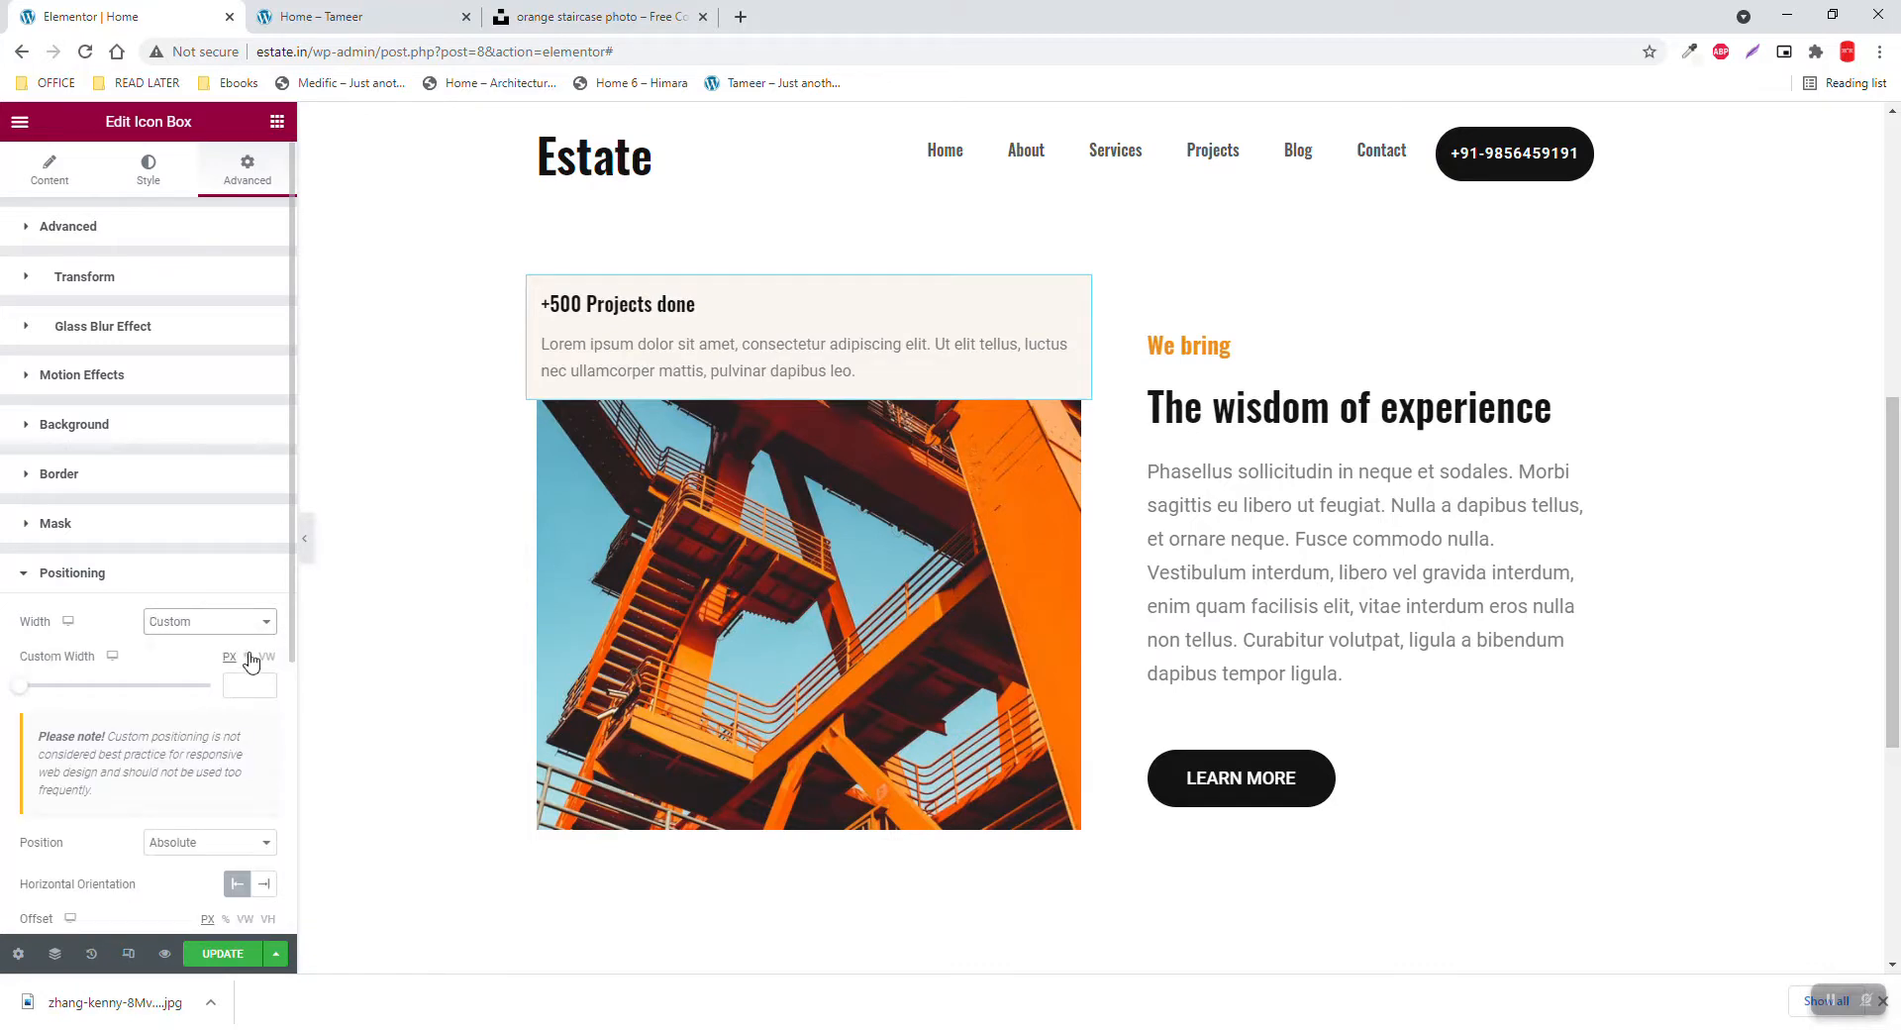
left_click(248, 684)
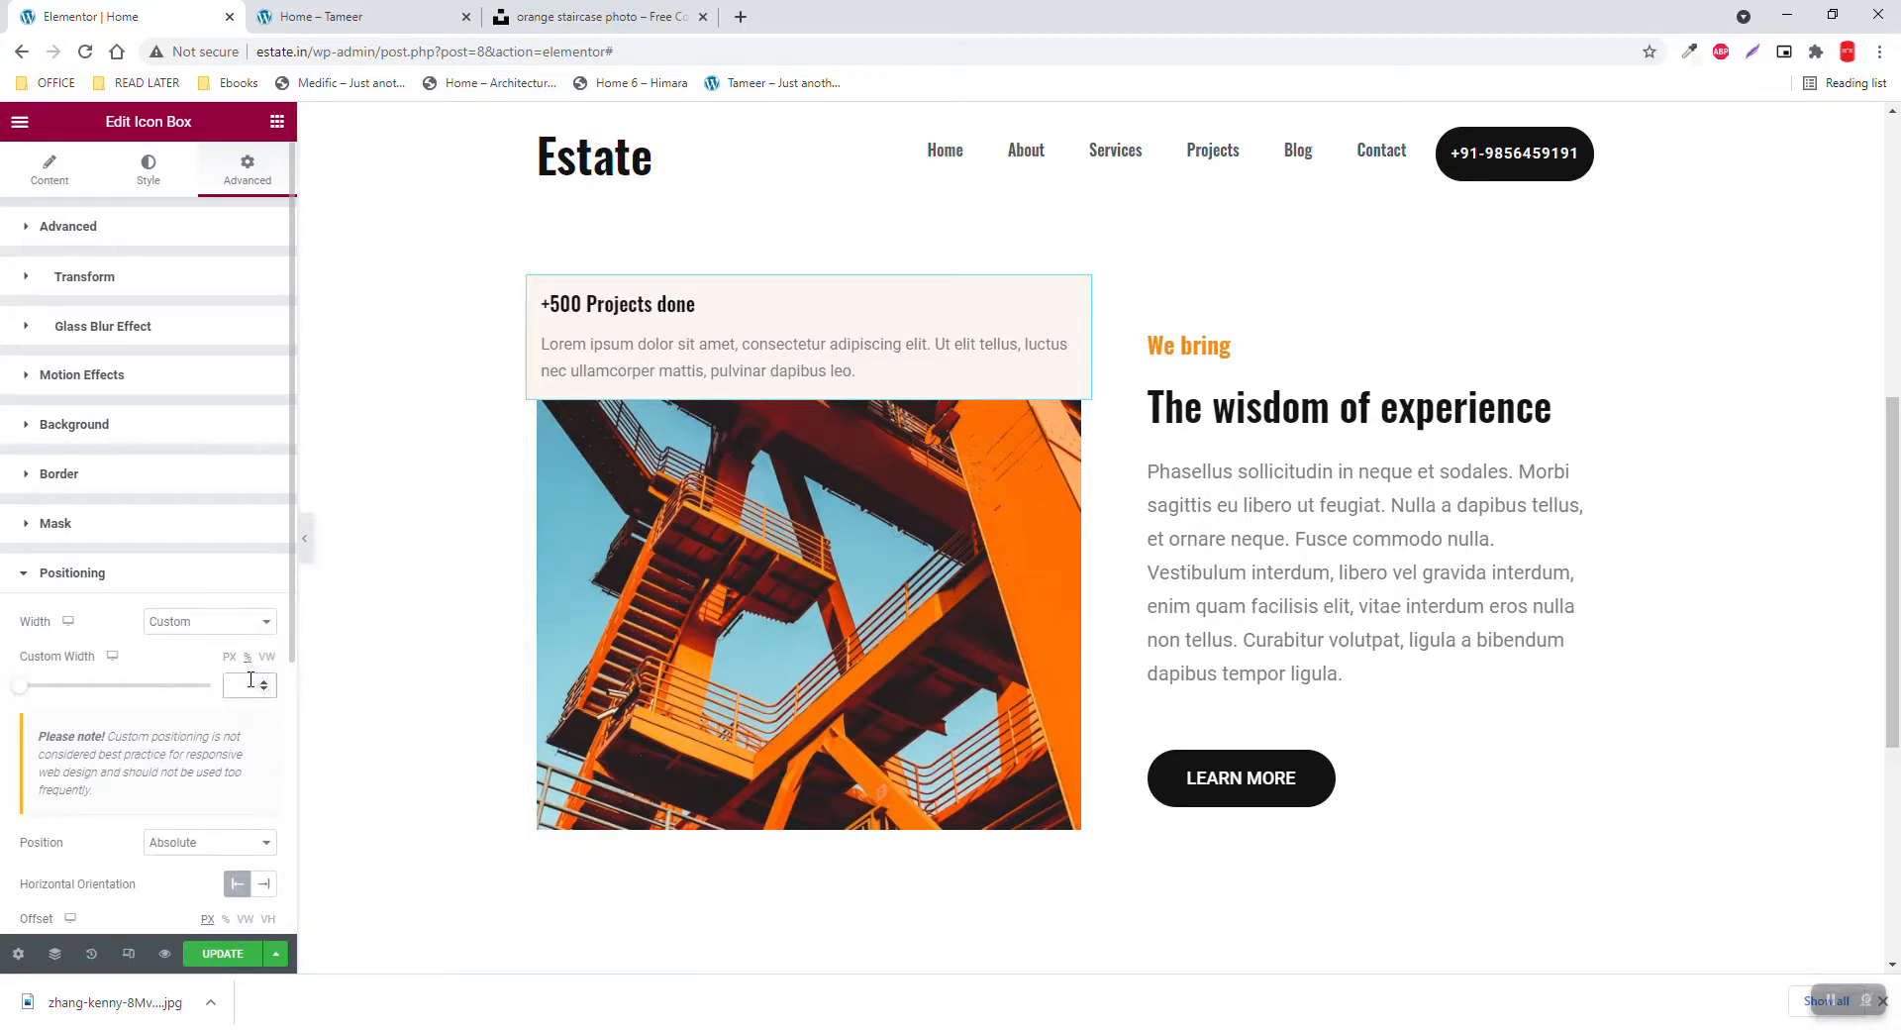
type("50")
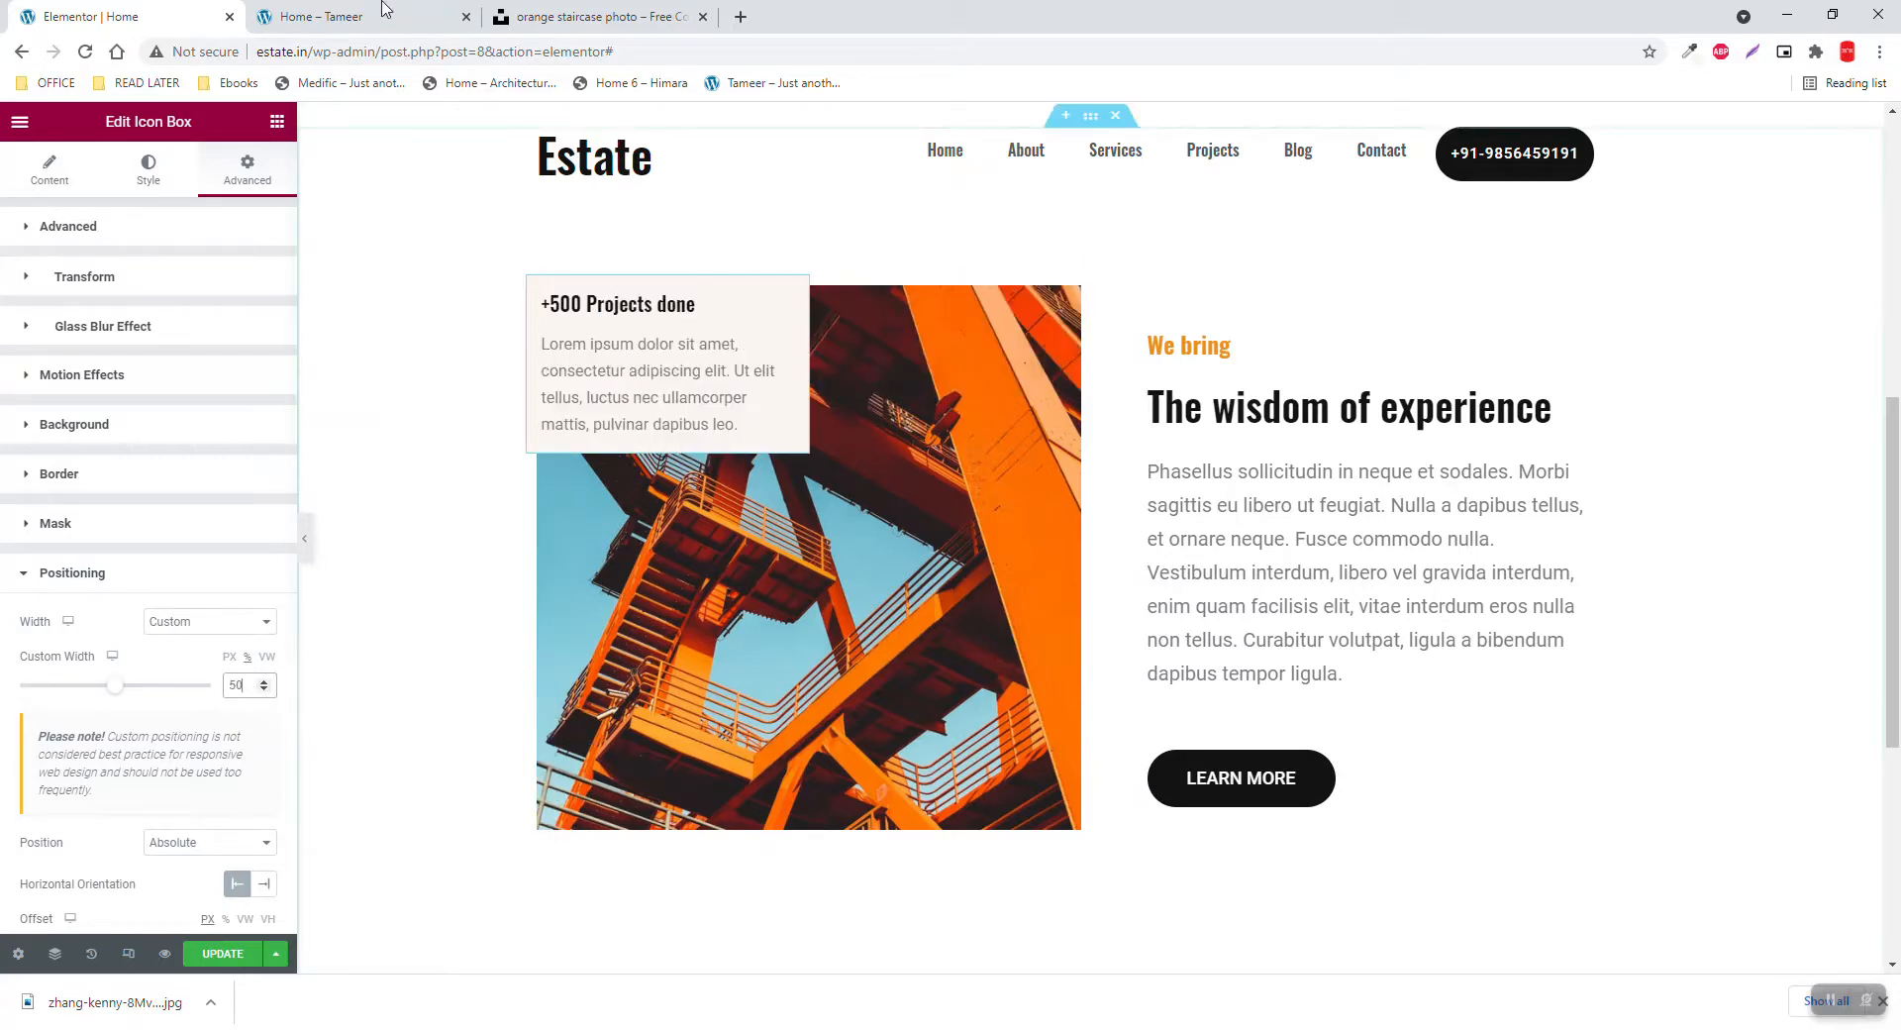
left_click(336, 16)
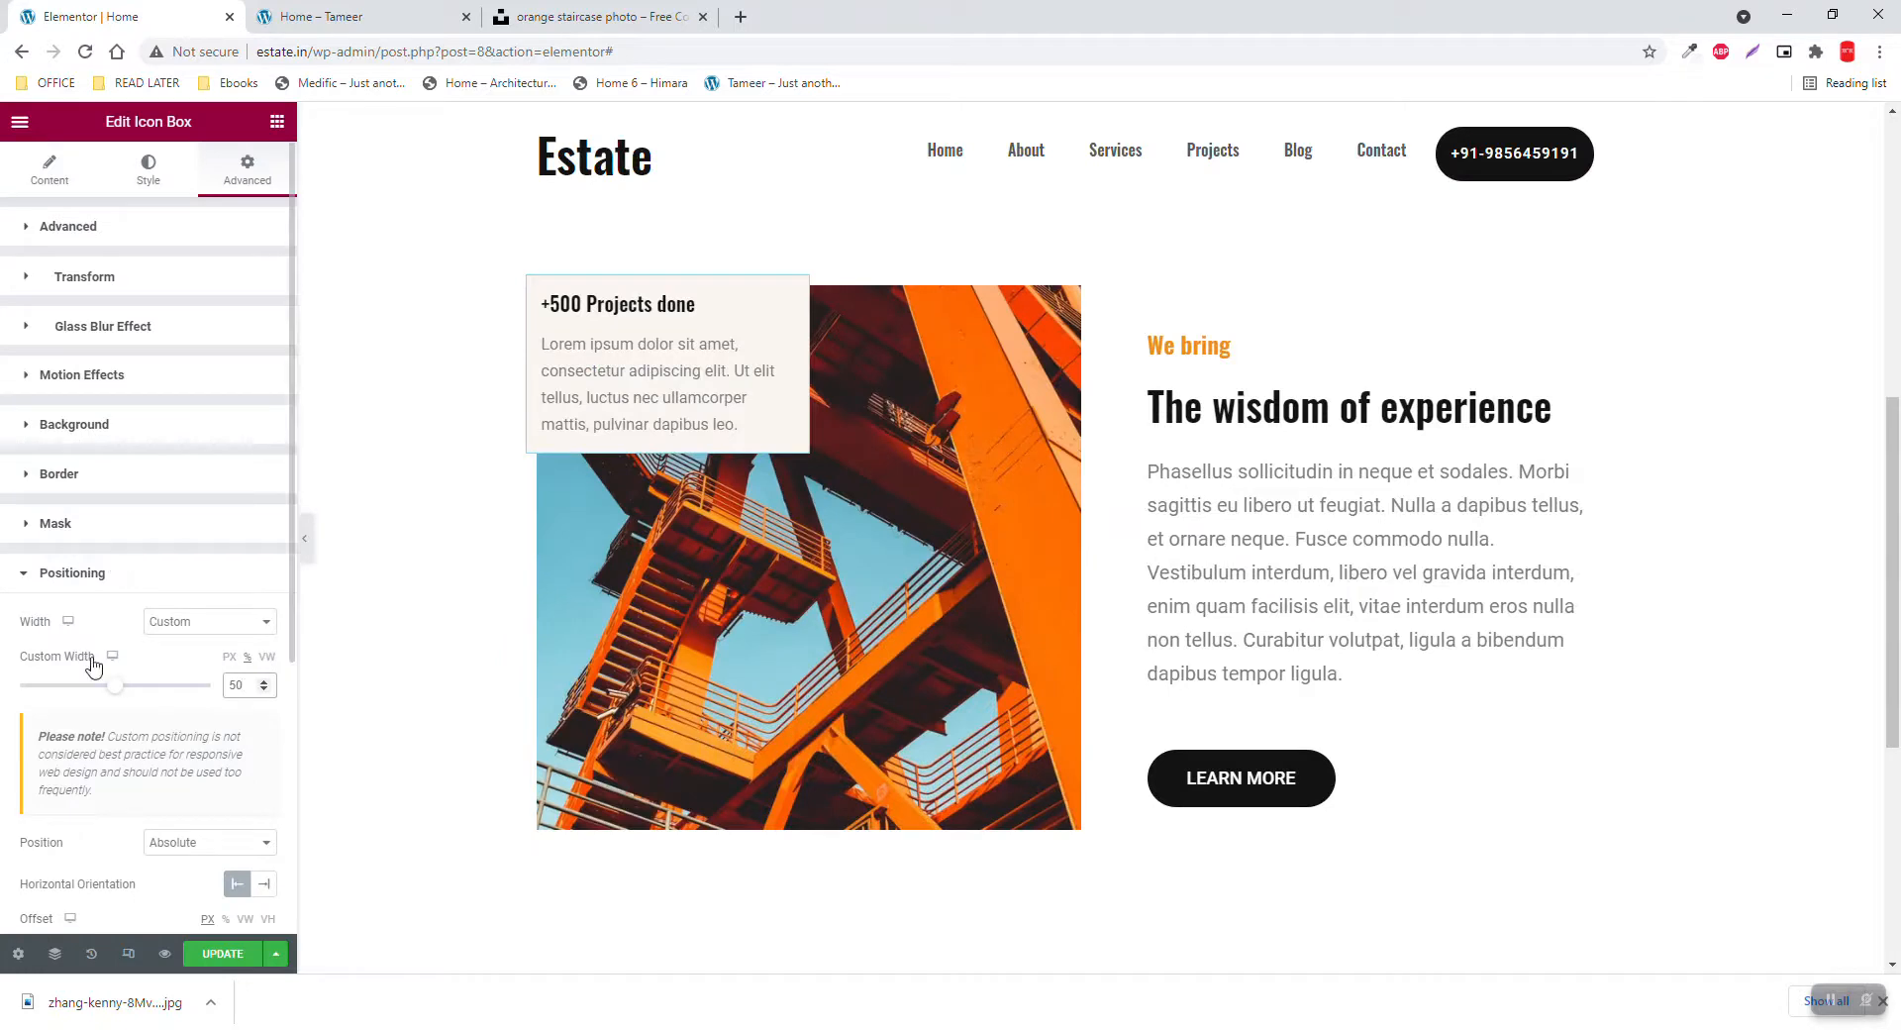
left_click(242, 685)
type("60")
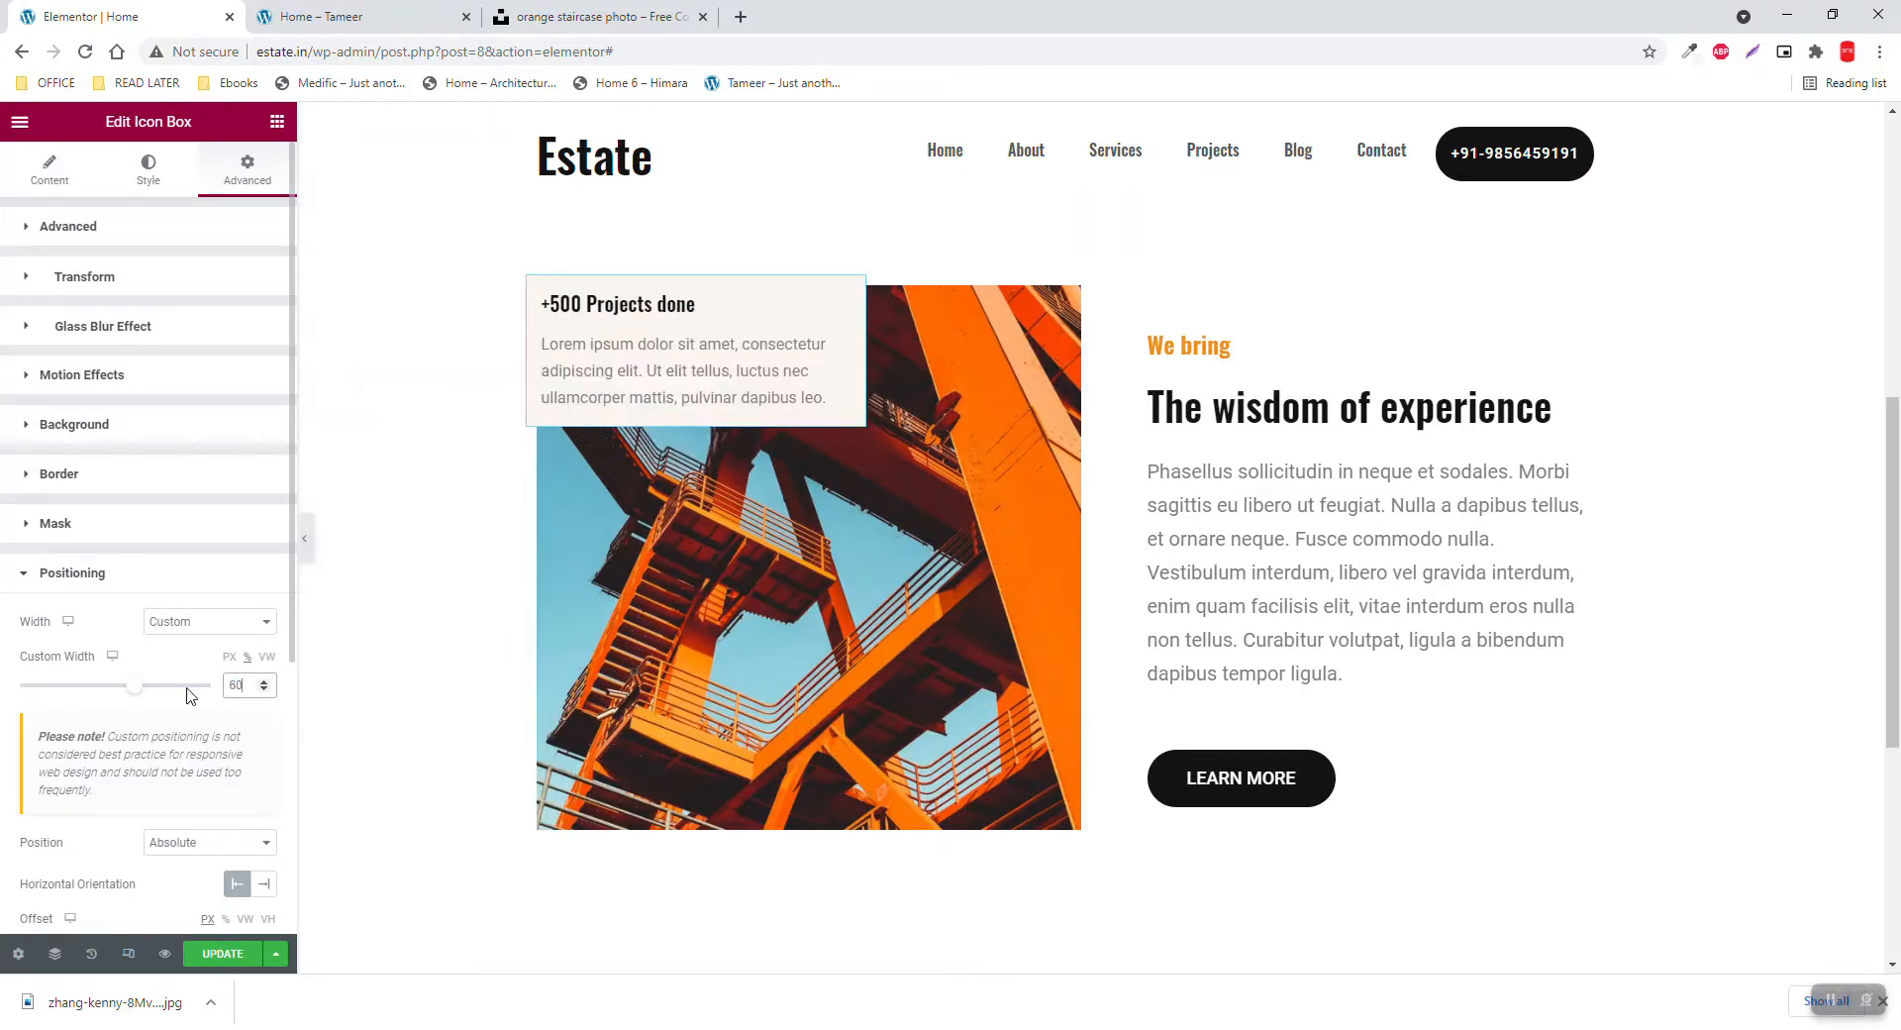
Adjust the offsets to -70 px horizontal and 190 px vertical over the photo's edge
scroll("down", 3)
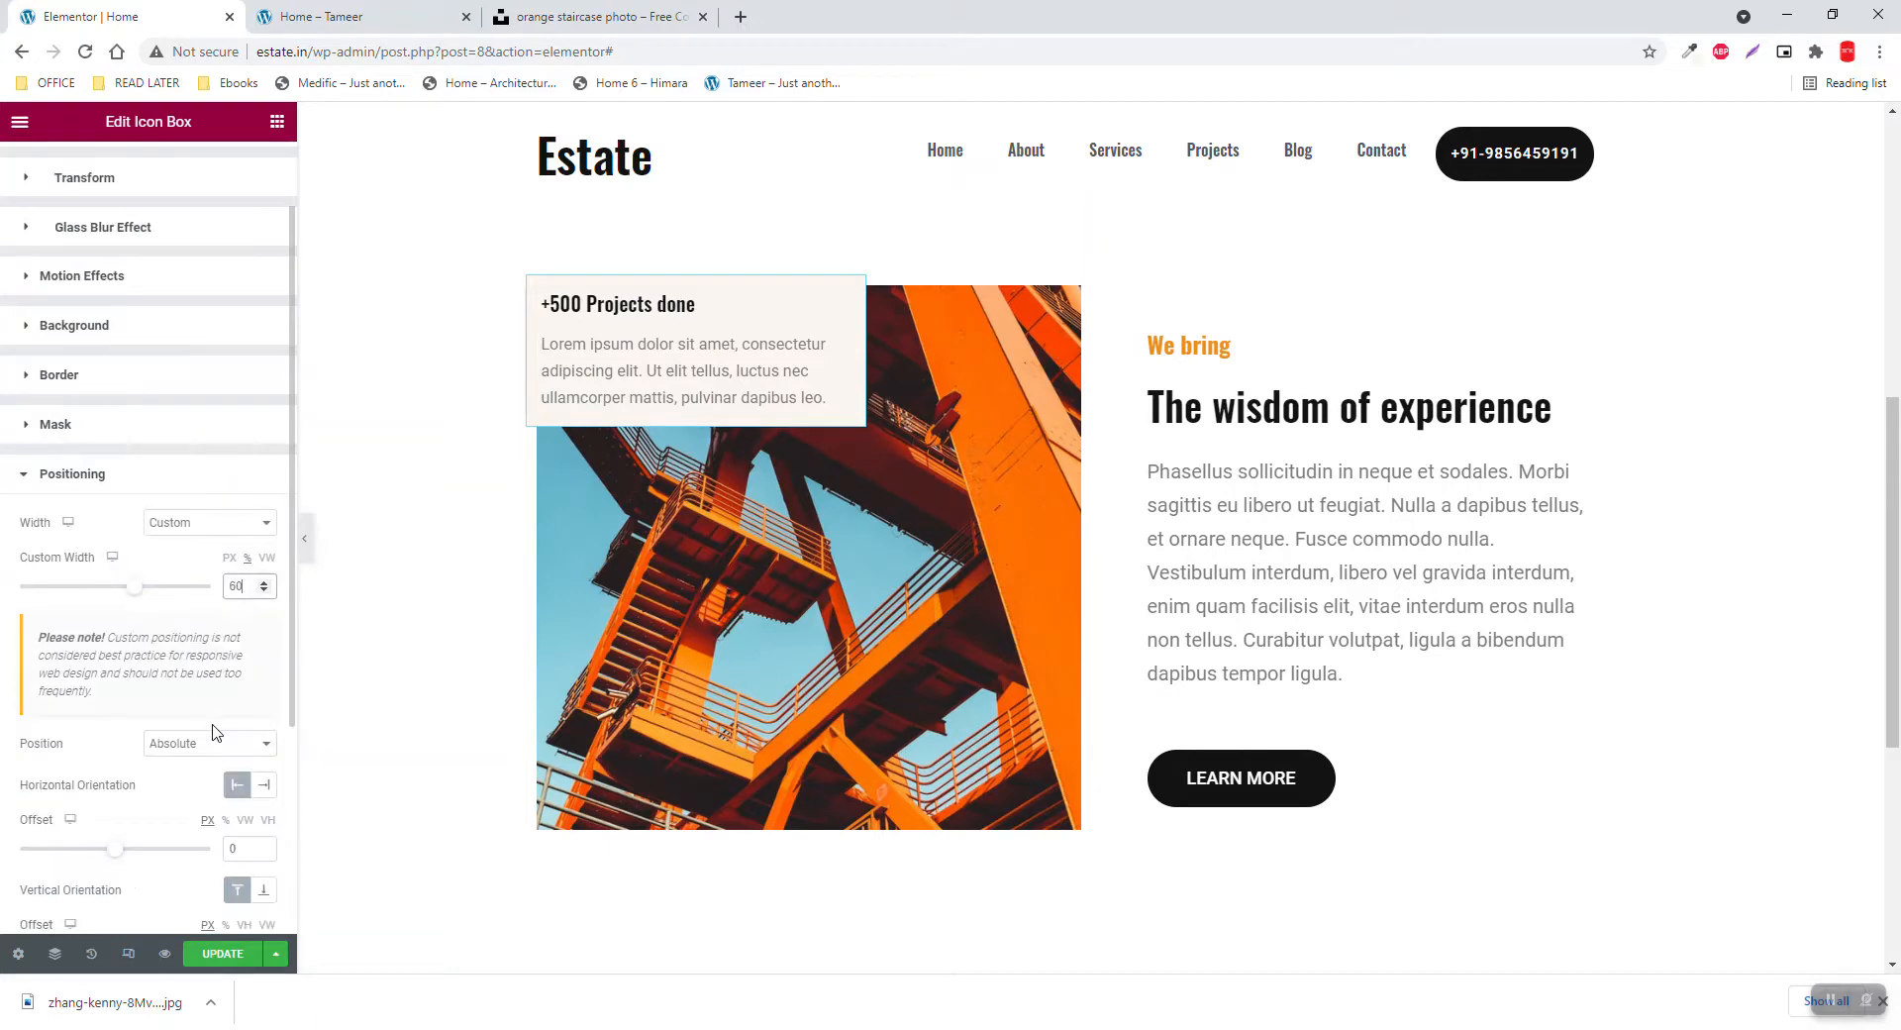
scroll("down", 3)
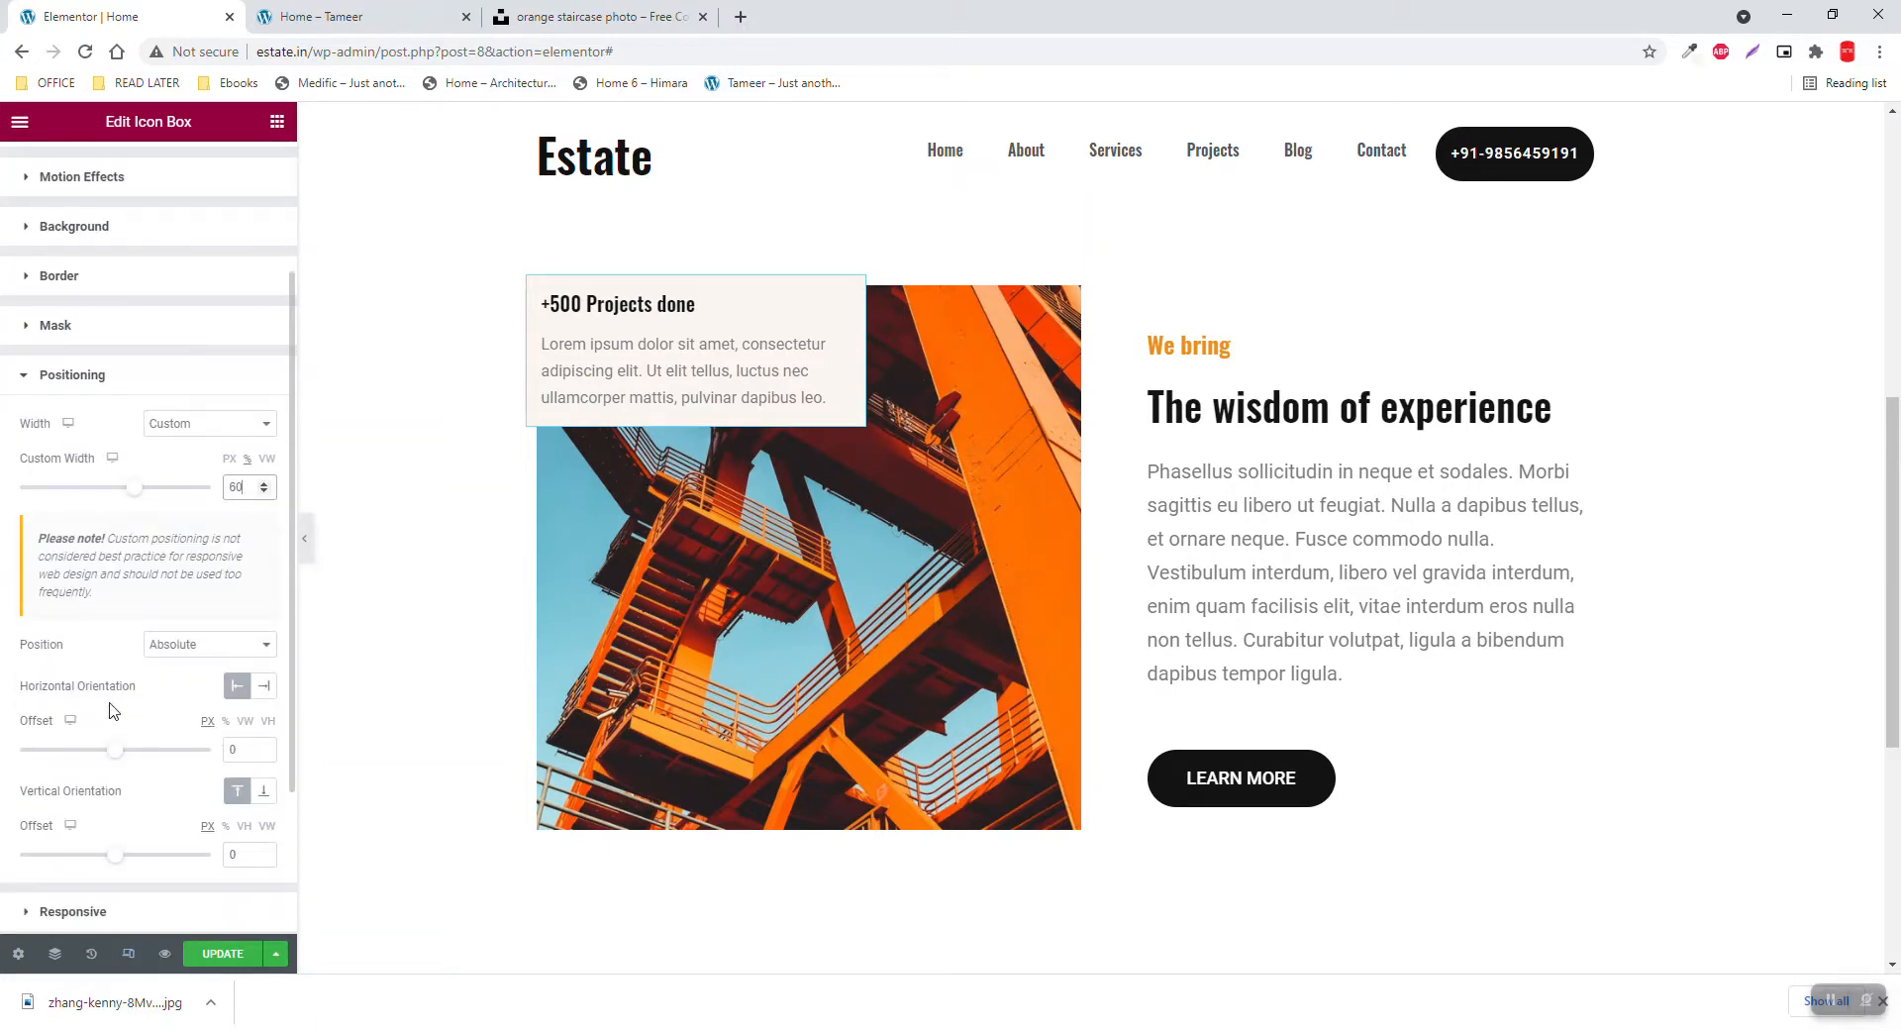
mouse_move(238, 790)
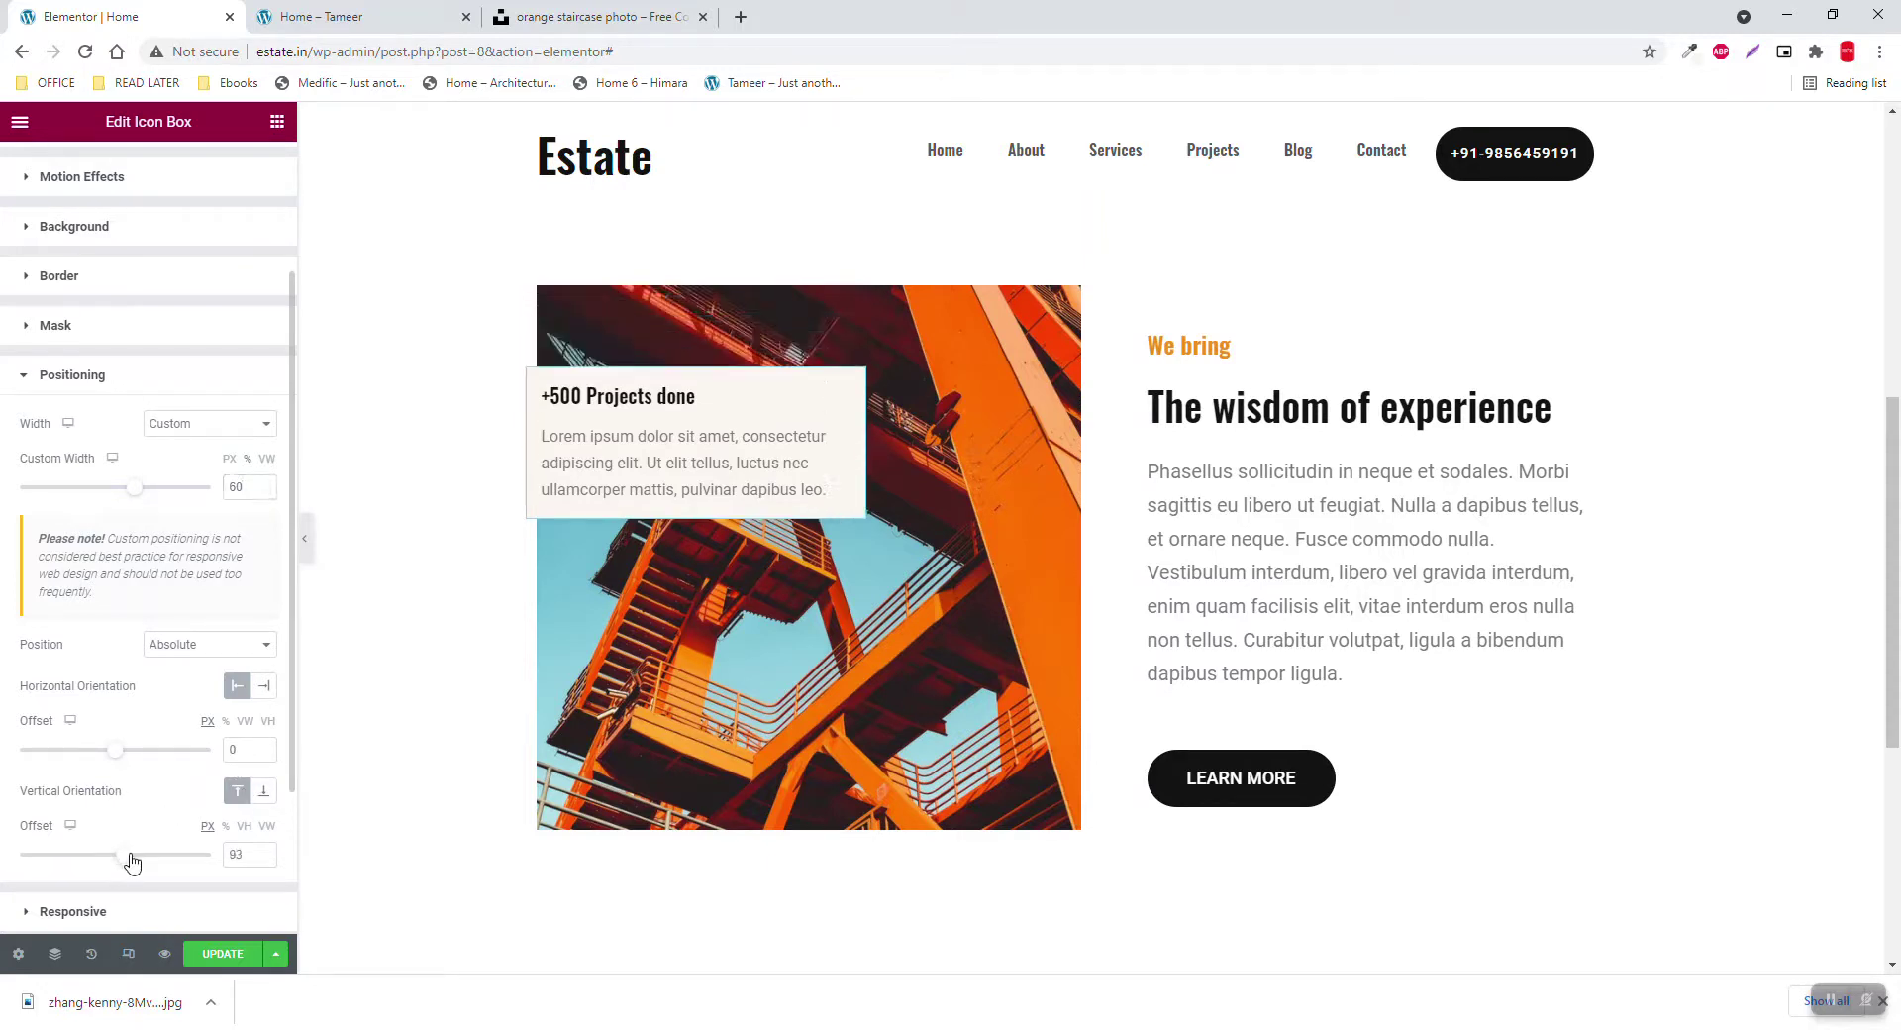
left_click_drag(115, 855, 140, 858)
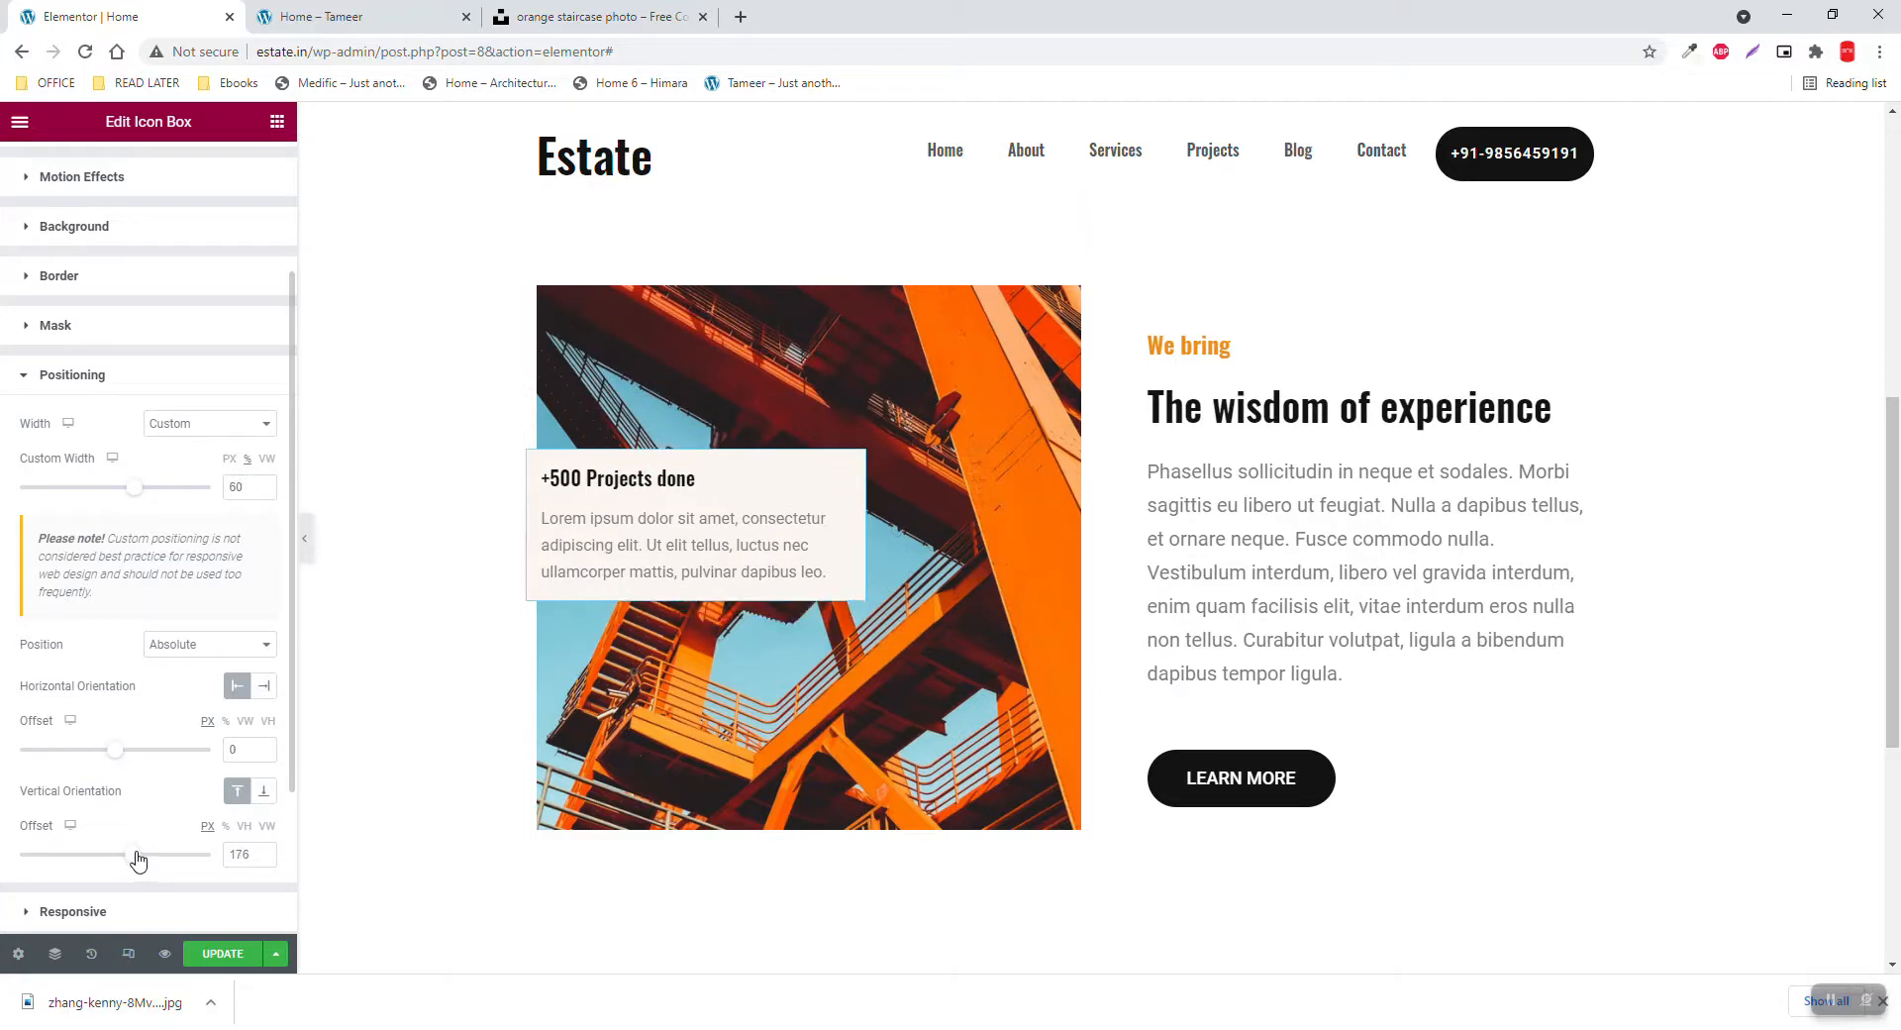
left_click_drag(115, 854, 140, 853)
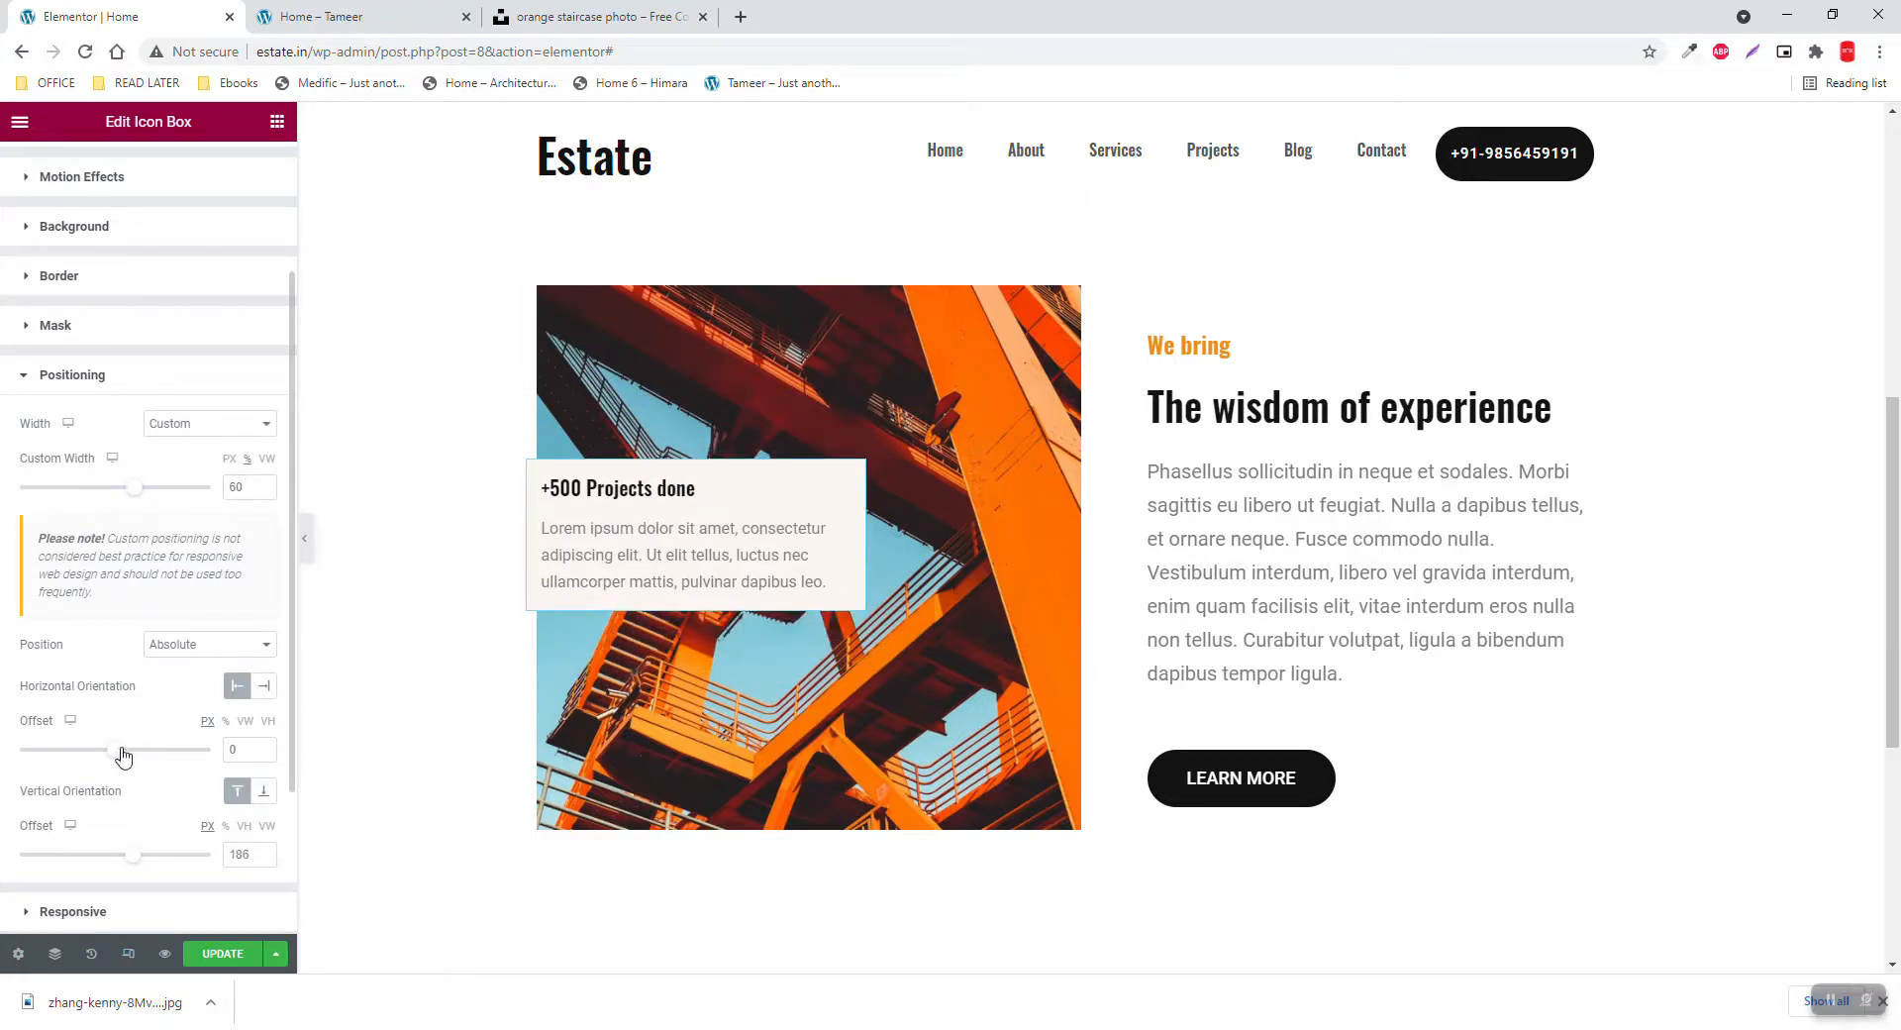
left_click_drag(135, 750, 110, 750)
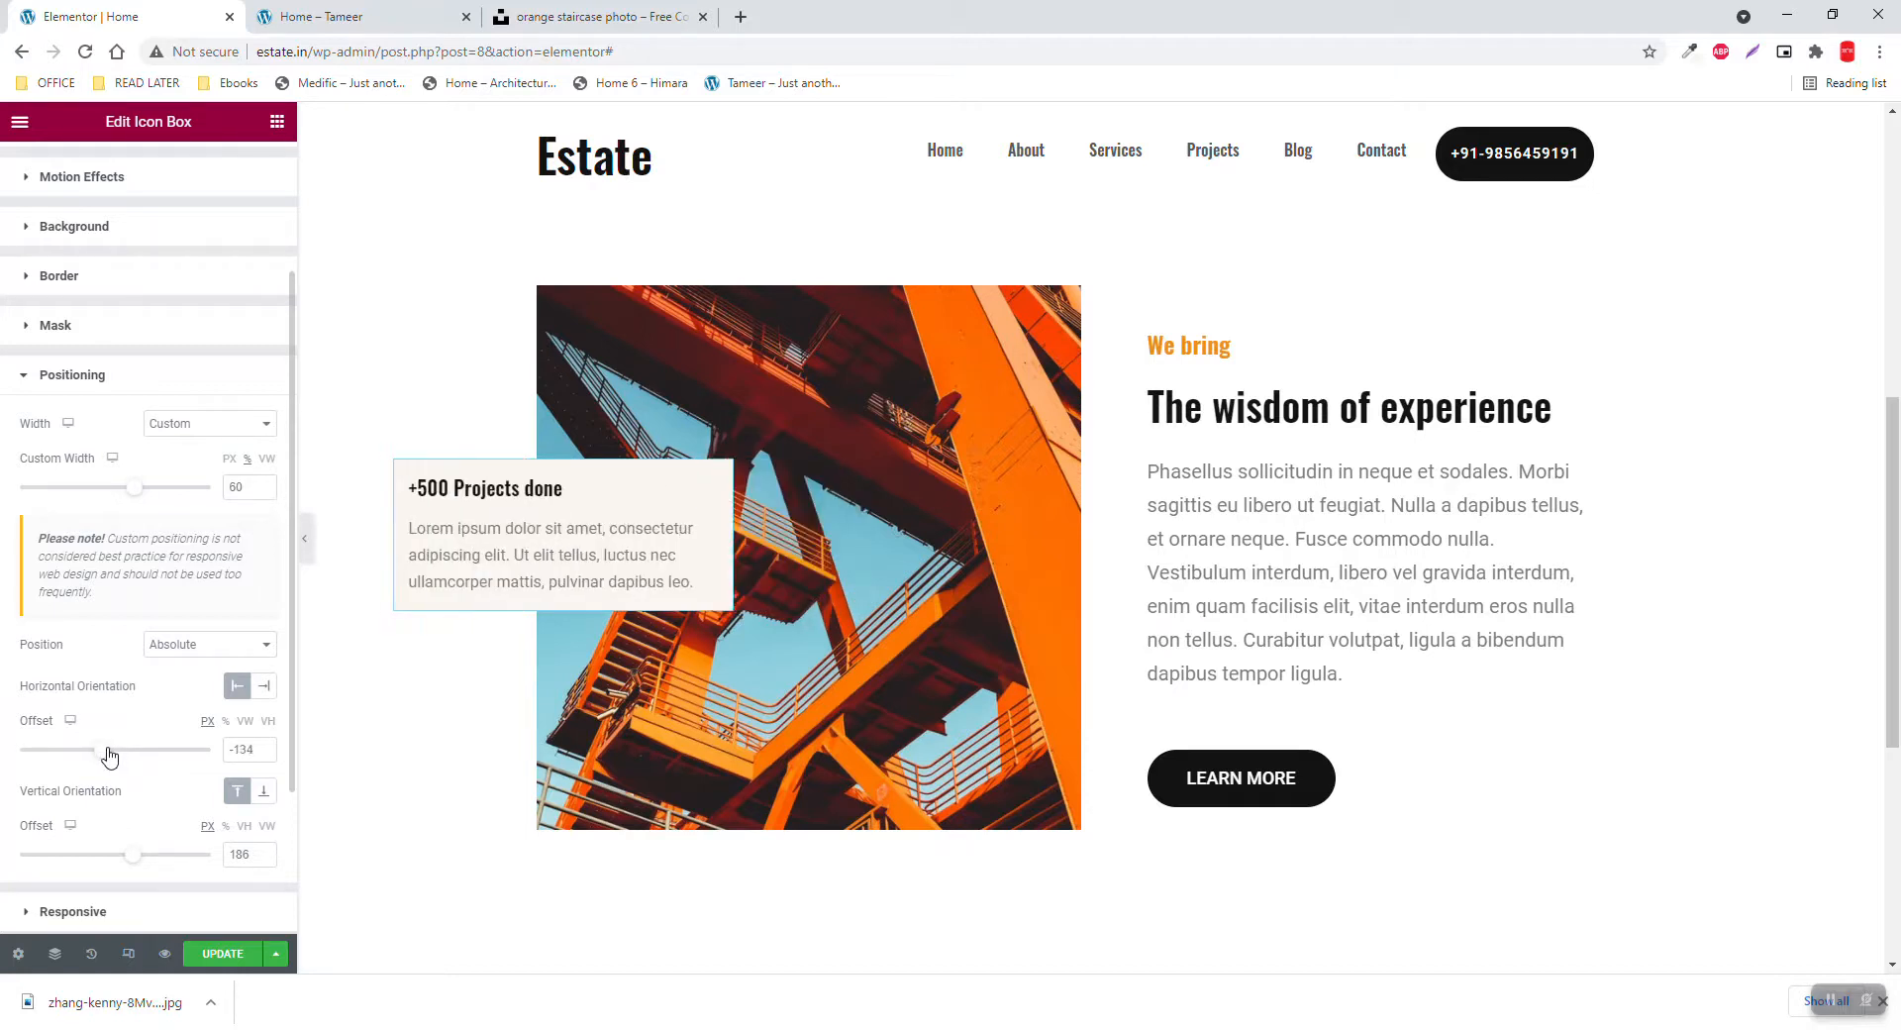
left_click_drag(95, 750, 115, 750)
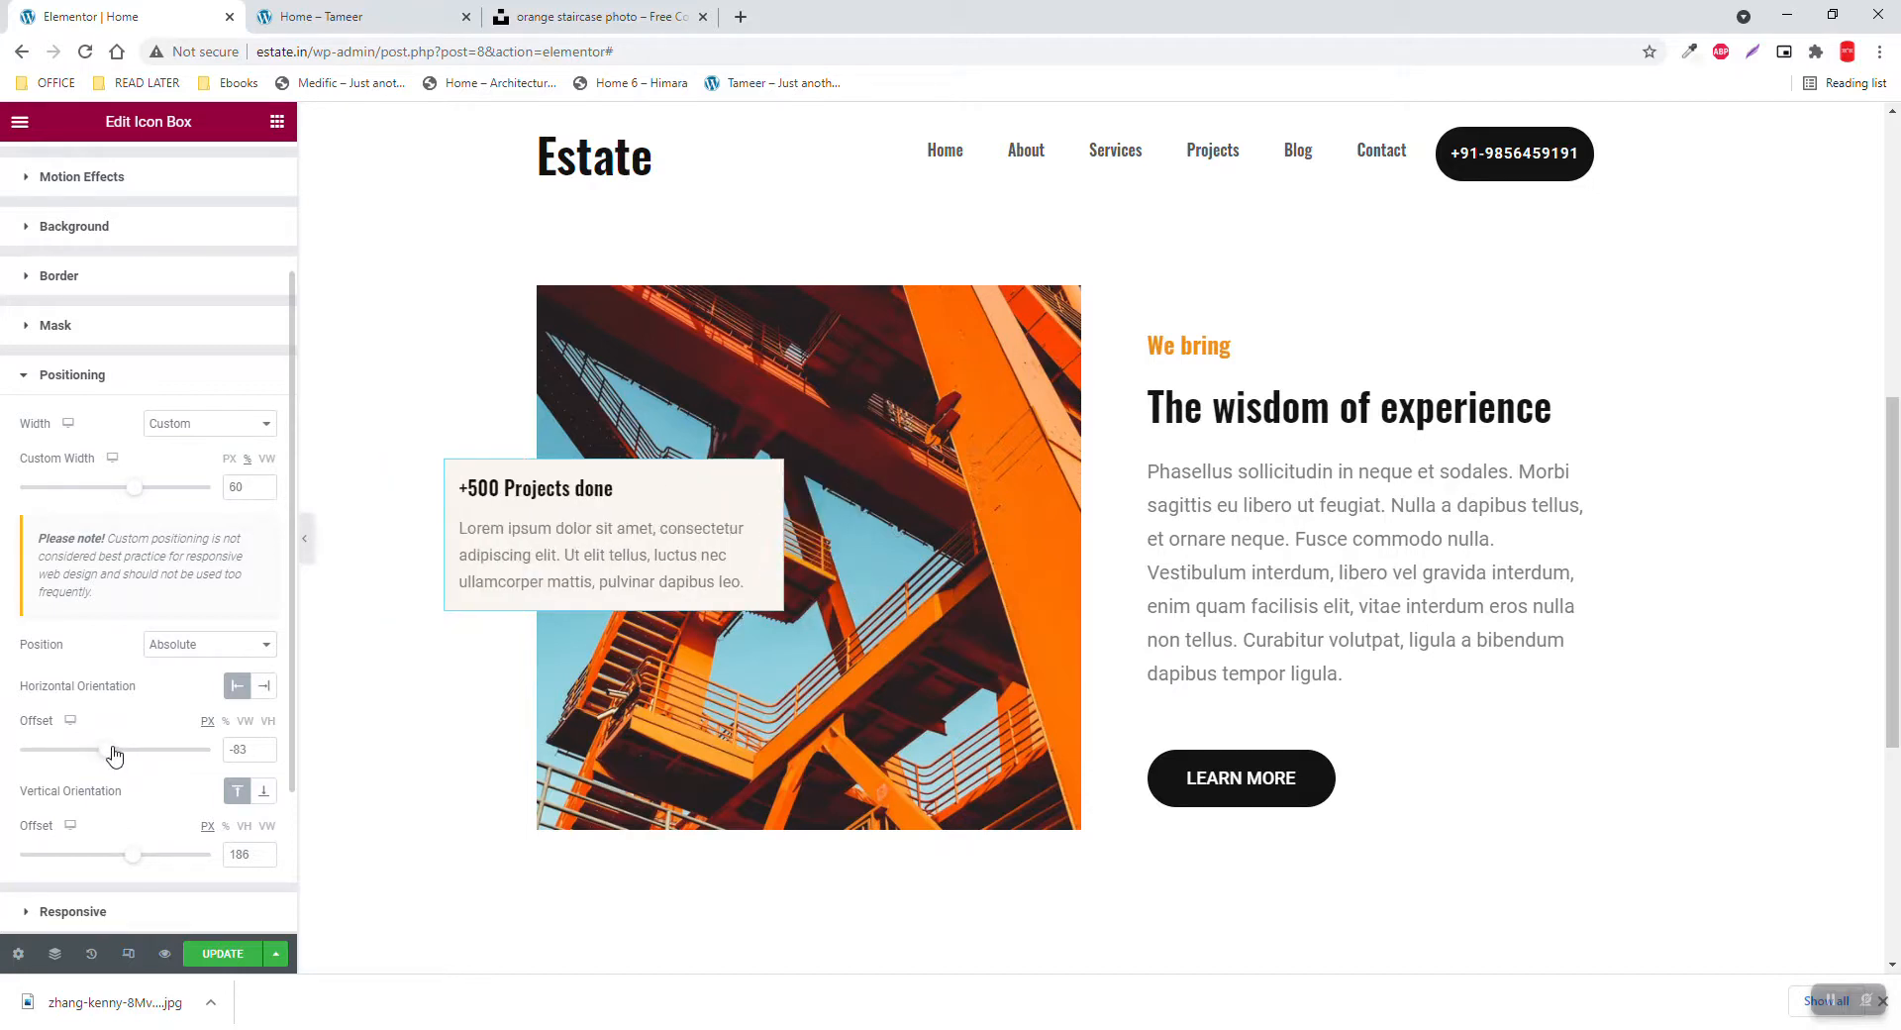
left_click_drag(115, 749, 109, 750)
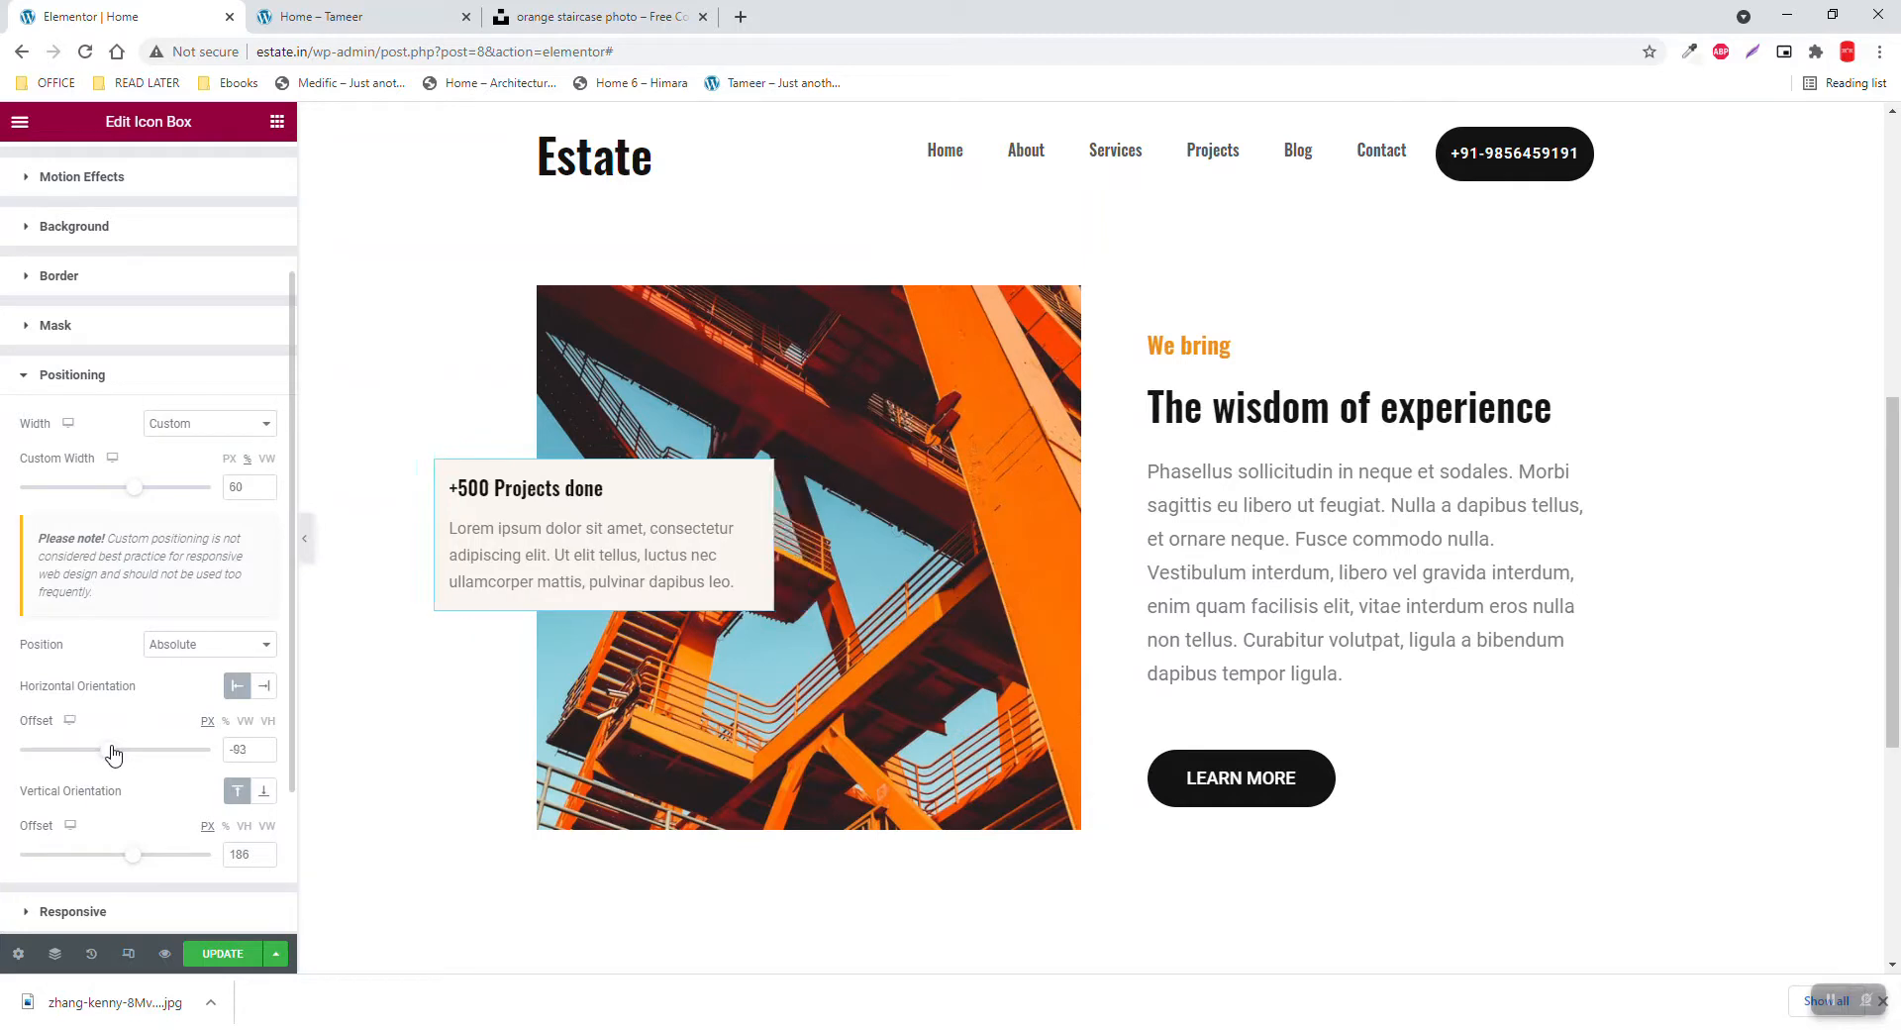
left_click_drag(113, 749, 118, 750)
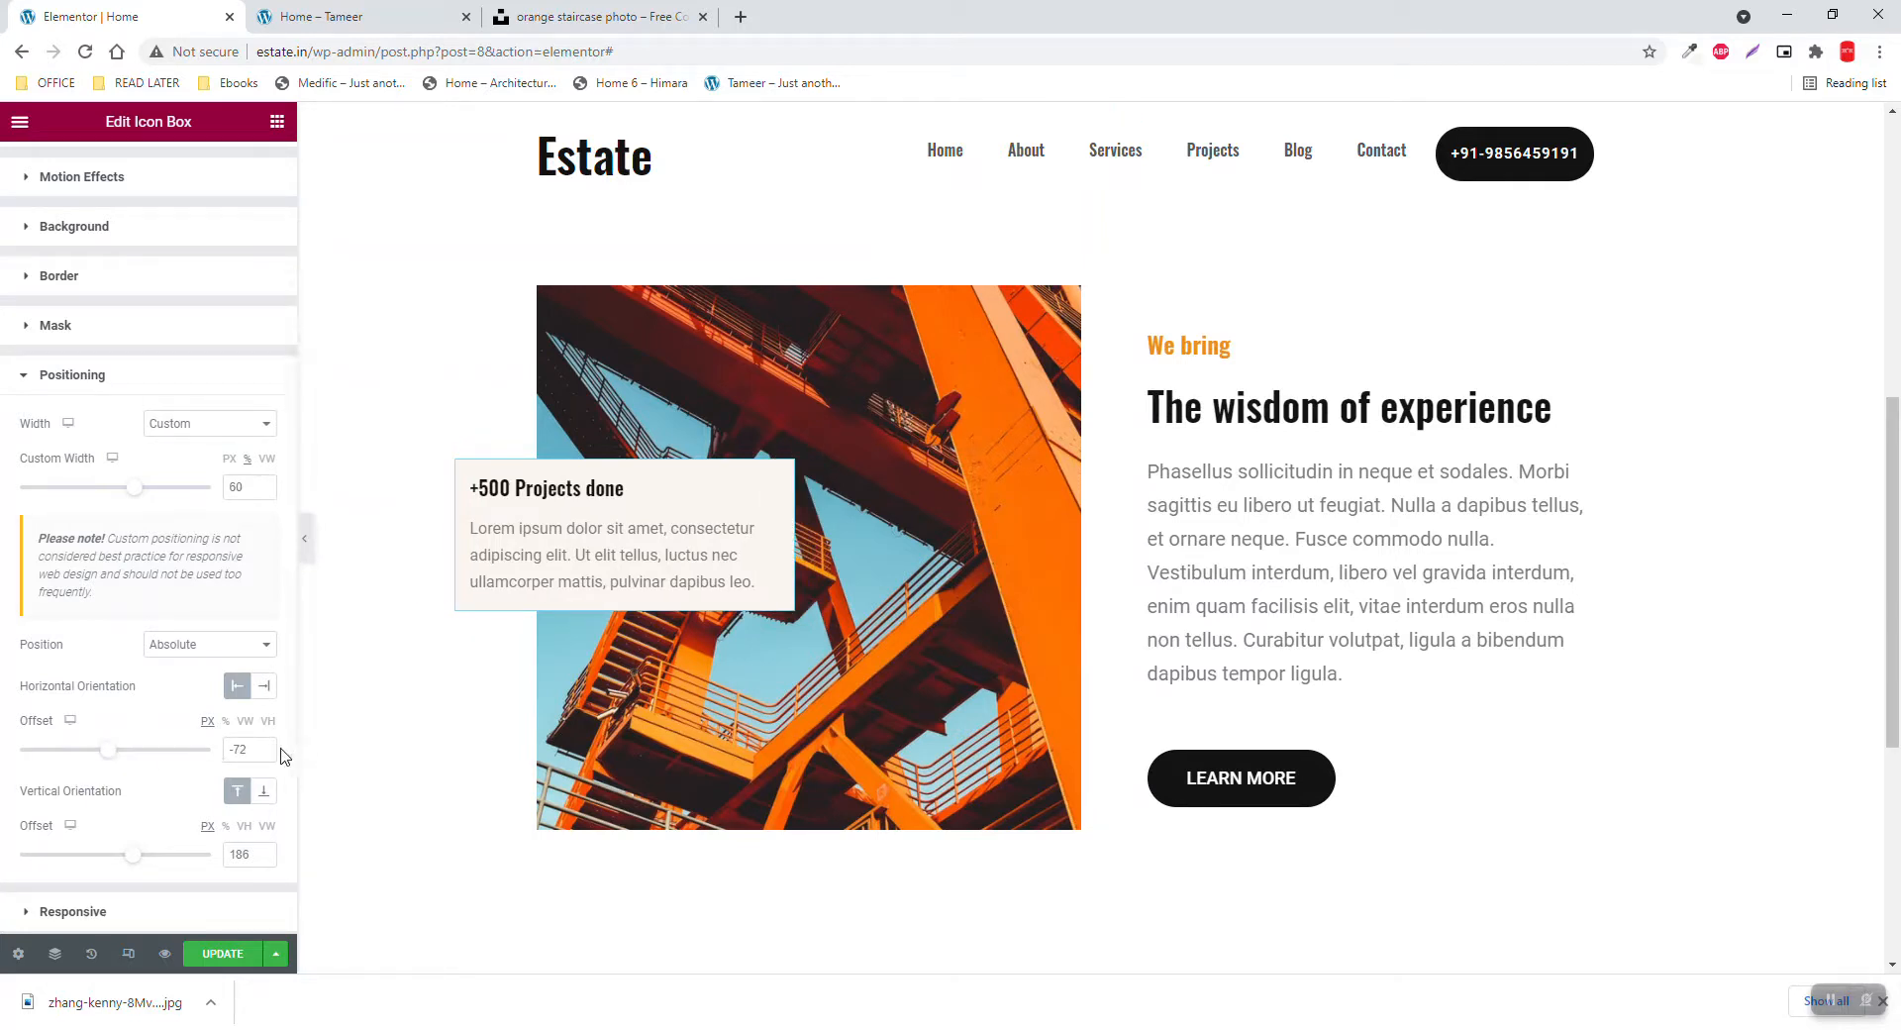
left_click(268, 754)
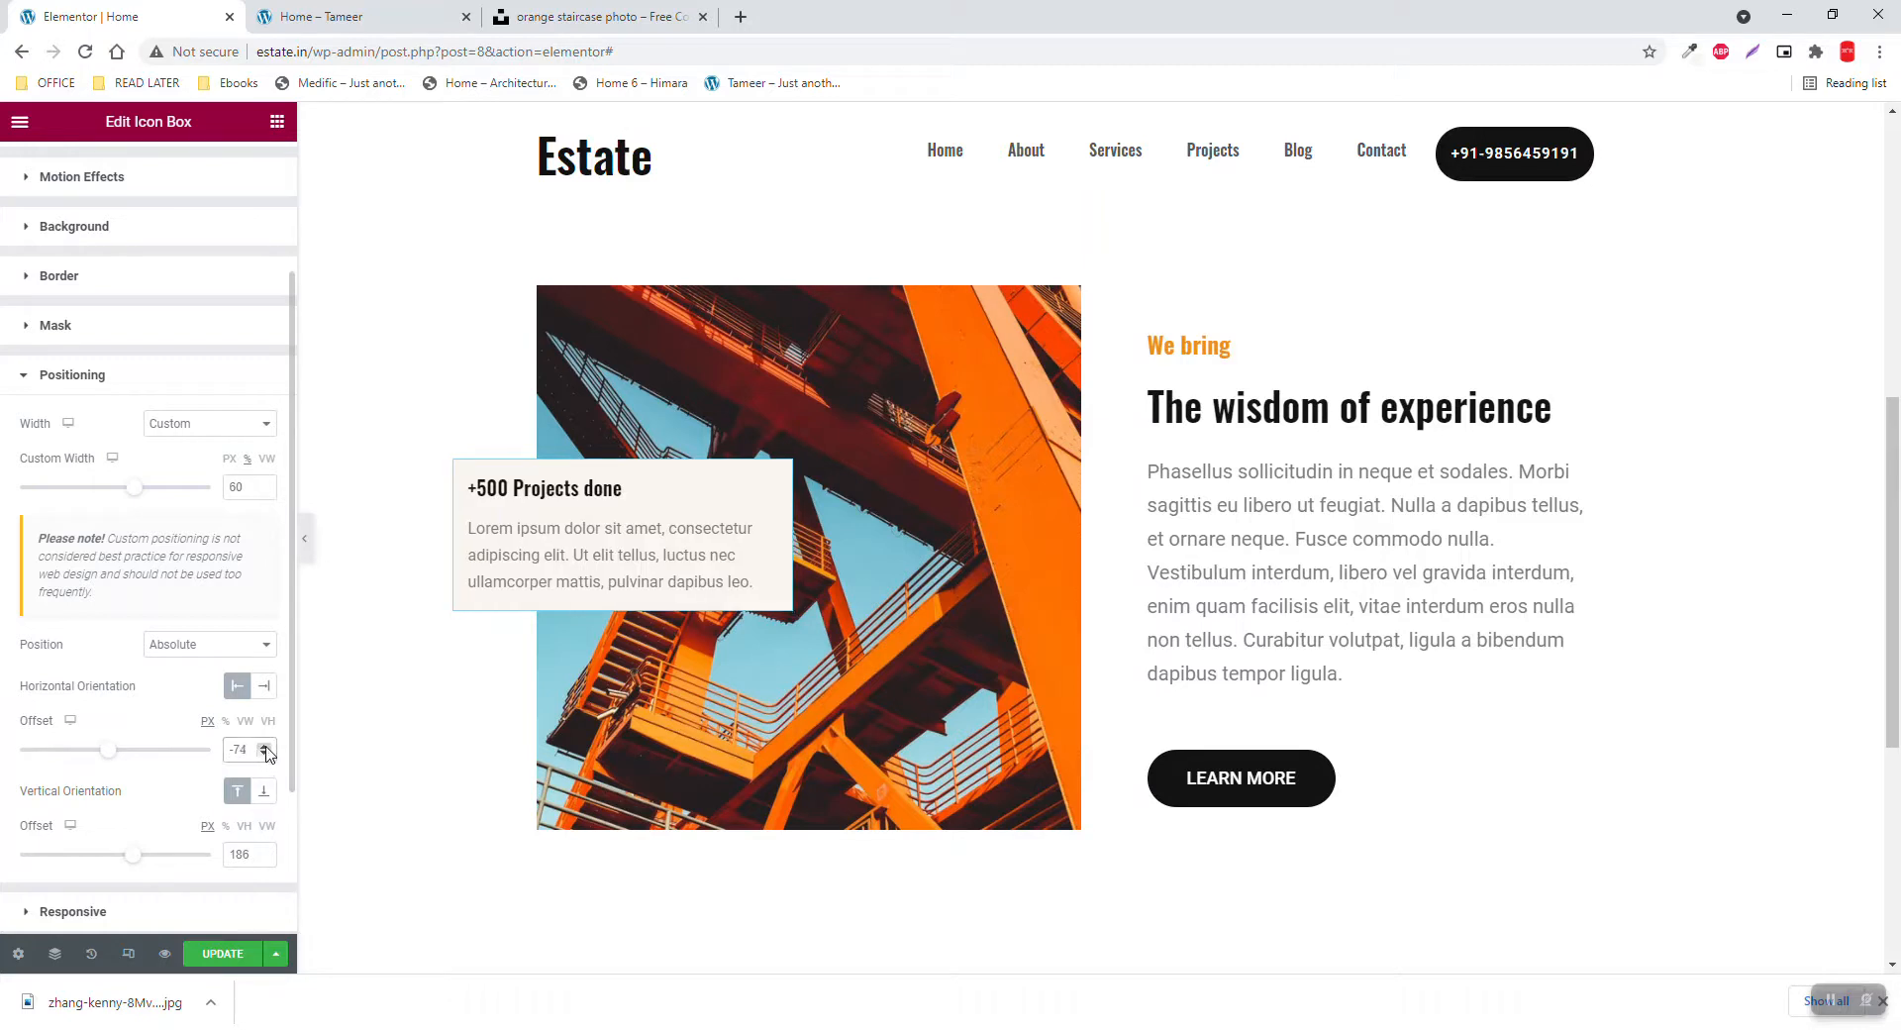
left_click(268, 745)
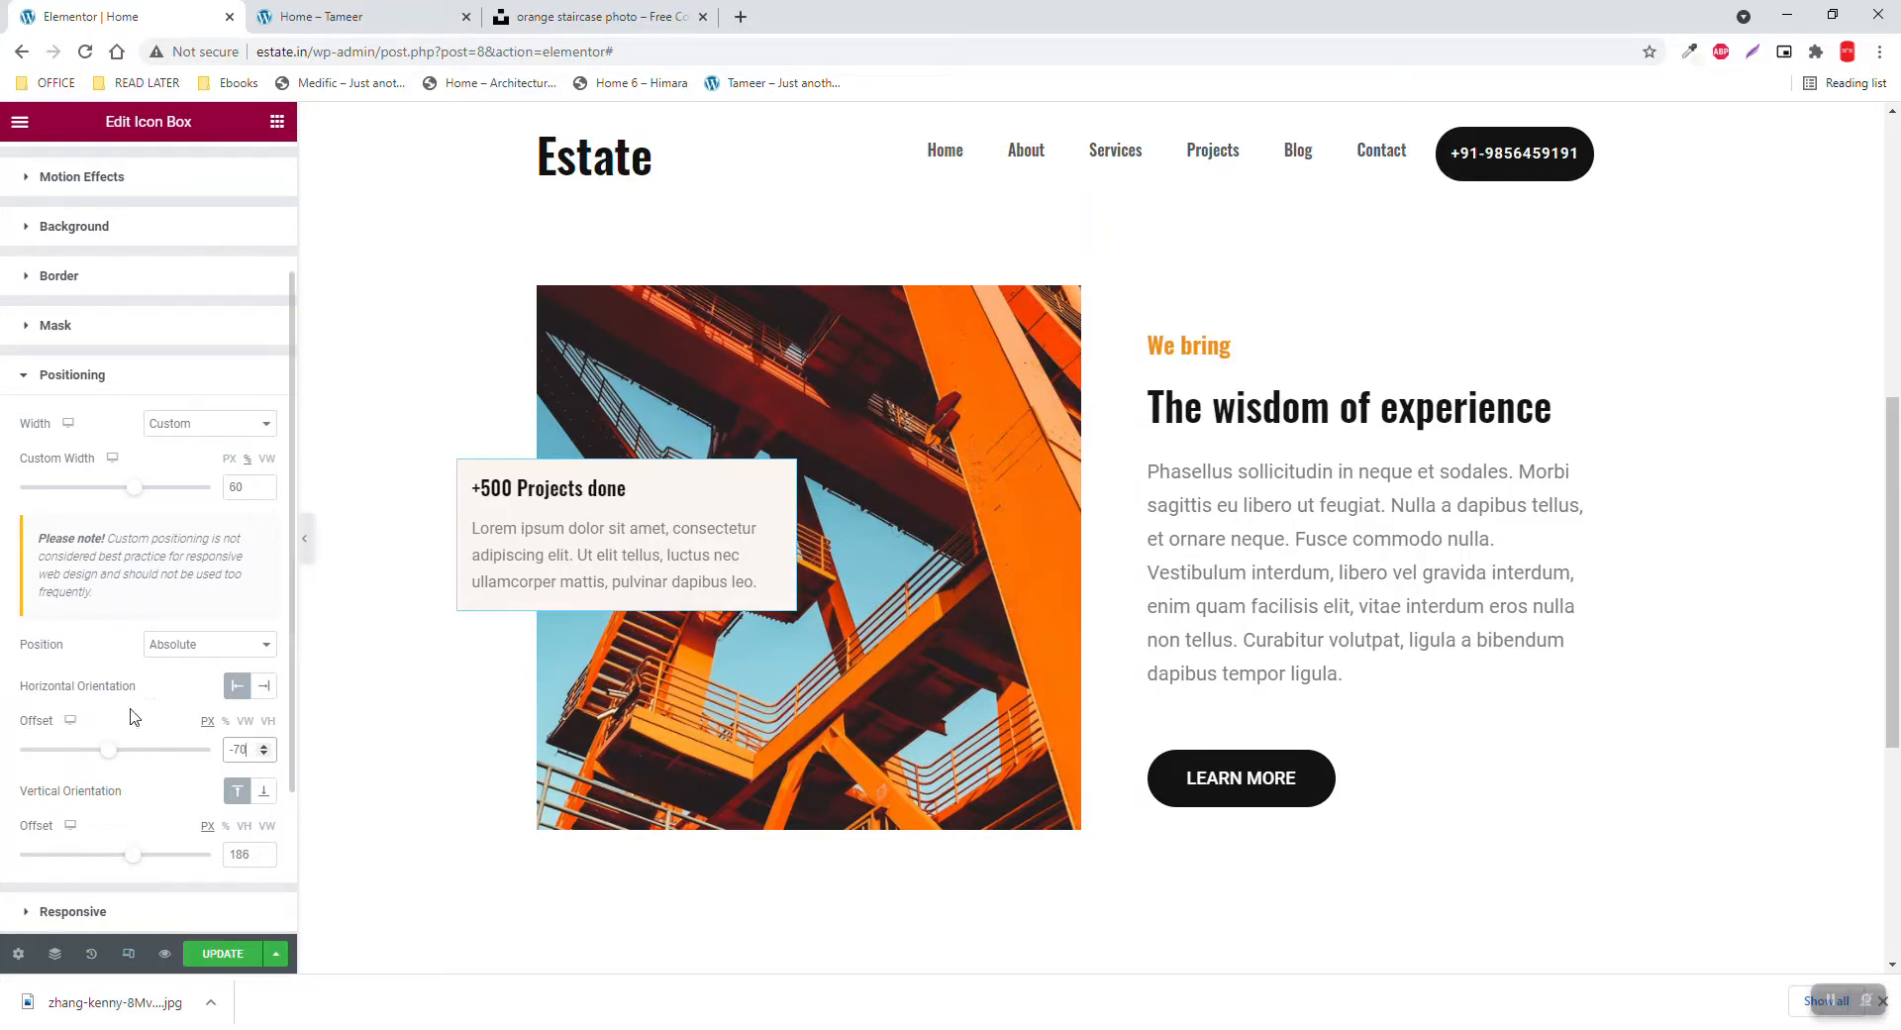
mouse_move(87, 807)
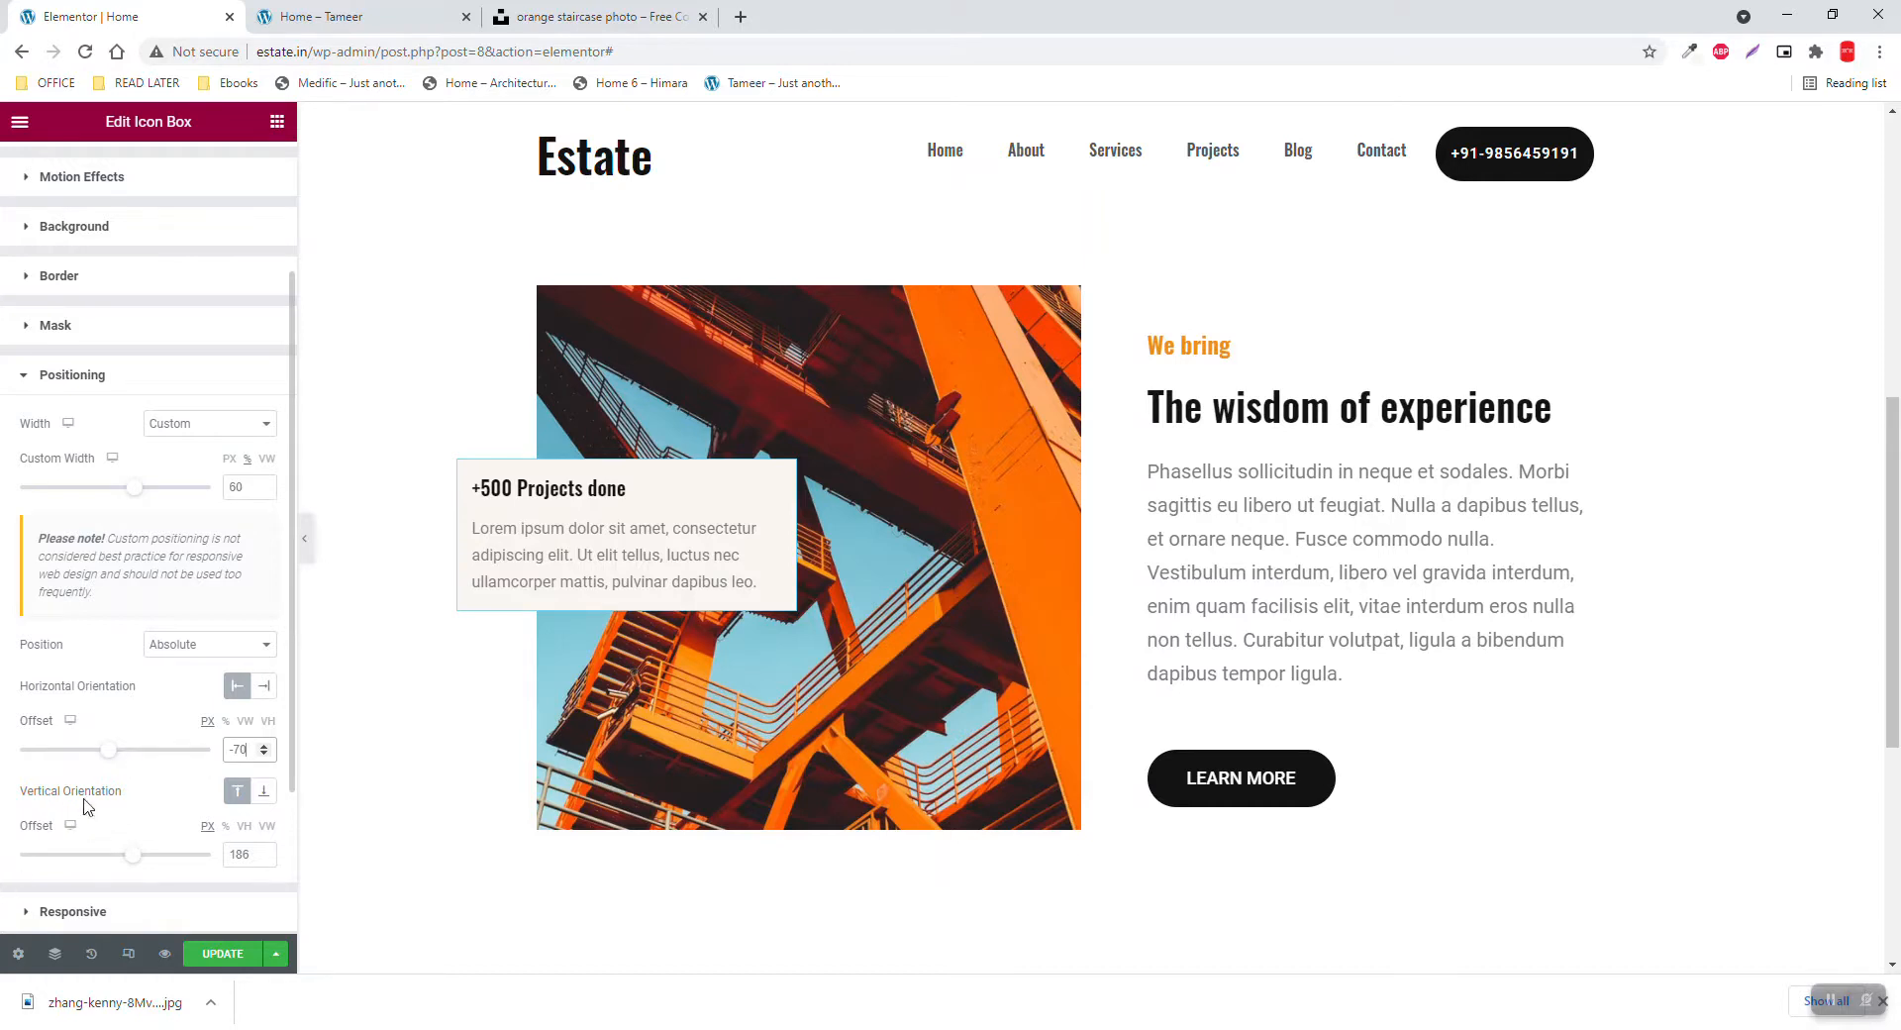
left_click(242, 855)
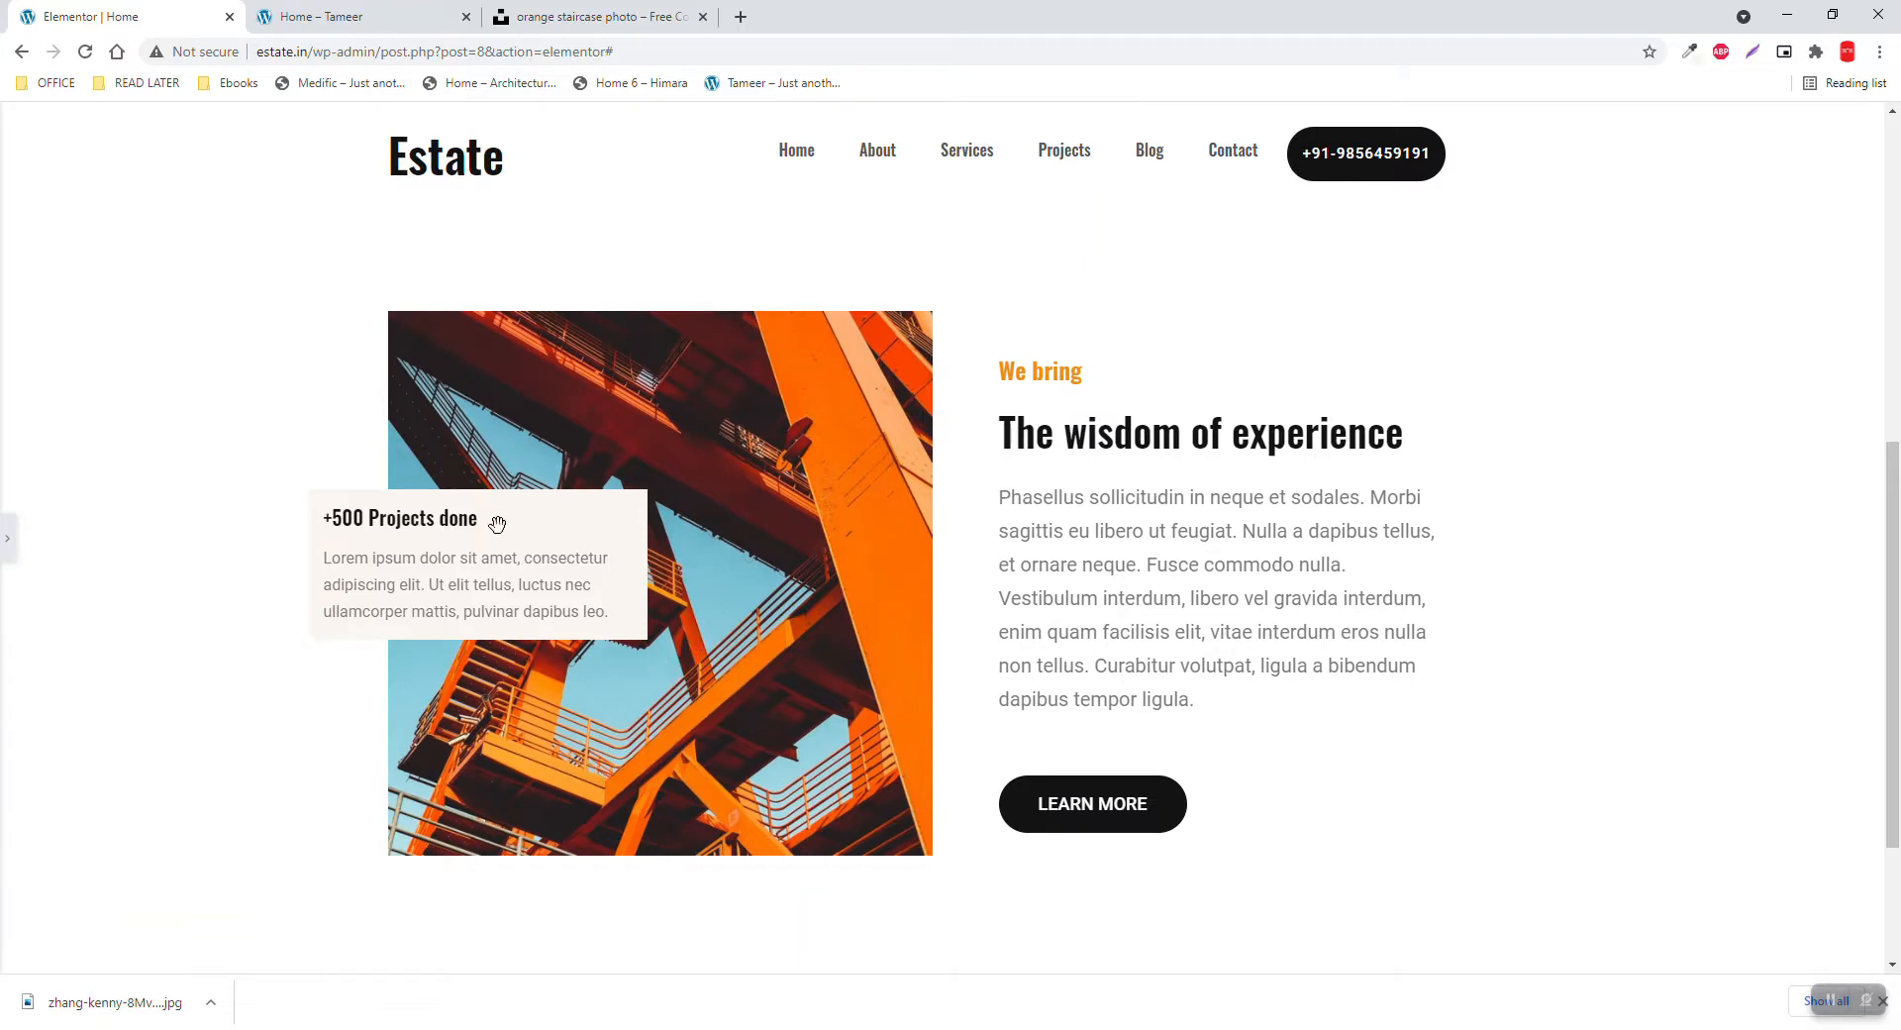
mouse_move(7, 538)
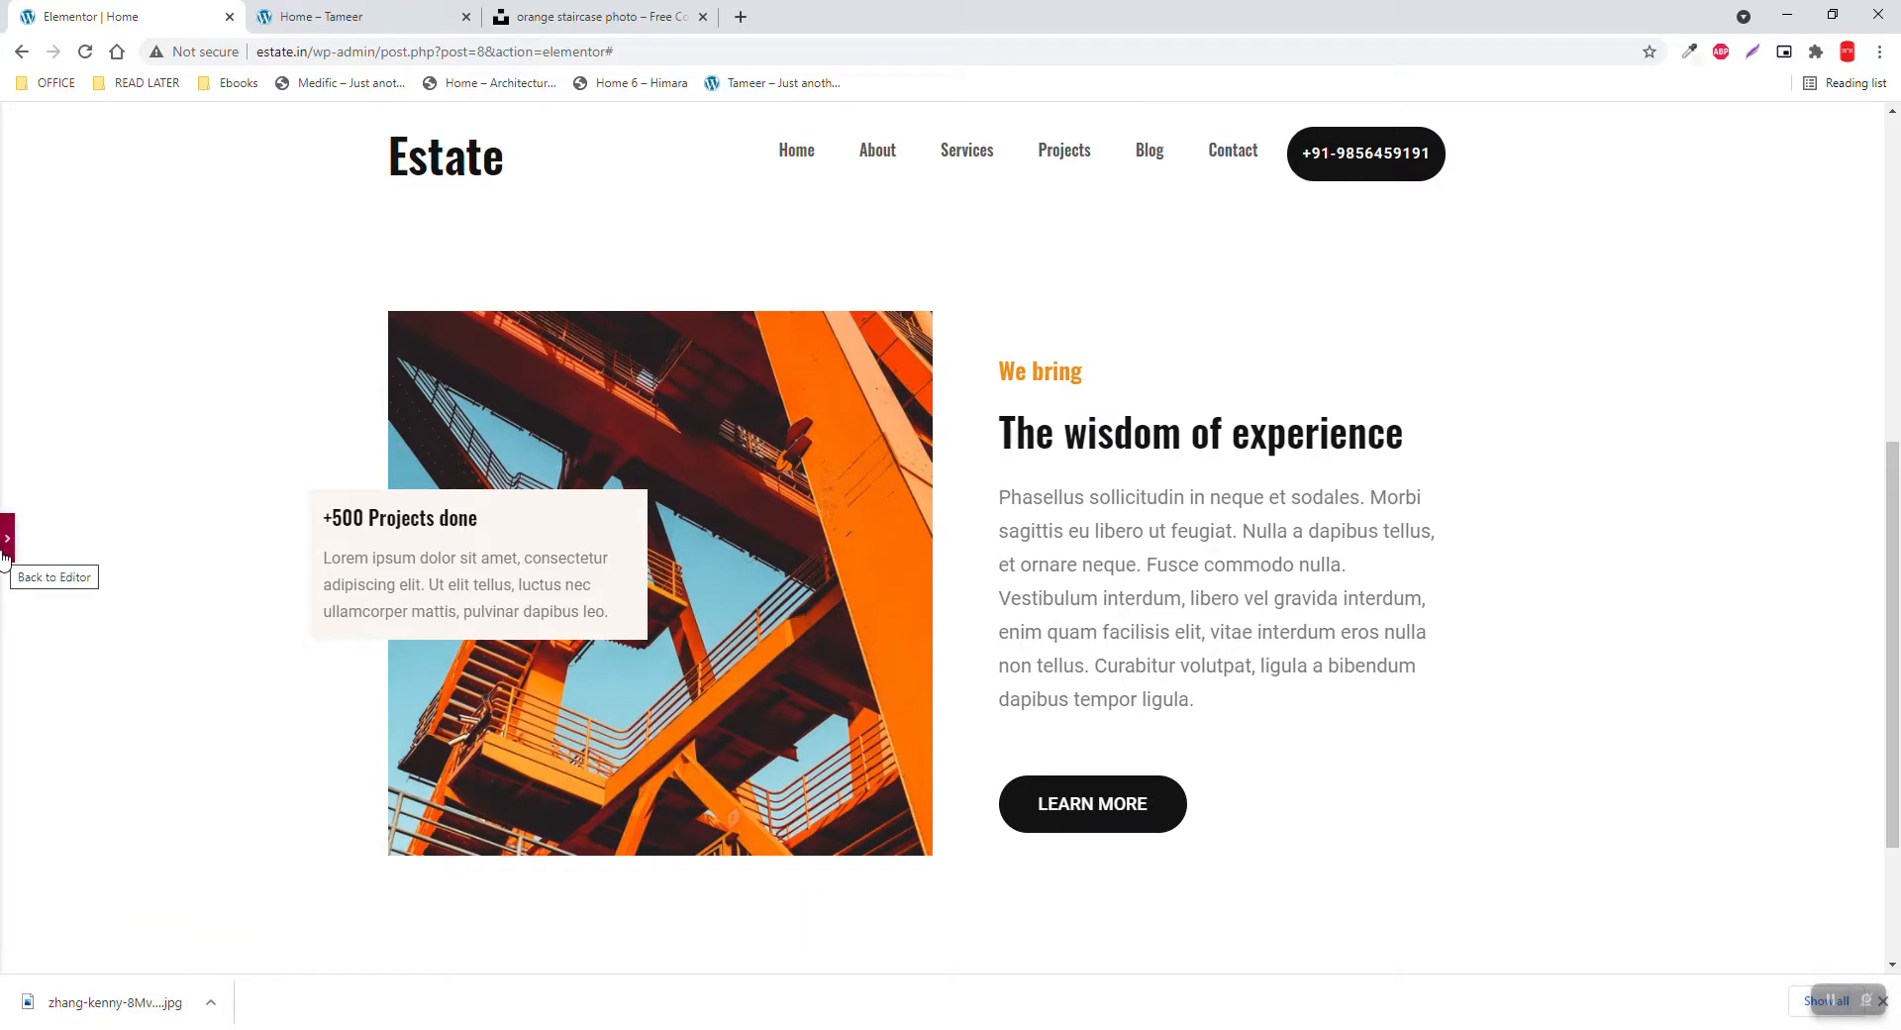
left_click(9, 539)
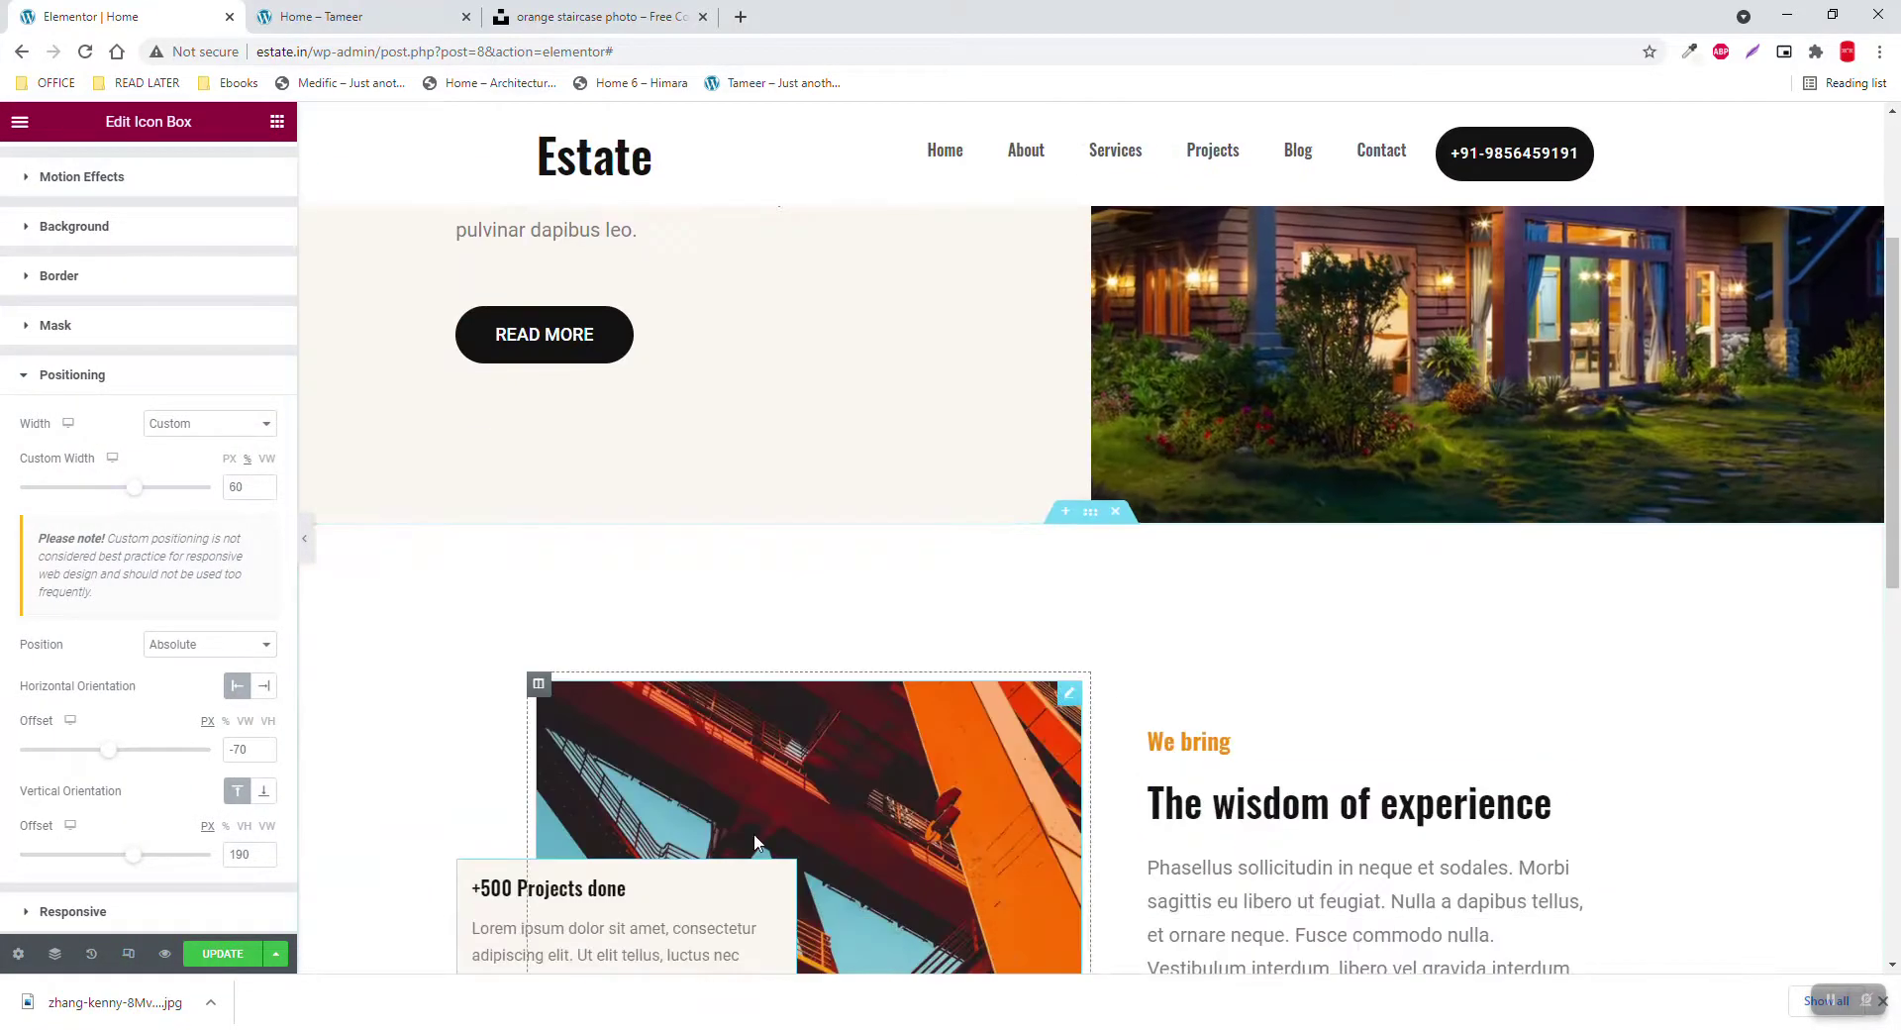
scroll("down", 3)
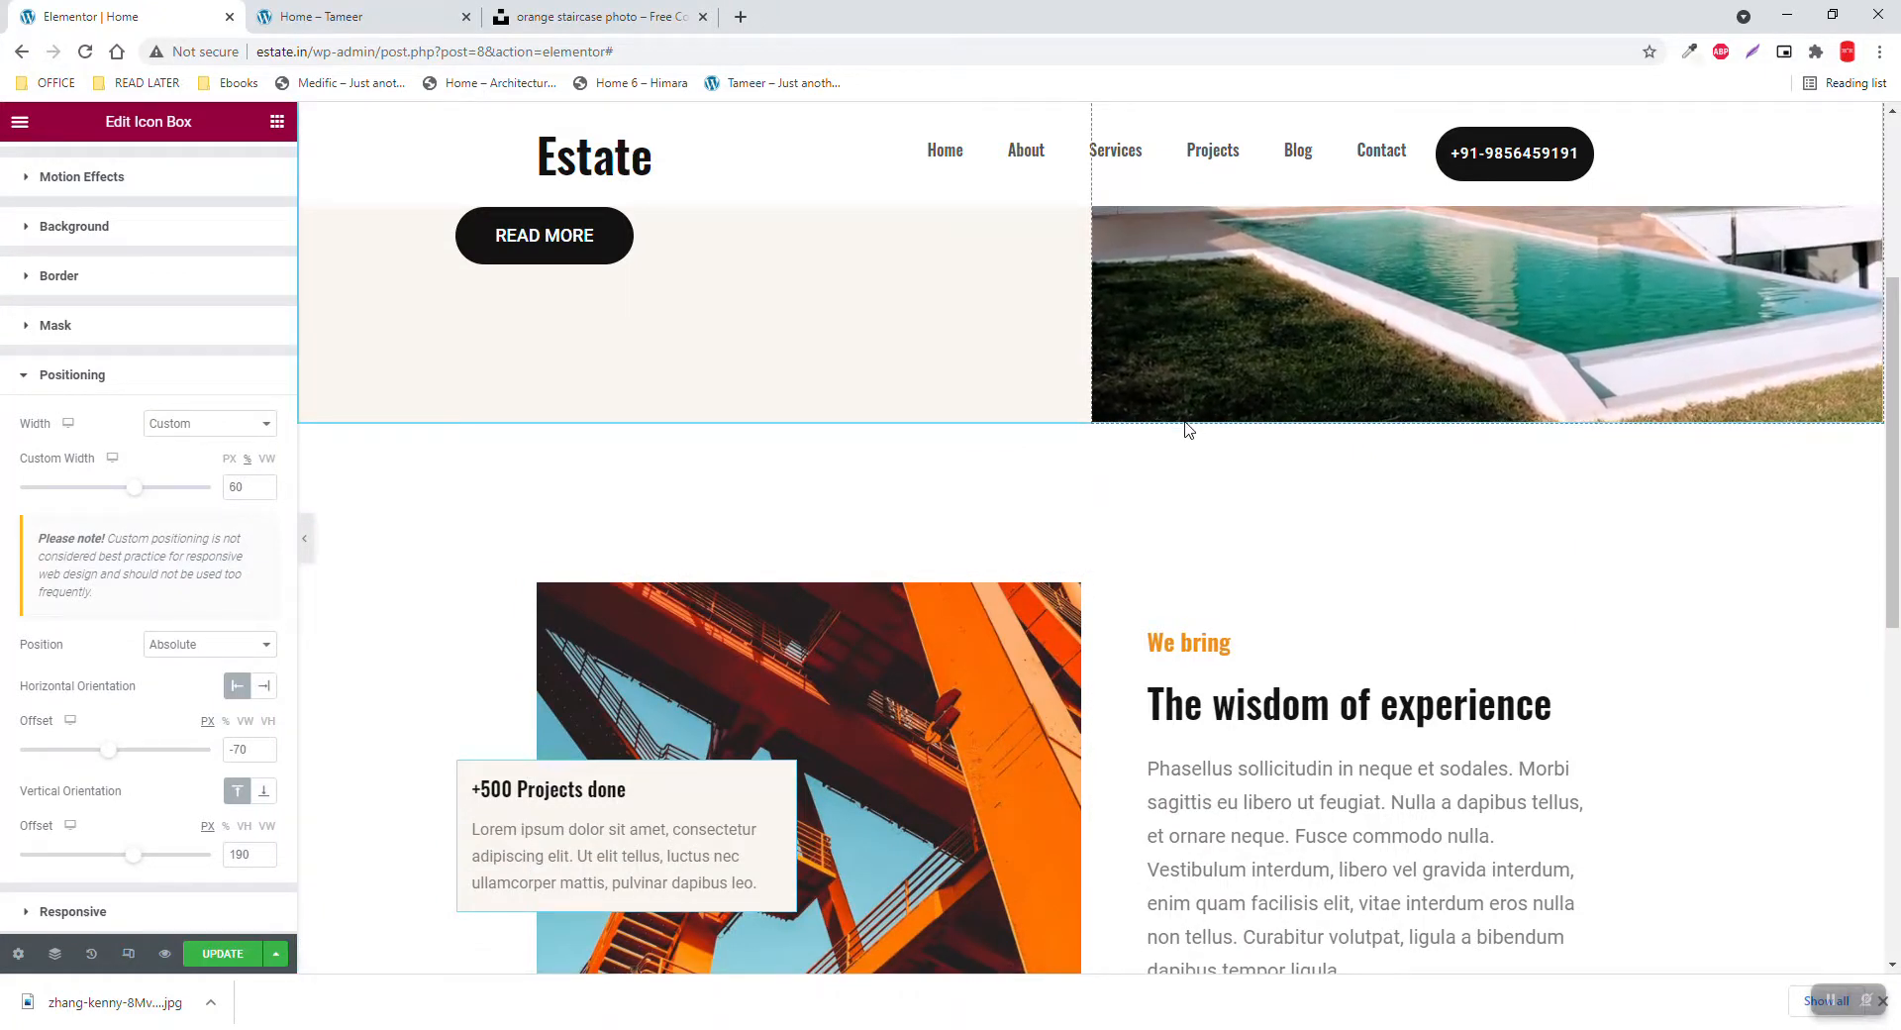
scroll("down", 3)
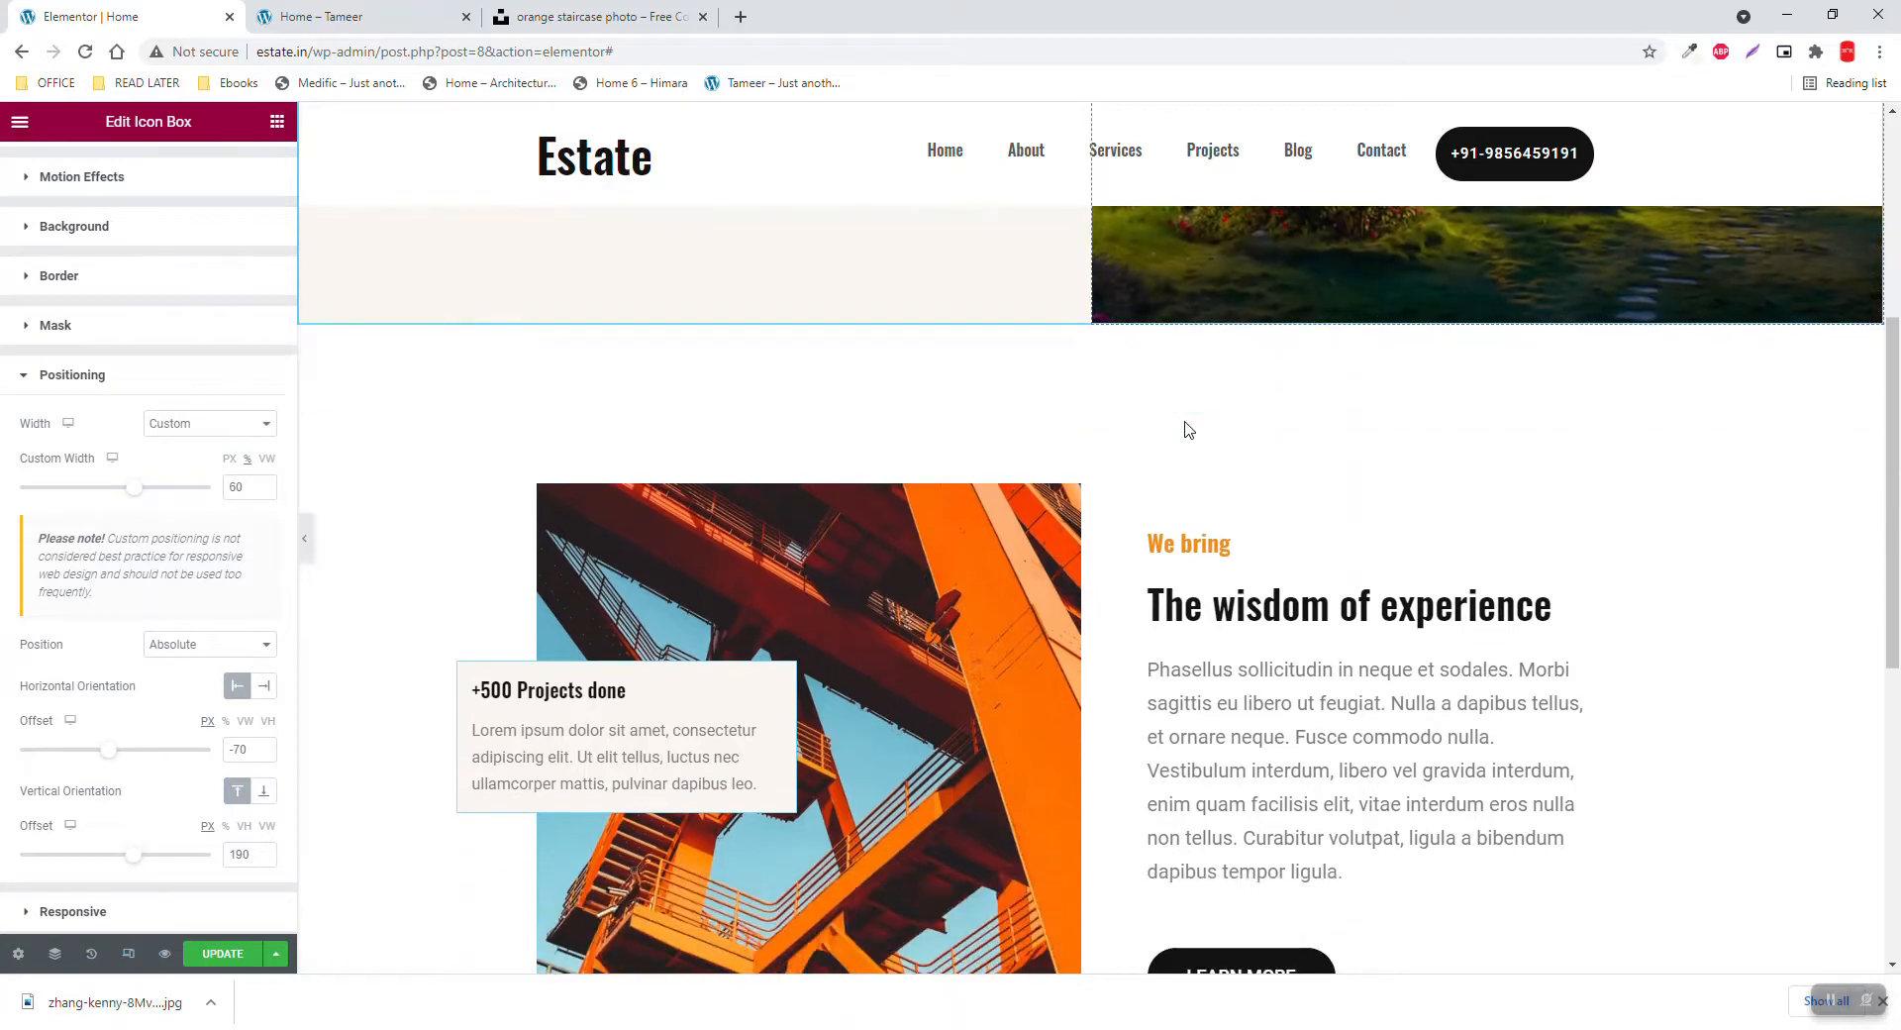
scroll("down", 3)
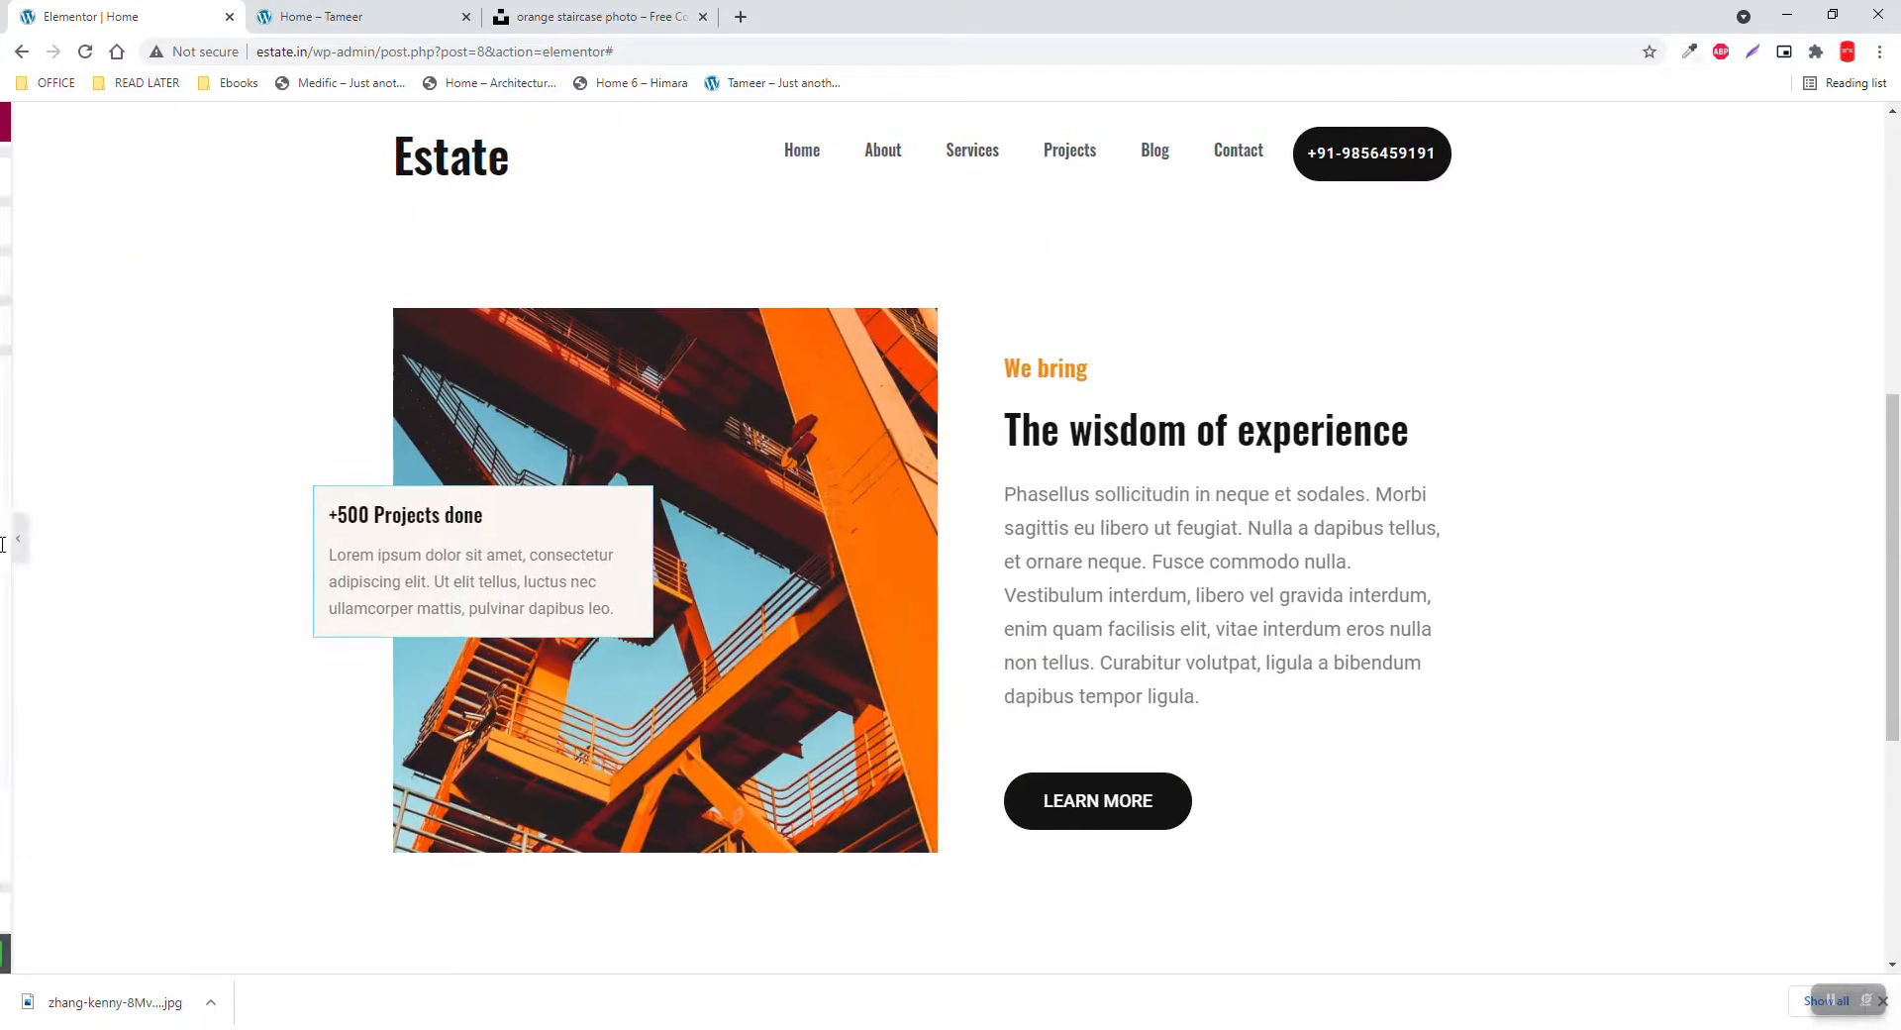
Scroll the Tameer reference template down to its three service cards
left_click(341, 16)
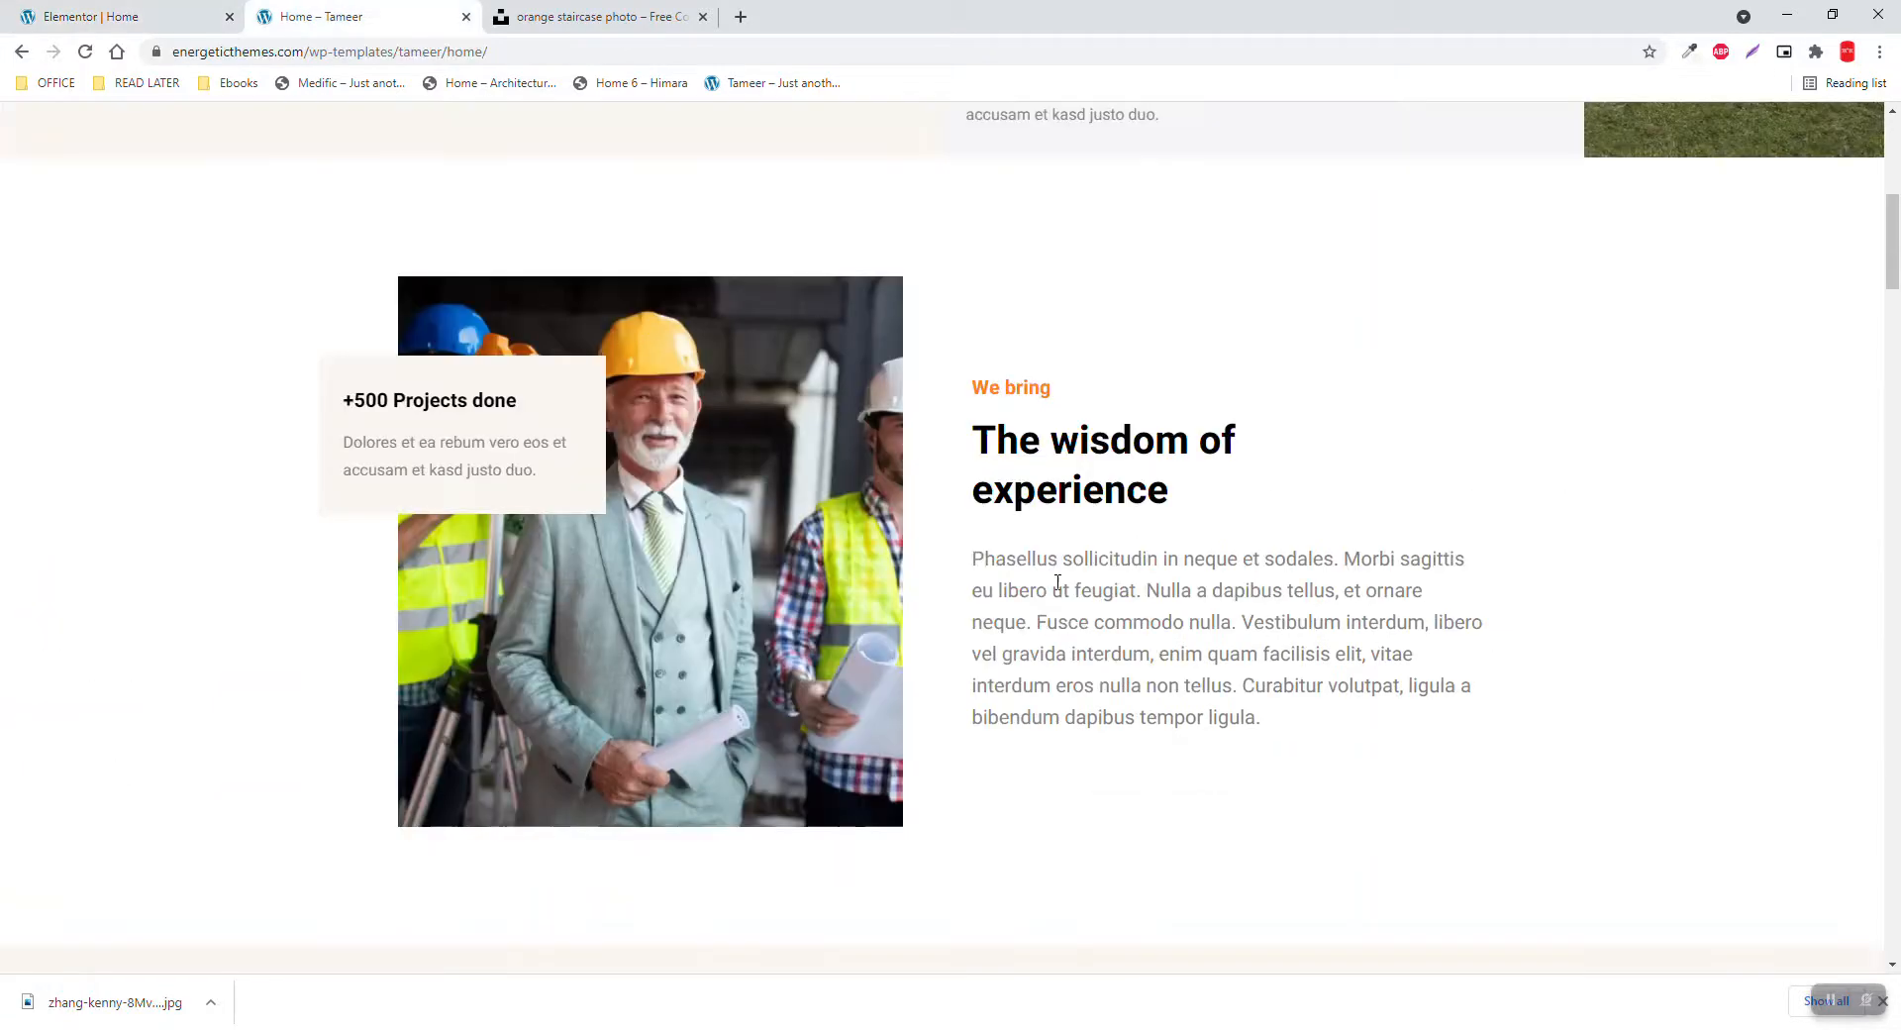
scroll("down", 3)
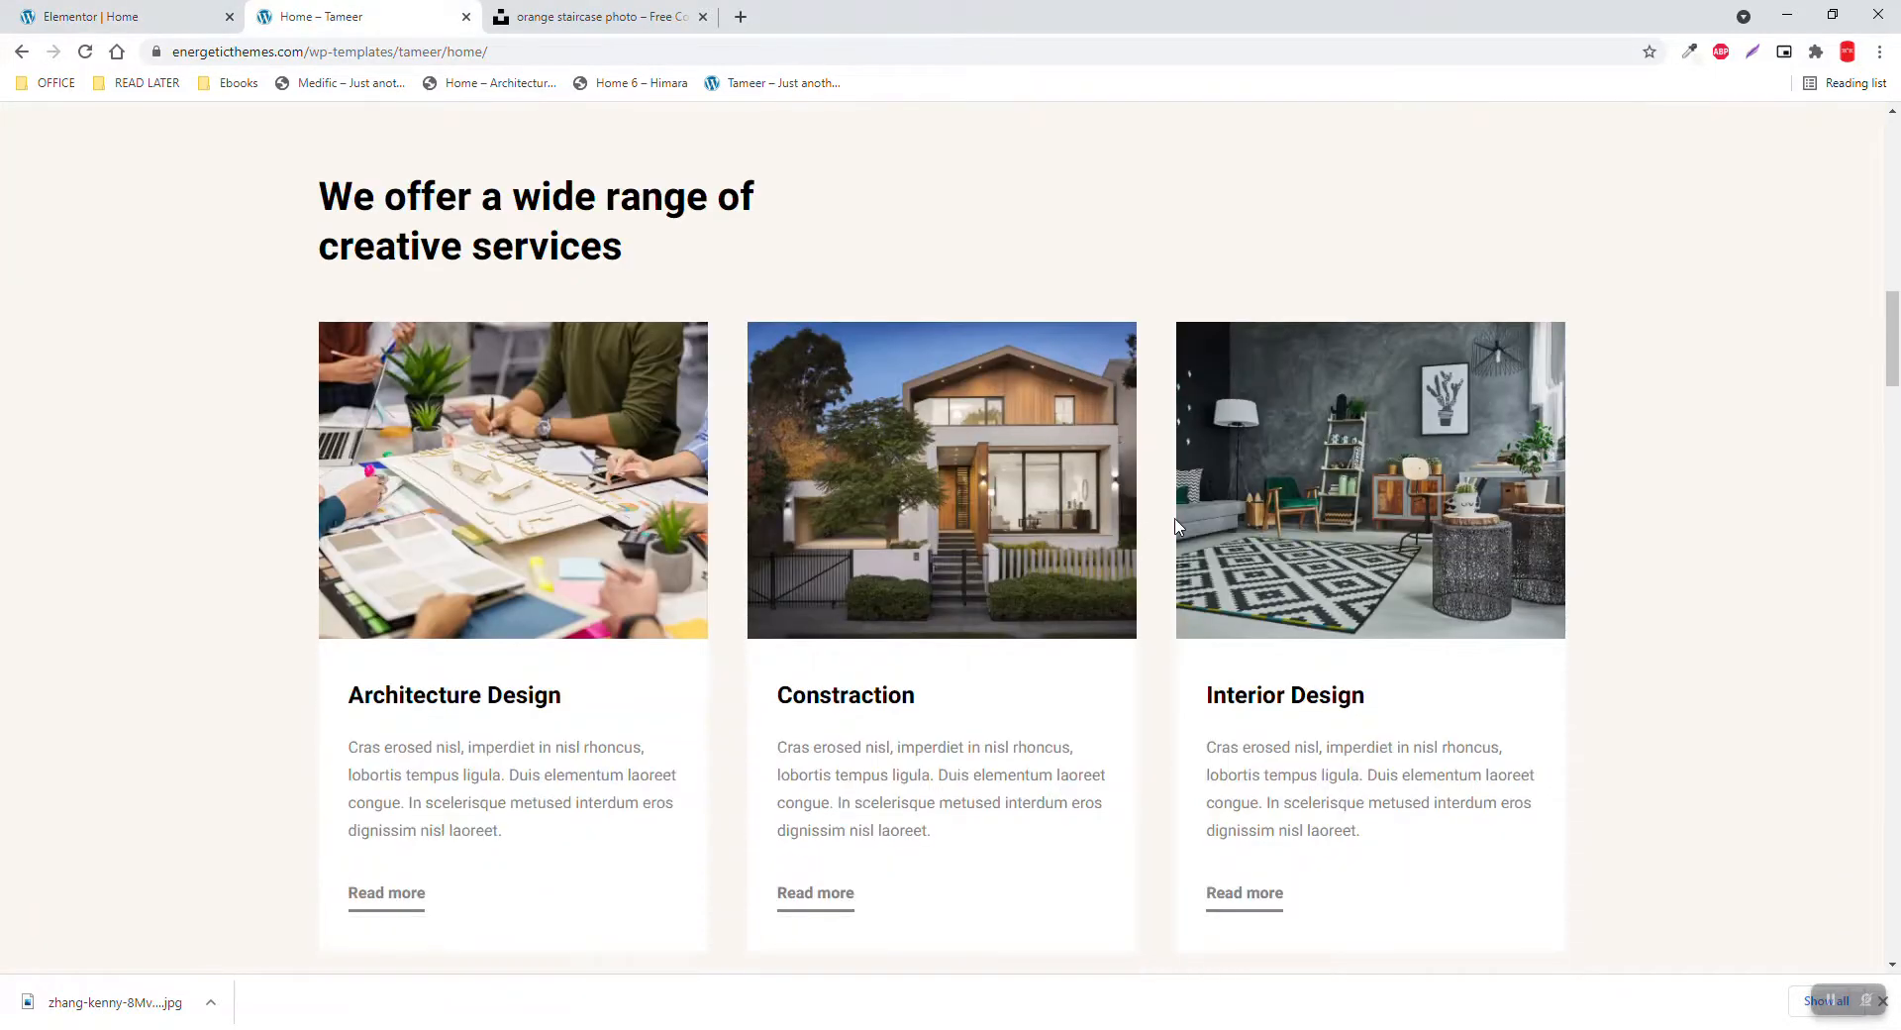
scroll("down", 3)
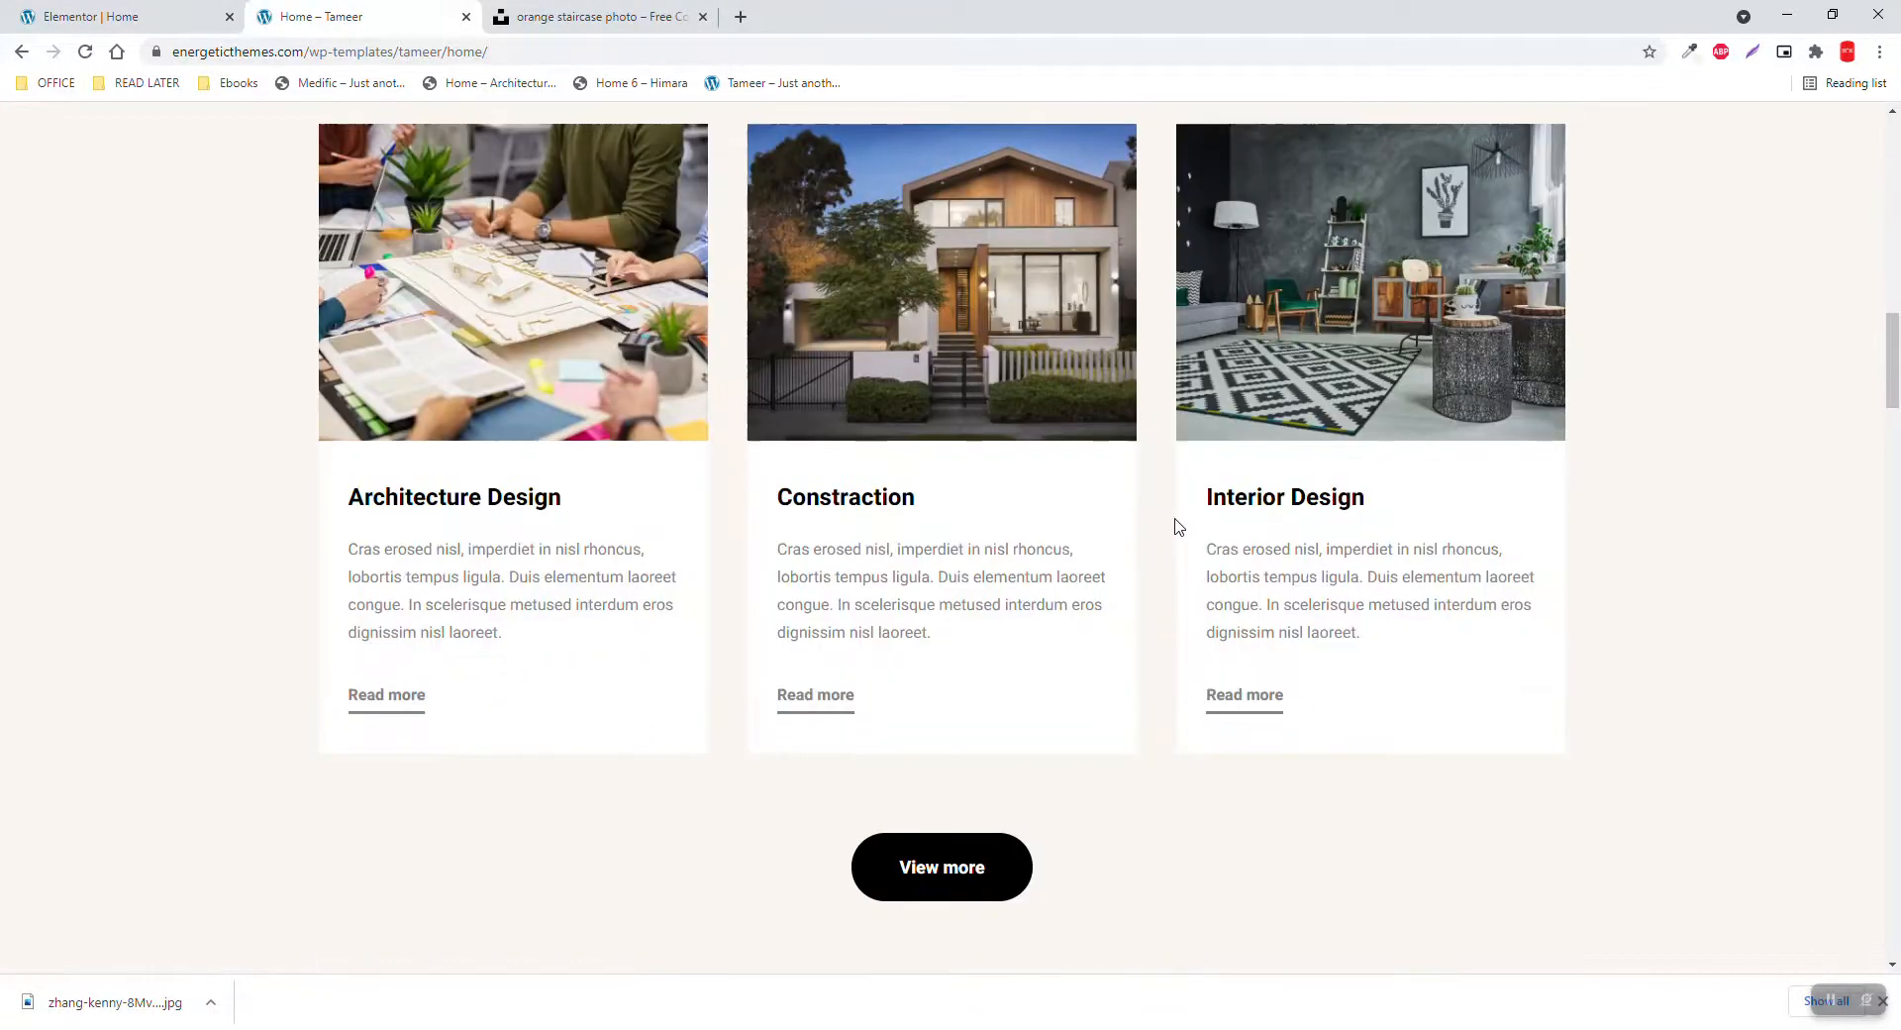
scroll("down", 3)
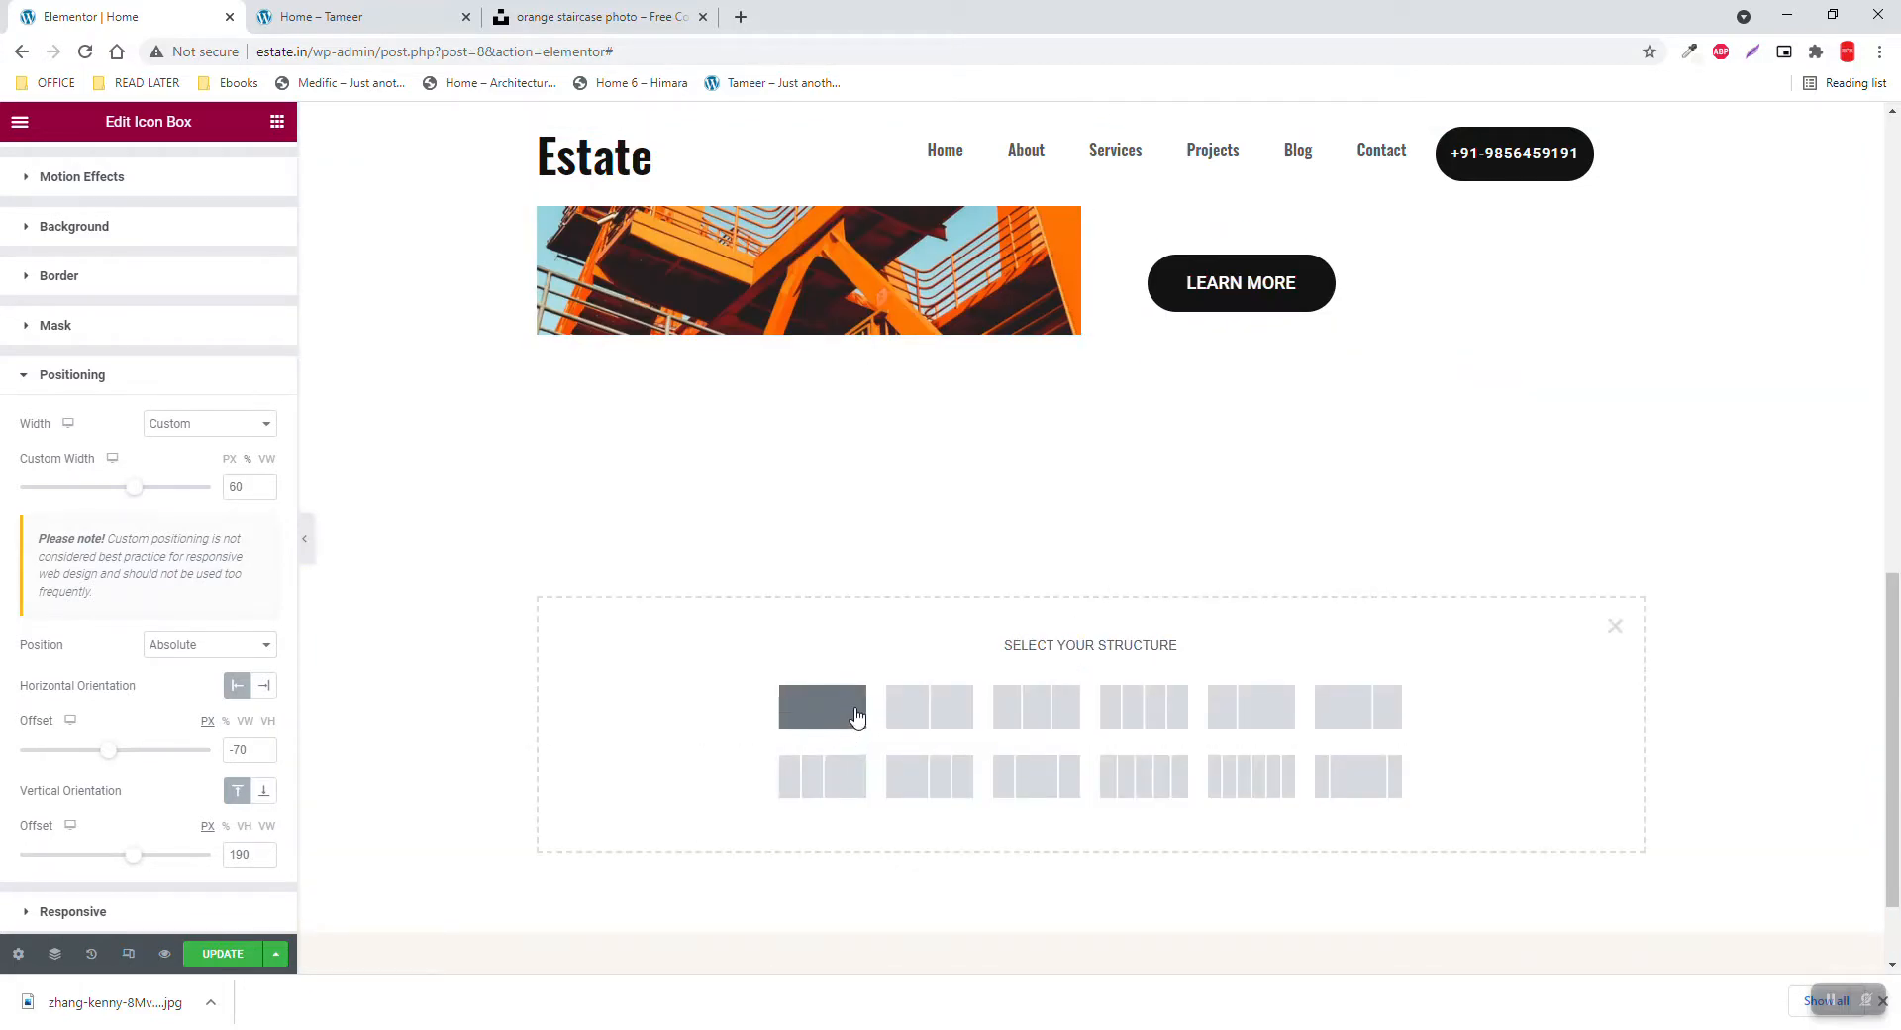
Add a one-column section with 150 px top and bottom padding and a classic cream background
left_click(822, 708)
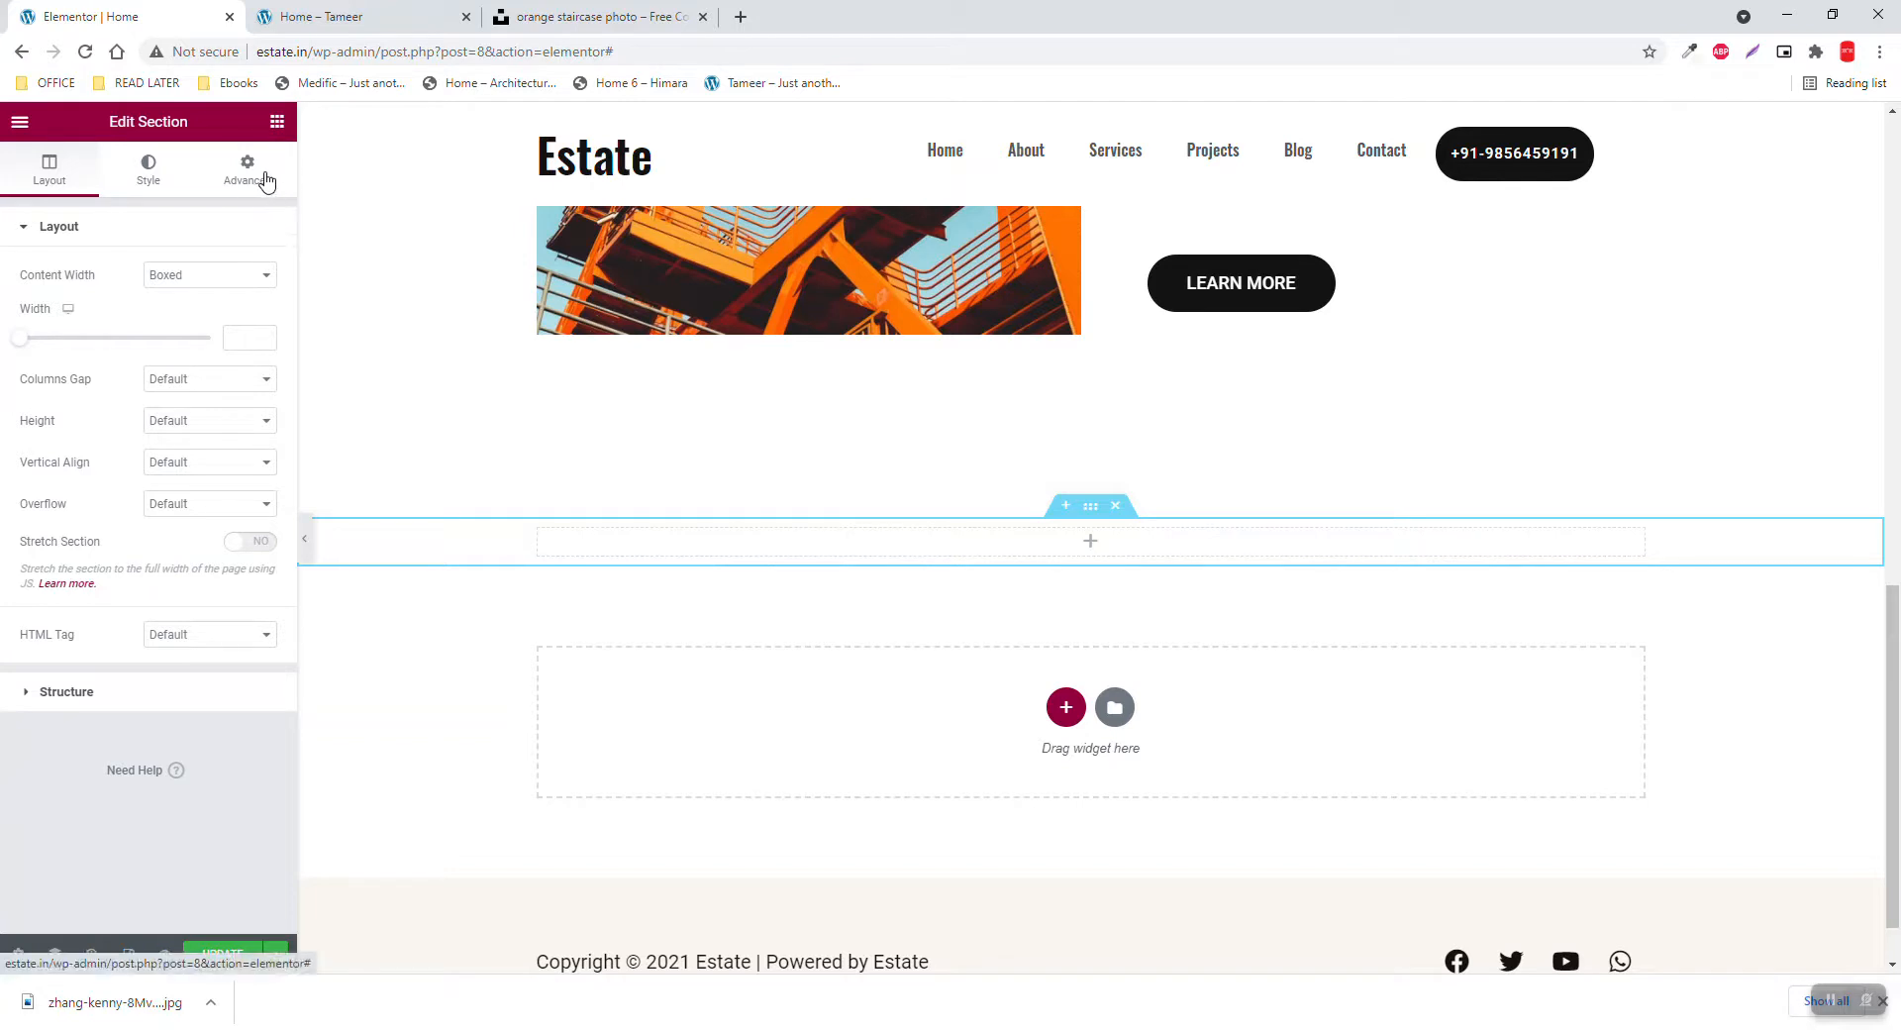
left_click(247, 169)
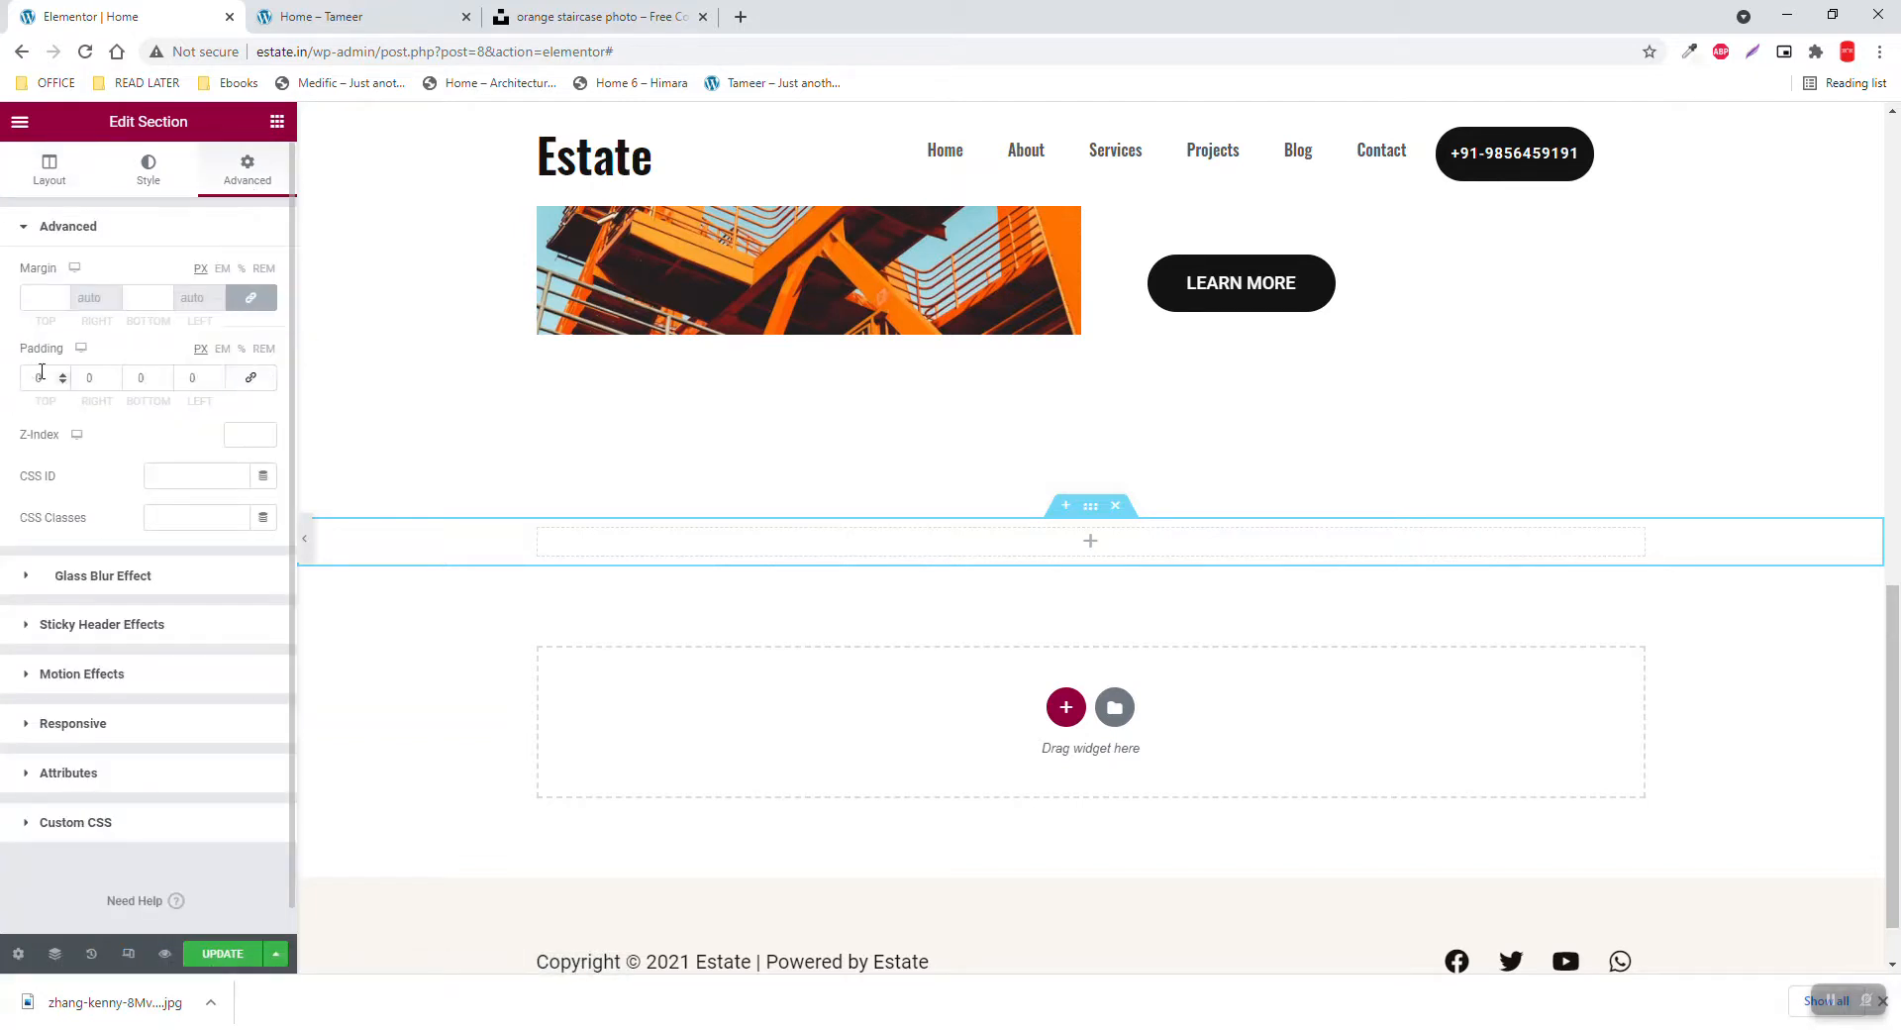
type("150")
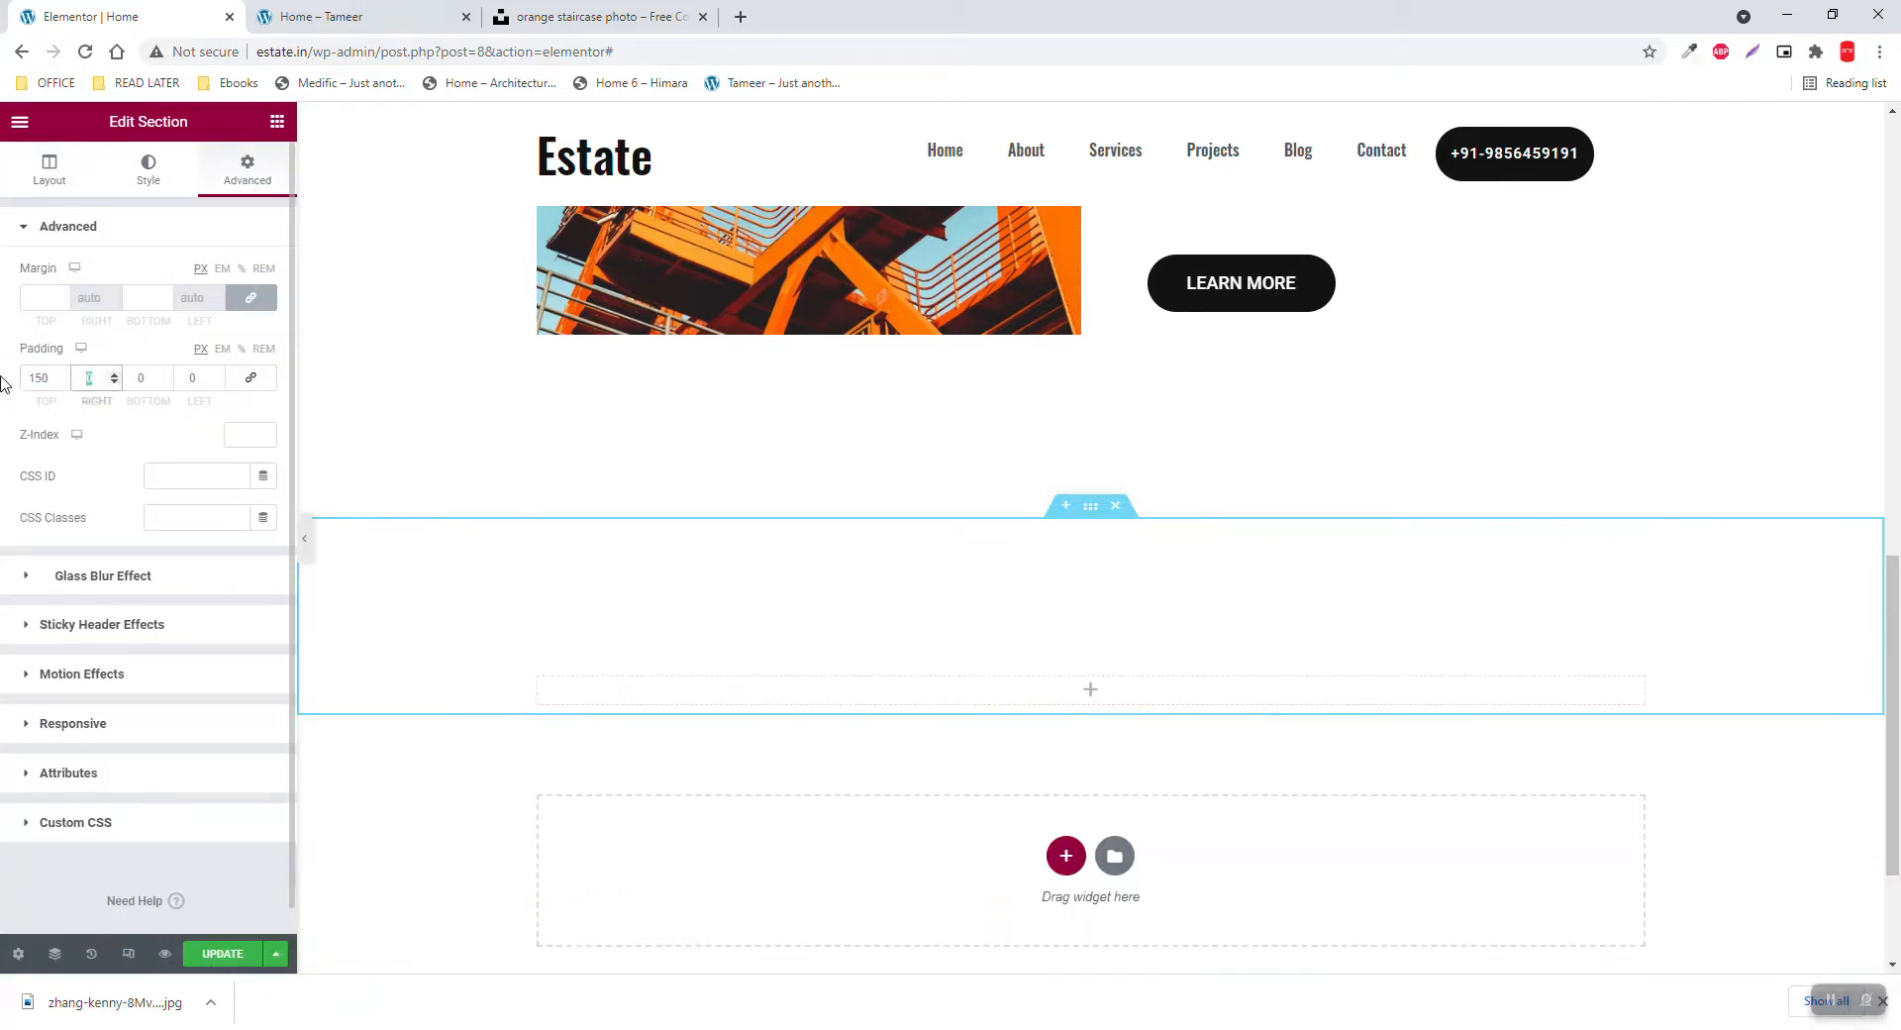
type("150")
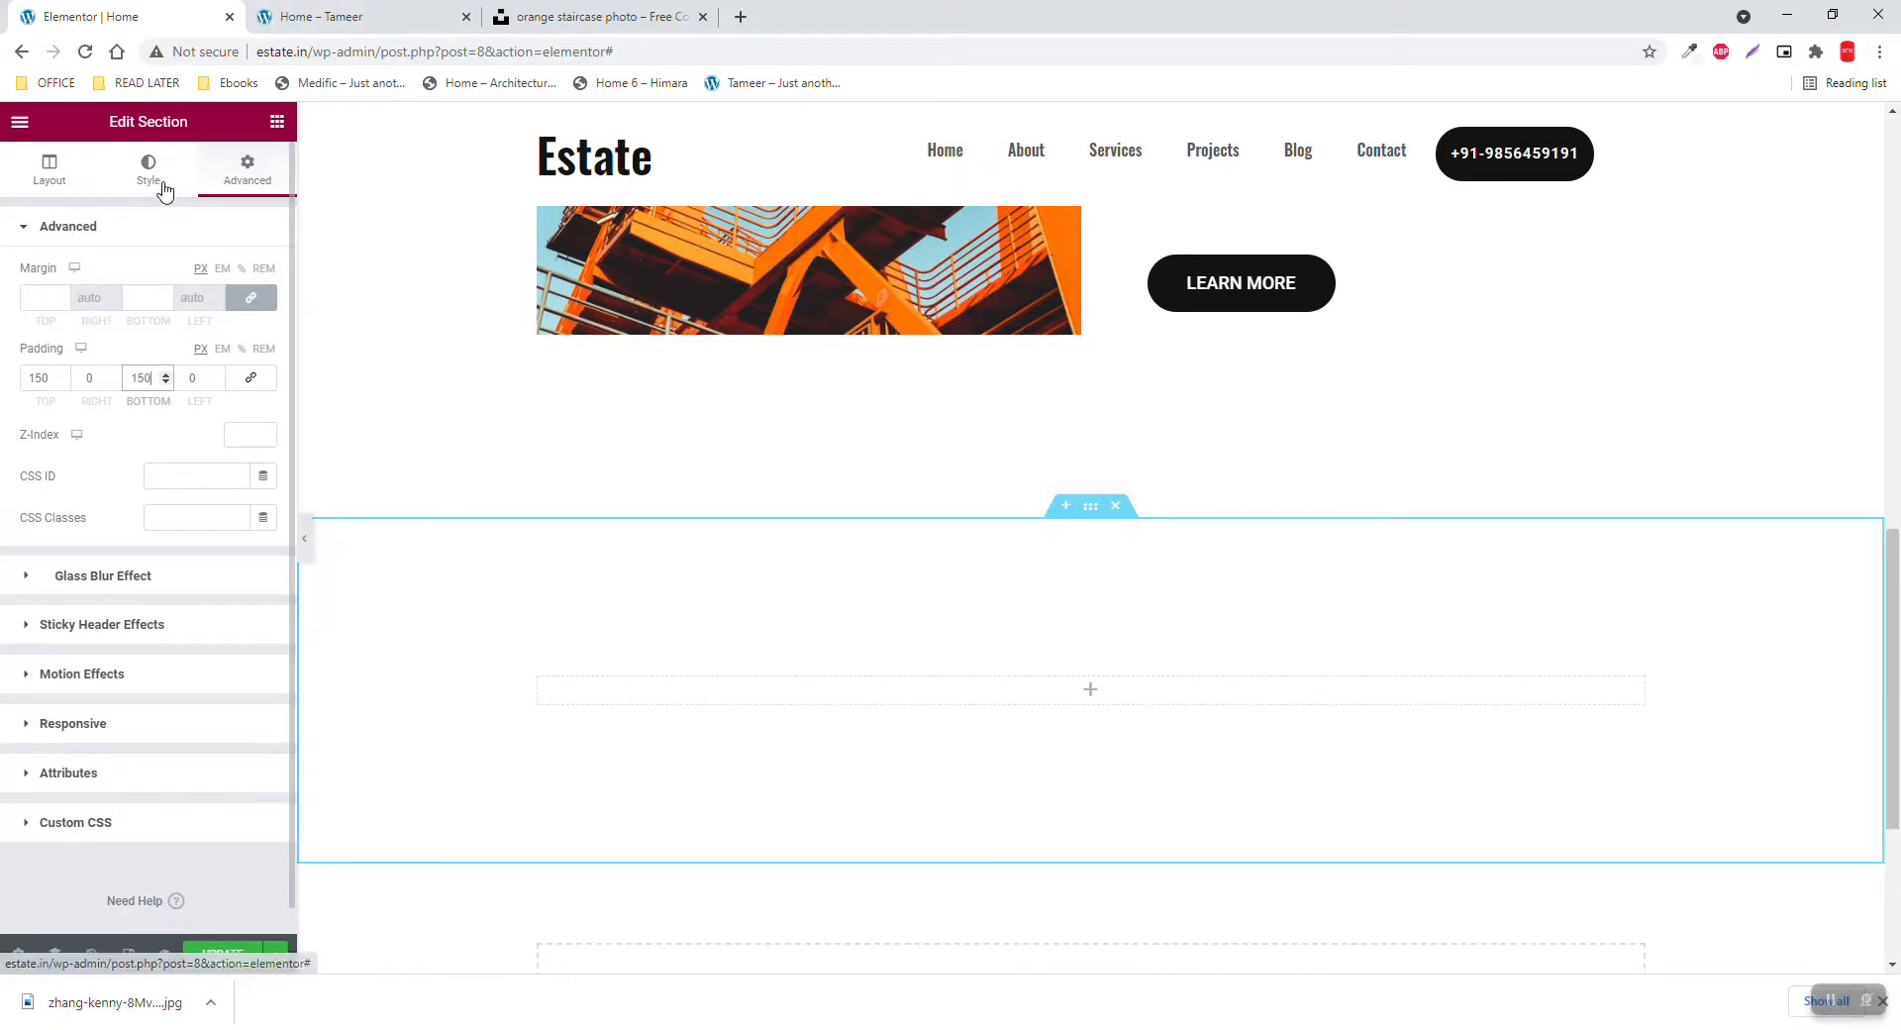
left_click(148, 164)
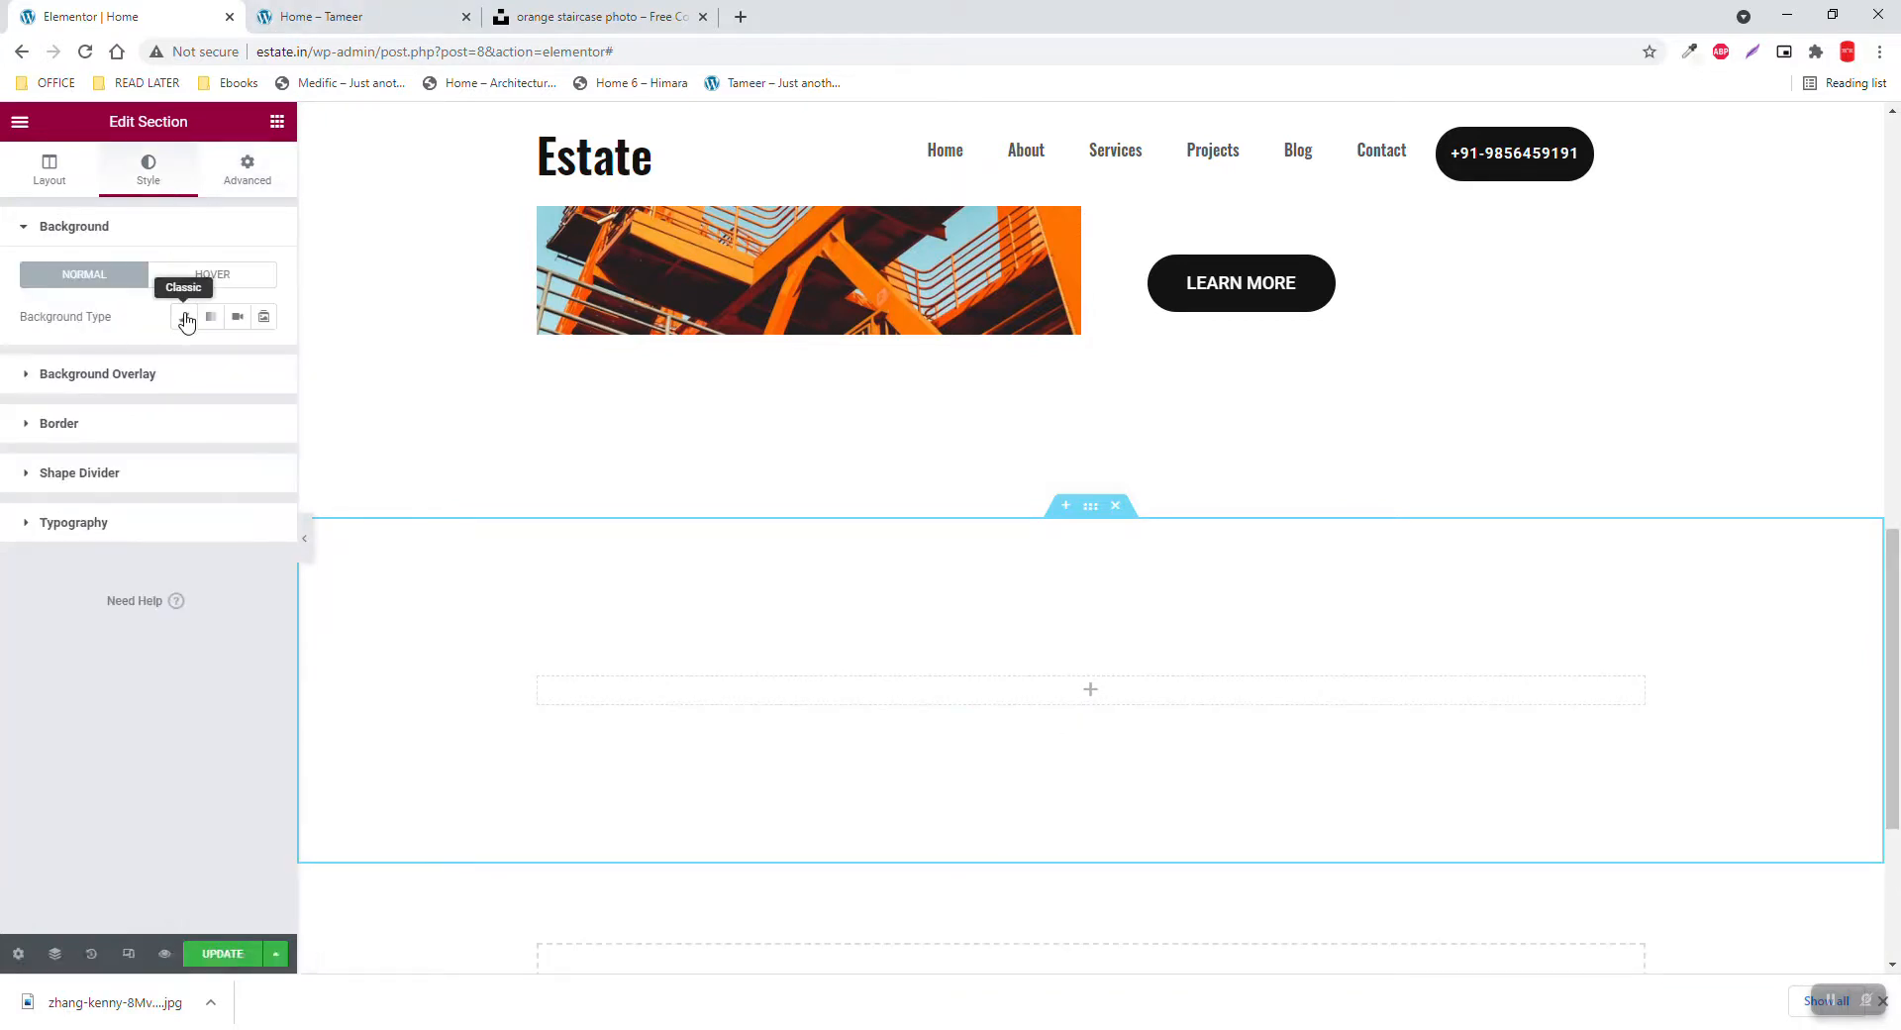
left_click(184, 317)
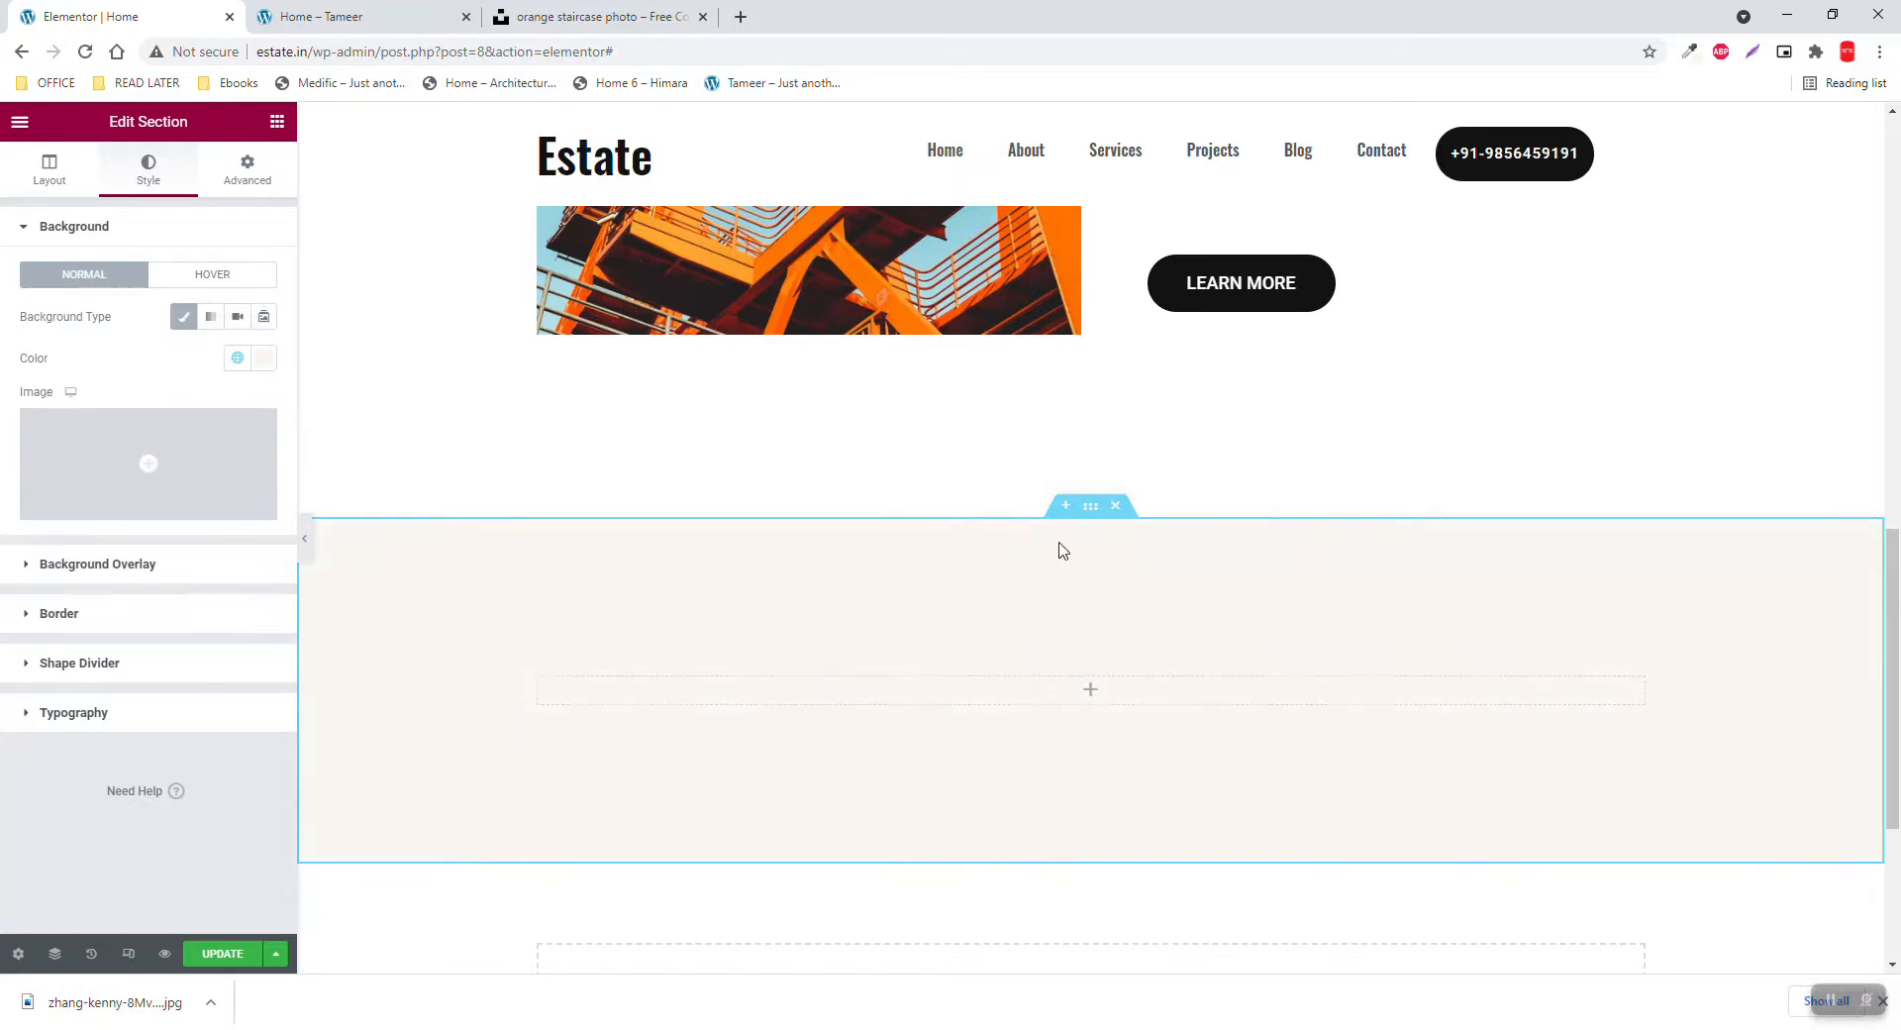
mouse_move(276, 122)
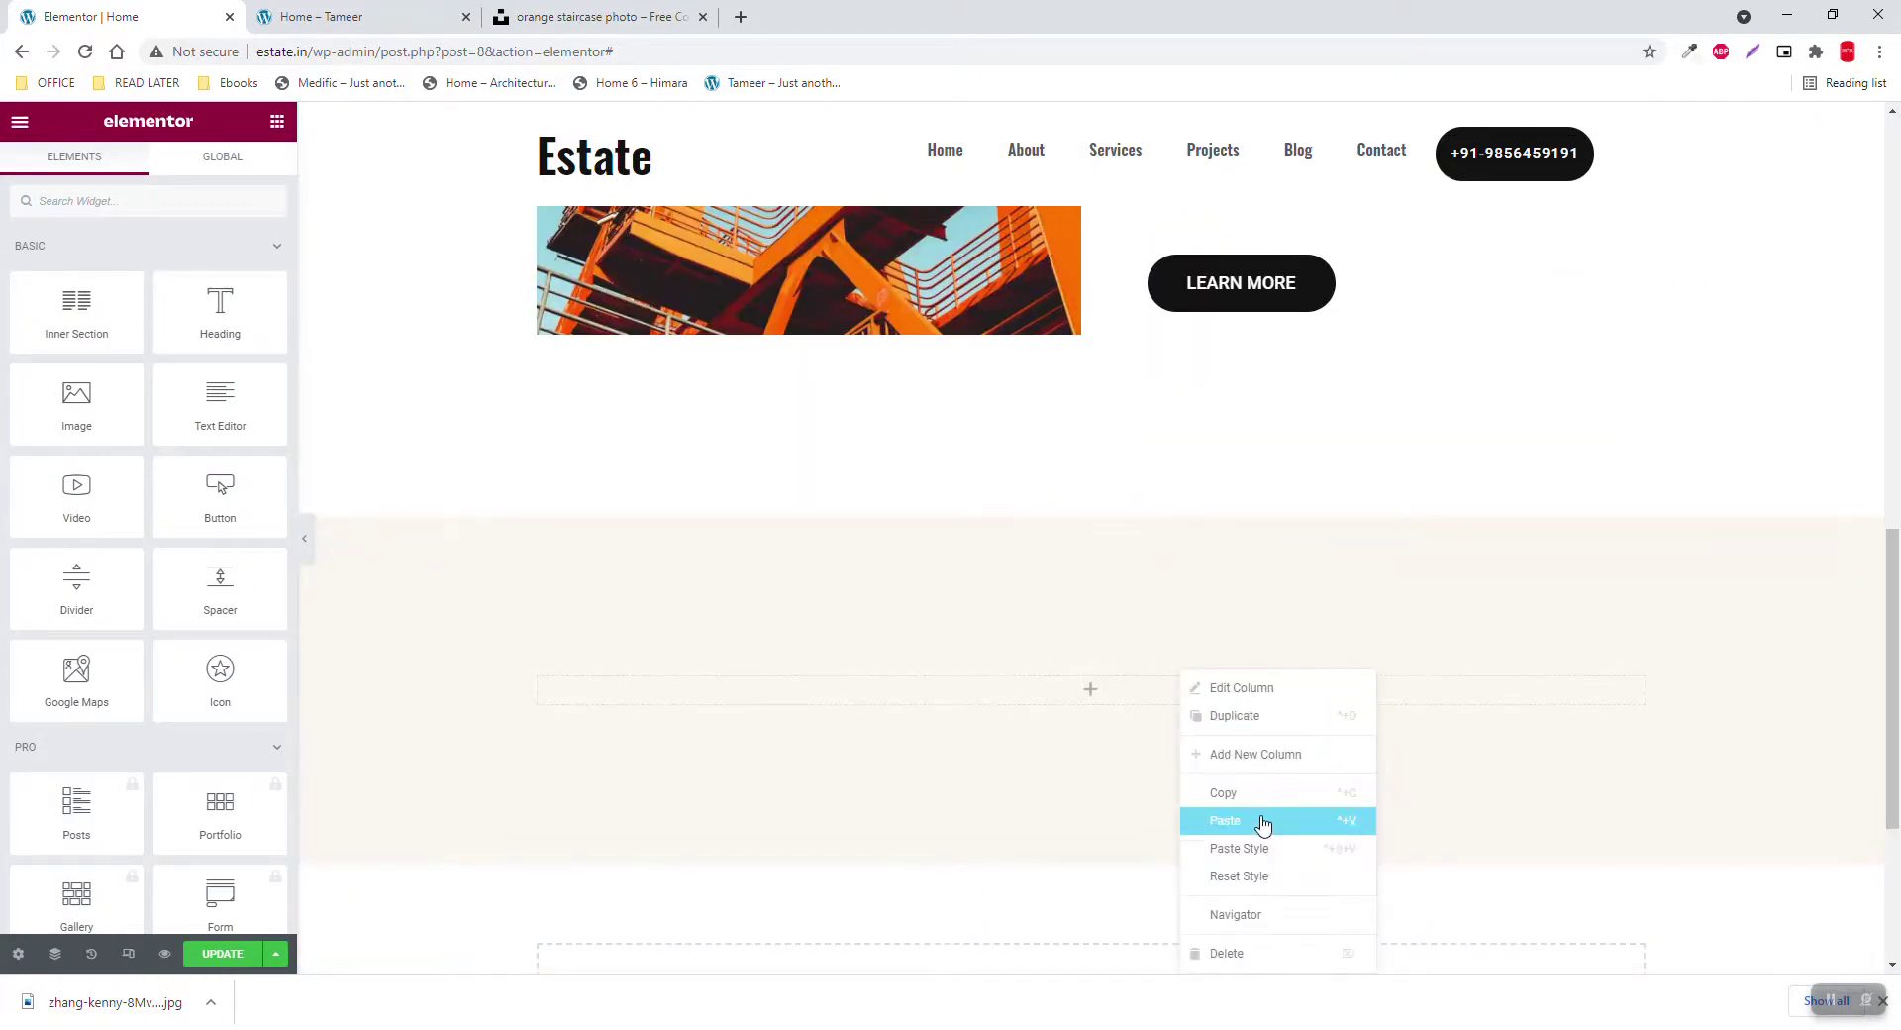
Paste a heading into the section and retitle it 'We offer a wide range of creative services'
left_click(1225, 820)
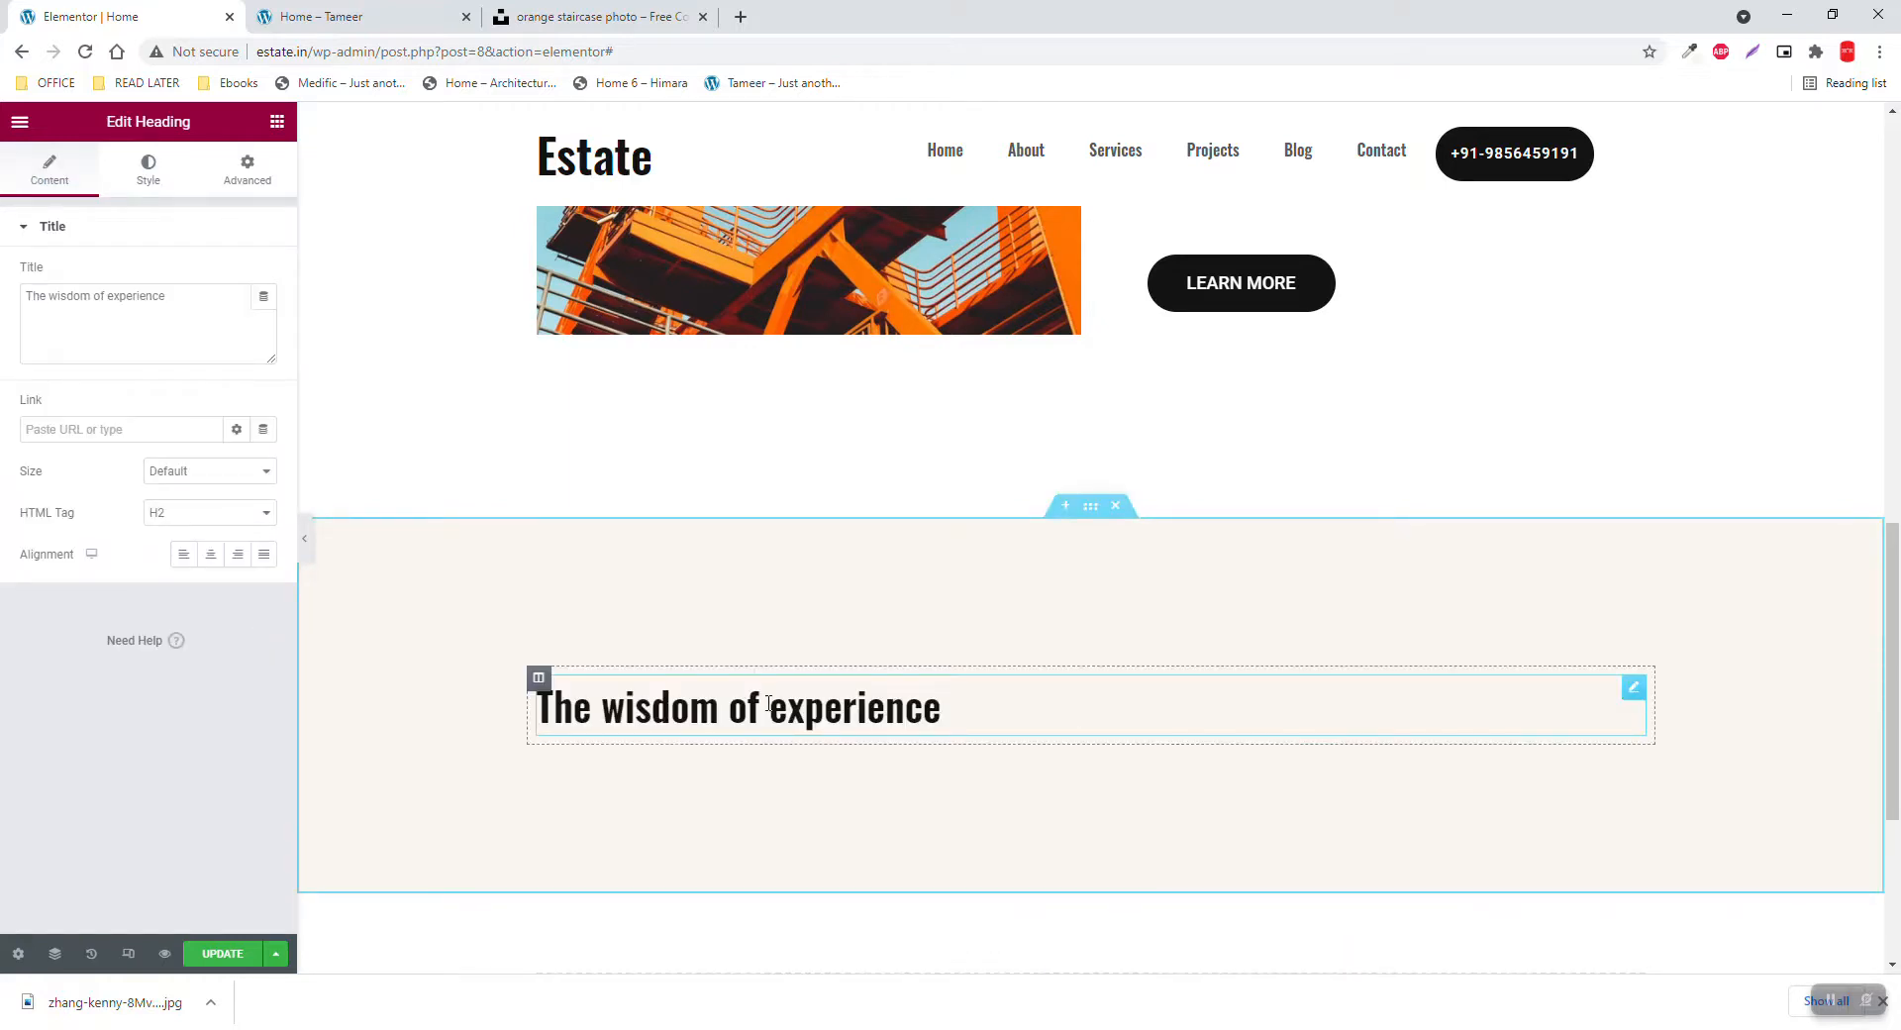
left_click(334, 17)
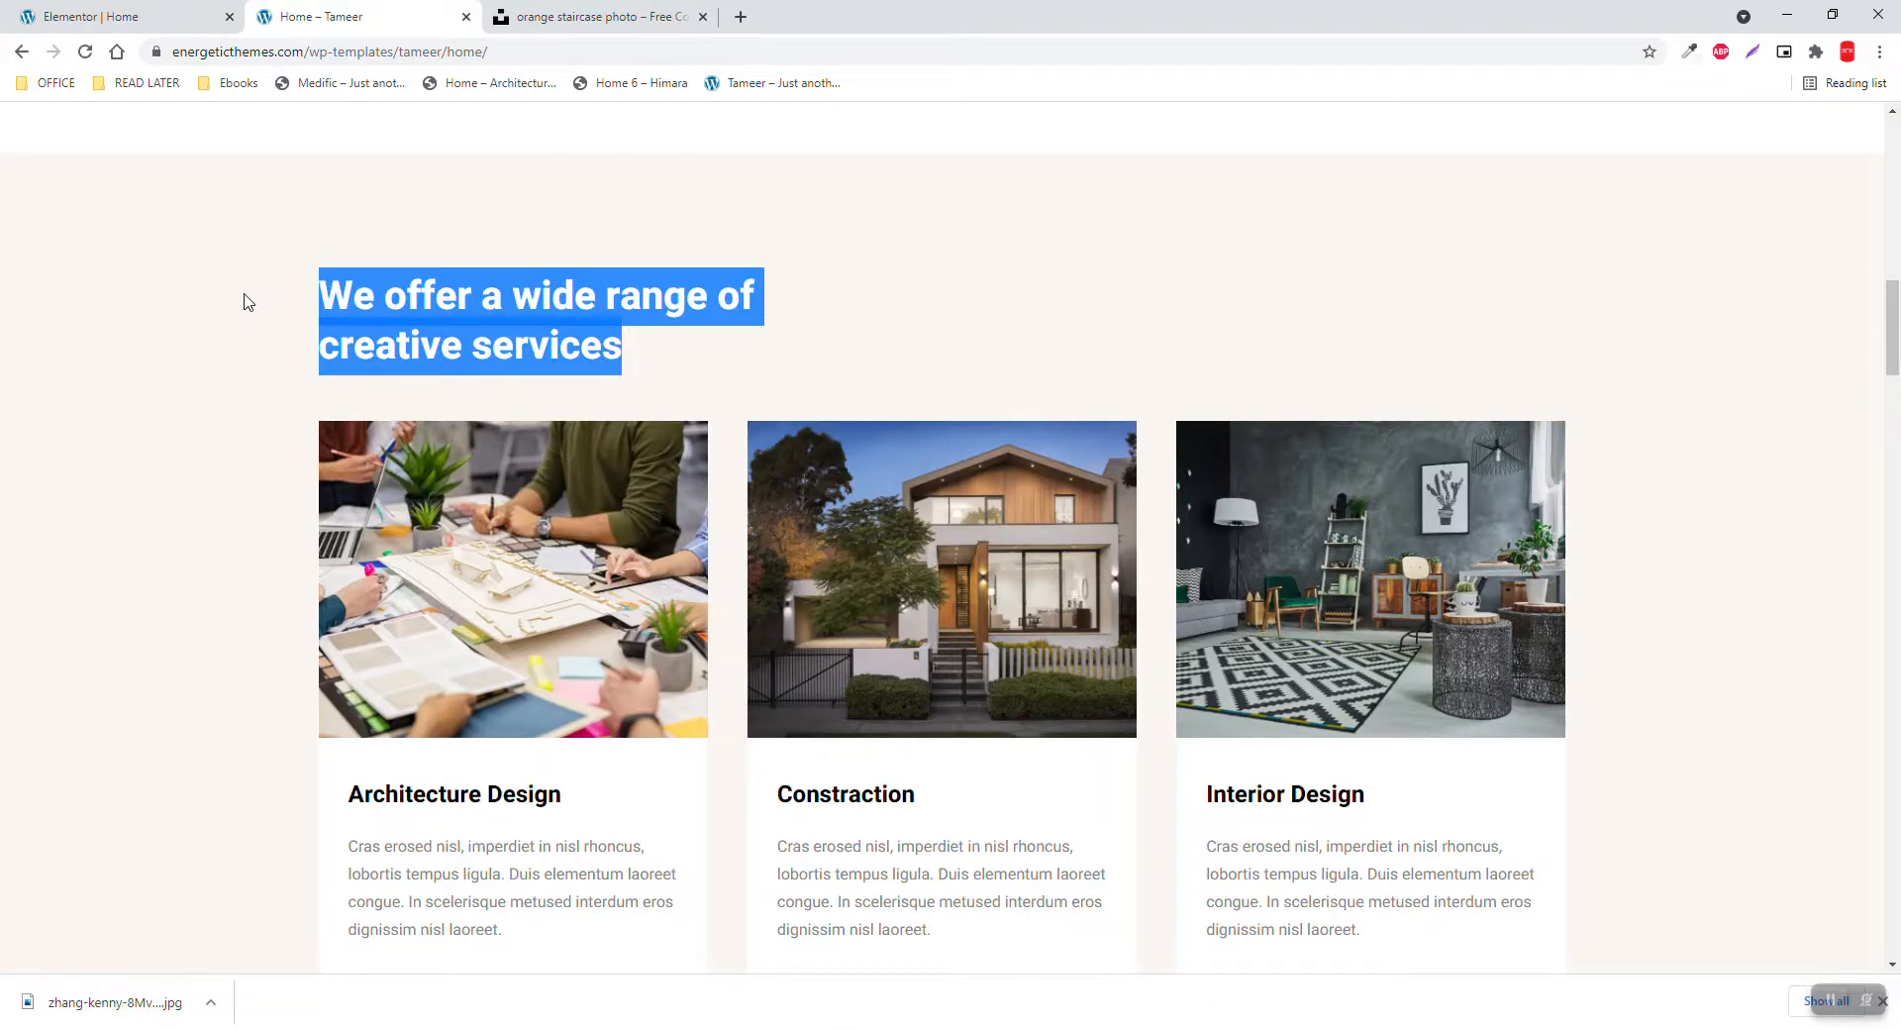
left_click(89, 16)
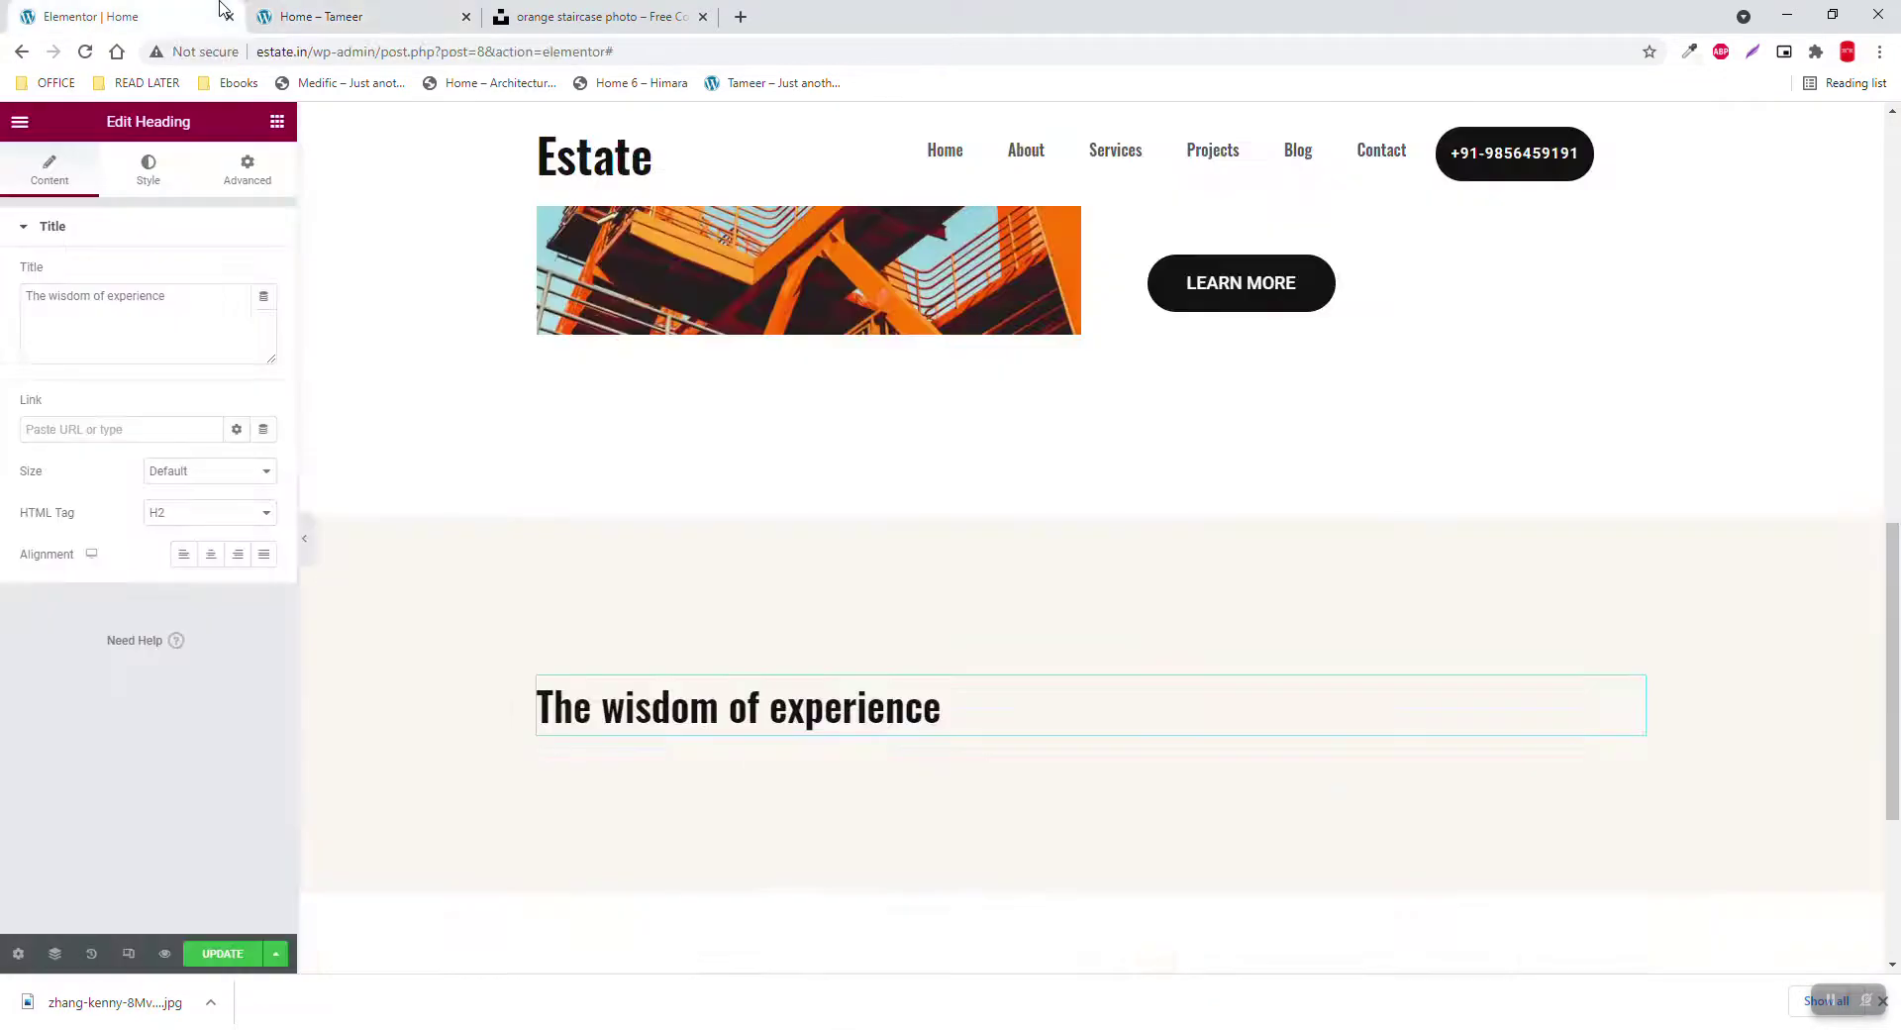
type("We offer a wide range of creative services")
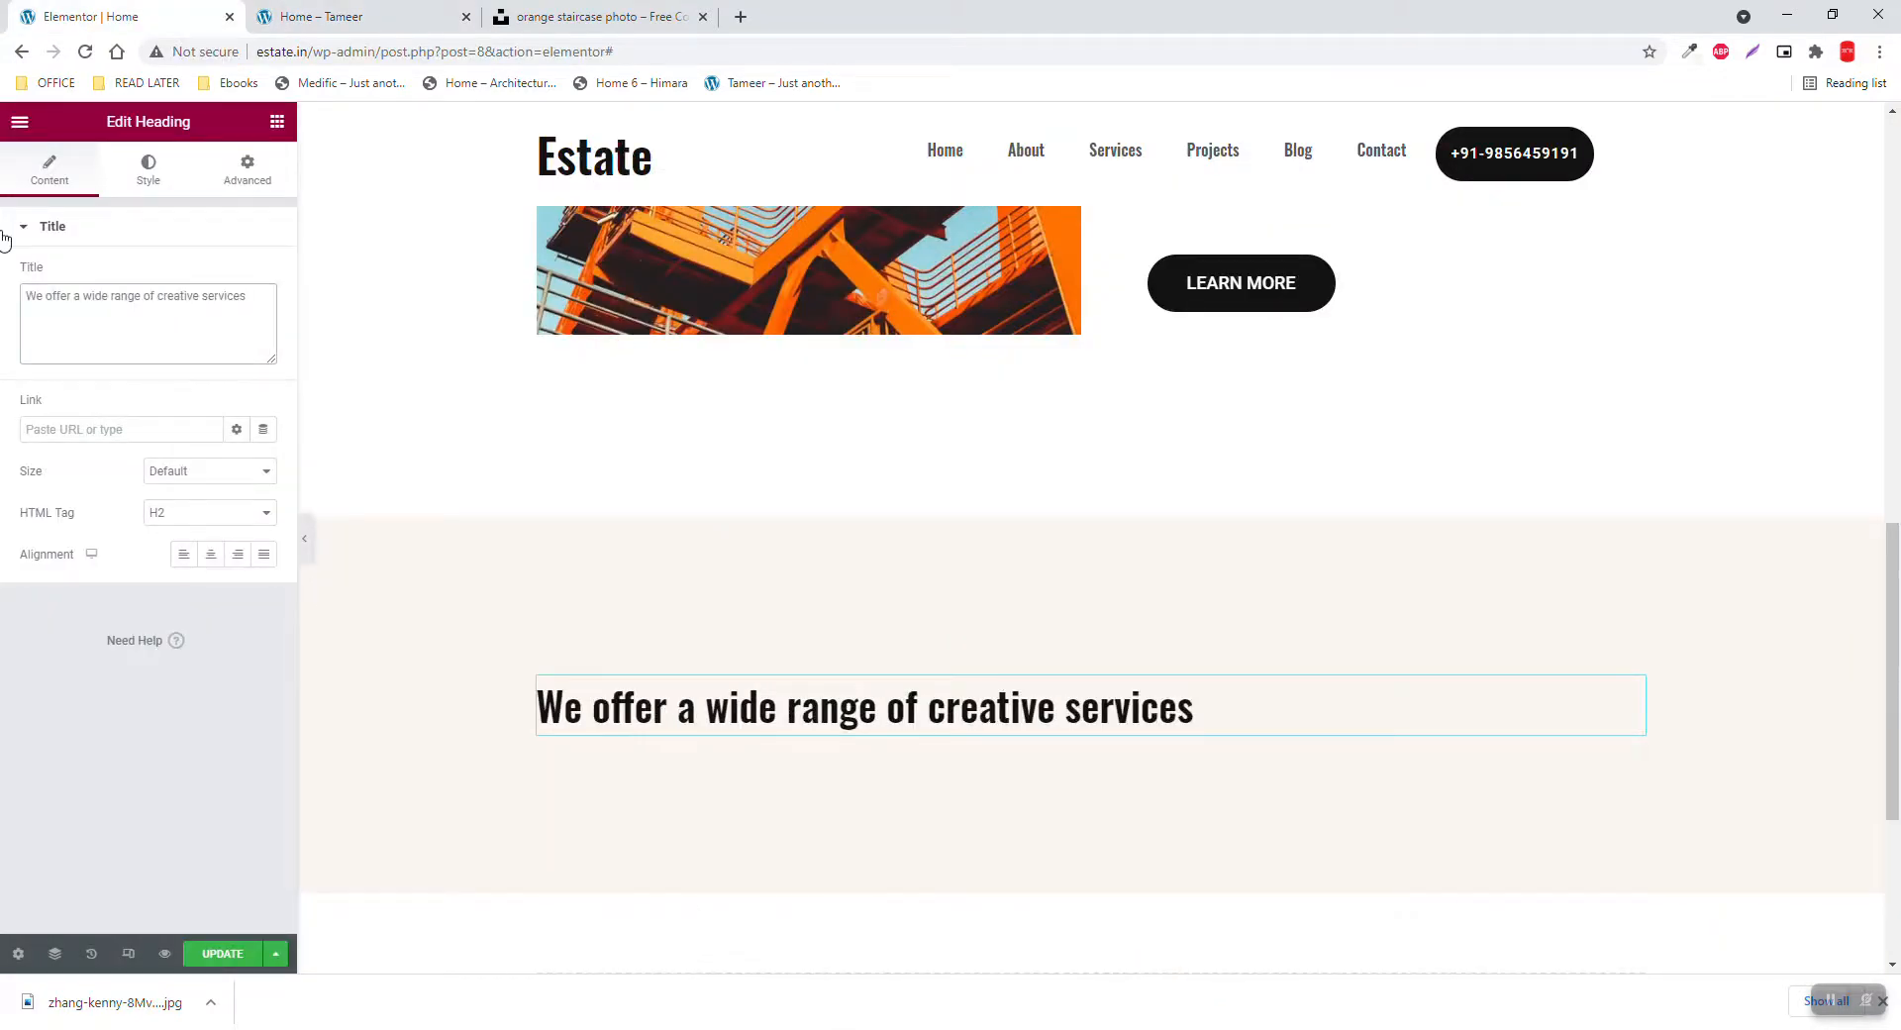
scroll("down", 3)
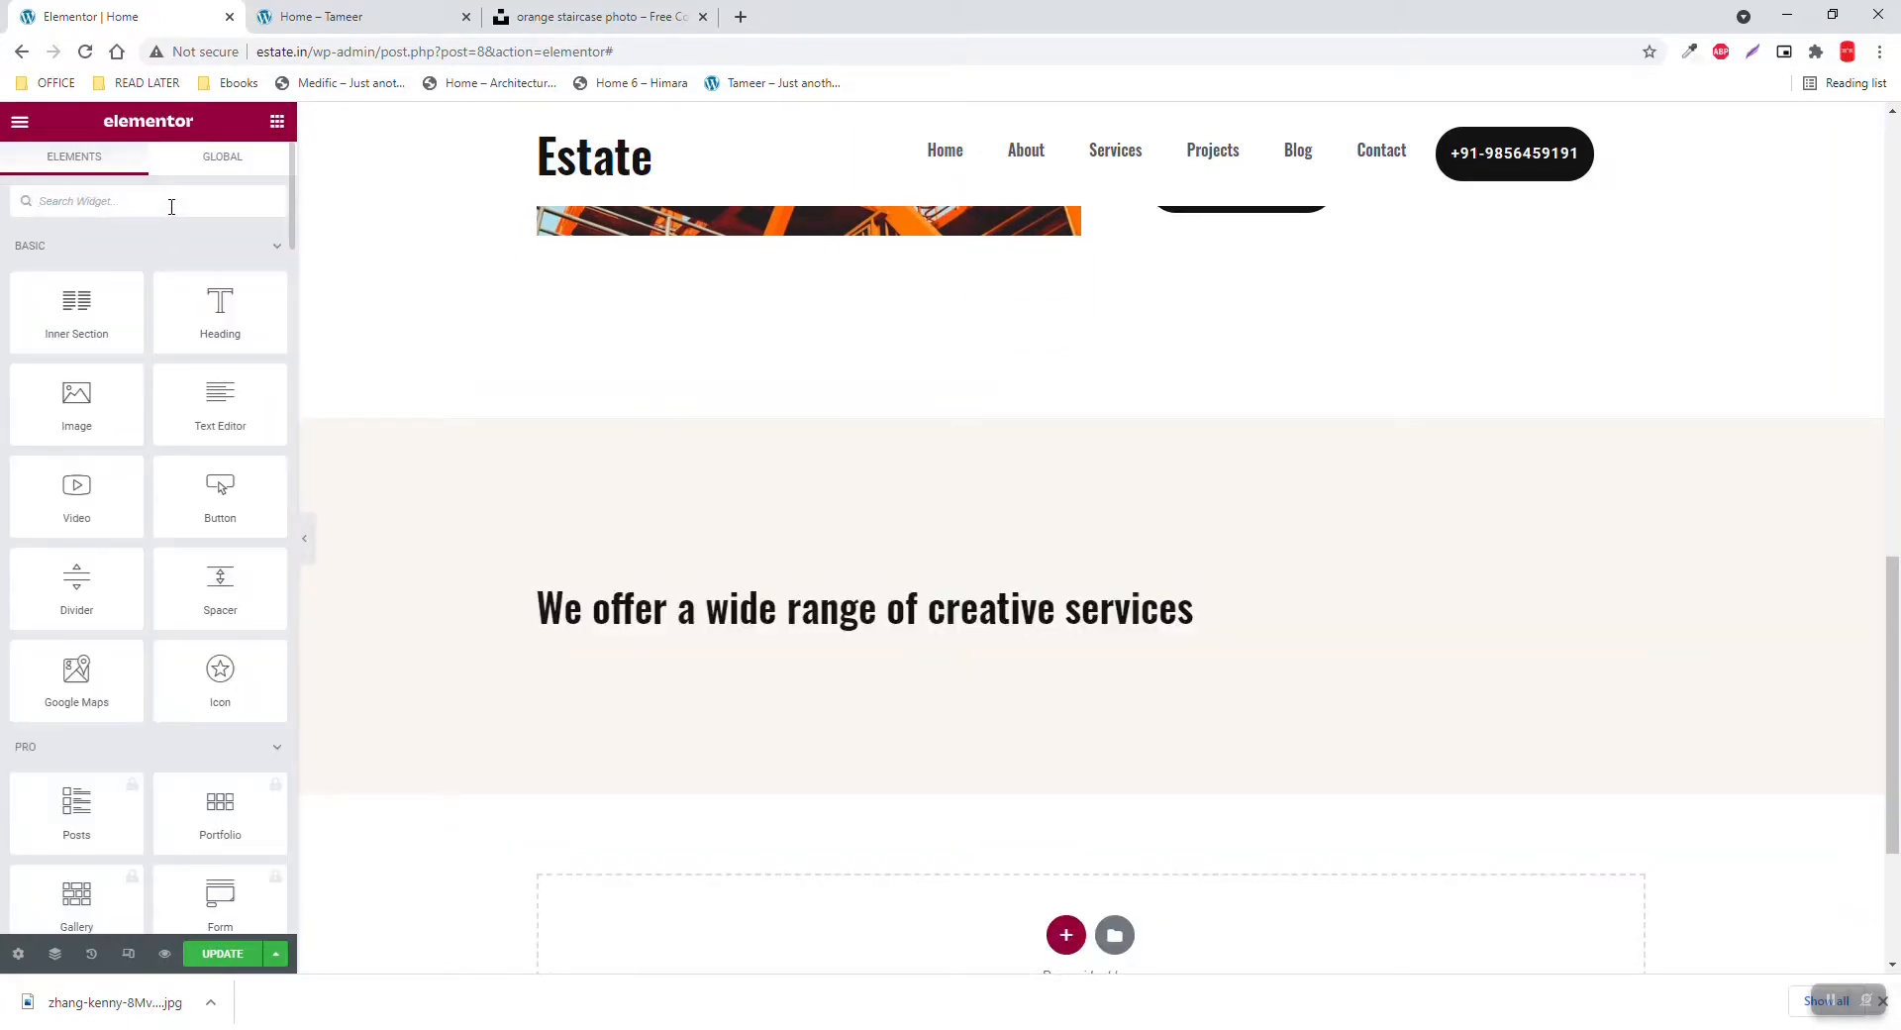
Search the widget panel for Image Box and drag it below the services heading
type("se")
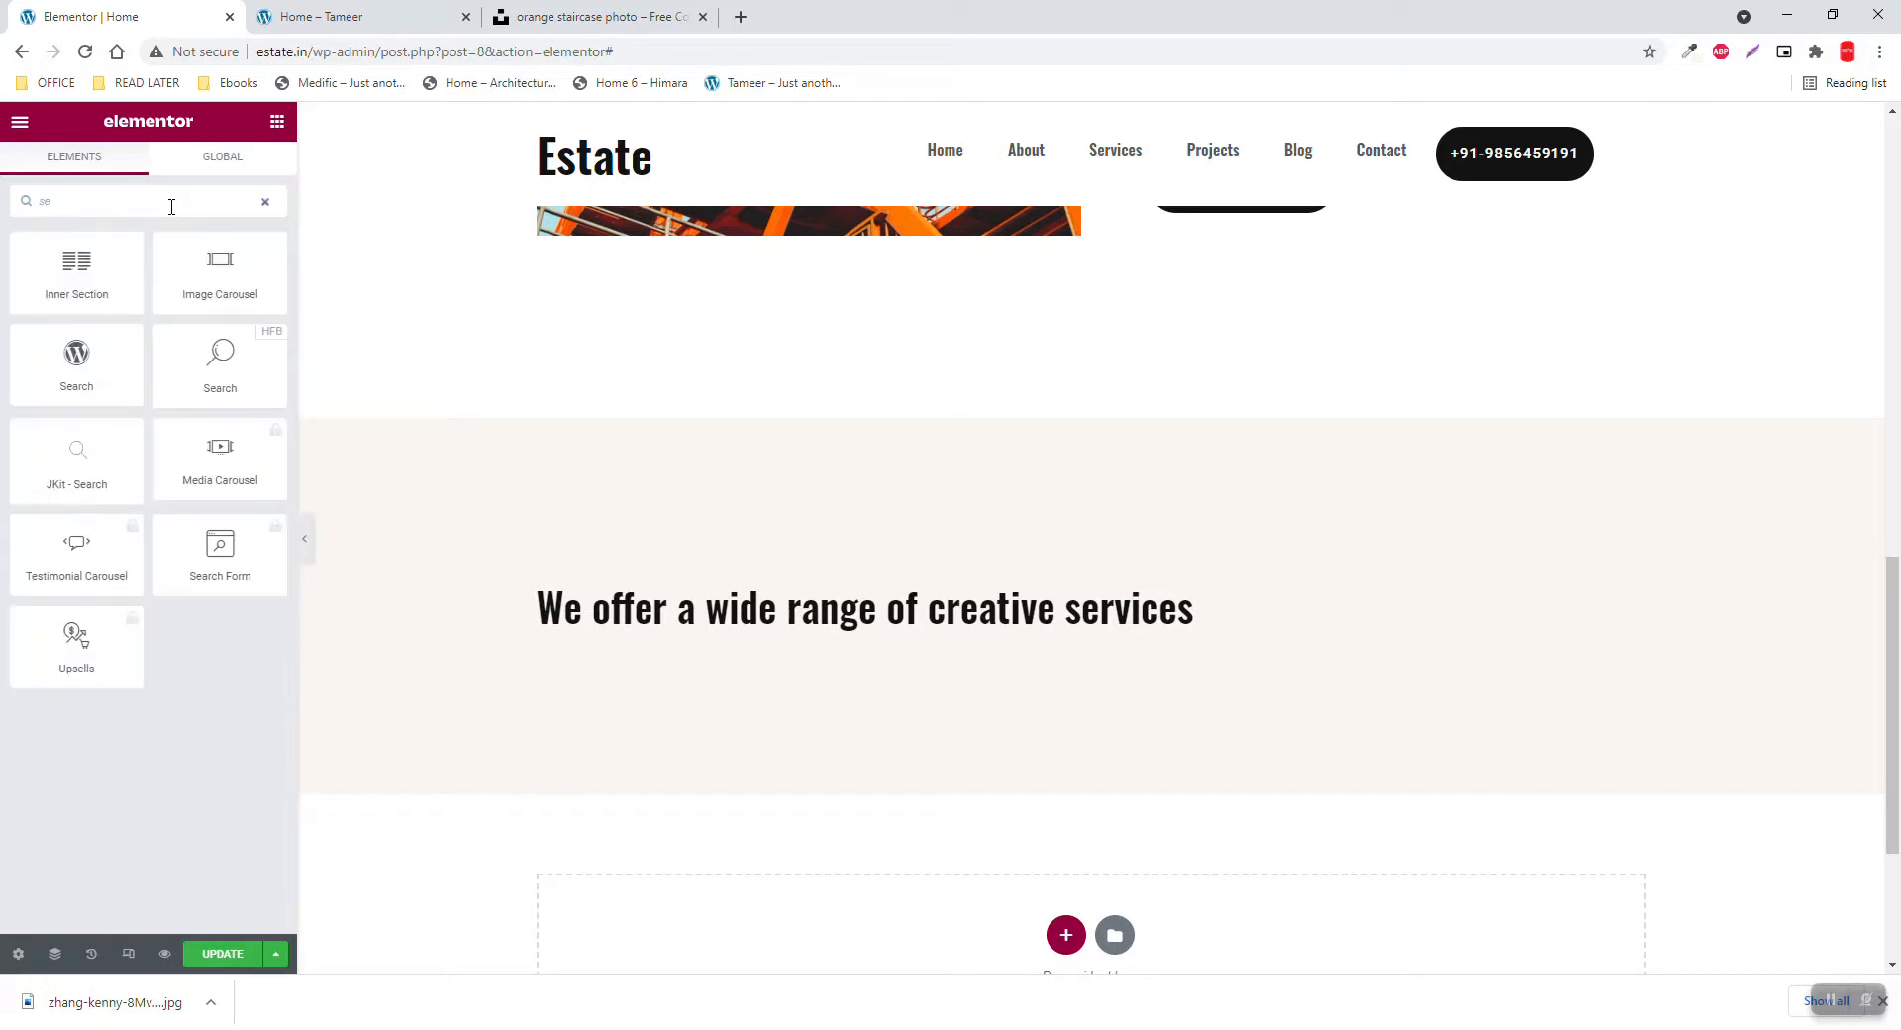
left_click(264, 201)
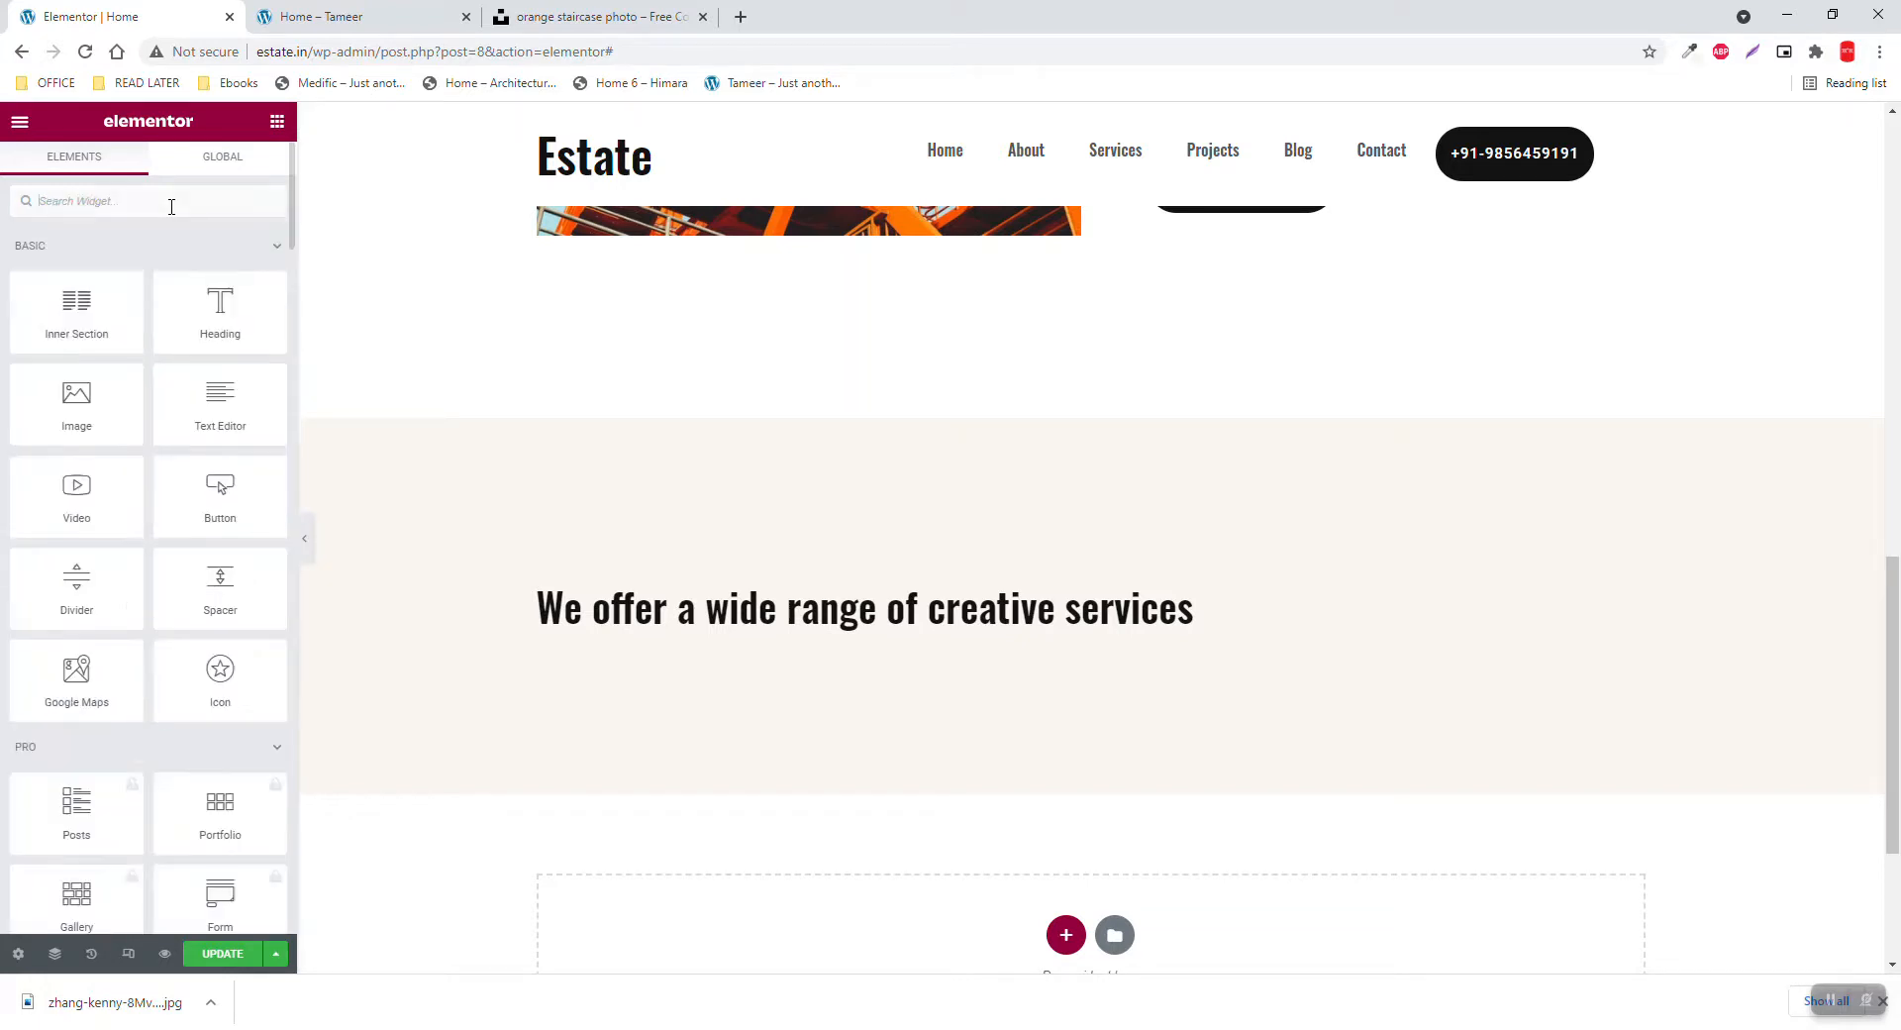
type("ser")
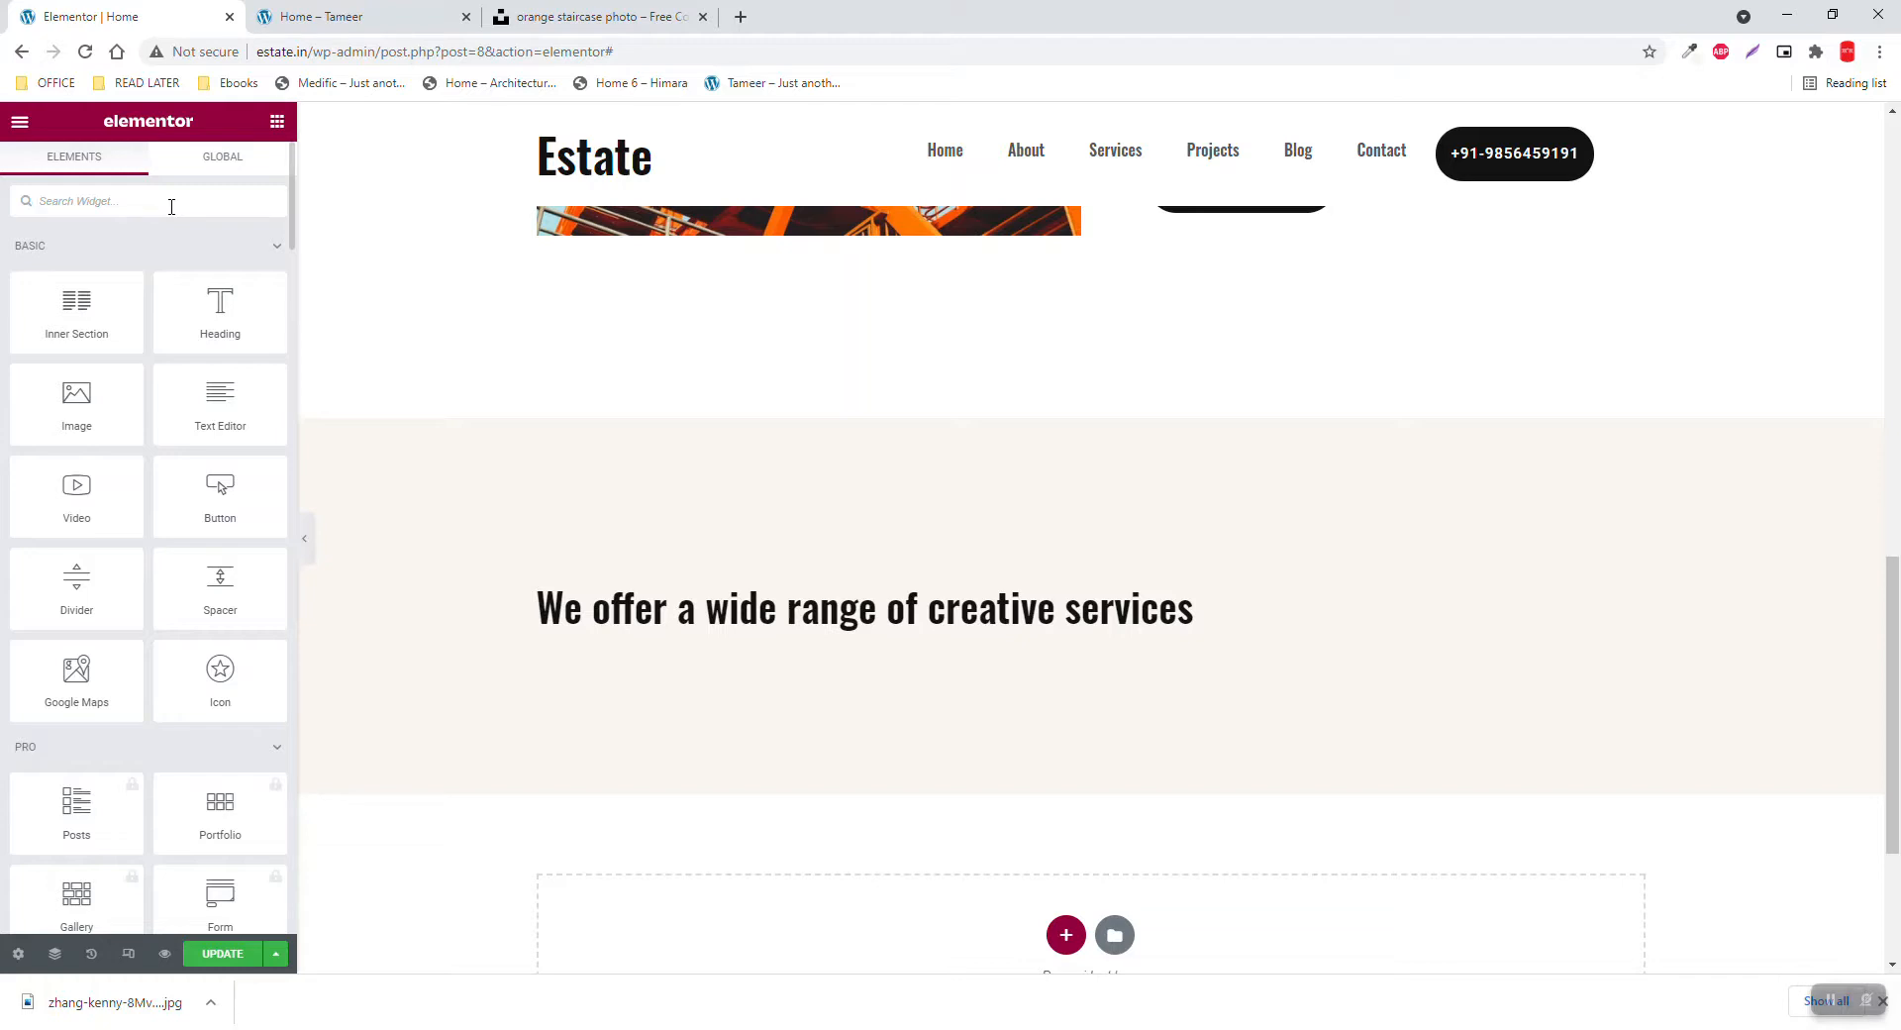
type("image")
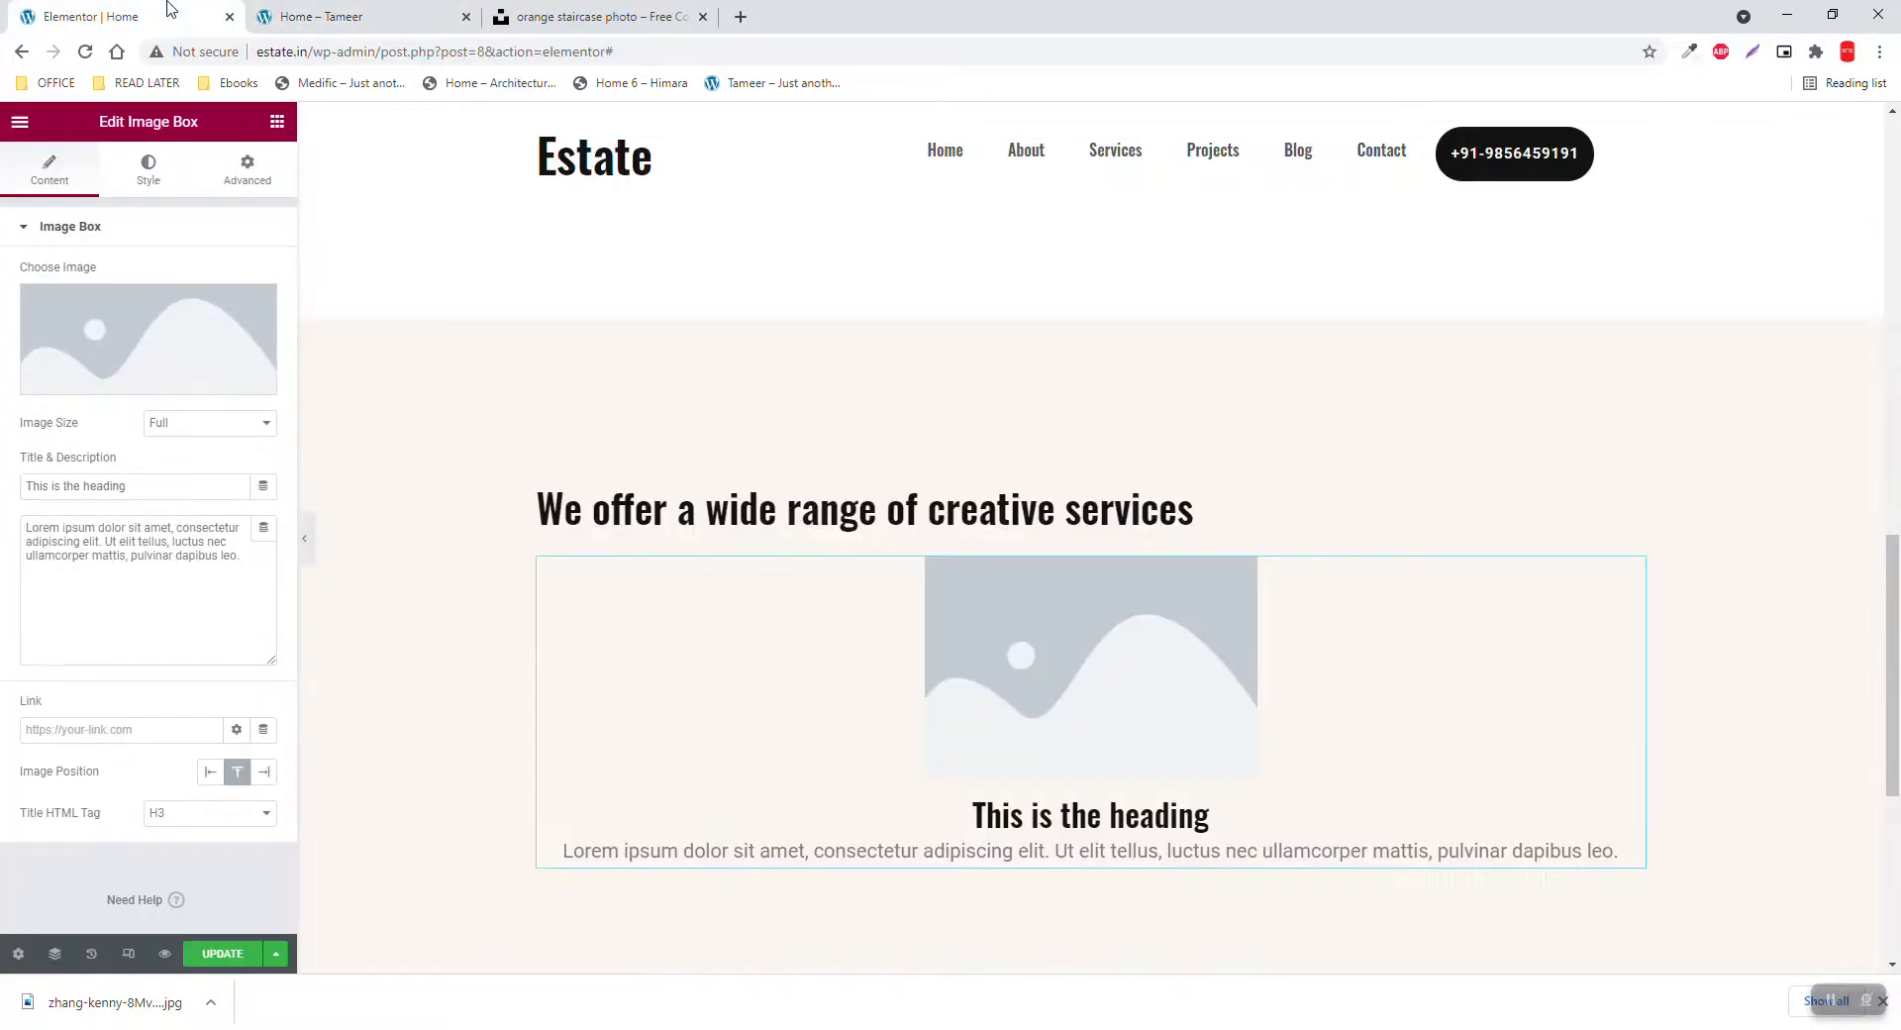
mouse_move(156, 323)
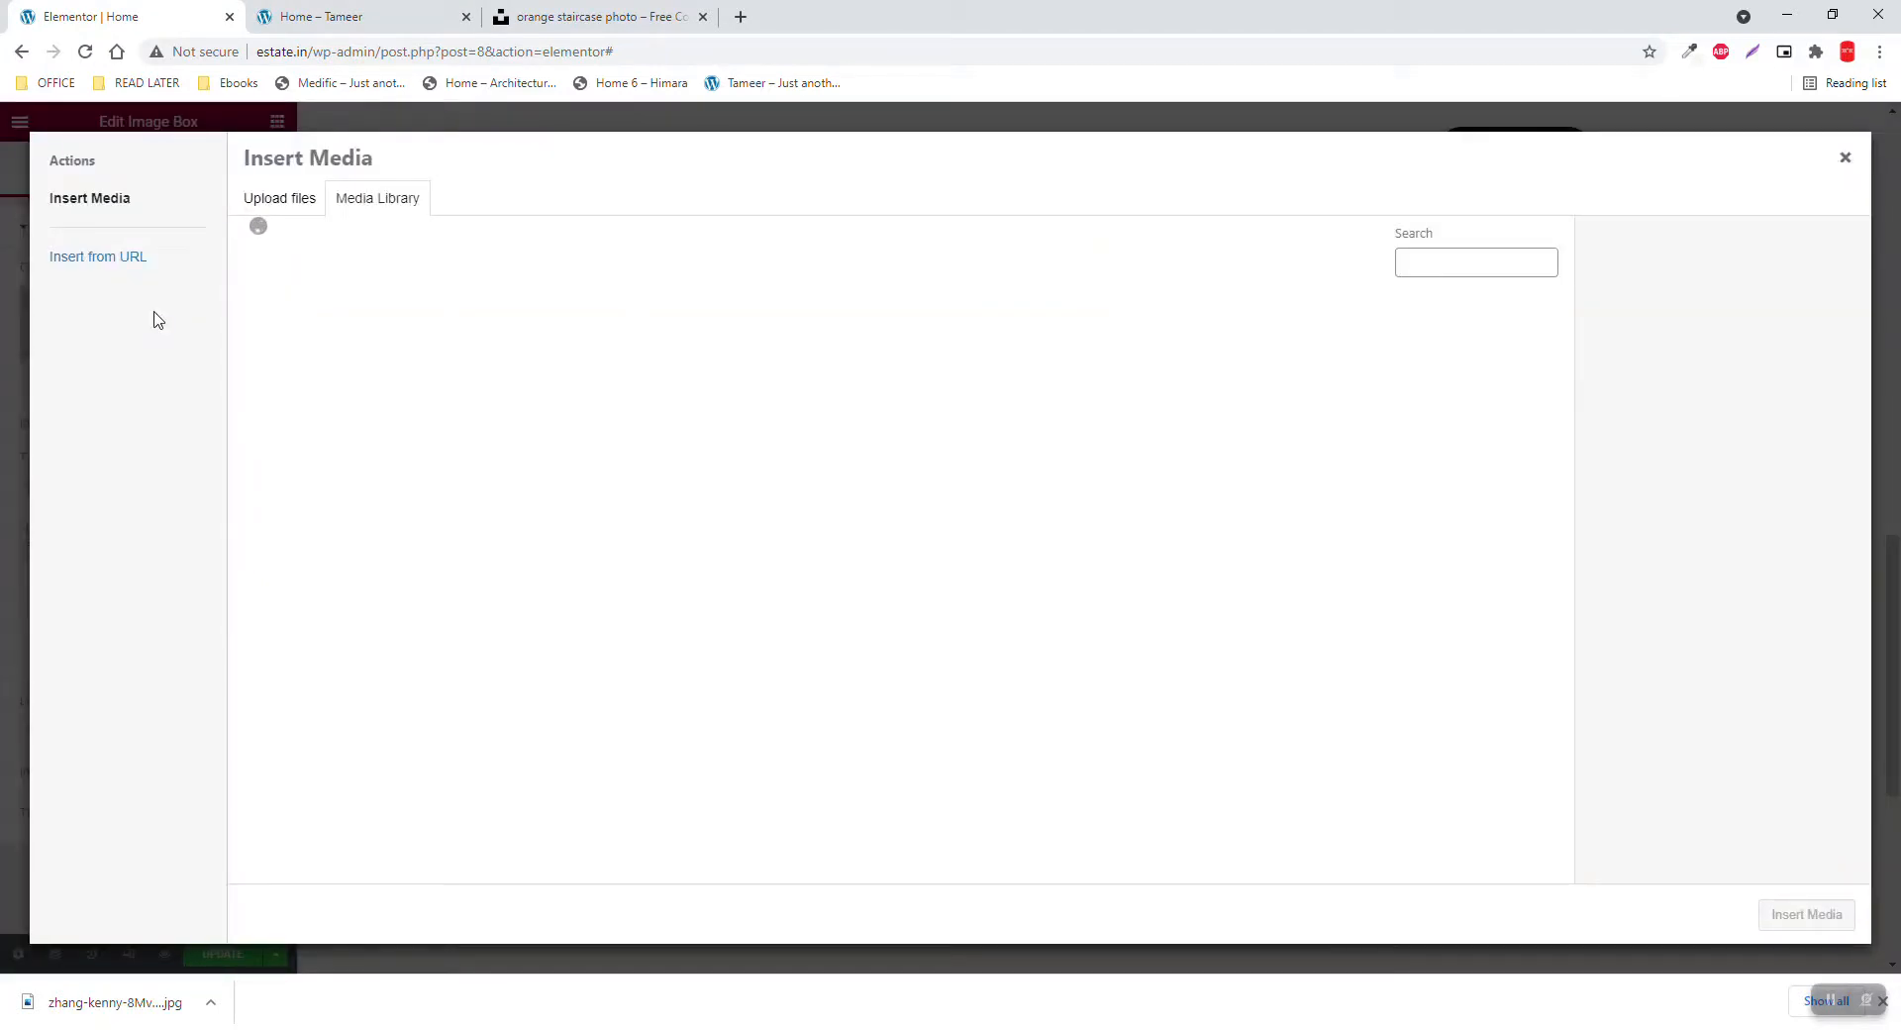
Insert the night-time house photo into the image box and compare with the reference page
left_click(604, 363)
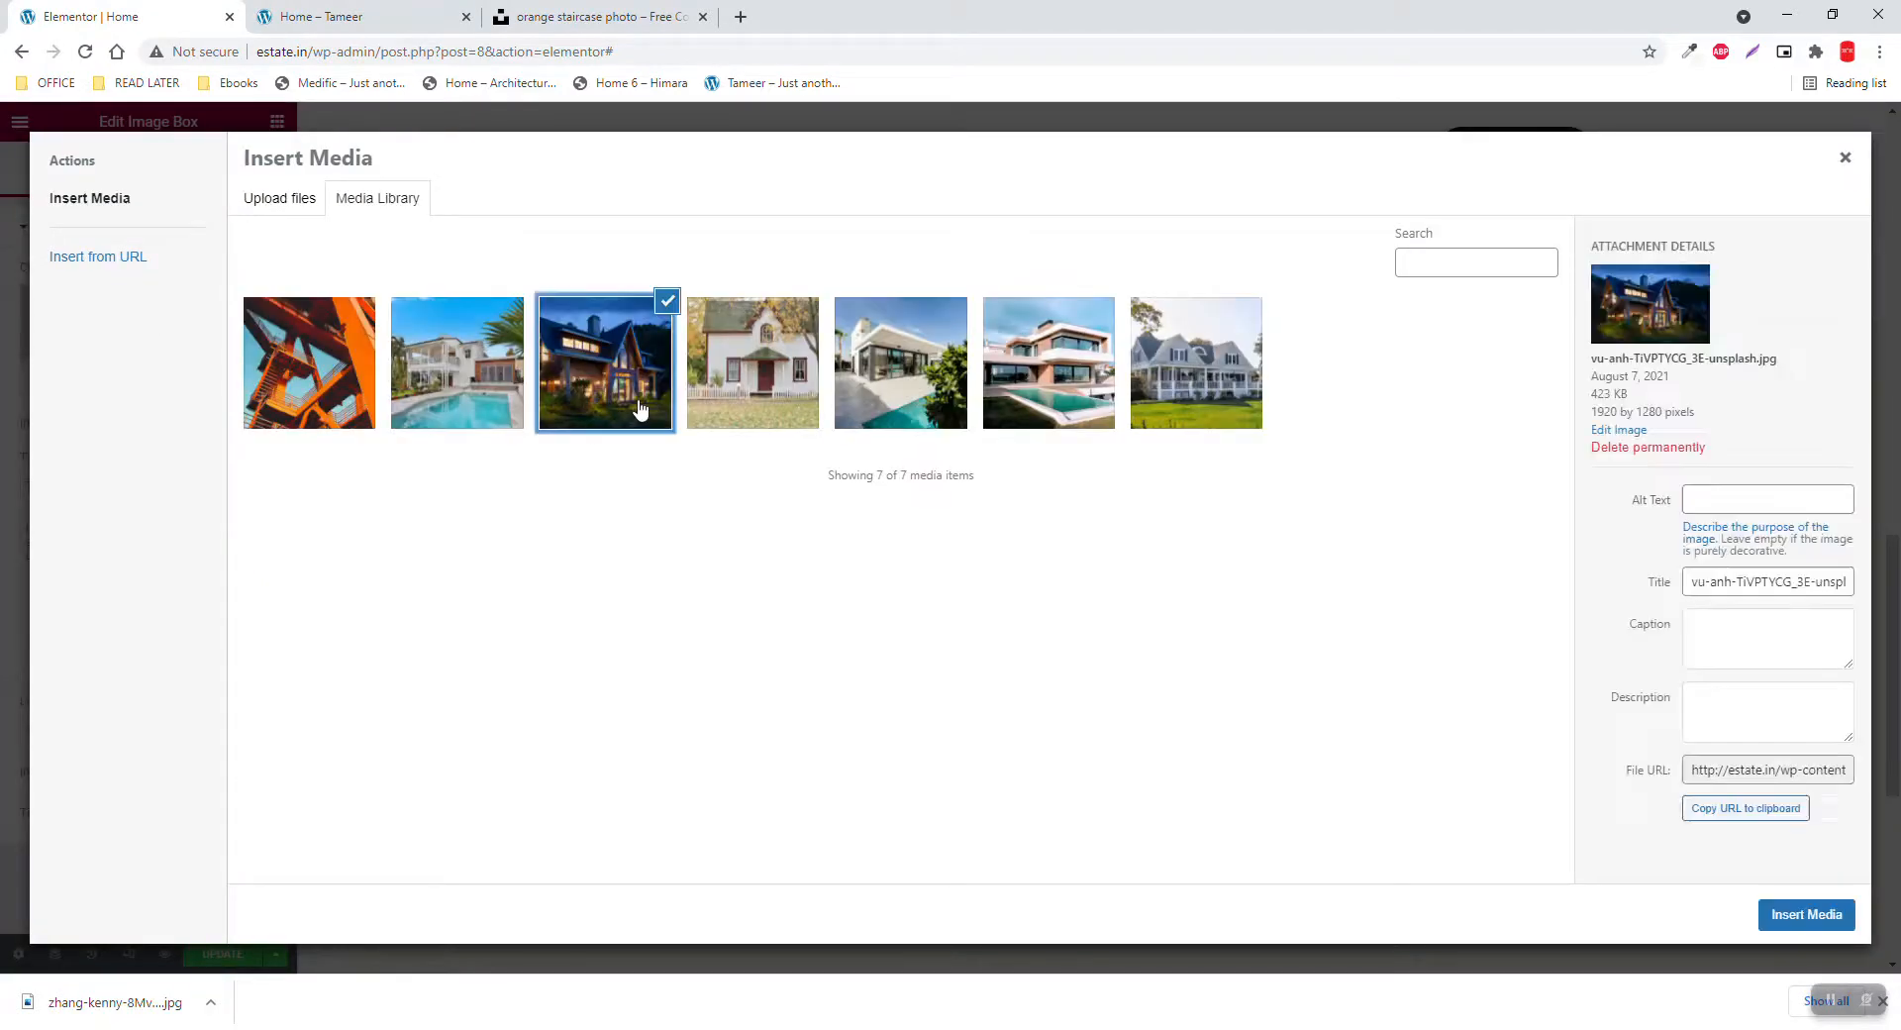
left_click(1806, 915)
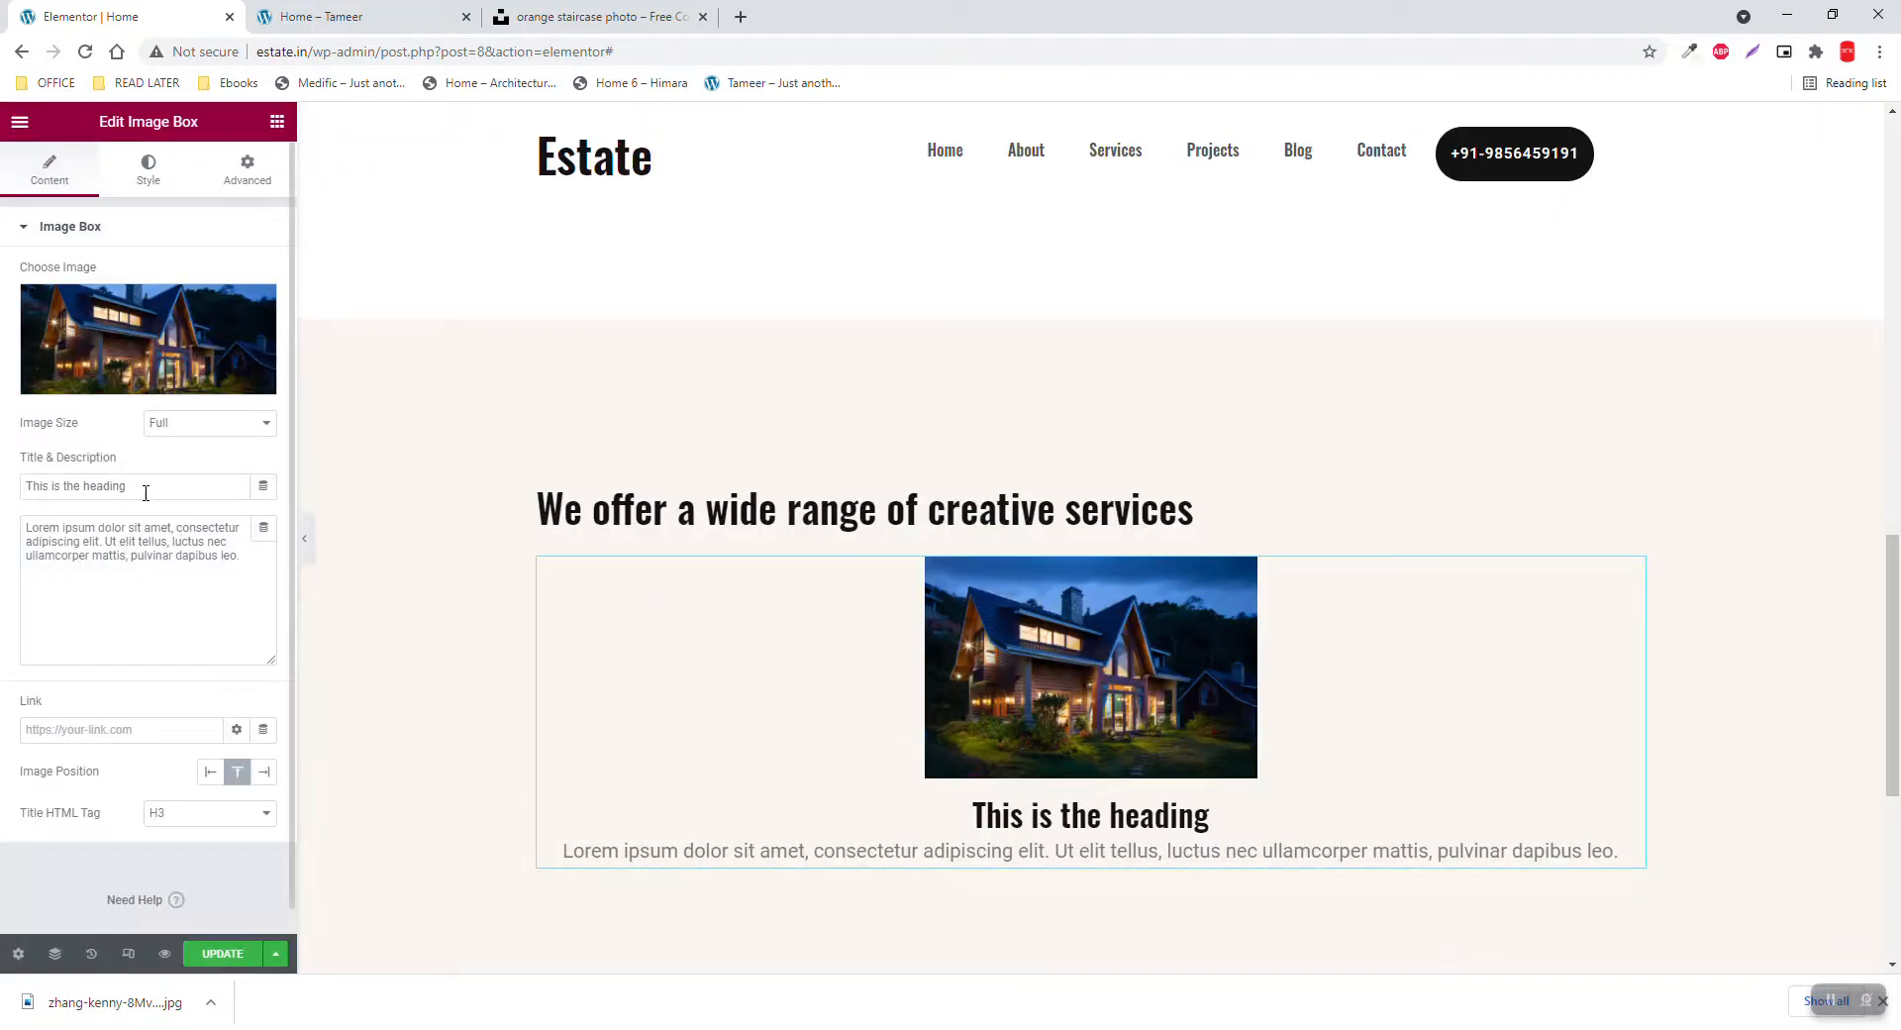
left_click(334, 16)
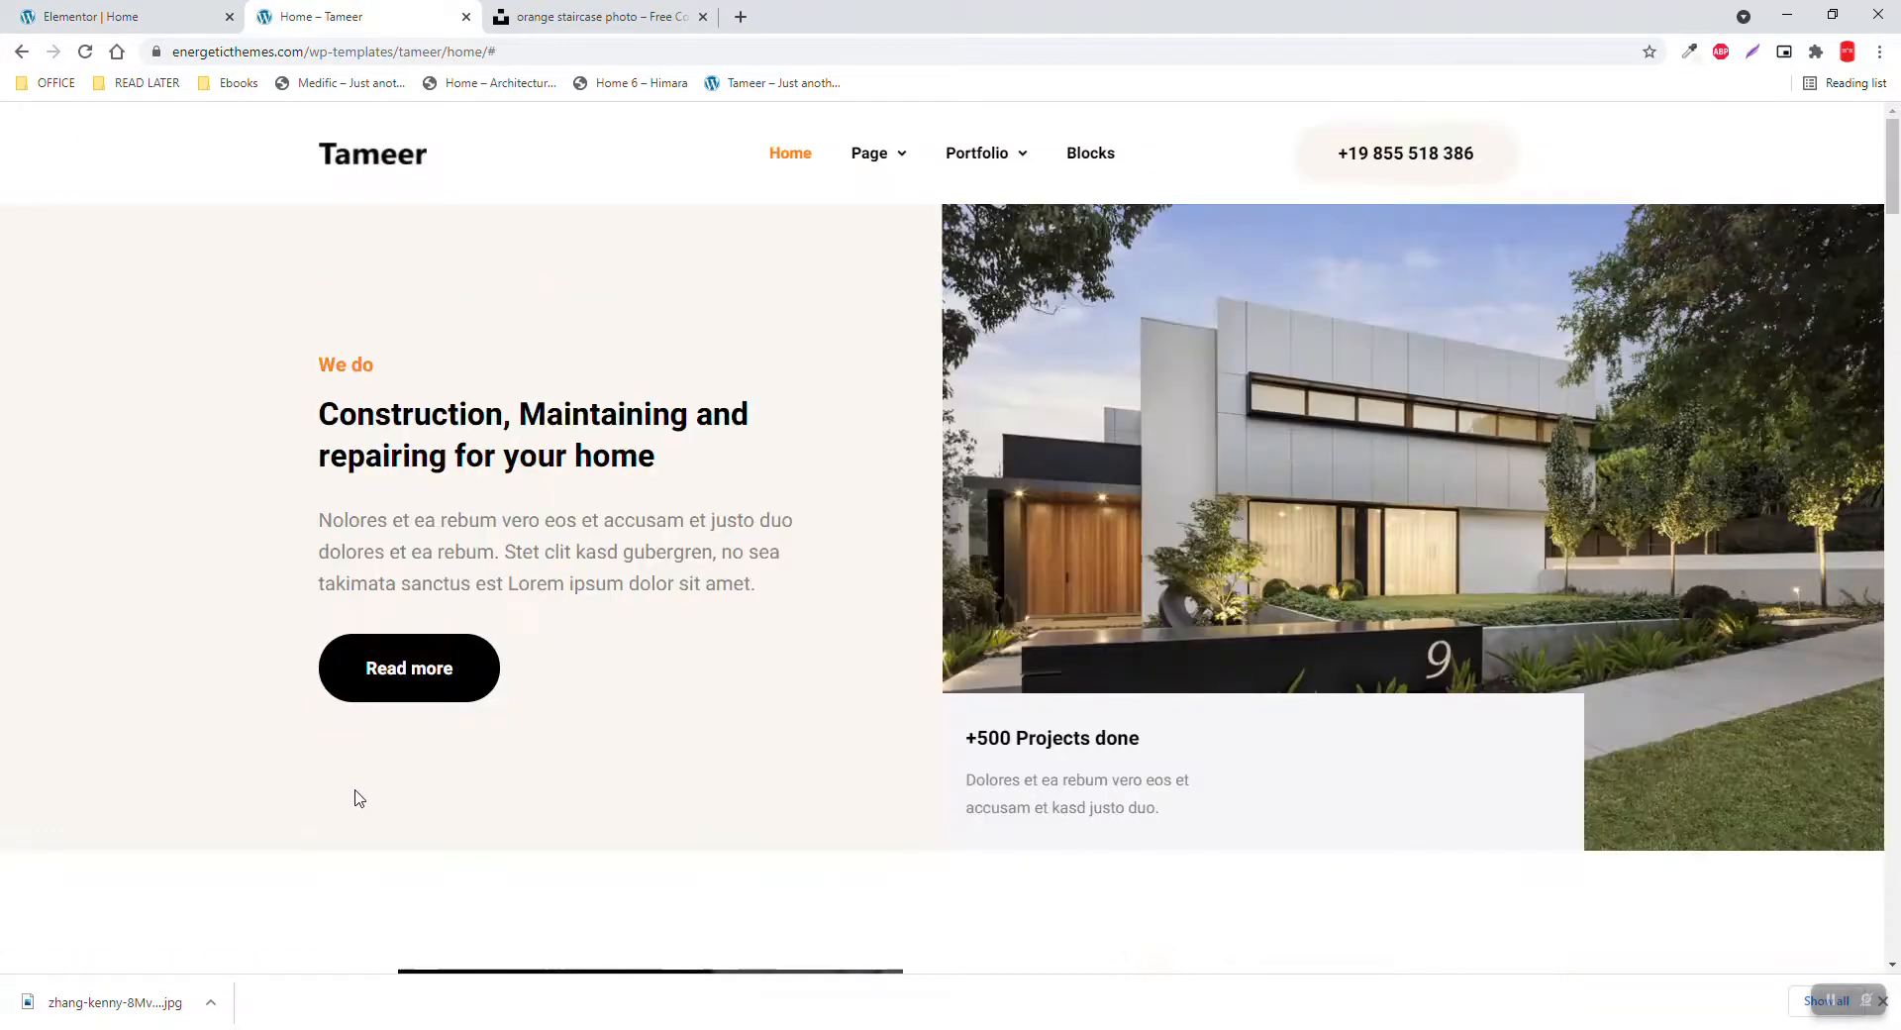
scroll("down", 3)
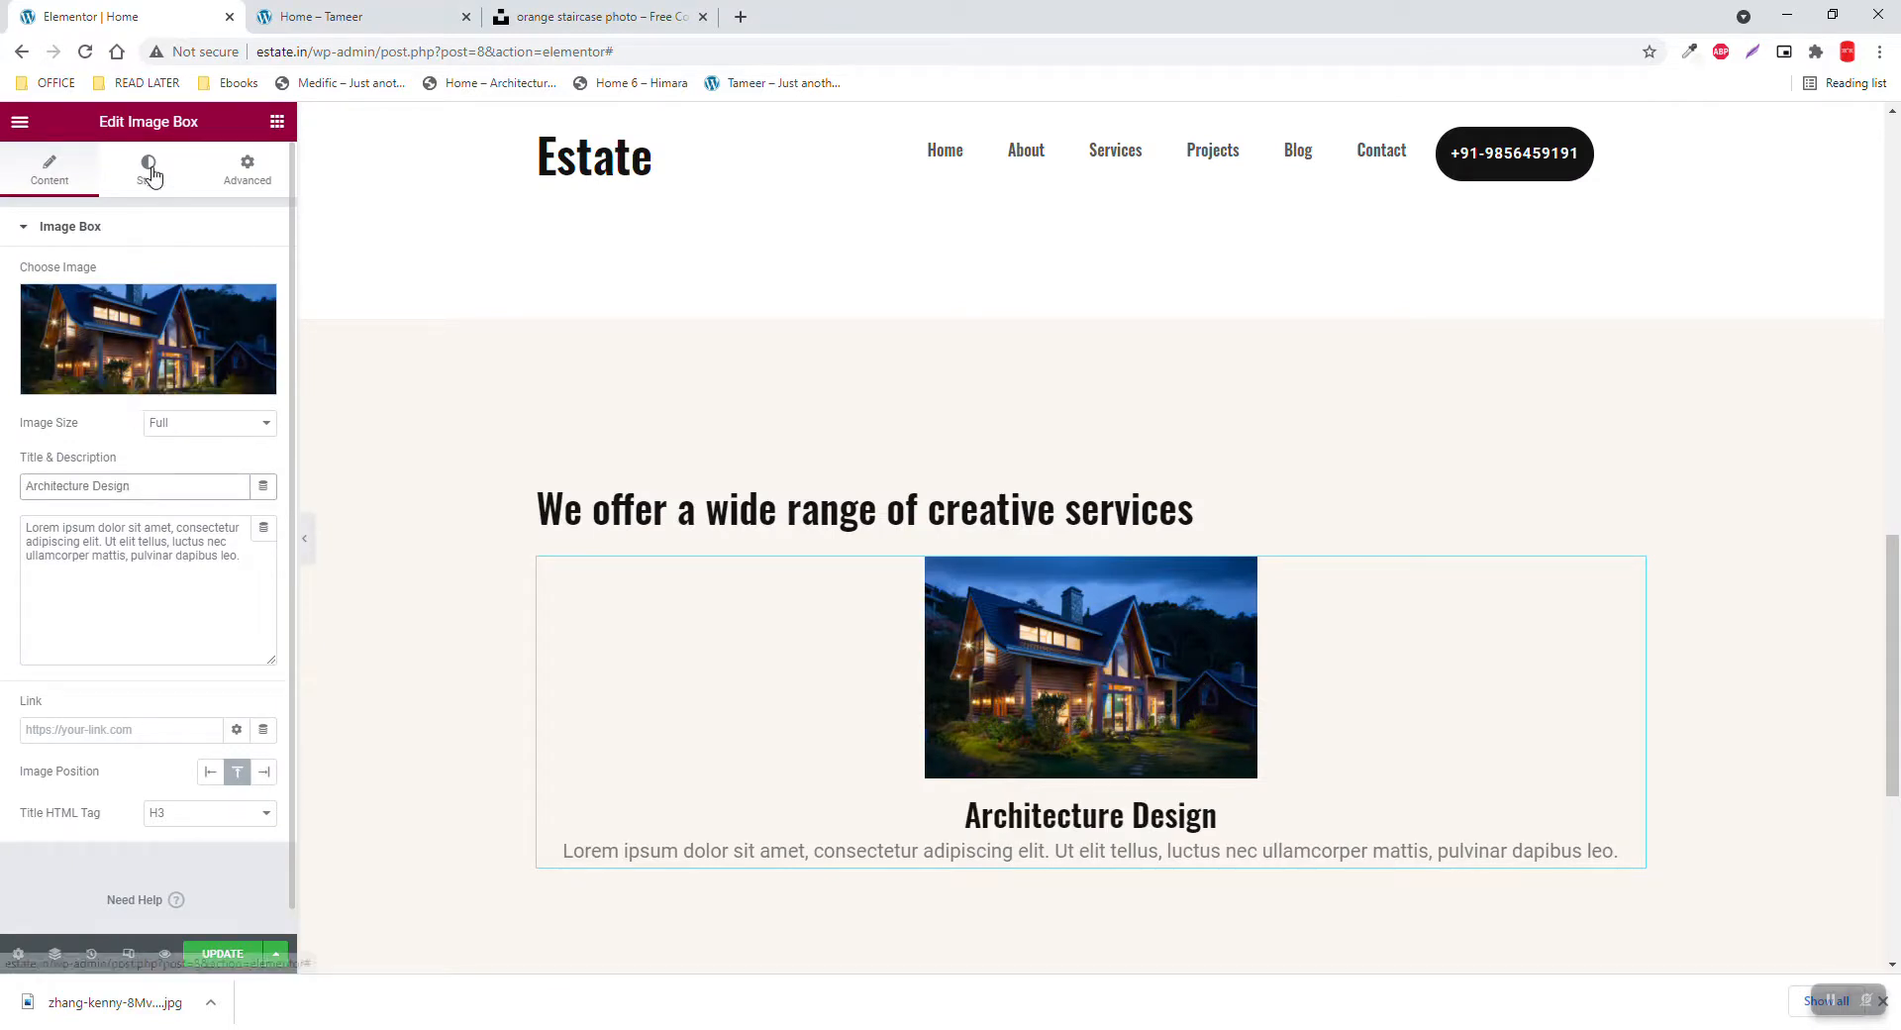
Set the title tag to H4 and expand the Style tab's Content section
left_click(209, 813)
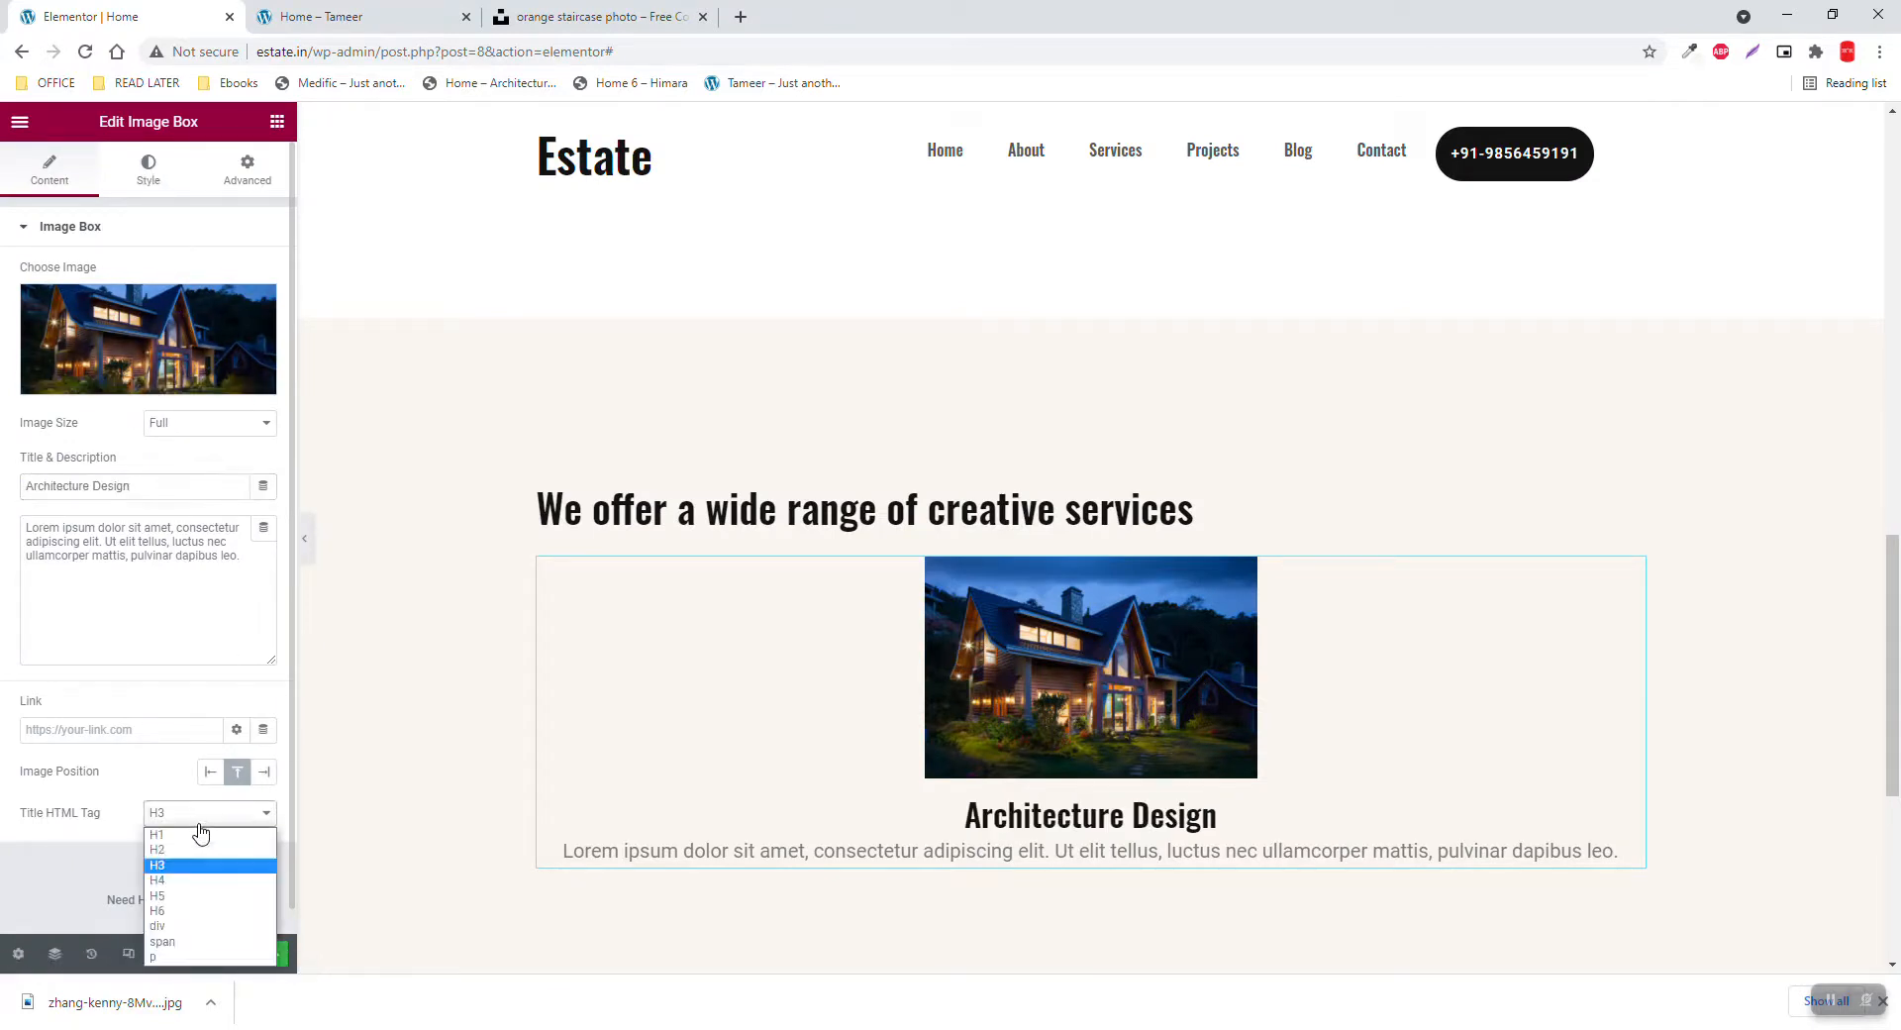
left_click(157, 881)
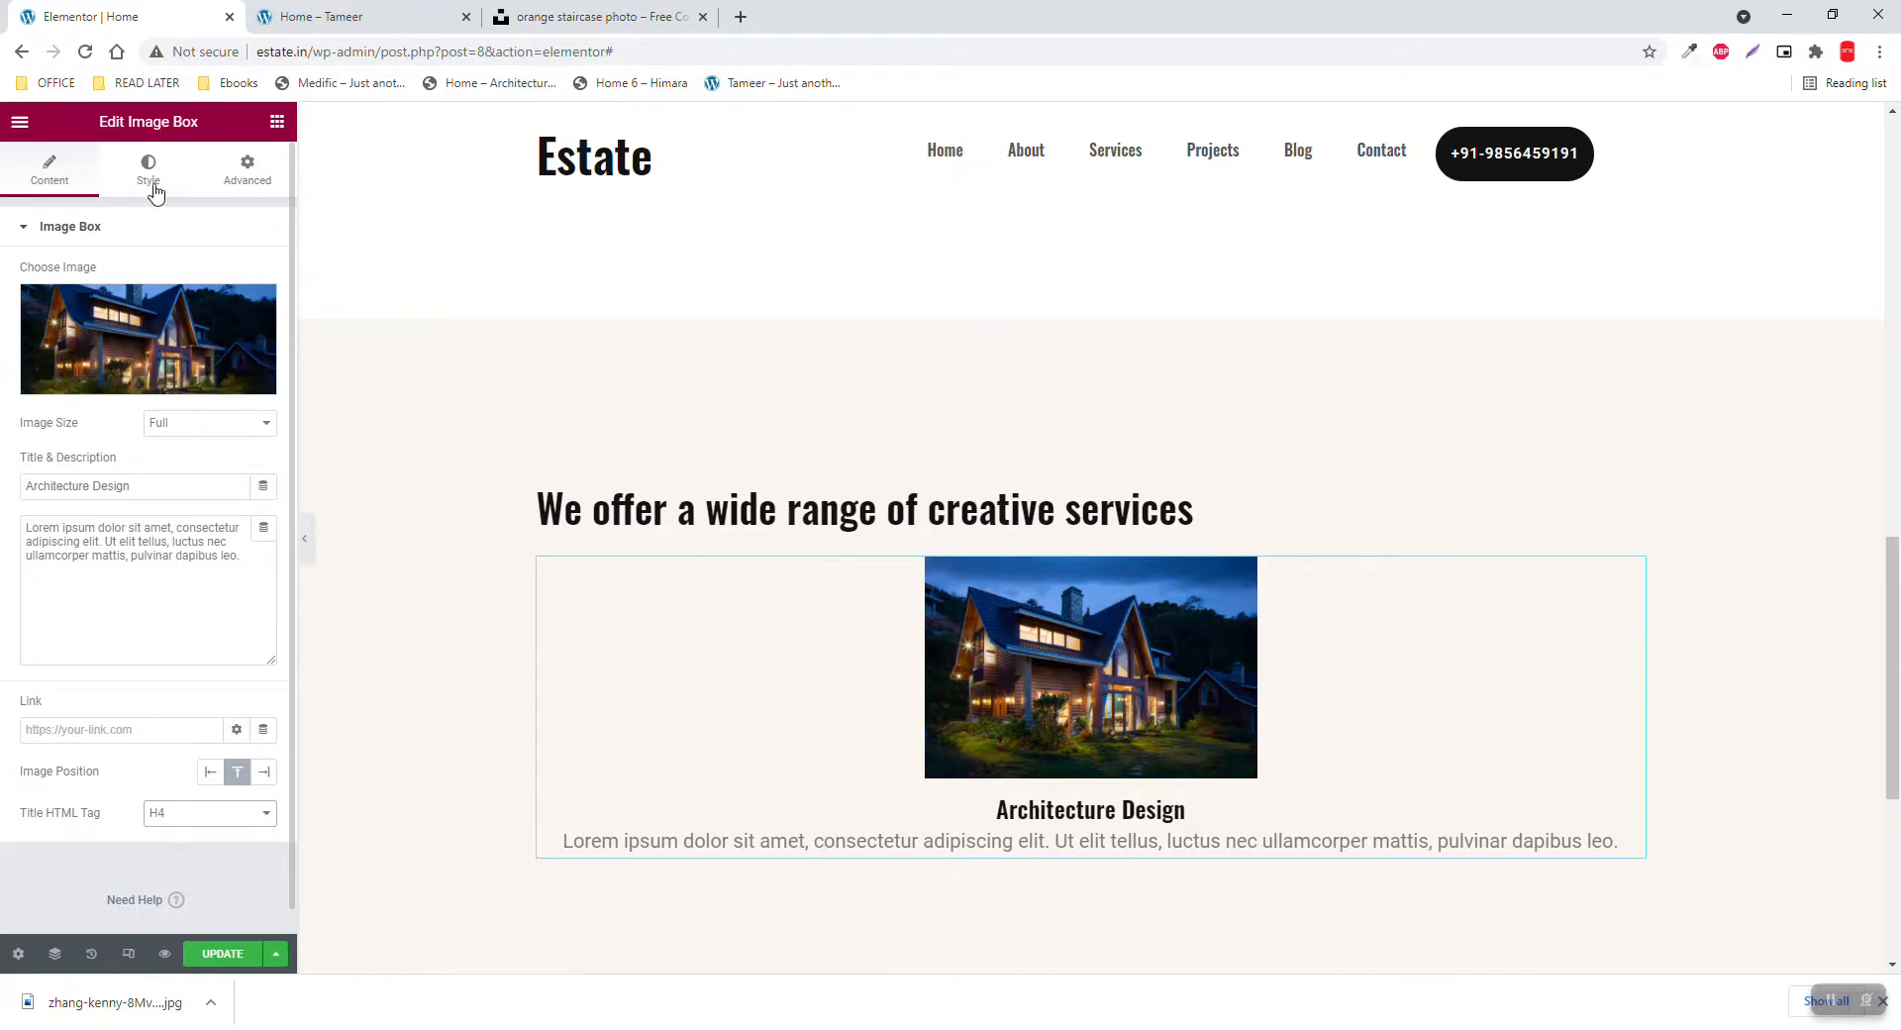
left_click(147, 166)
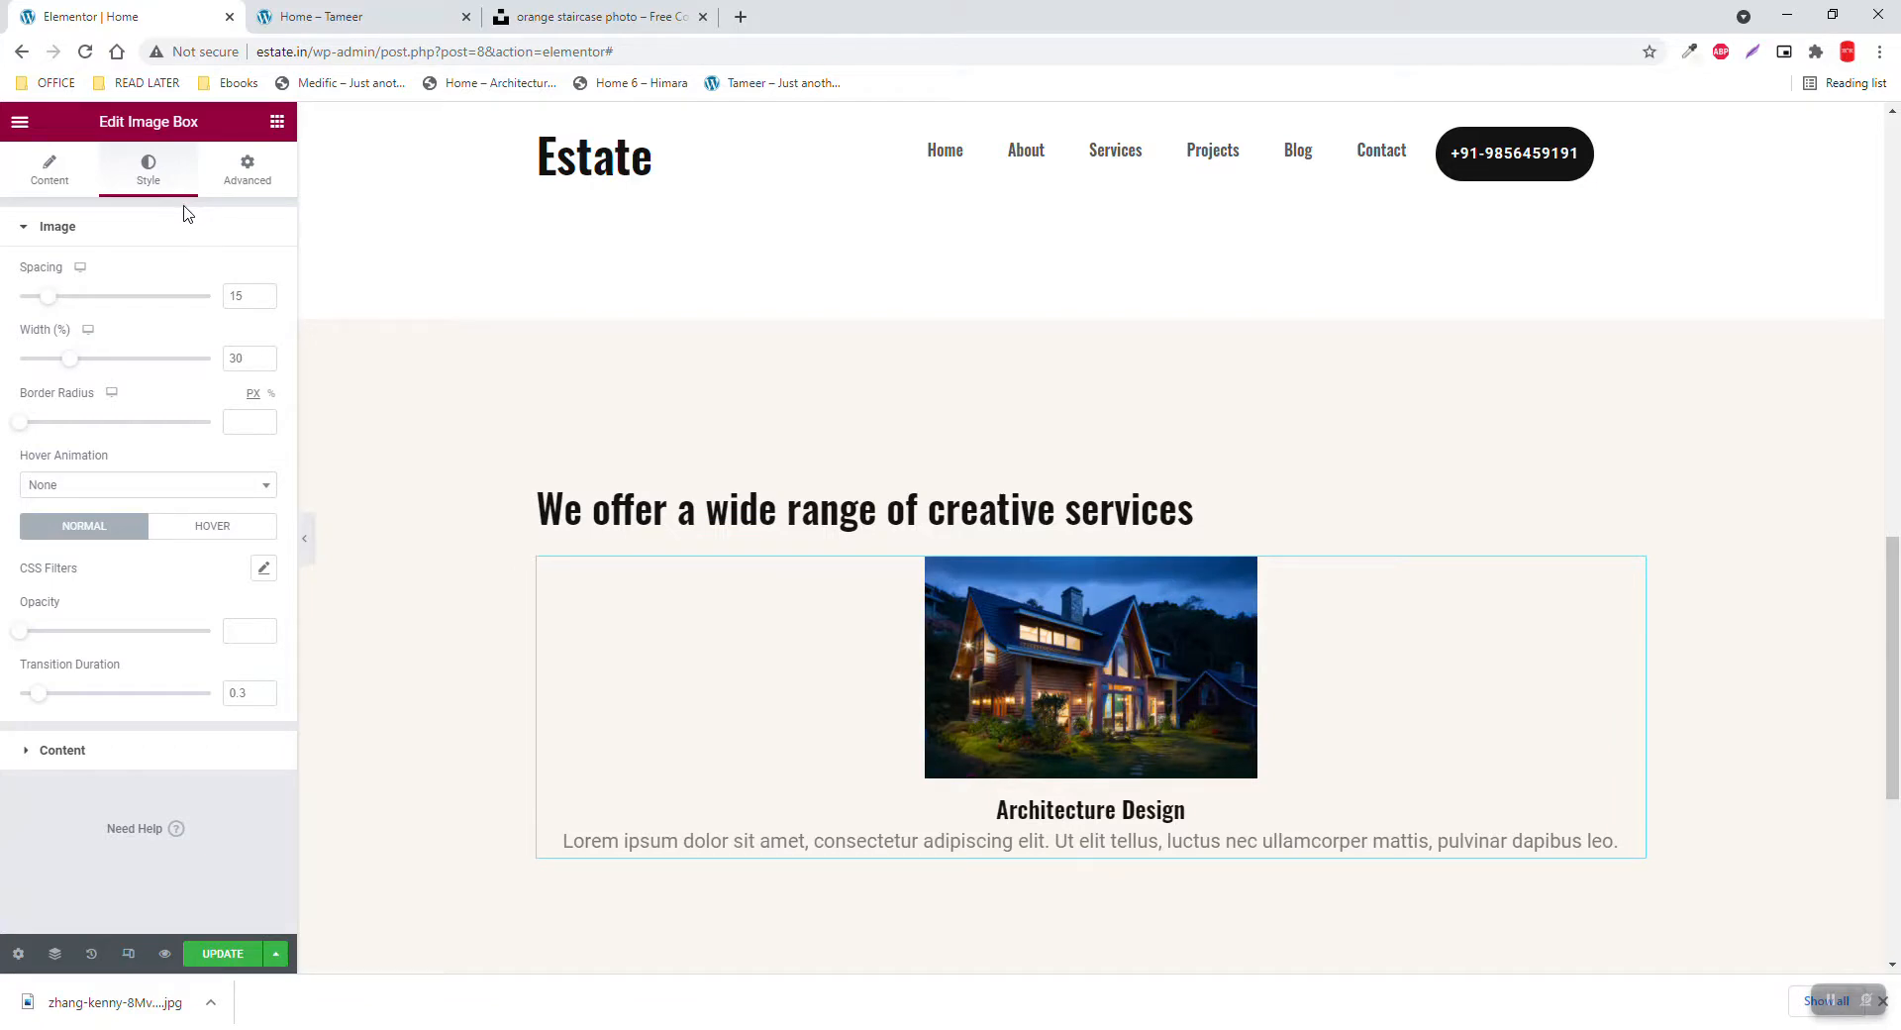
mouse_move(128, 300)
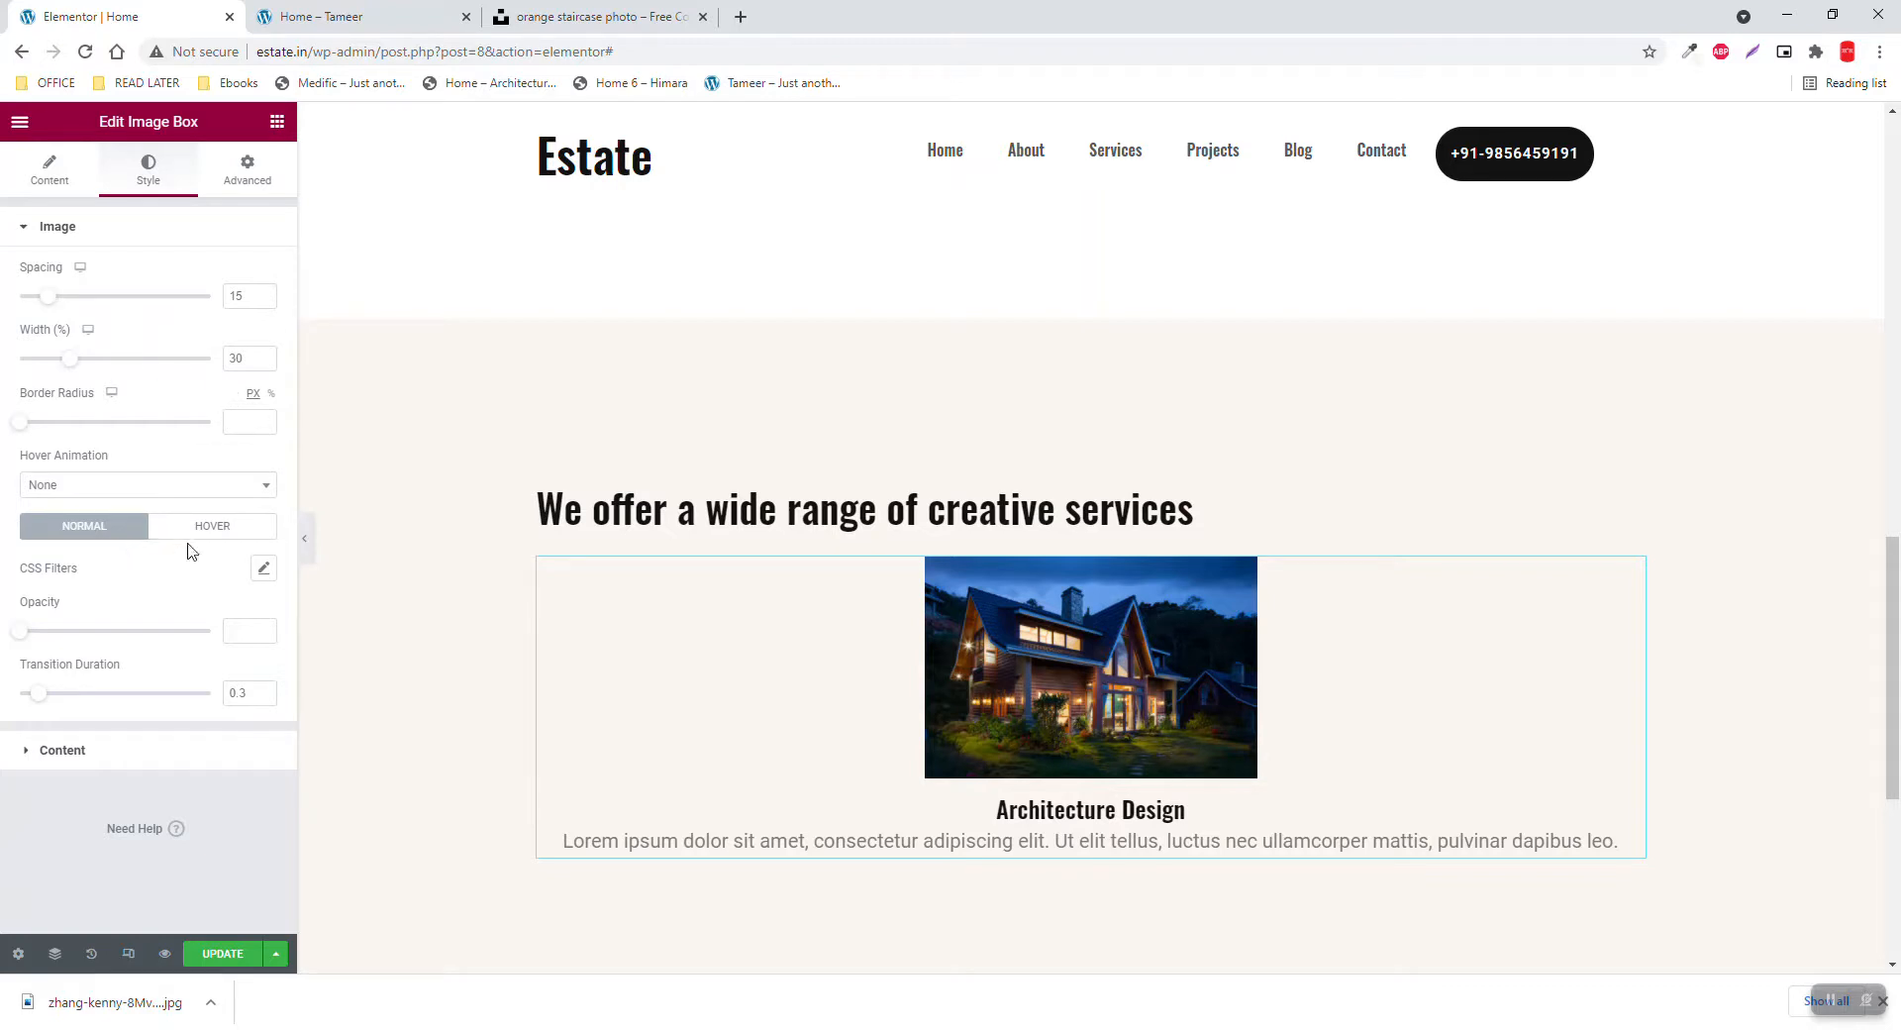
mouse_move(157, 542)
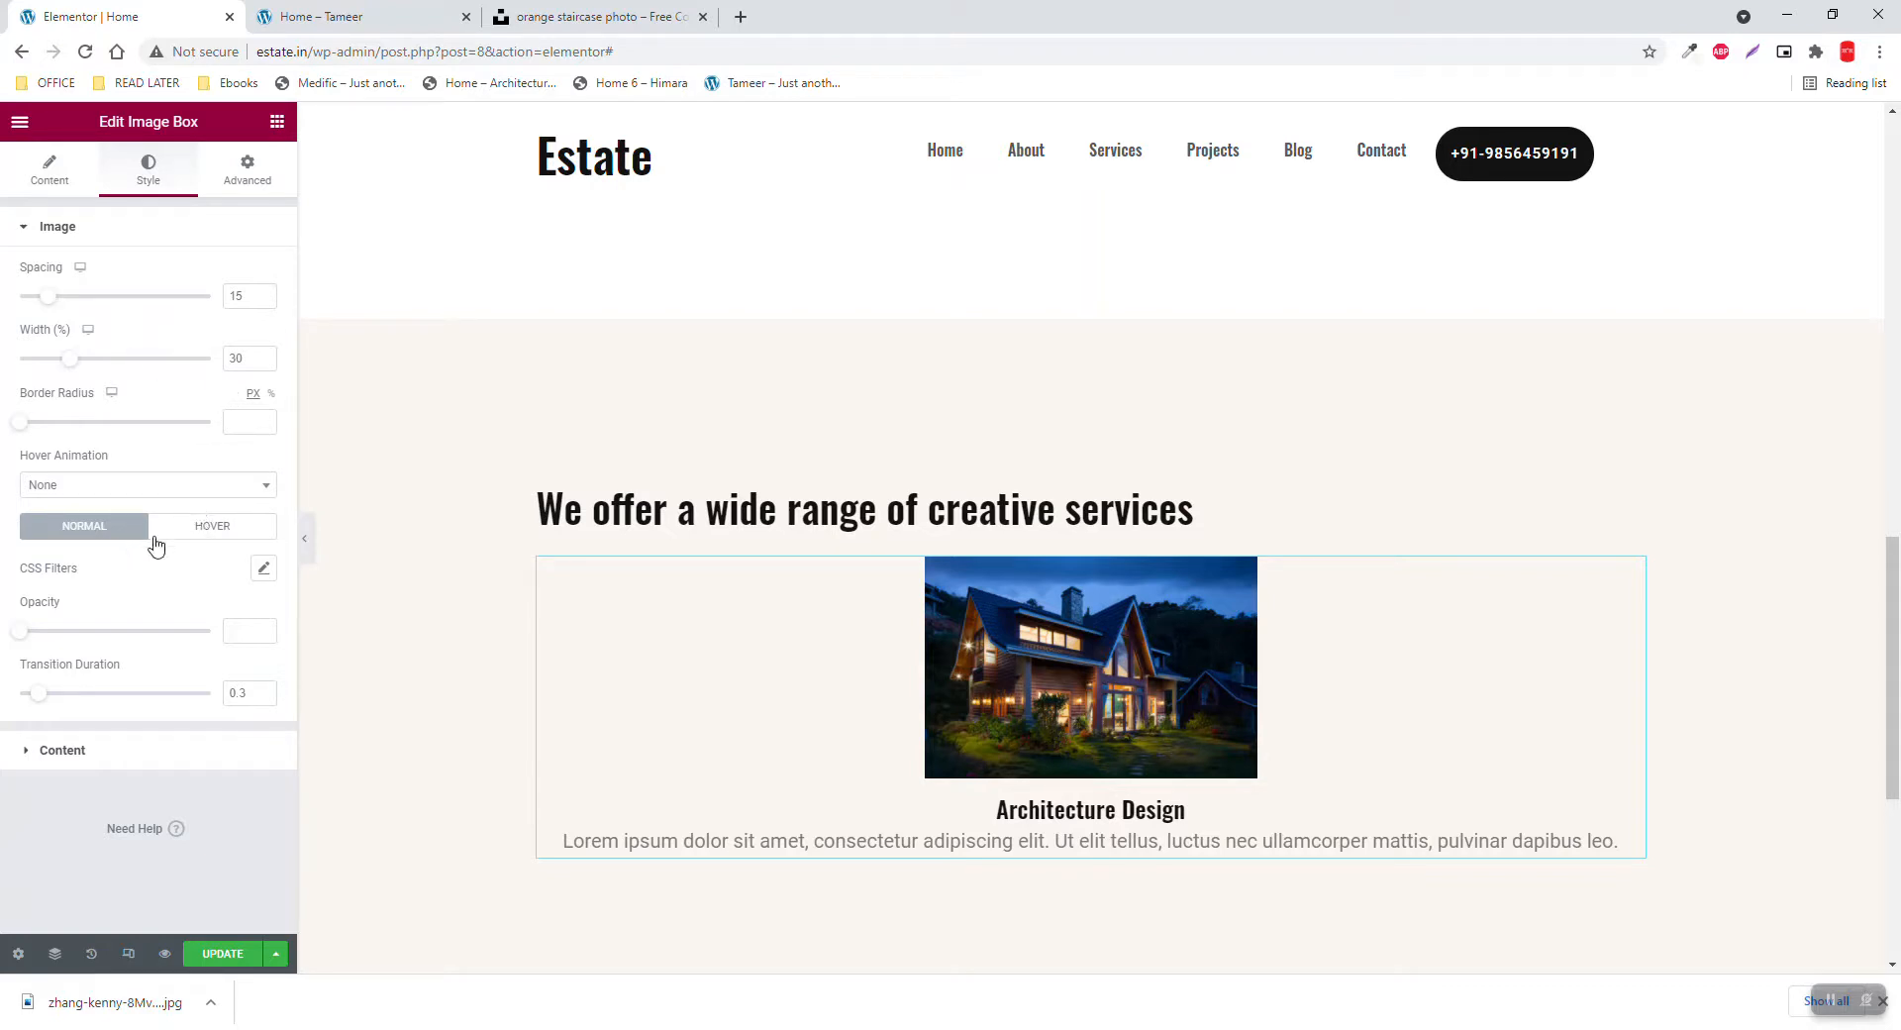
mouse_move(843, 709)
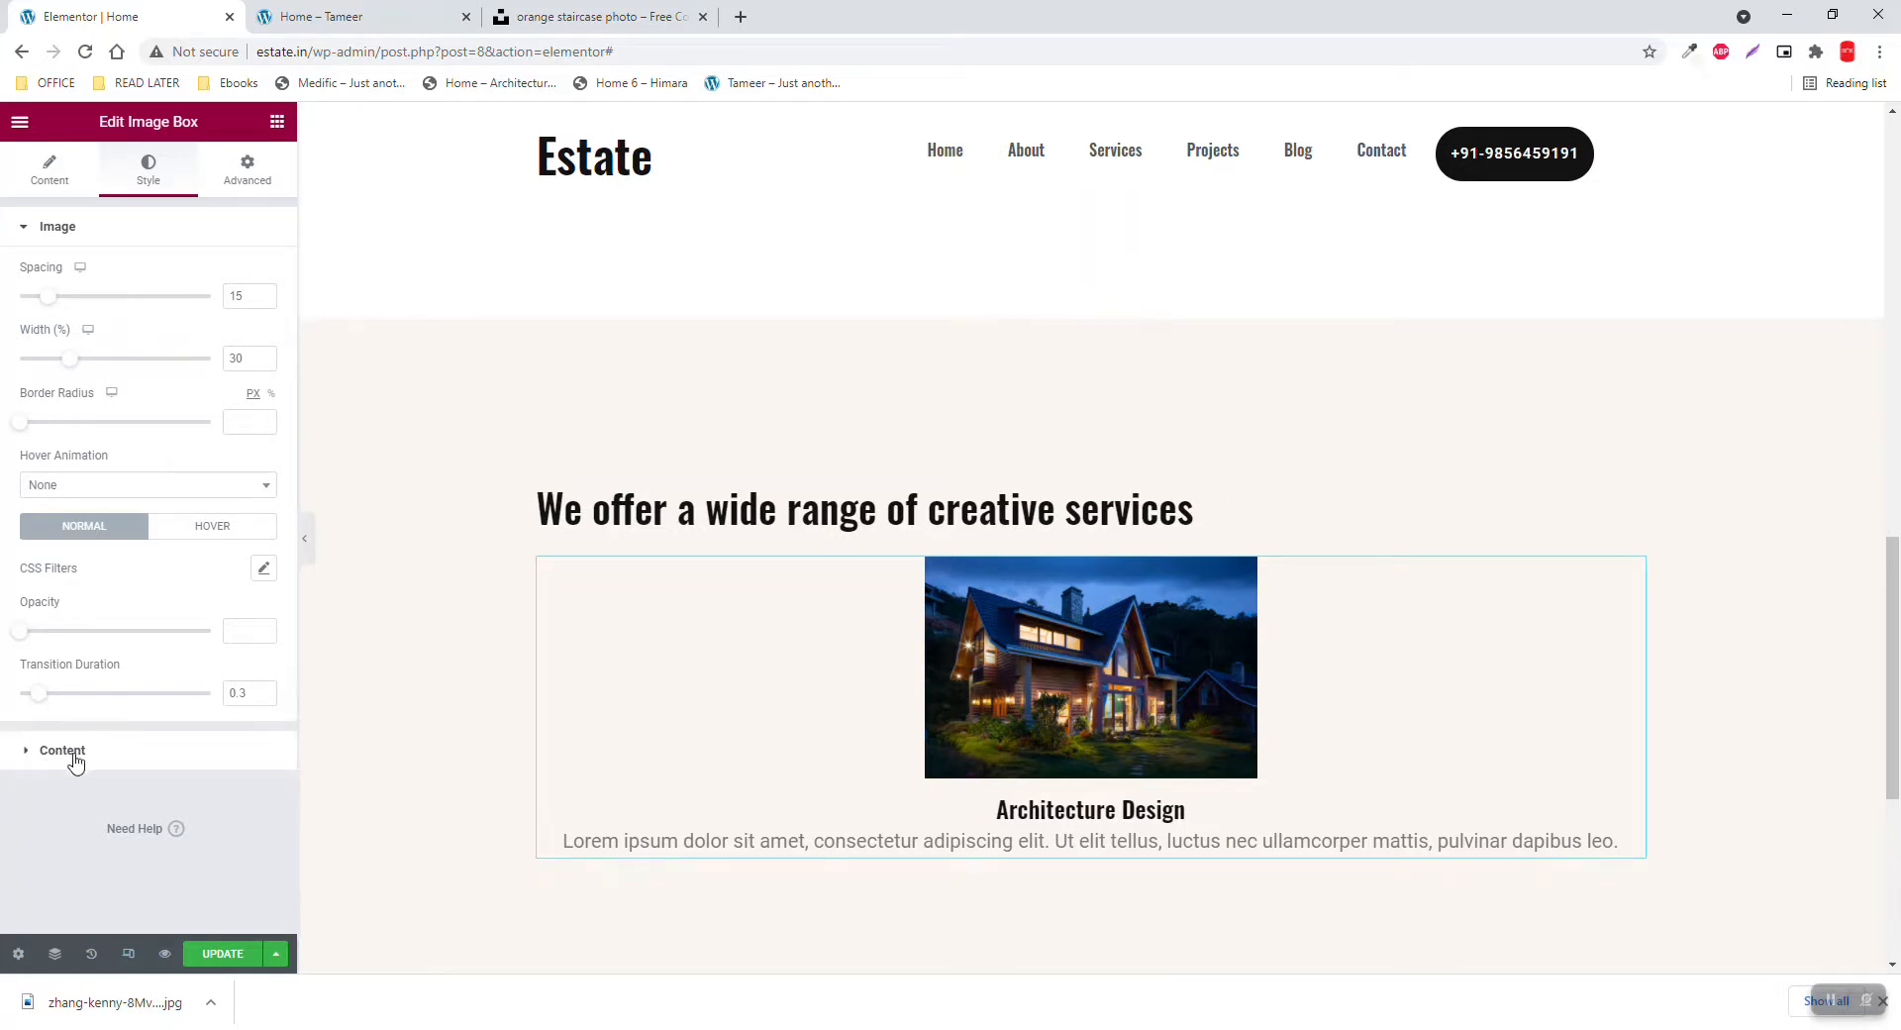
left_click(61, 750)
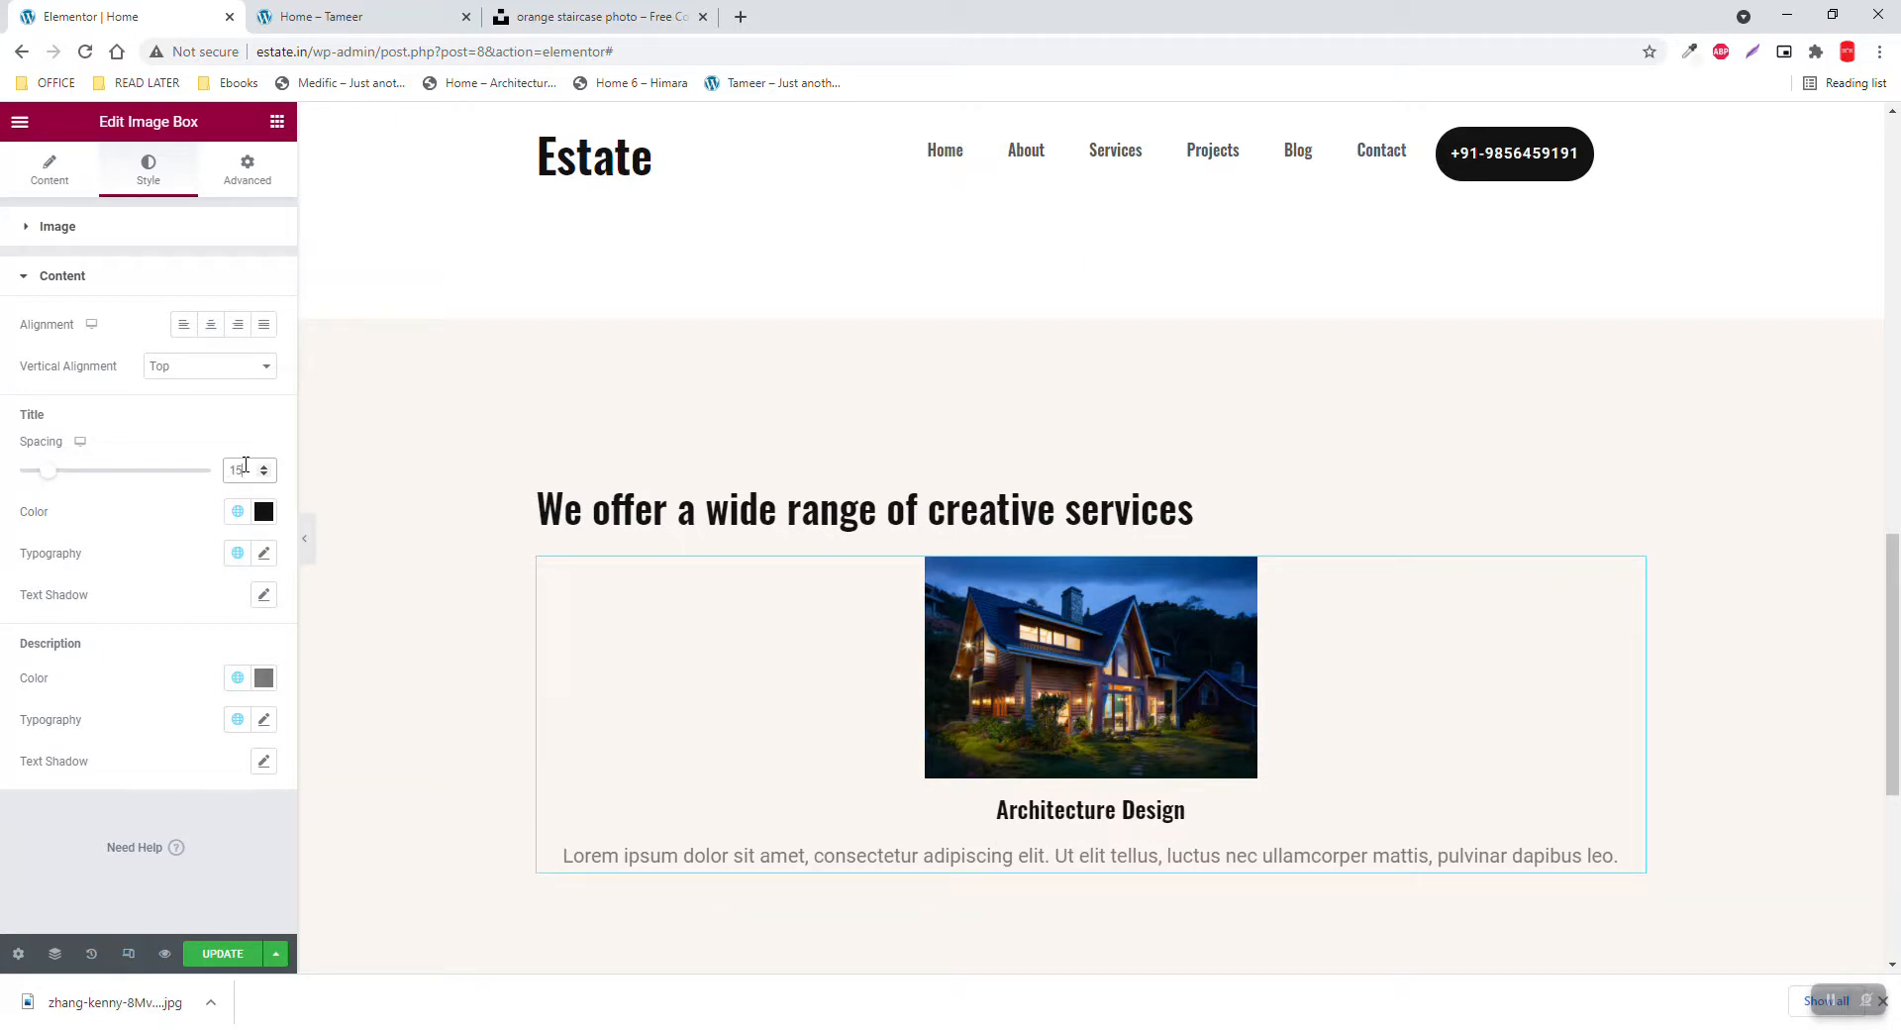
left_click(360, 17)
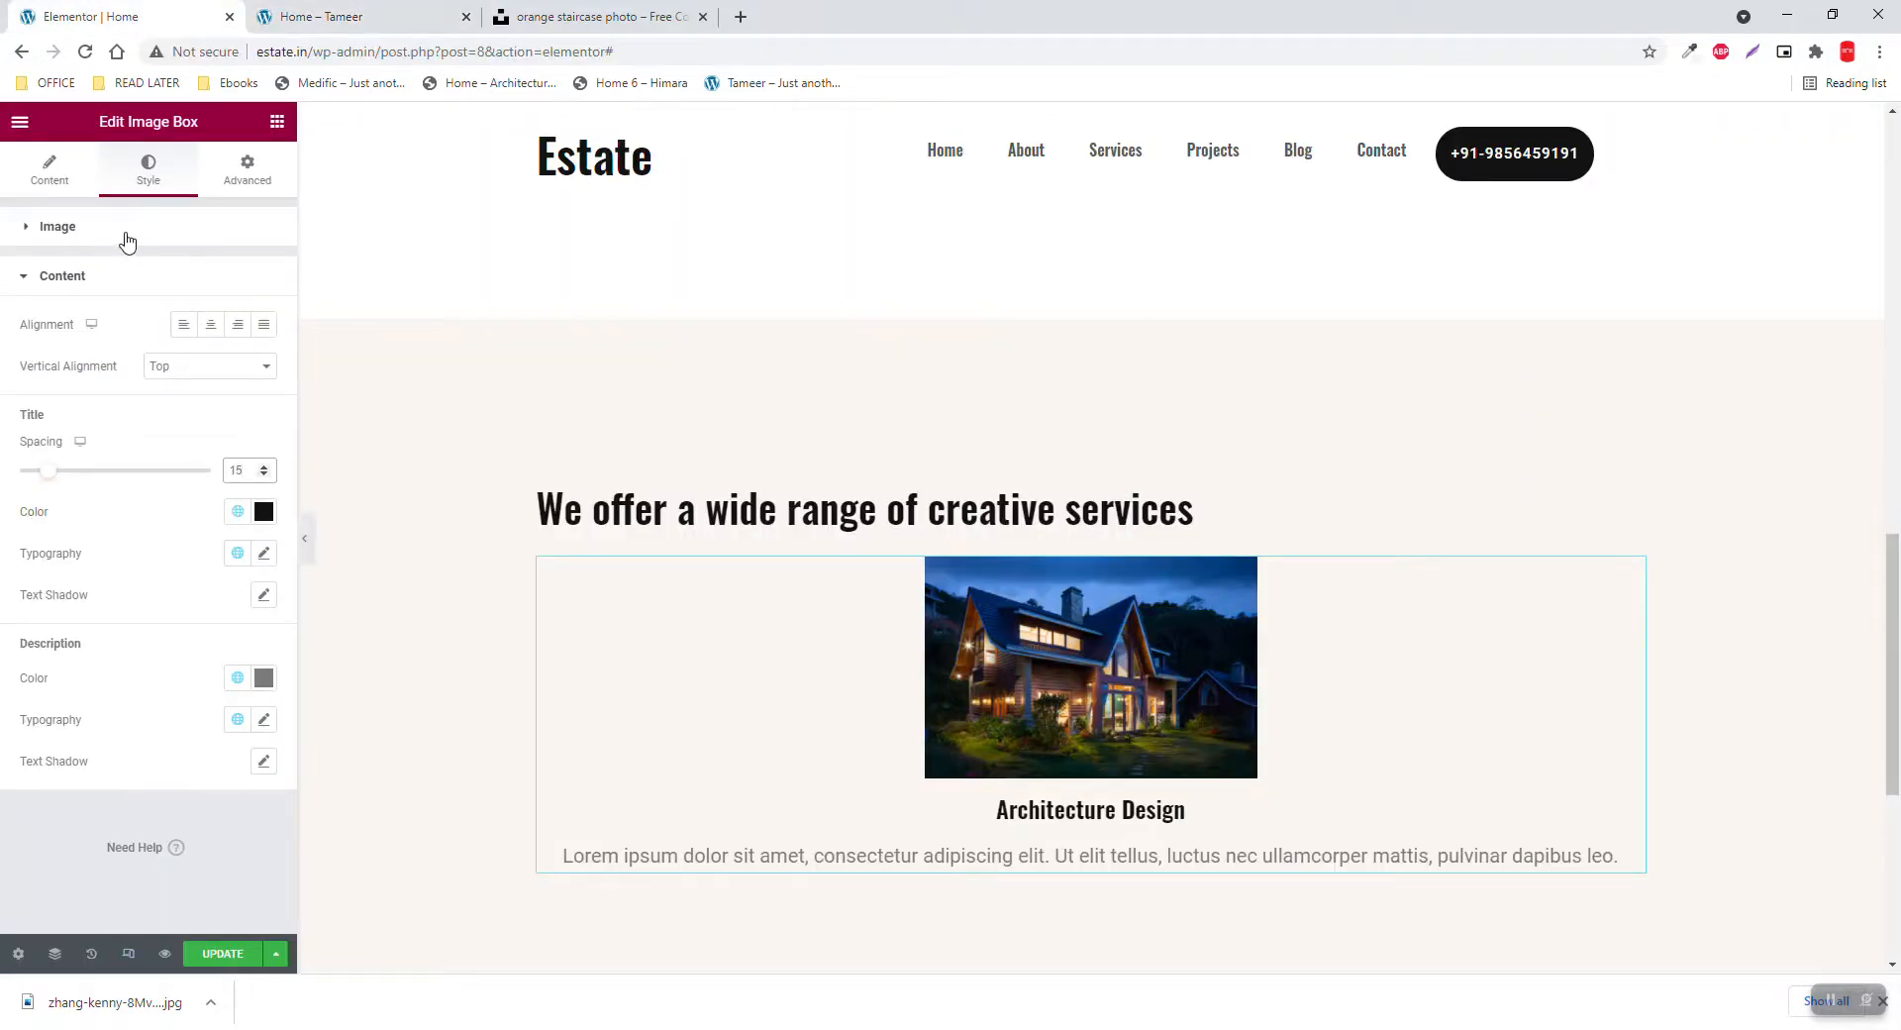
mouse_move(272, 189)
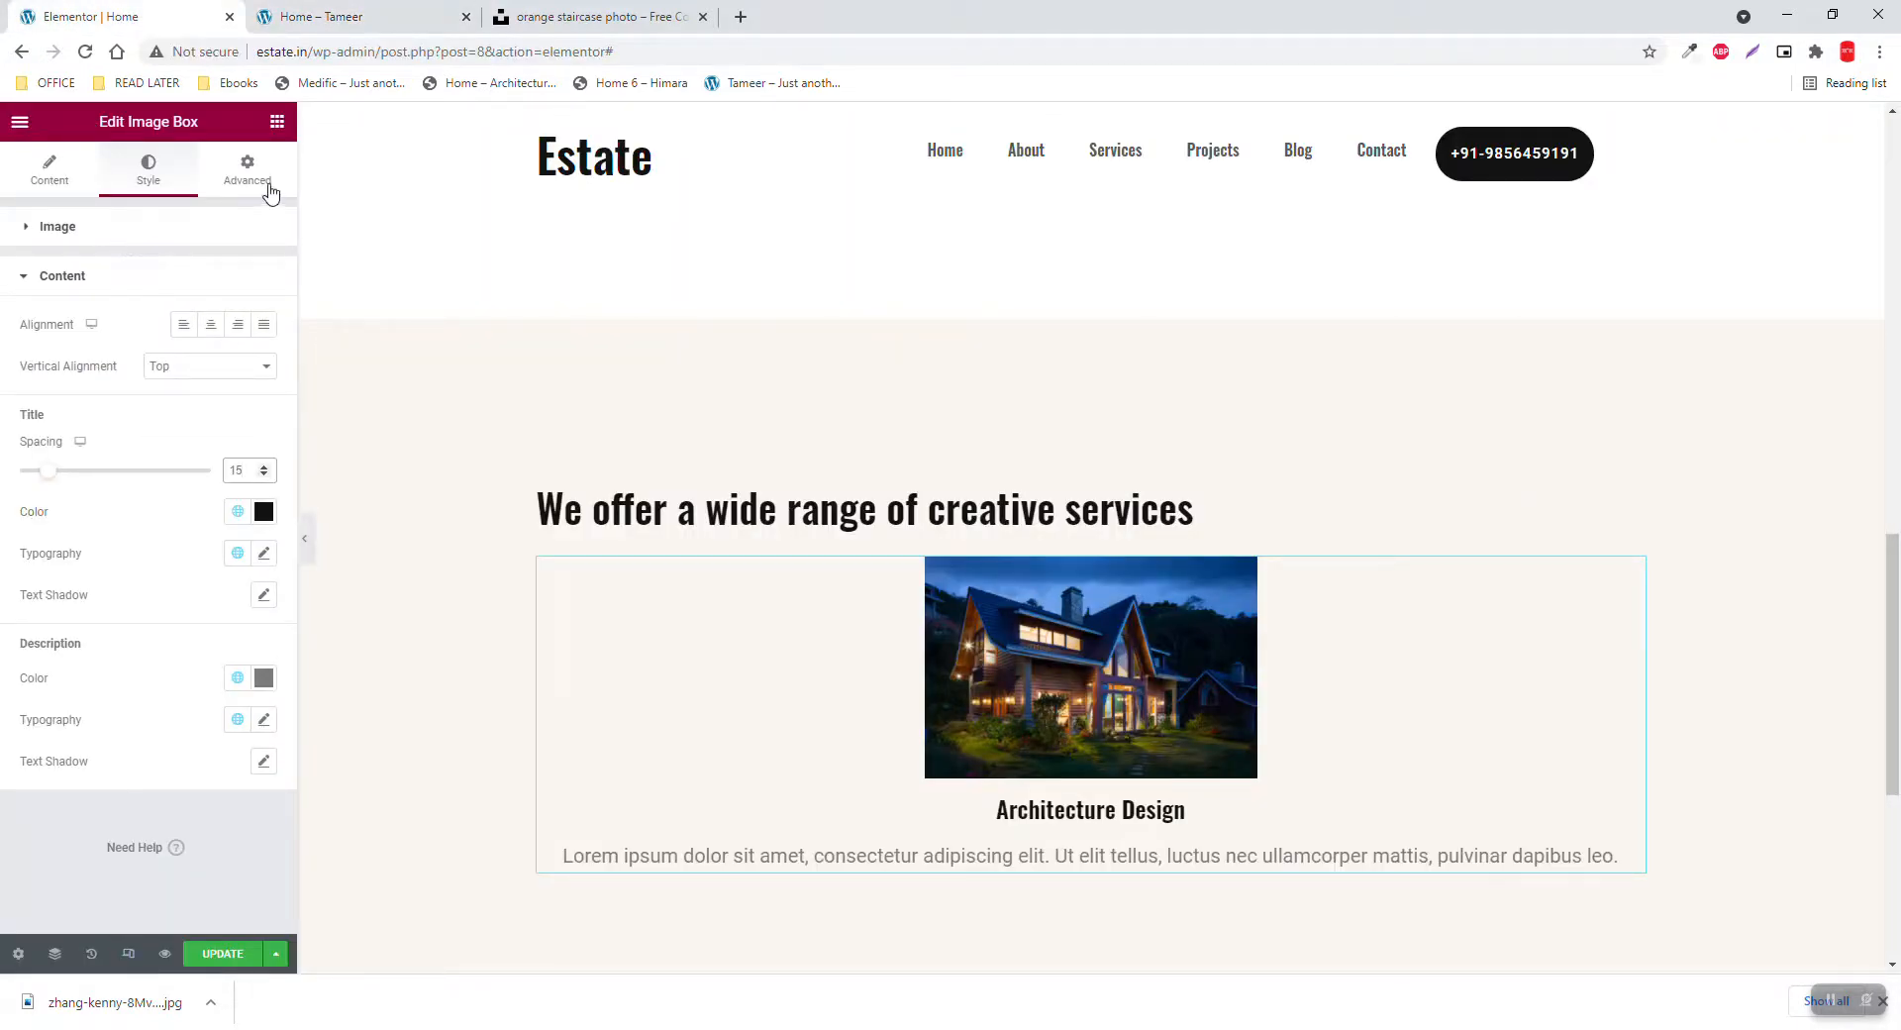
Give the image box a classic white background and 30 px bottom padding
left_click(245, 168)
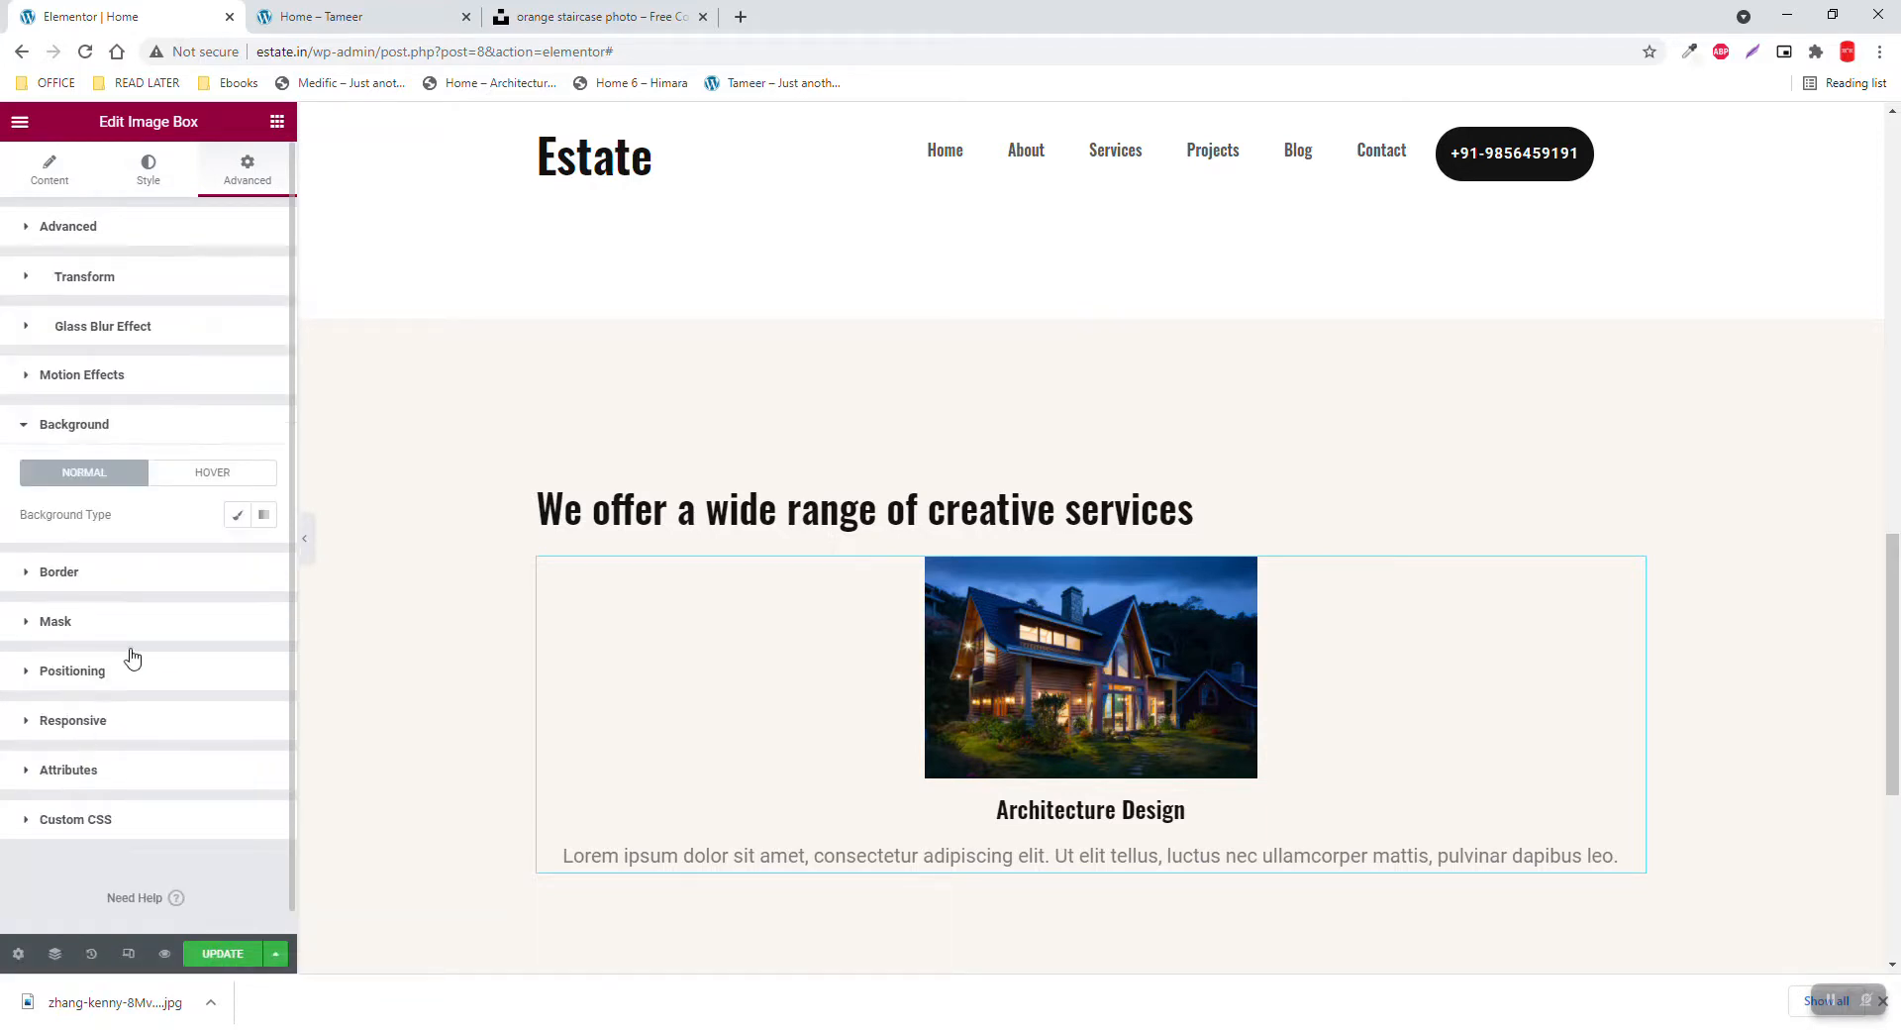
left_click(237, 515)
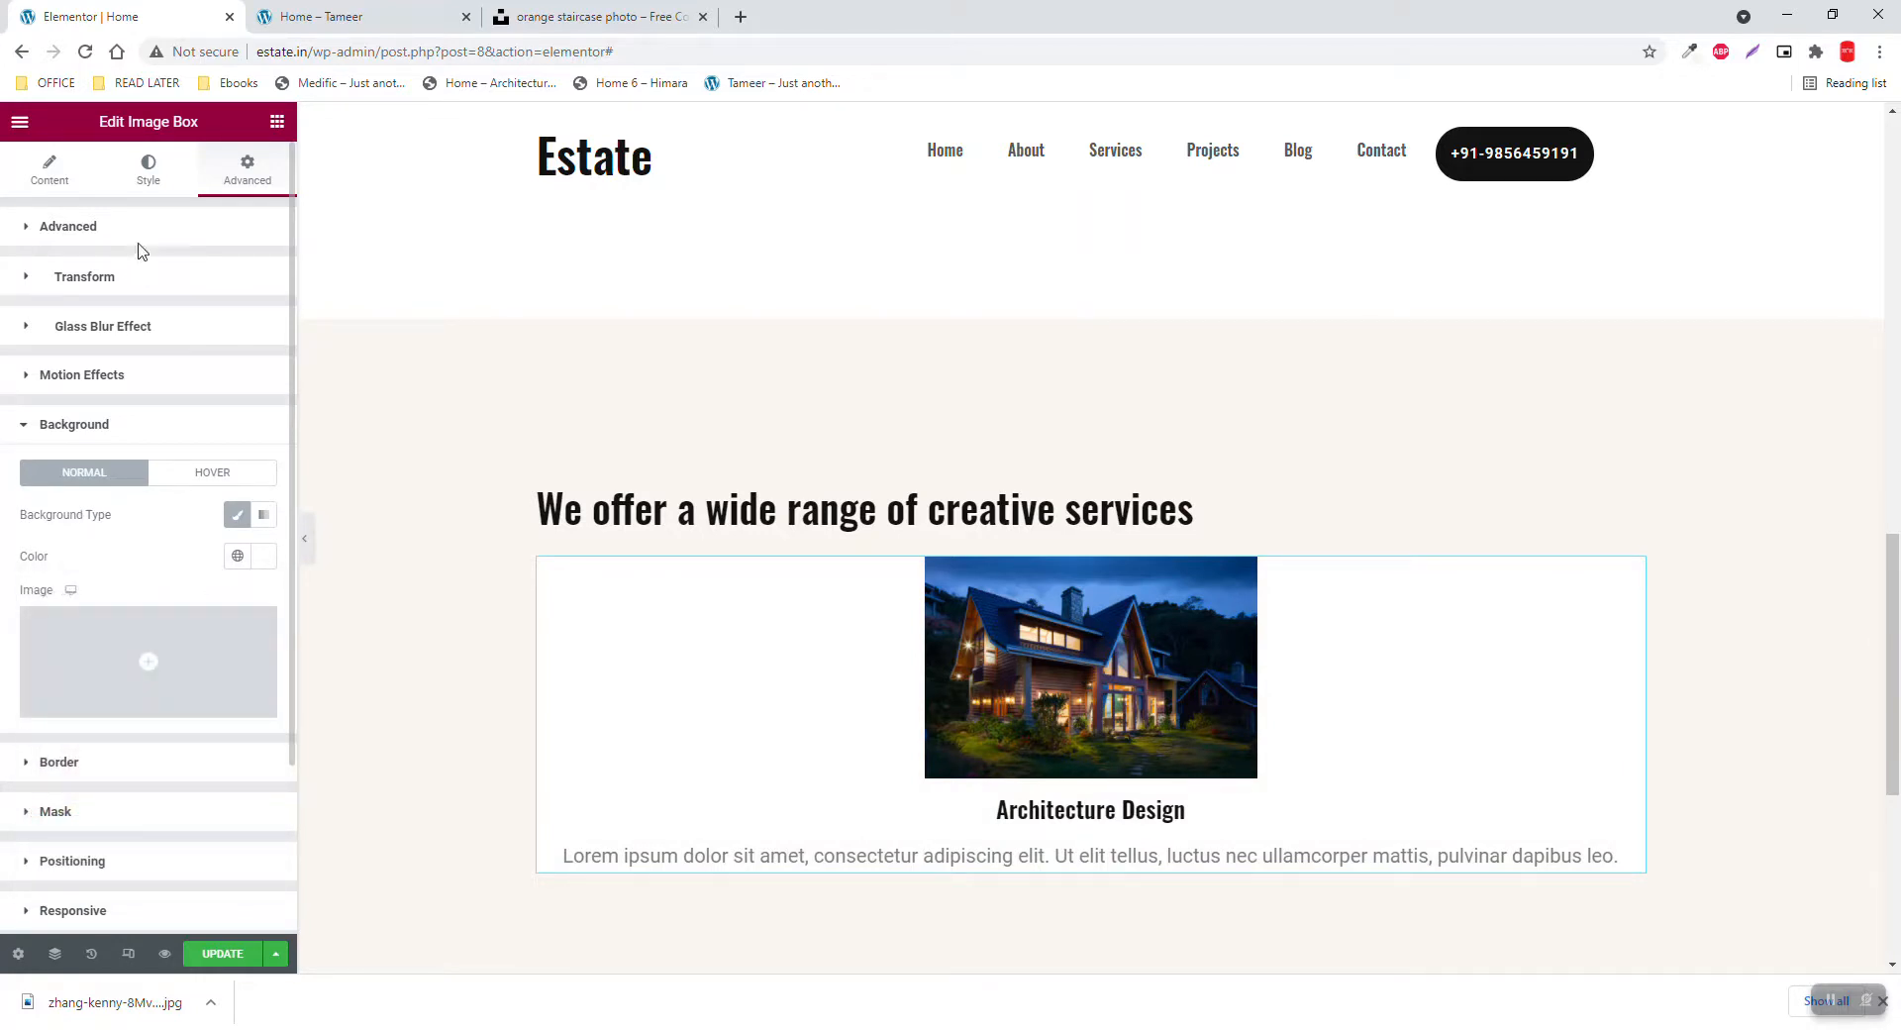
left_click(347, 16)
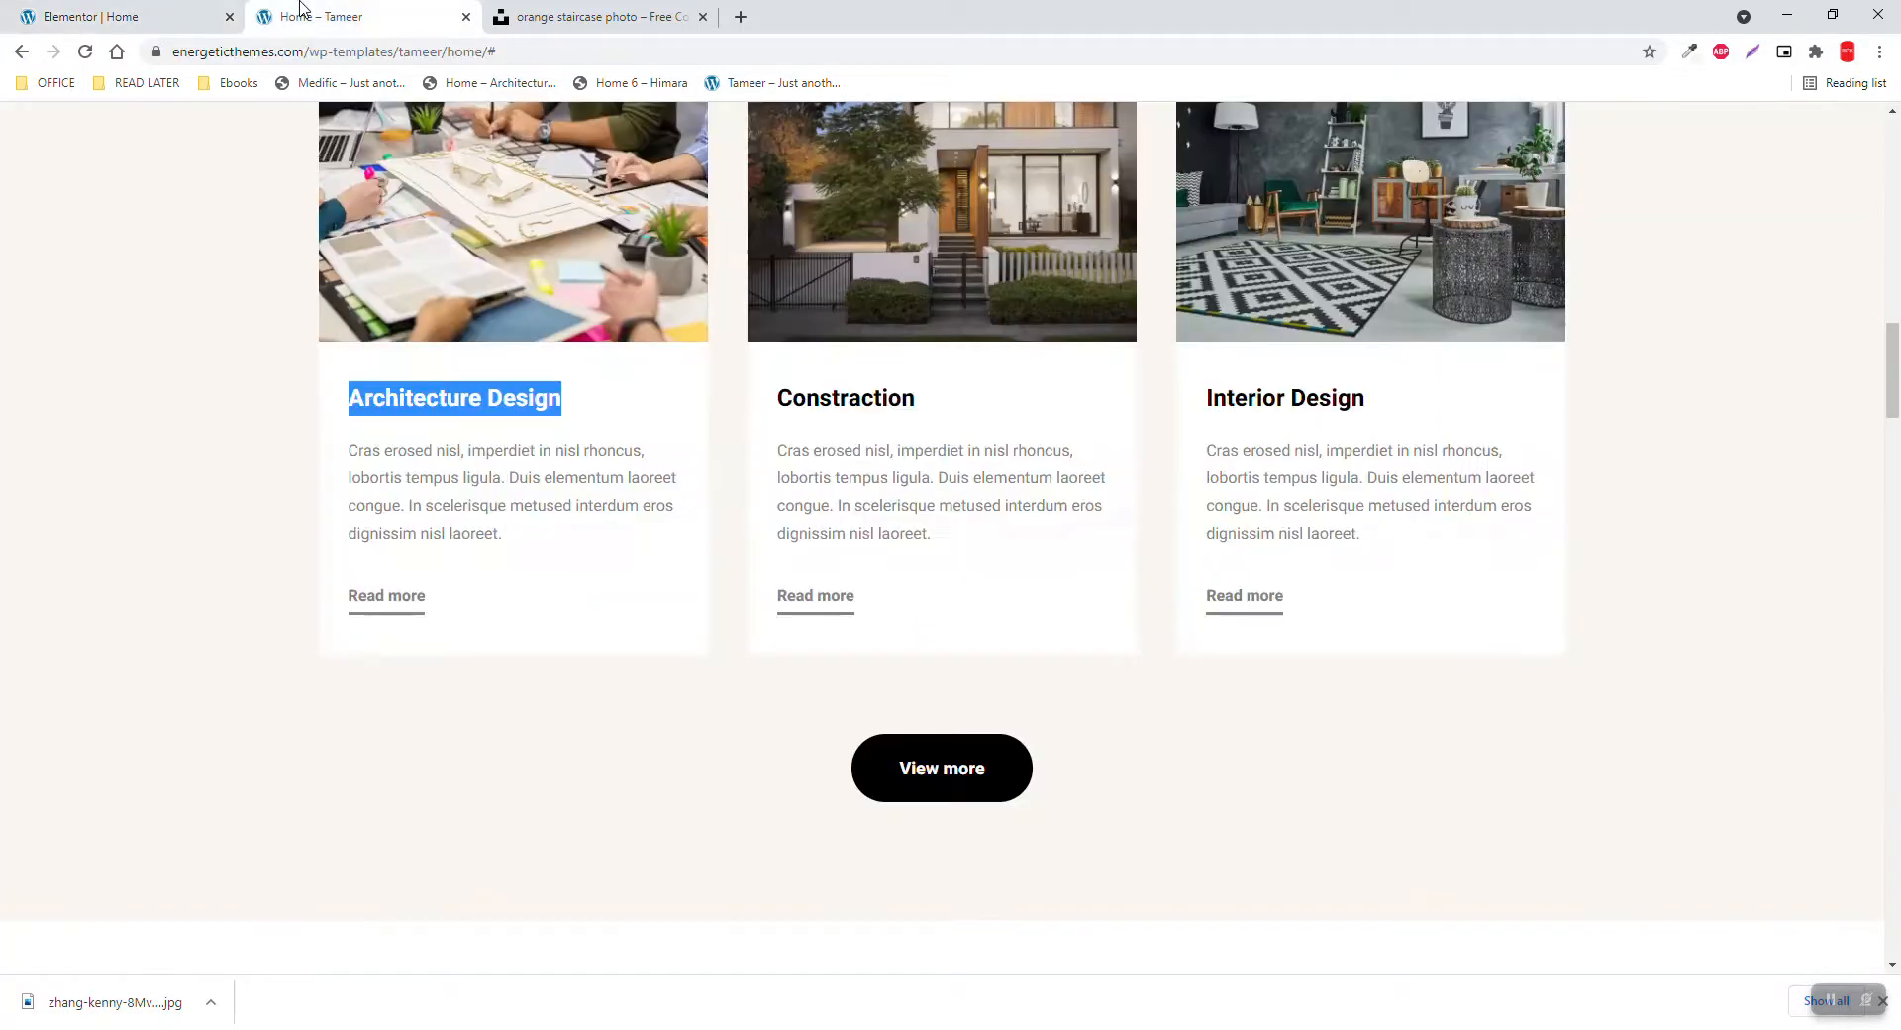
left_click(84, 16)
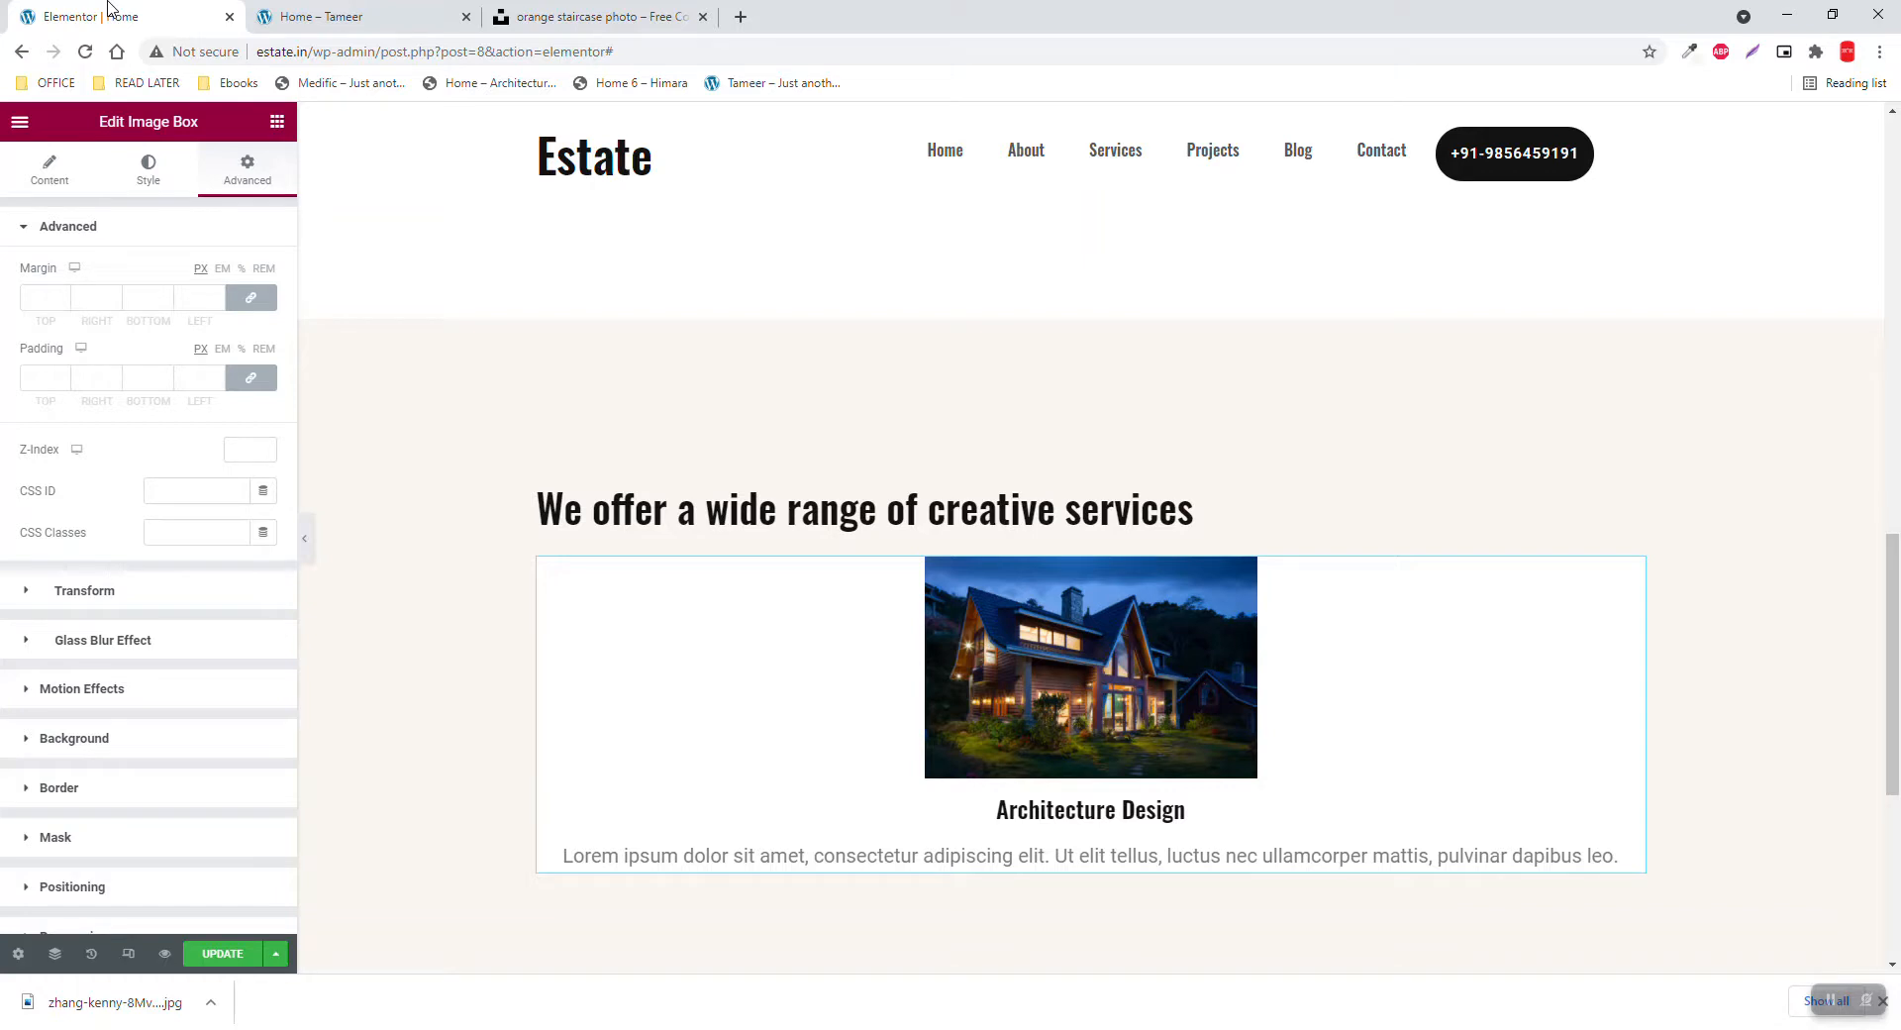
mouse_move(326, 9)
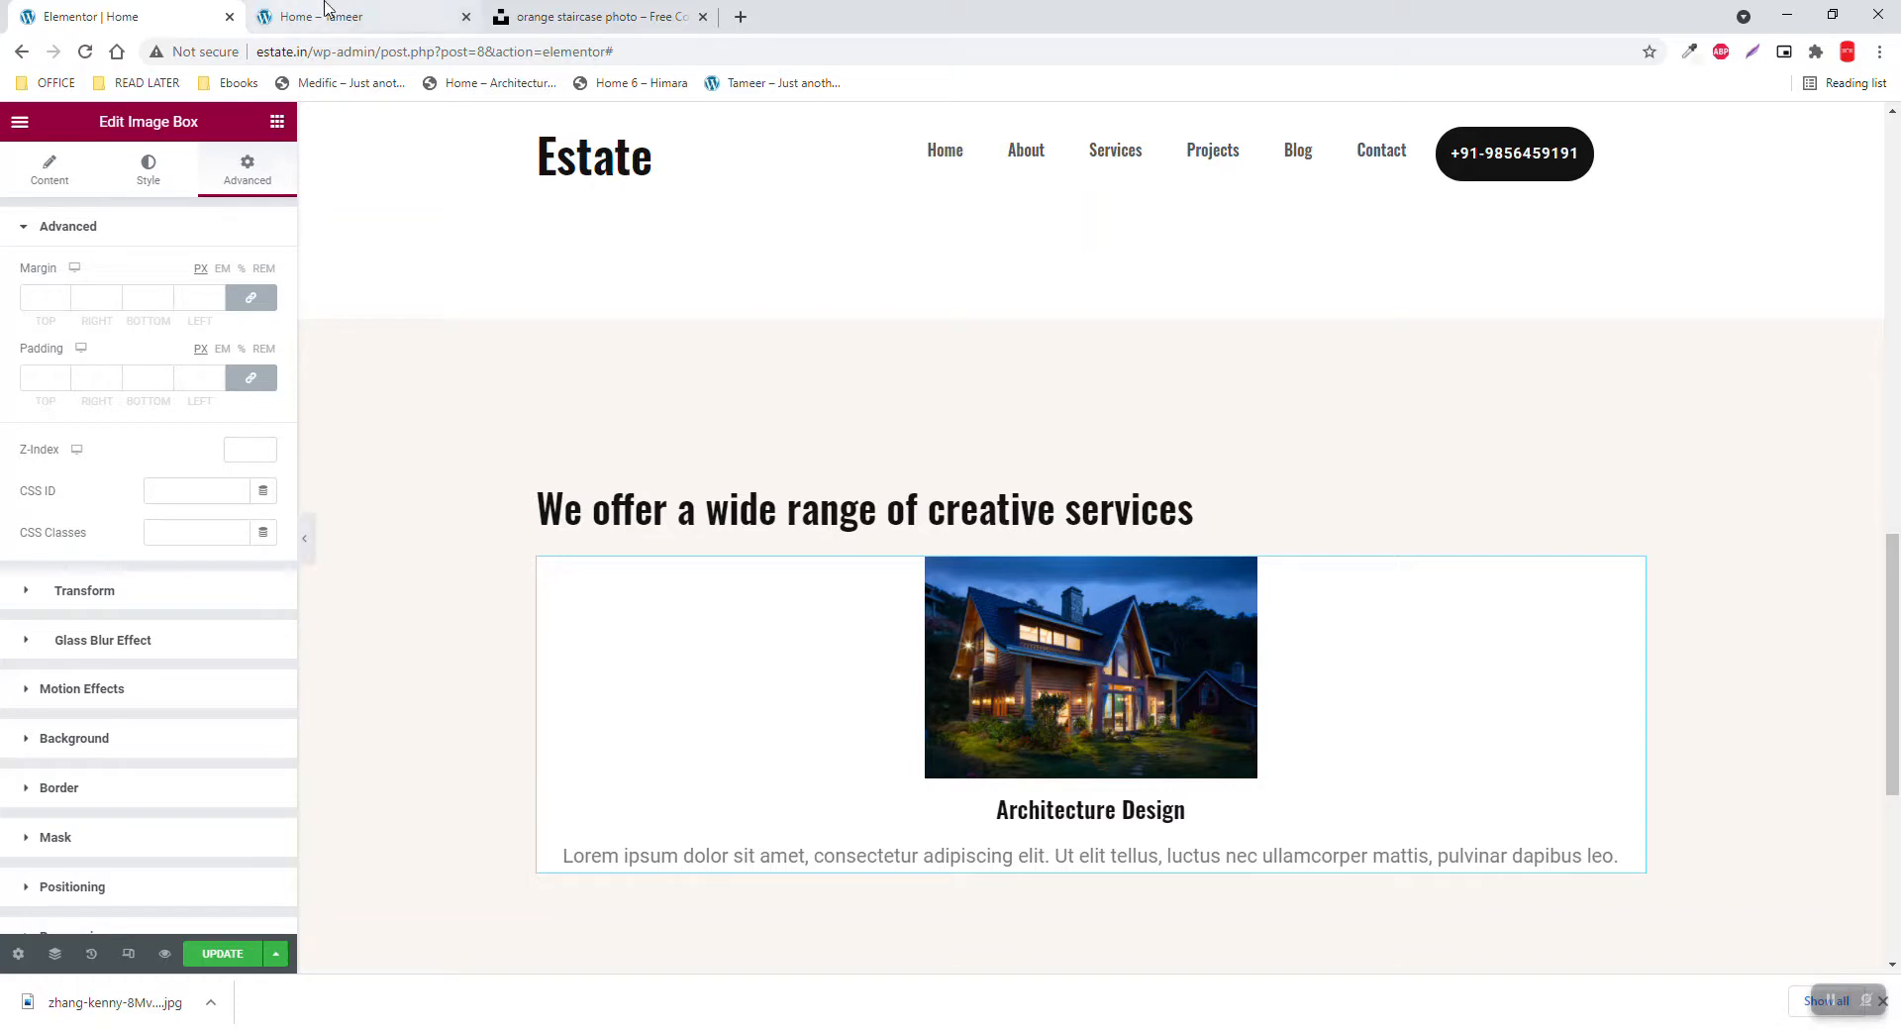
left_click(342, 16)
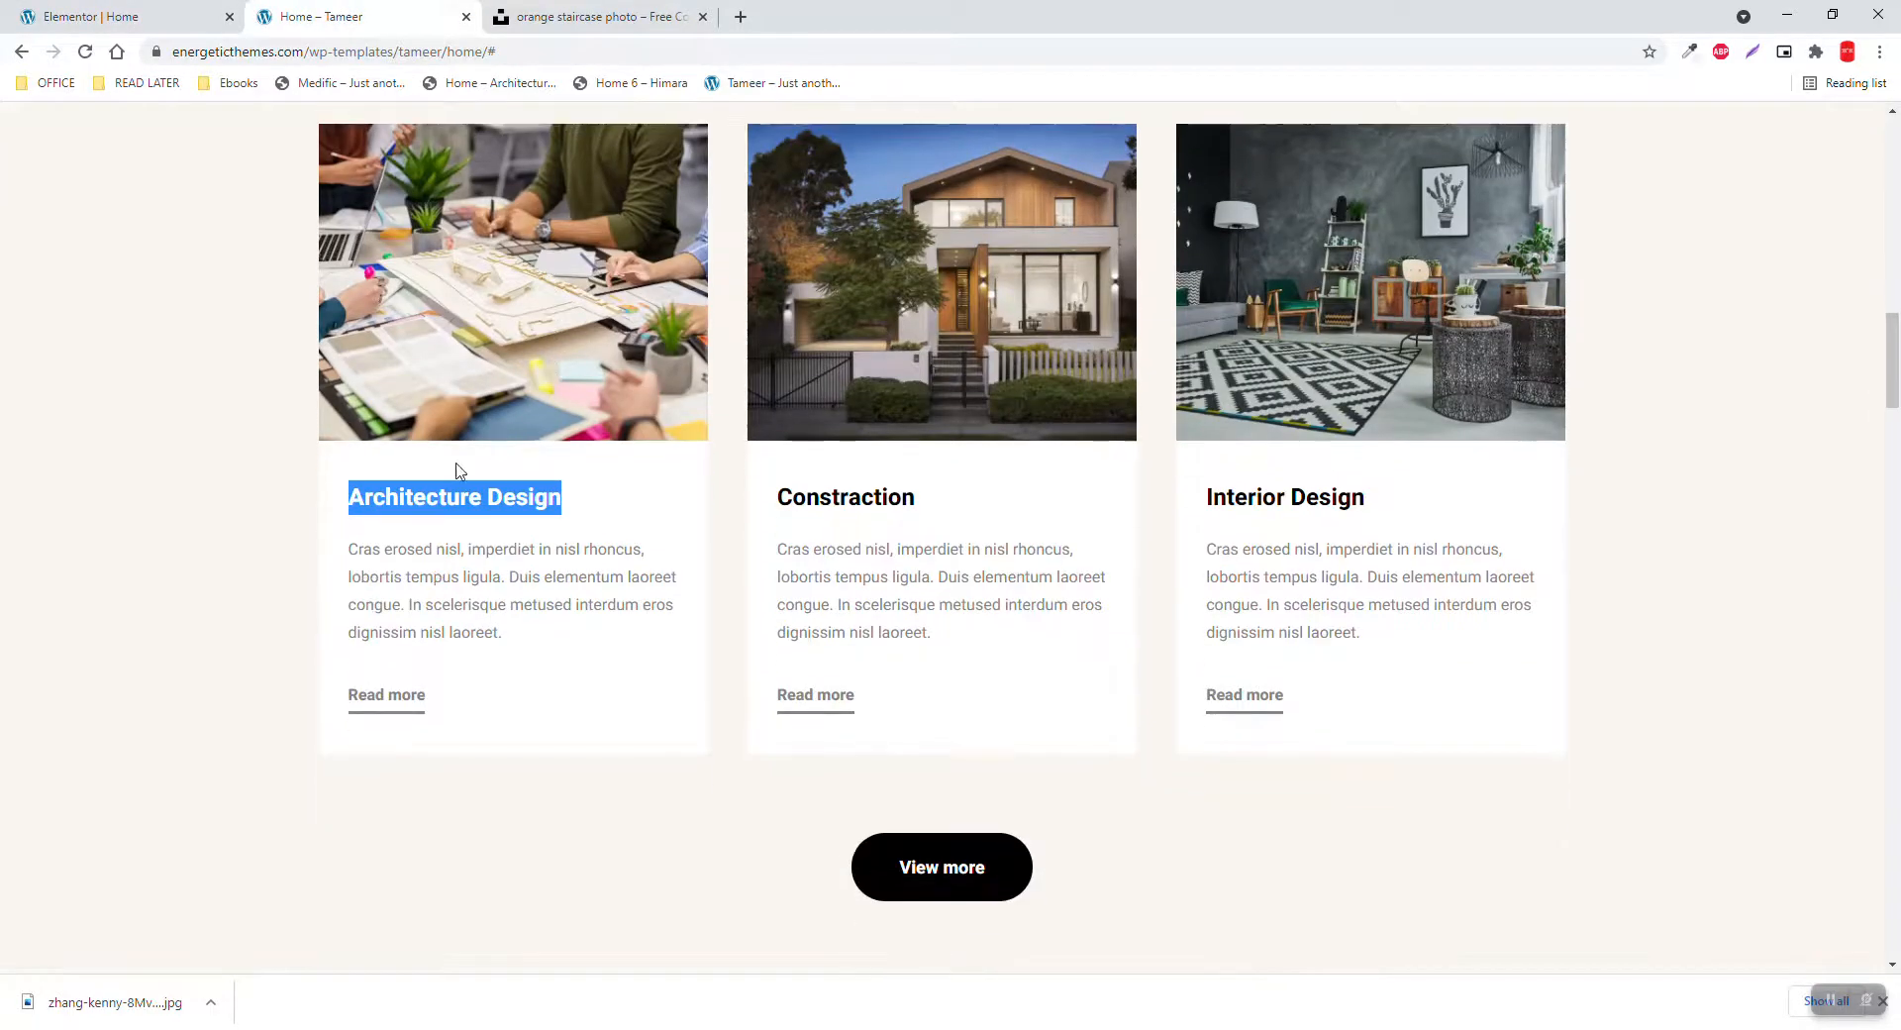
left_click(99, 16)
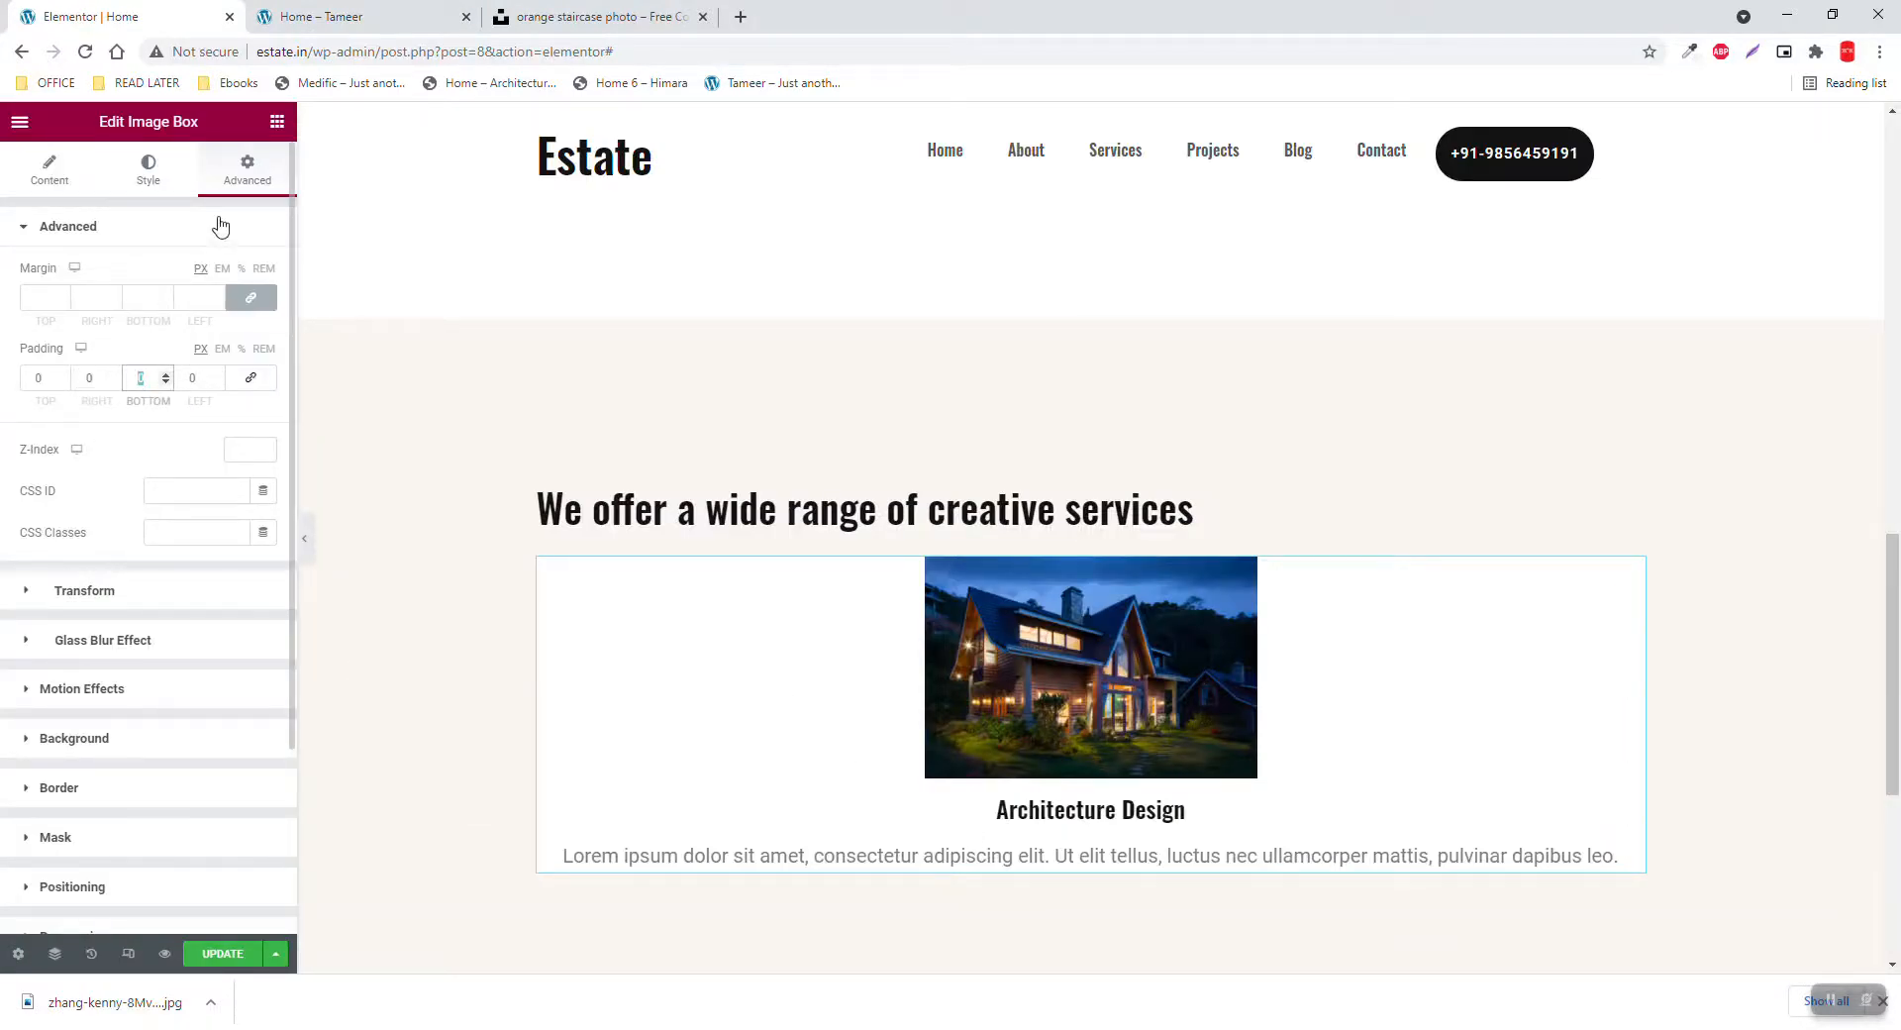
type("30")
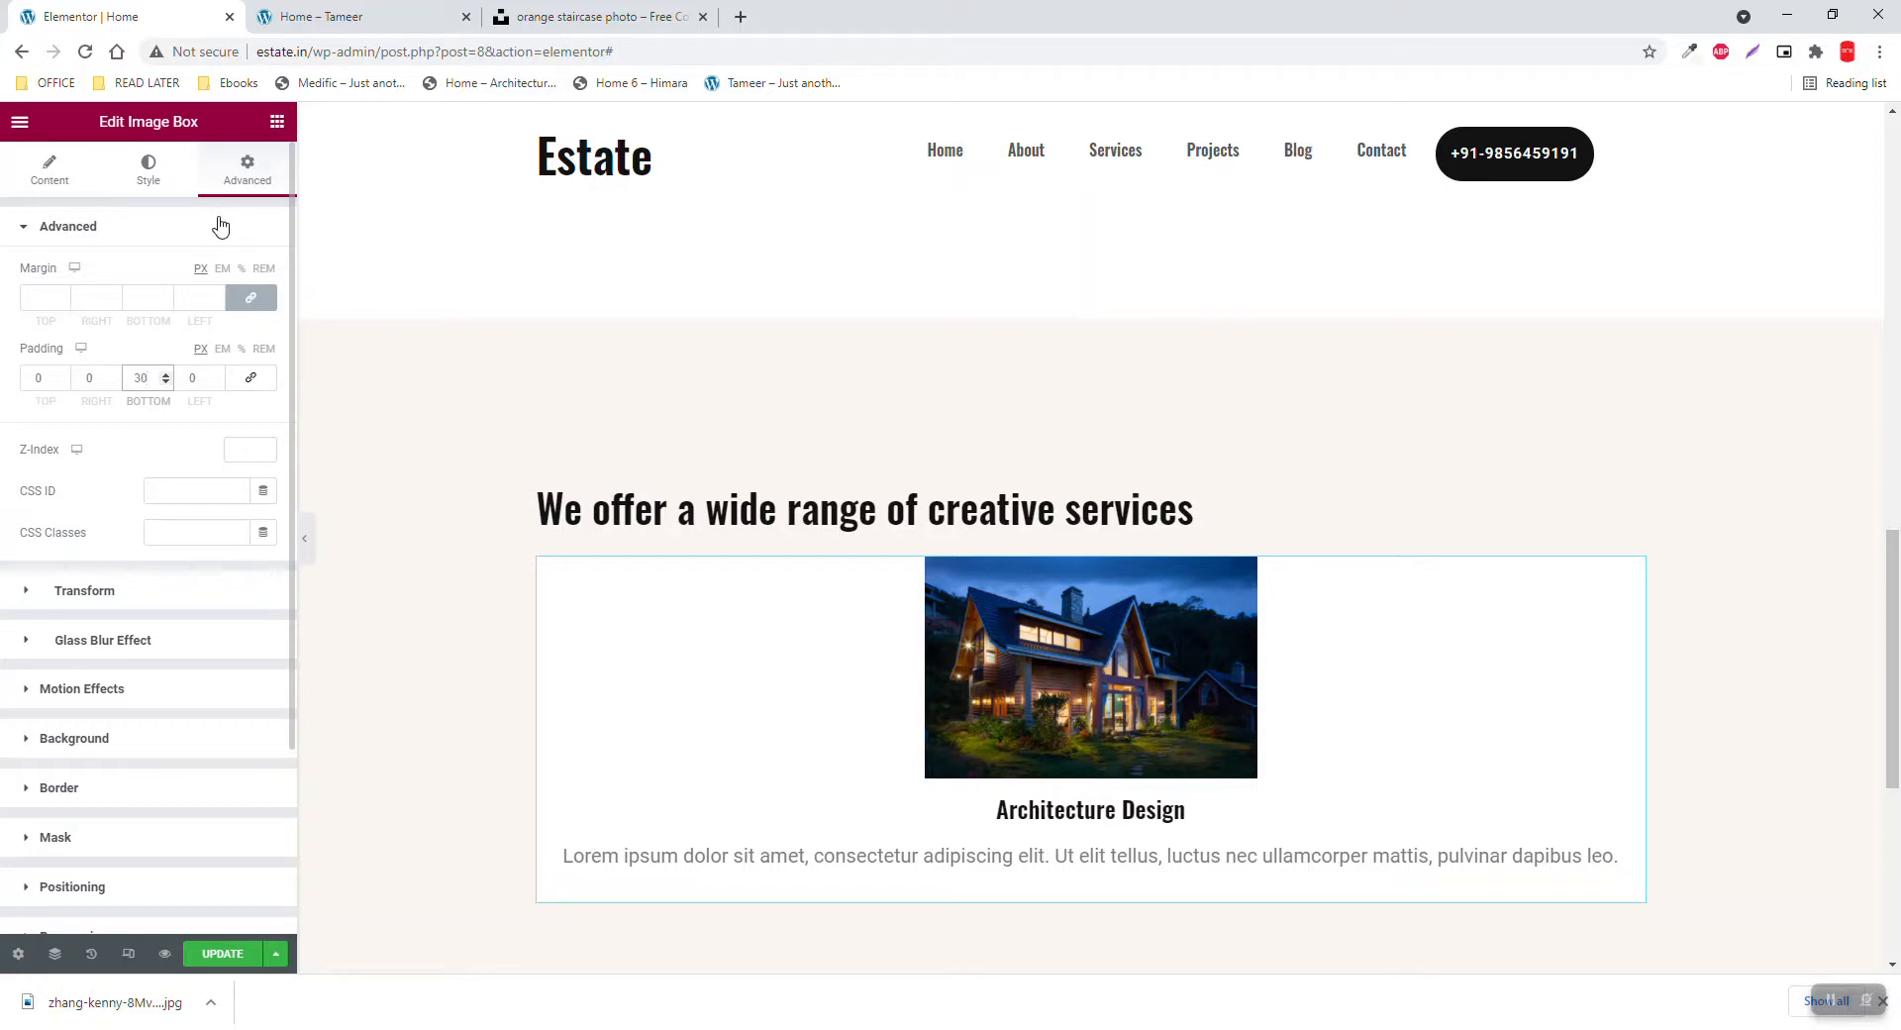
mouse_move(102, 881)
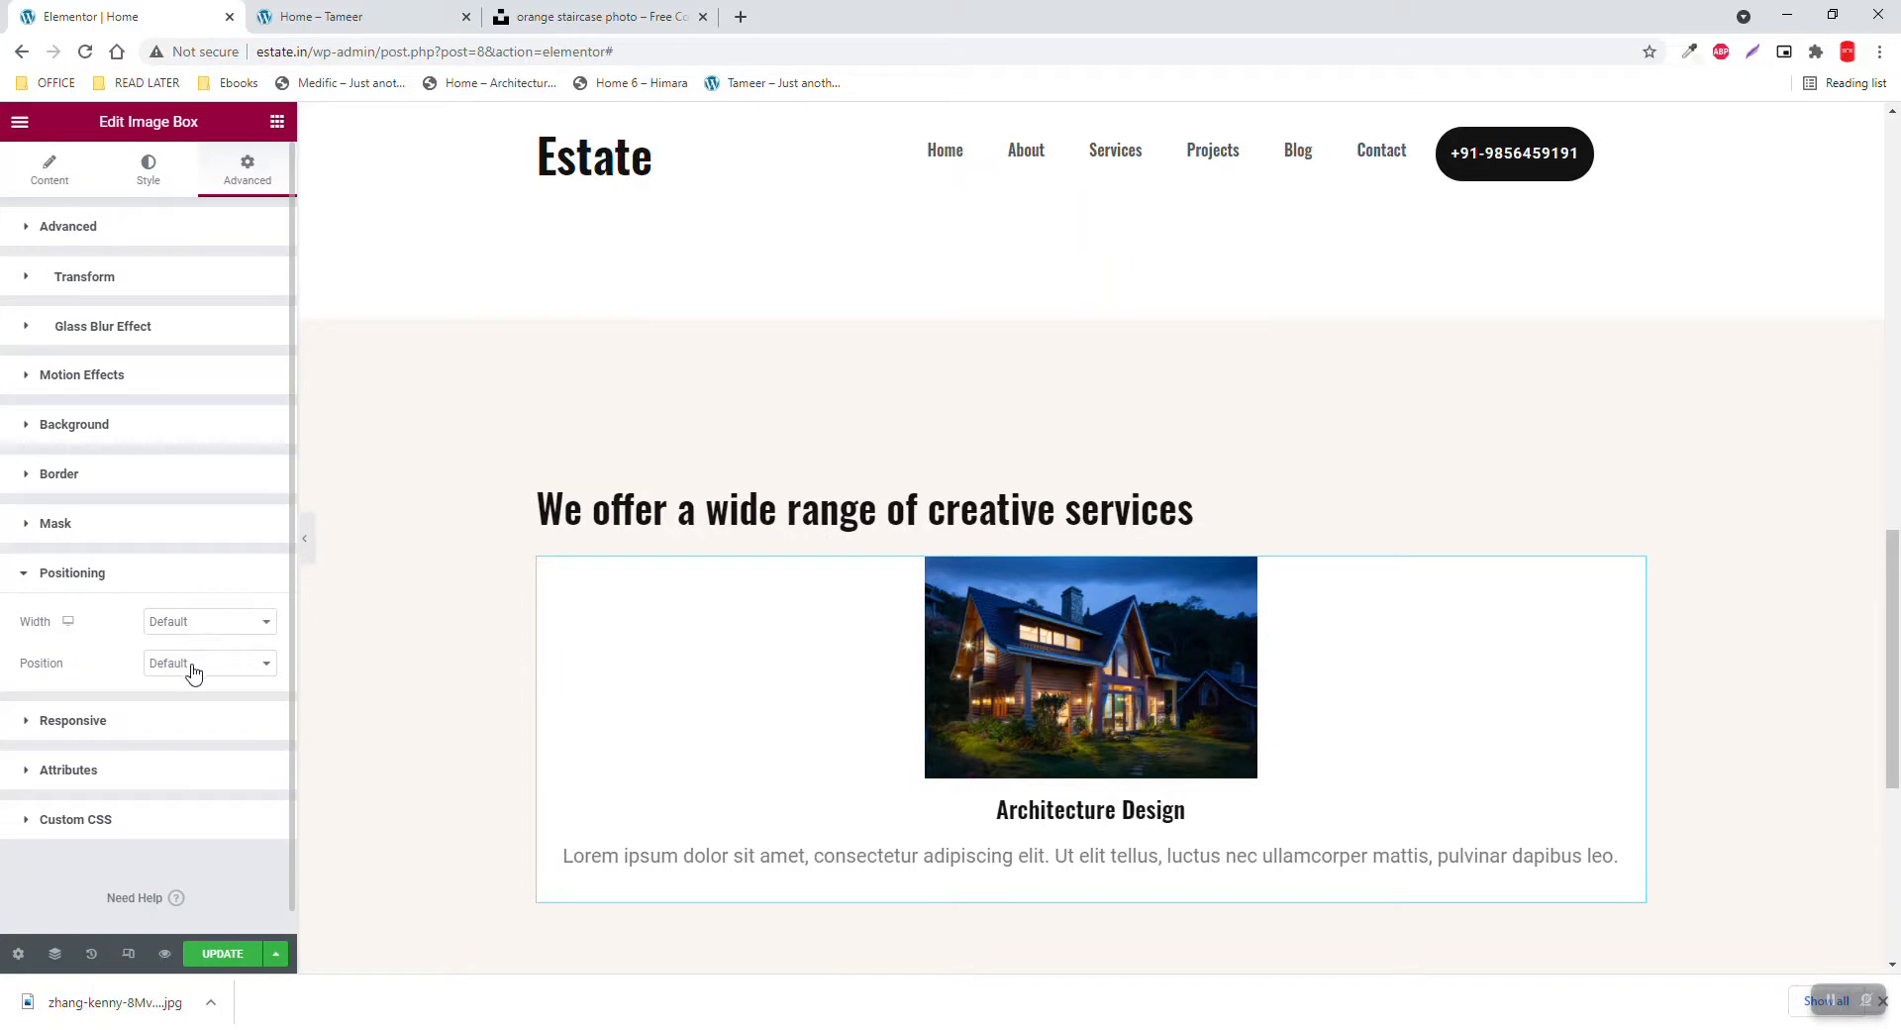
Give the Architecture Design image box a custom width of 33%
left_click(208, 621)
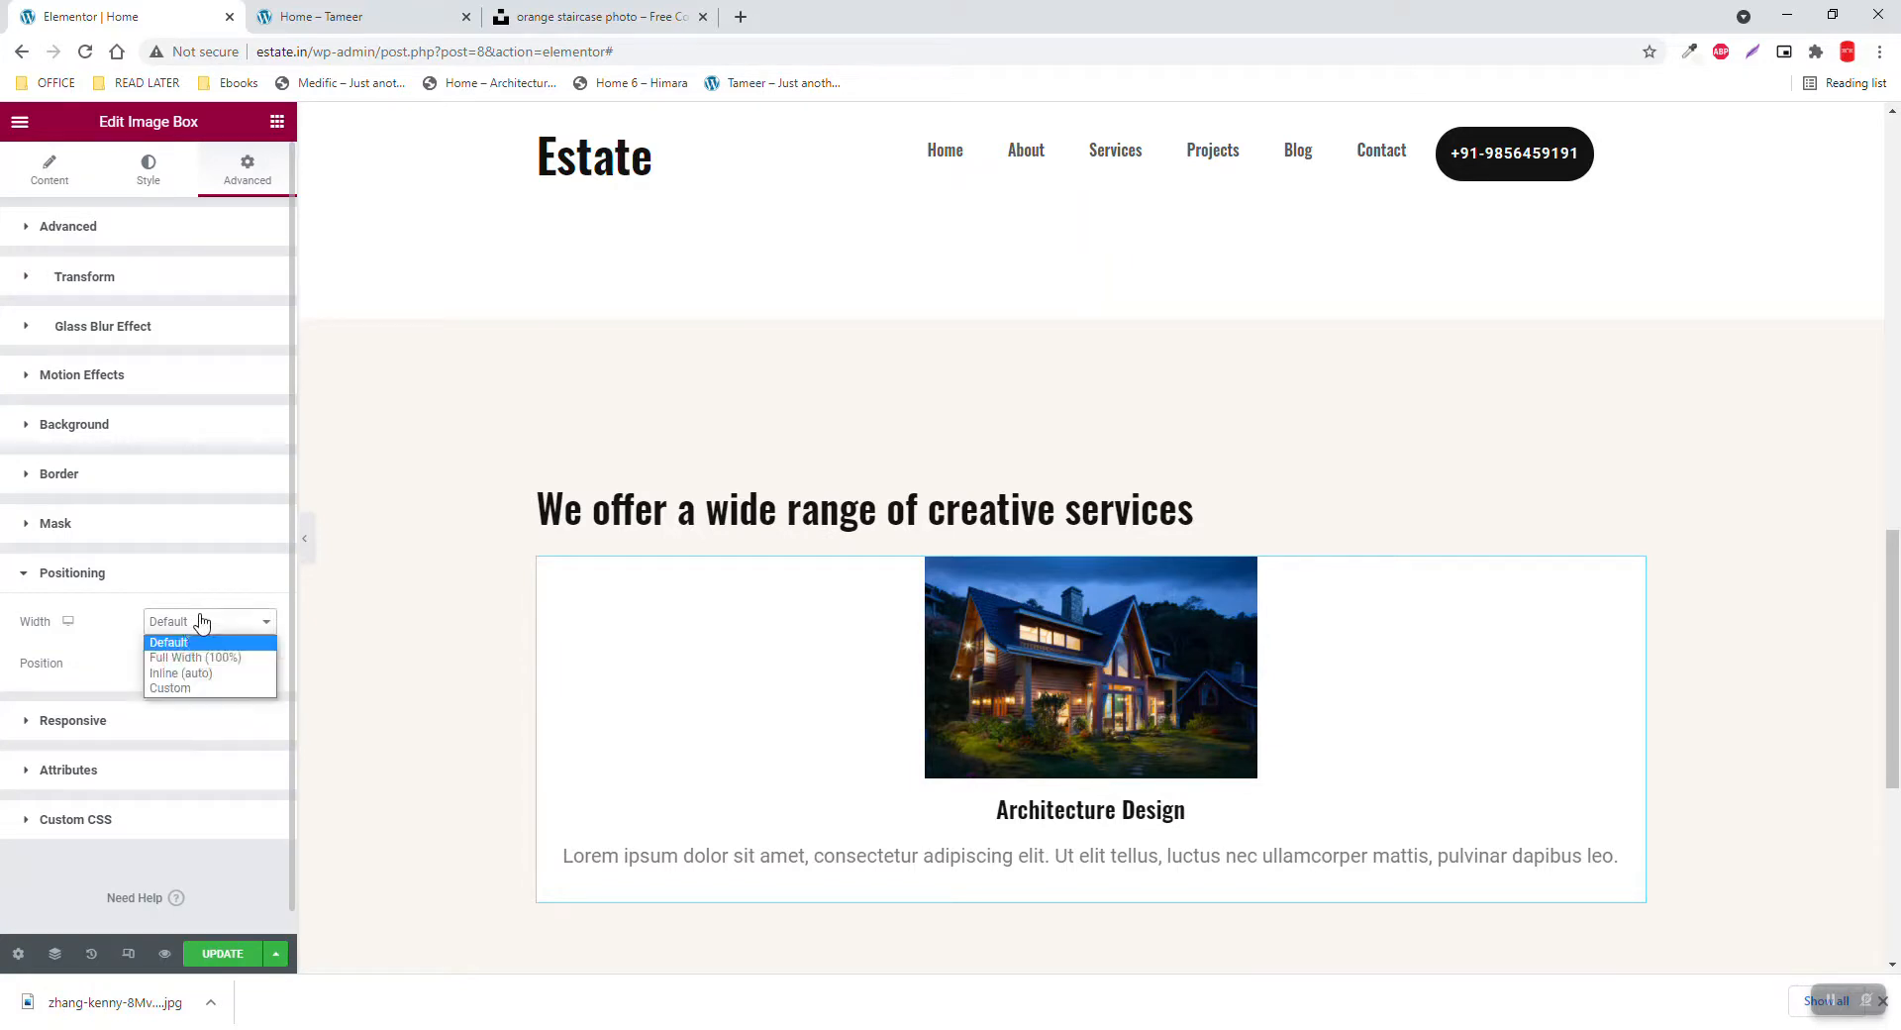
left_click(169, 688)
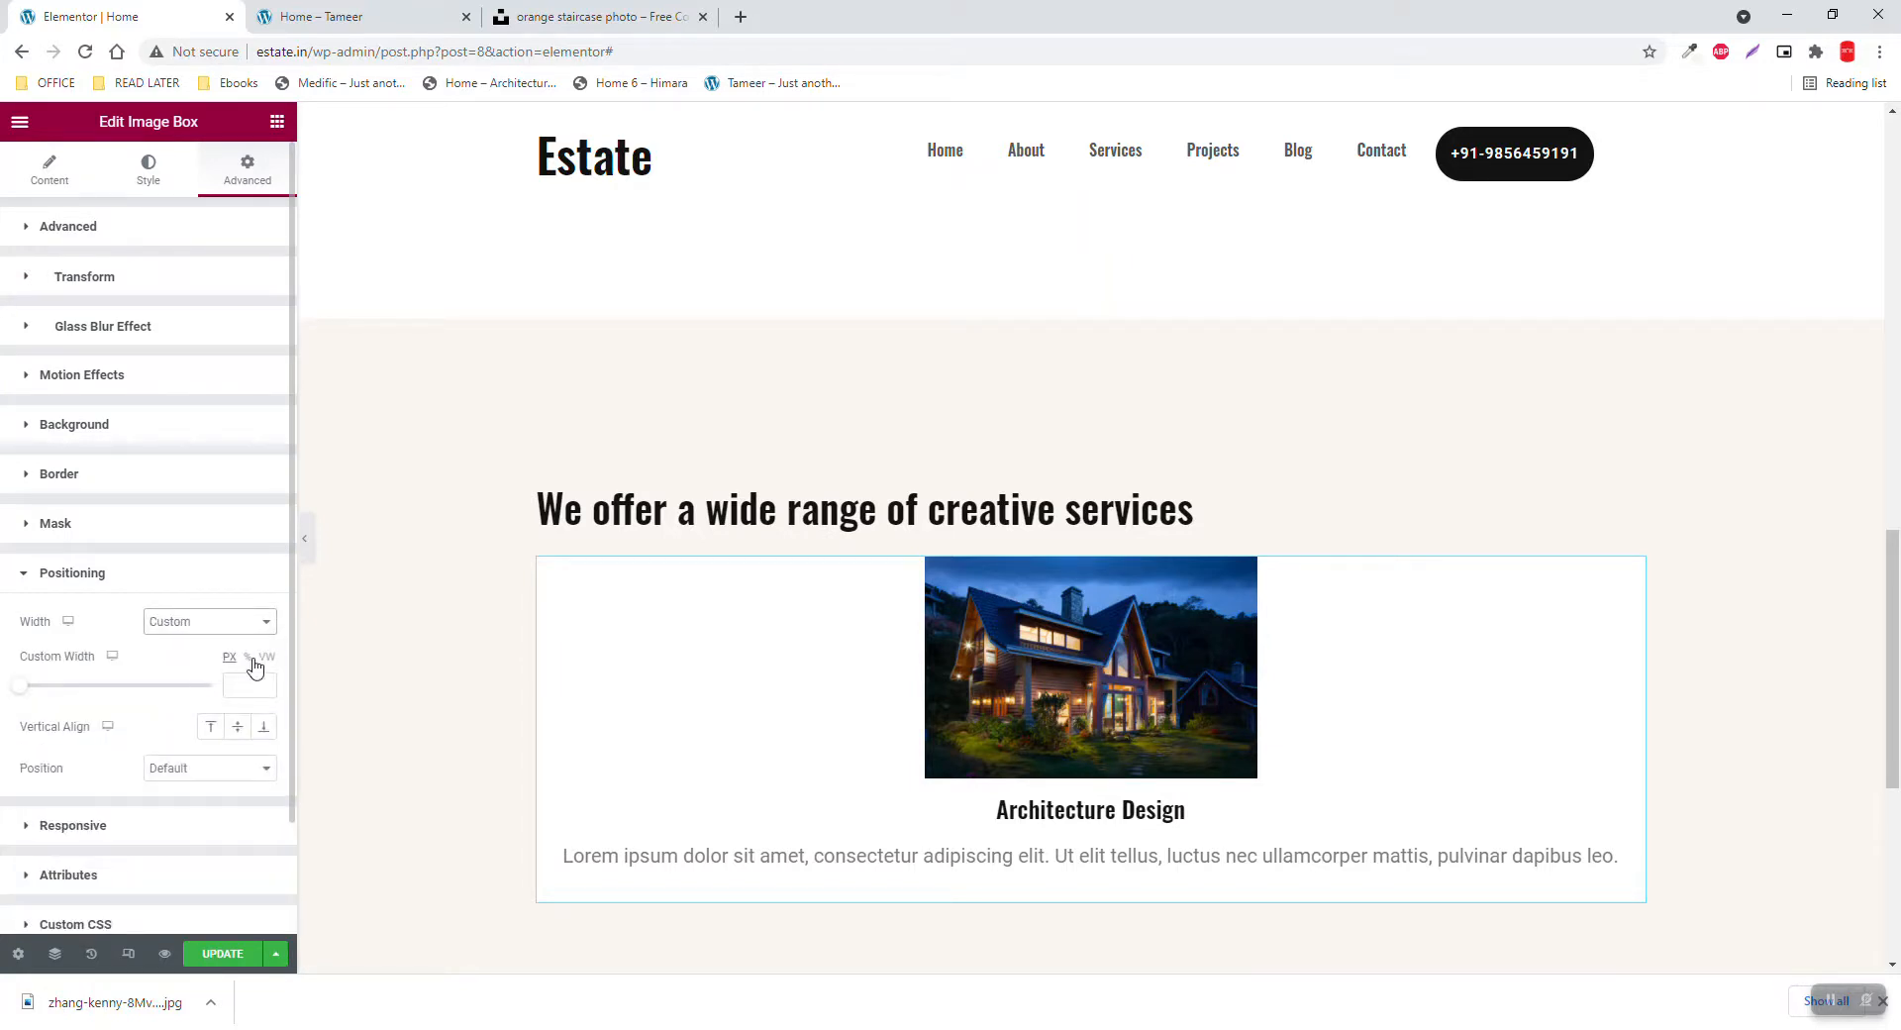
left_click(346, 17)
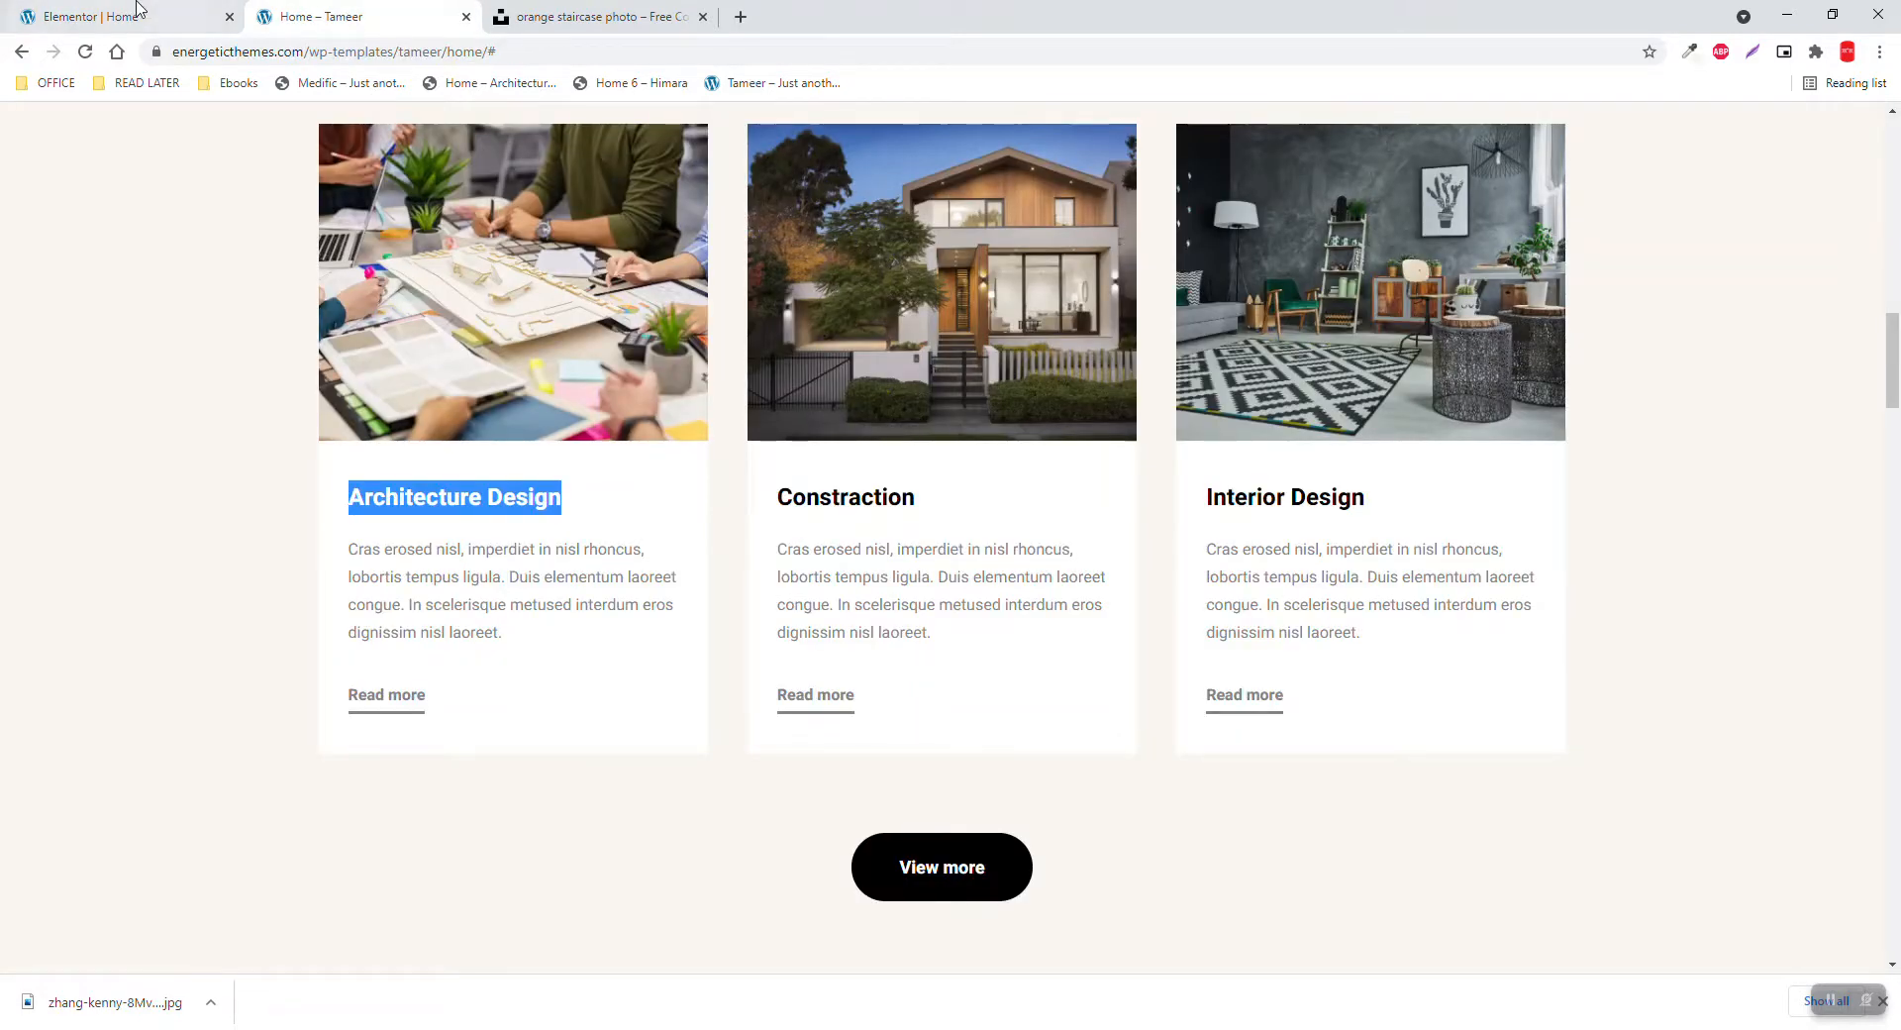
left_click(99, 16)
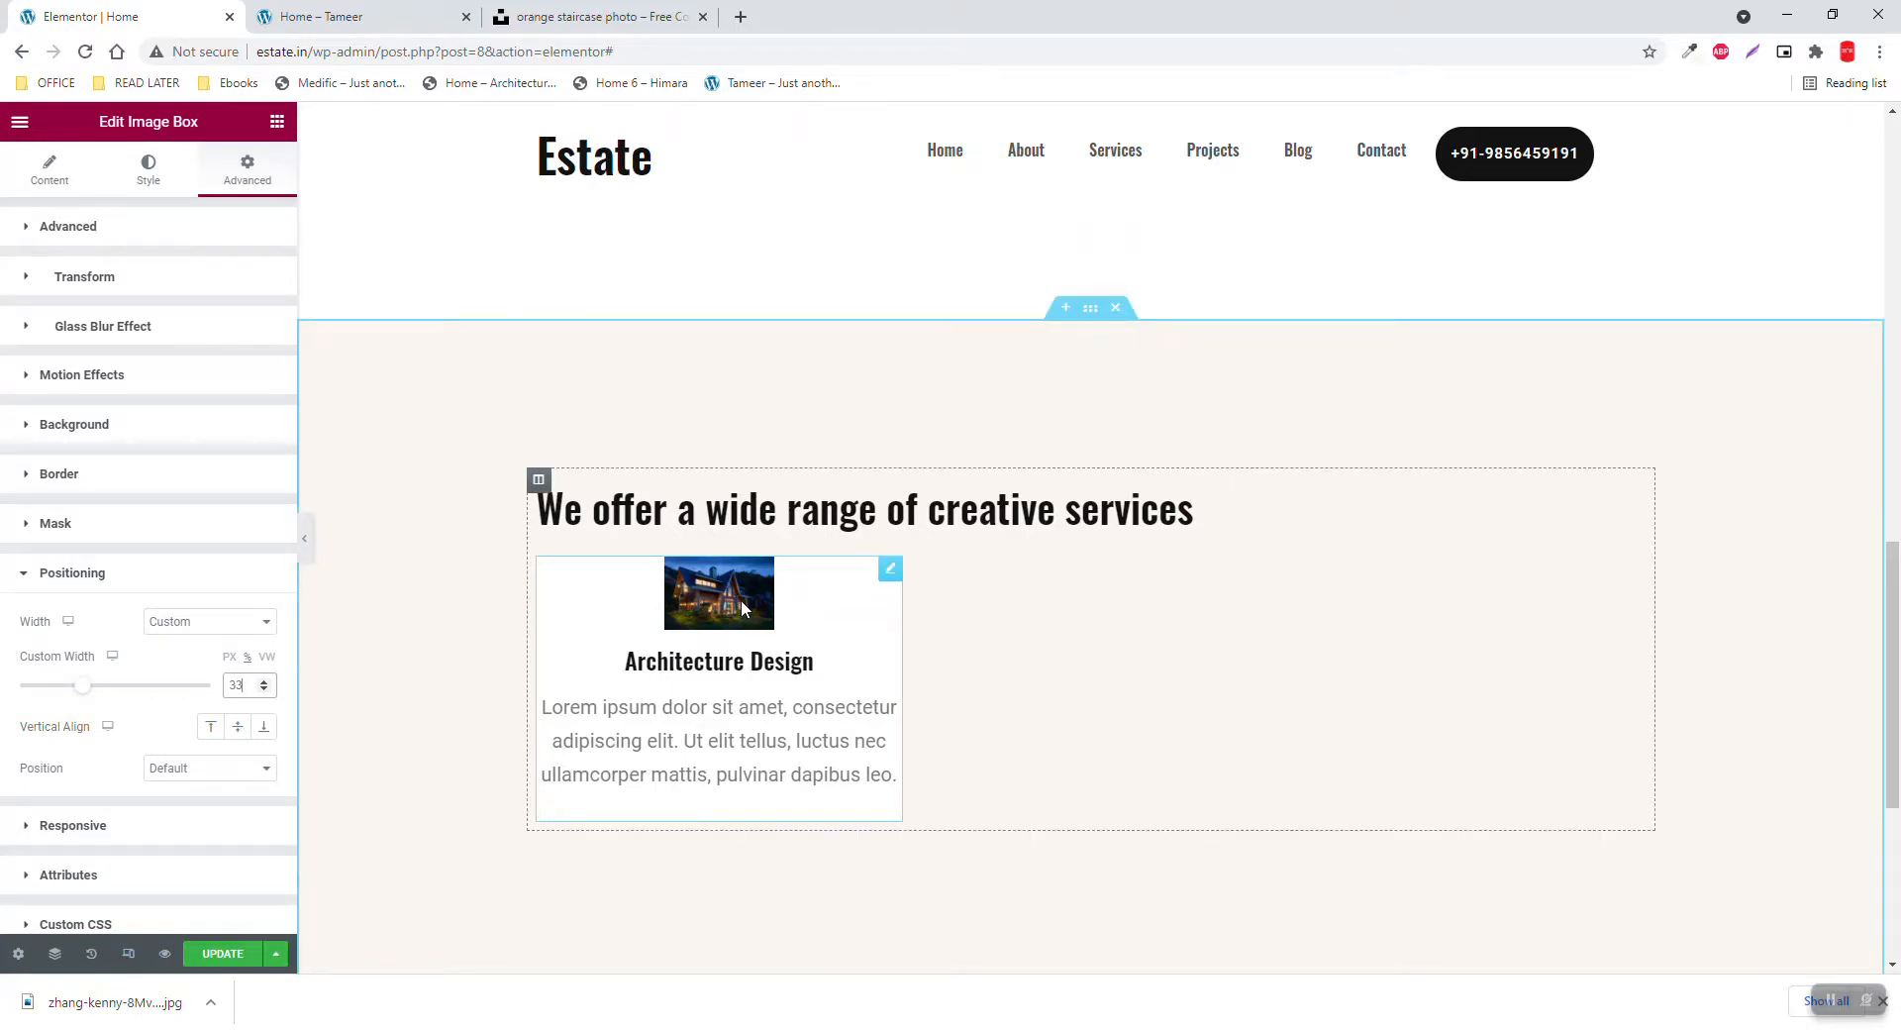
Left-align the Architecture Design image box's title and description in its Style settings
left_click(48, 169)
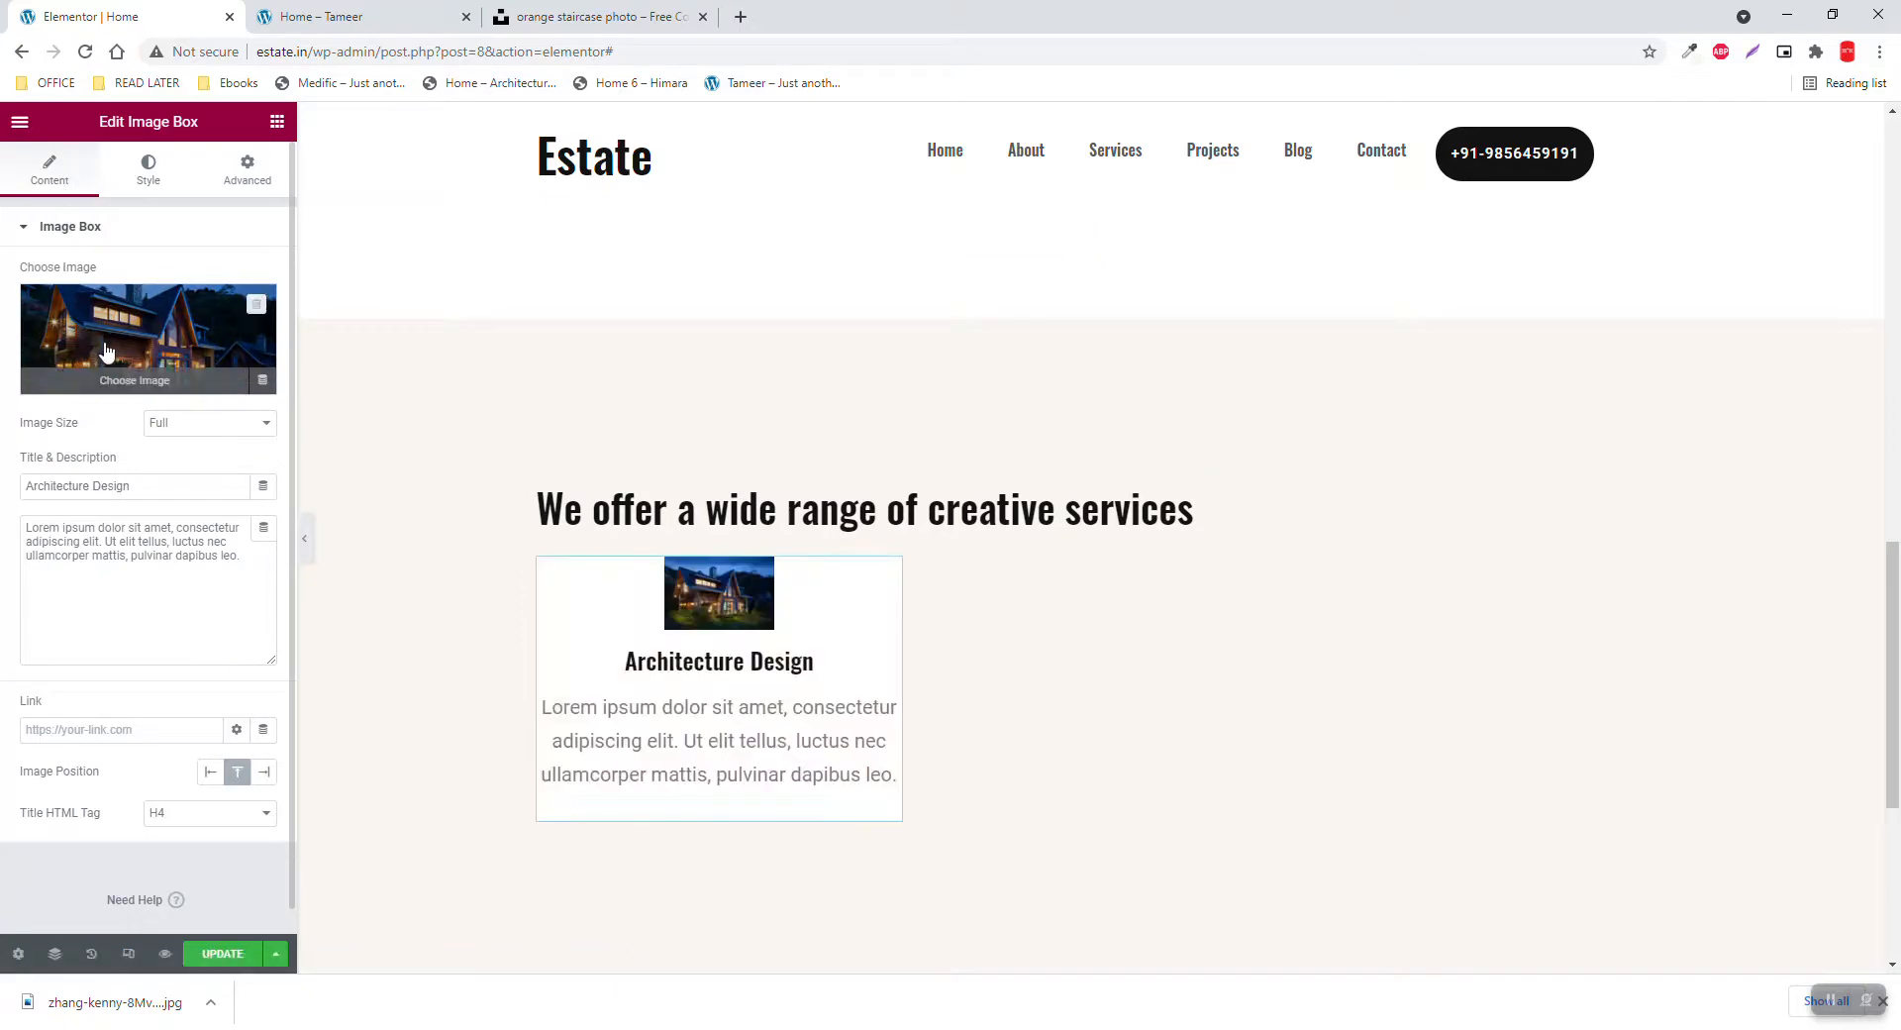
left_click(148, 169)
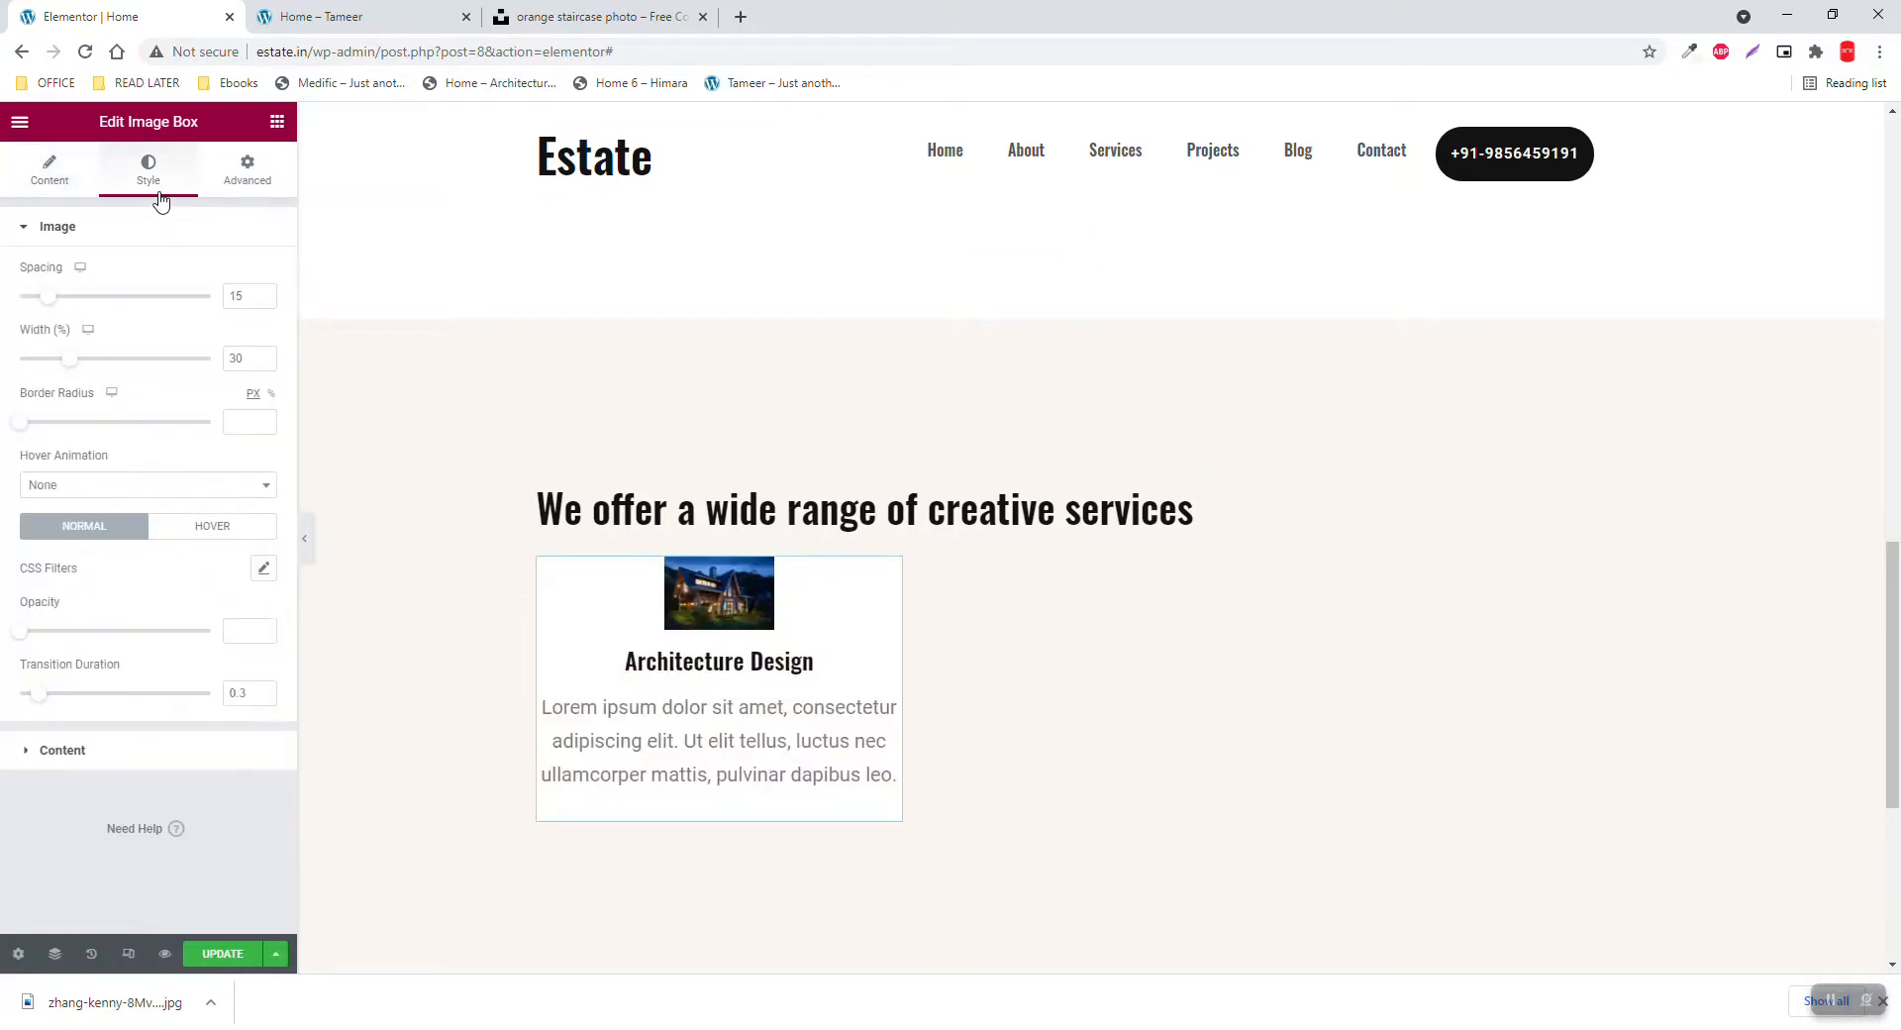
mouse_move(130, 400)
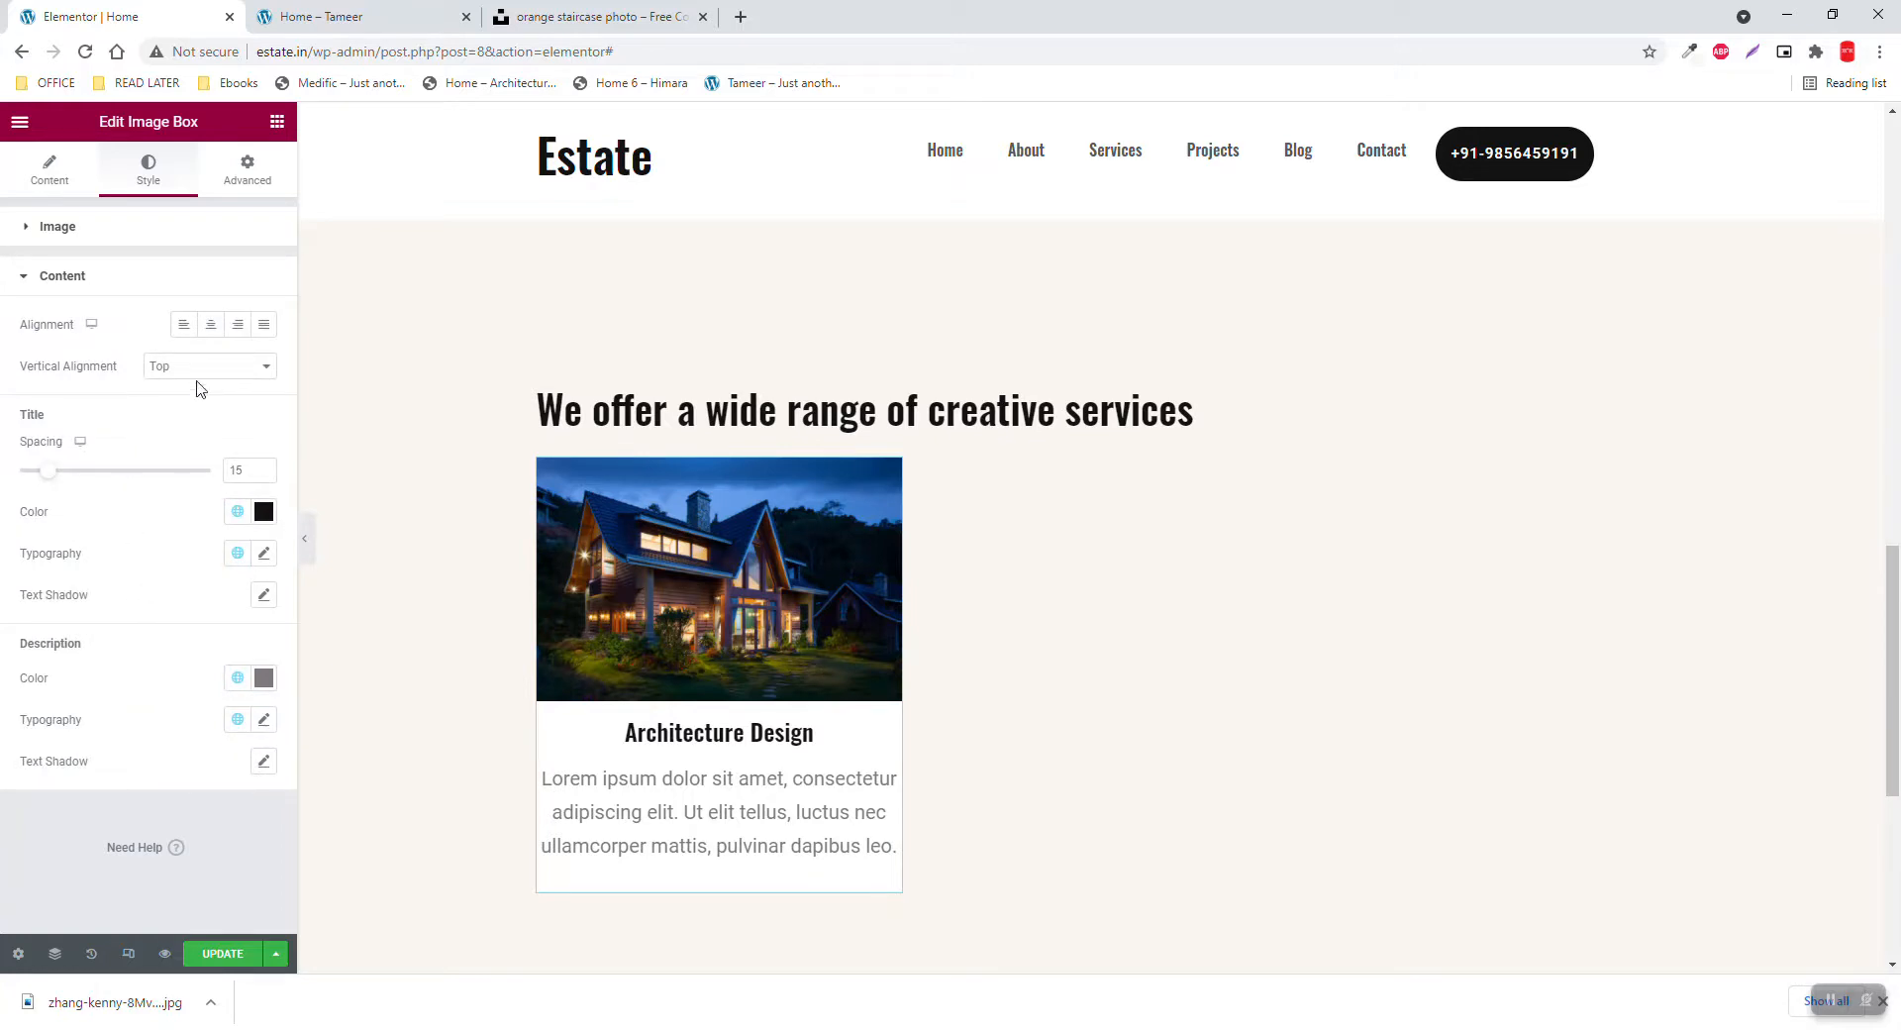
left_click(338, 16)
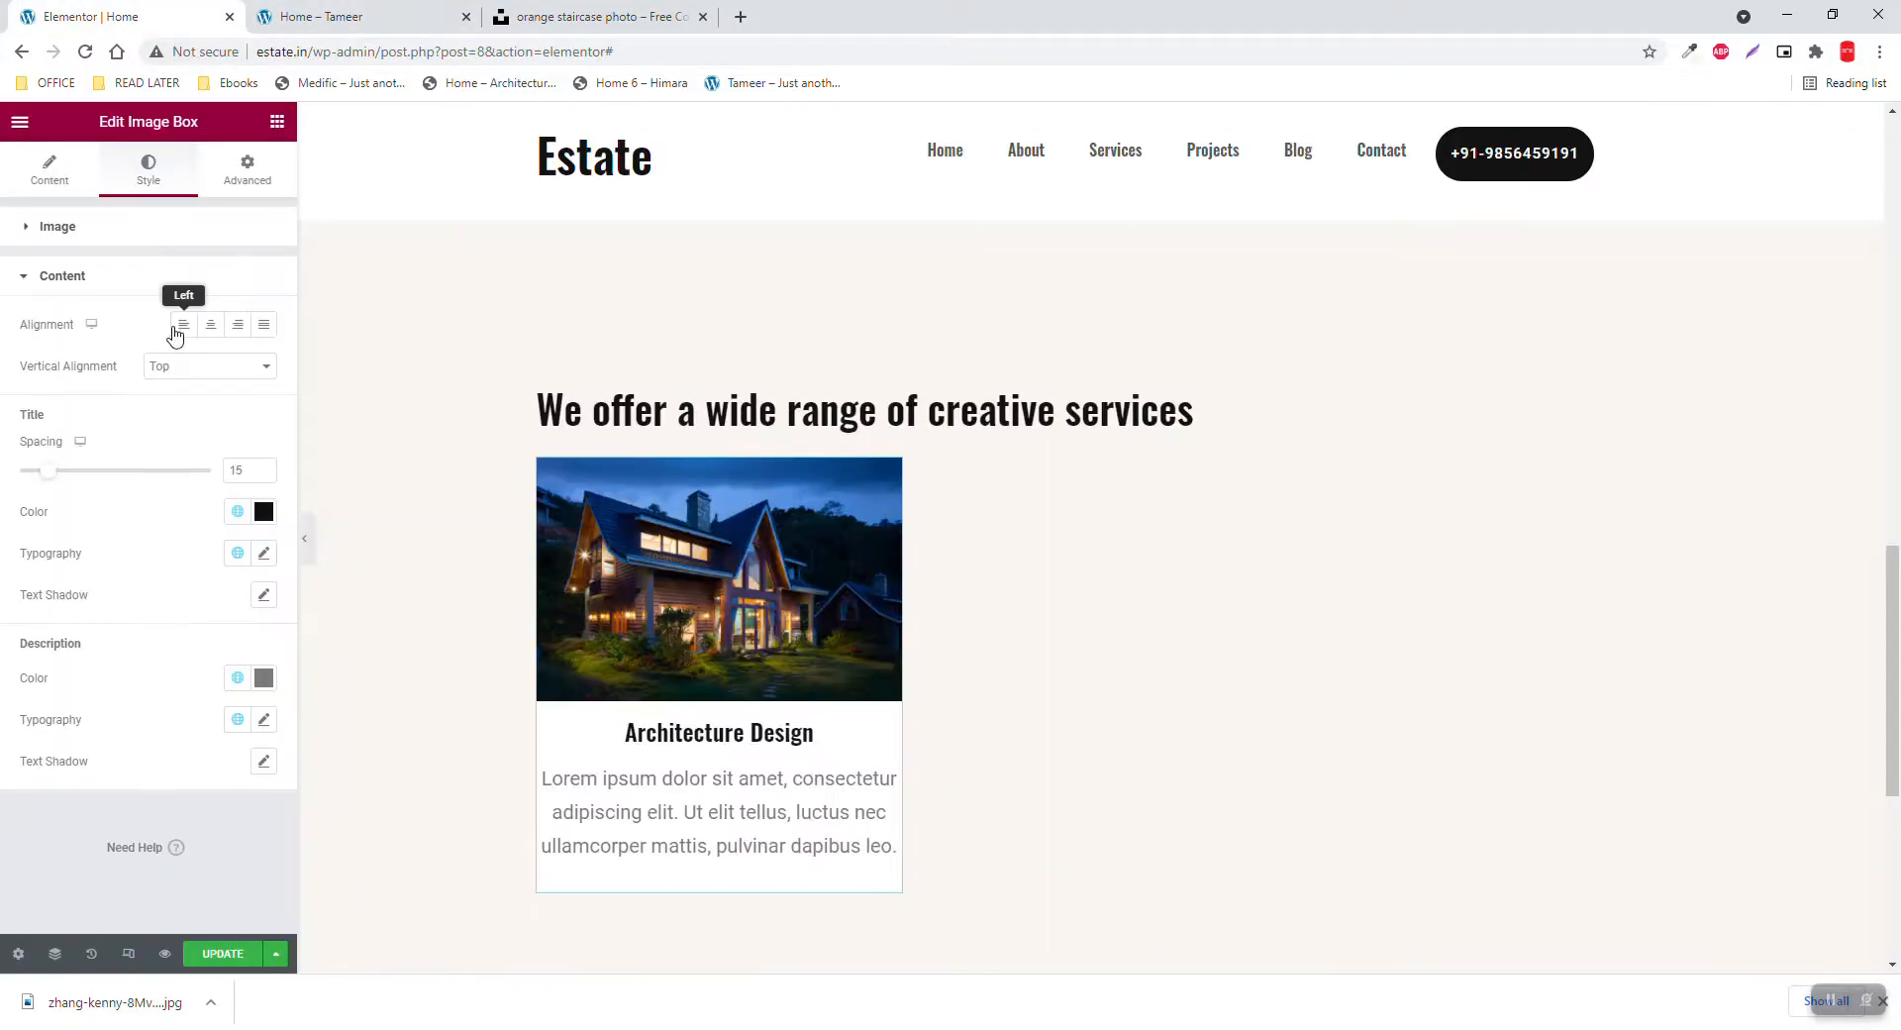
left_click(183, 325)
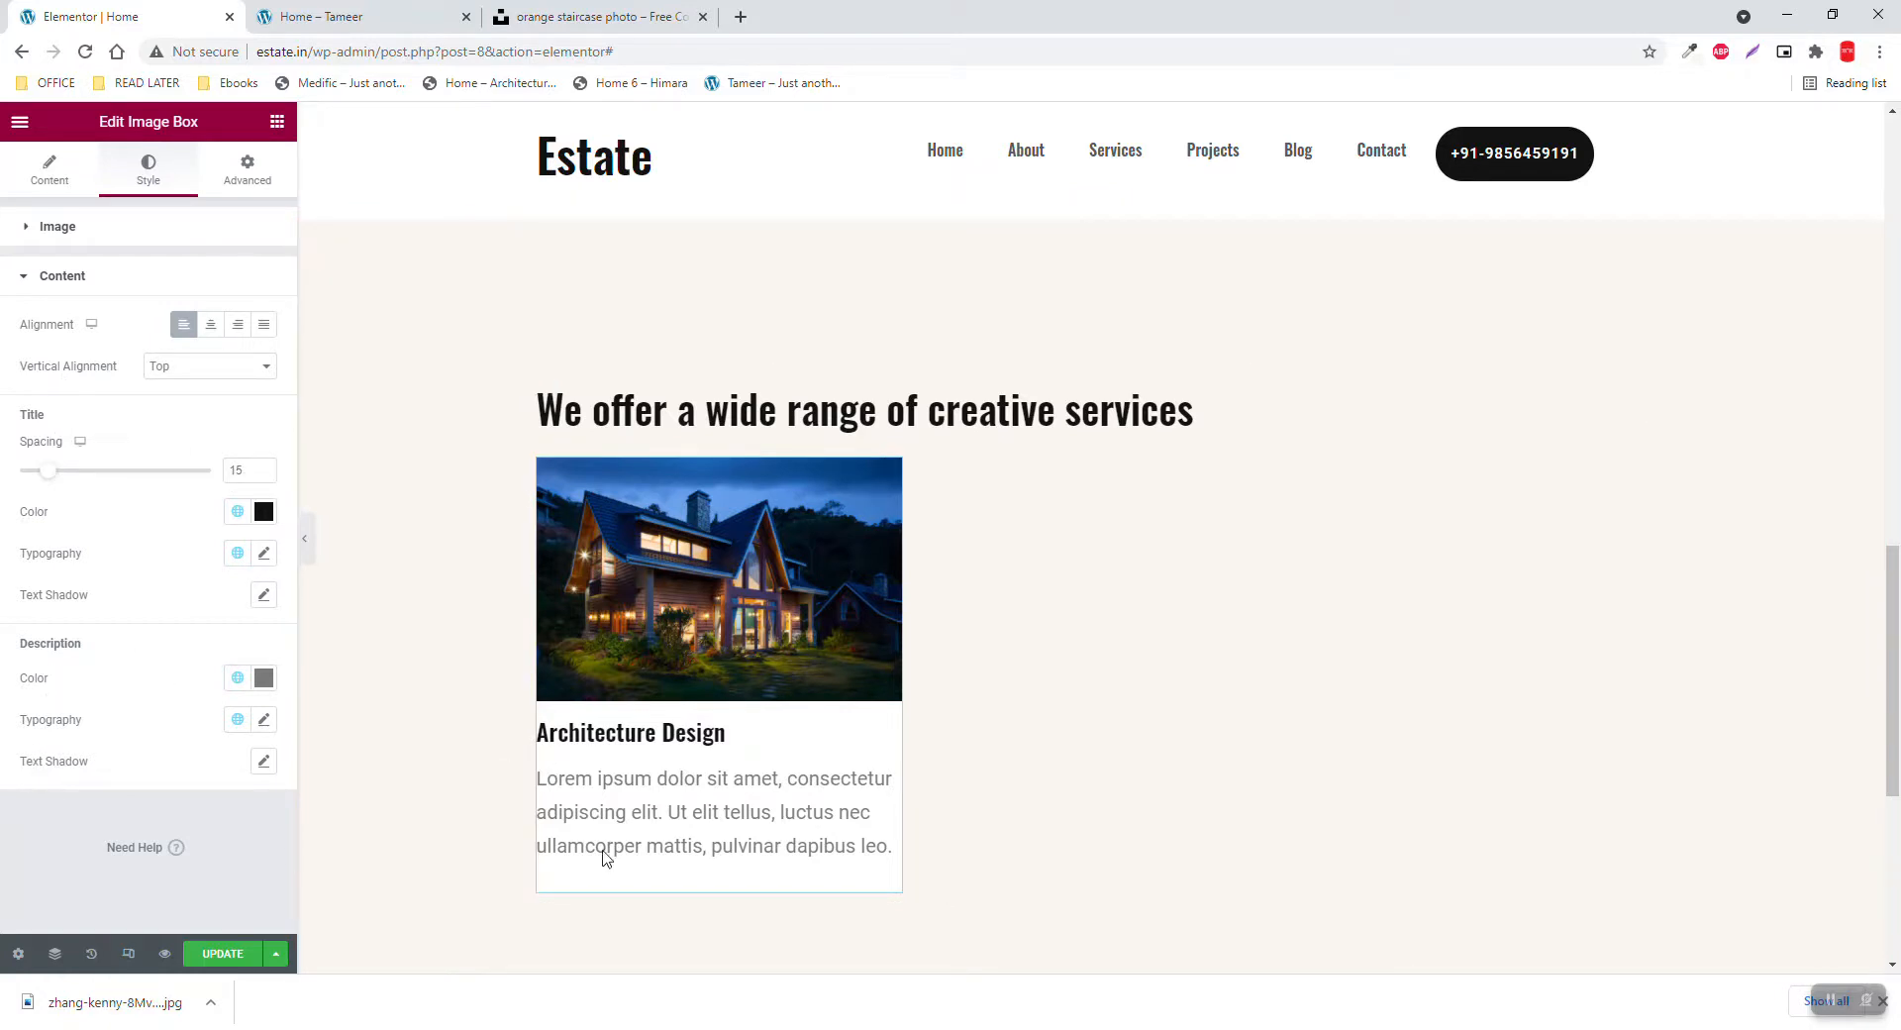
mouse_move(229, 188)
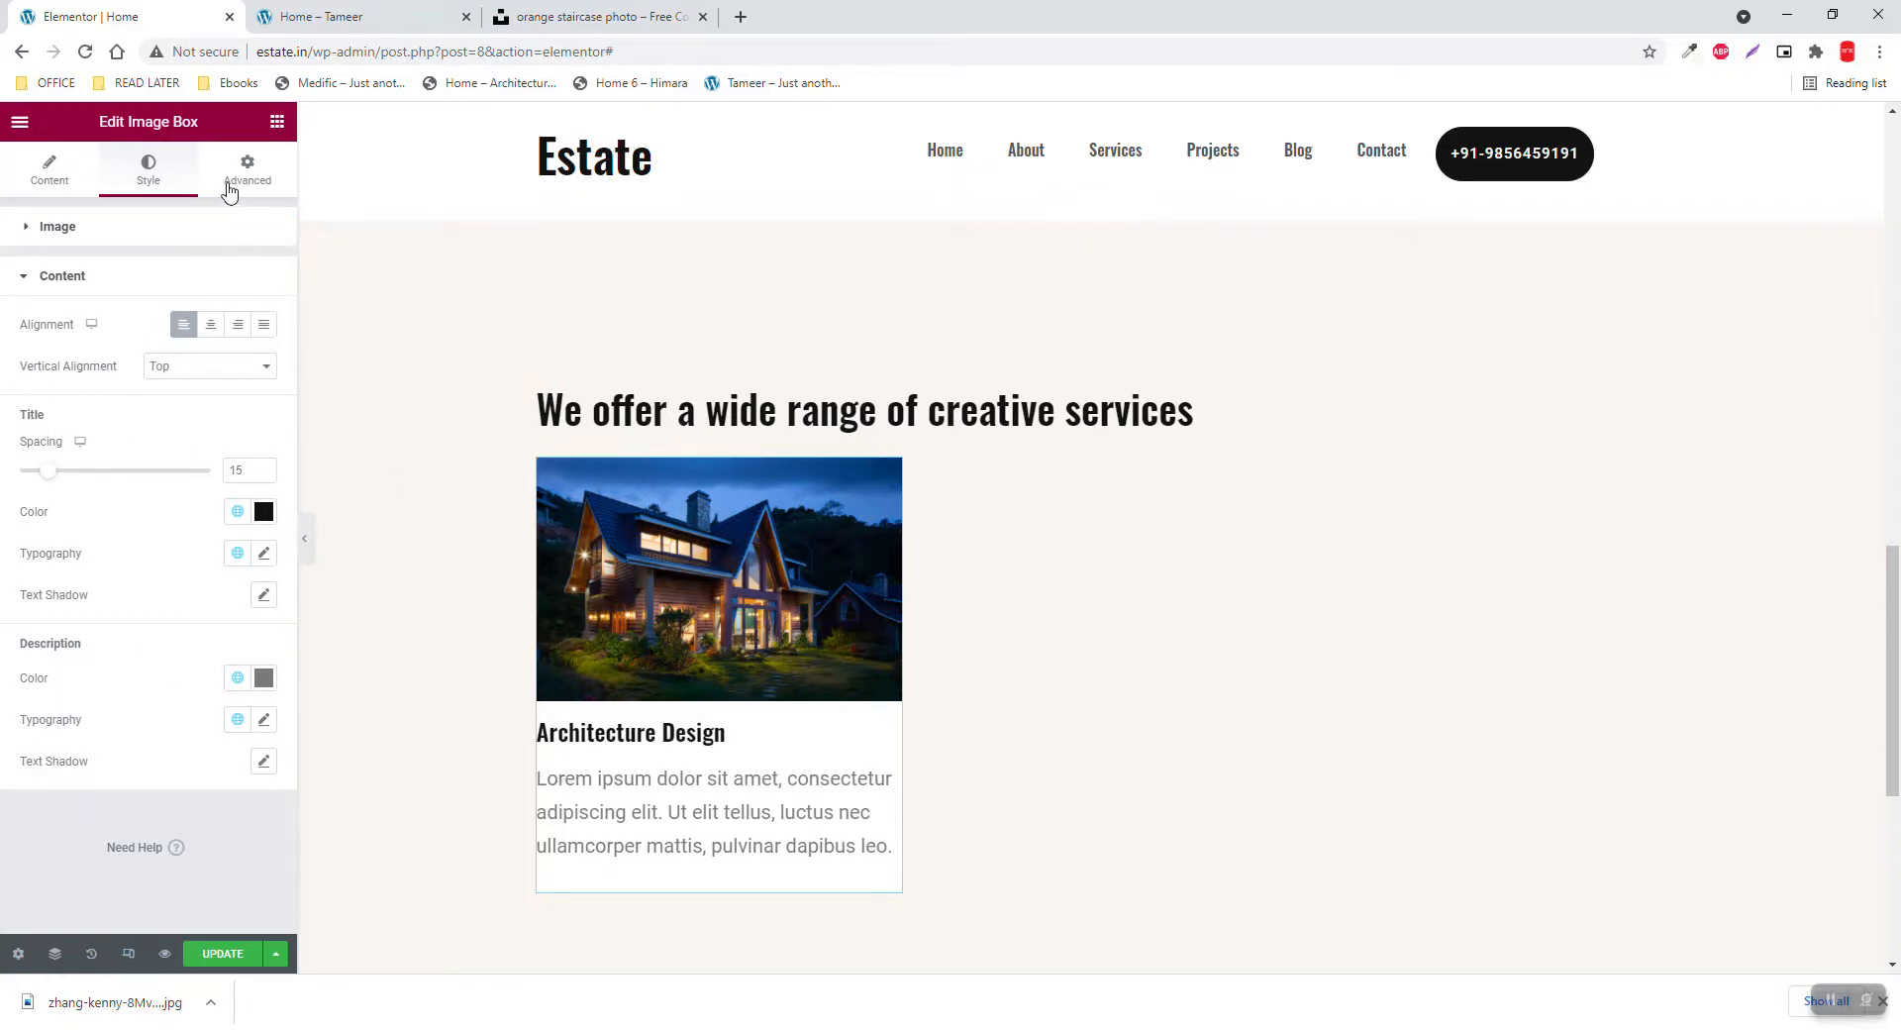
Set the image box padding to 20 px left and right and 30 px bottom
left_click(246, 168)
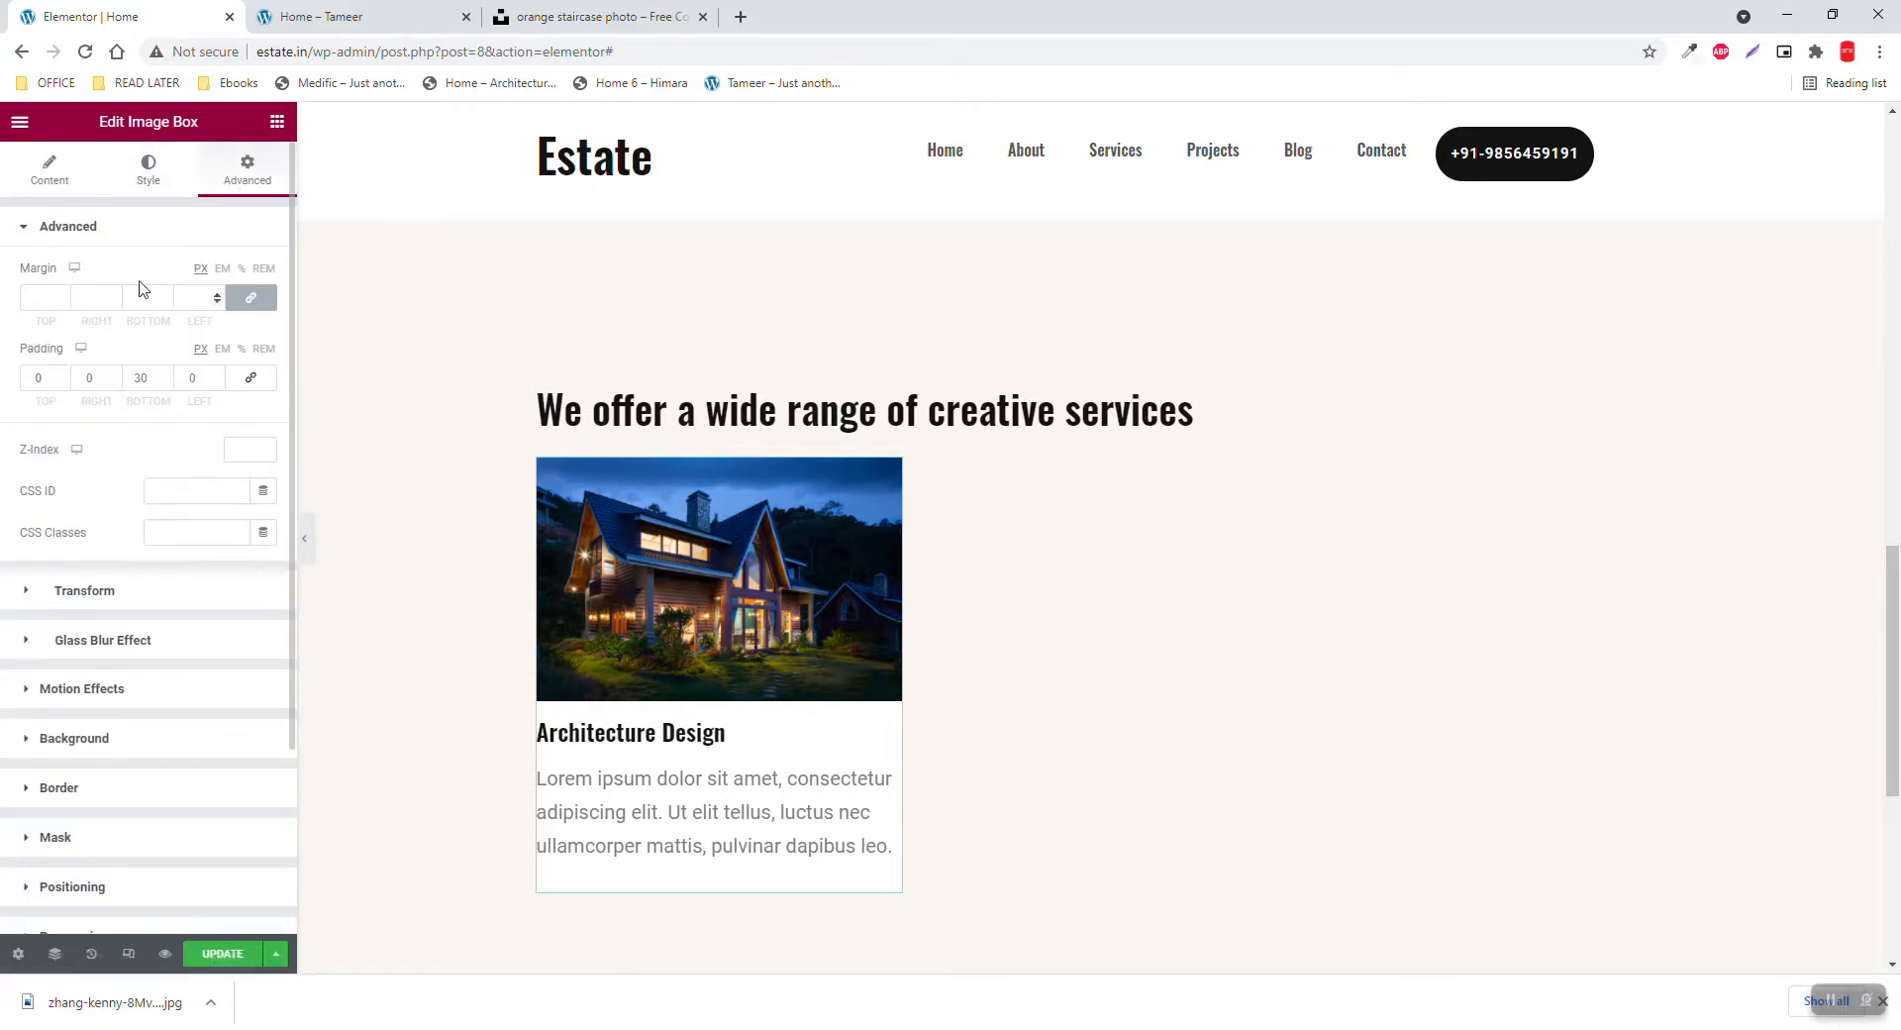
left_click(192, 377)
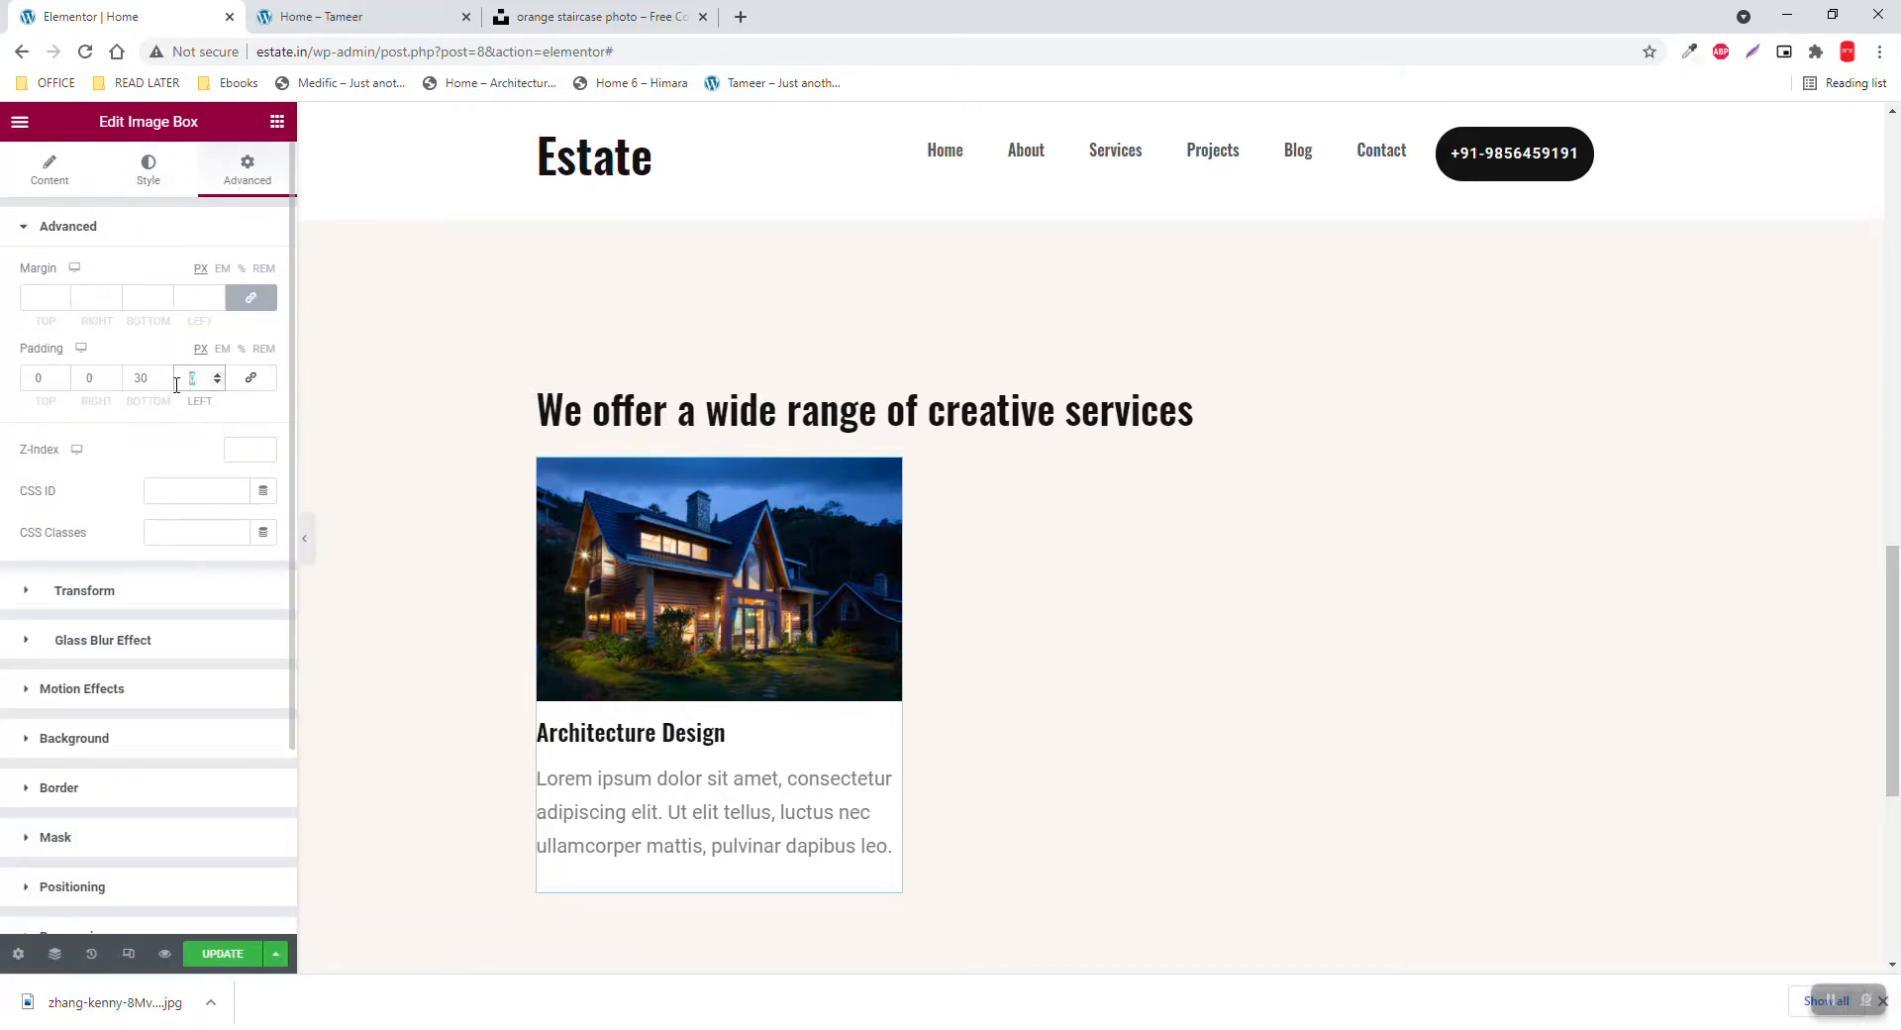
type("20")
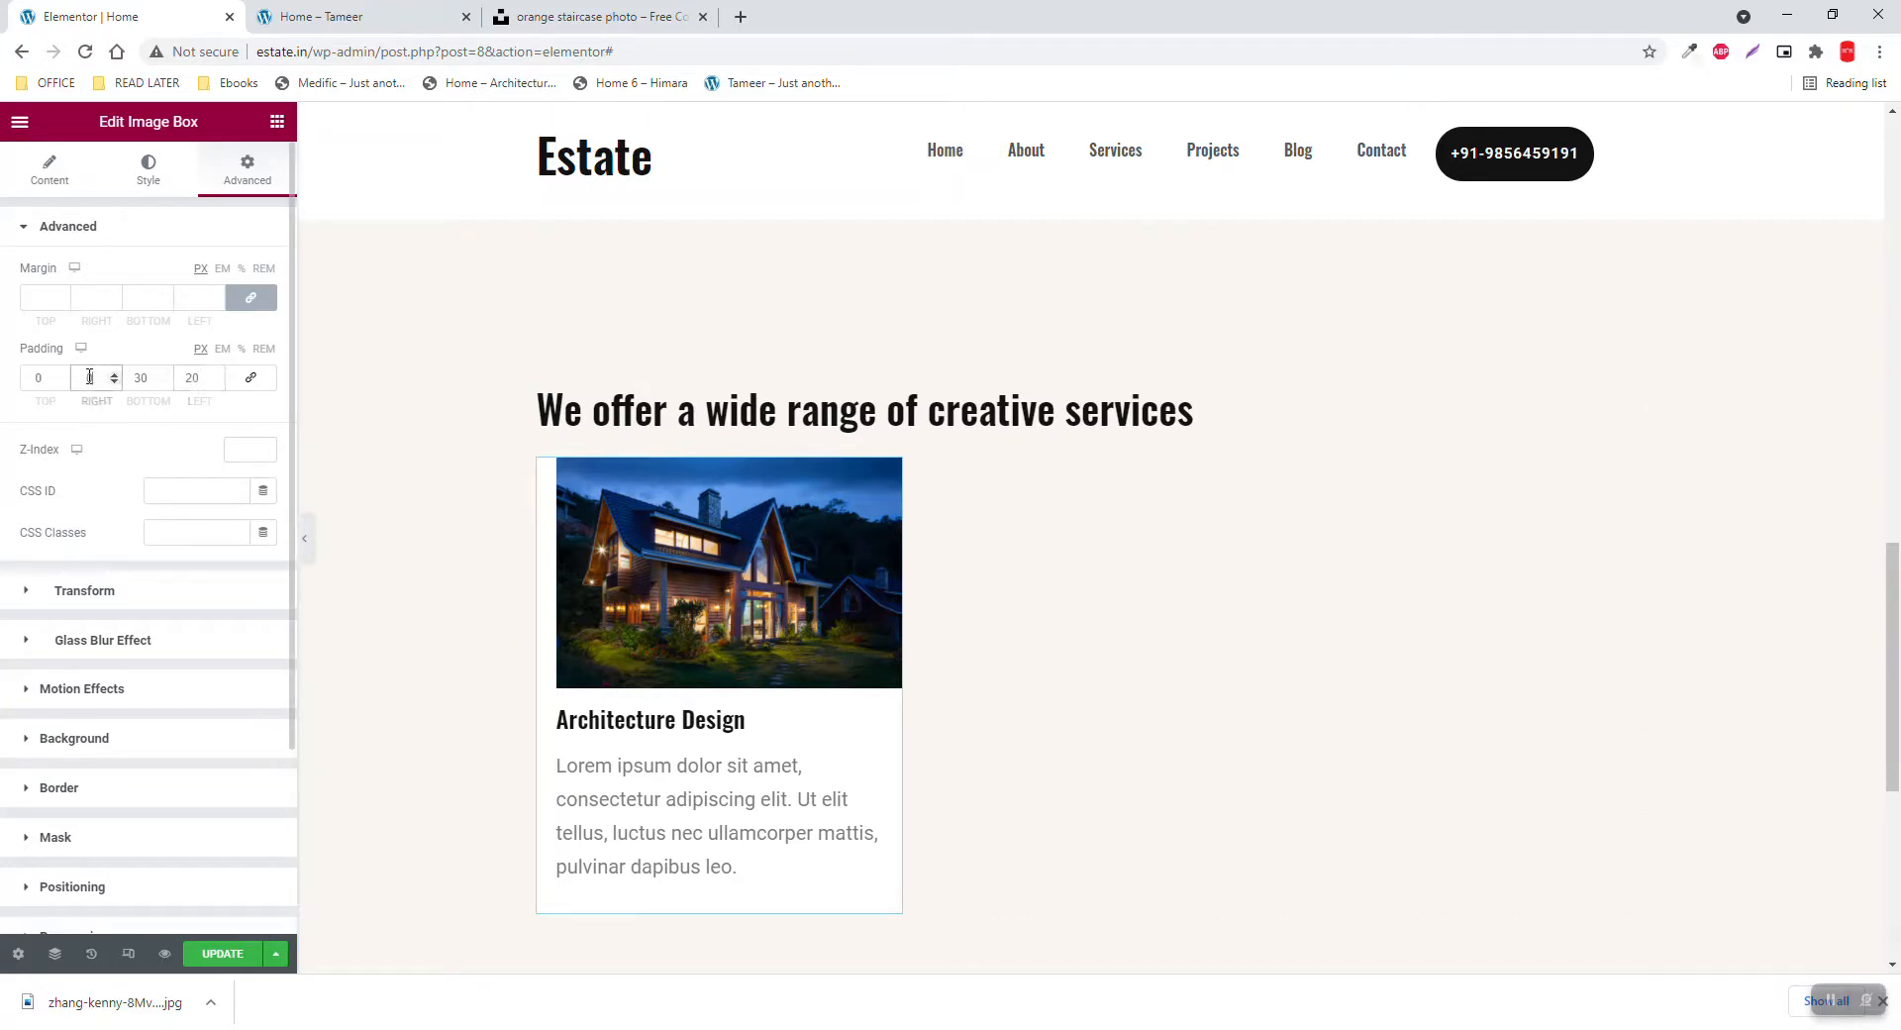
type("20")
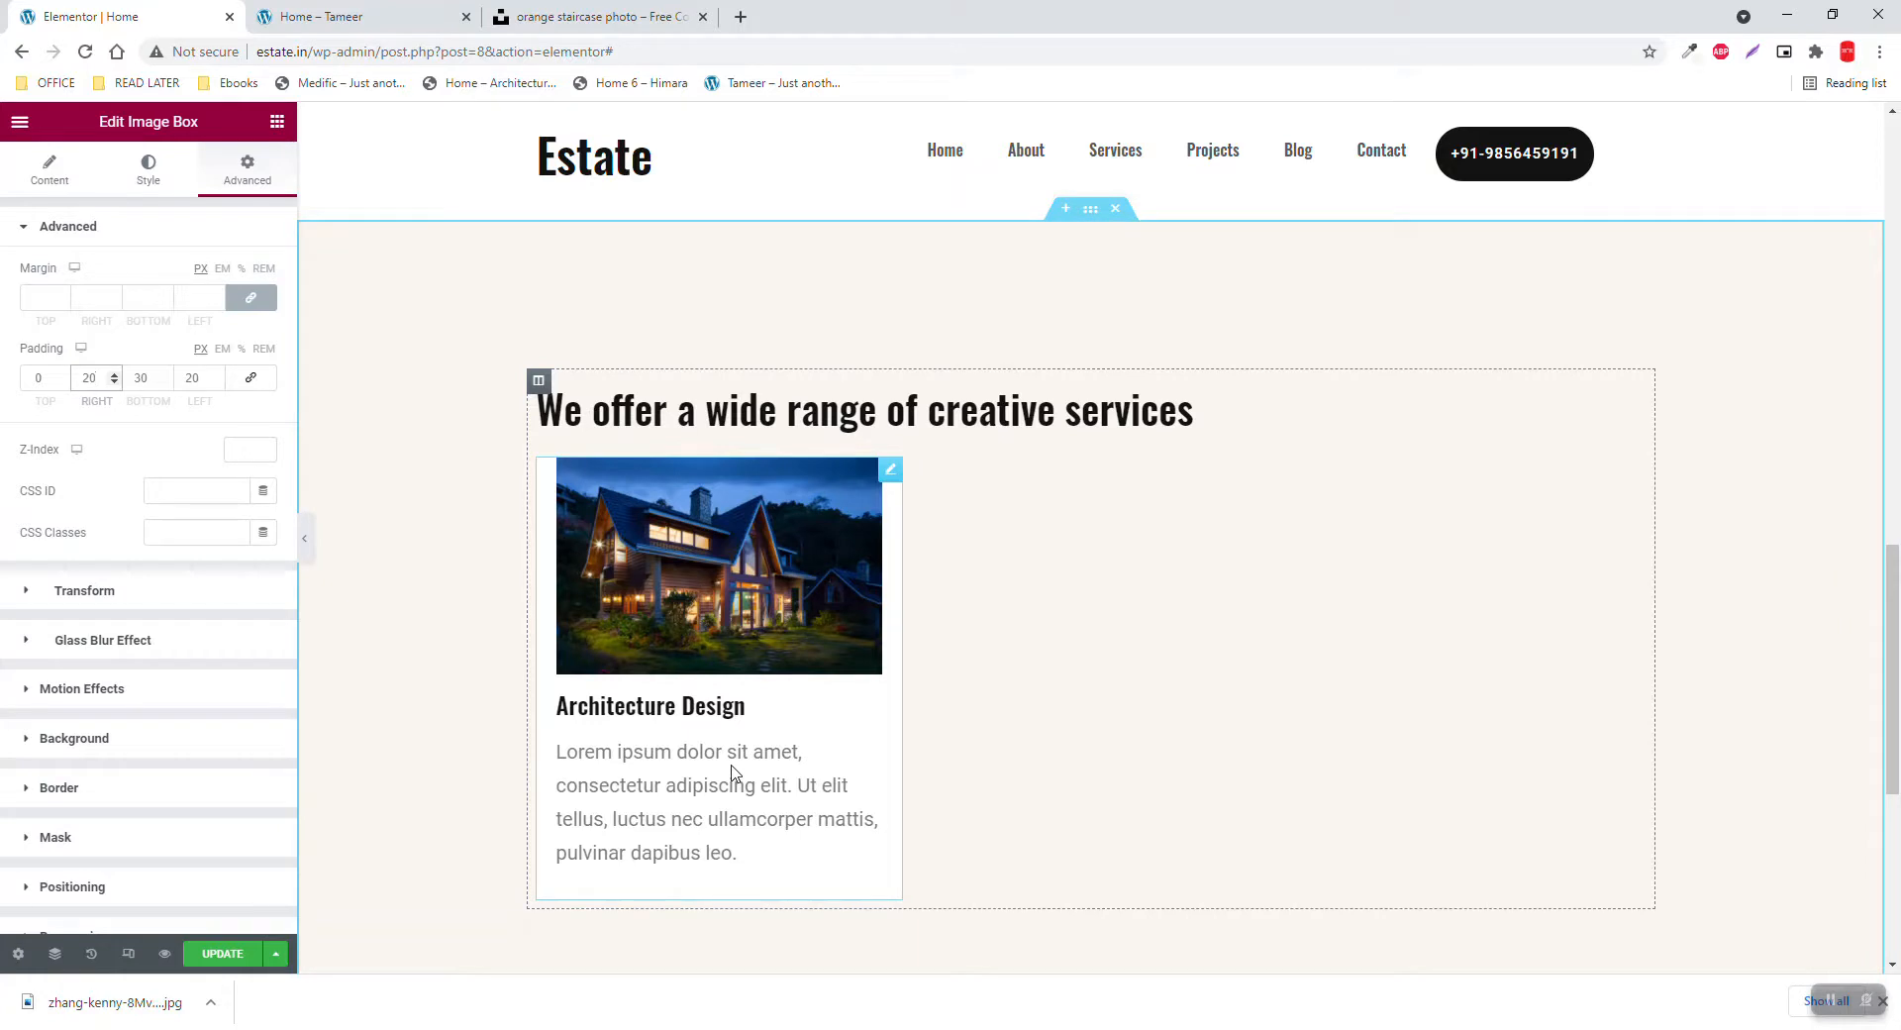
mouse_move(844, 487)
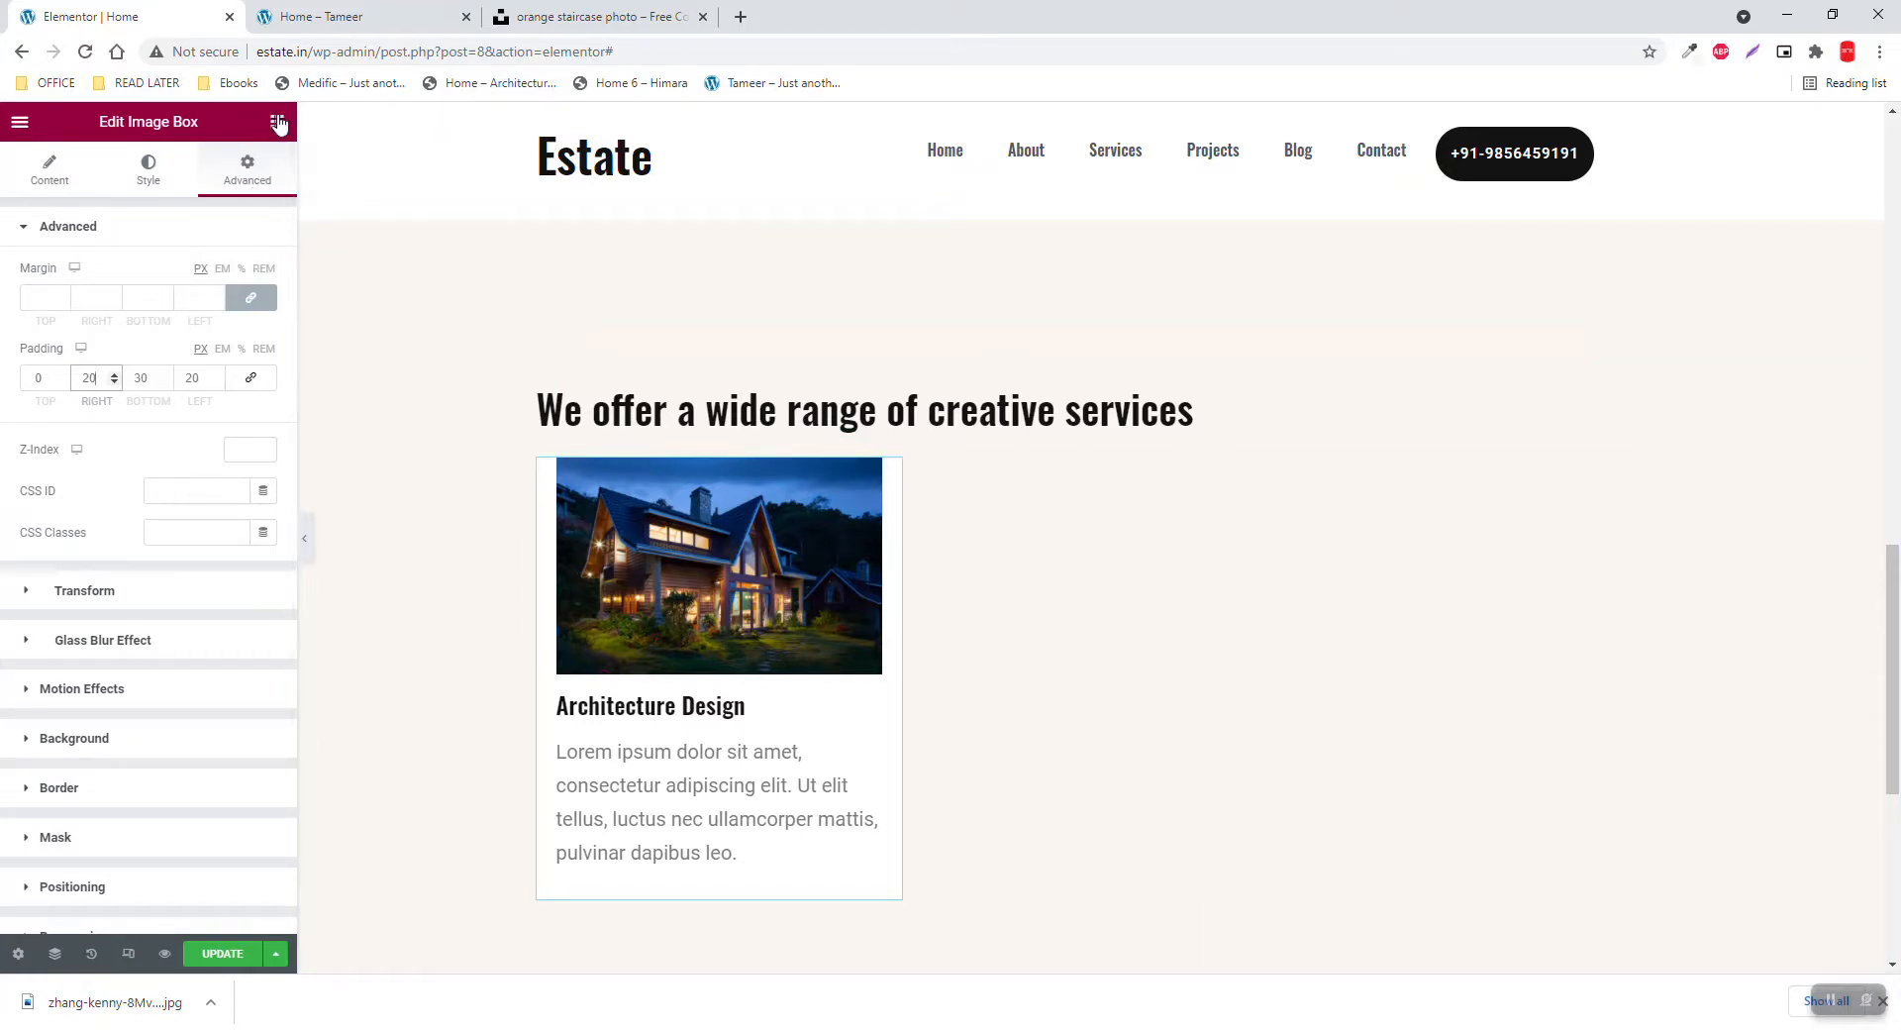
Bring up the widget list and compare with the reference site's service cards
left_click(281, 122)
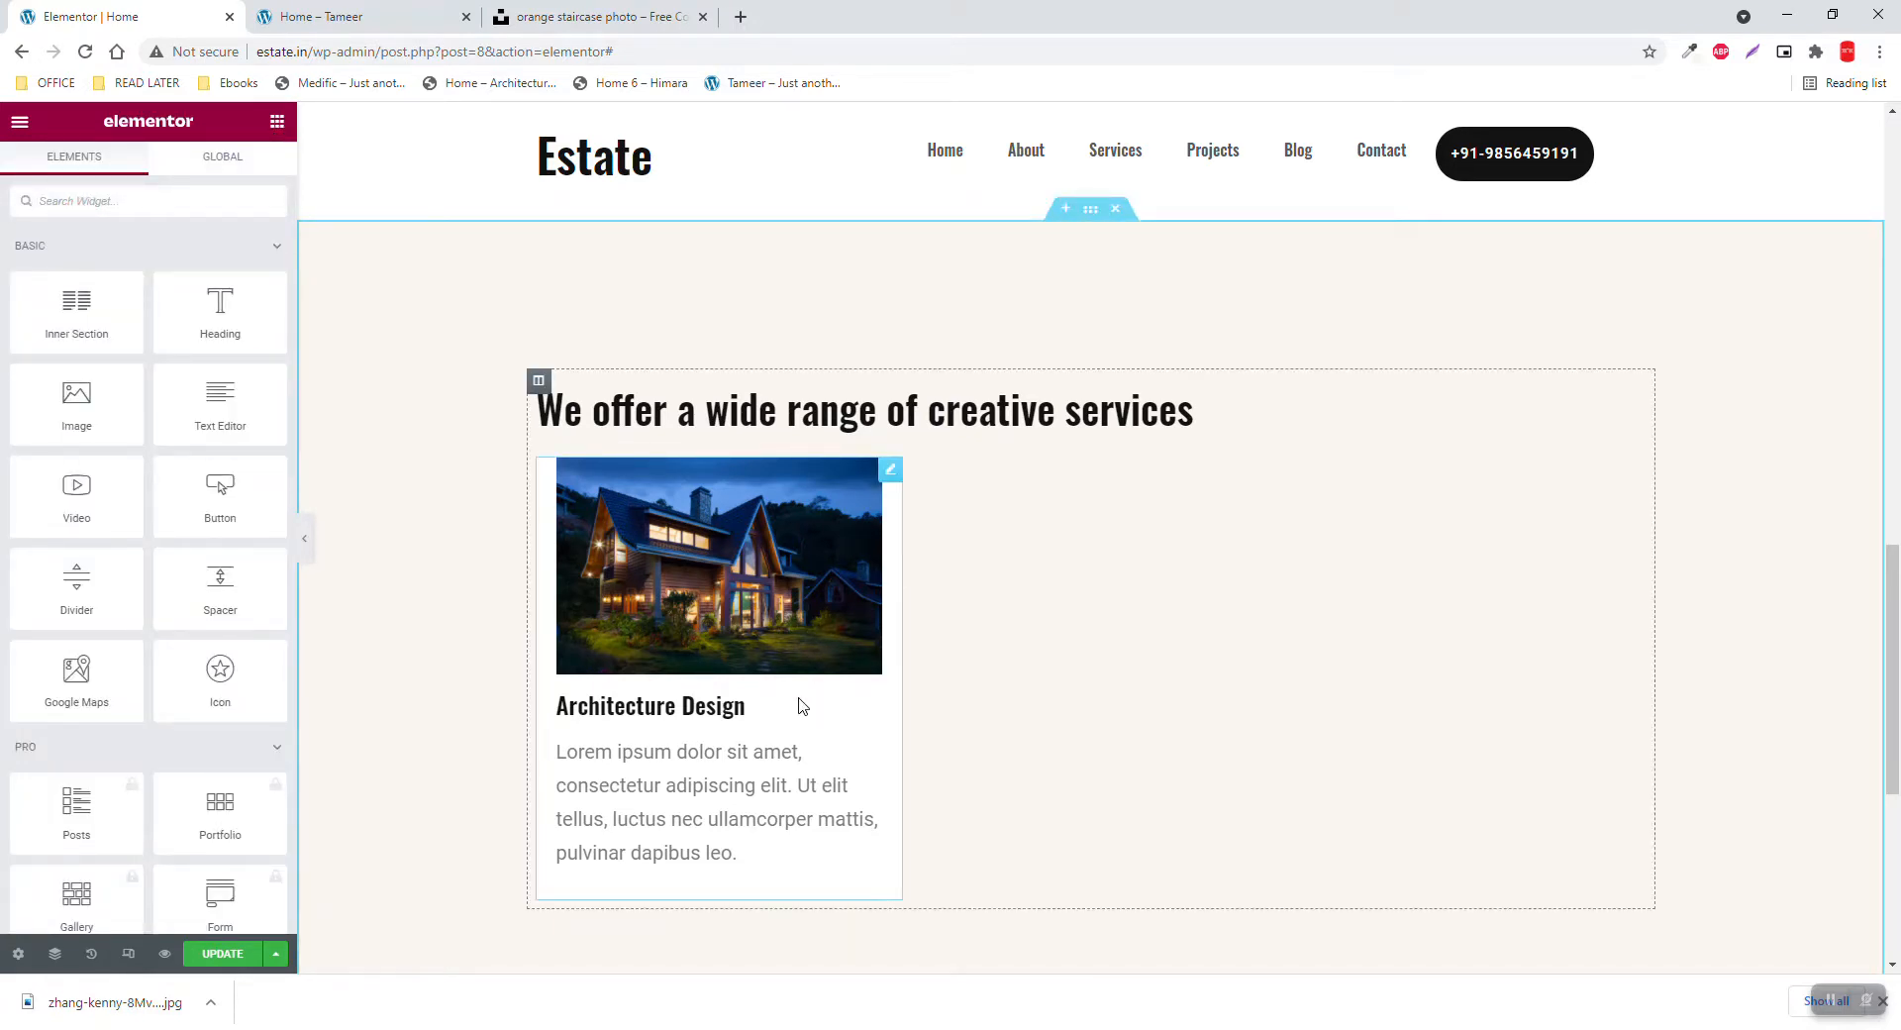
mouse_move(803, 690)
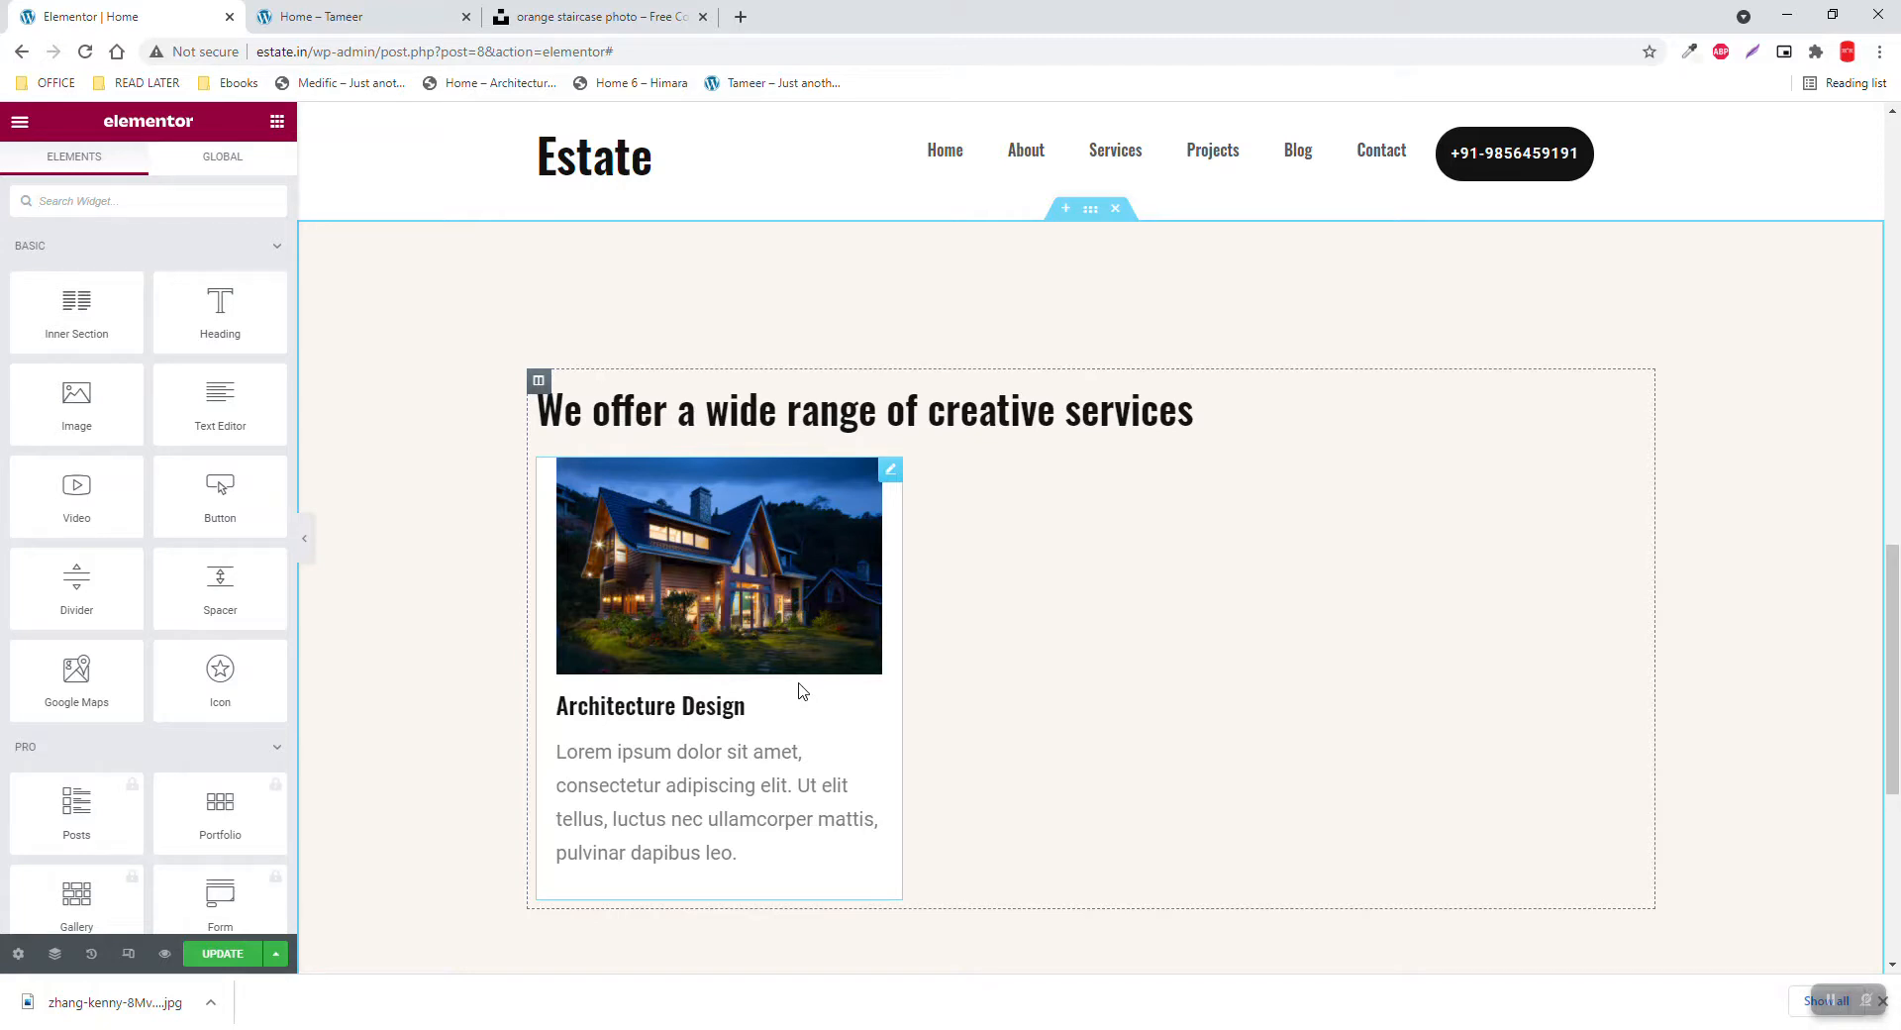
left_click(334, 17)
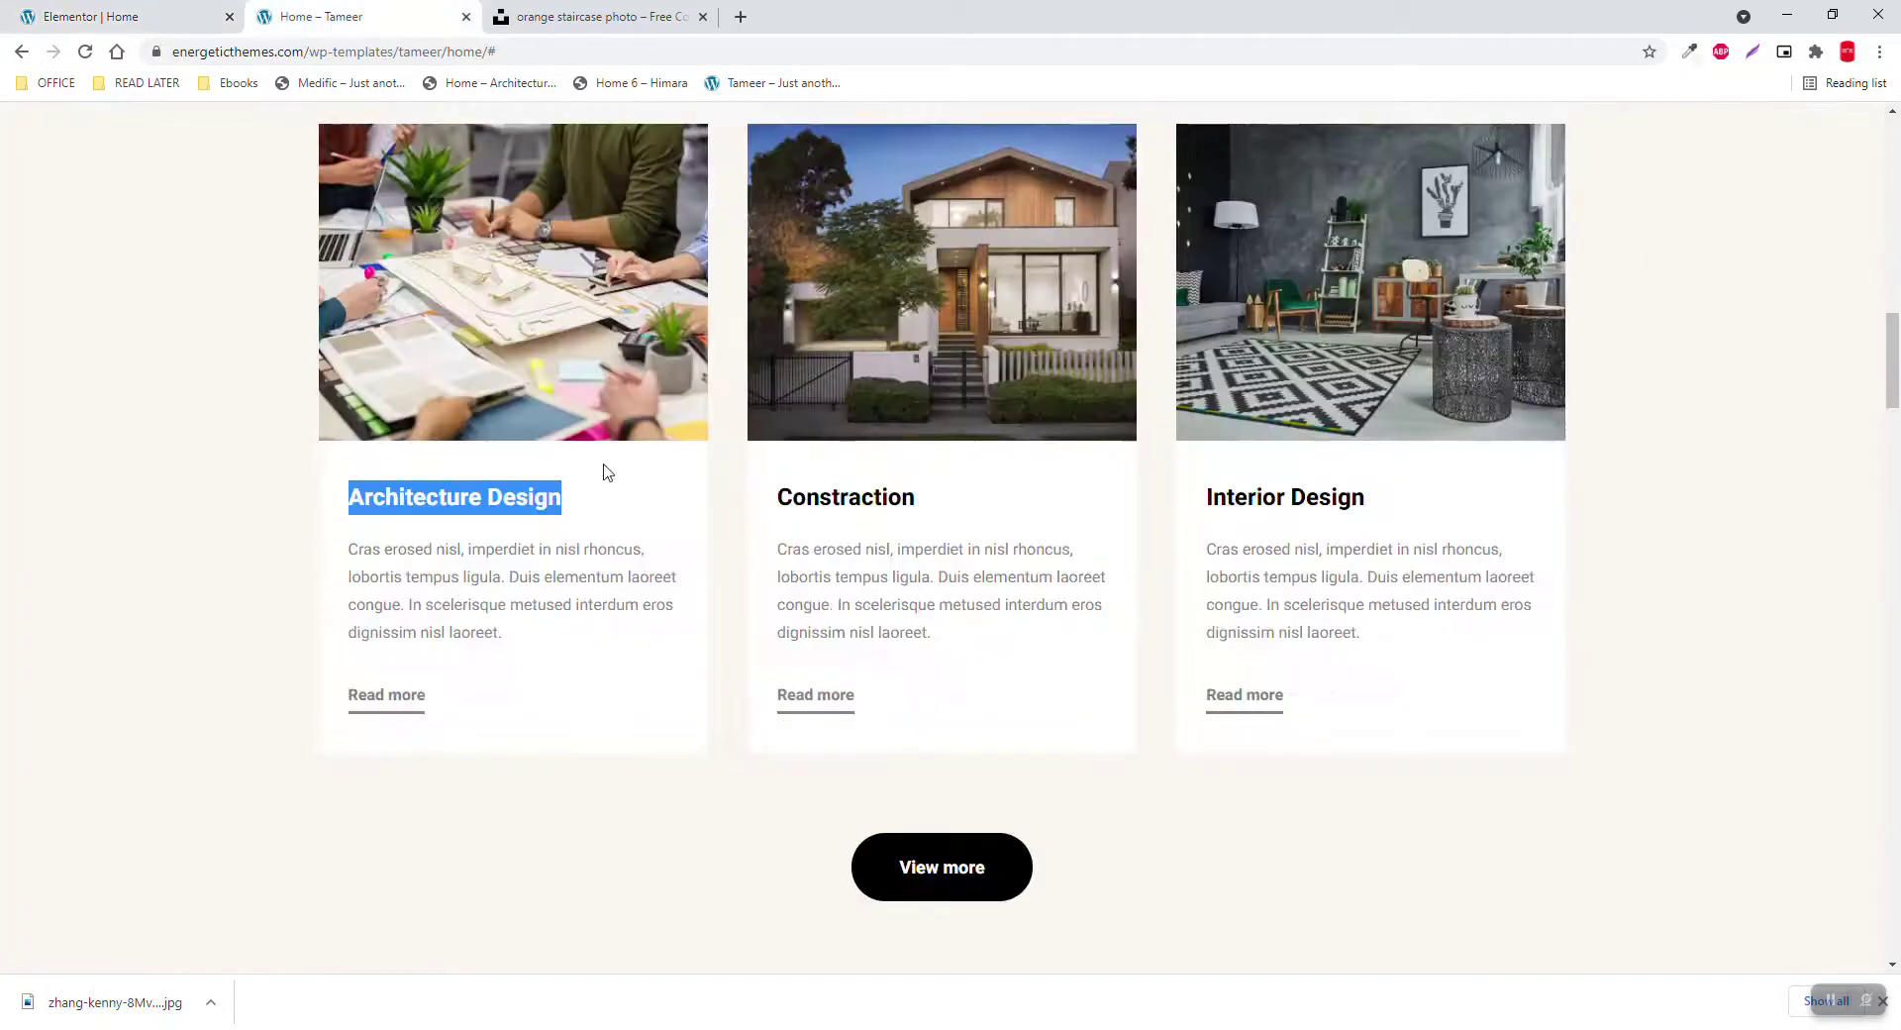
left_click(90, 16)
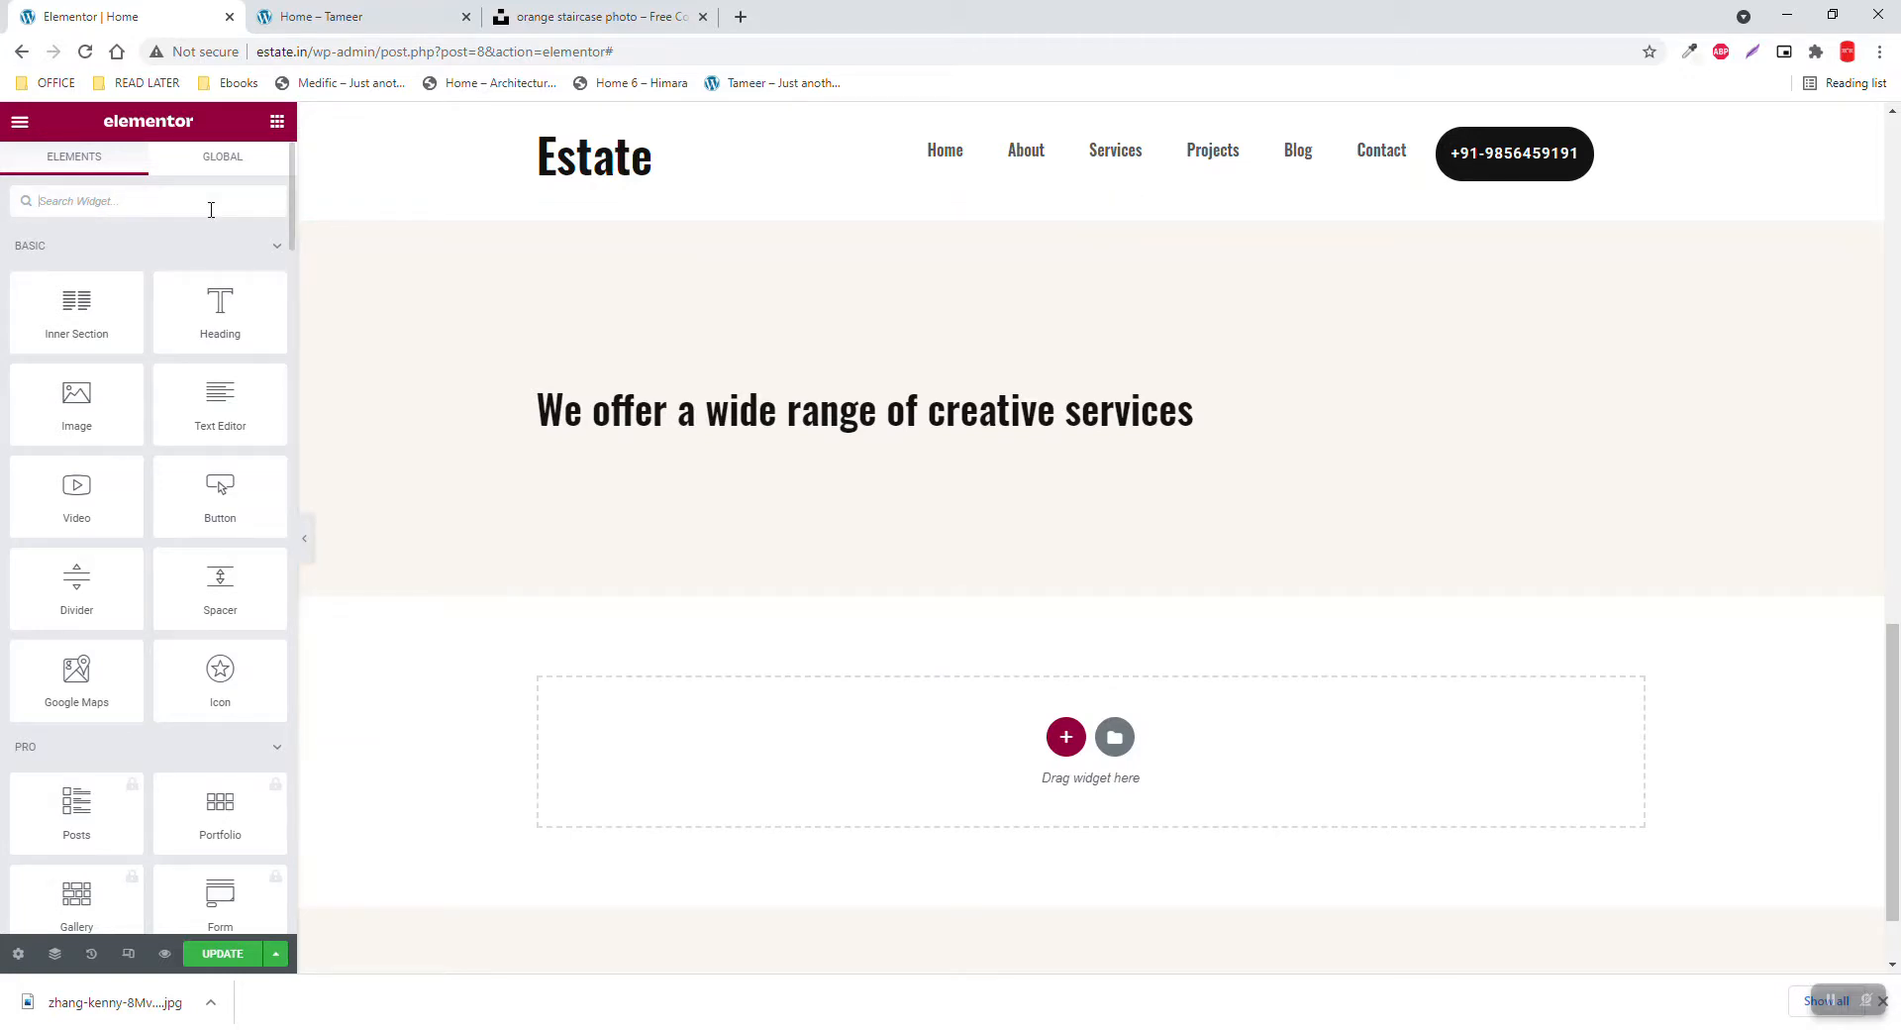
Add a JKit Image Box showing the white pool house photo at Medium size
type("box")
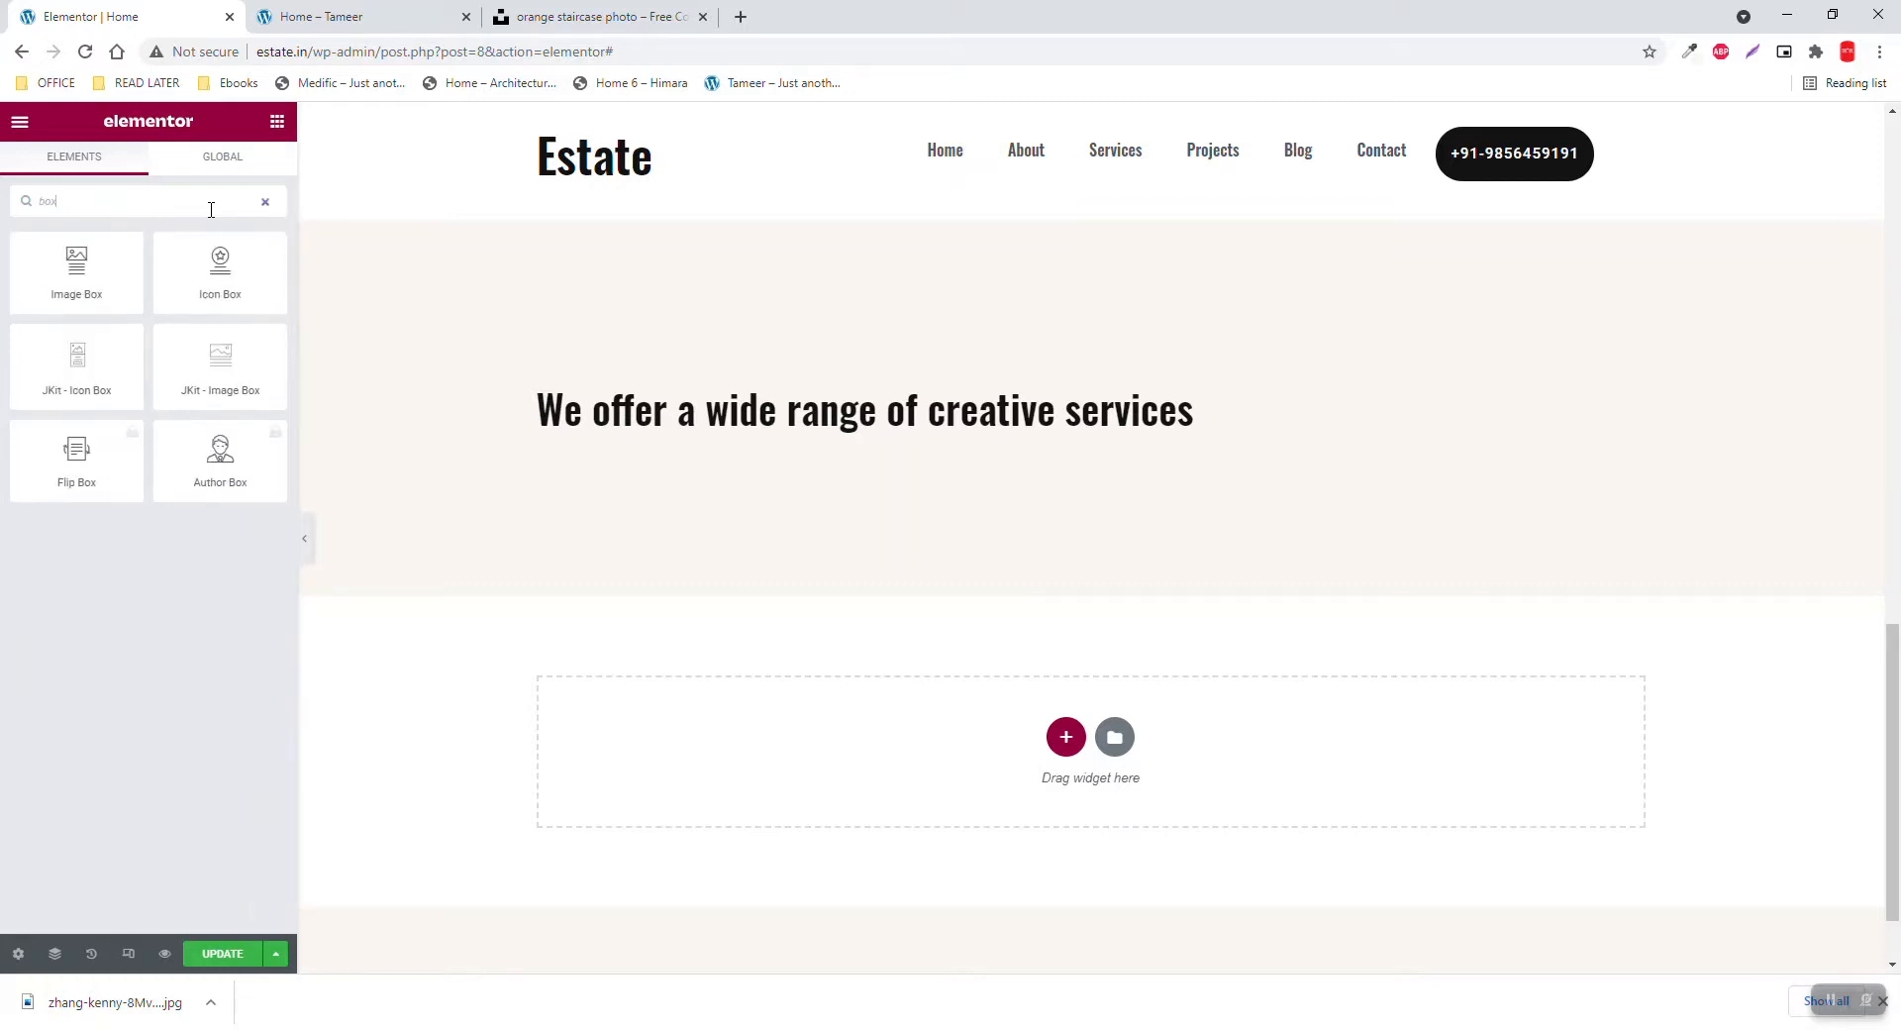
mouse_move(196, 332)
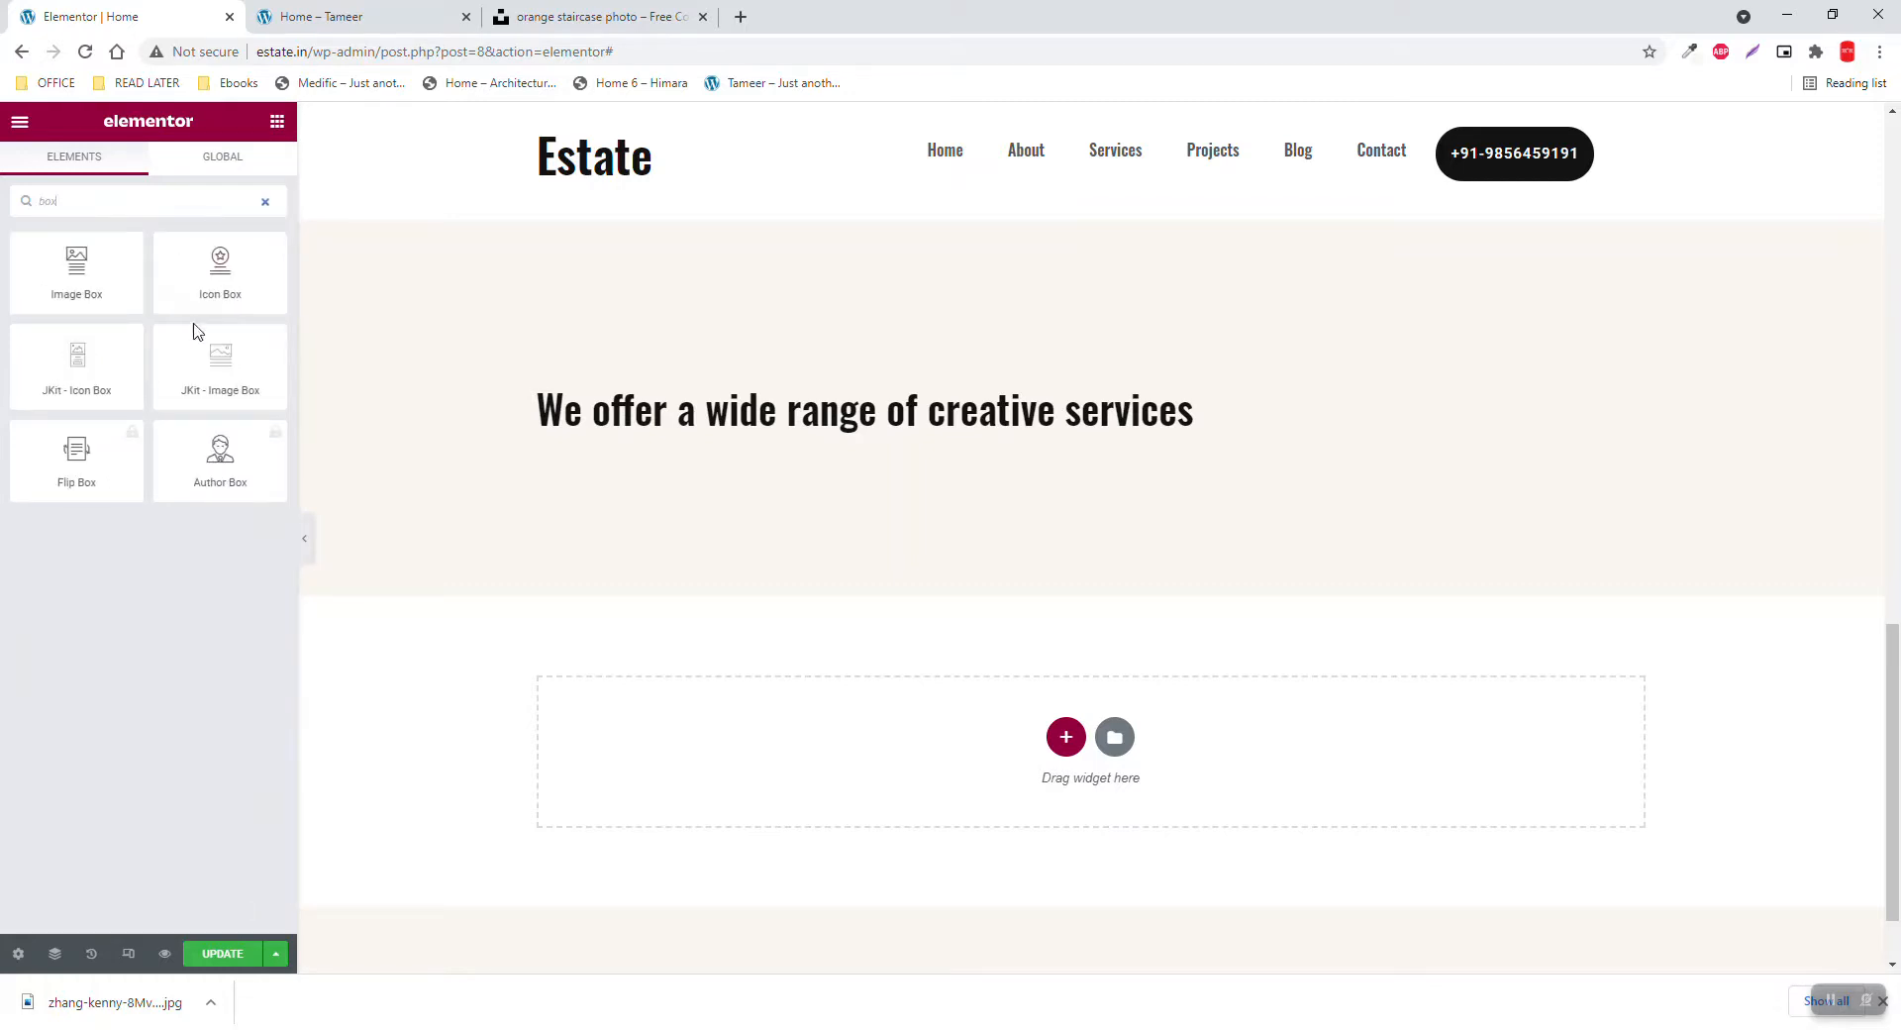
mouse_move(219, 352)
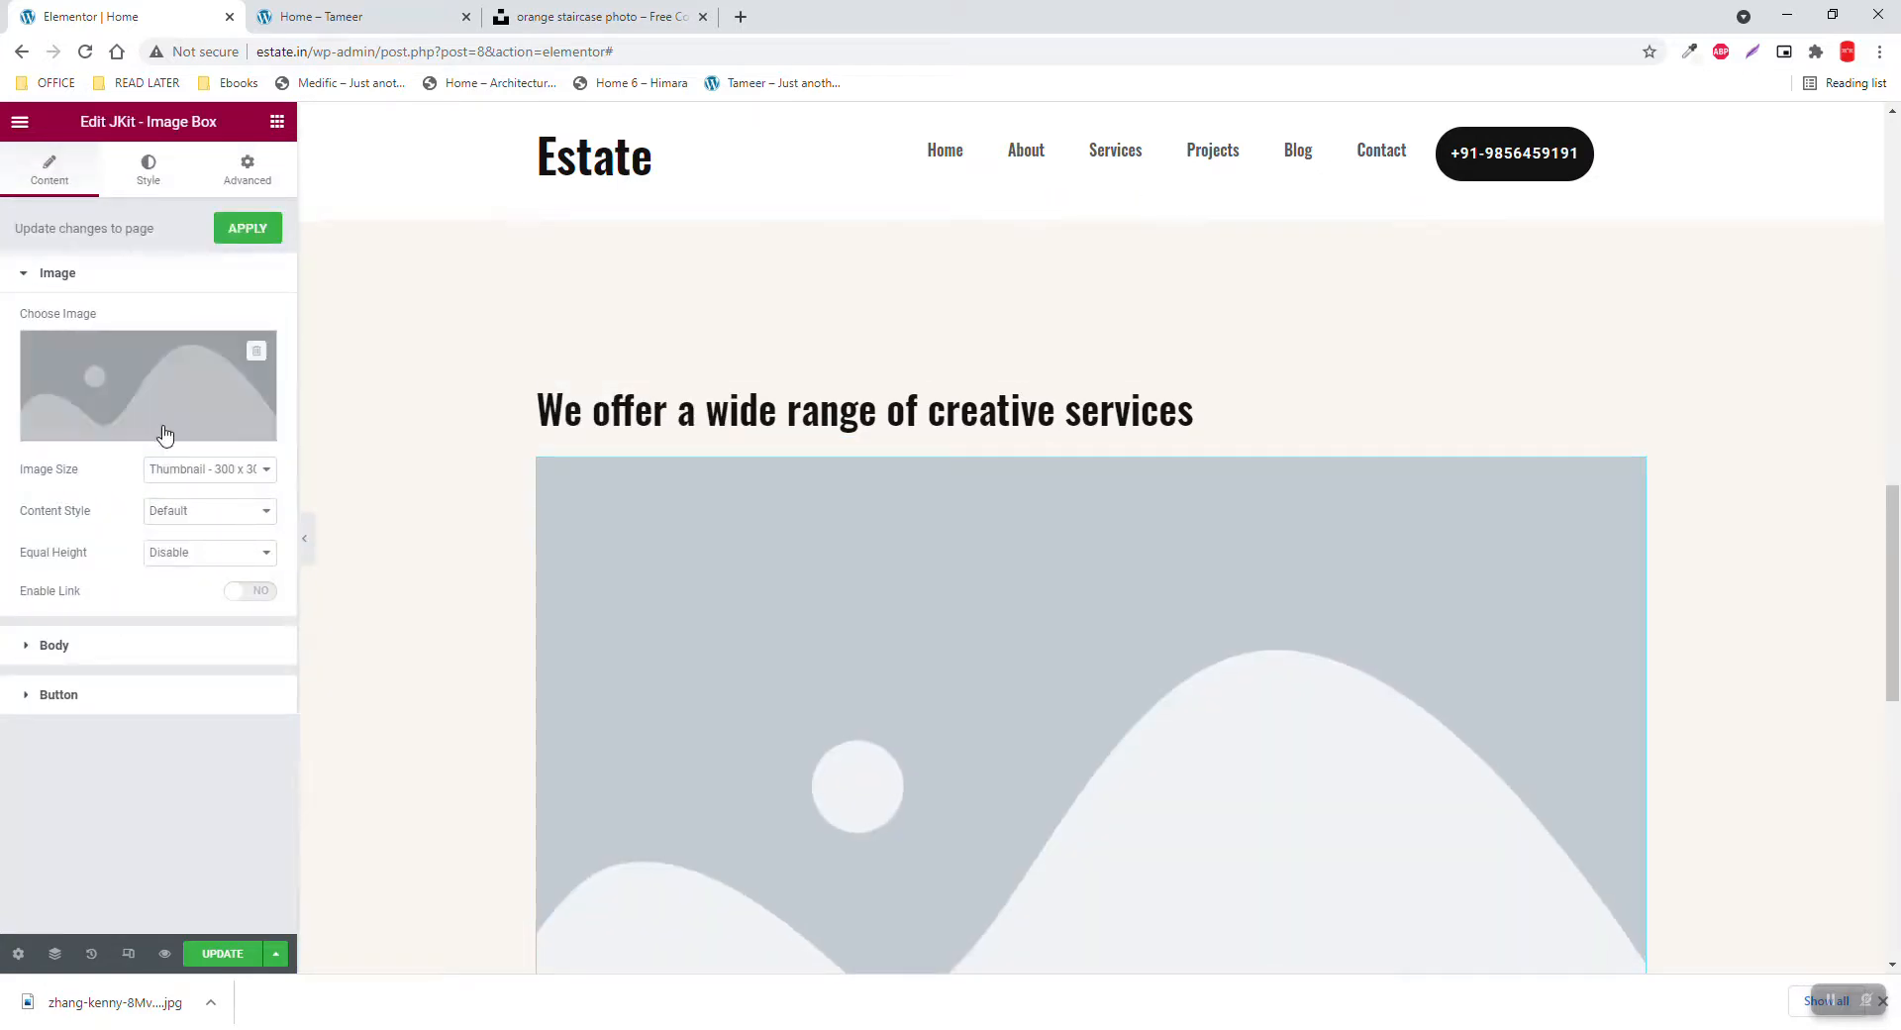
left_click(149, 385)
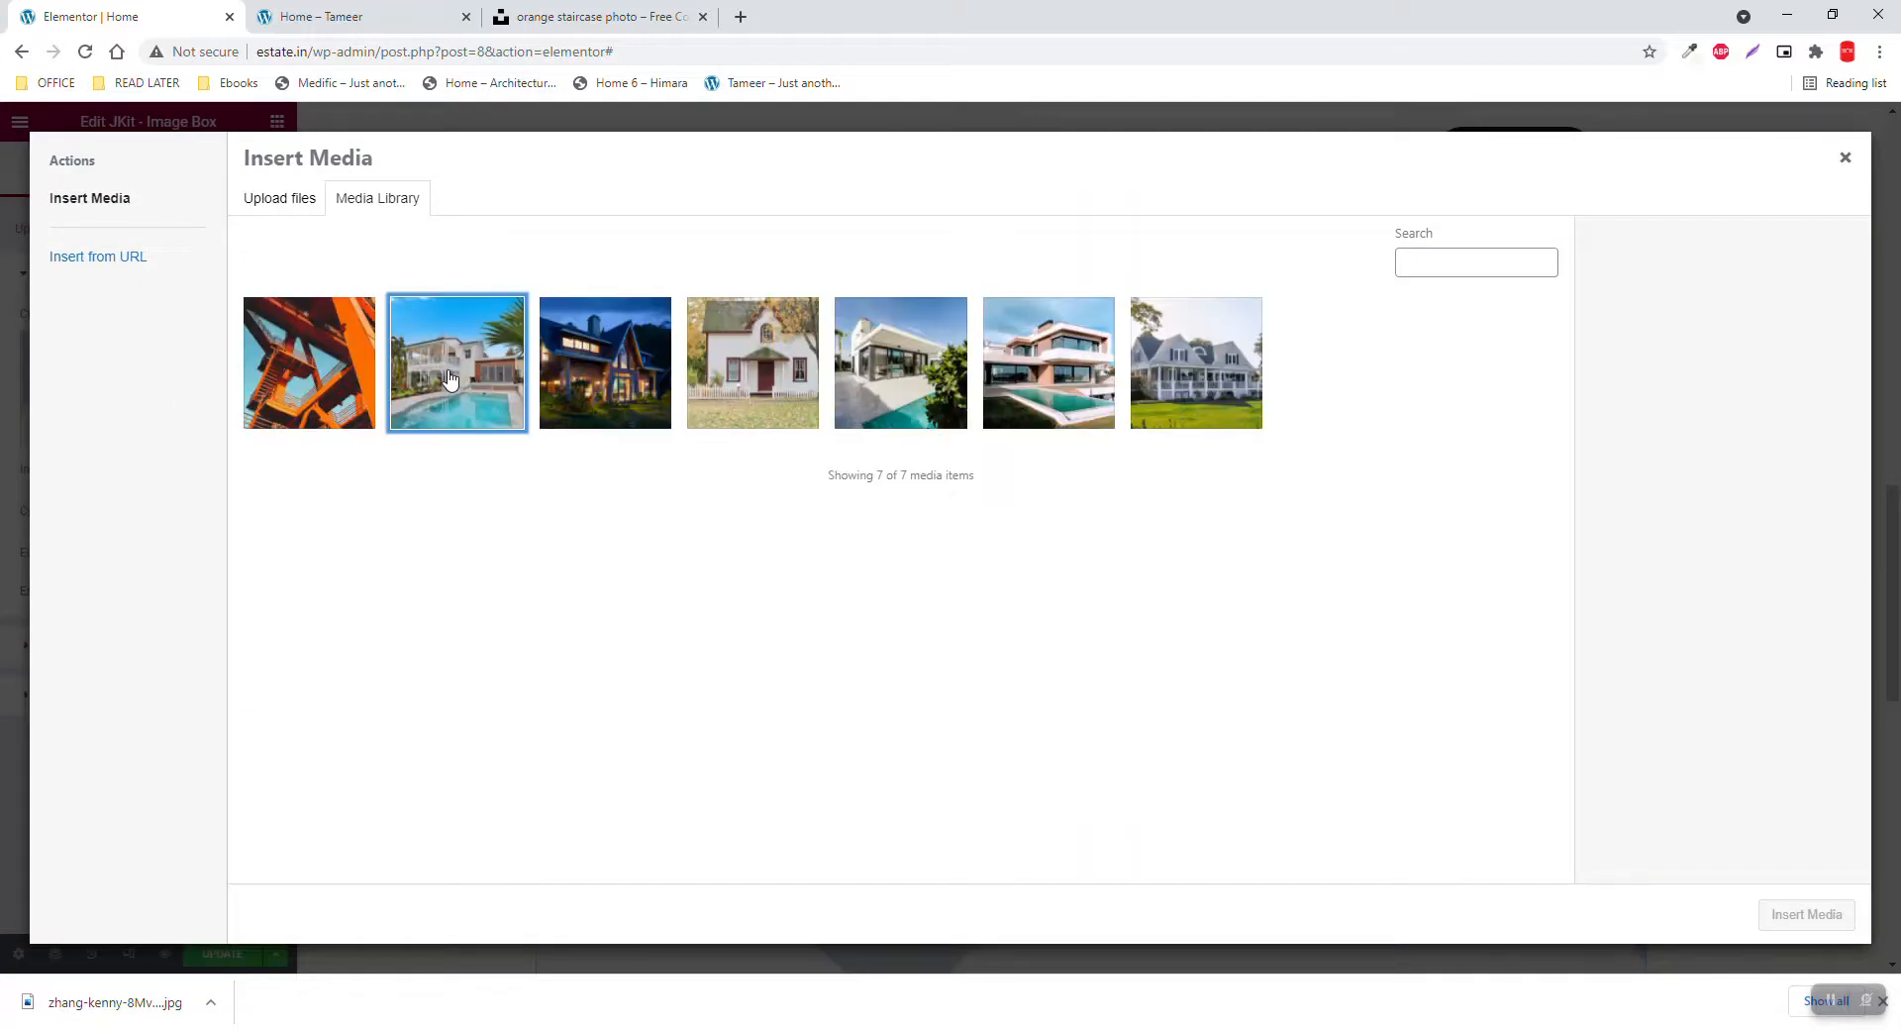
left_click(309, 362)
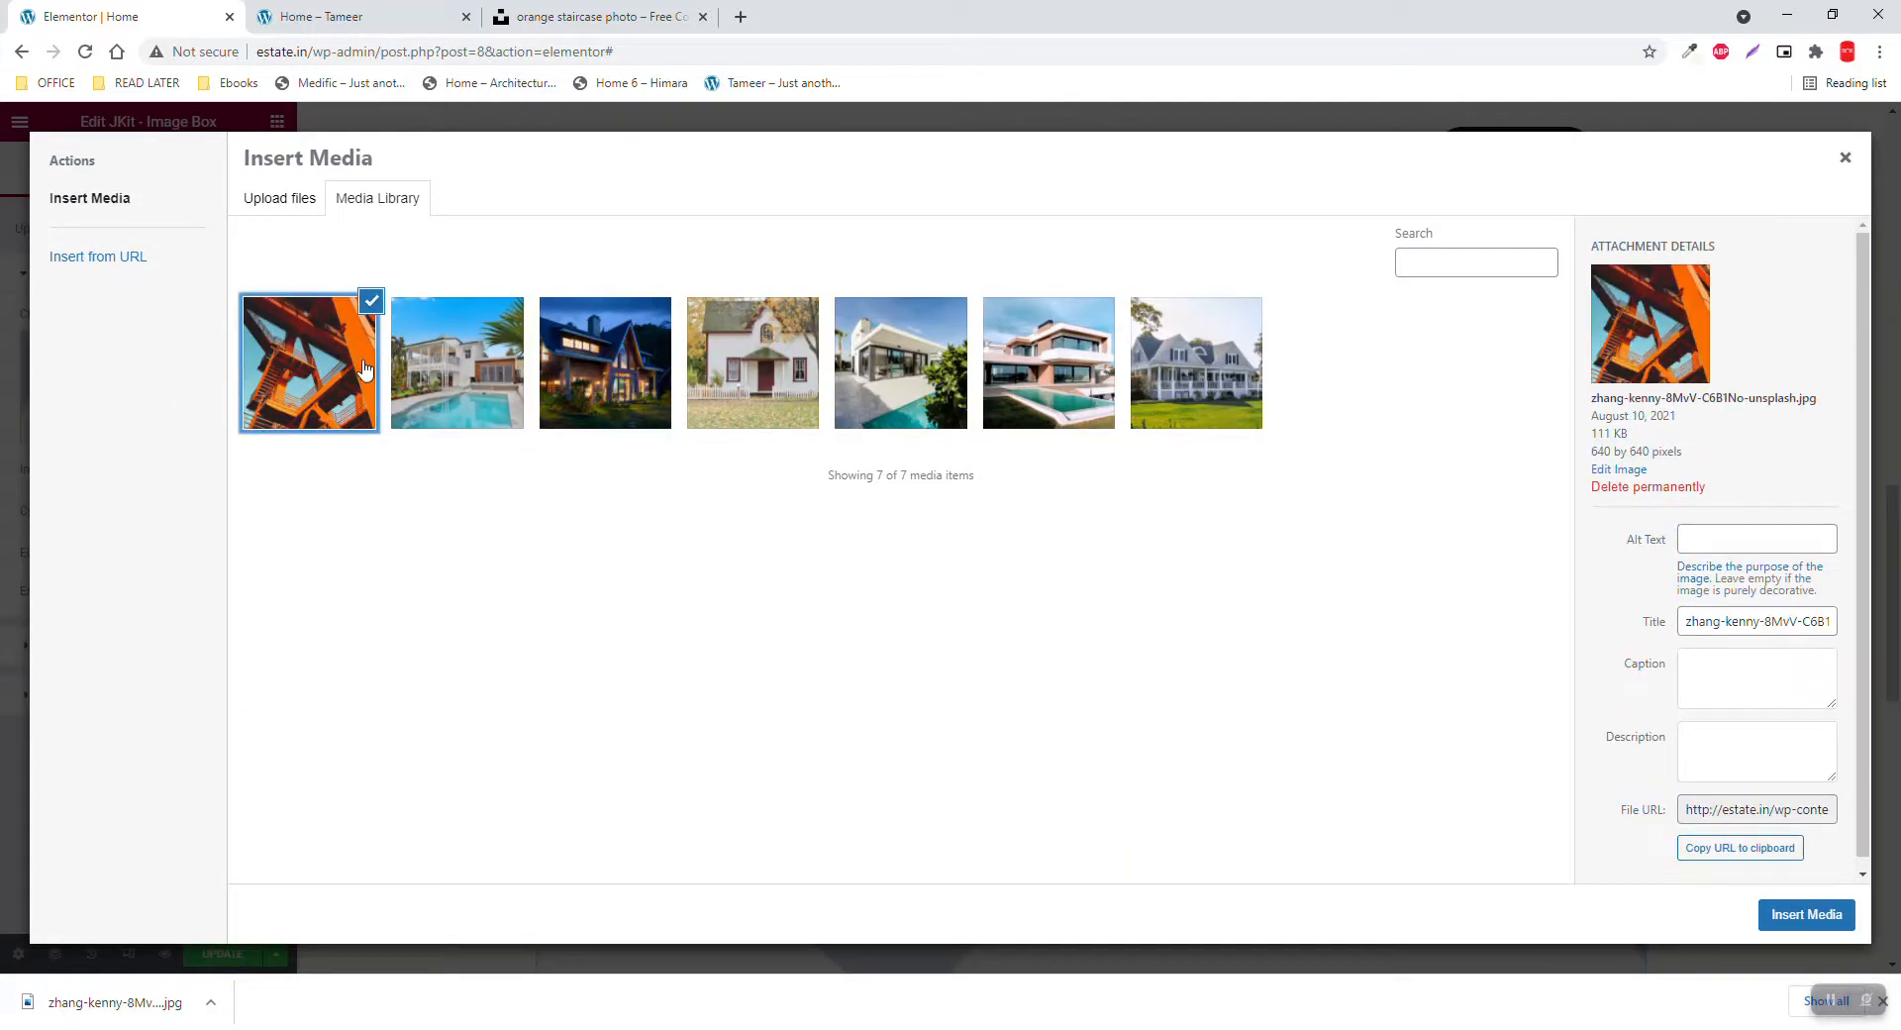
left_click(457, 363)
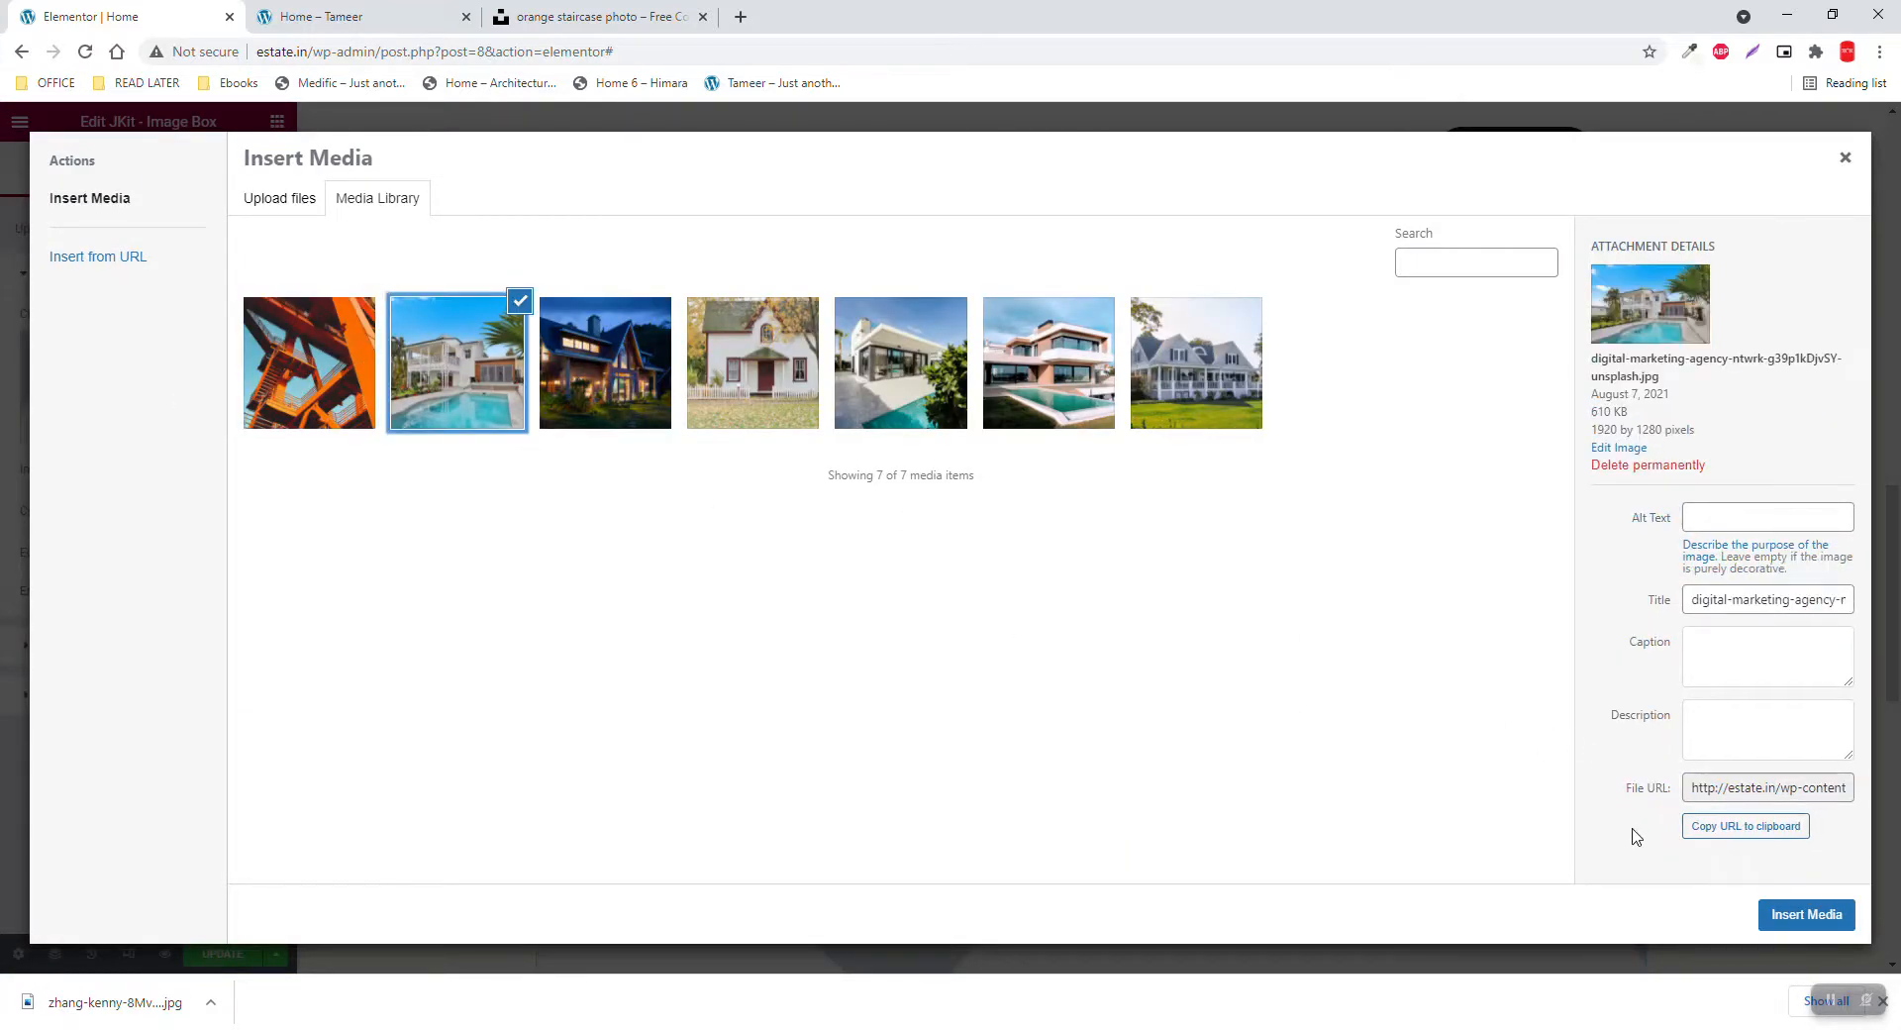
left_click(1807, 914)
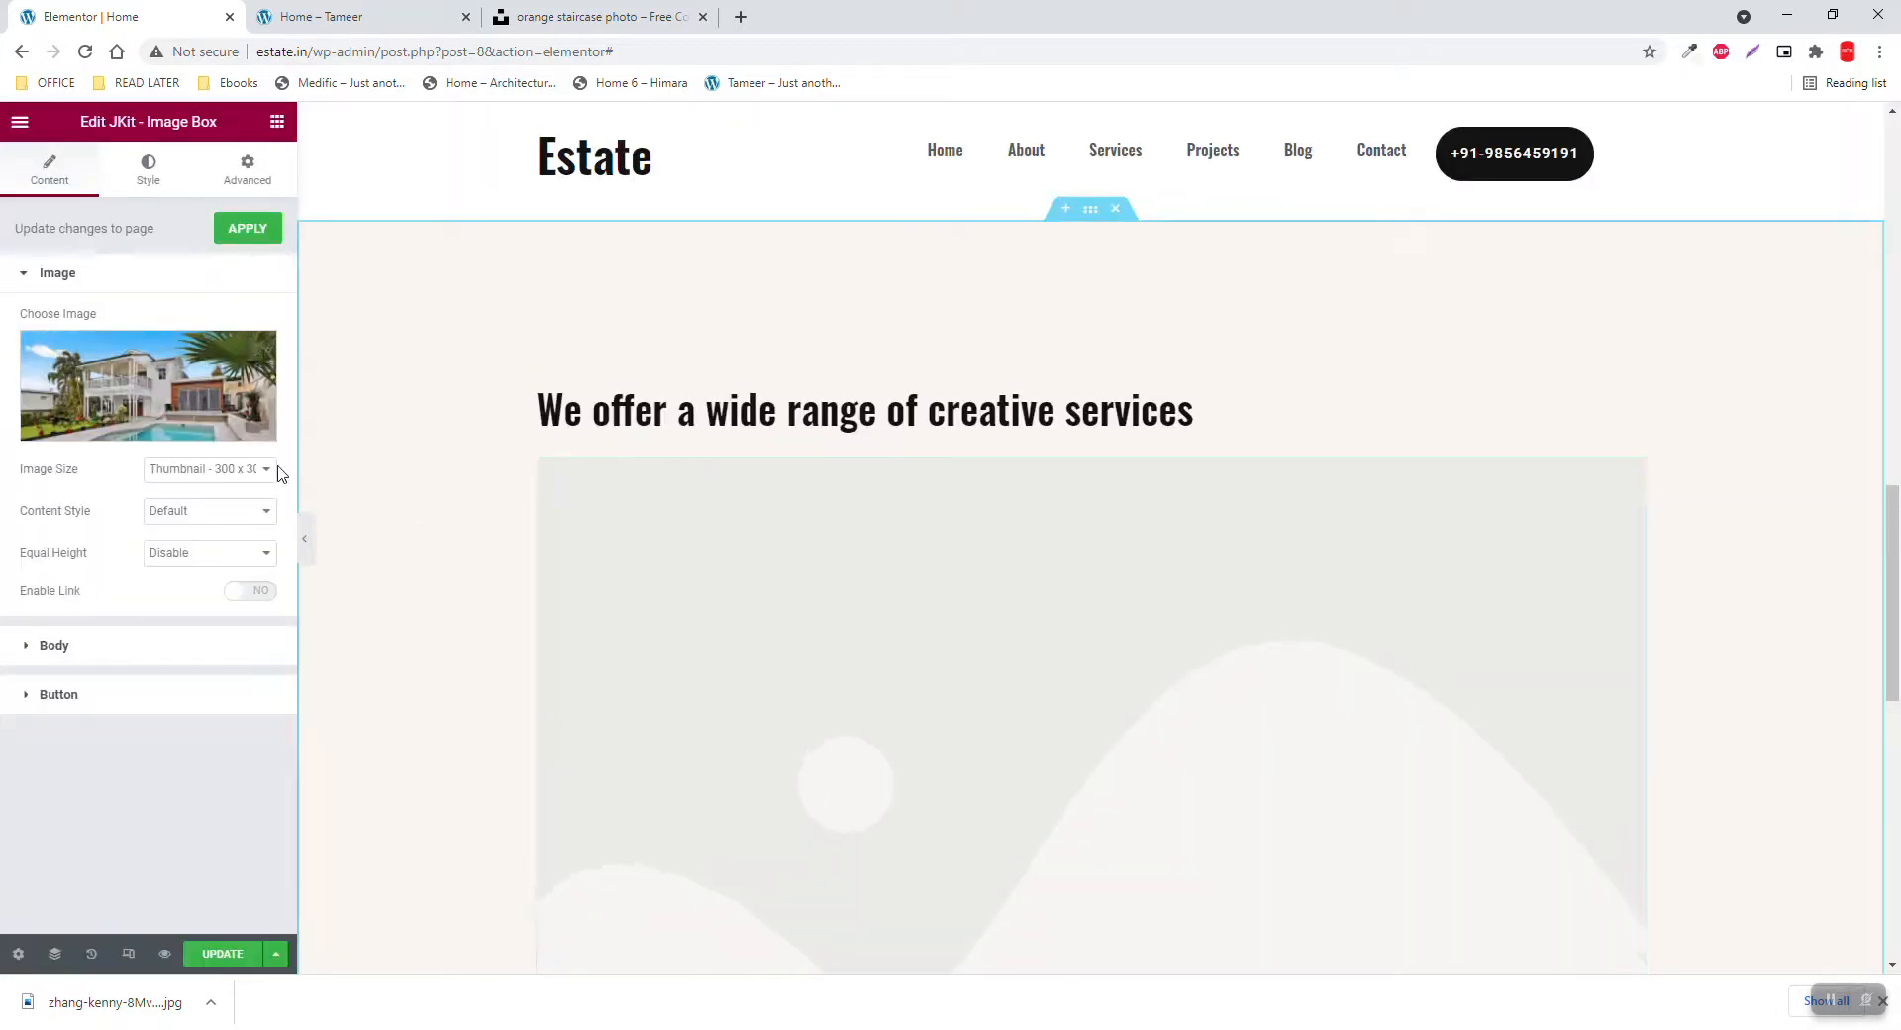
left_click(208, 469)
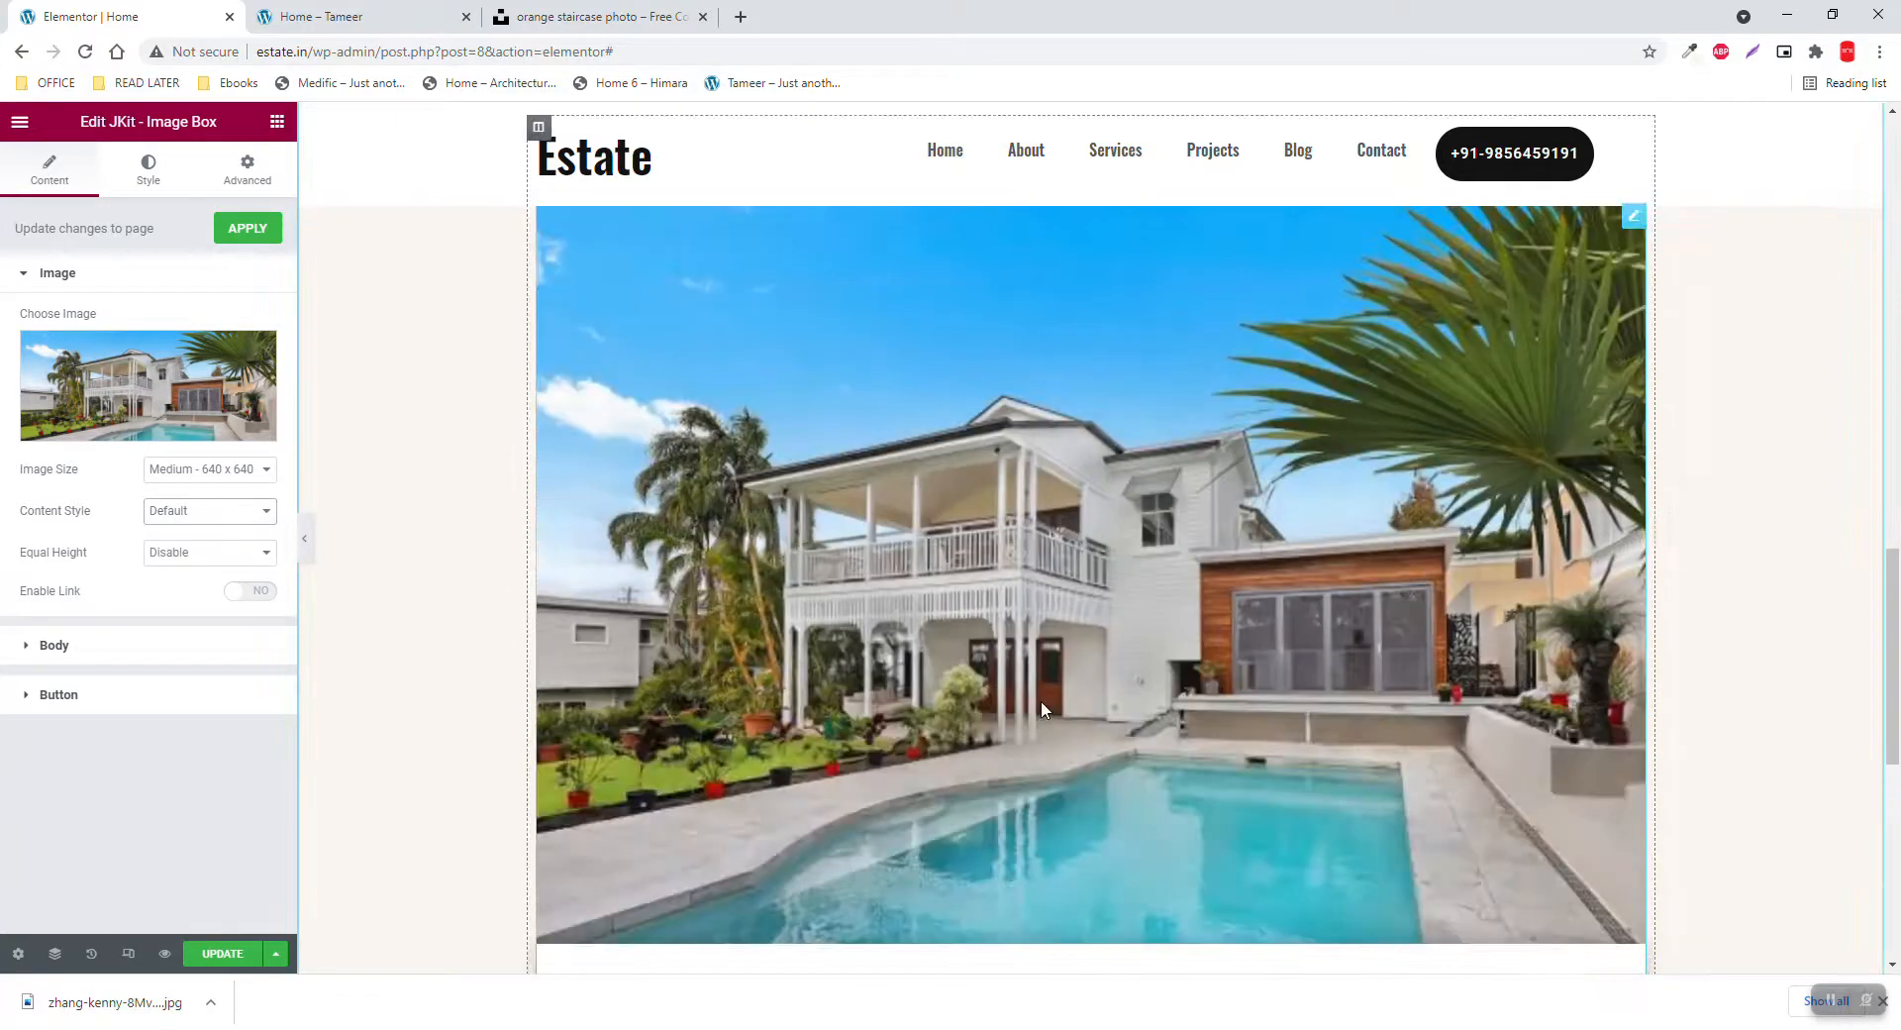
scroll("down", 3)
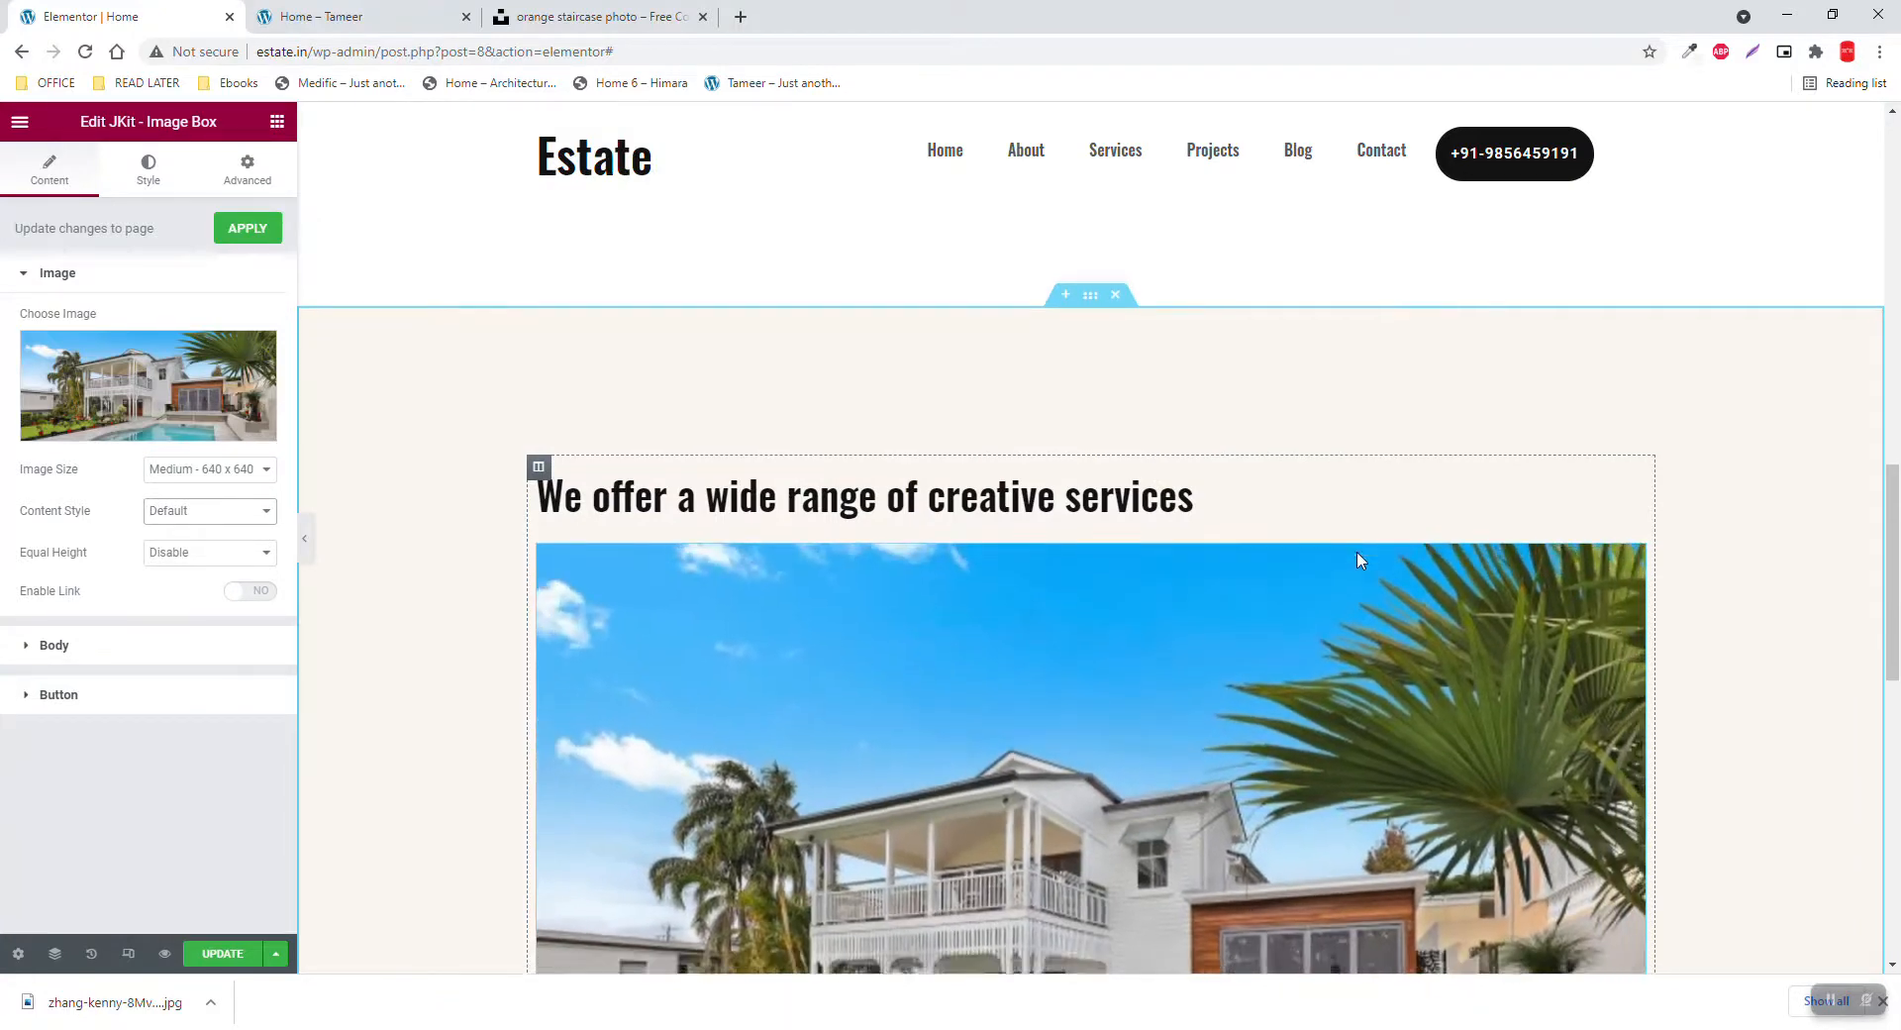
scroll("down", 3)
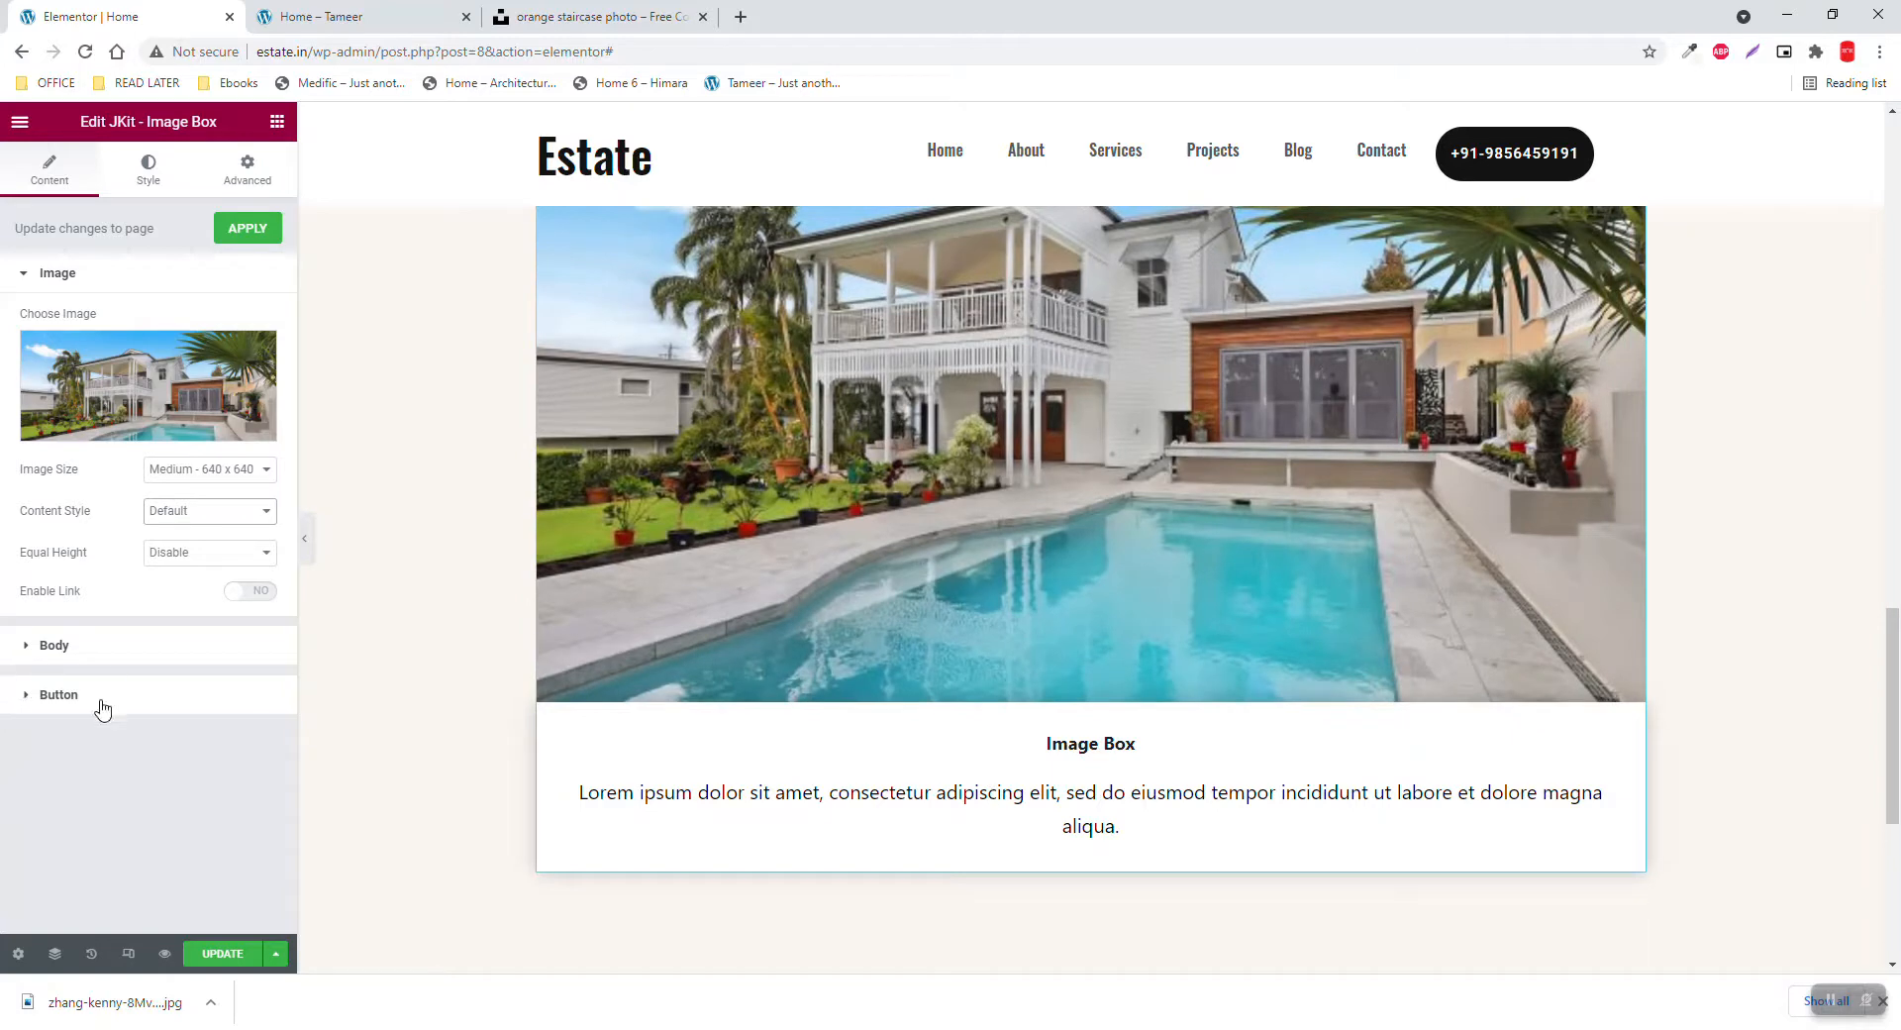
Toggle the image box button on, check the reference cards, then turn it off
left_click(59, 694)
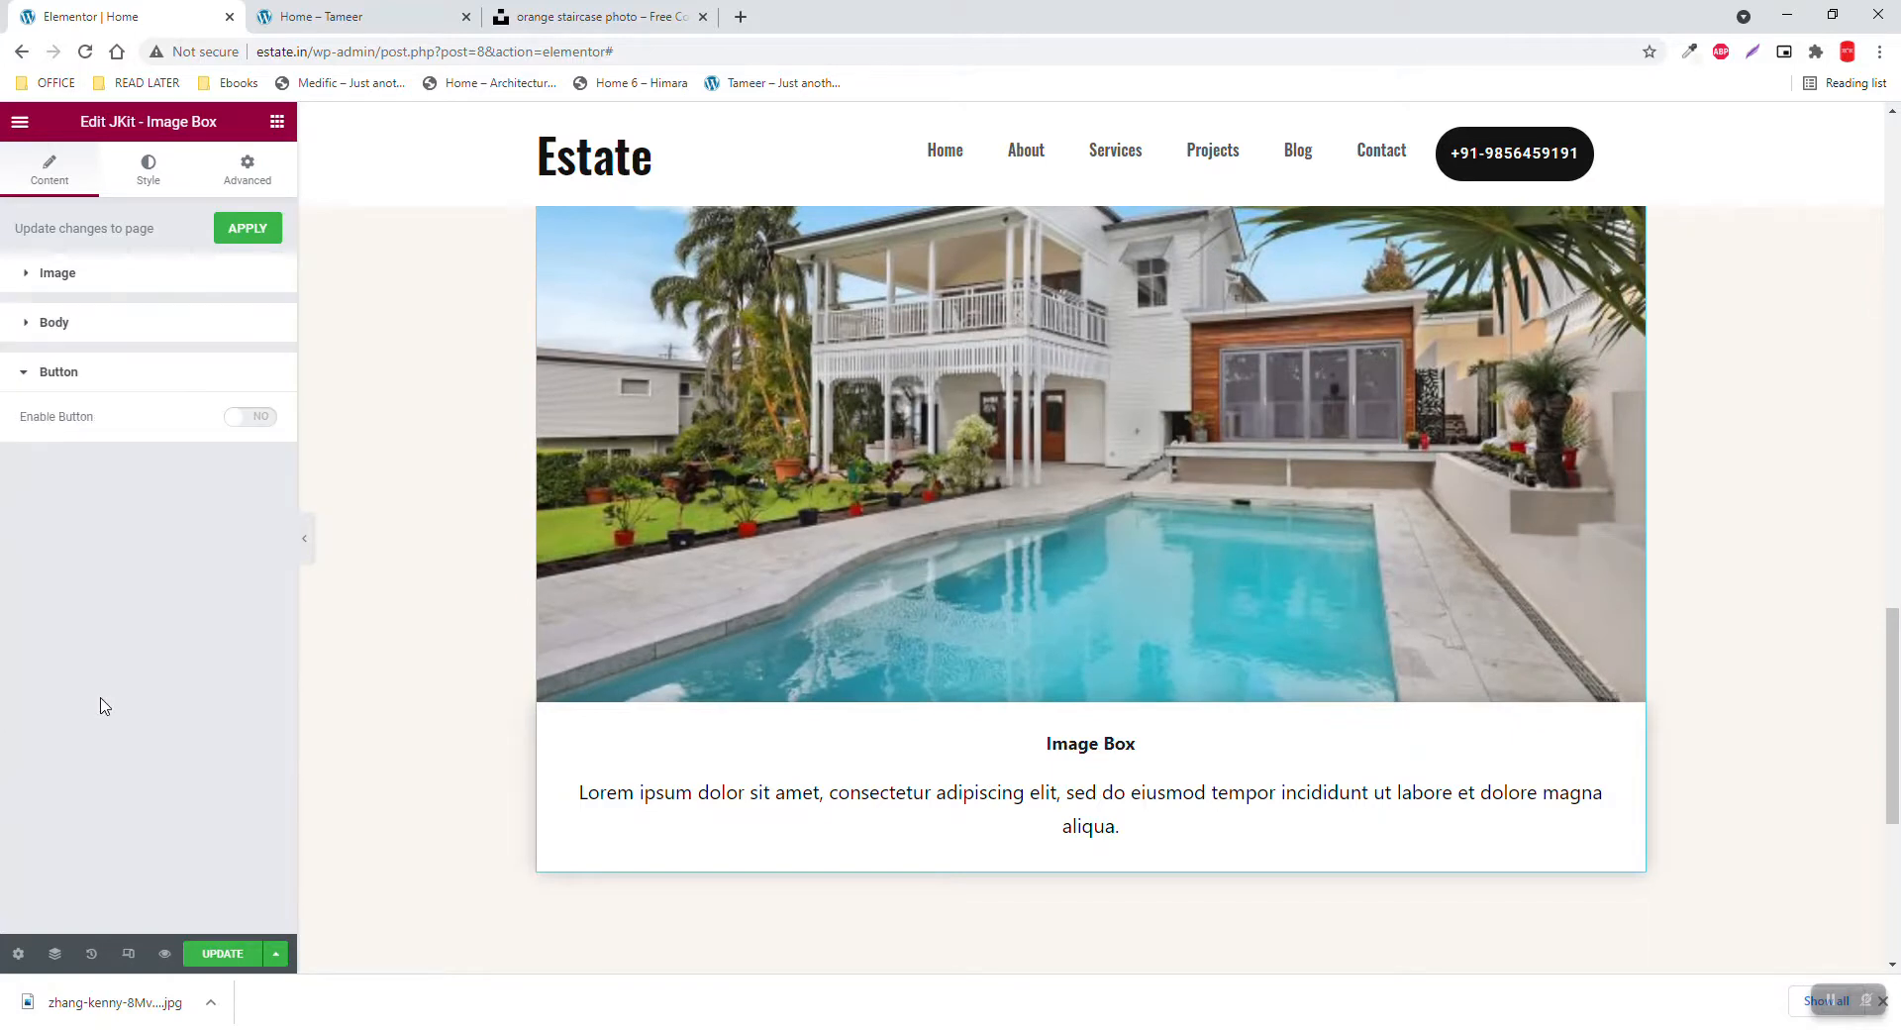
left_click(250, 417)
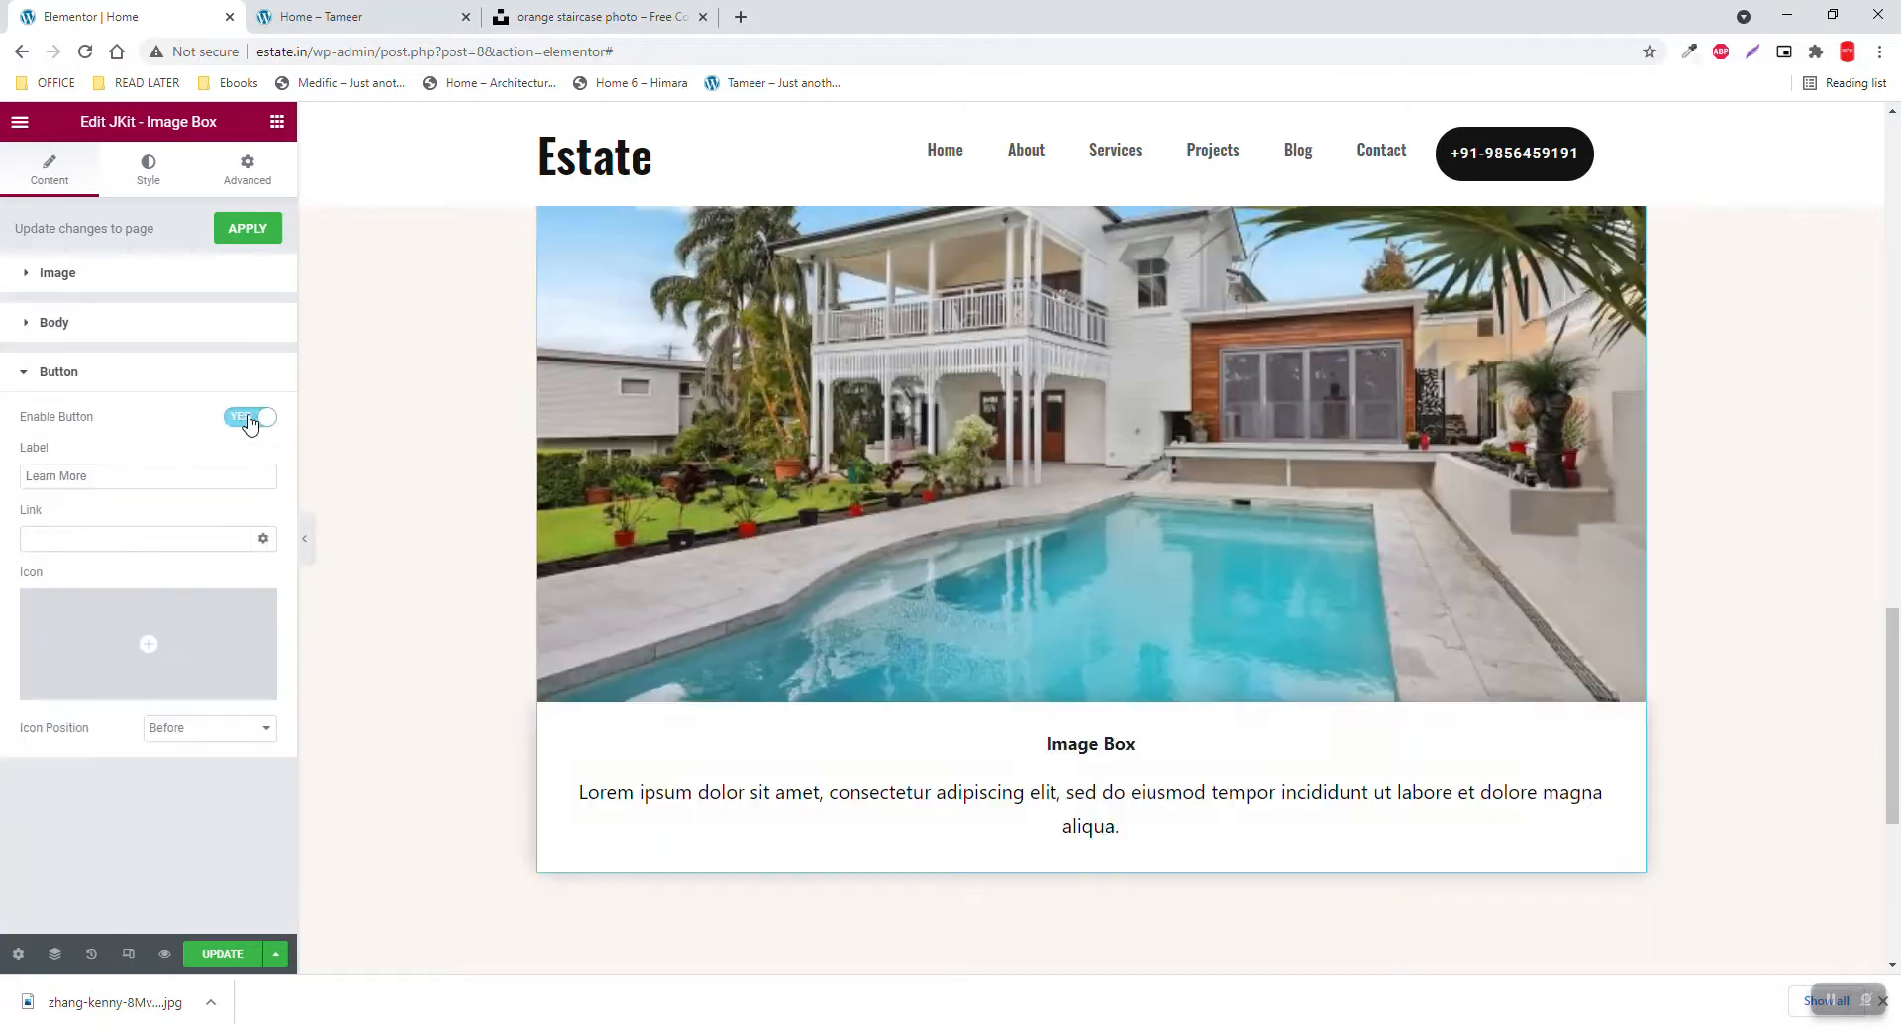
left_click(342, 16)
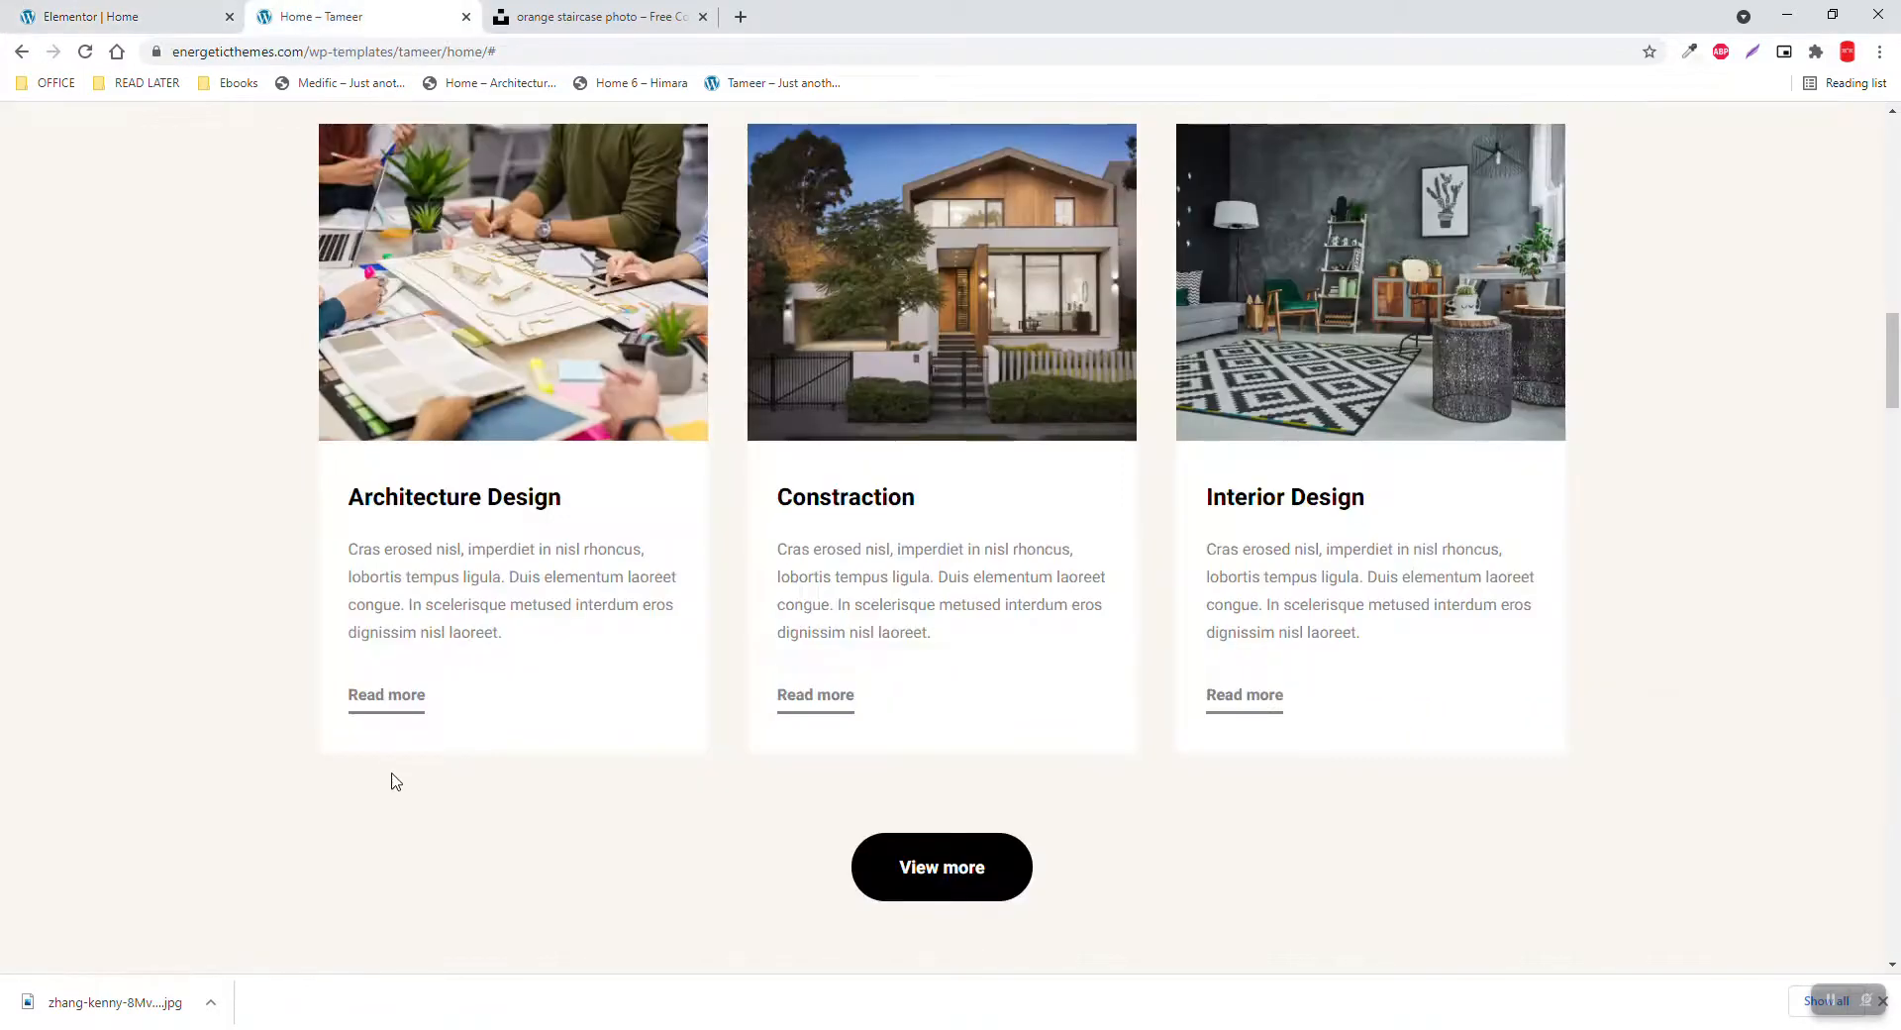
left_click(99, 15)
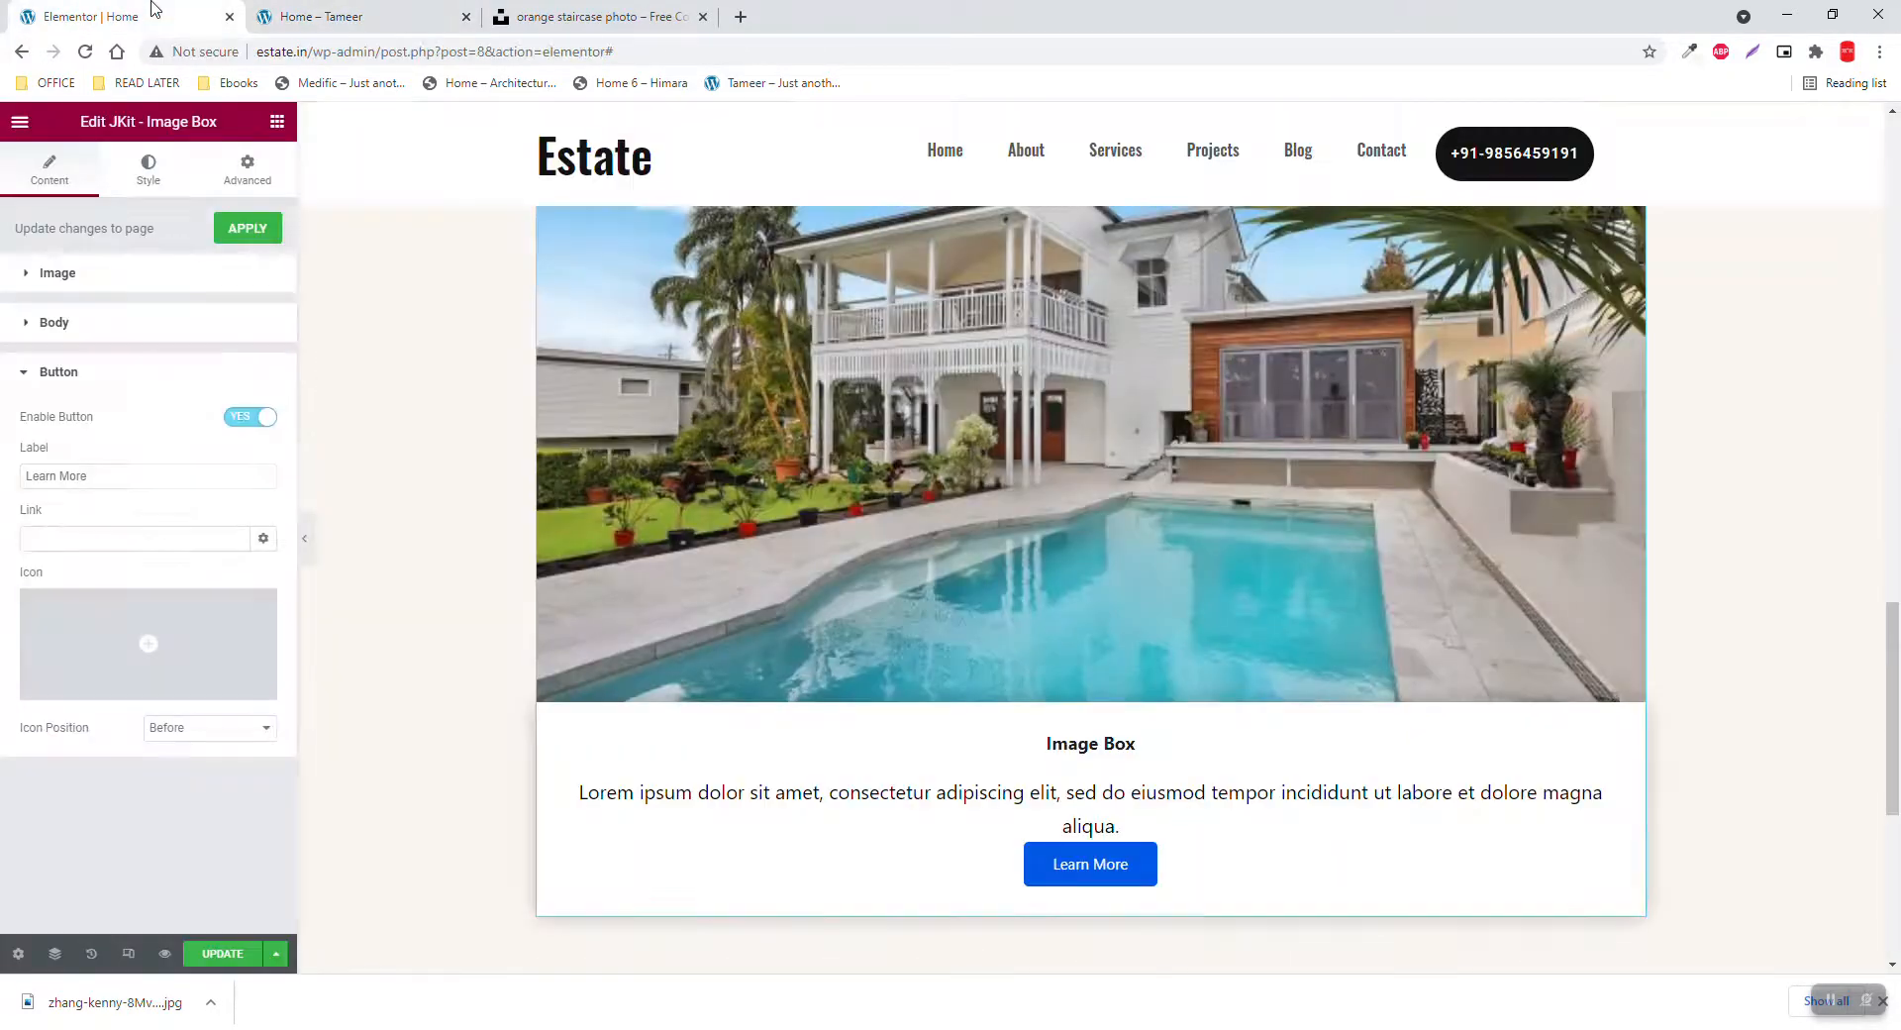
left_click(251, 416)
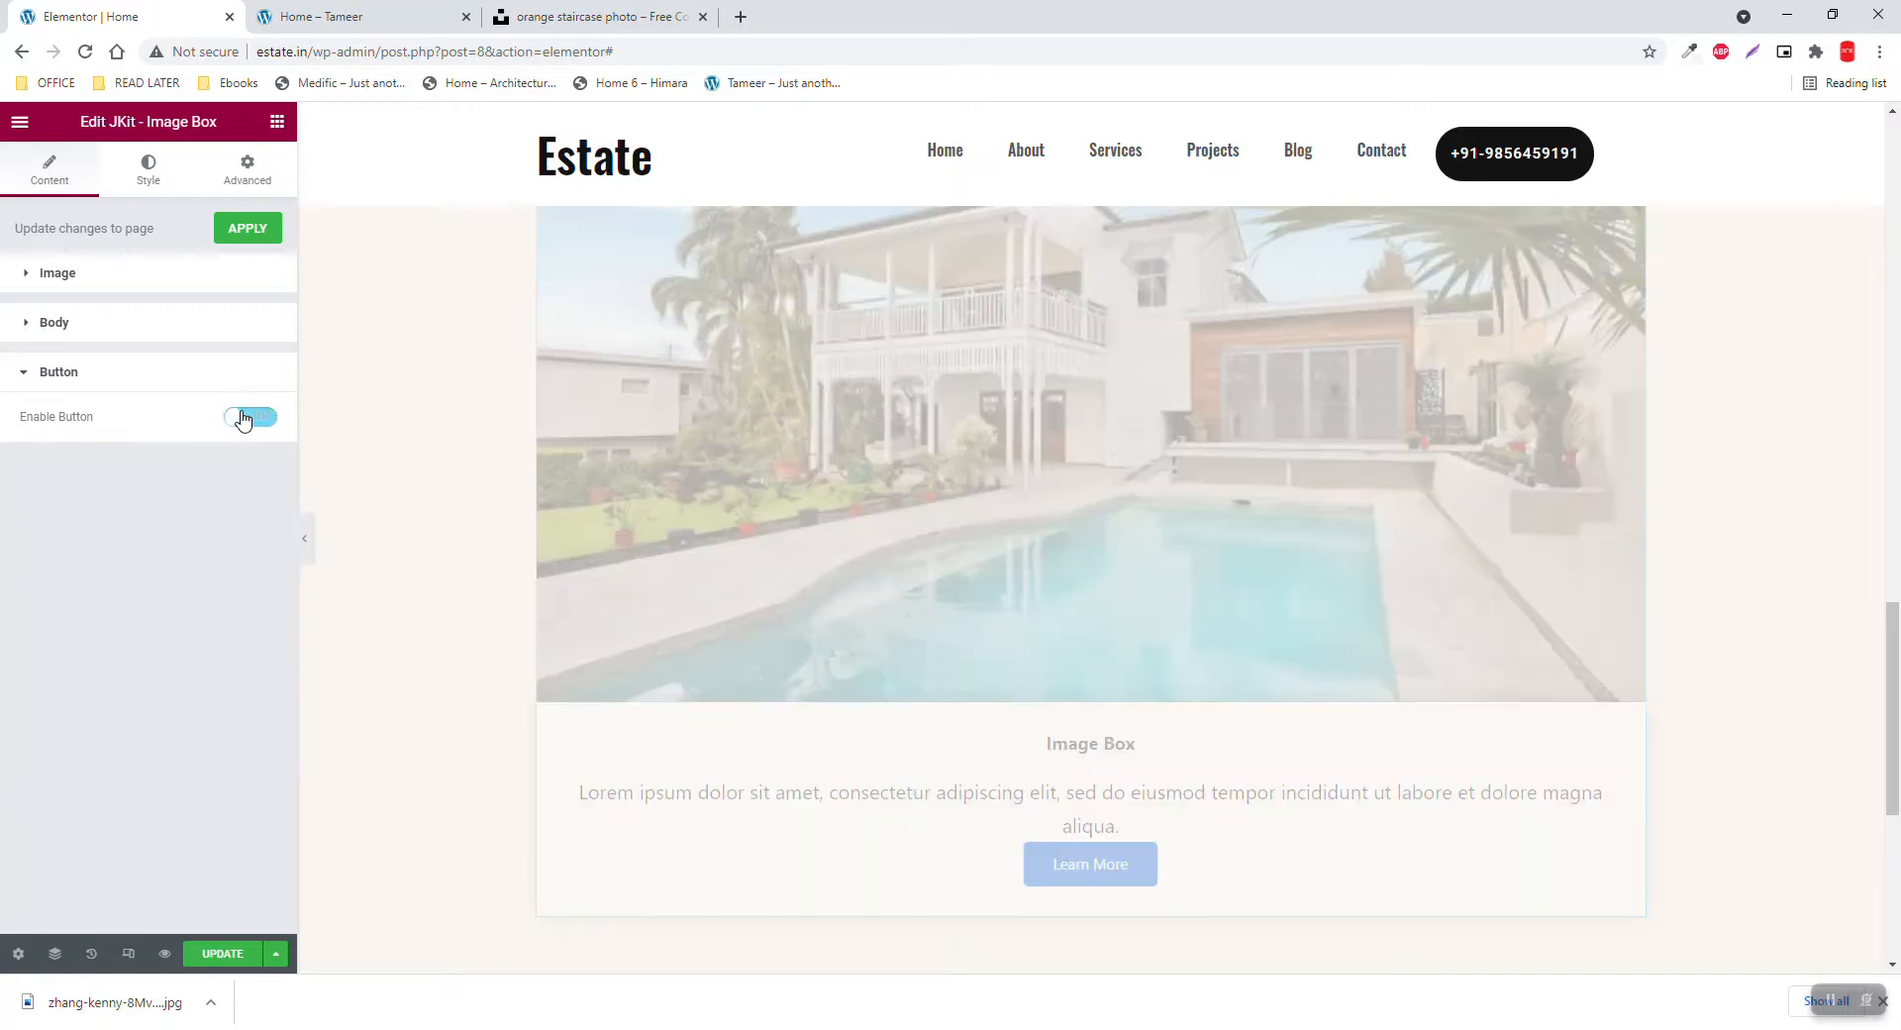
left_click(250, 417)
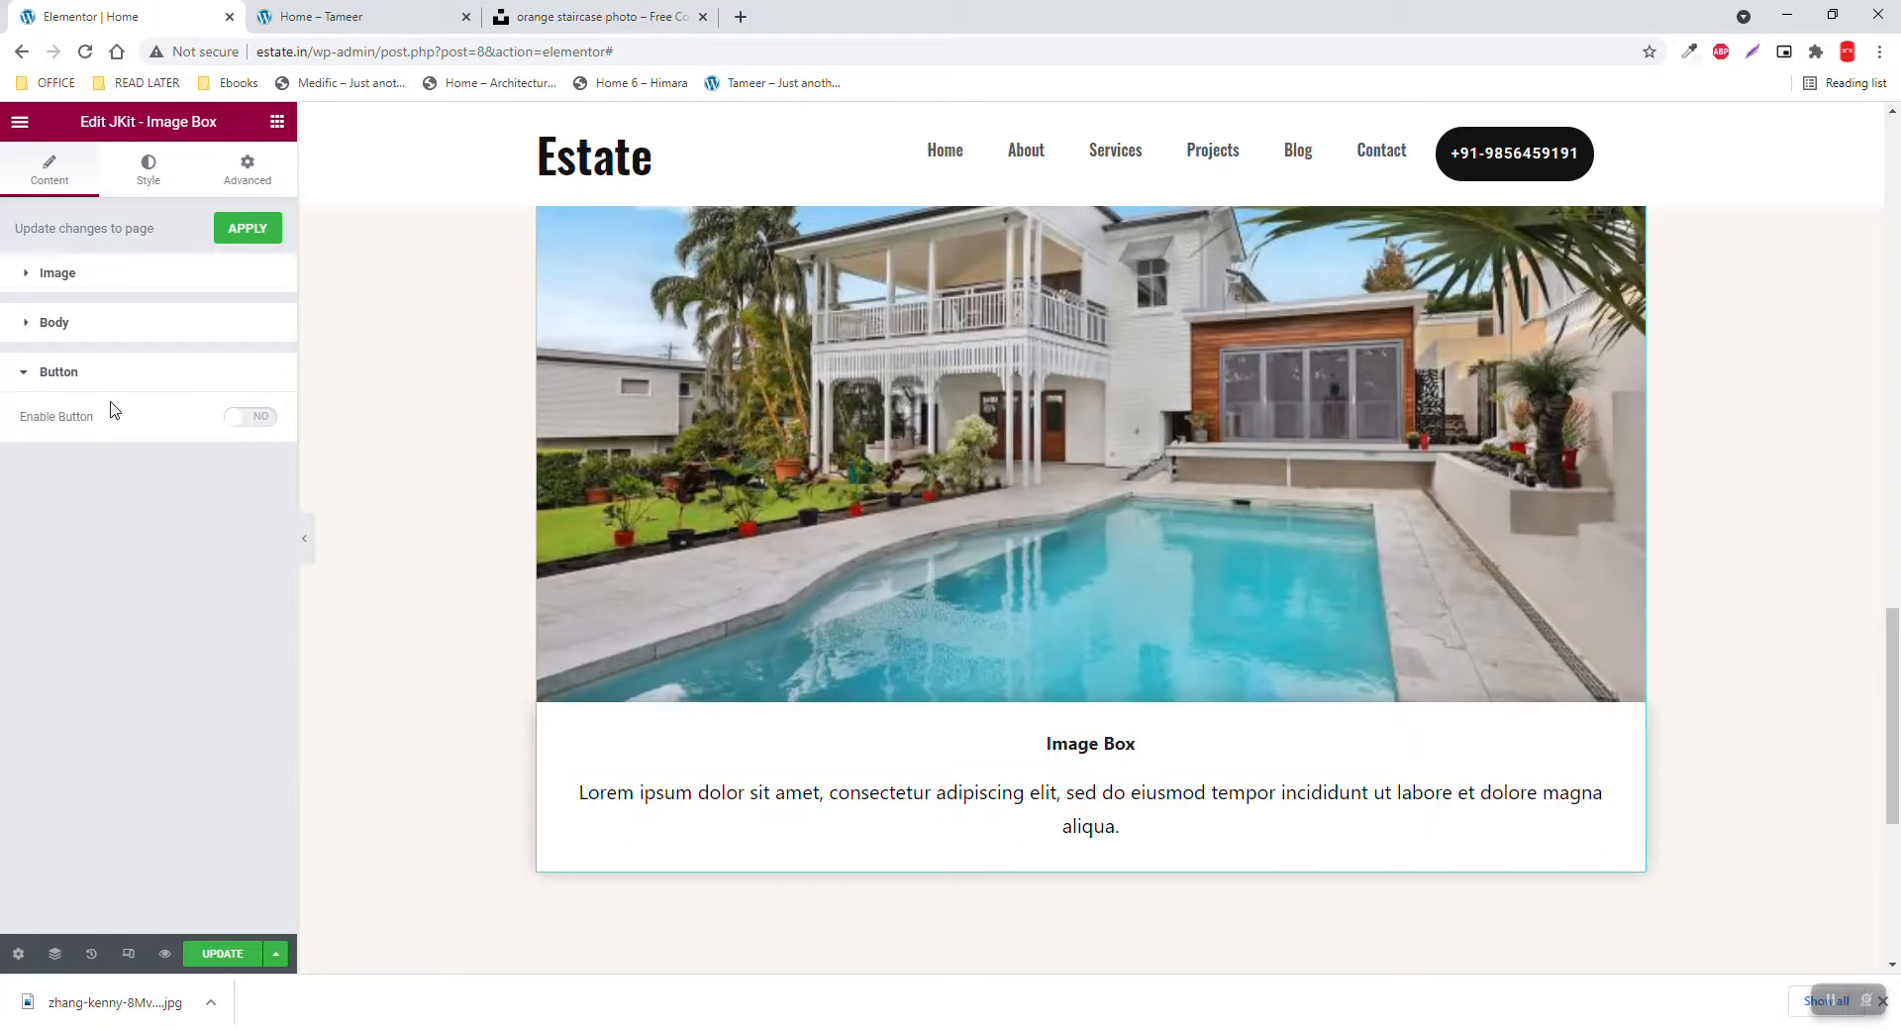
Retitle the box 'Architecture Design' and left-align its title and description
left_click(55, 322)
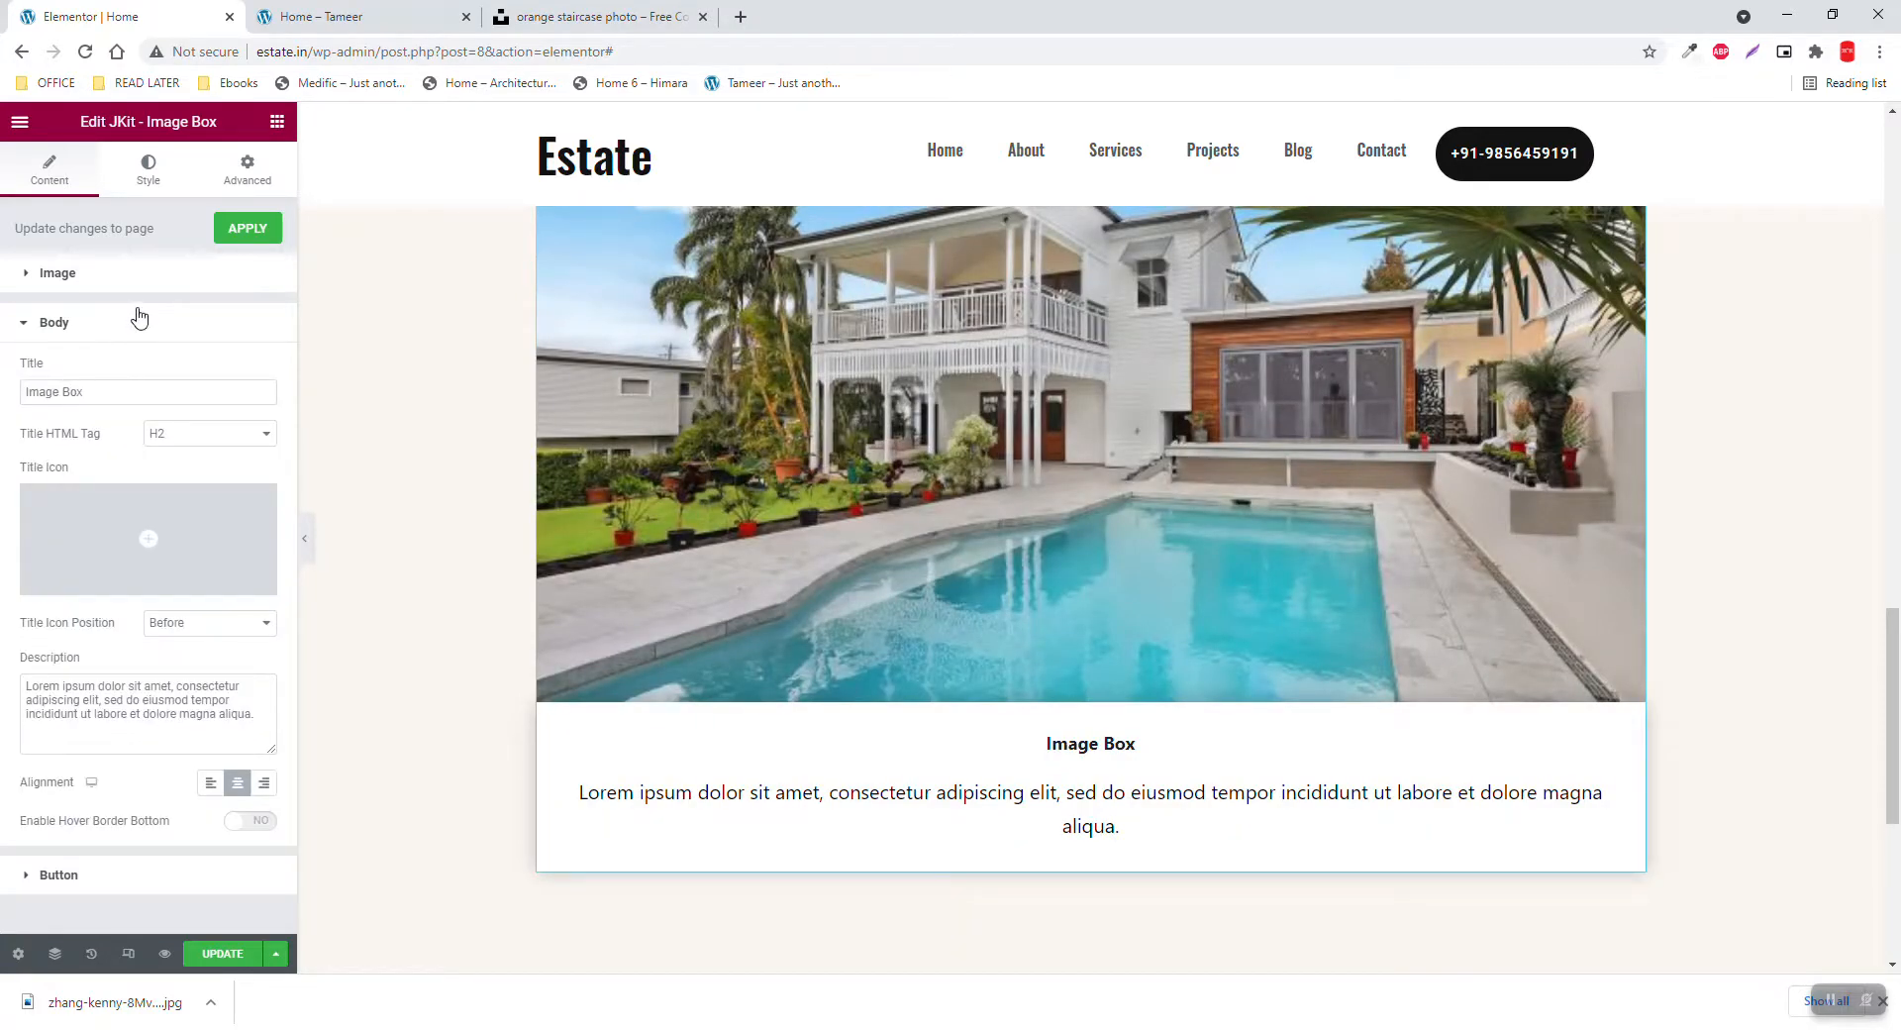
mouse_move(909, 586)
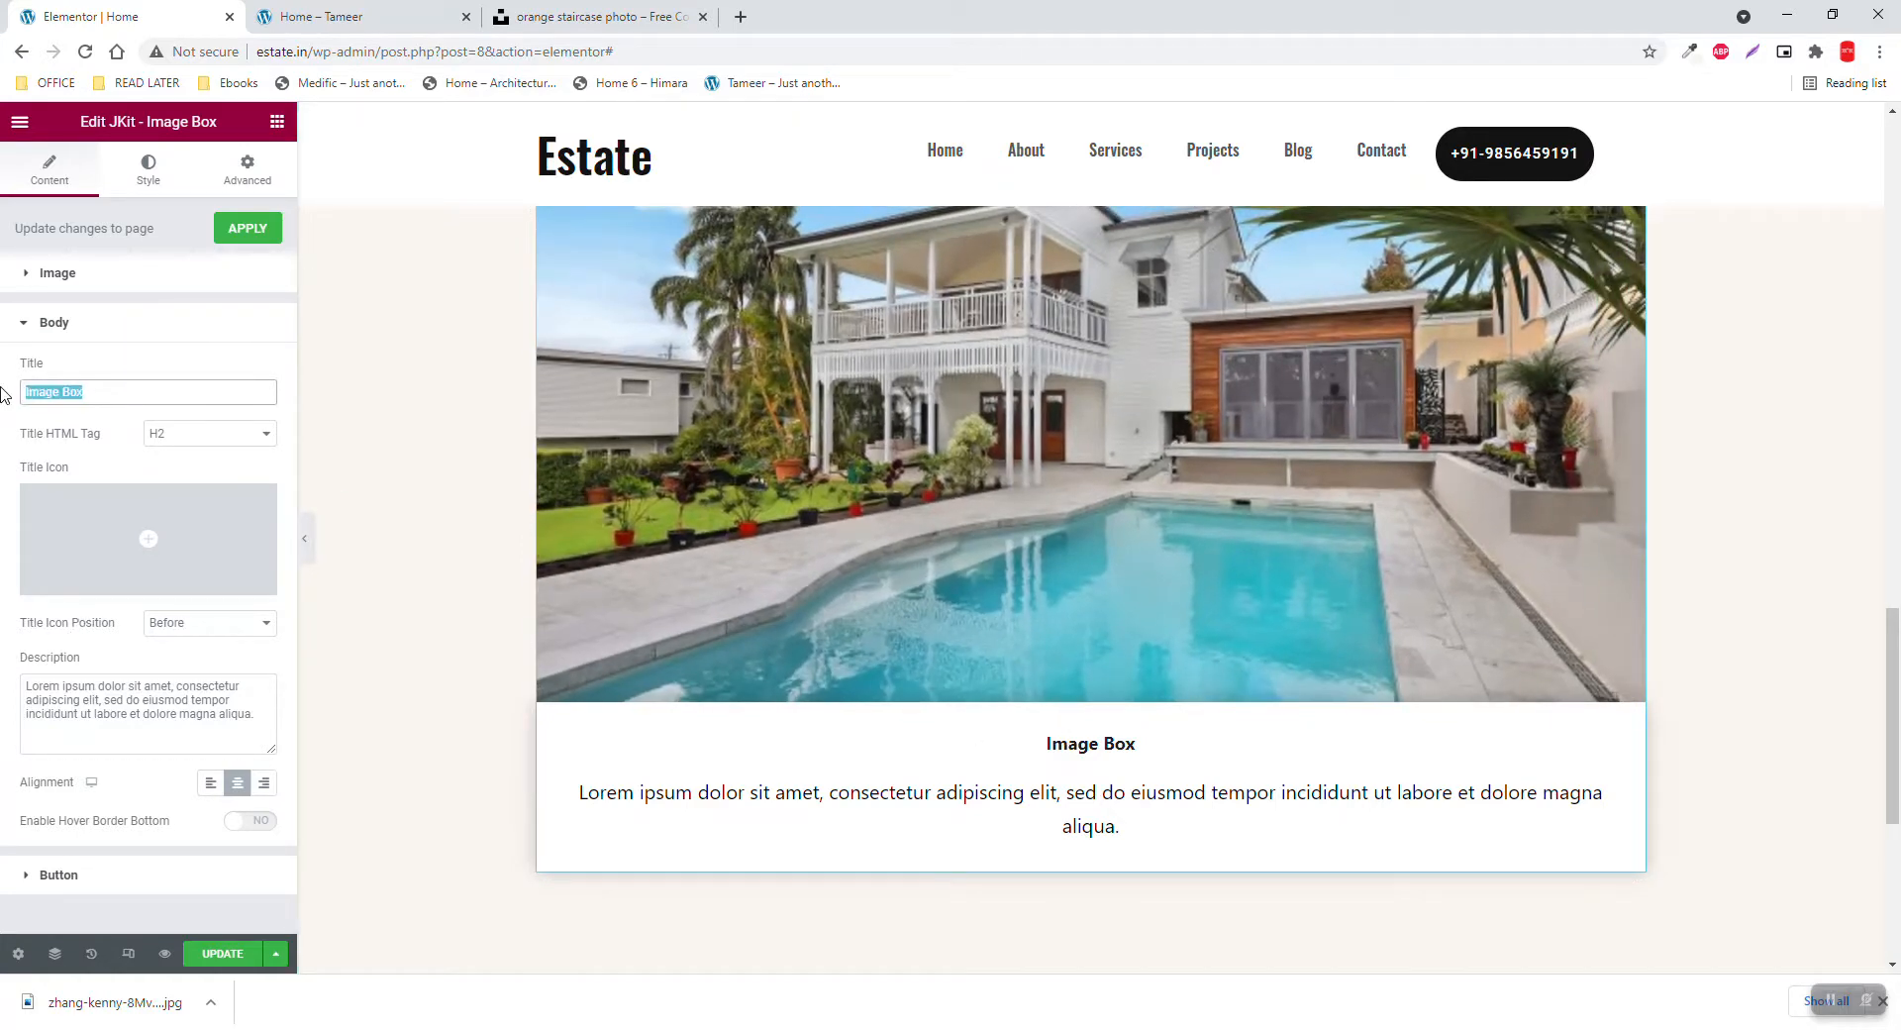
type("Architecture Design")
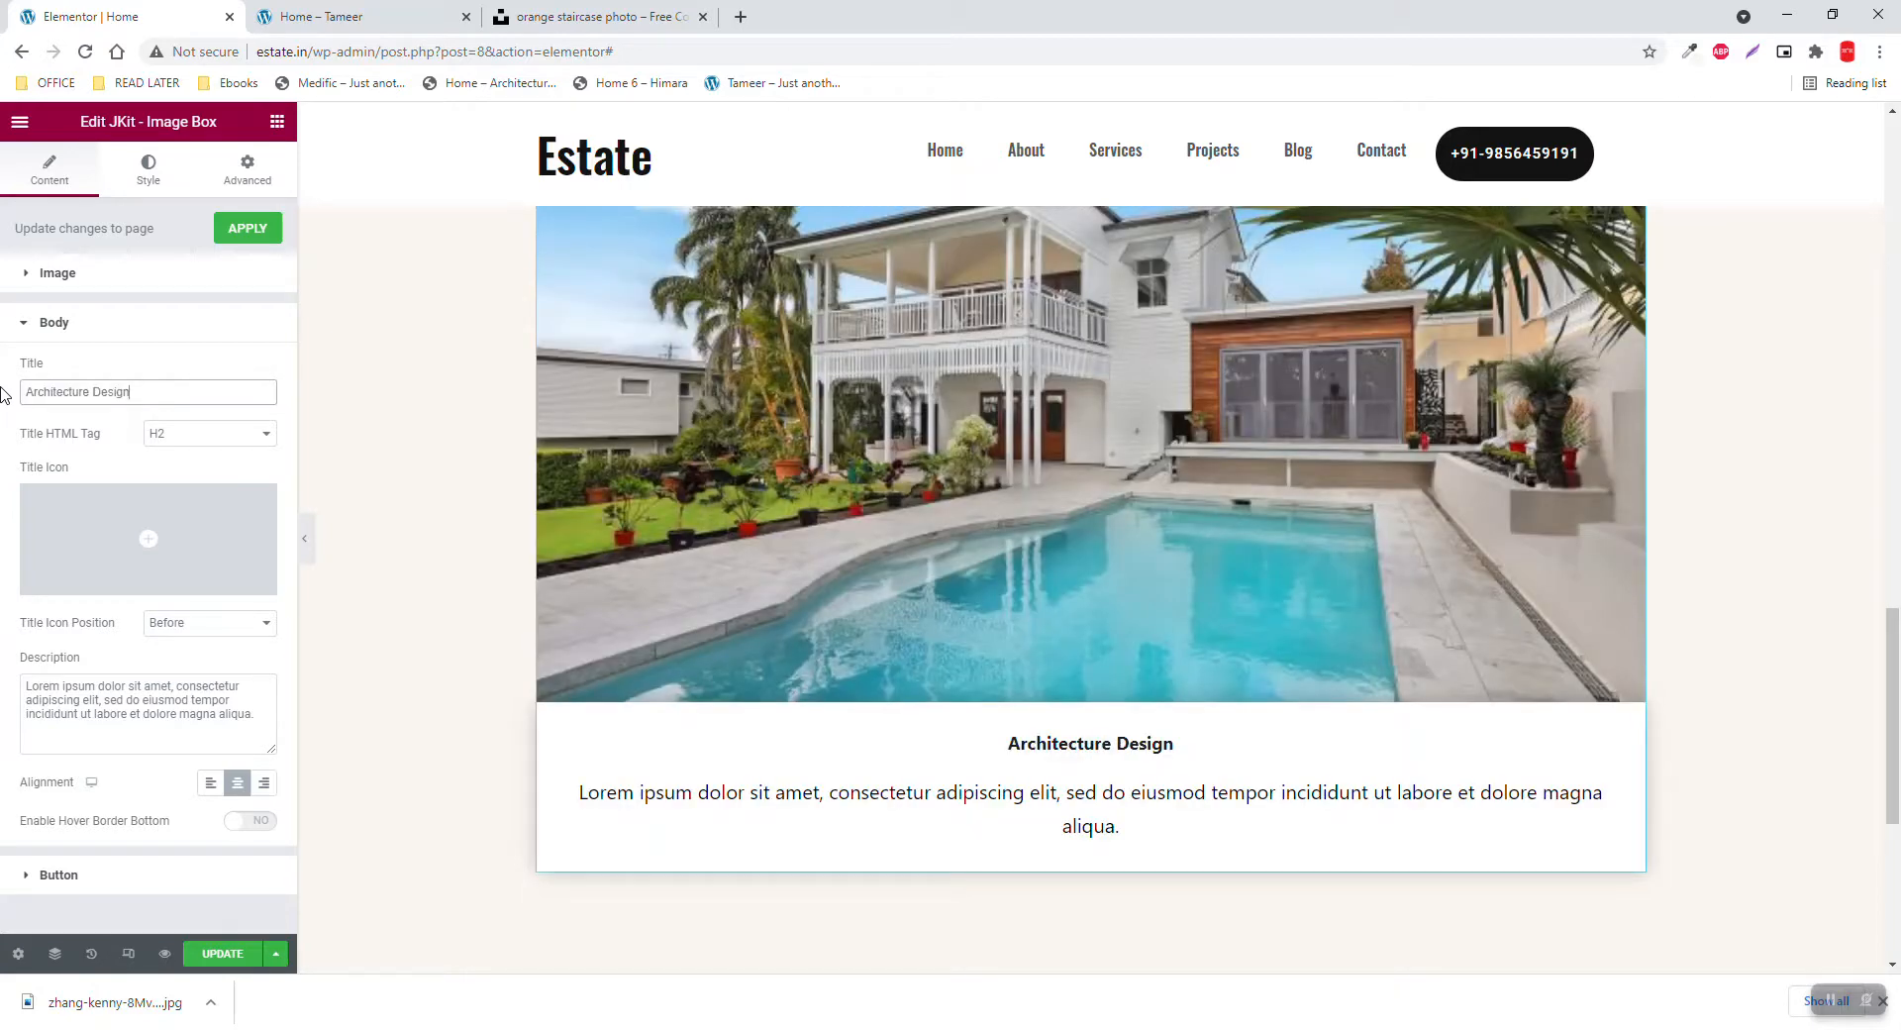
left_click(210, 783)
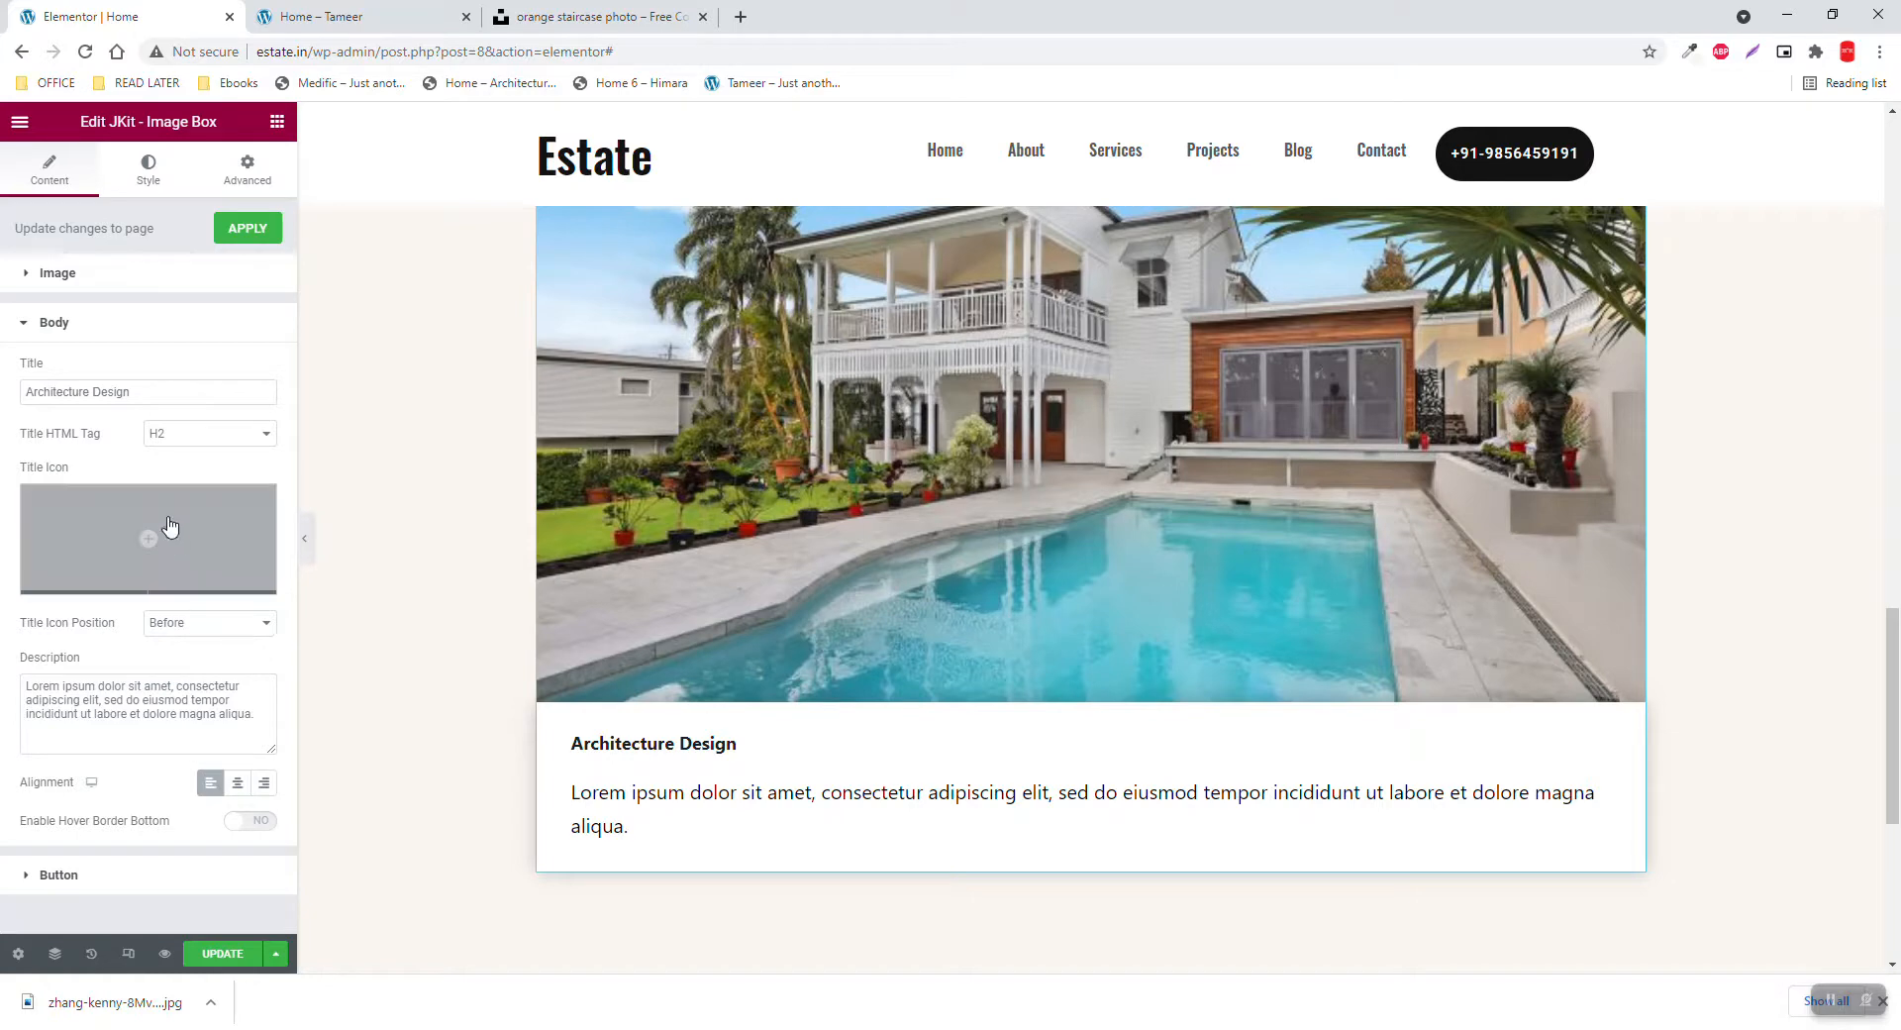
Expand the image box's Style > Body section and scroll through its options
left_click(148, 168)
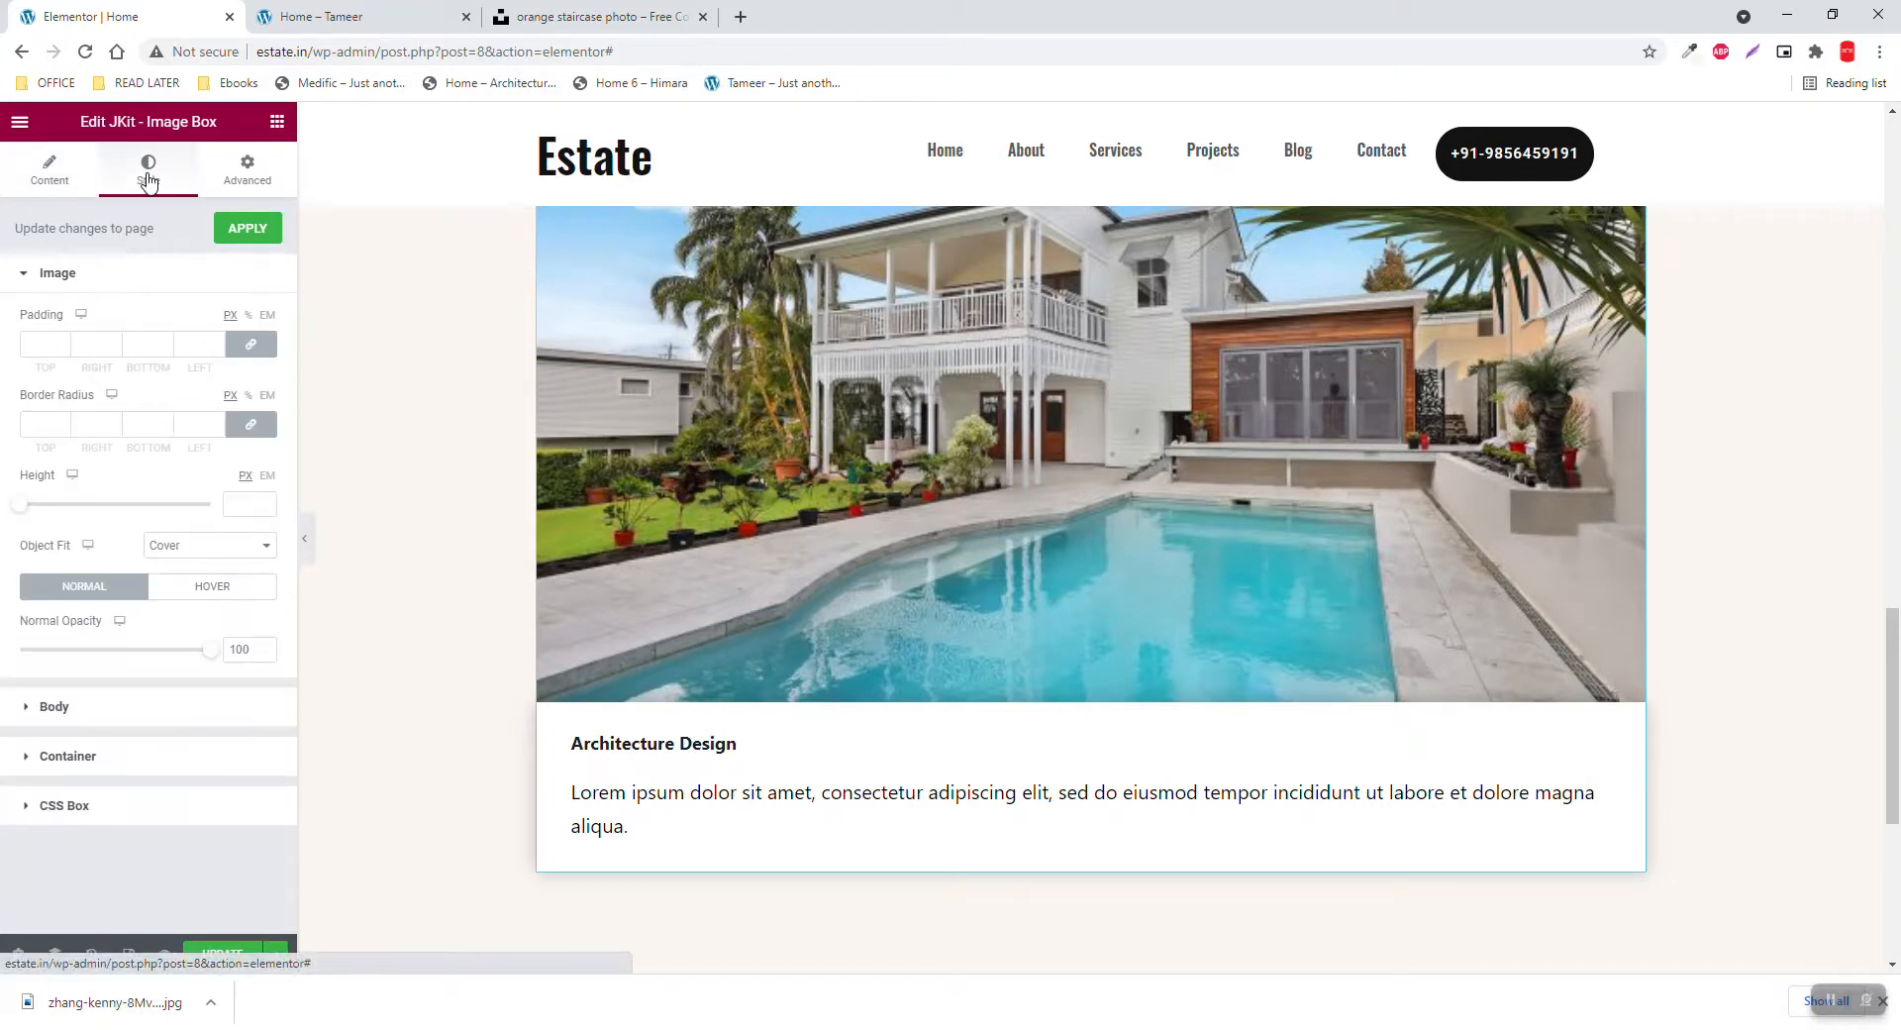
left_click(148, 168)
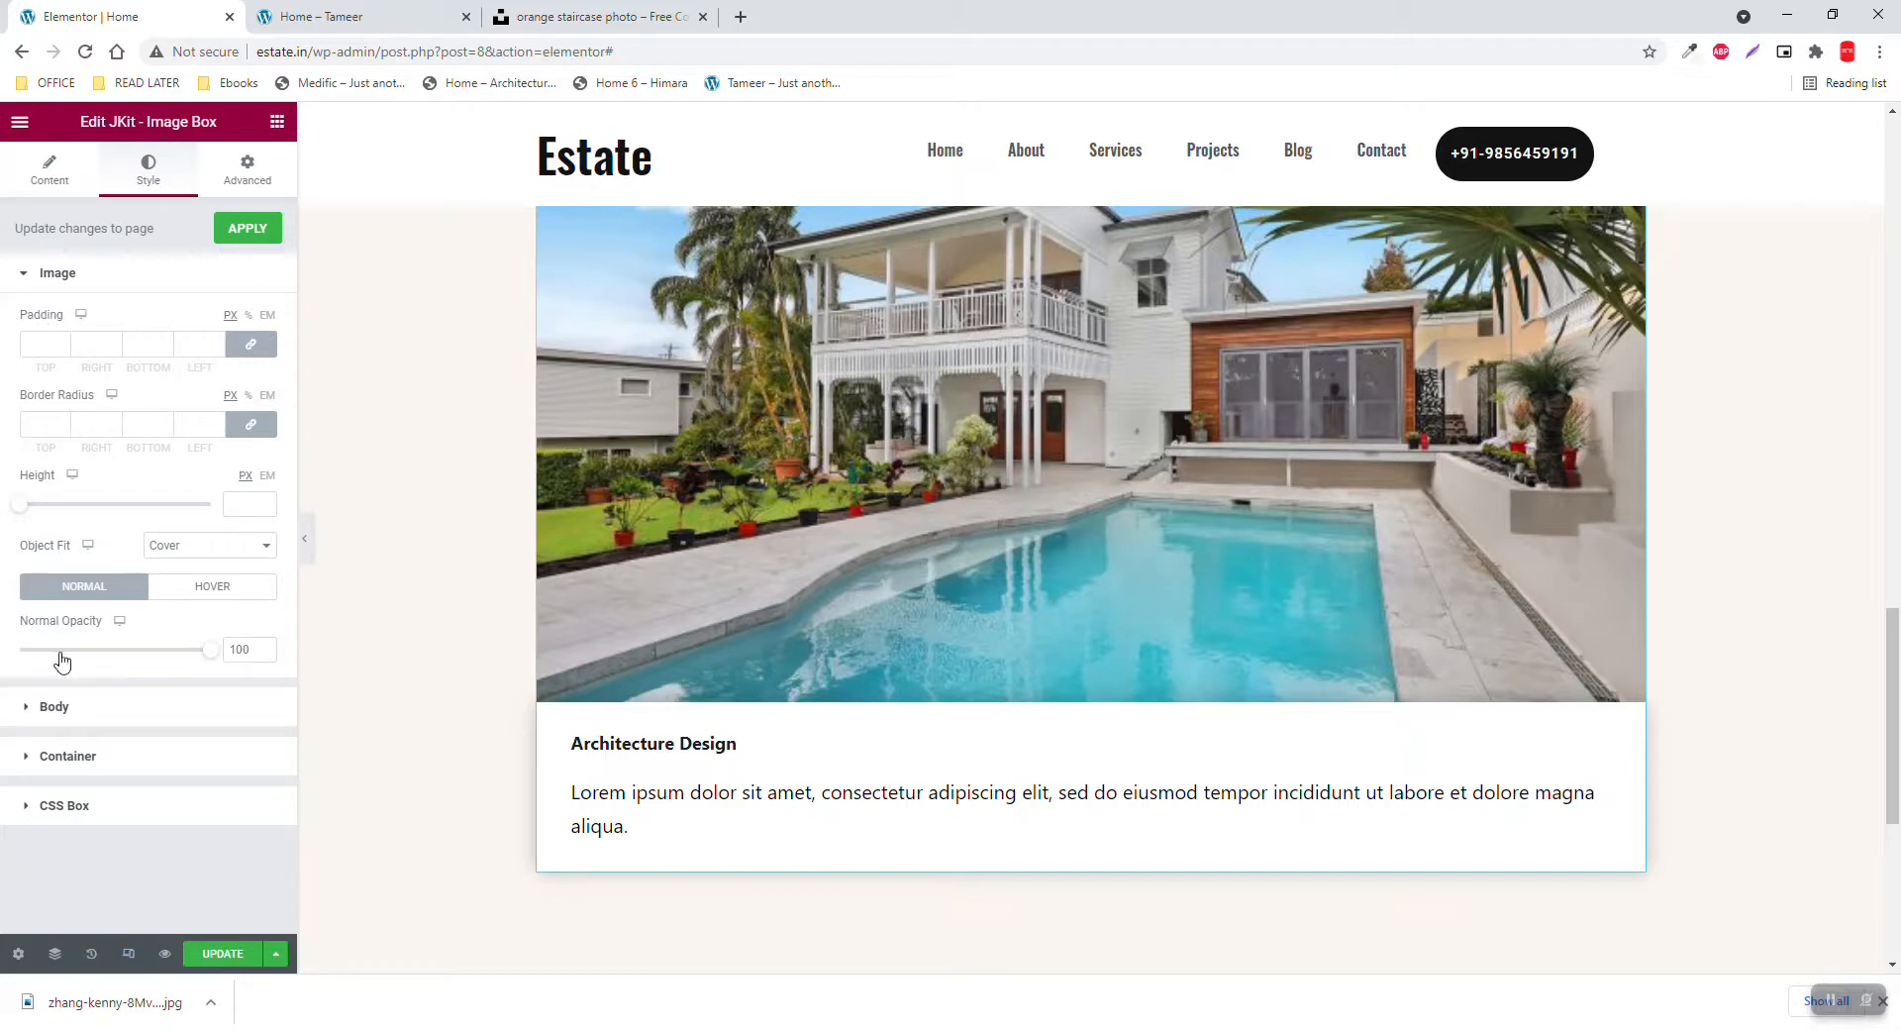
mouse_move(337, 627)
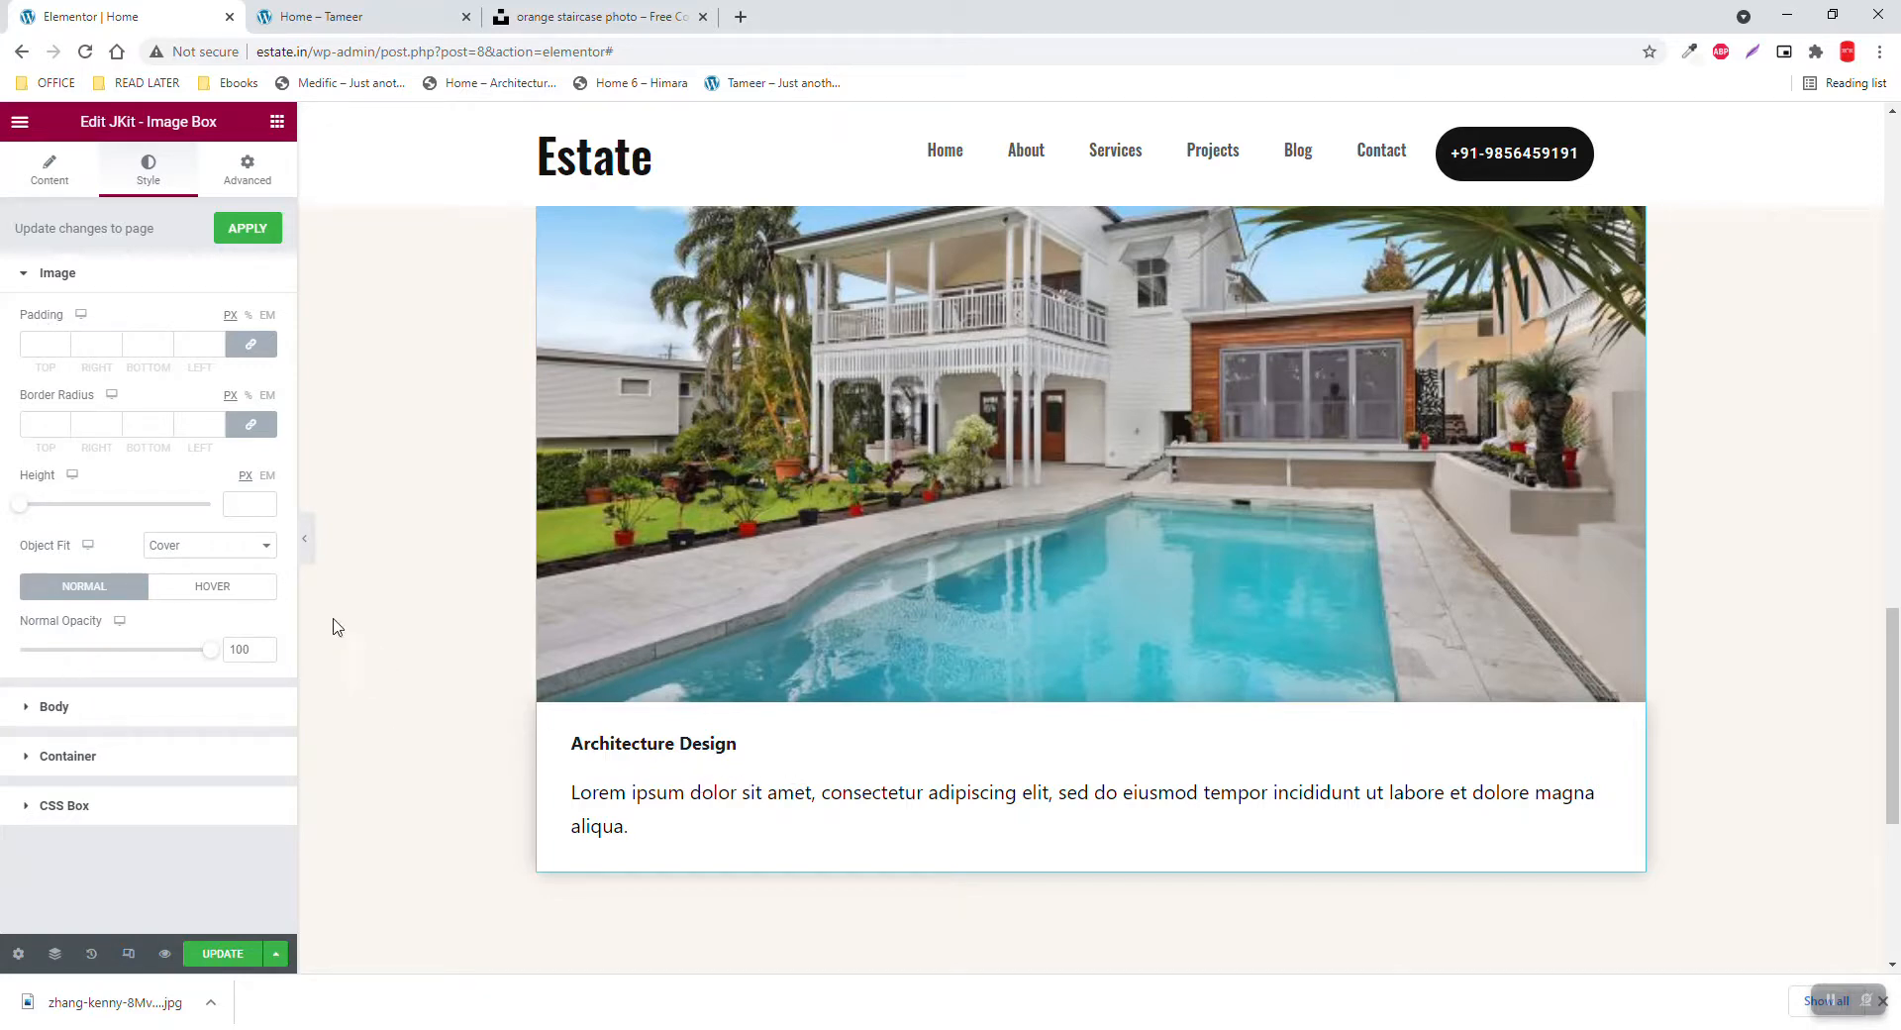
left_click(53, 706)
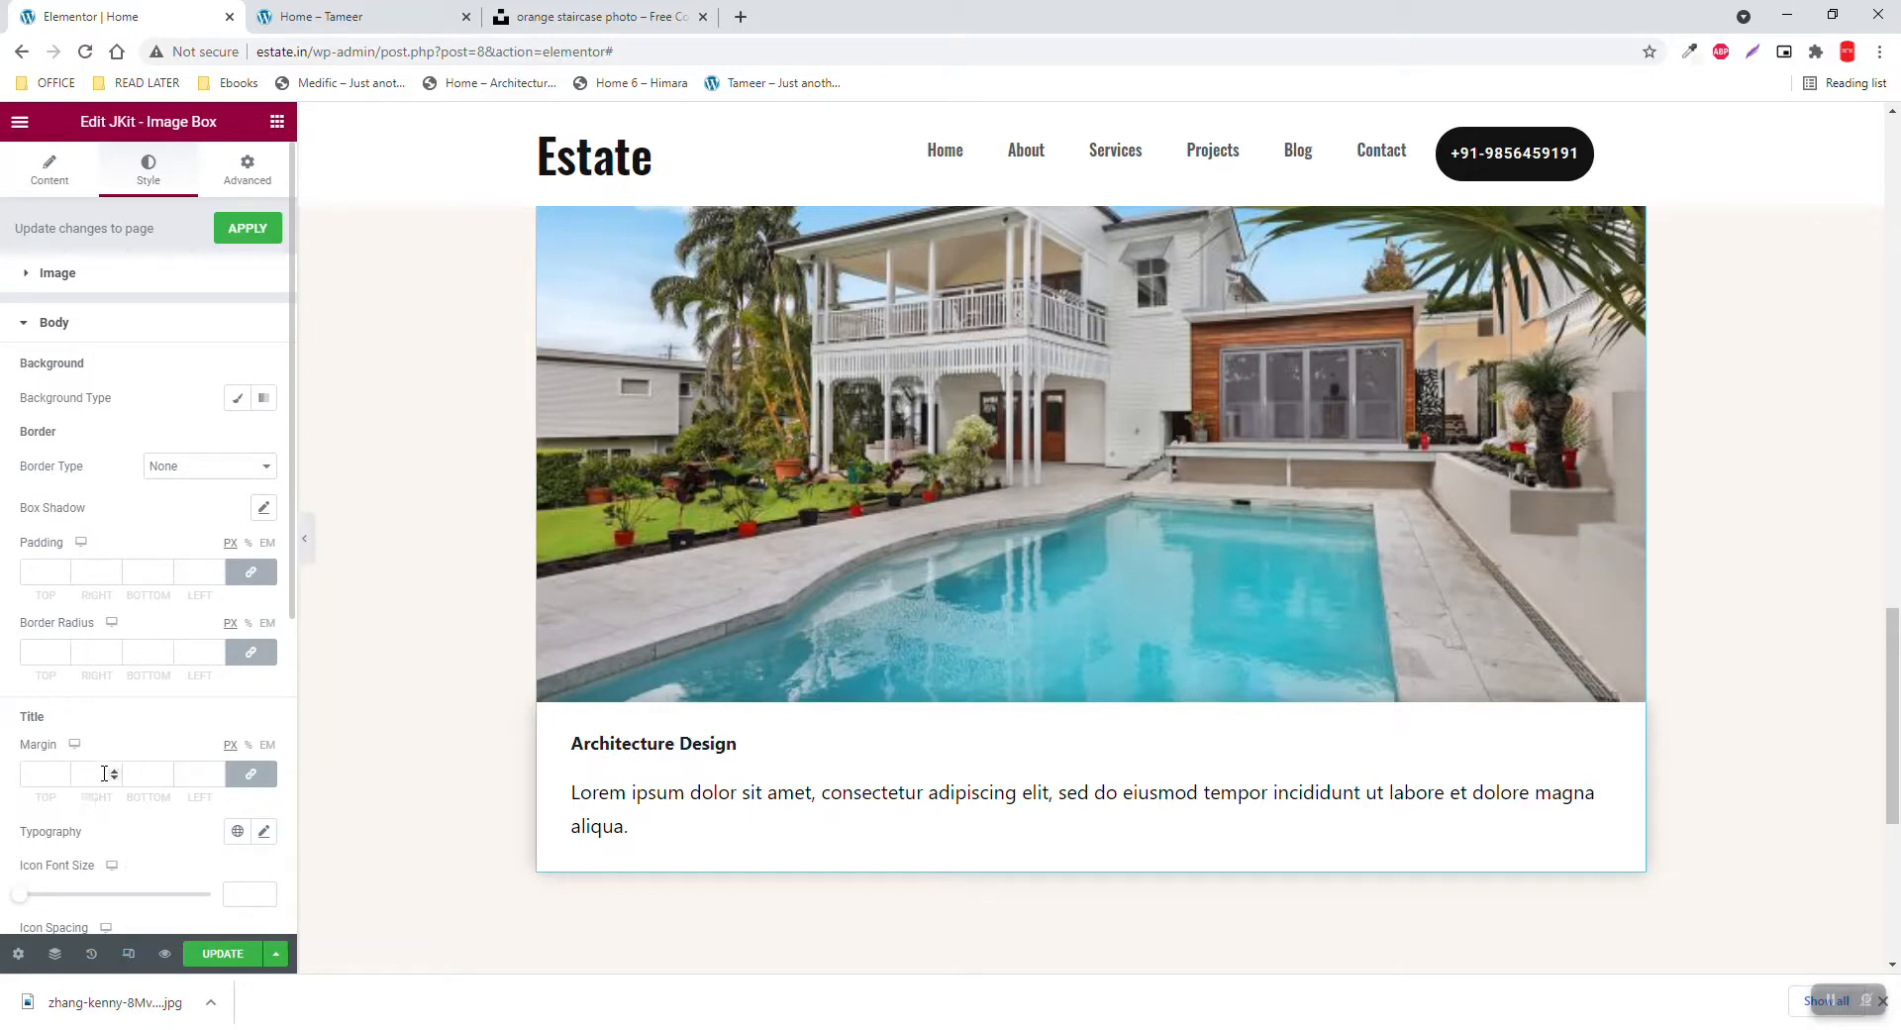
mouse_move(147, 759)
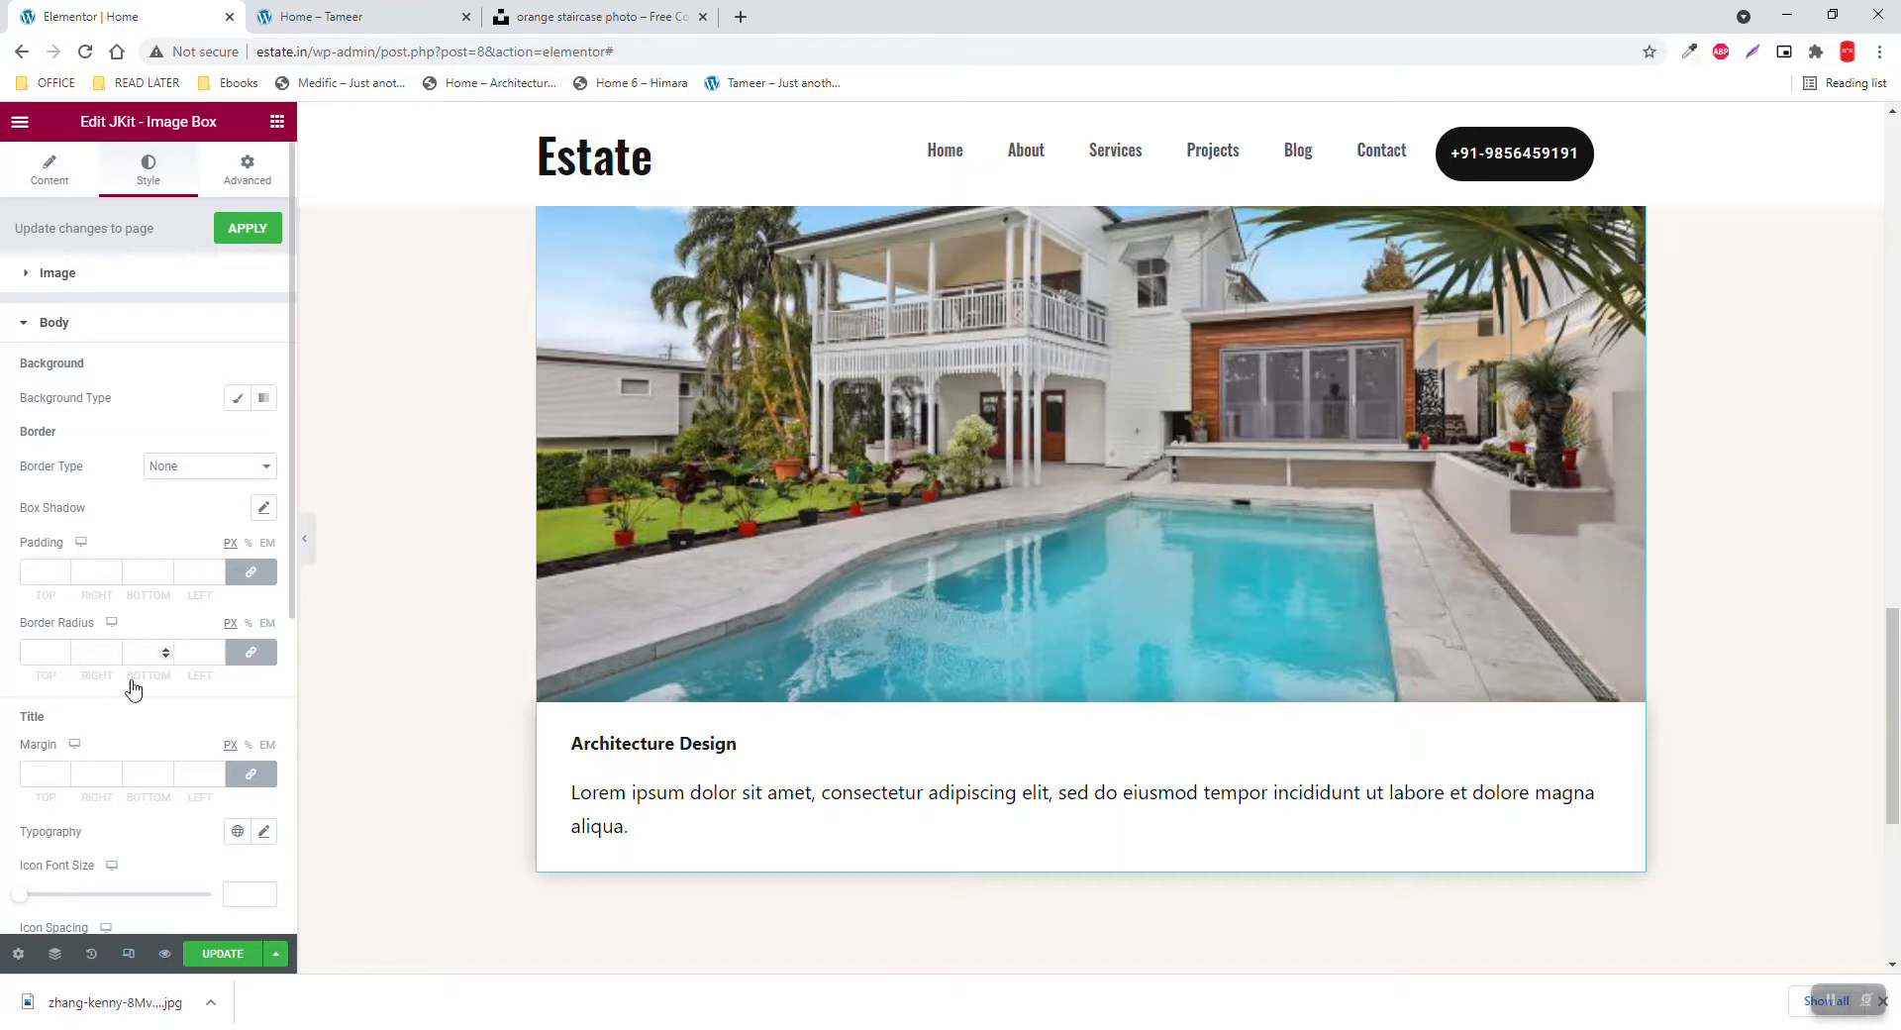
scroll("down", 3)
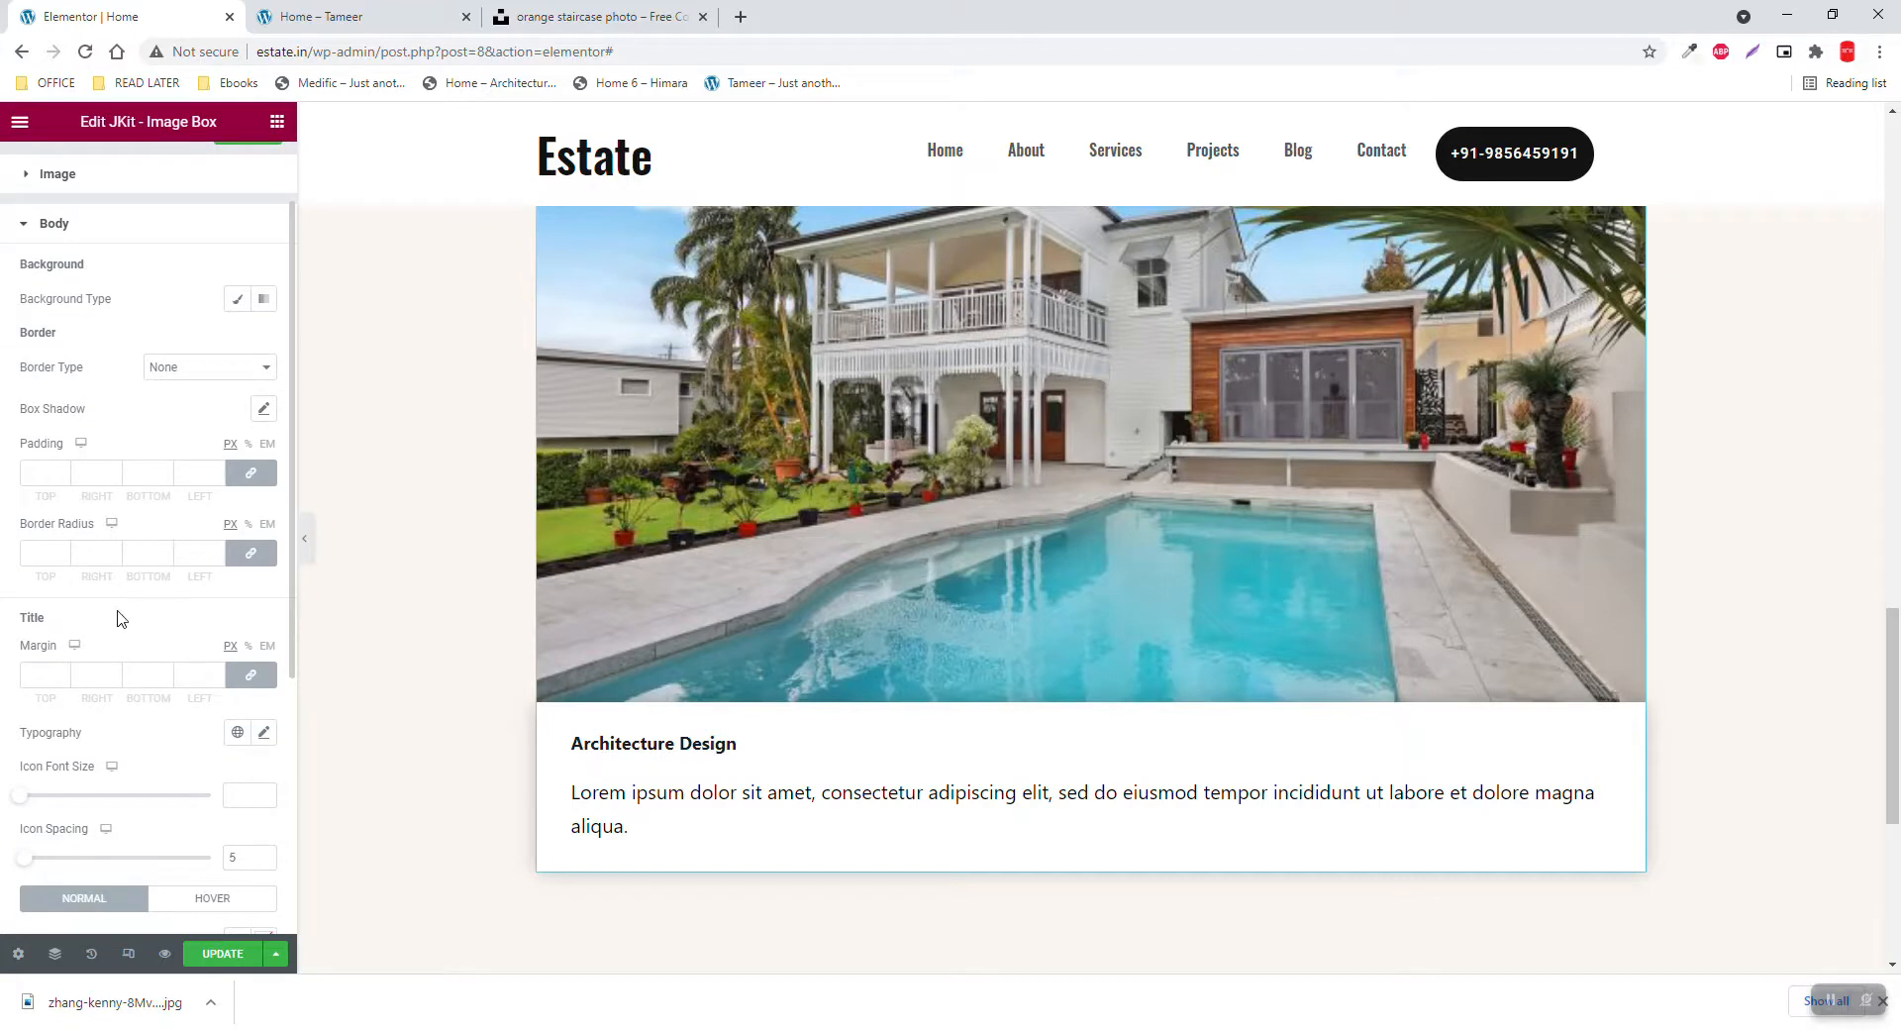
mouse_move(8, 636)
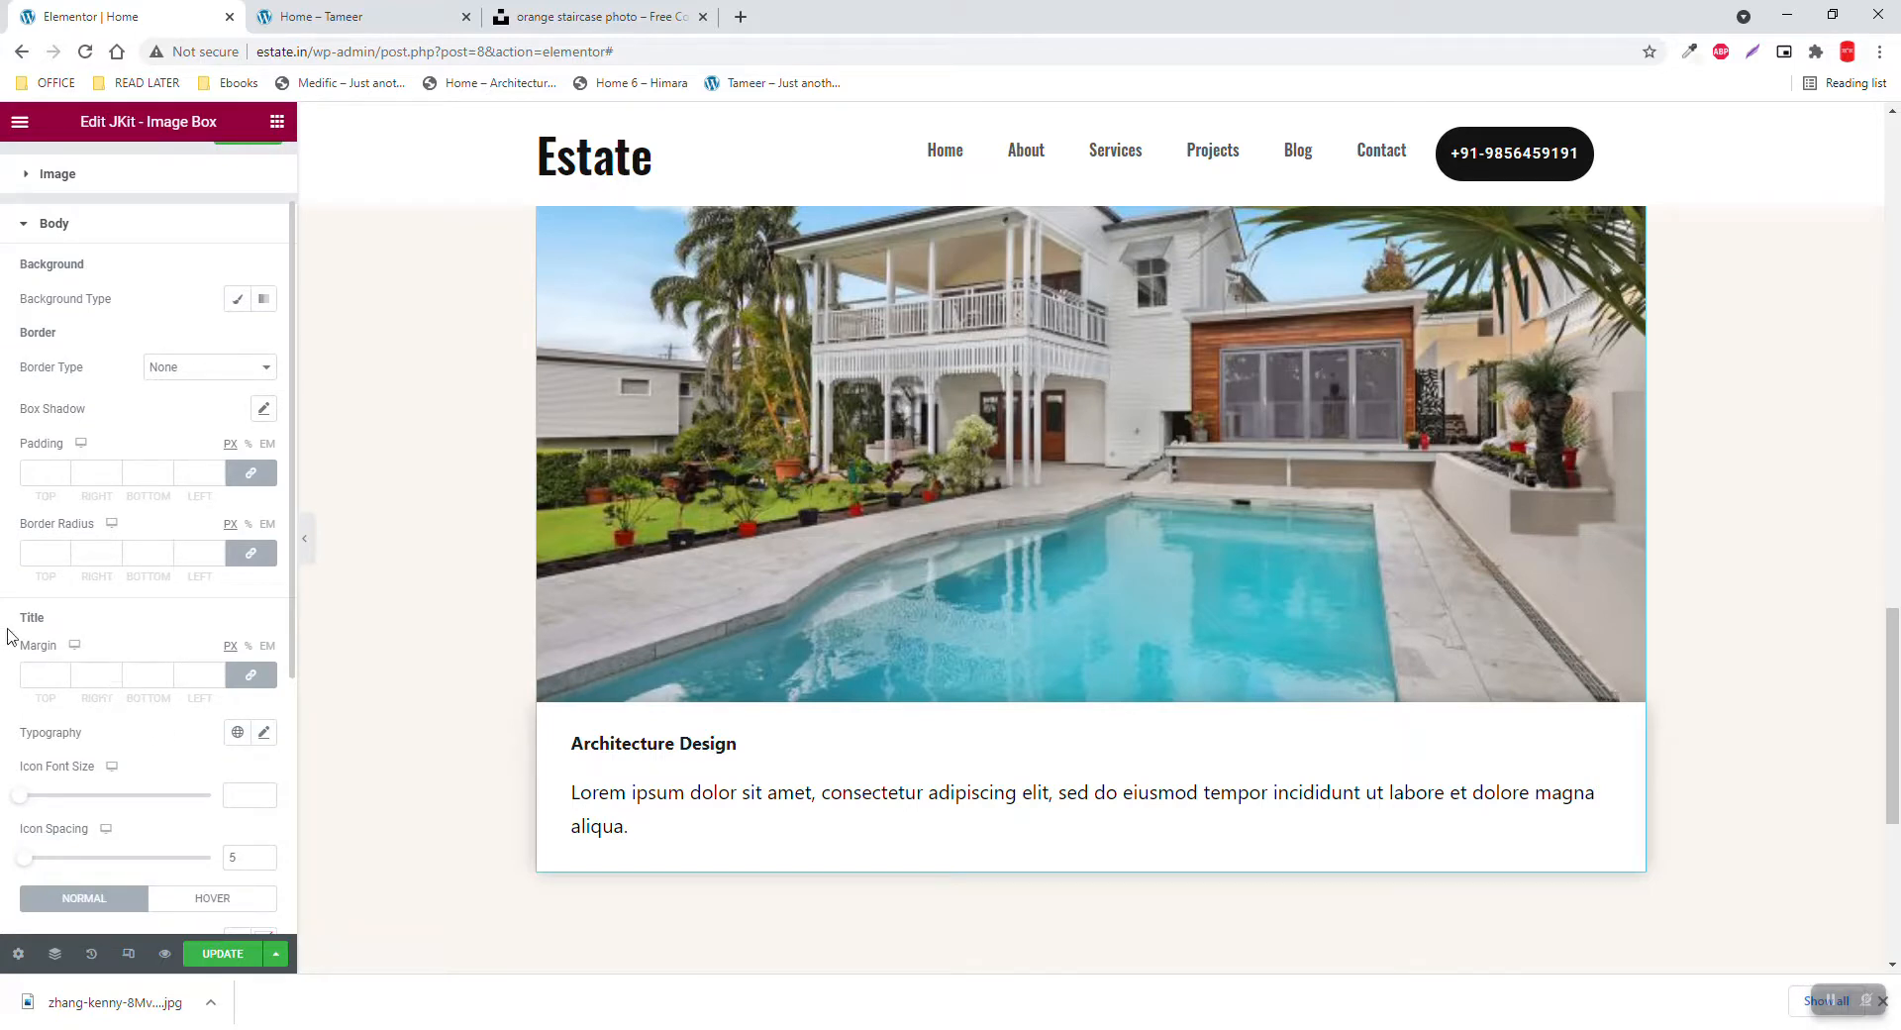
scroll("down", 3)
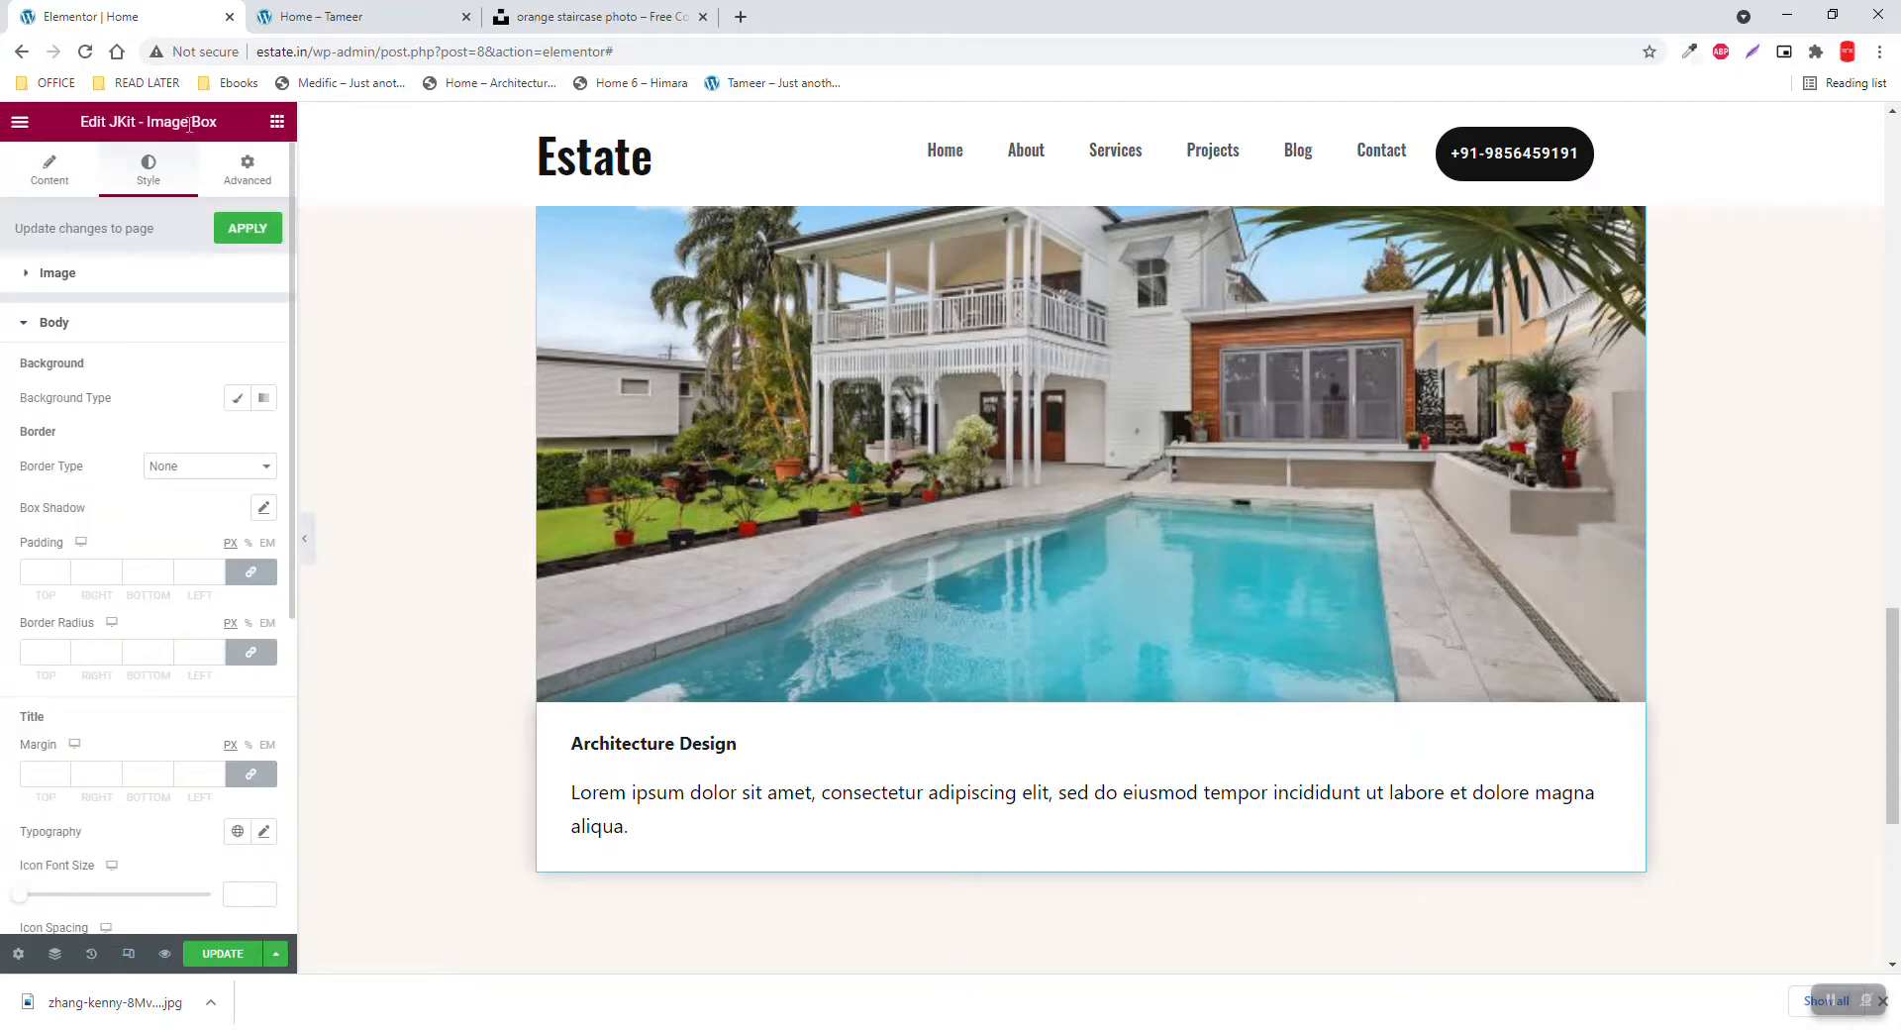
Set the card to custom 33% width with 10 side margins, then duplicate it
left_click(247, 168)
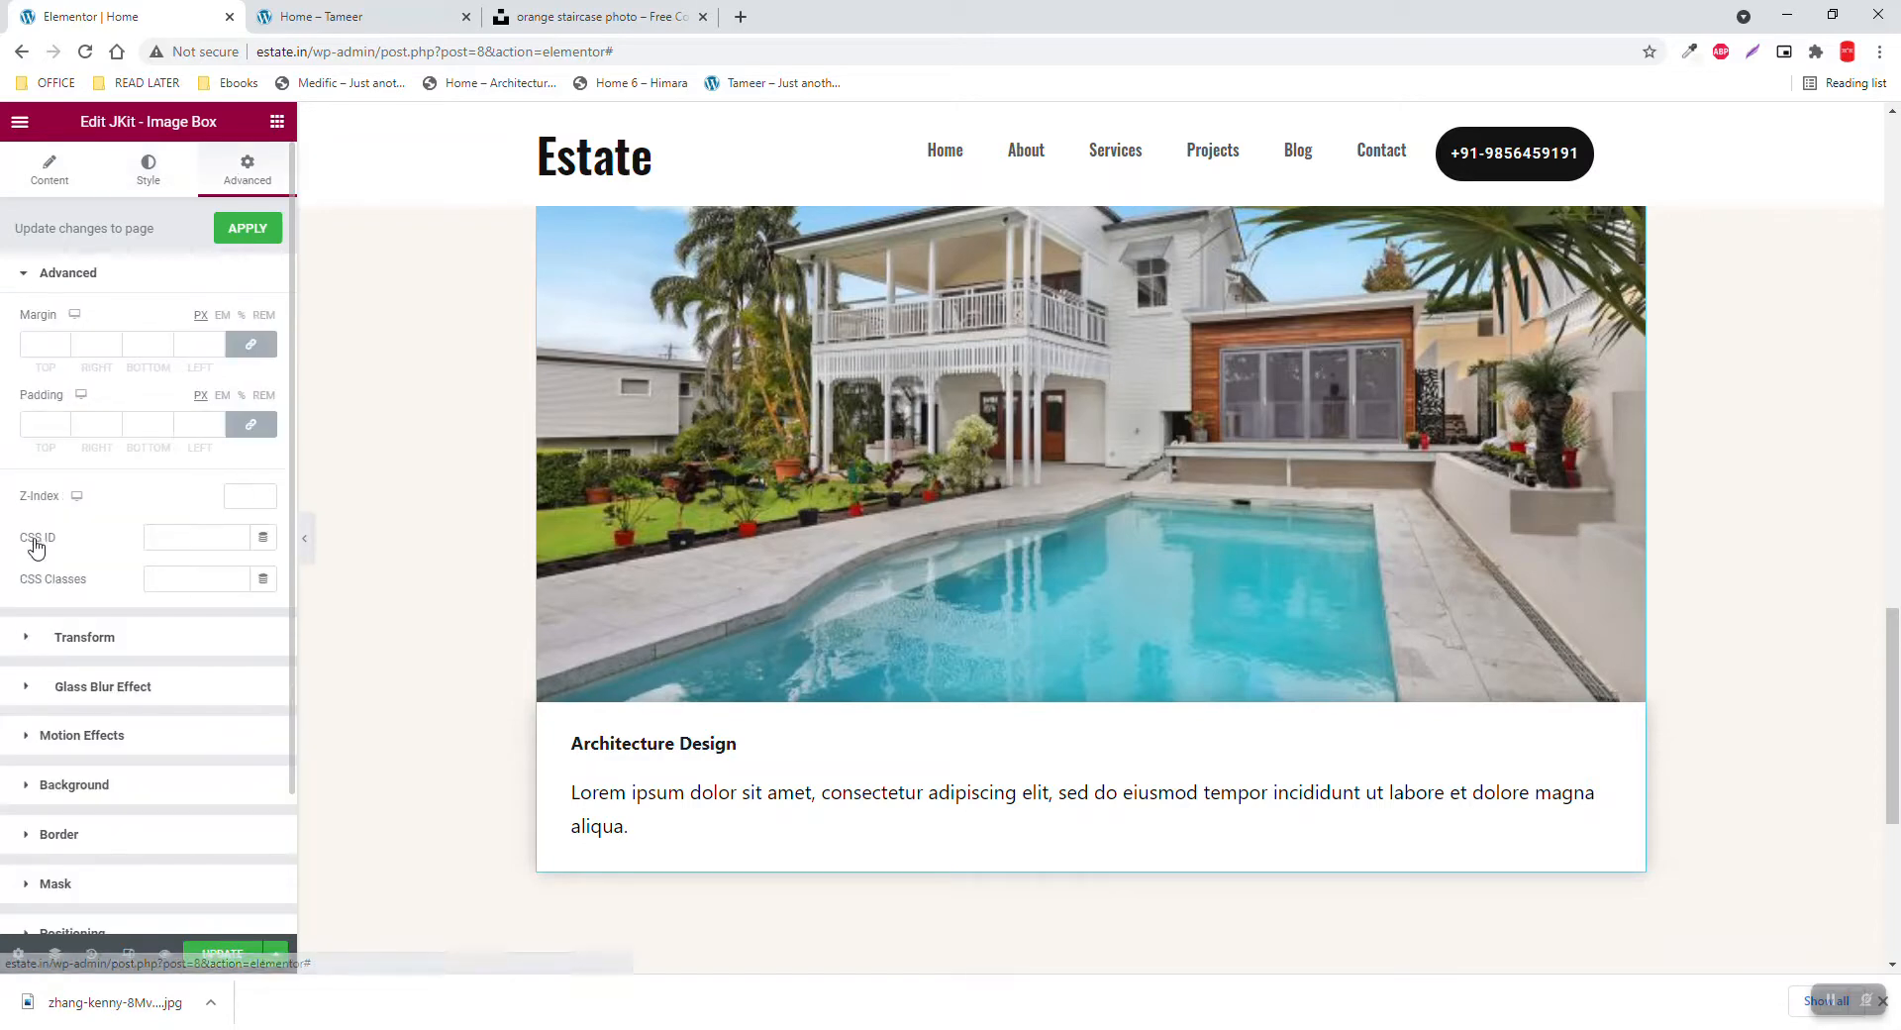
left_click(67, 272)
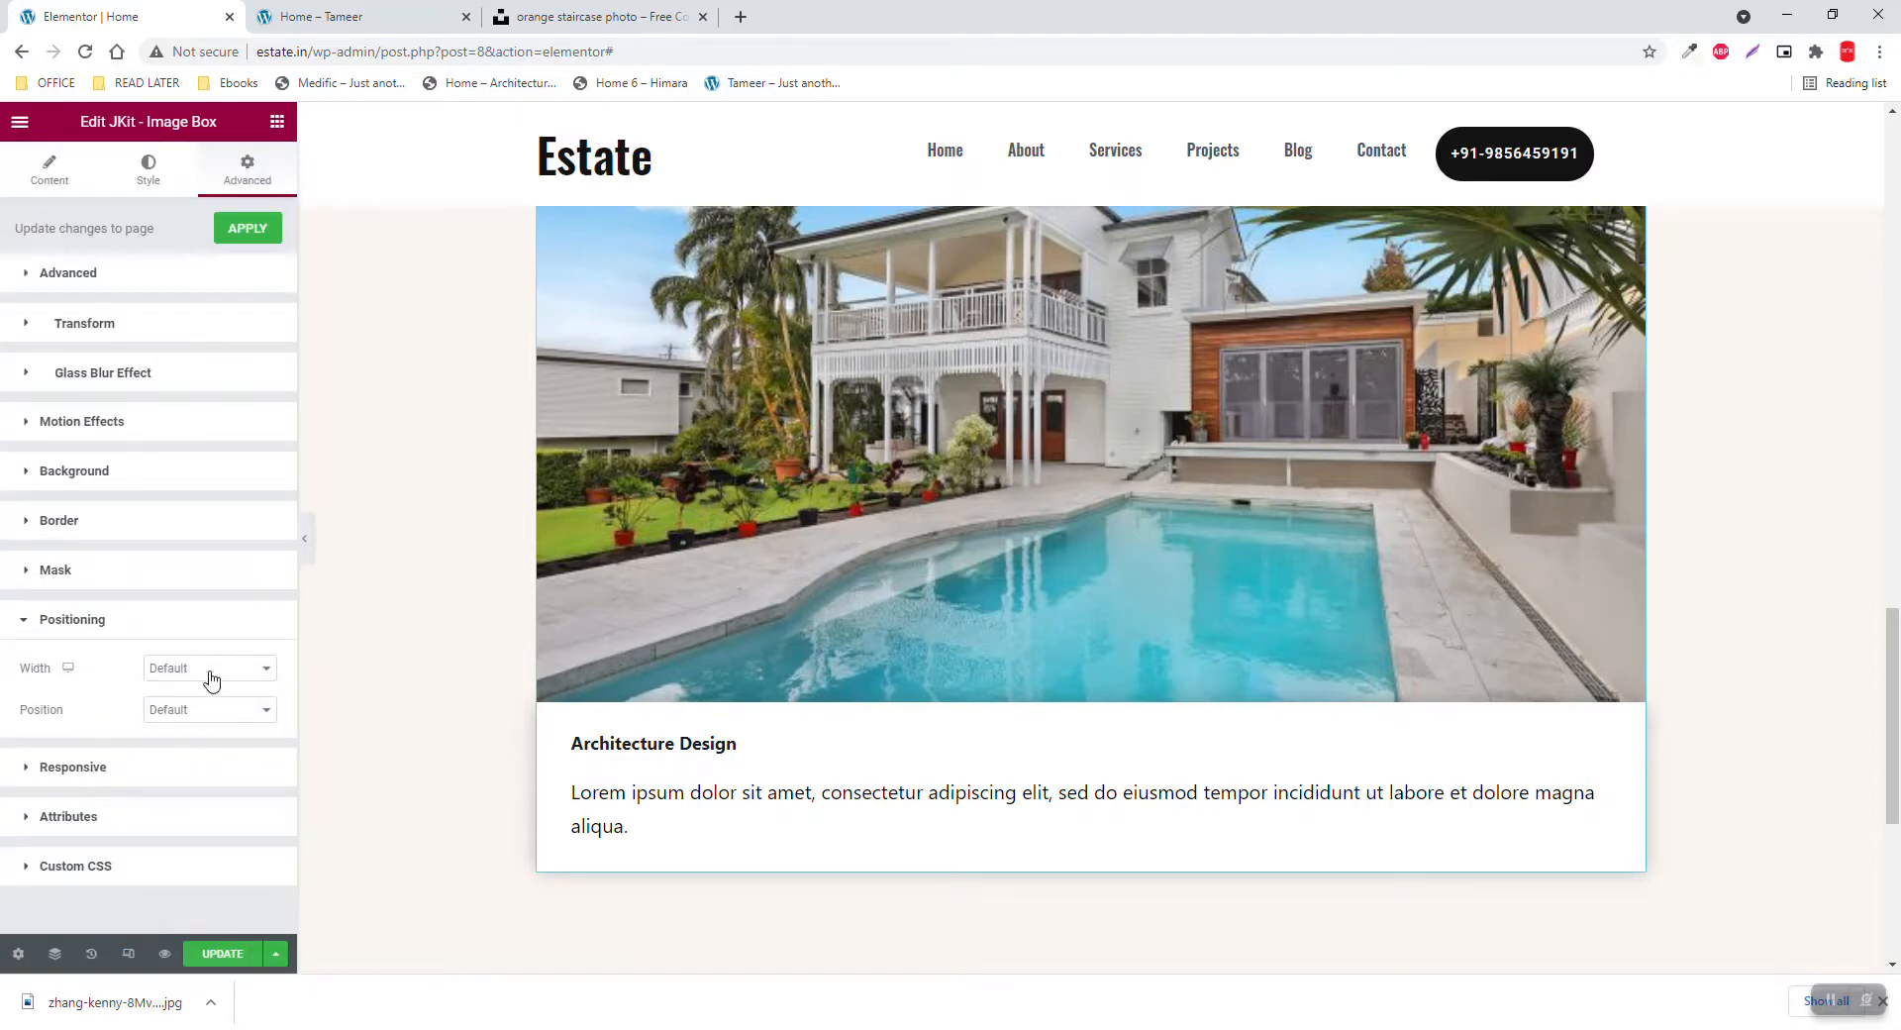
left_click(209, 667)
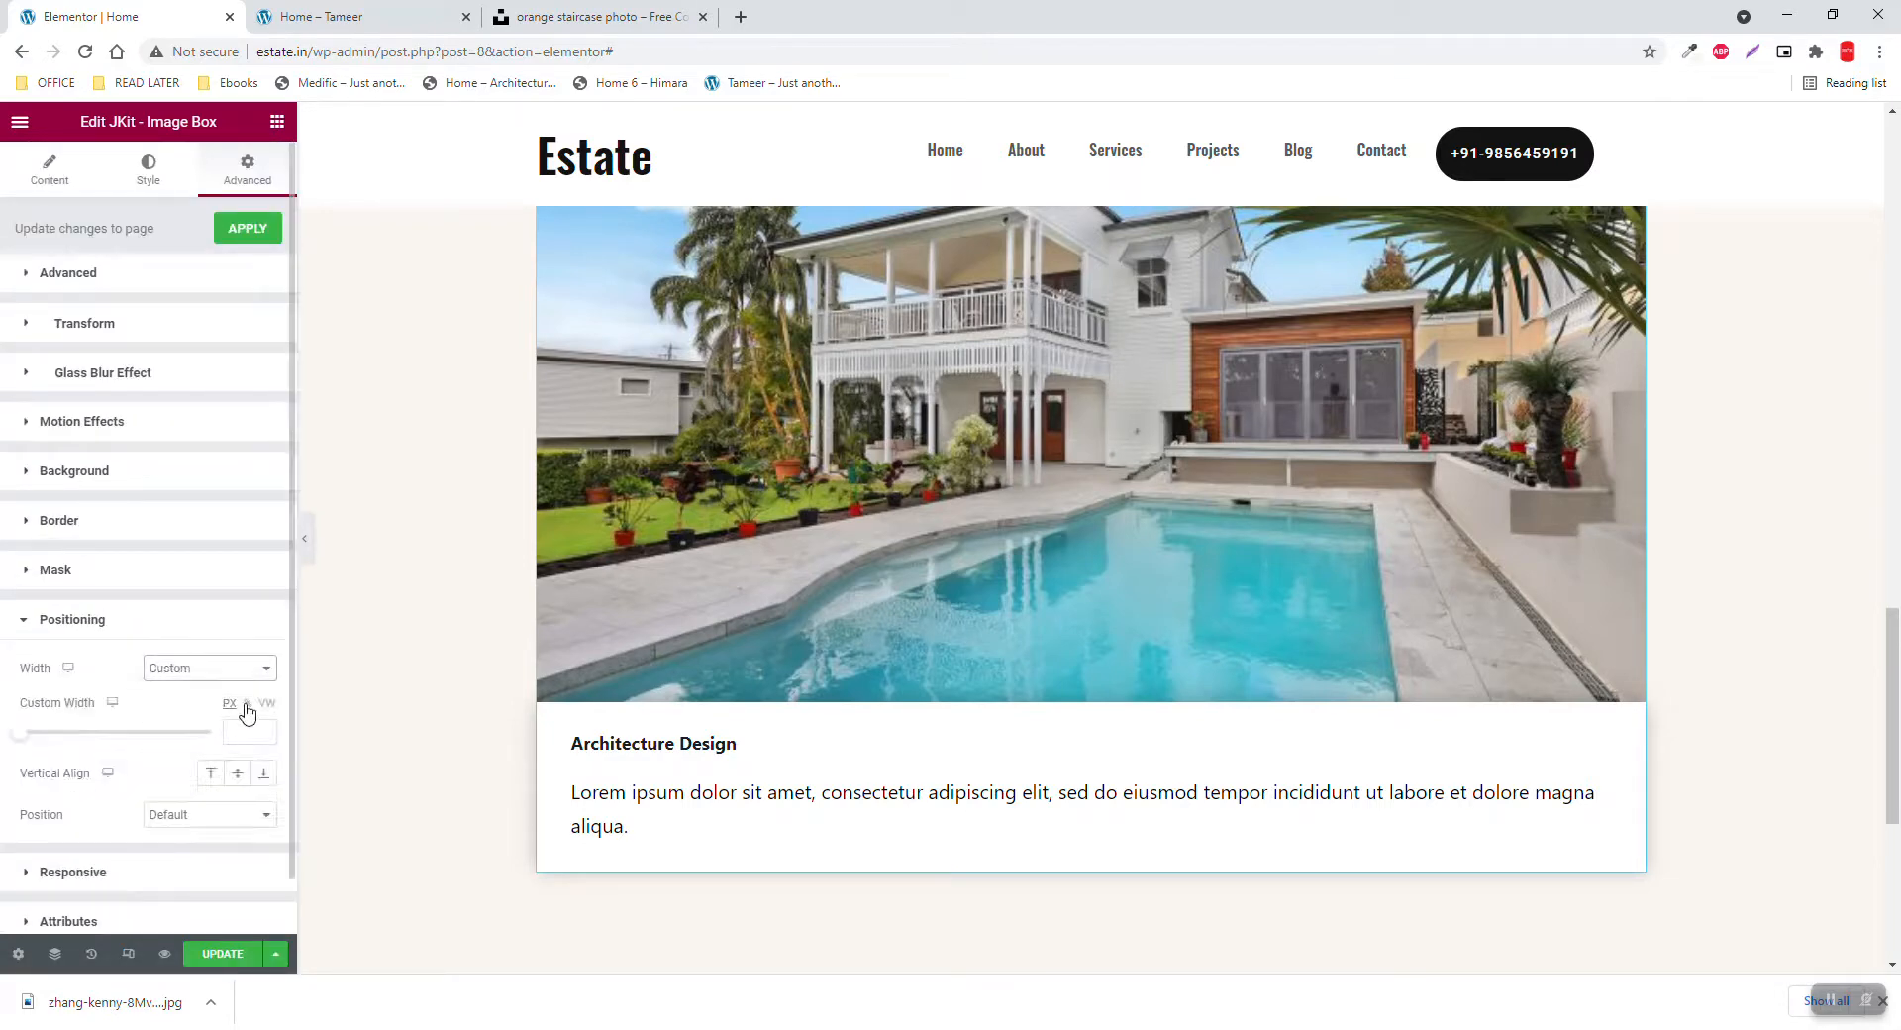
left_click(248, 703)
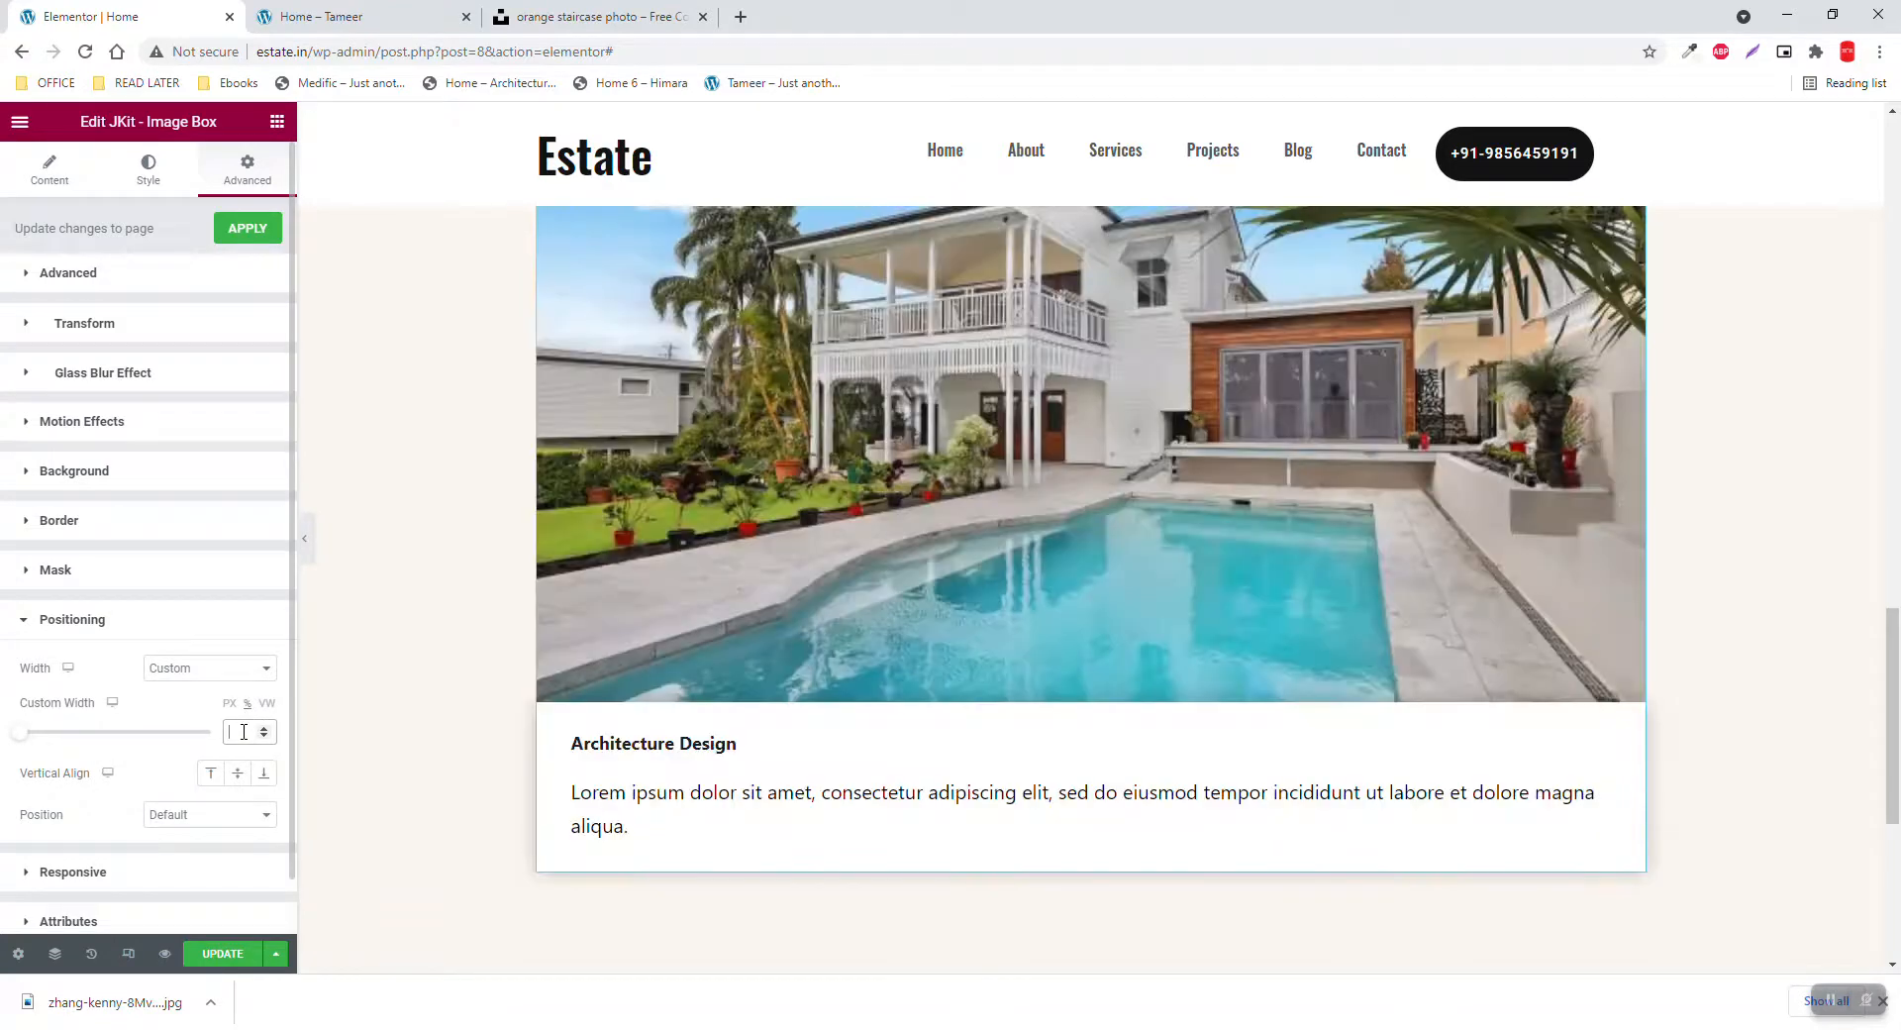
type("33")
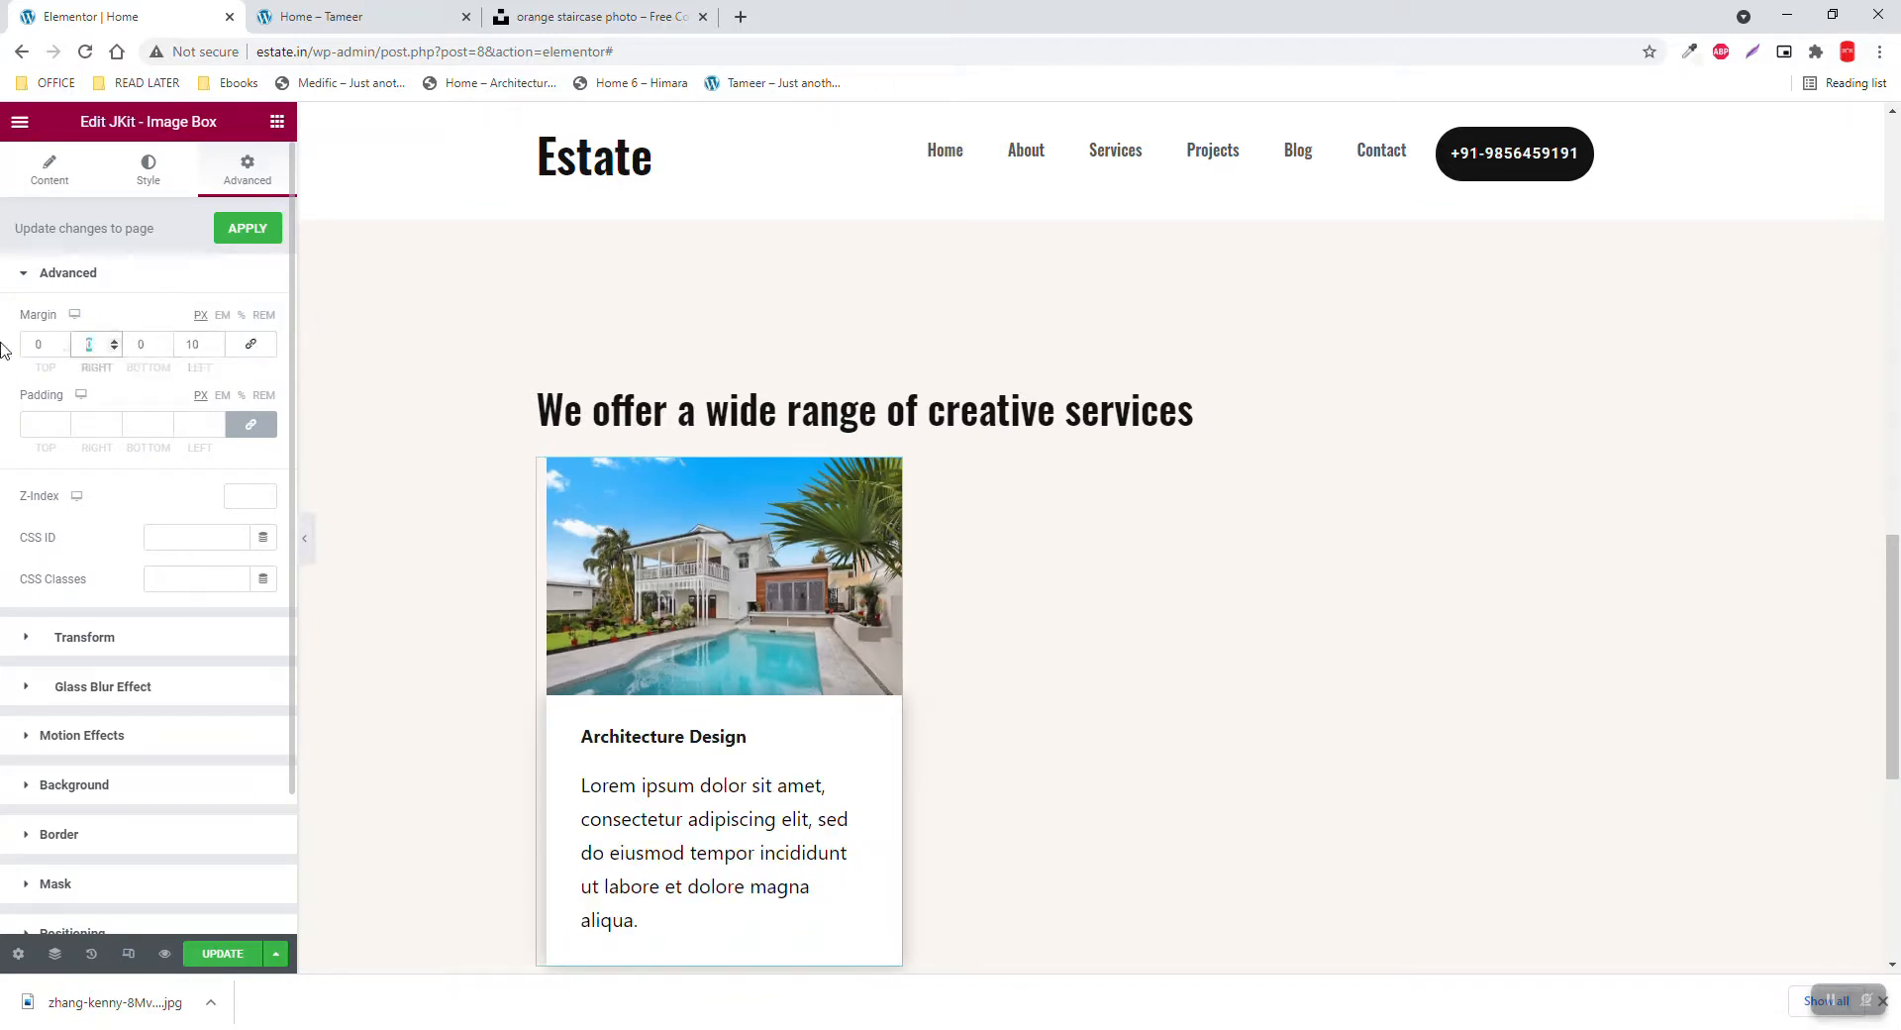
type("10")
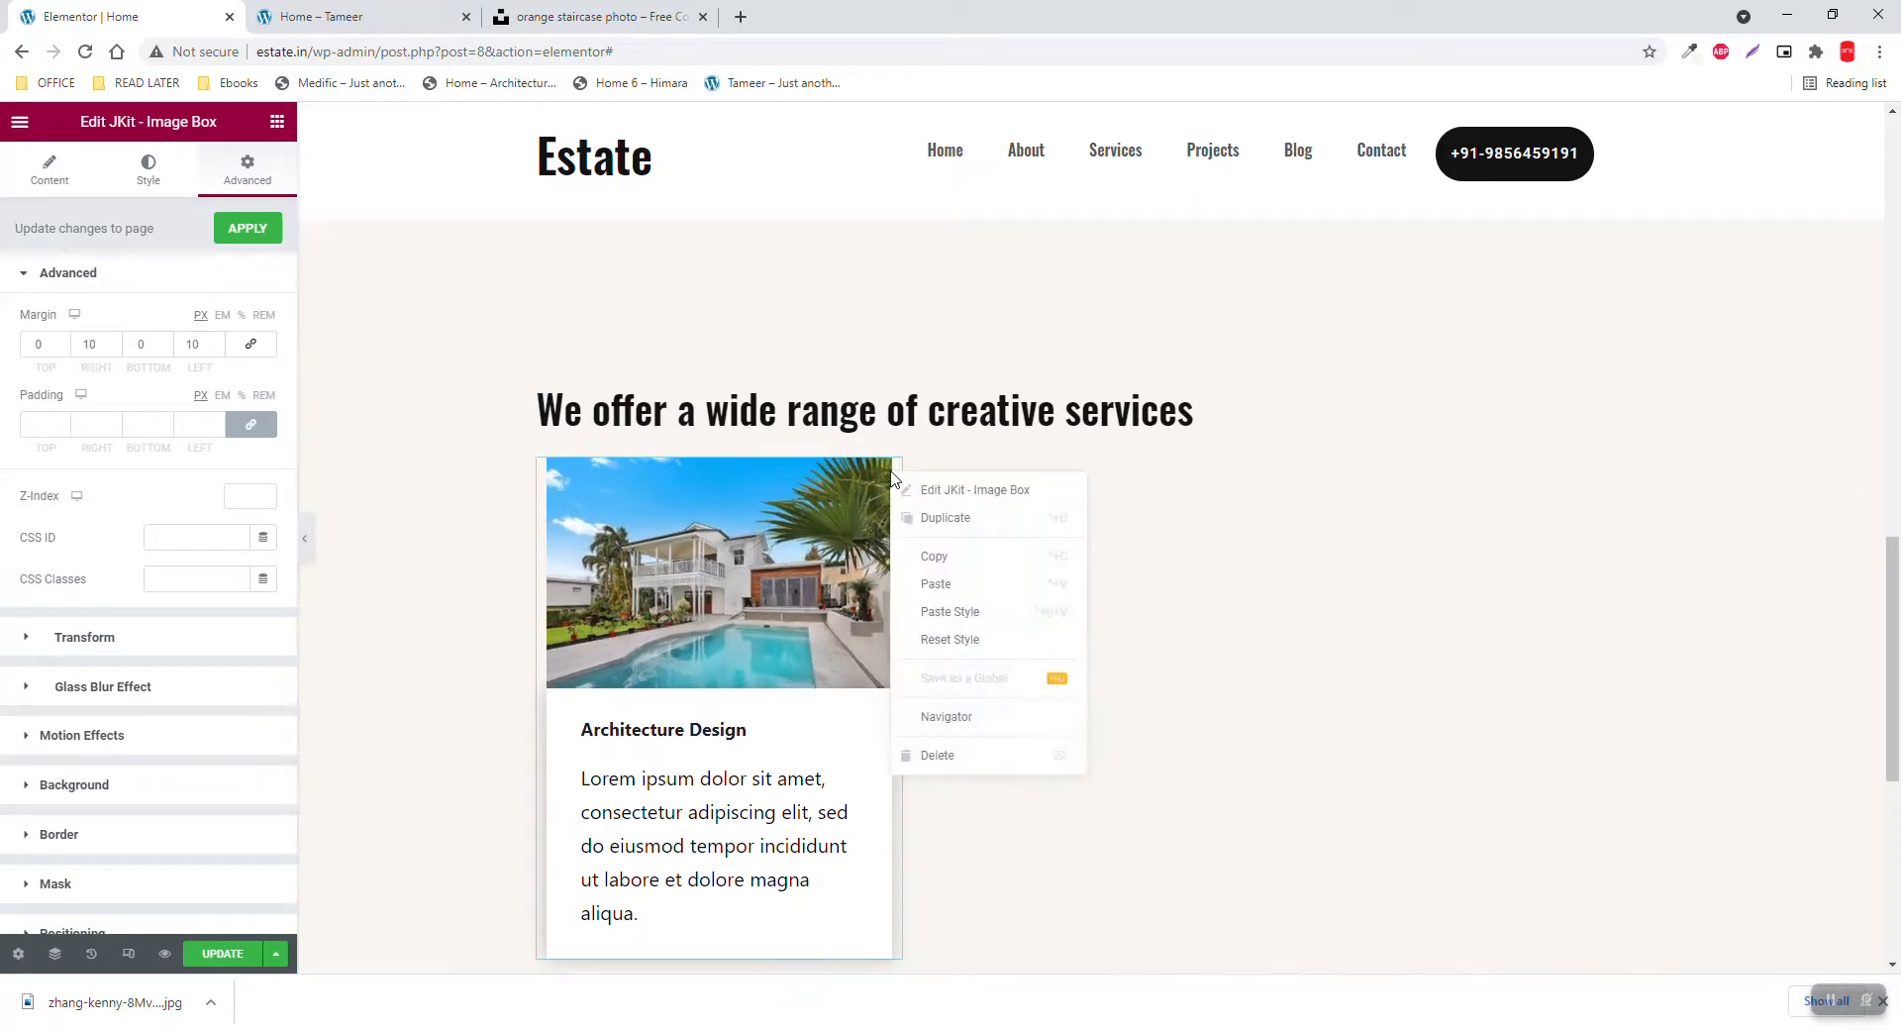
left_click(977, 489)
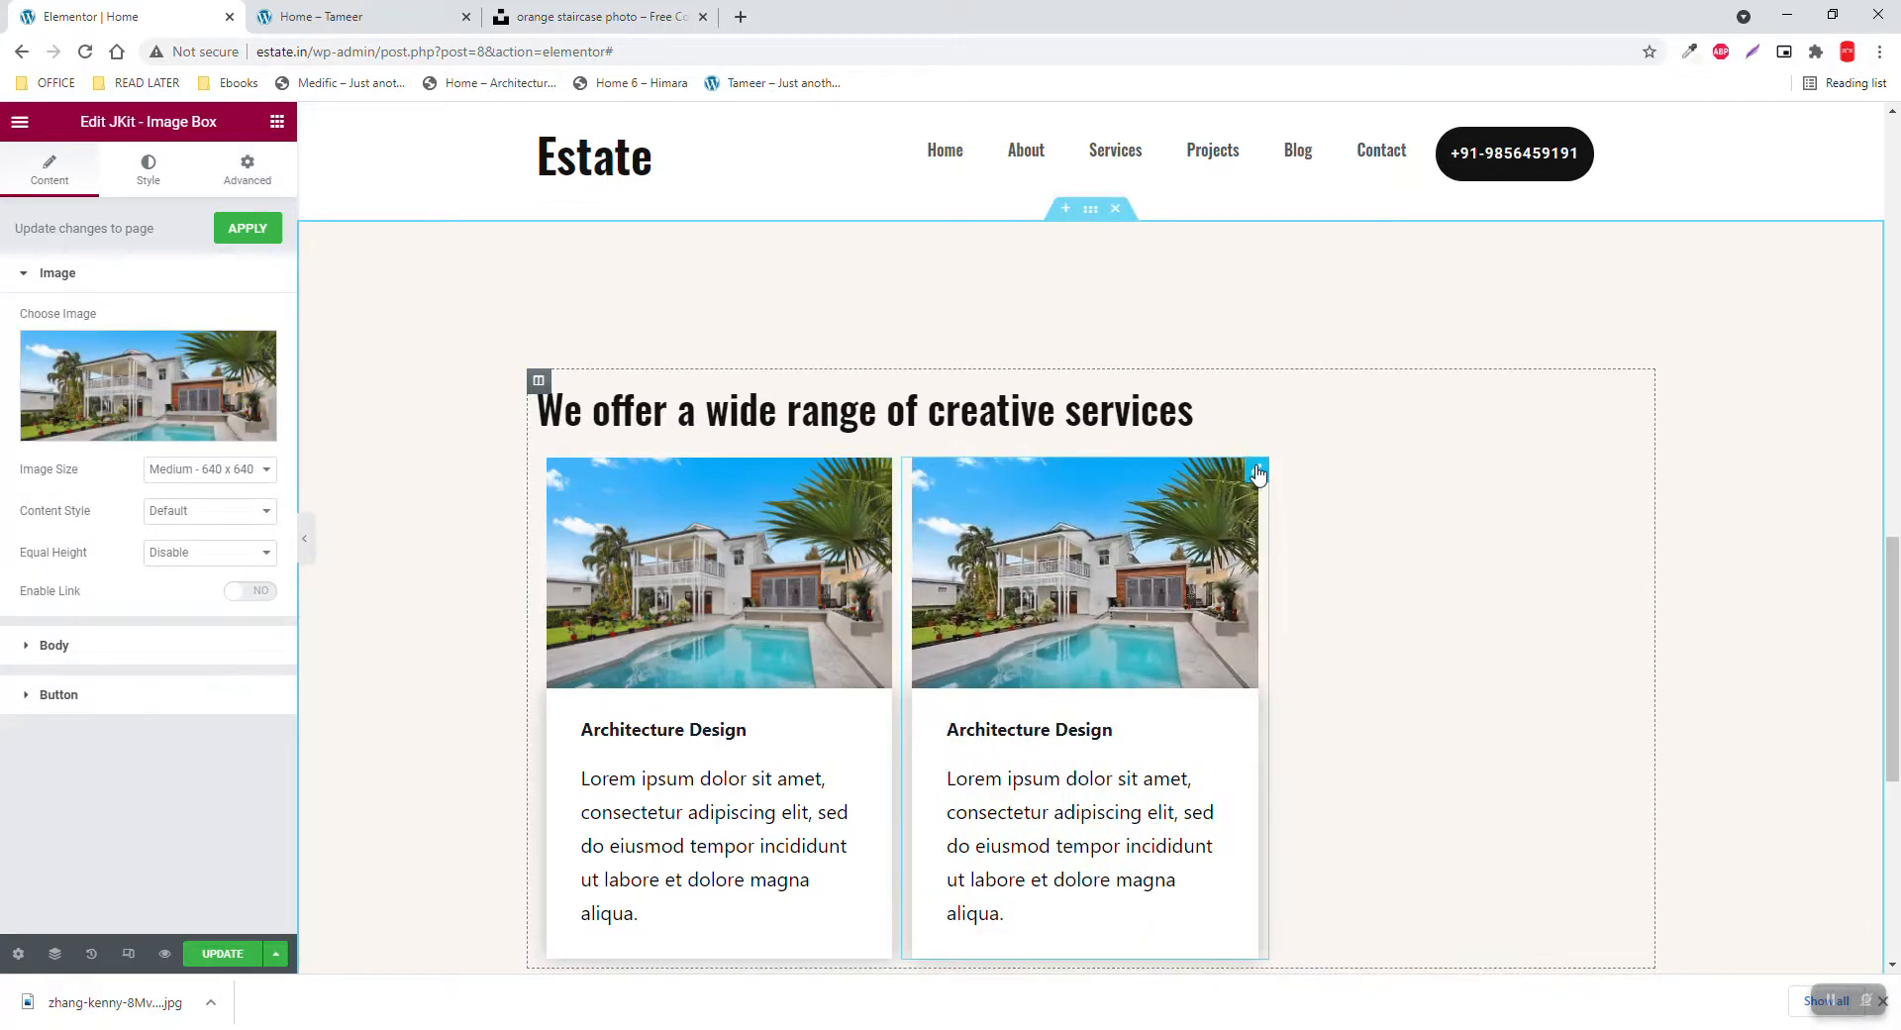
Duplicate the second Architecture Design card to complete a row of three
right_click(1256, 473)
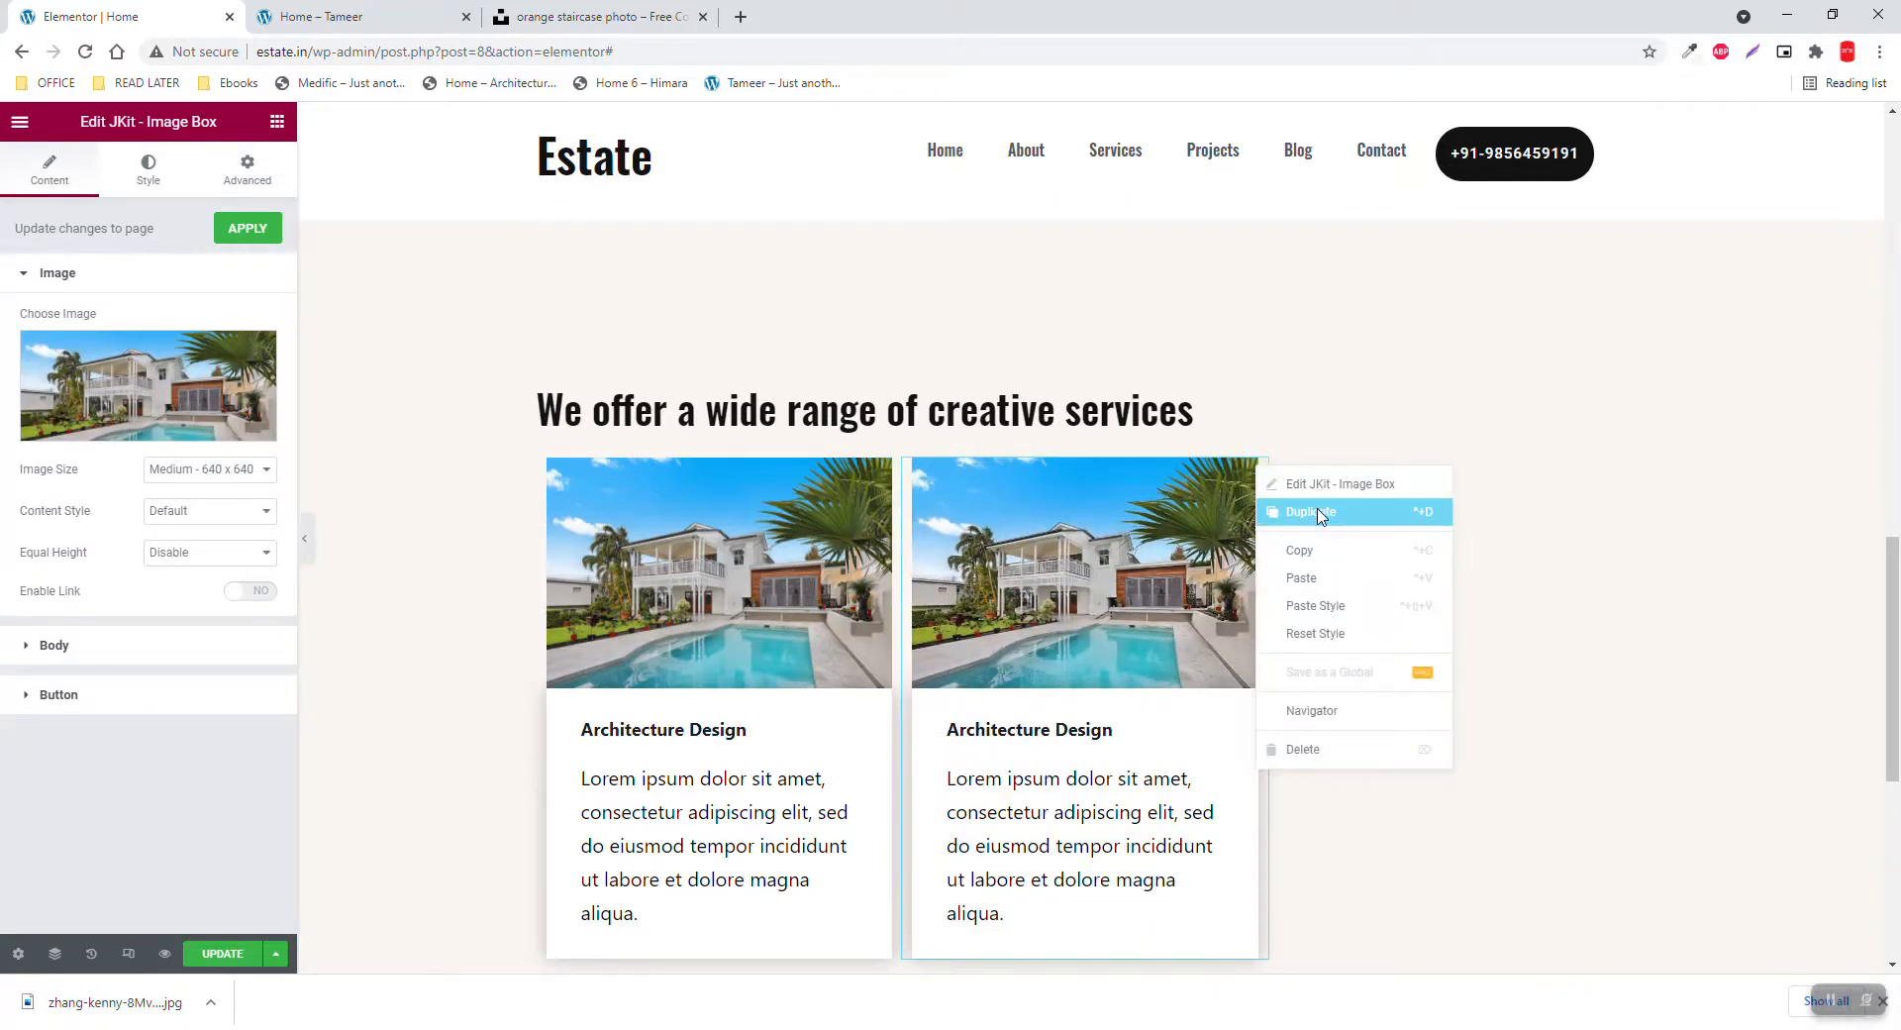
left_click(1312, 512)
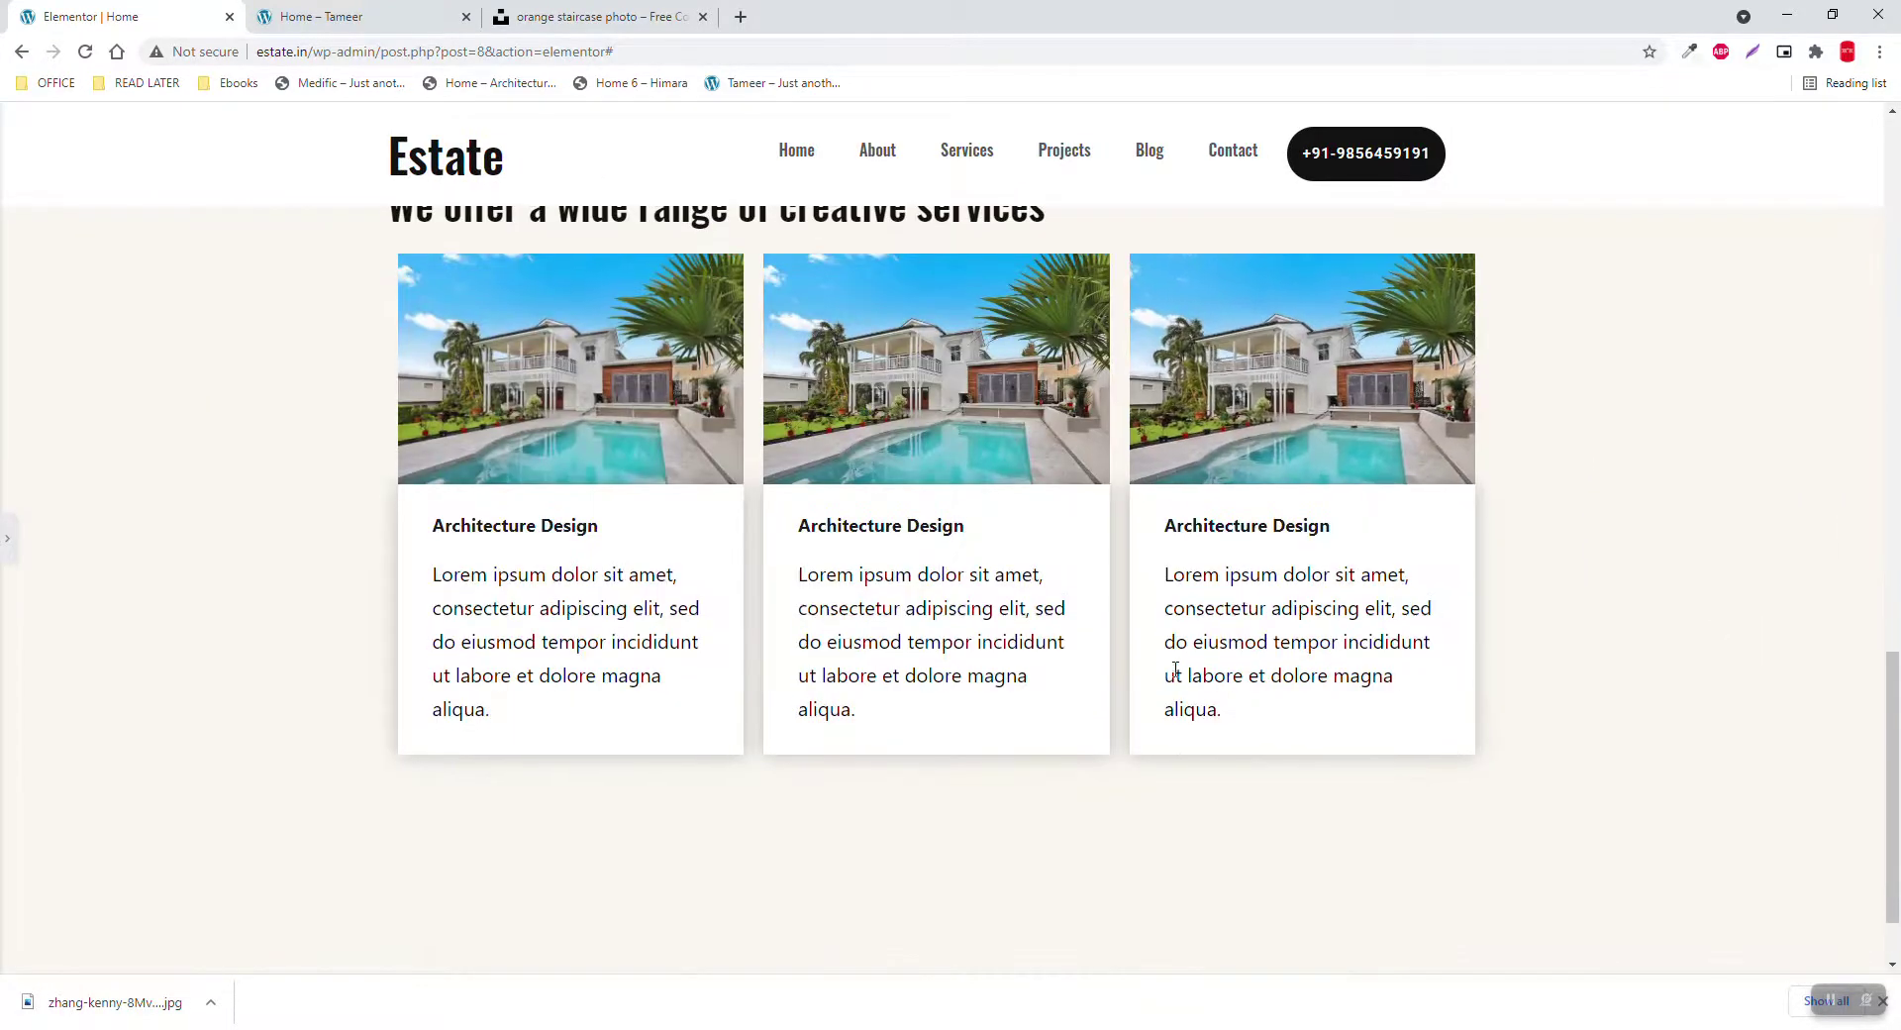
scroll("up", 3)
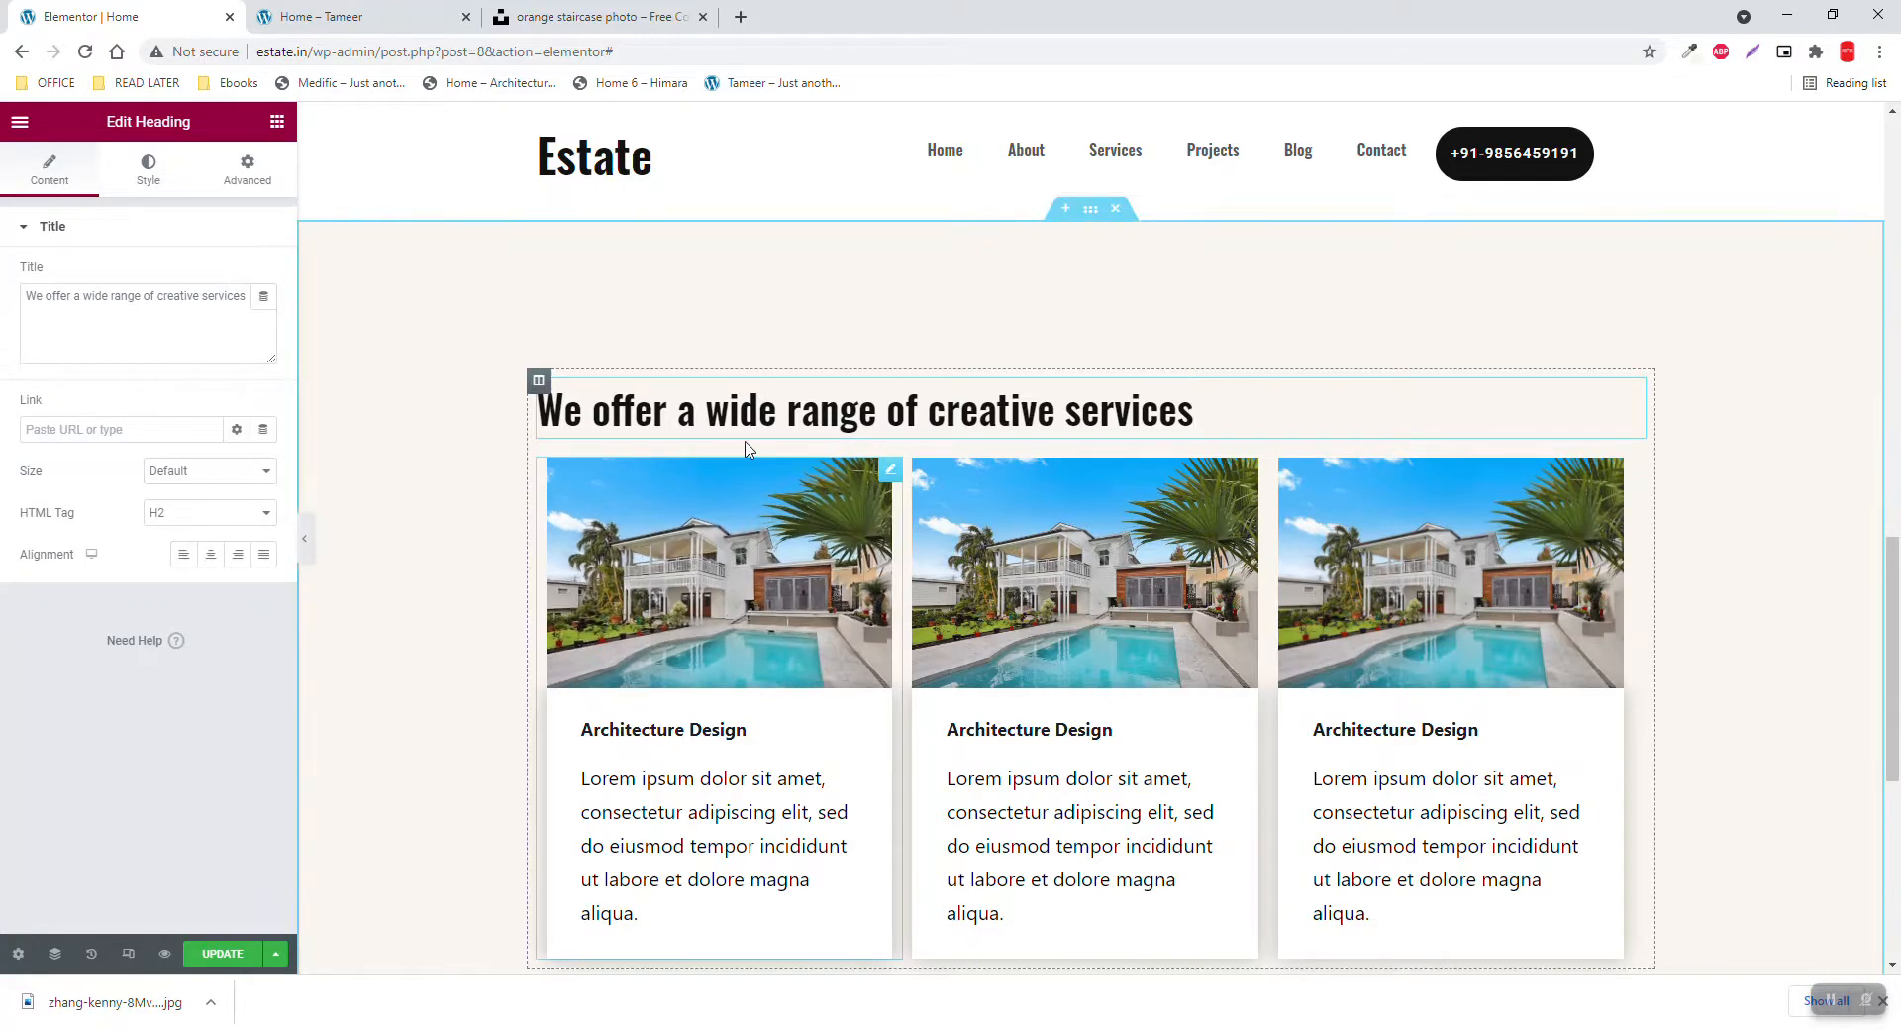
Give the 'We offer a wide range of creative services' heading a 40 px bottom margin
left_click(246, 169)
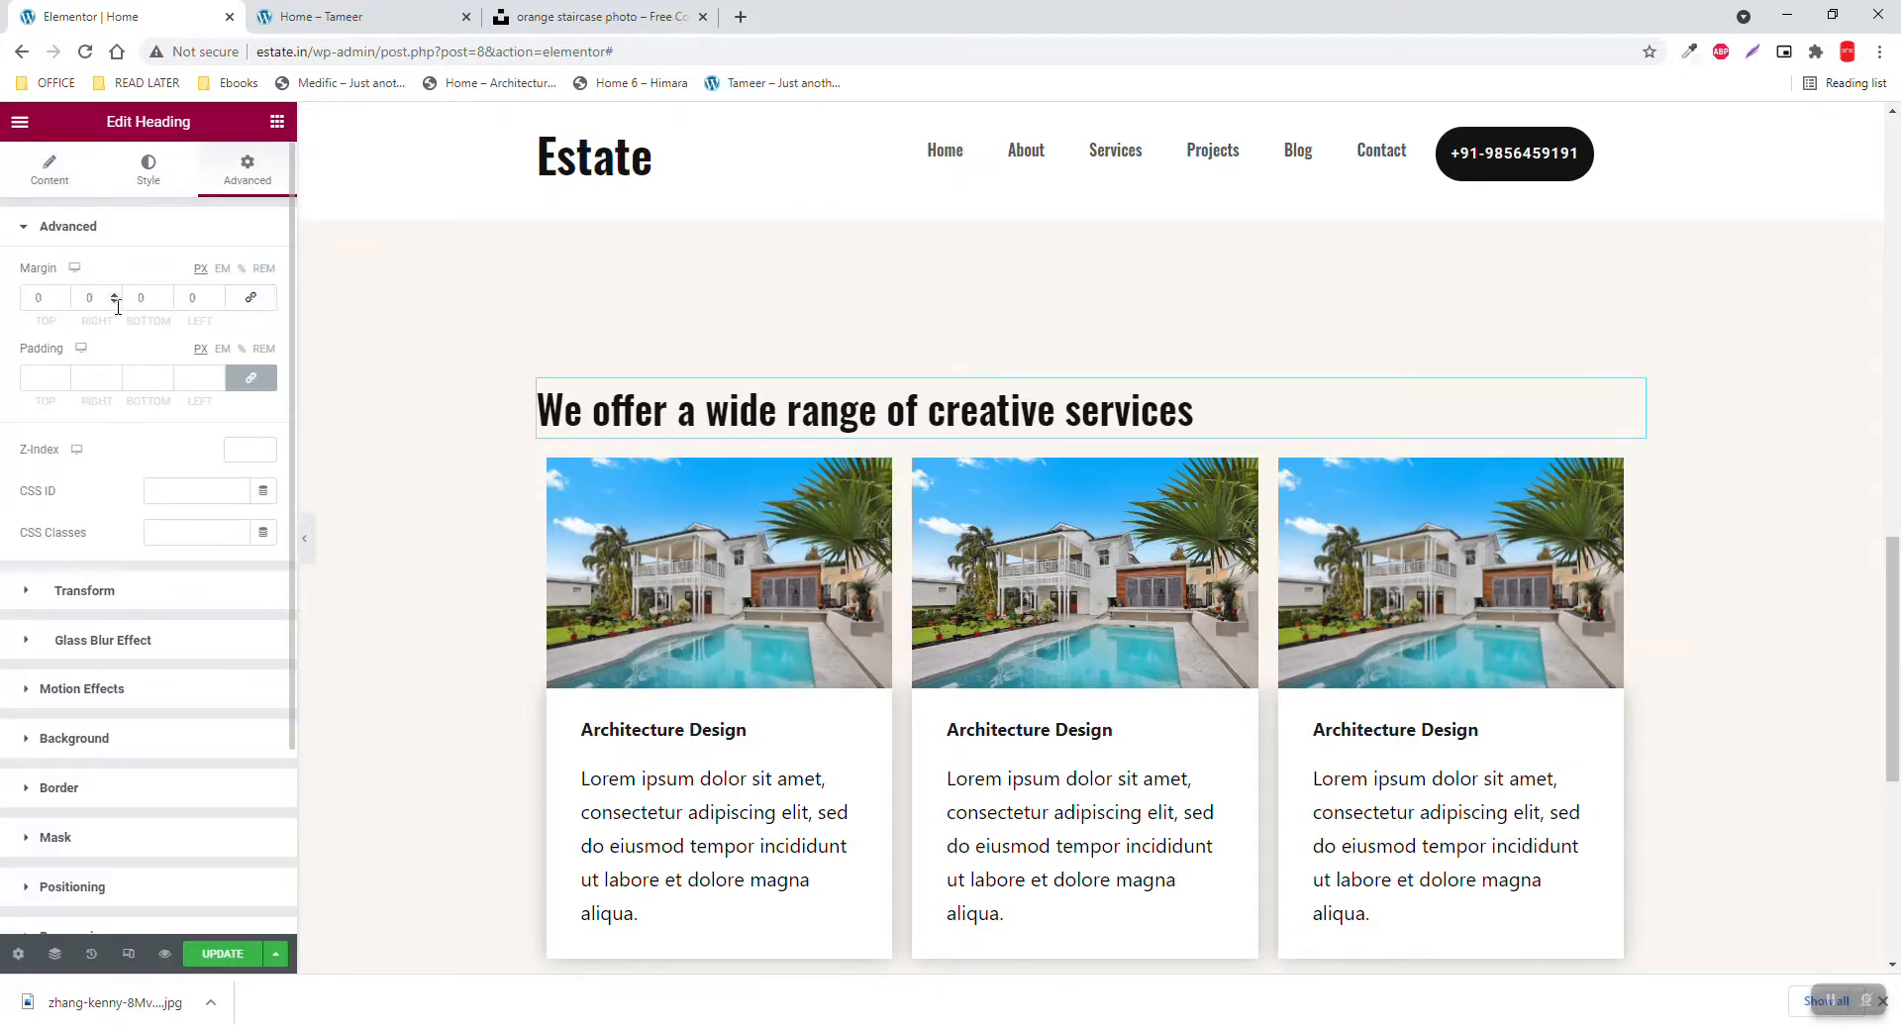
type("4")
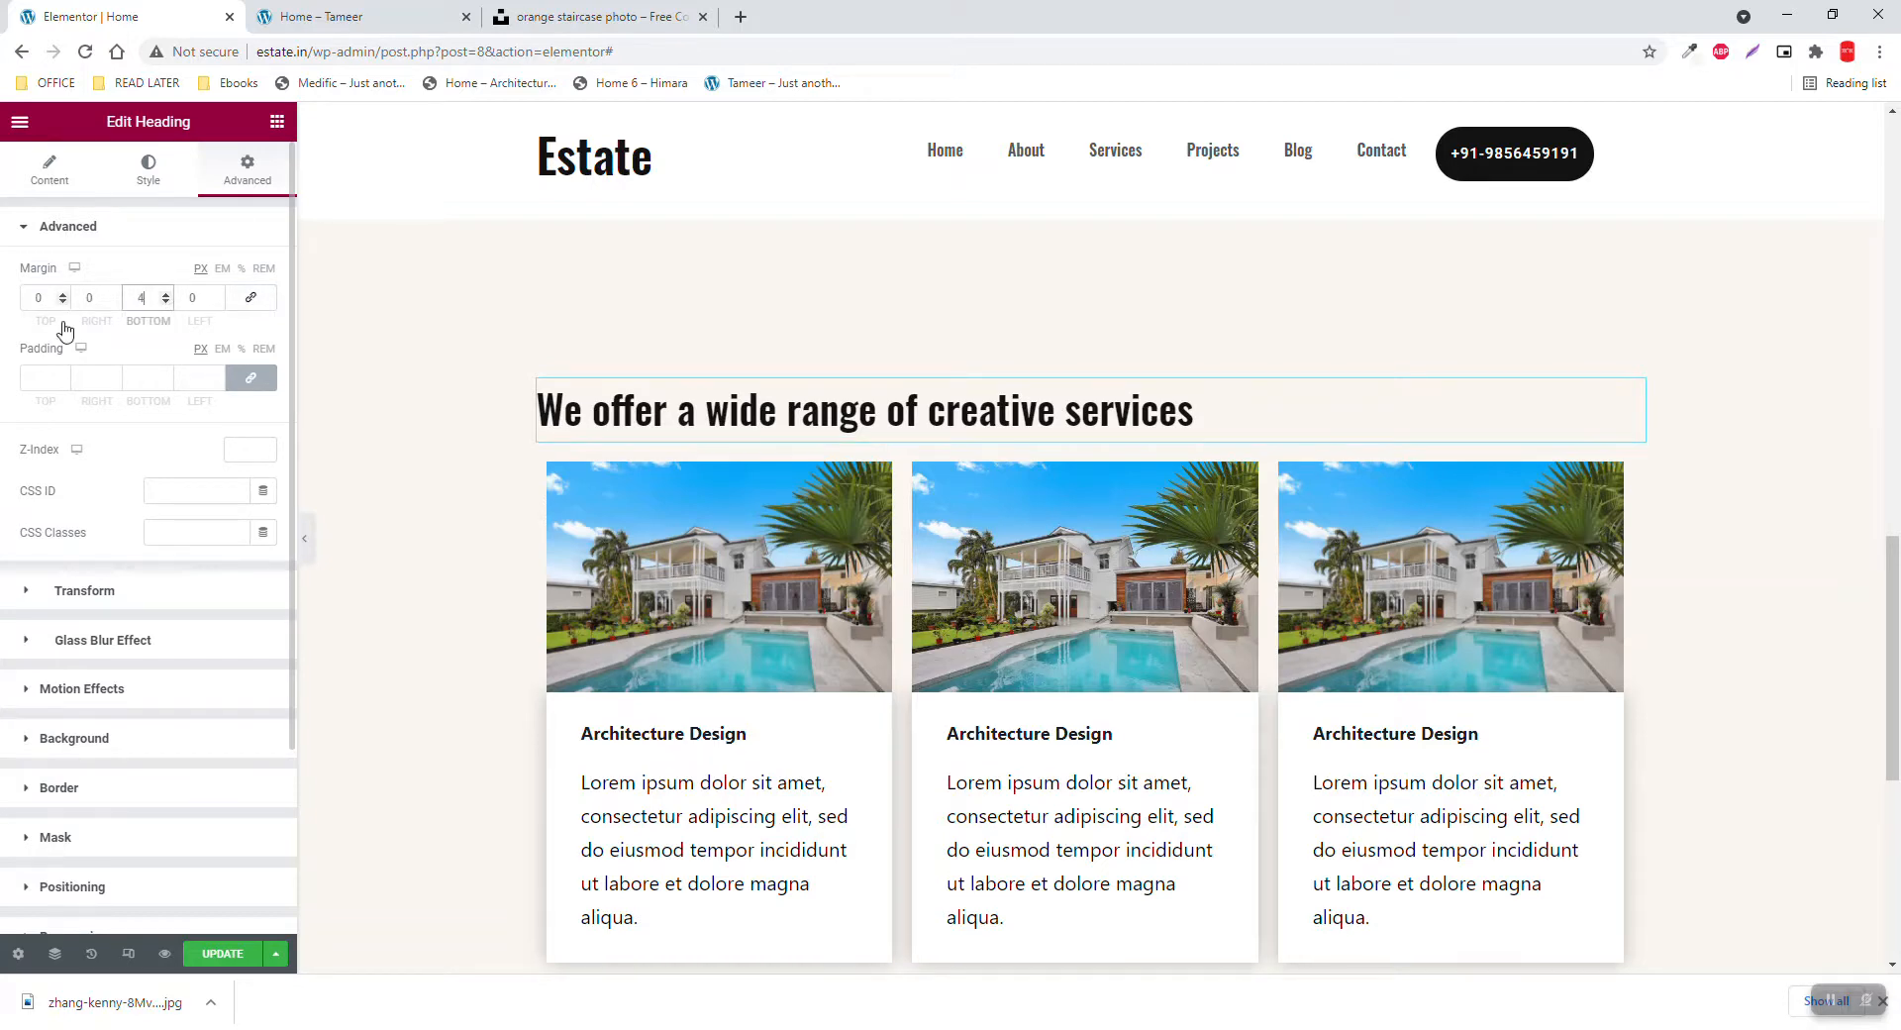
left_click(164, 292)
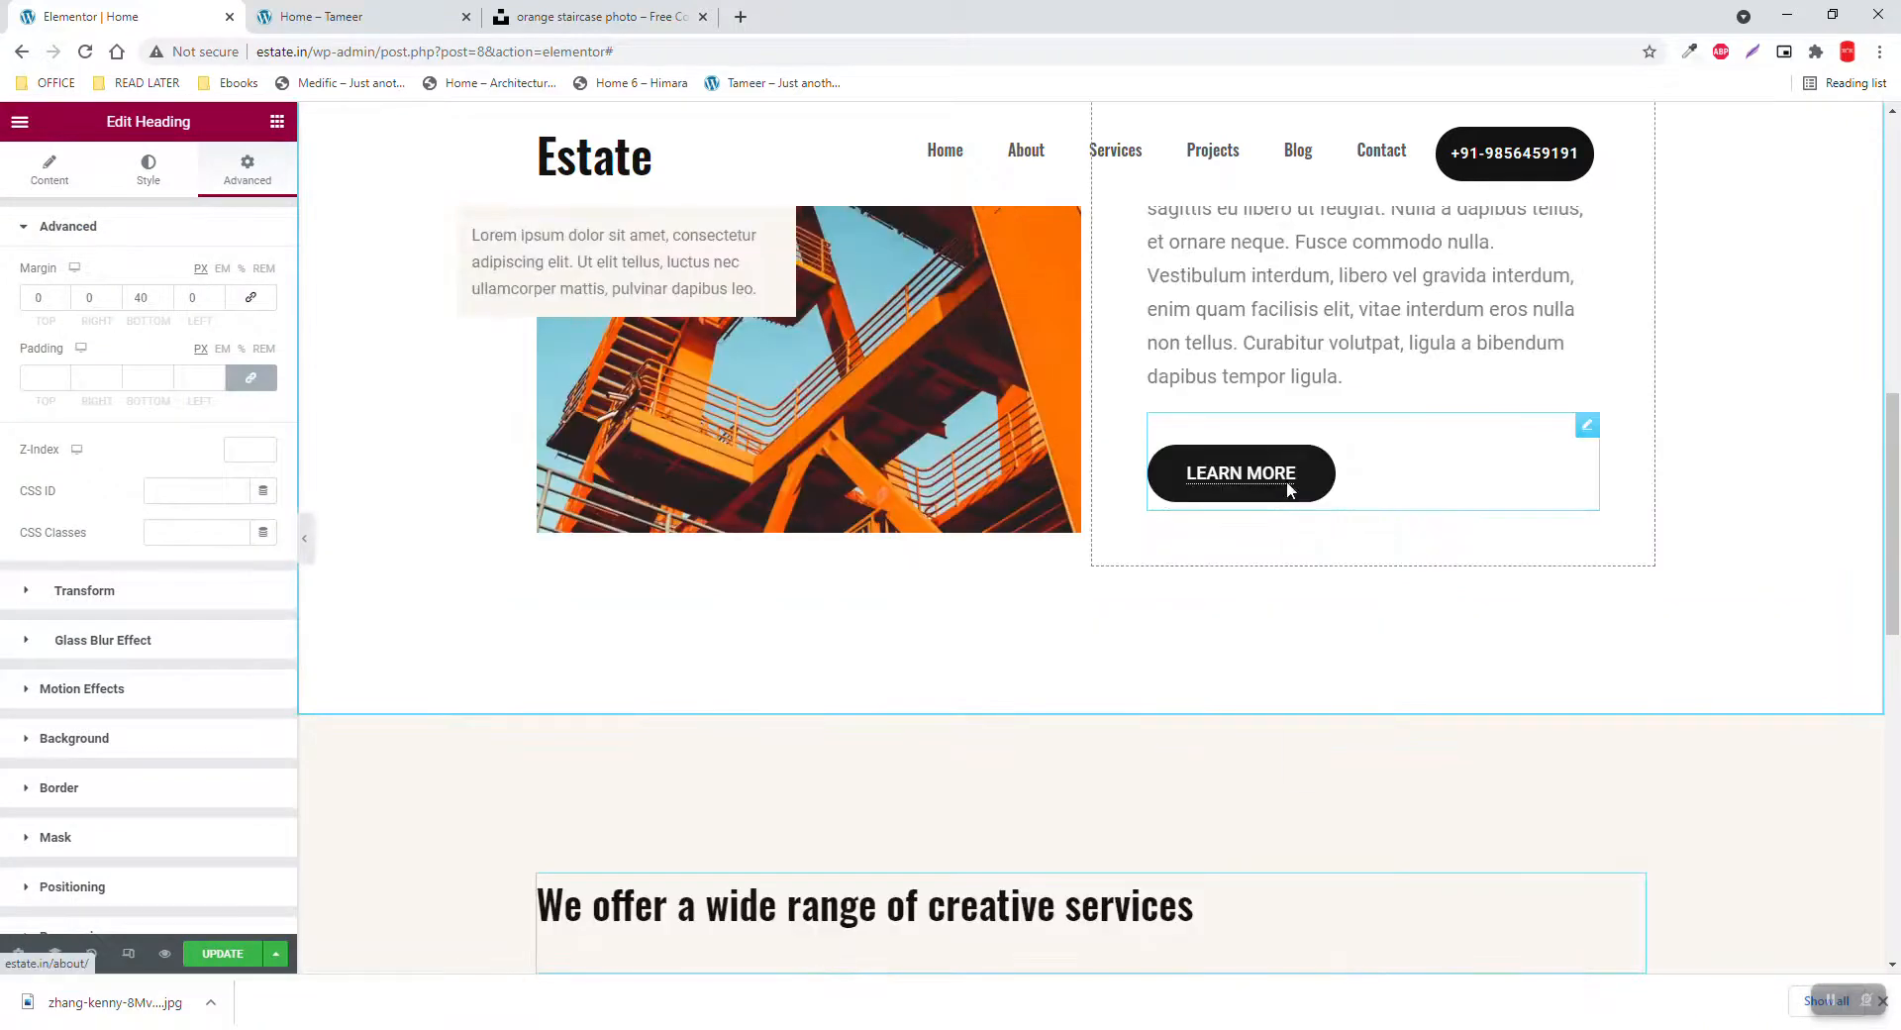
scroll("down", 3)
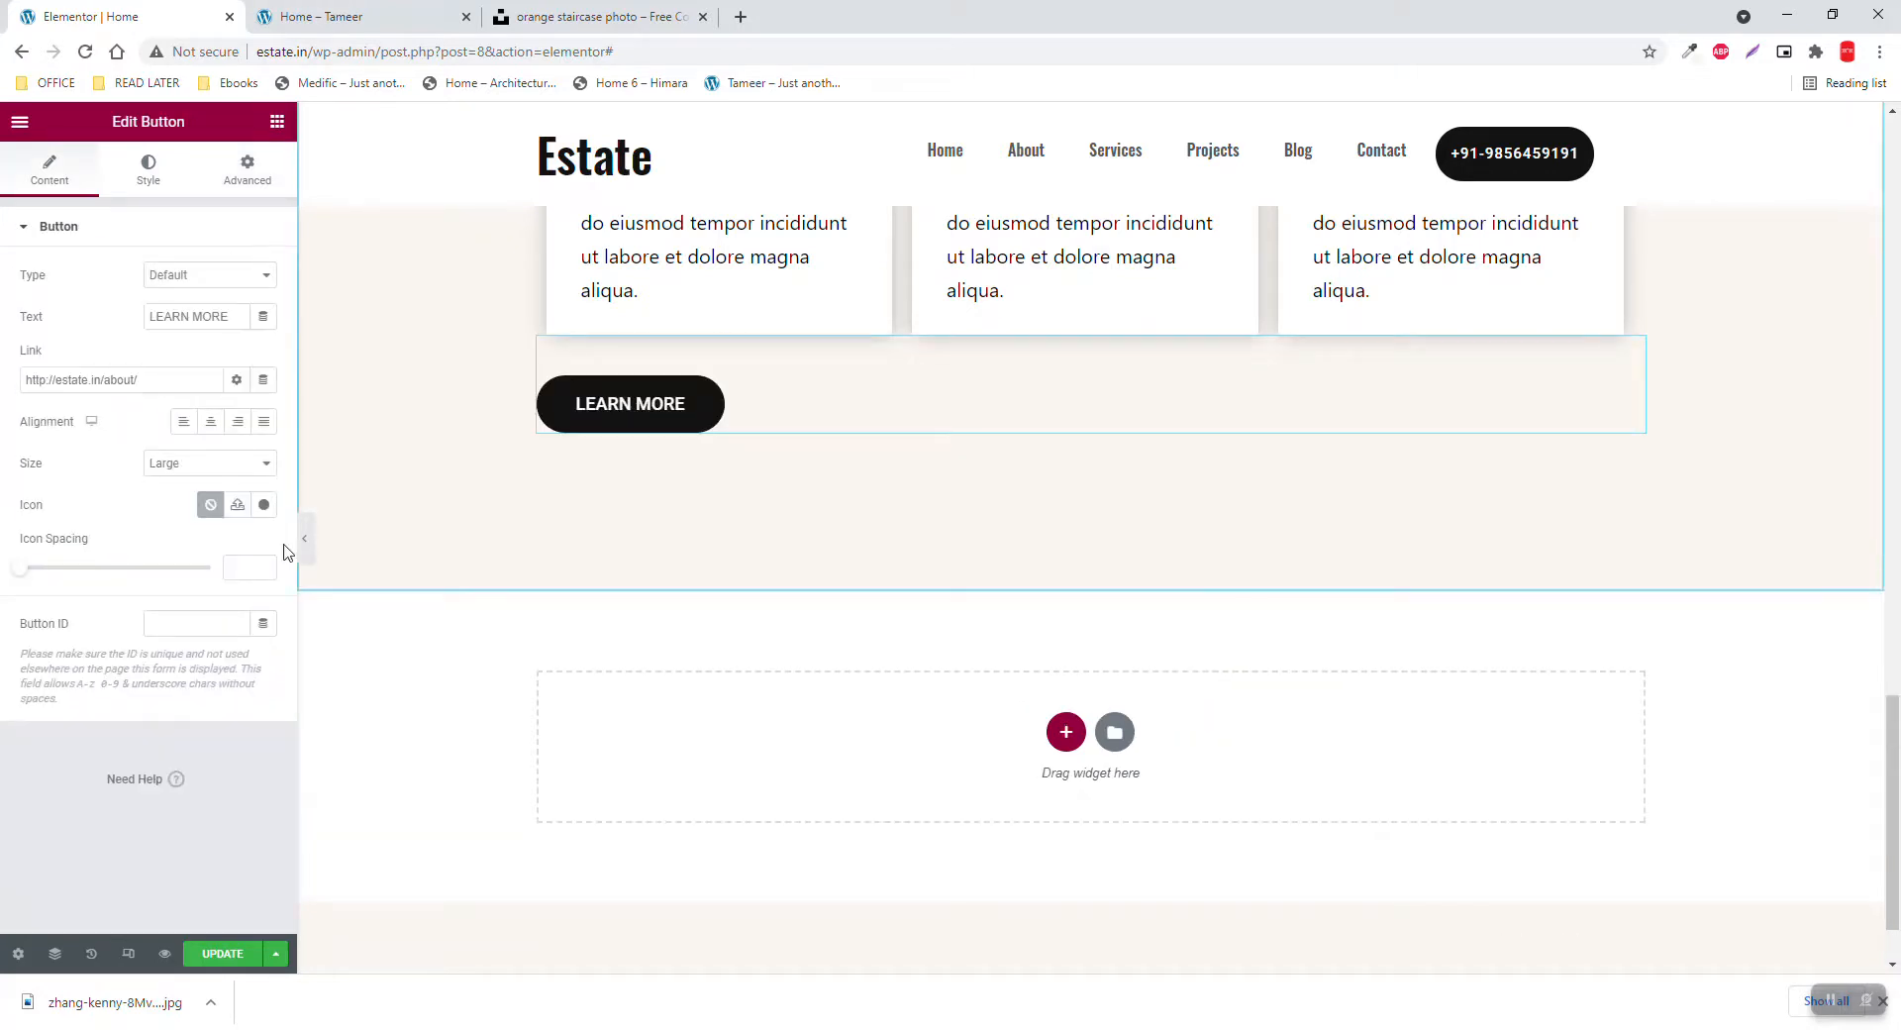
left_click(210, 421)
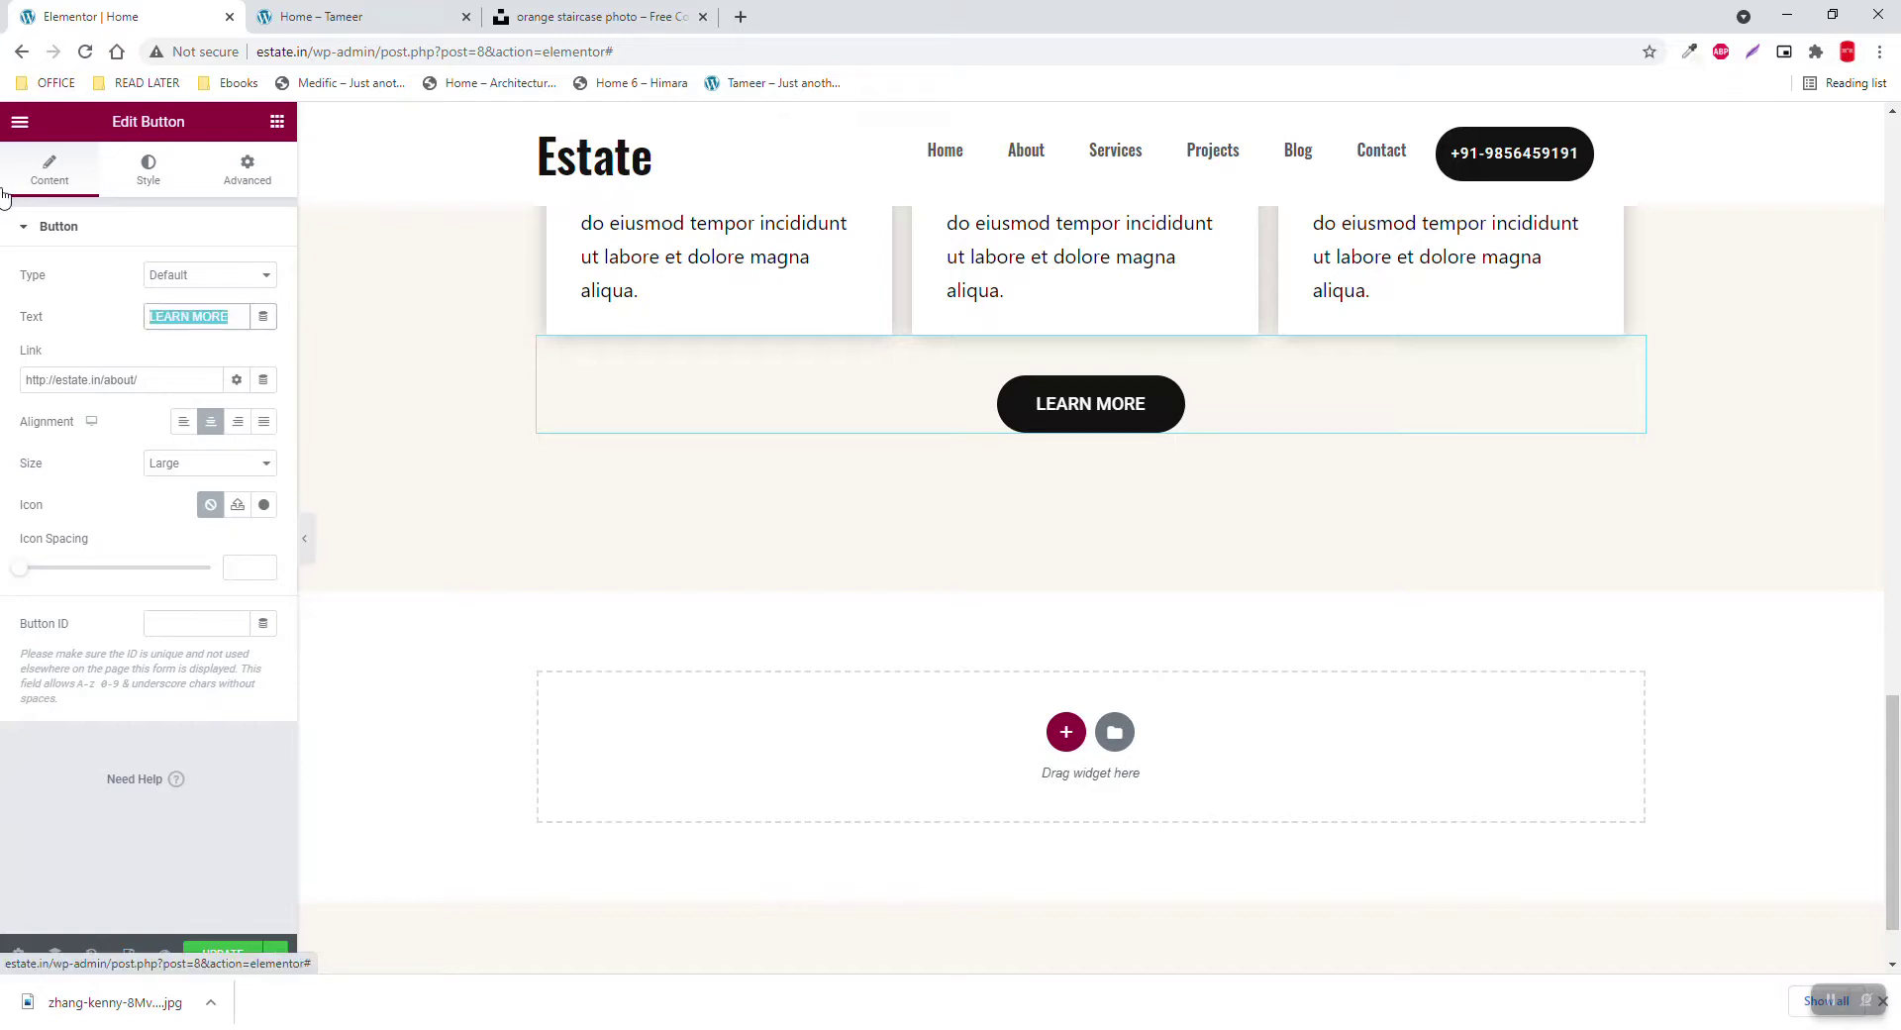
type("MORE SERVICES")
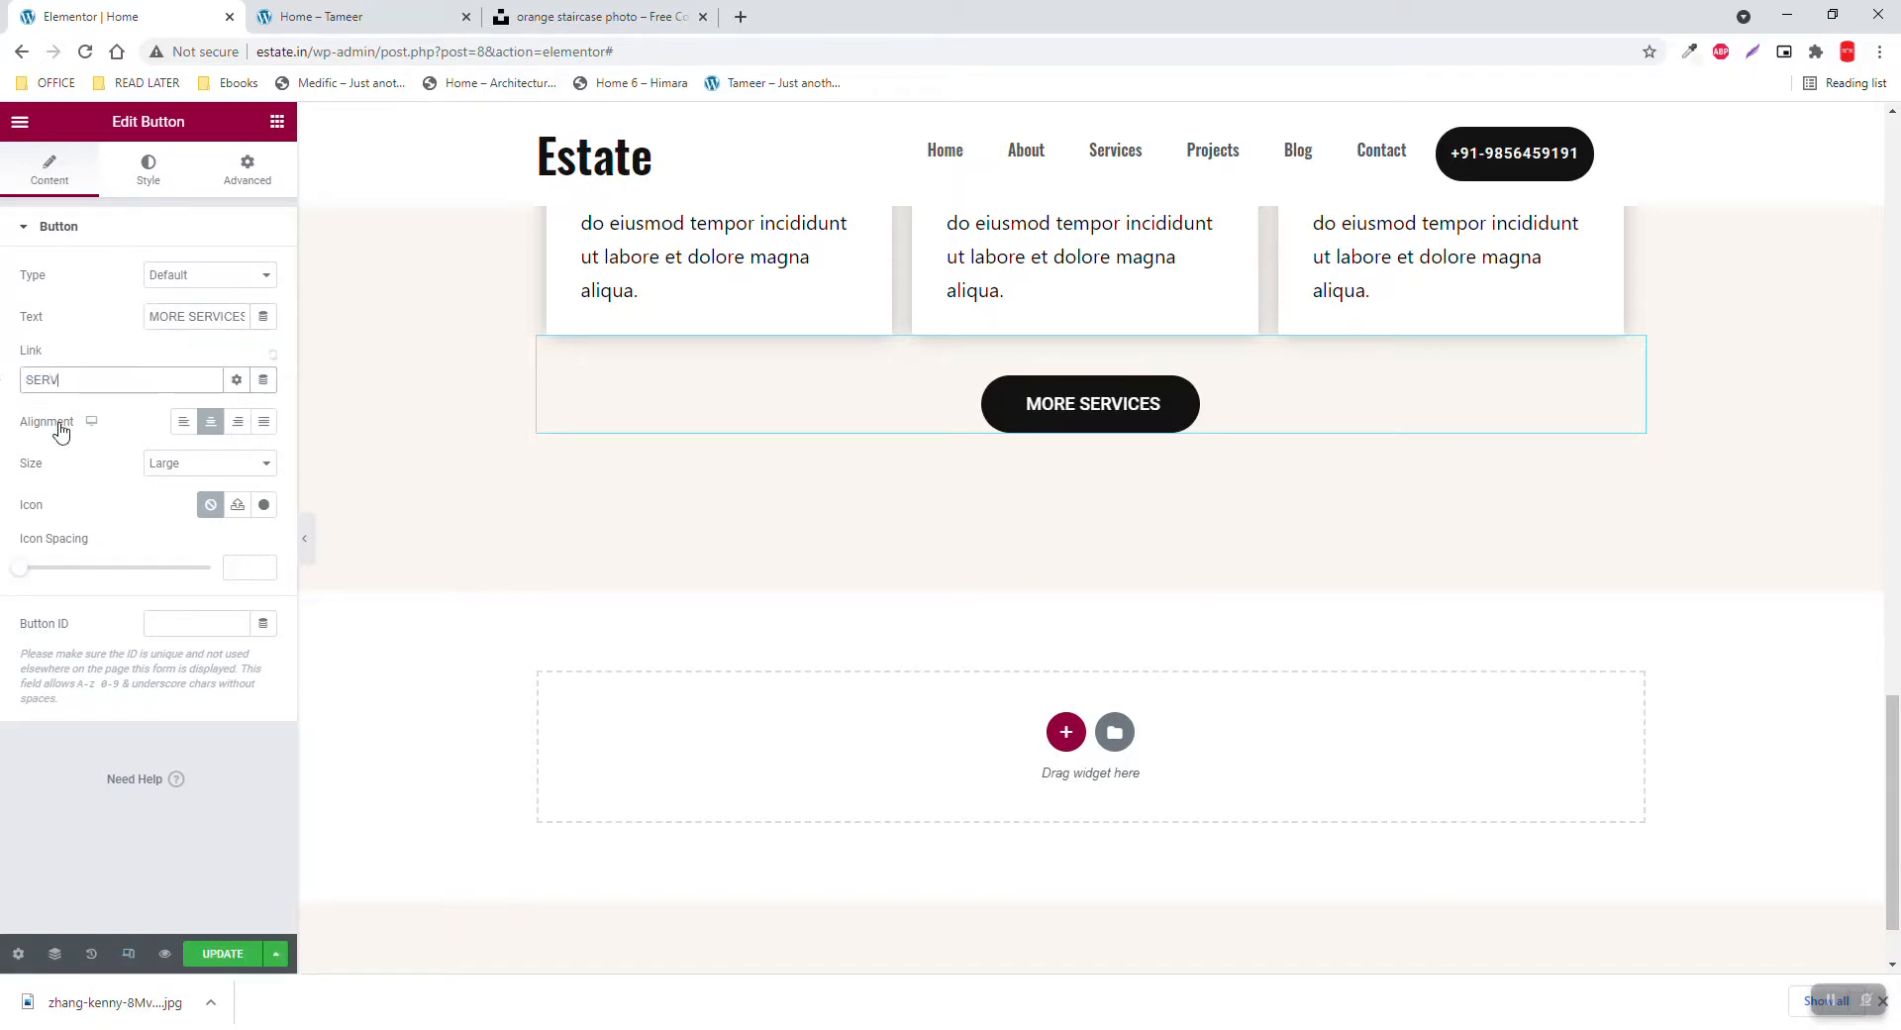
type("http://estate.in/services/")
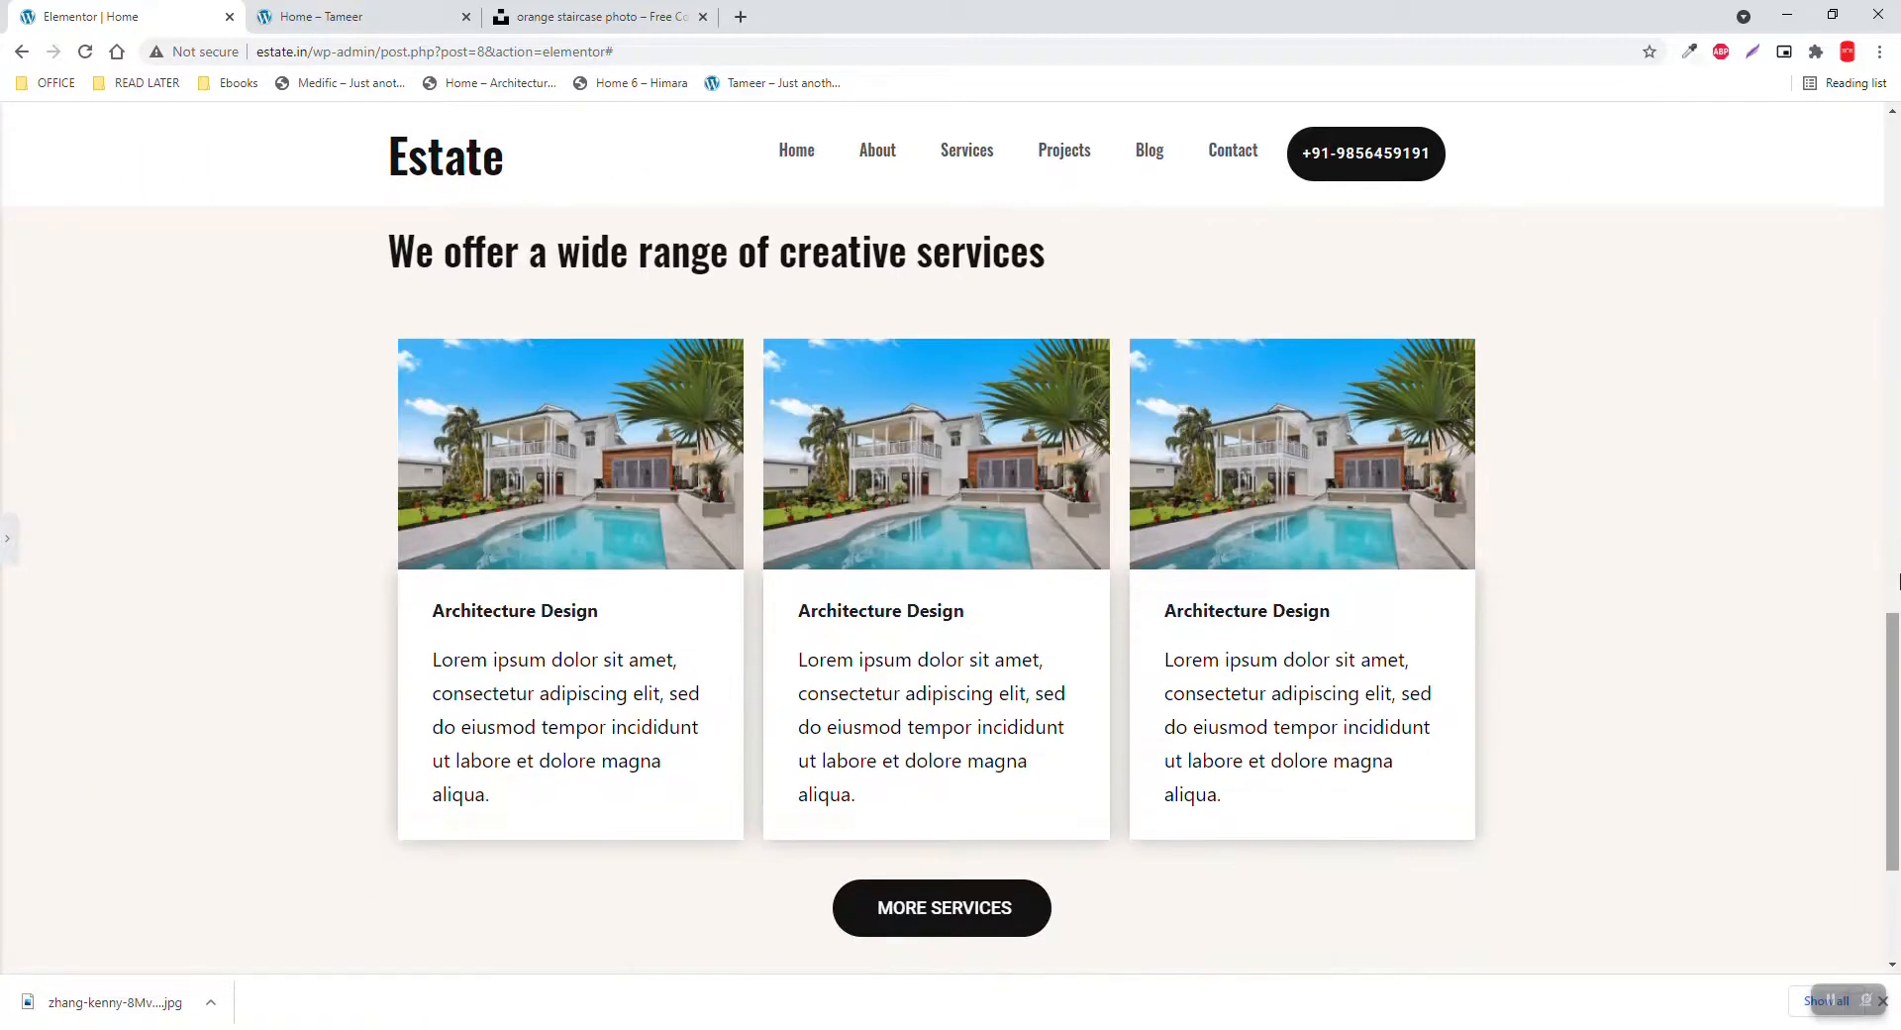
scroll("up", 3)
type("Interior Design")
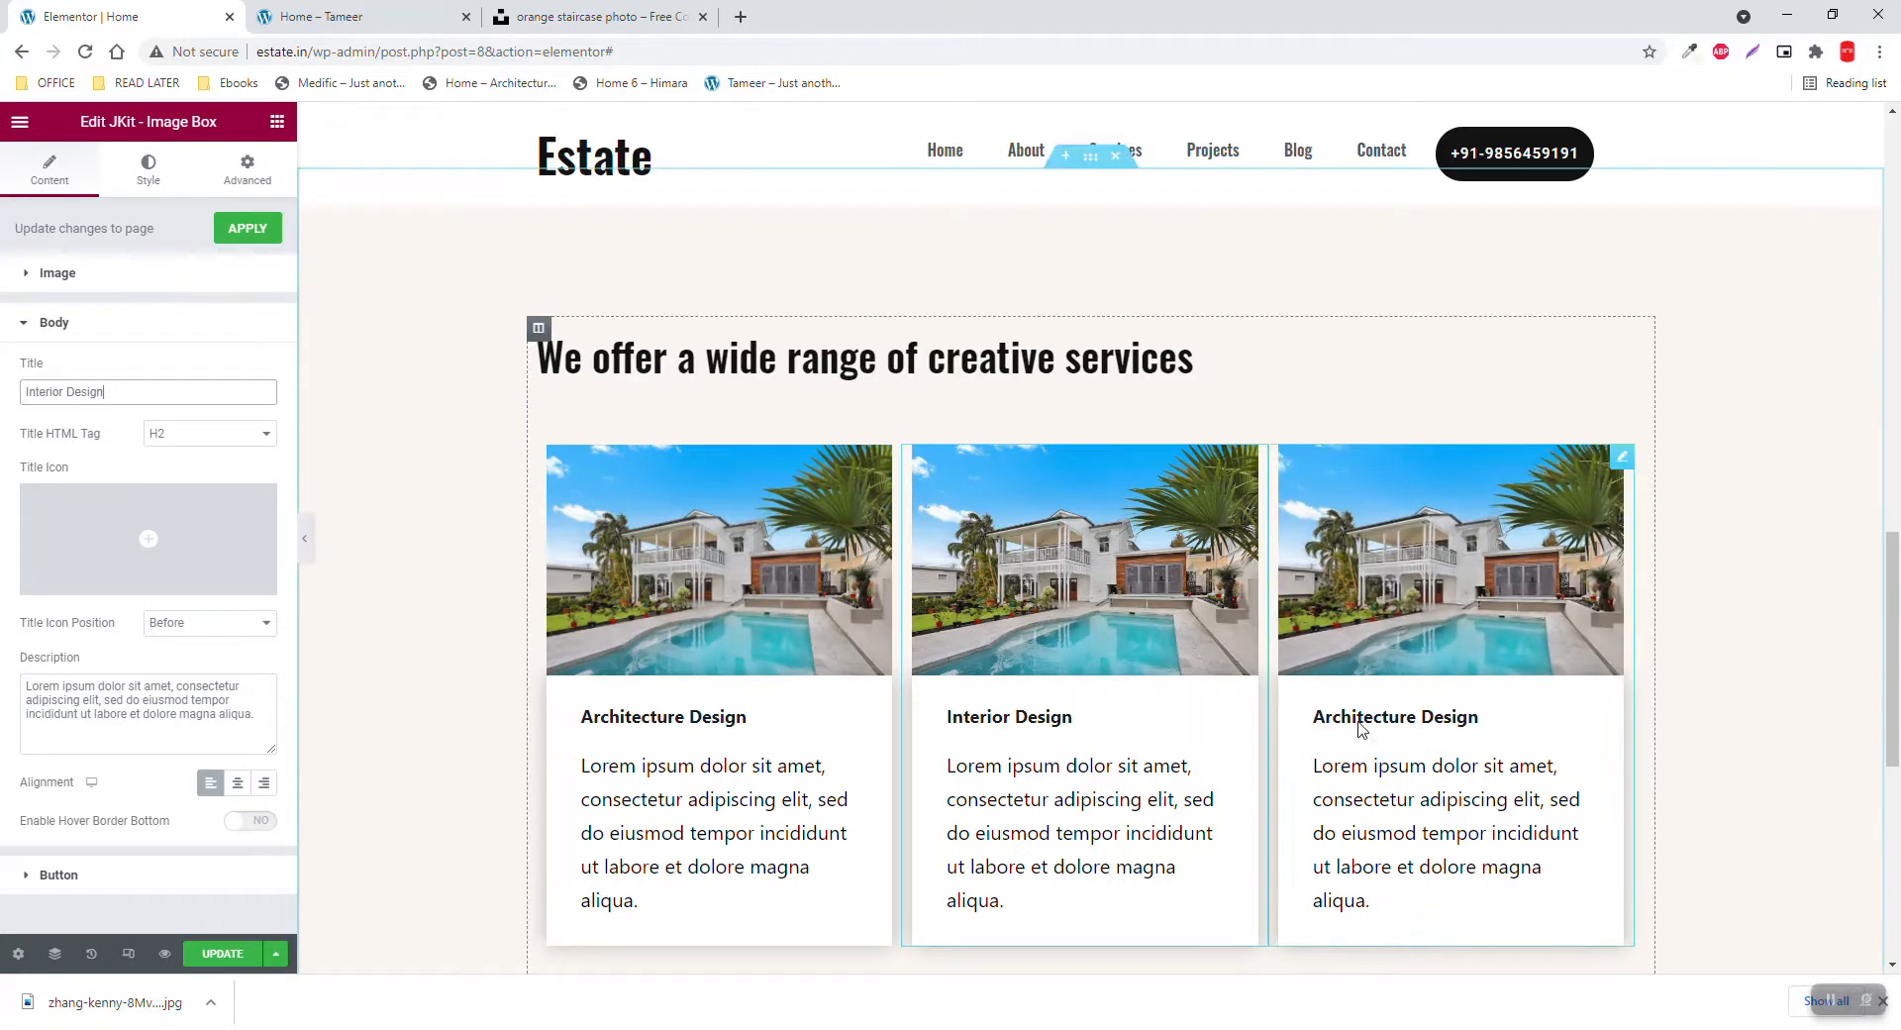
Give the second card the evening house photo and the third card the modern white house photo
left_click(59, 274)
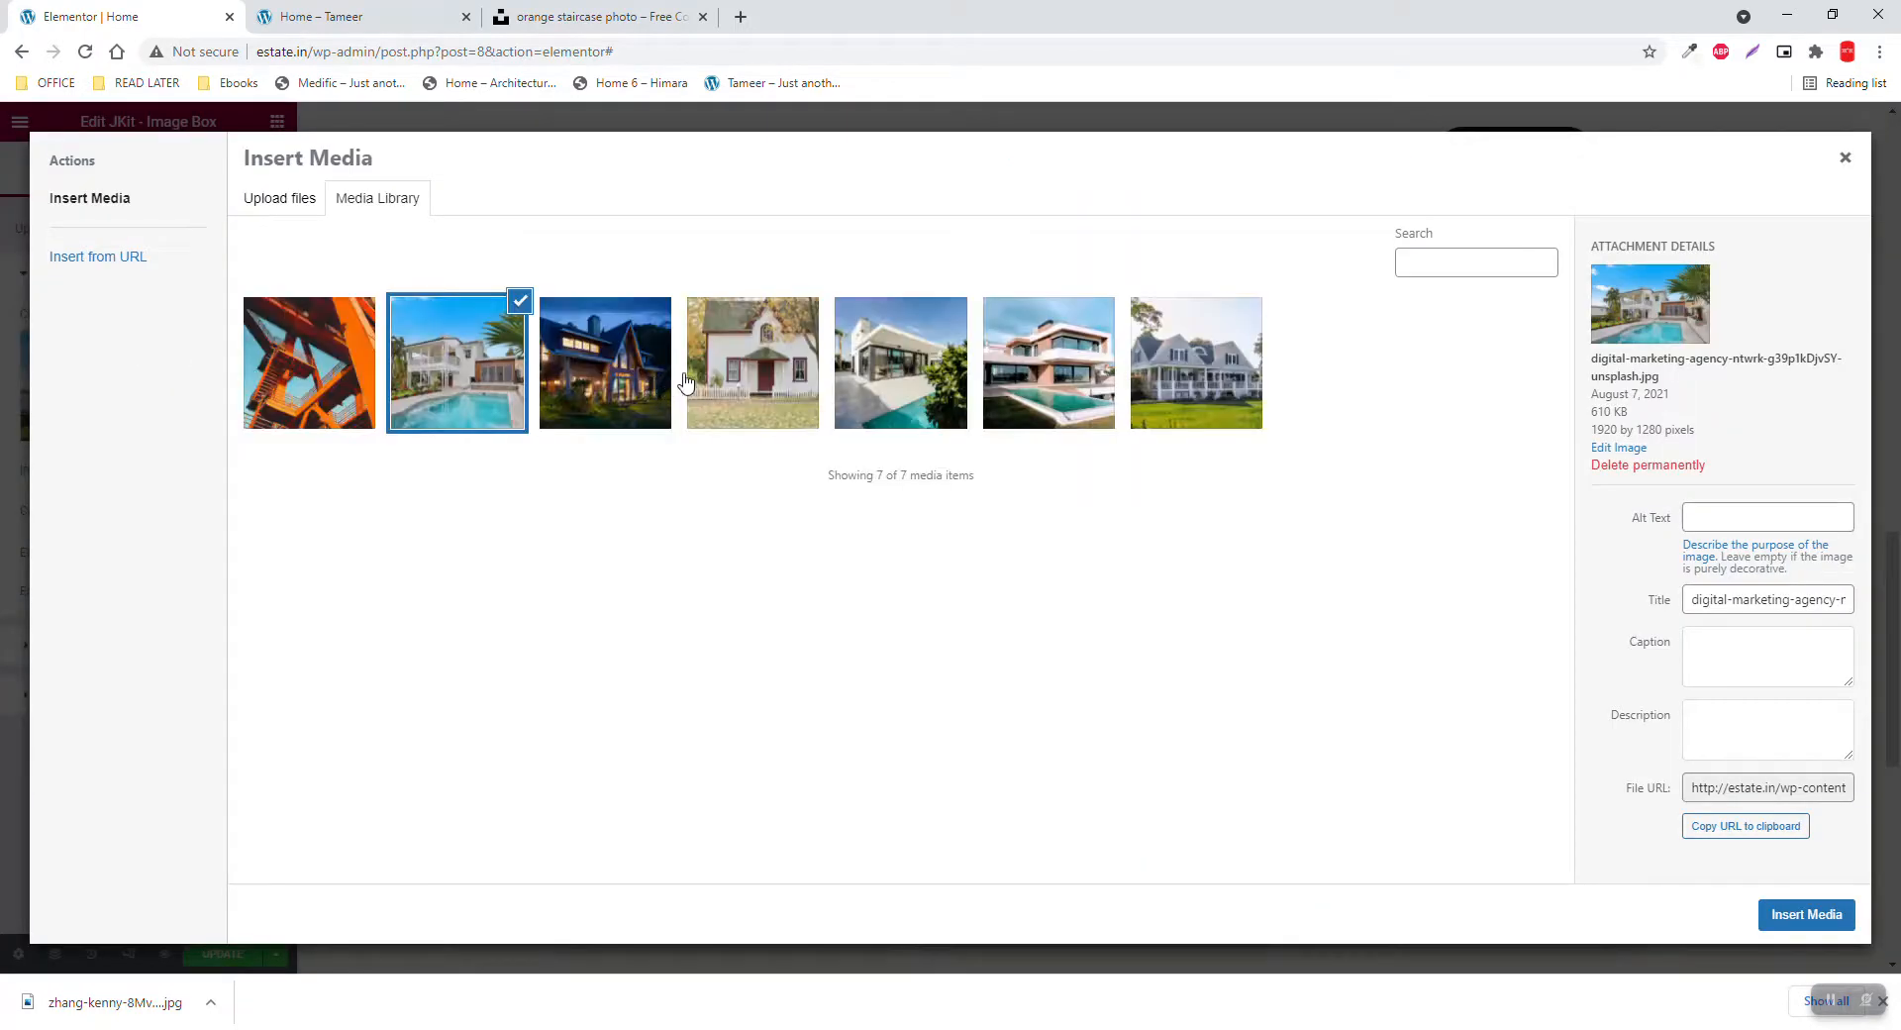
left_click(1808, 914)
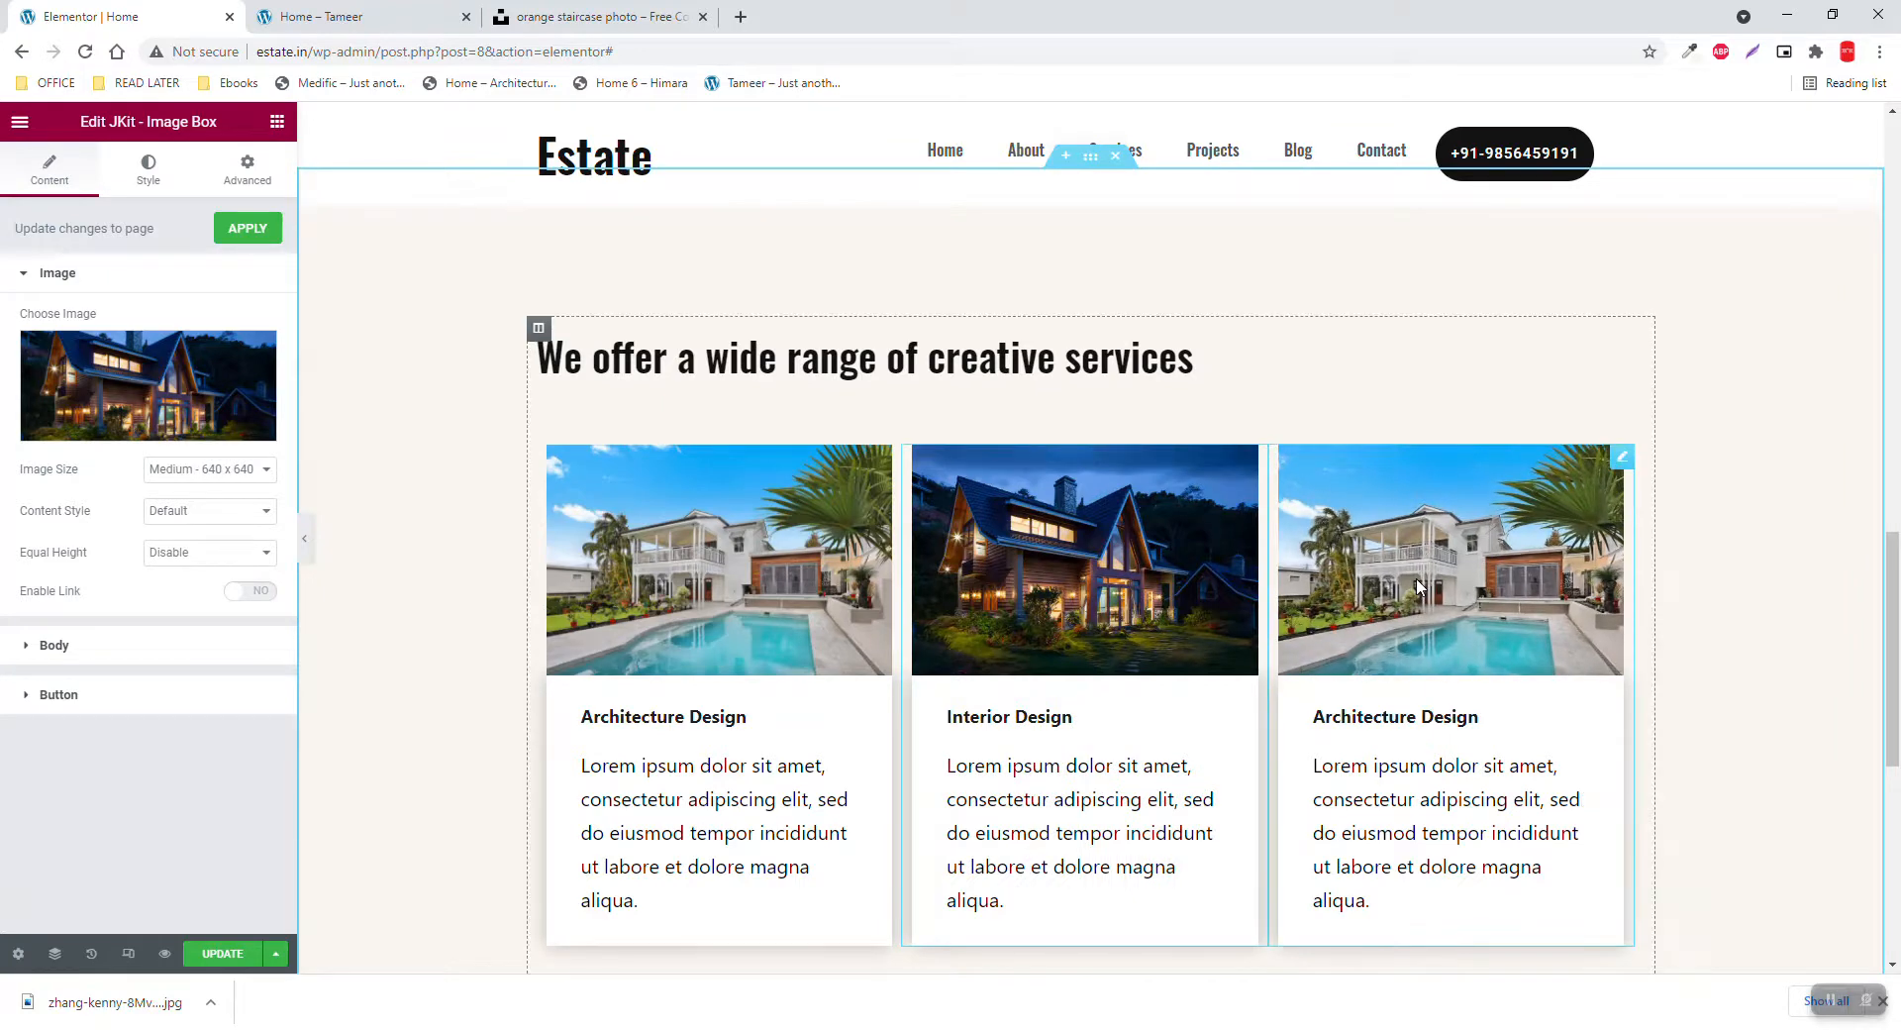
left_click(147, 386)
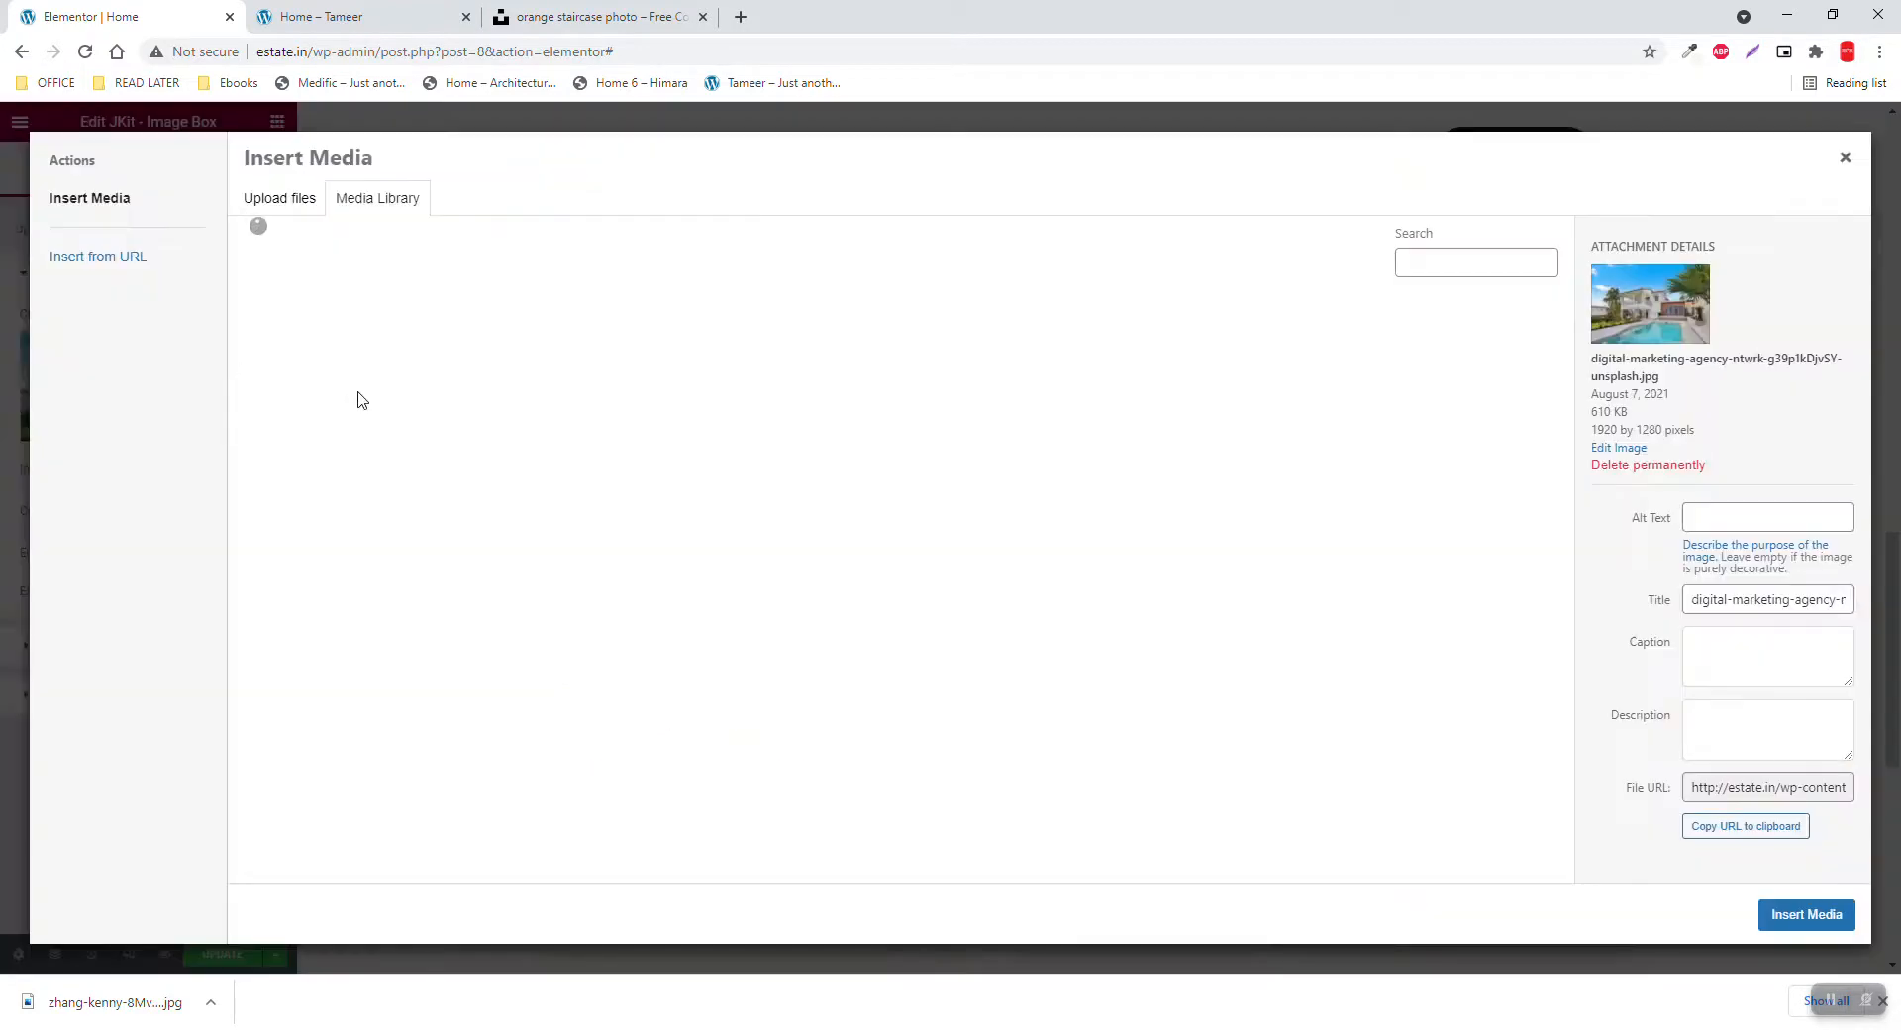
left_click(751, 363)
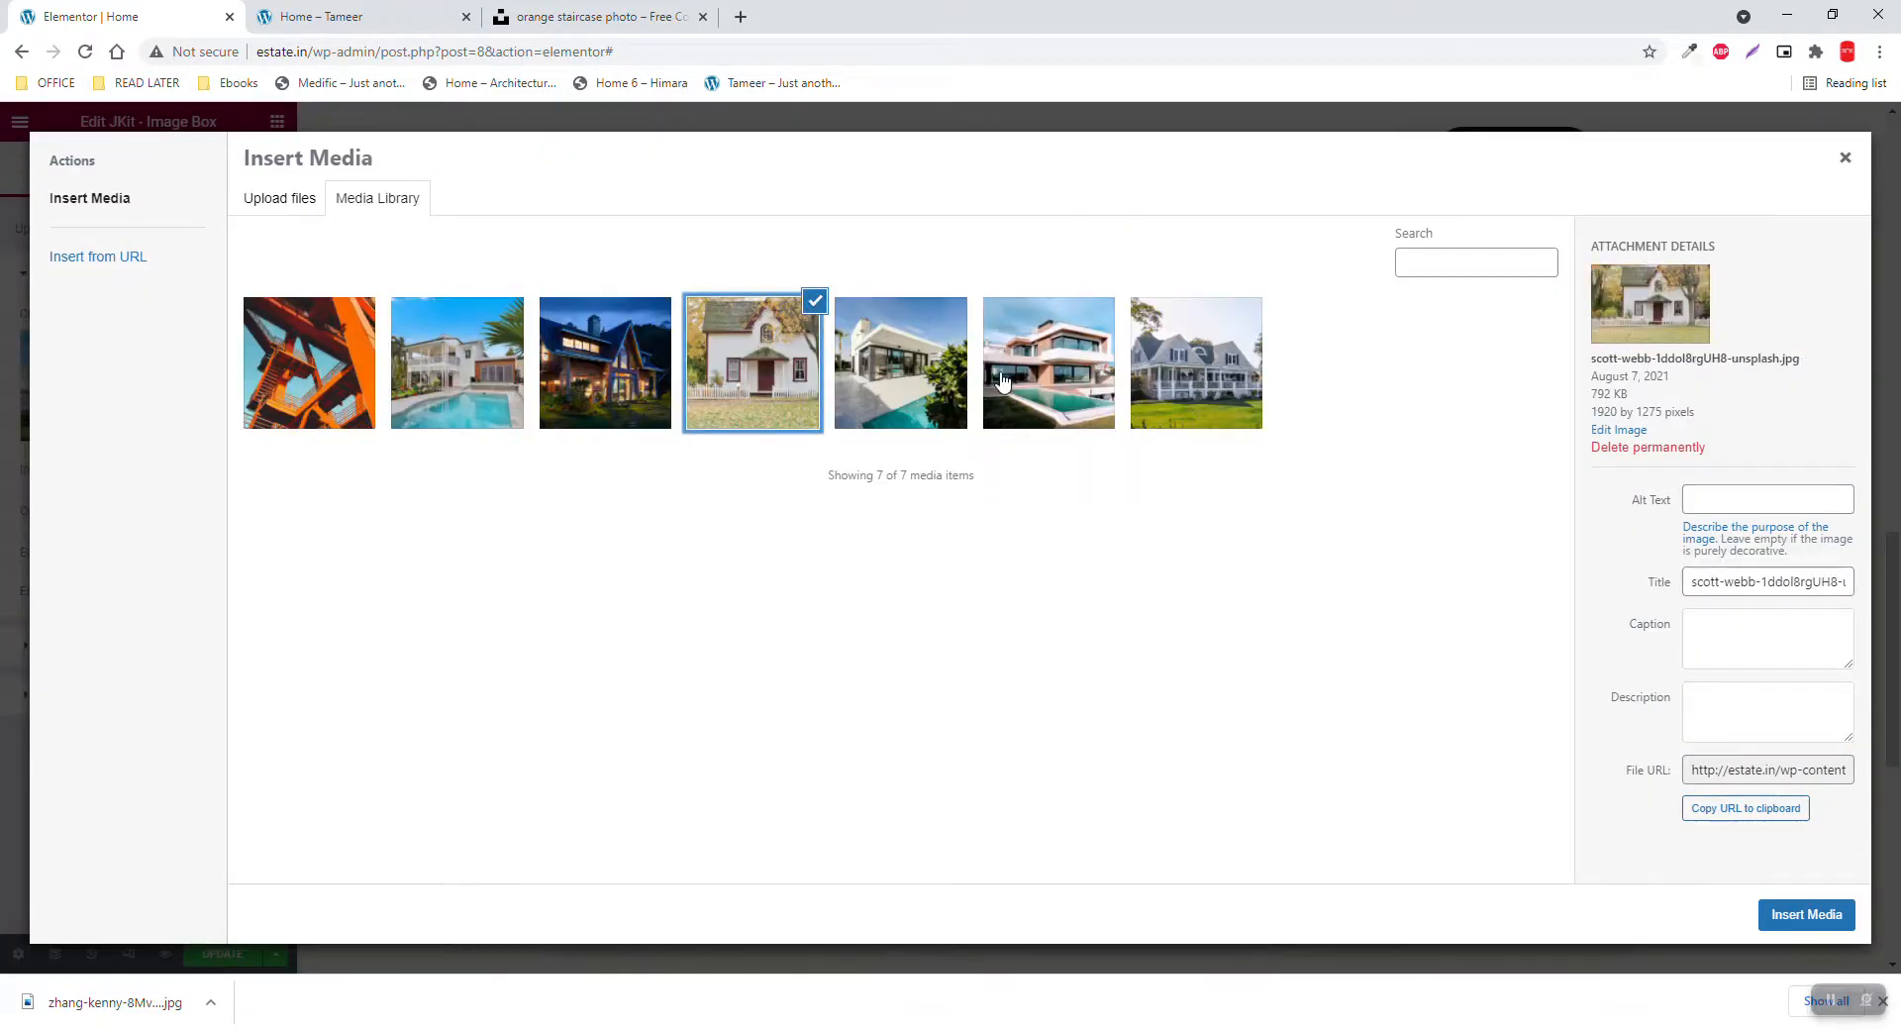
left_click(1807, 914)
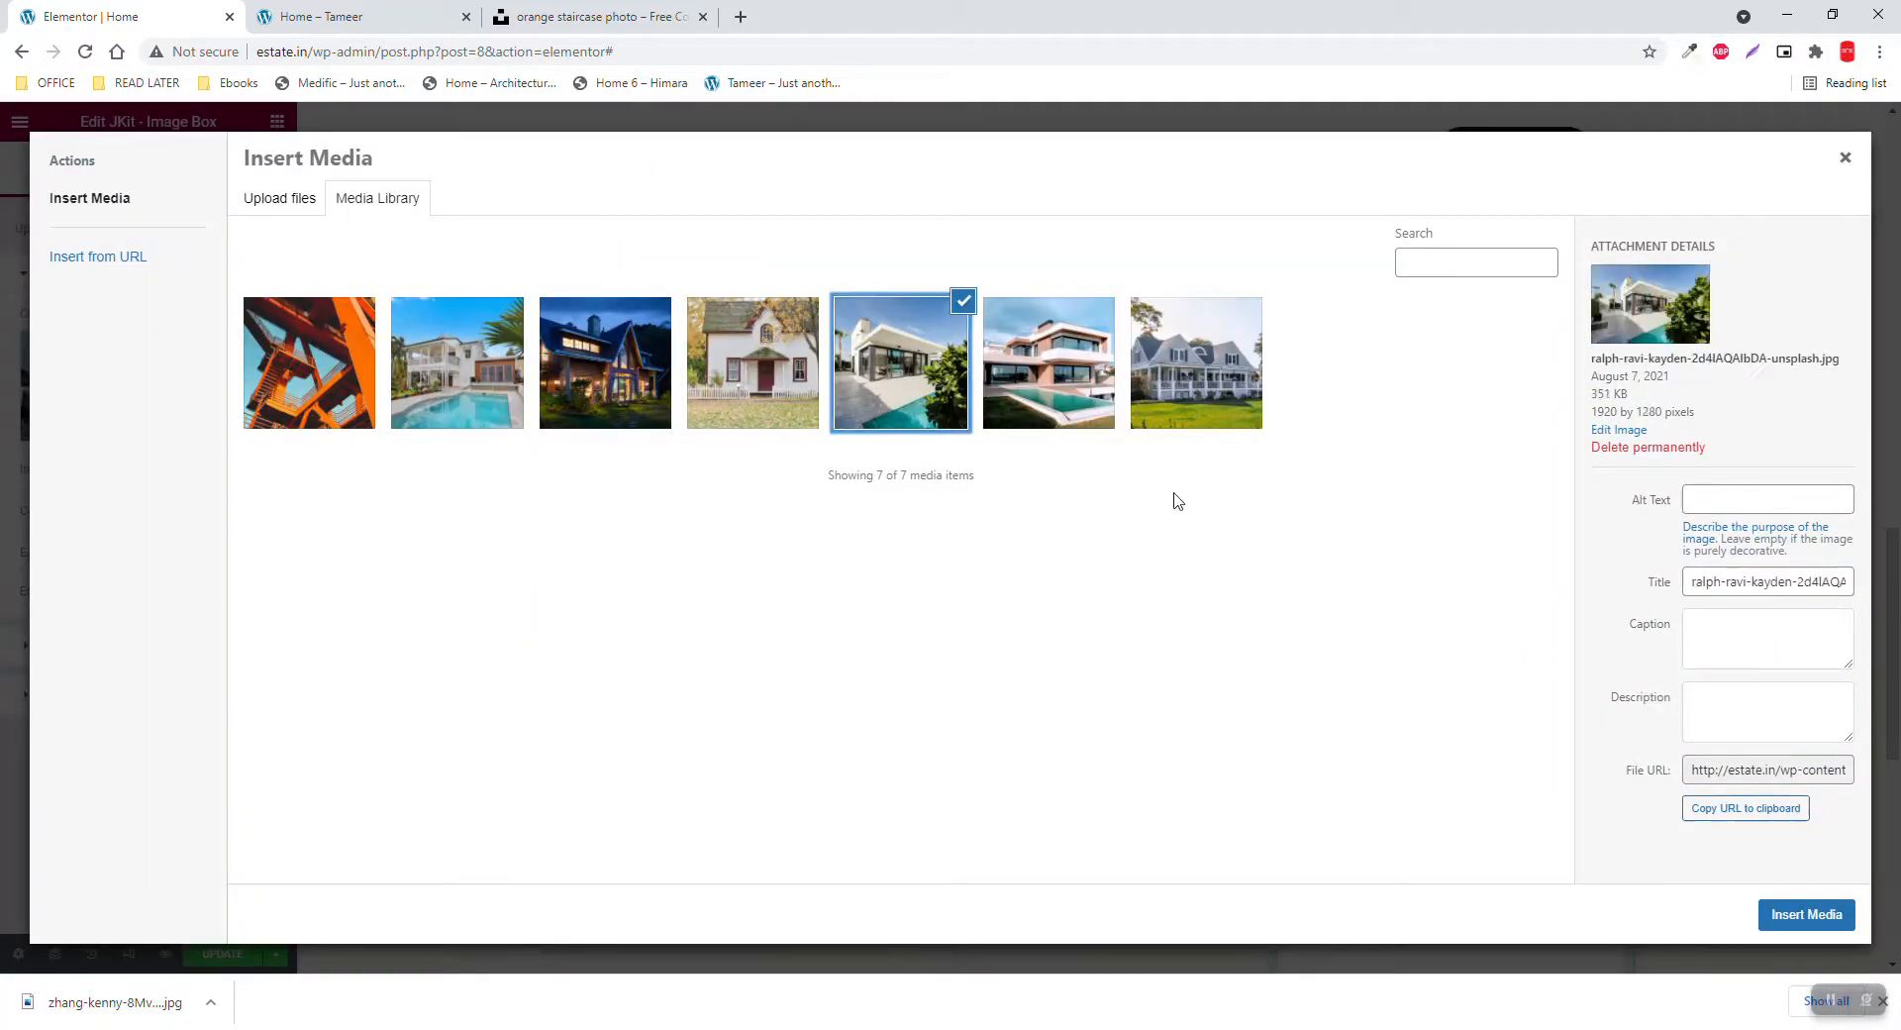
left_click(1807, 915)
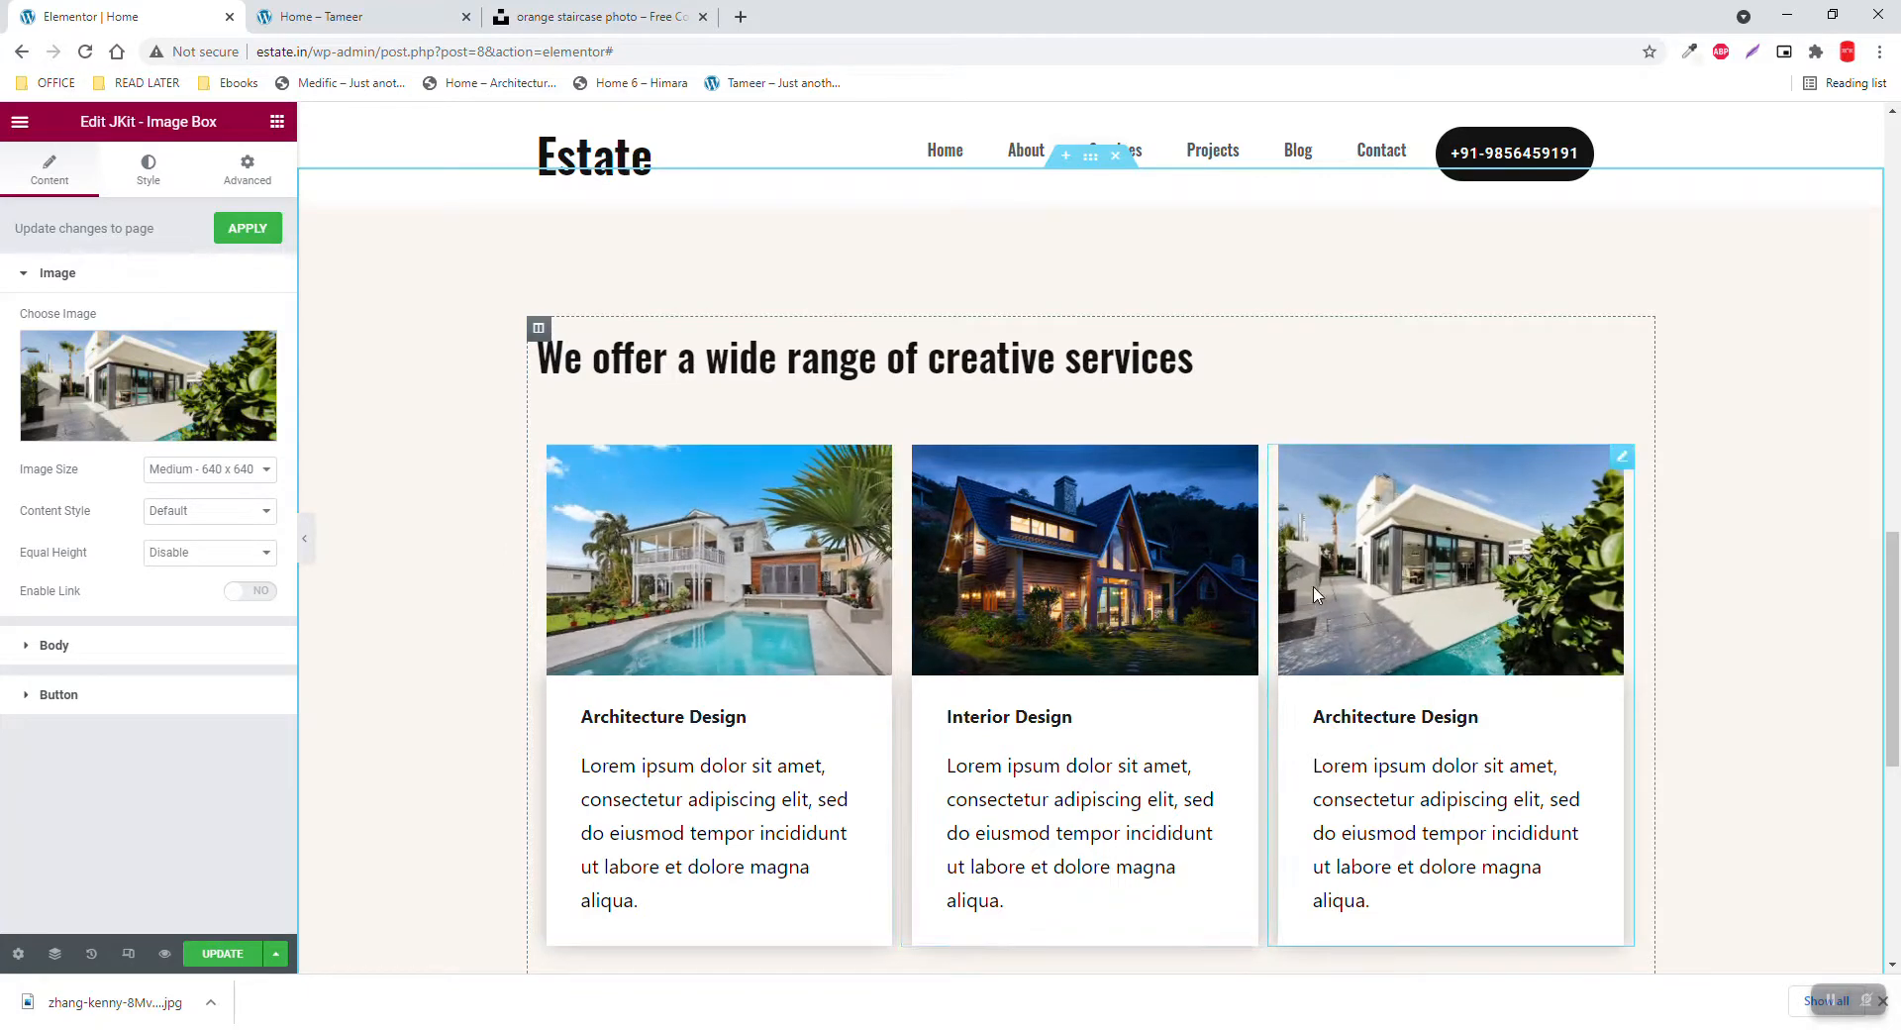
mouse_move(1323, 615)
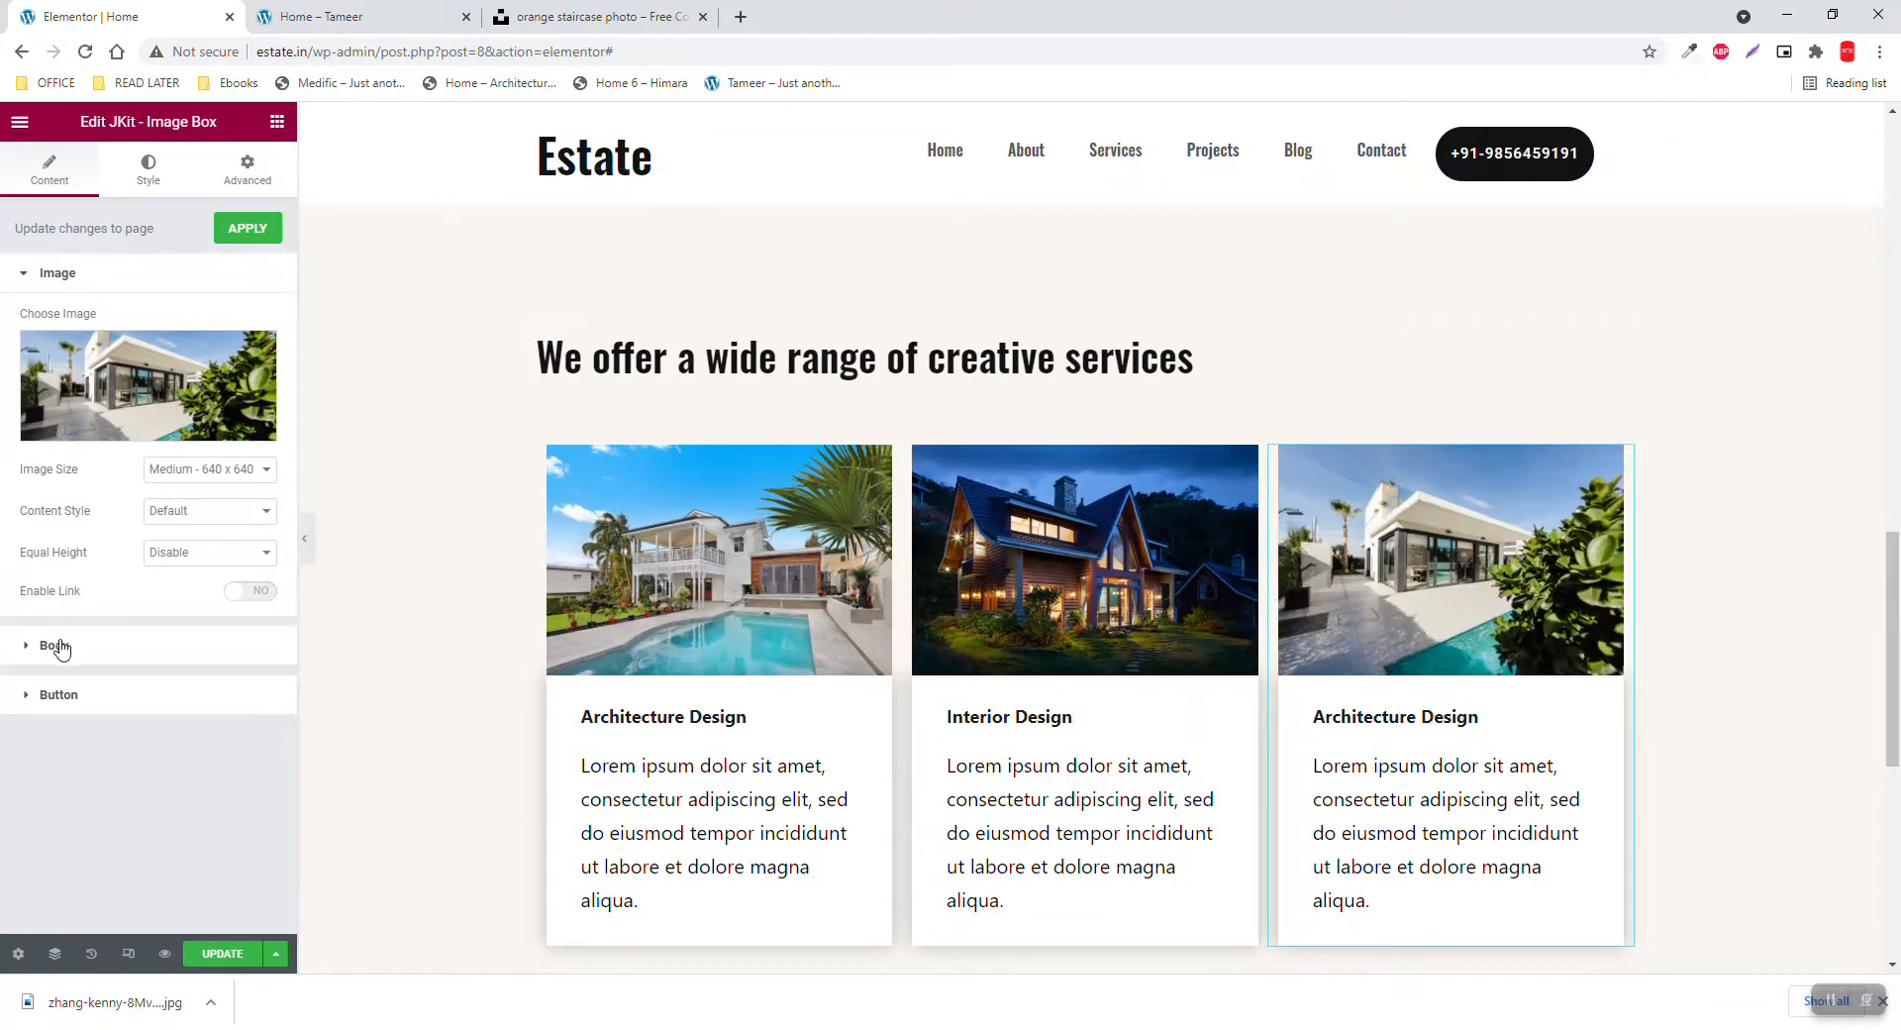
Replace the third Image Box card's Title text with Construction
left_click(49, 645)
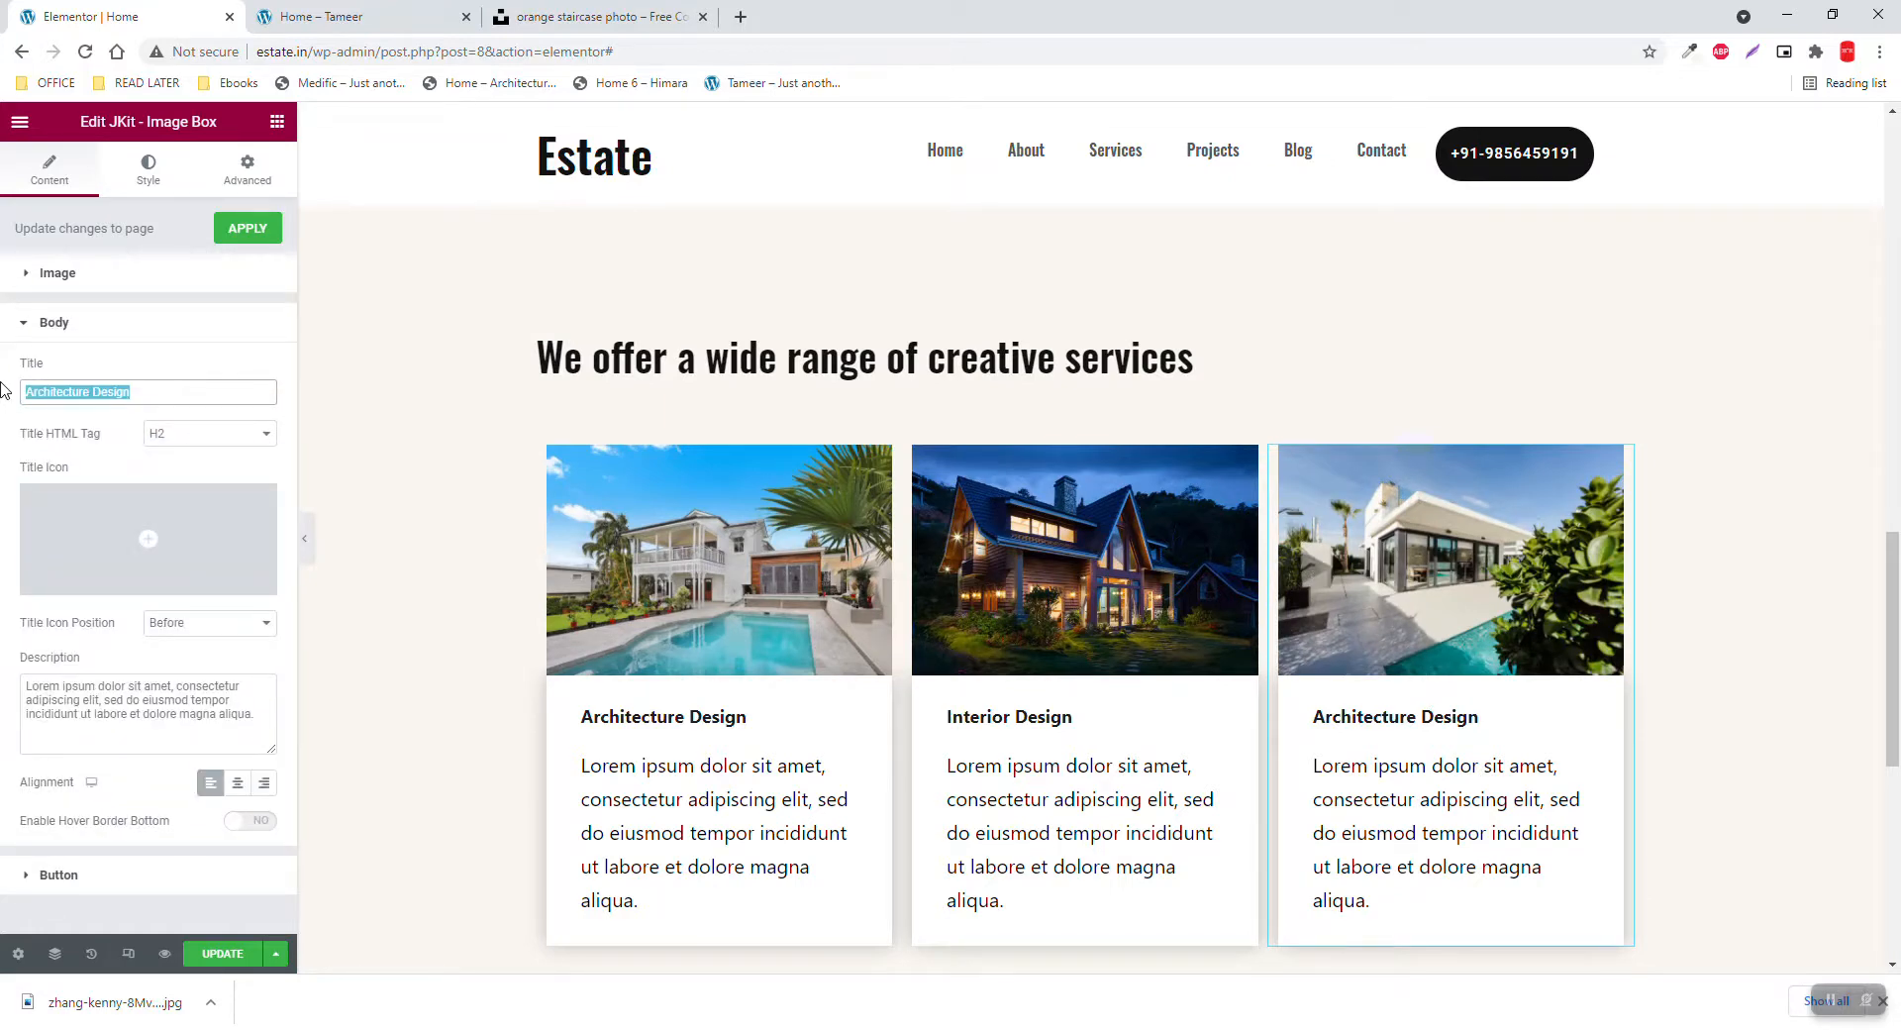
type("cONS")
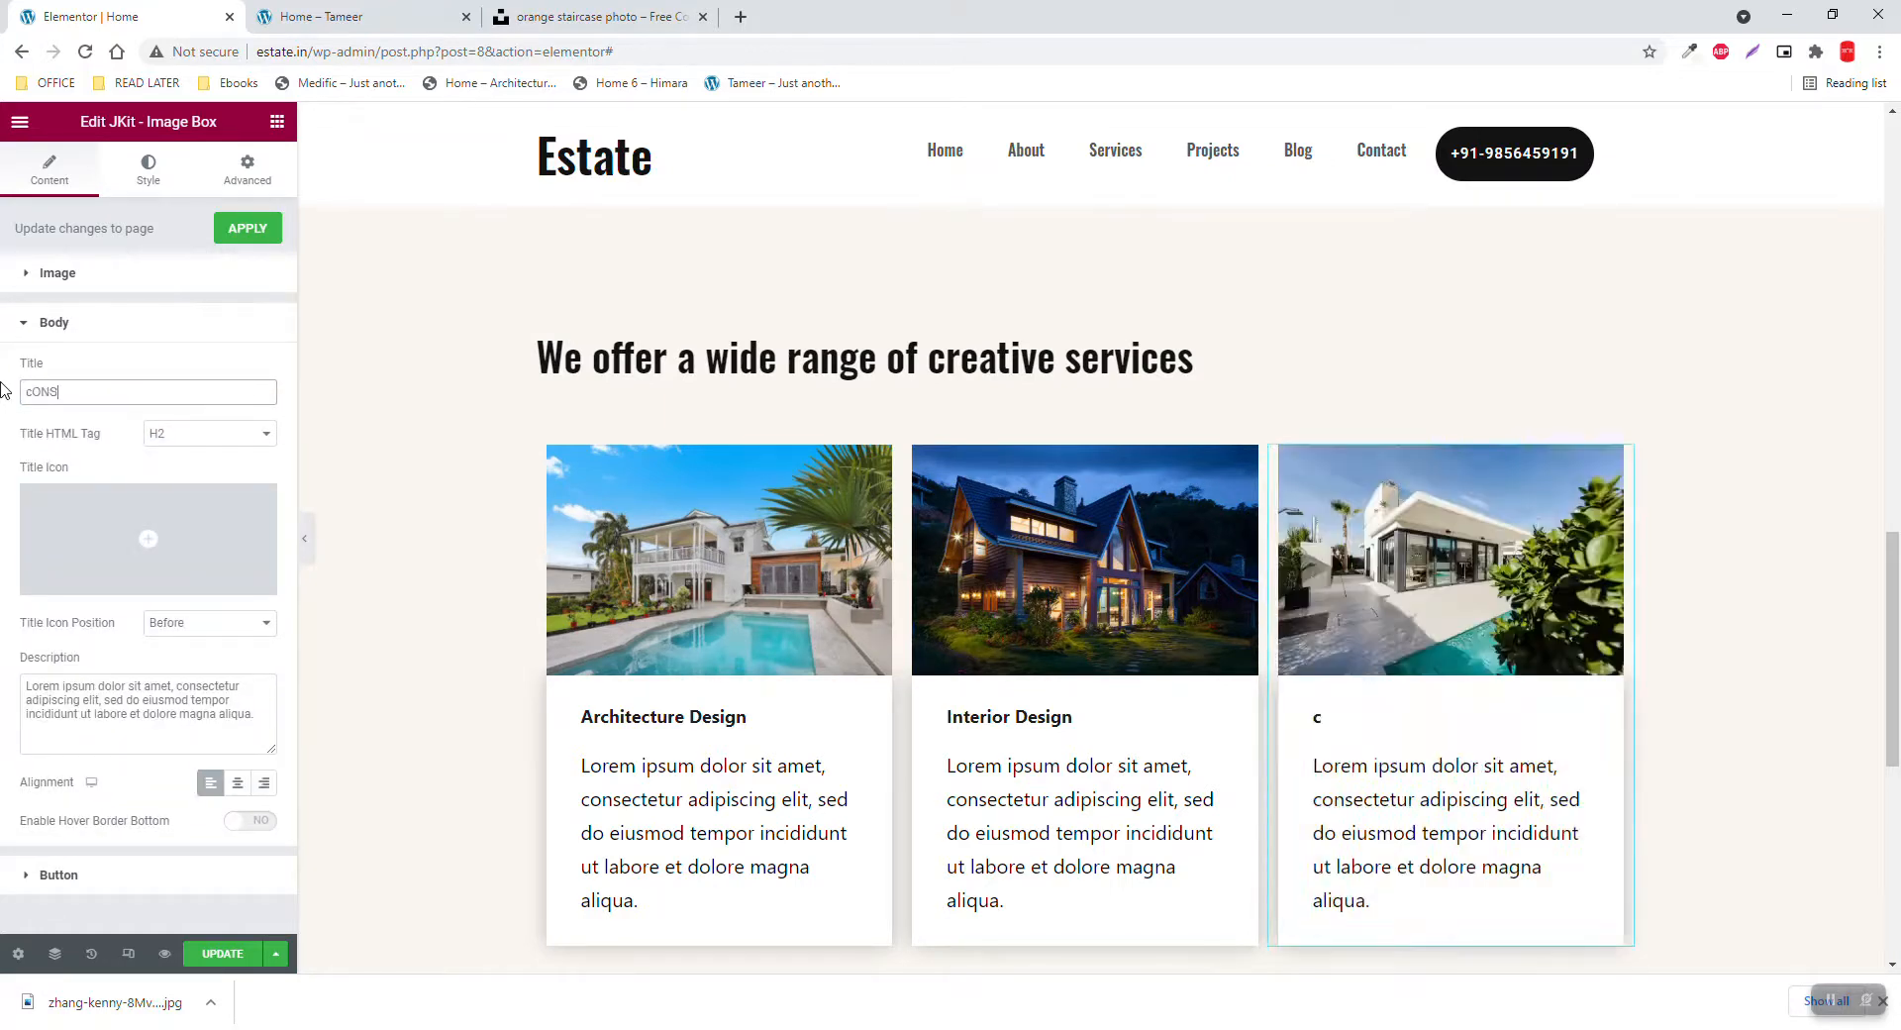
type("Construction")
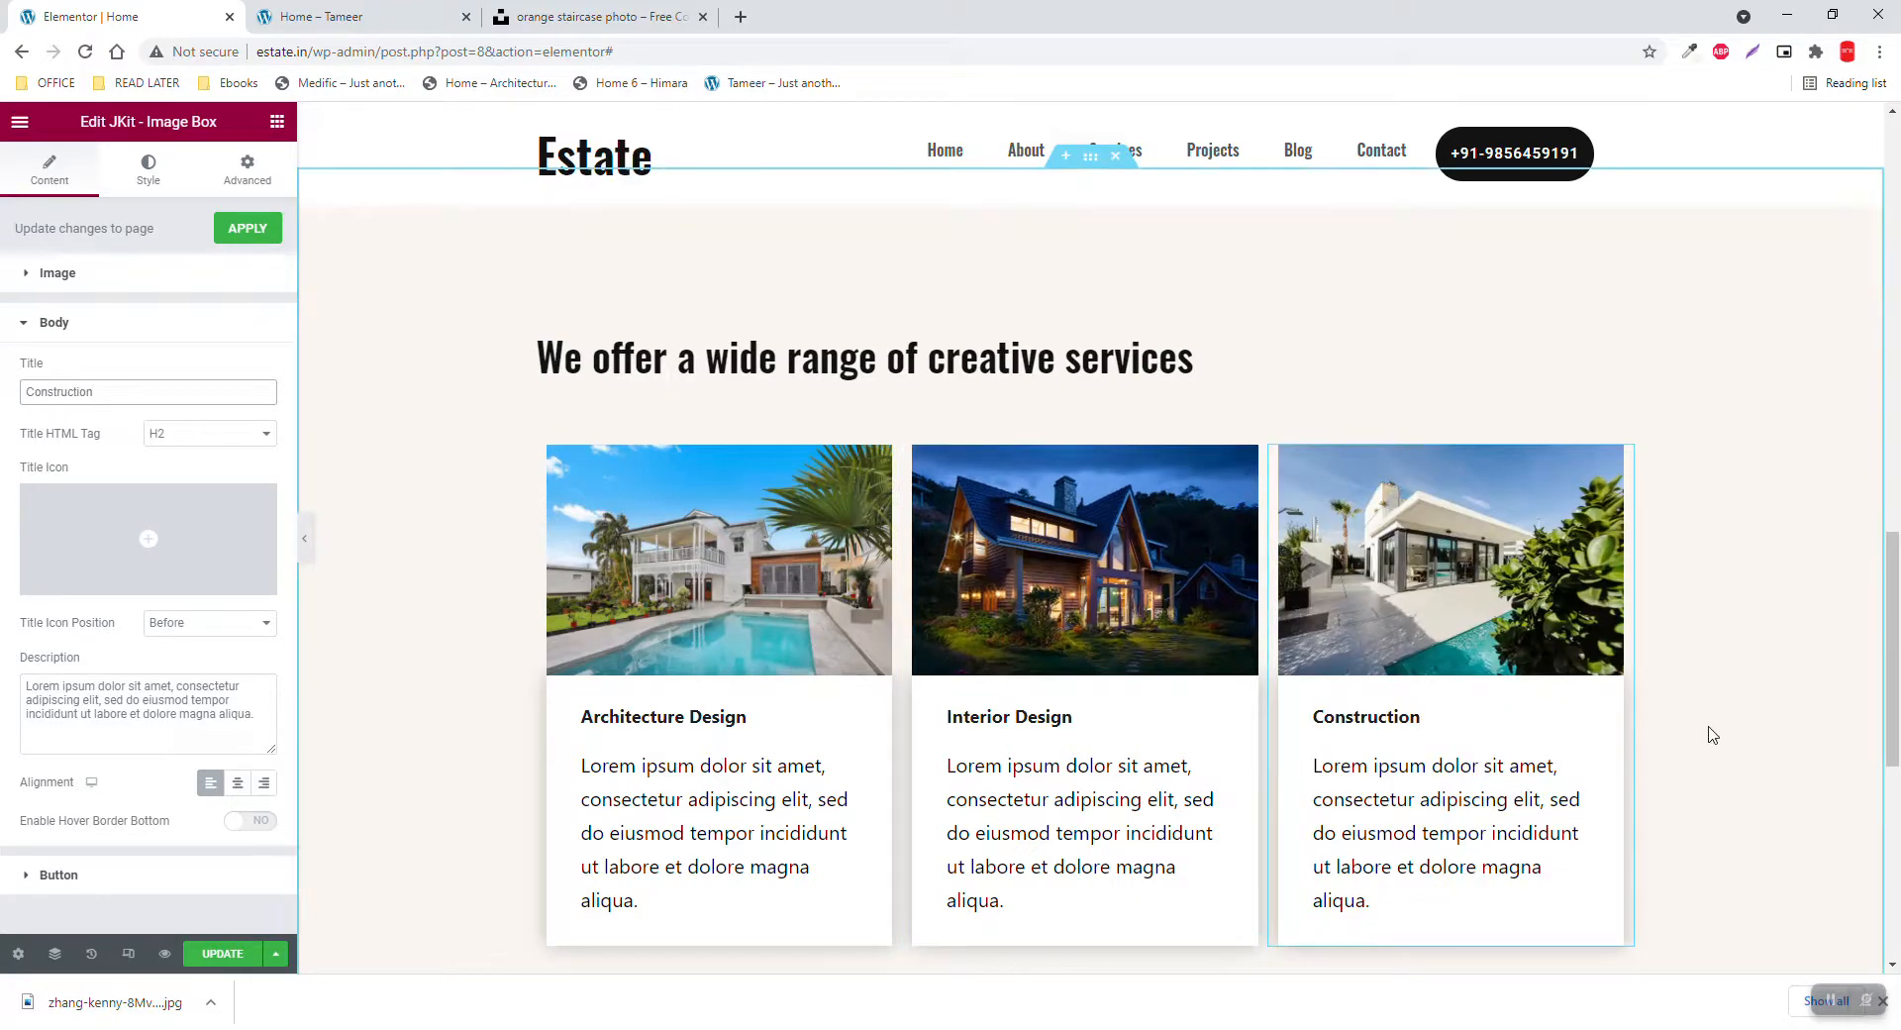
Scroll down the Tameer reference page to its 'Why you should choose Tameer' Benefits section
scroll("down", 3)
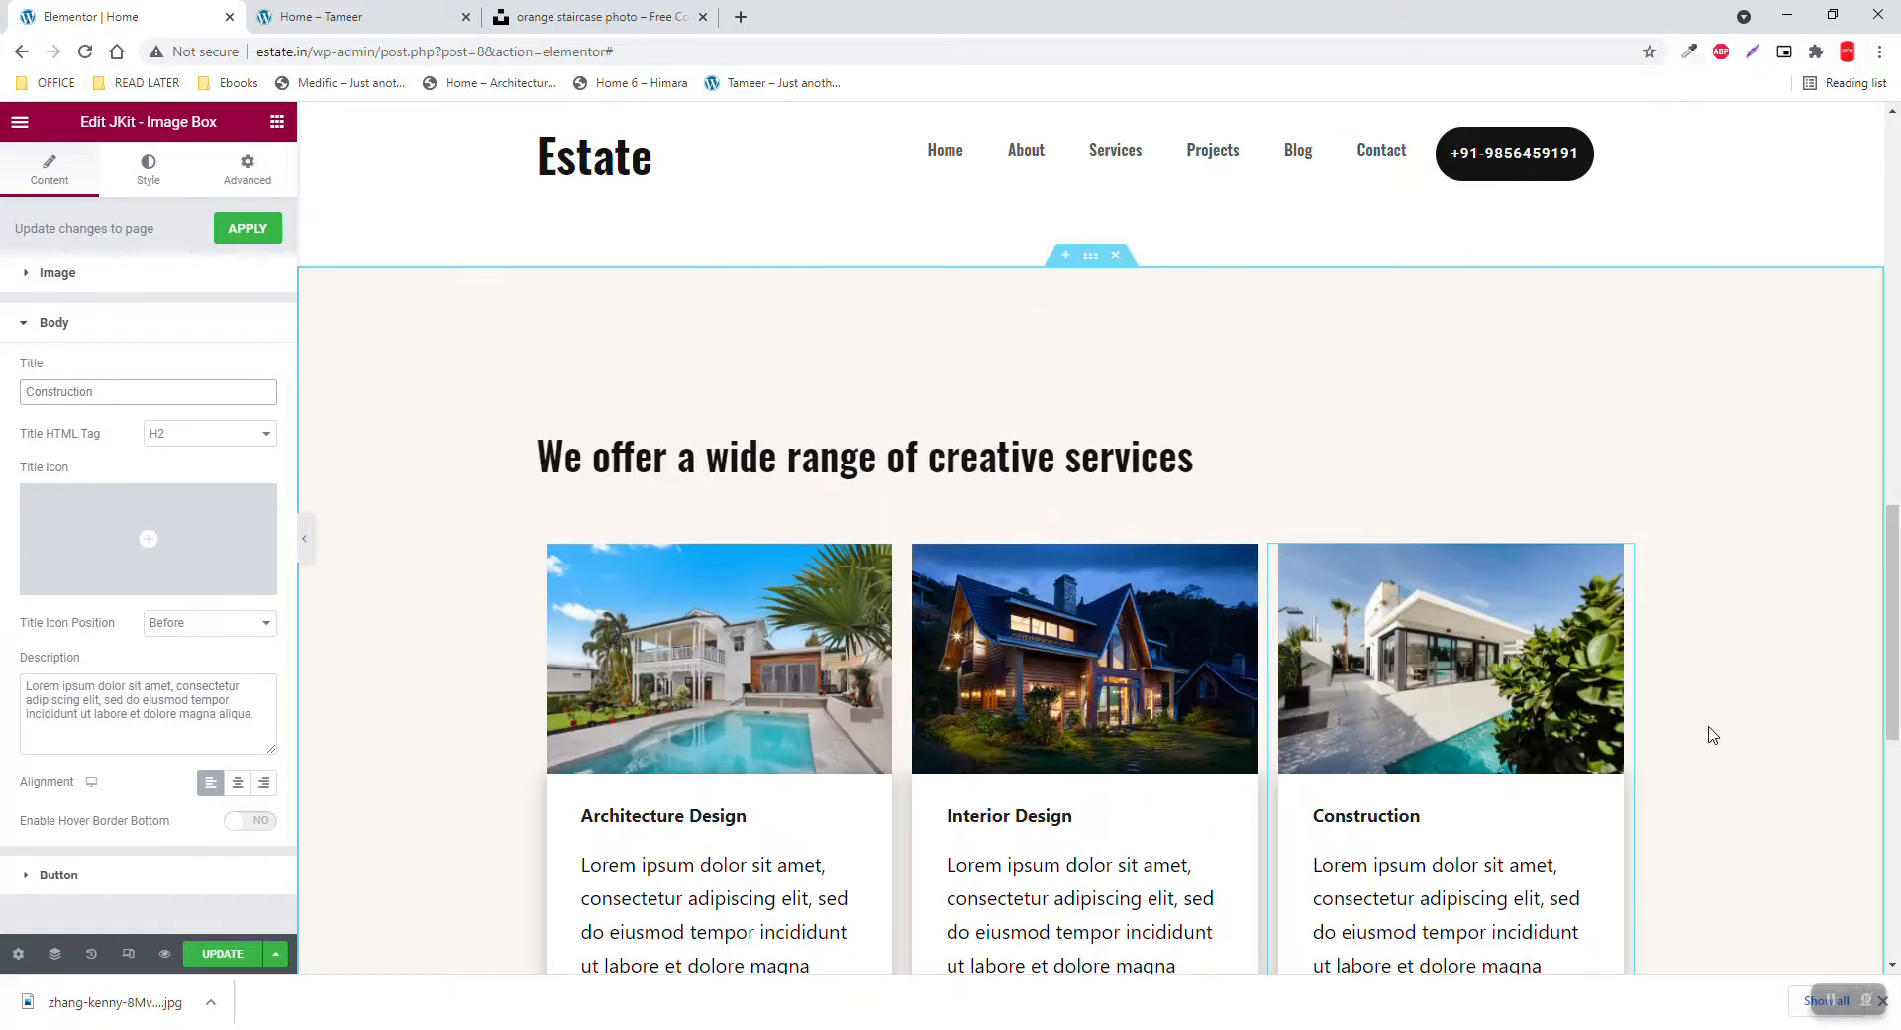
scroll("down", 3)
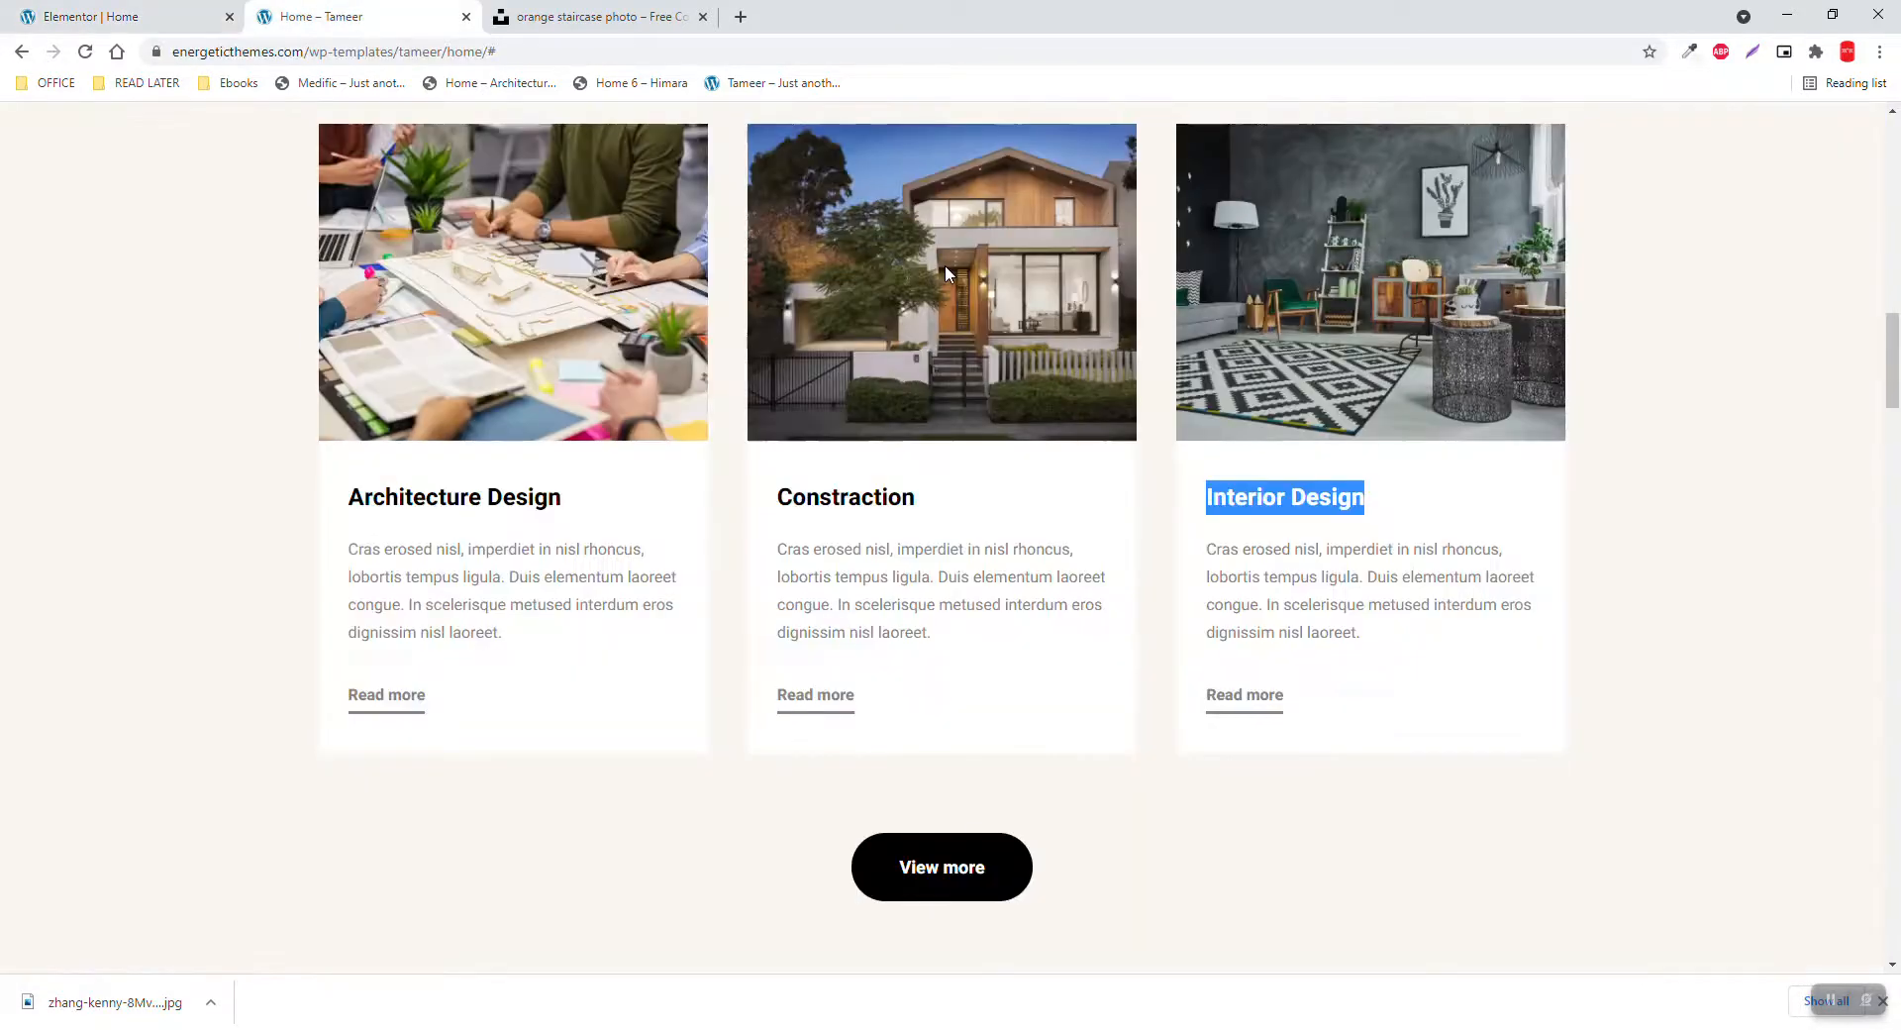
scroll("down", 3)
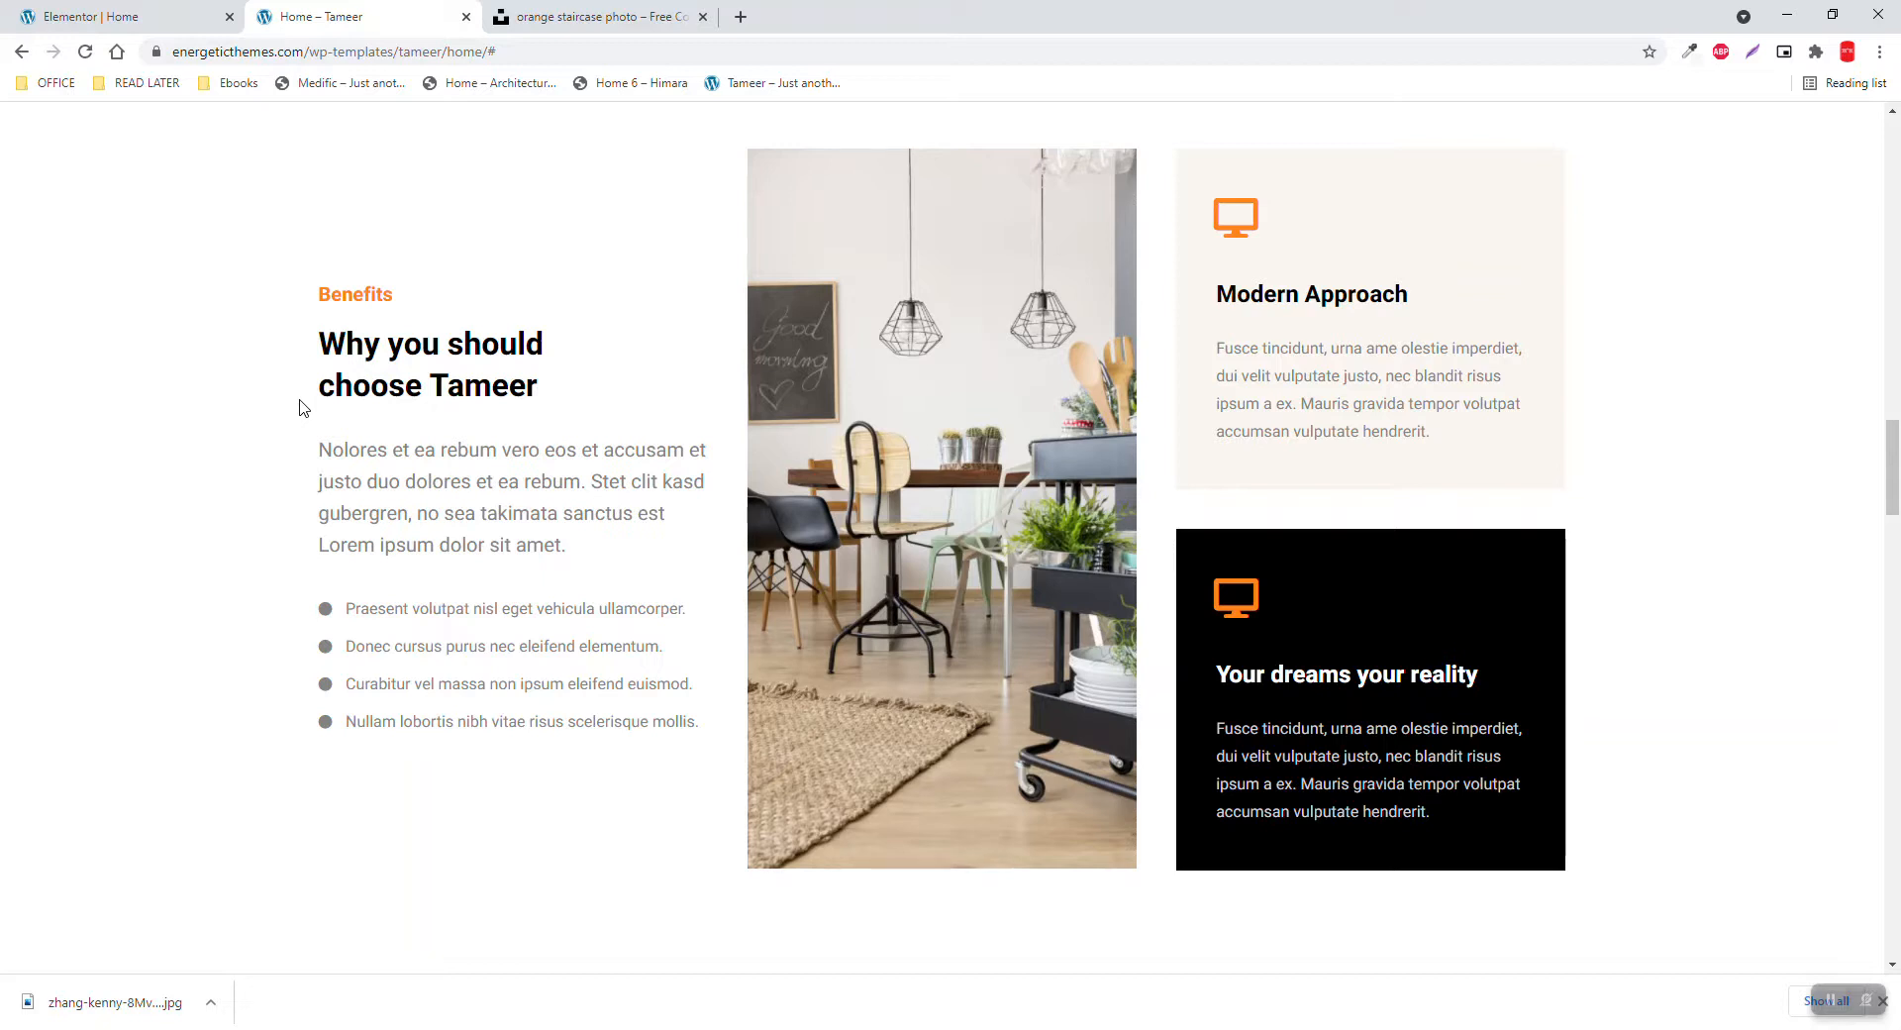
mouse_move(542, 430)
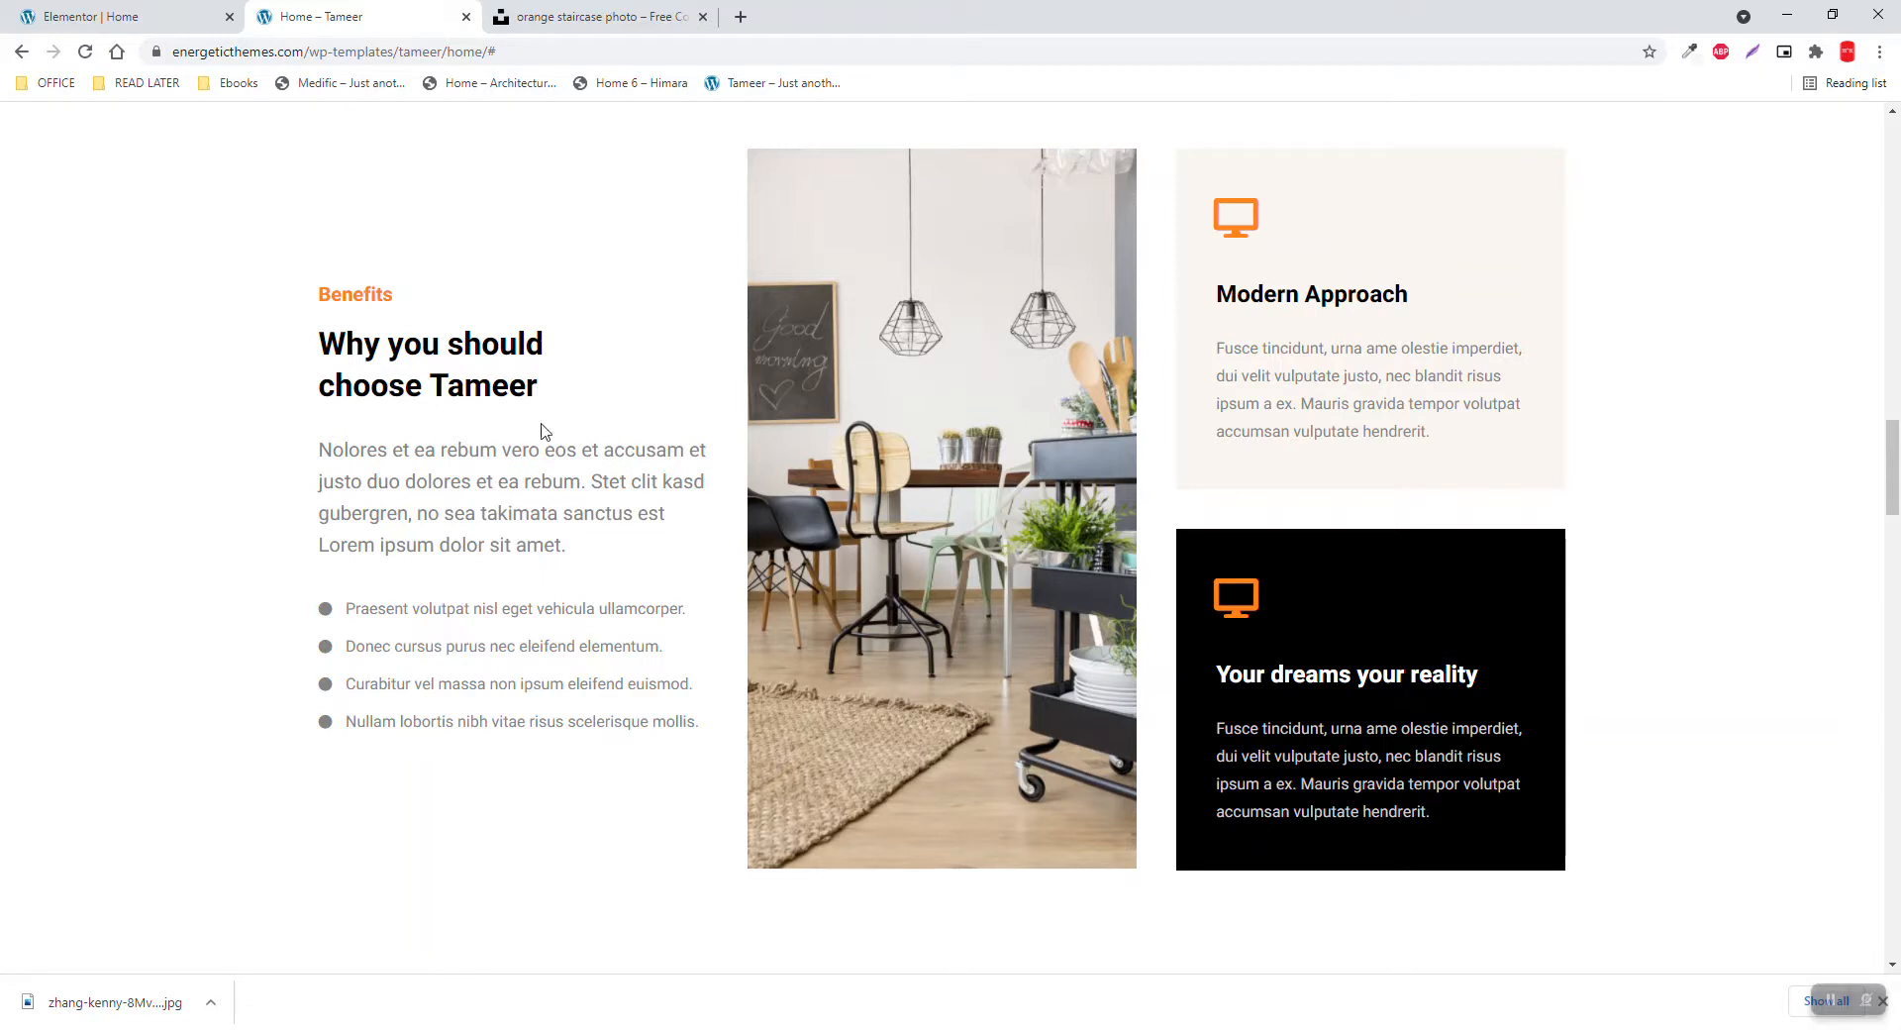
mouse_move(30, 443)
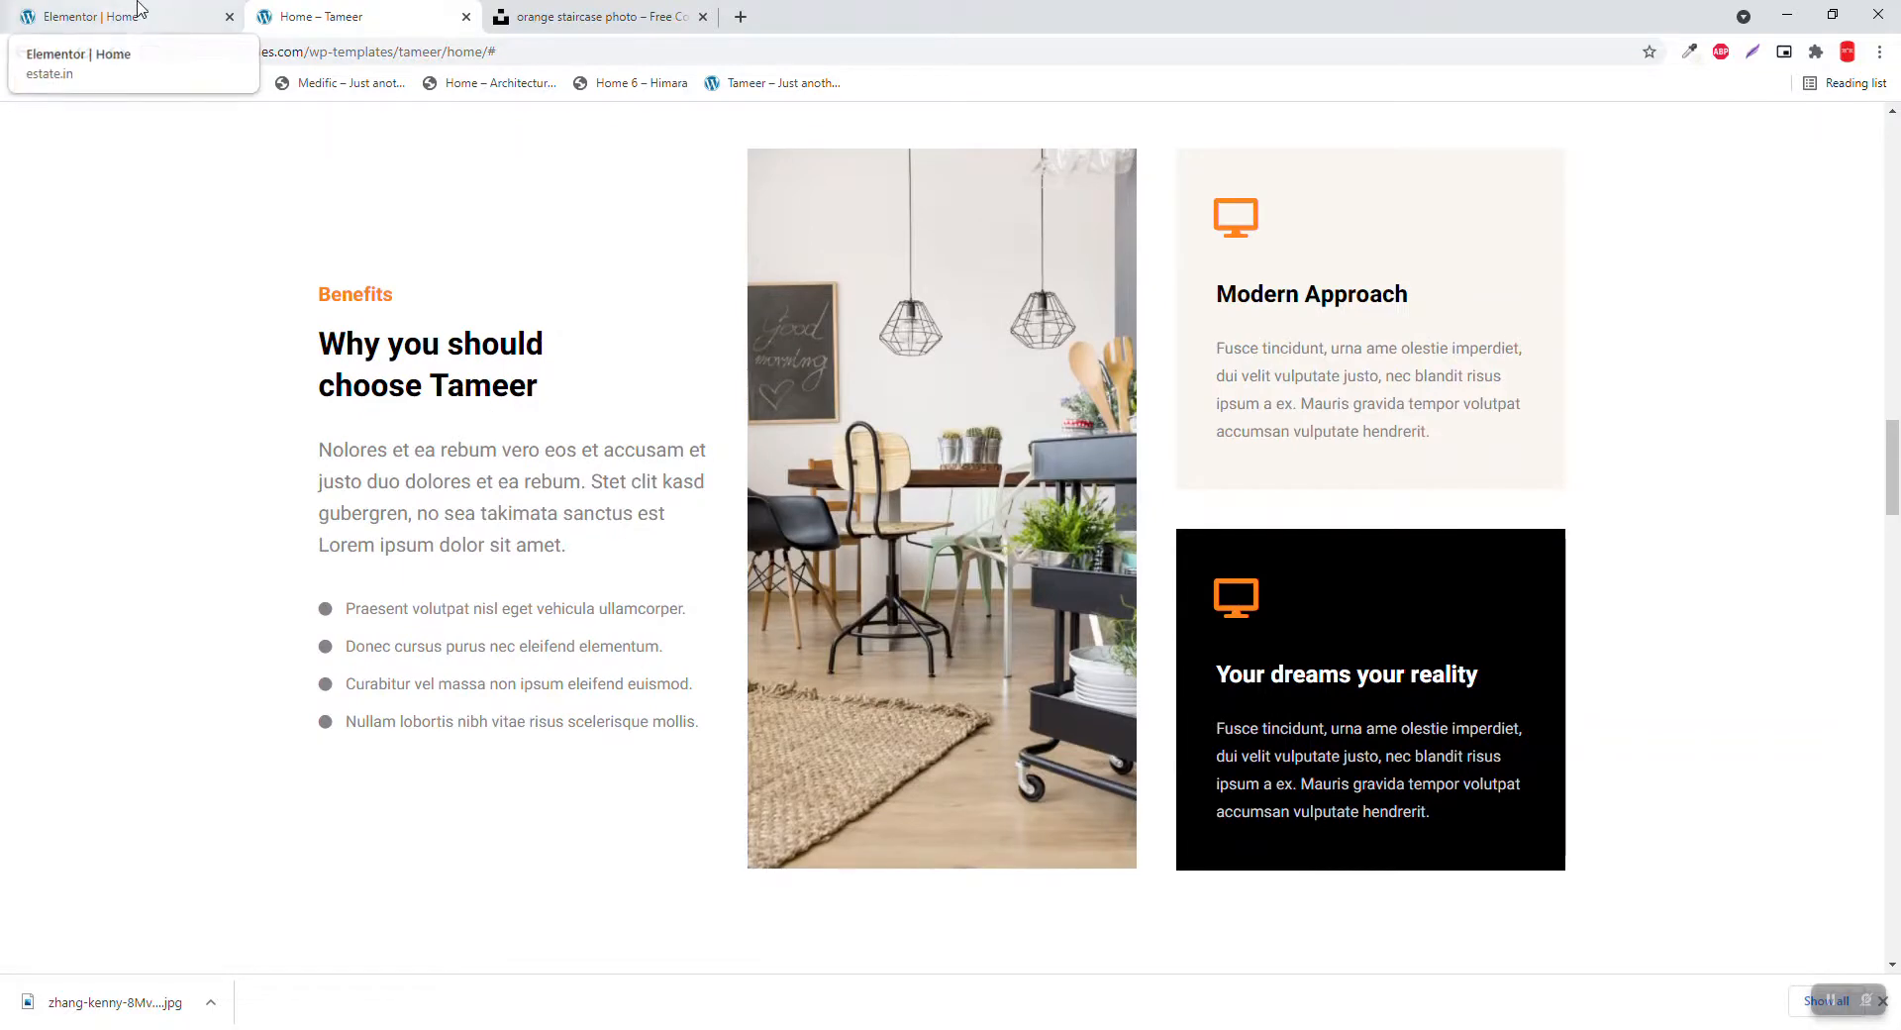
Paste the wisdom-of-experience section below the services and delete its +500 Projects done box
left_click(89, 16)
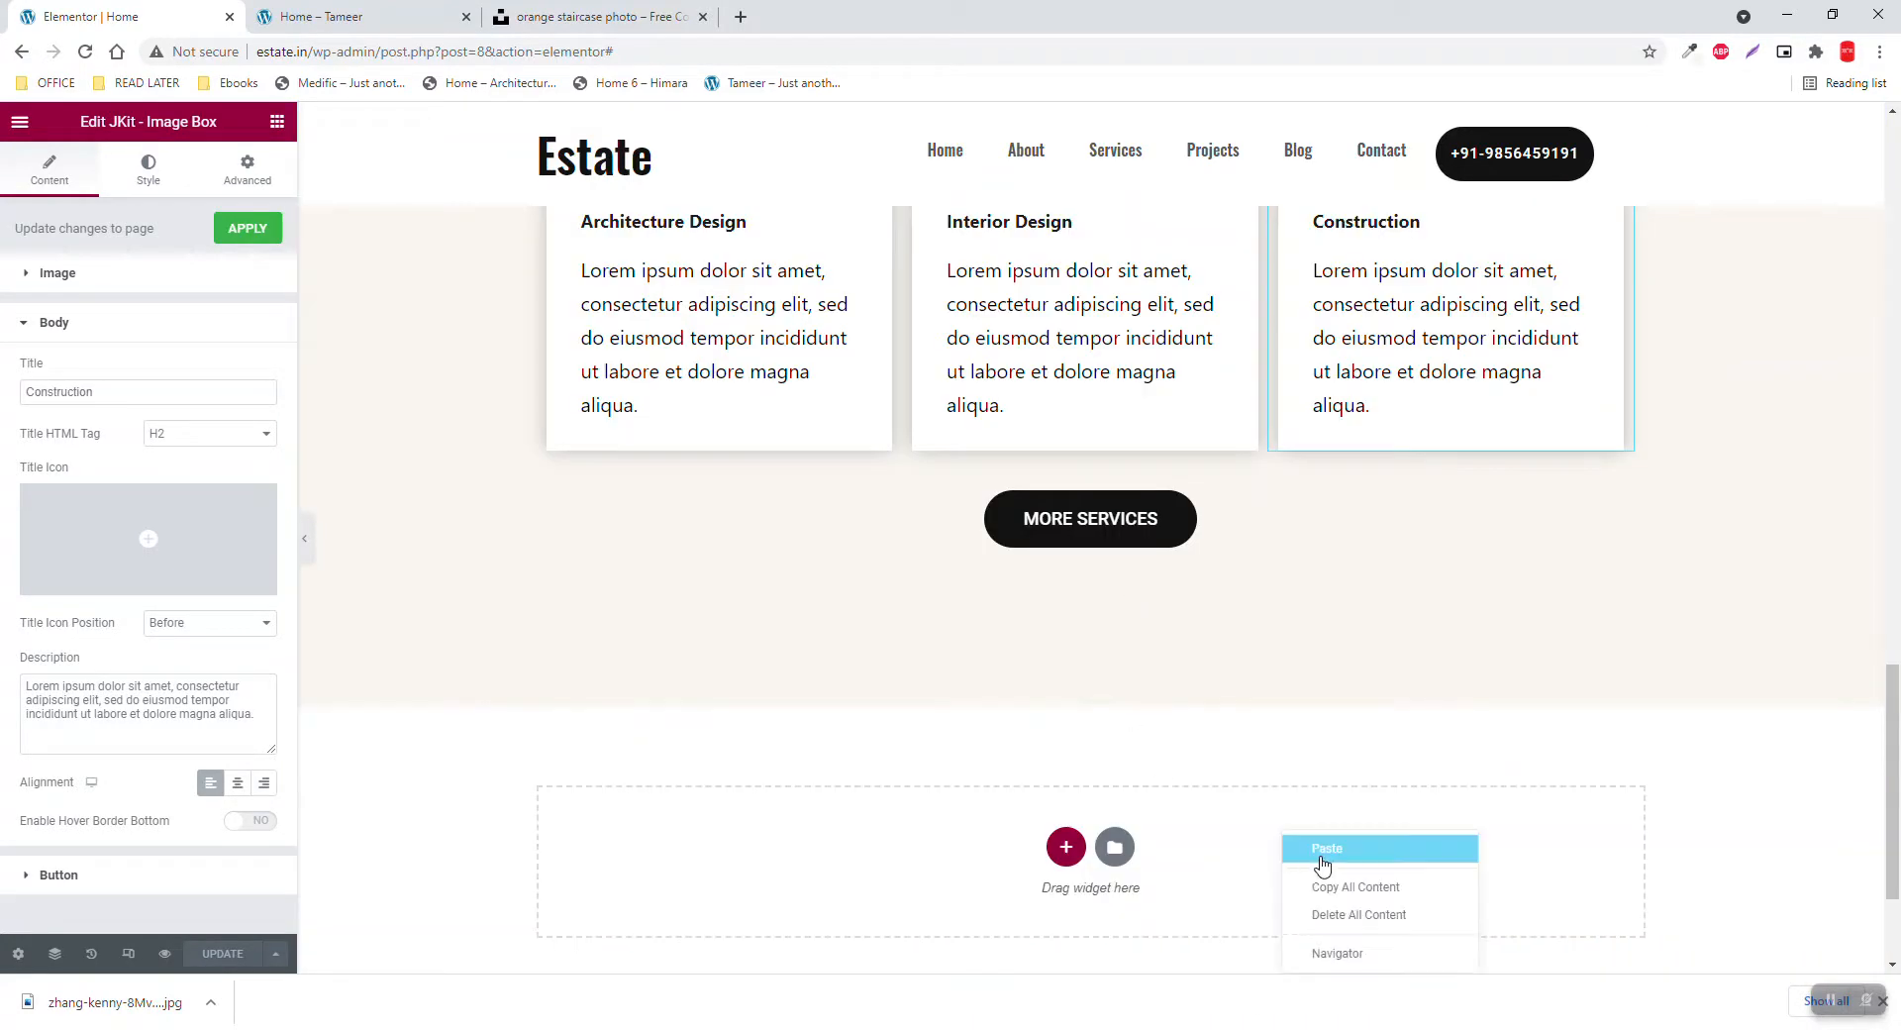
left_click(1327, 848)
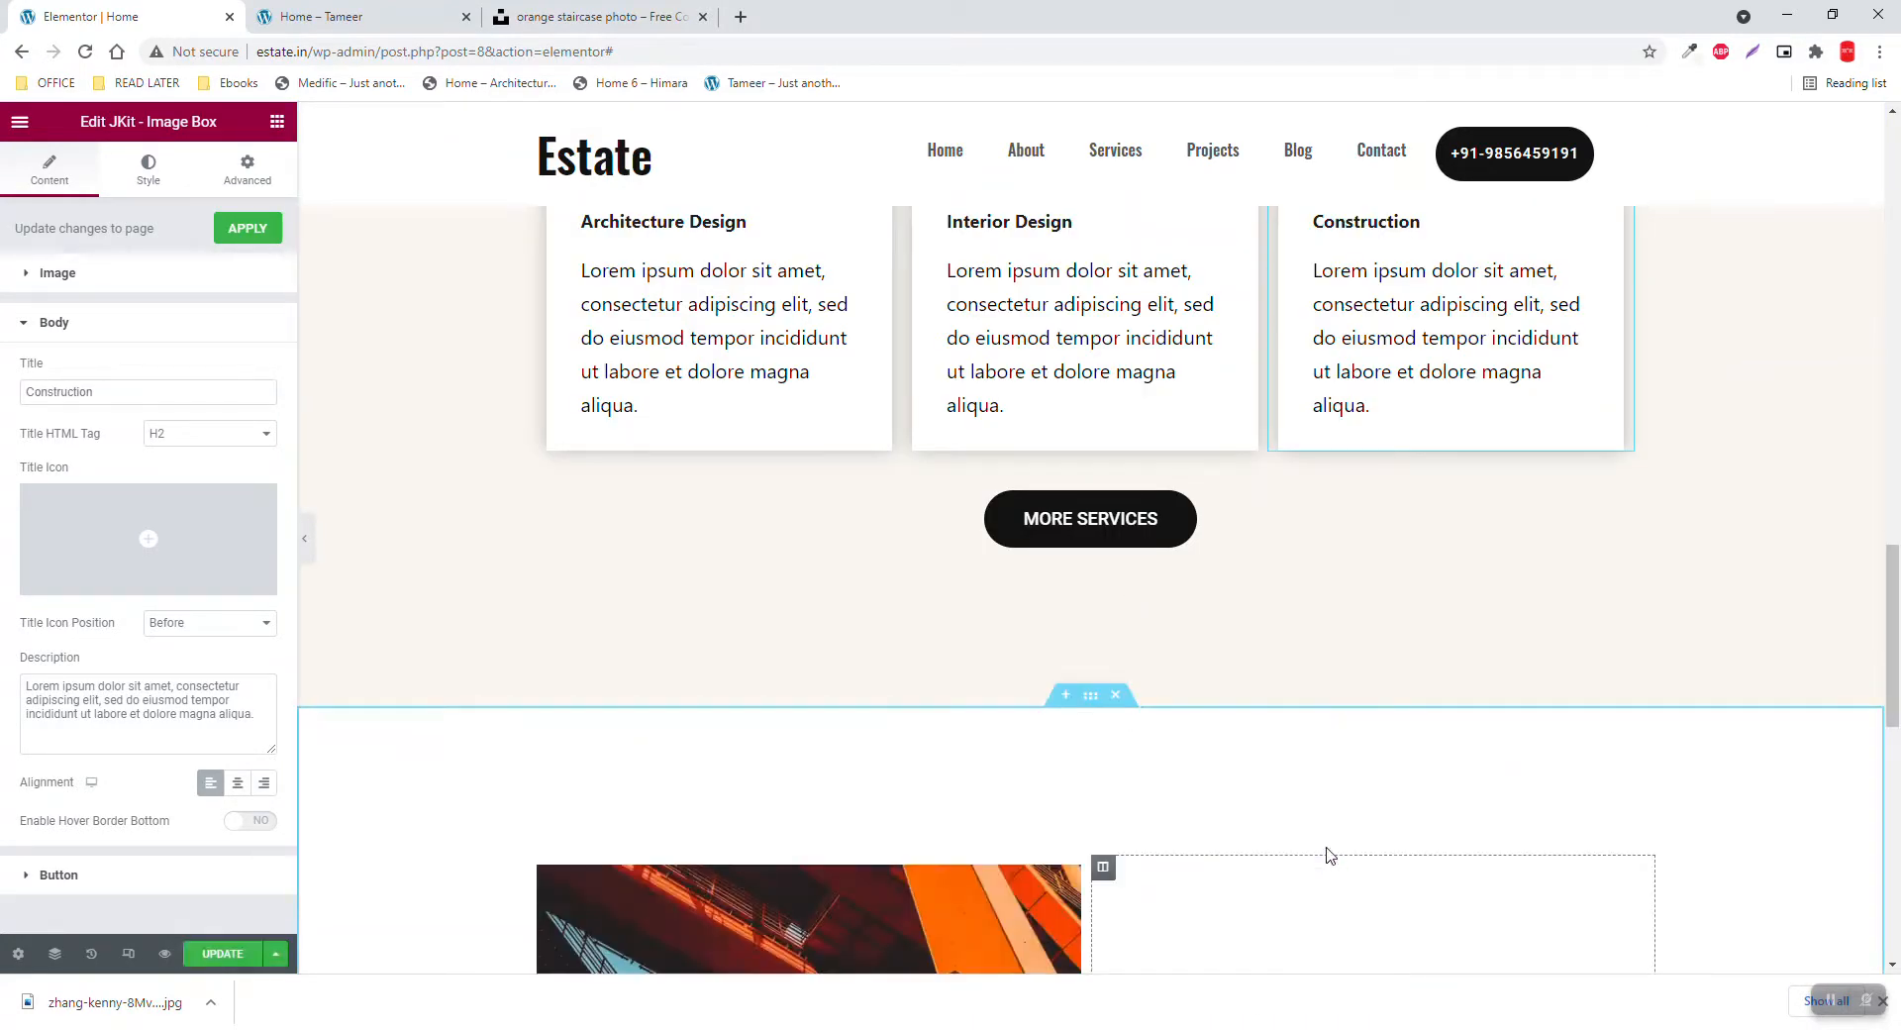
scroll("down", 3)
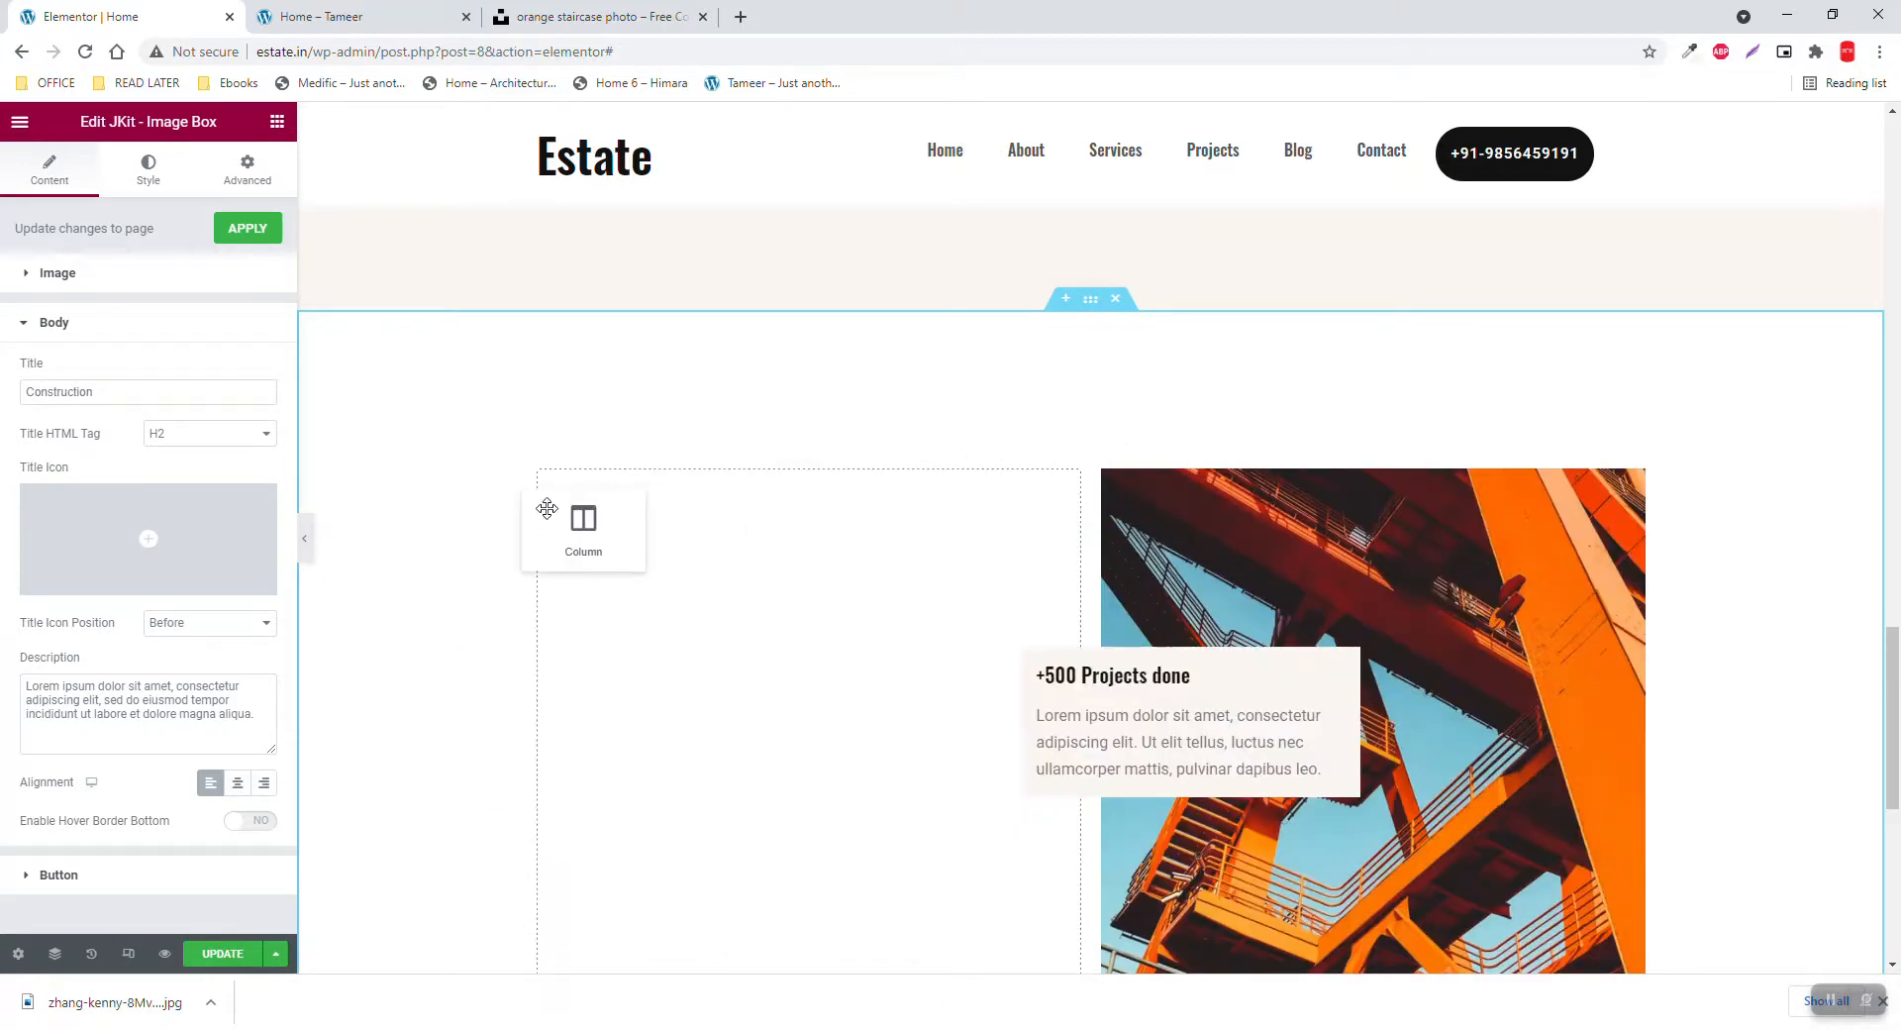
left_click(583, 518)
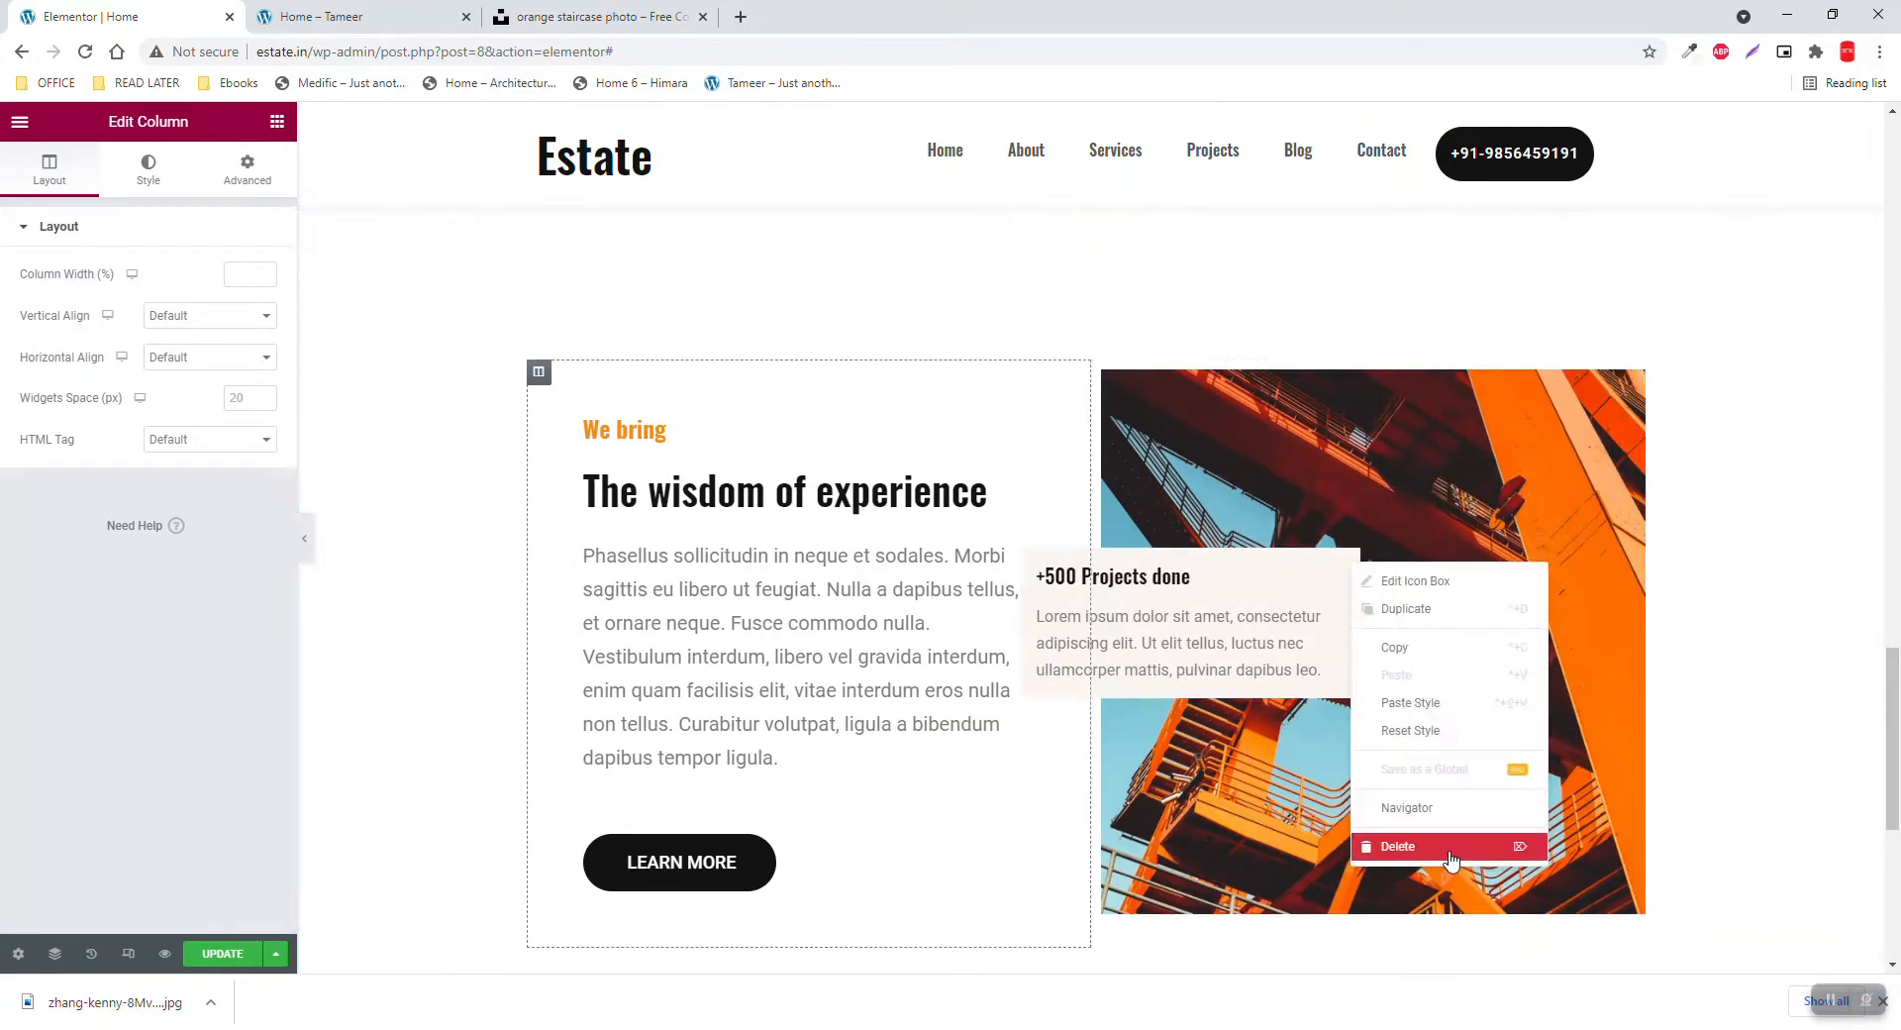
left_click(1398, 845)
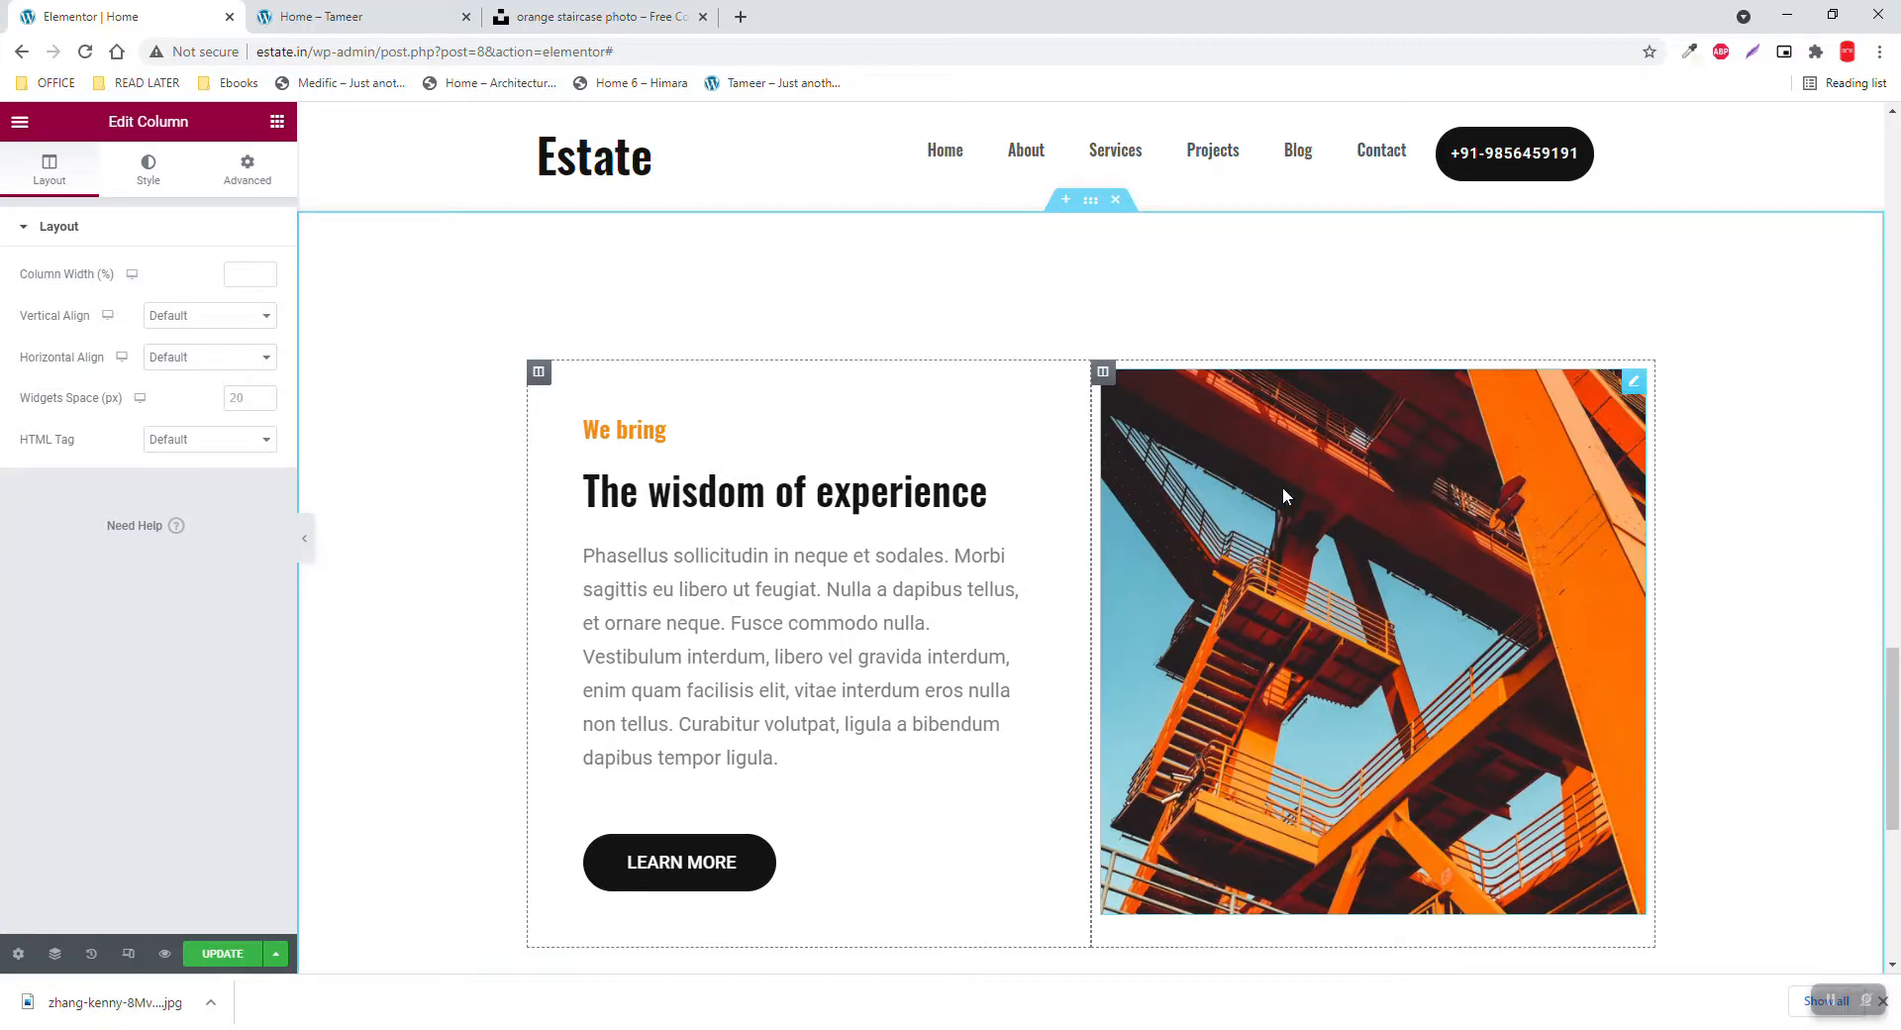
mouse_move(563, 278)
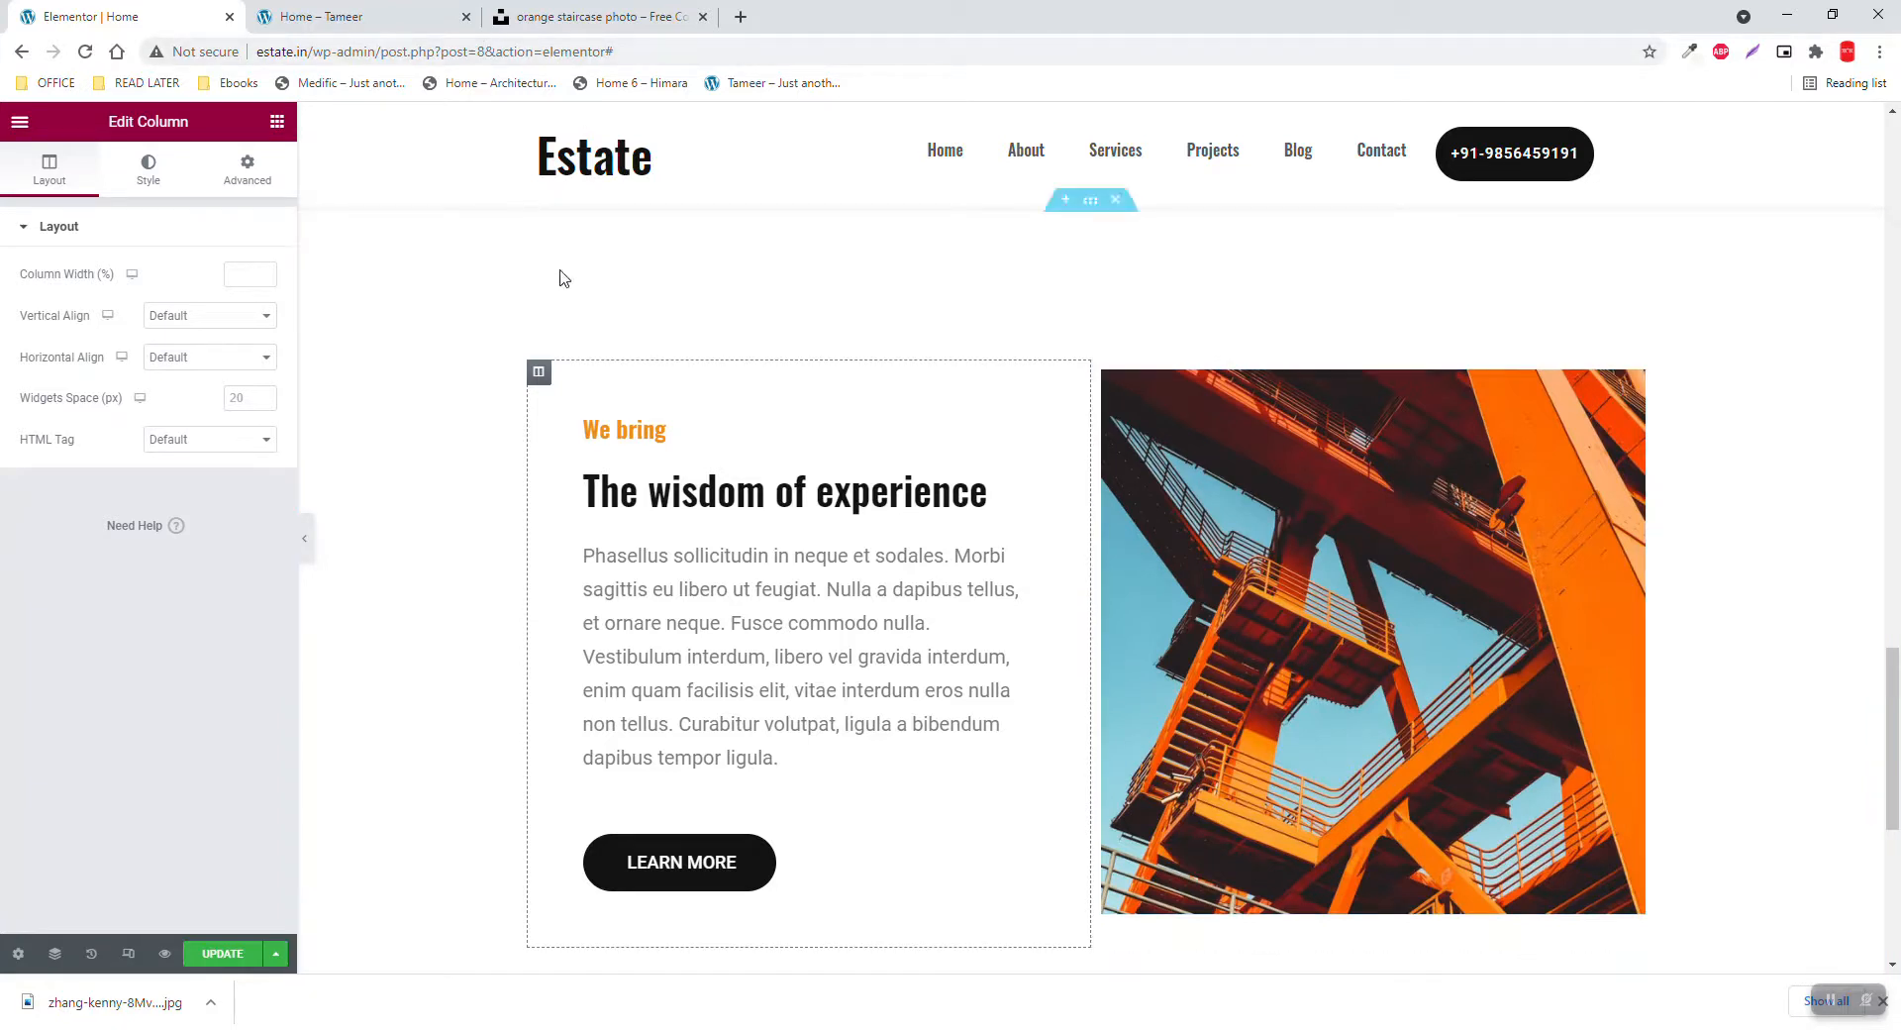
Add an empty third column to the pasted section, then compare with the reference
right_click(1091, 365)
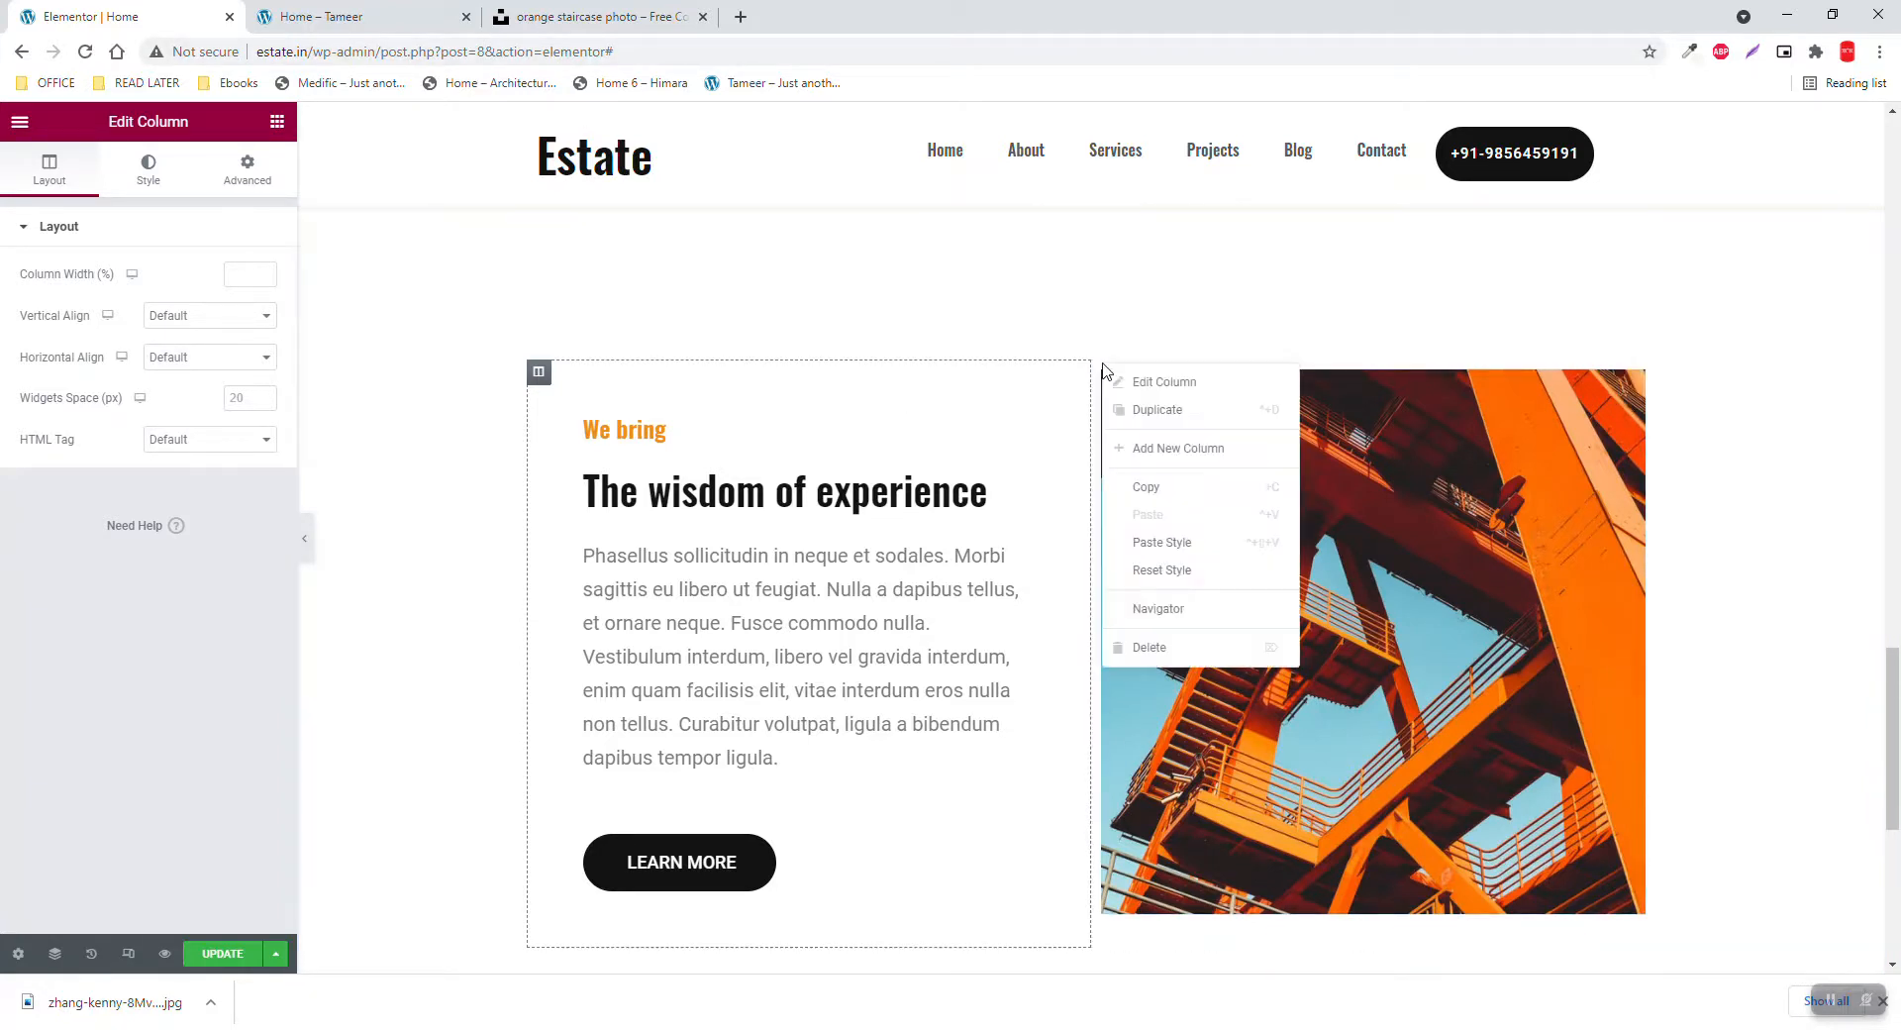
mouse_move(1178, 456)
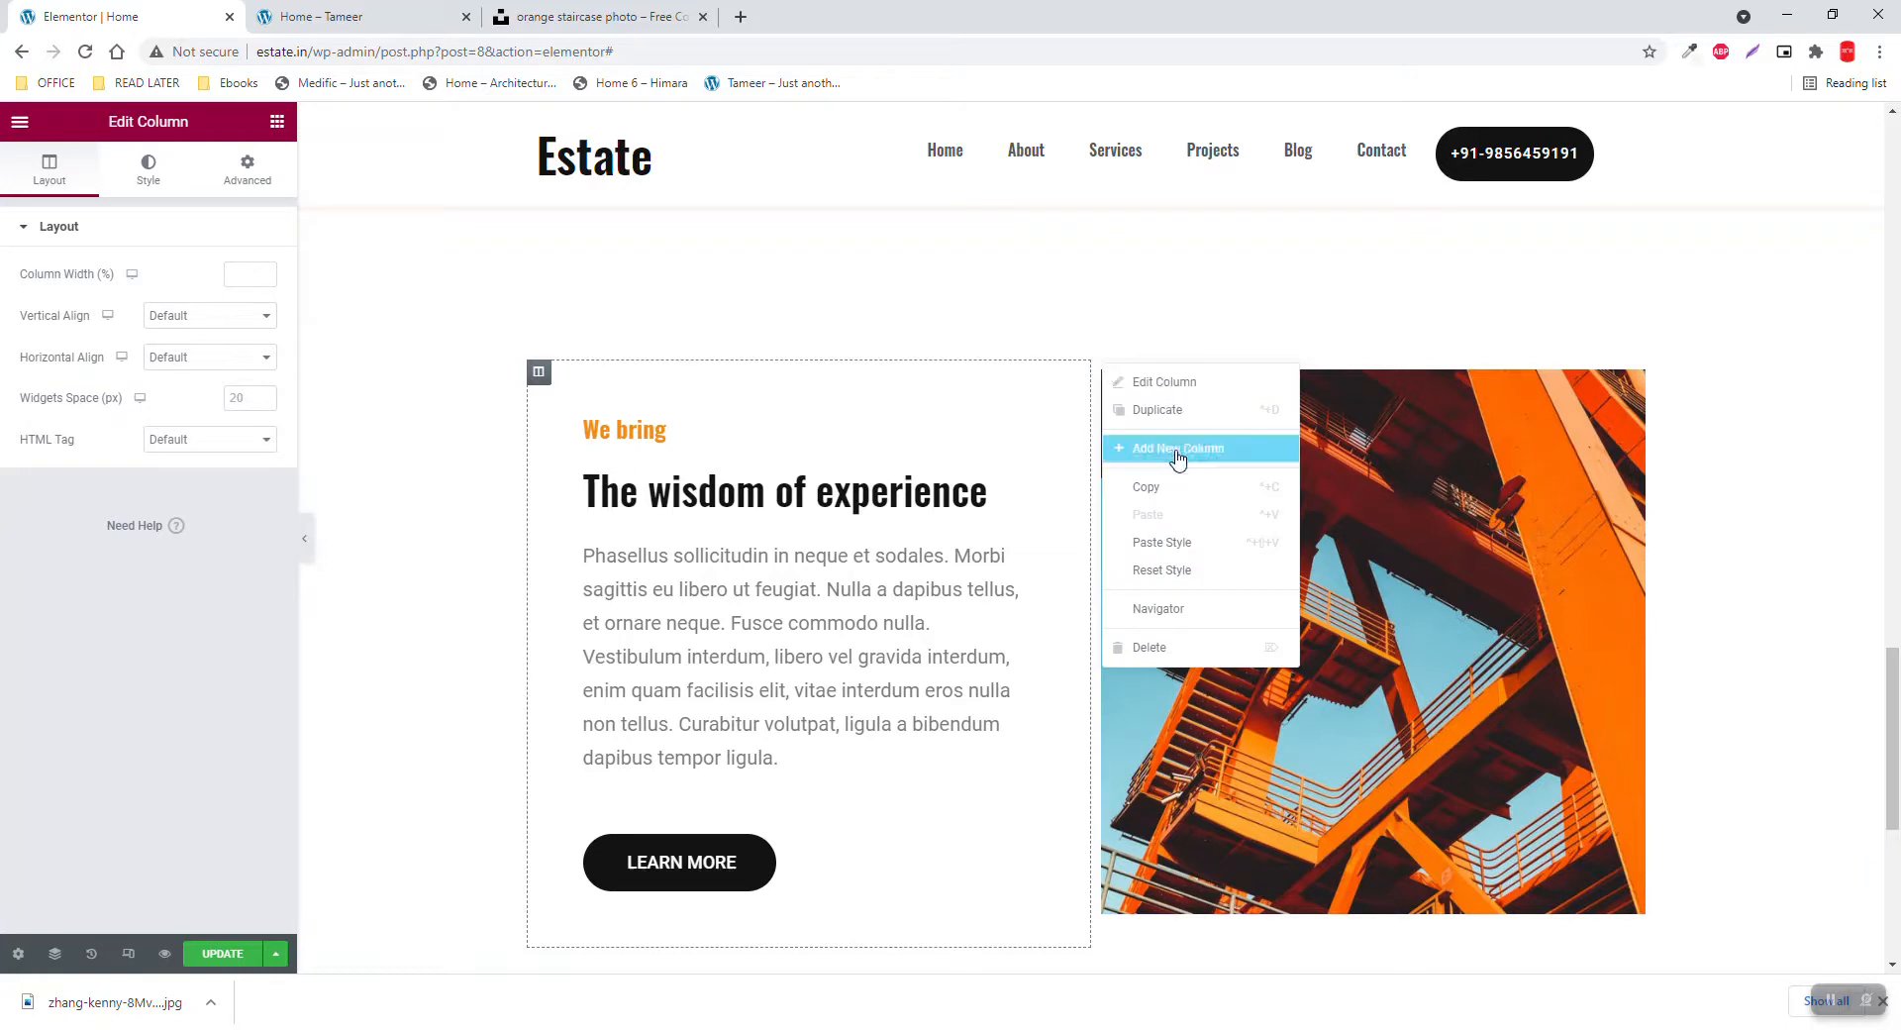
left_click(1178, 447)
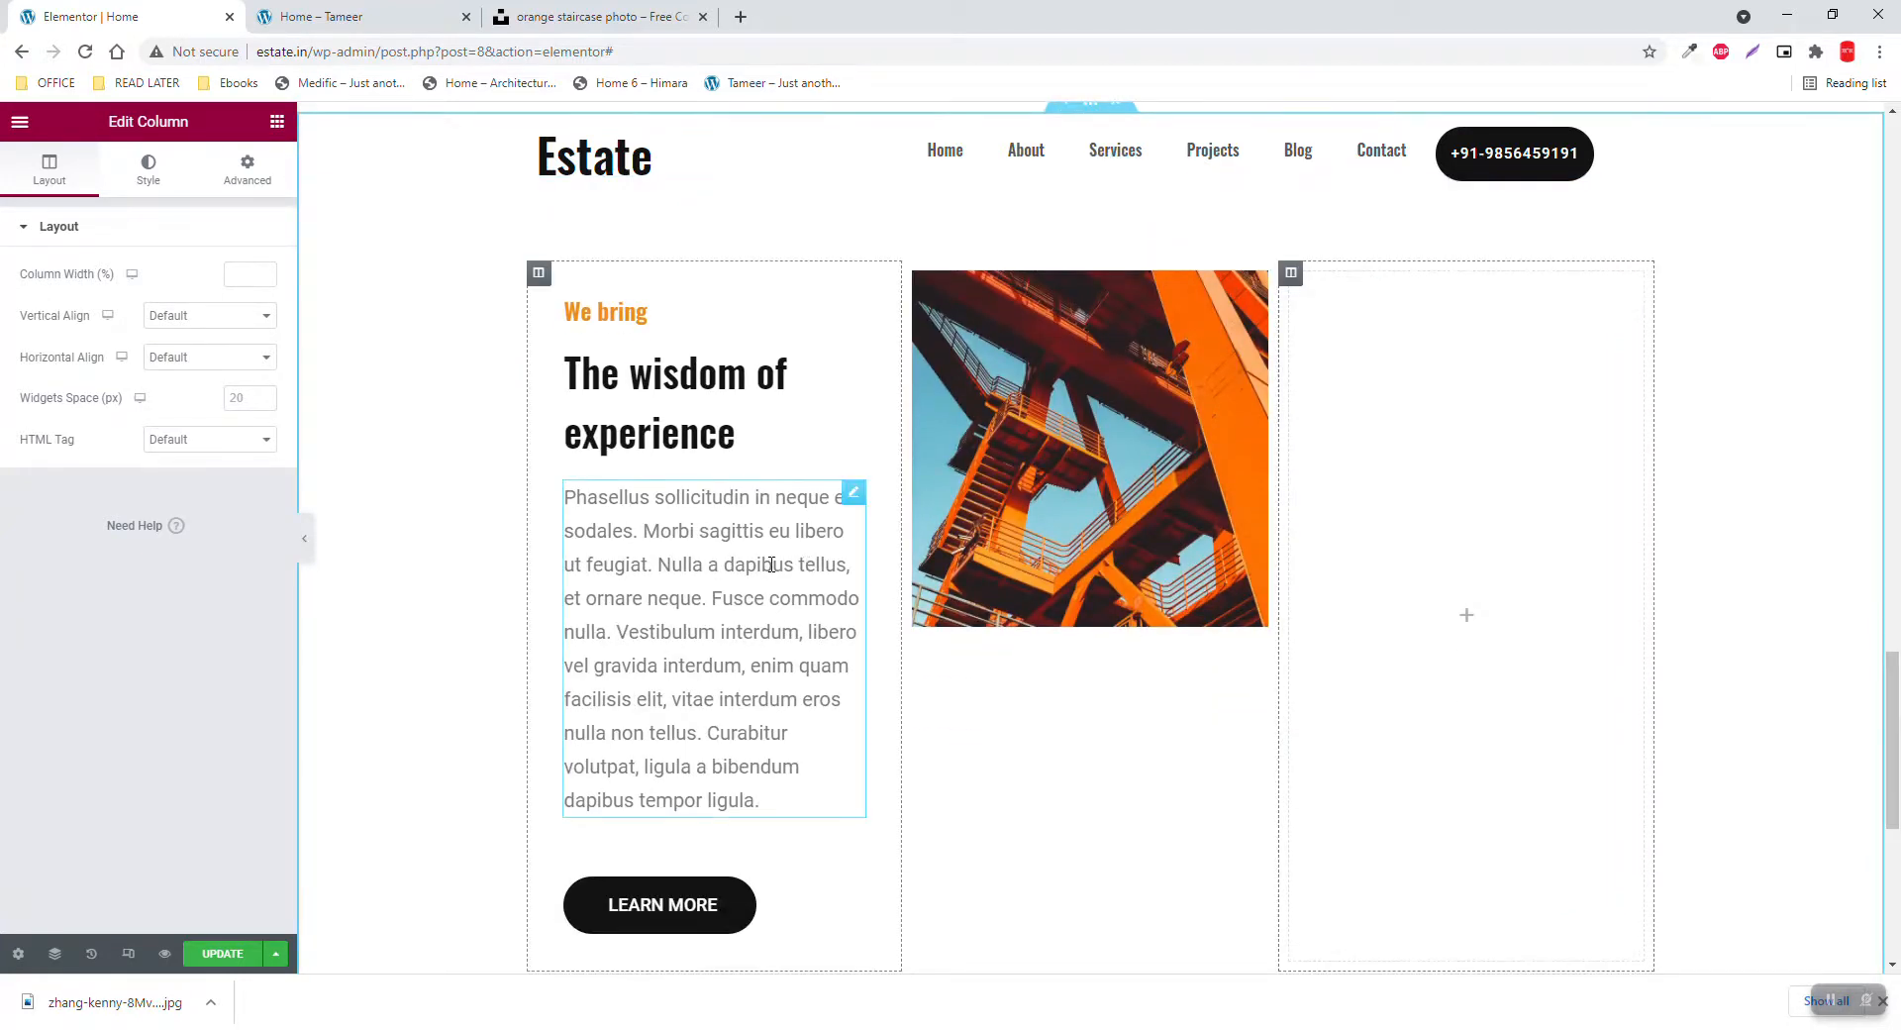
left_click(342, 16)
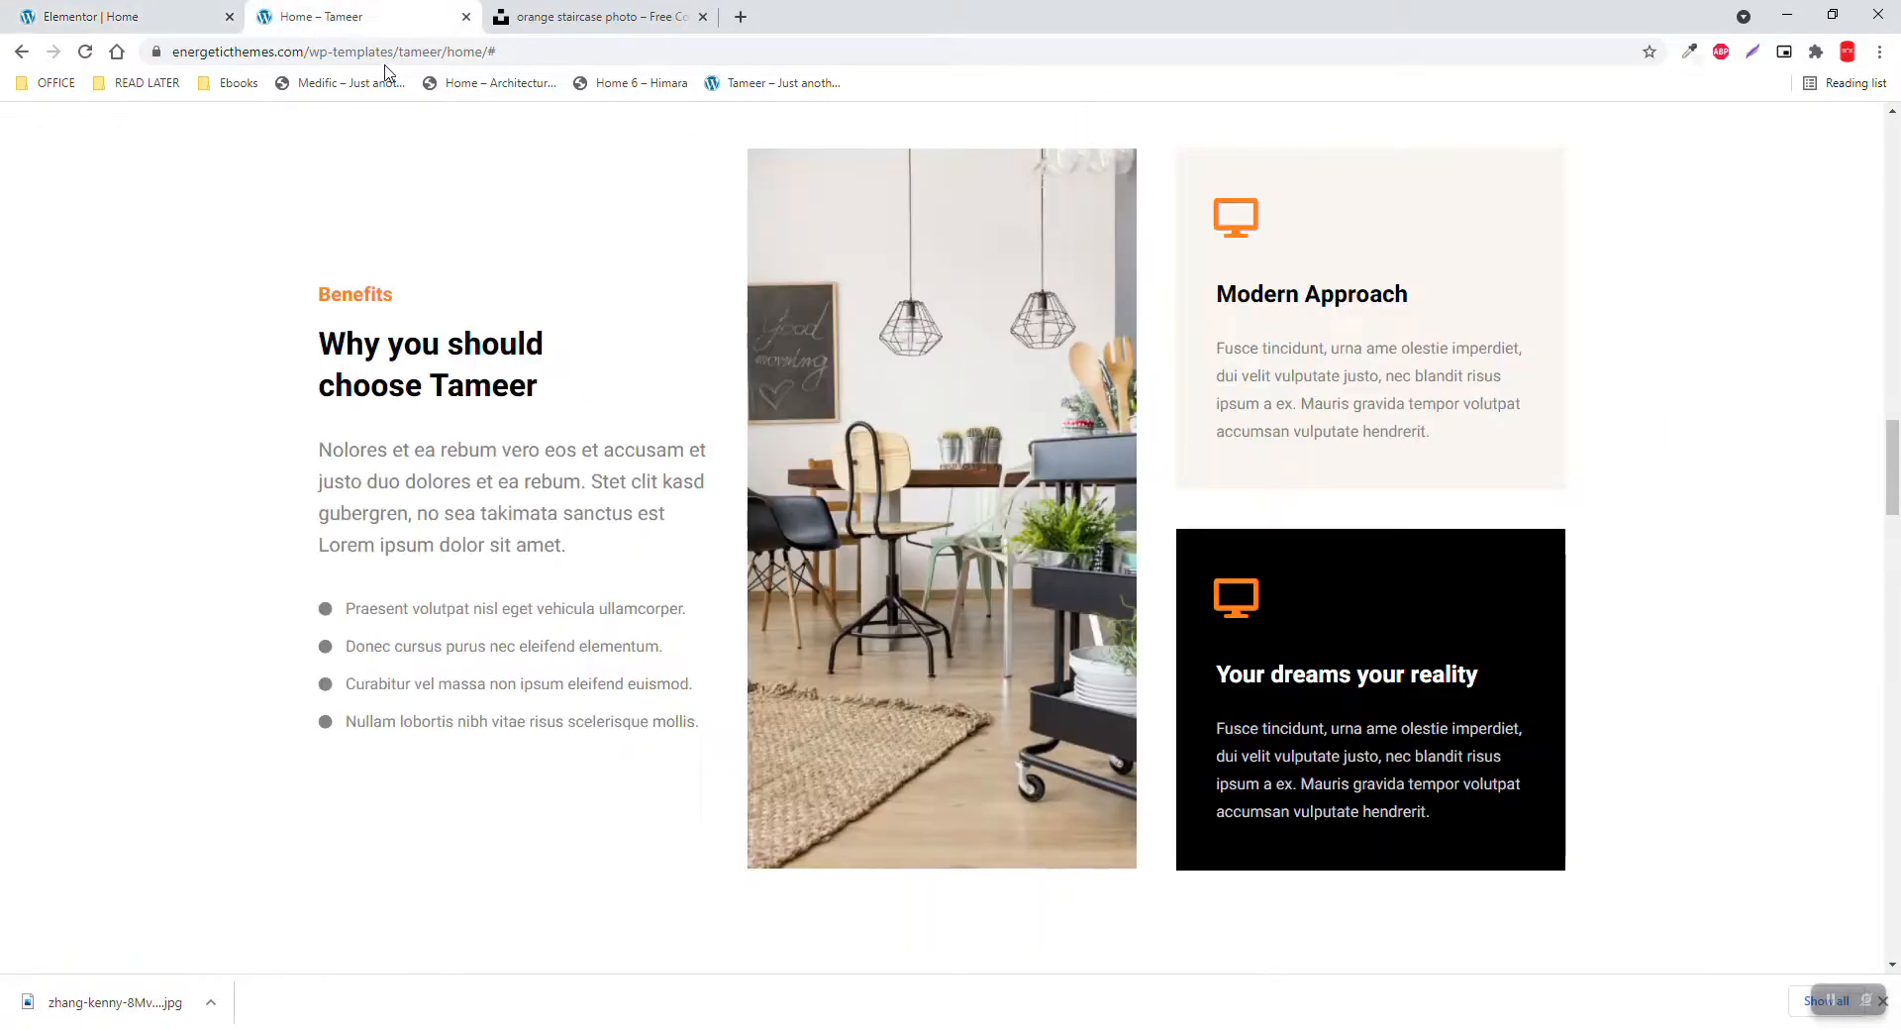
Relabel the small heading Benefits and change the main heading to 'Why you should choose Estate'
double_click(354, 295)
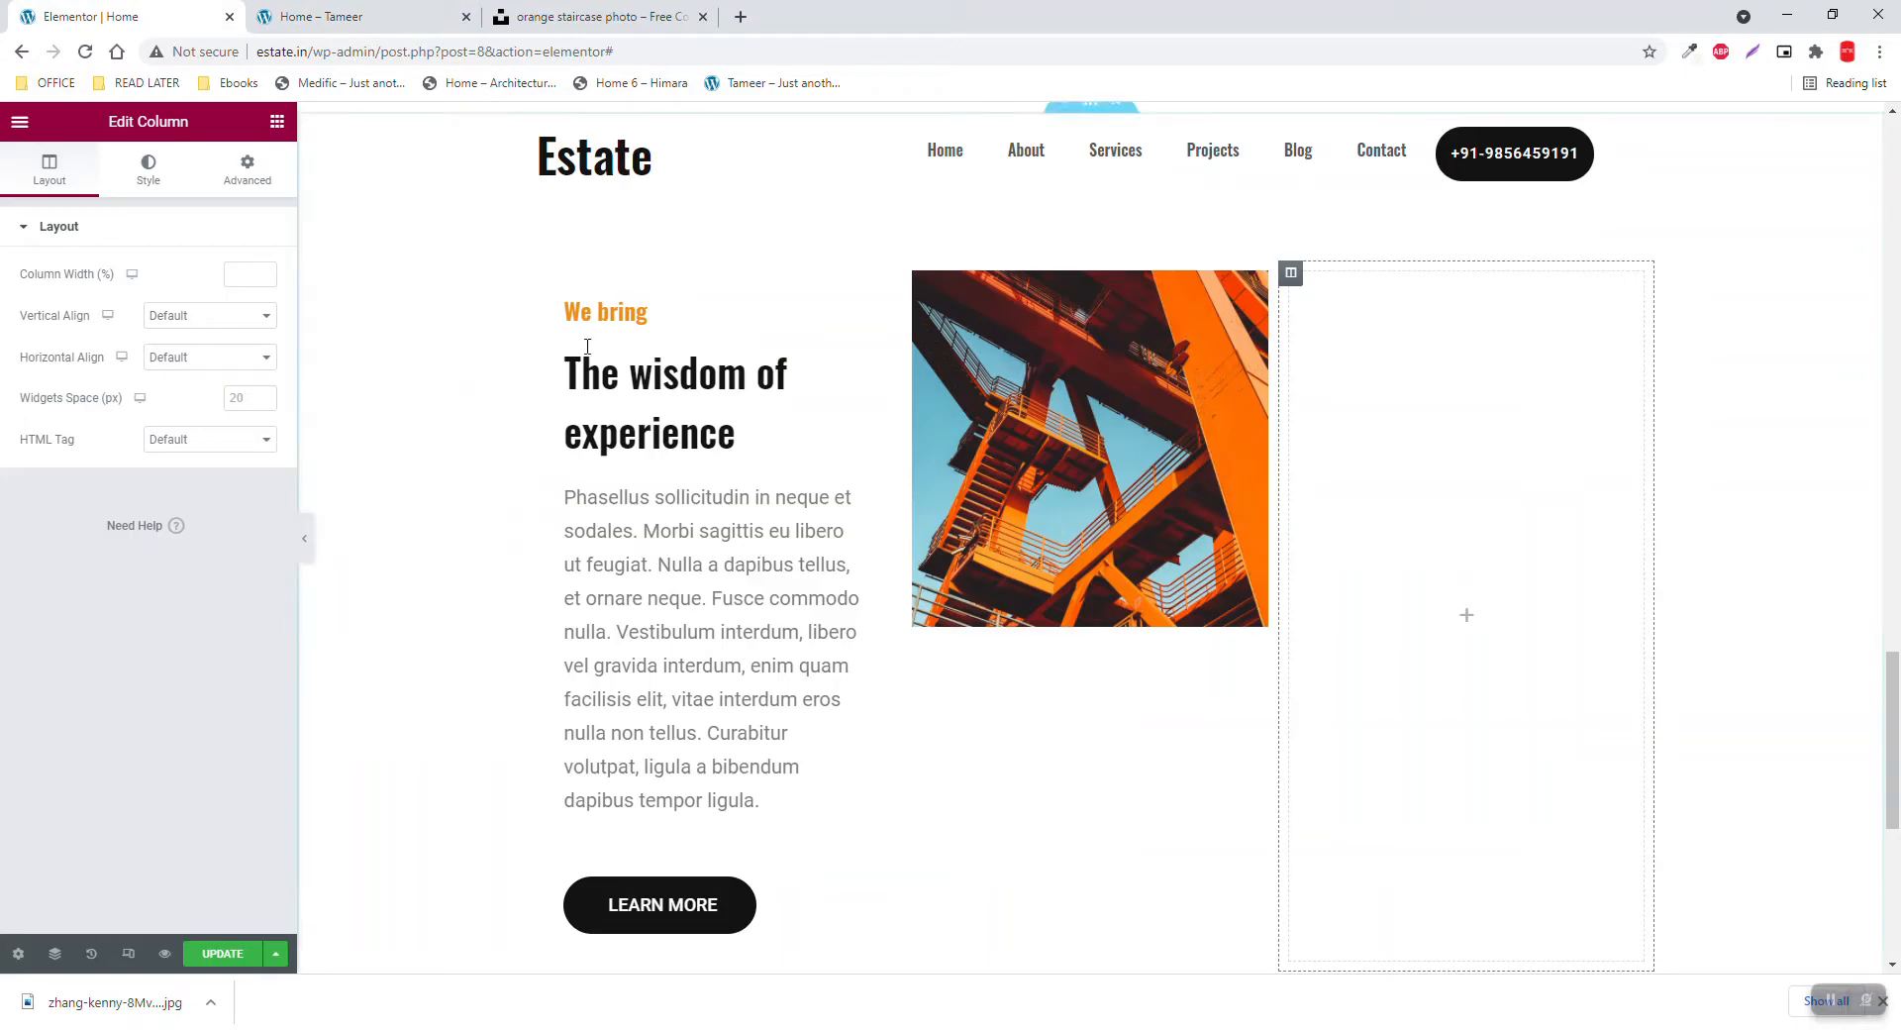
left_click(605, 311)
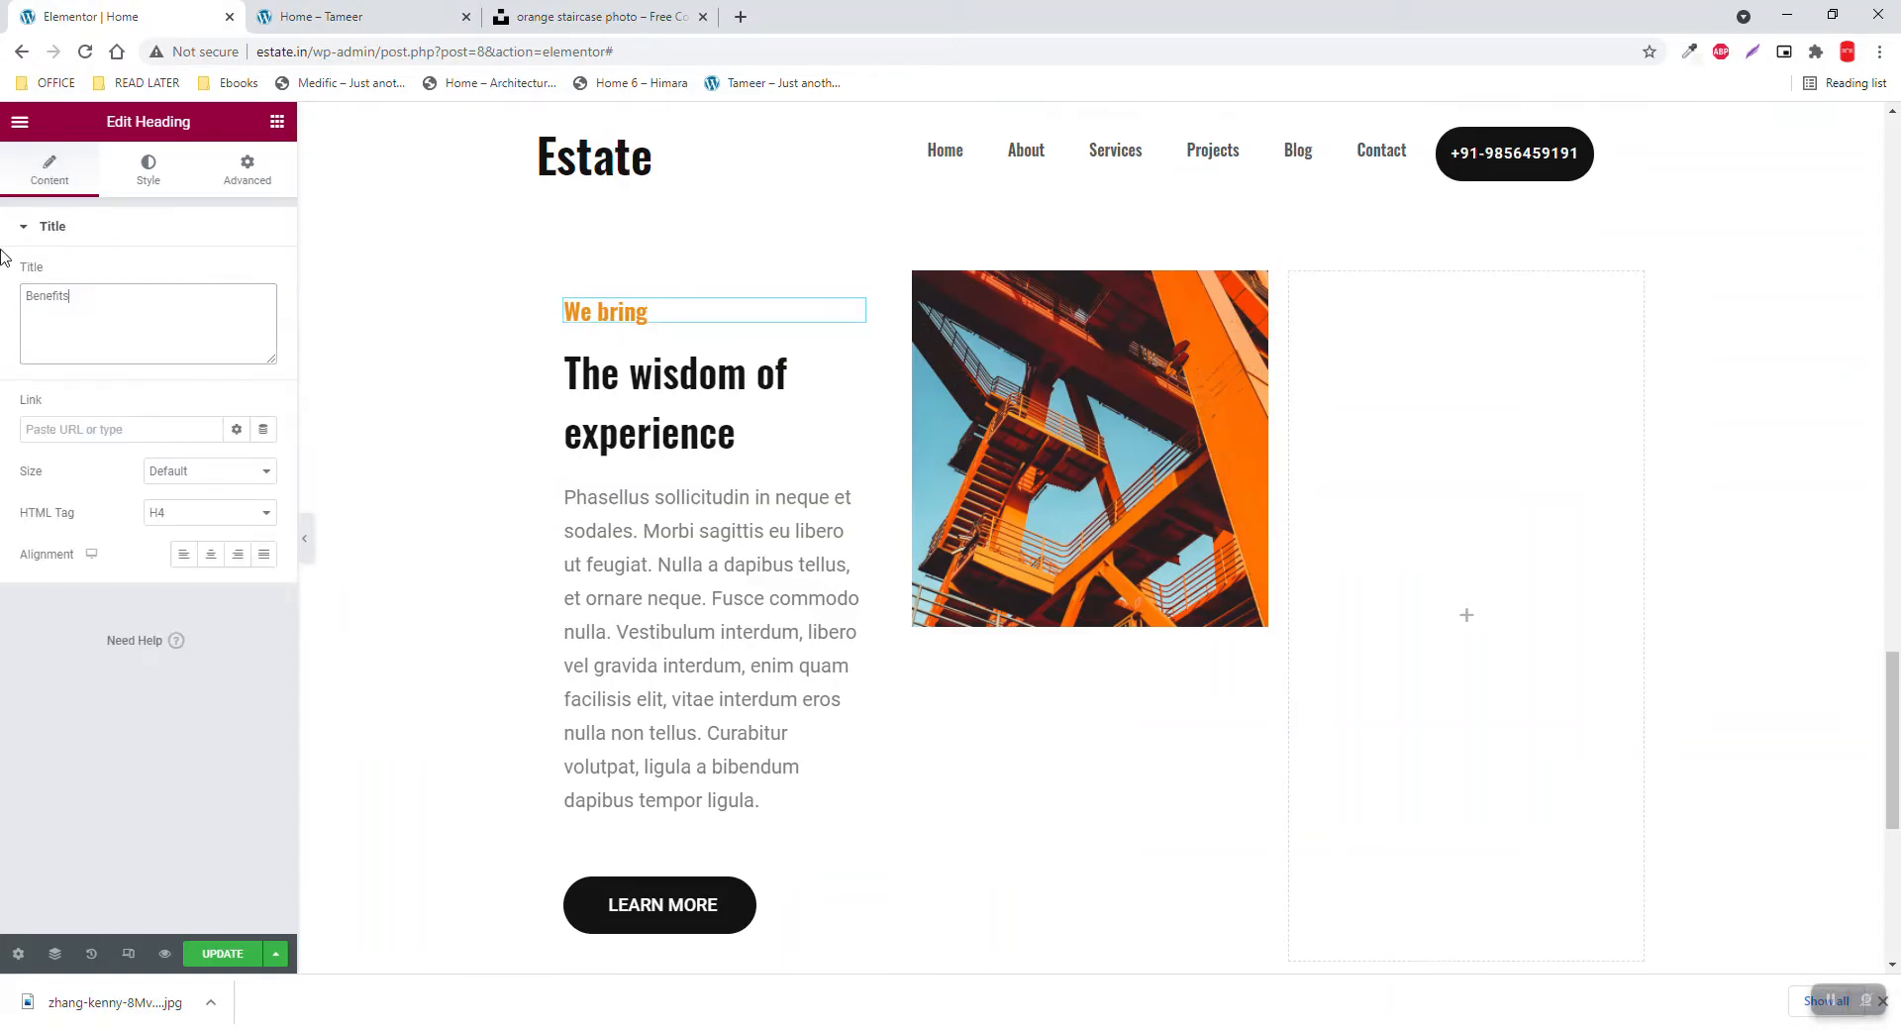
left_click(331, 17)
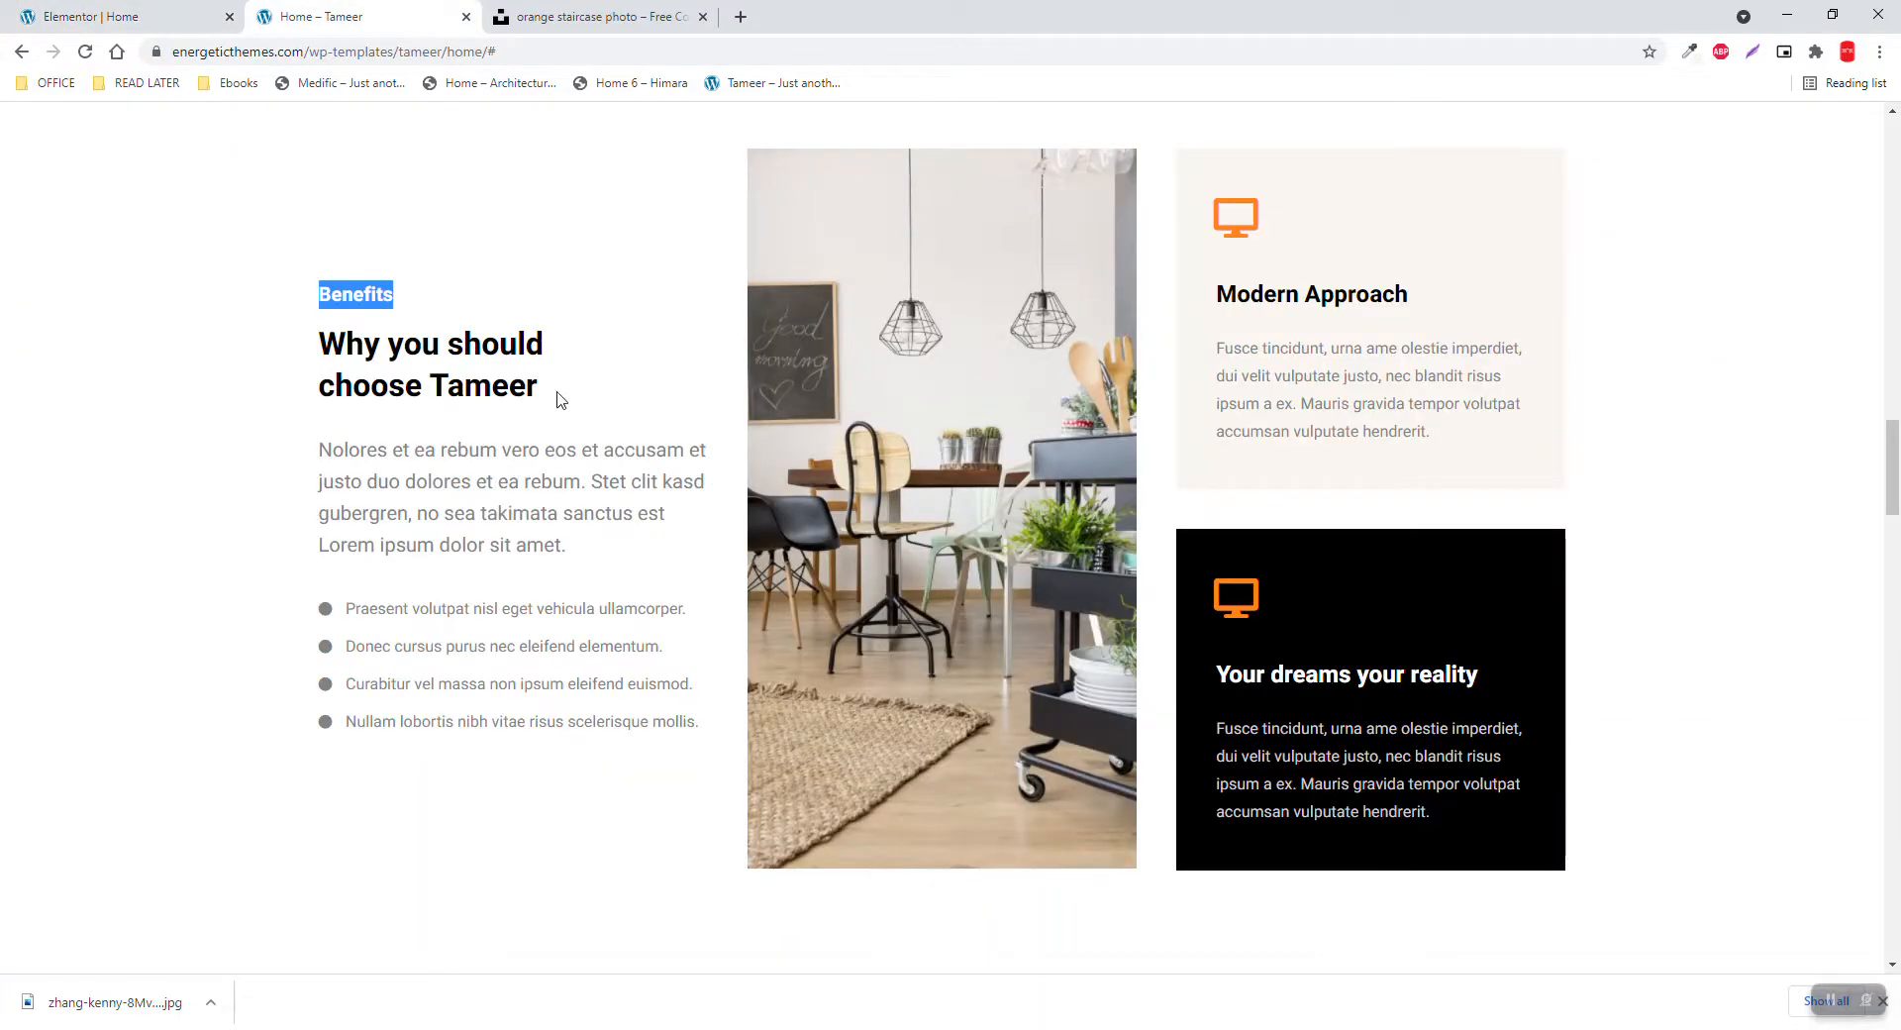
triple_click(430, 363)
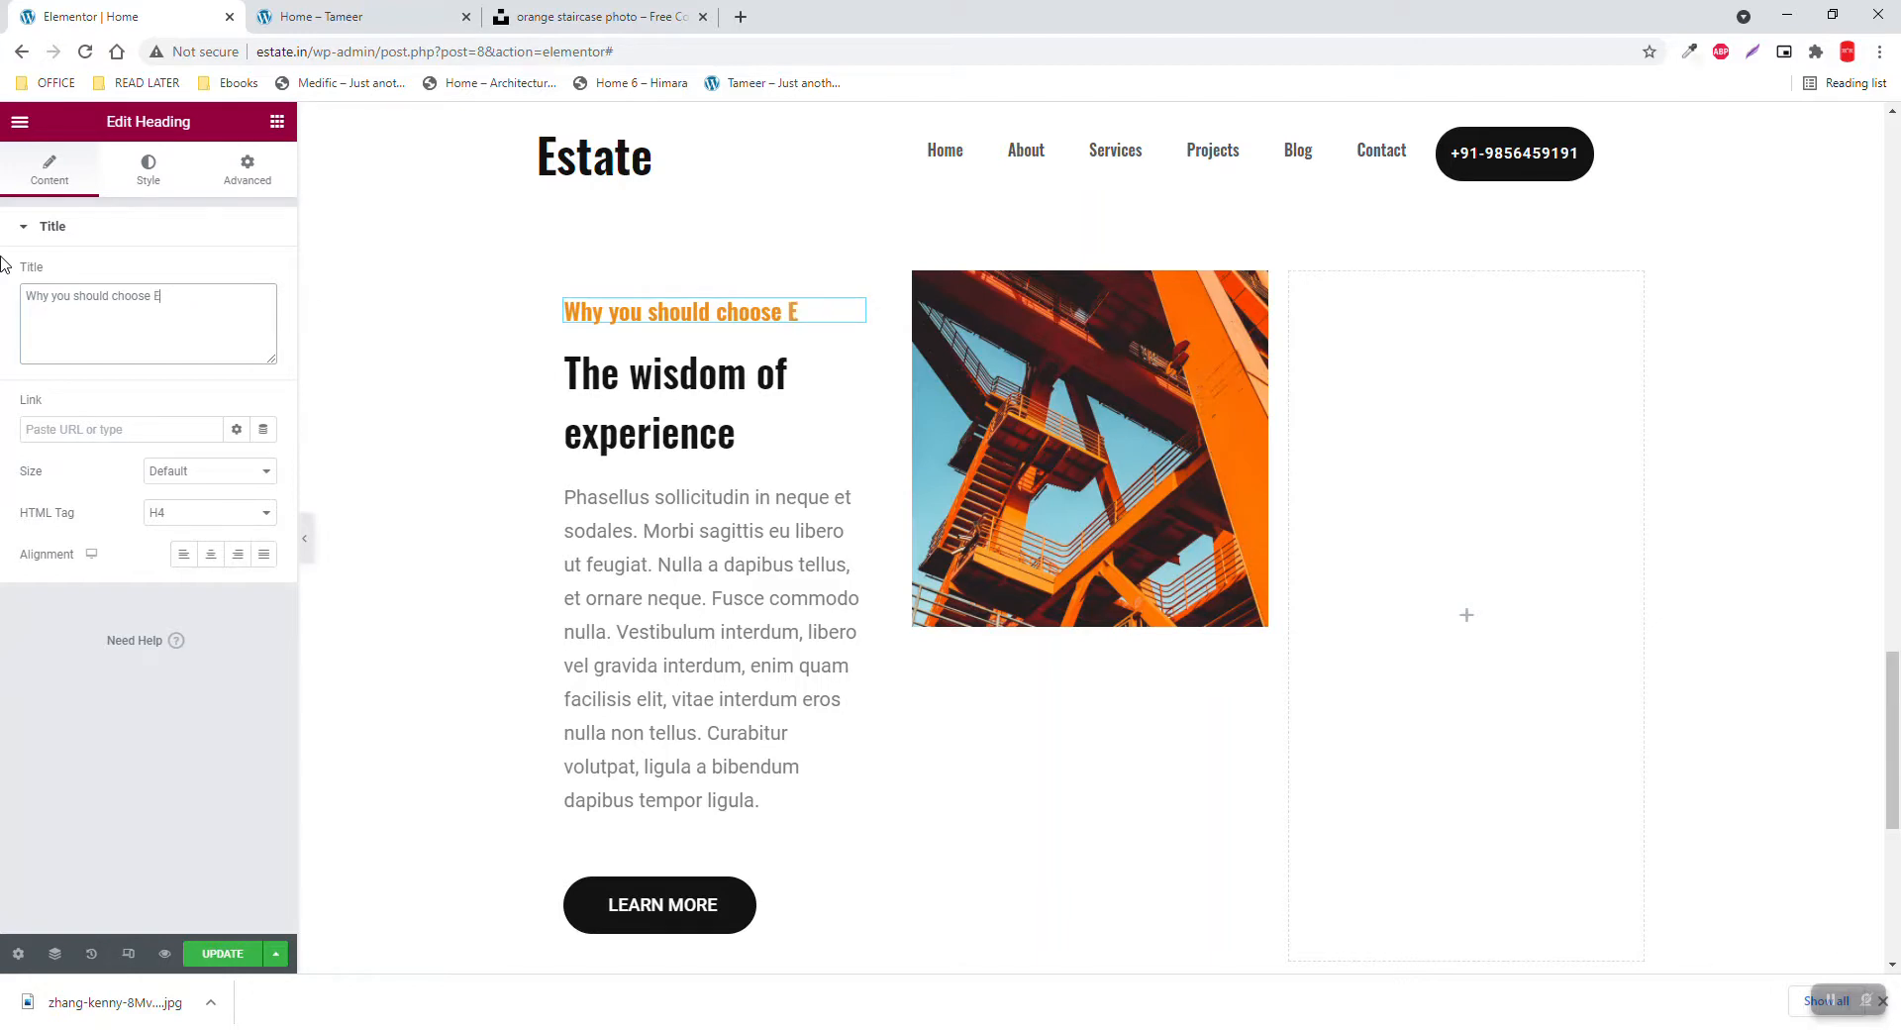
type("state")
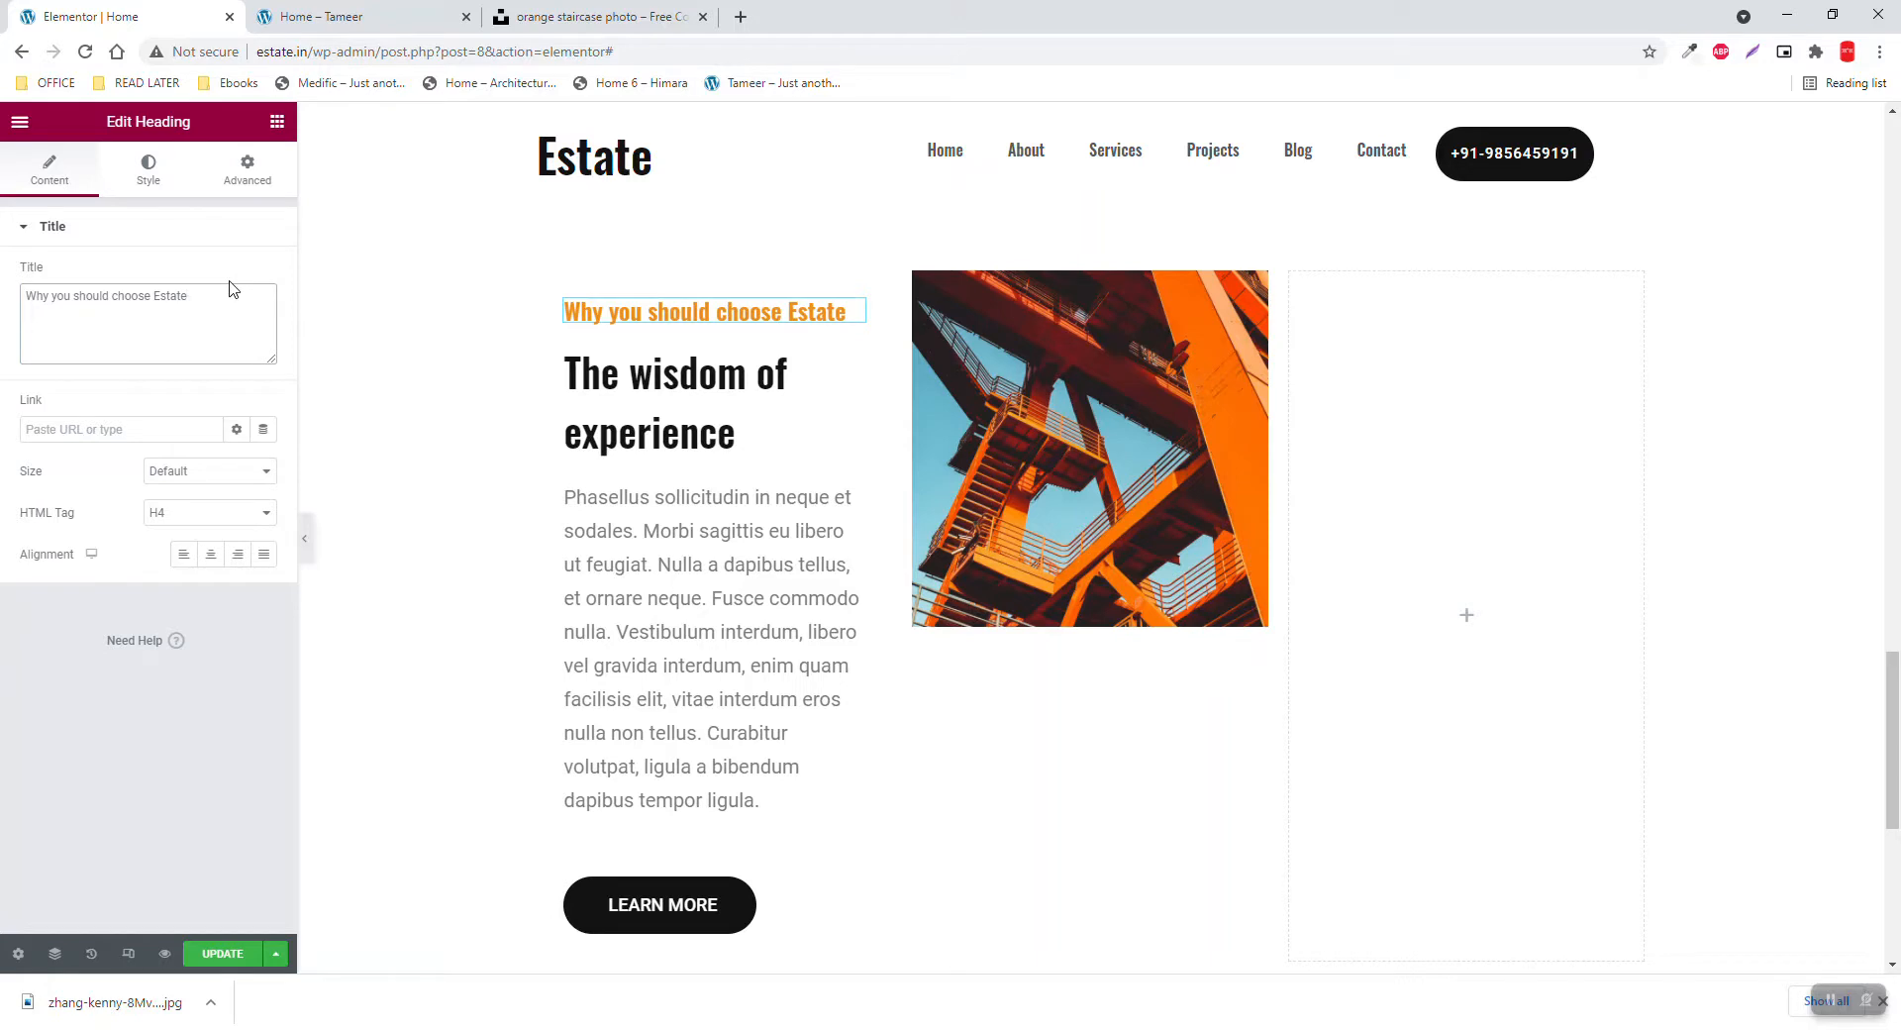
key("Backspace")
type("T")
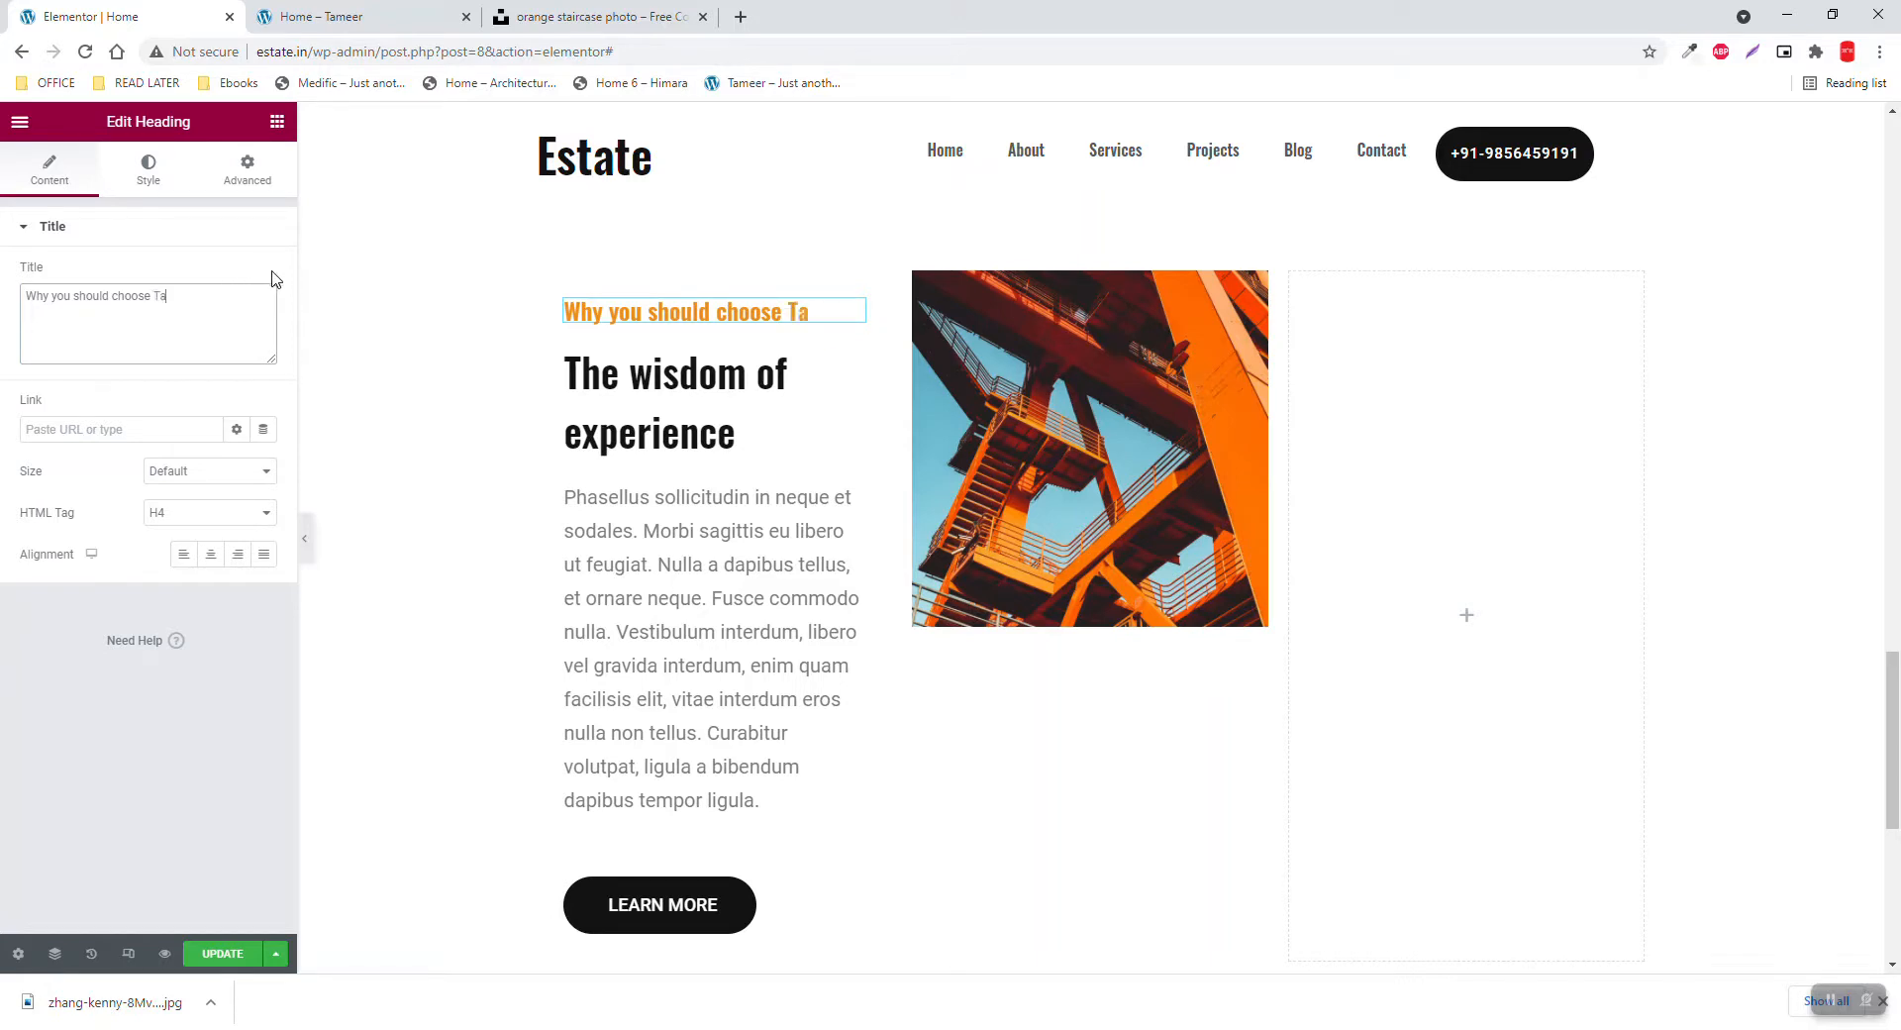
type("mee")
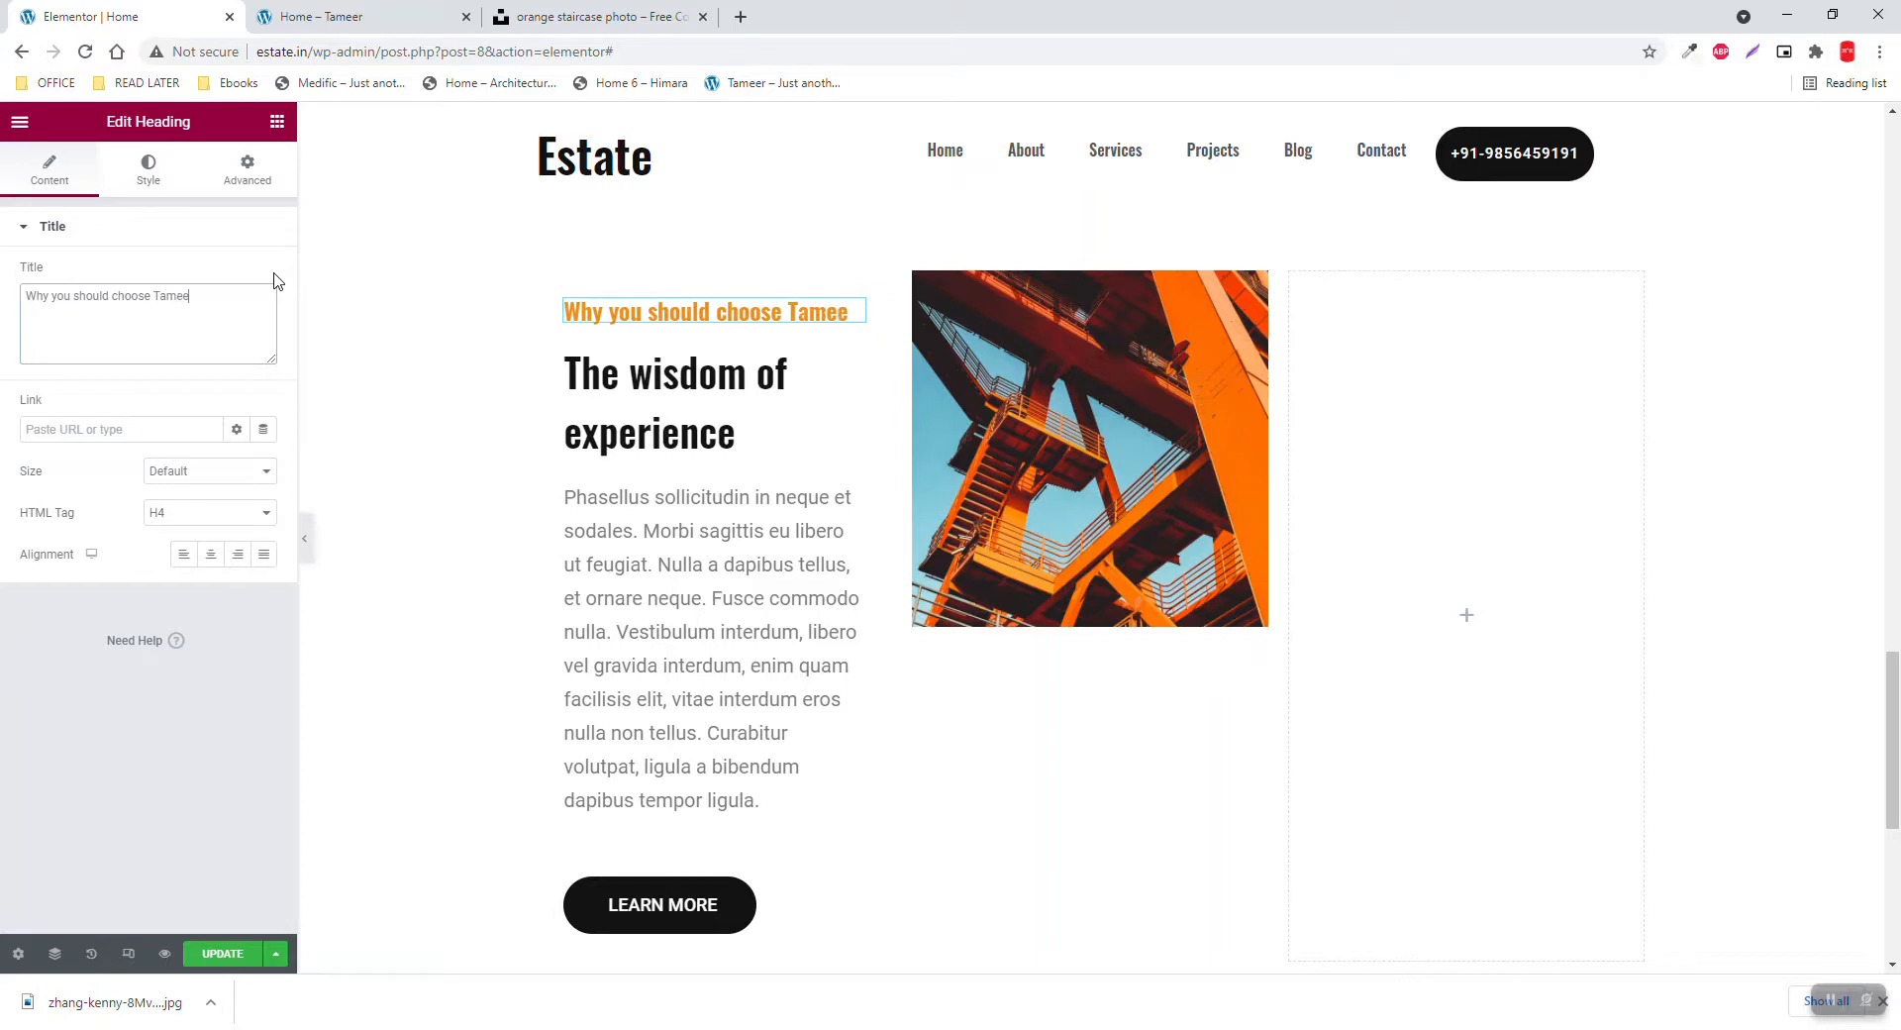
type("Benefits")
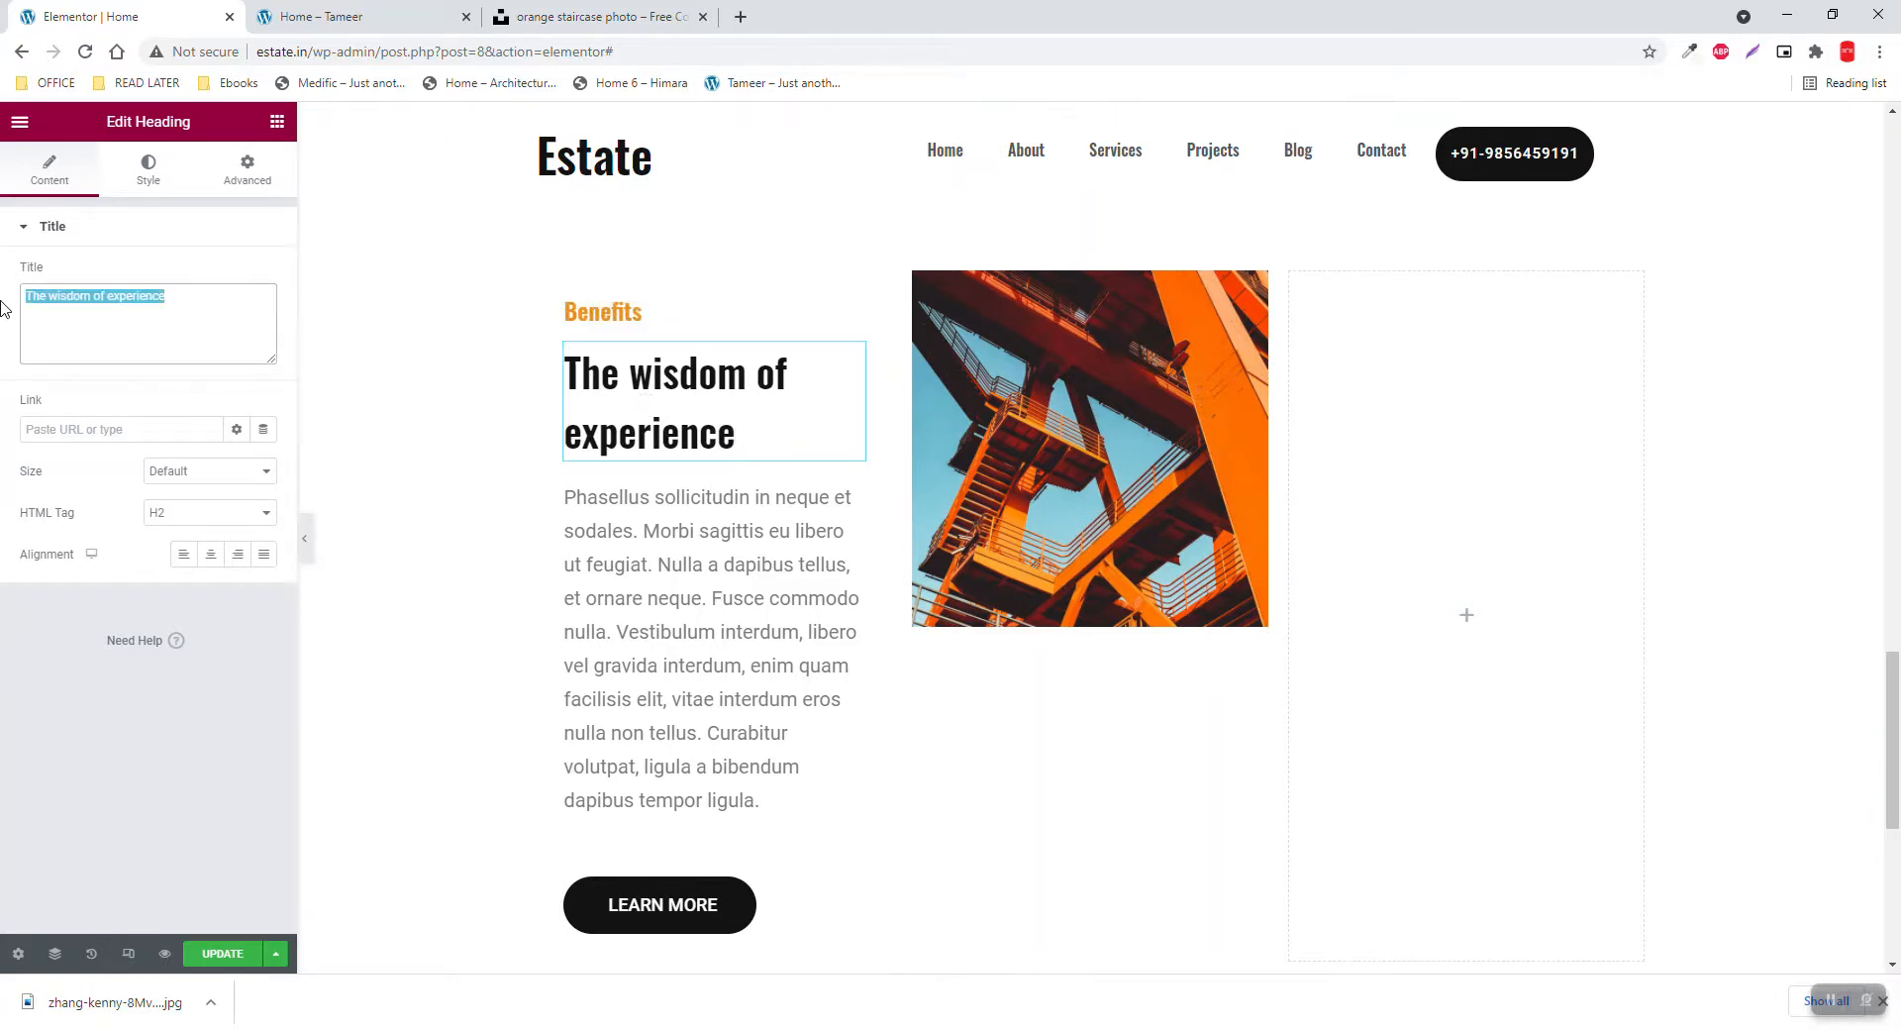
type("Why you should choose Tameer")
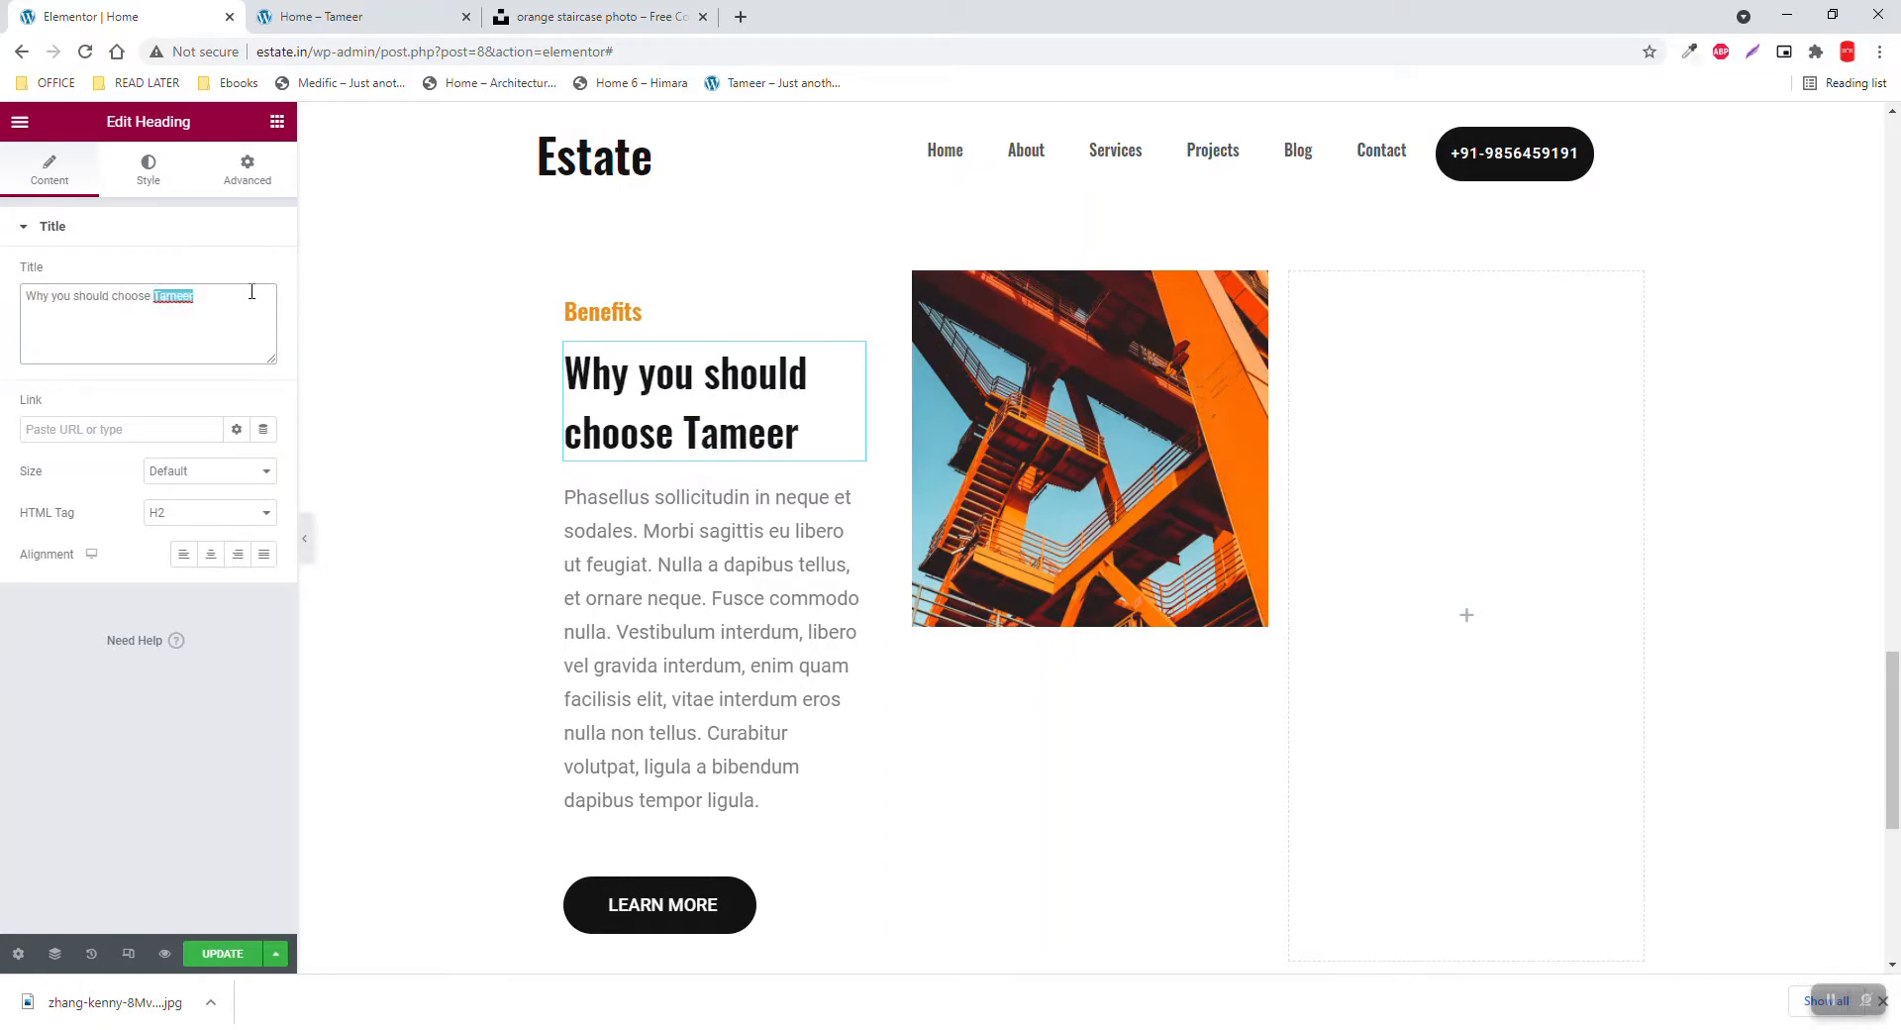
type("Estat")
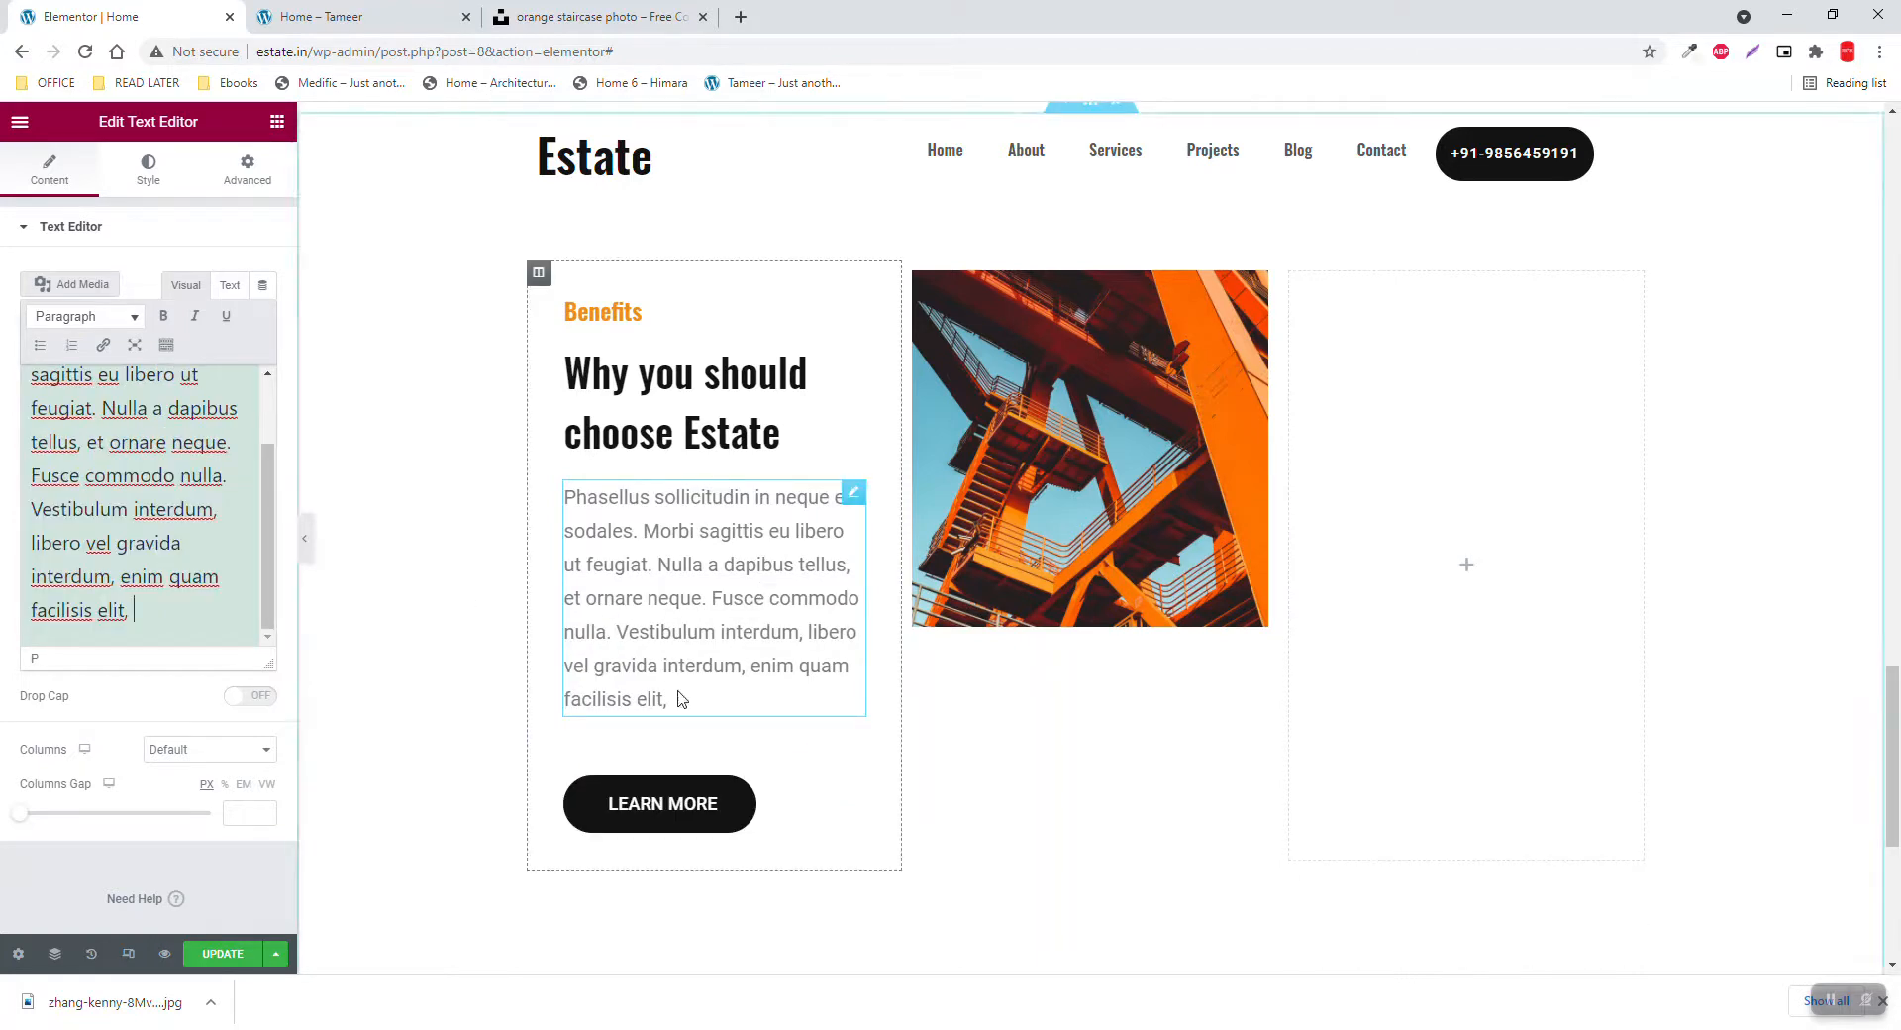
Delete the paragraph's final sentence so it ends with 'Fusce commodo nulla.'
left_click(356, 15)
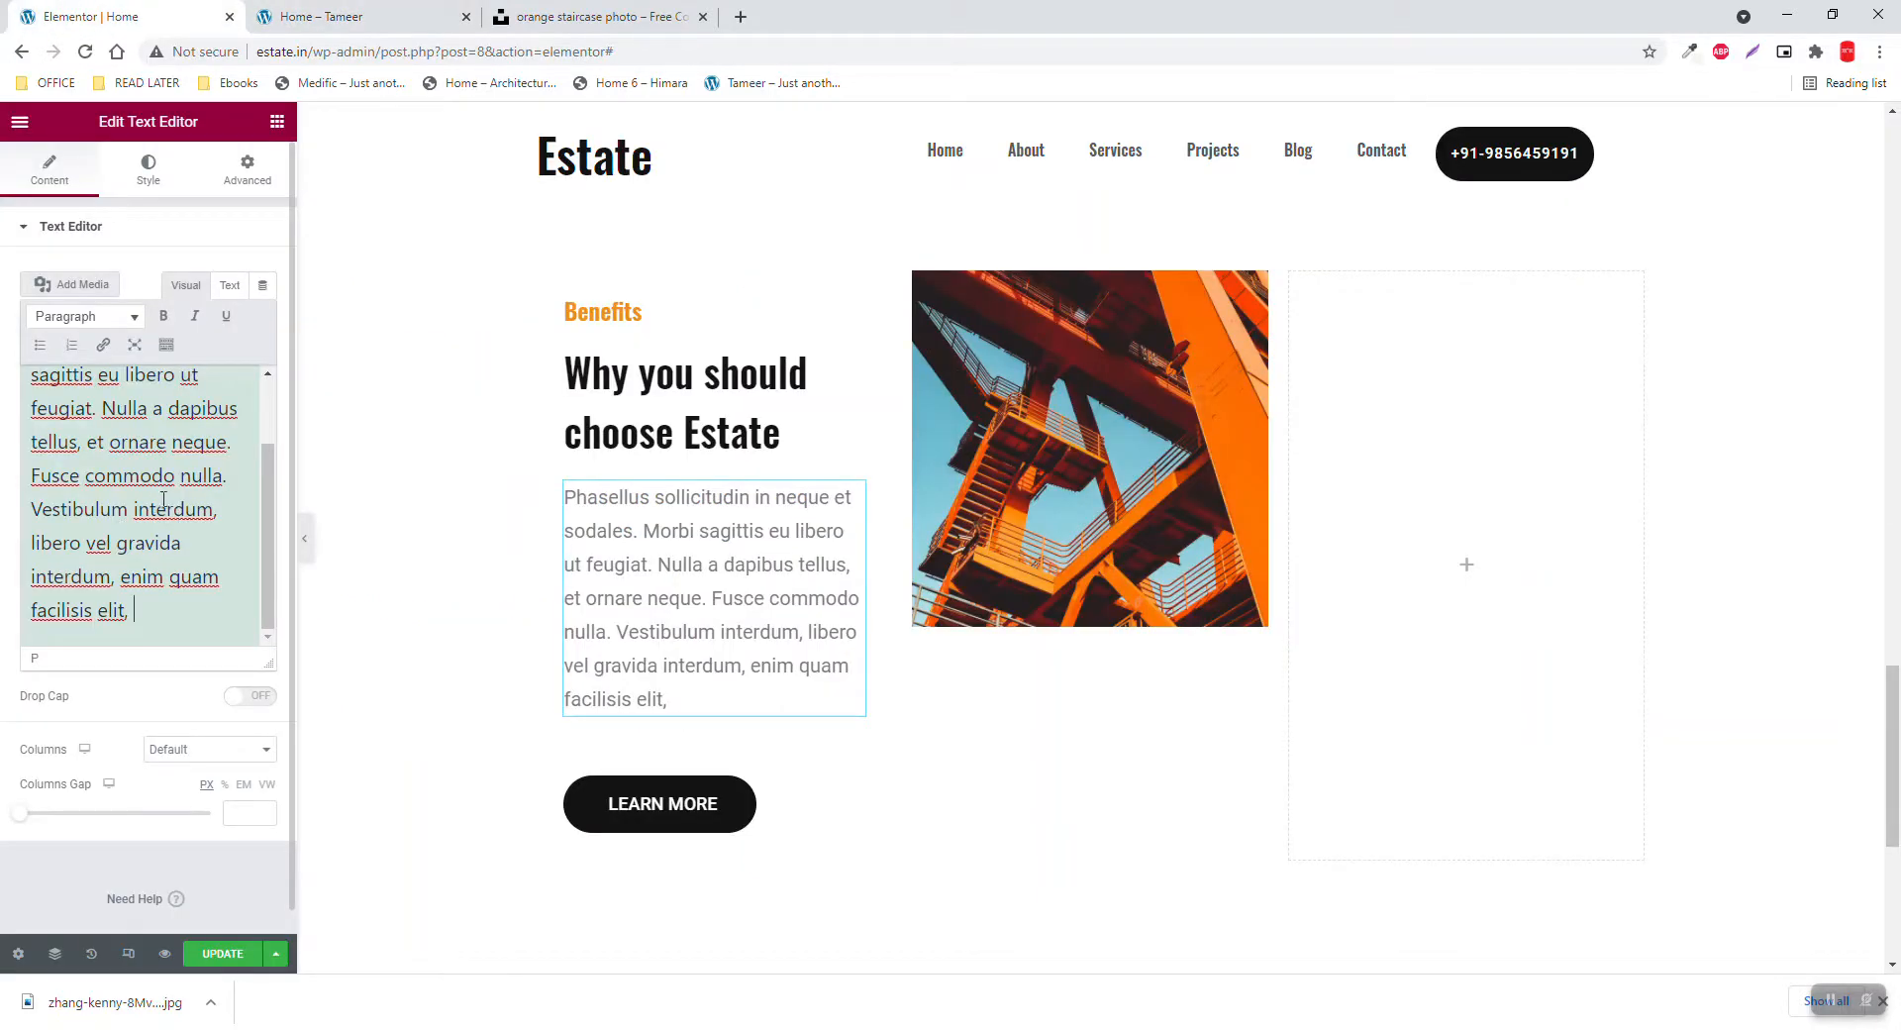
left_click_drag(29, 508, 125, 610)
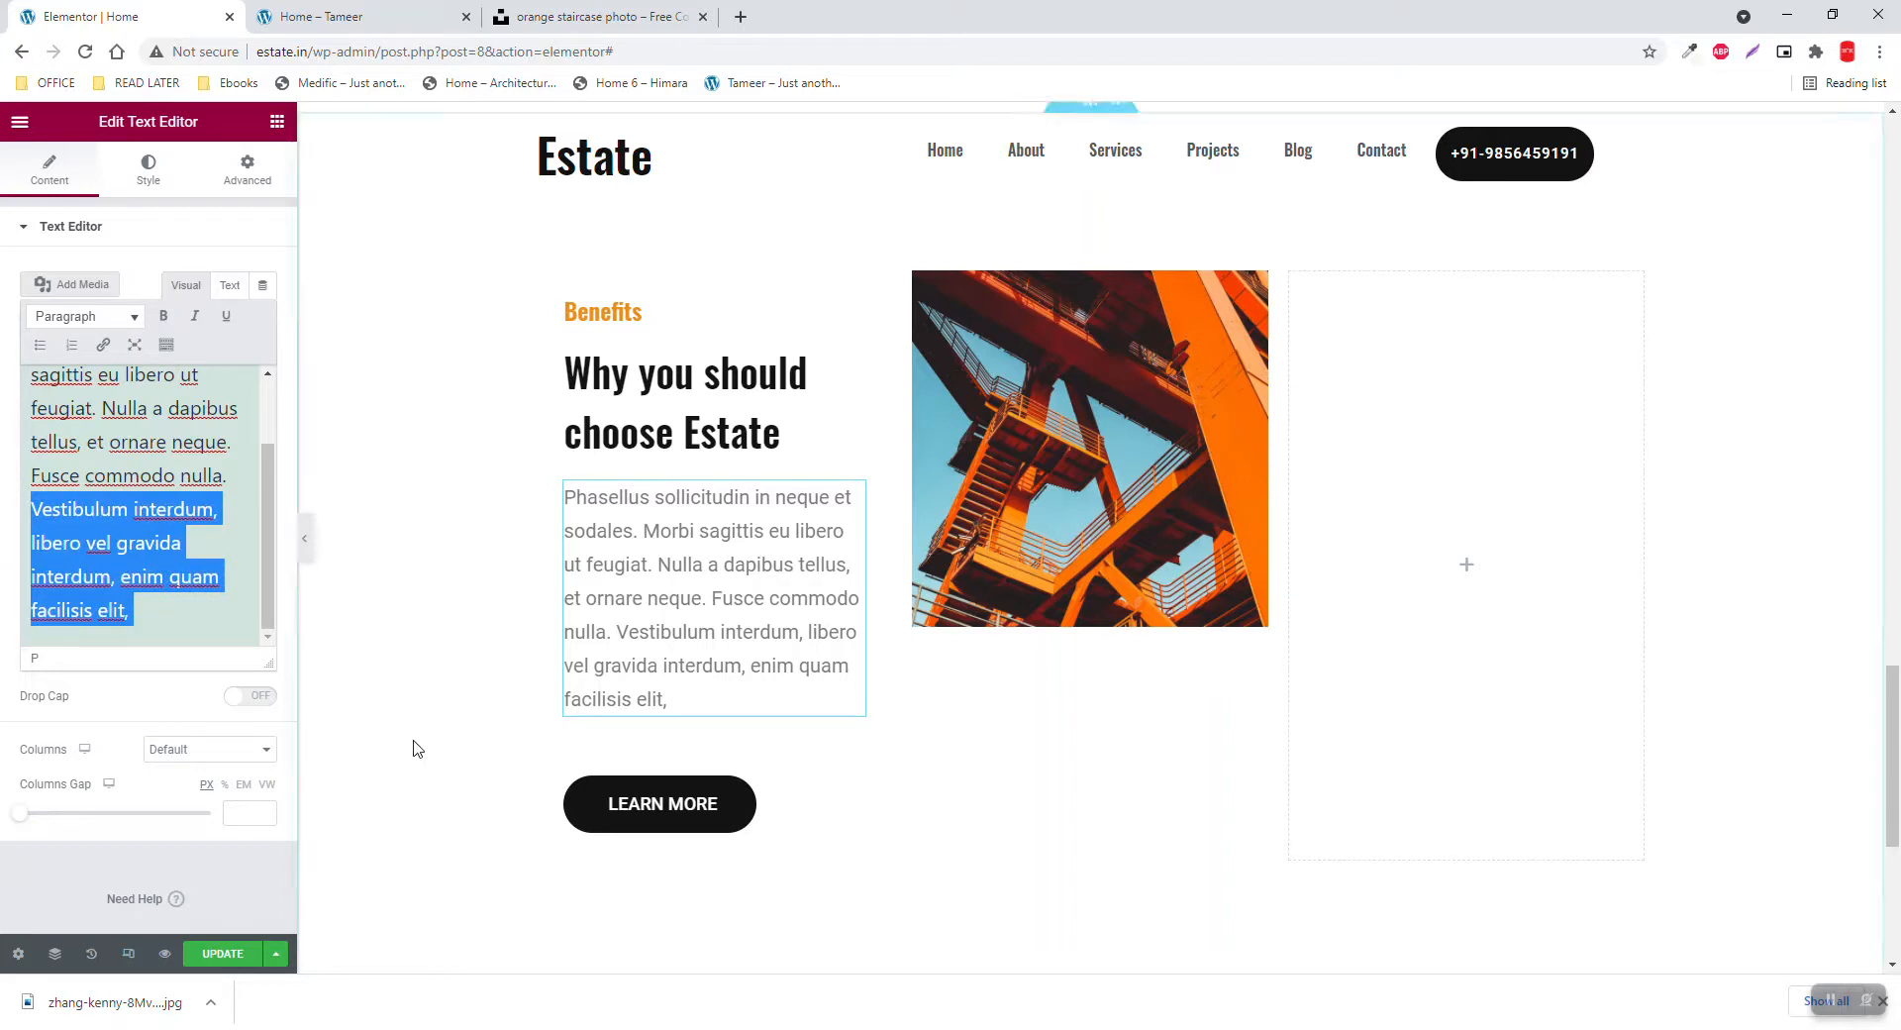
key("Delete")
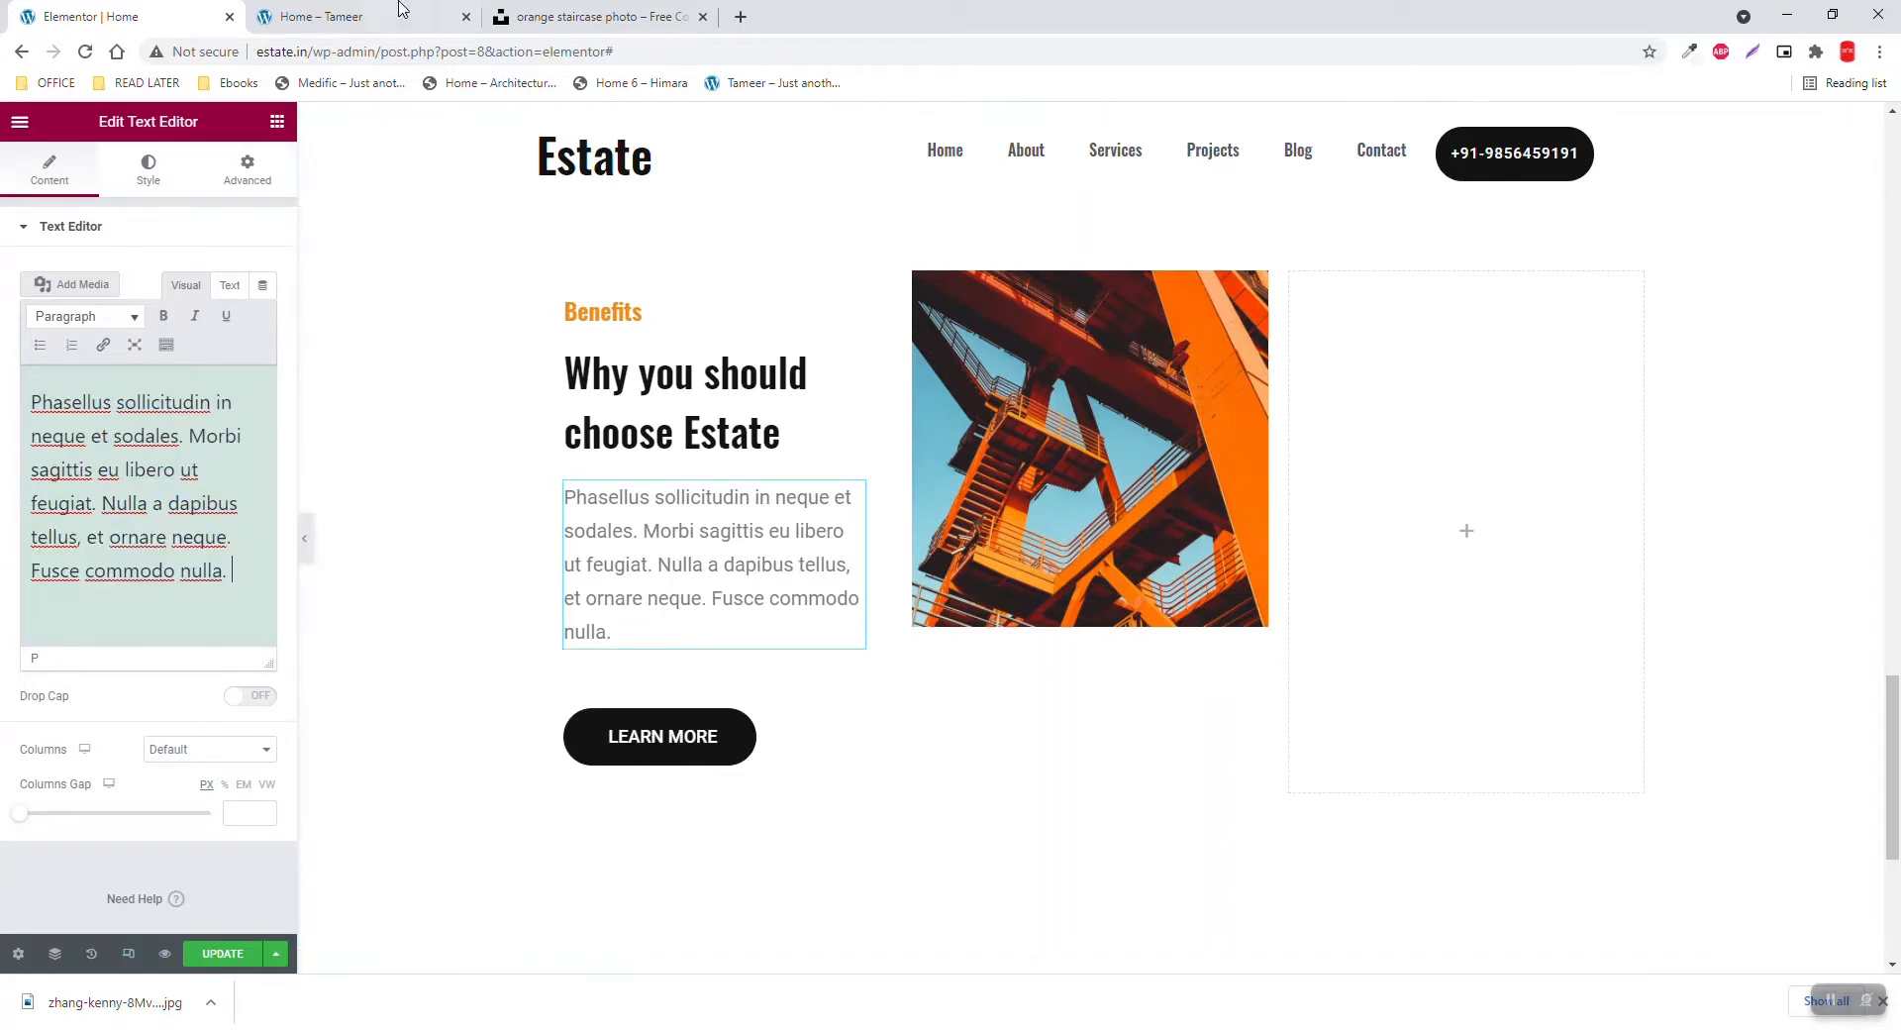
left_click(337, 16)
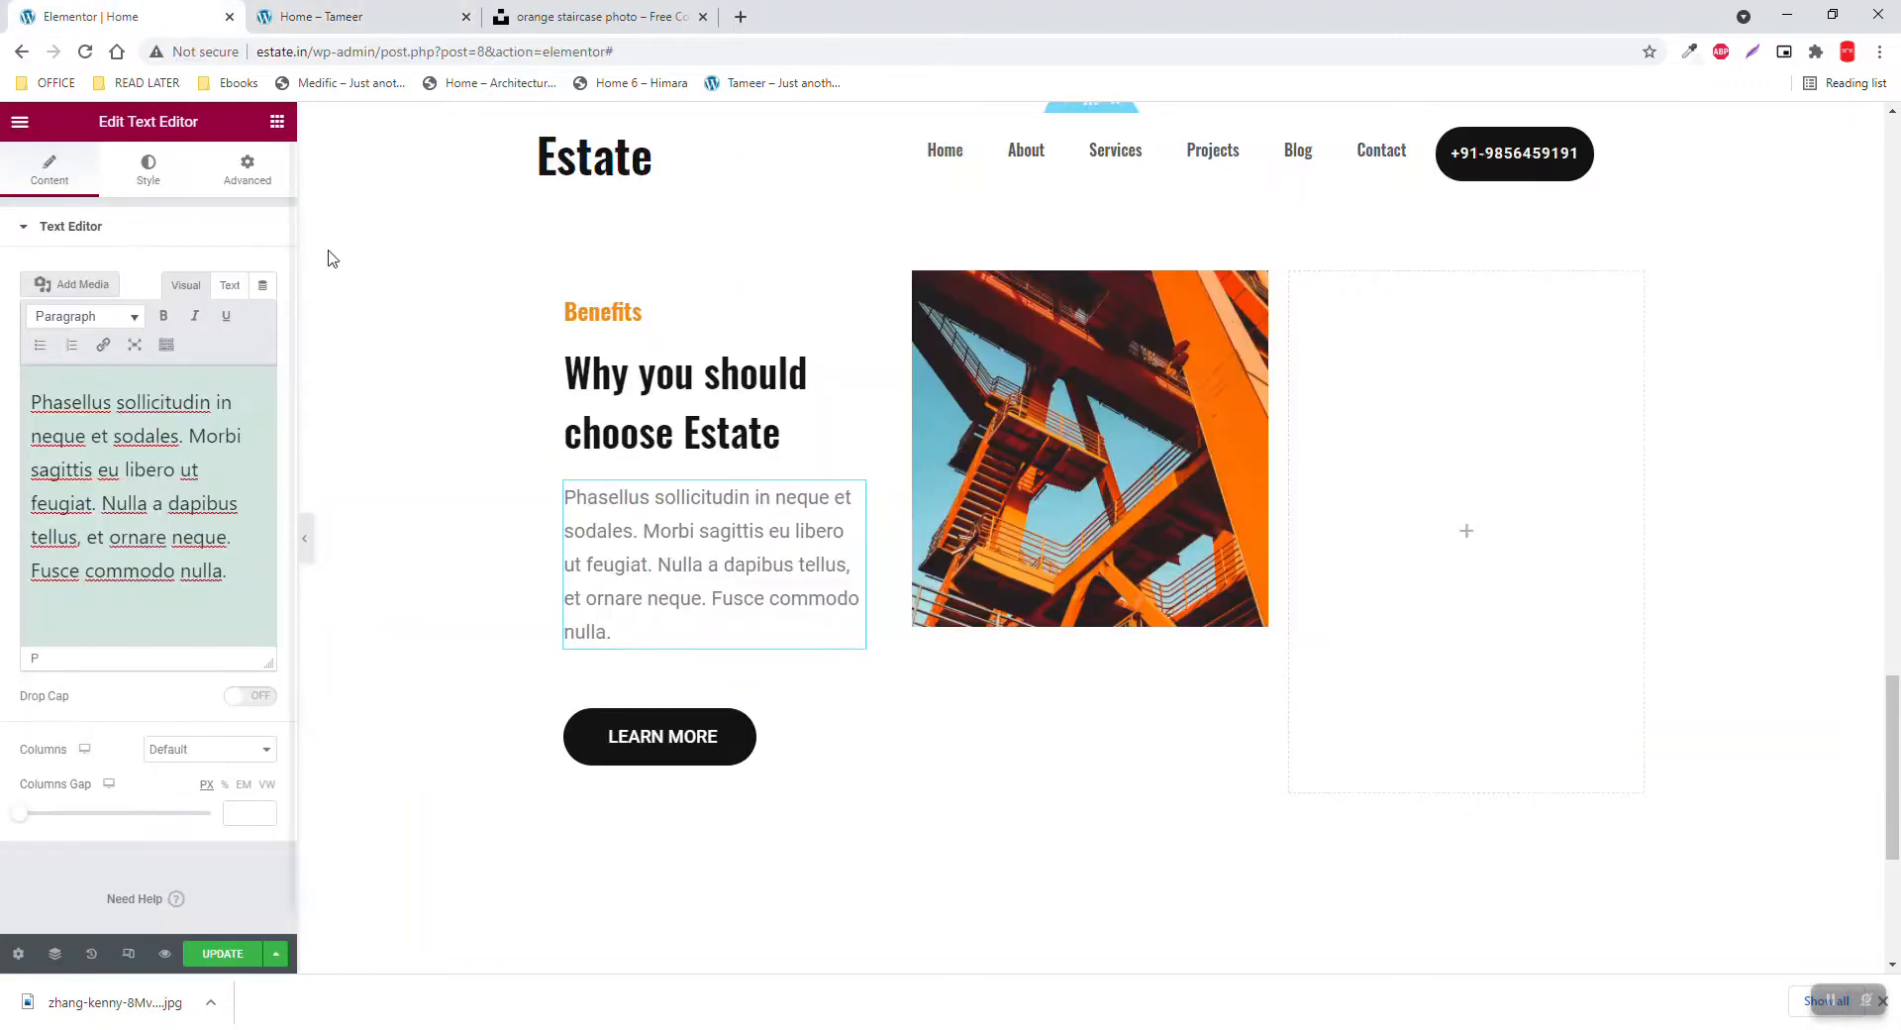
Delete the Learn More button and add an Icon List widget below the paragraph
right_click(659, 737)
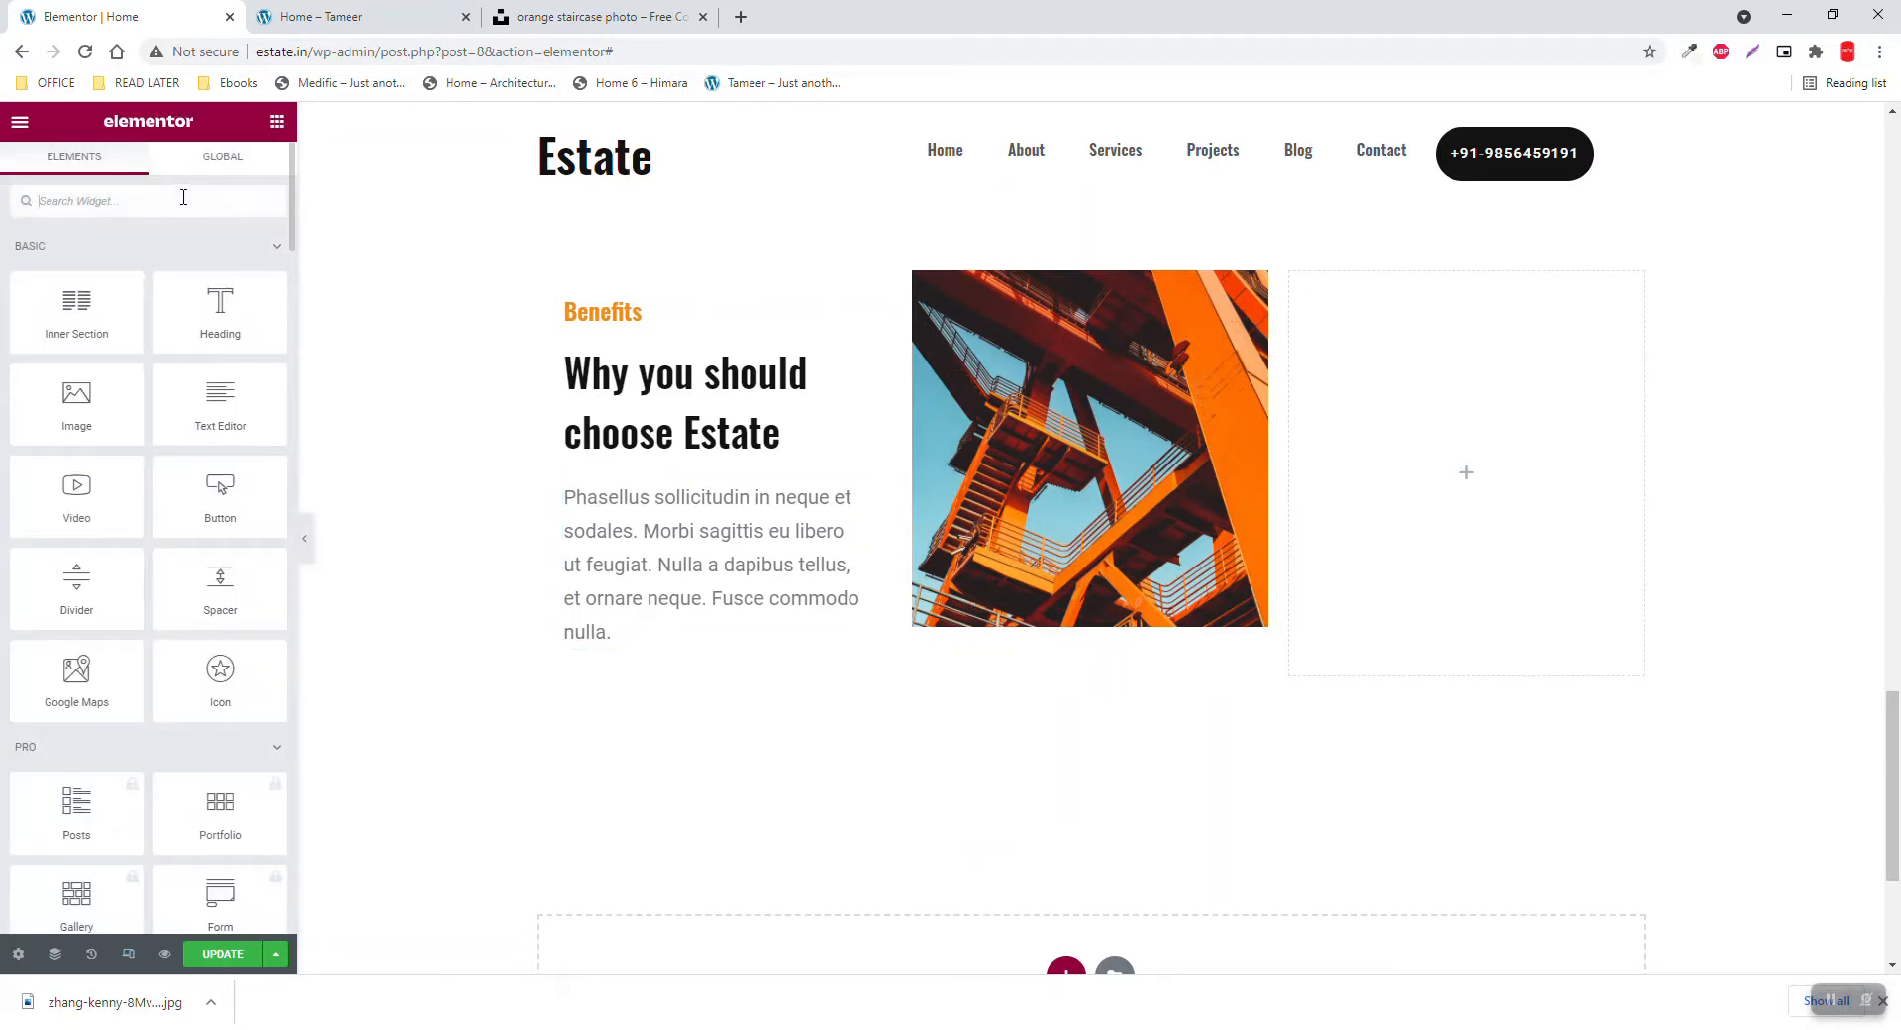
type("icon")
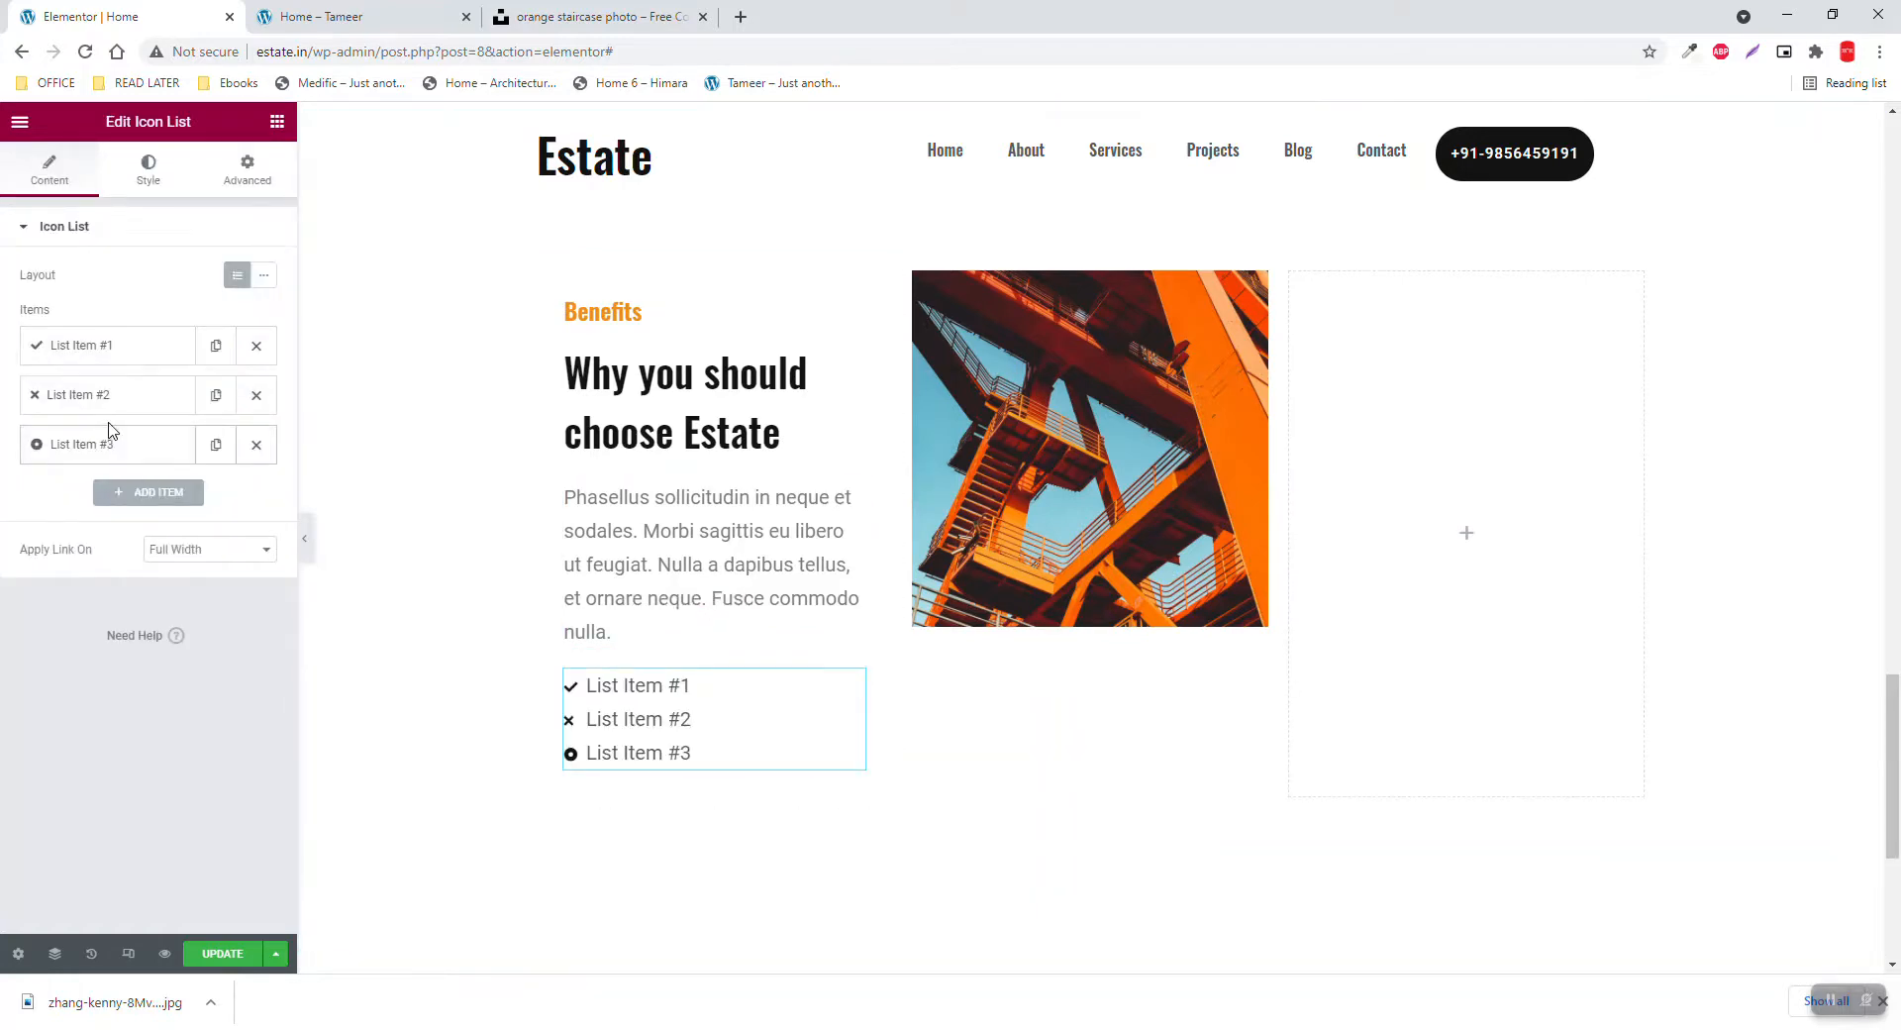
left_click(352, 16)
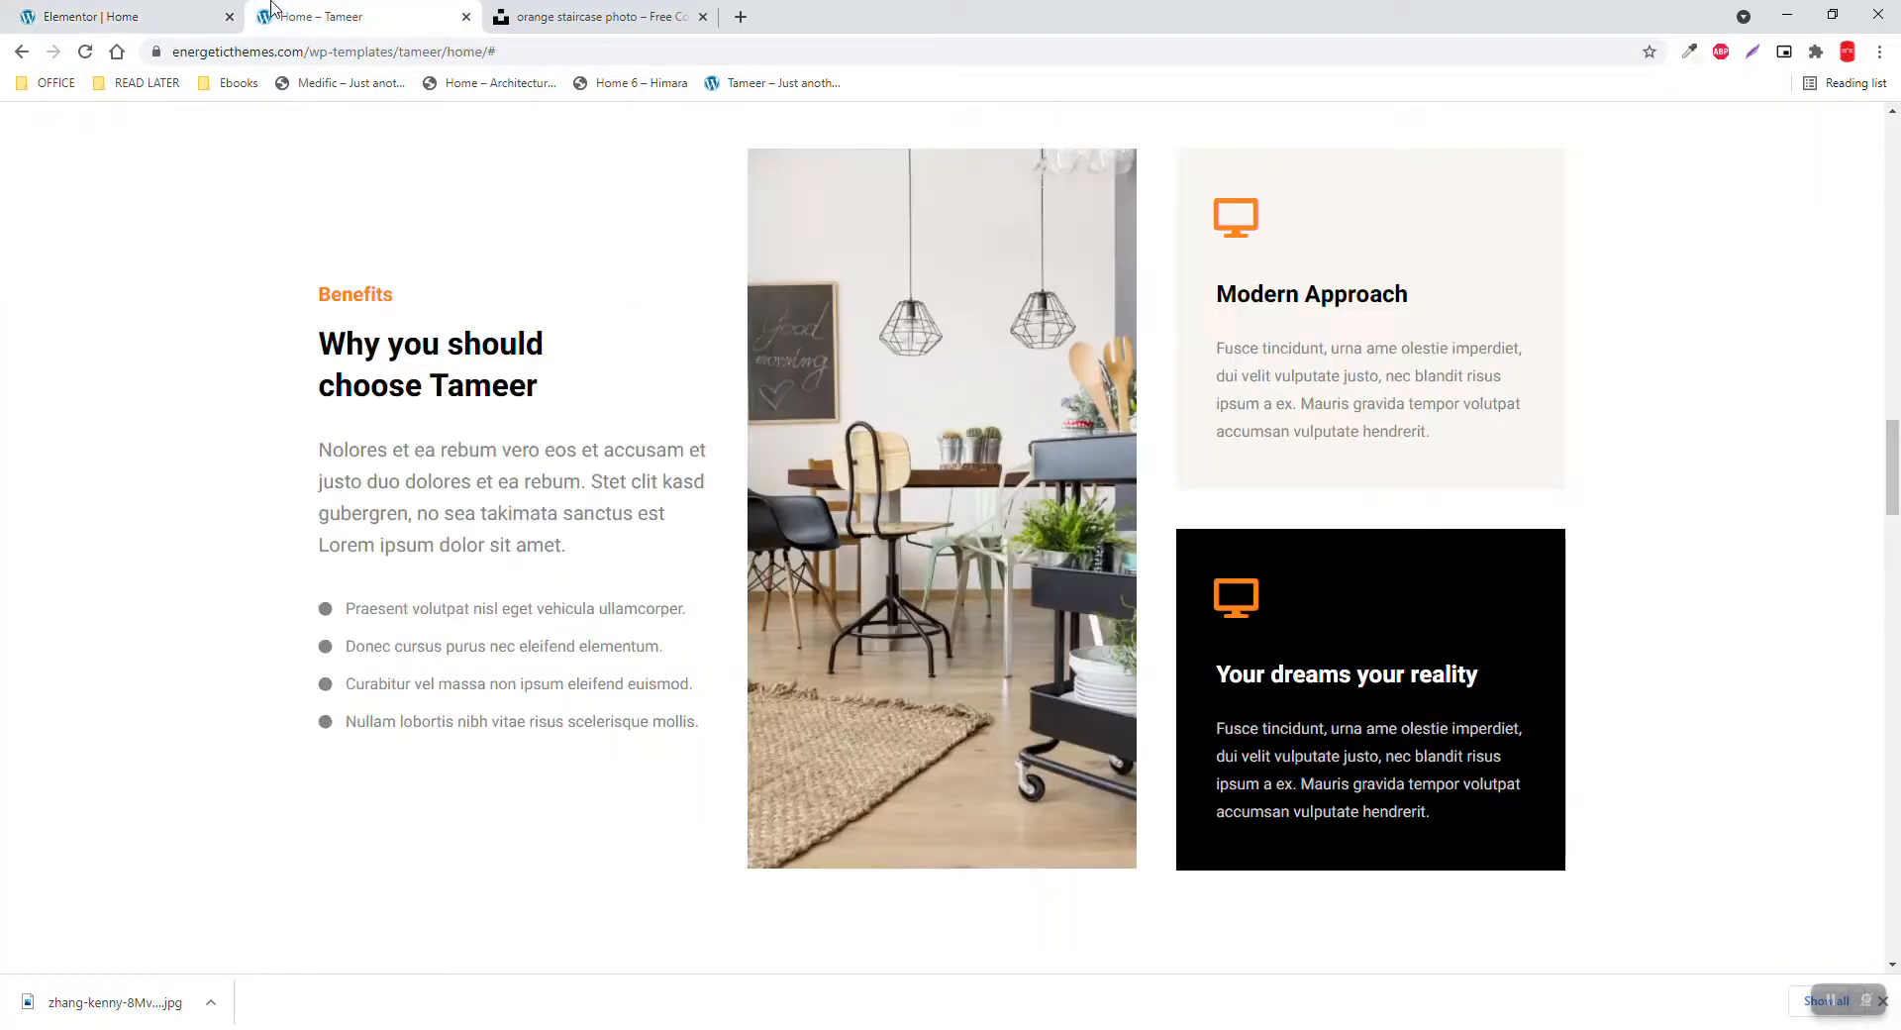
left_click(84, 15)
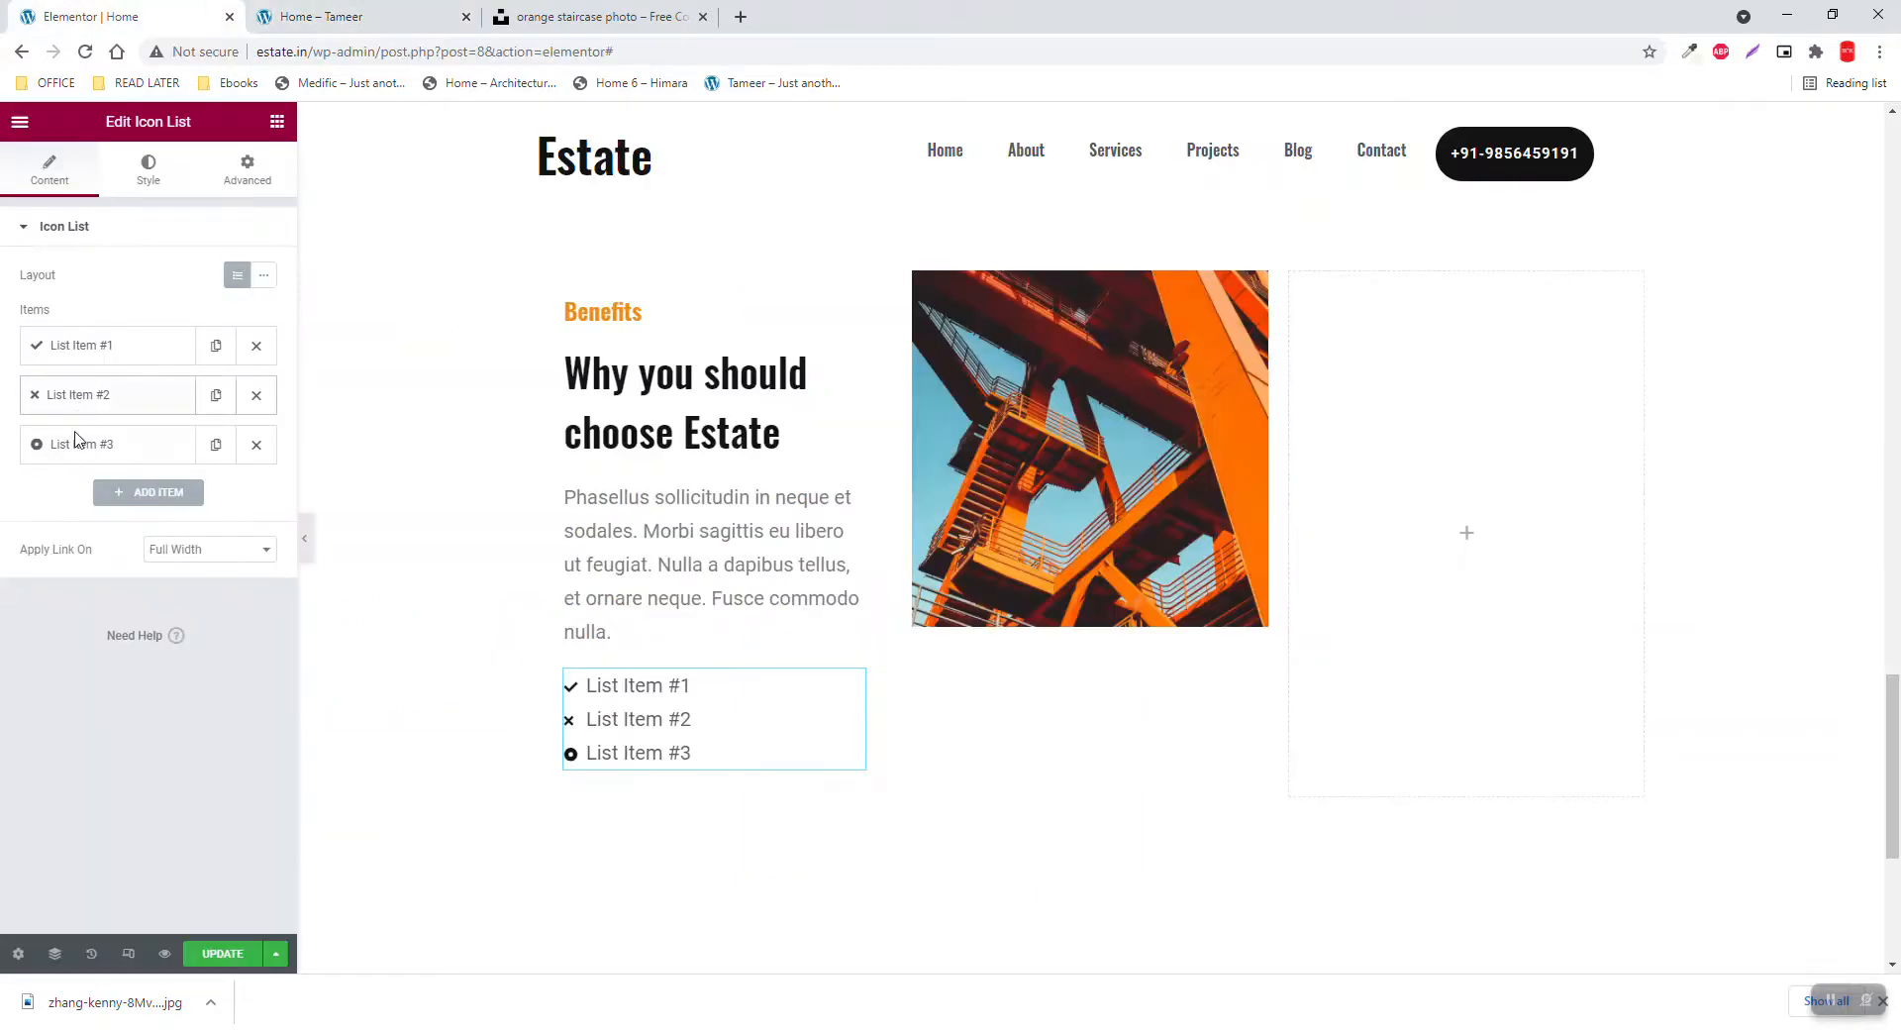
Give list item 1 a circle icon and text 'Praesent volutpat nisl eget vehicula ullamcorper.', deleting item 2
left_click(79, 345)
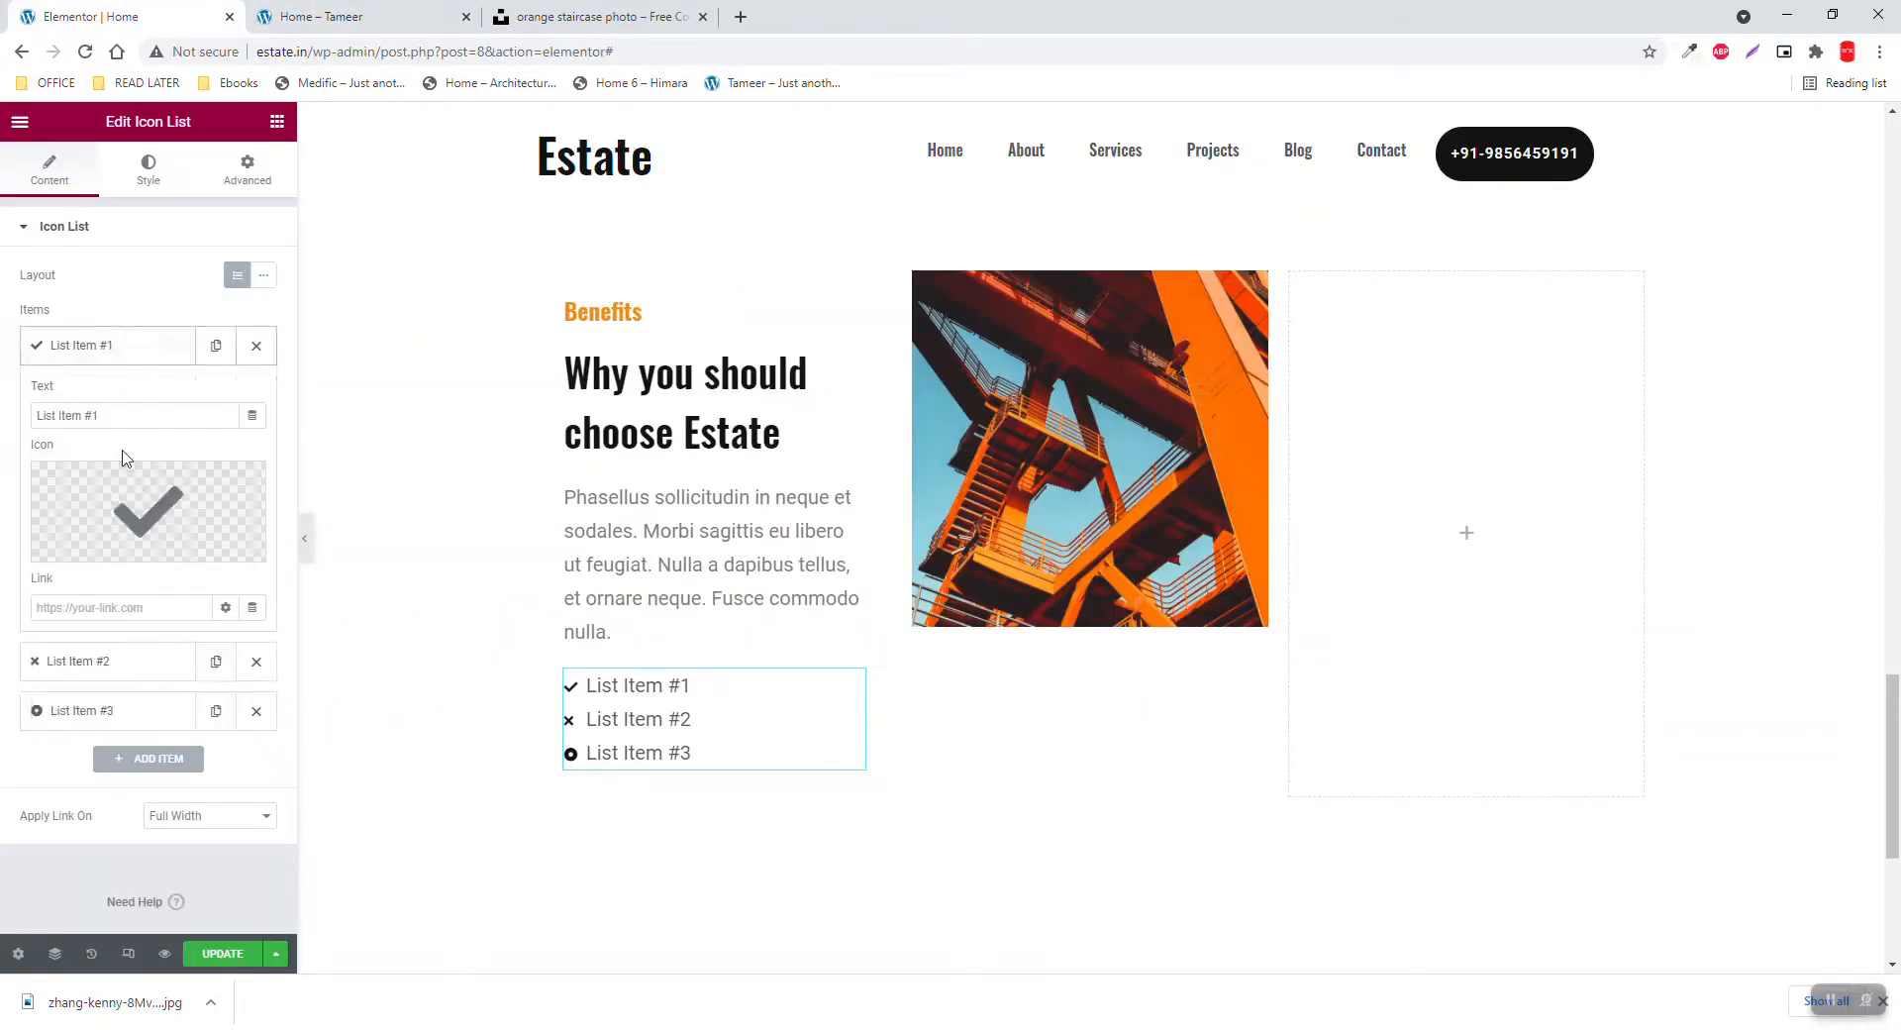
left_click(147, 511)
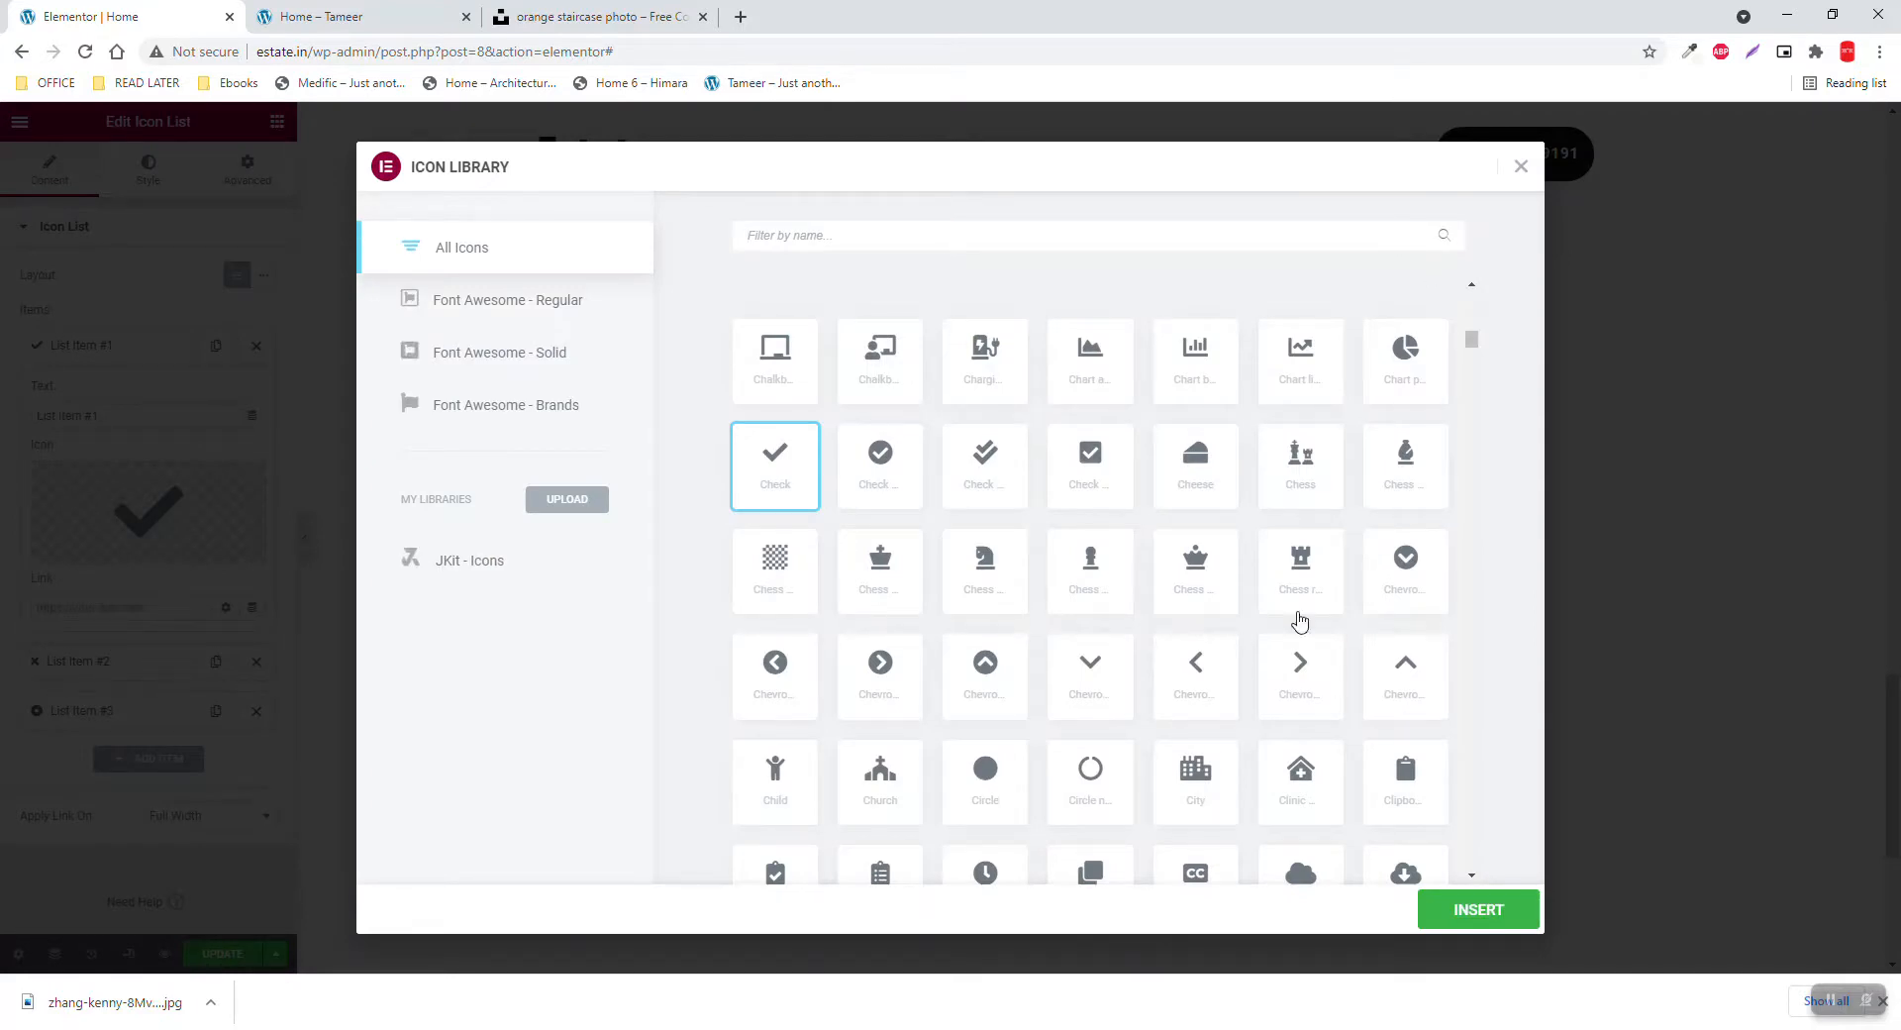
left_click(1478, 909)
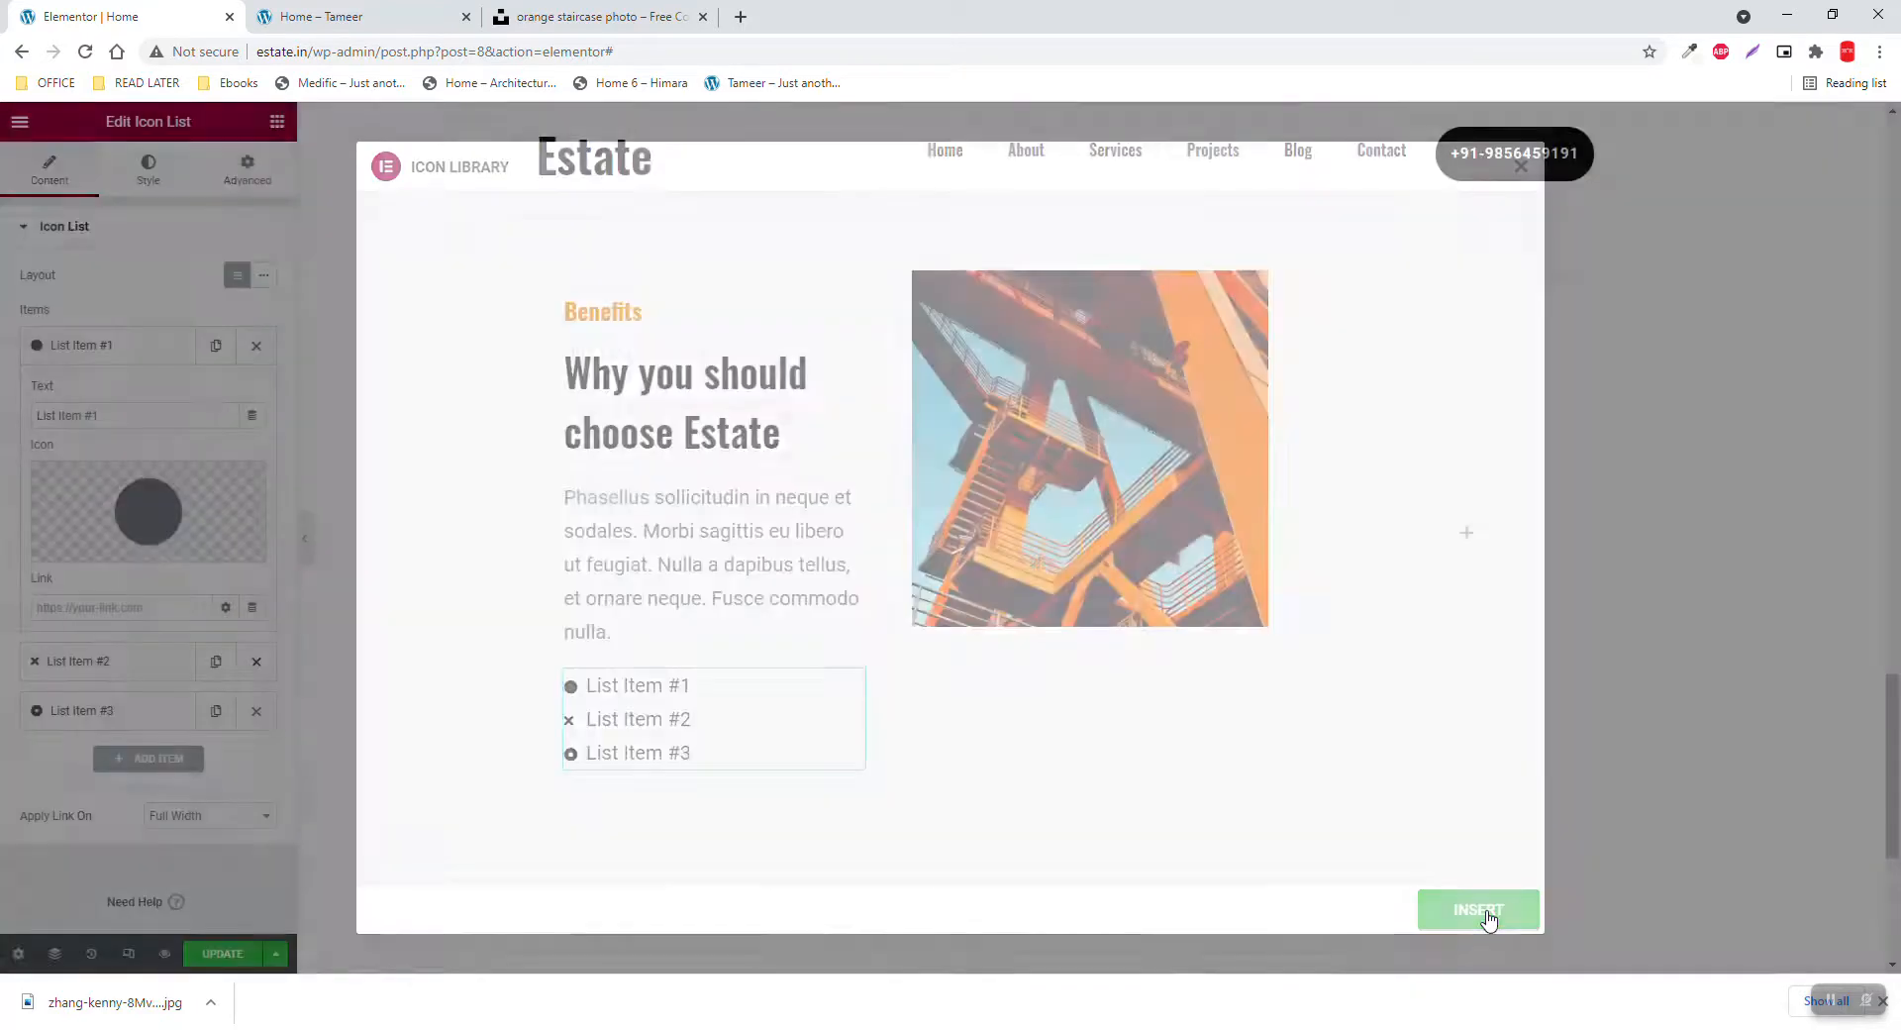
left_click(1479, 909)
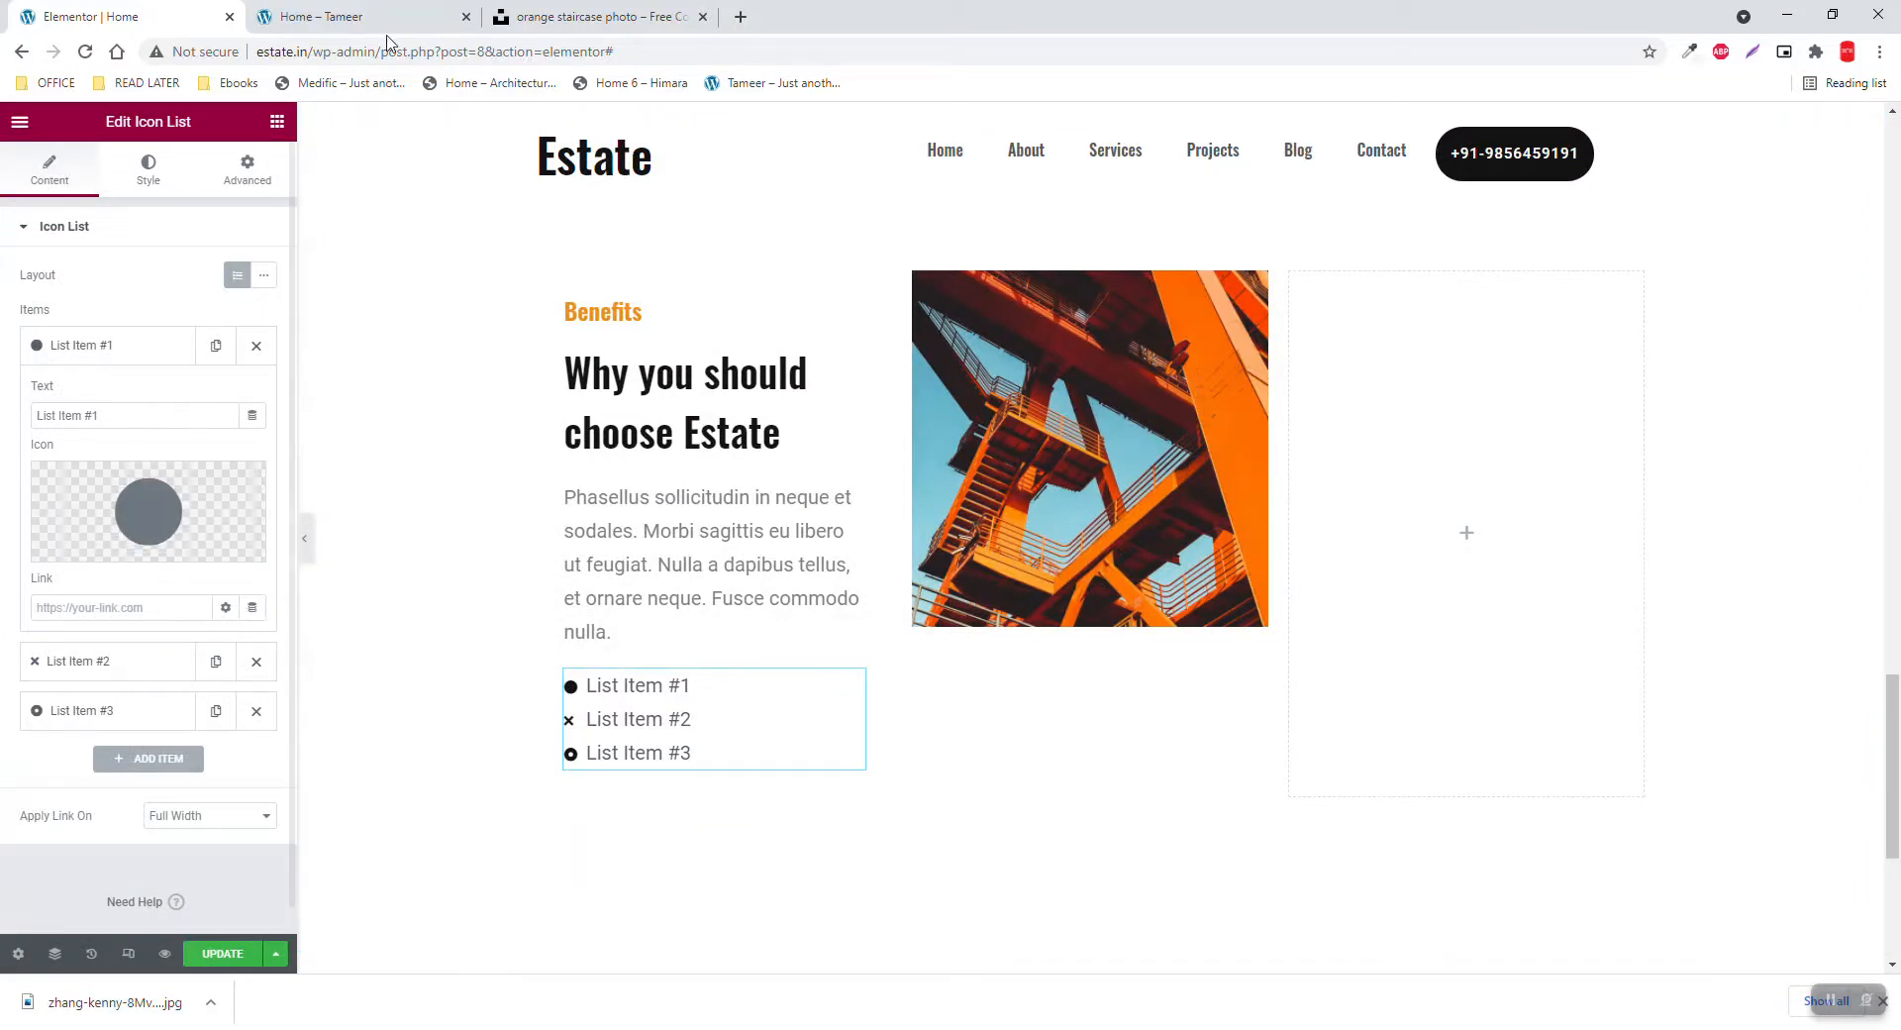
left_click(334, 17)
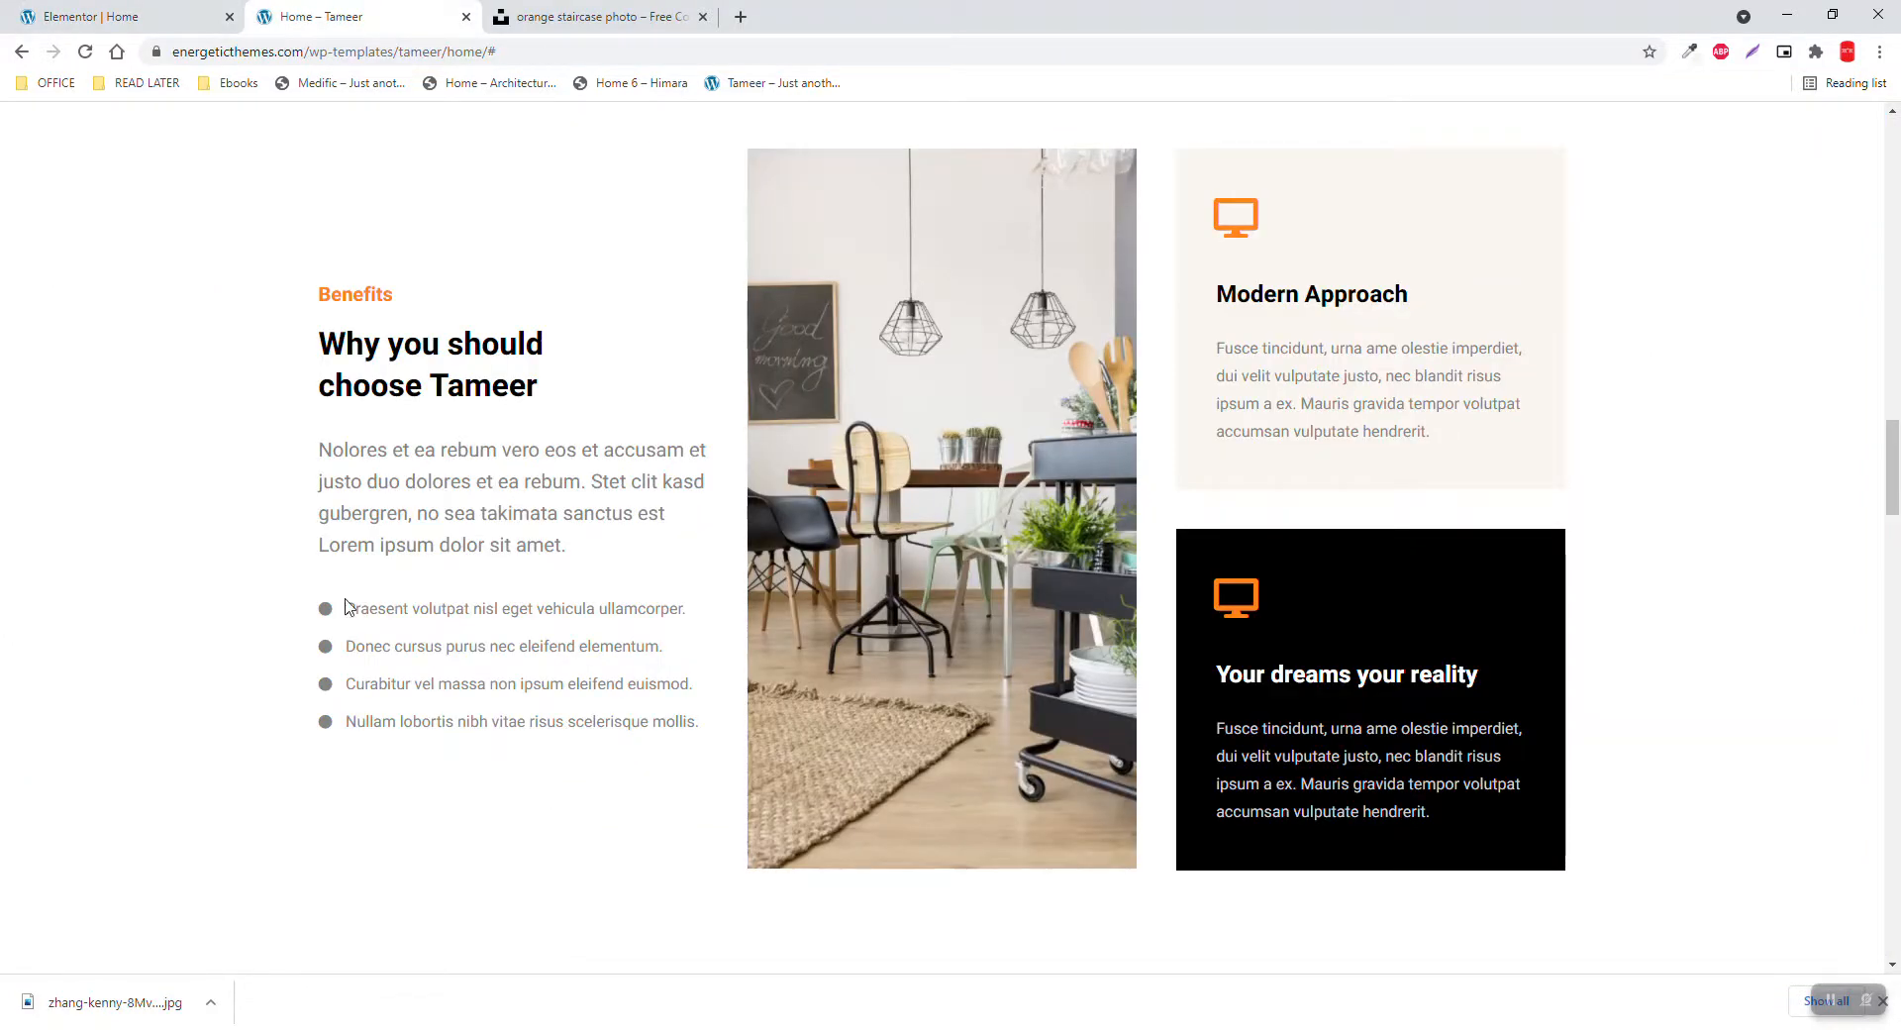
double_click(514, 608)
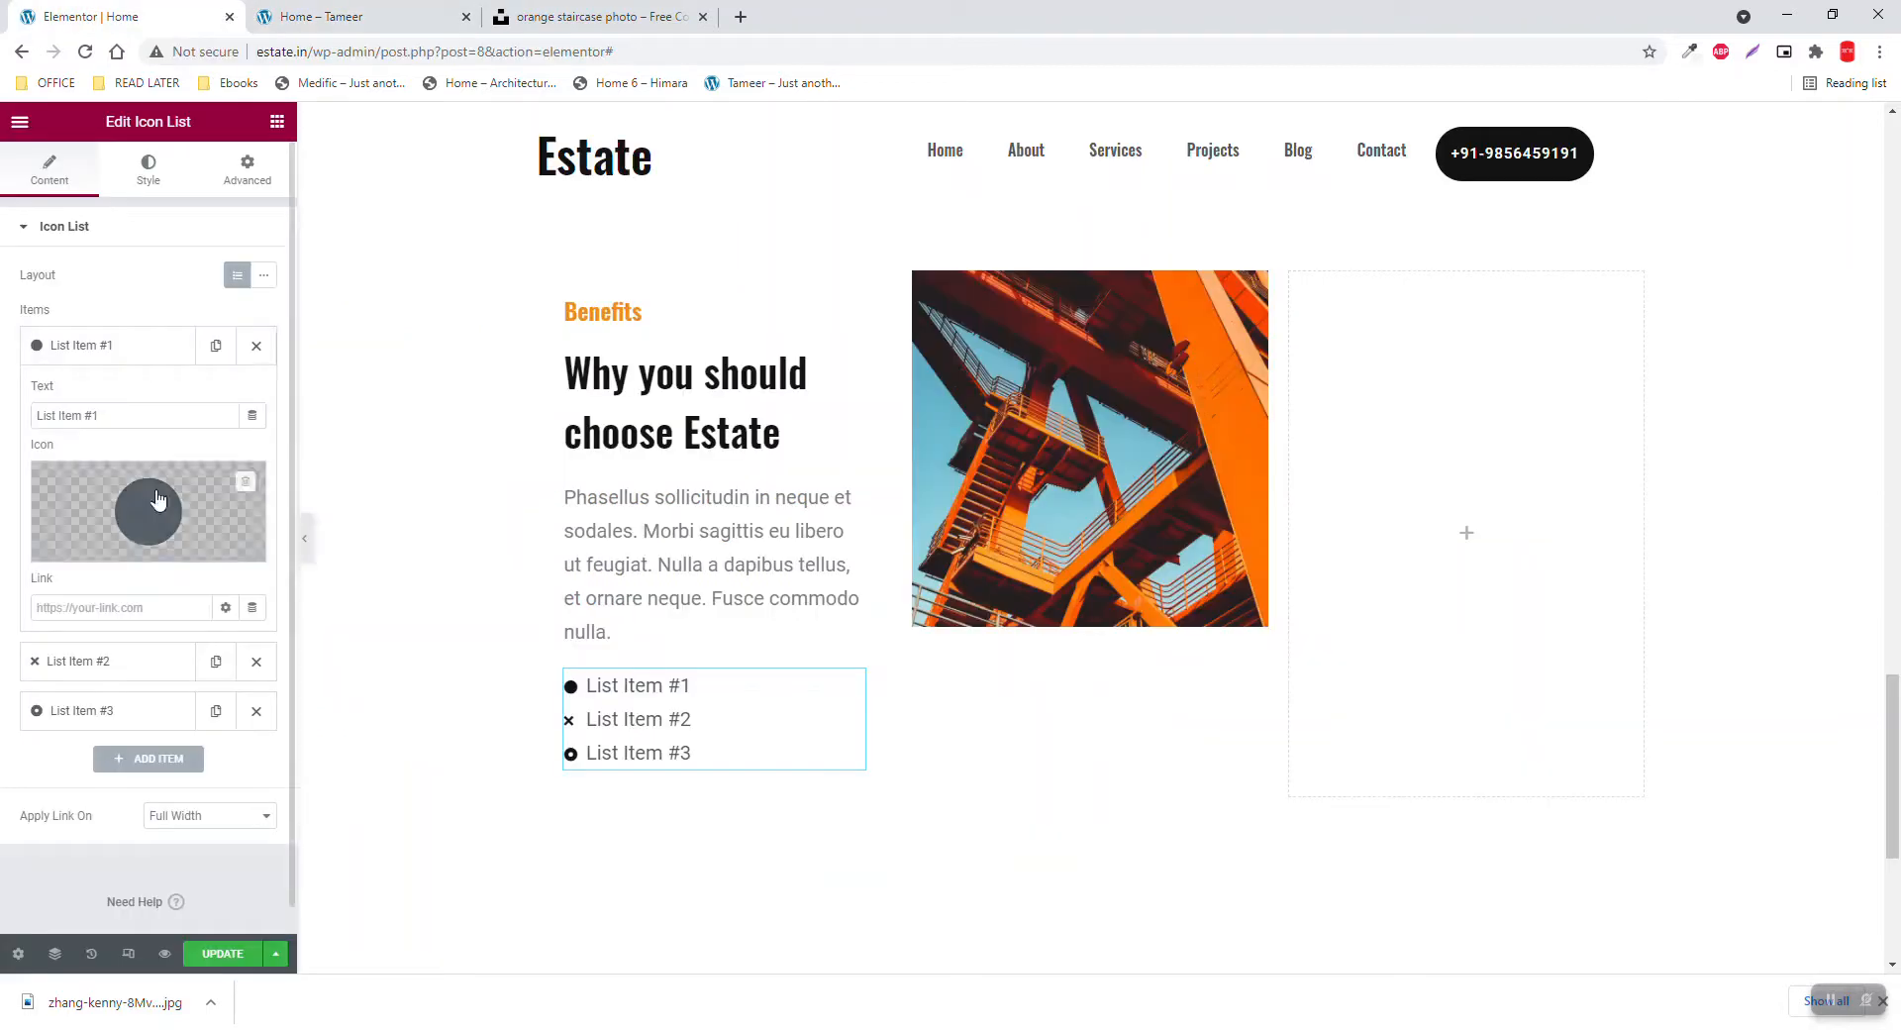
type("Praesent volutpat nisl eget vehicula ullamcorper.")
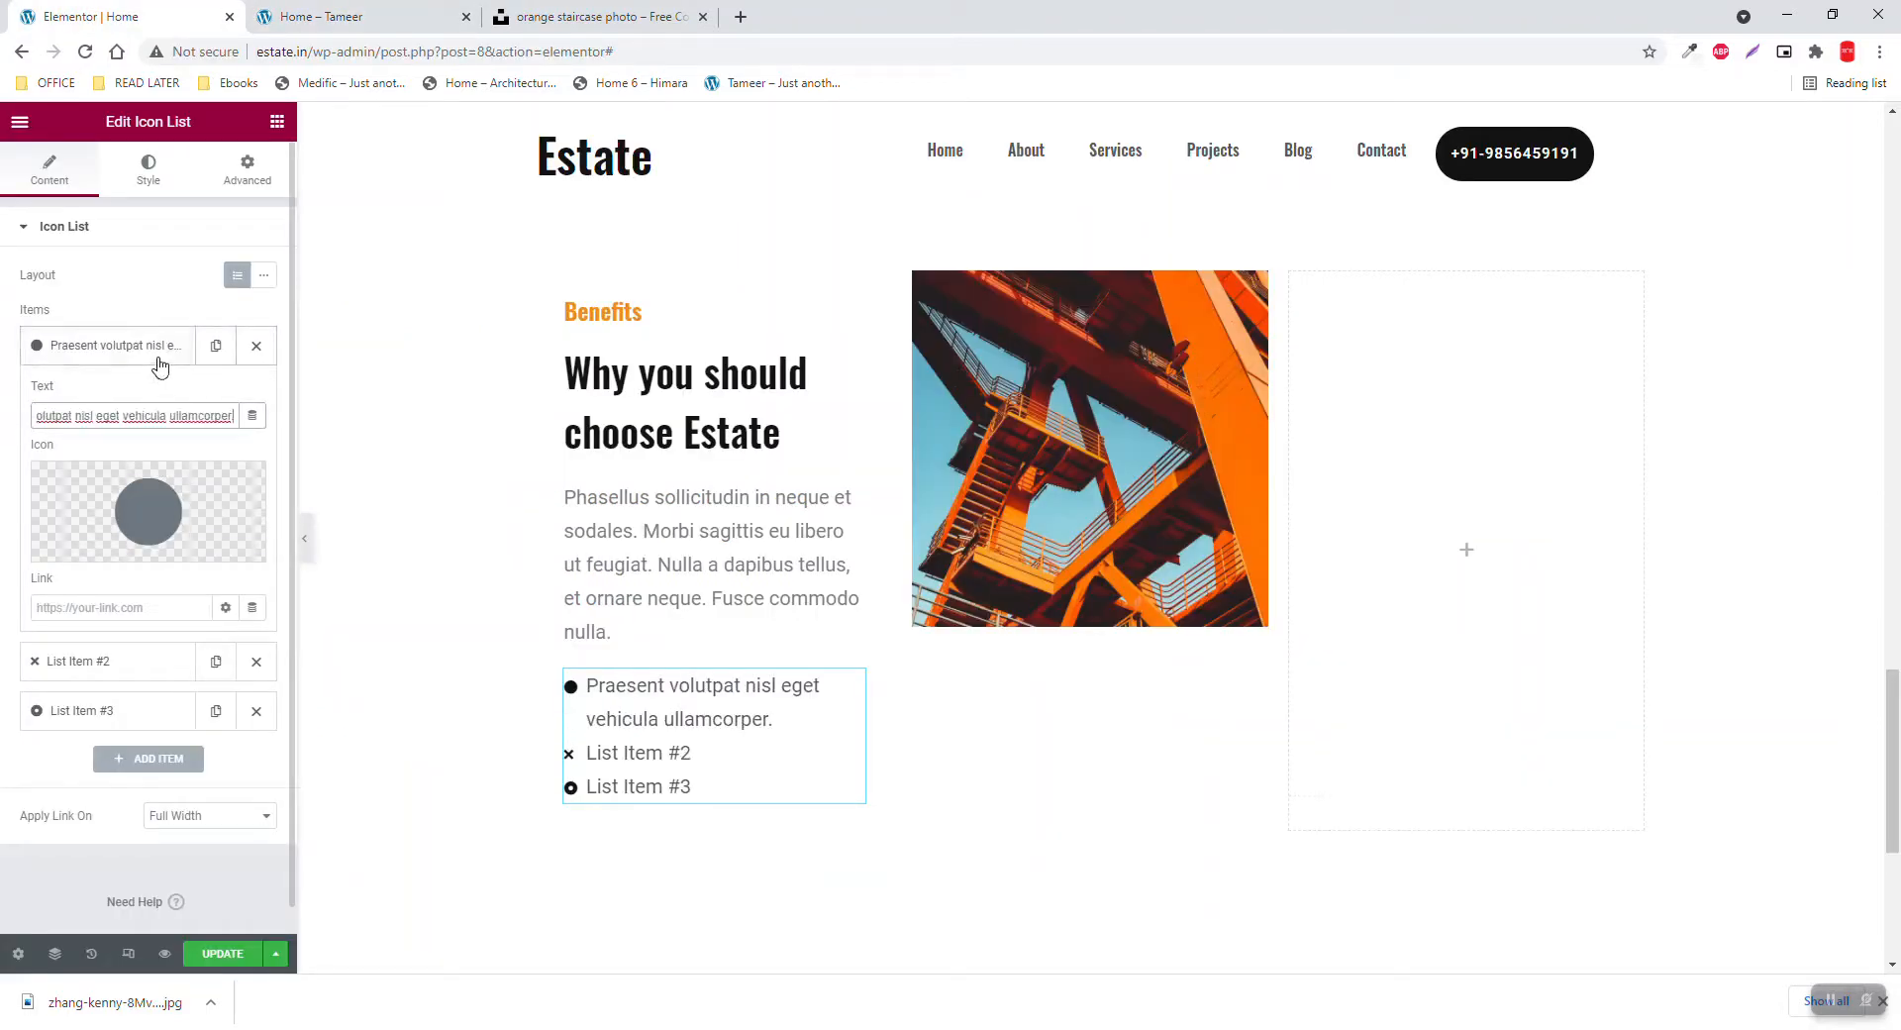
left_click(351, 16)
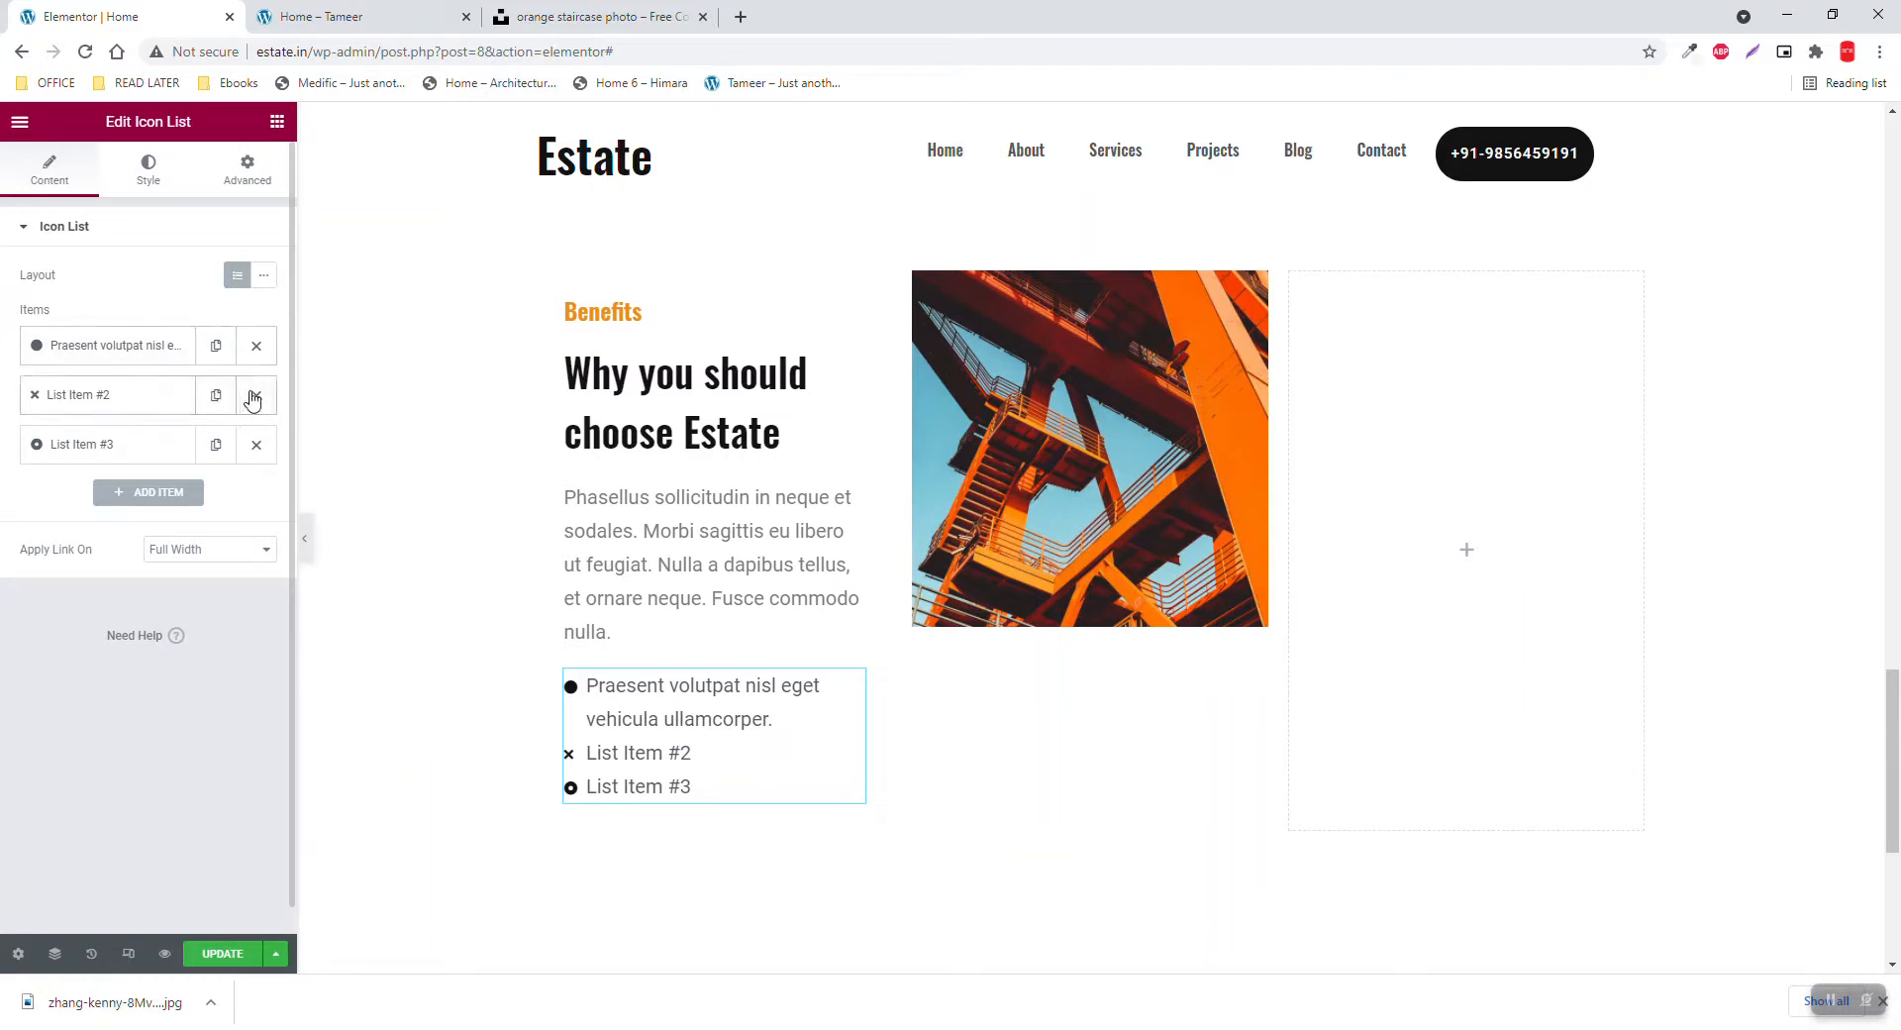
left_click(255, 395)
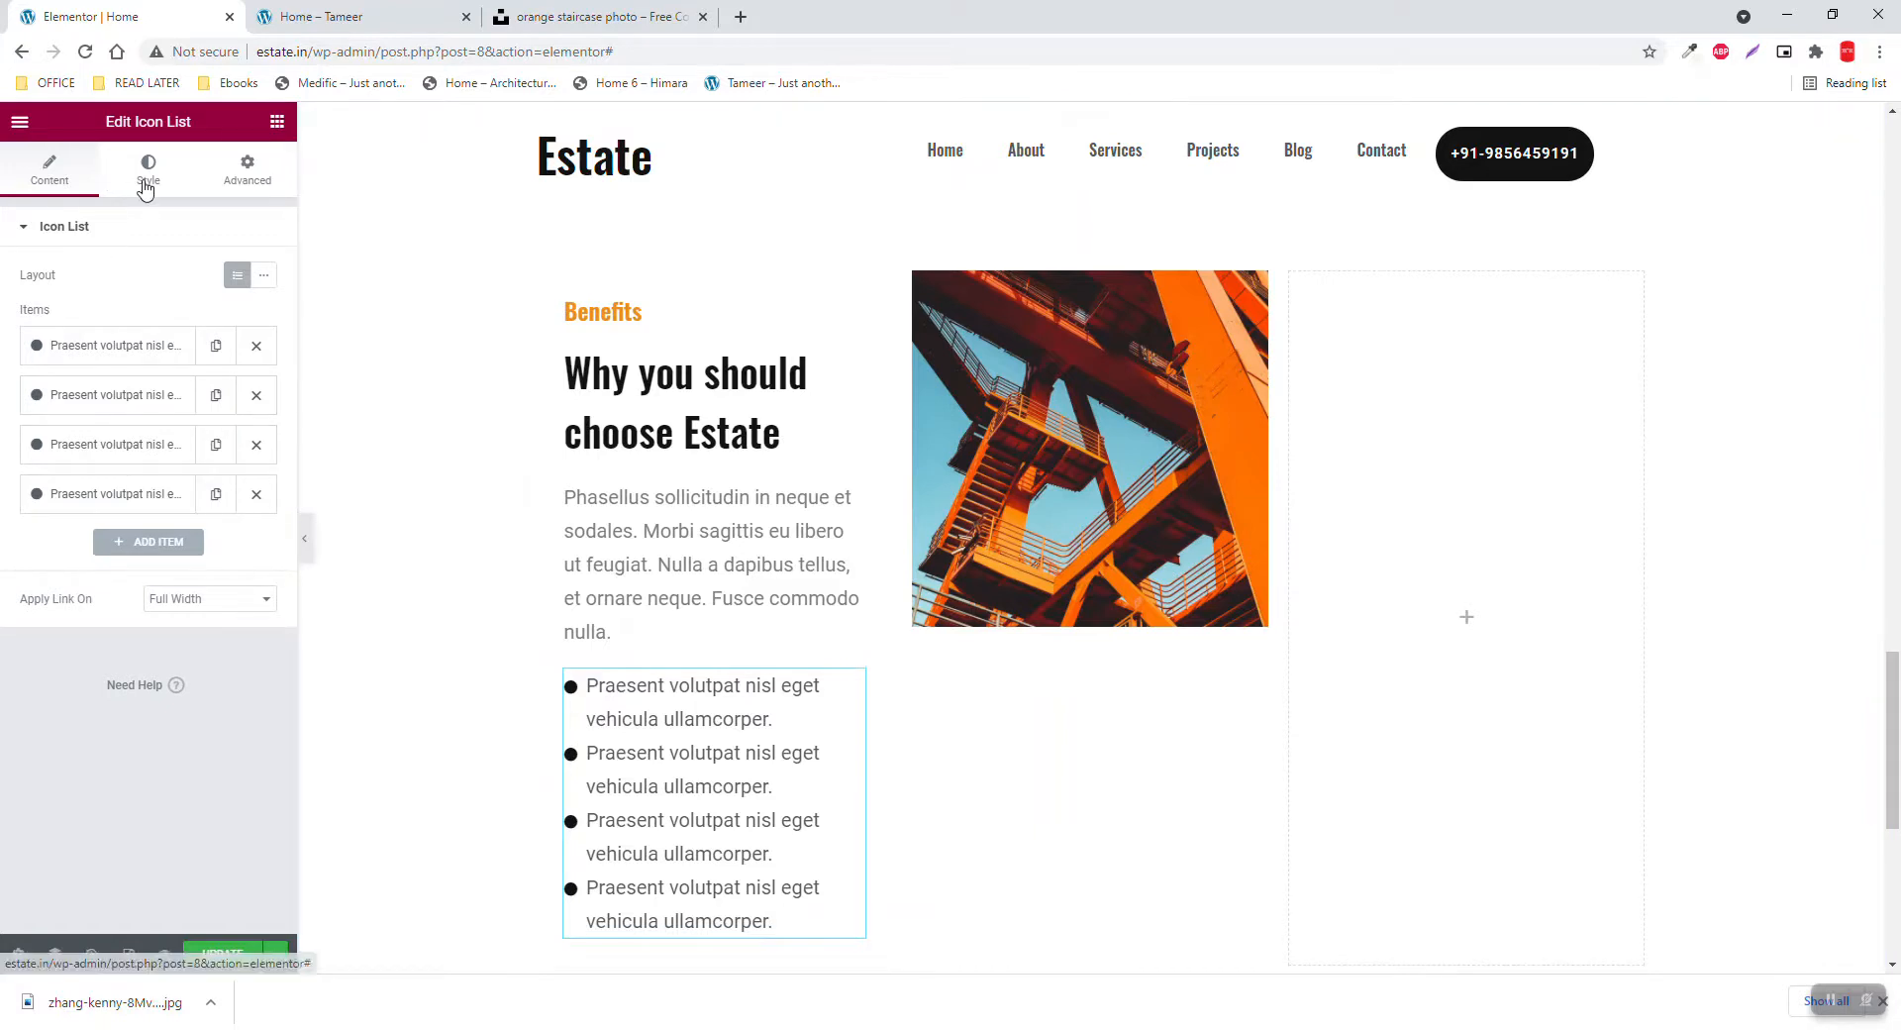
Reduce the icon list's typography font size and drag the divider to widen the text column
left_click(337, 17)
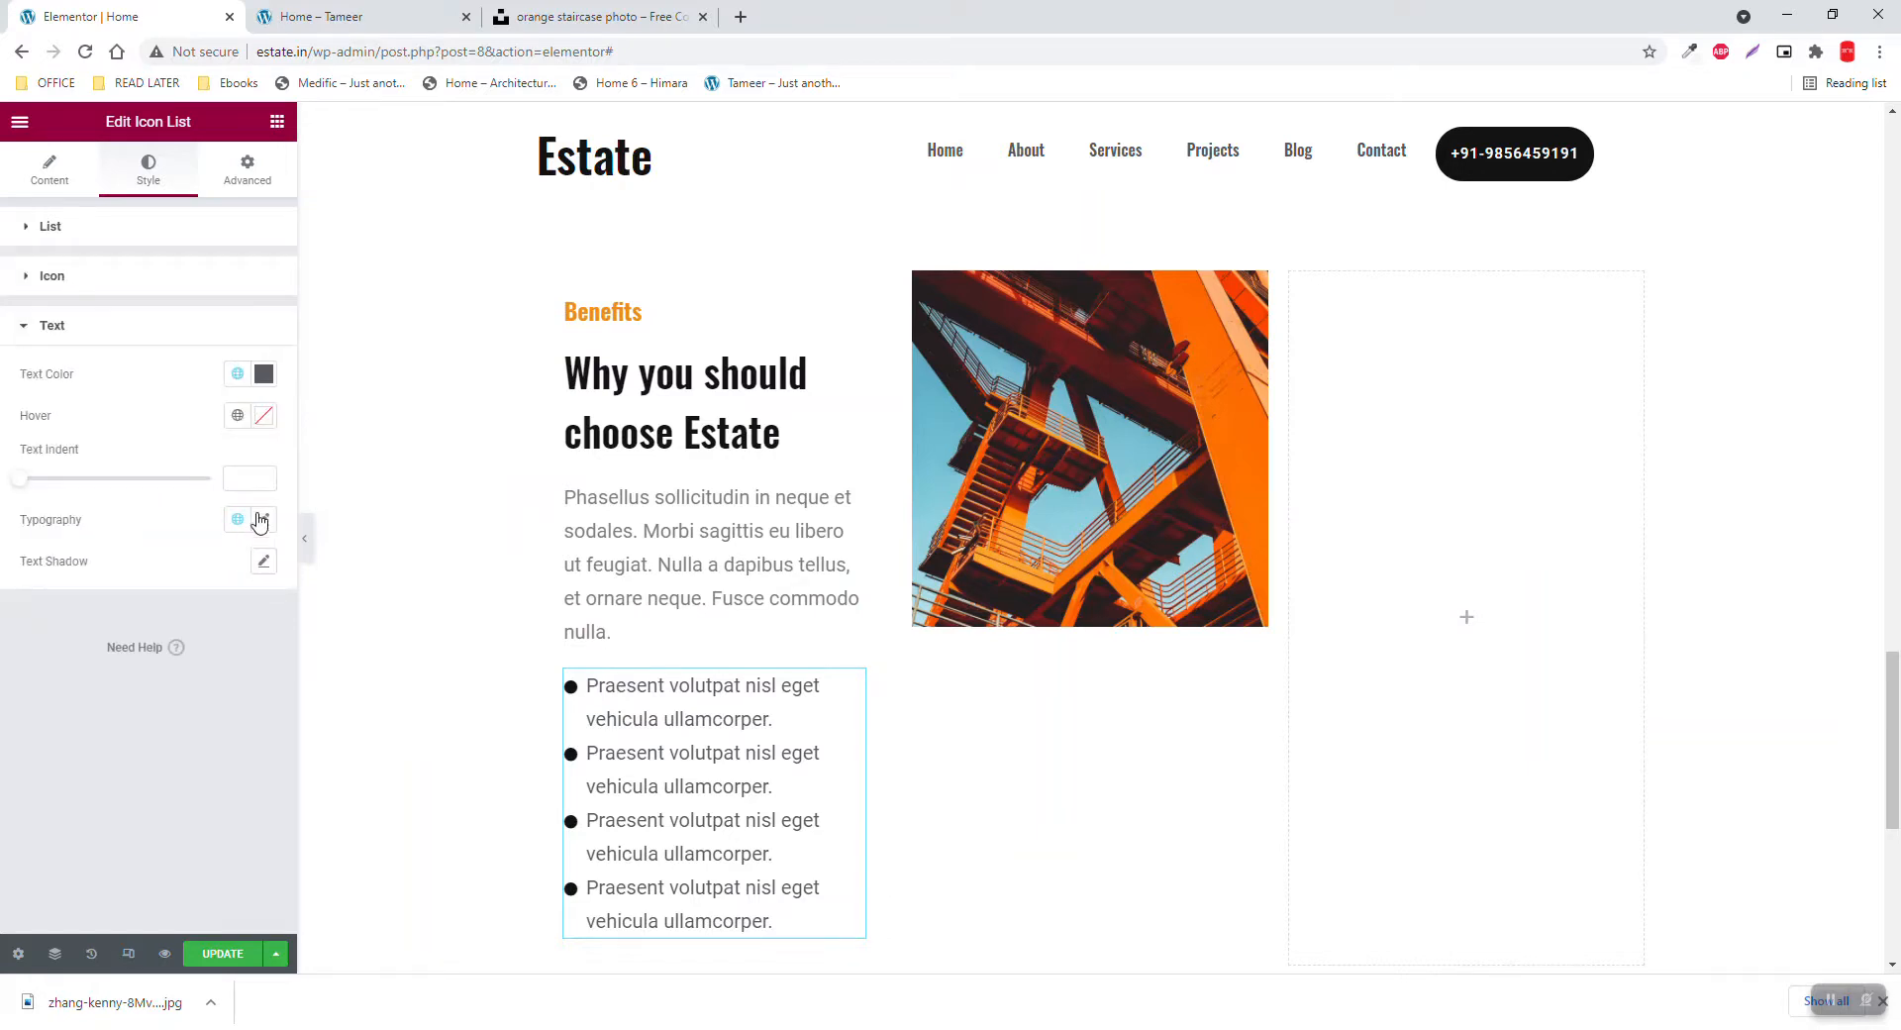
left_click(263, 520)
type("16")
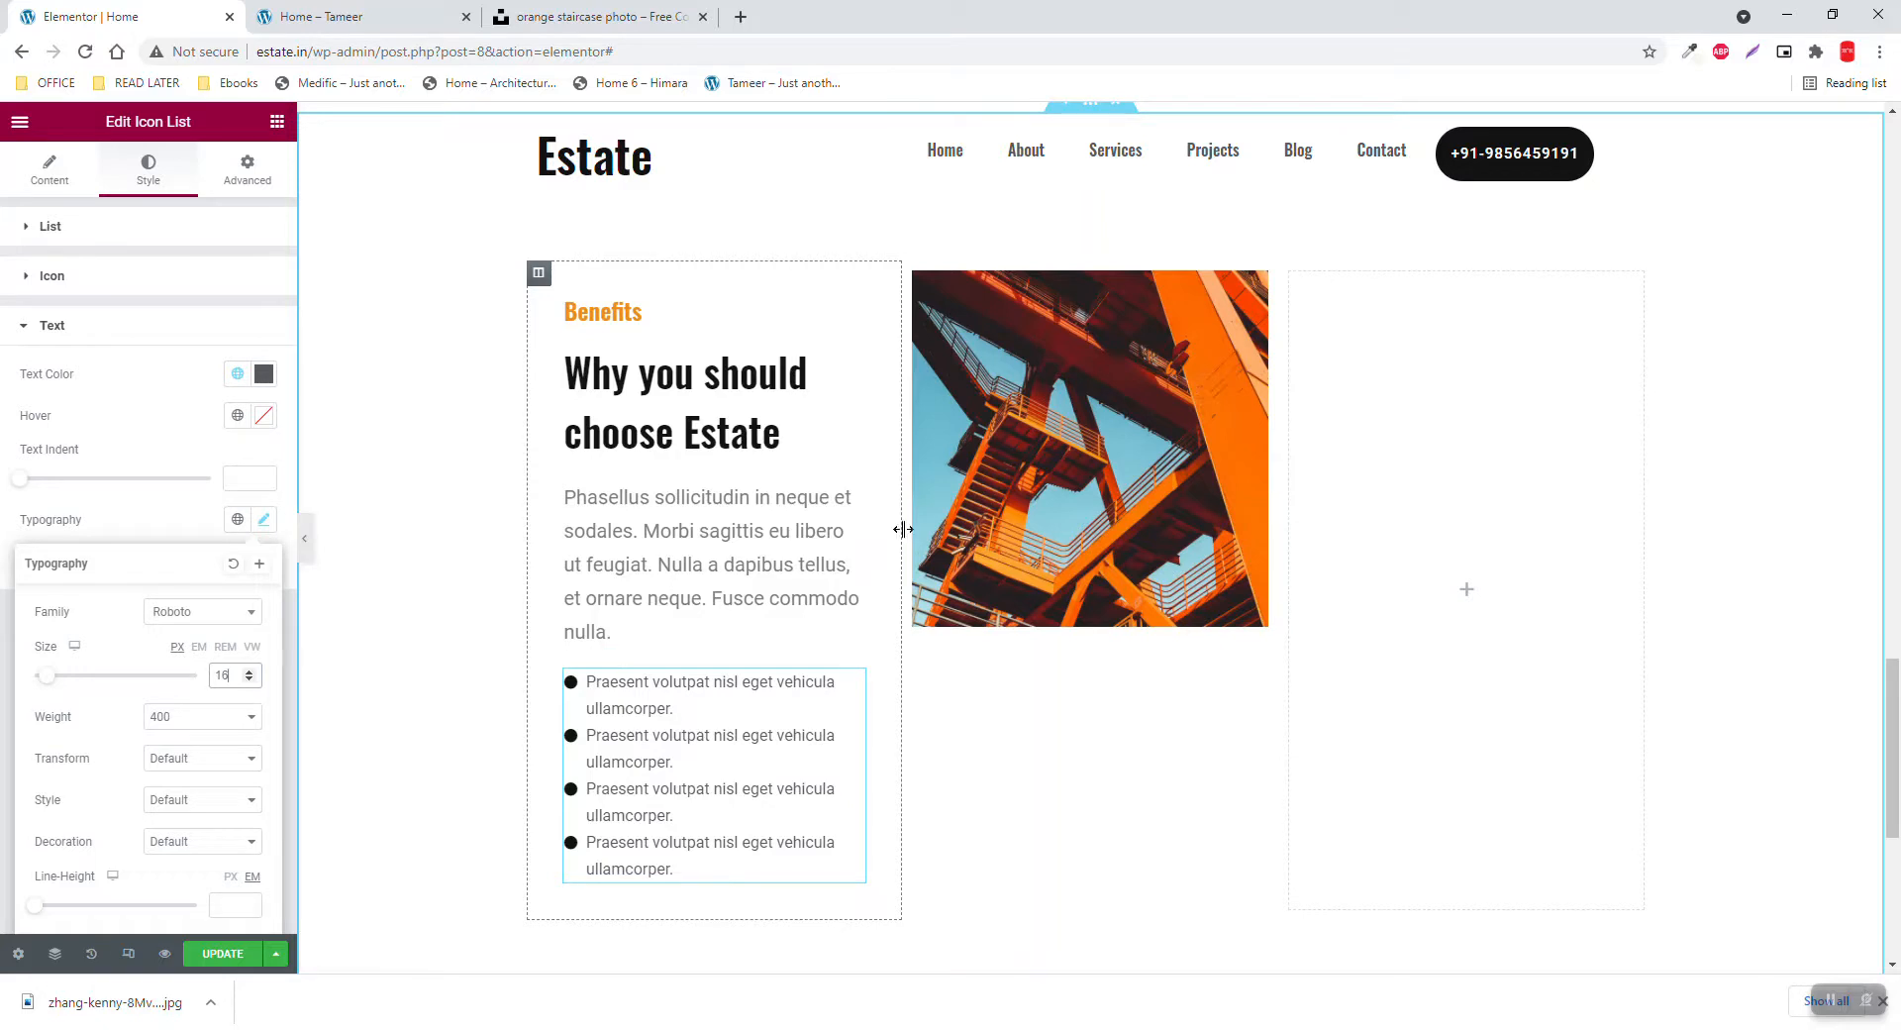
left_click_drag(904, 530, 934, 543)
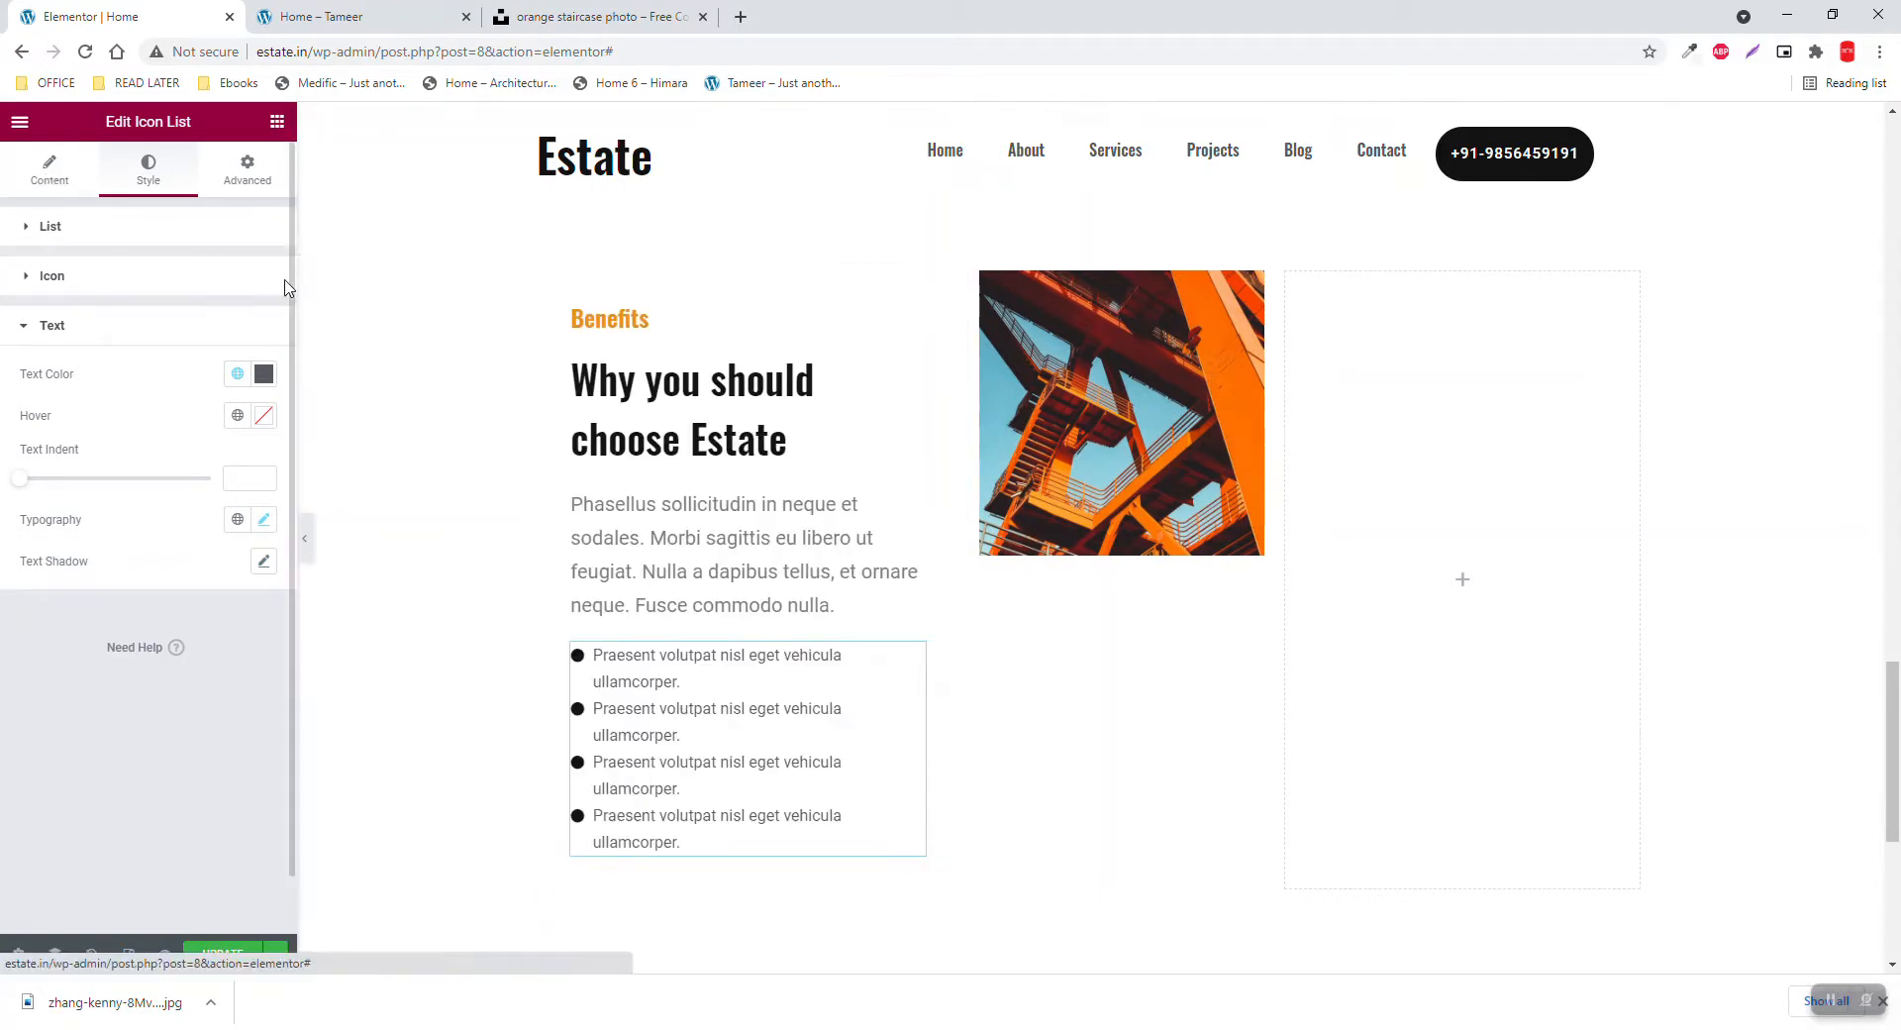
Set the text column's left padding to 0 and drag the divider so the staircase image widens
left_click(50, 168)
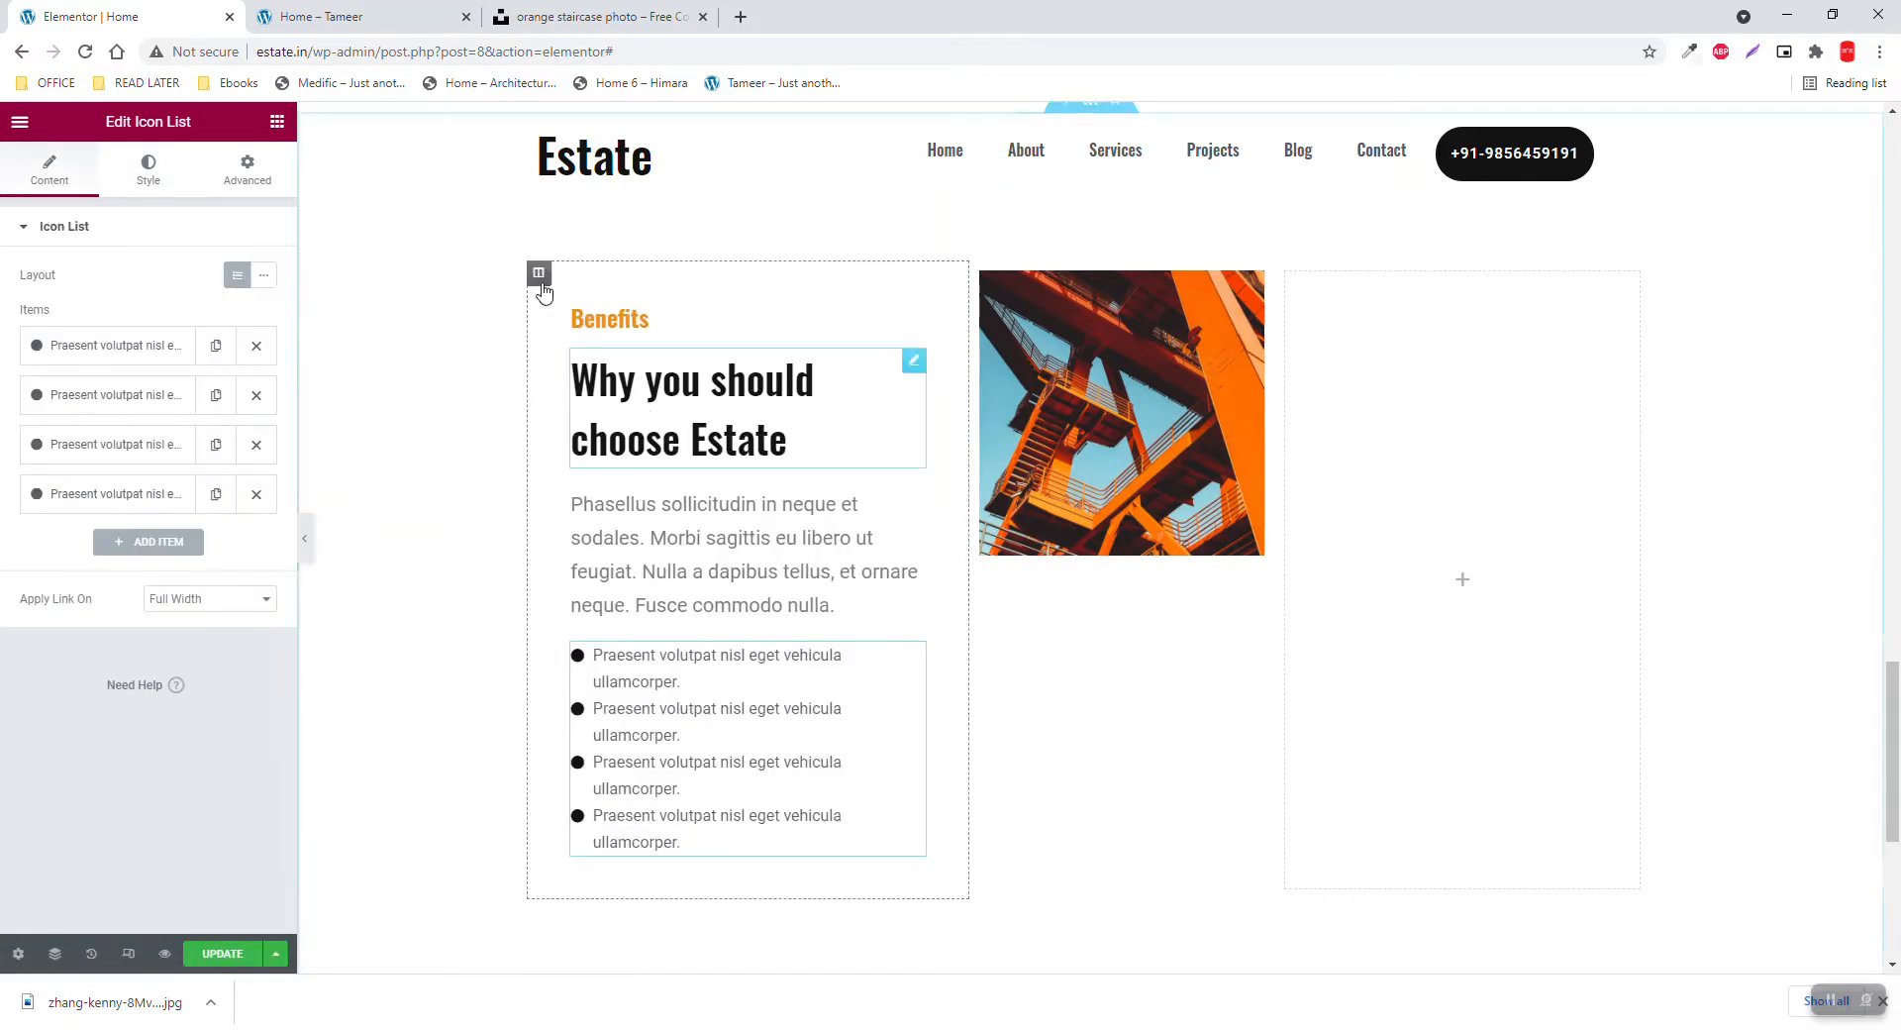
left_click(538, 273)
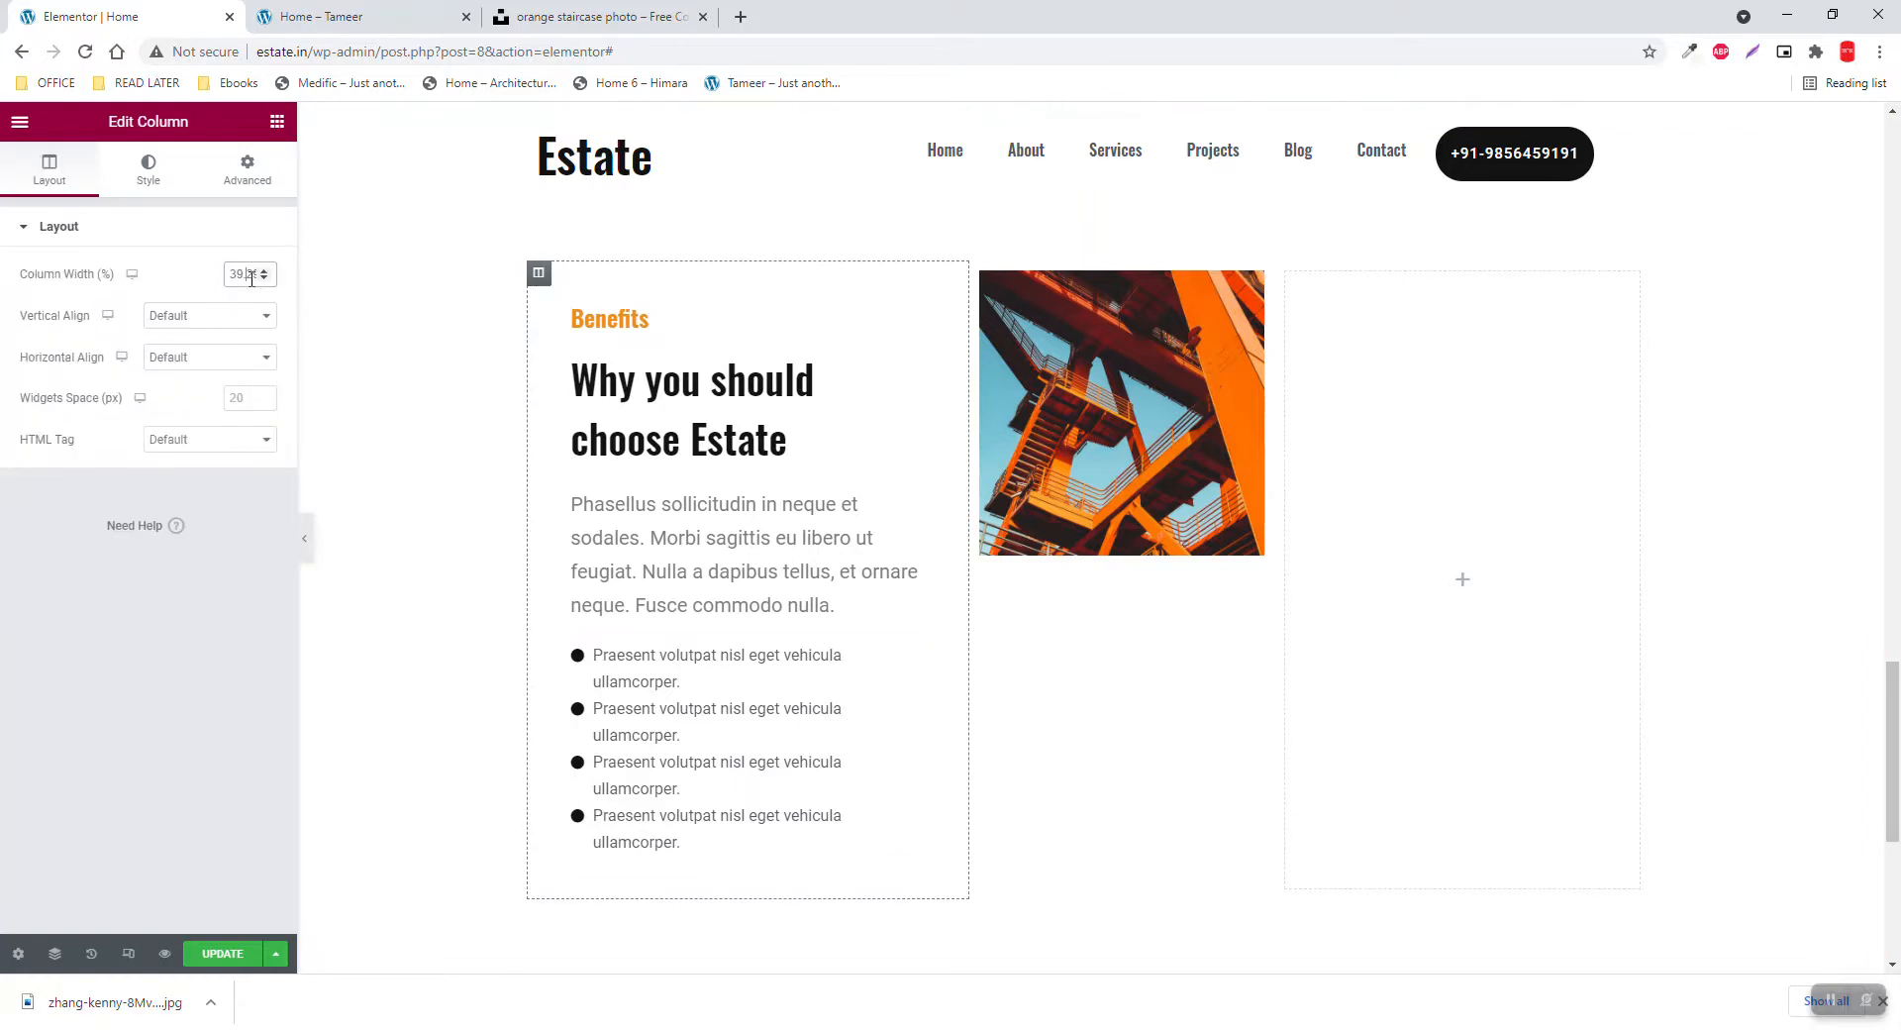
left_click(245, 274)
type("40")
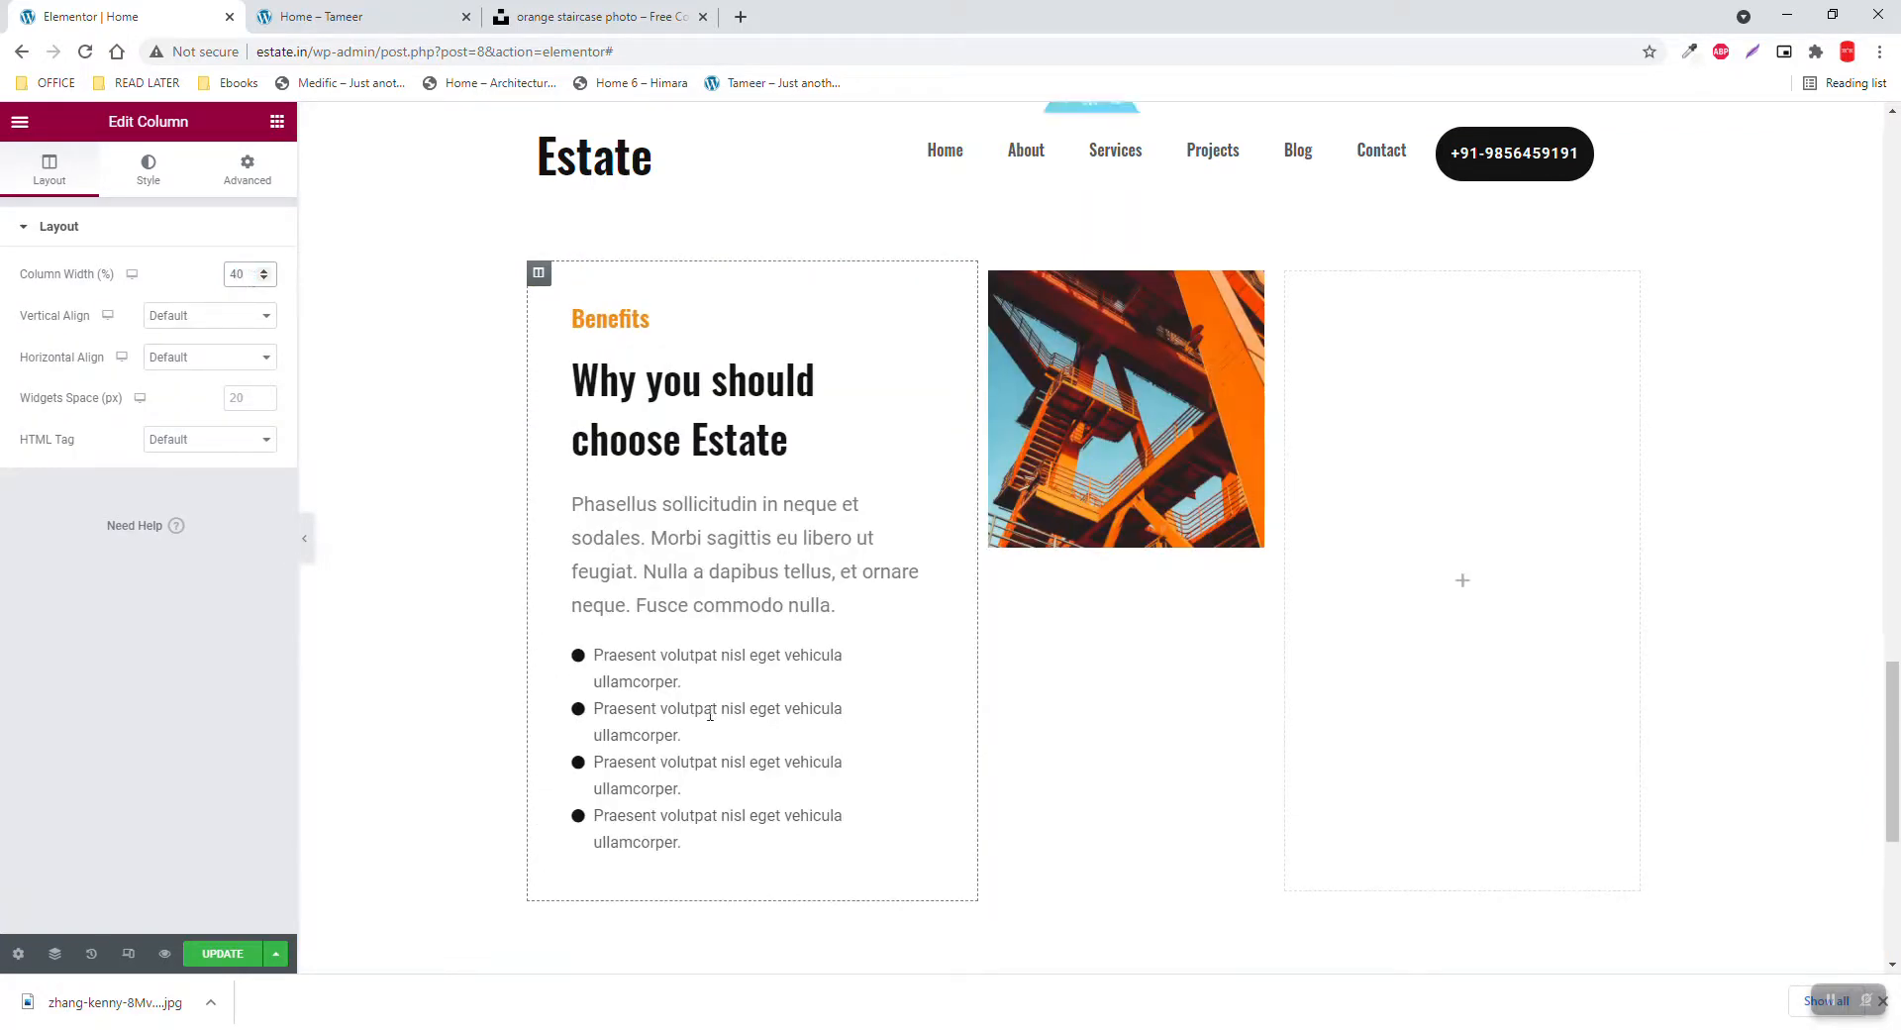
mouse_move(919, 683)
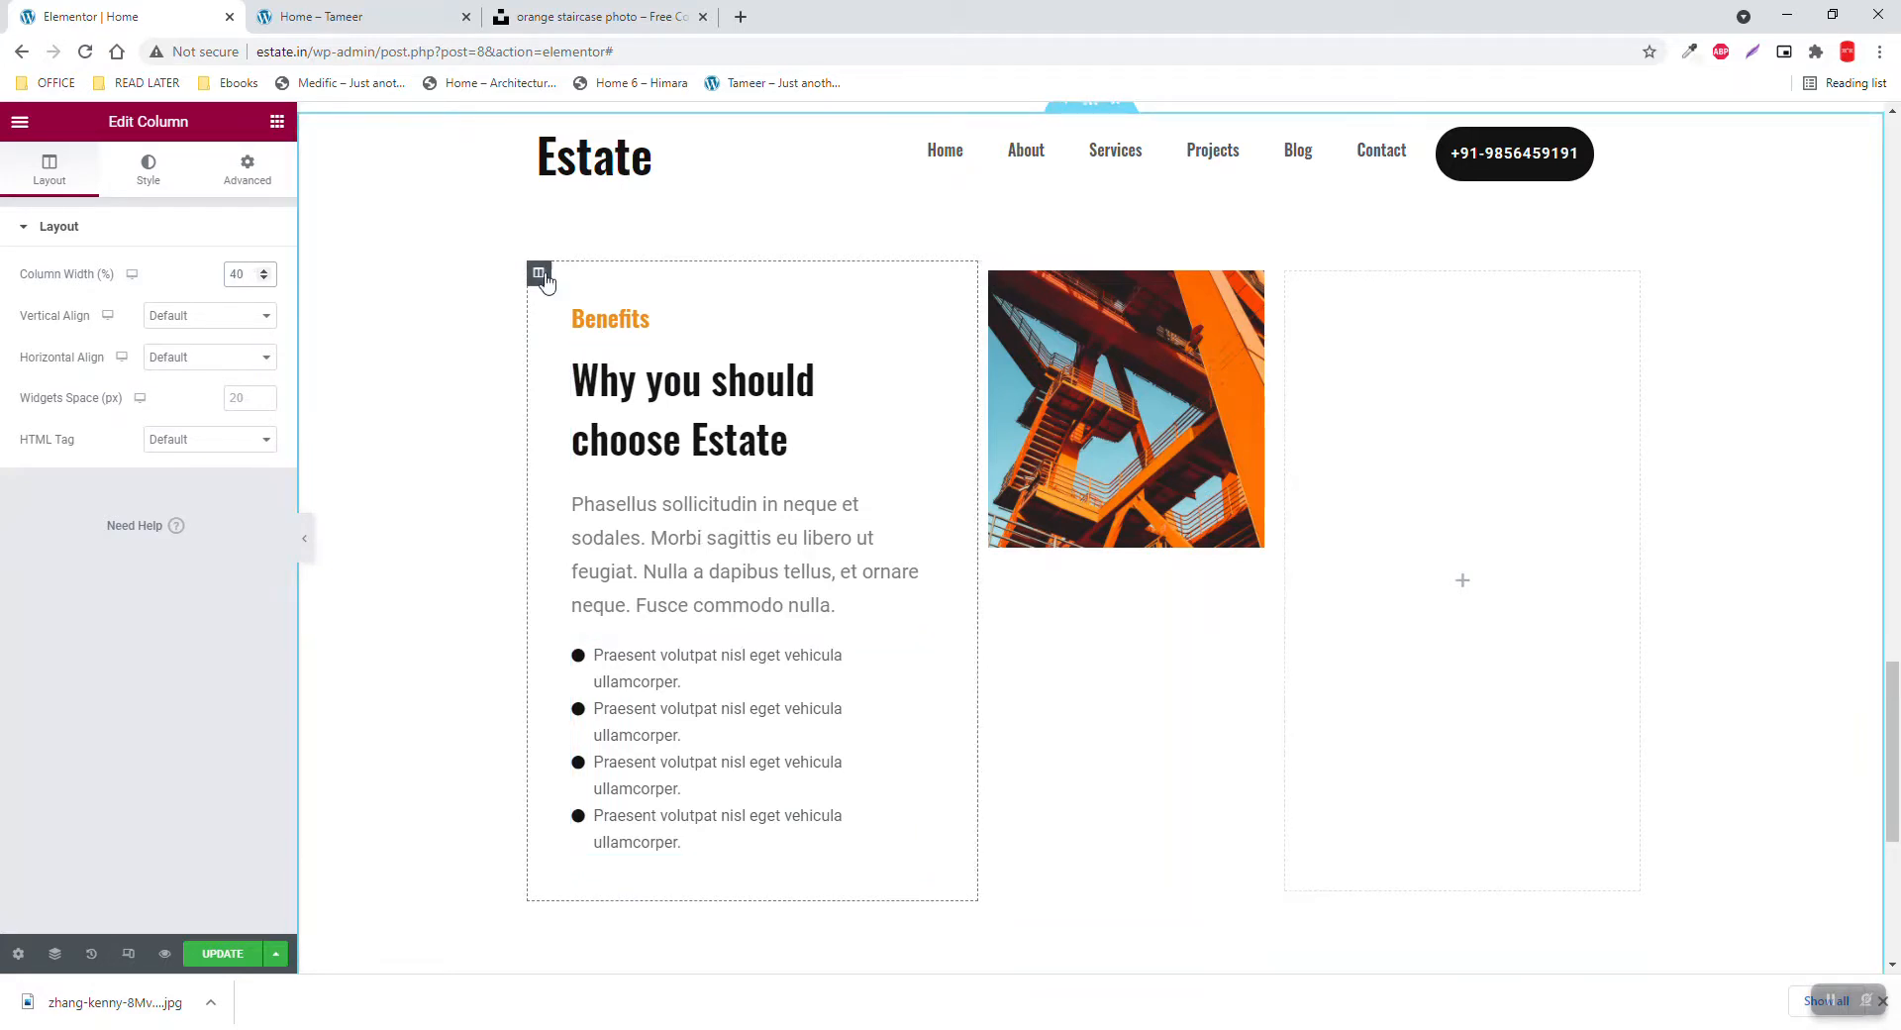
mouse_move(1070, 394)
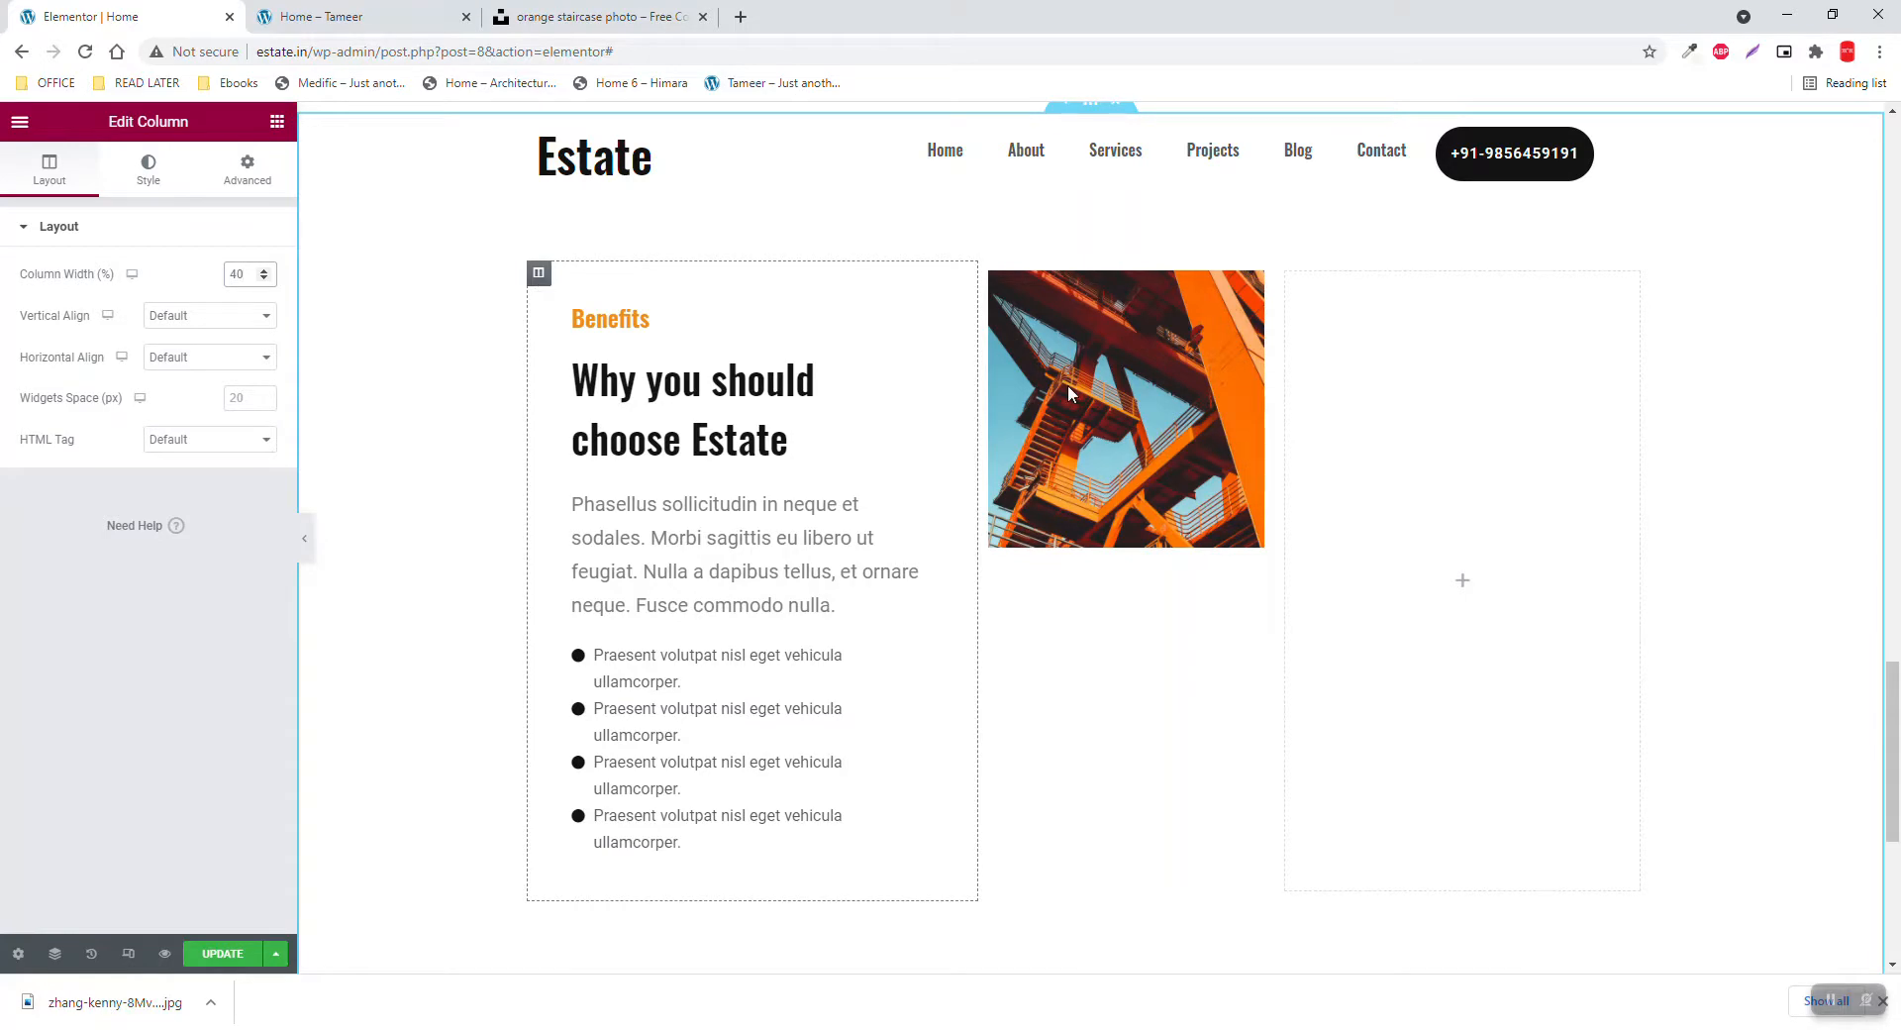
scroll("down", 3)
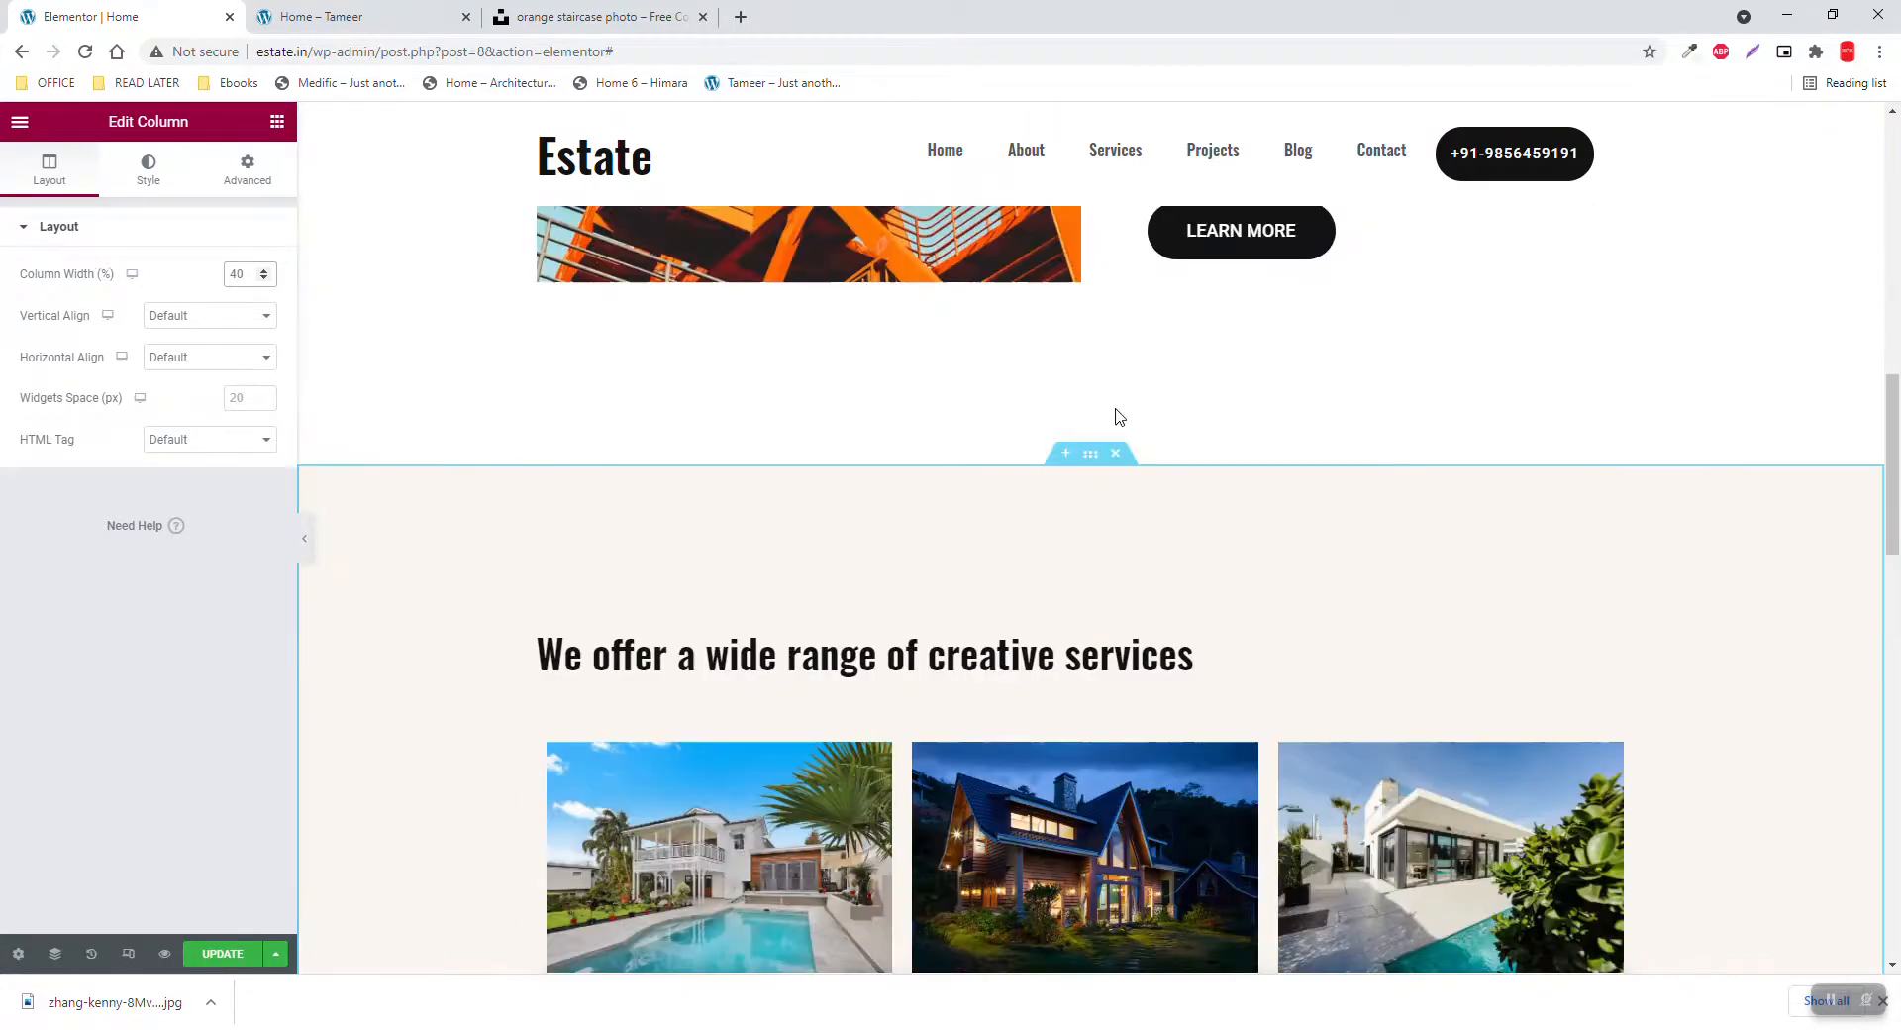
scroll("down", 3)
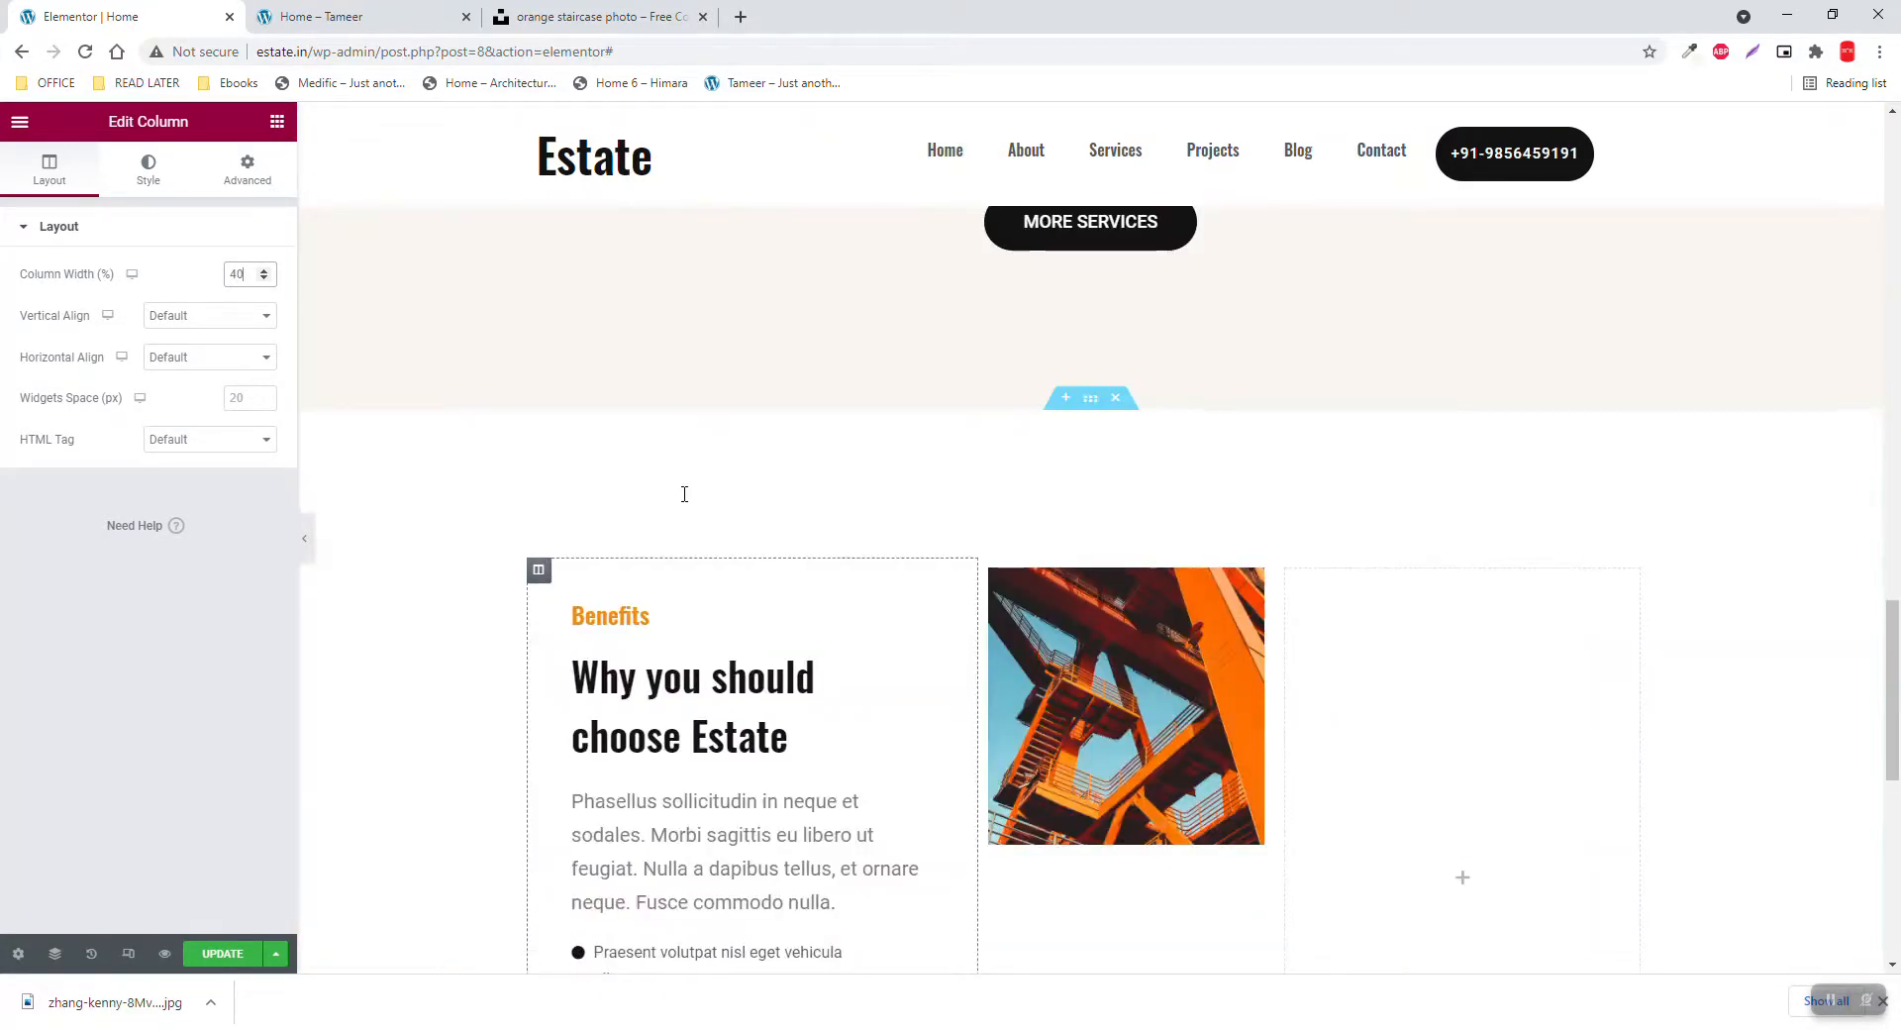
scroll("down", 3)
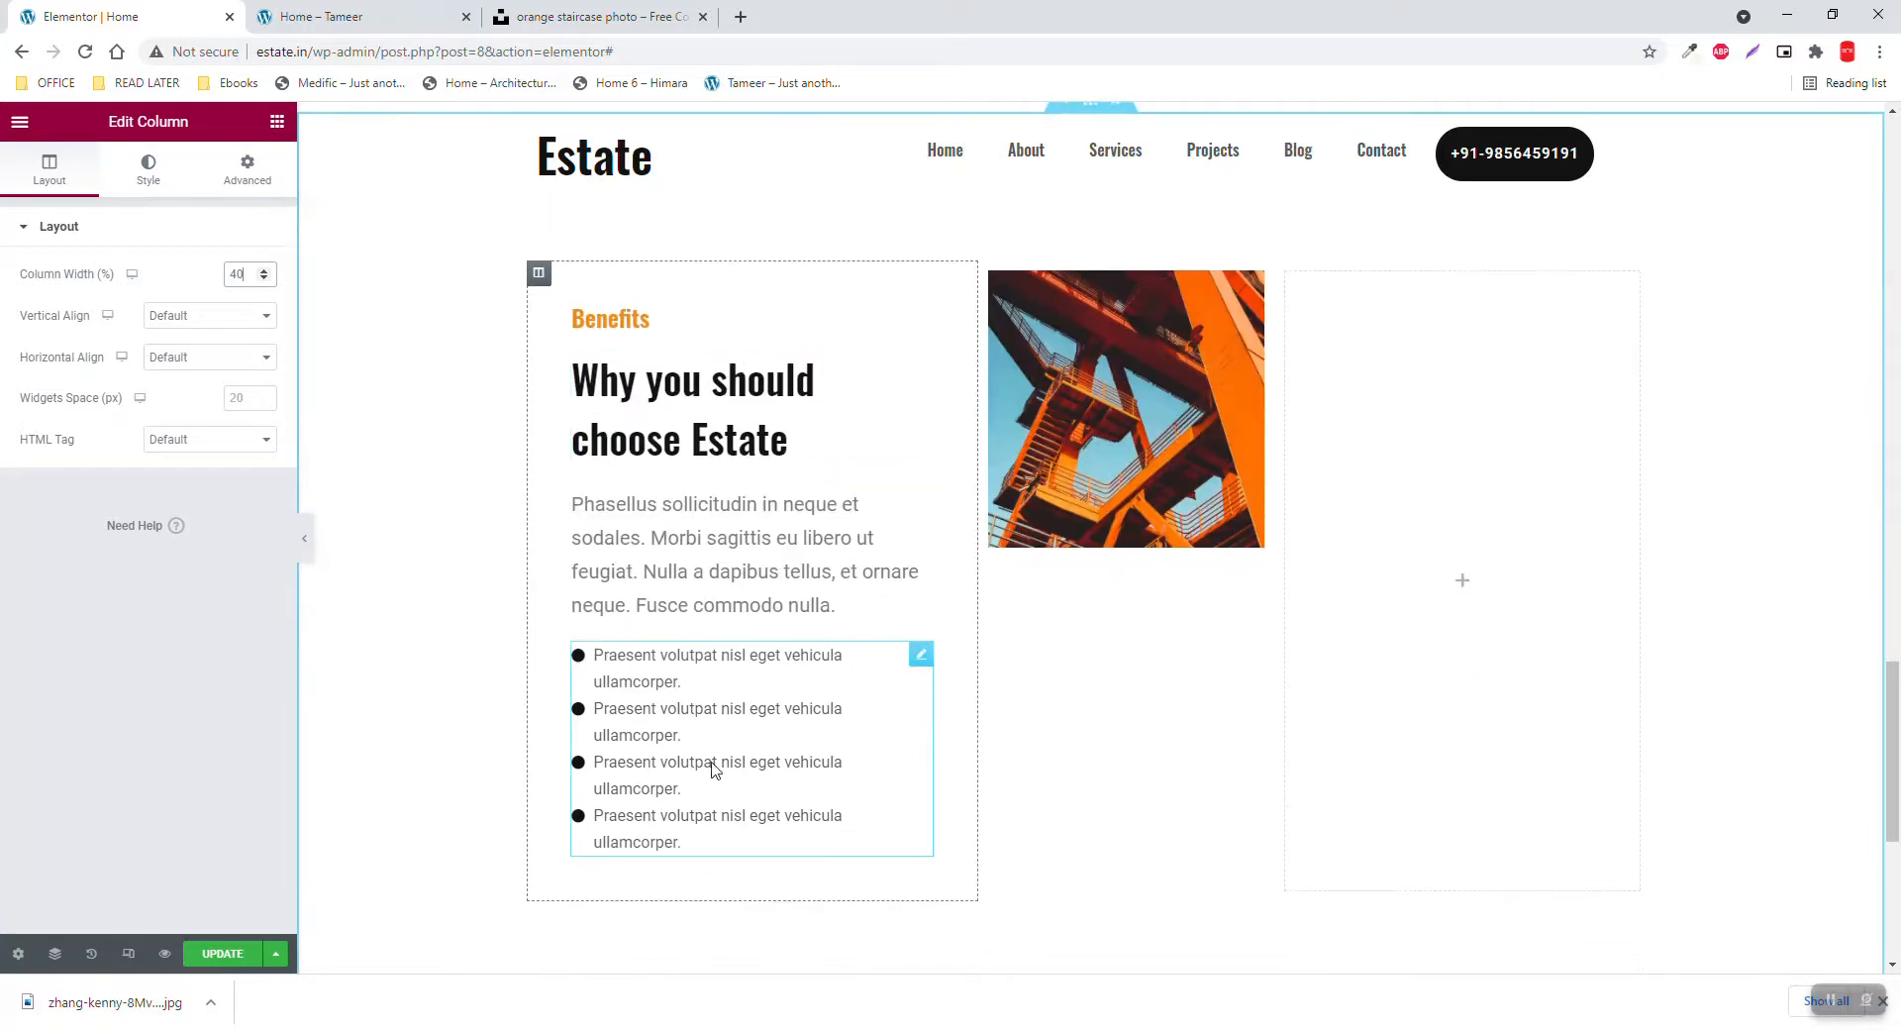
left_click(246, 169)
type("0")
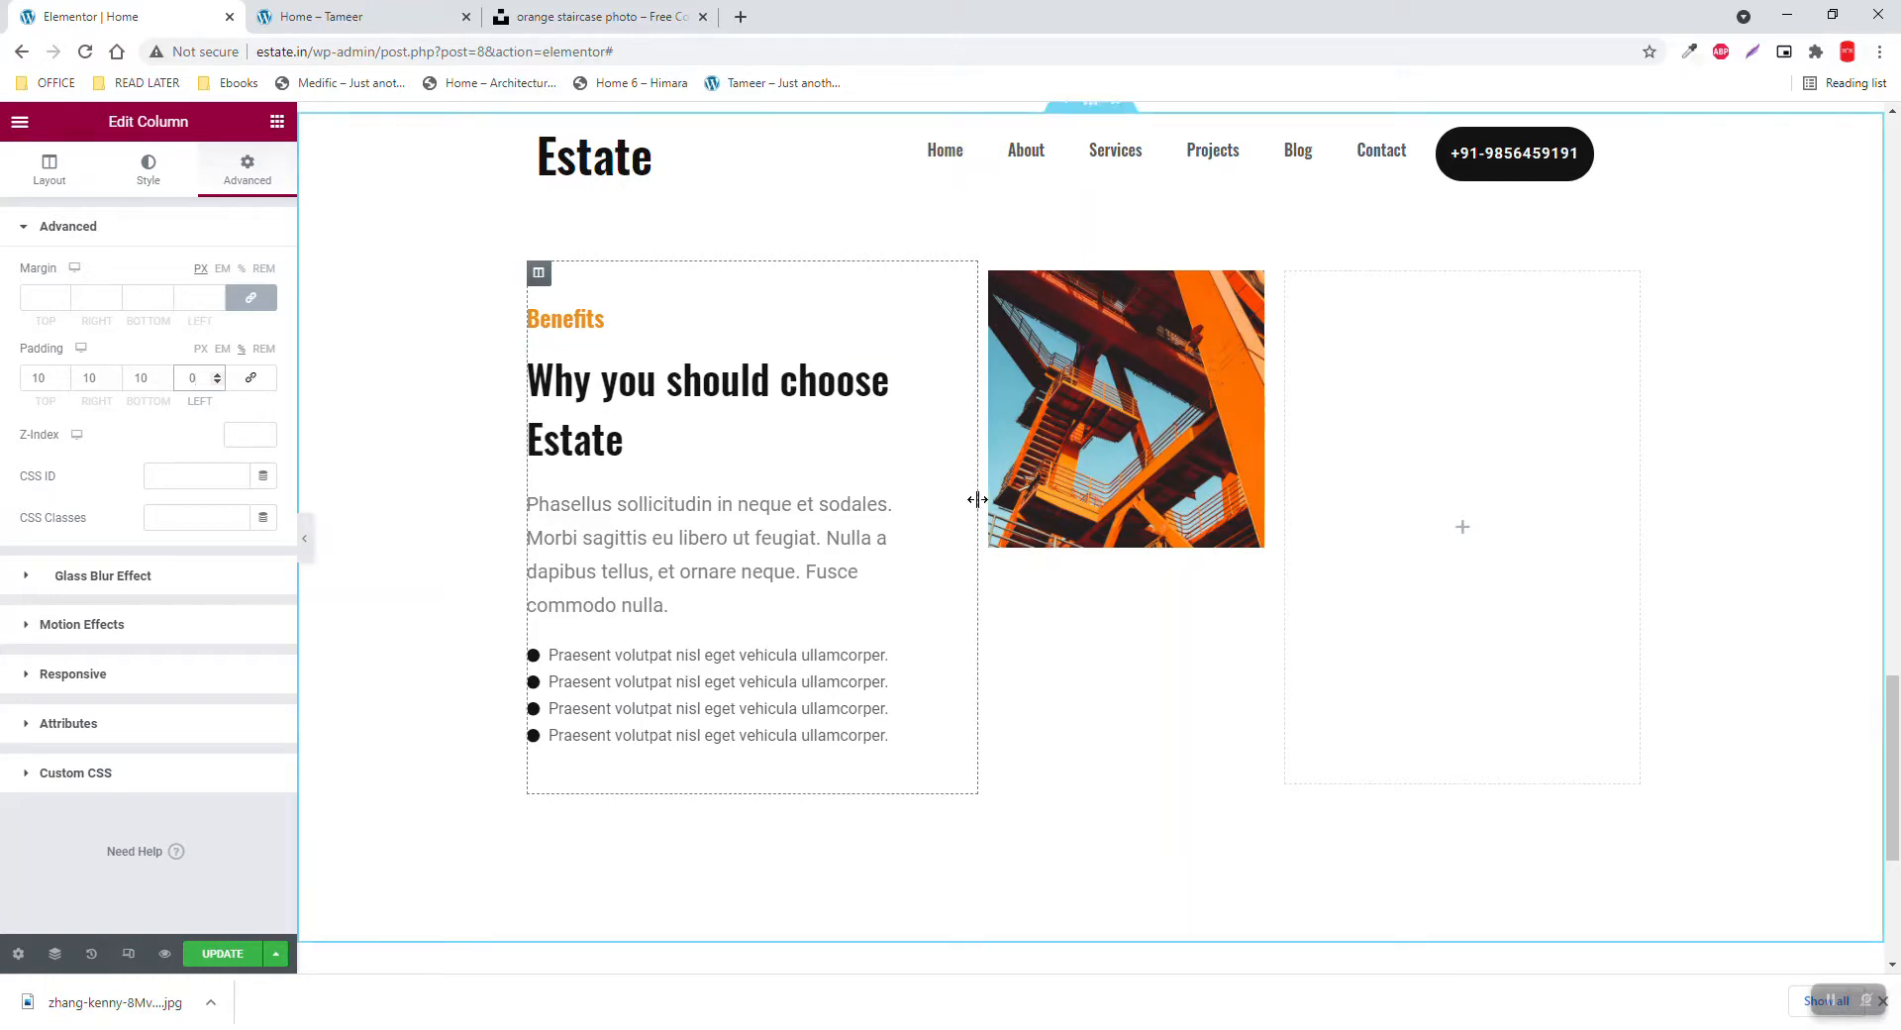
left_click_drag(979, 500, 946, 506)
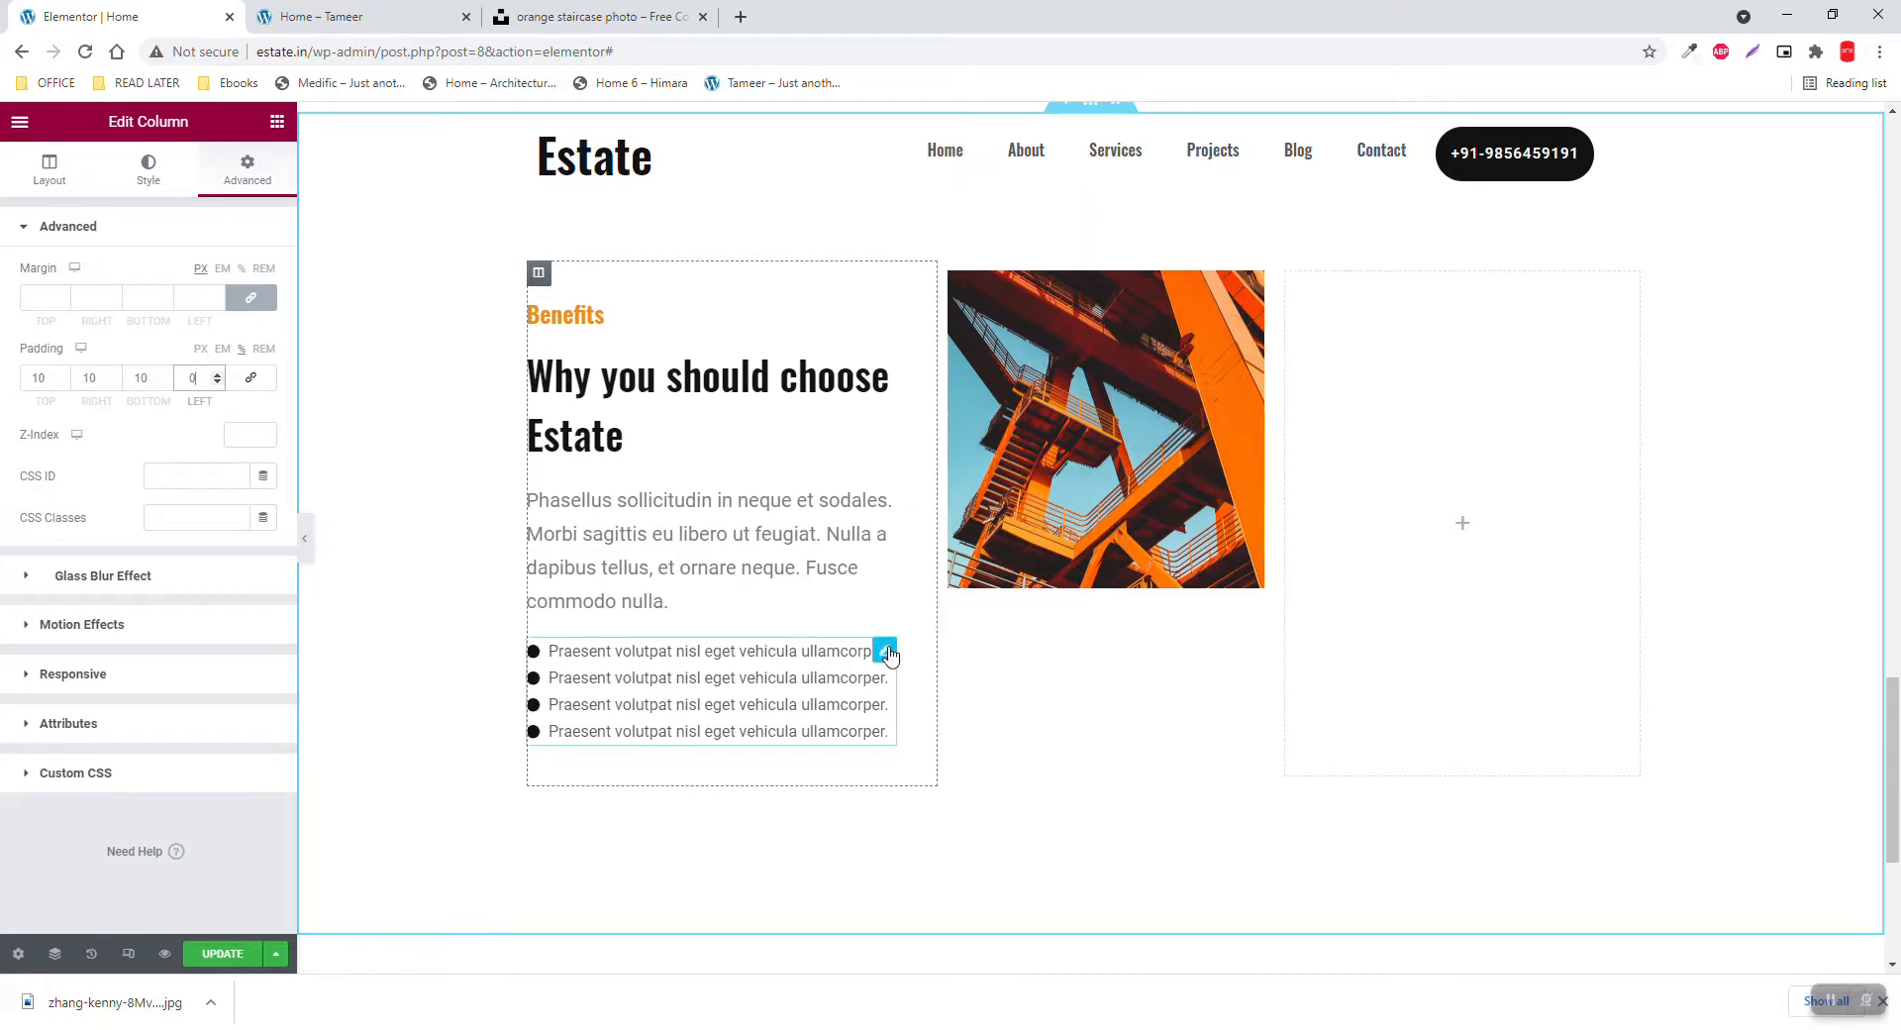
Increase the spacing between the benefit icon list items to 15
left_click(884, 652)
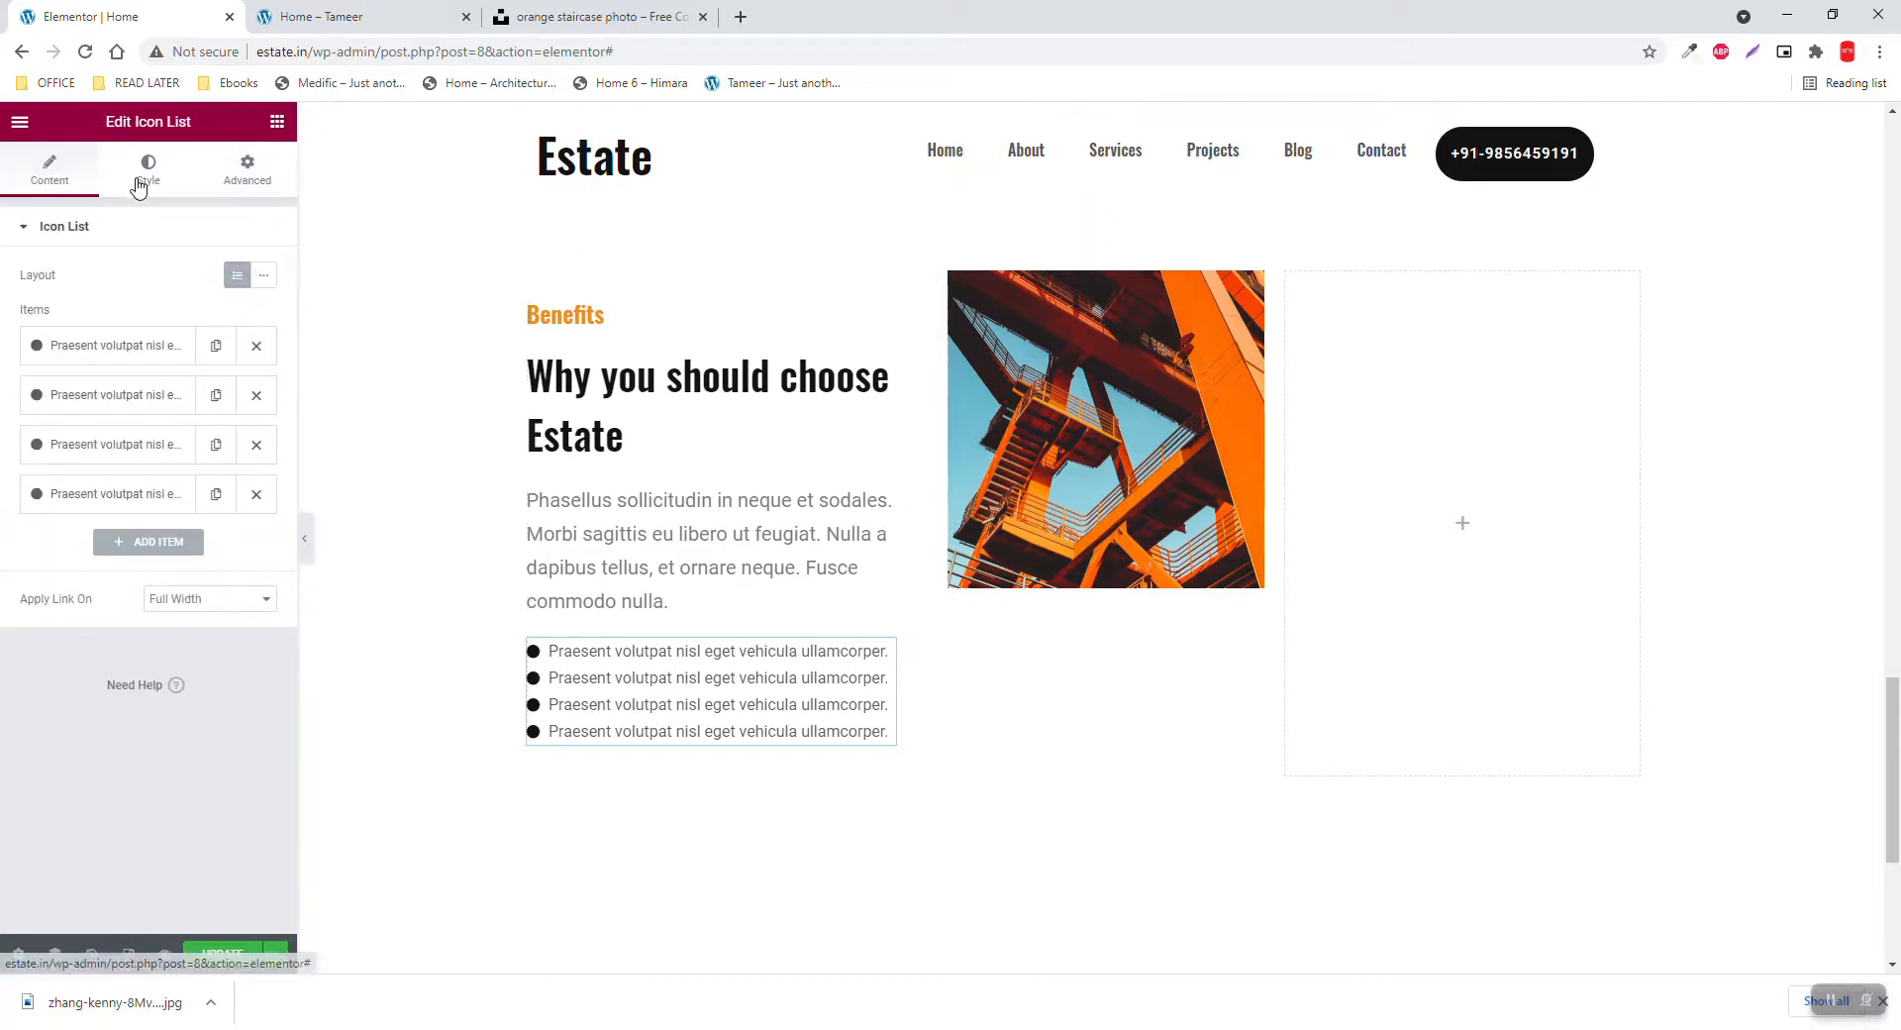
left_click(147, 167)
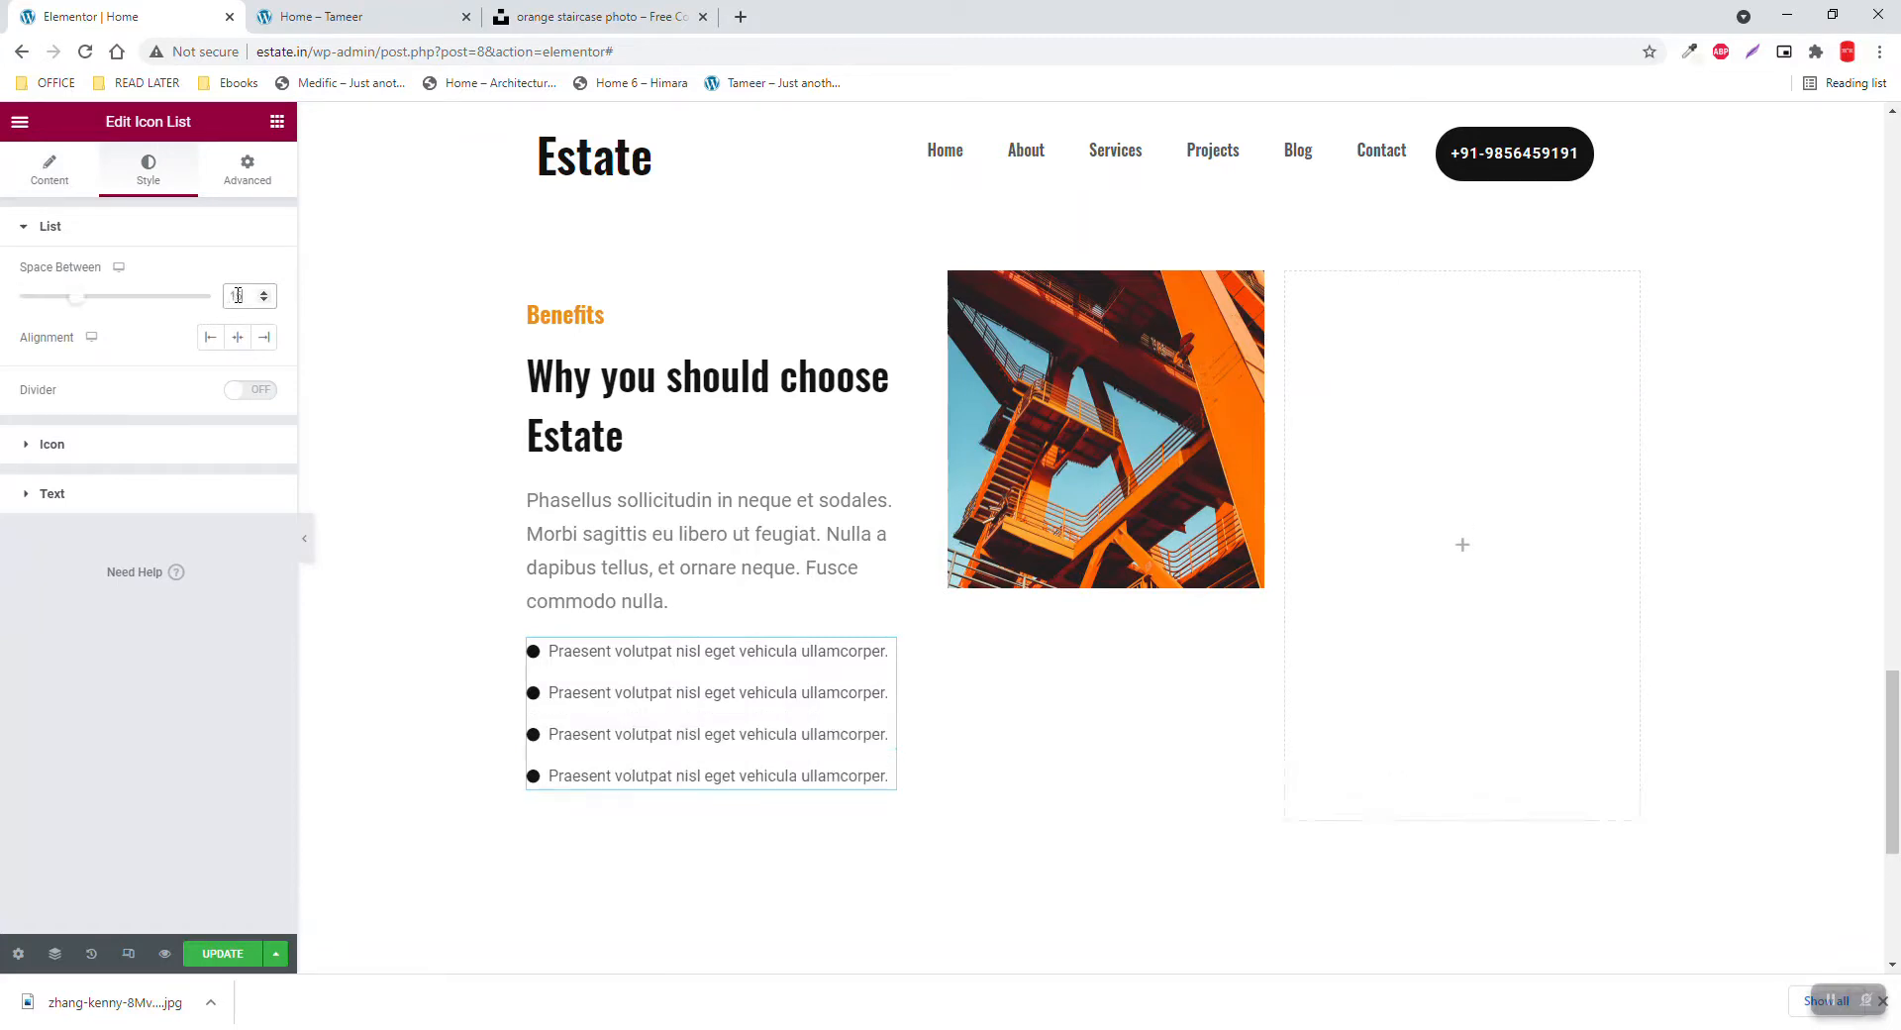
type("15")
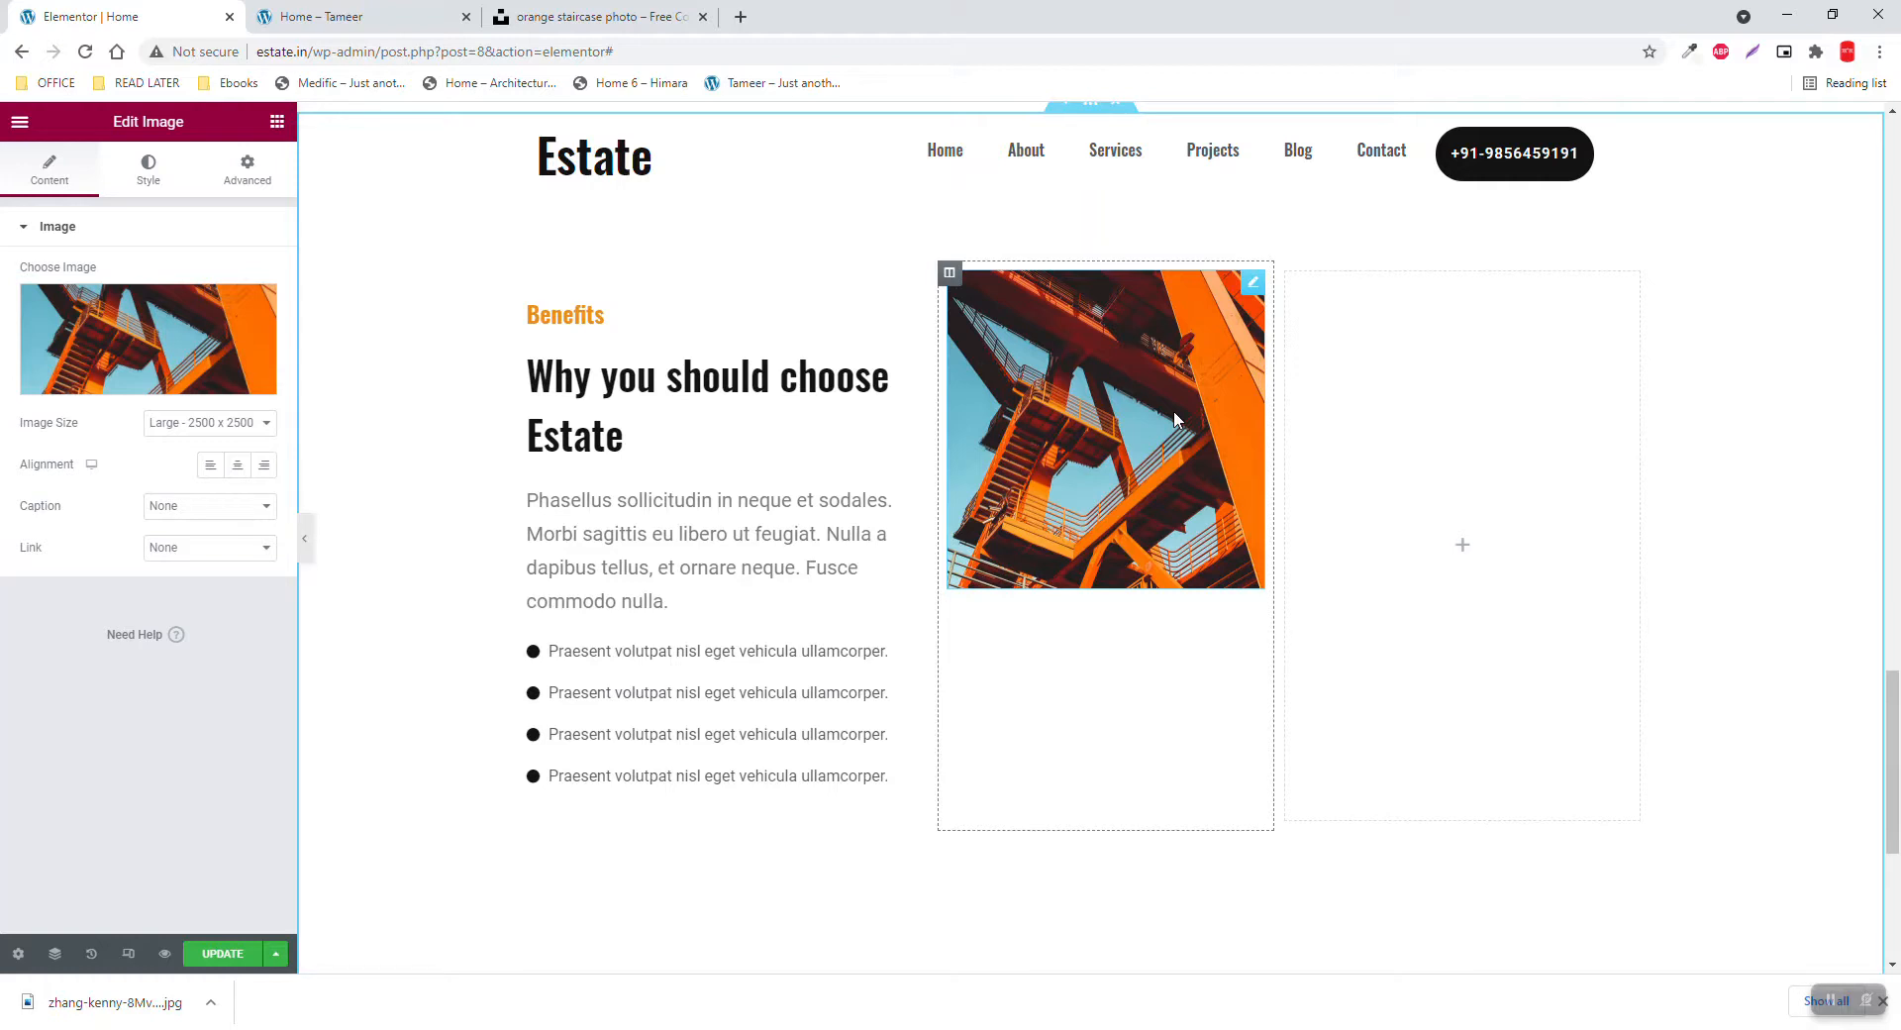
Set a custom staircase image size of 200 by 800, then widen it to 300 by 800
left_click(364, 17)
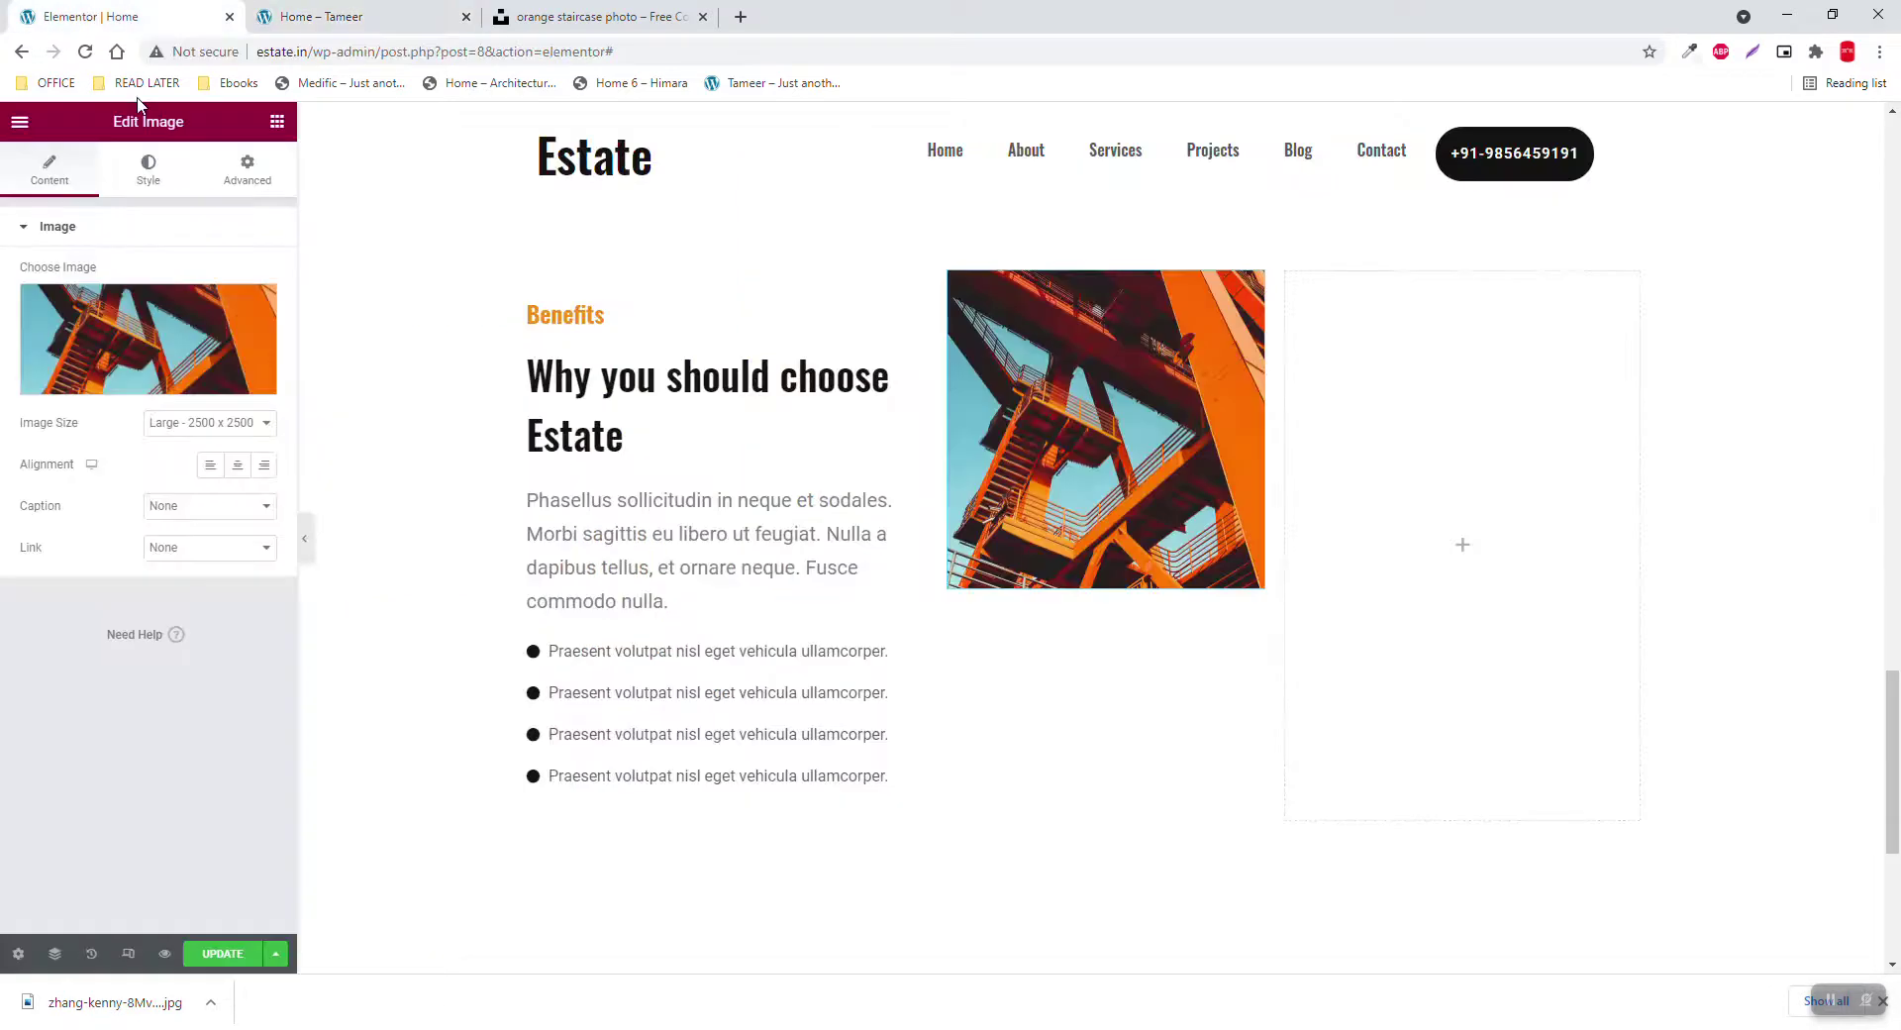
mouse_move(216, 347)
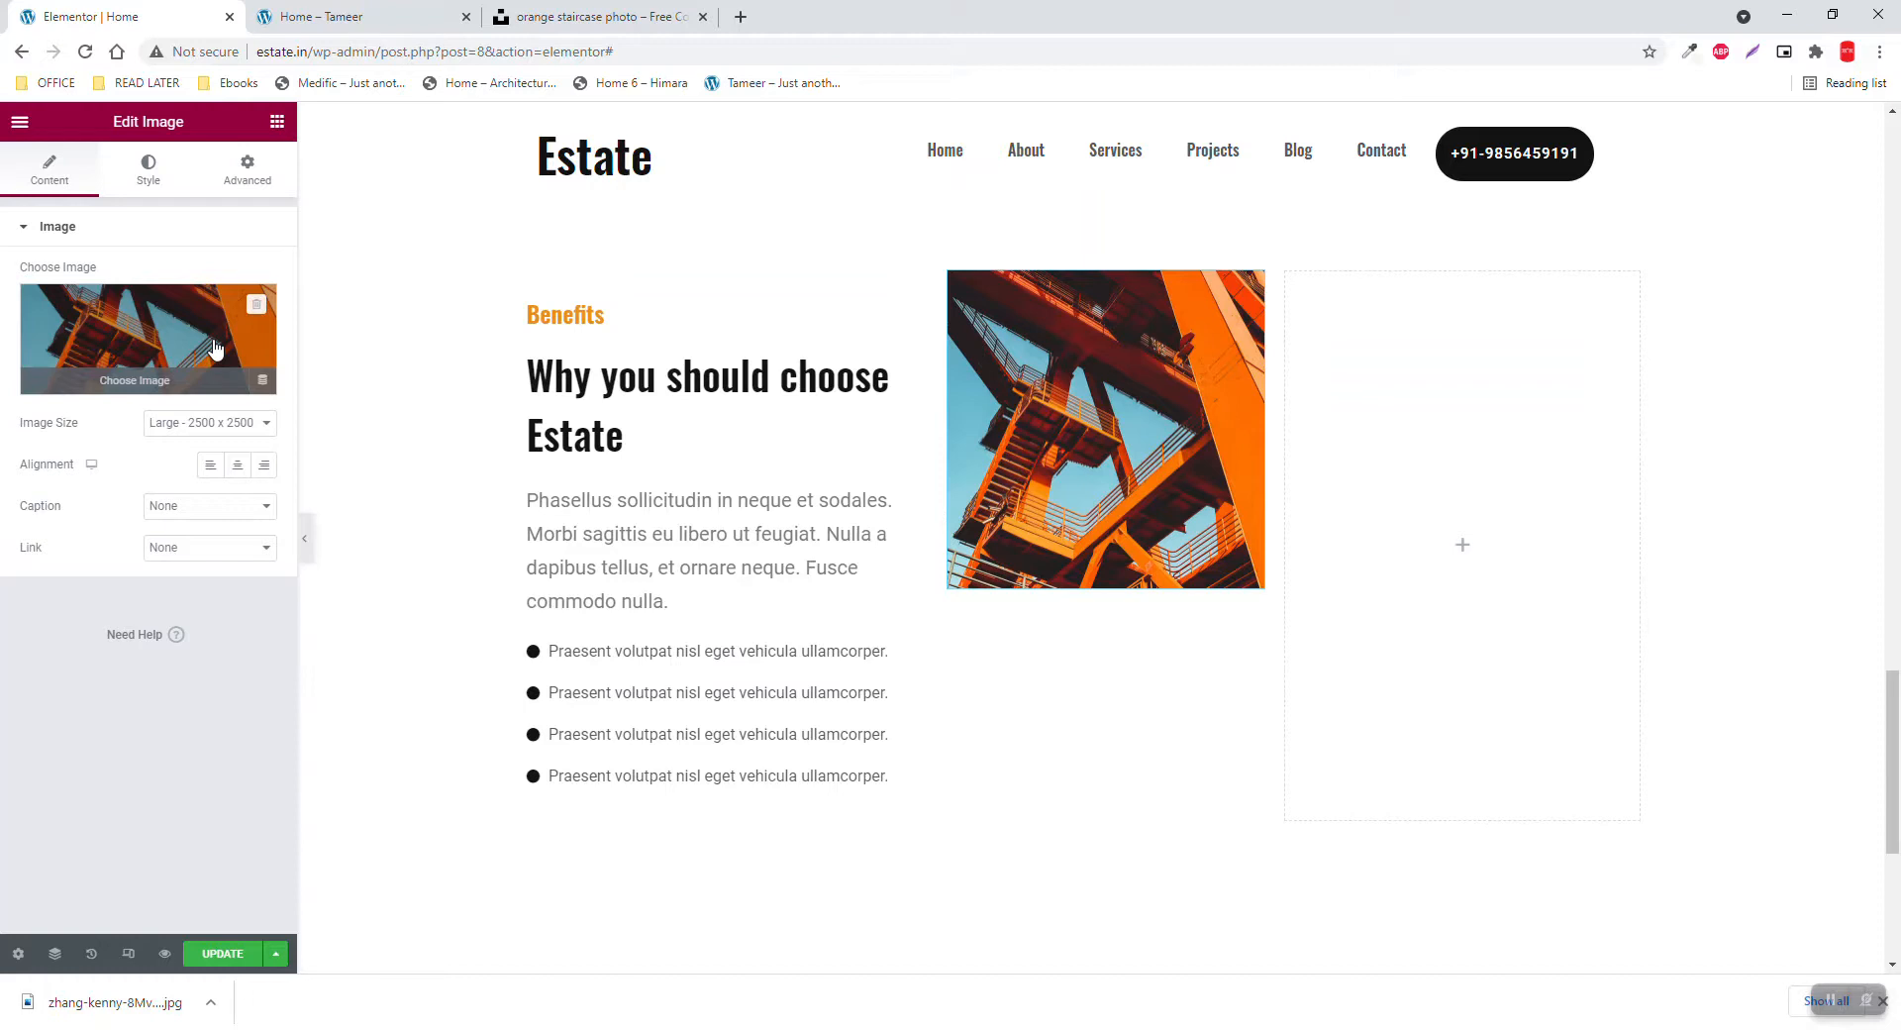
mouse_move(226, 363)
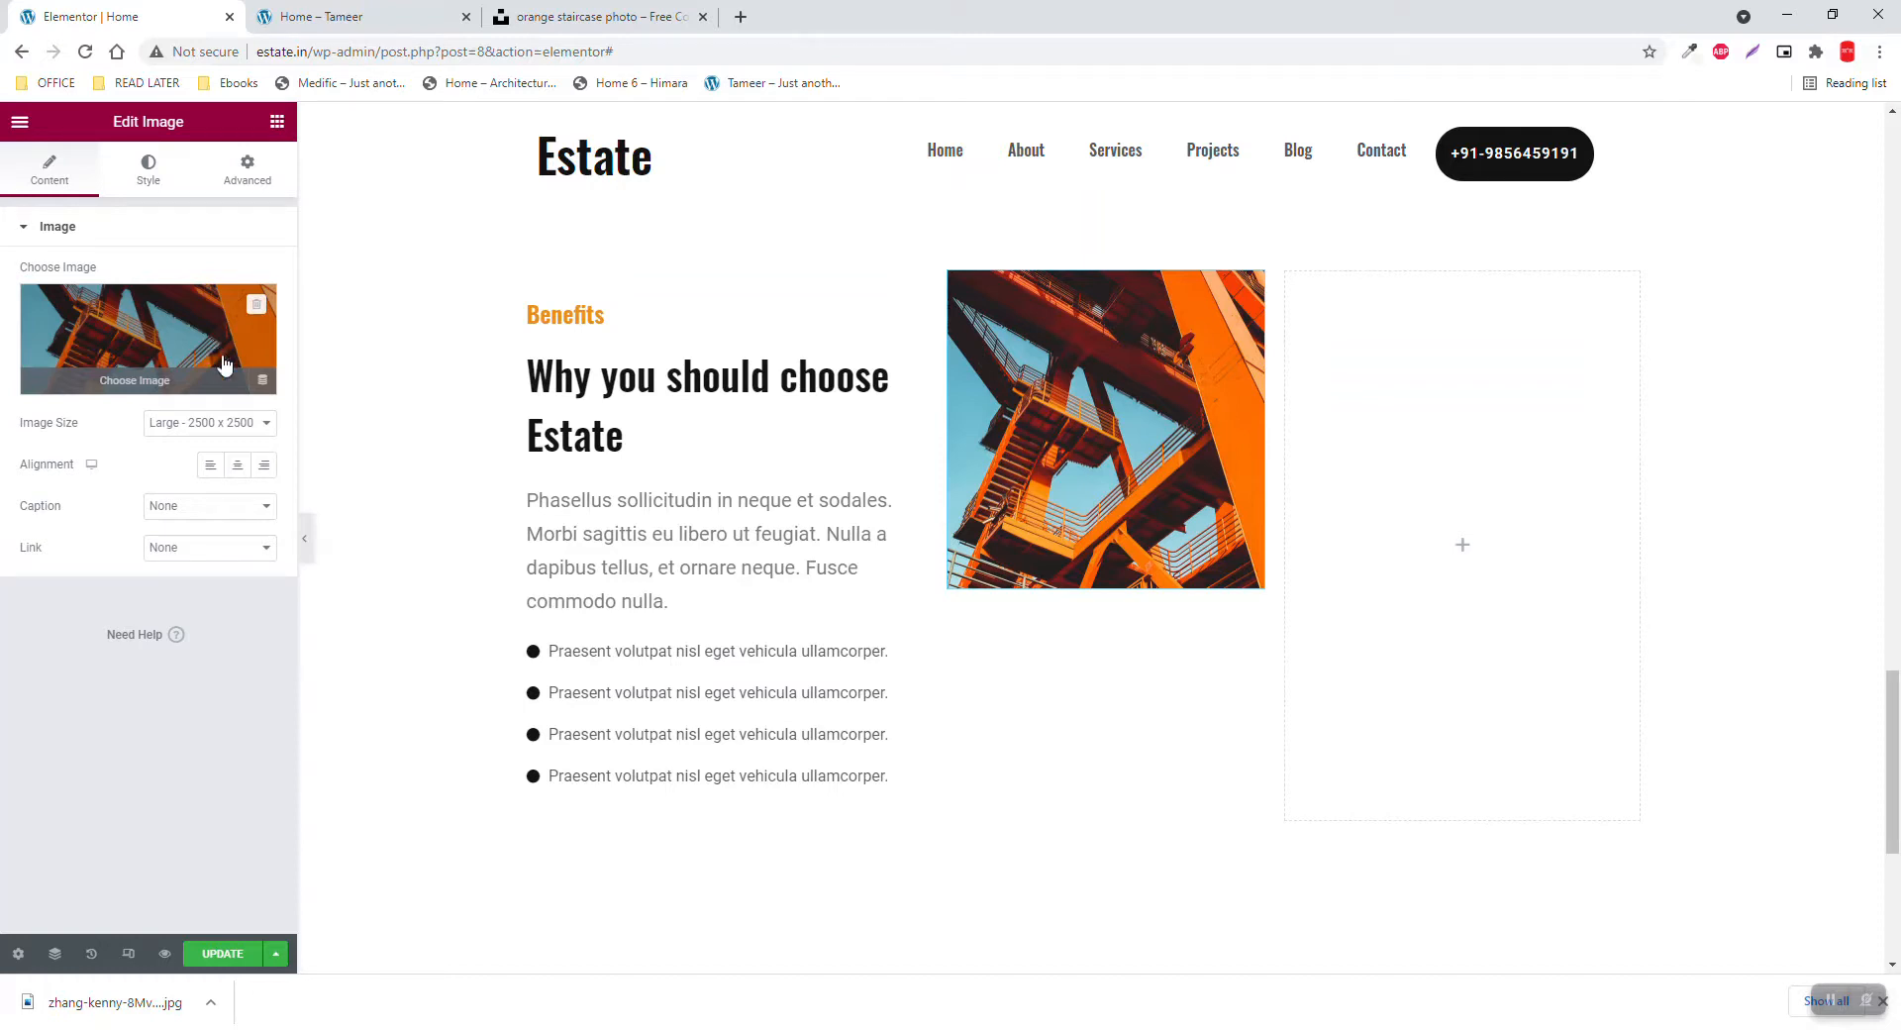
mouse_move(210, 465)
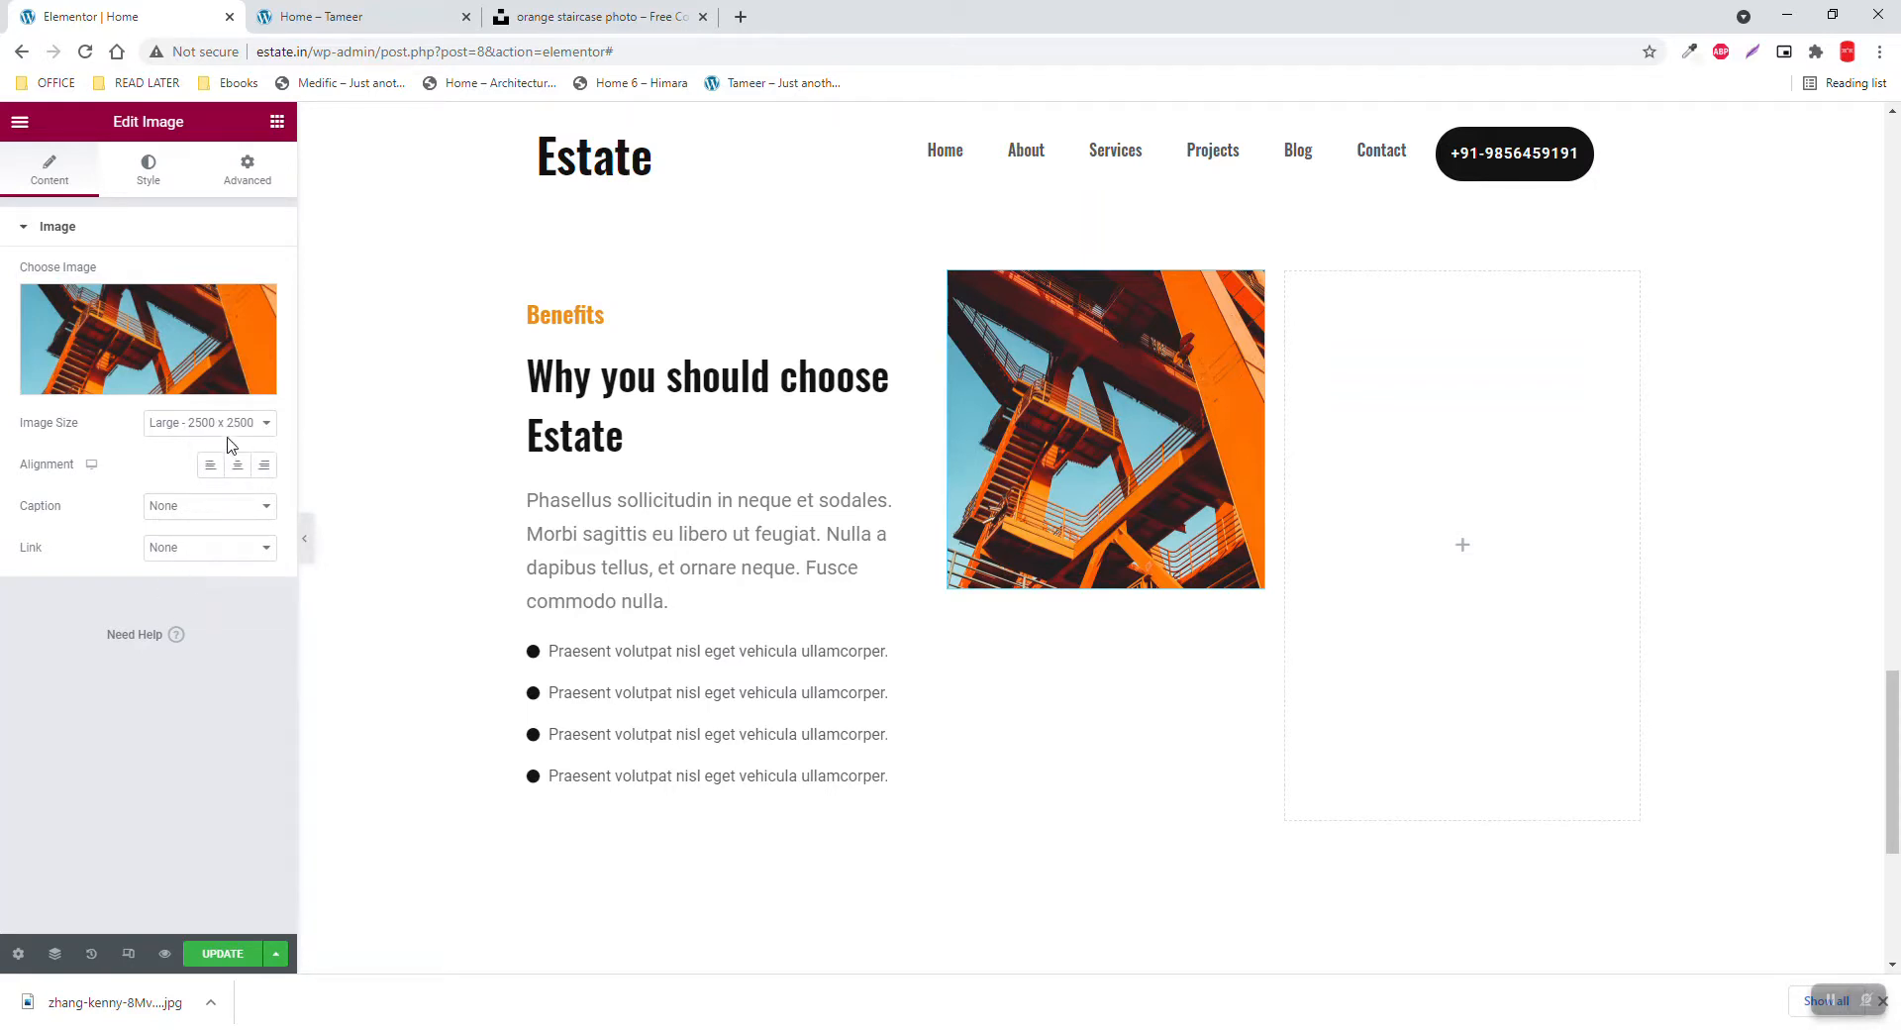
left_click(208, 422)
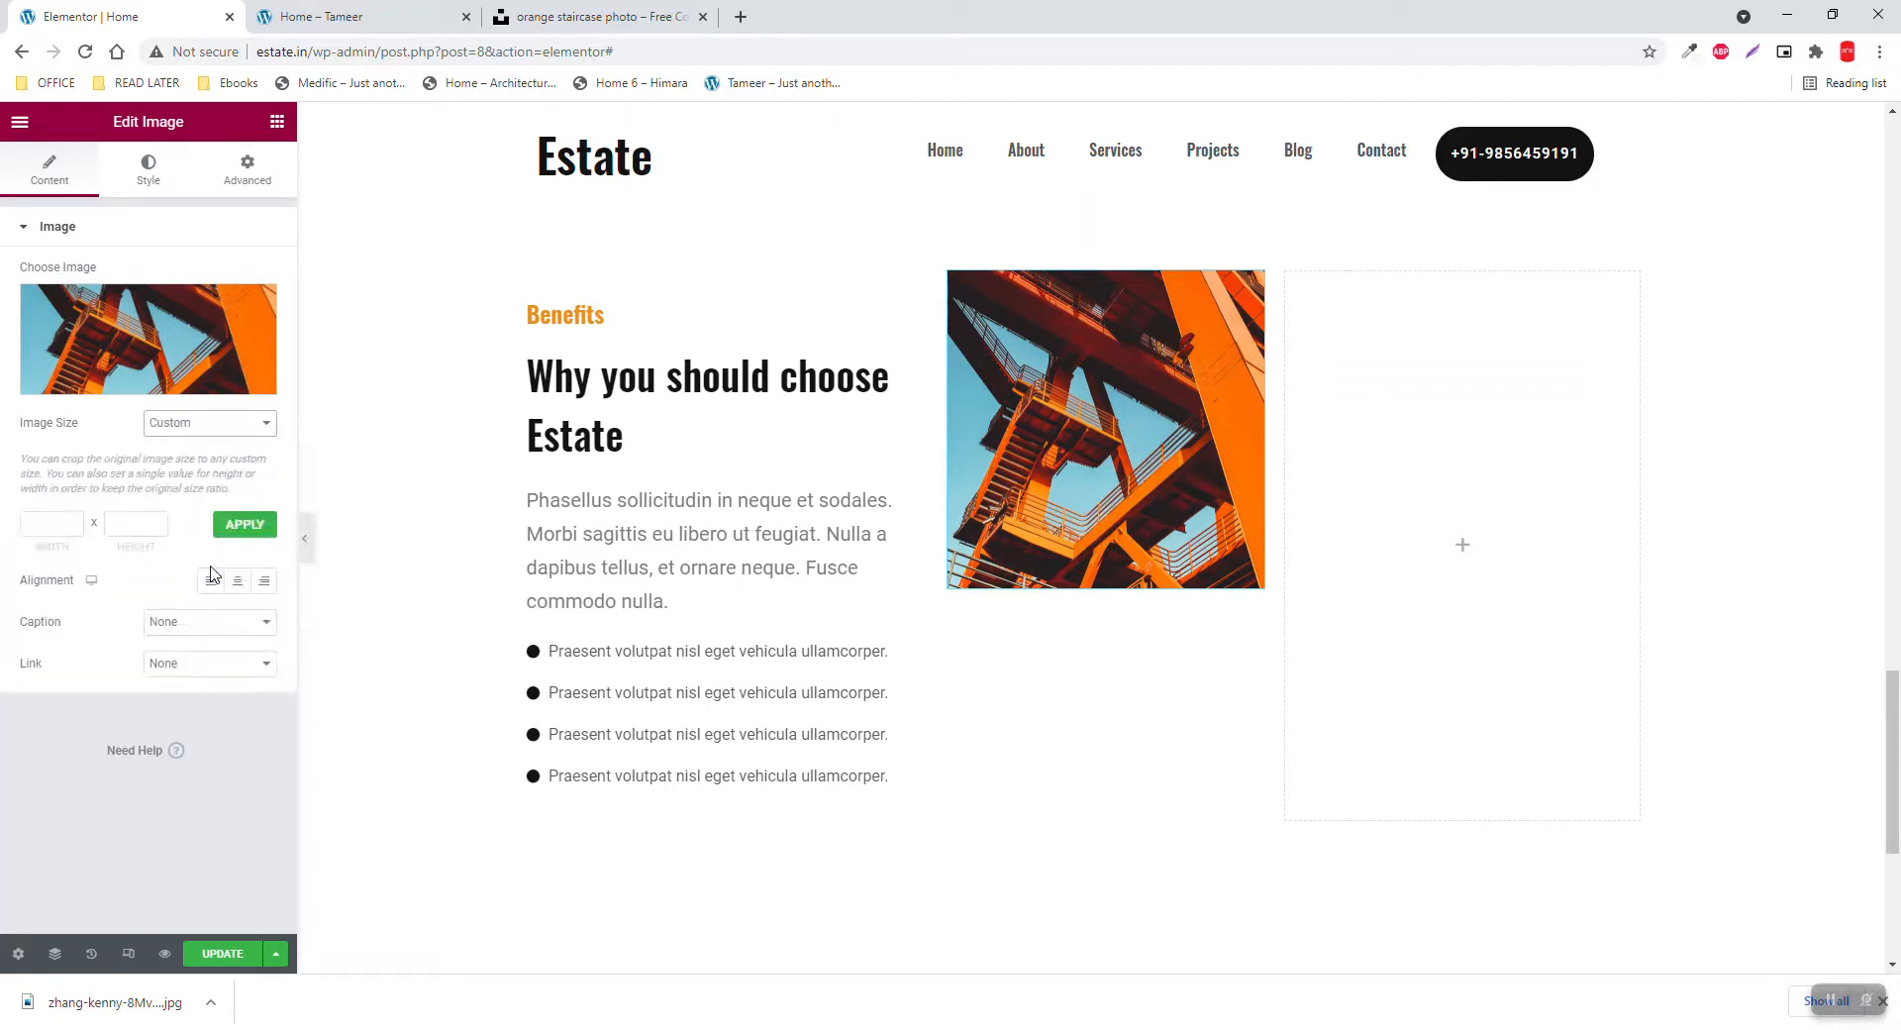
left_click(51, 524)
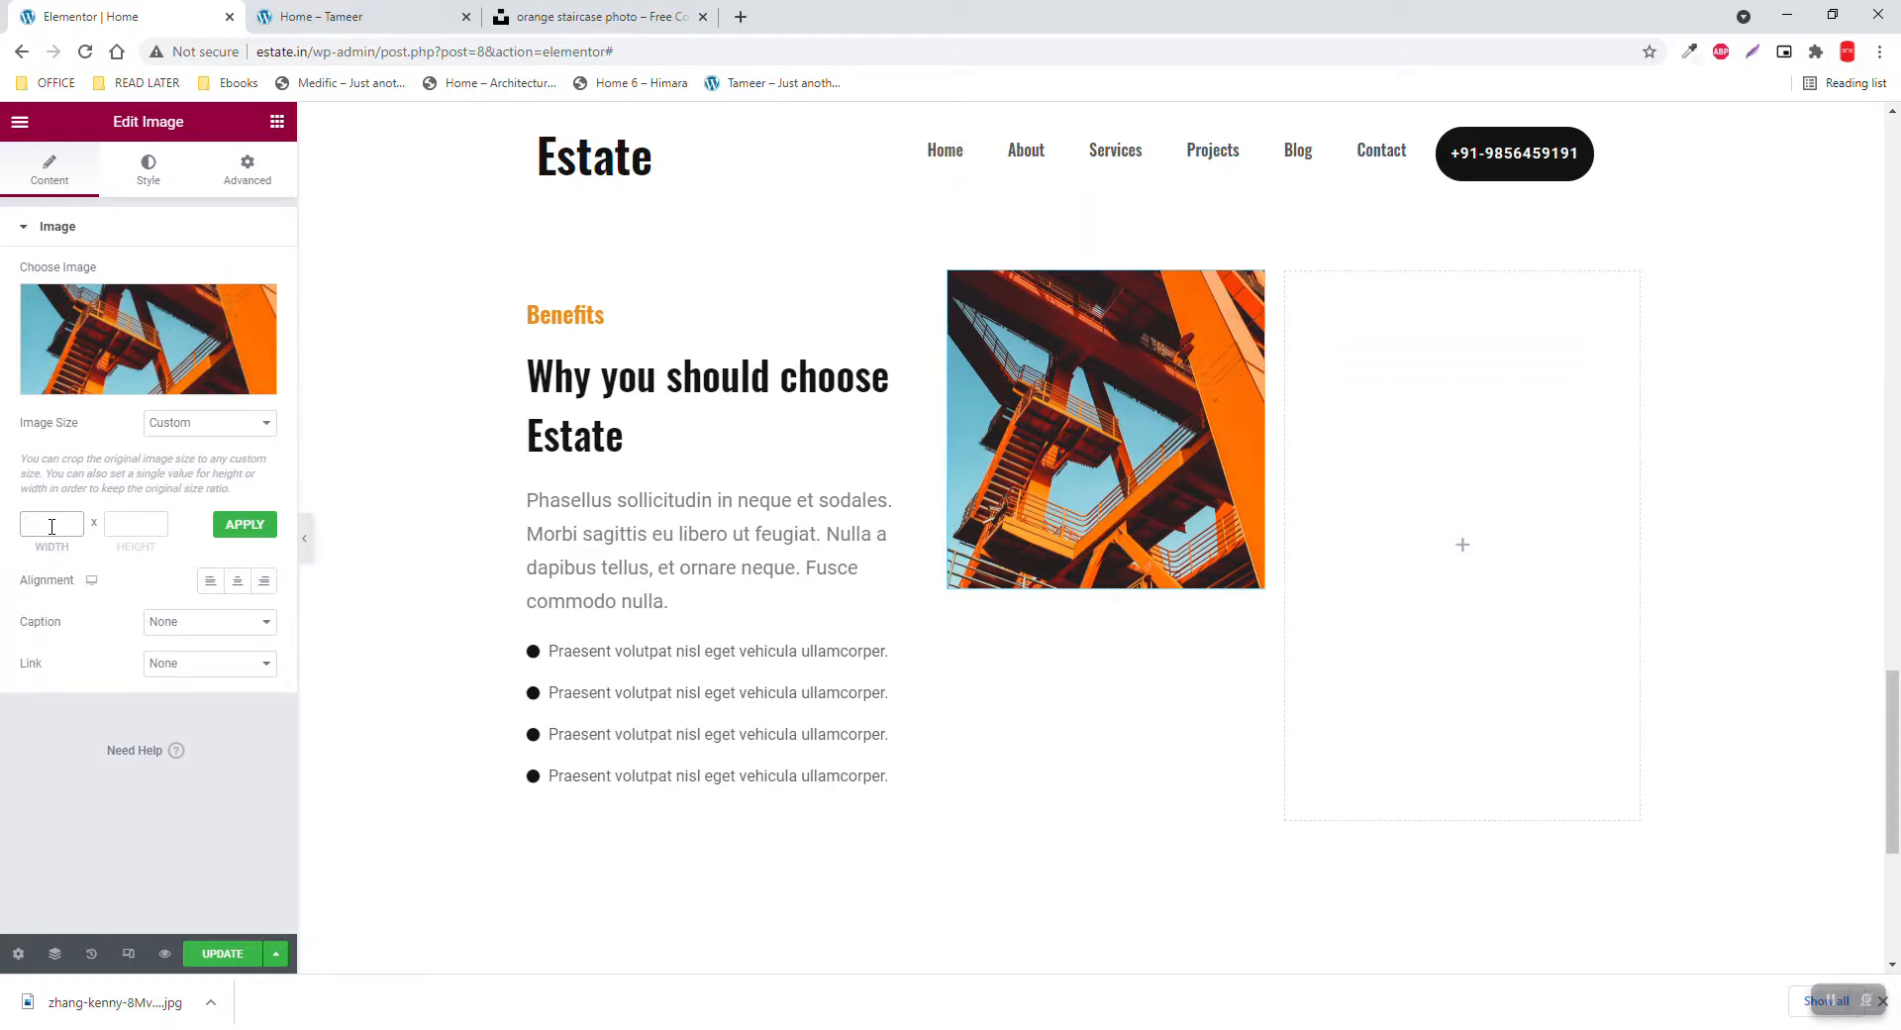
type("200")
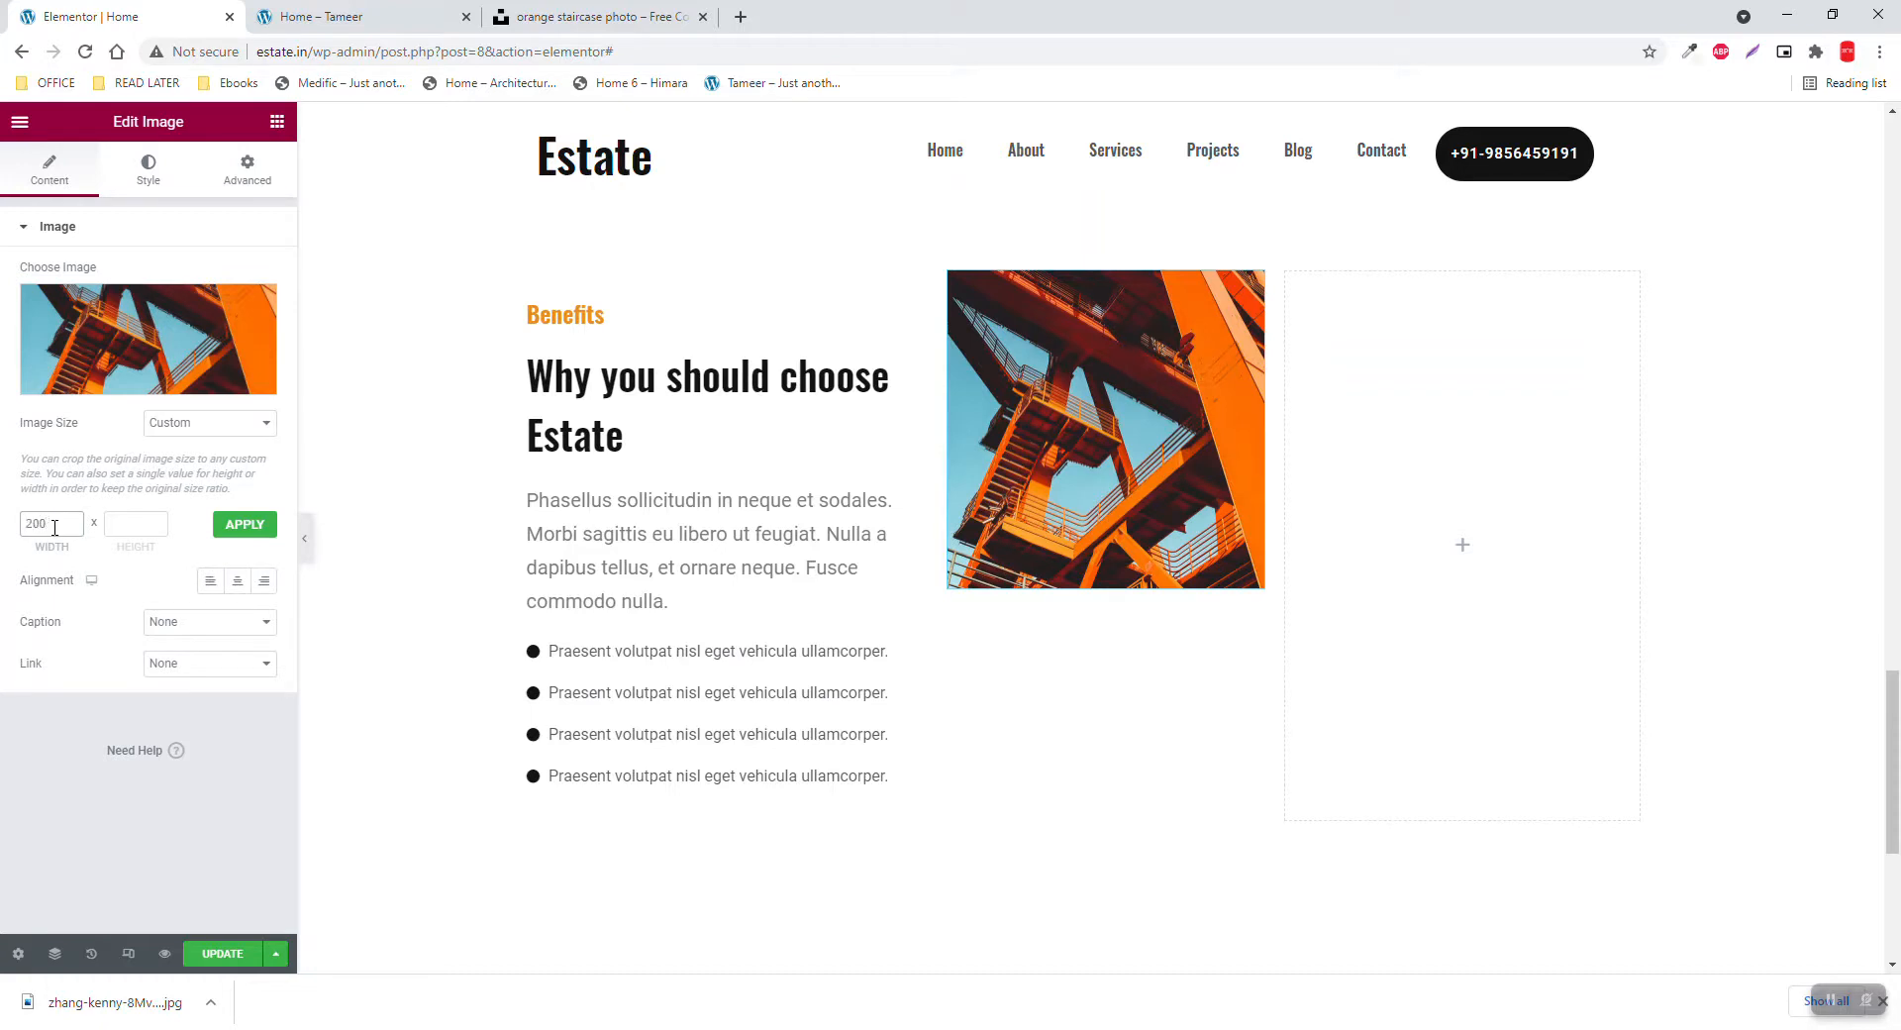
left_click(135, 524)
type("800")
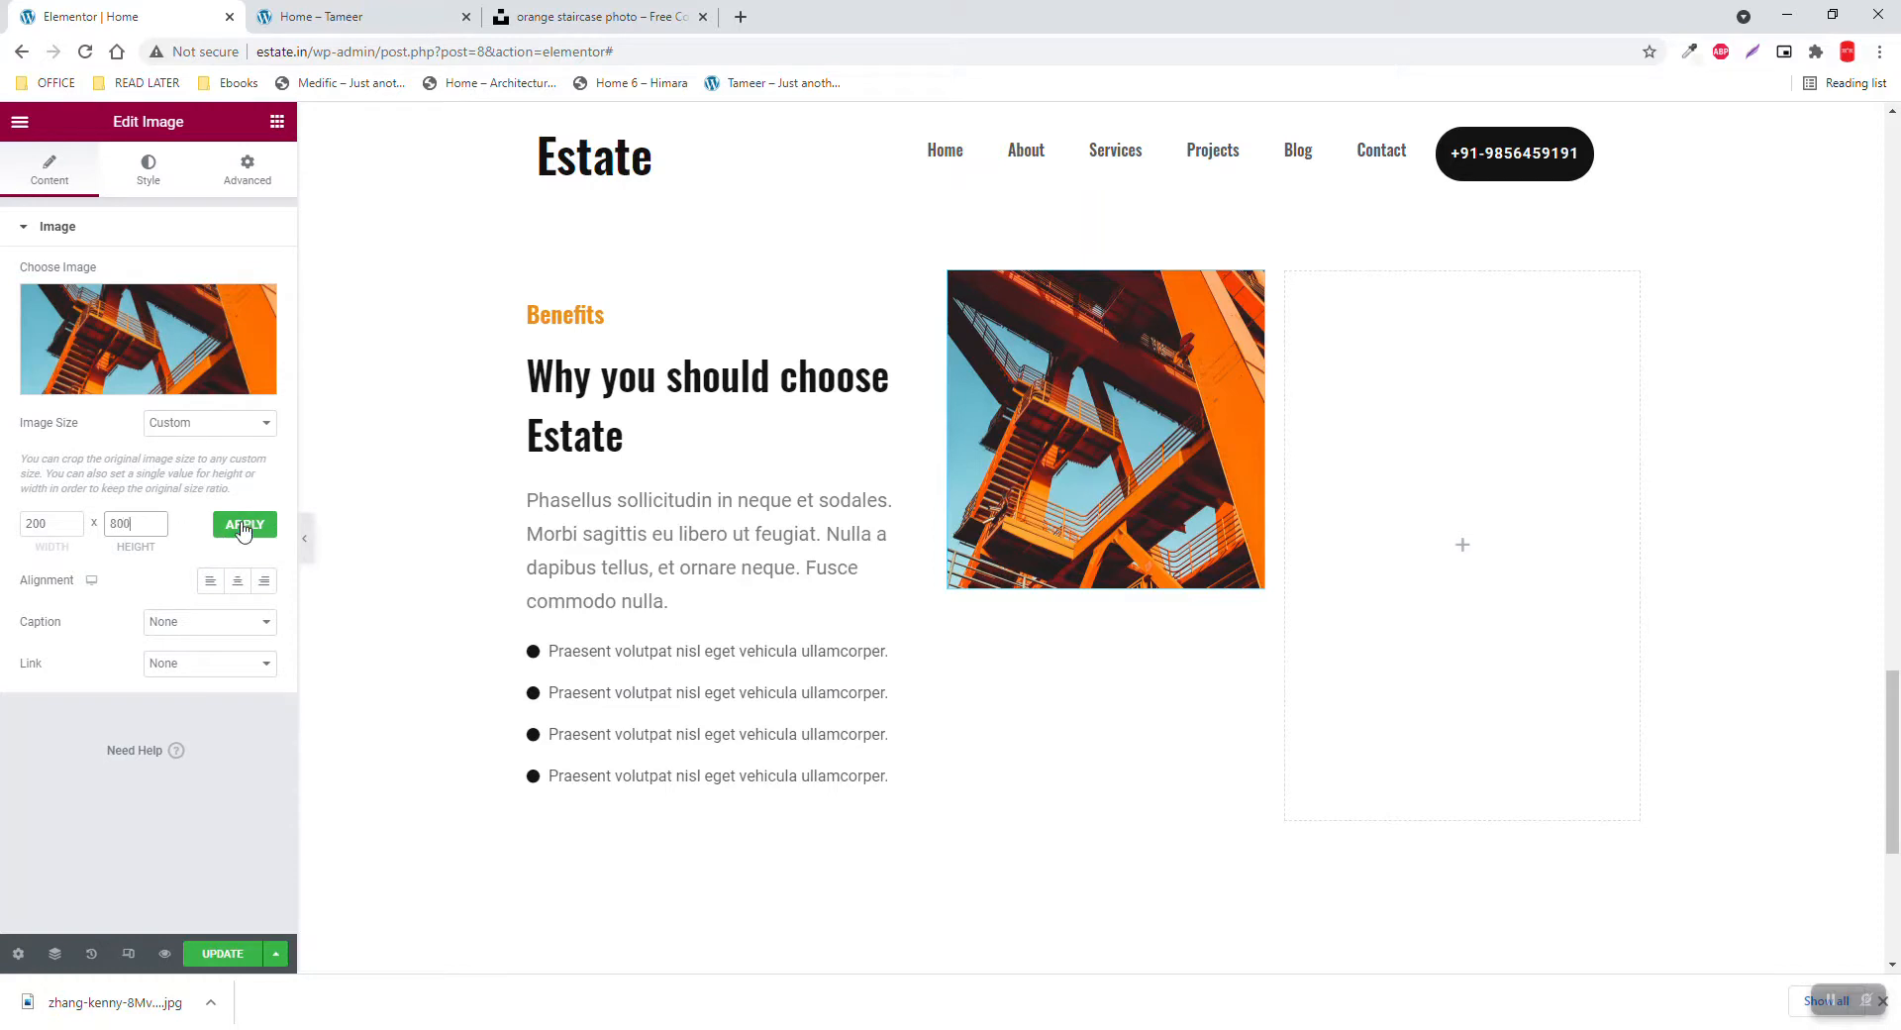
left_click(244, 524)
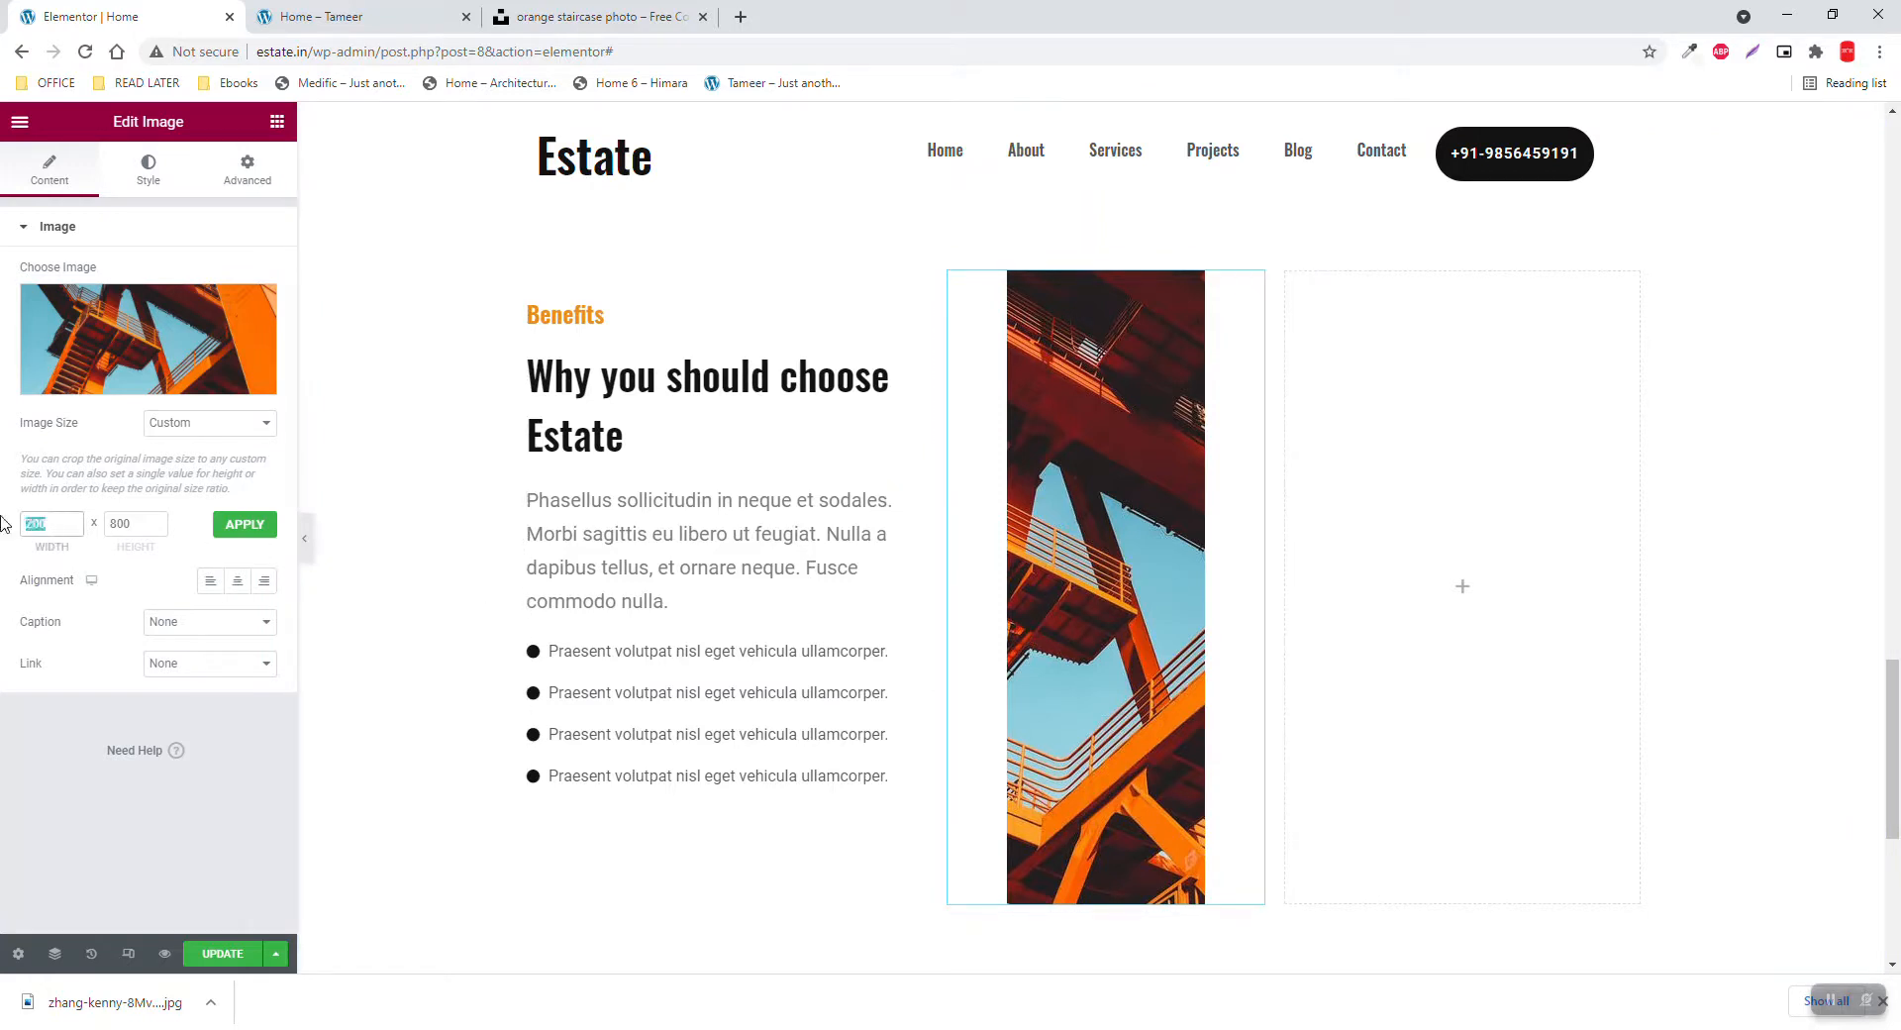
type("300")
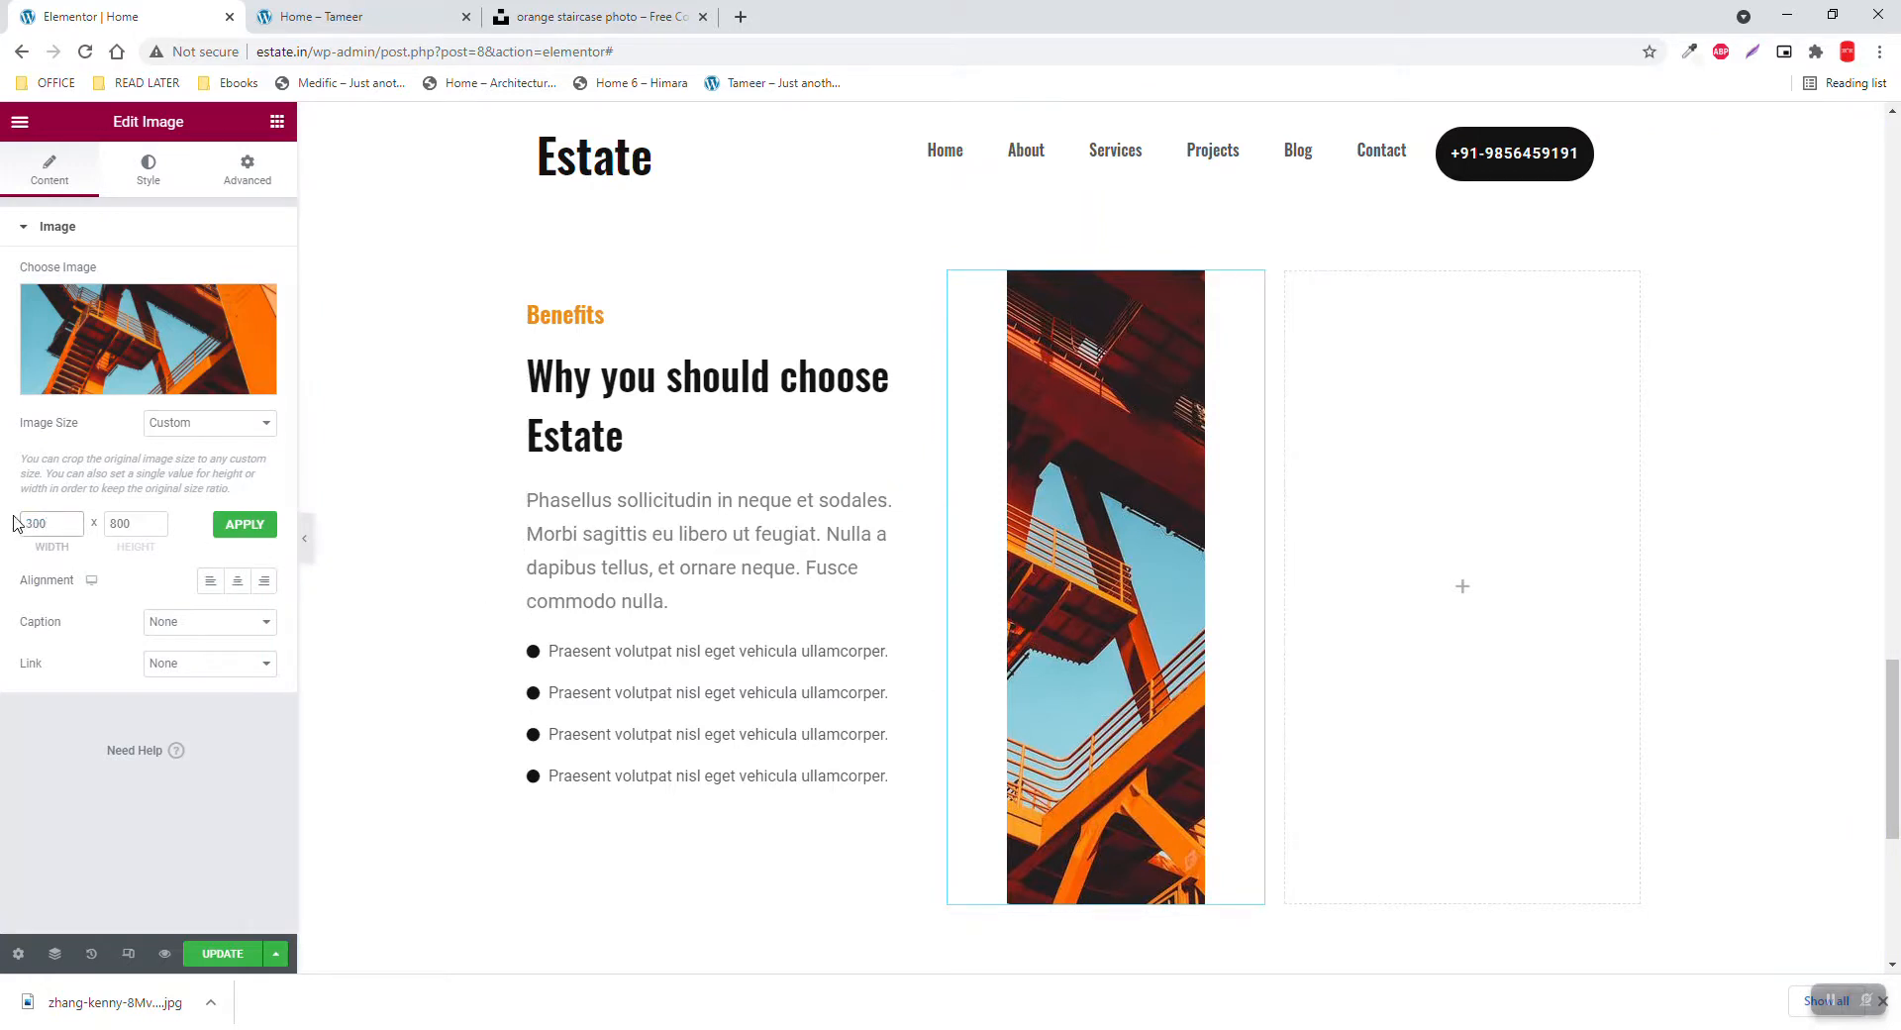
left_click(243, 524)
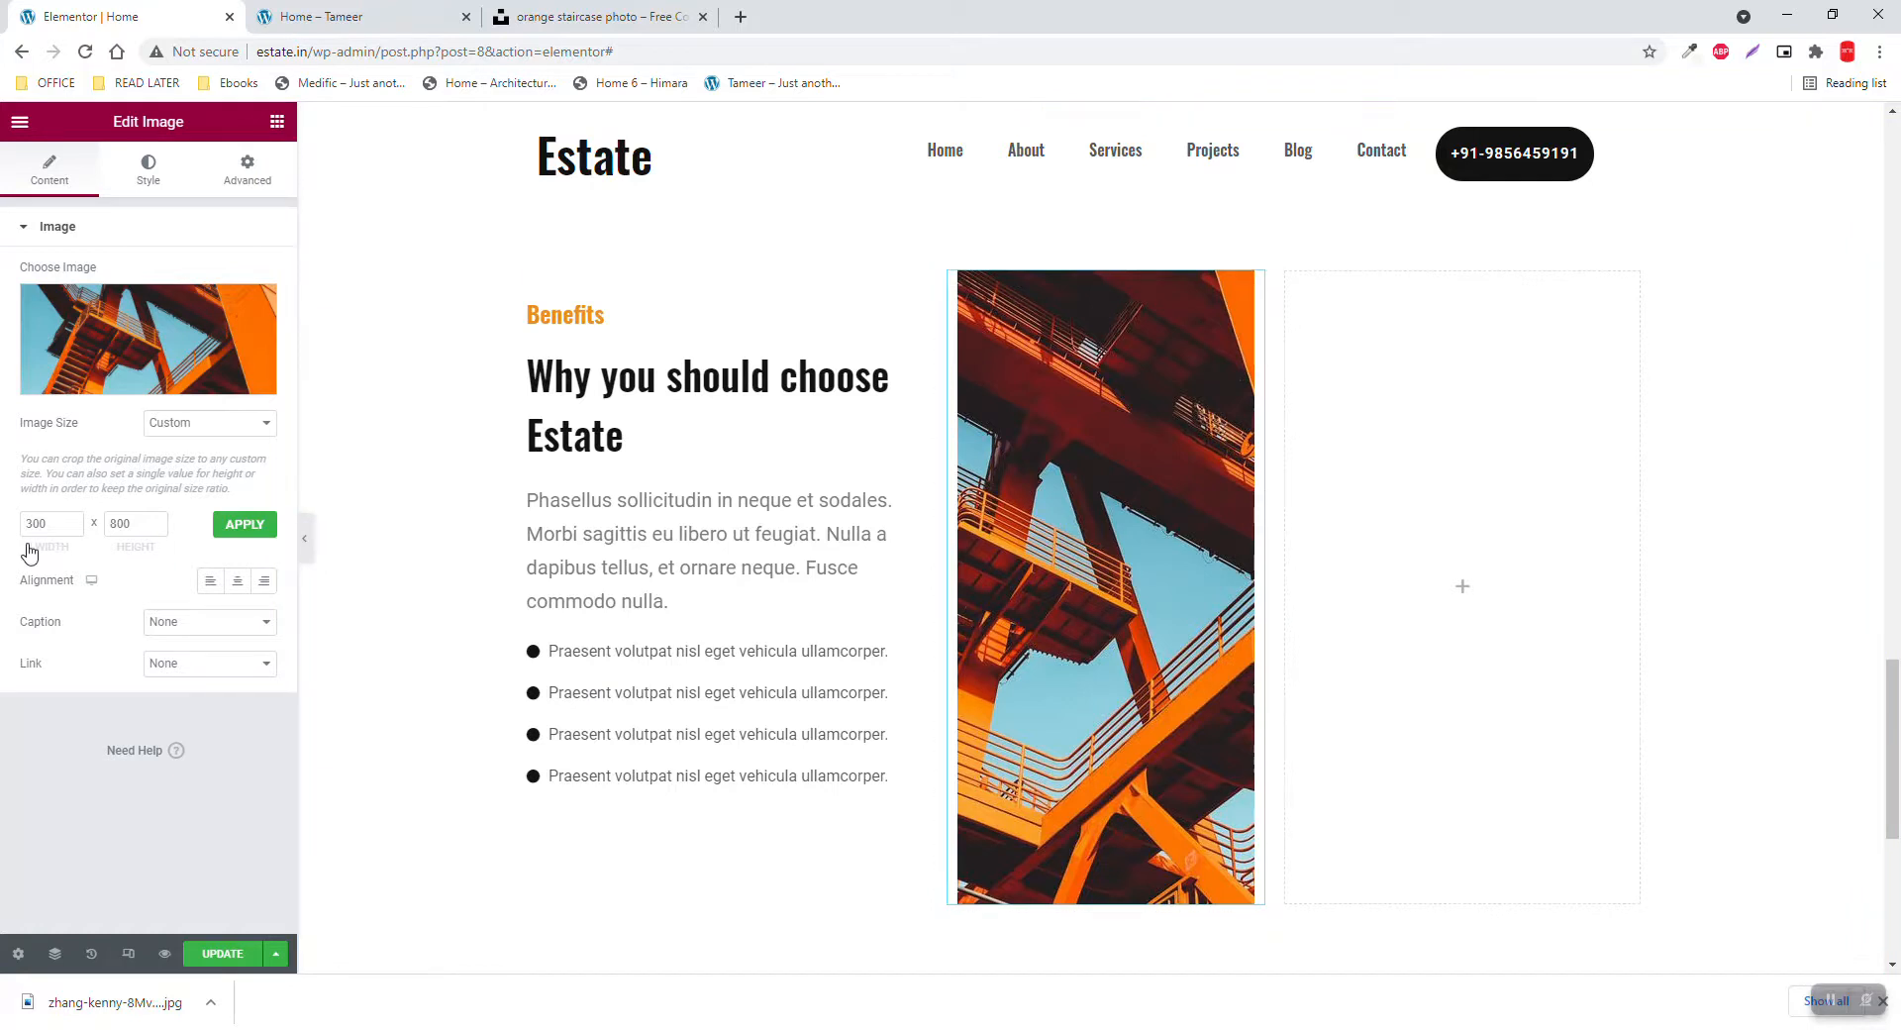
mouse_move(274, 184)
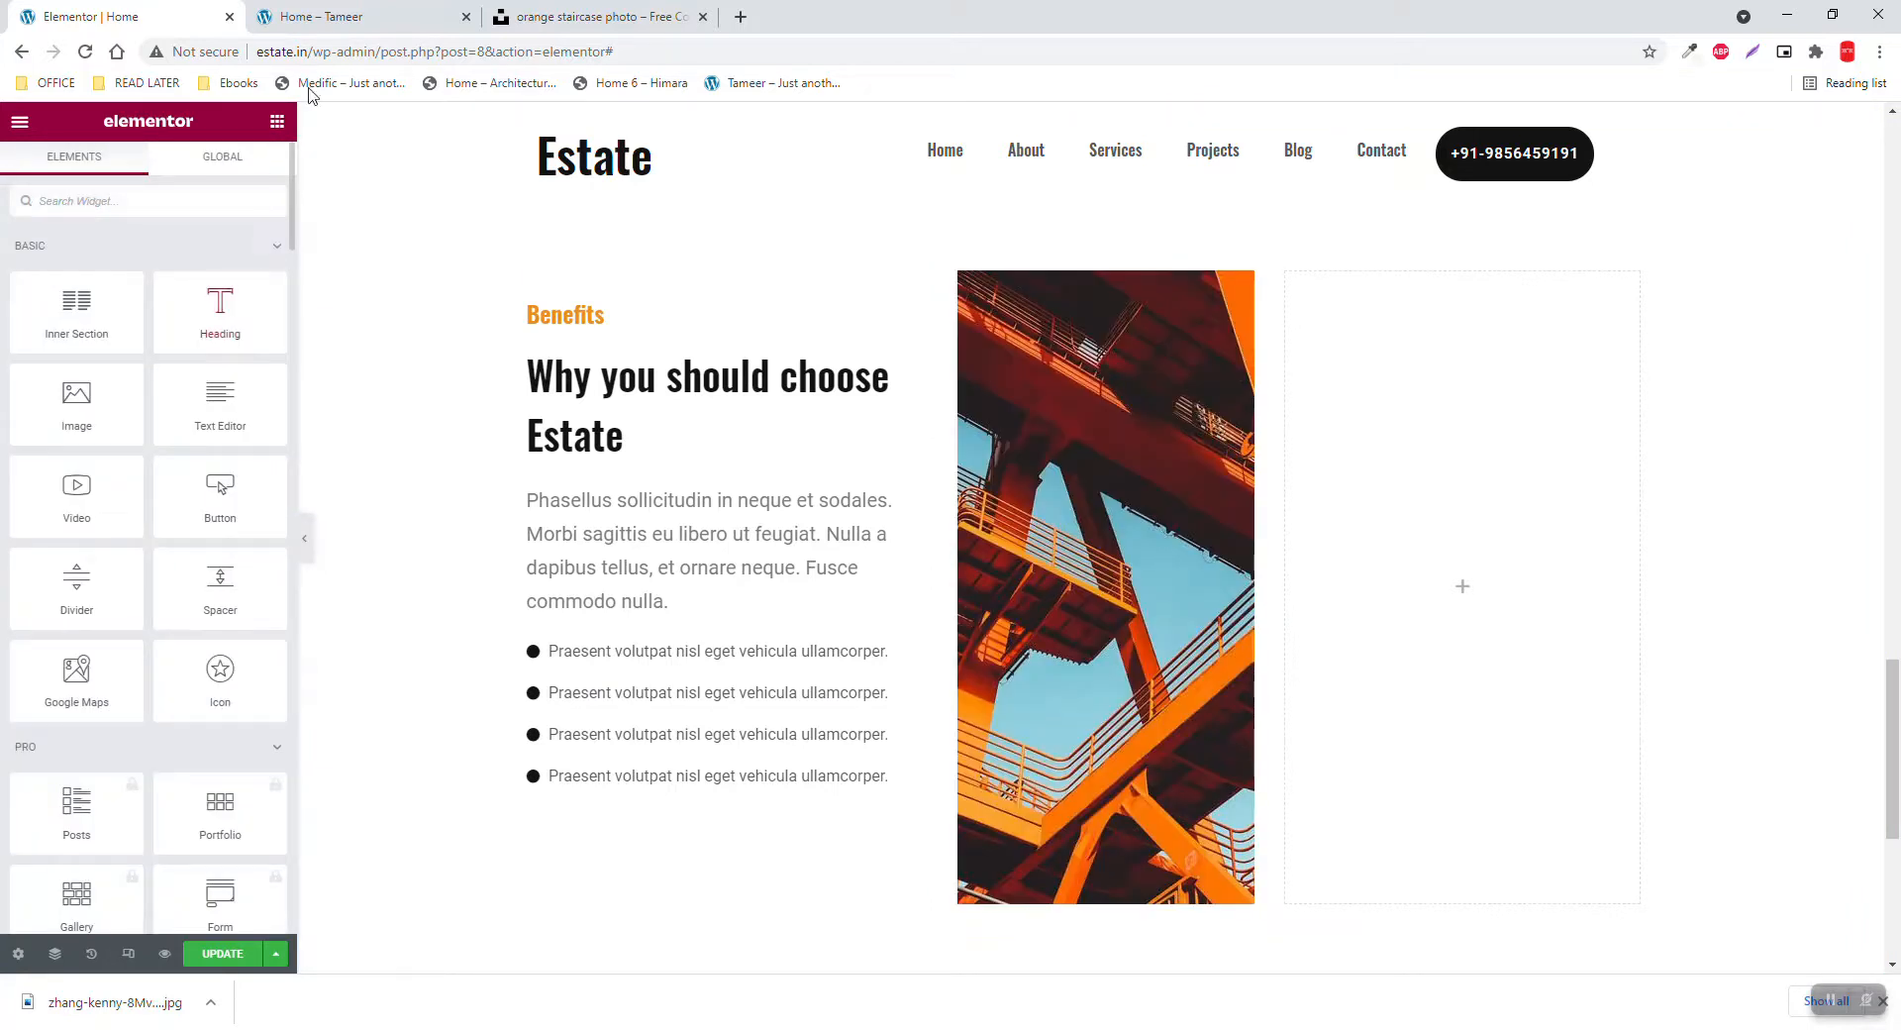
Search the widget panel for 'icon' and check the reference's Modern Approach icon box
left_click(357, 16)
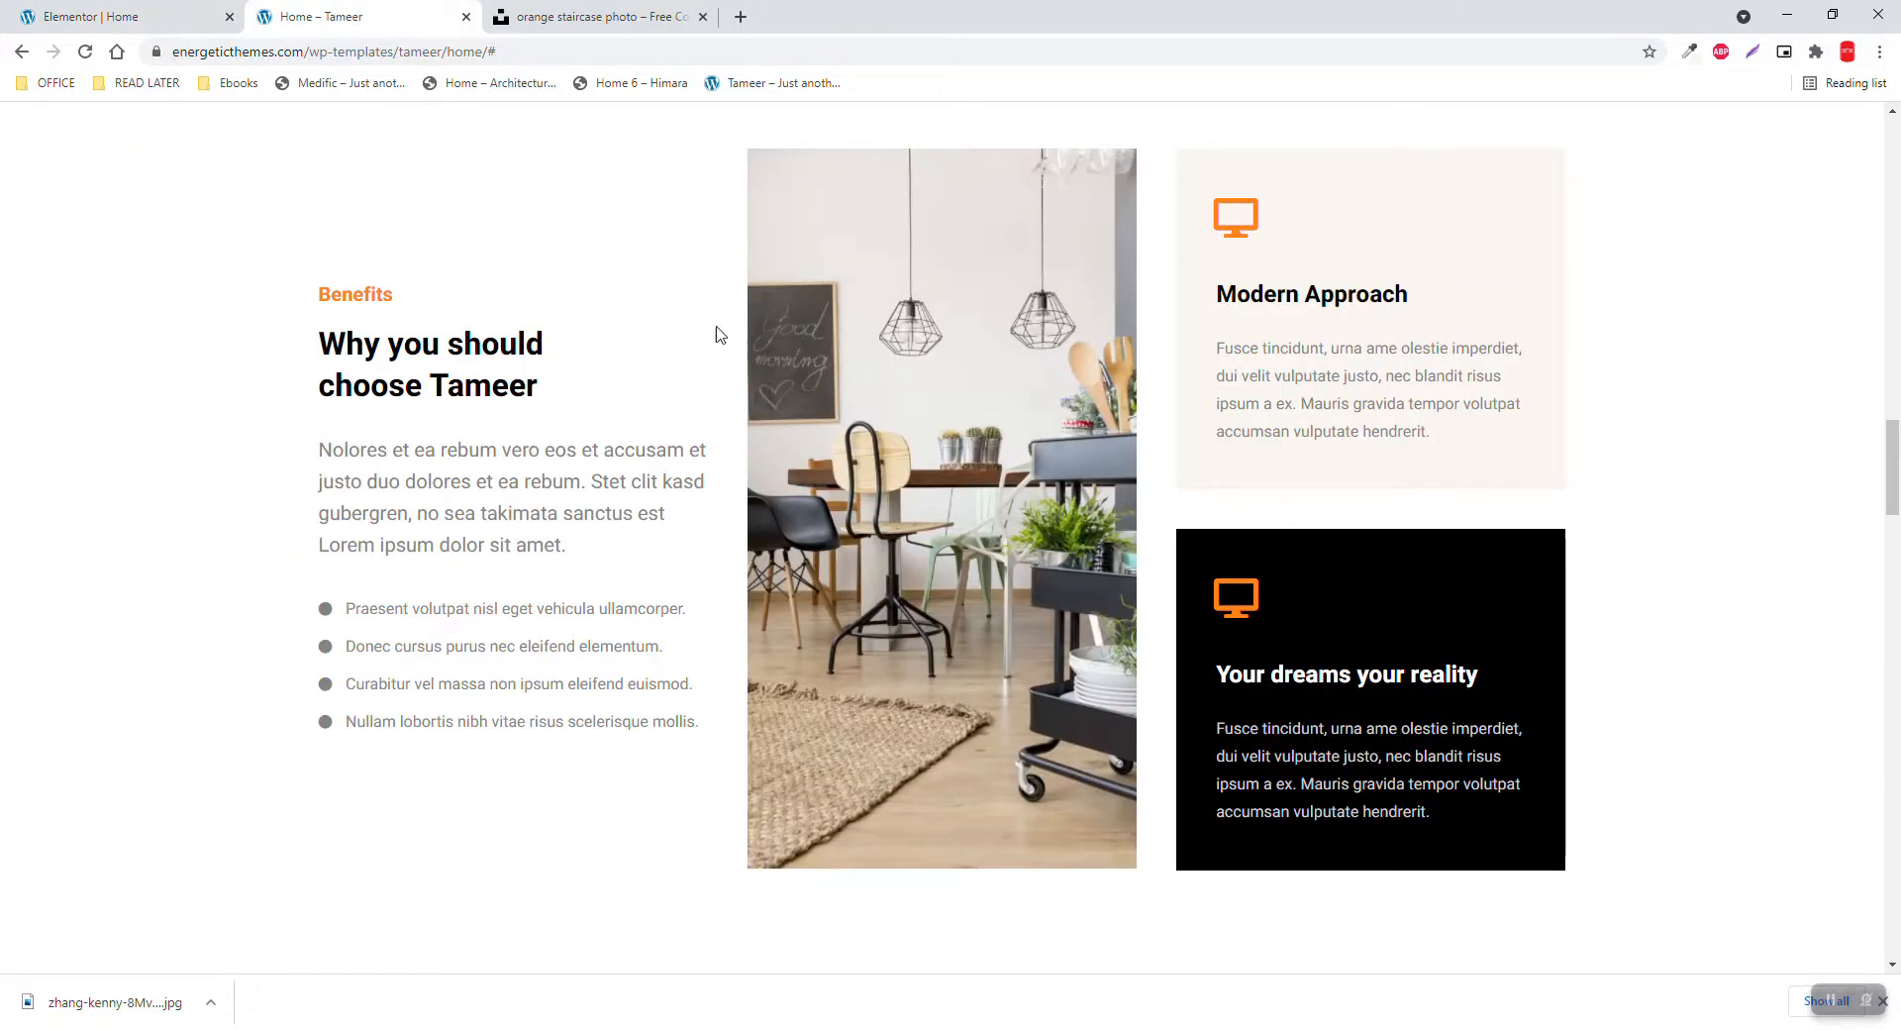
left_click(89, 16)
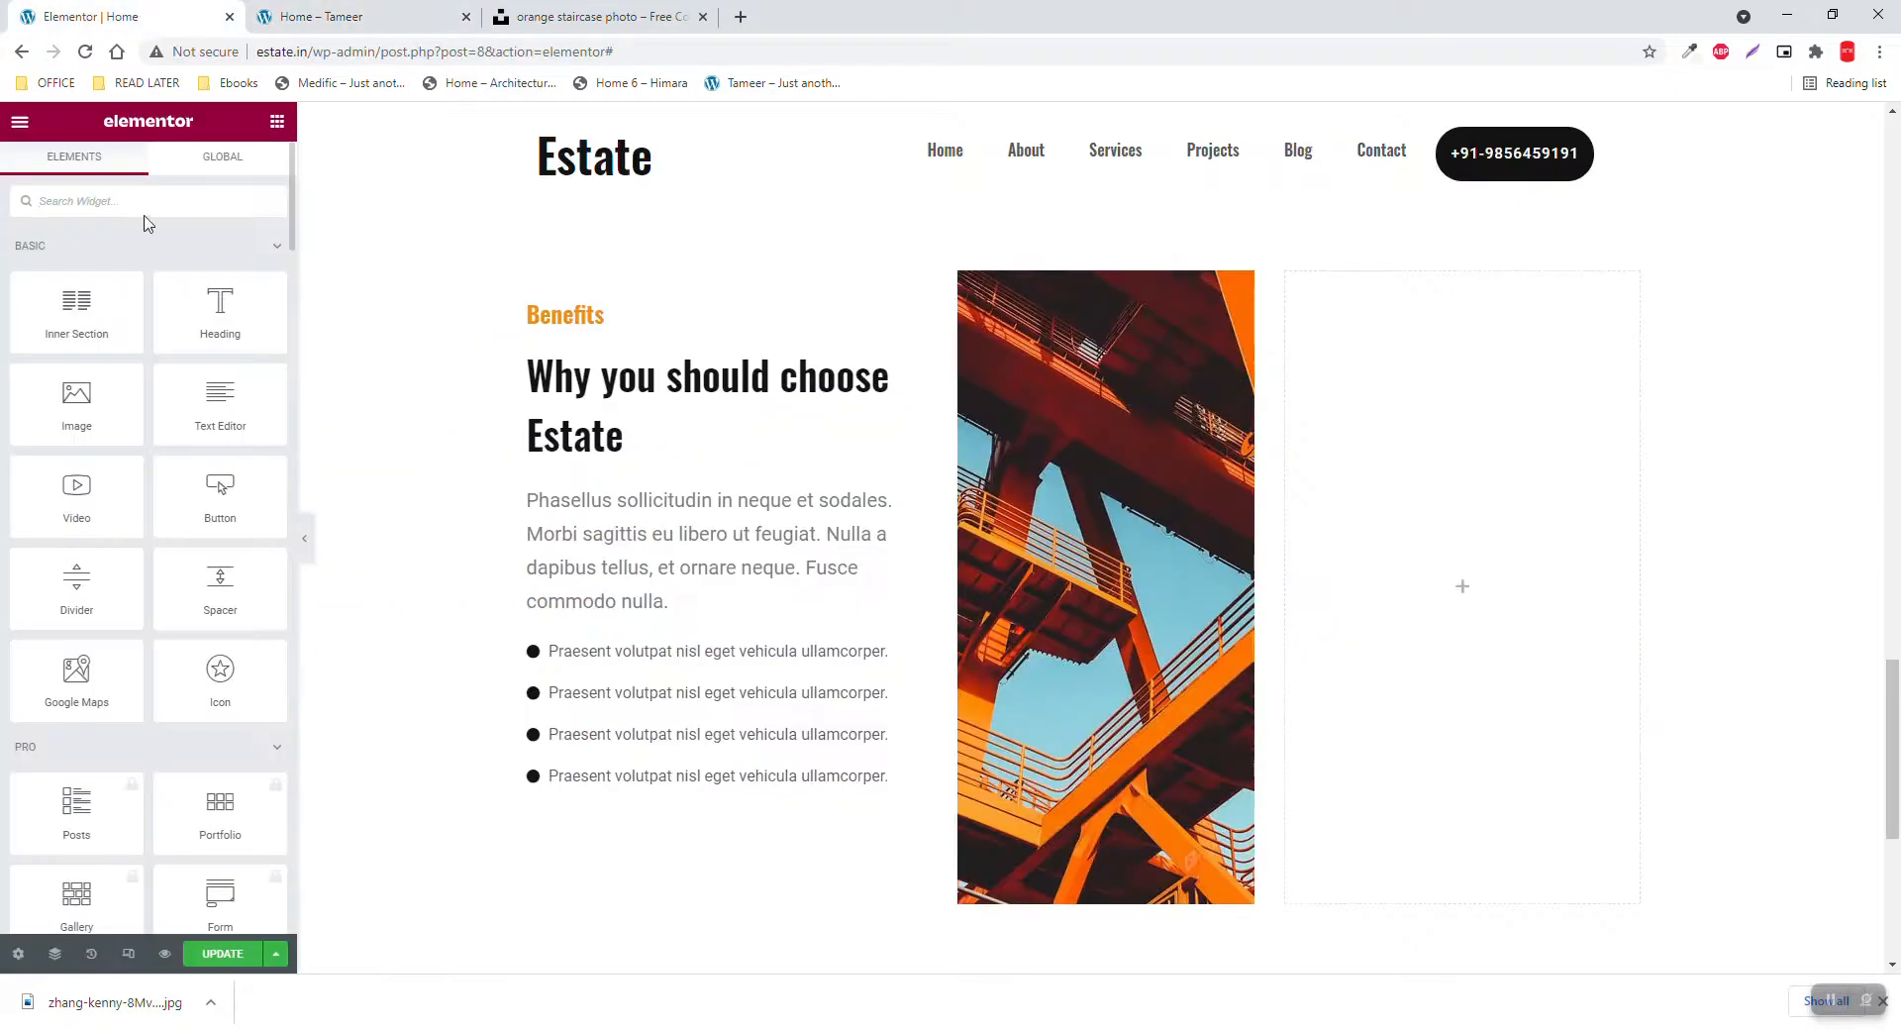
type("icon")
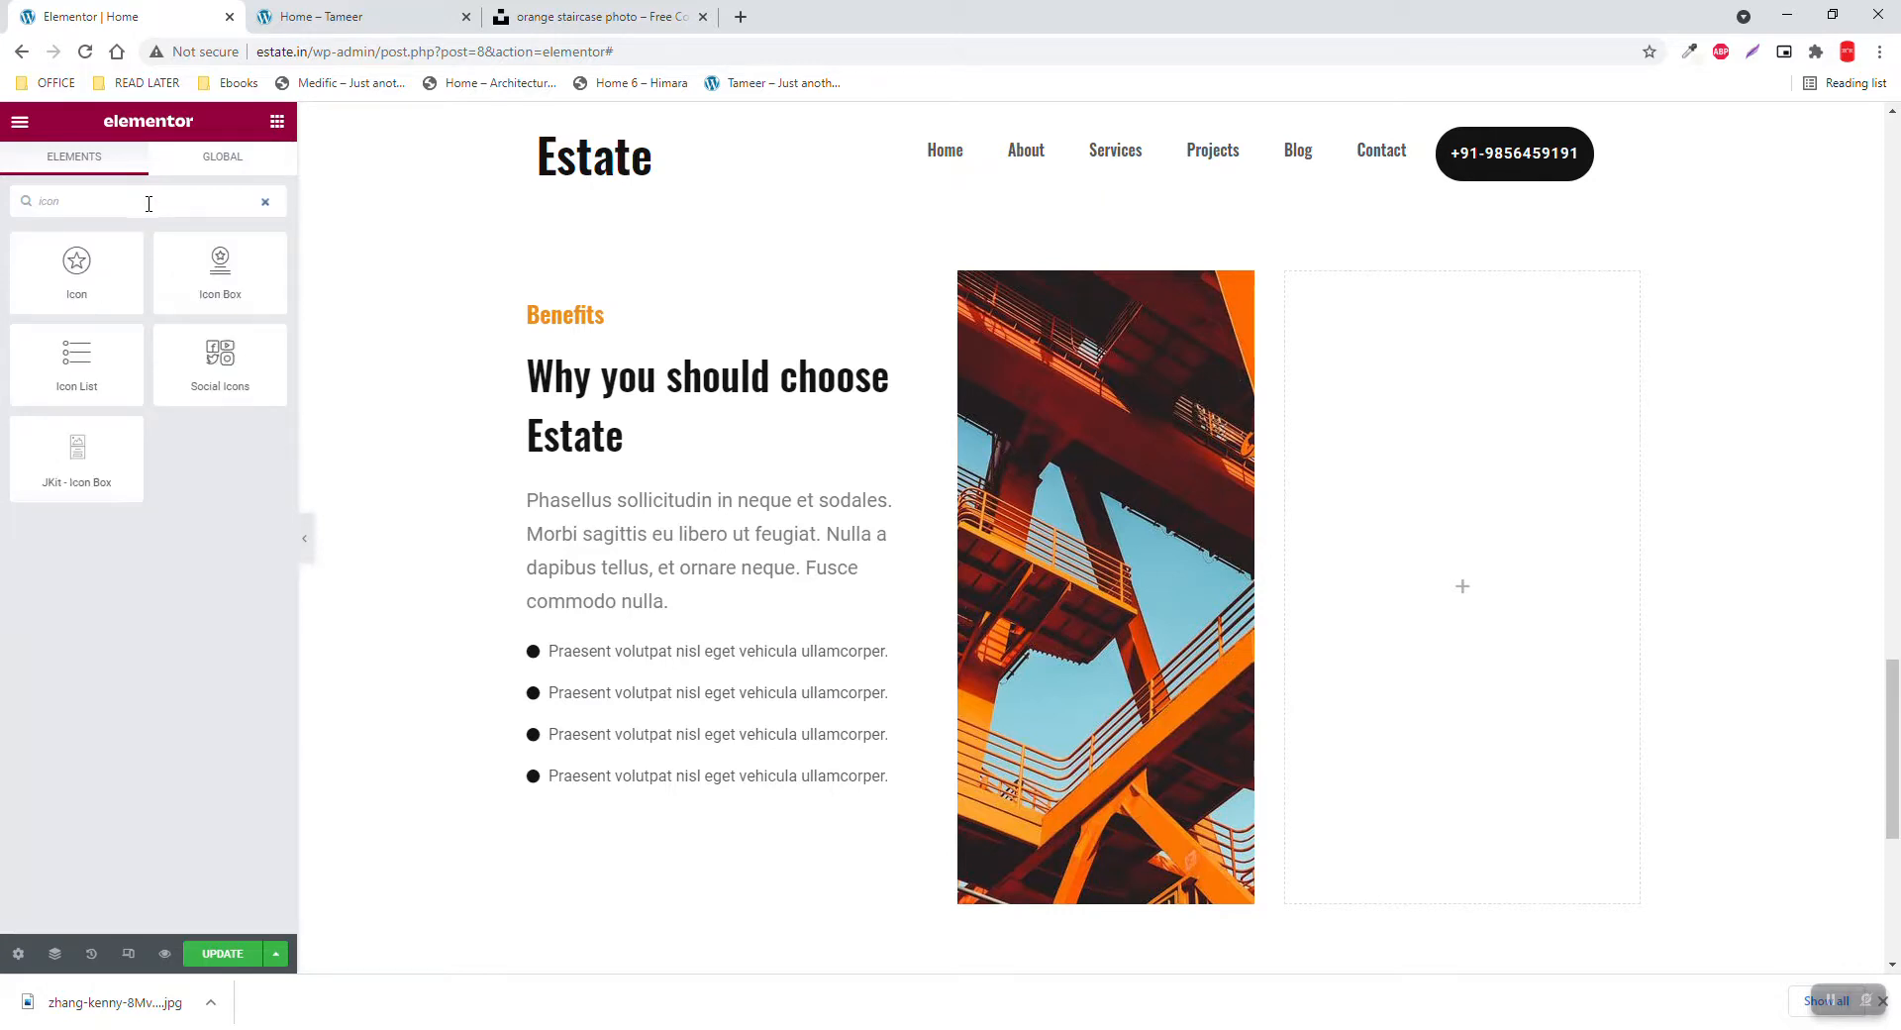
mouse_move(126, 469)
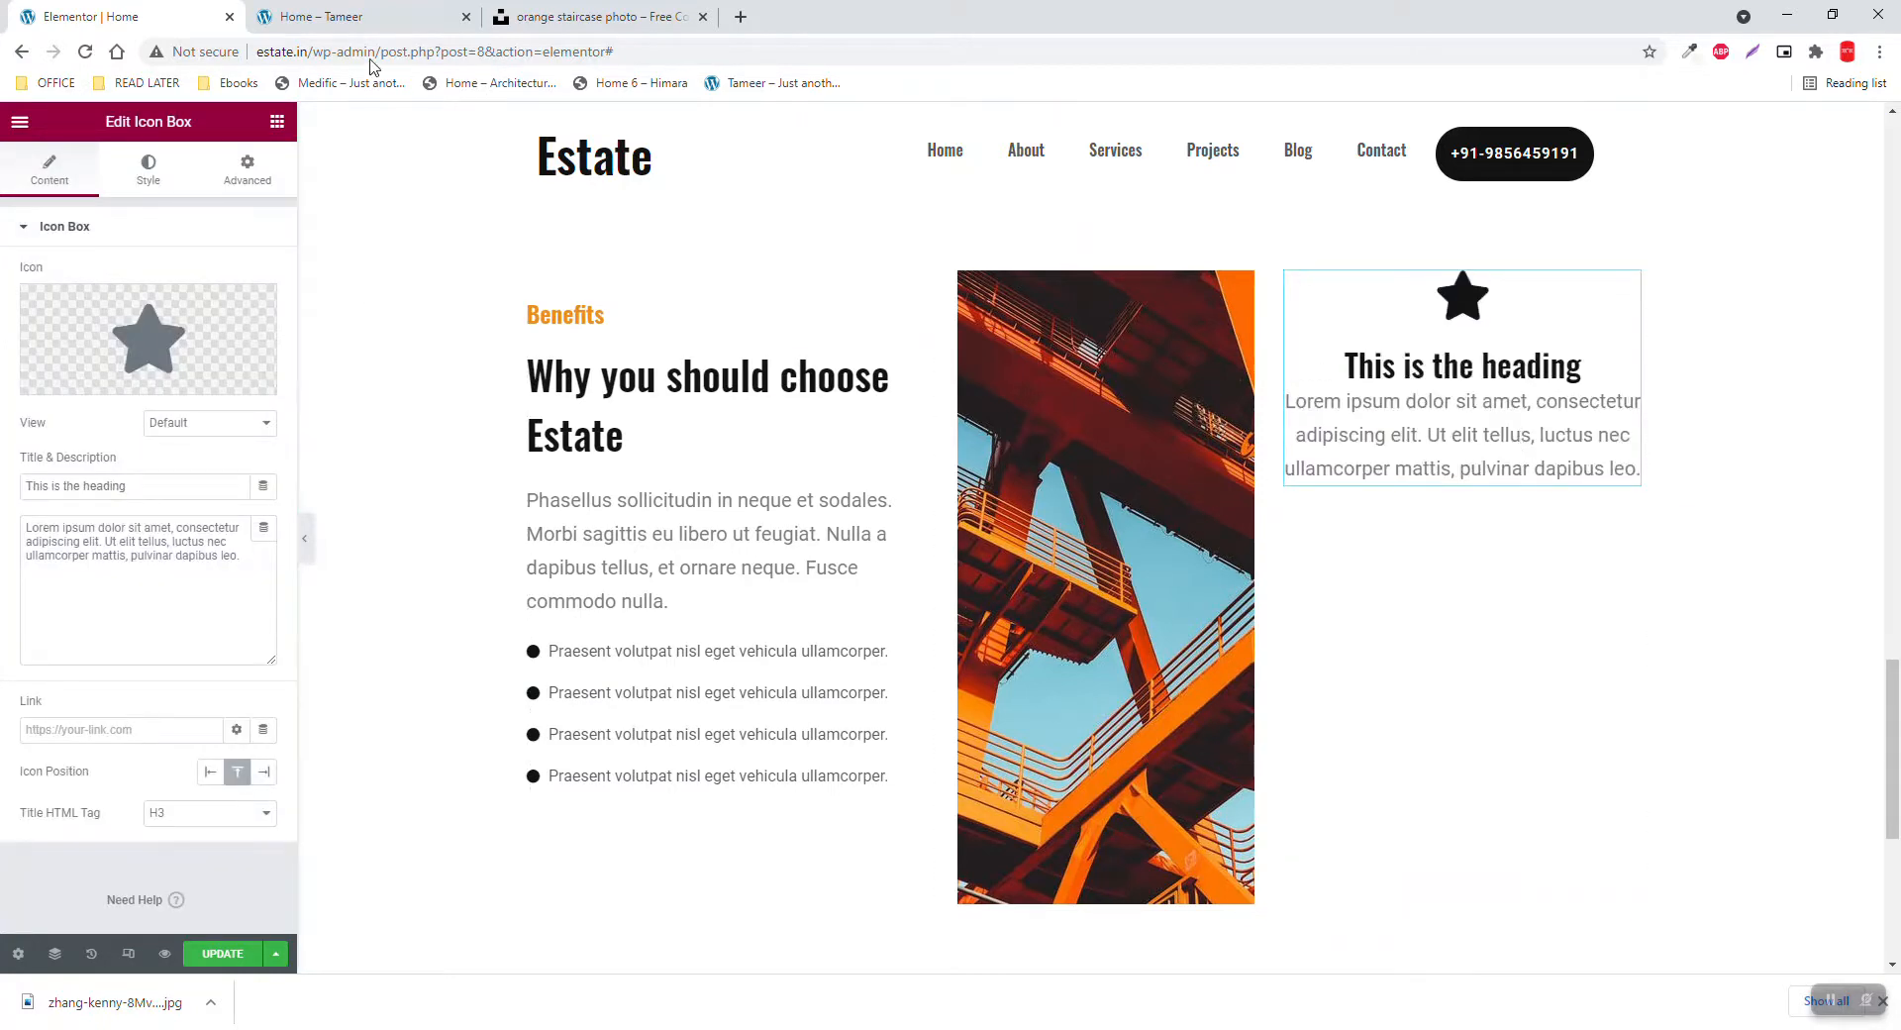
left_click(346, 17)
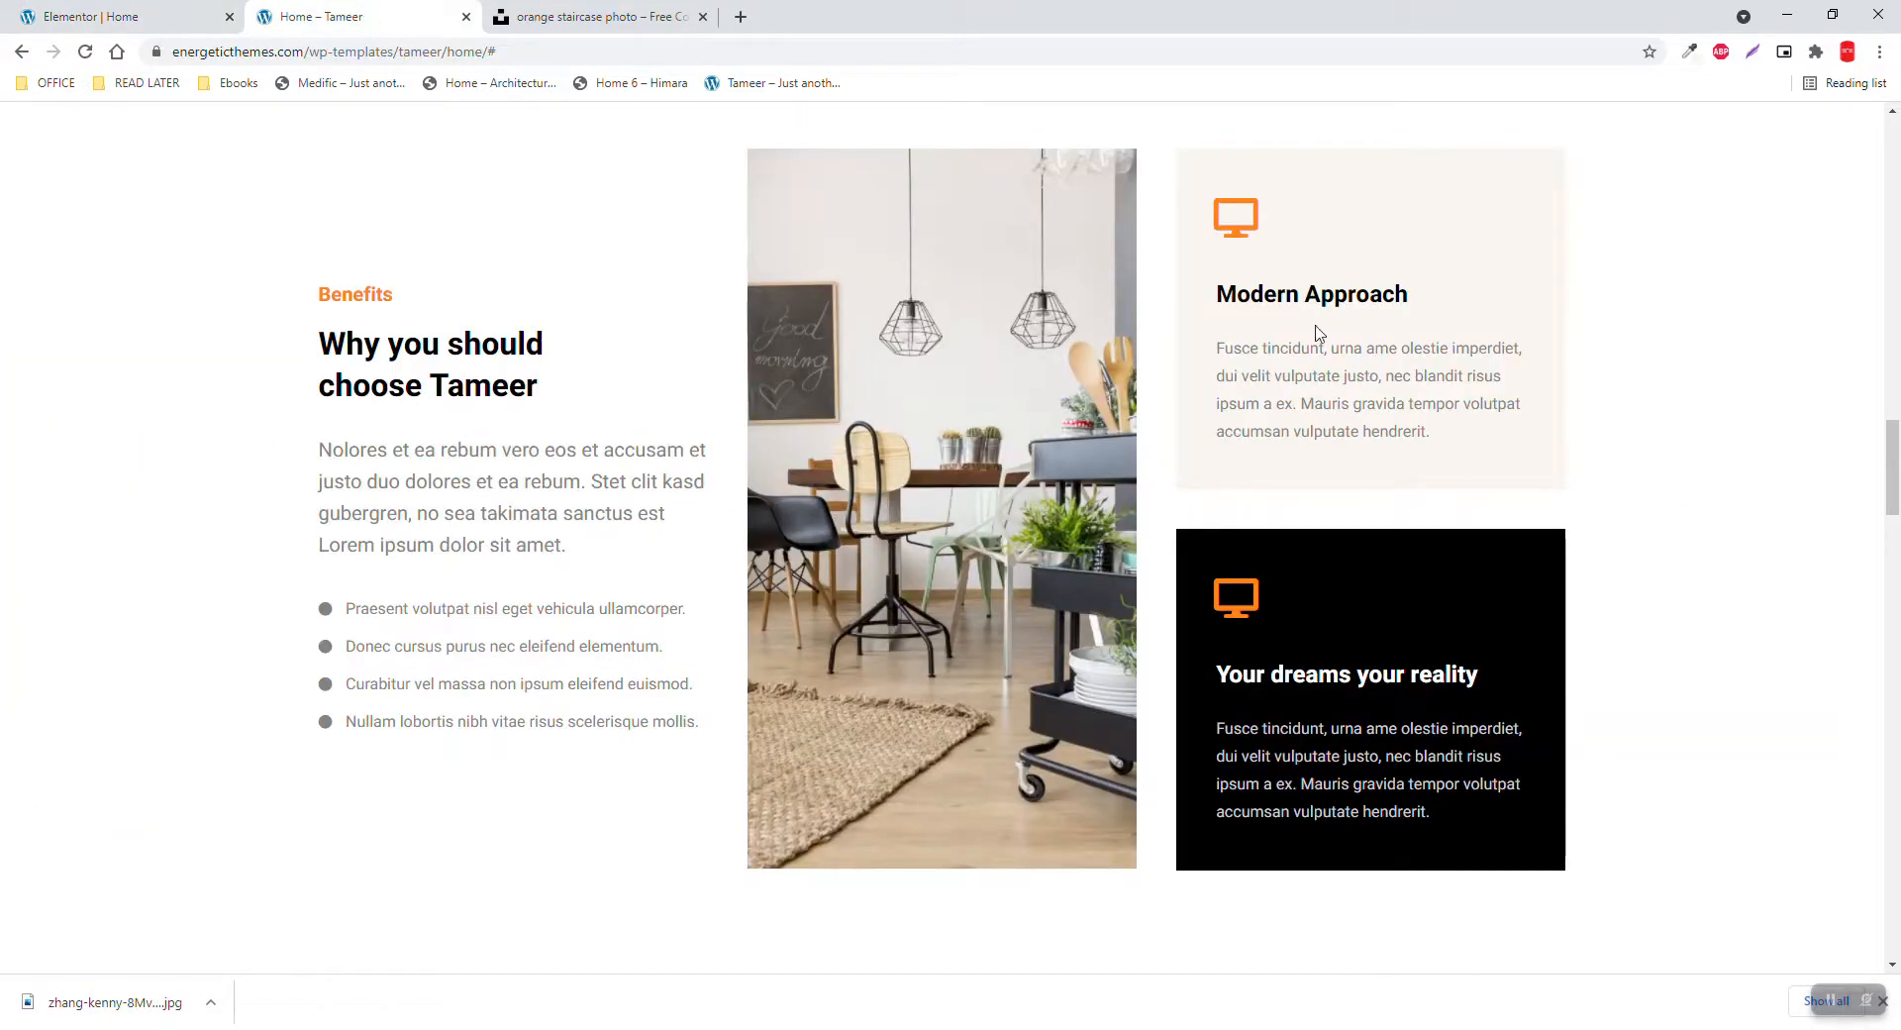
double_click(1312, 294)
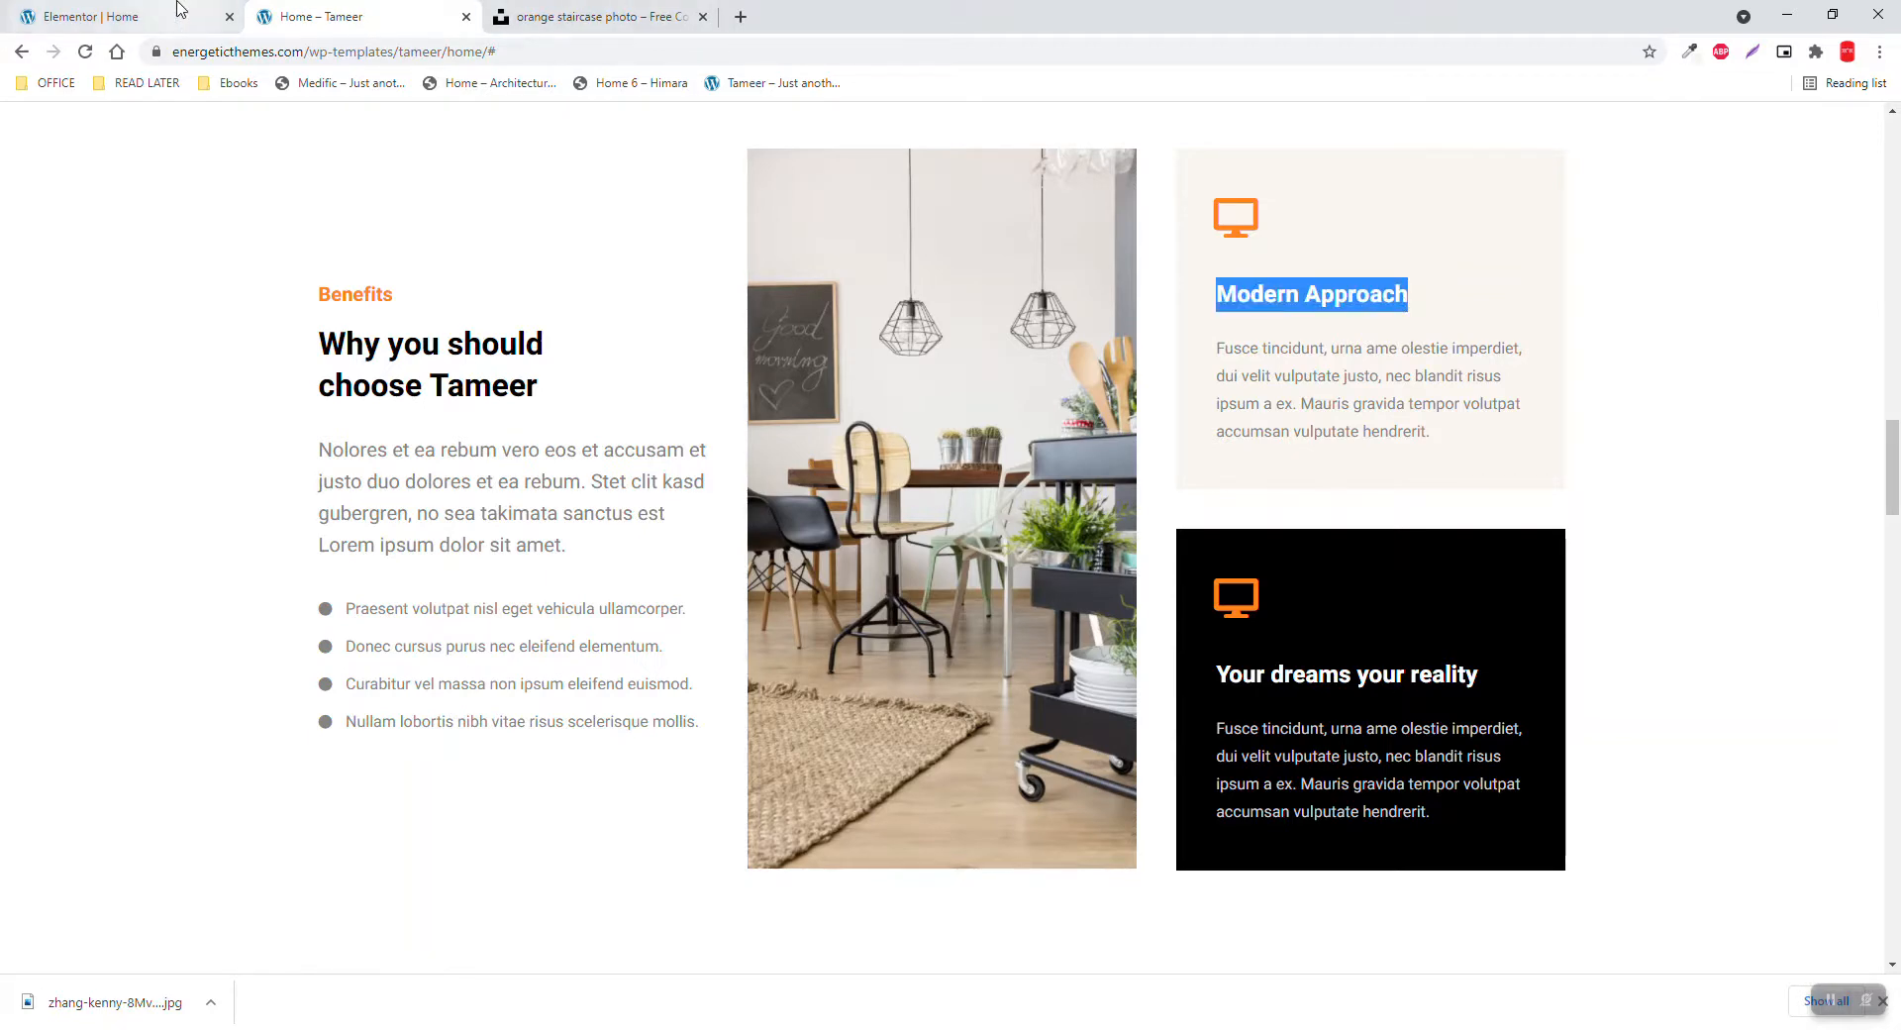
left_click(94, 16)
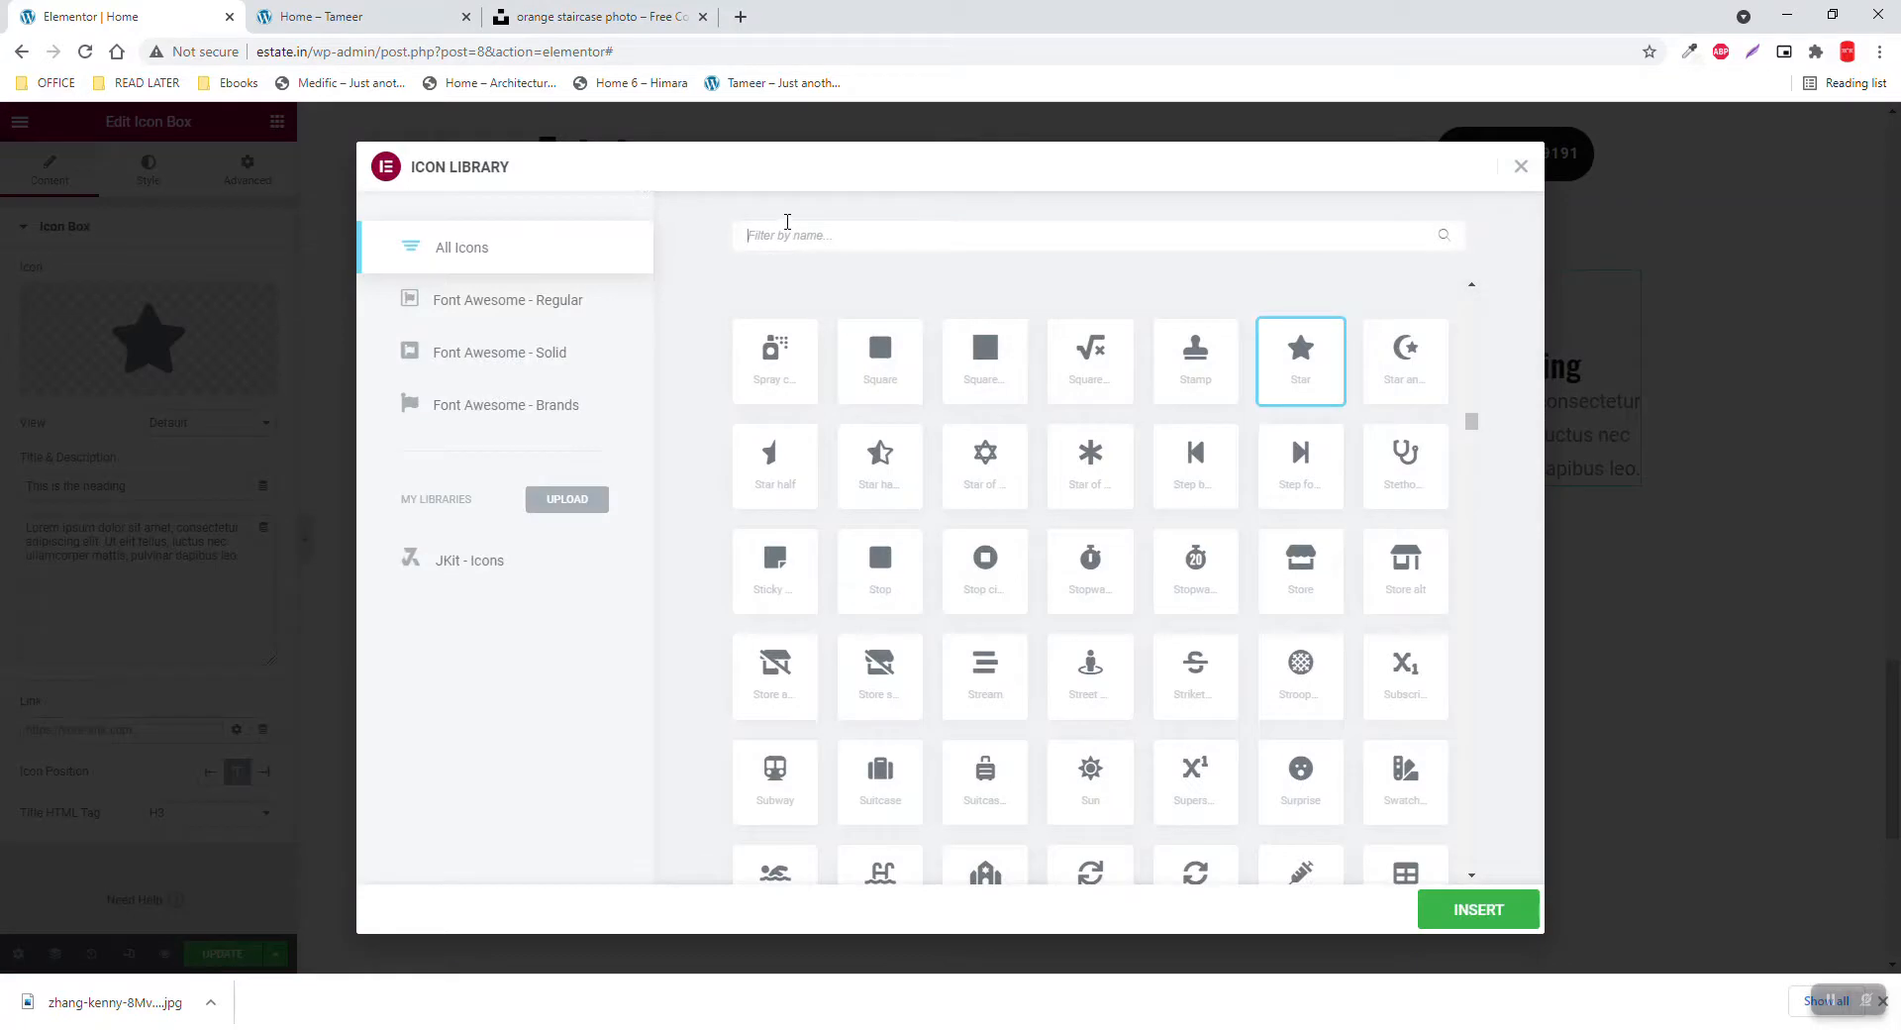
Insert the Bed icon from the library and title the box 'Modern Approach'
type("fu")
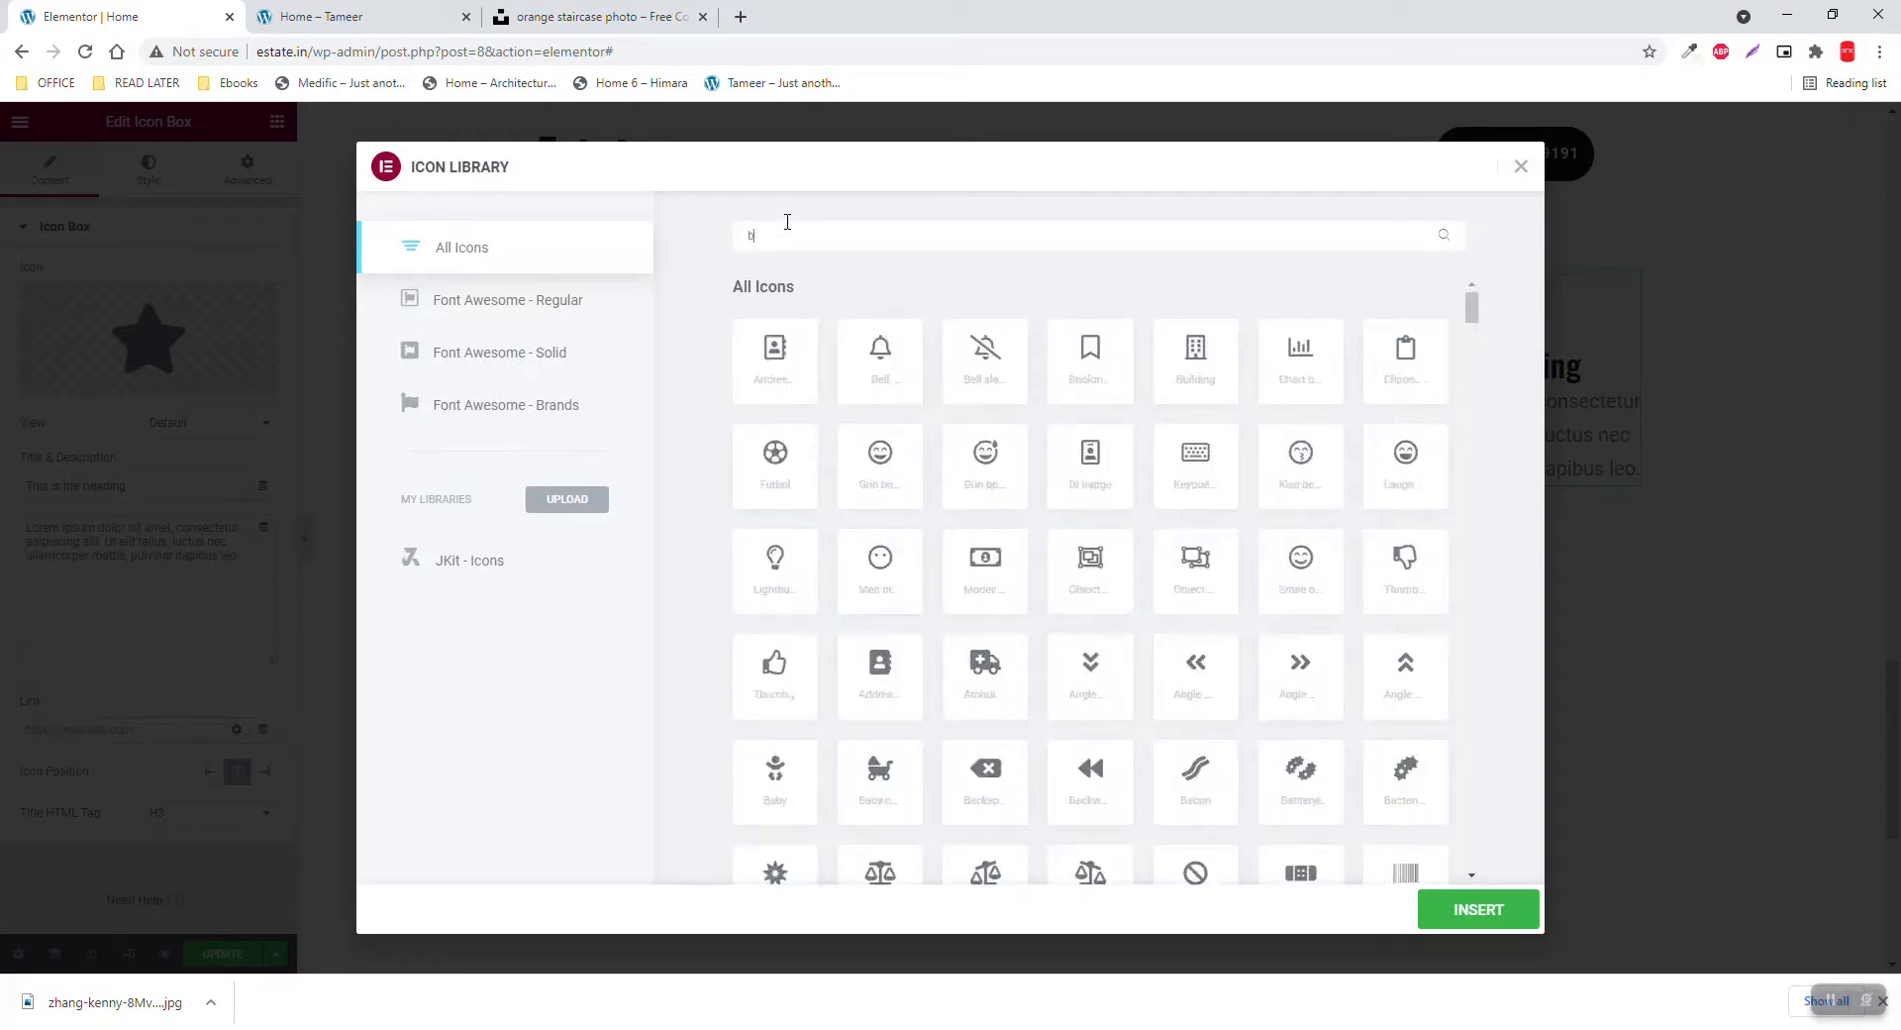
type("ed")
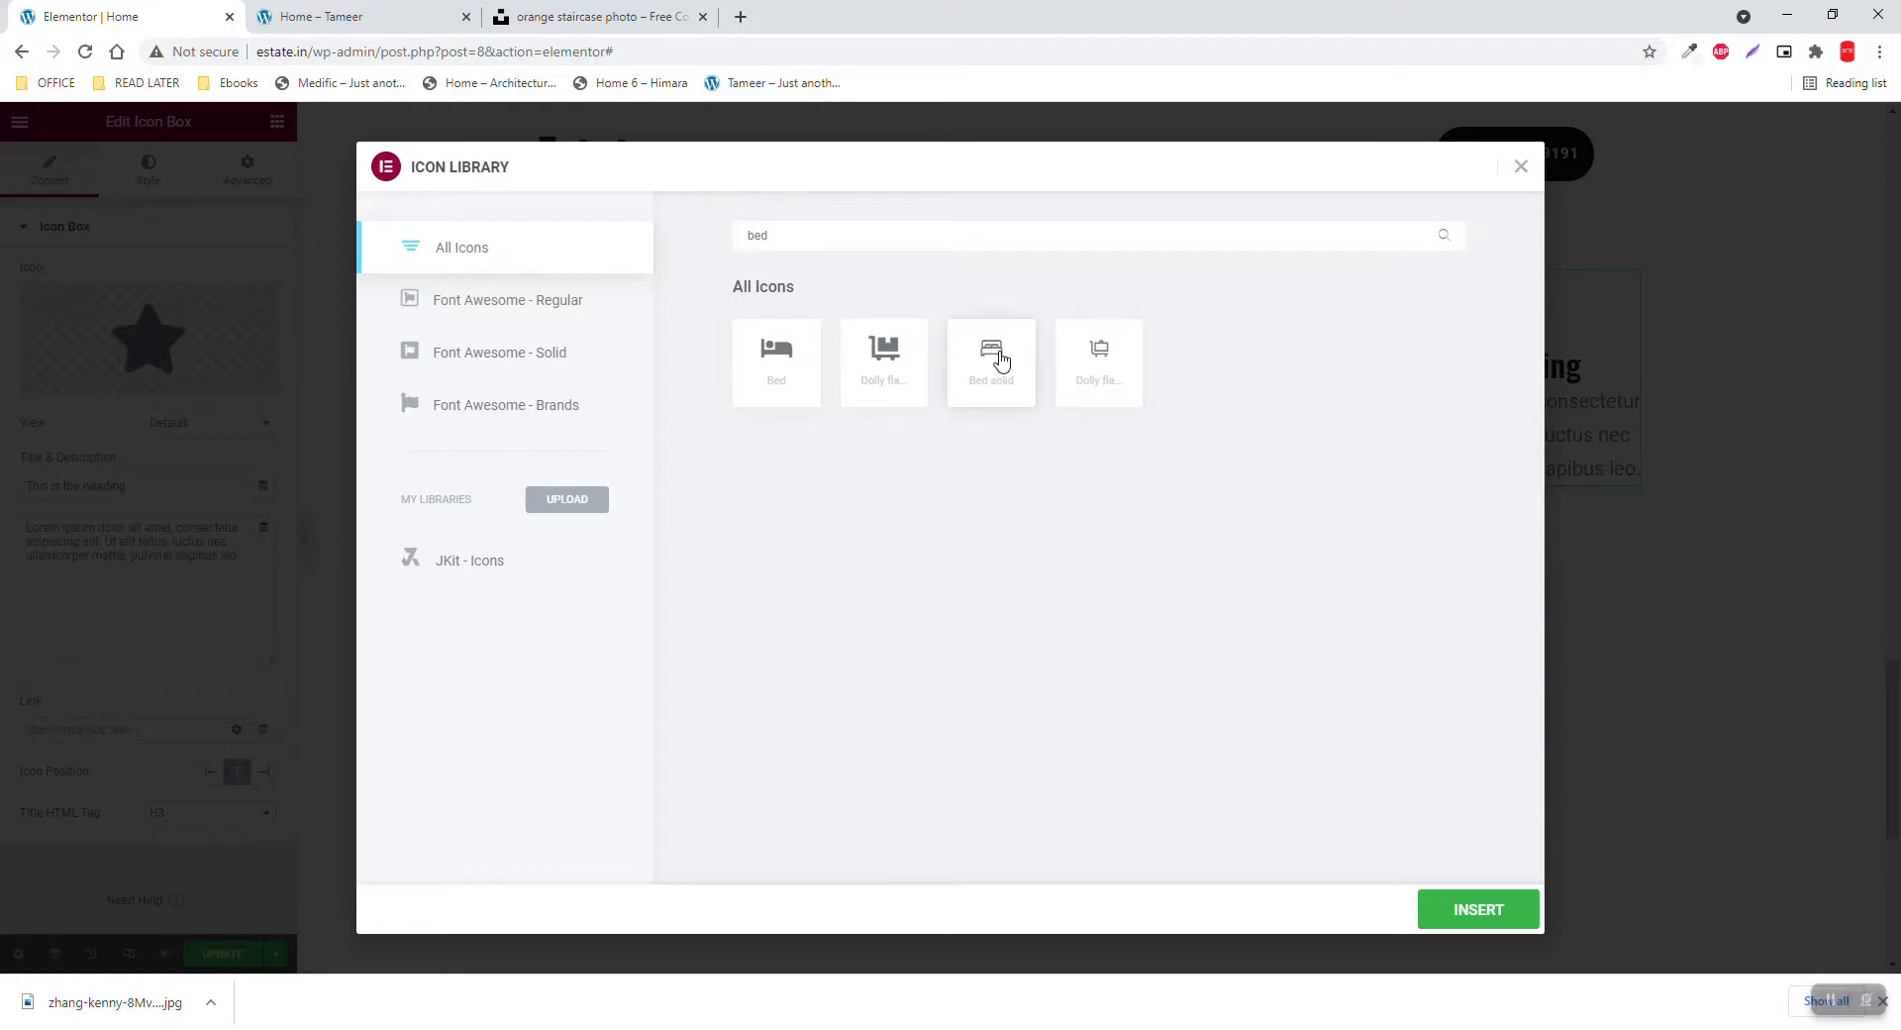
left_click(1478, 910)
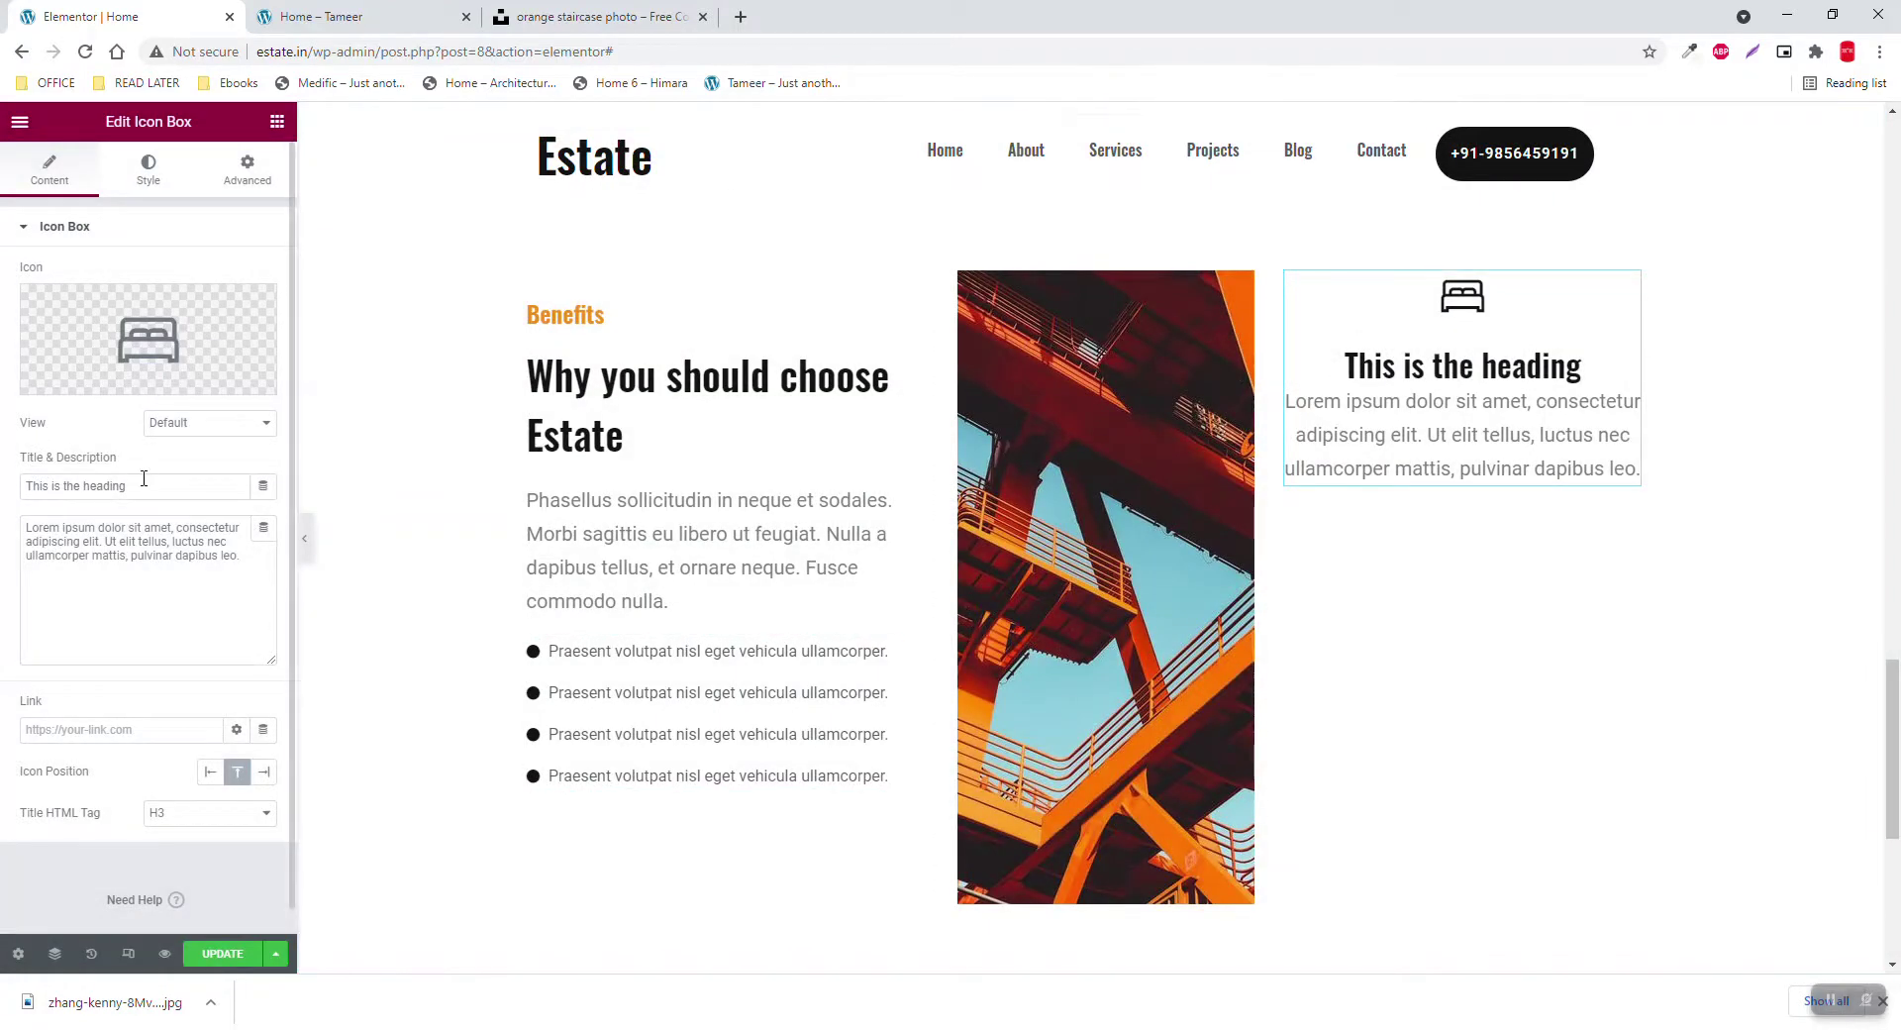
type("Modern Approach")
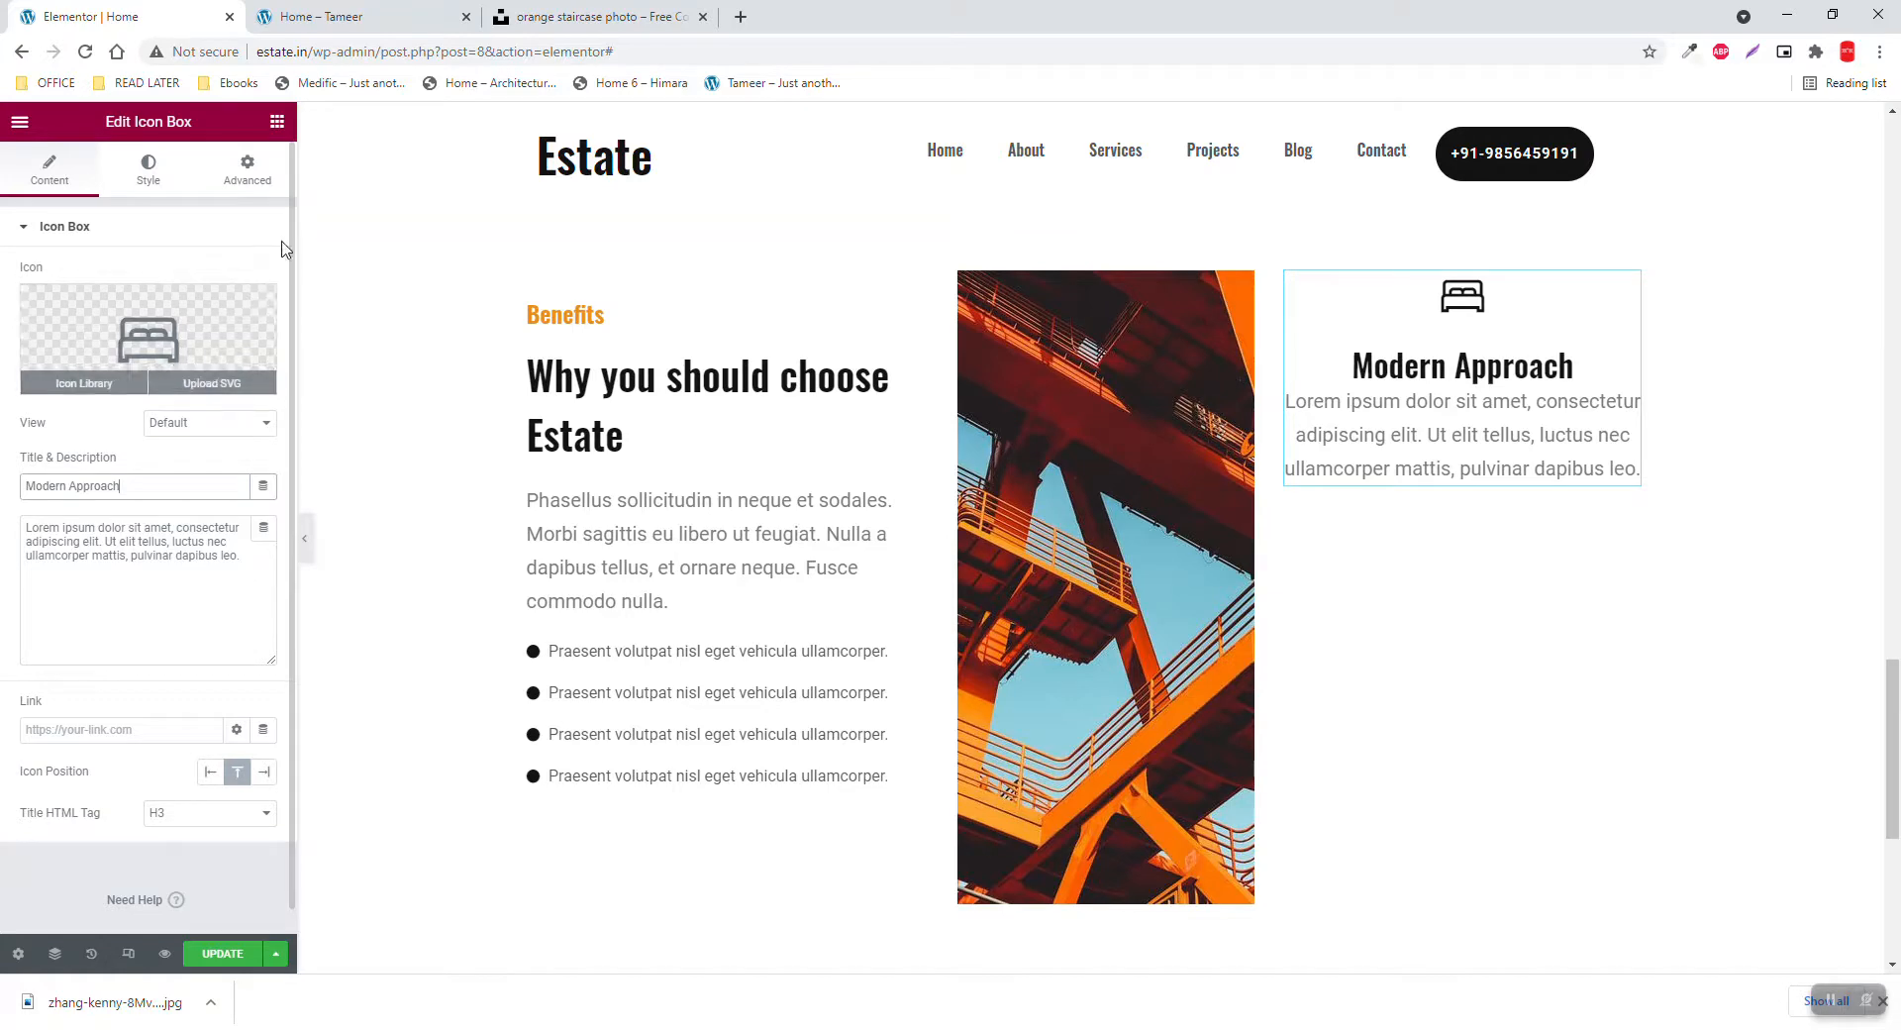
left_click(351, 16)
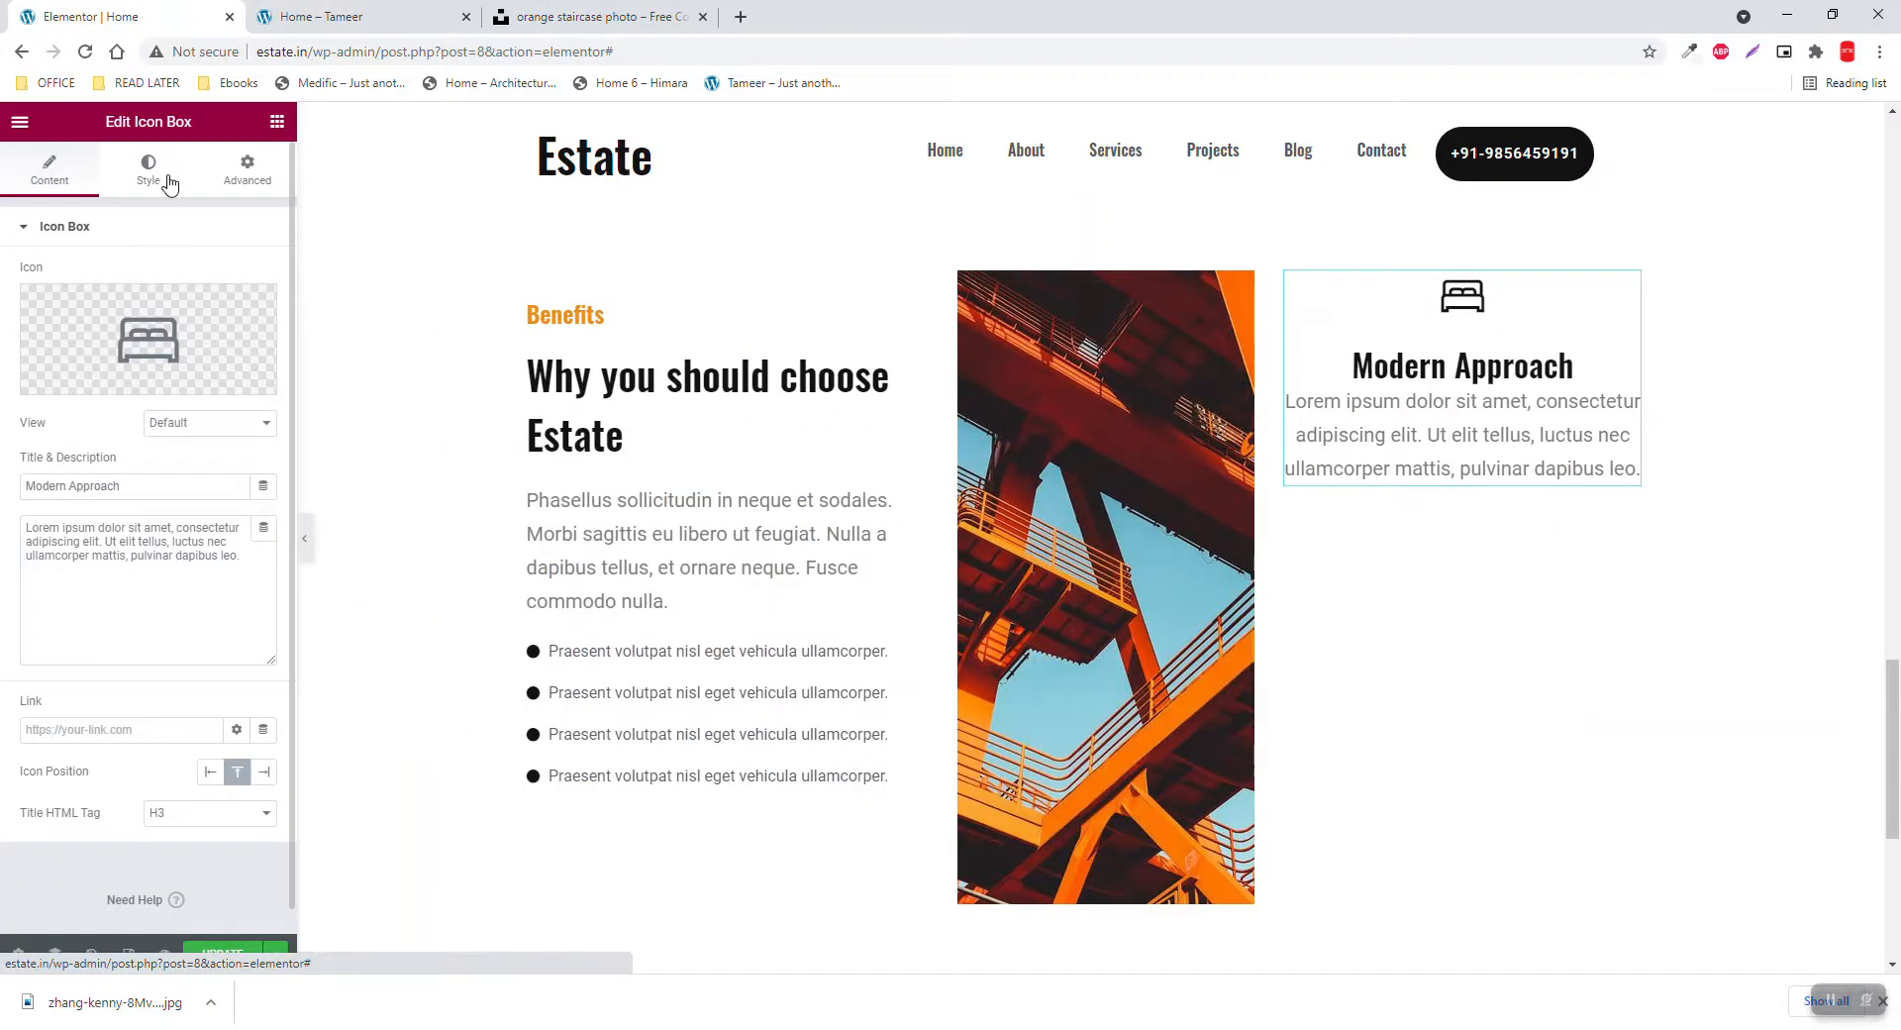
Left-align the icon box content and give it 15 px padding
left_click(148, 168)
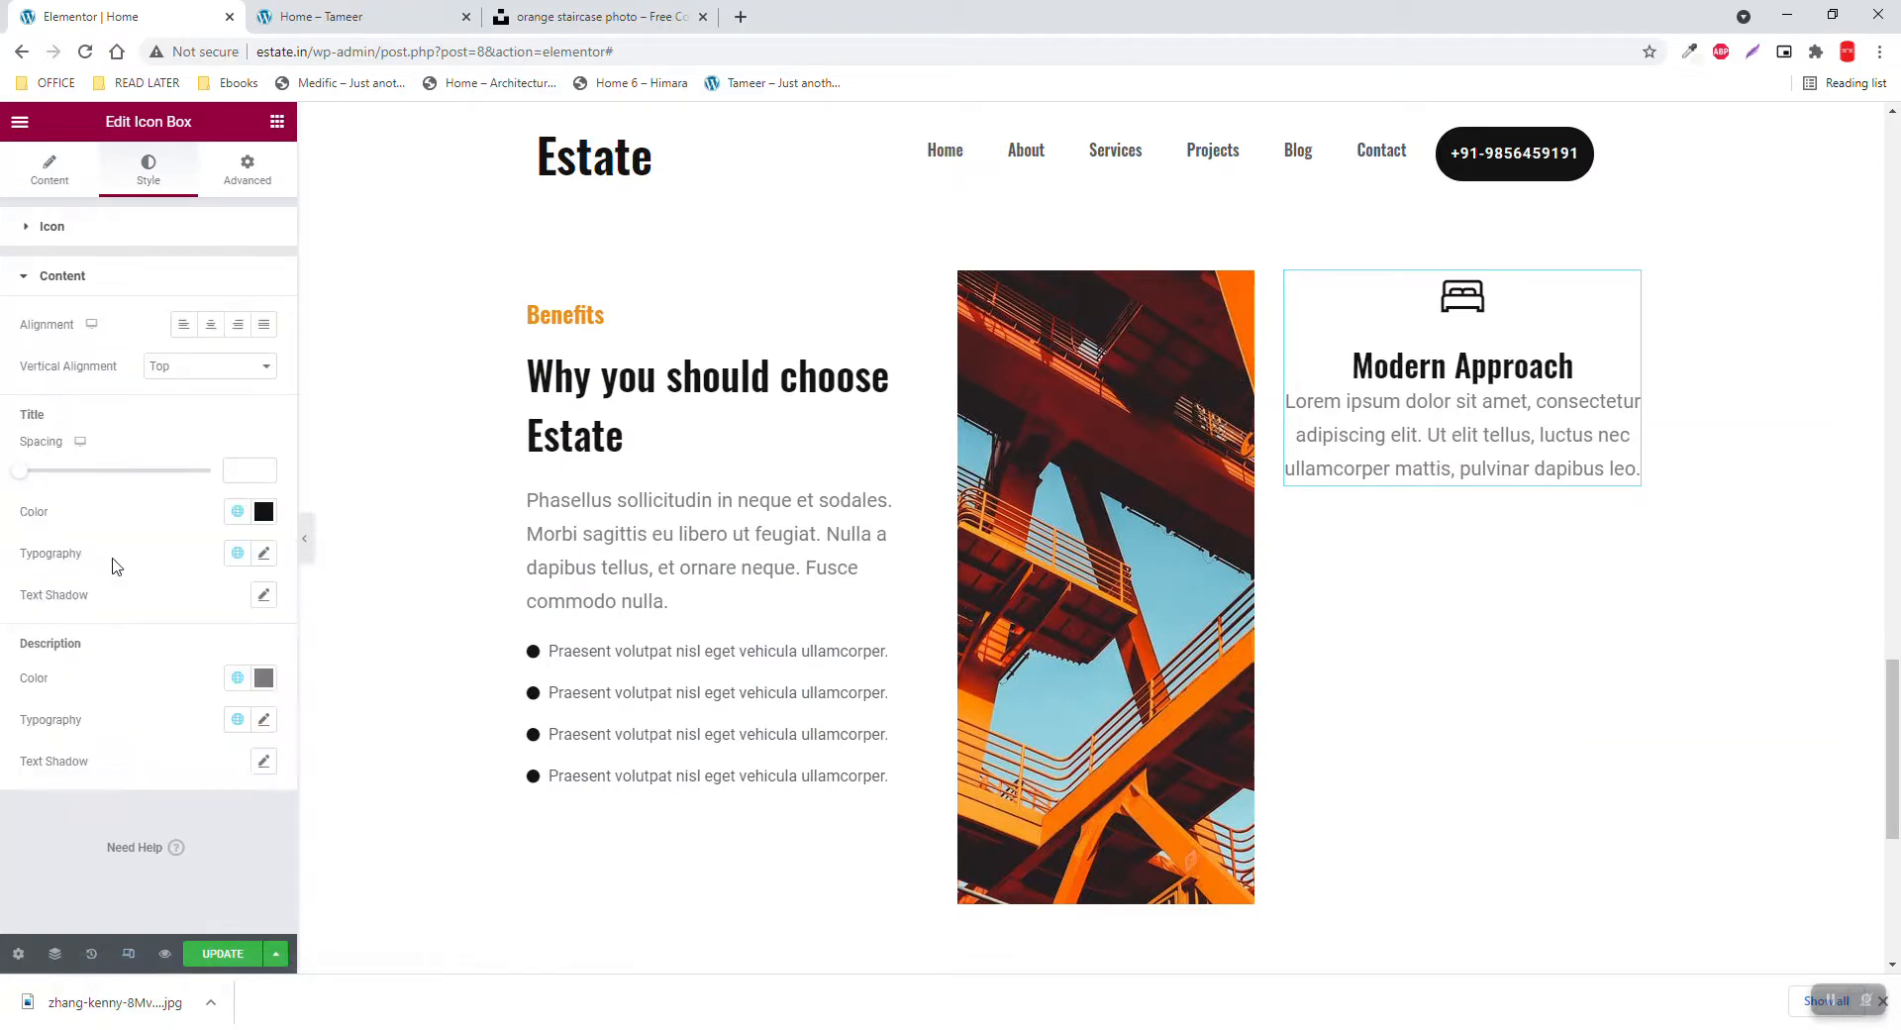
left_click(183, 325)
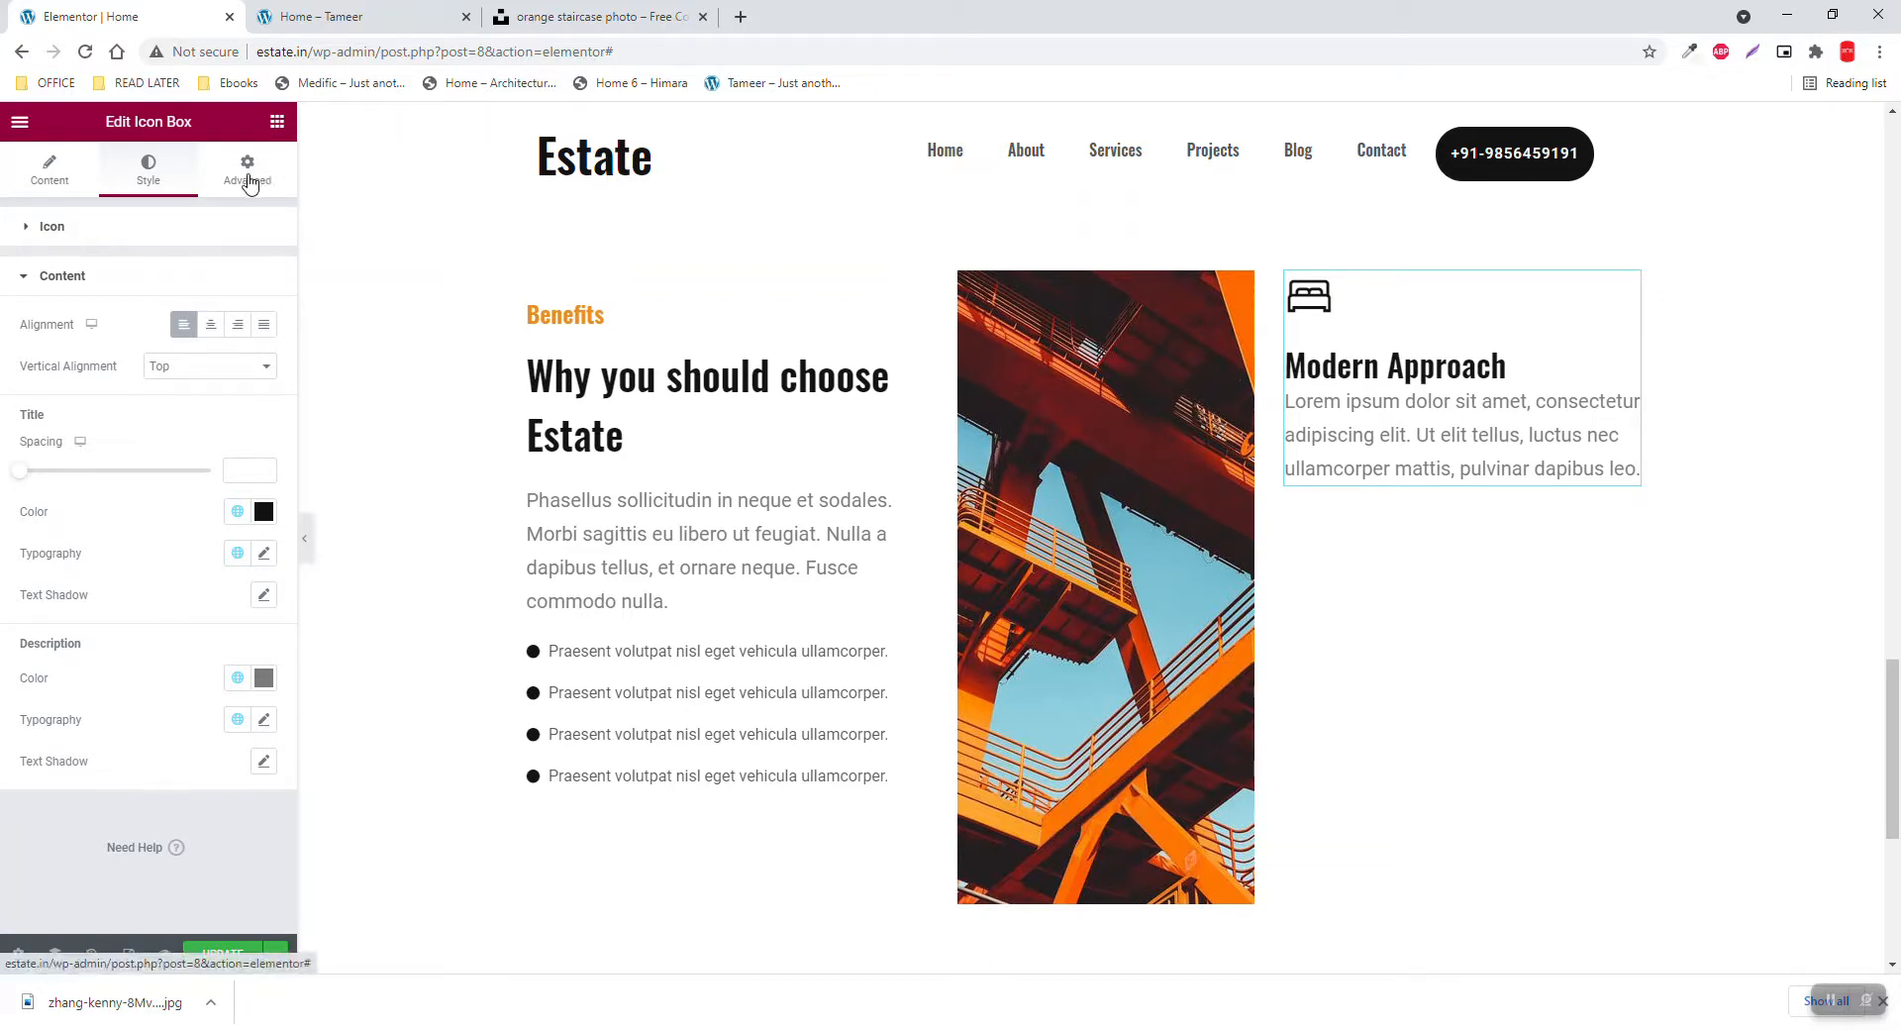
left_click(246, 168)
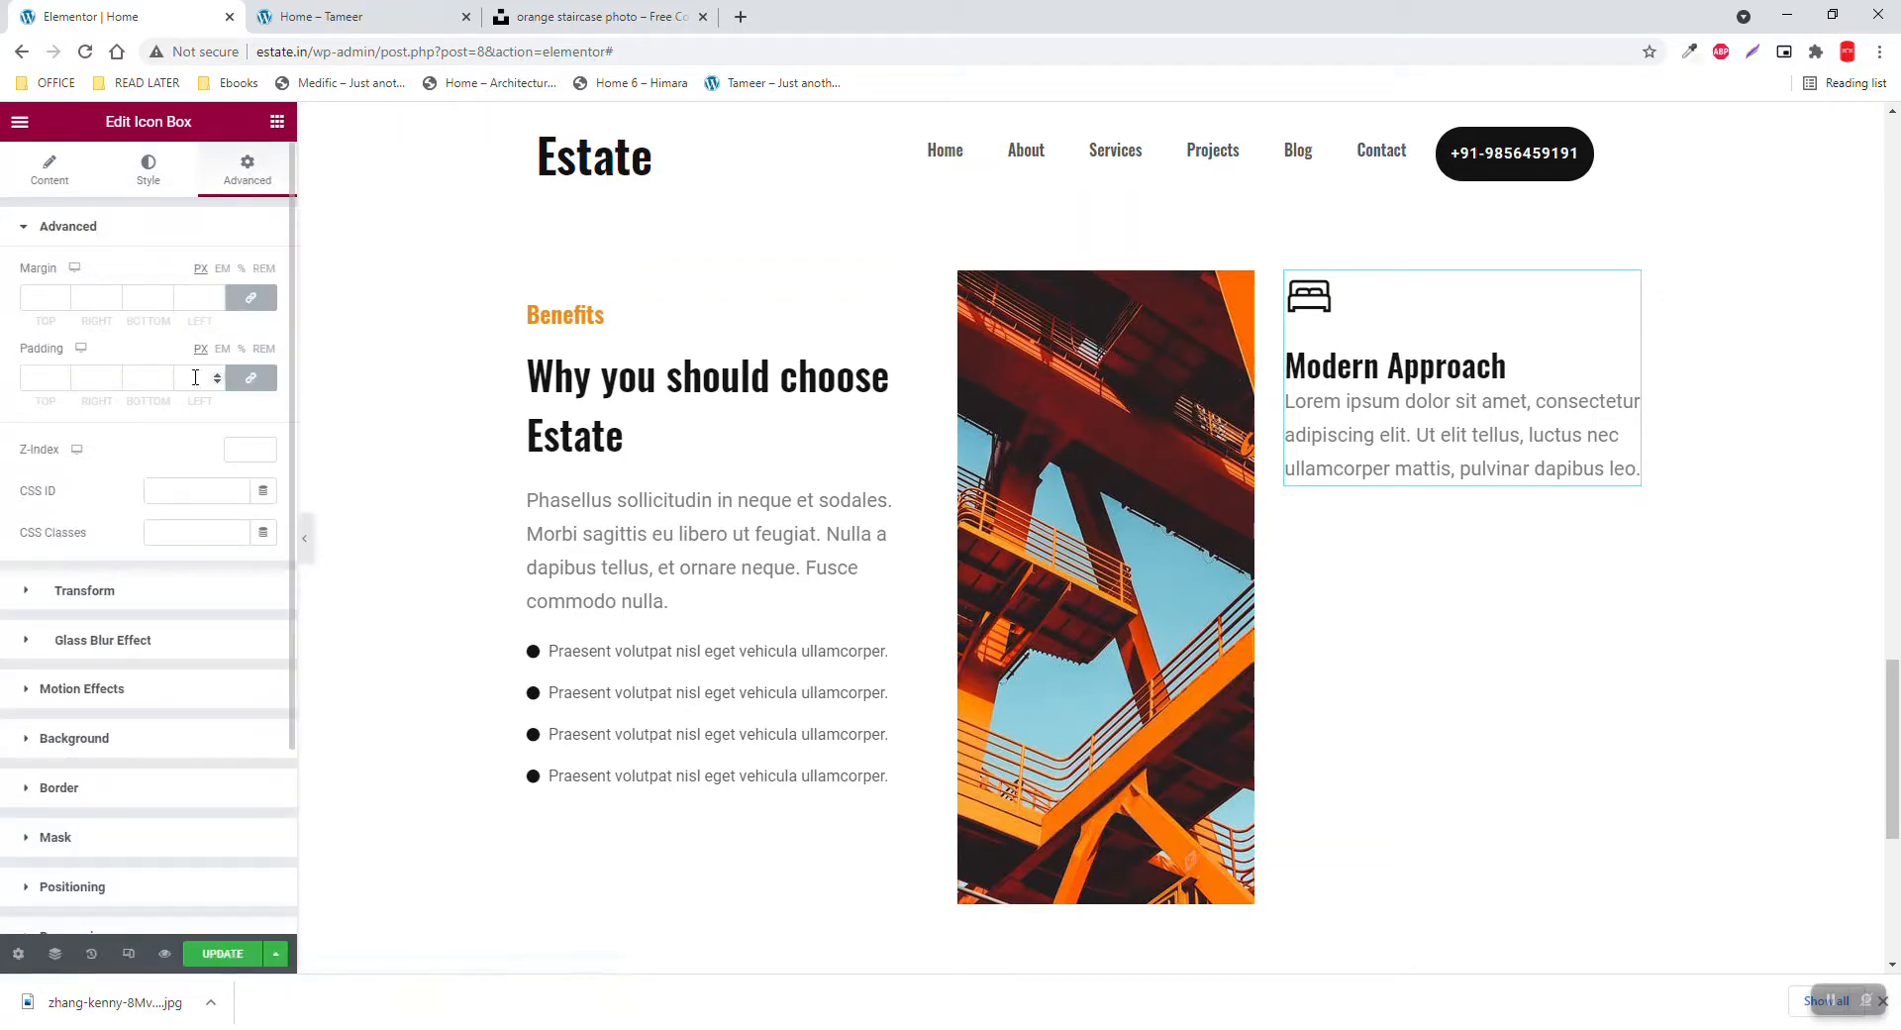
type("1")
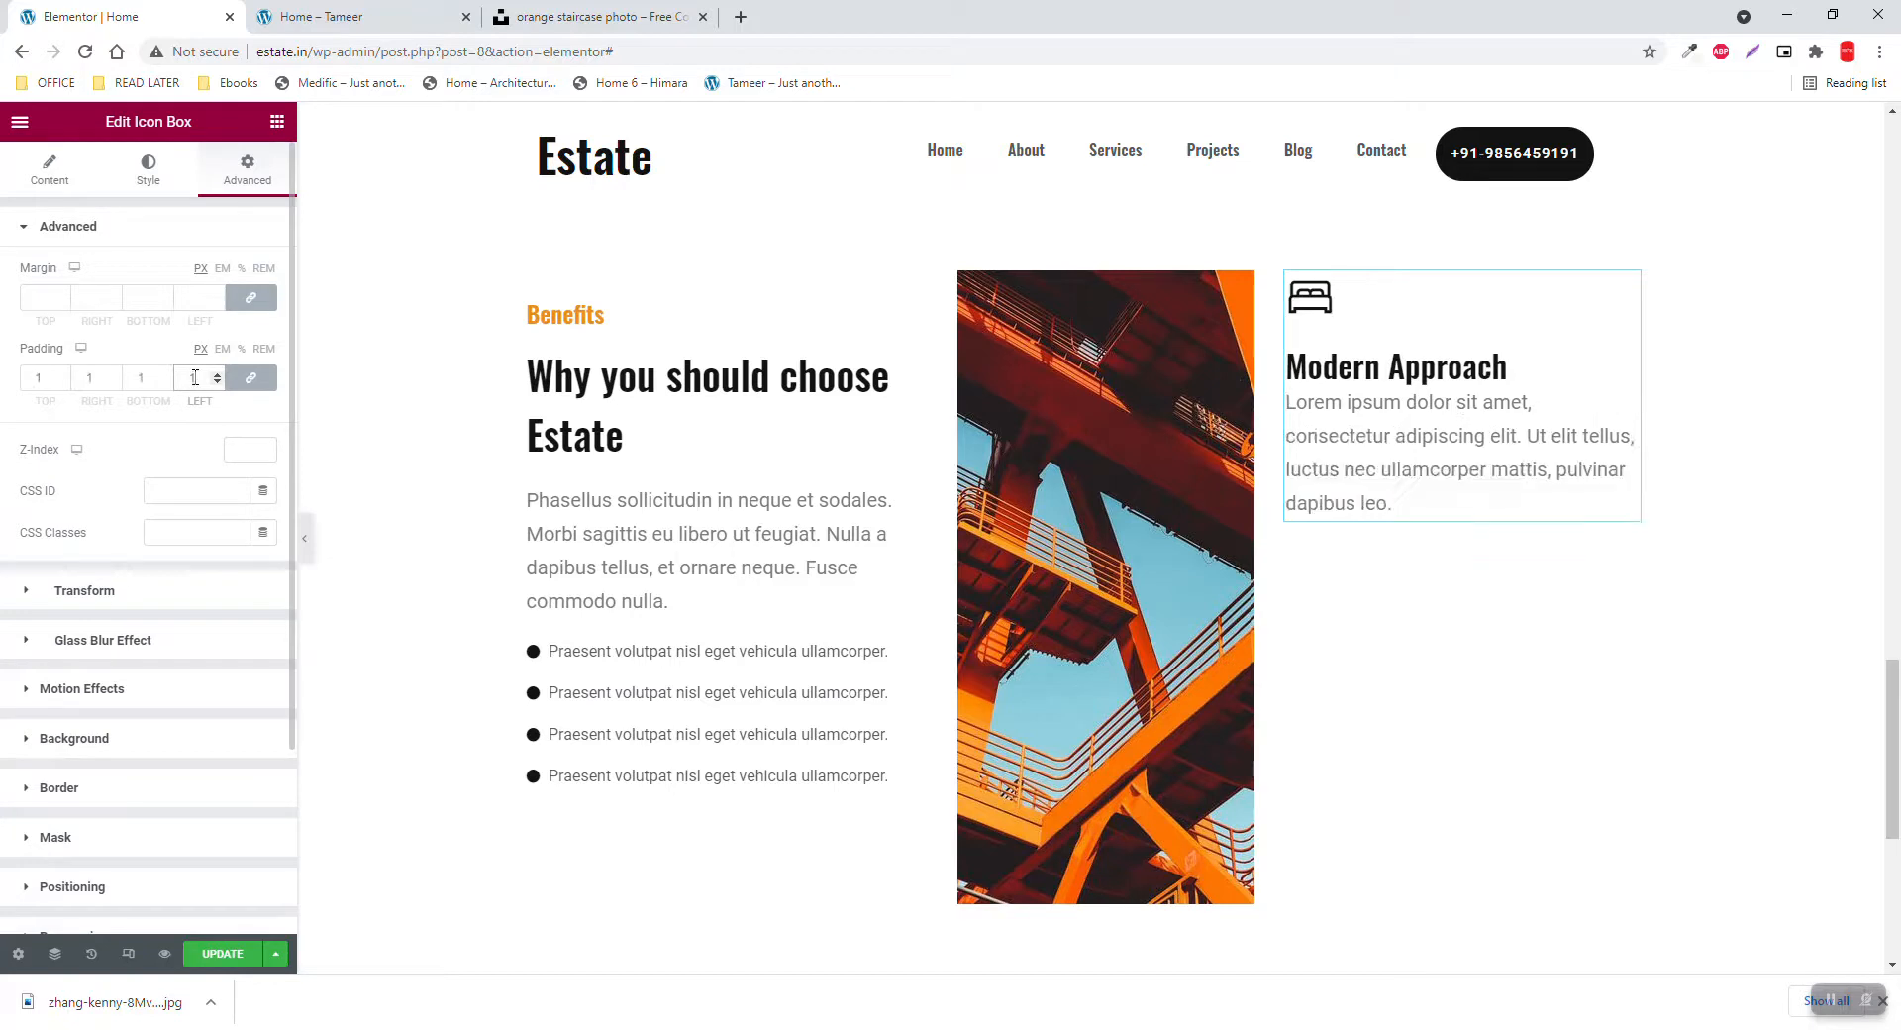
type("15")
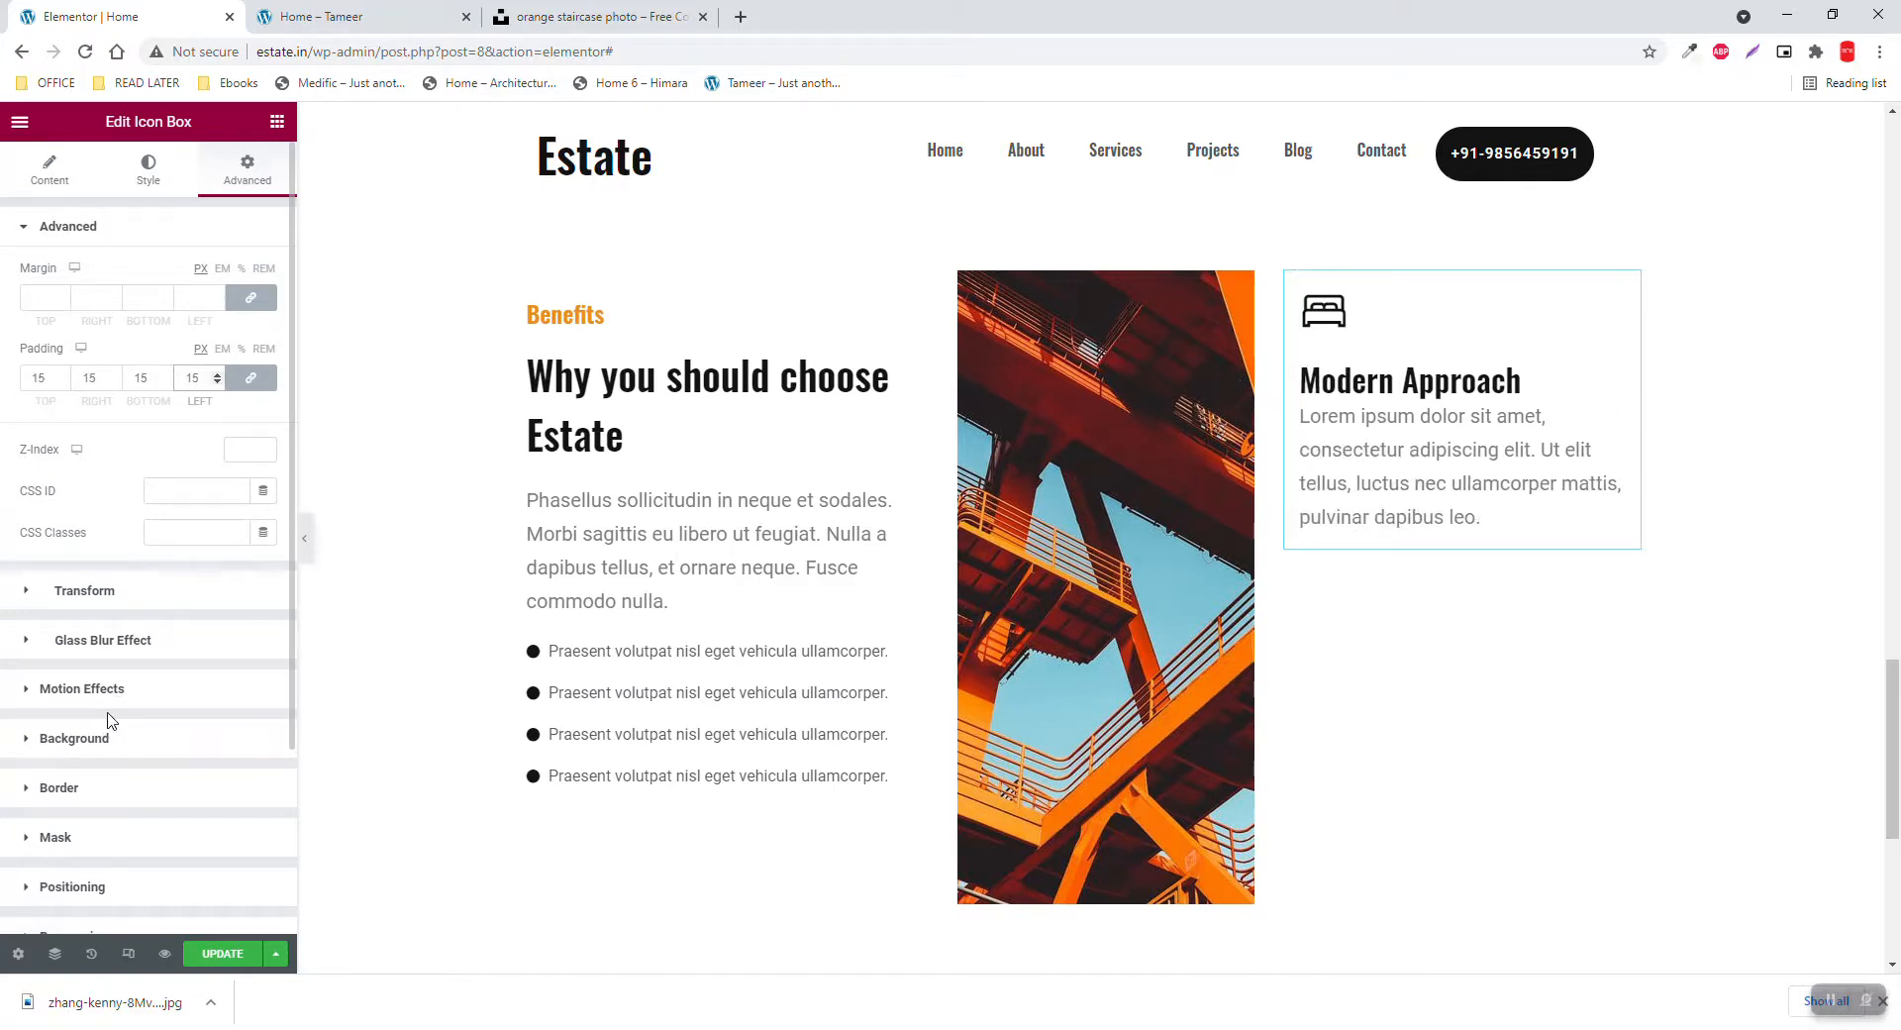
Give the icon box a classic light beige background colour
left_click(73, 738)
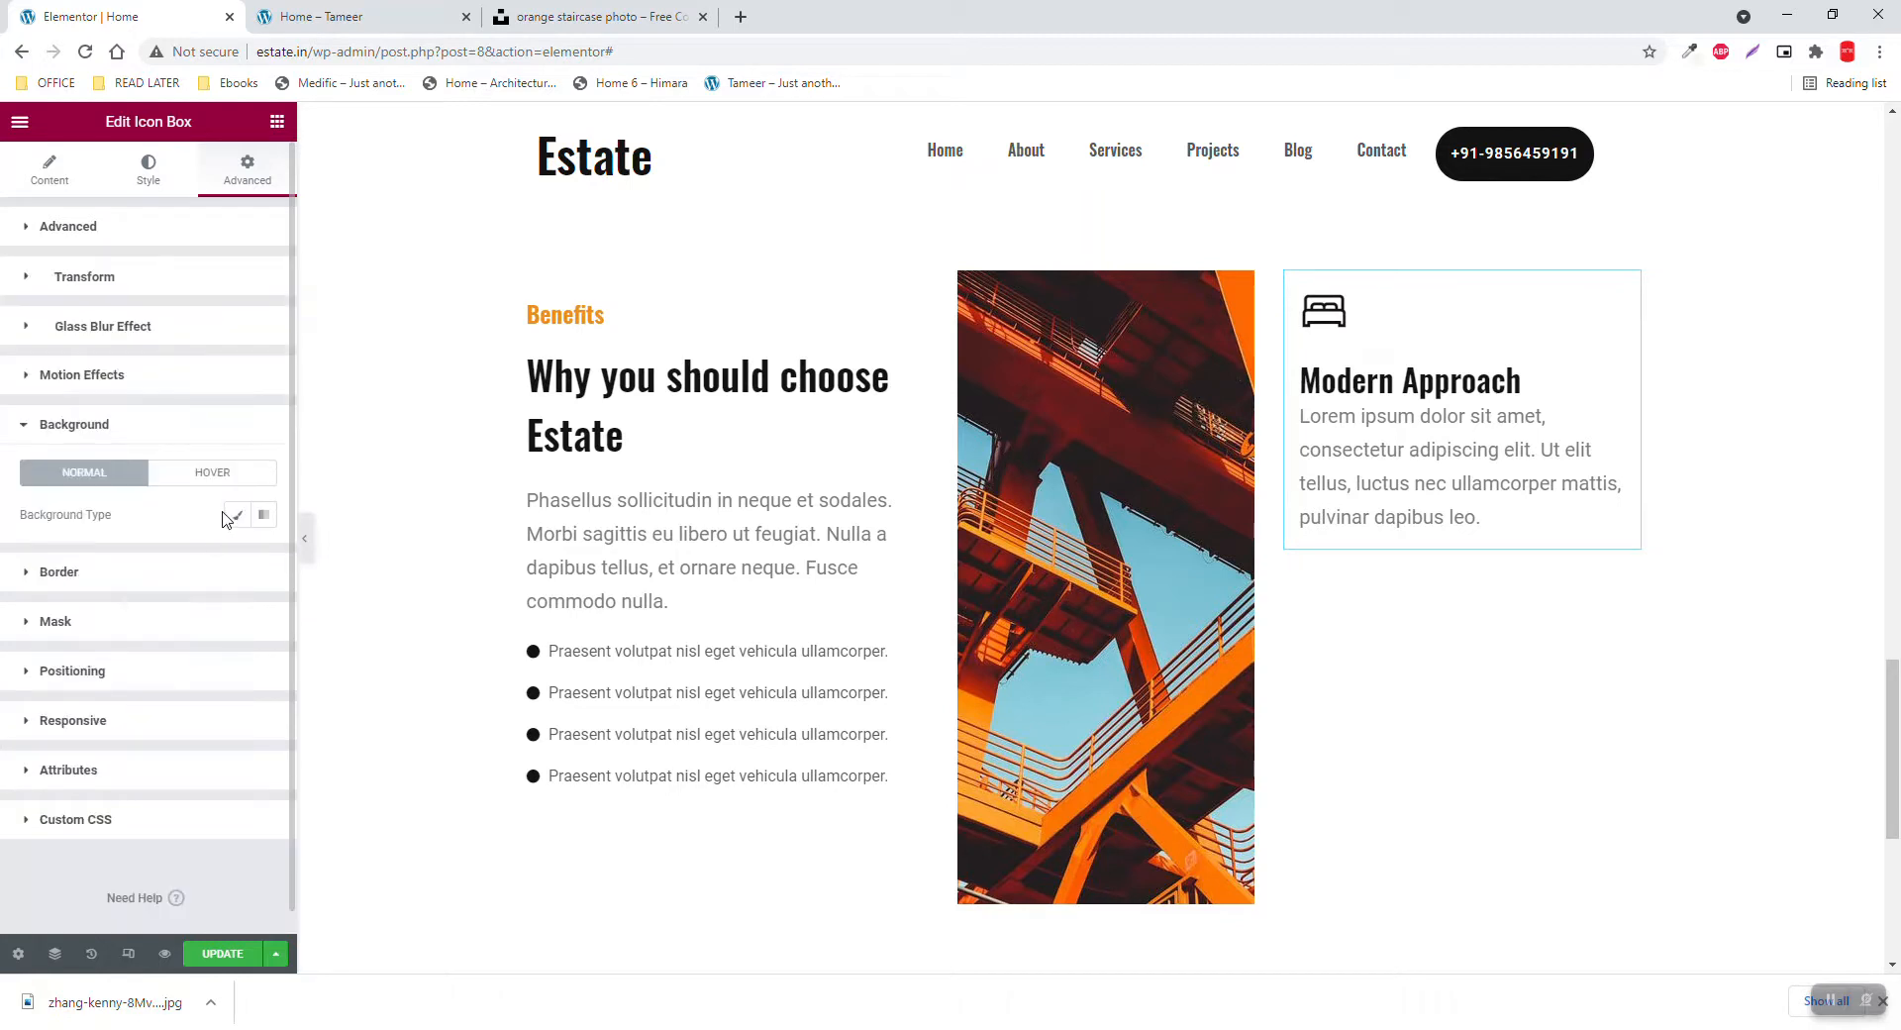
left_click(235, 515)
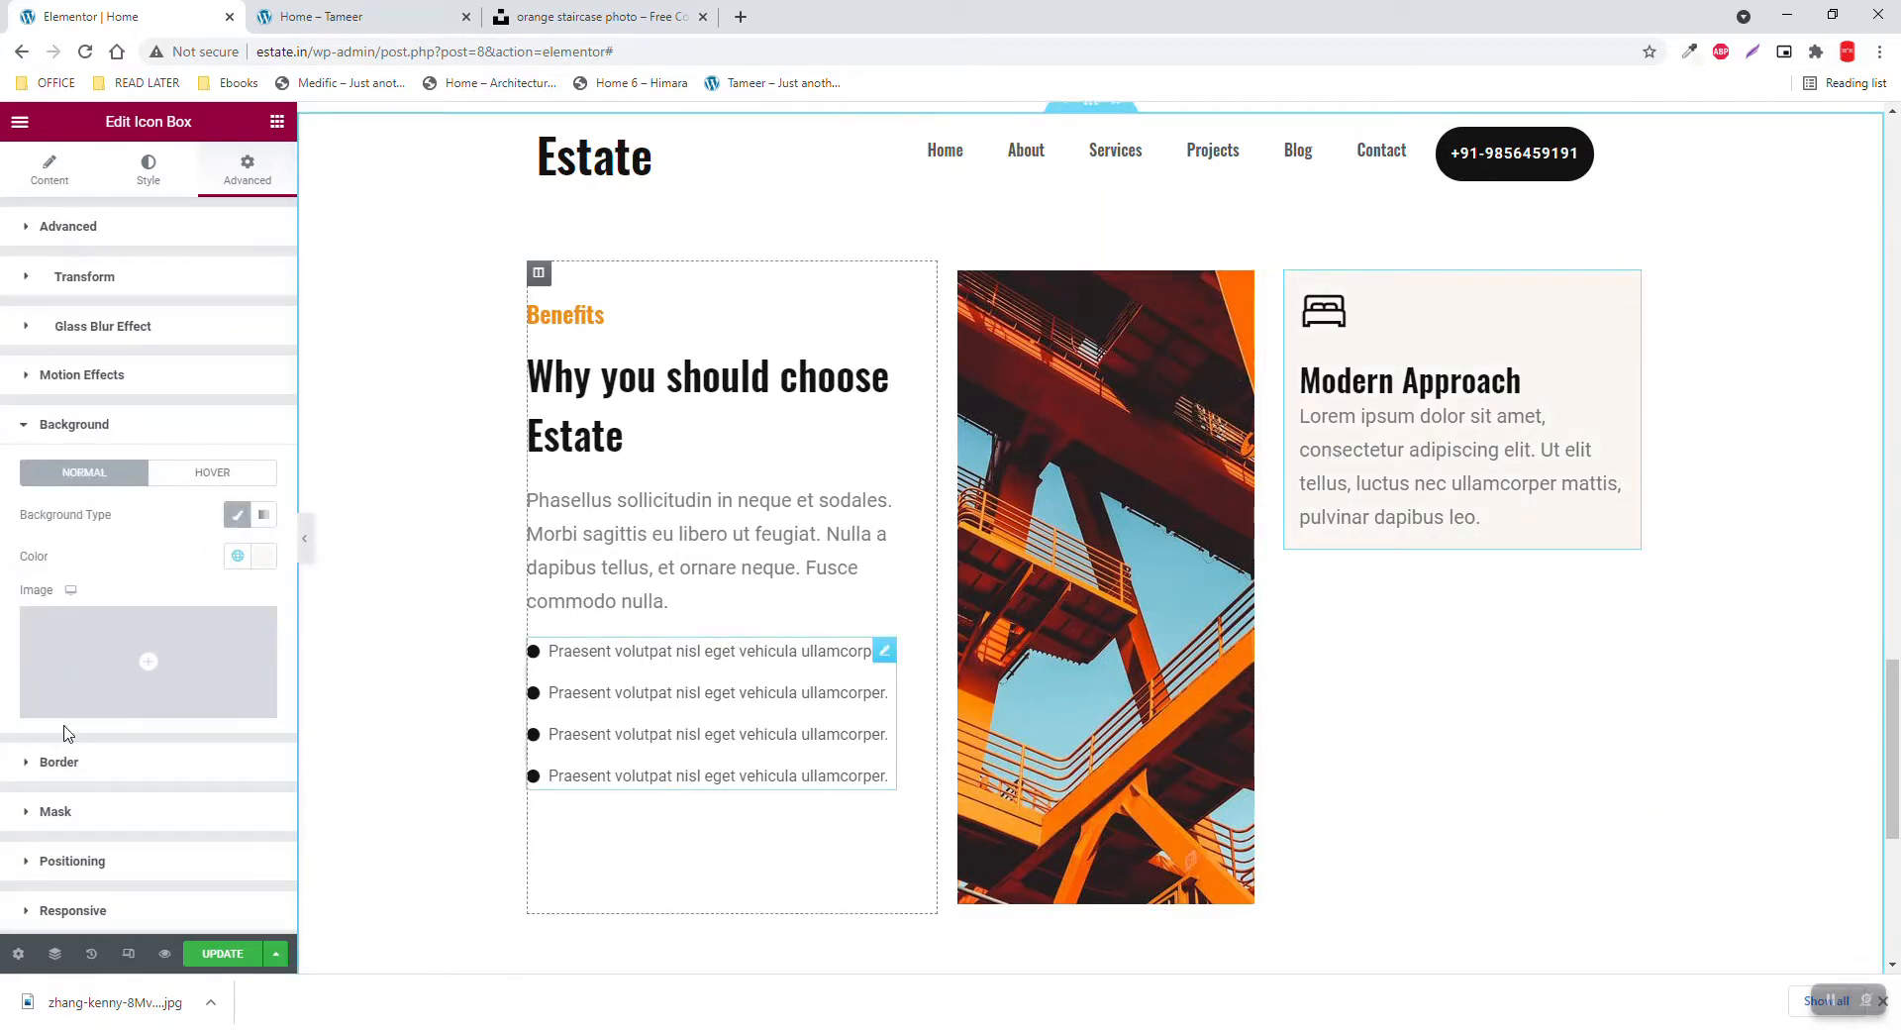
left_click(352, 17)
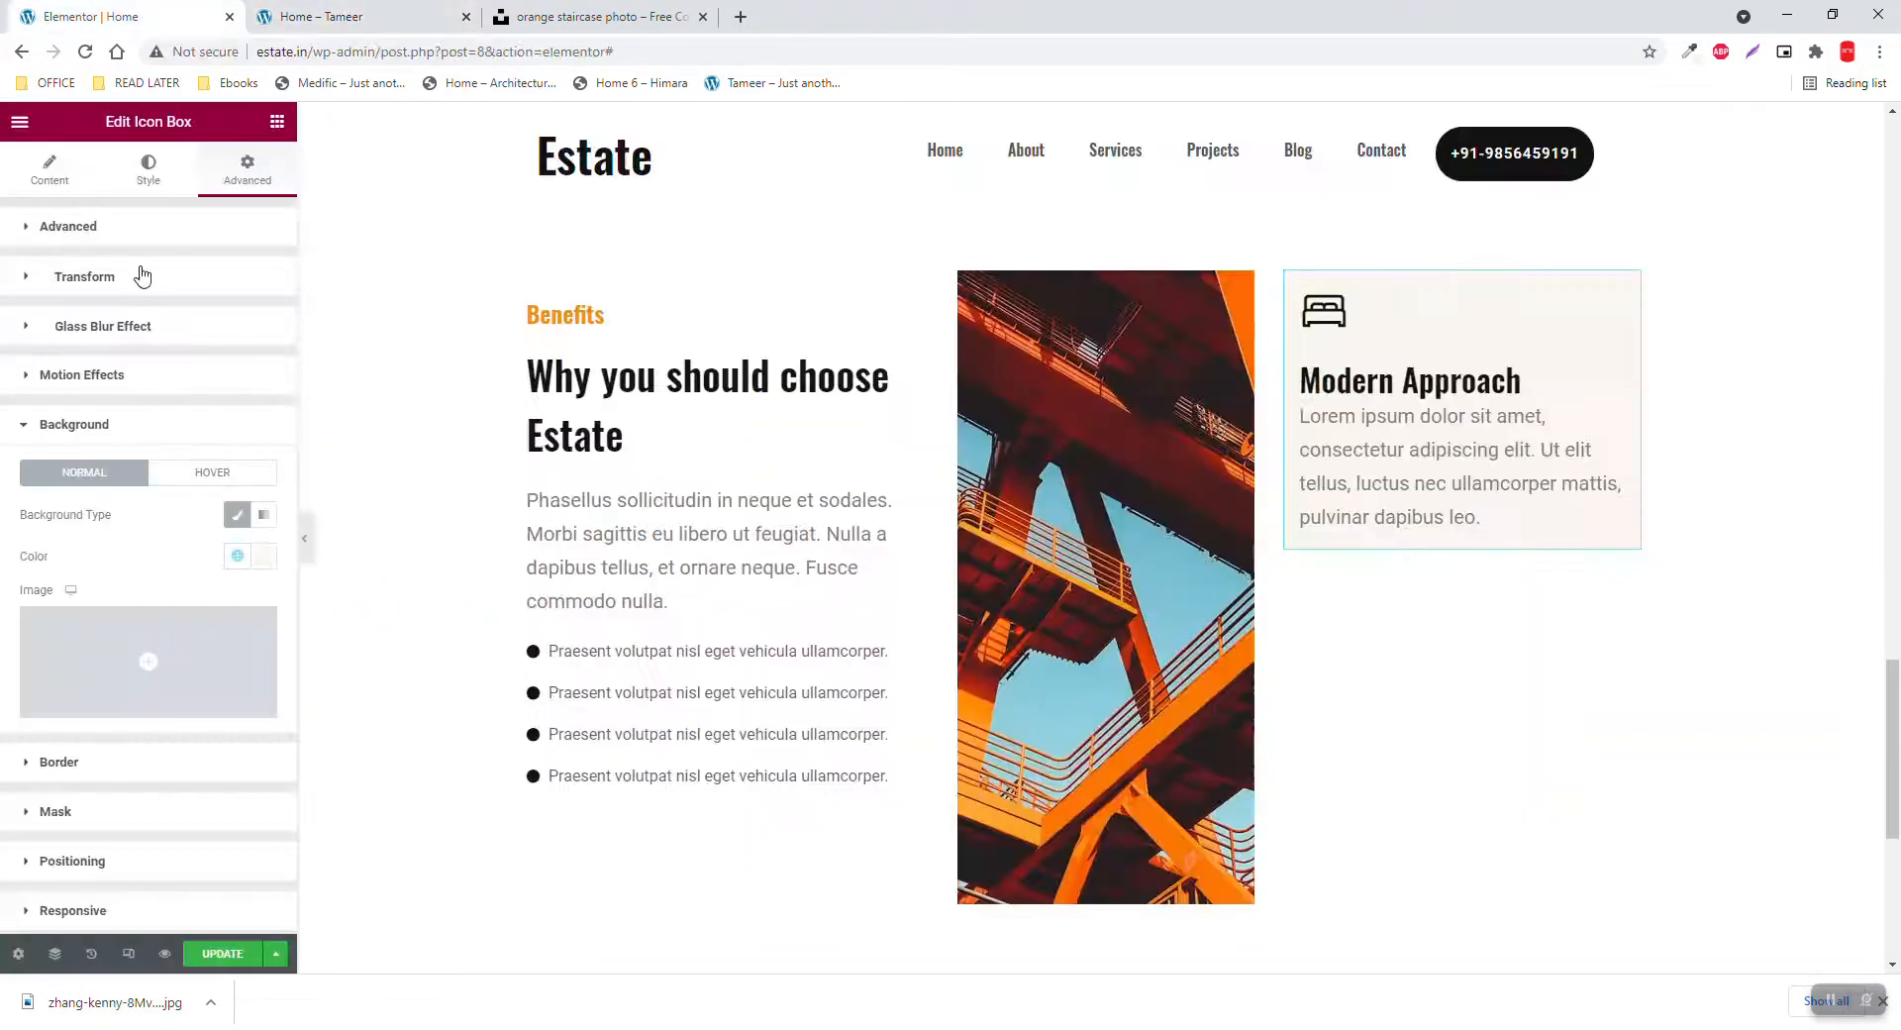
Make the Modern Approach title an H4 and colour the bed icon orange
left_click(50, 168)
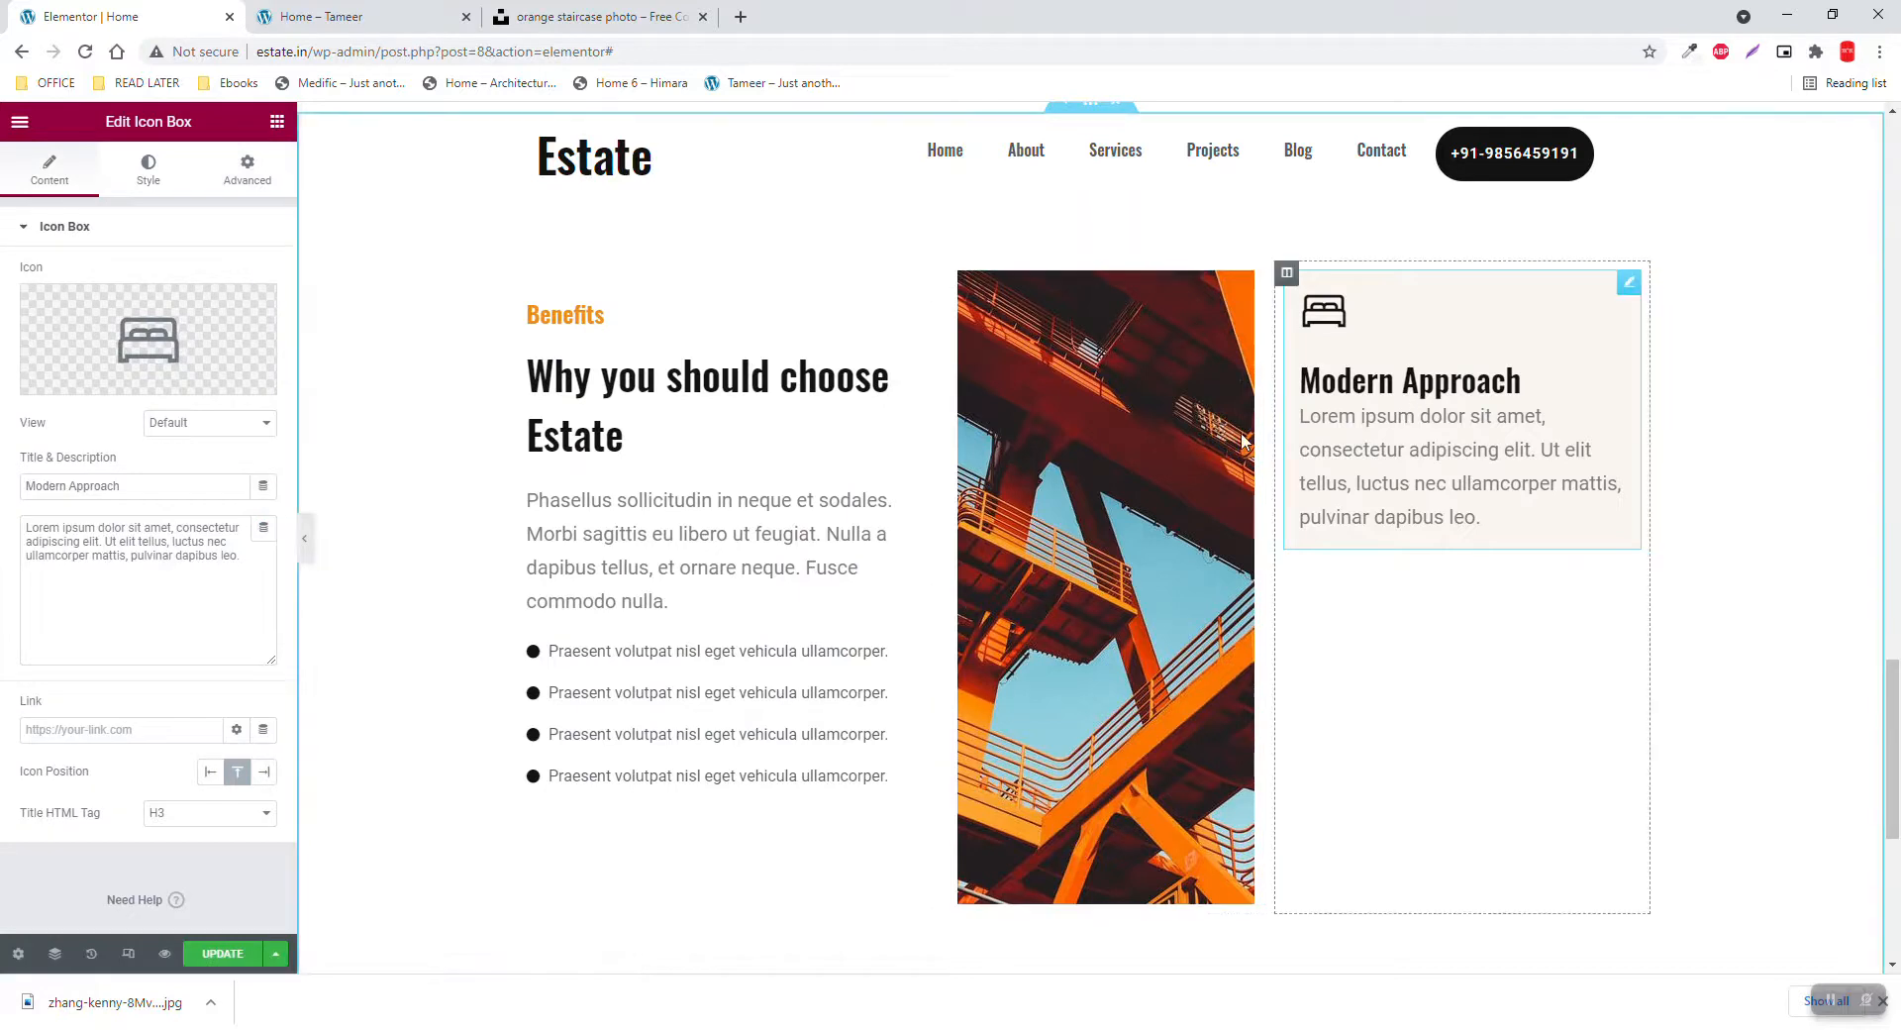
left_click(209, 813)
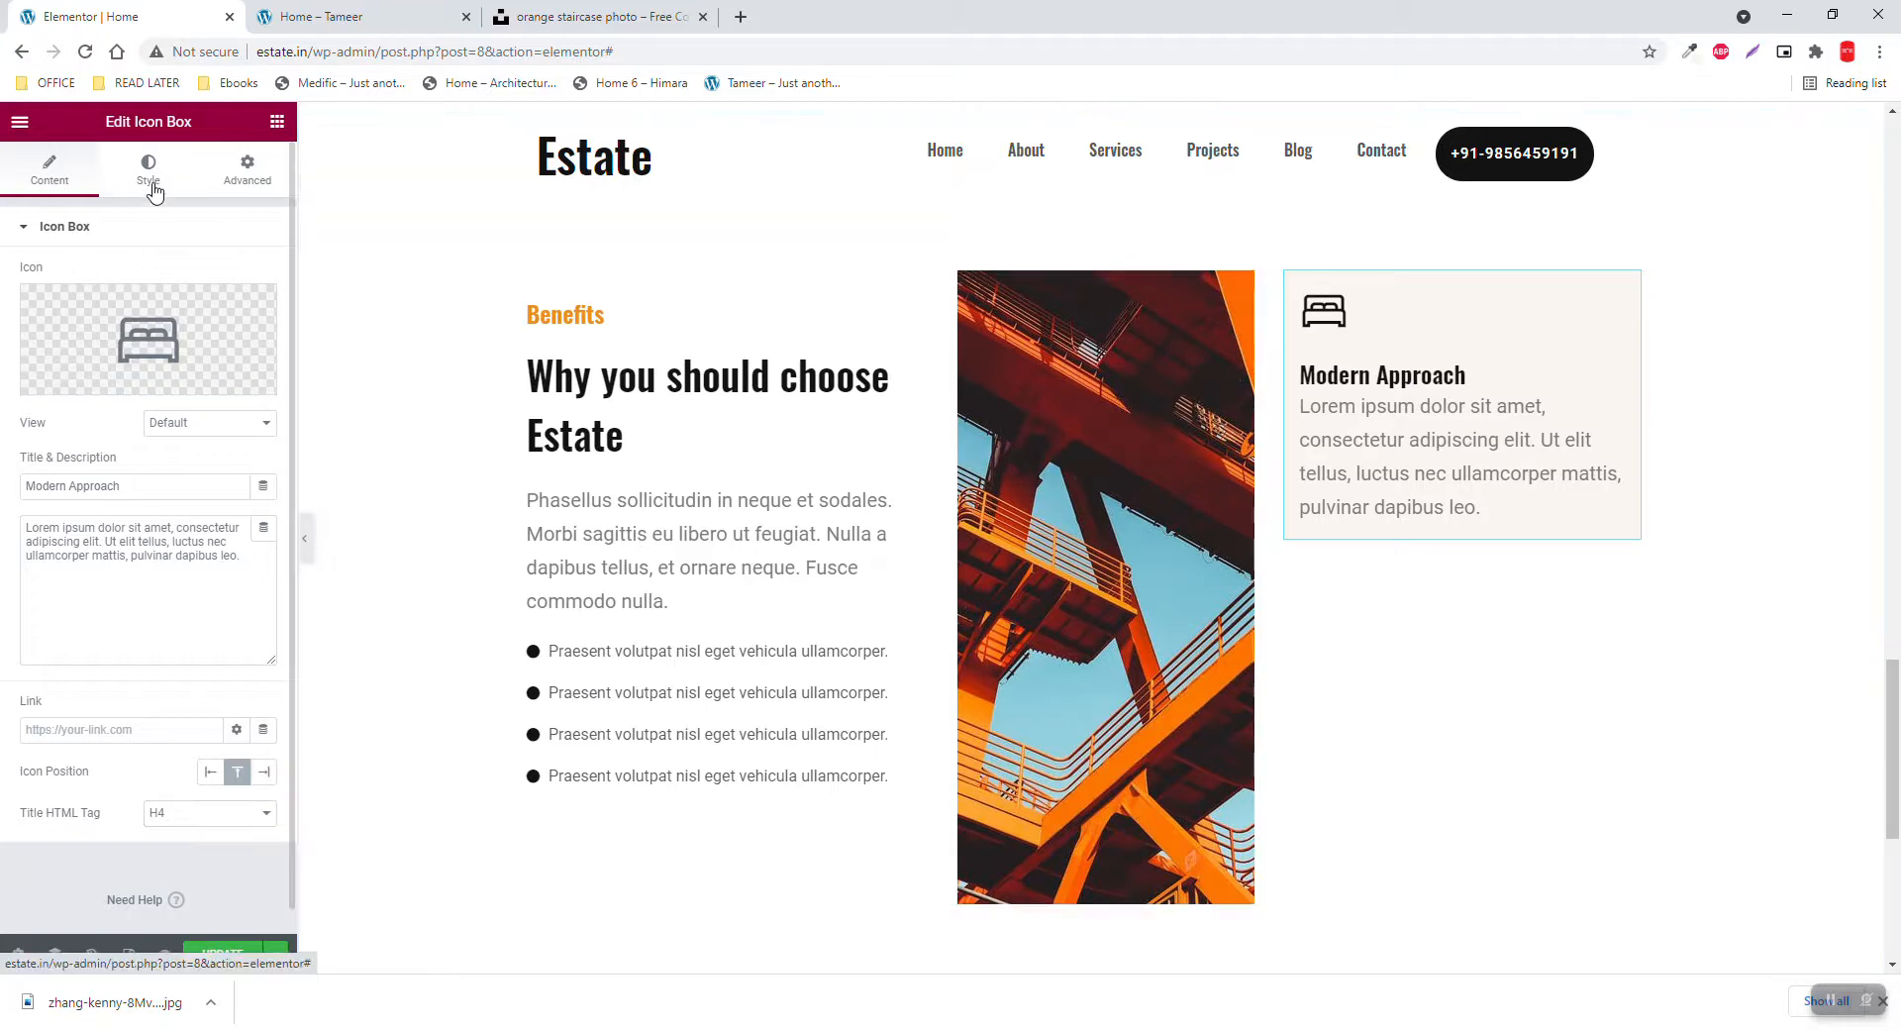
left_click(148, 169)
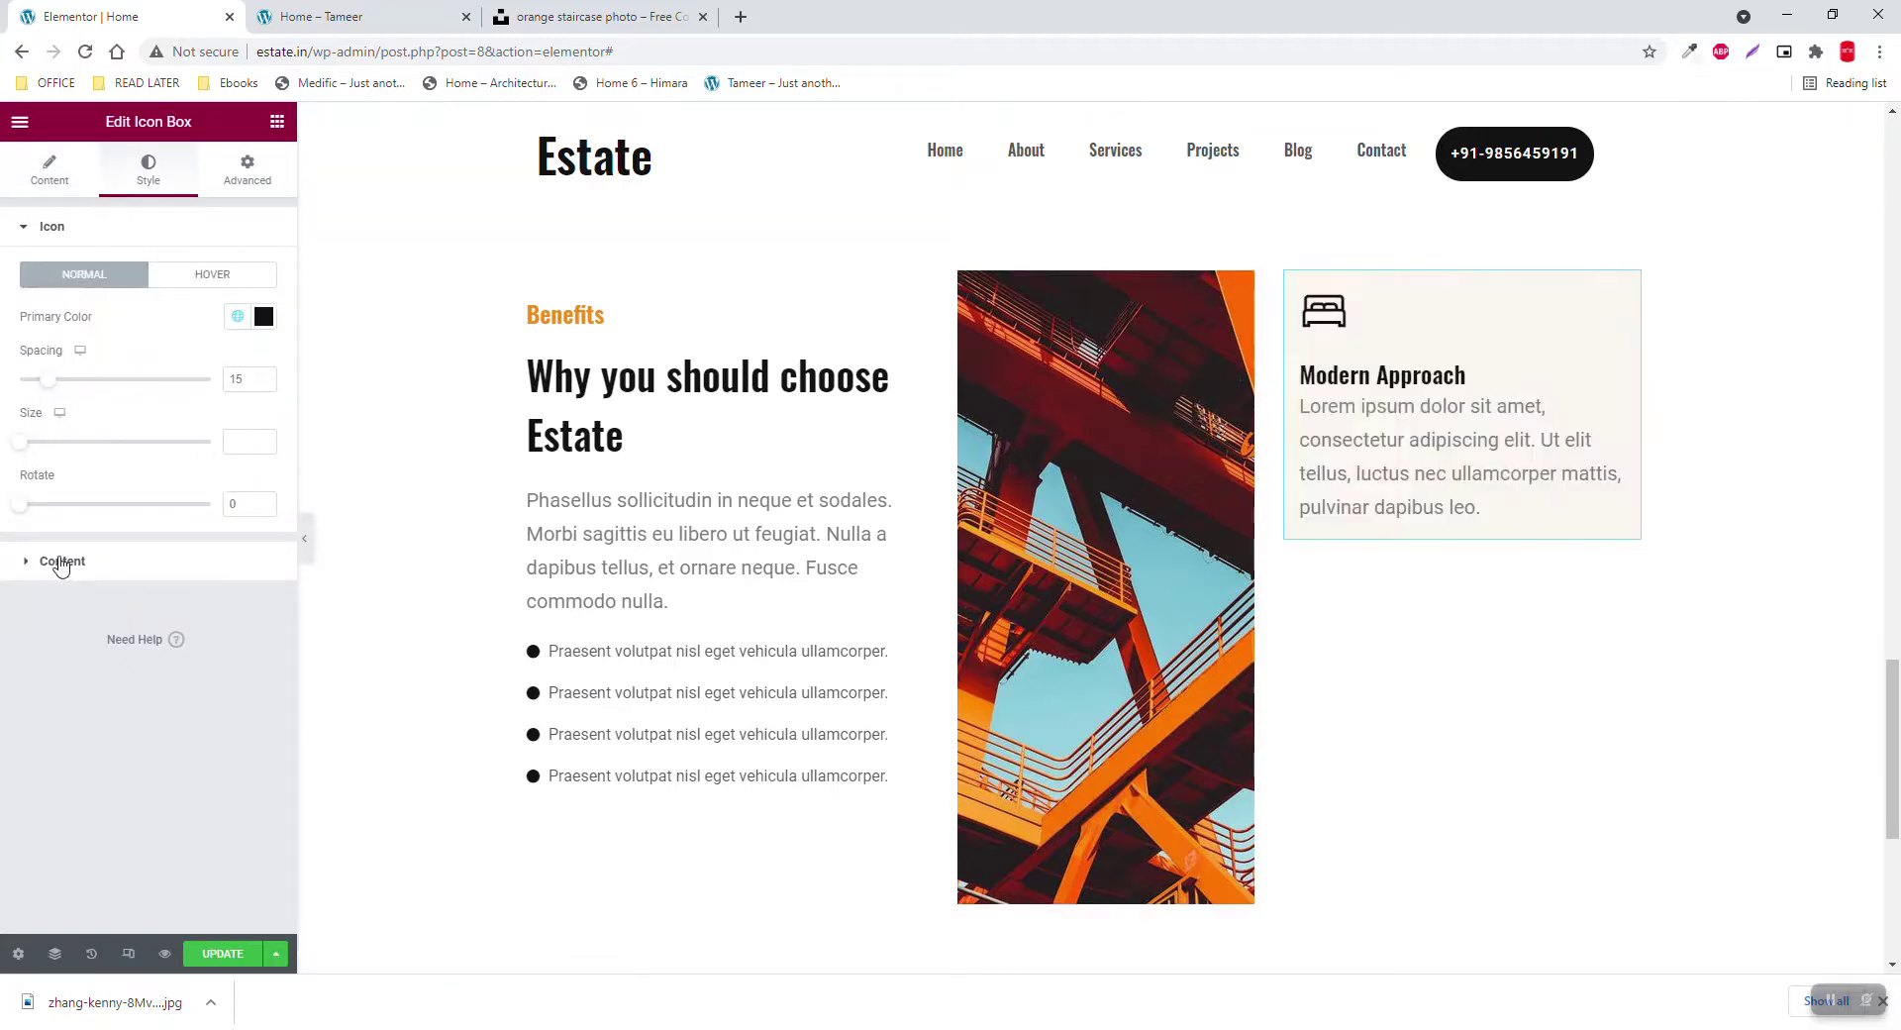
left_click(61, 562)
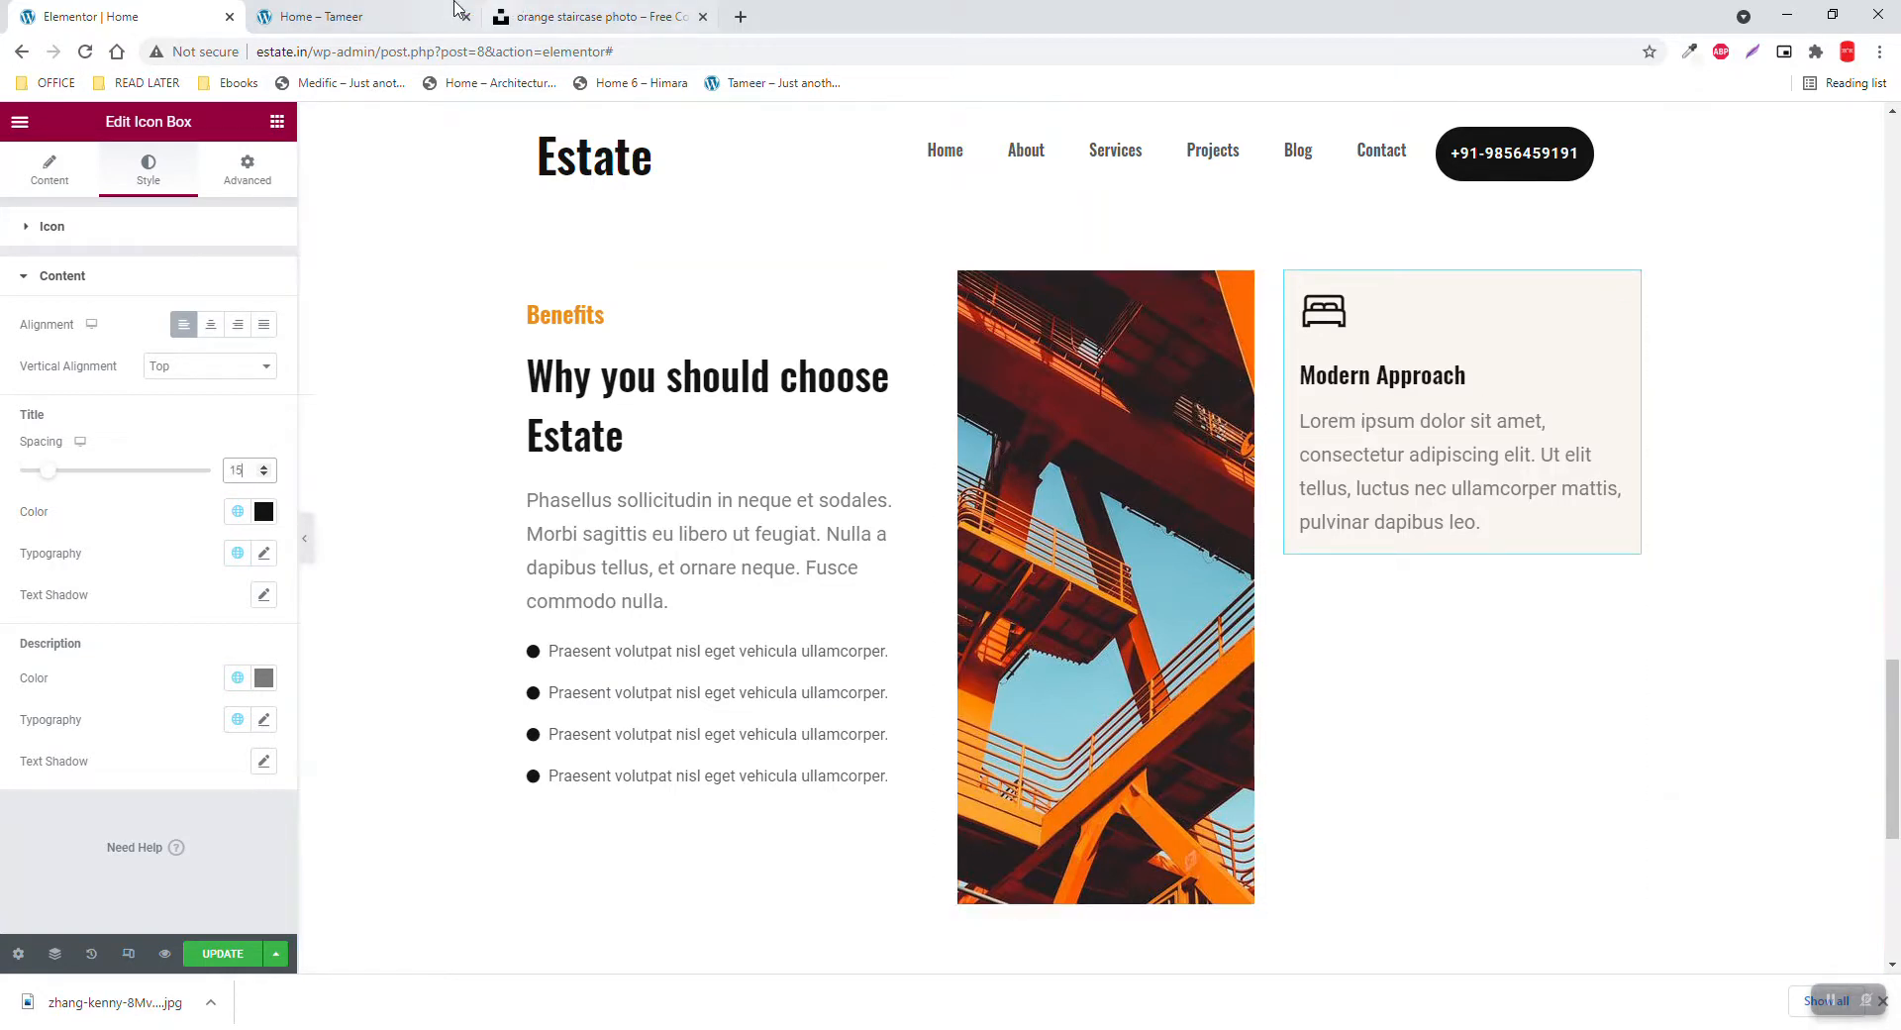
left_click(347, 17)
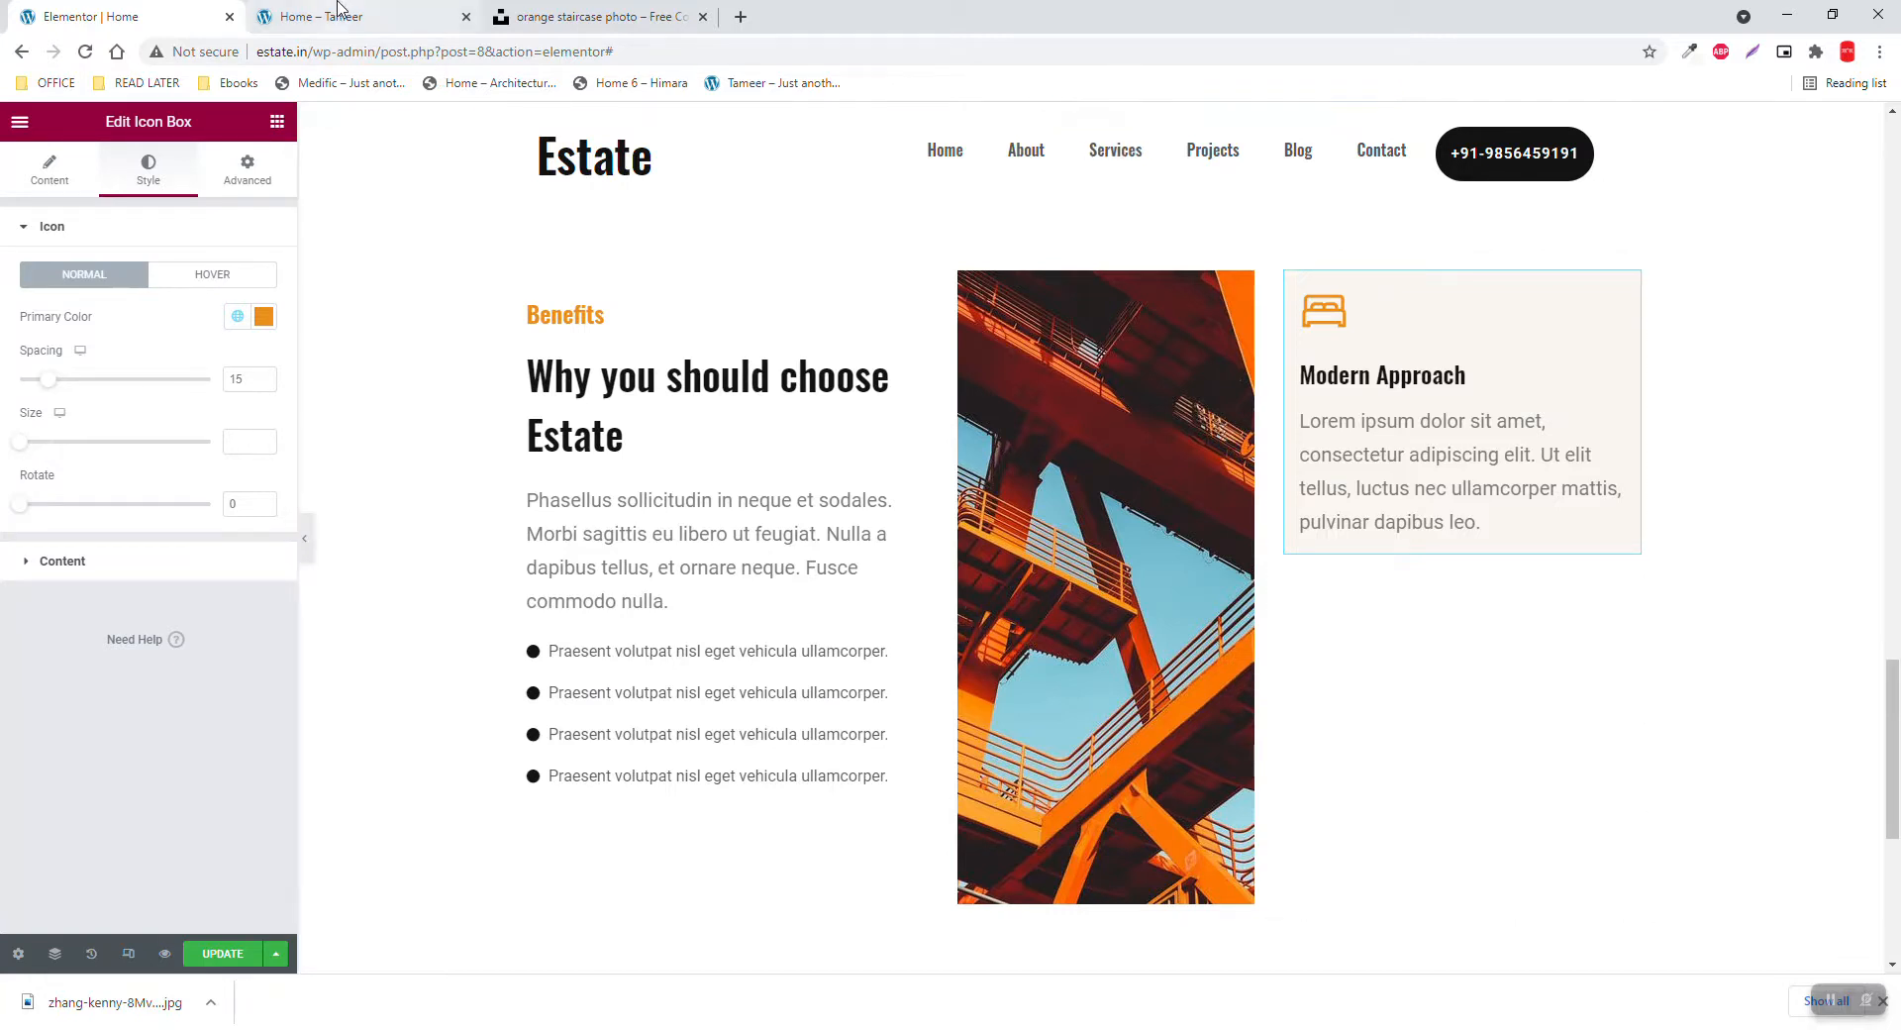
left_click(347, 16)
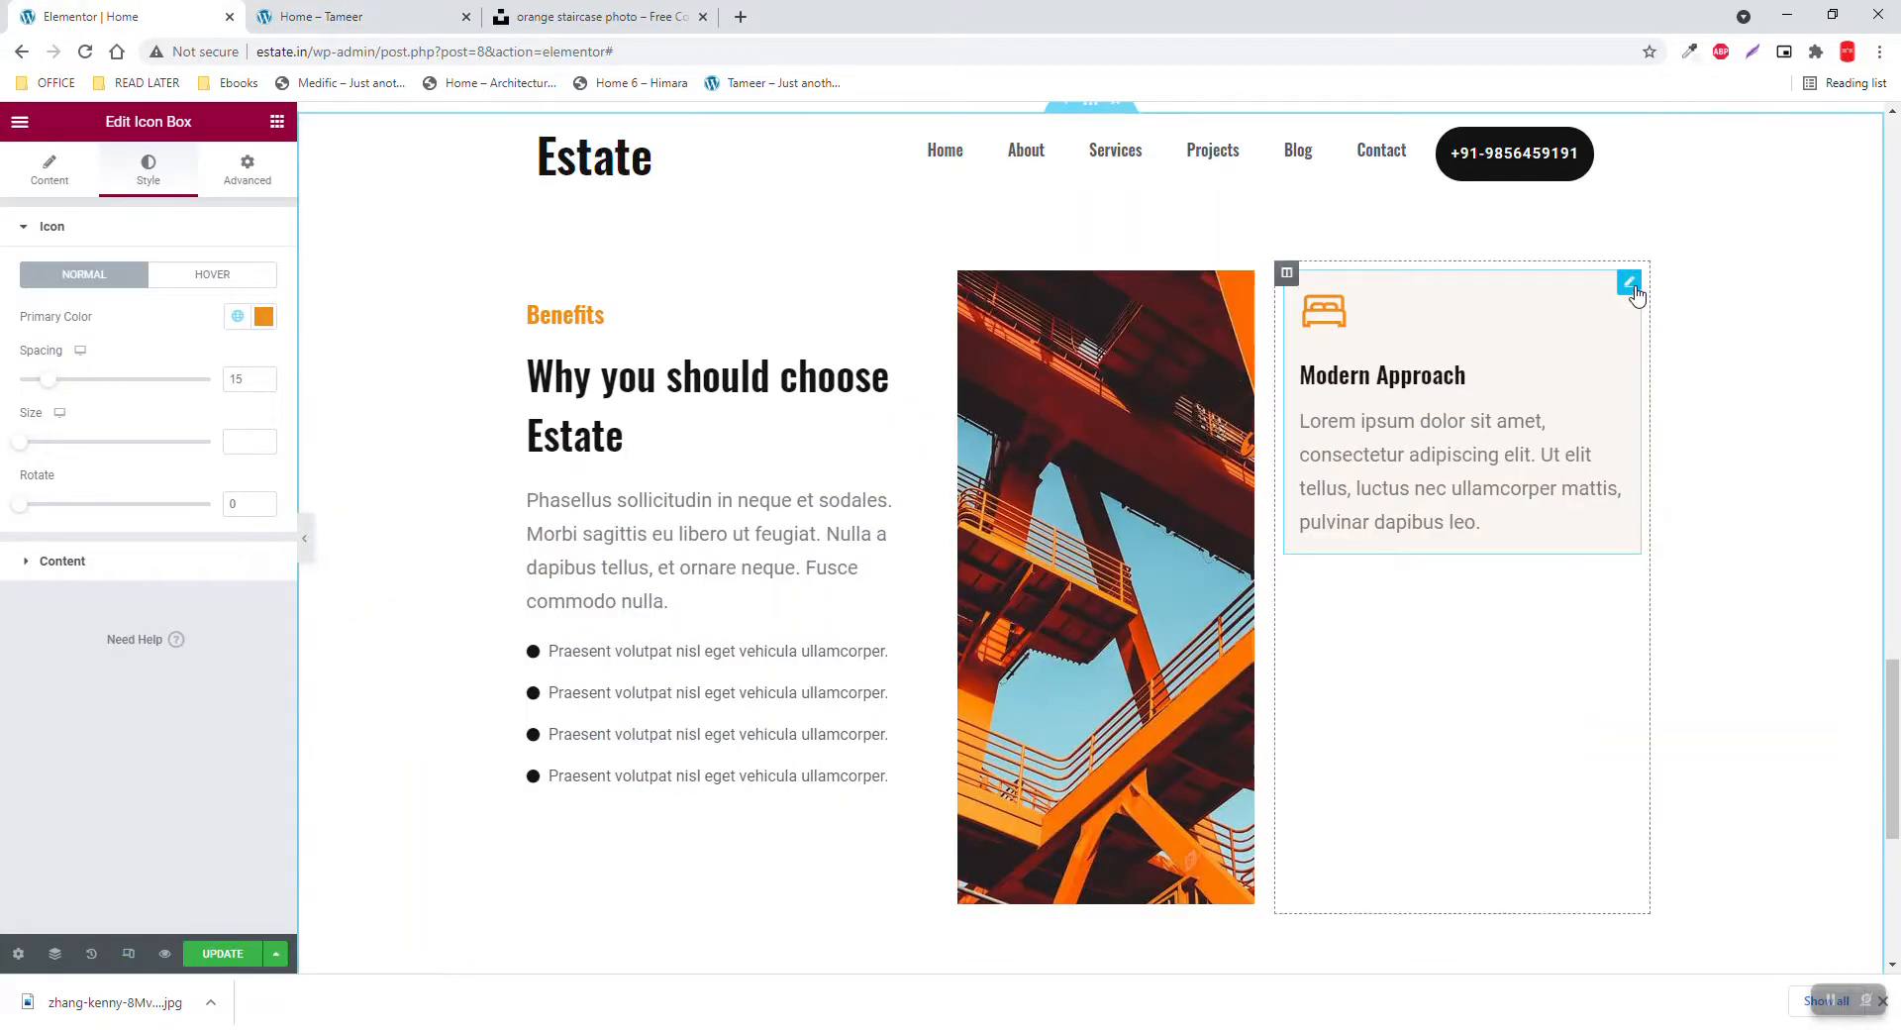
Duplicate the Modern Approach box and give the copy a black Primary background
left_click(50, 166)
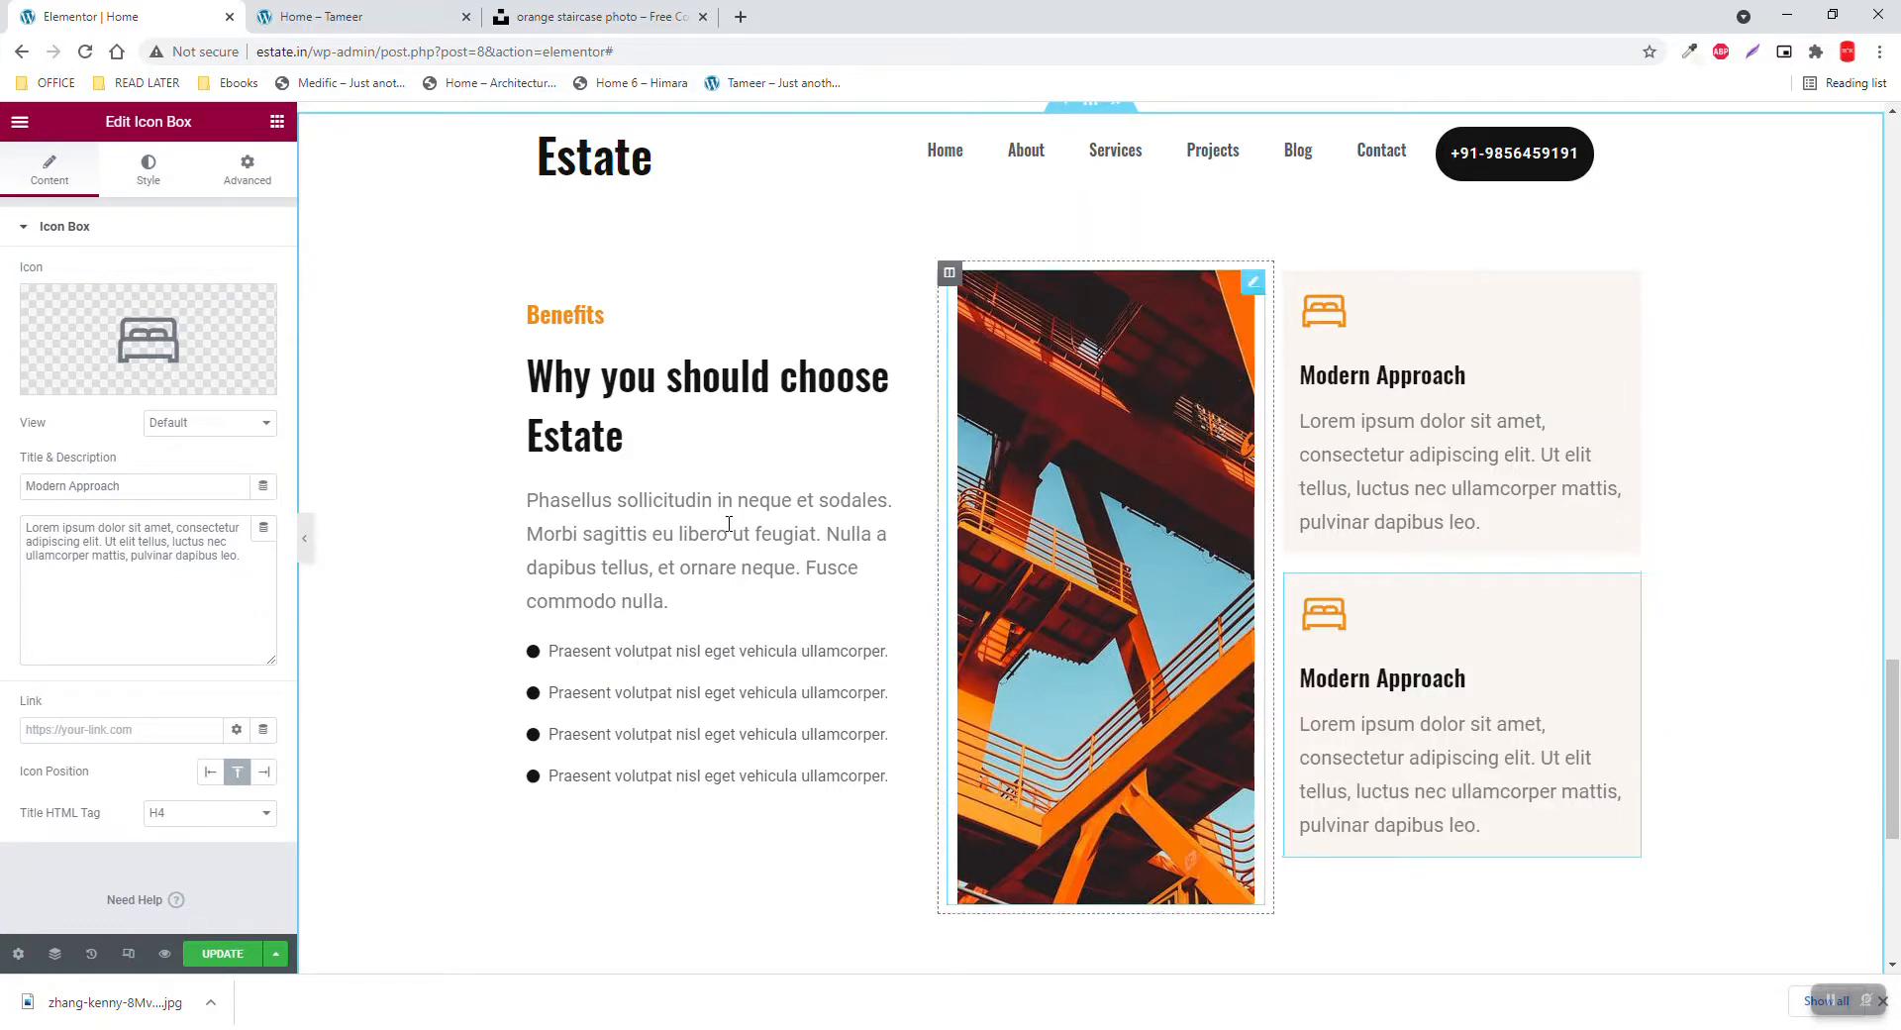
left_click(246, 168)
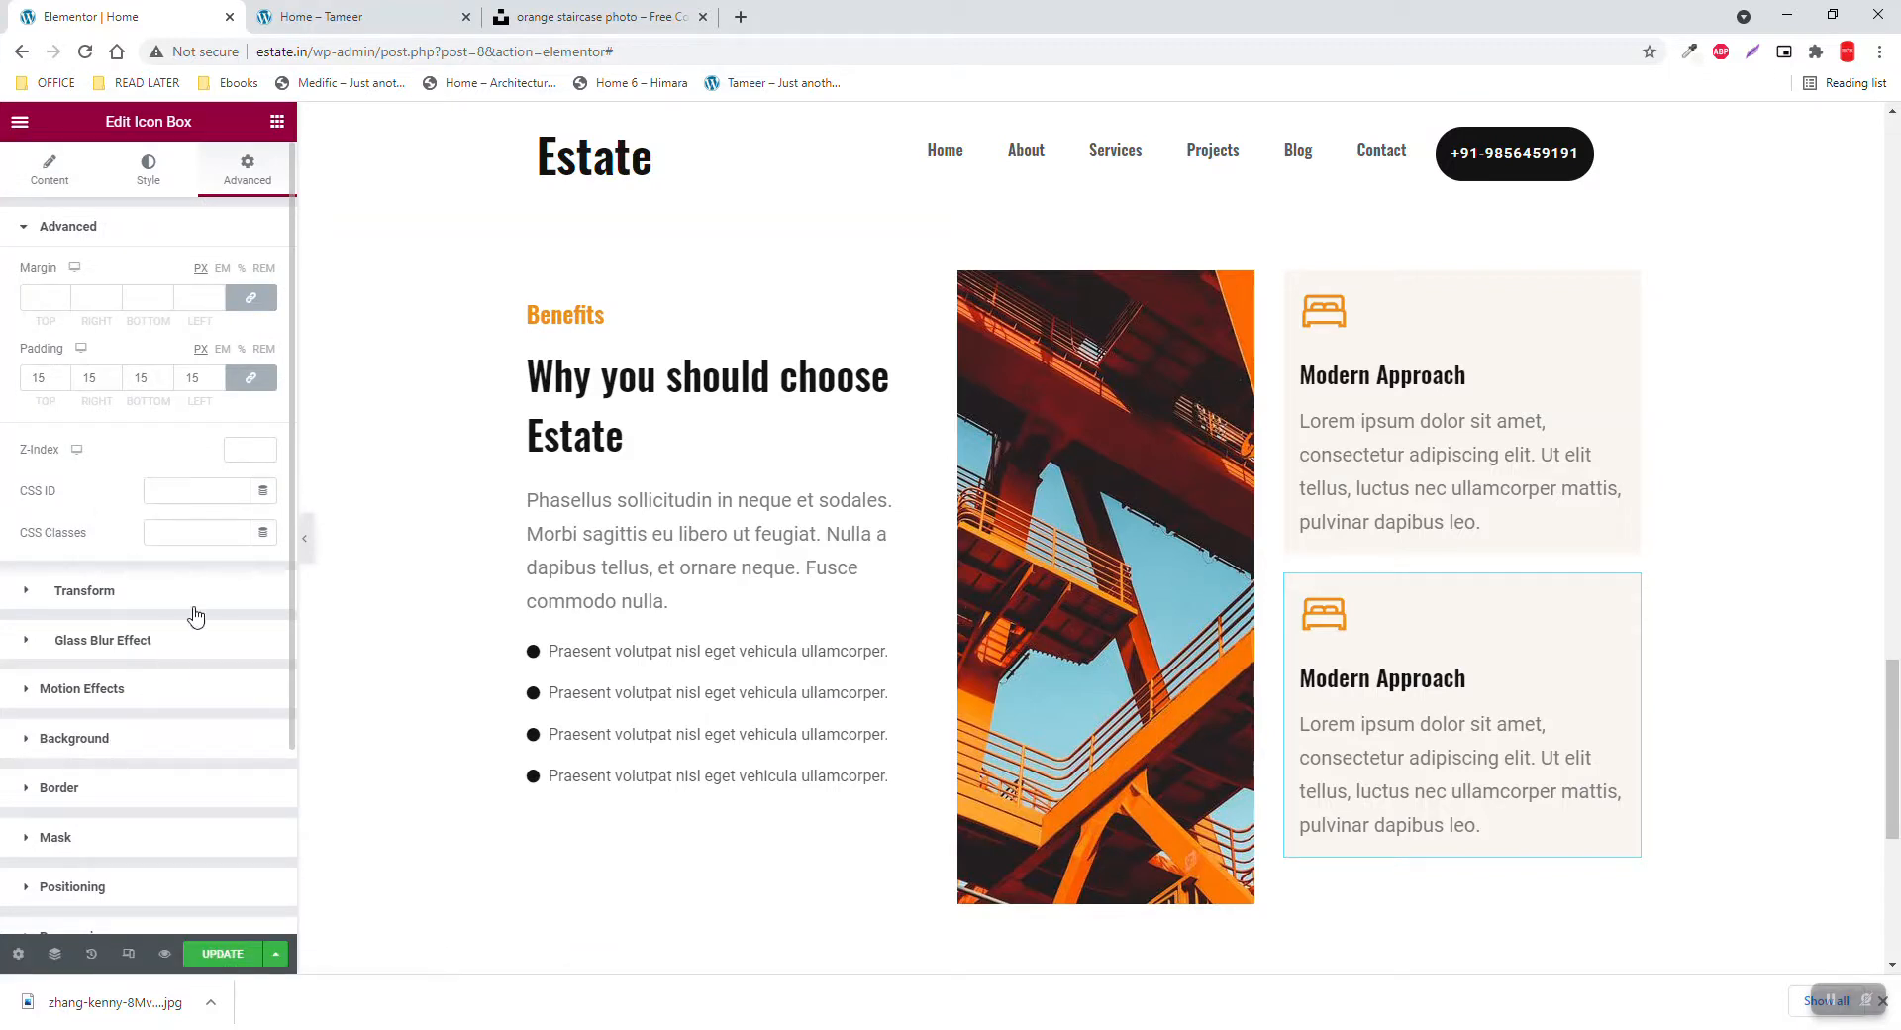
left_click(238, 557)
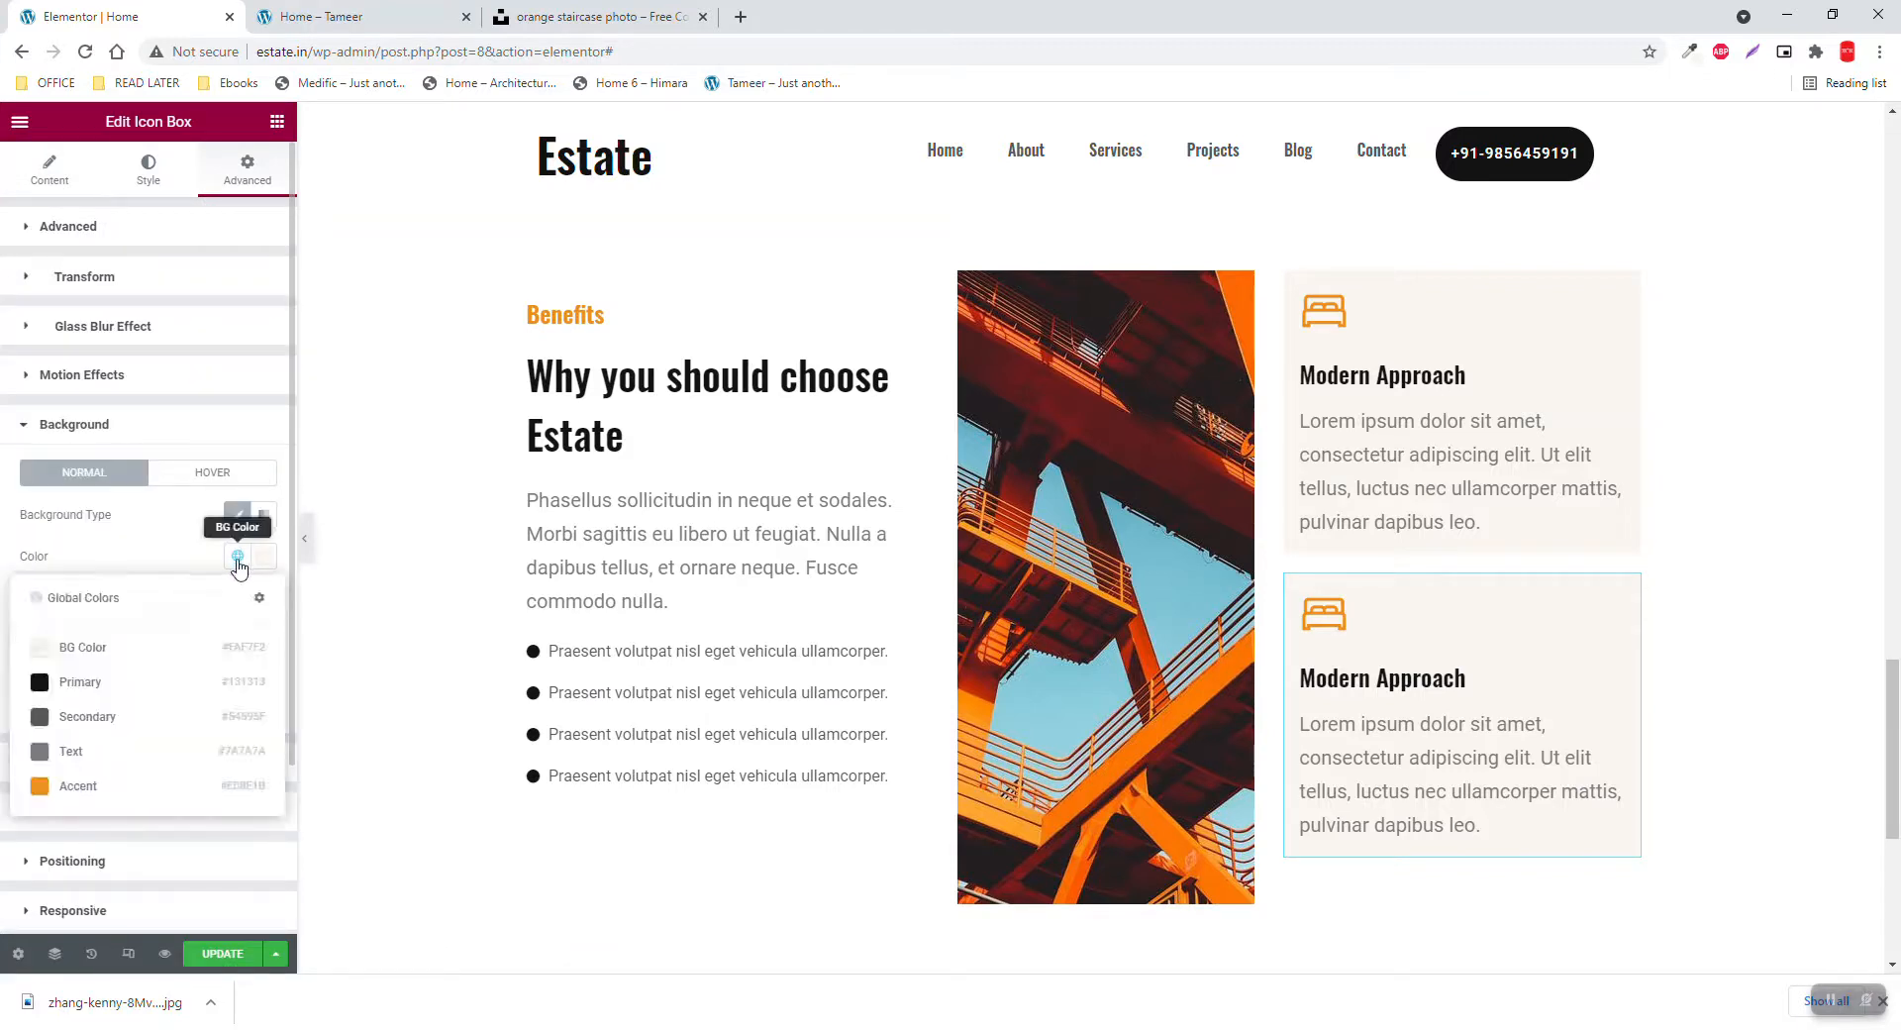
left_click(39, 682)
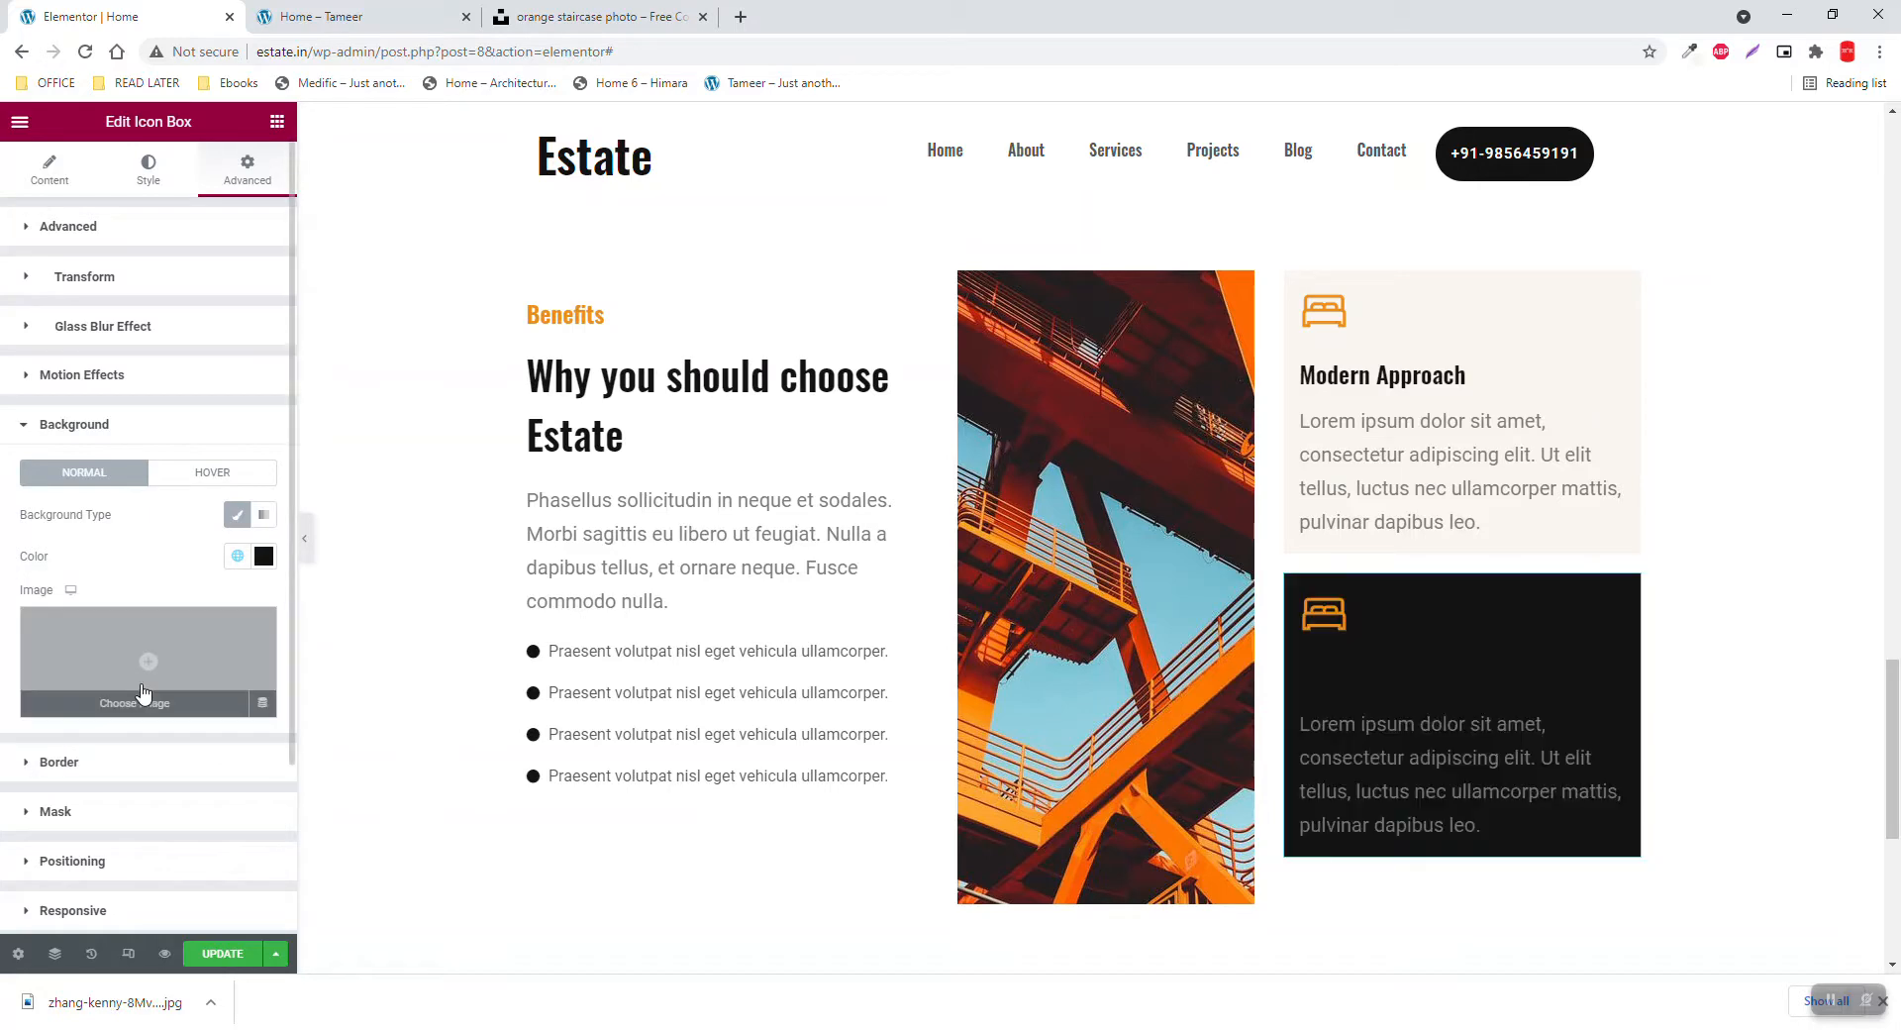
left_click(346, 17)
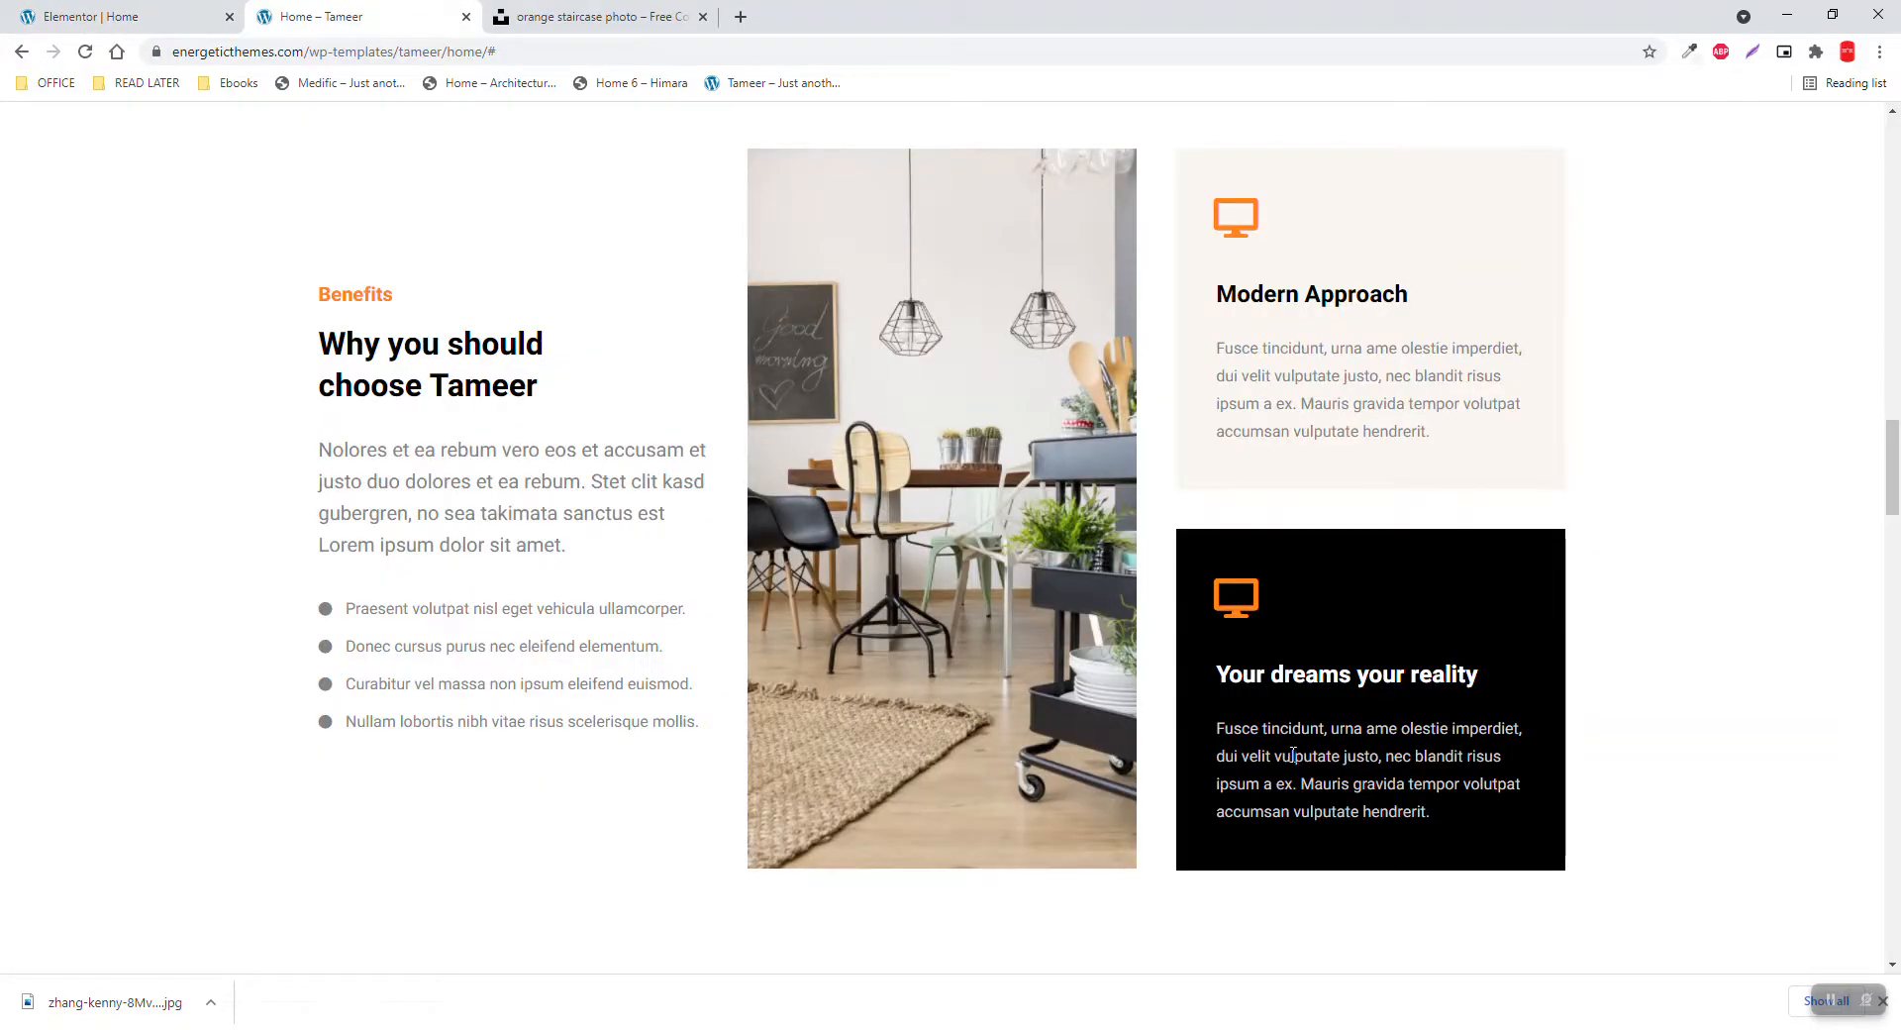
mouse_move(1283, 711)
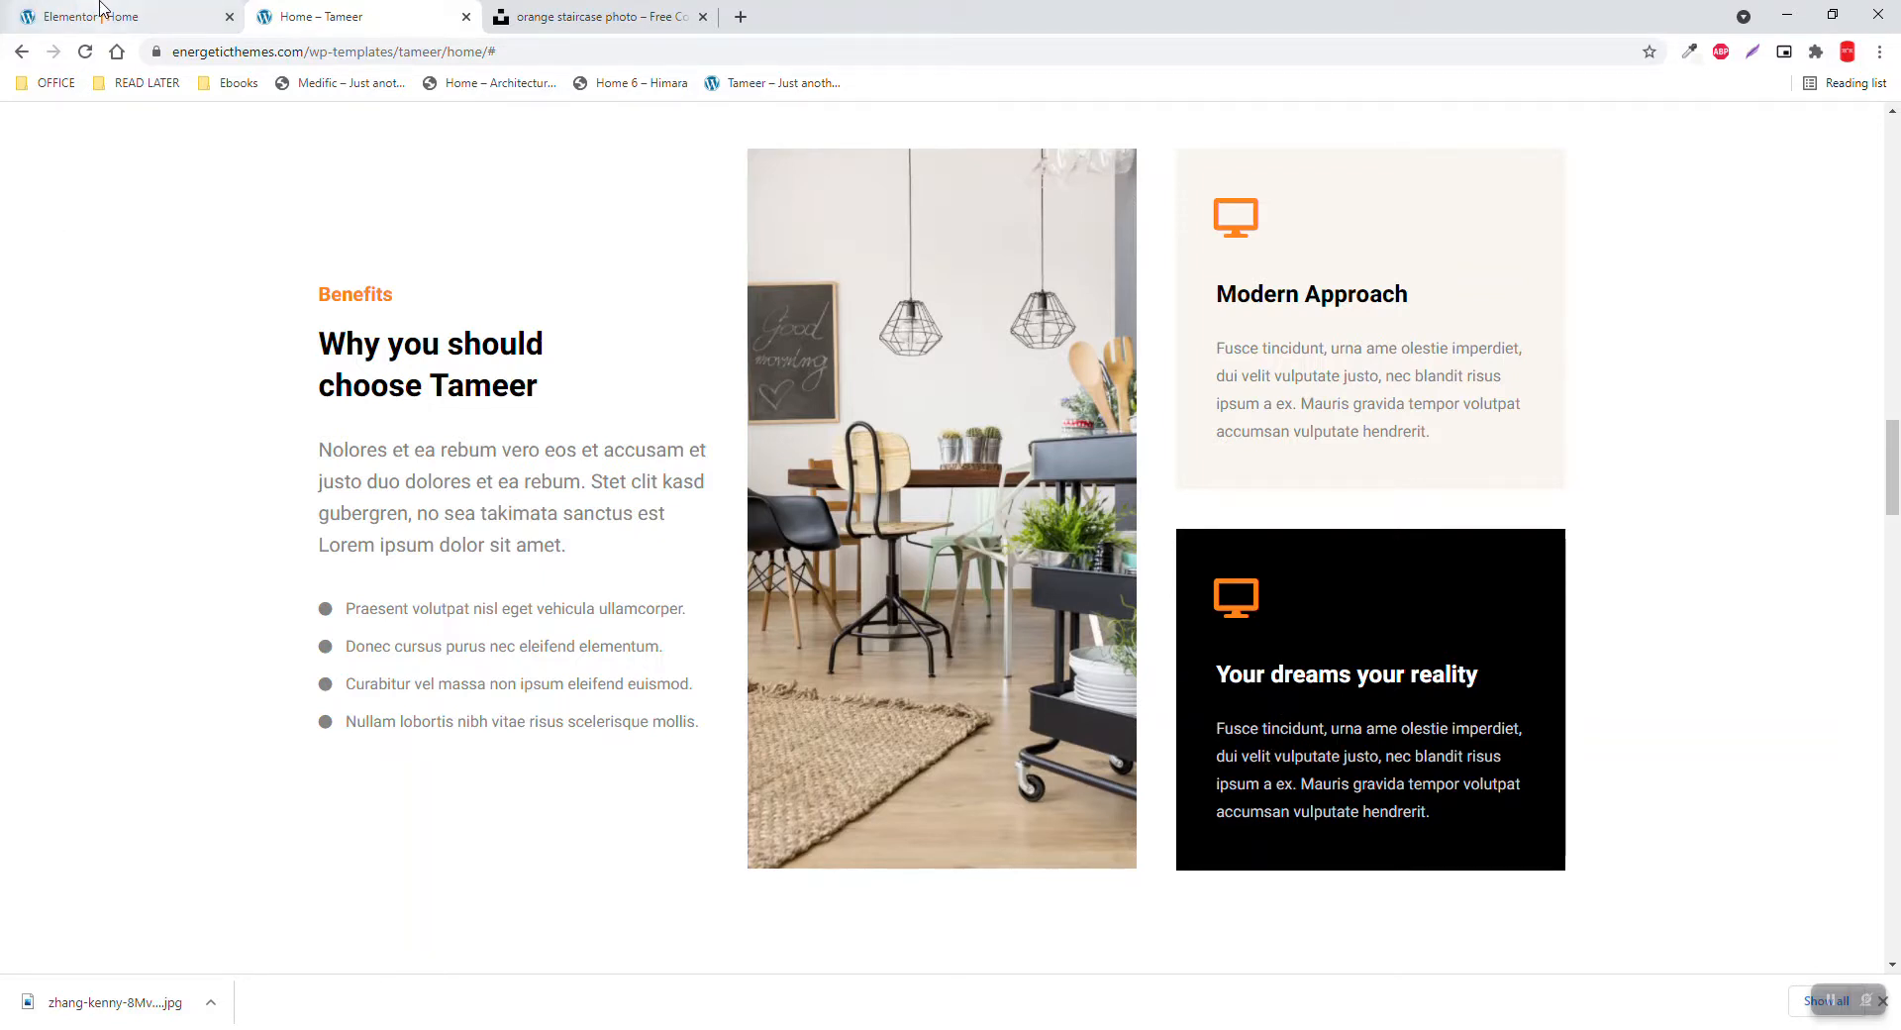
left_click(99, 16)
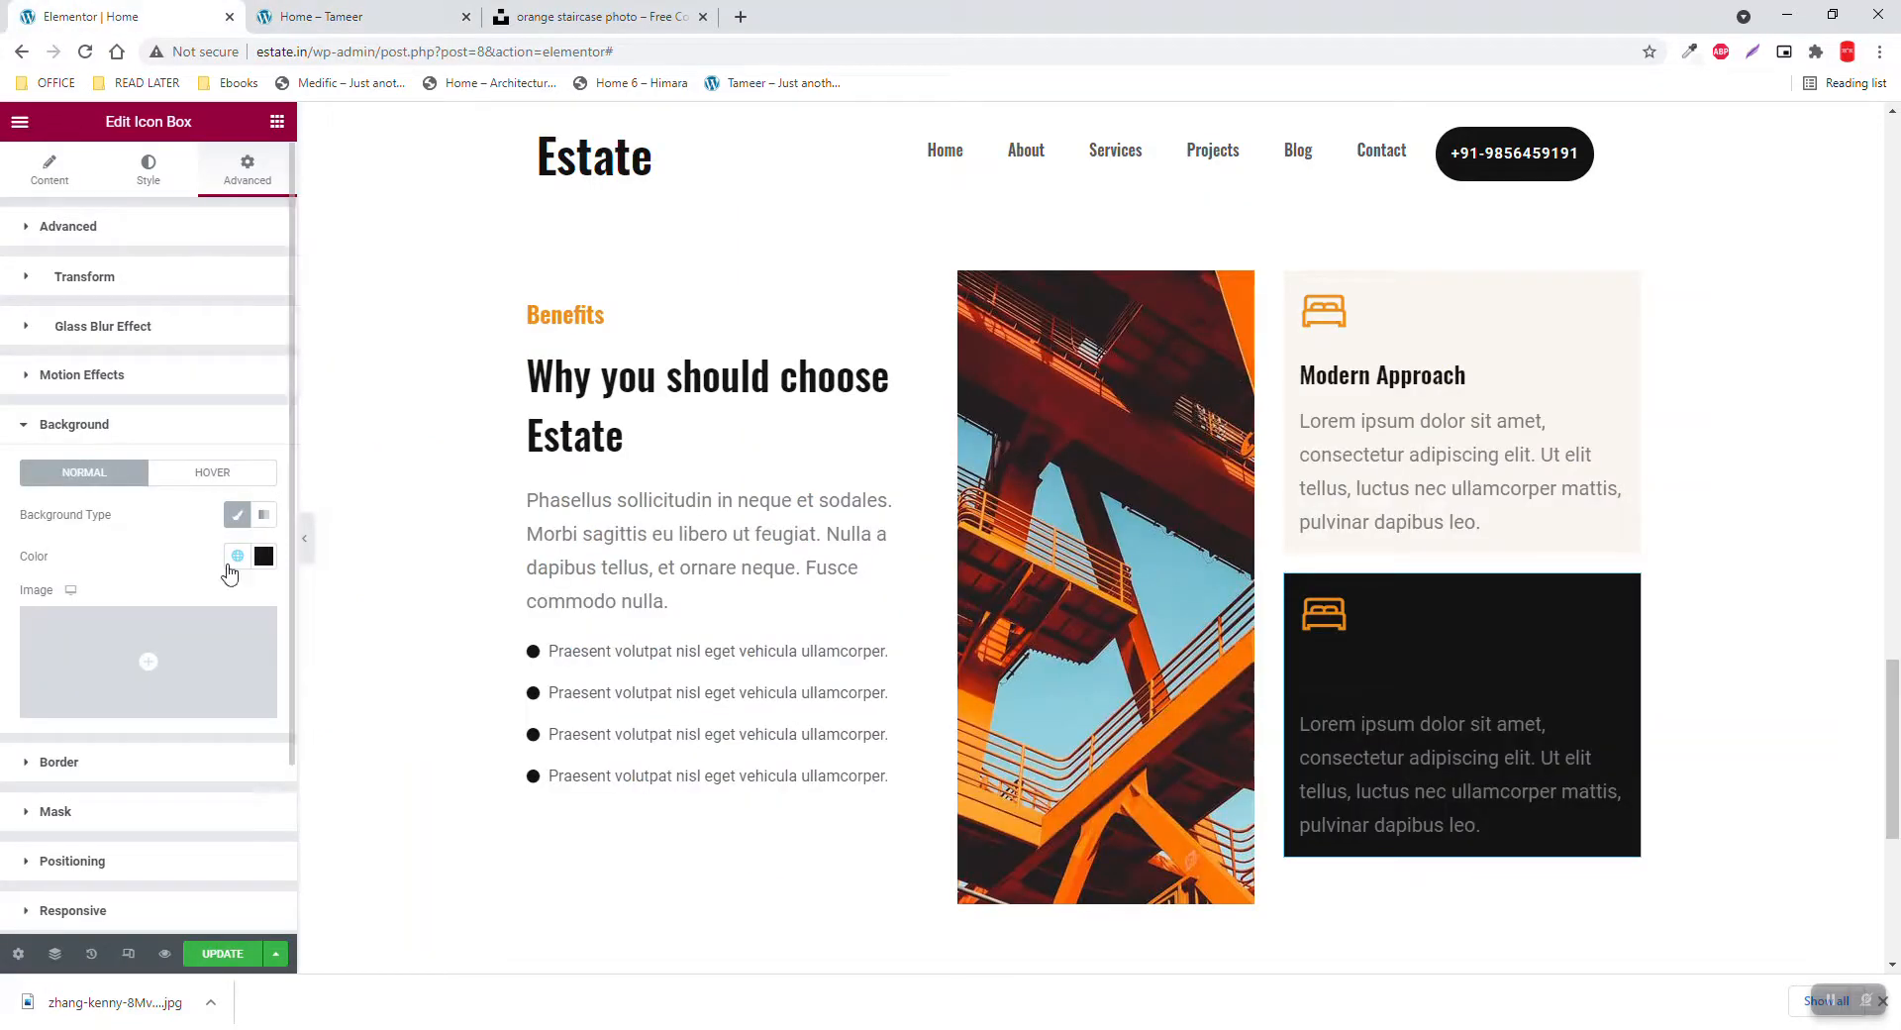
mouse_move(195, 602)
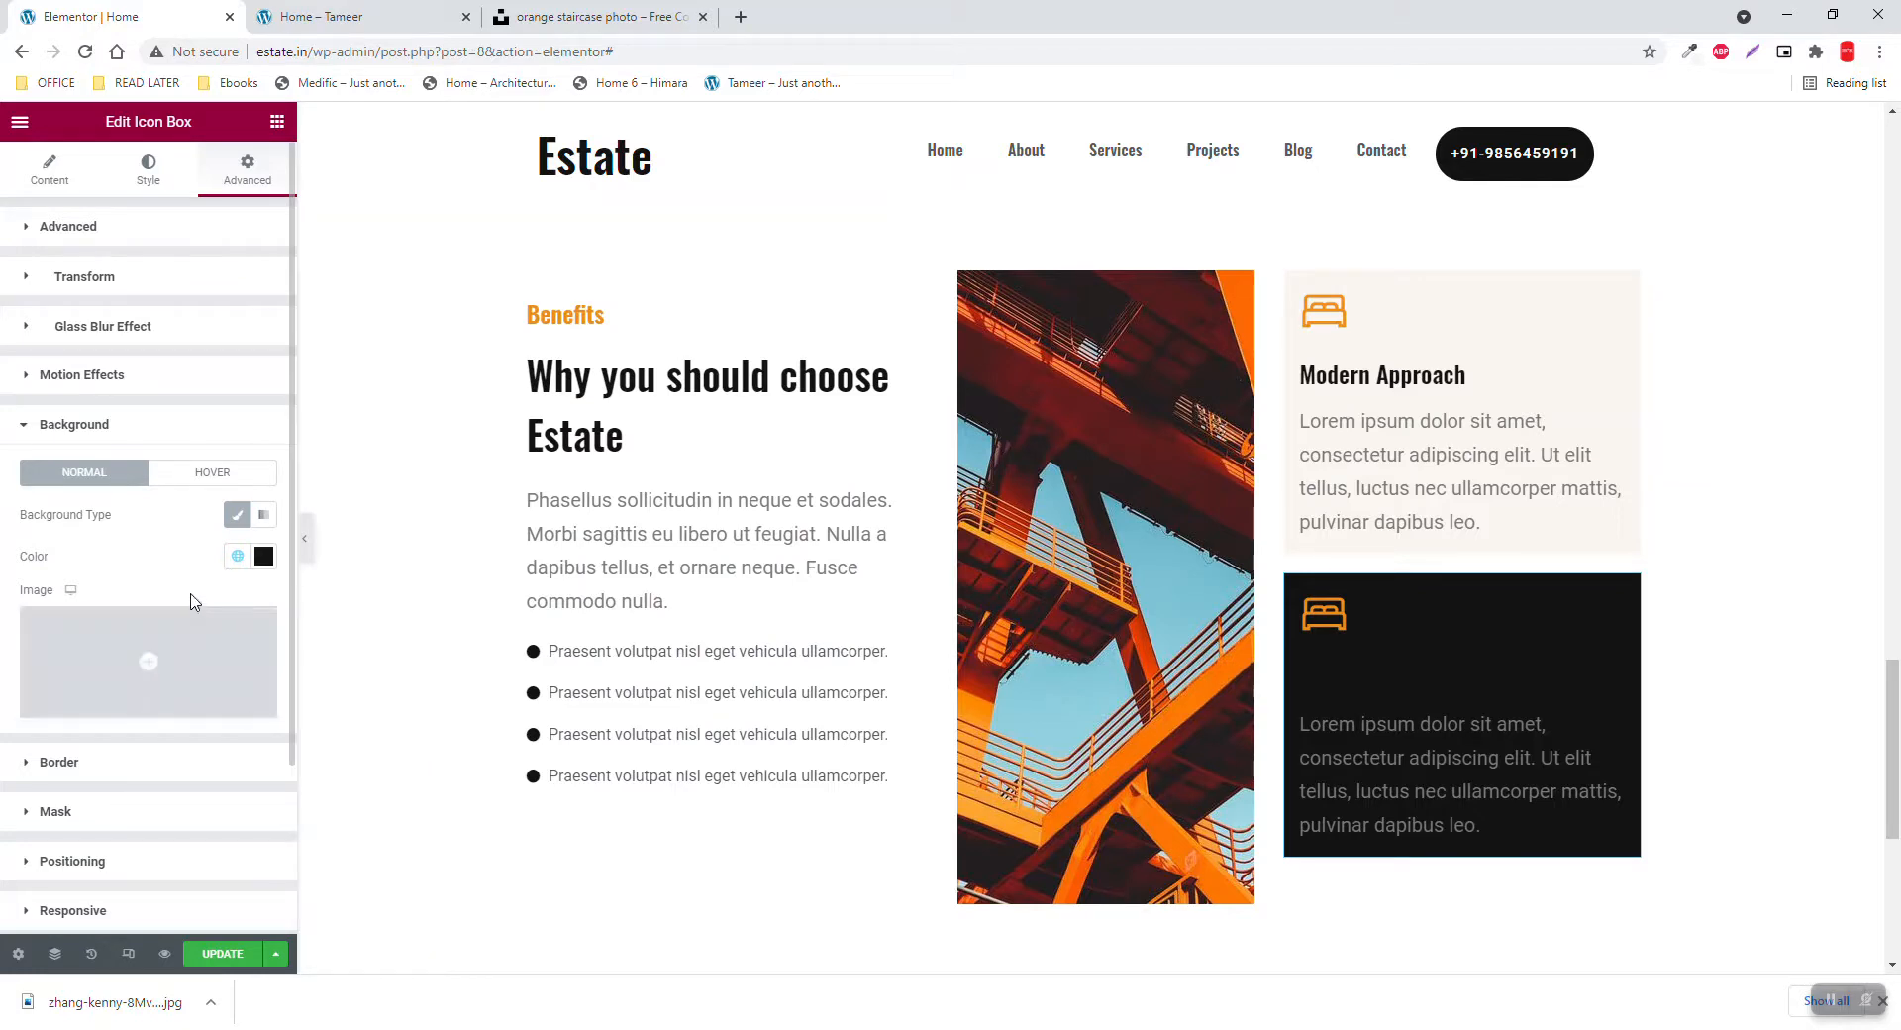
mouse_move(414, 337)
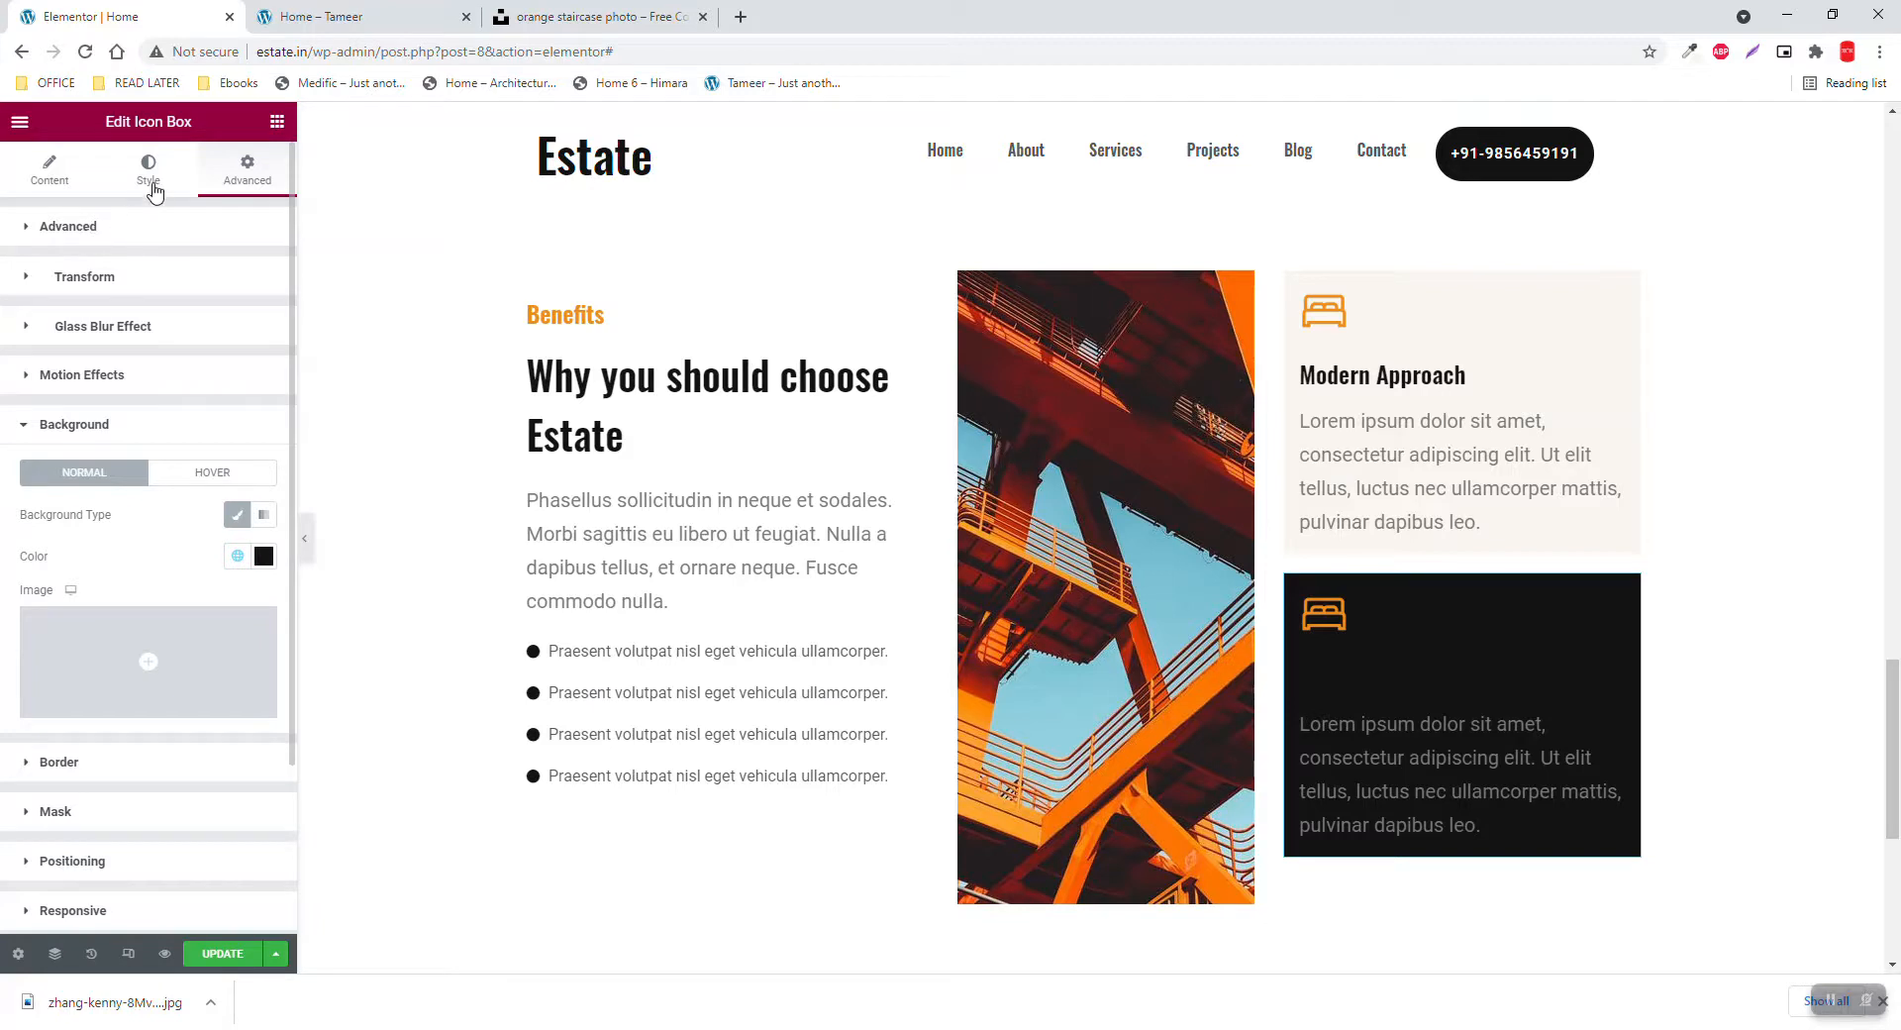
Clear the black box's title colour and set its description colour to white
left_click(147, 169)
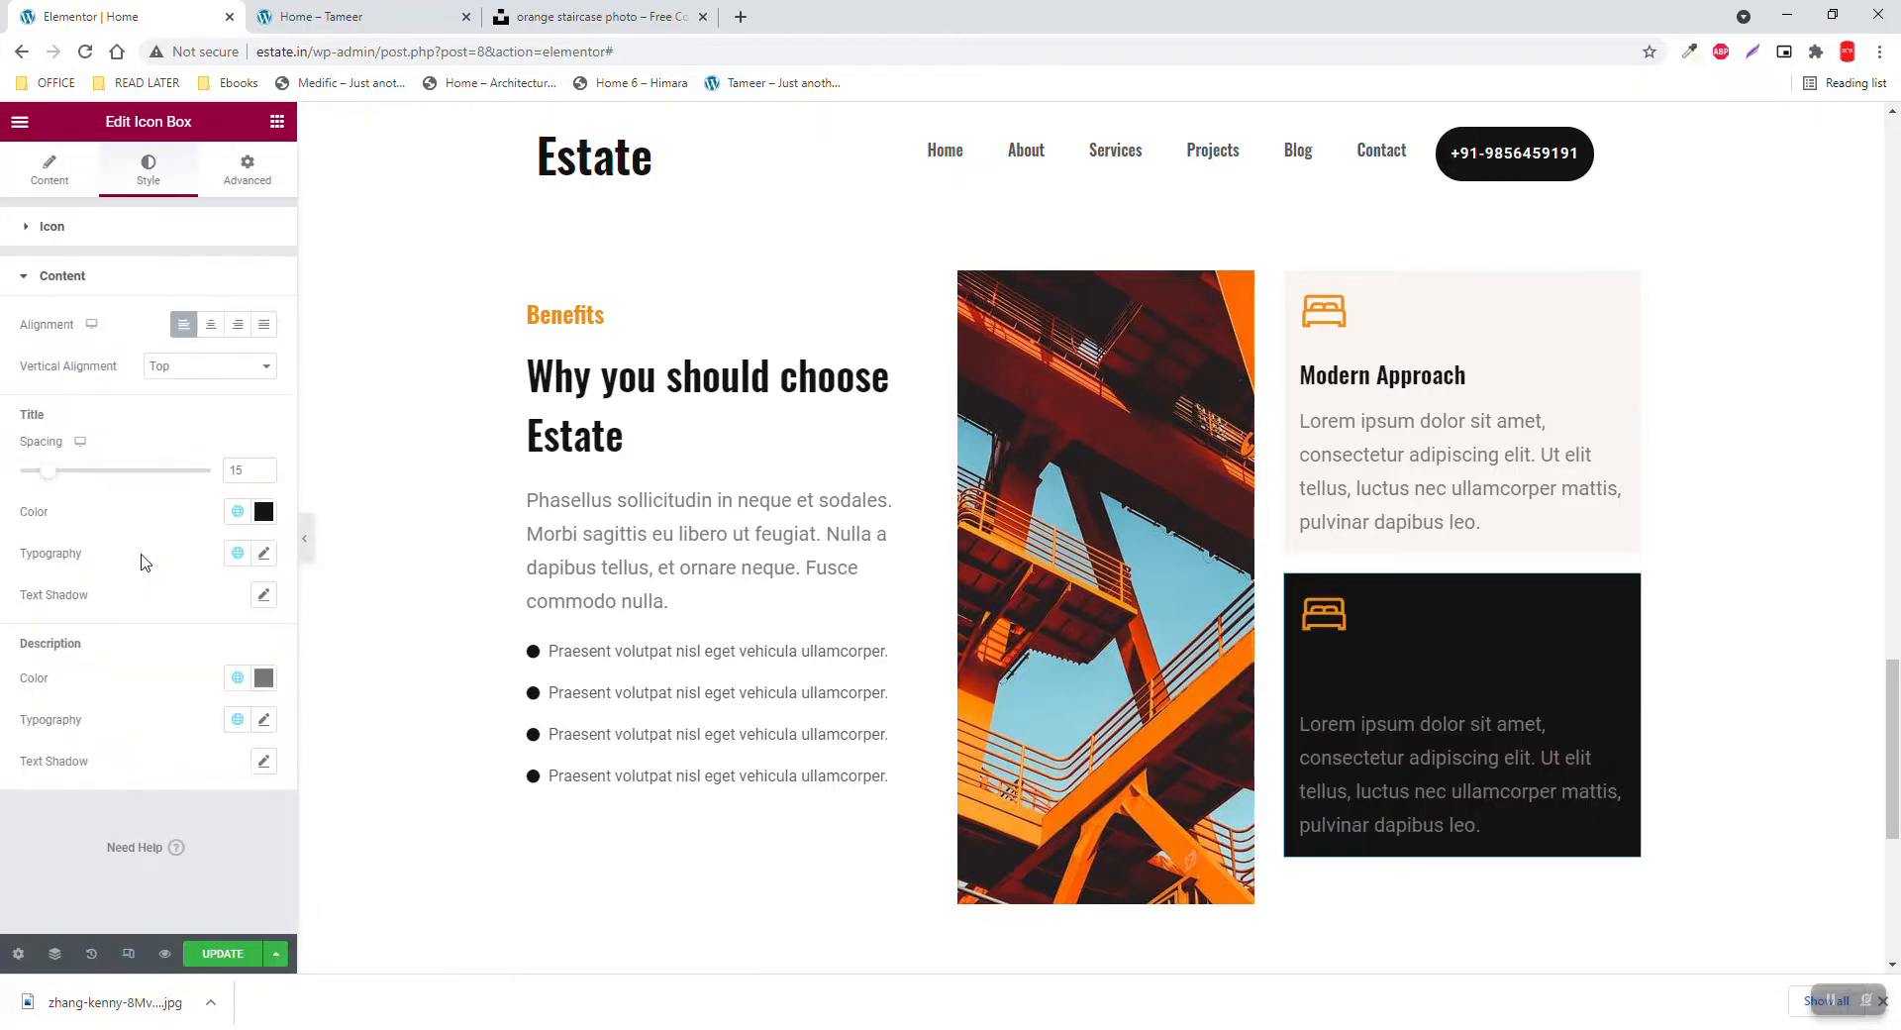
left_click(263, 511)
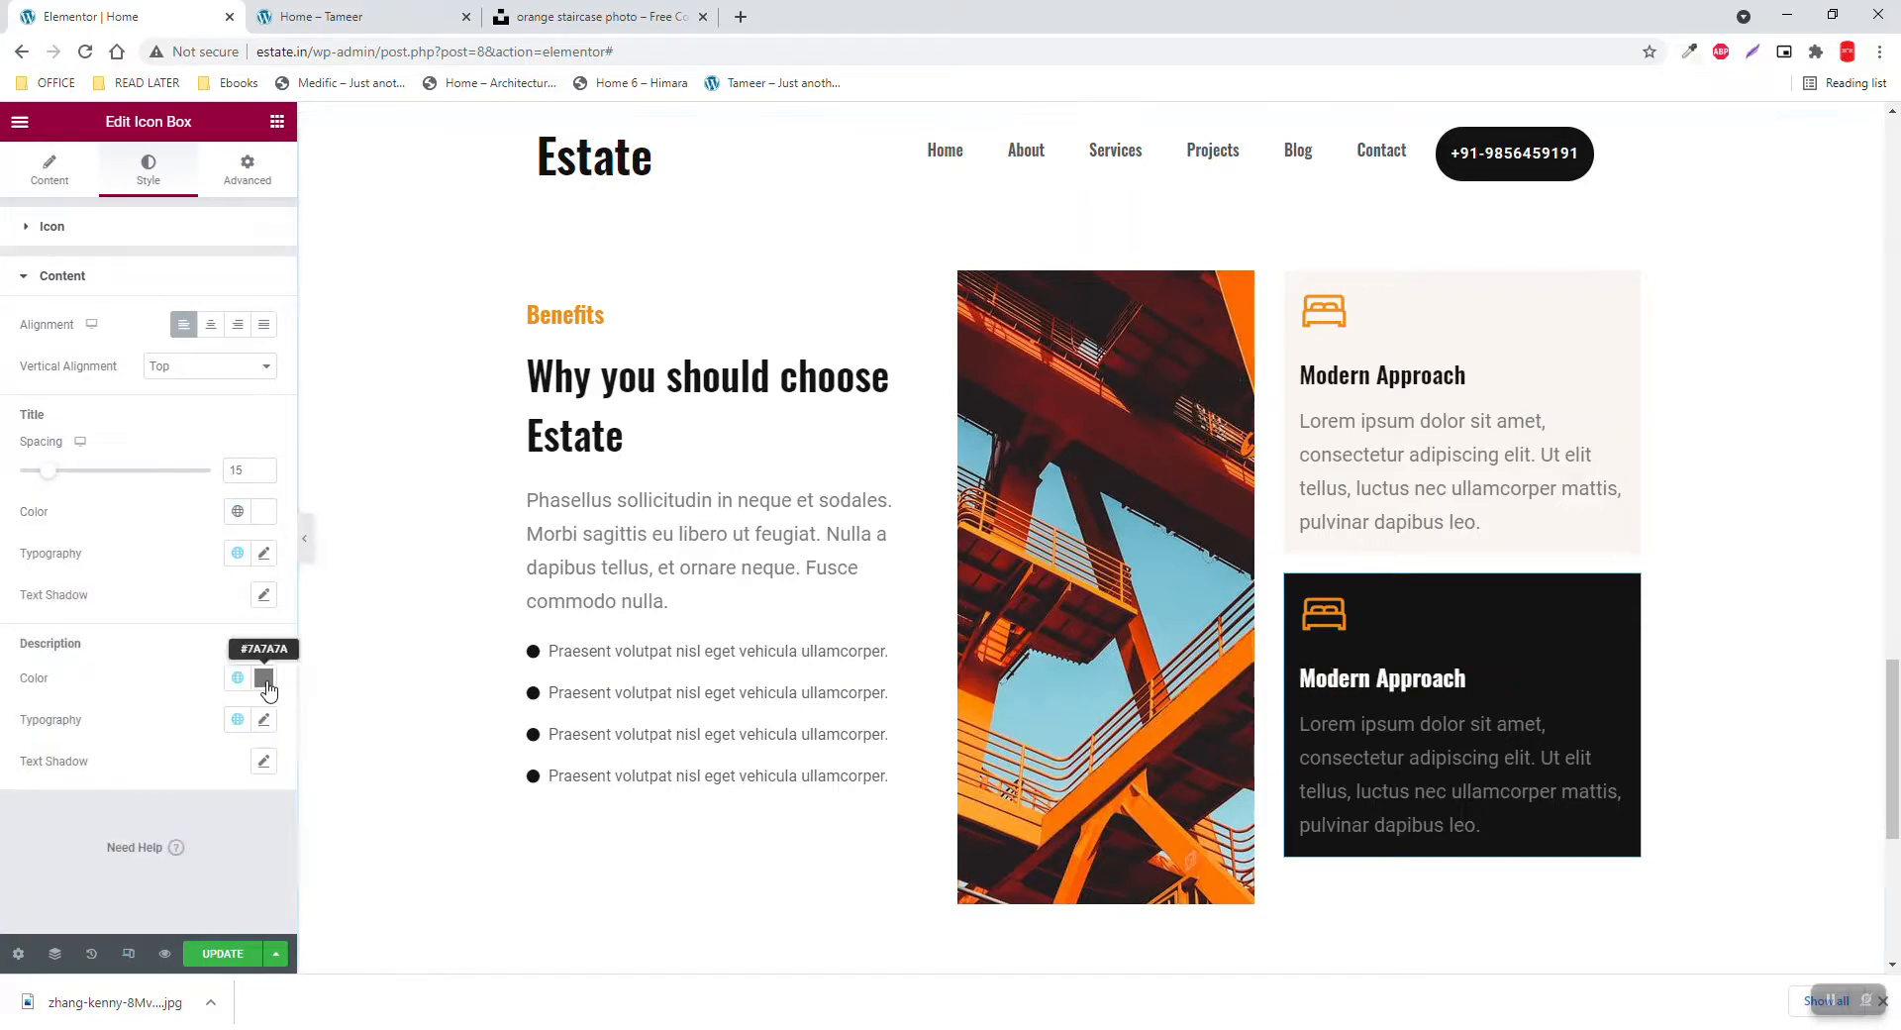
left_click(263, 677)
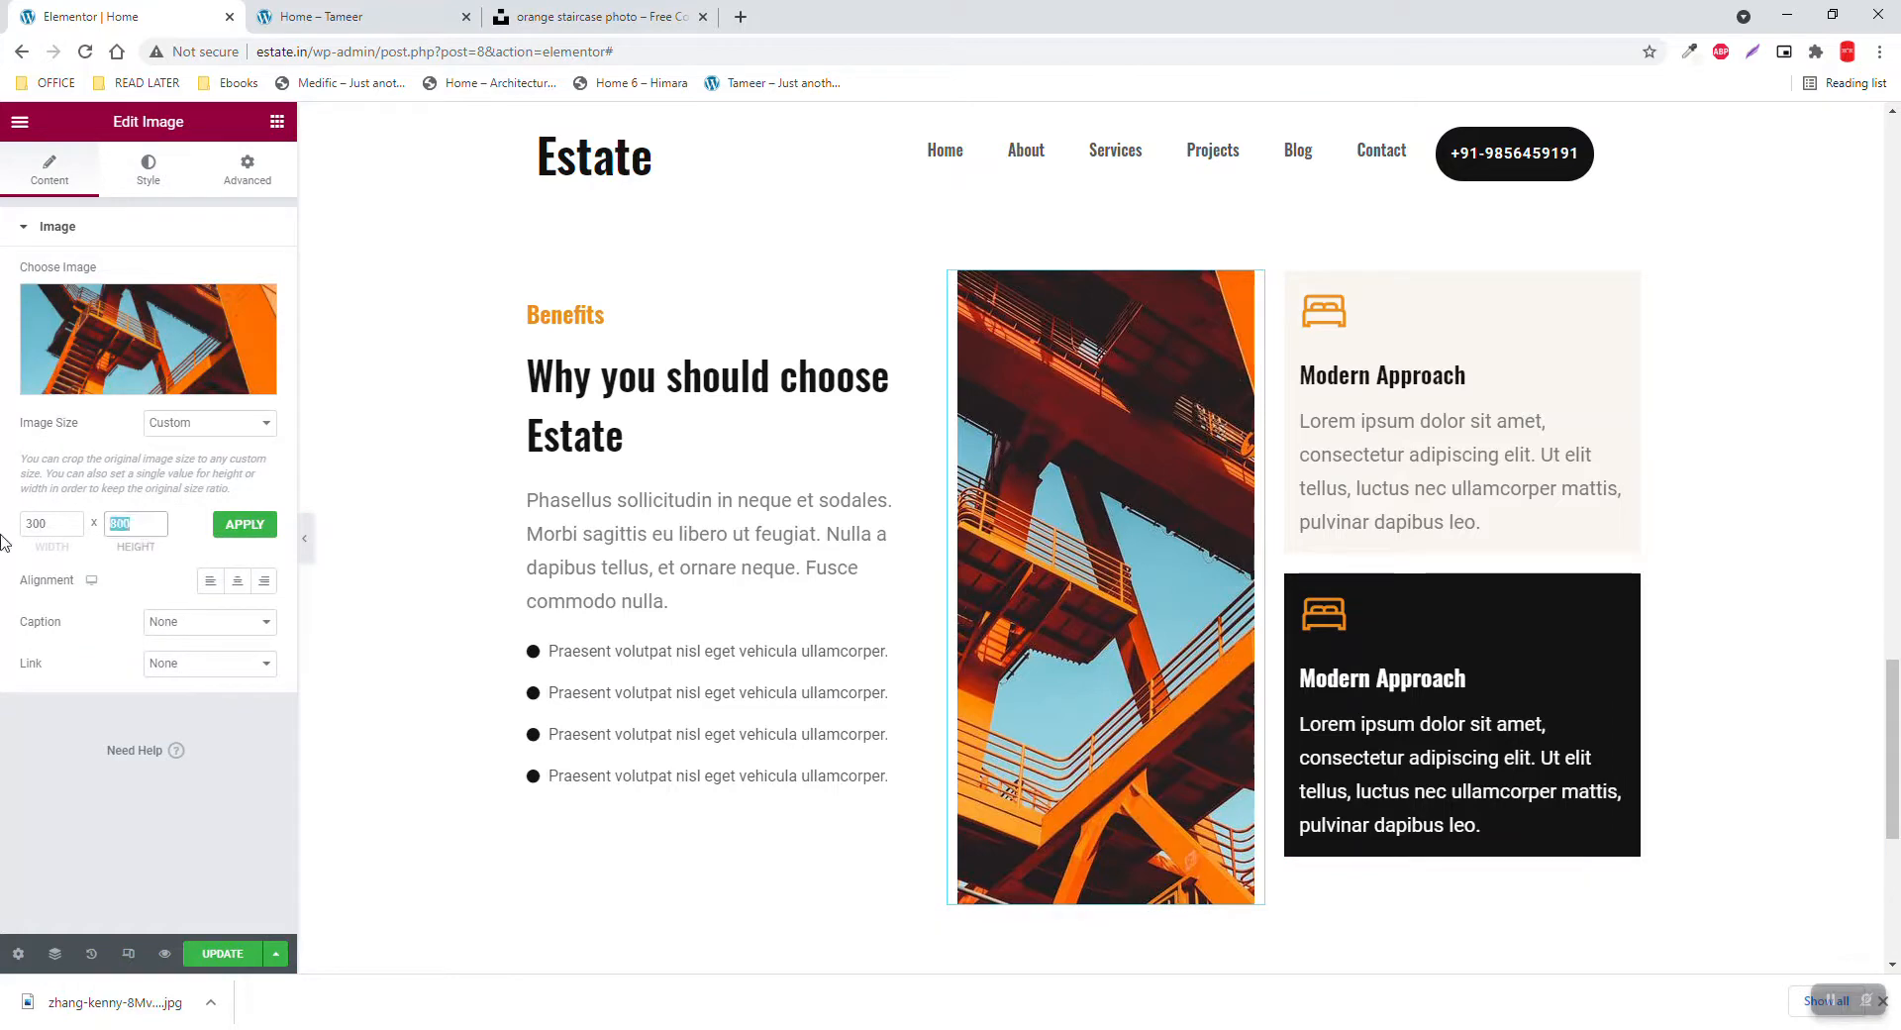
Reduce the staircase image height to 700, then to 600, keeping width 300
type("700")
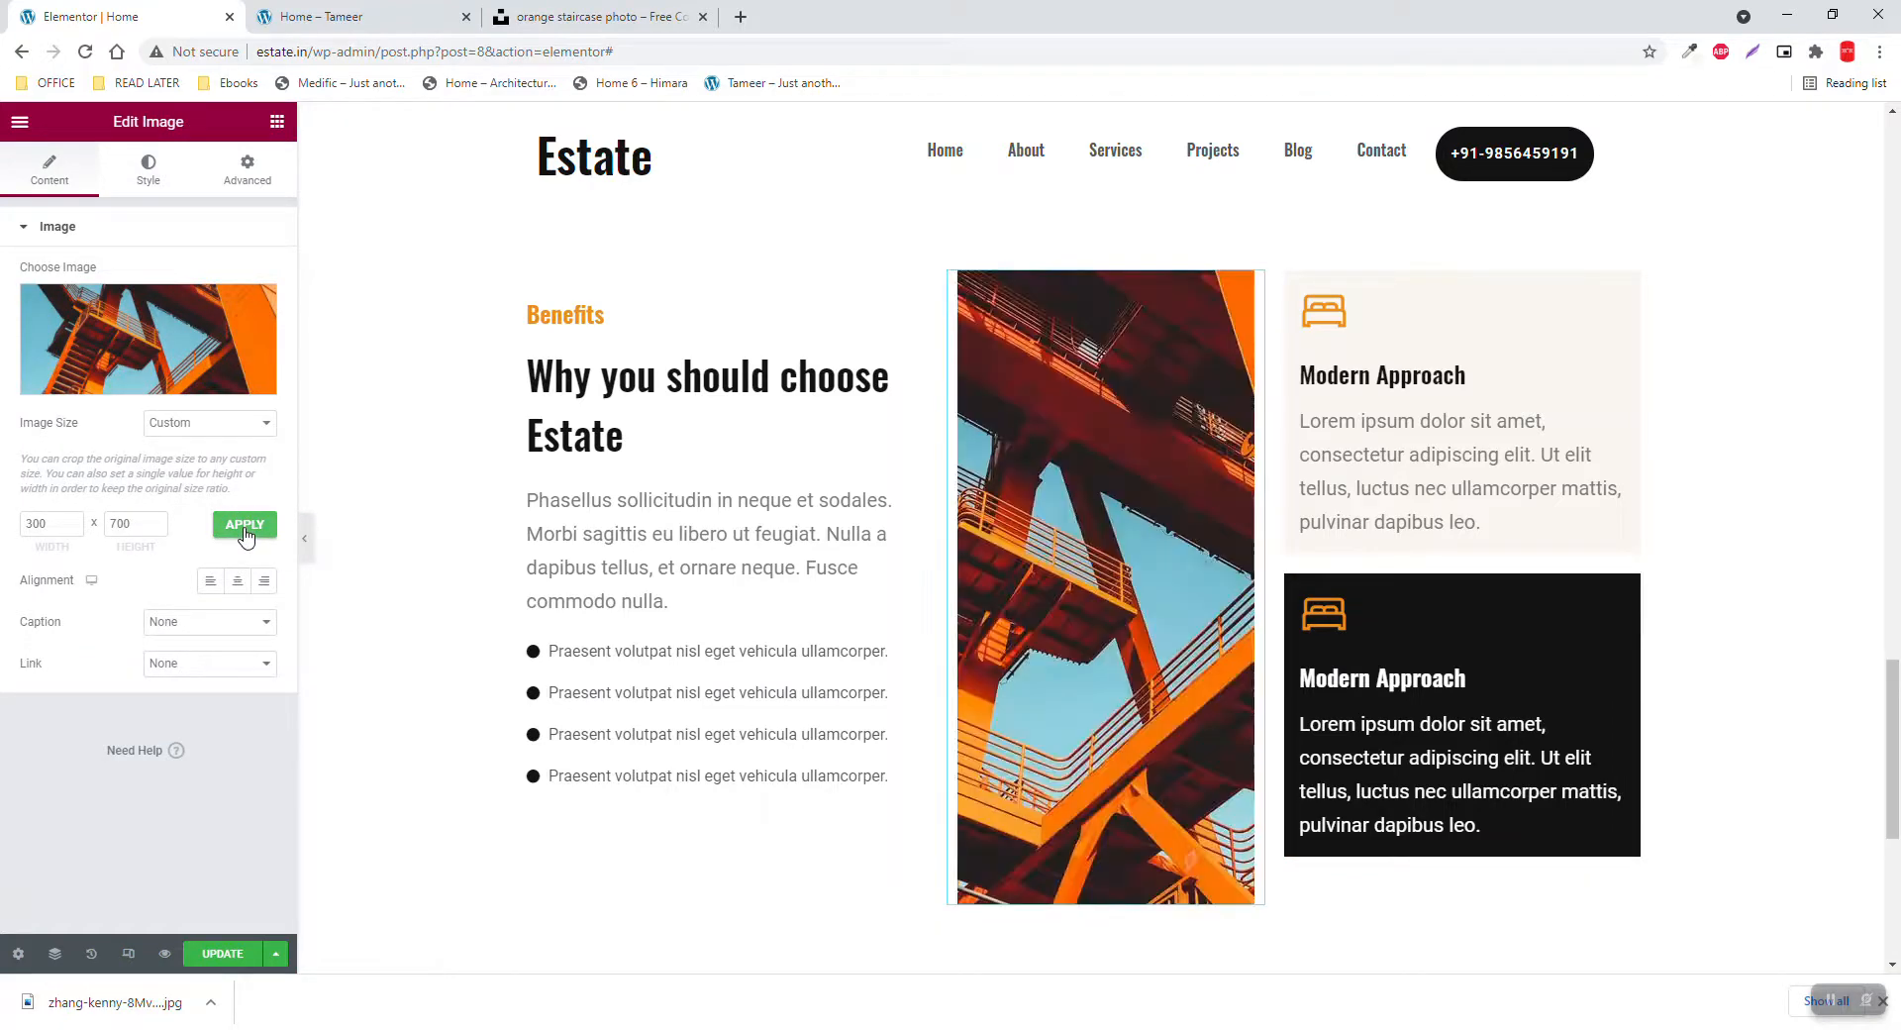
left_click(244, 525)
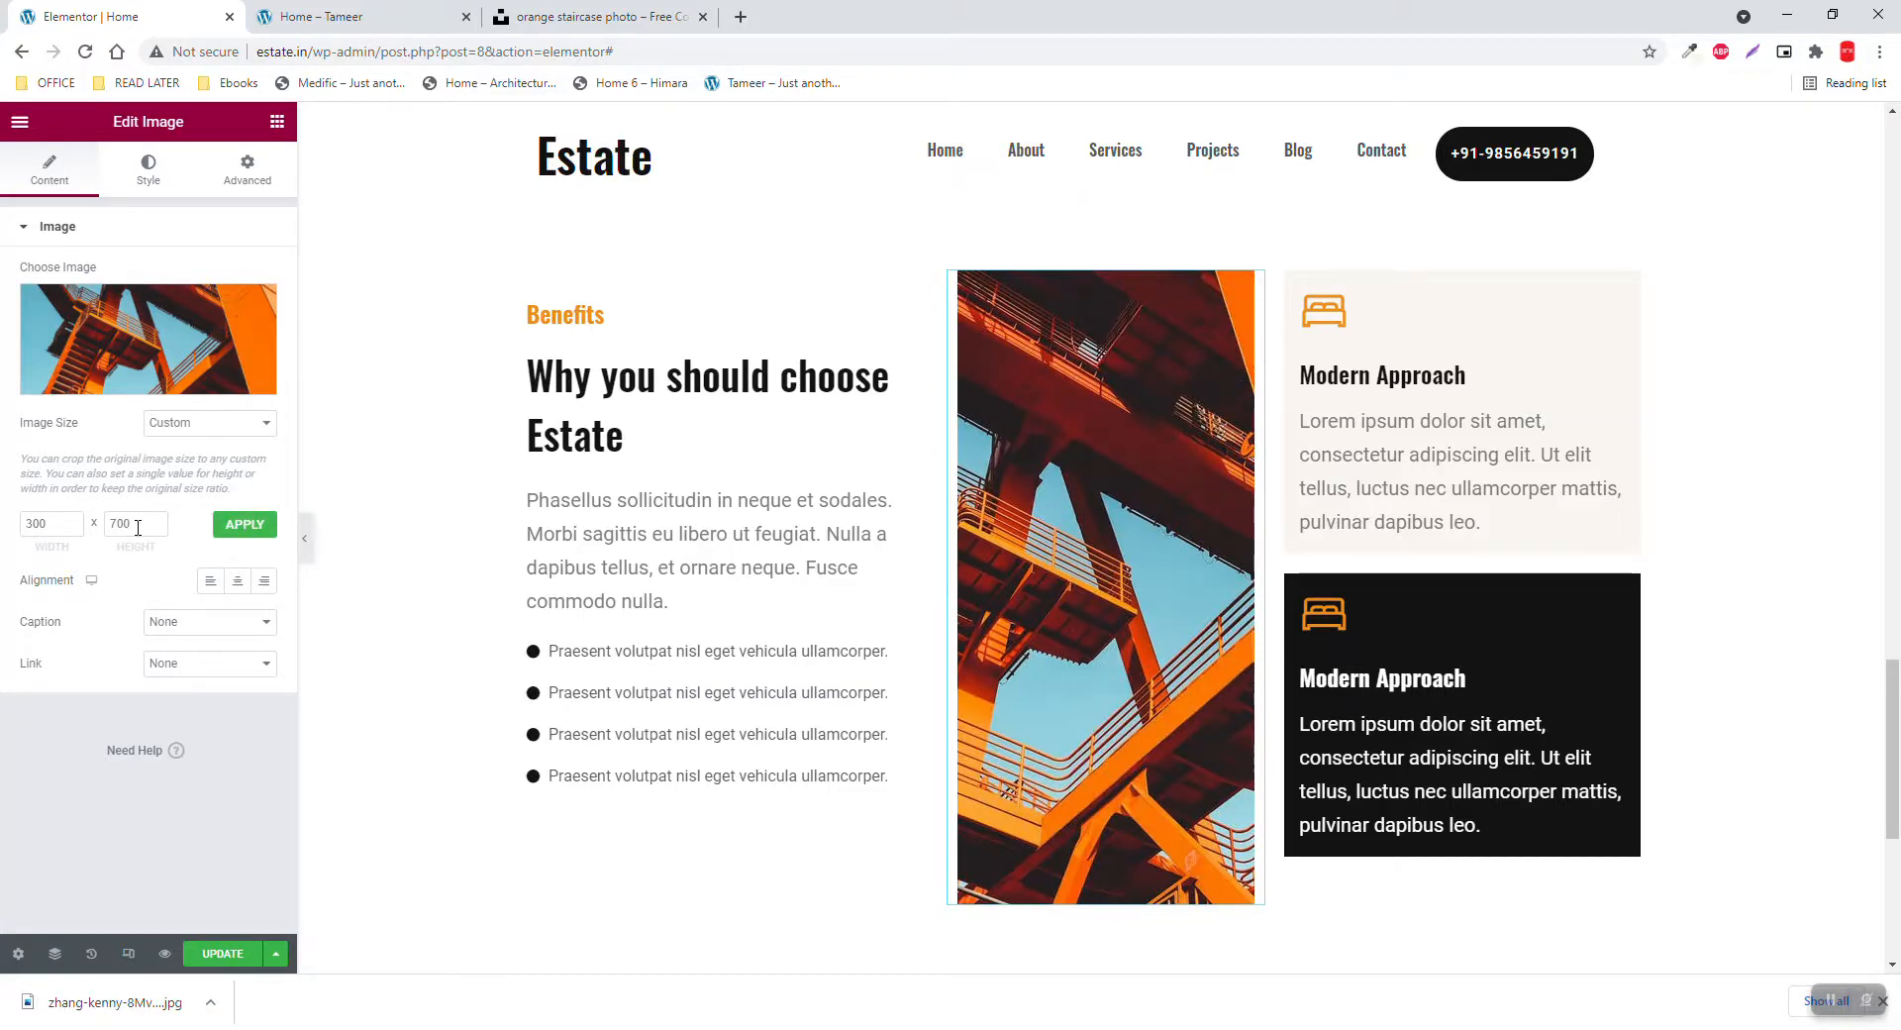
type("600")
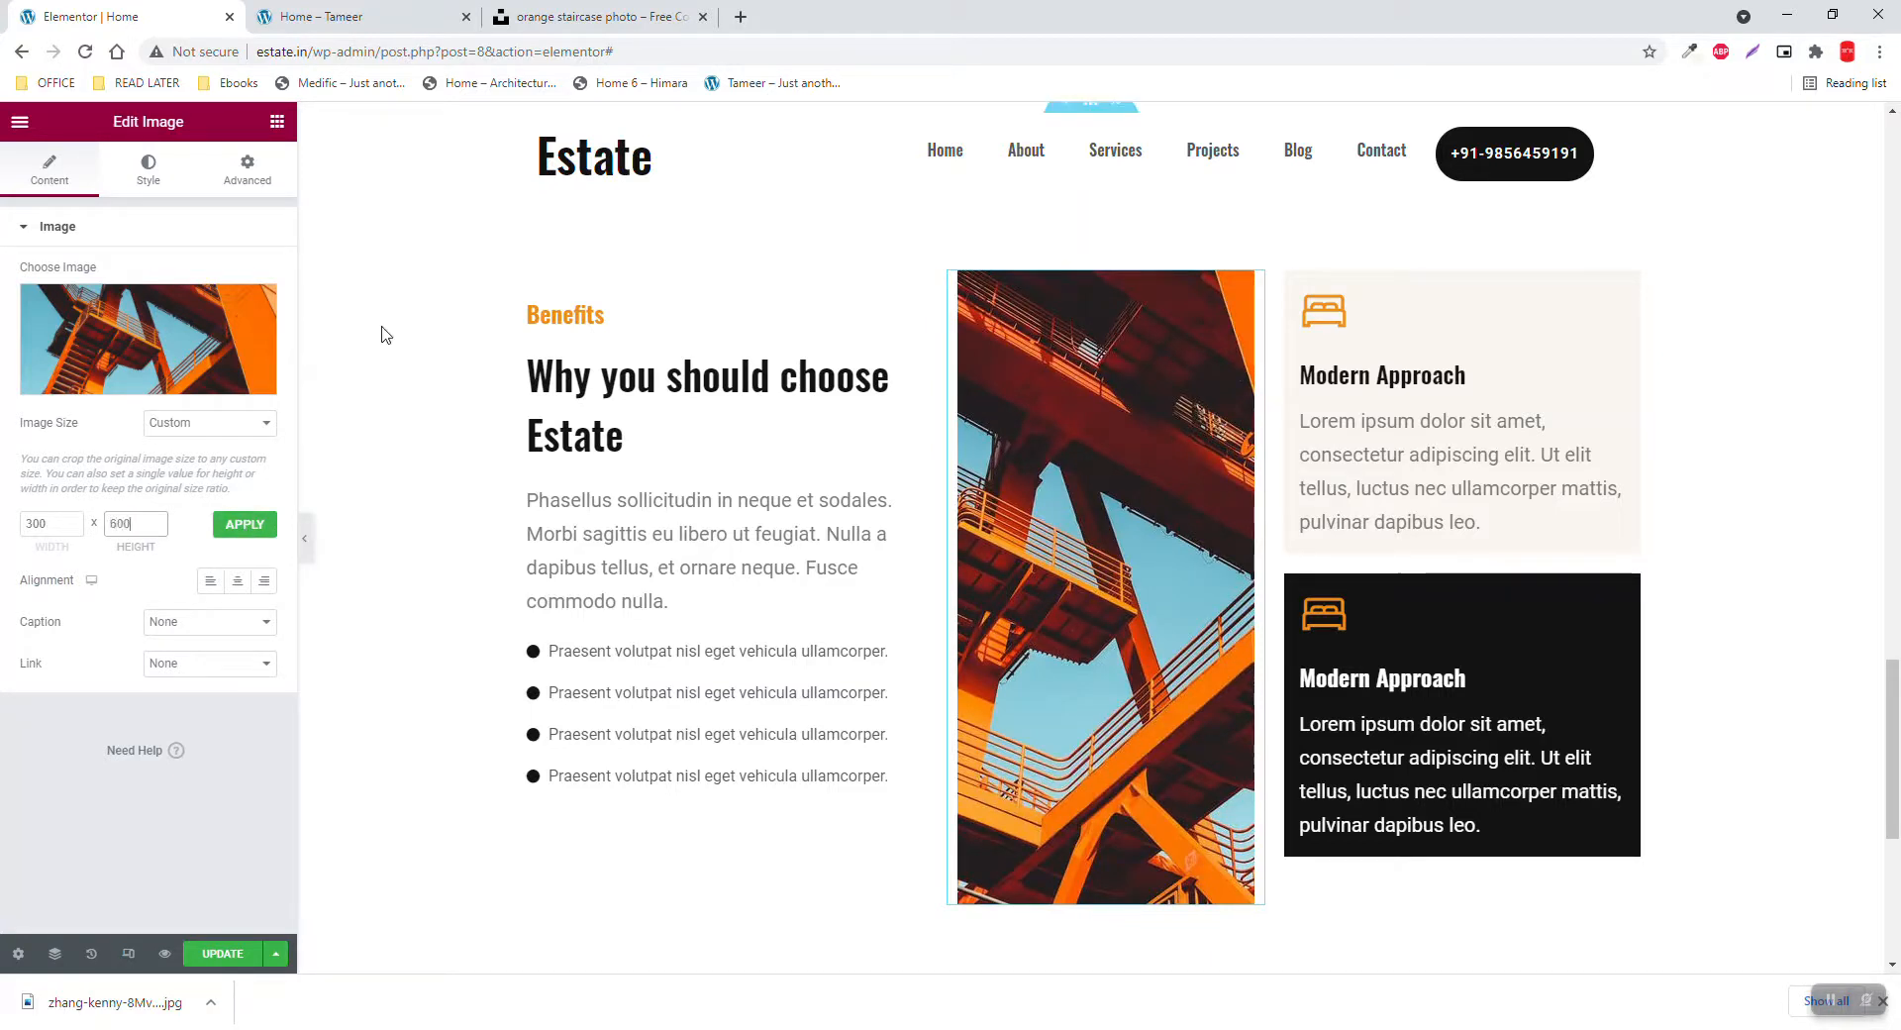
left_click(244, 524)
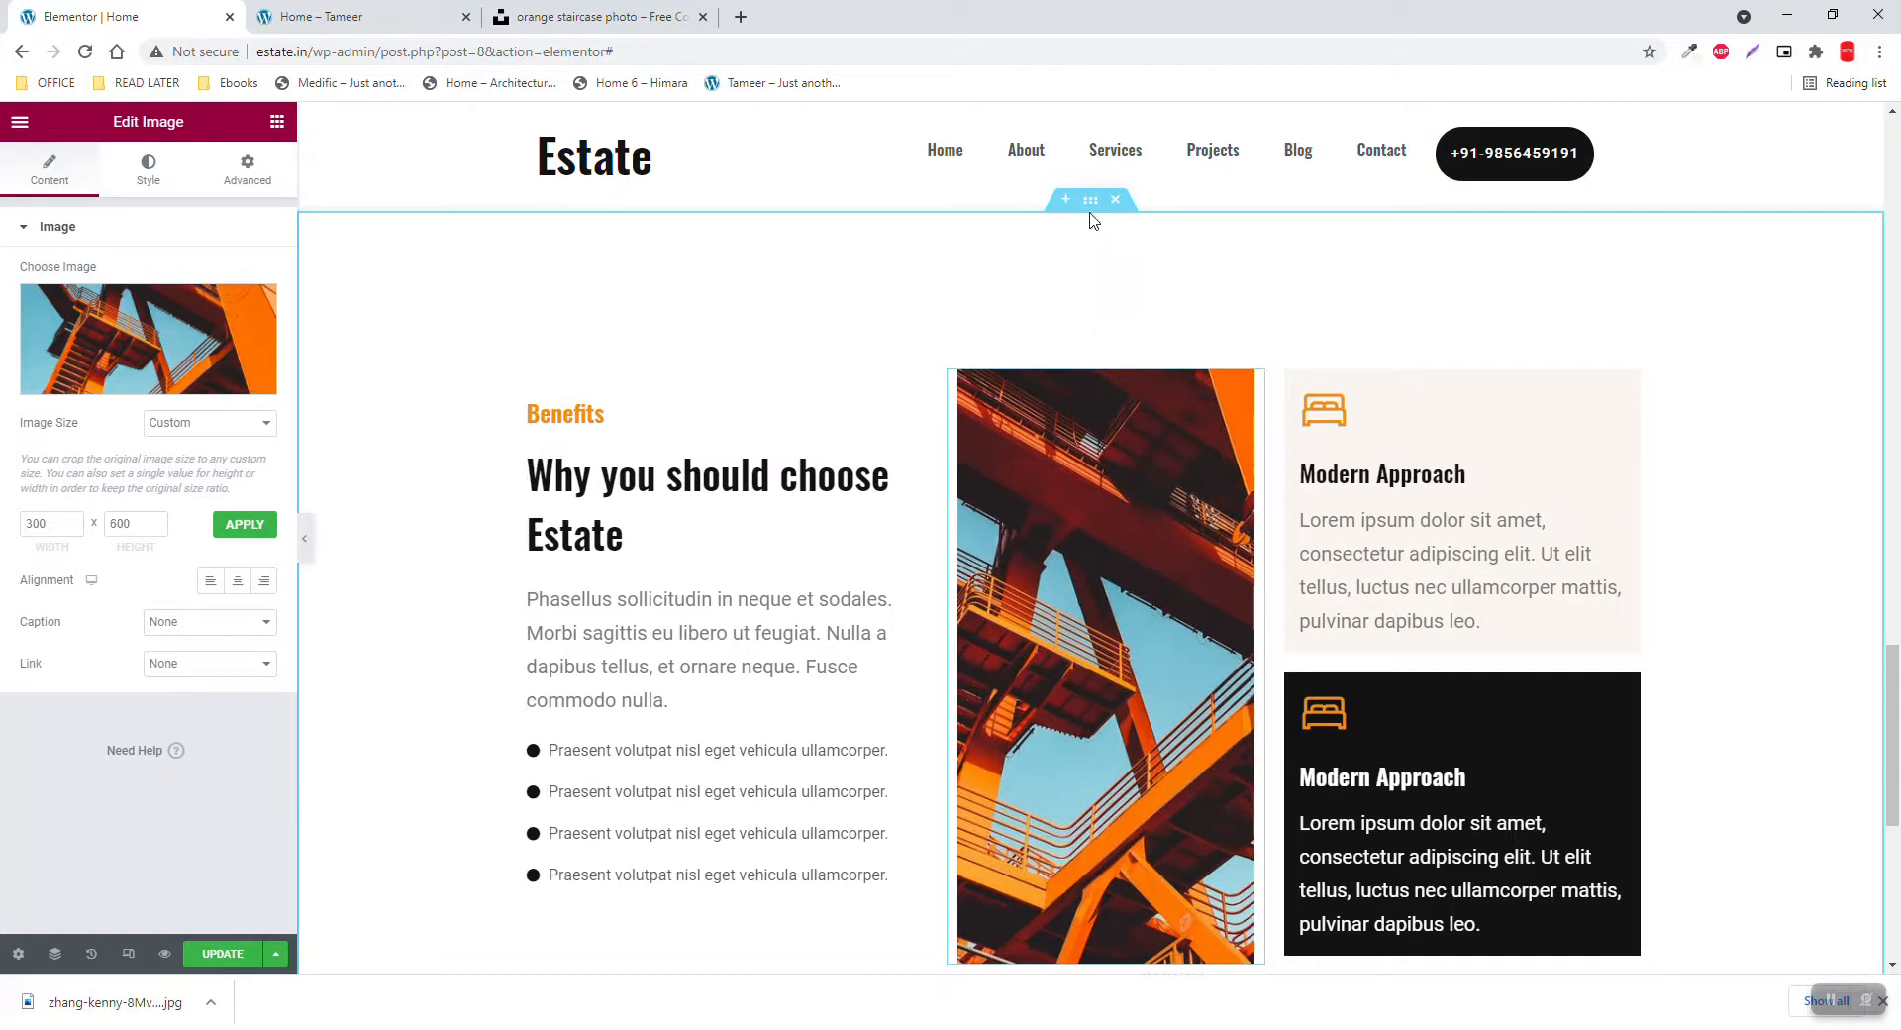
Set the Benefits section's column Vertical Align to Middle
left_click(1090, 199)
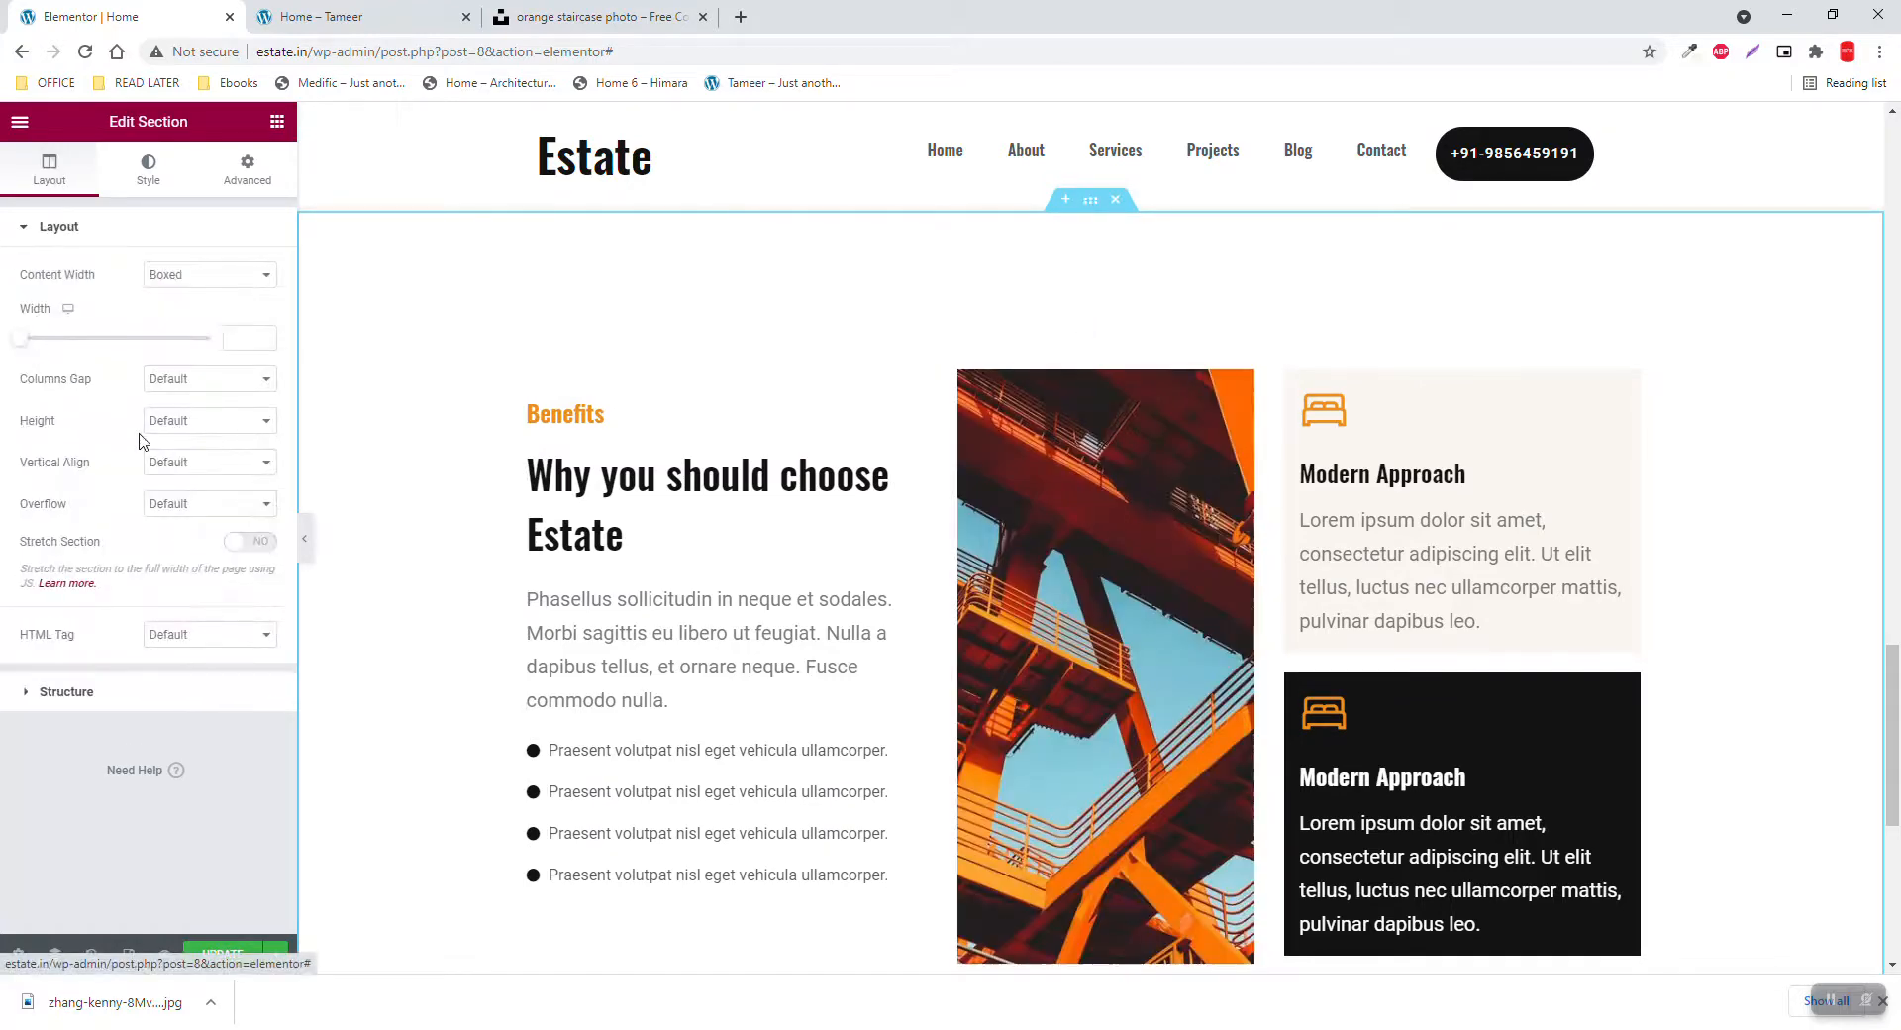
left_click(208, 461)
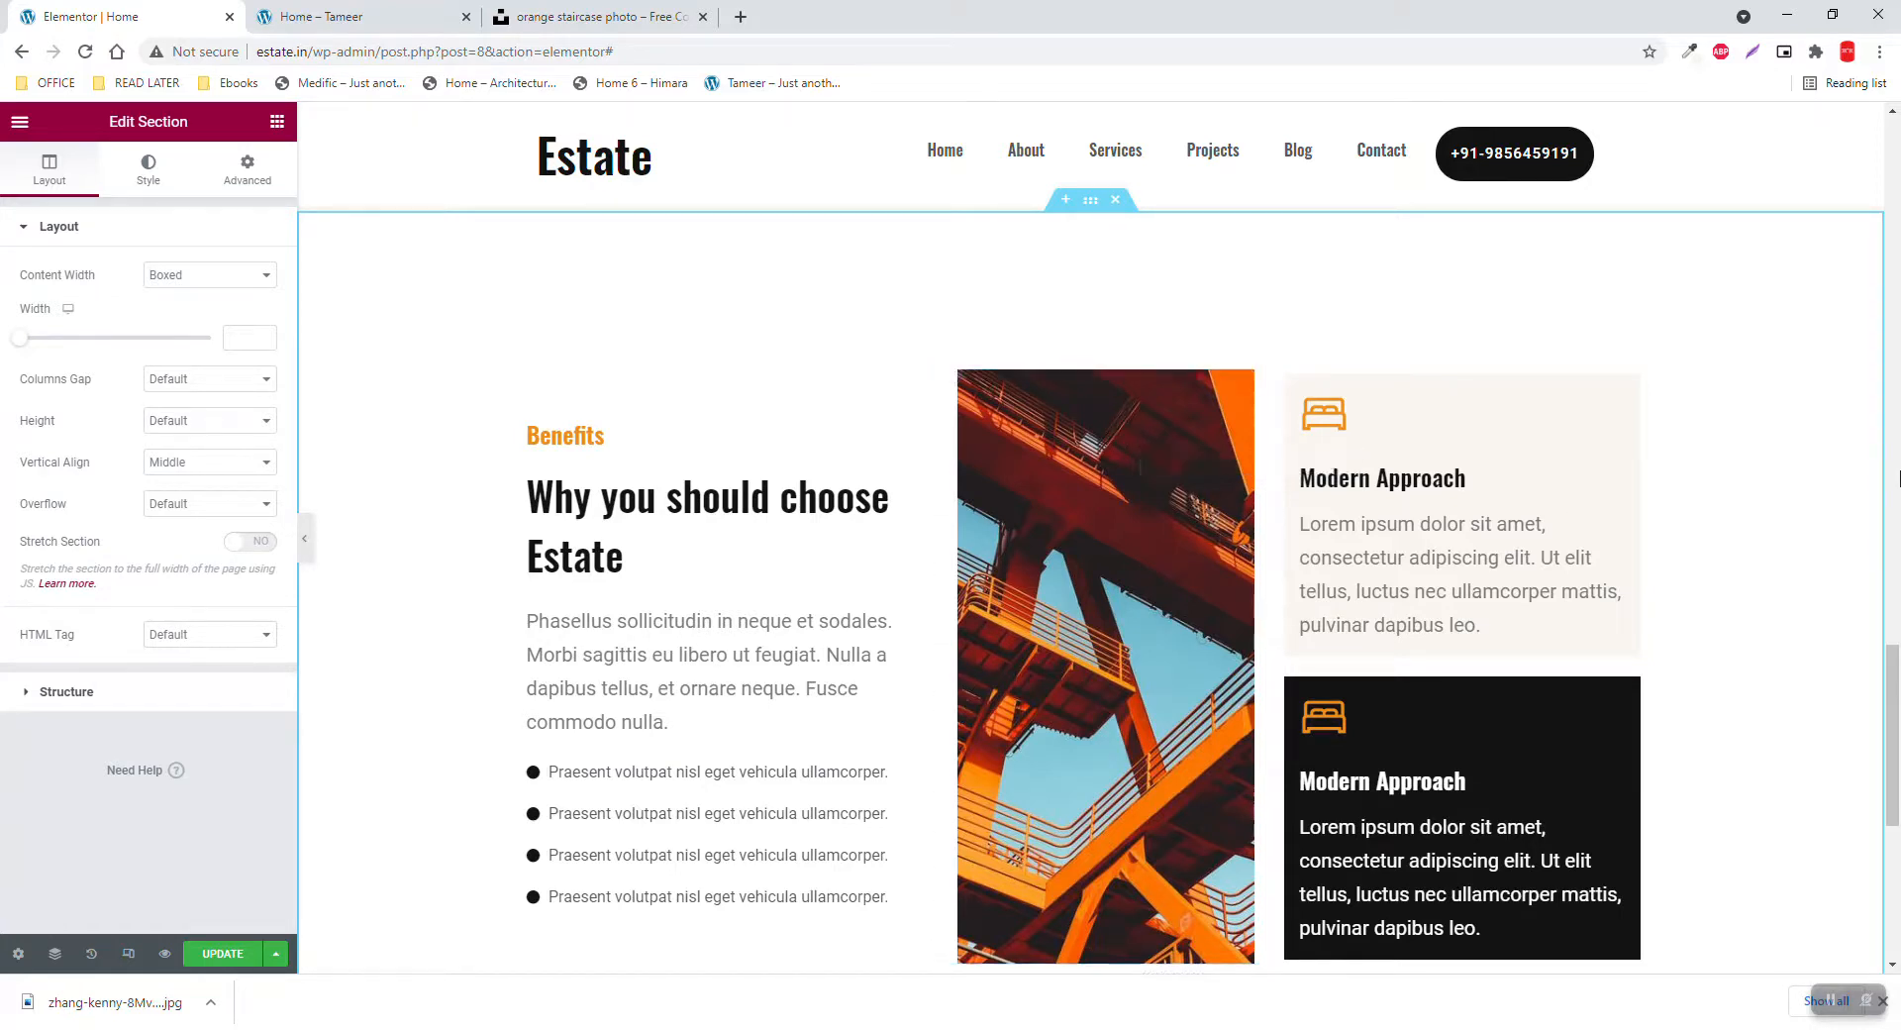
mouse_move(1803, 726)
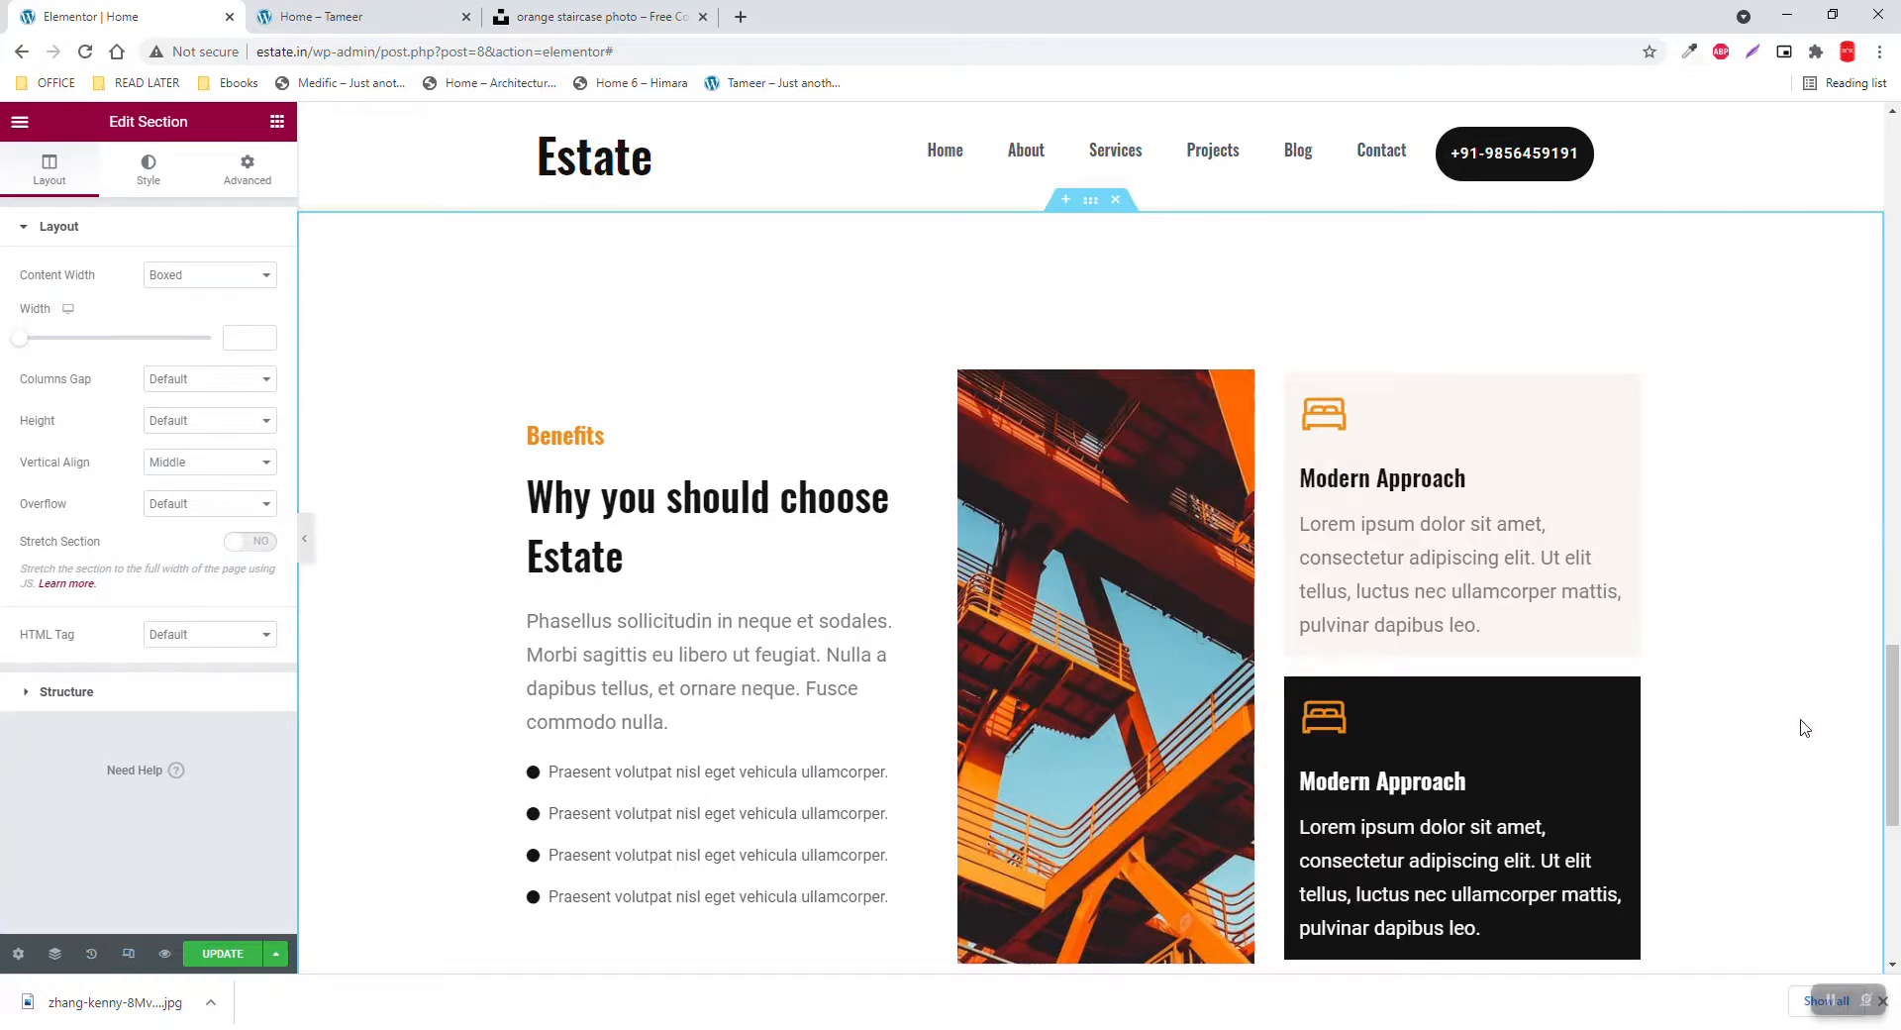